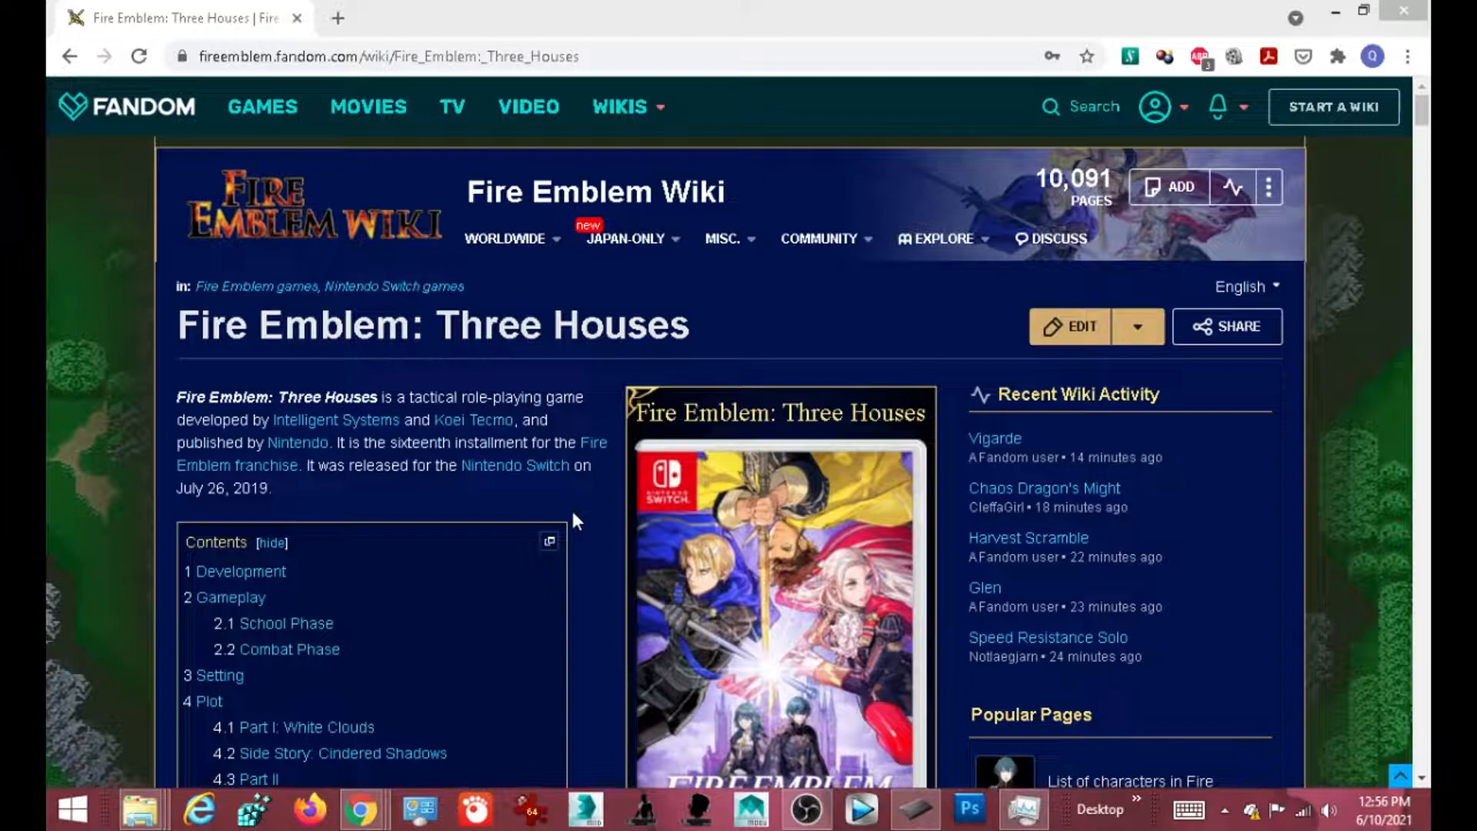
mouse_move(588, 575)
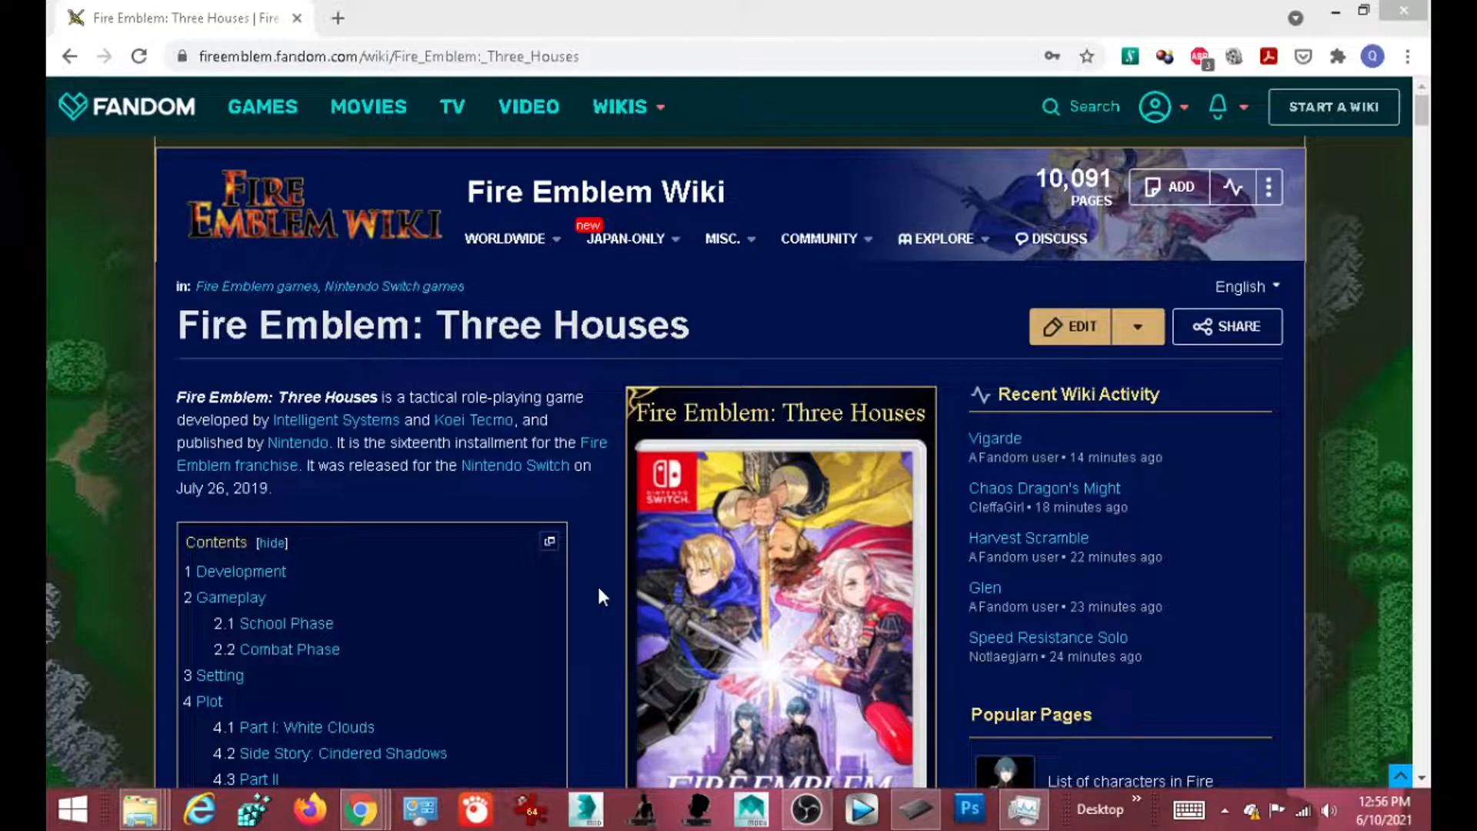
mouse_move(559, 572)
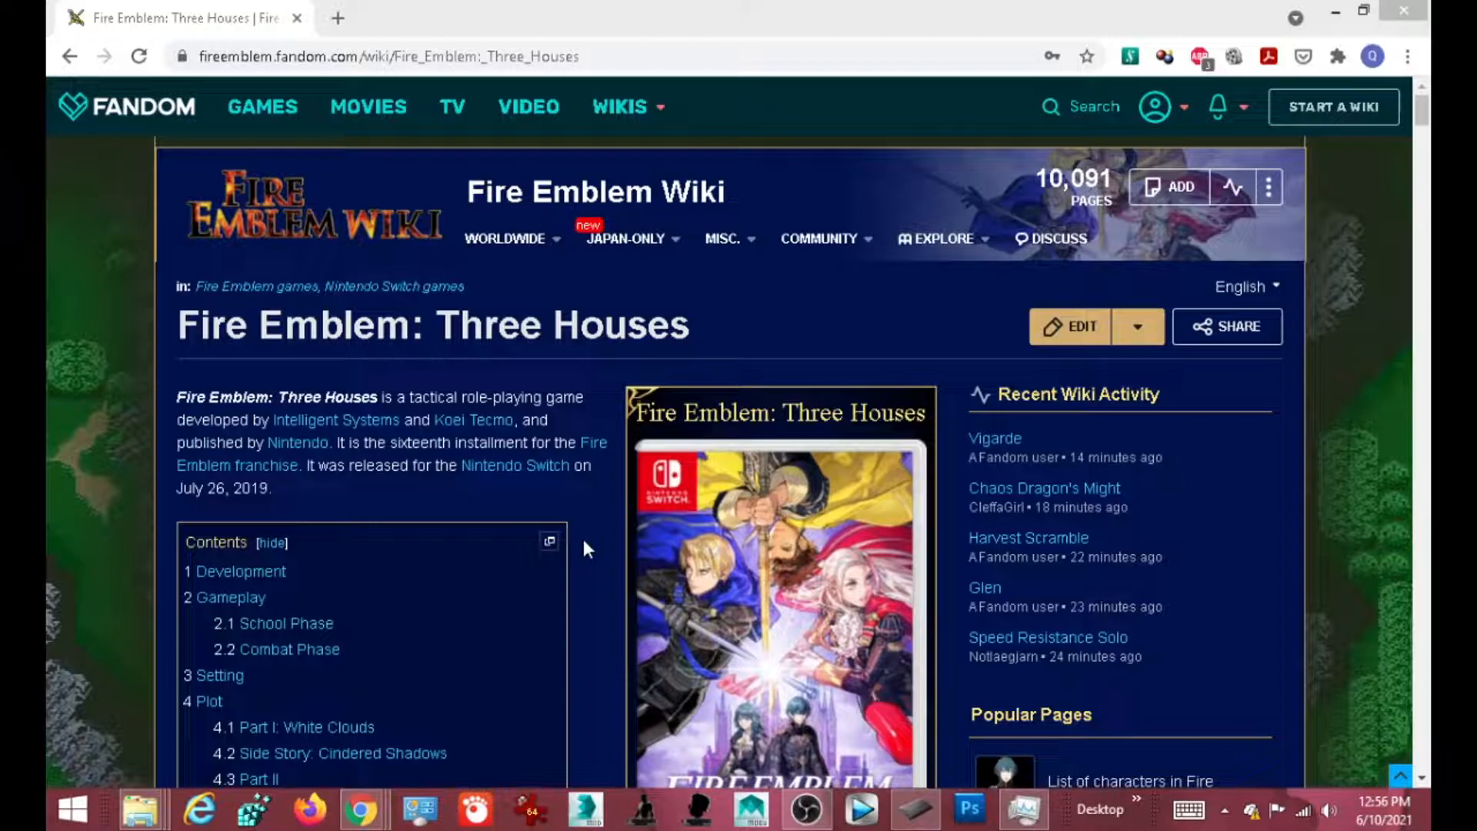
- Scroll the Three Houses article past Gameplay and Setting to Plot's Part I: White Clouds
scroll("down", 3)
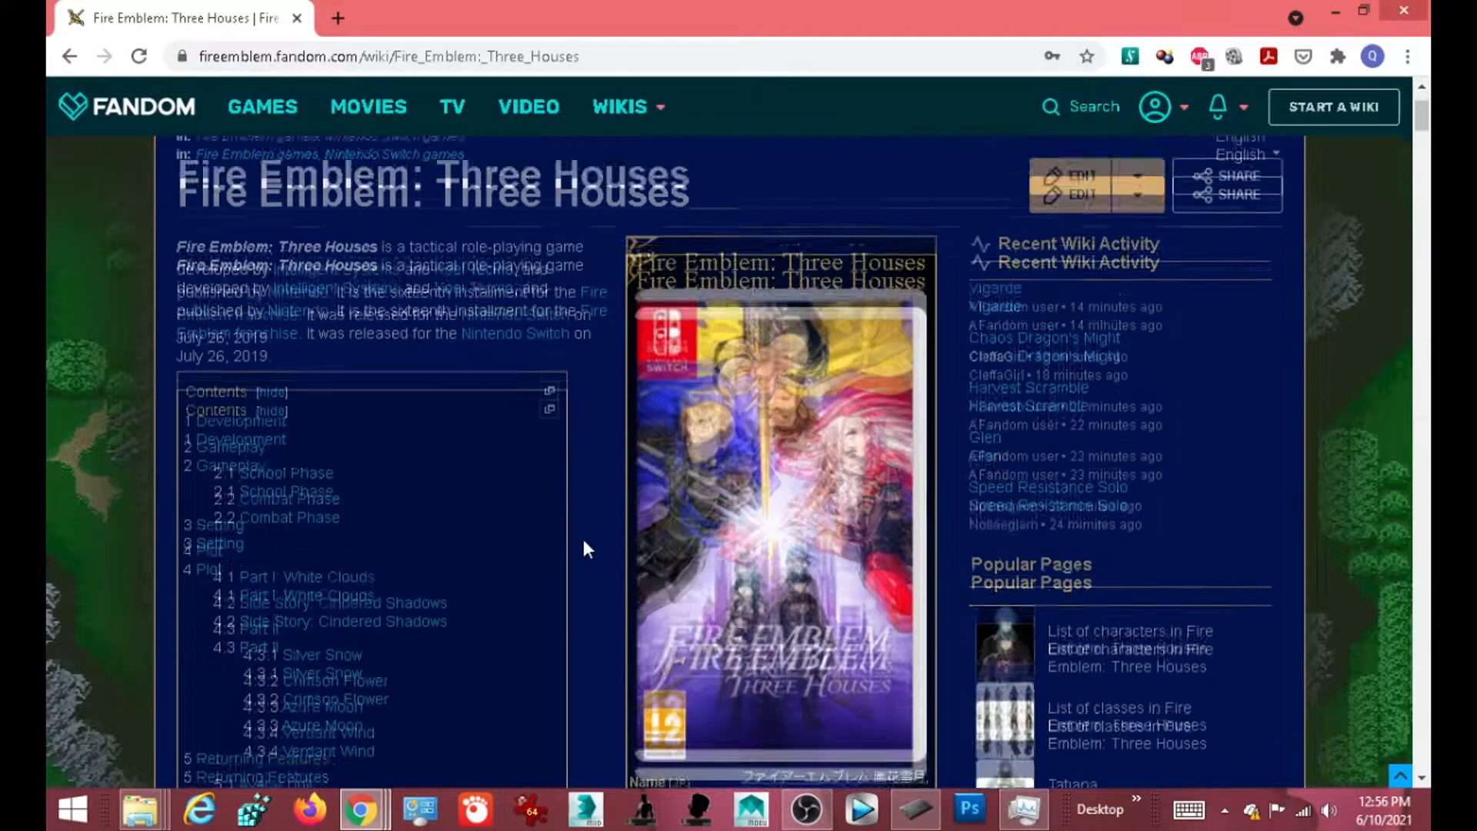
scroll("down", 3)
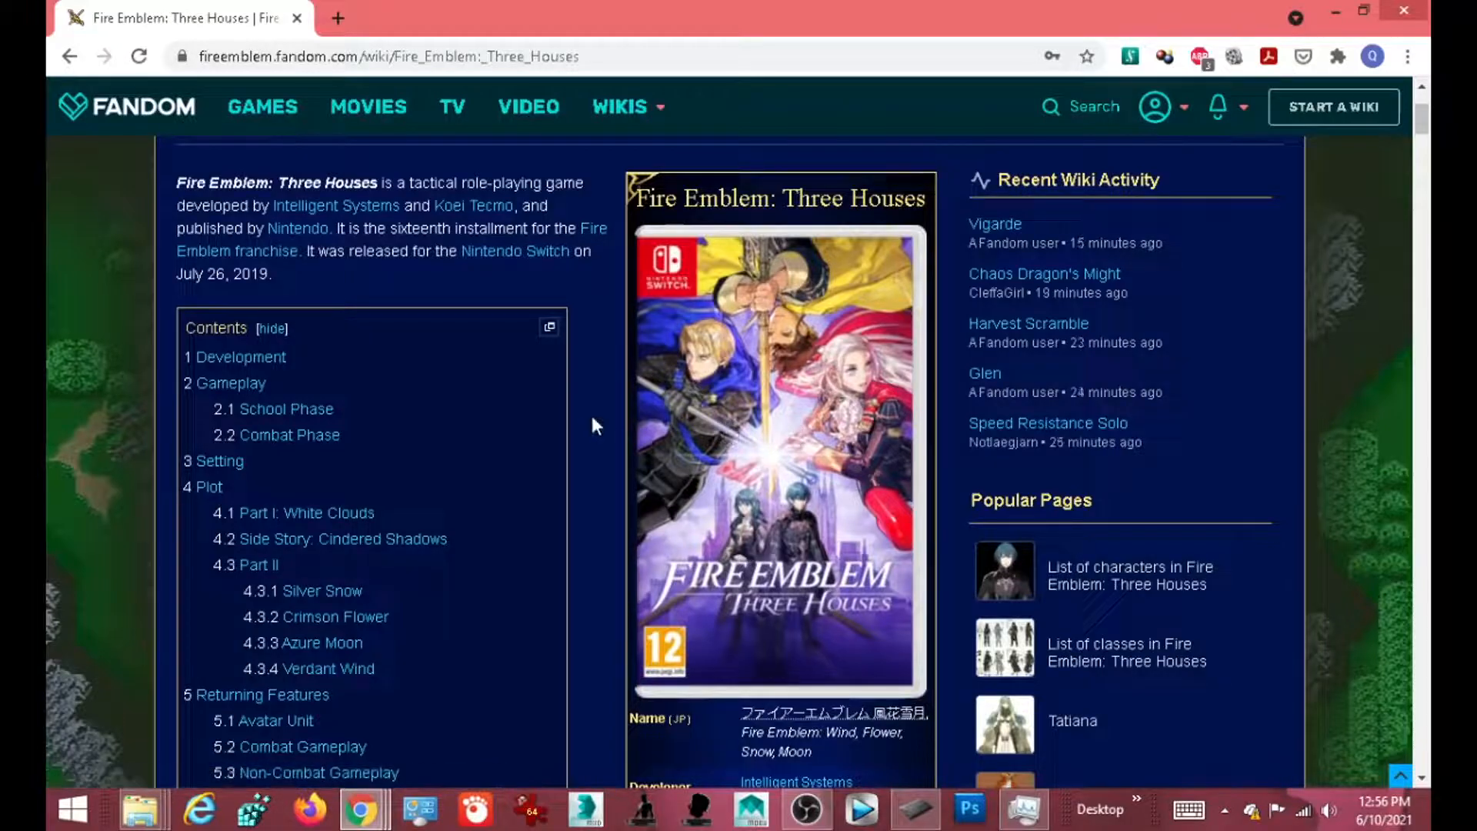
scroll("down", 3)
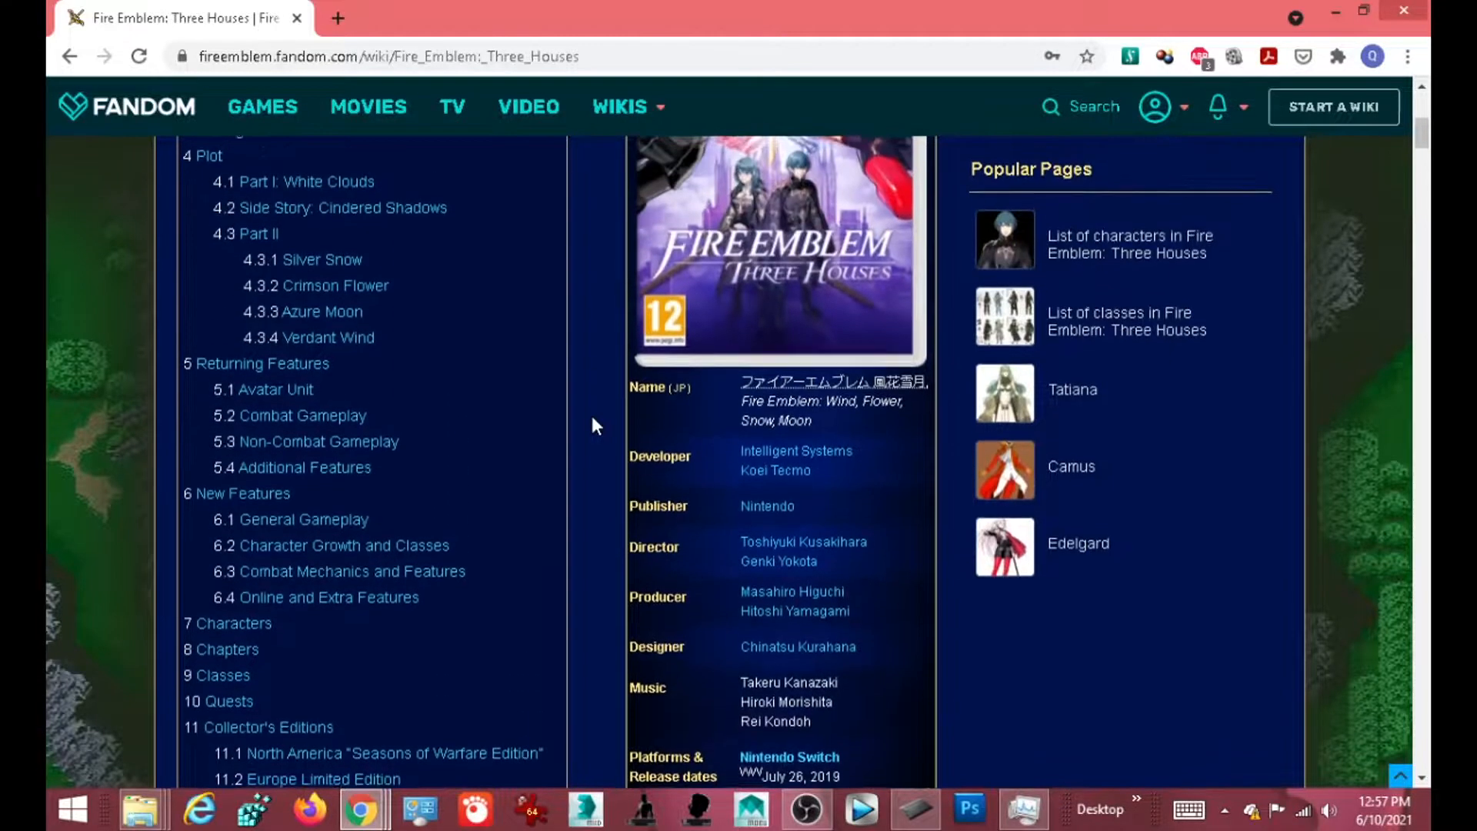
scroll("up", 3)
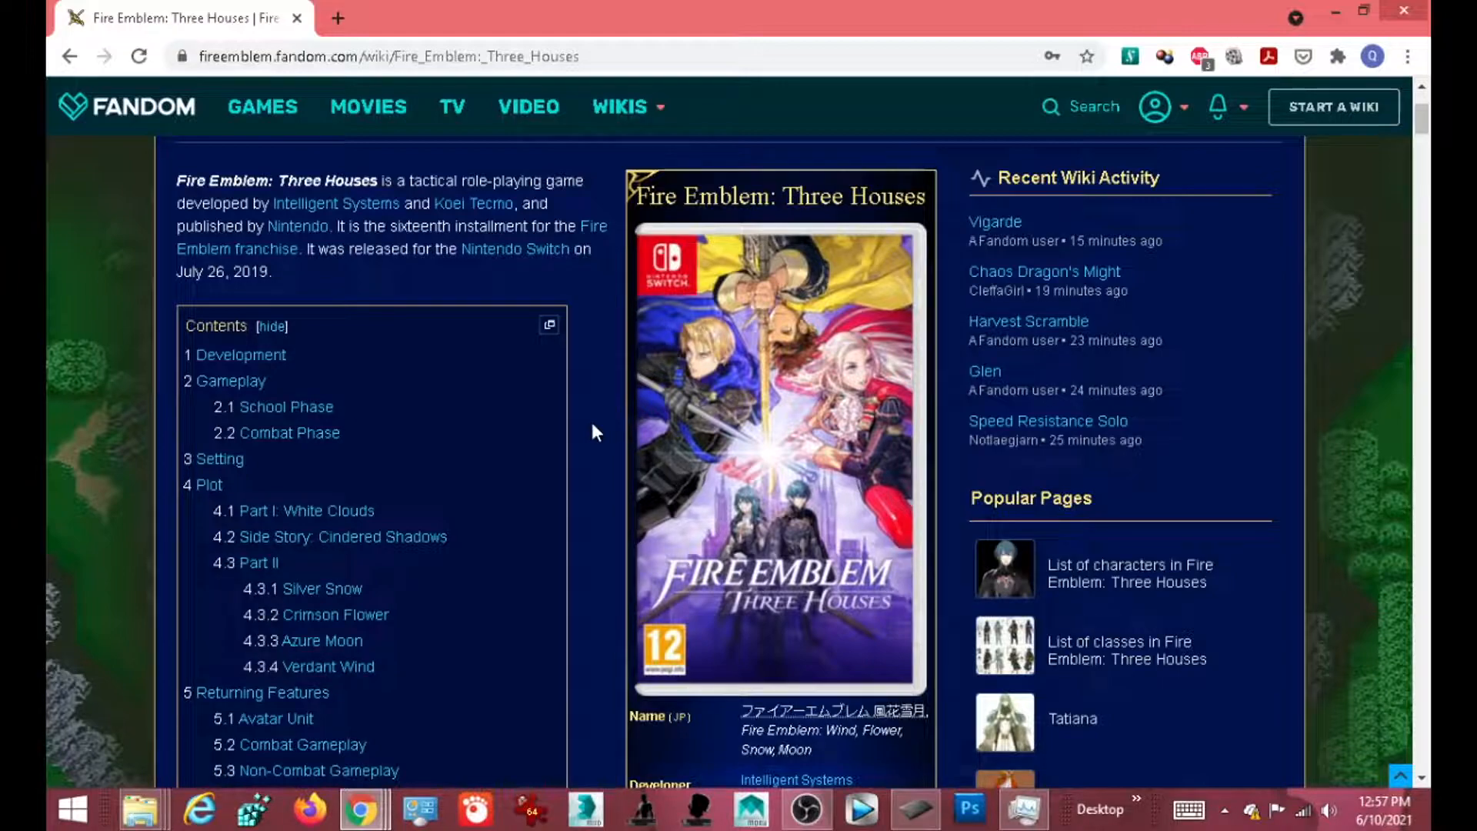
mouse_move(665, 508)
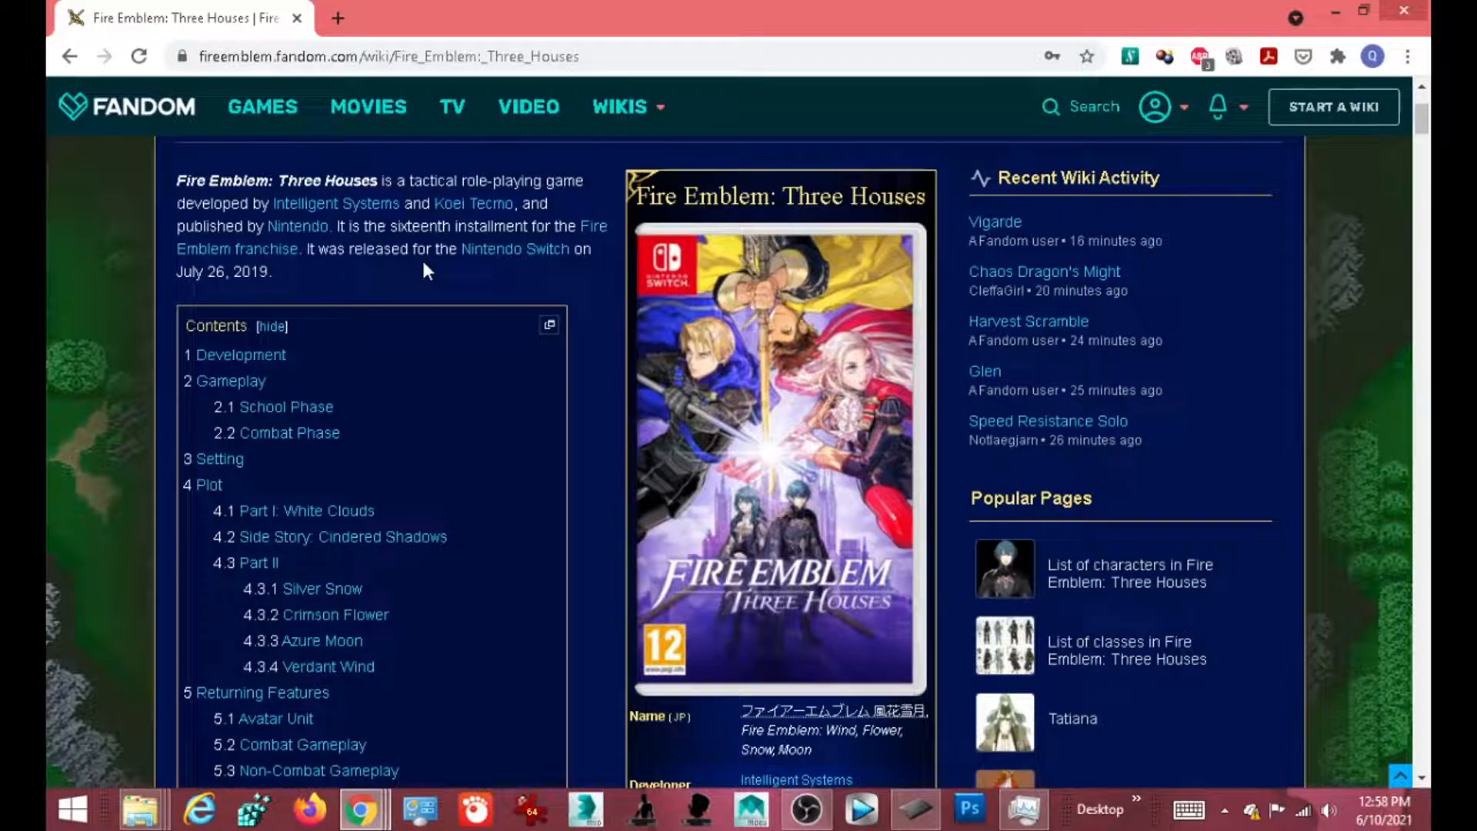
mouse_move(575, 348)
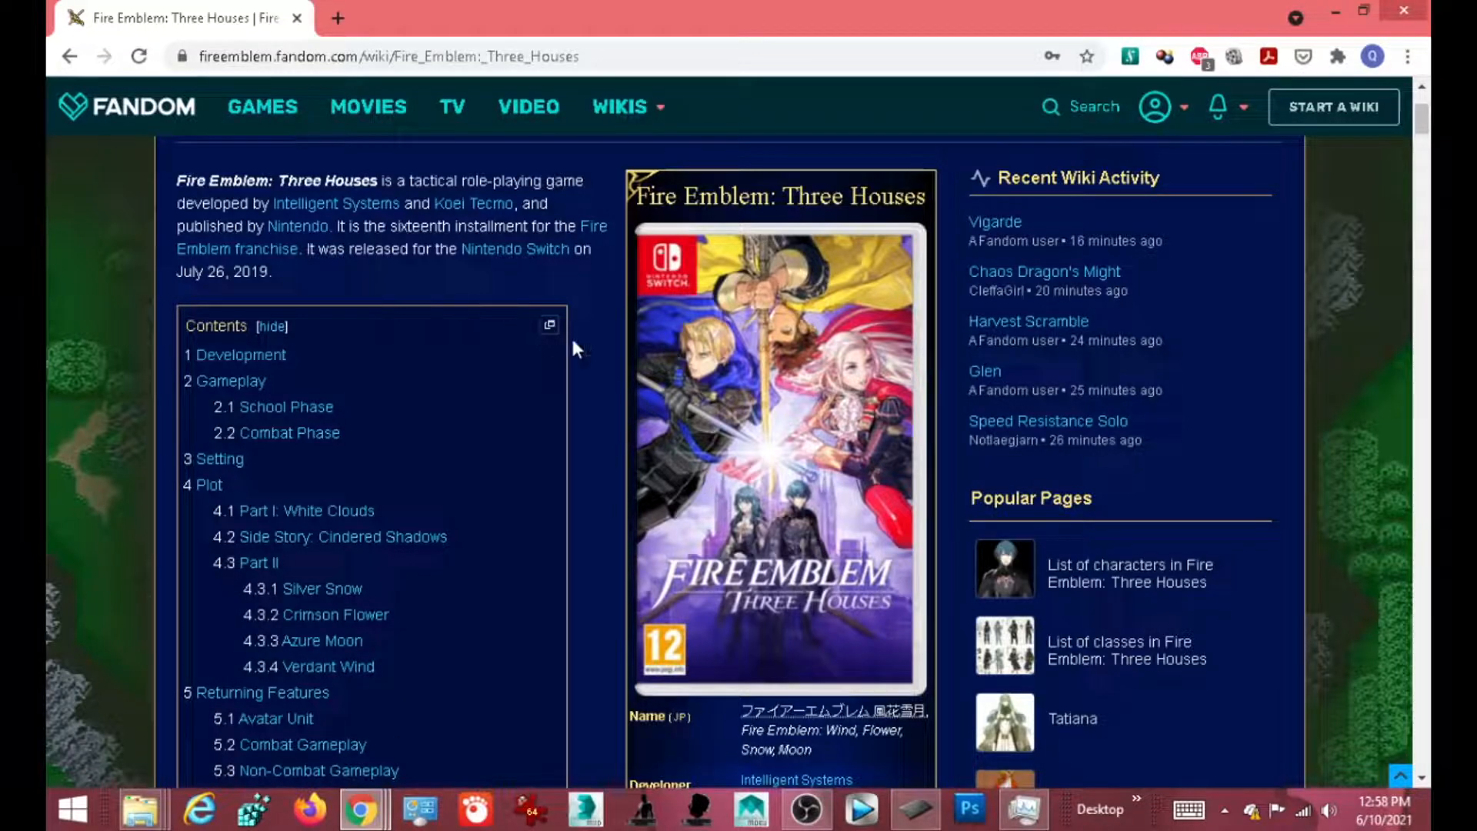
scroll("down", 3)
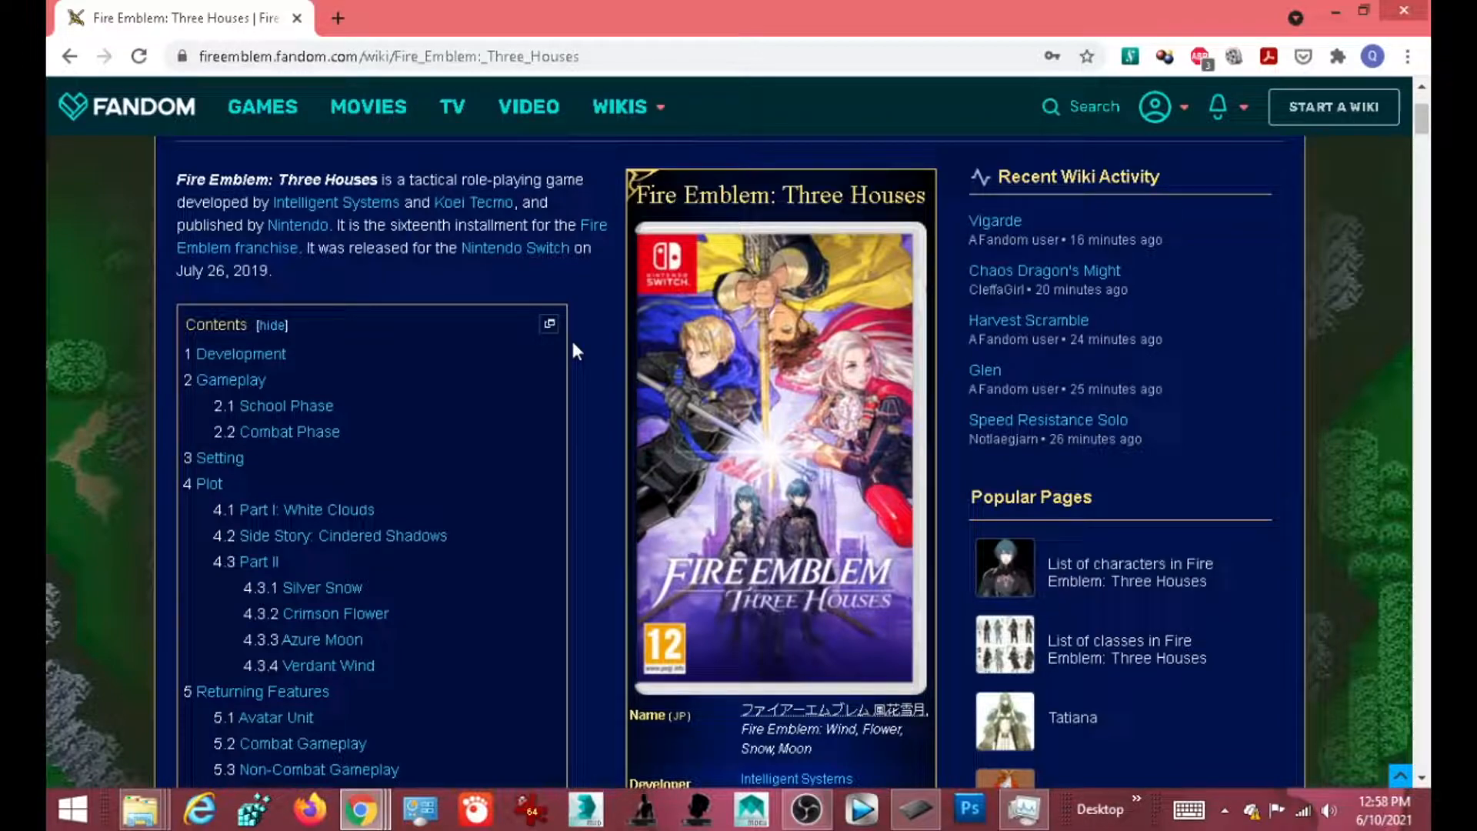
mouse_move(567, 327)
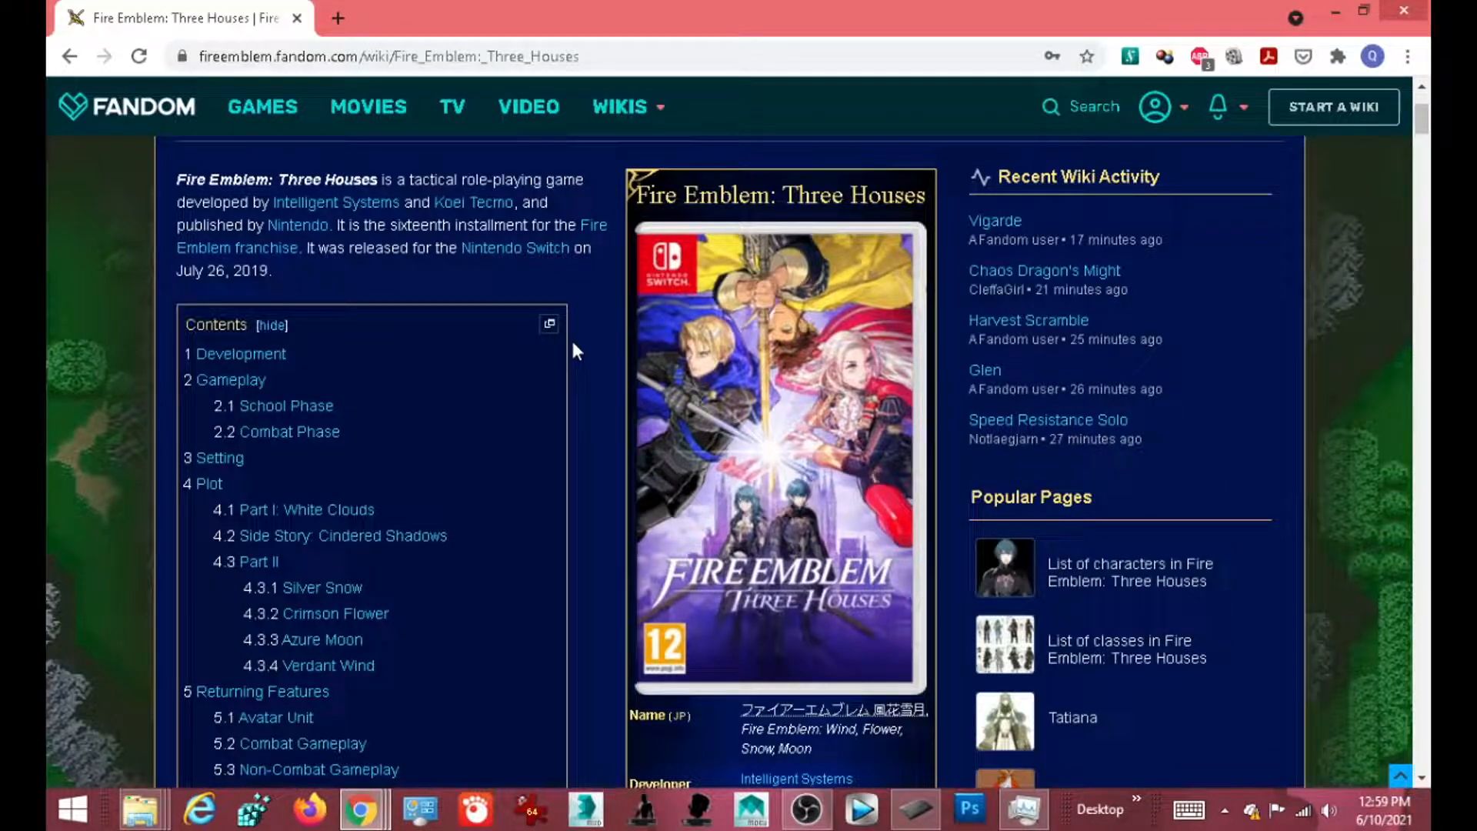
scroll("down", 3)
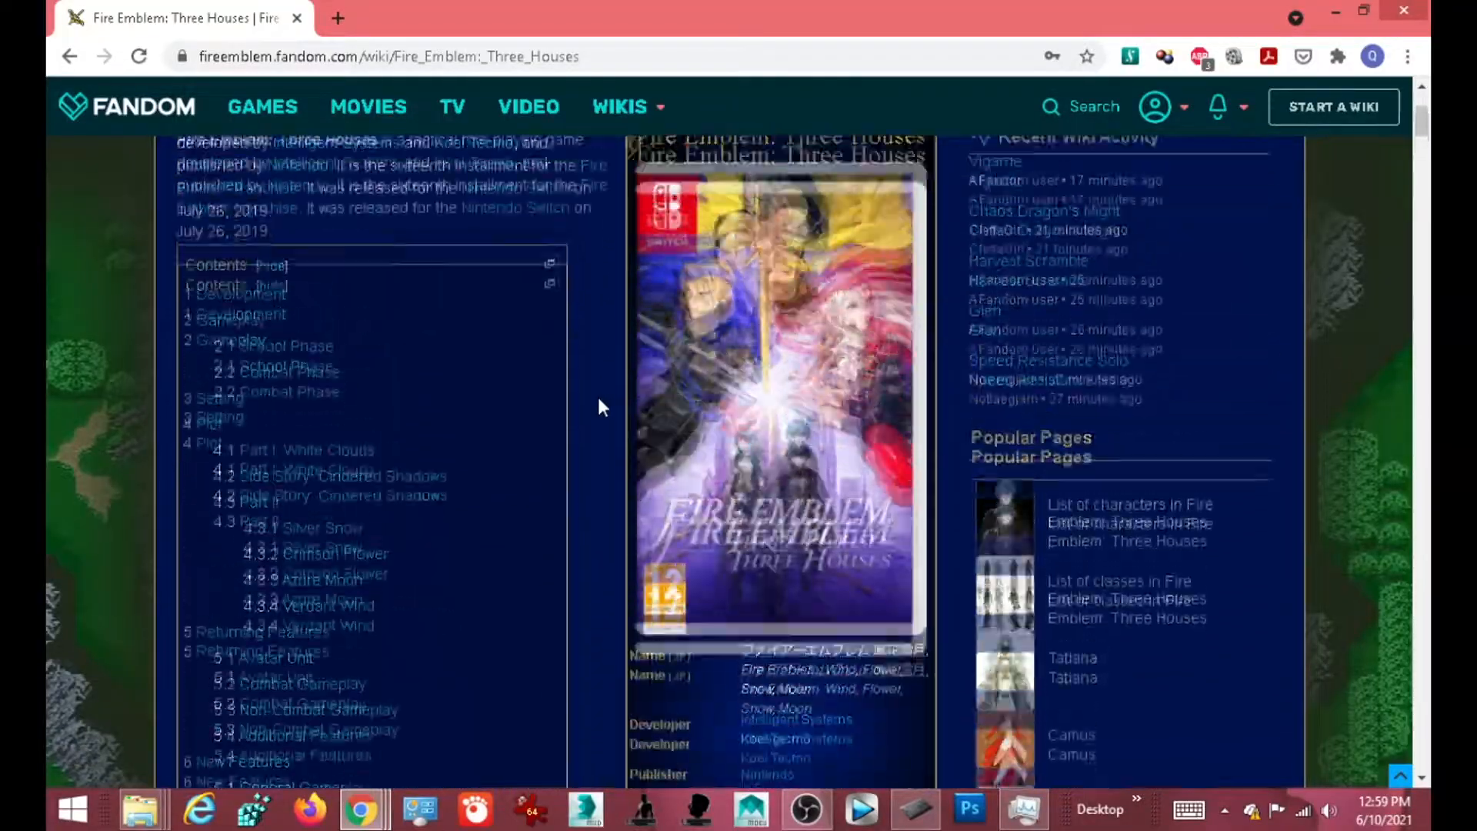
scroll("down", 3)
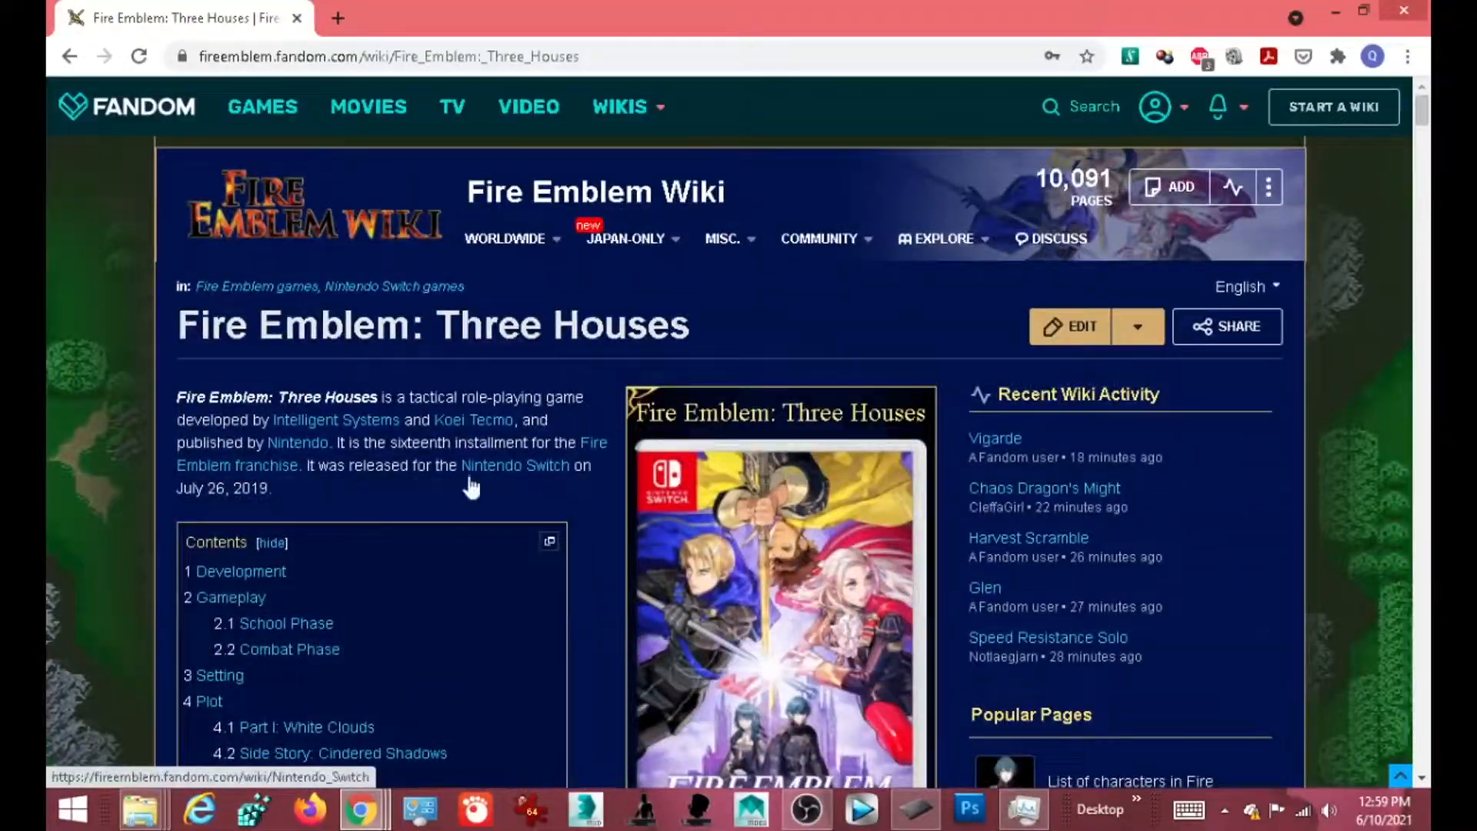
scroll("down", 3)
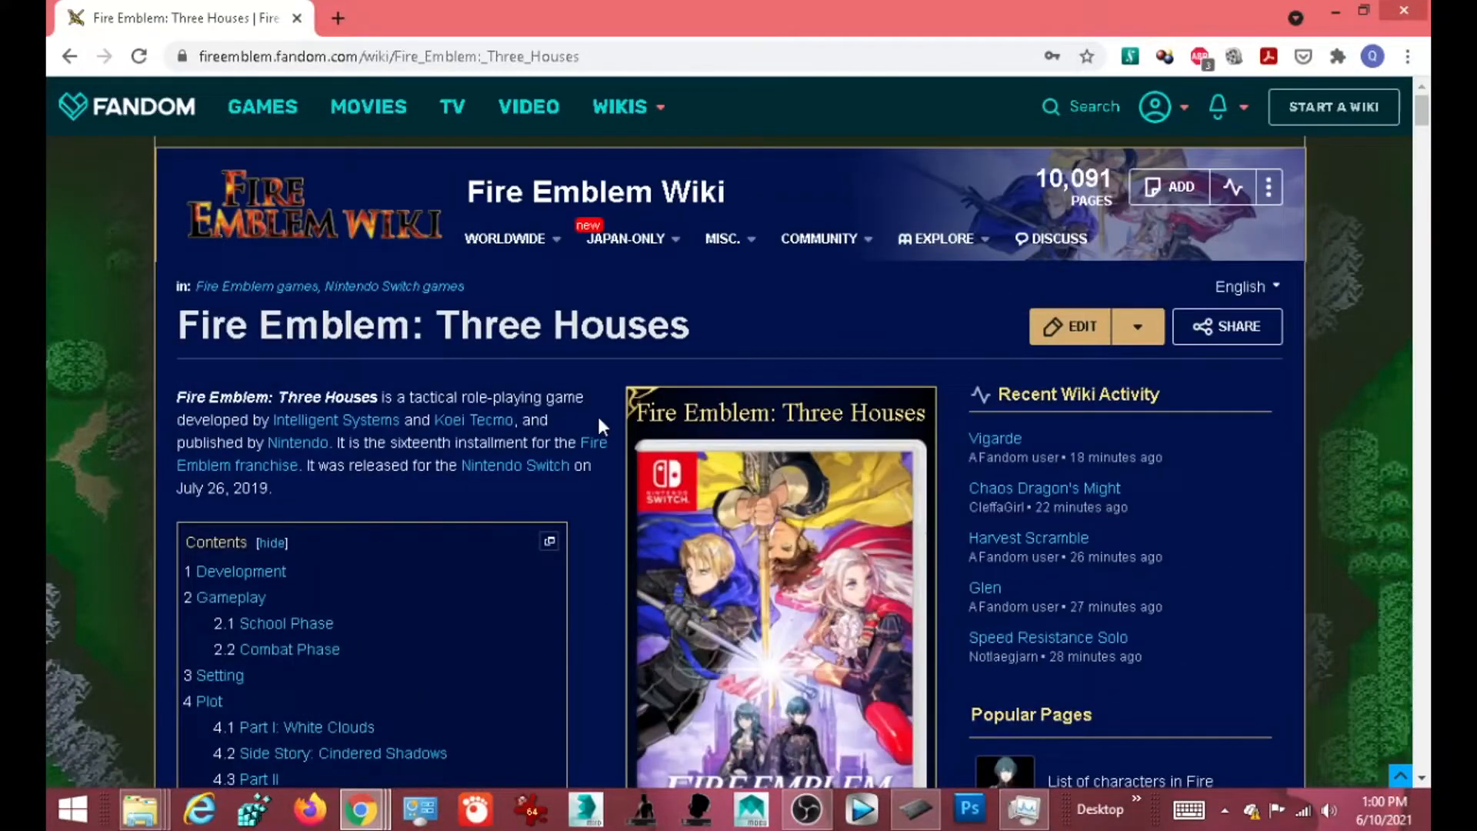
scroll("down", 3)
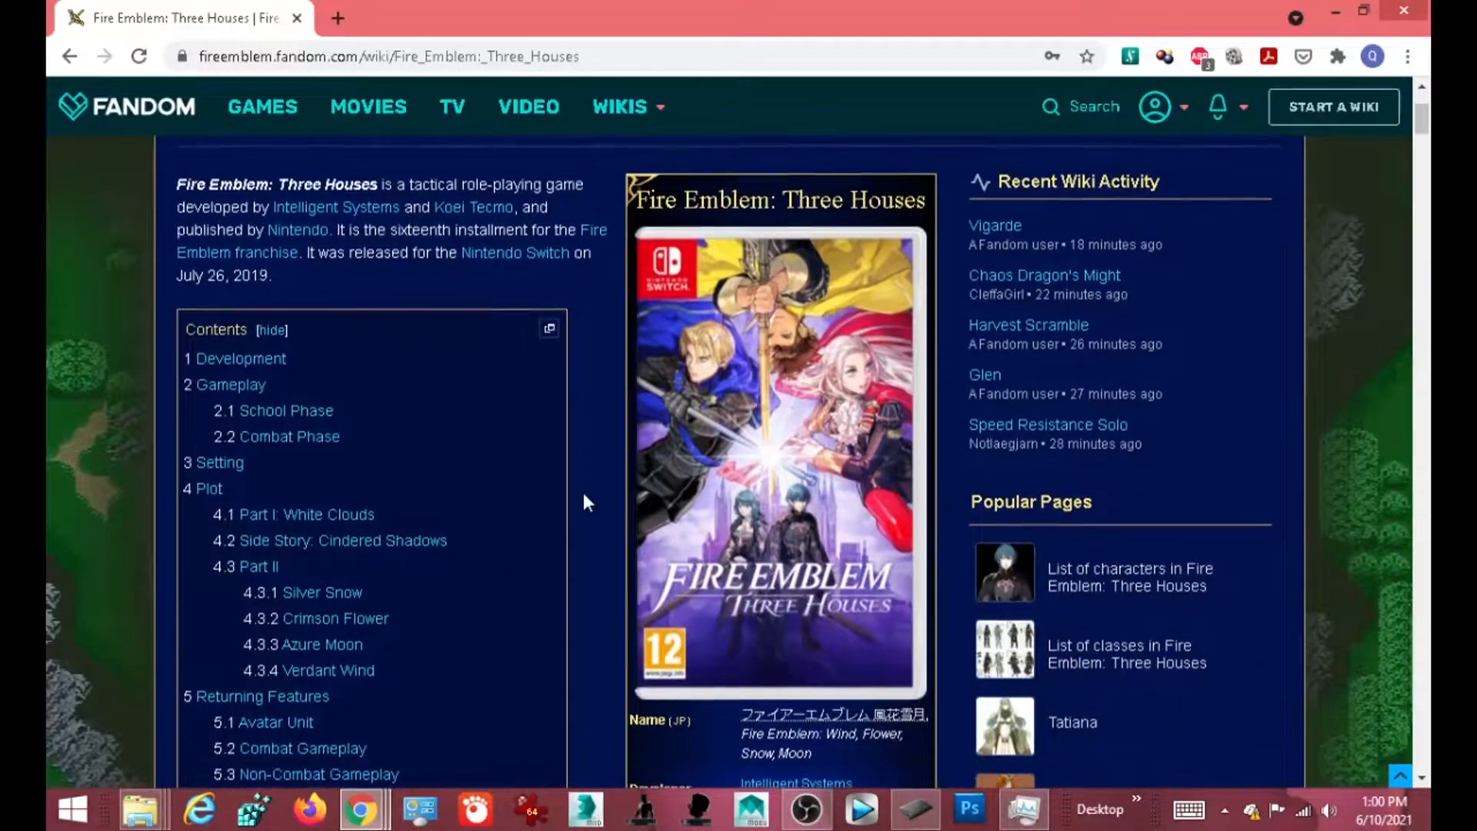
scroll("down", 3)
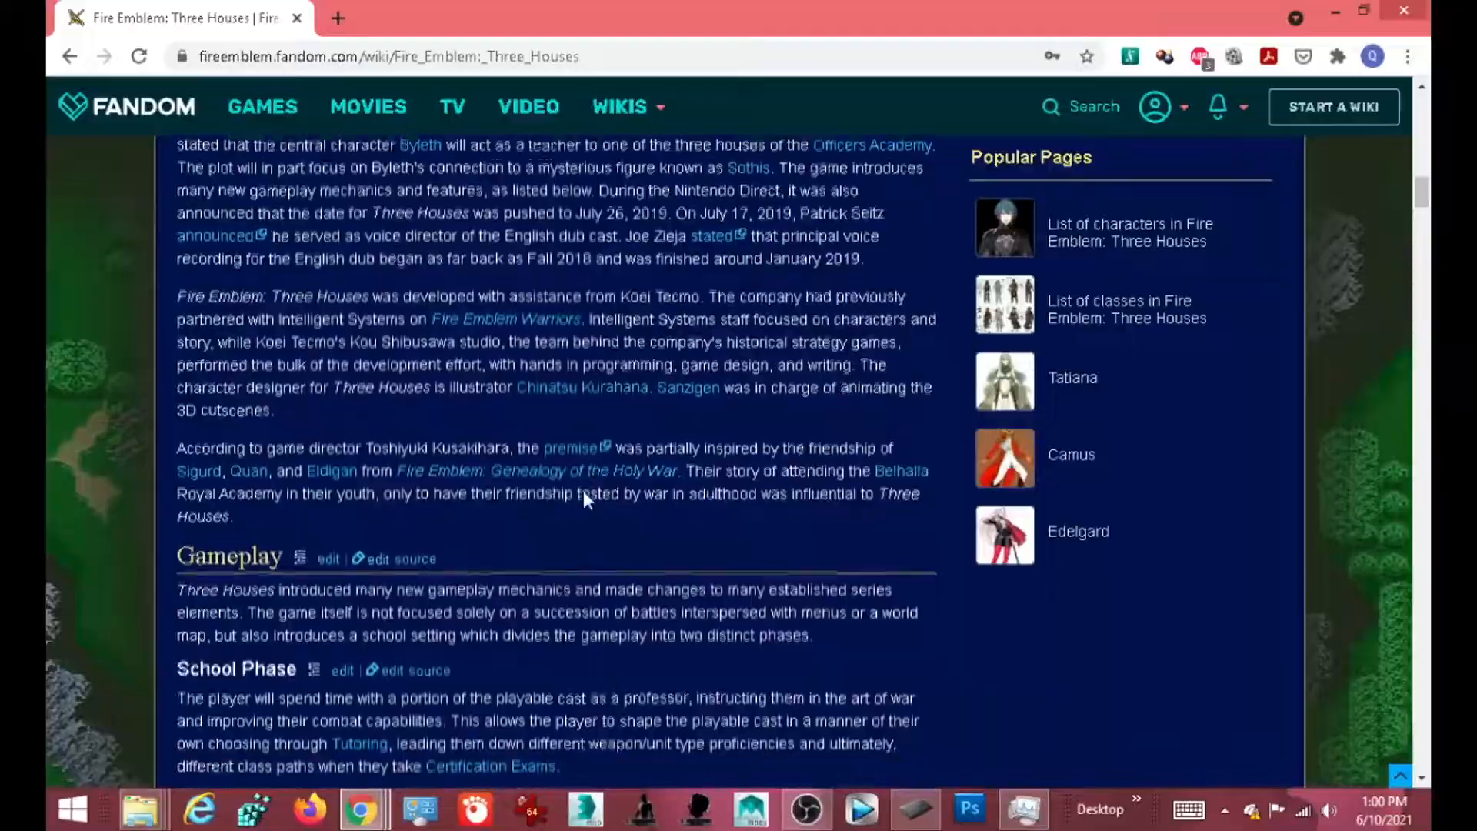
scroll("down", 3)
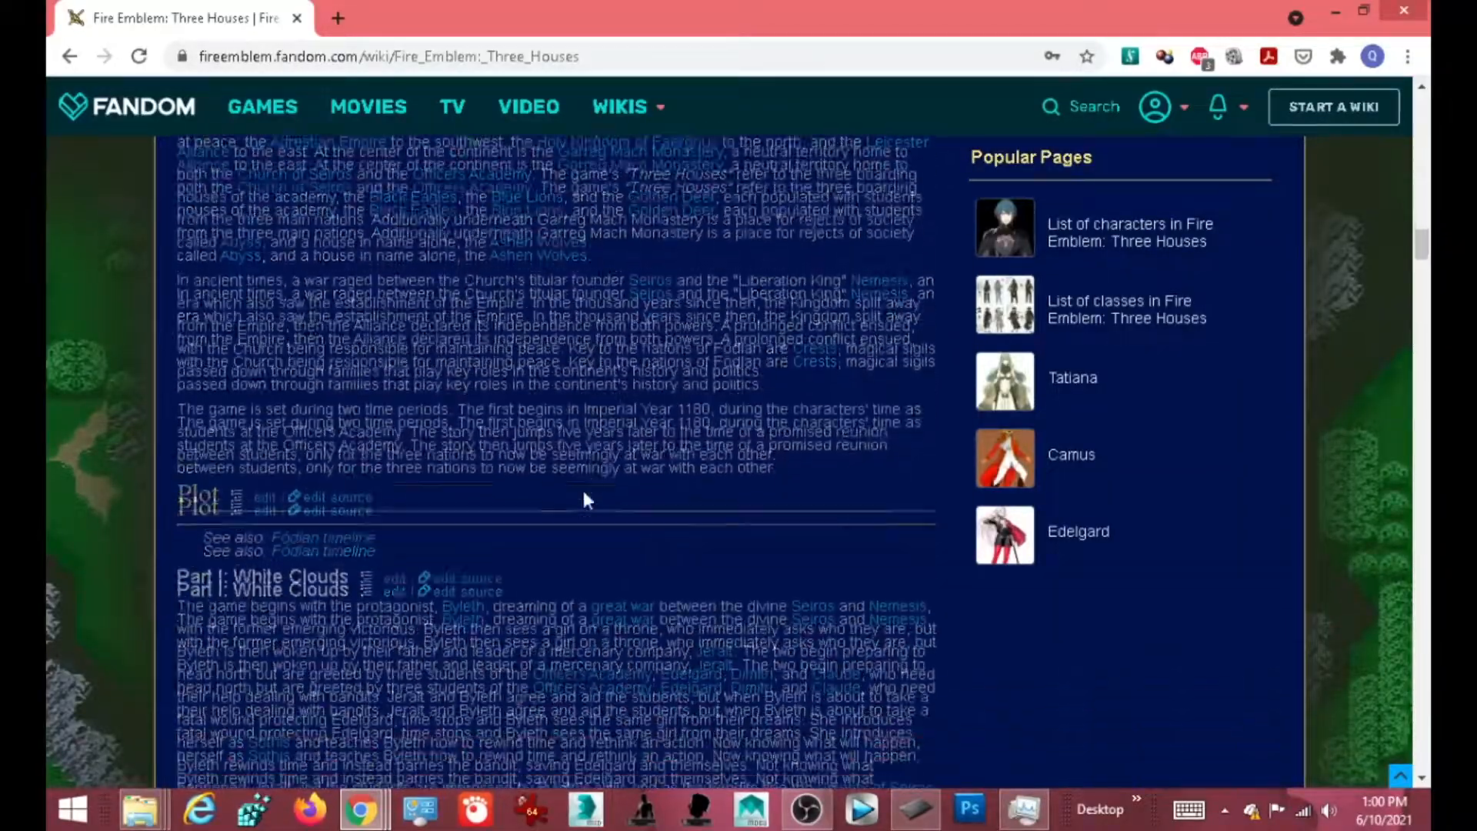
scroll("down", 3)
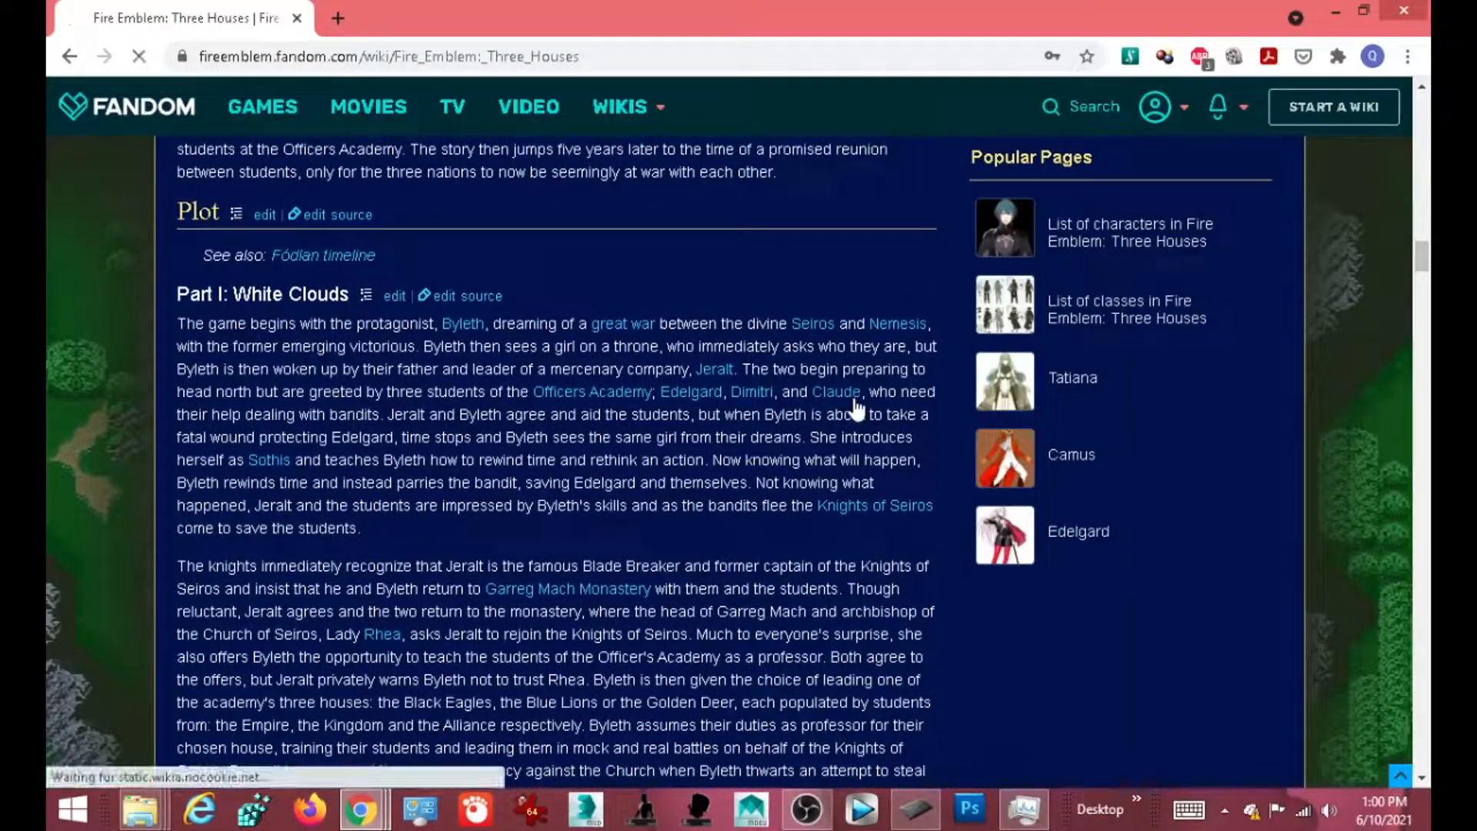
left_click(834, 392)
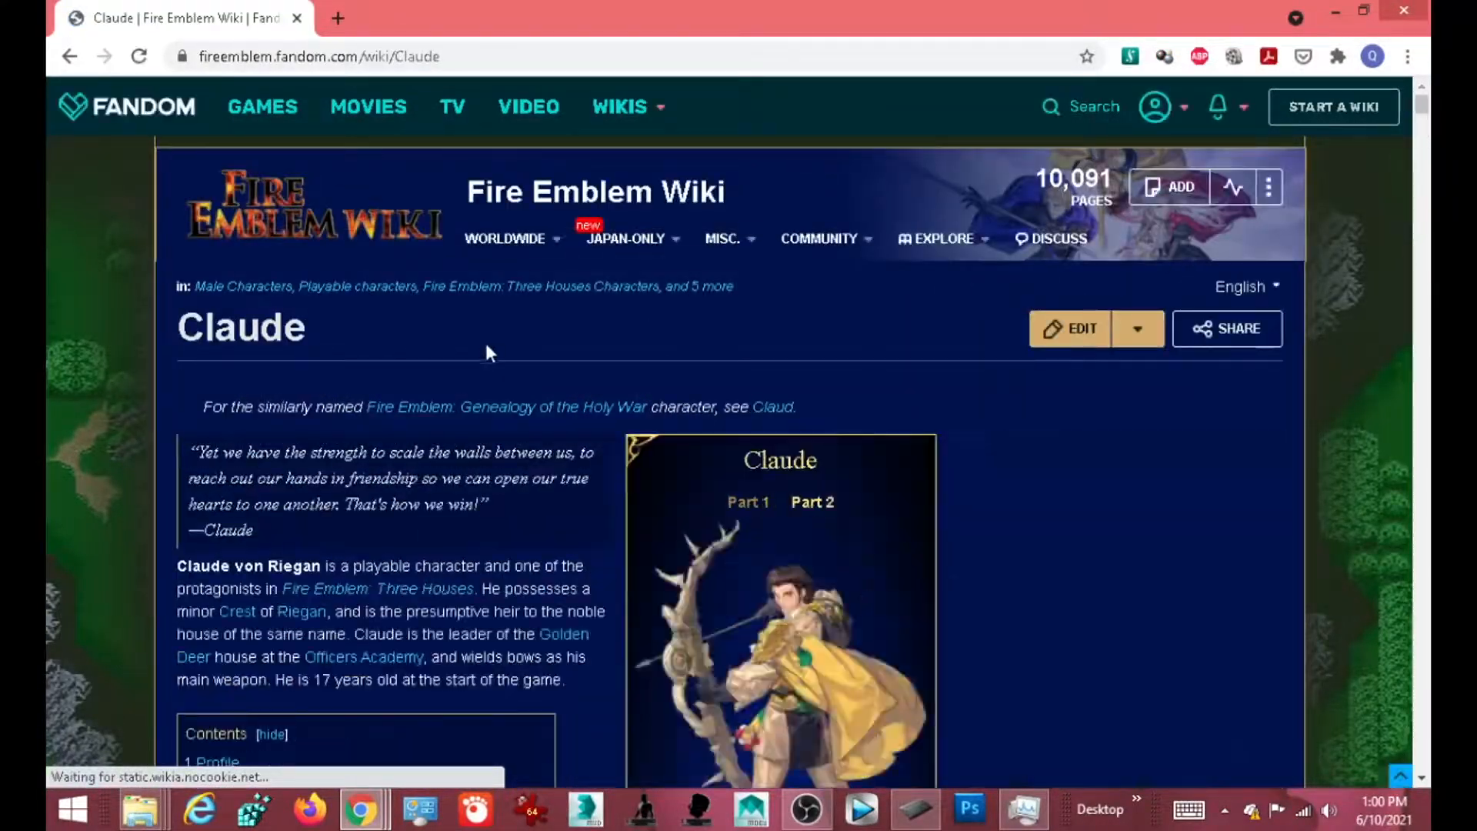
scroll("down", 3)
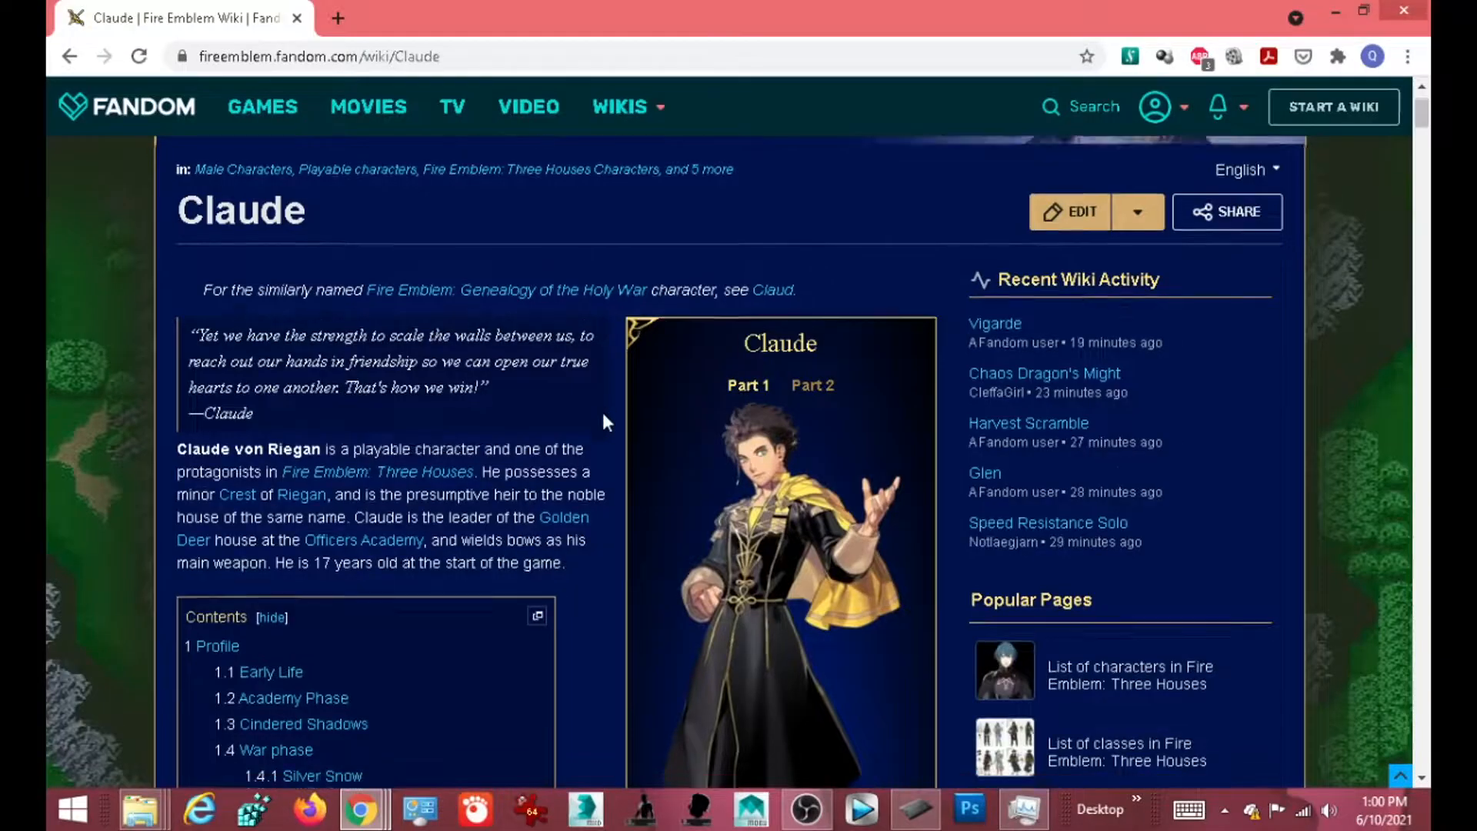
scroll("down", 3)
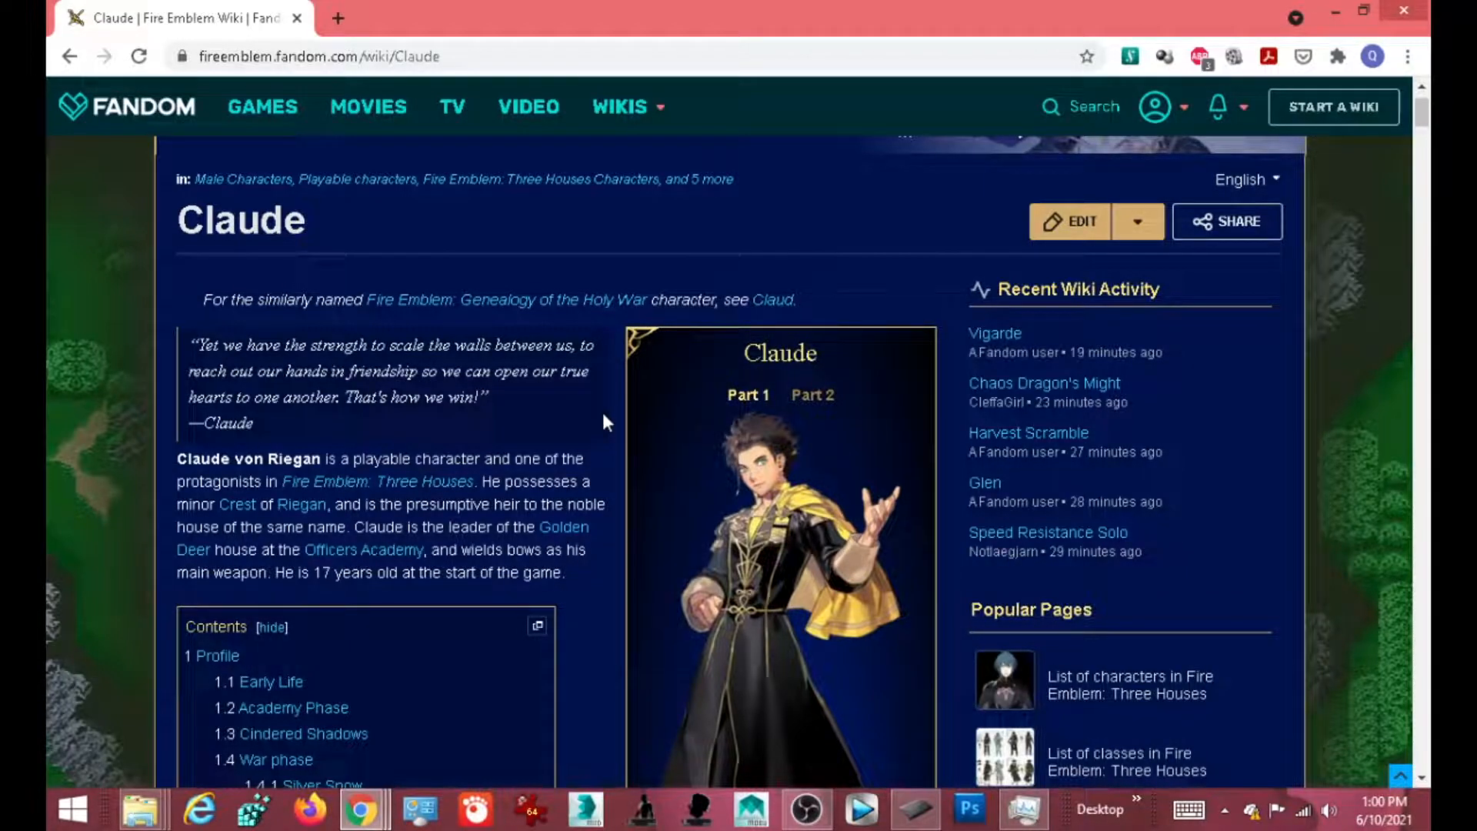
scroll("down", 3)
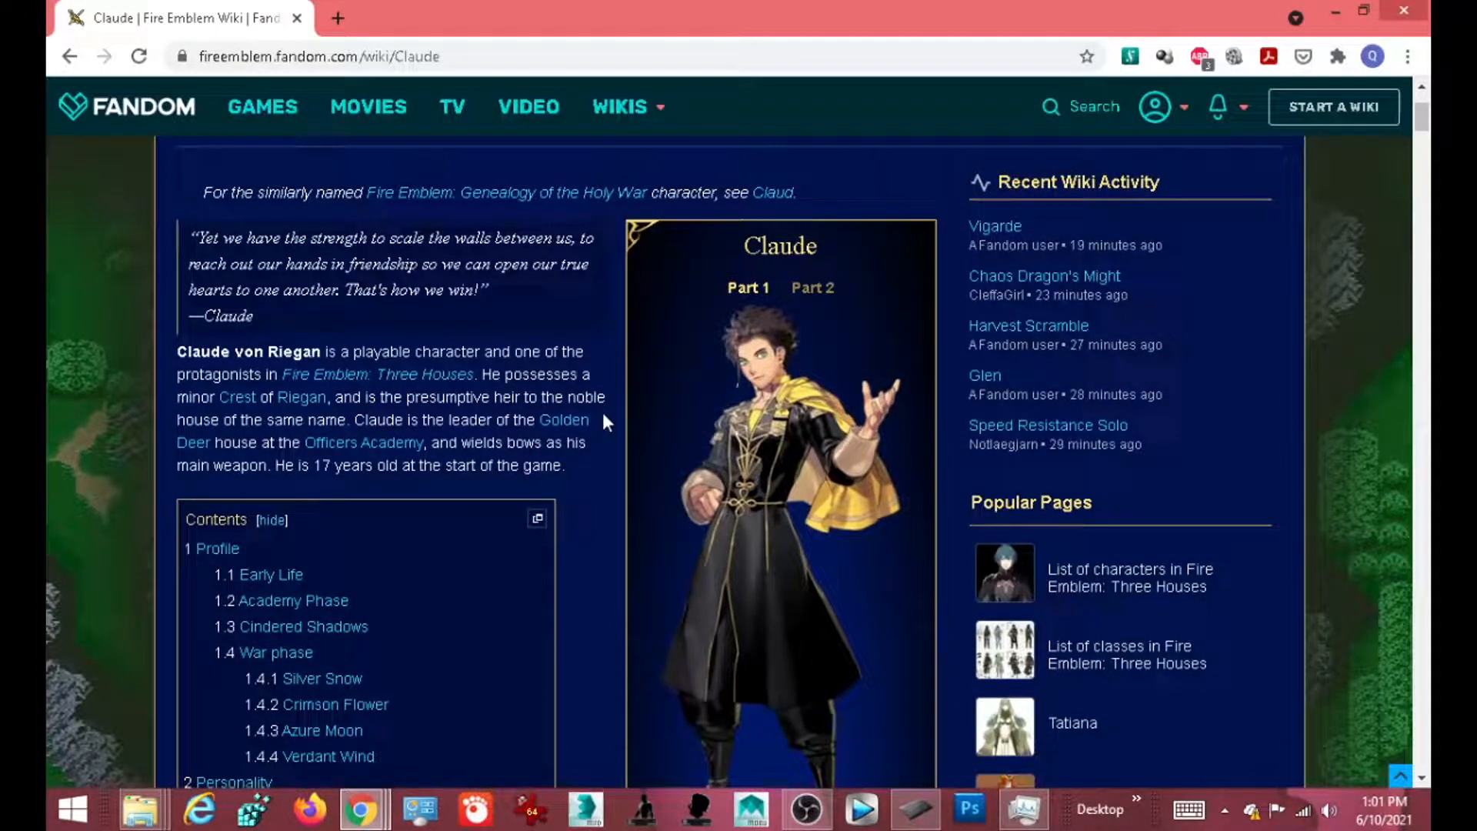
scroll("down", 3)
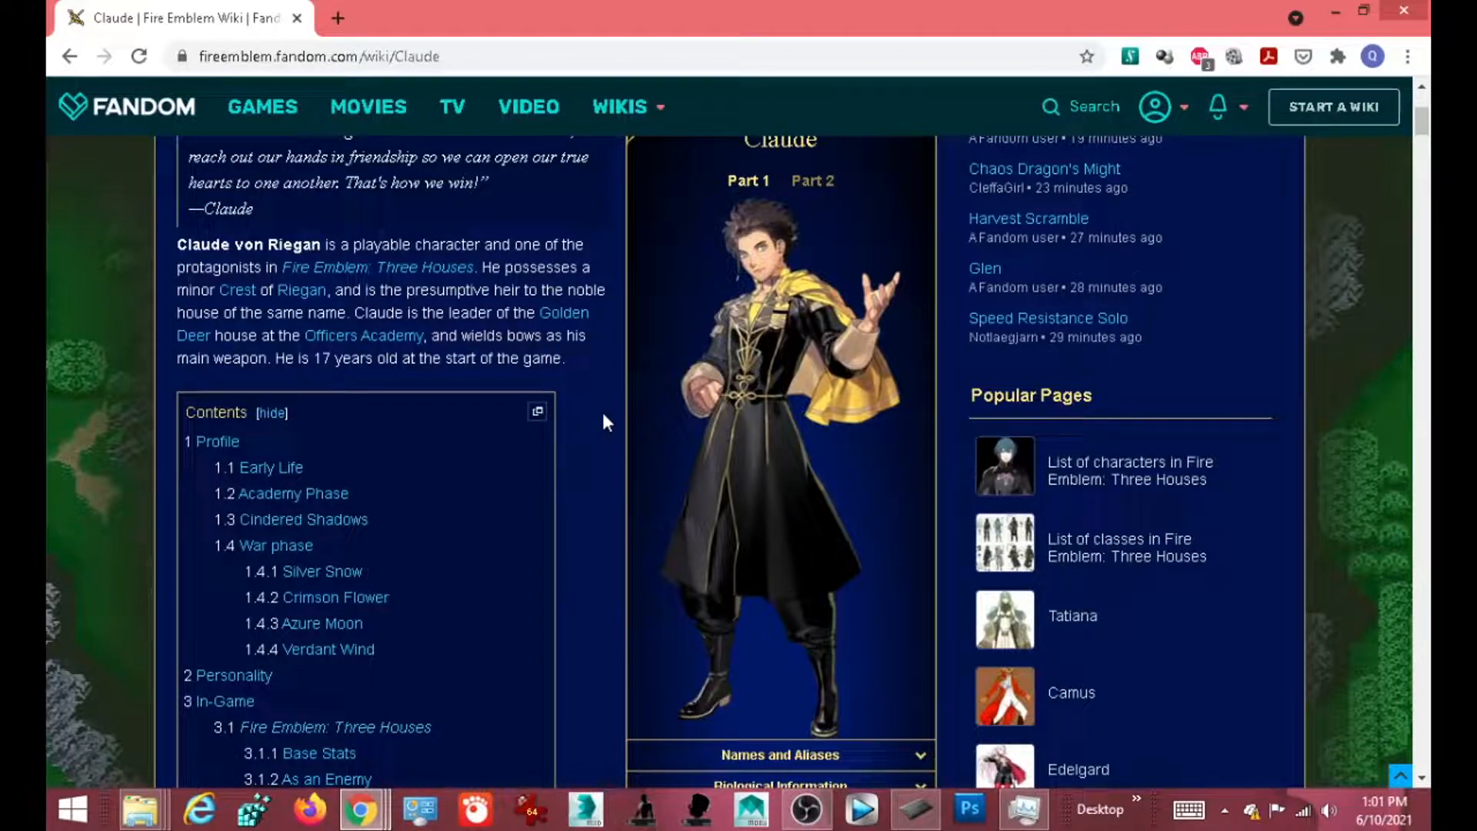
mouse_move(549, 393)
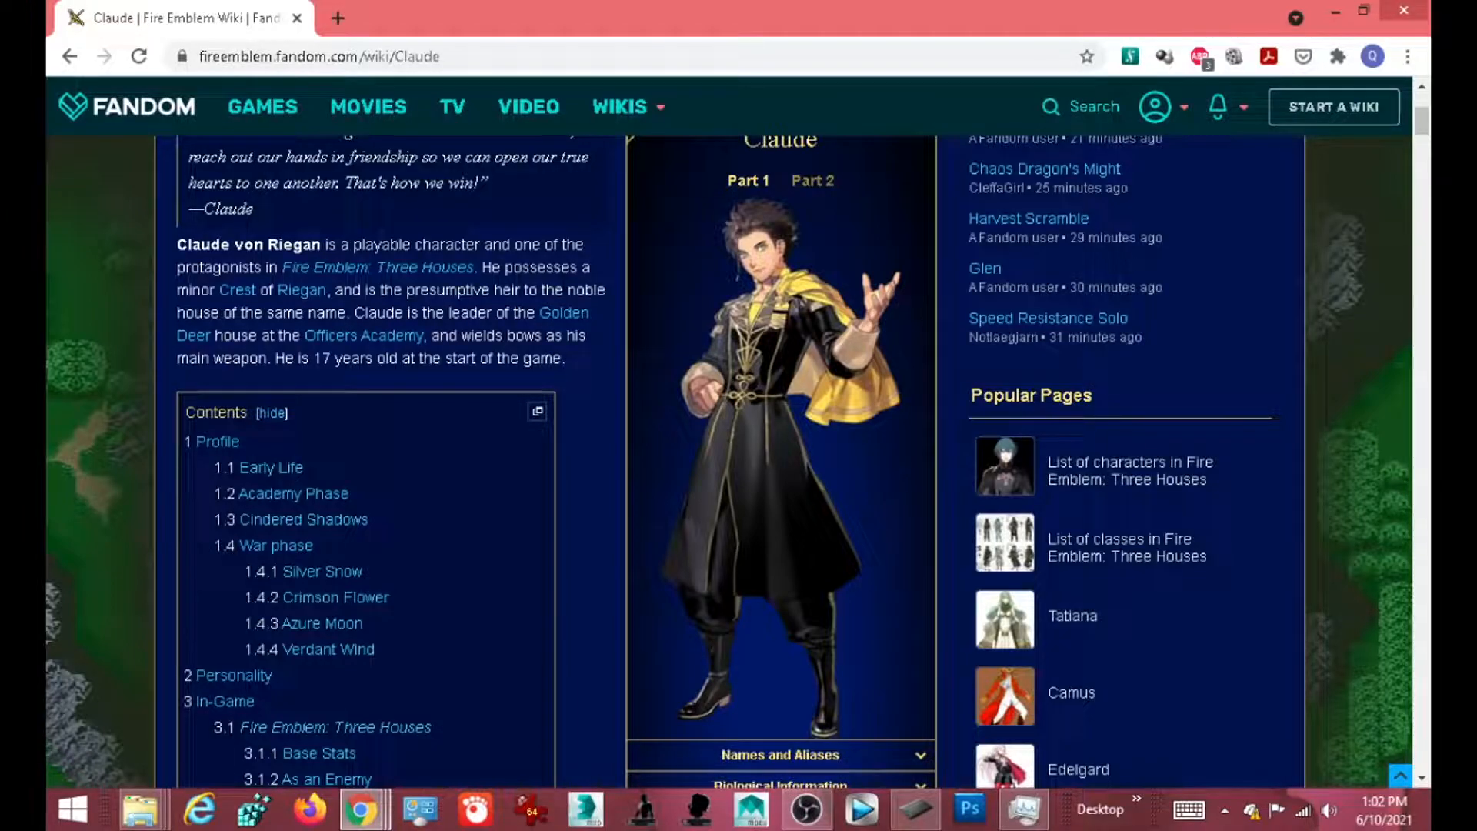
mouse_move(612, 306)
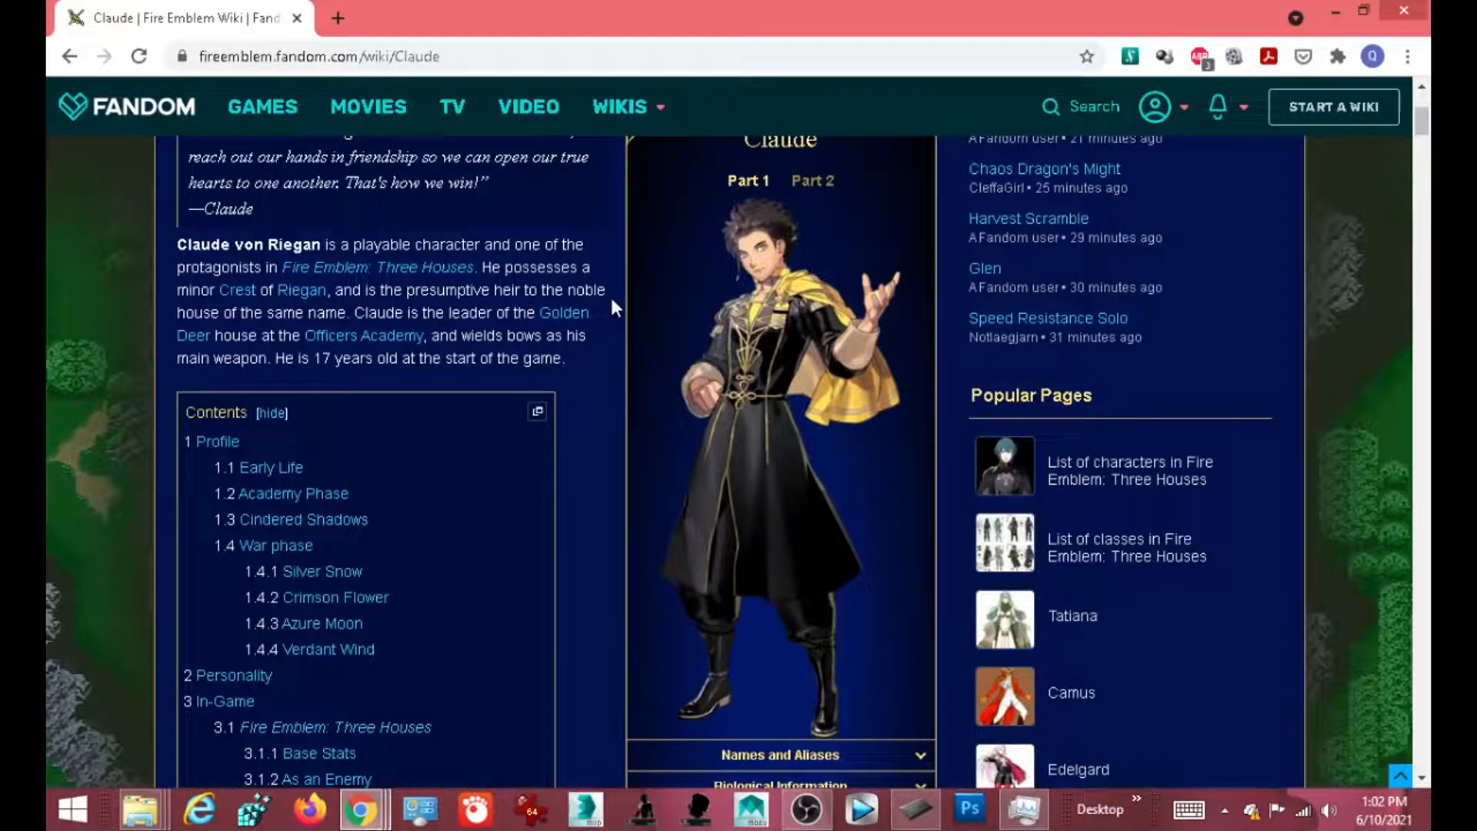
scroll("down", 3)
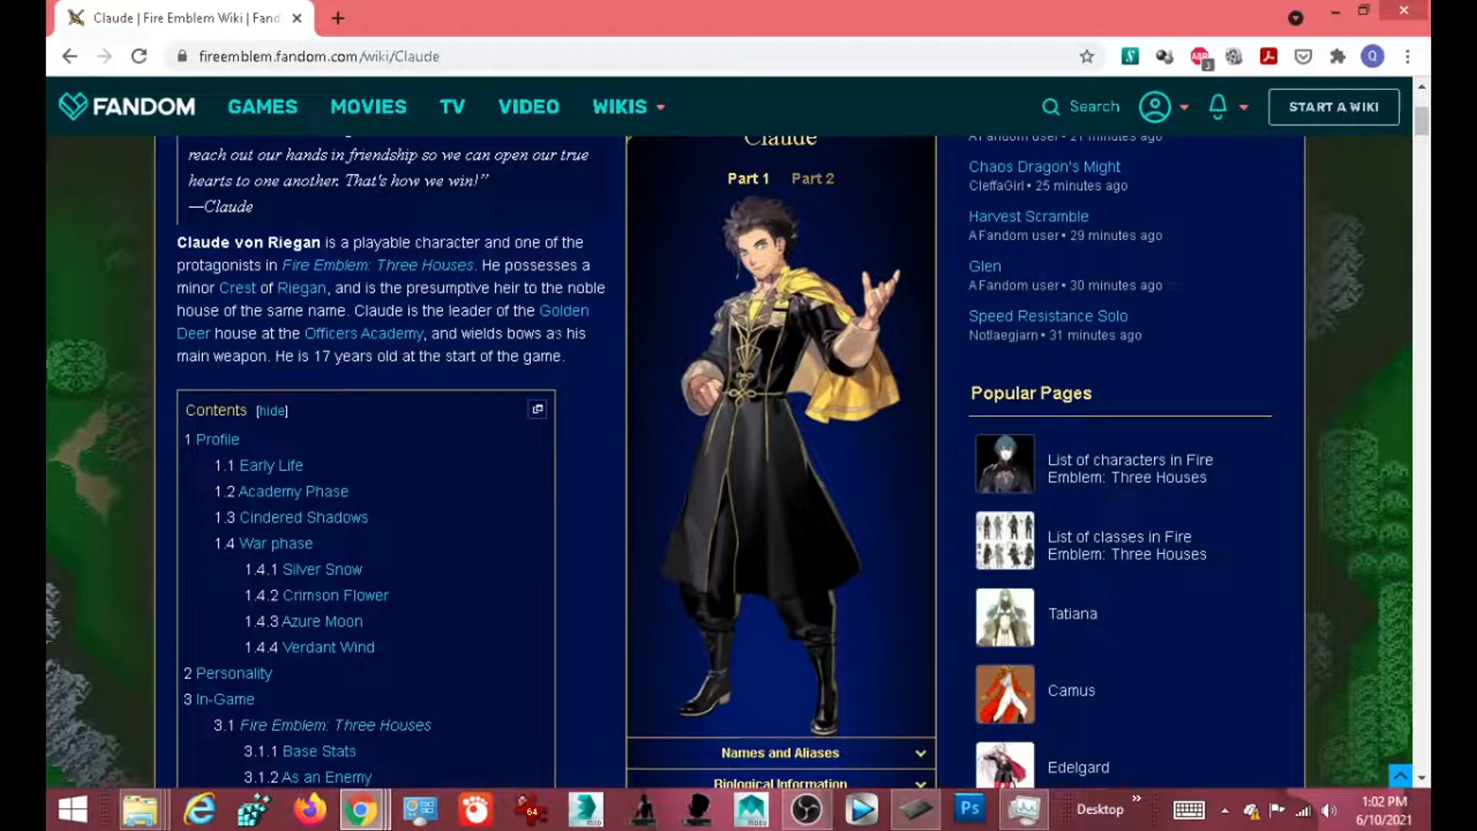
mouse_move(603, 375)
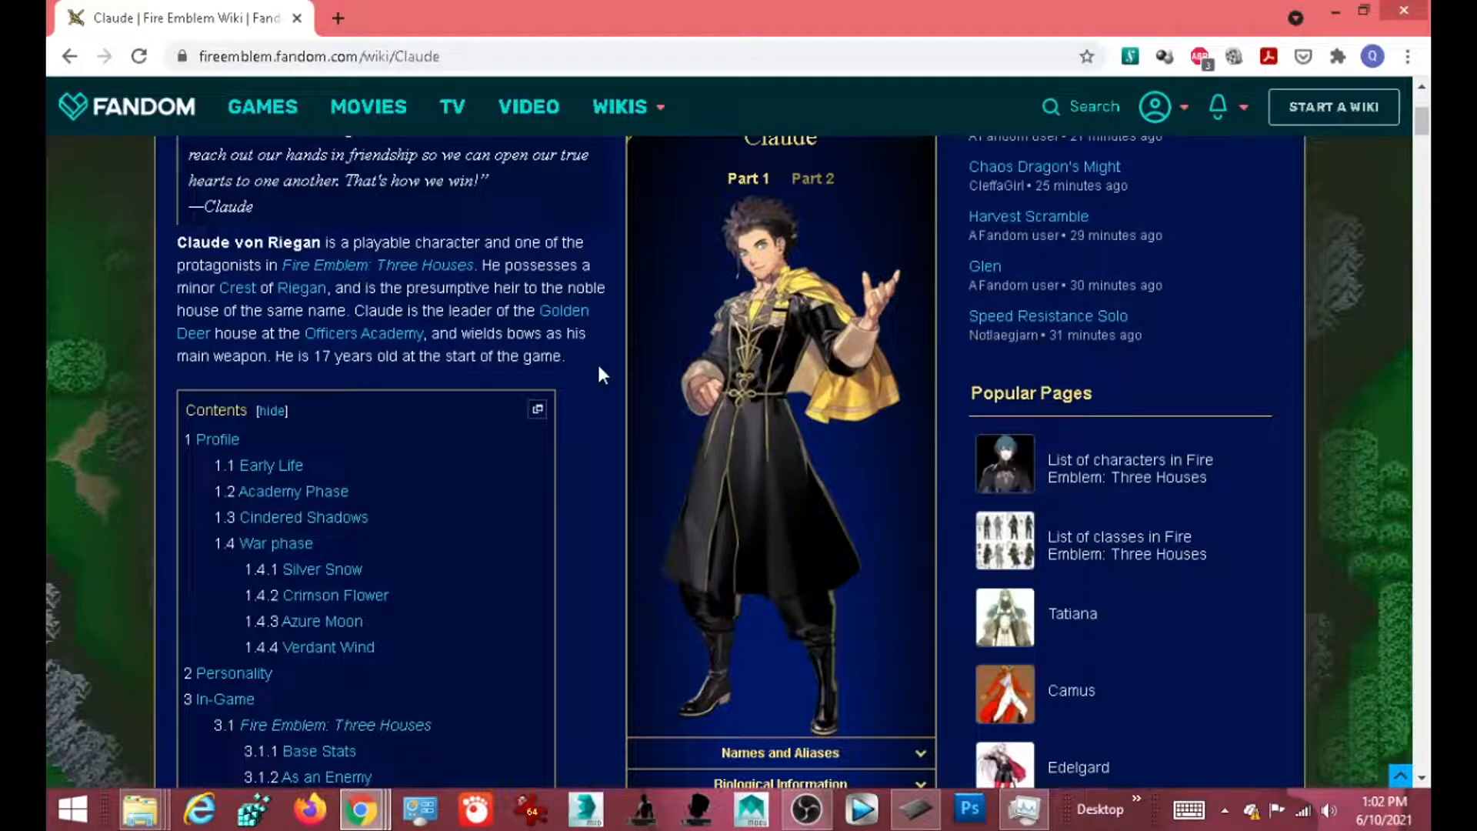
mouse_move(588, 357)
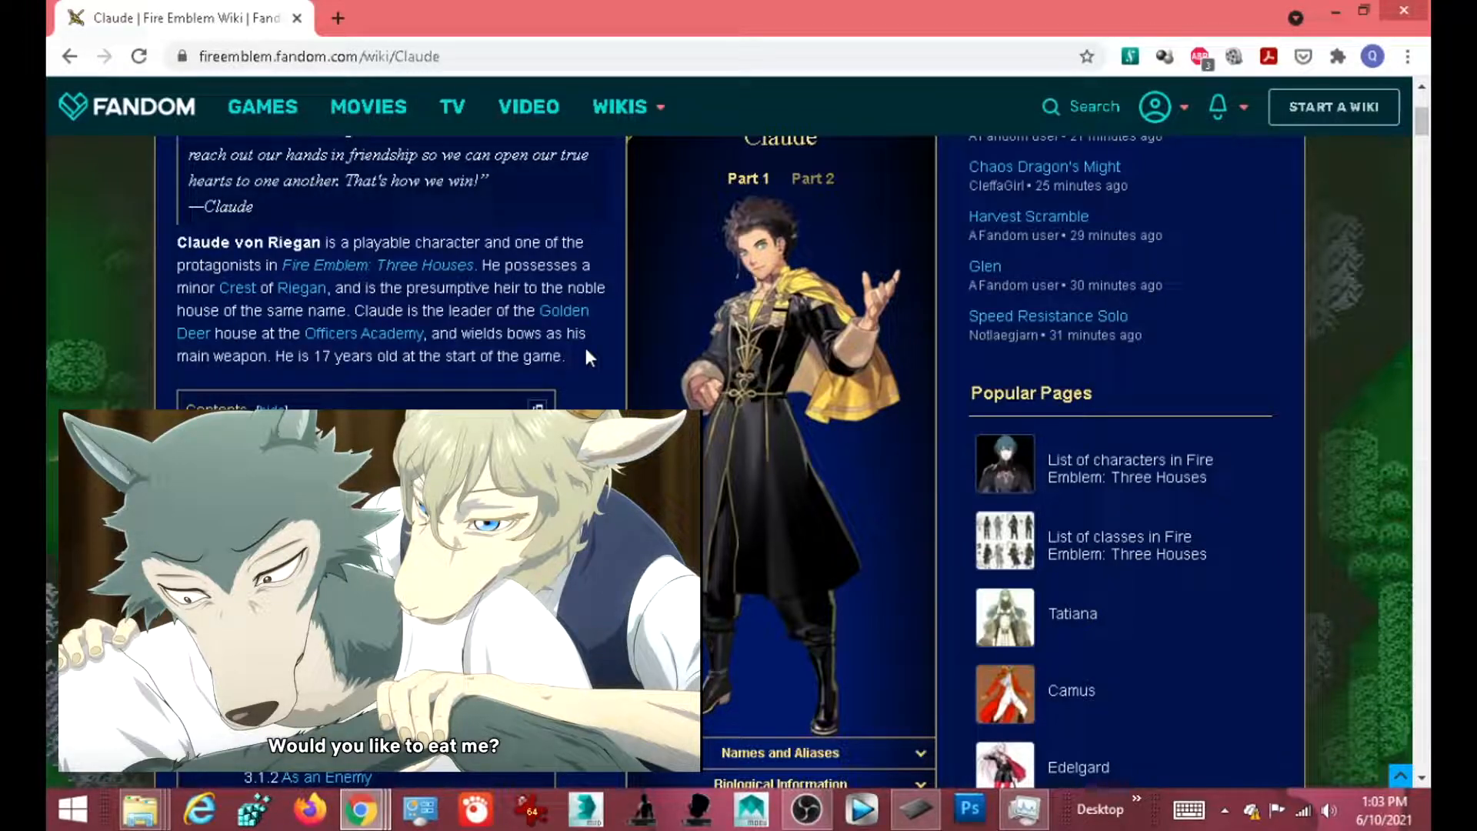
scroll("down", 3)
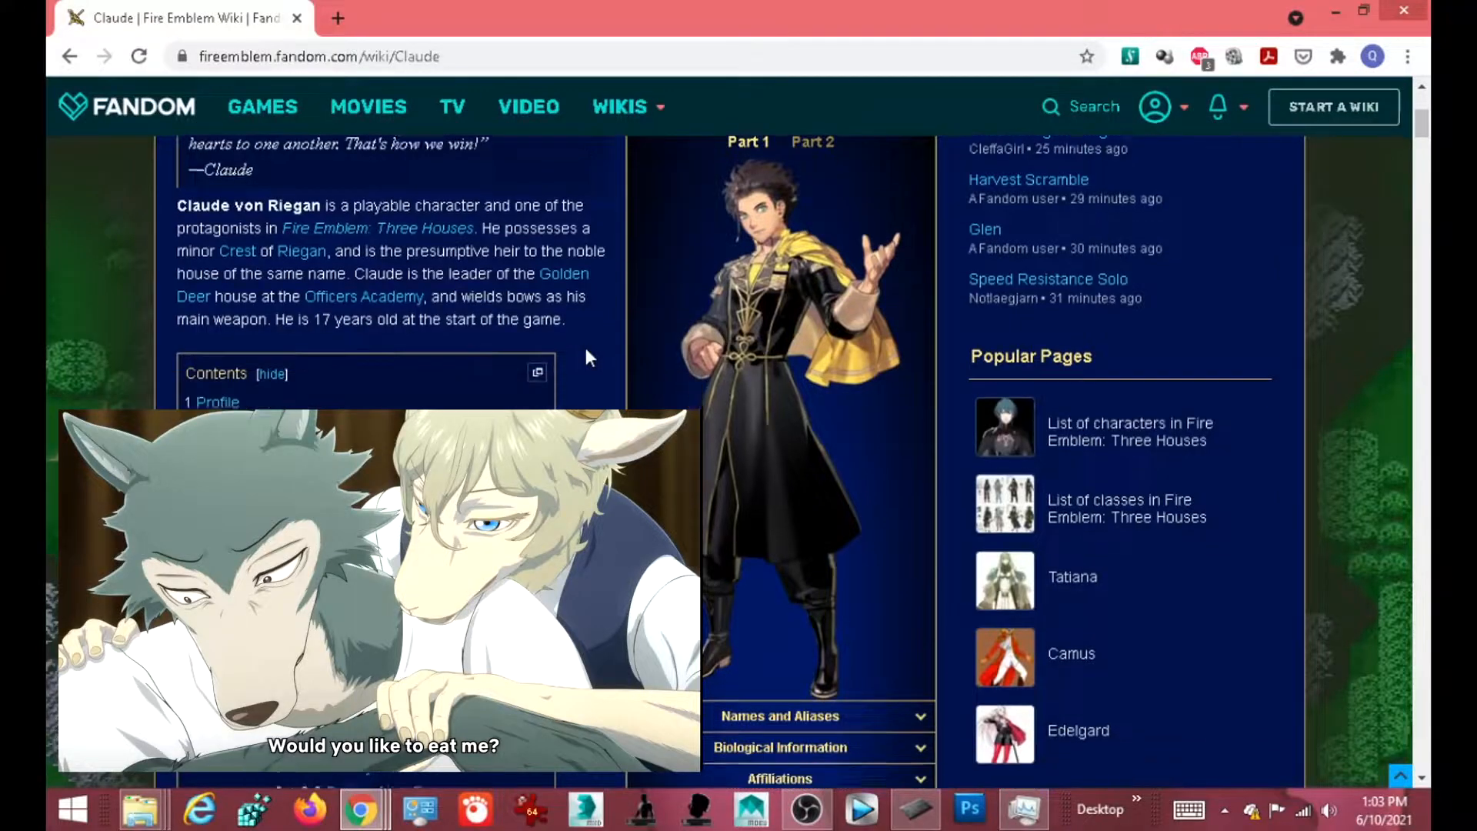
scroll("down", 3)
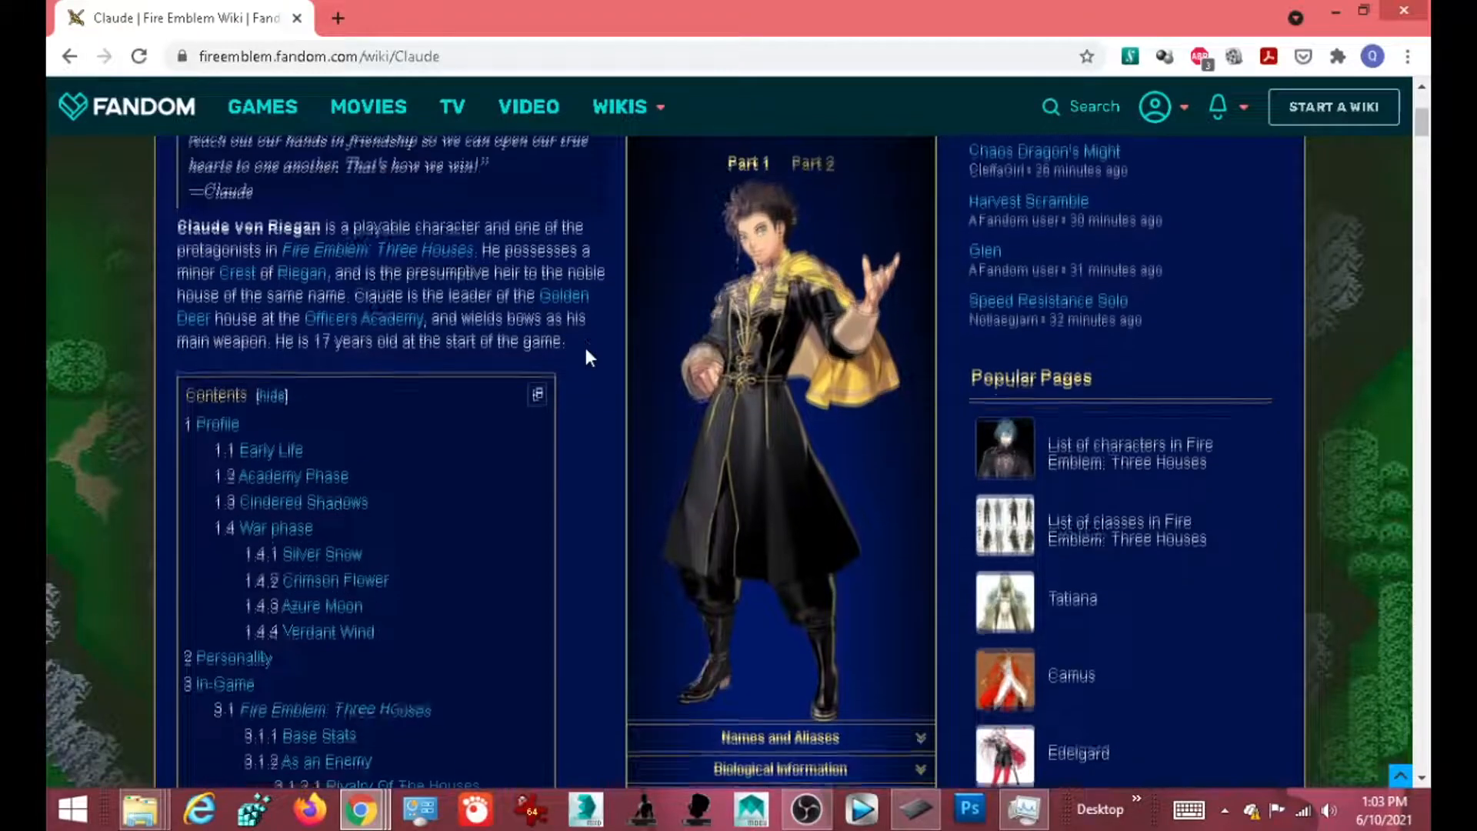
scroll("down", 3)
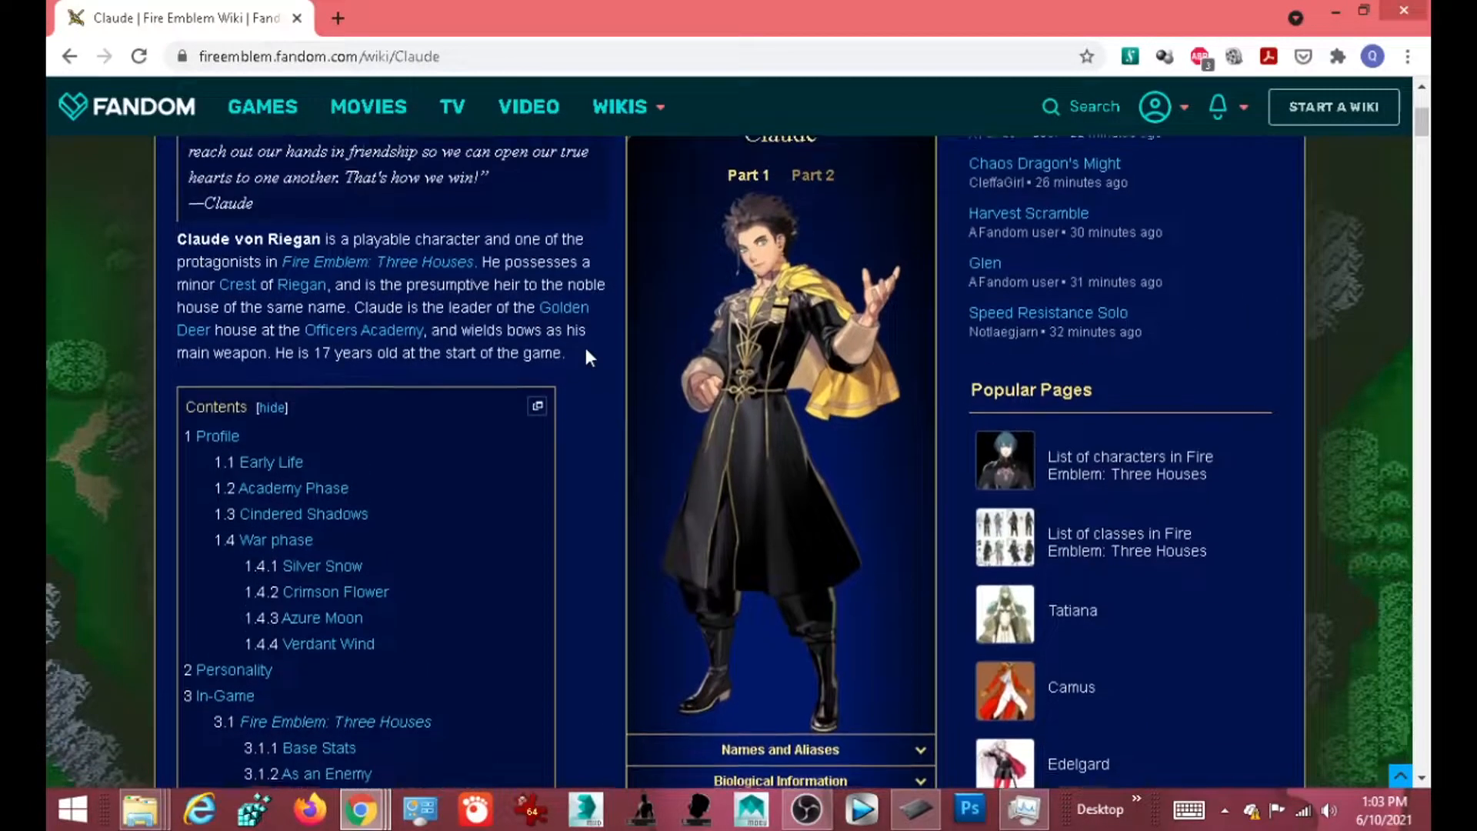
scroll("down", 3)
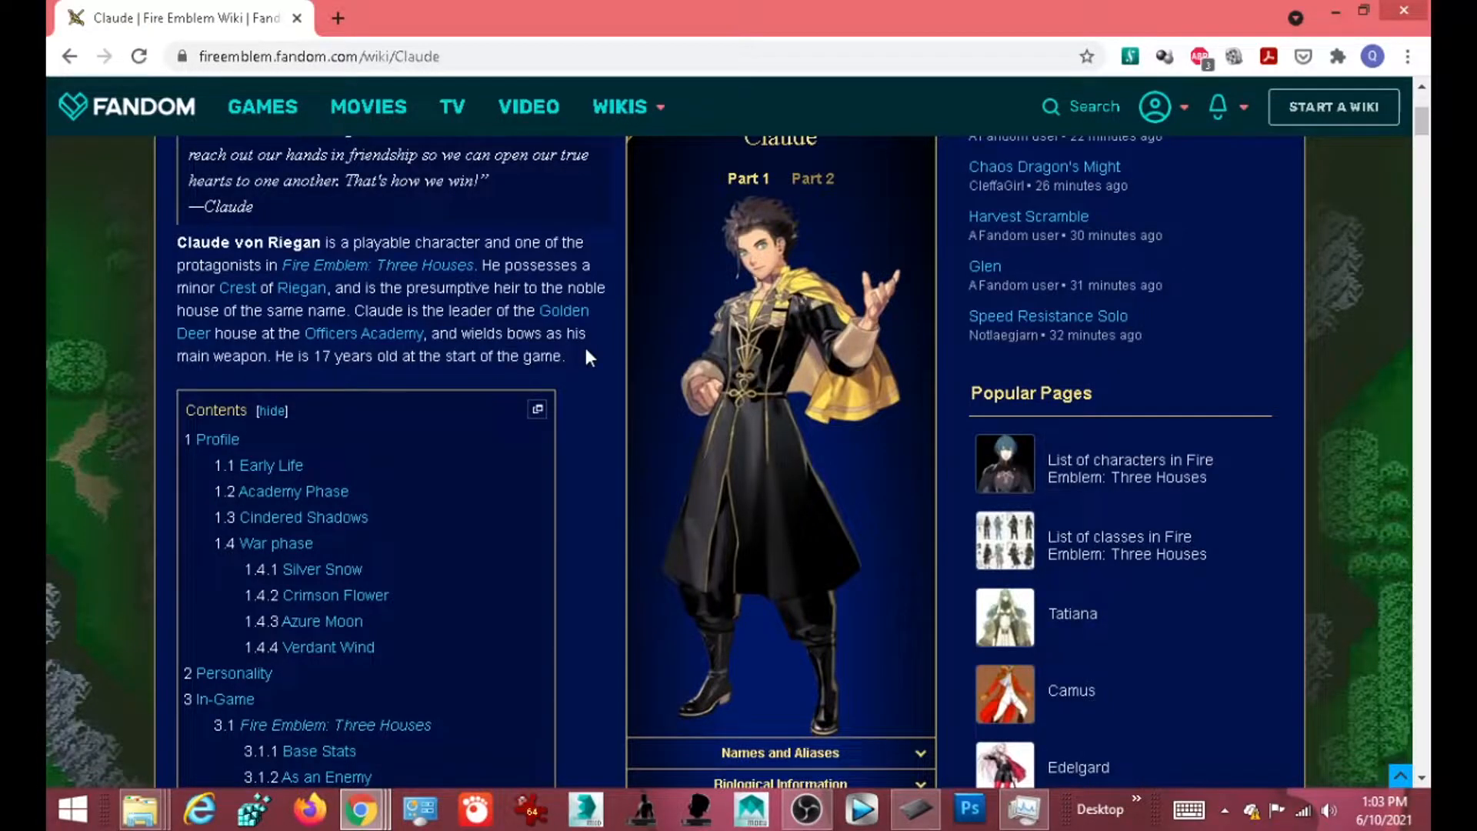
scroll("down", 3)
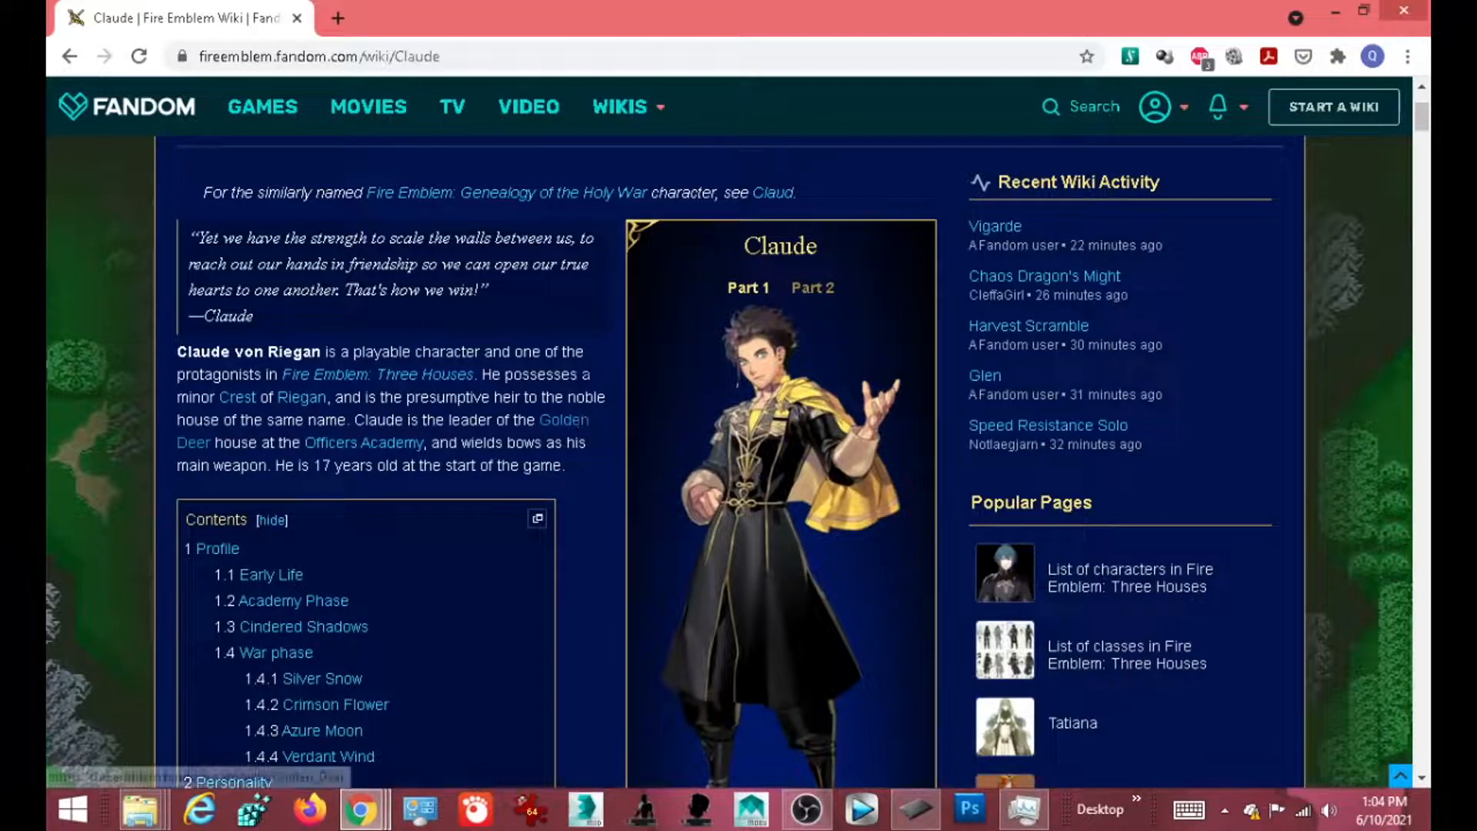
mouse_move(617, 399)
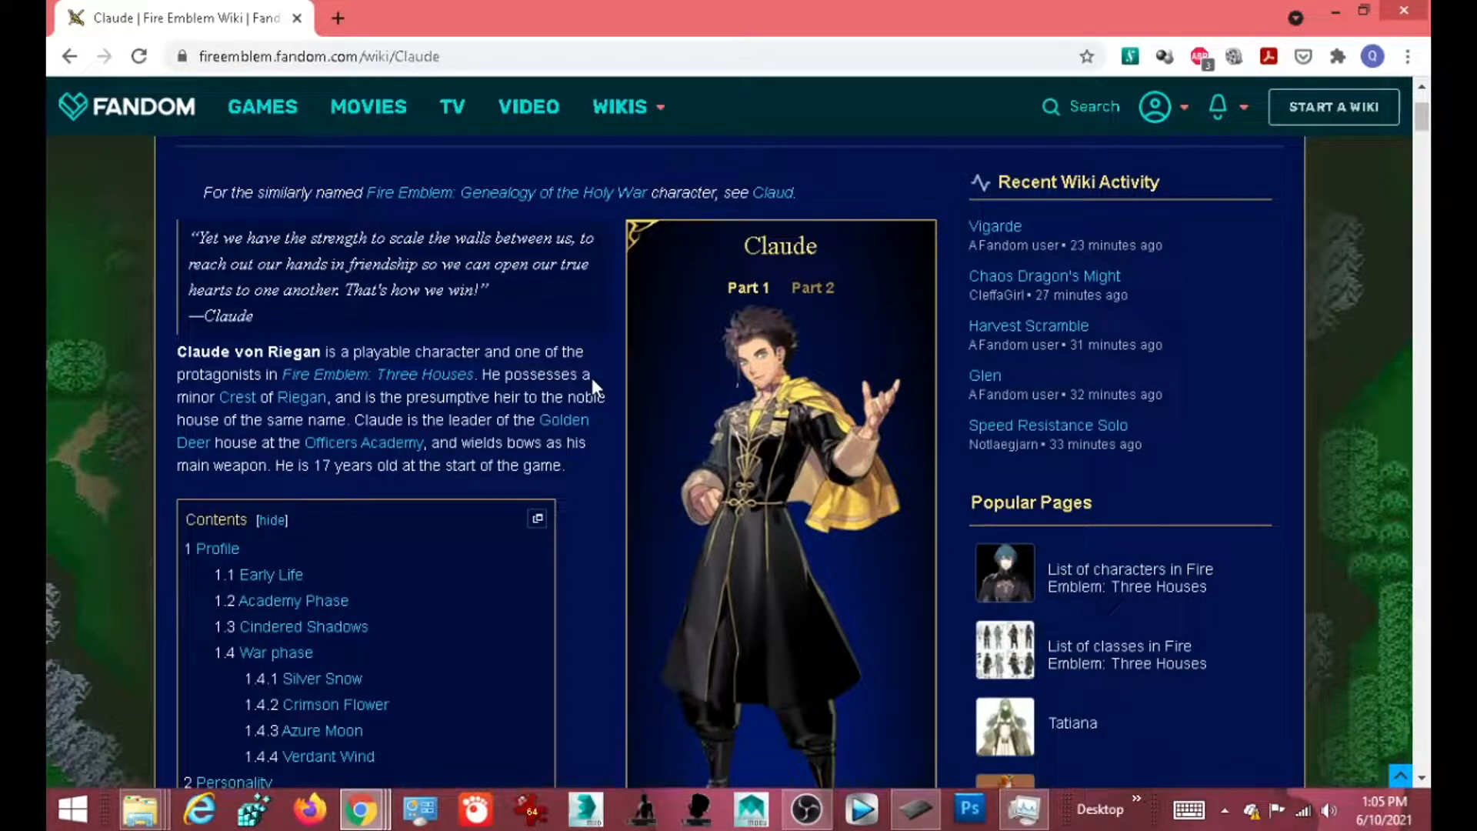
mouse_move(593, 368)
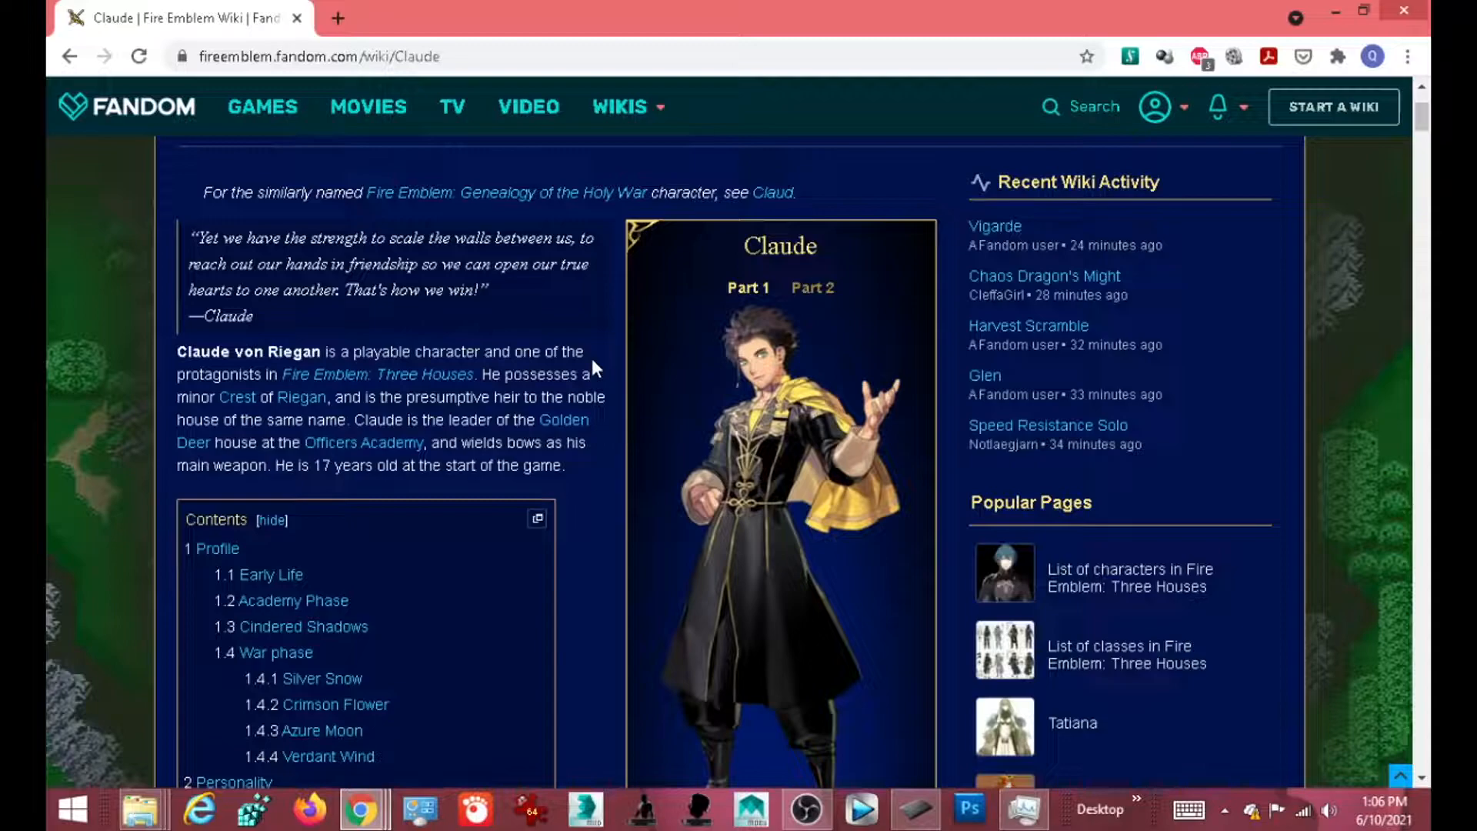
mouse_move(654, 351)
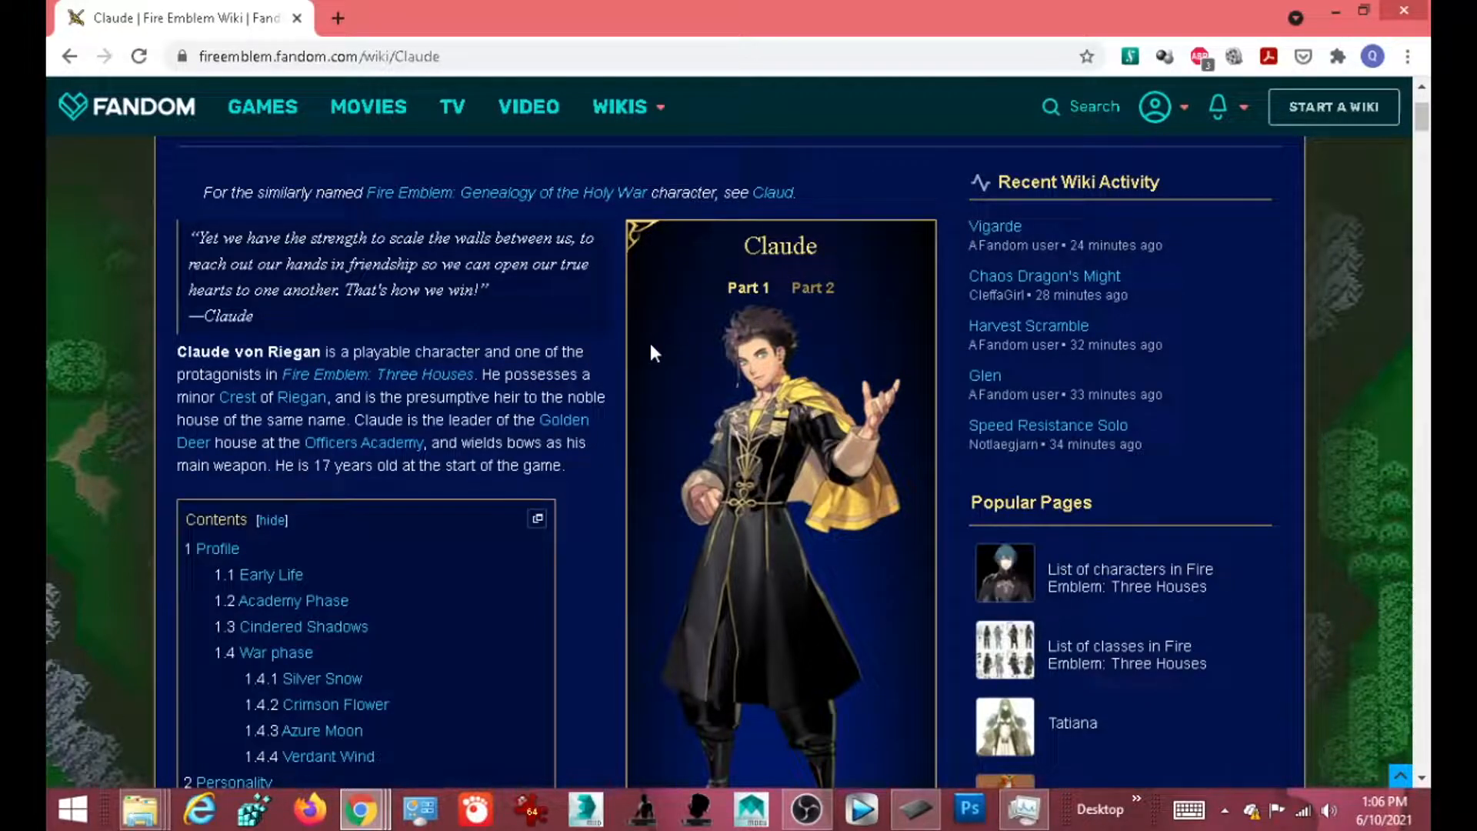
mouse_move(647, 429)
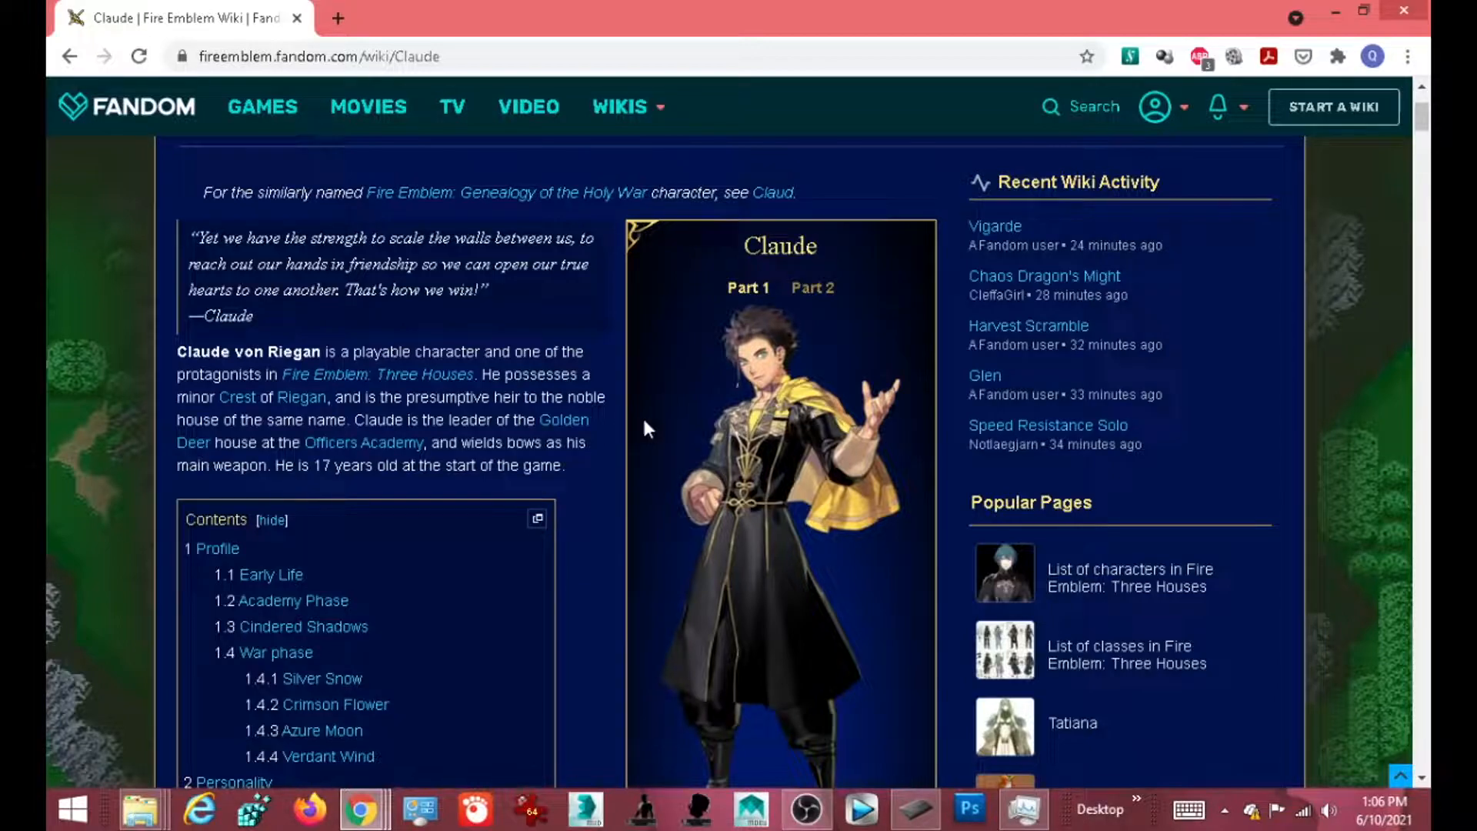
mouse_move(583, 475)
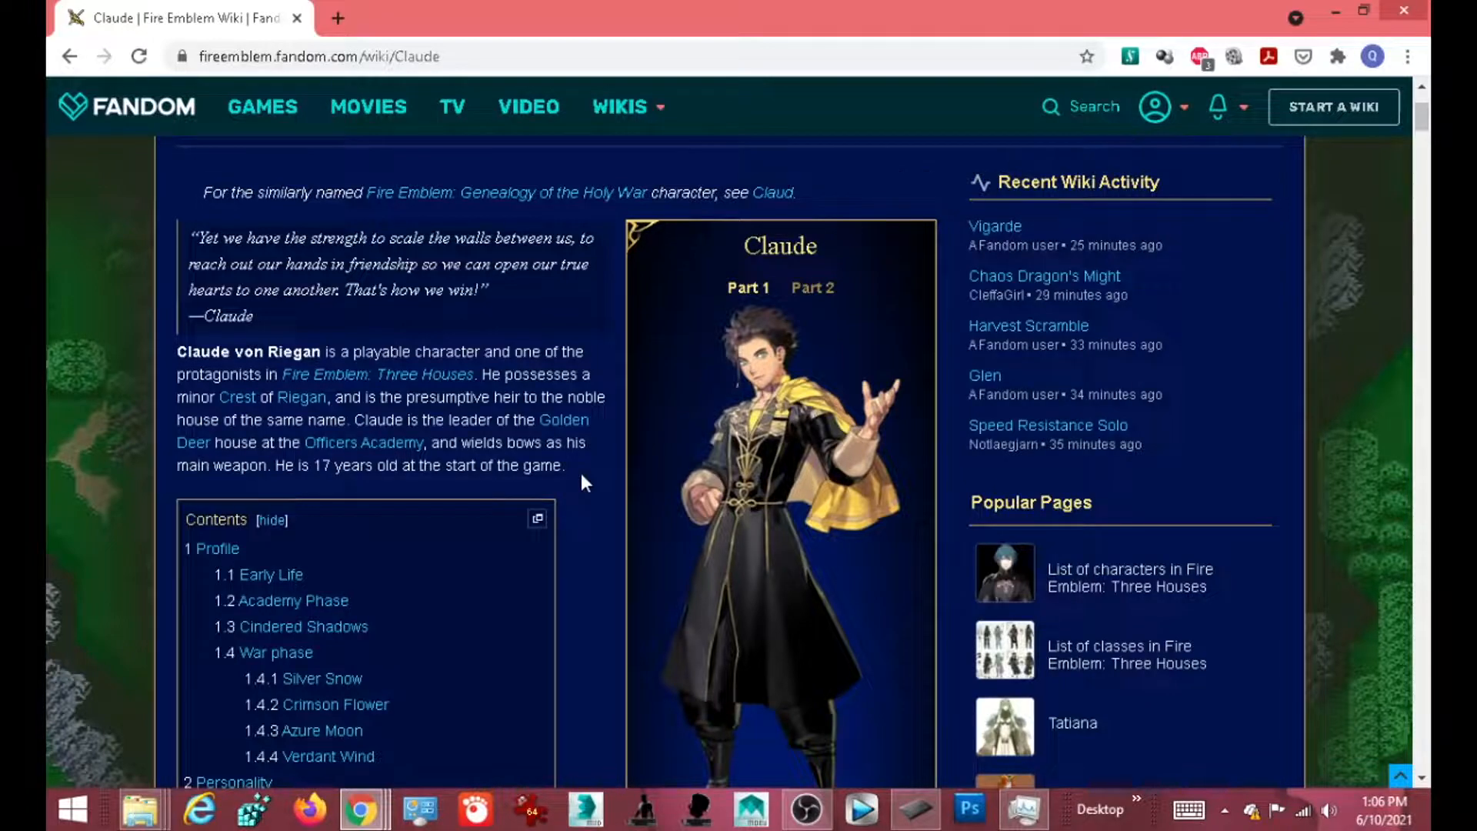
mouse_move(583, 485)
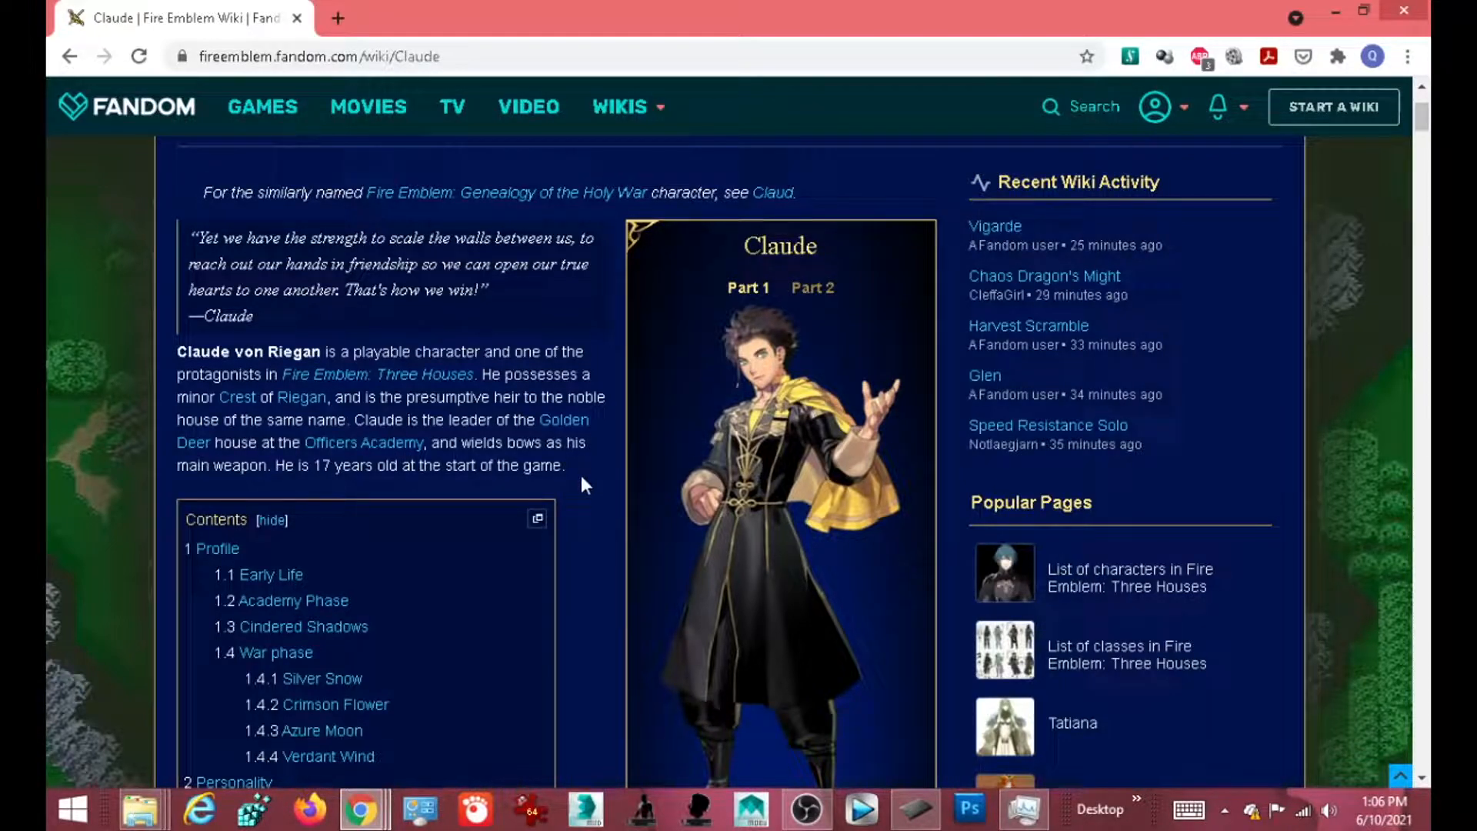
mouse_move(583, 490)
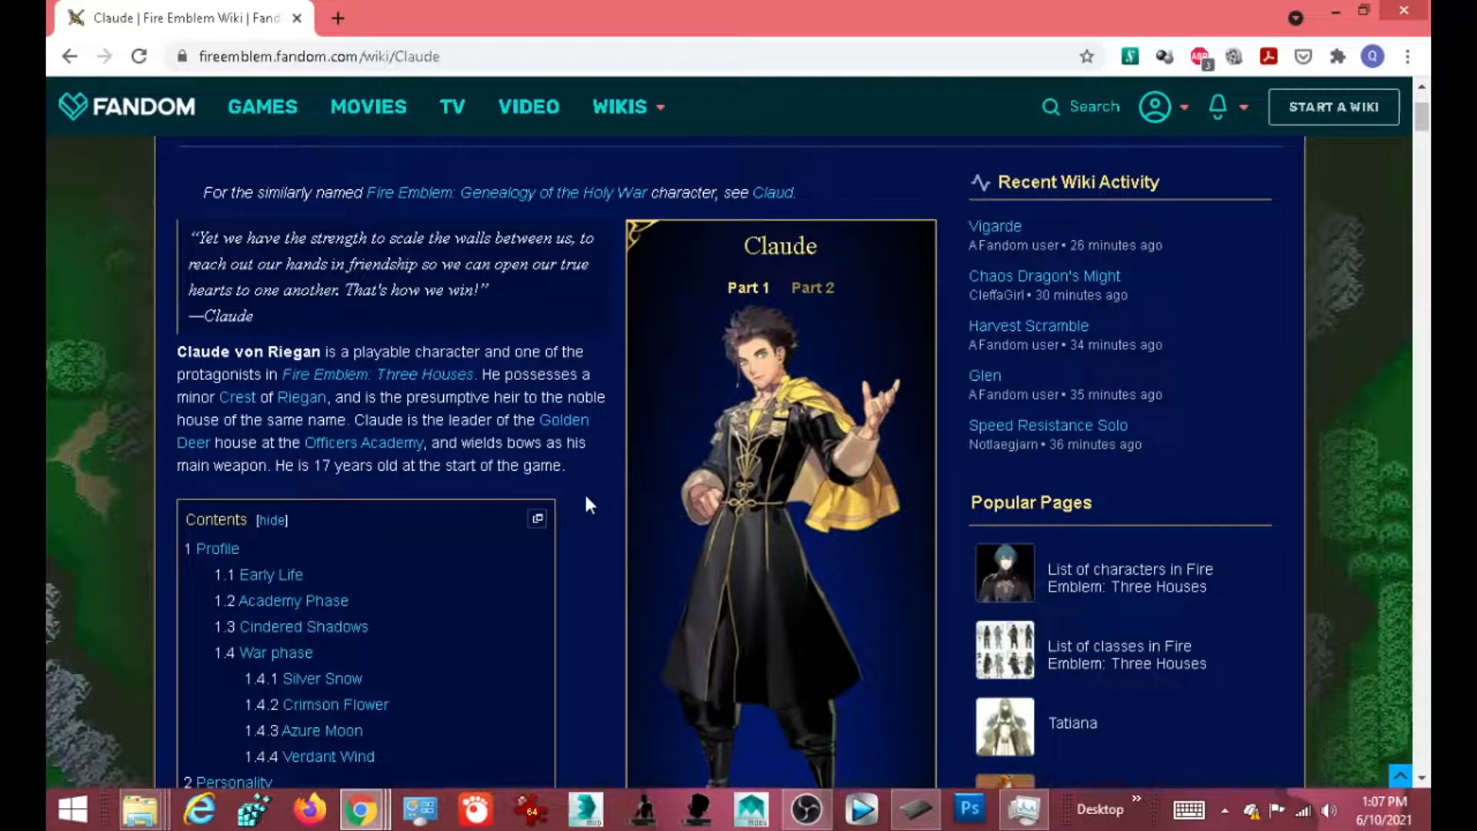
scroll("down", 3)
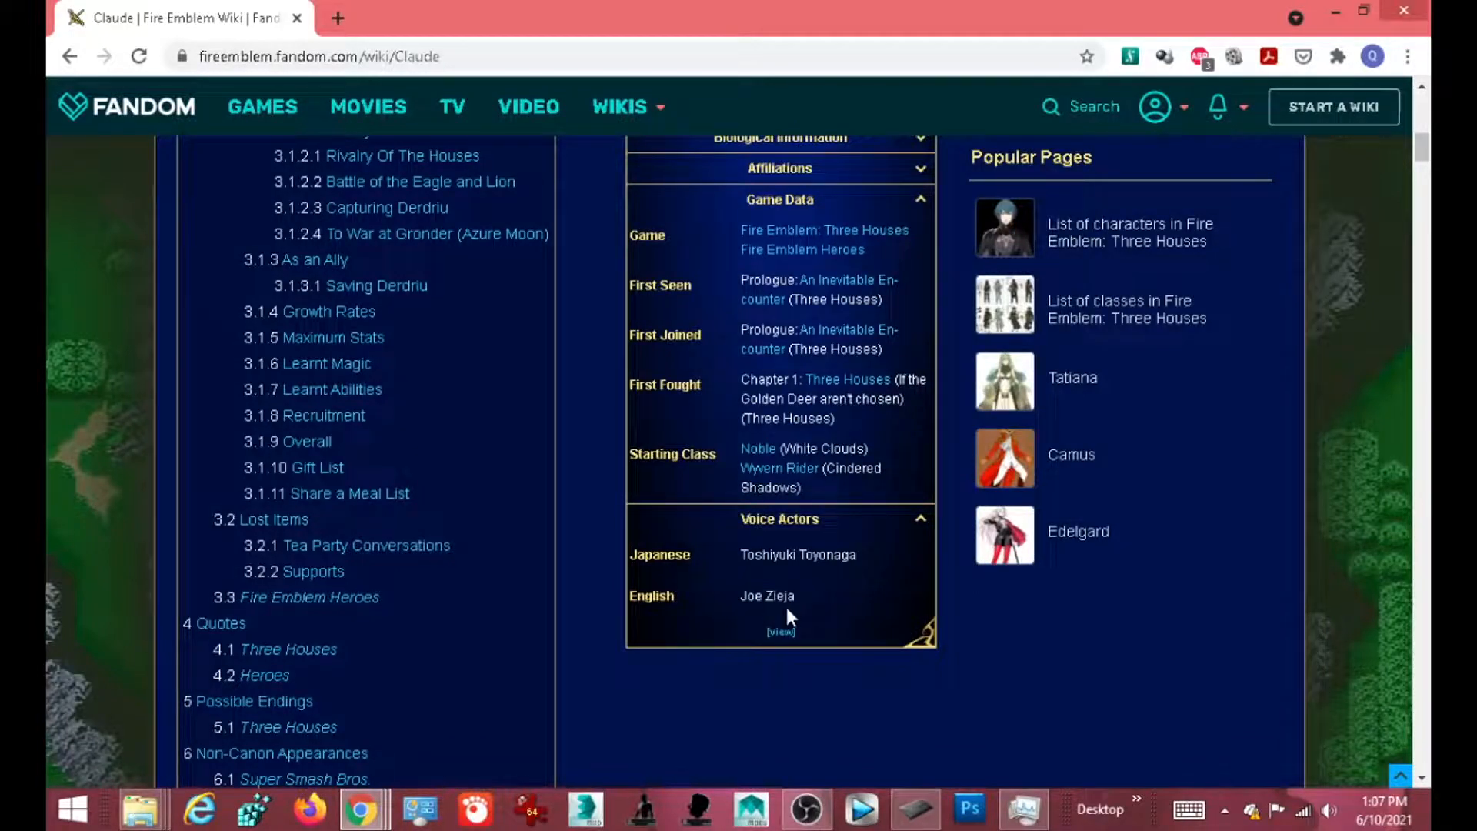
mouse_move(742, 601)
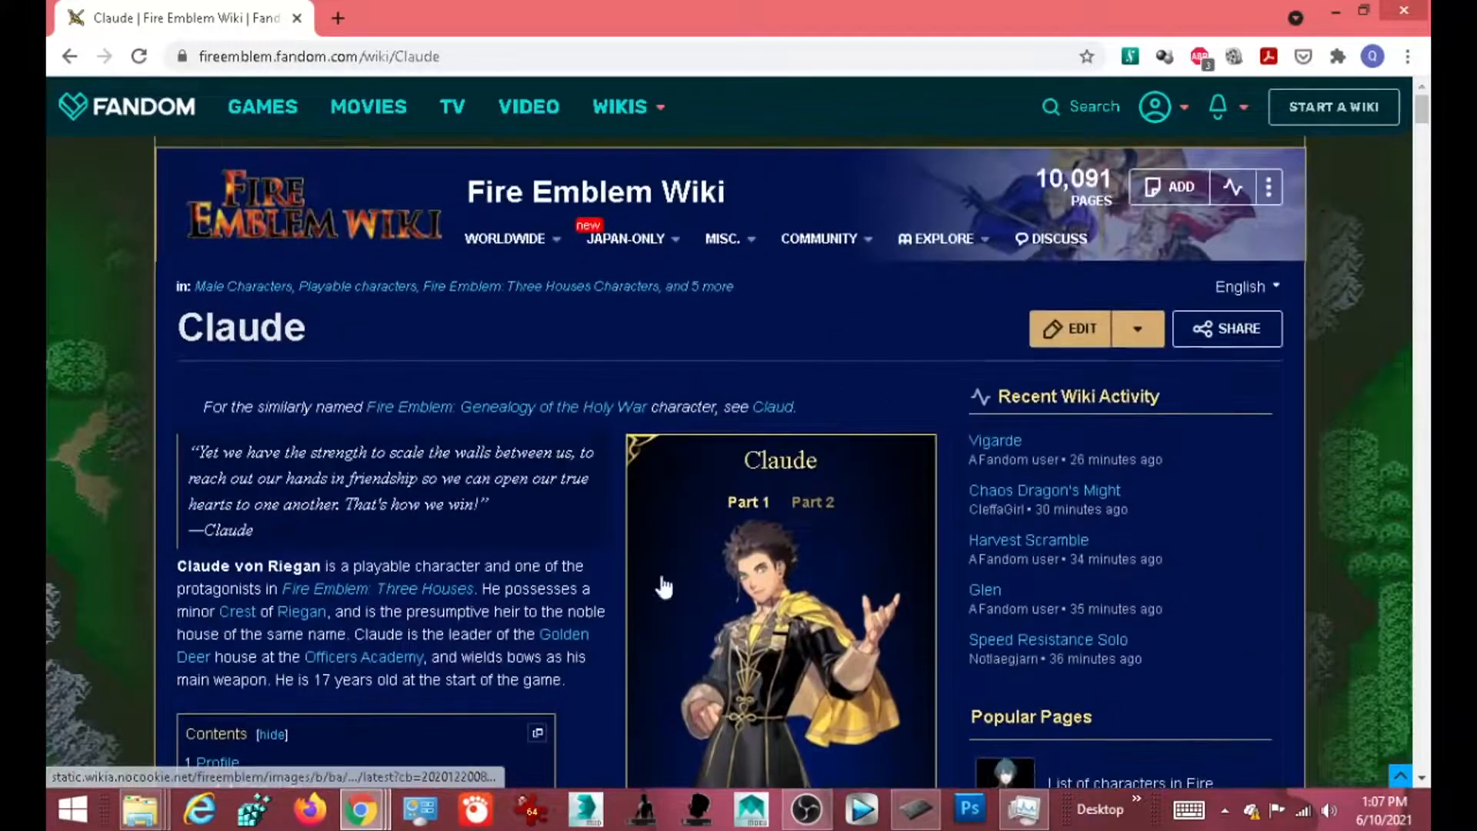
scroll("down", 3)
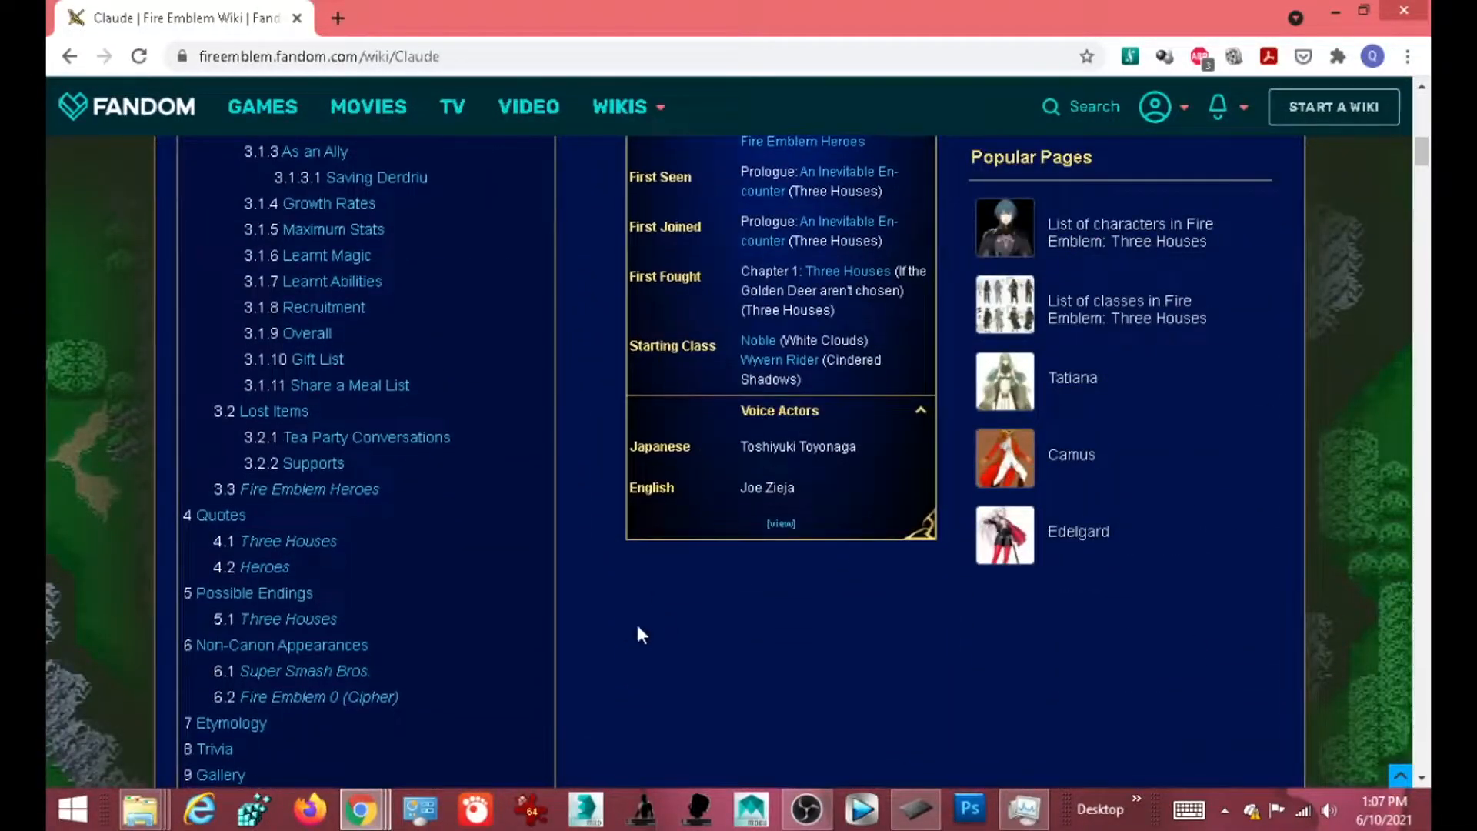
scroll("down", 3)
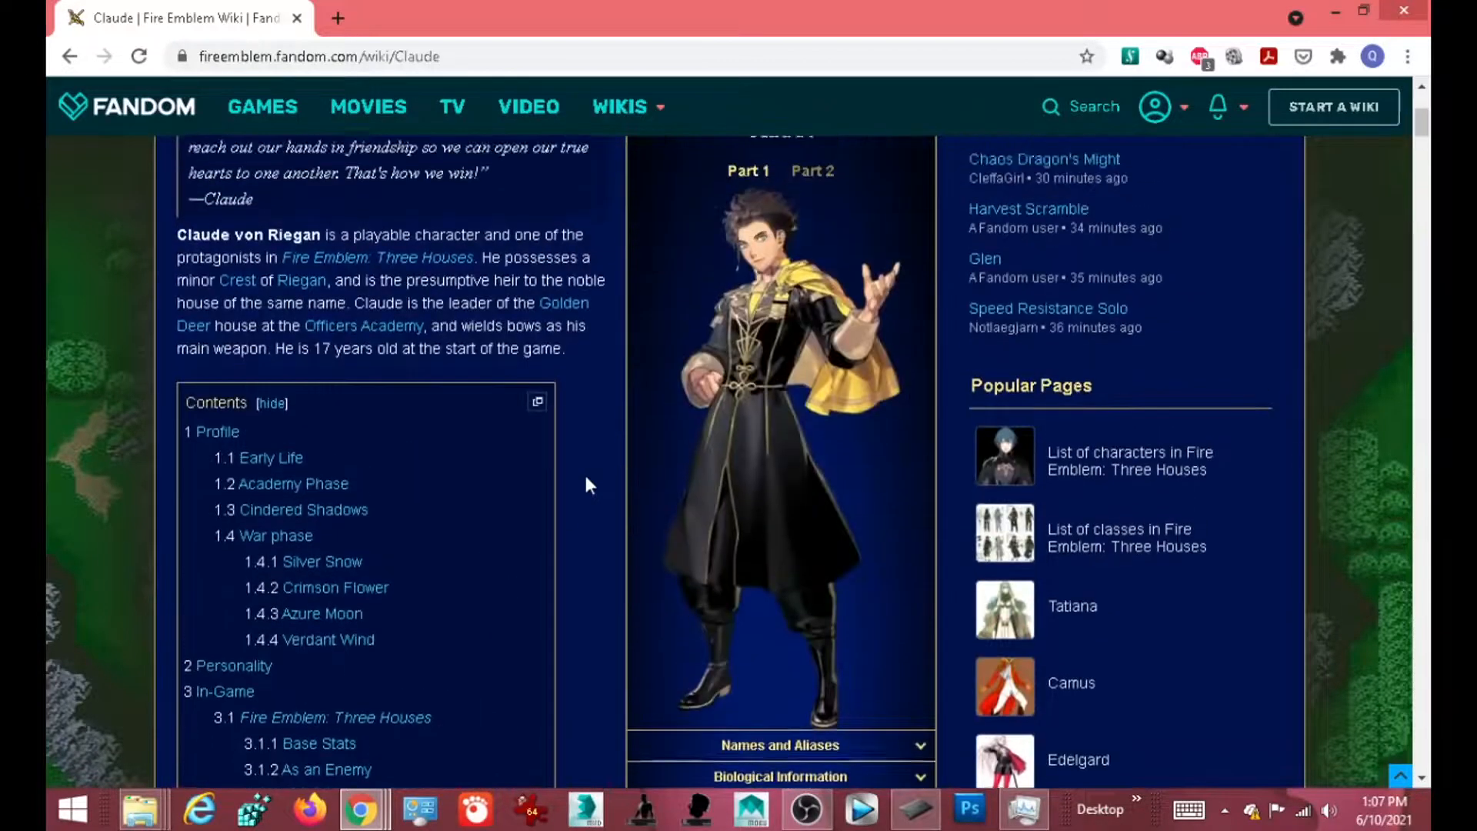
scroll("down", 3)
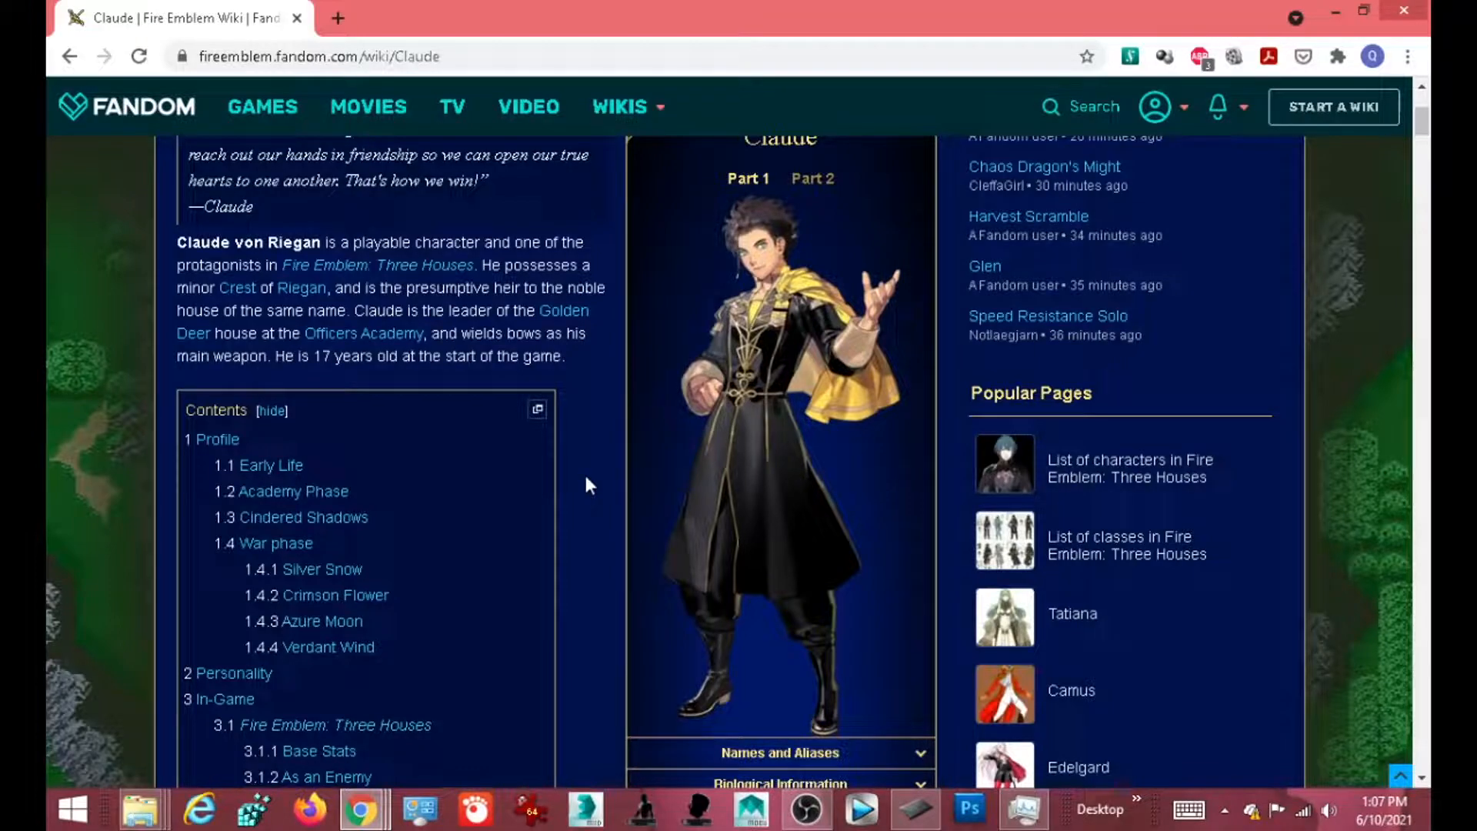
mouse_move(603, 452)
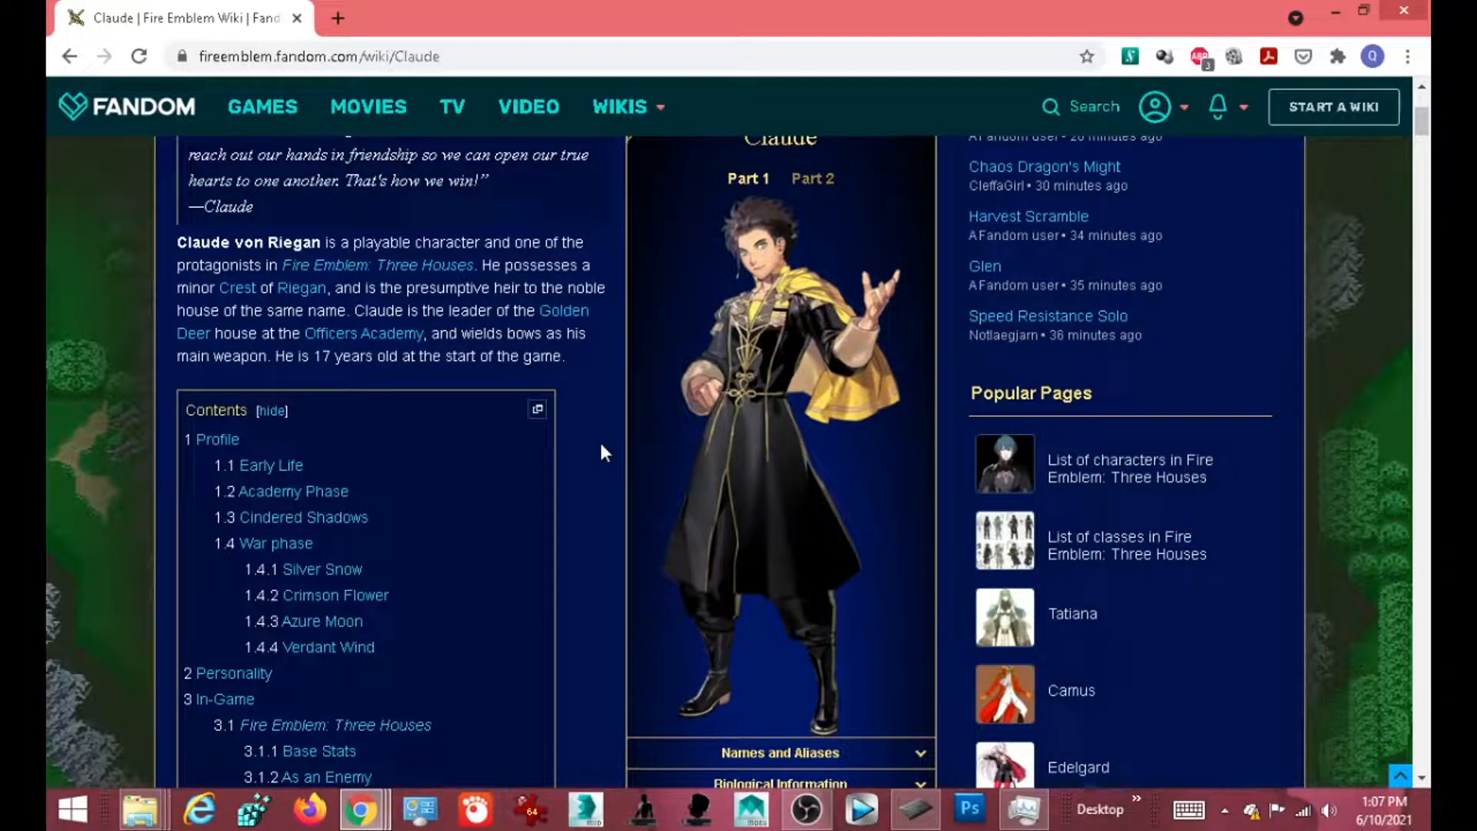
mouse_move(565, 461)
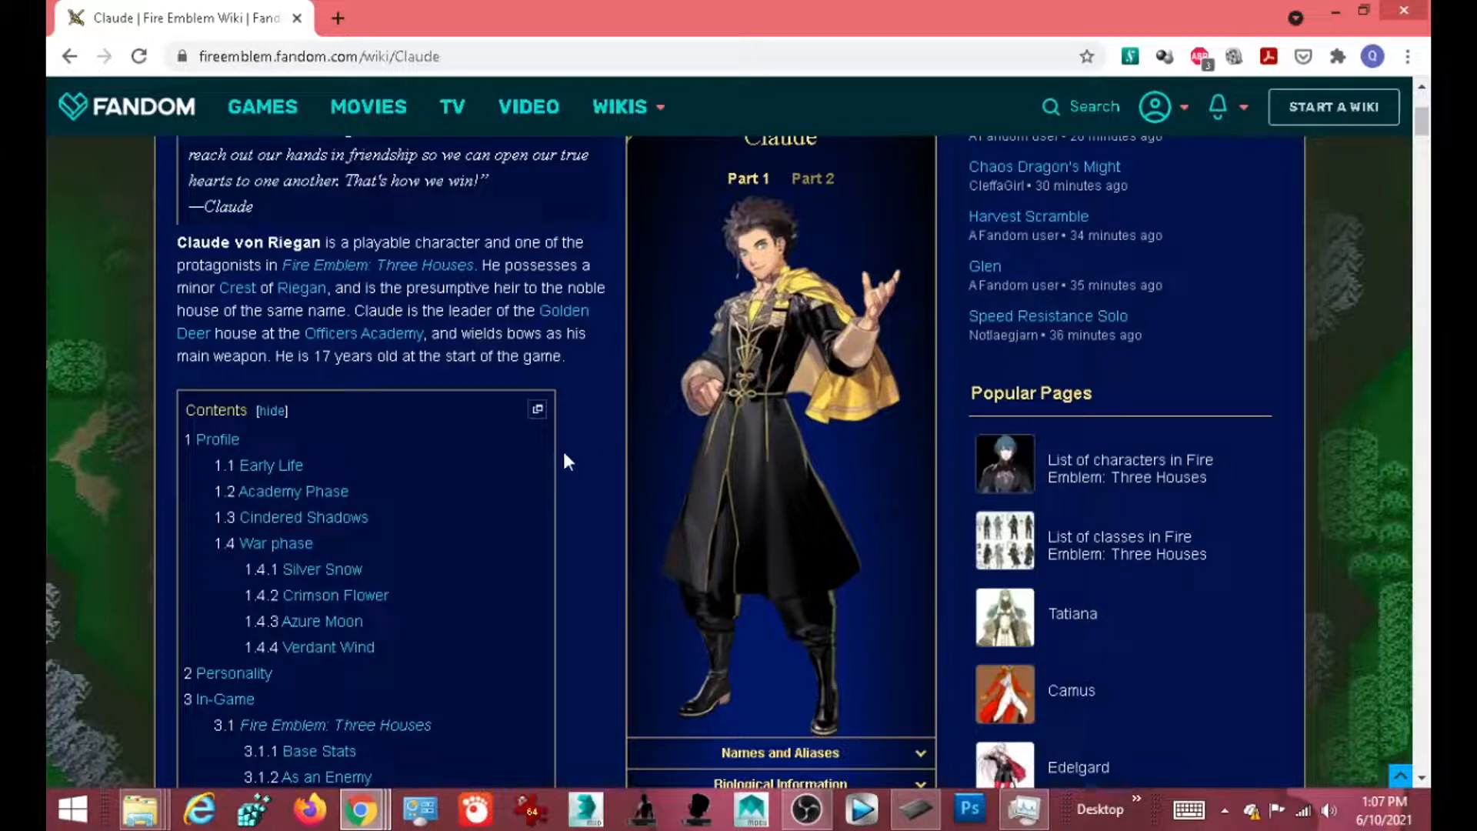
mouse_move(593, 493)
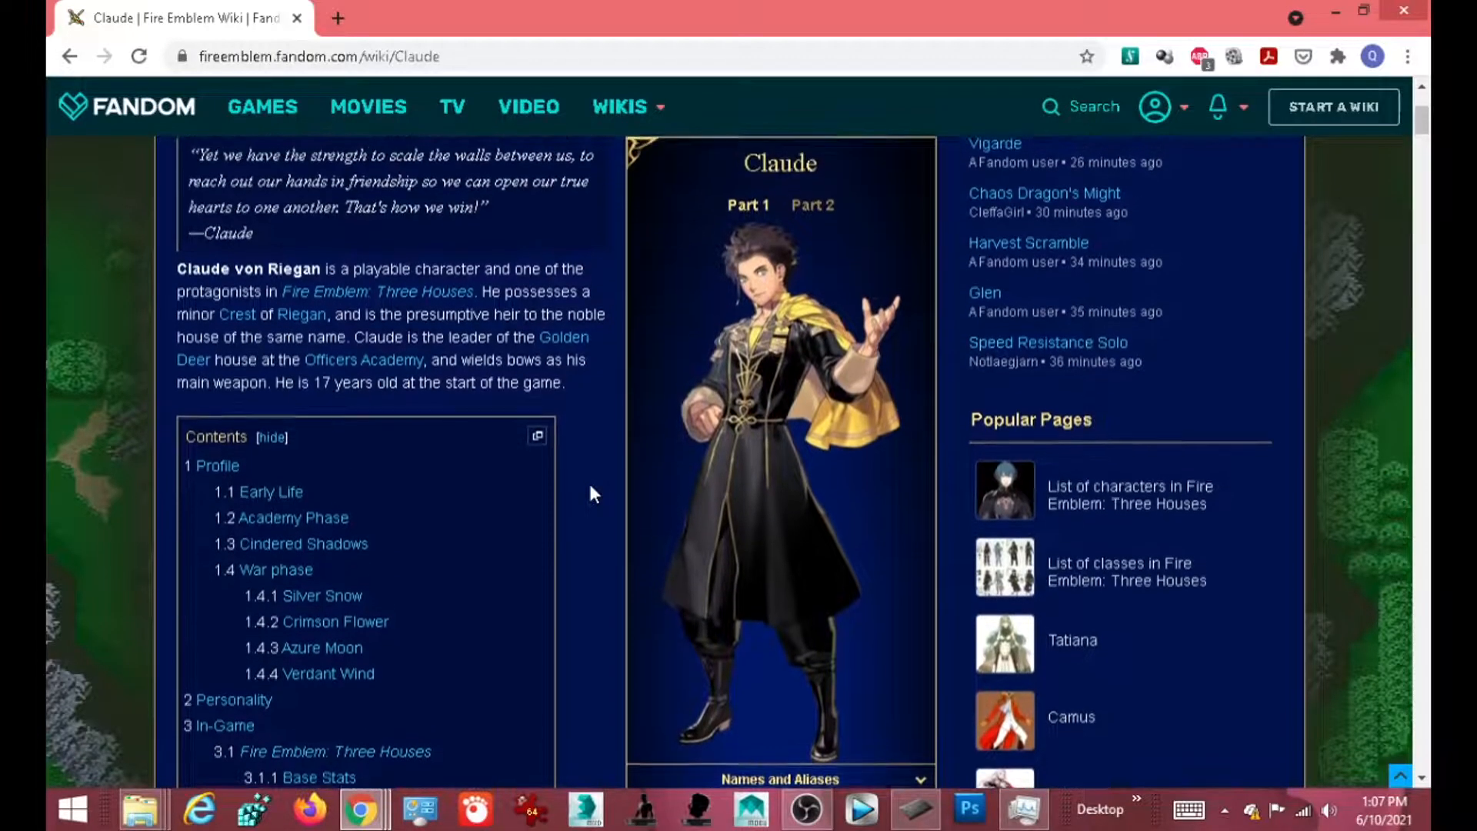
scroll("down", 3)
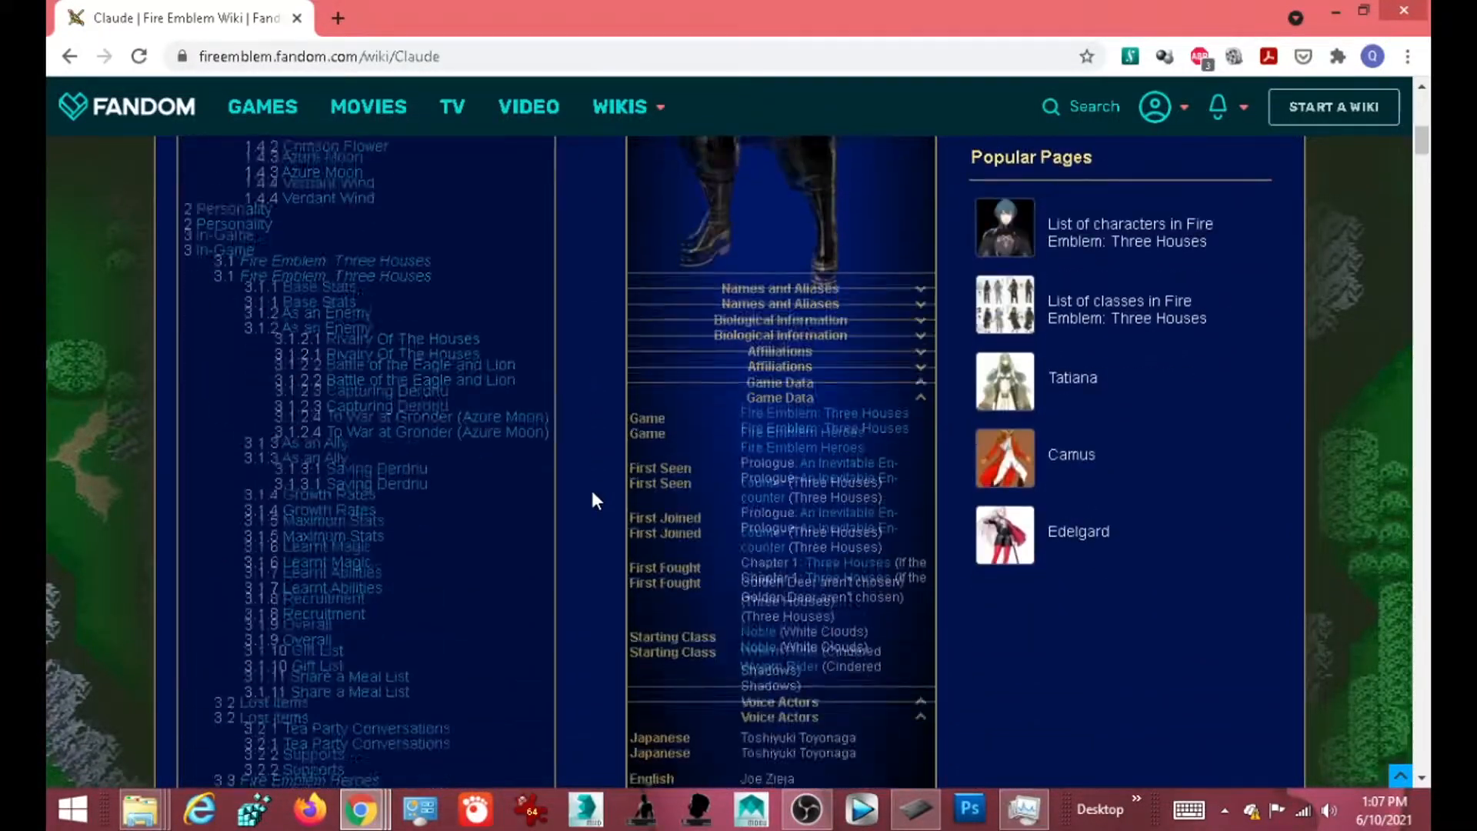
scroll("down", 3)
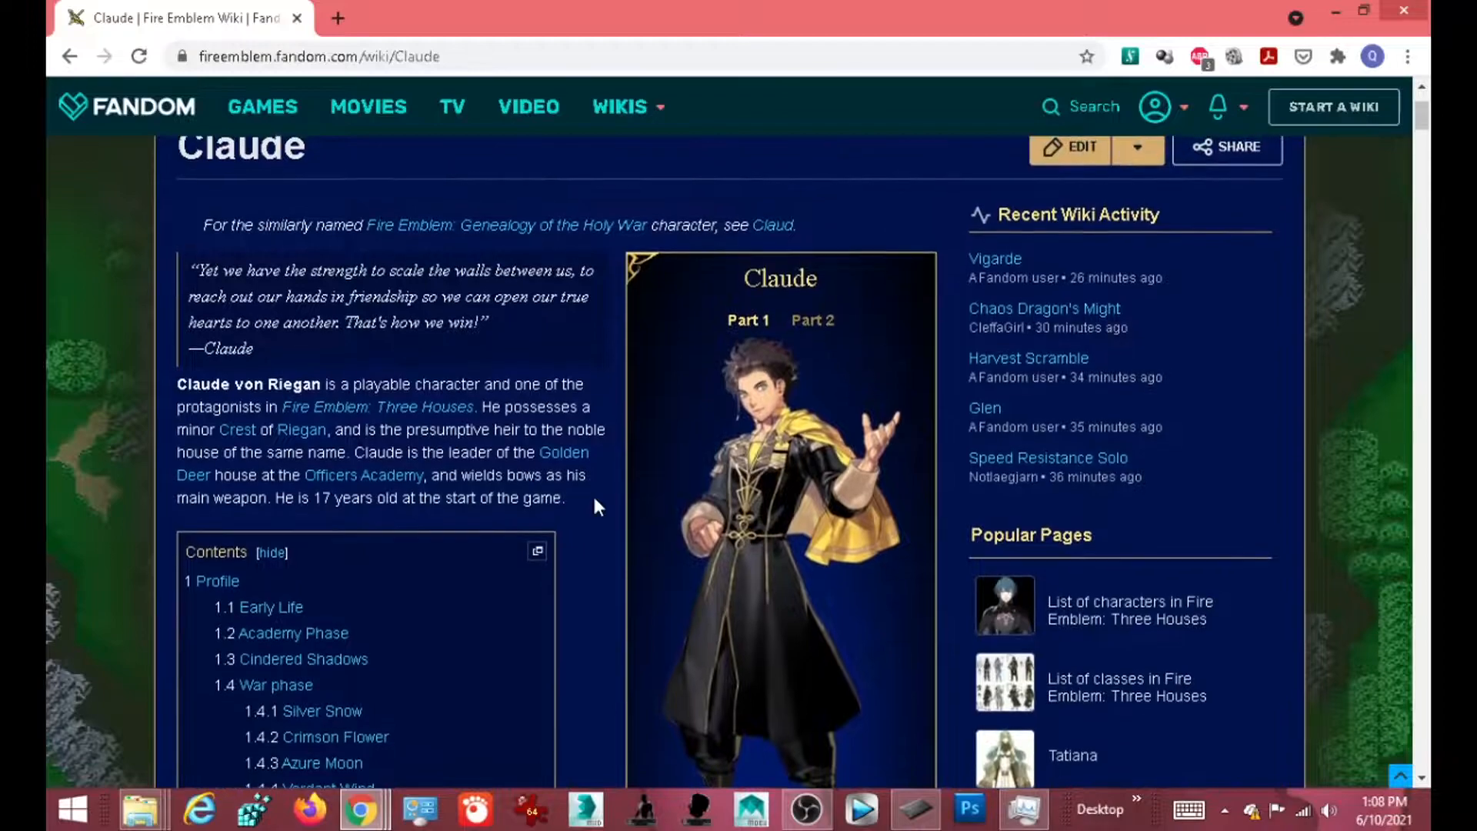
scroll("down", 3)
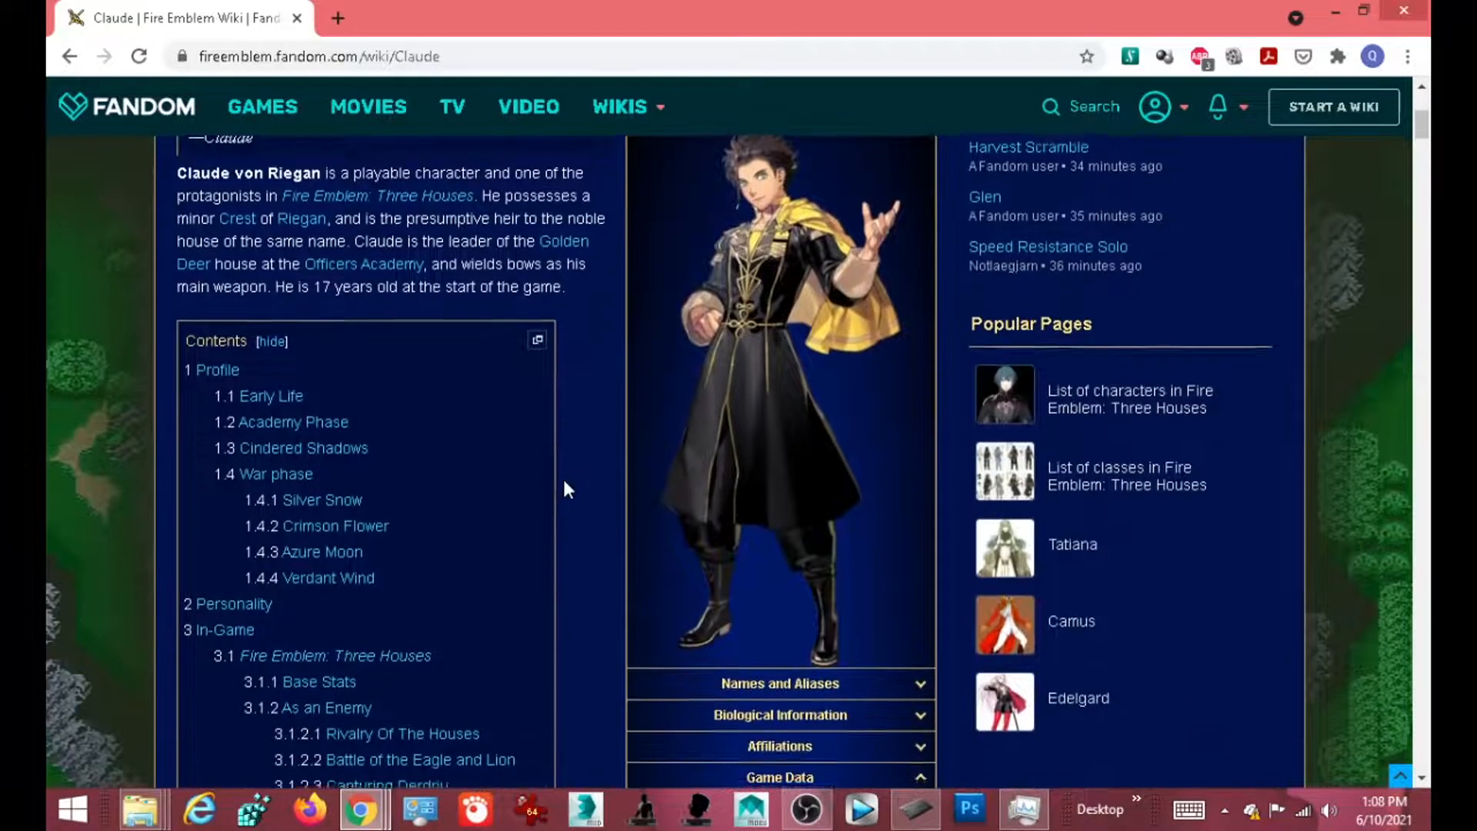
scroll("down", 3)
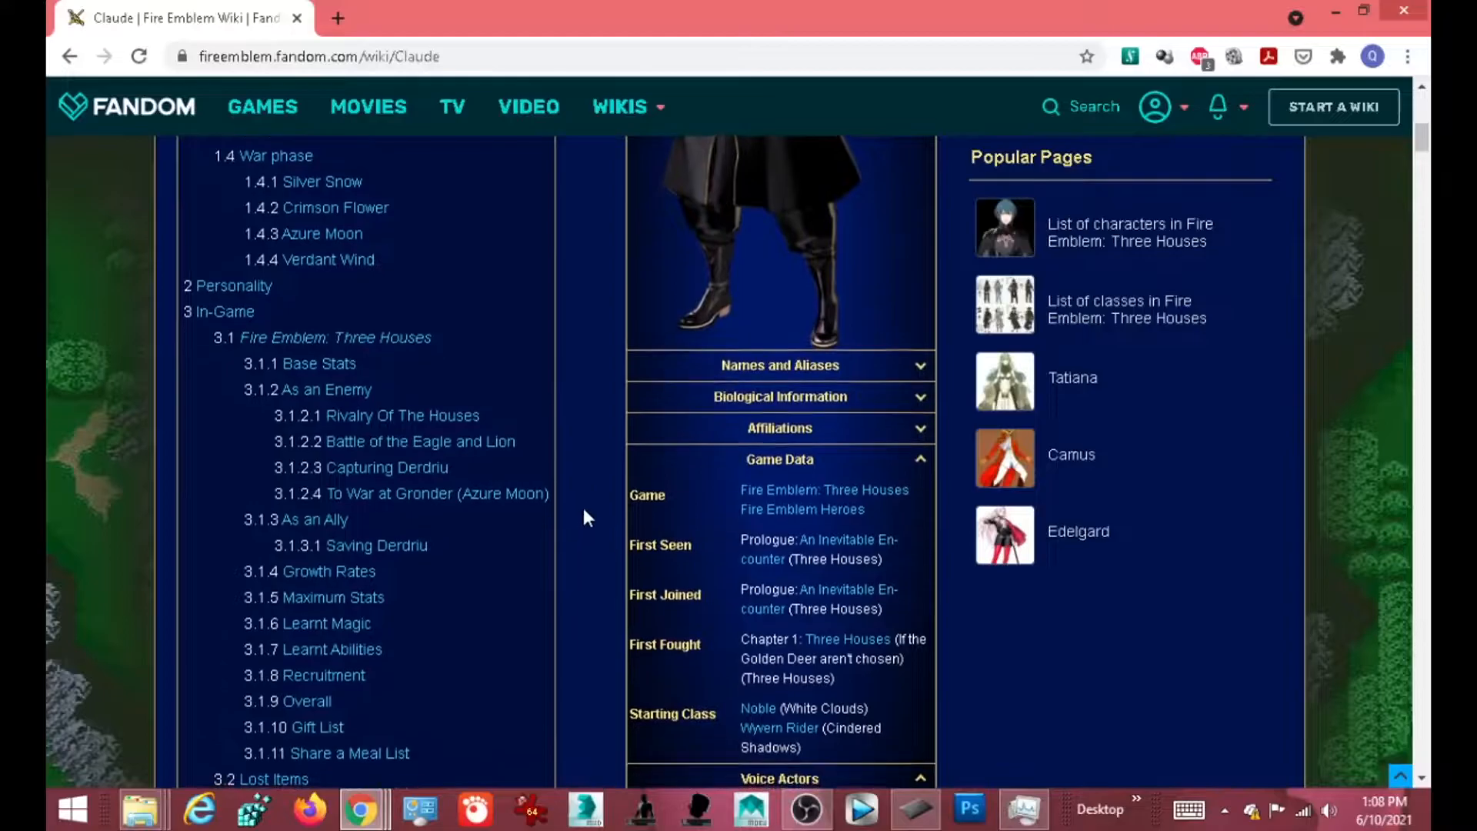
scroll("down", 3)
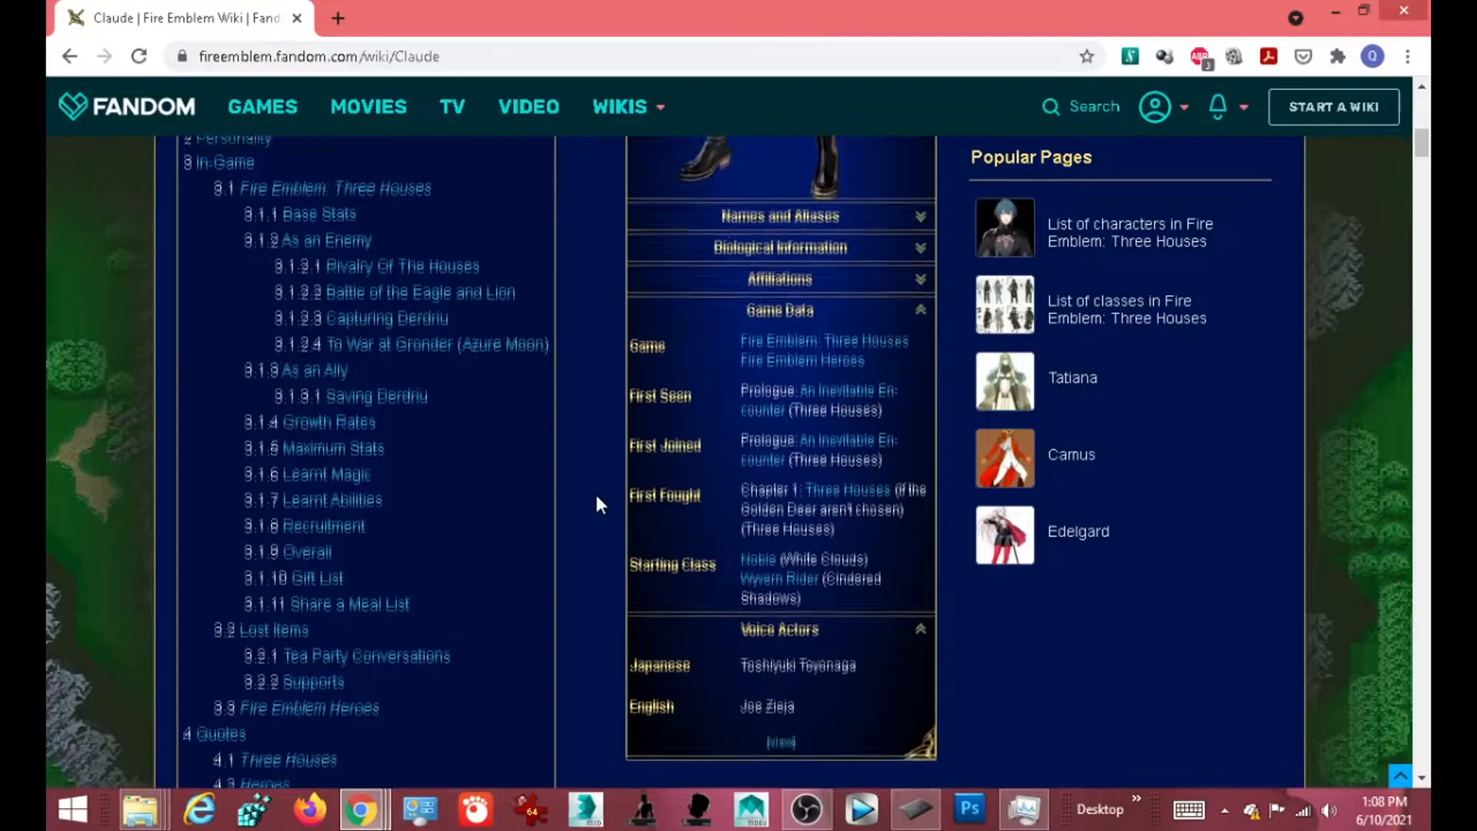
scroll("down", 3)
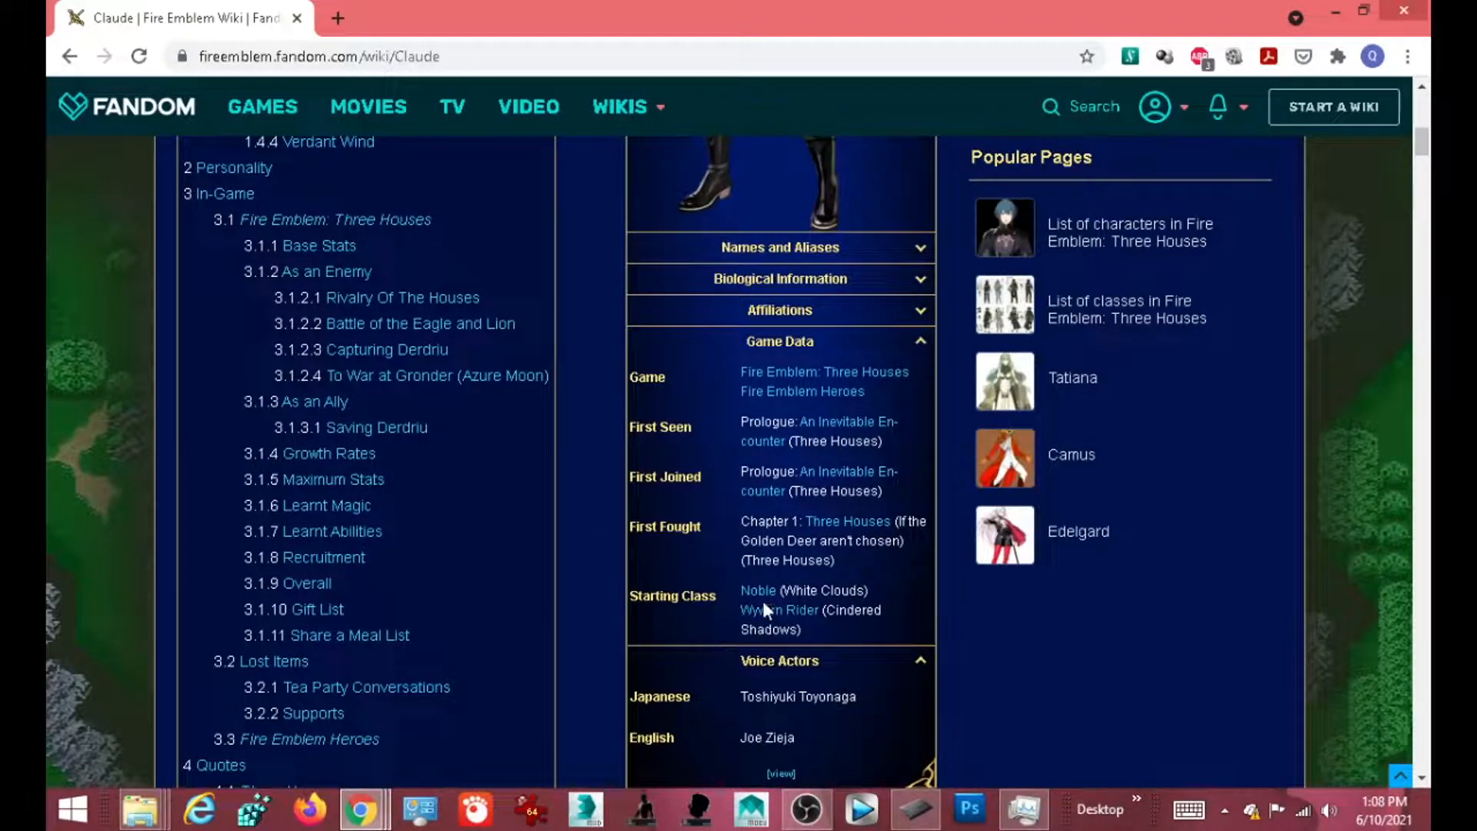
- Open Claude's Noble class page and scroll to its Promotes To list
left_click(756, 591)
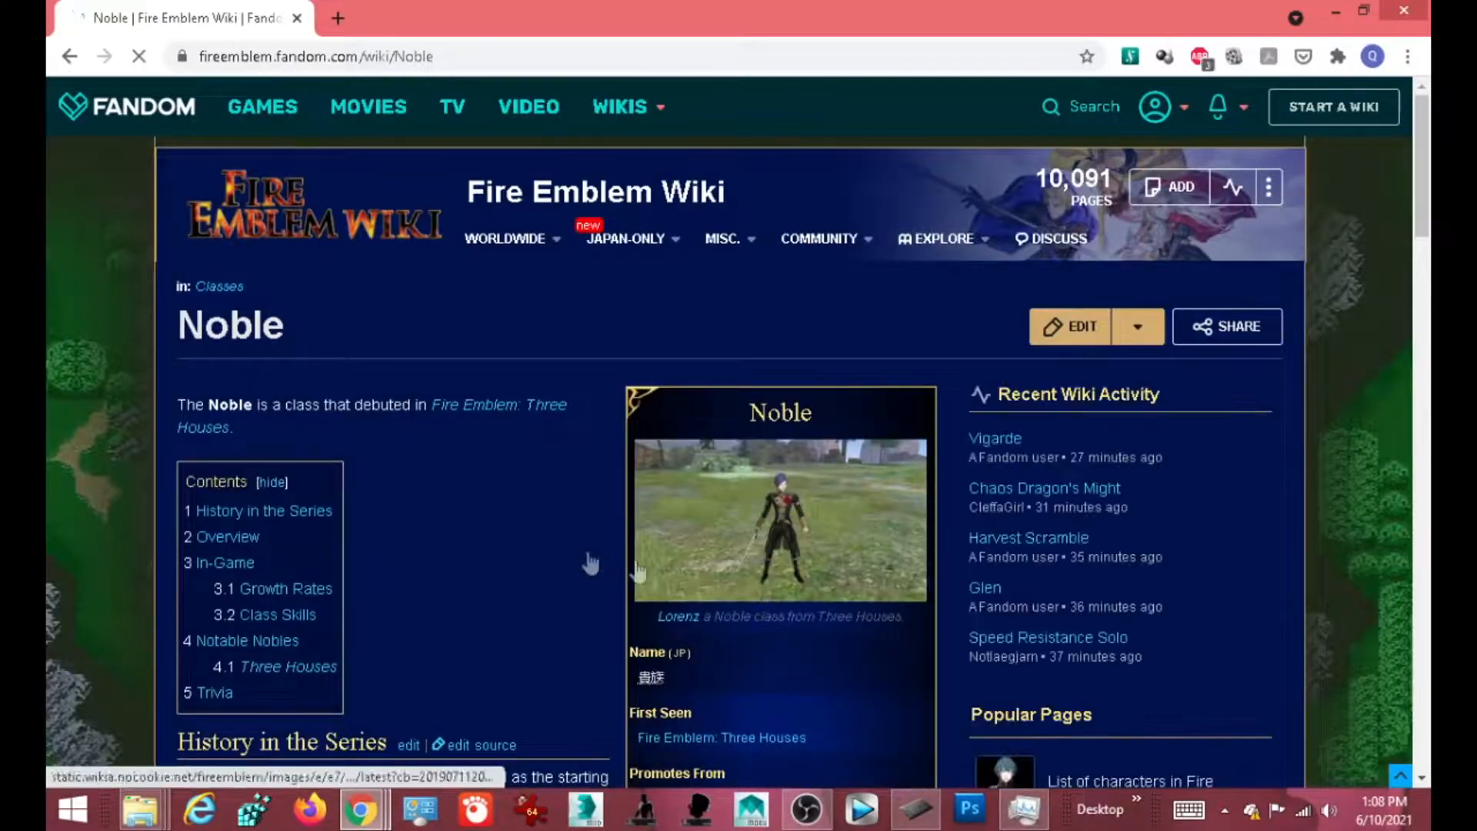
scroll("down", 3)
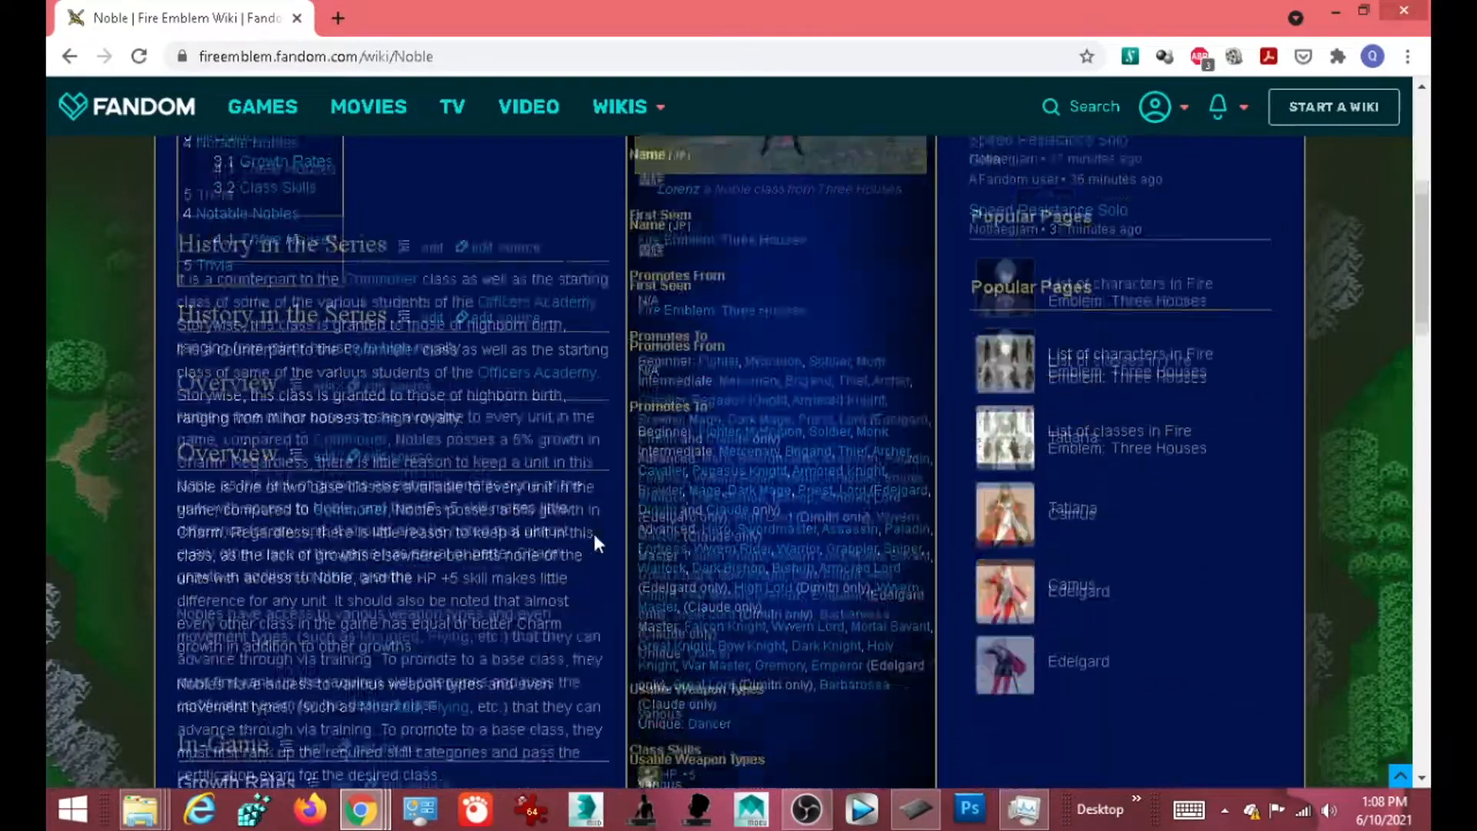
scroll("down", 3)
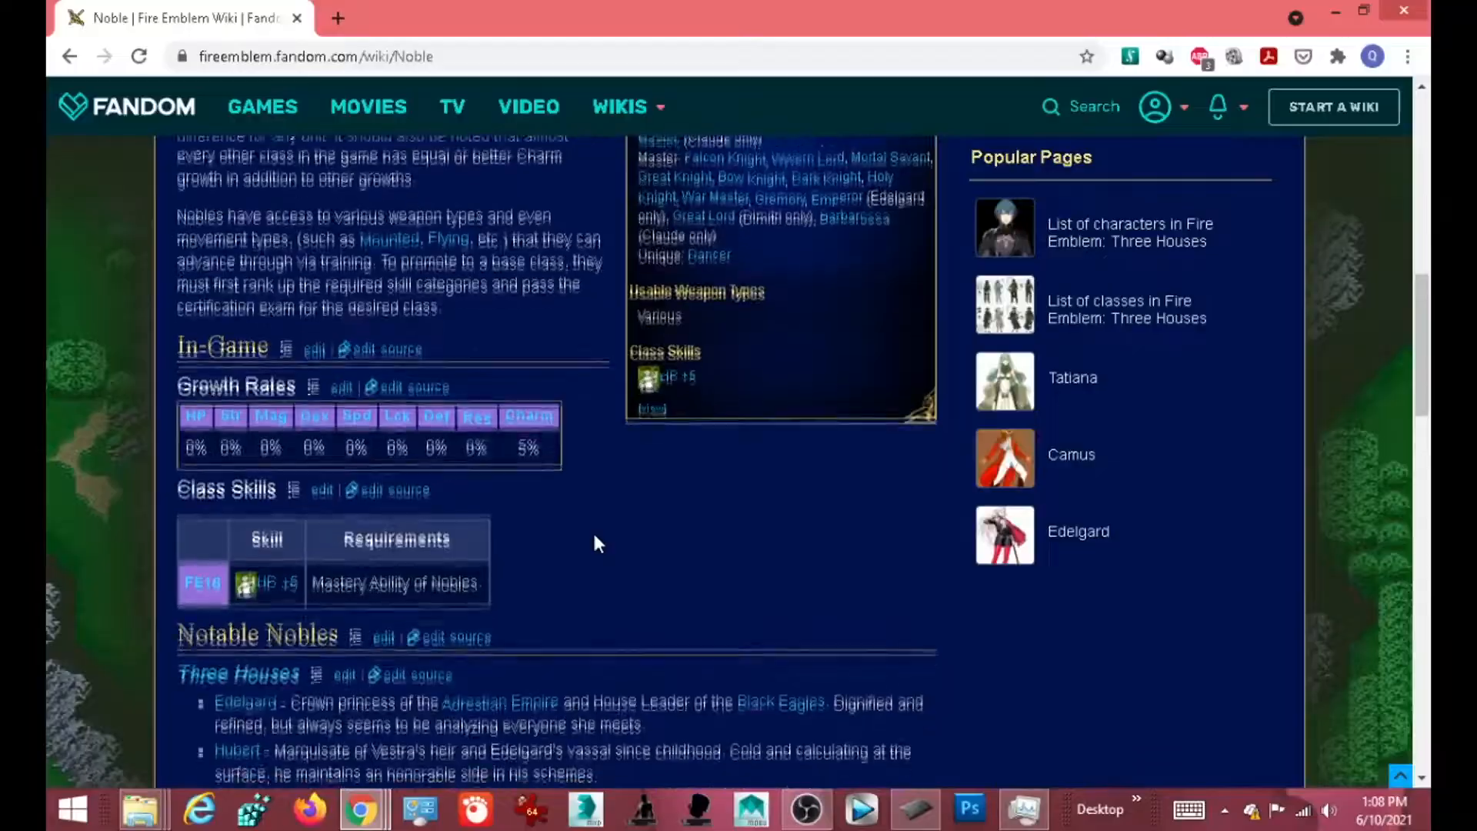
scroll("down", 3)
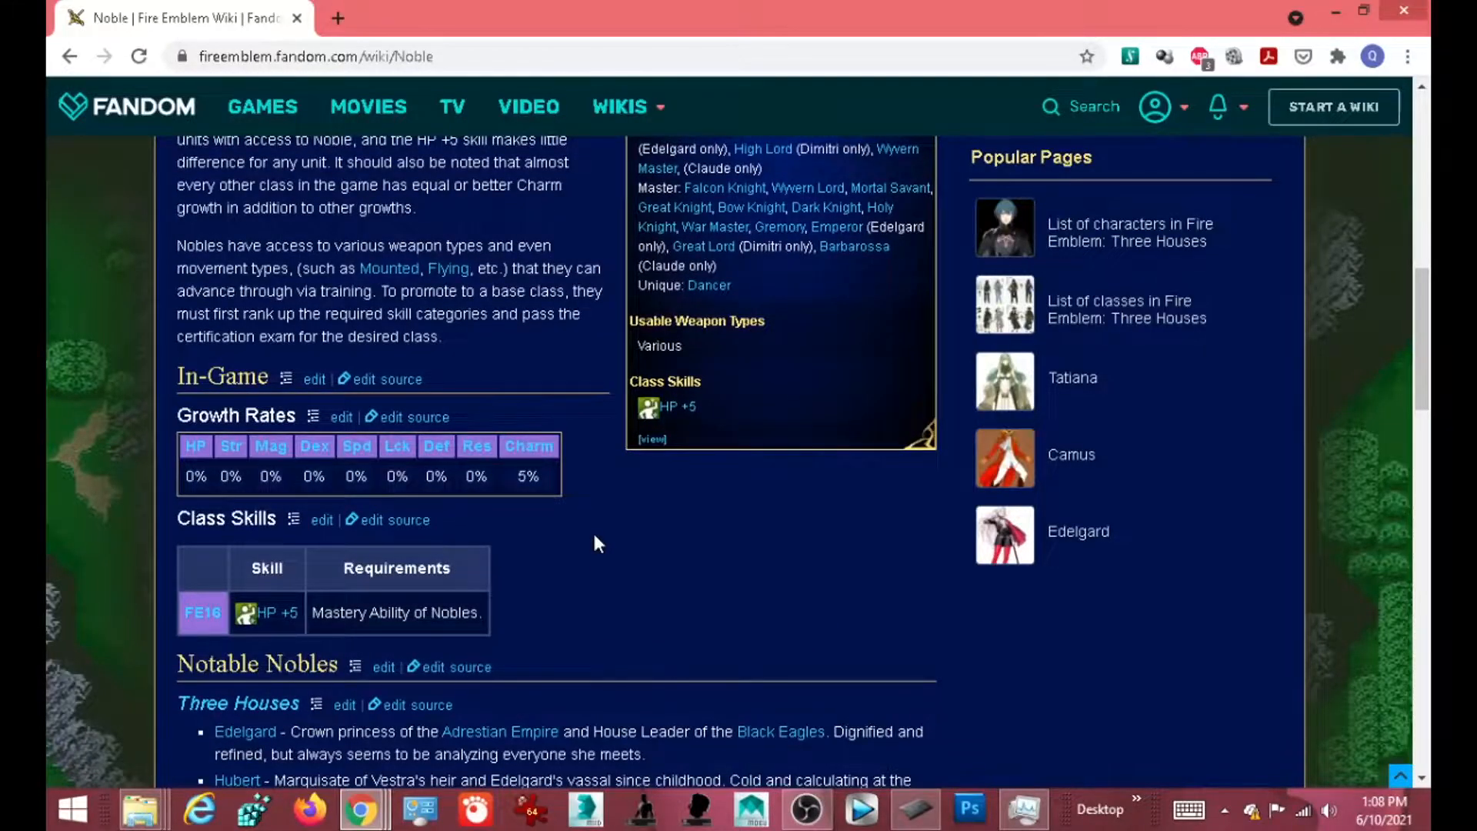
scroll("down", 3)
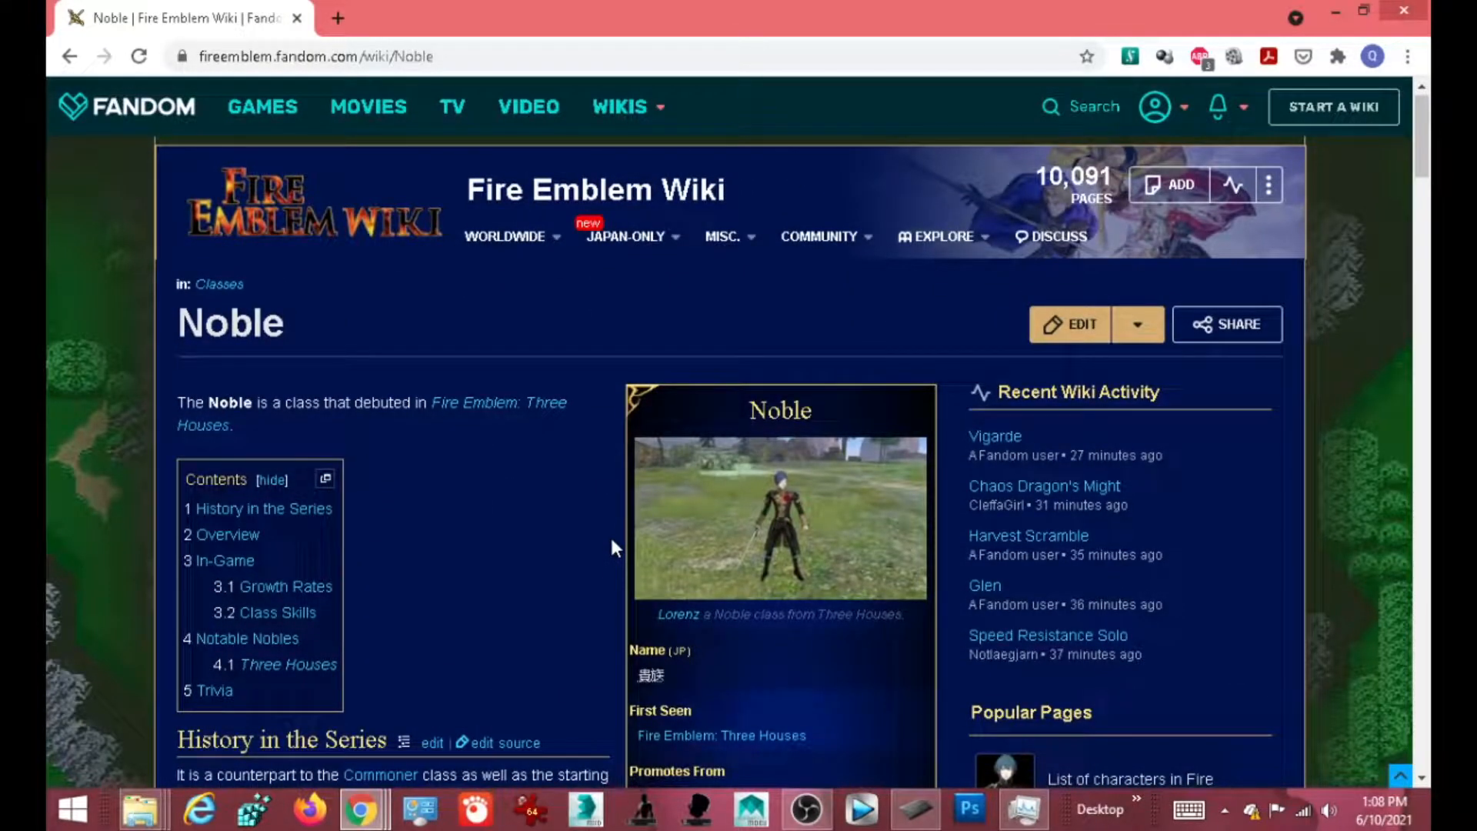
scroll("down", 3)
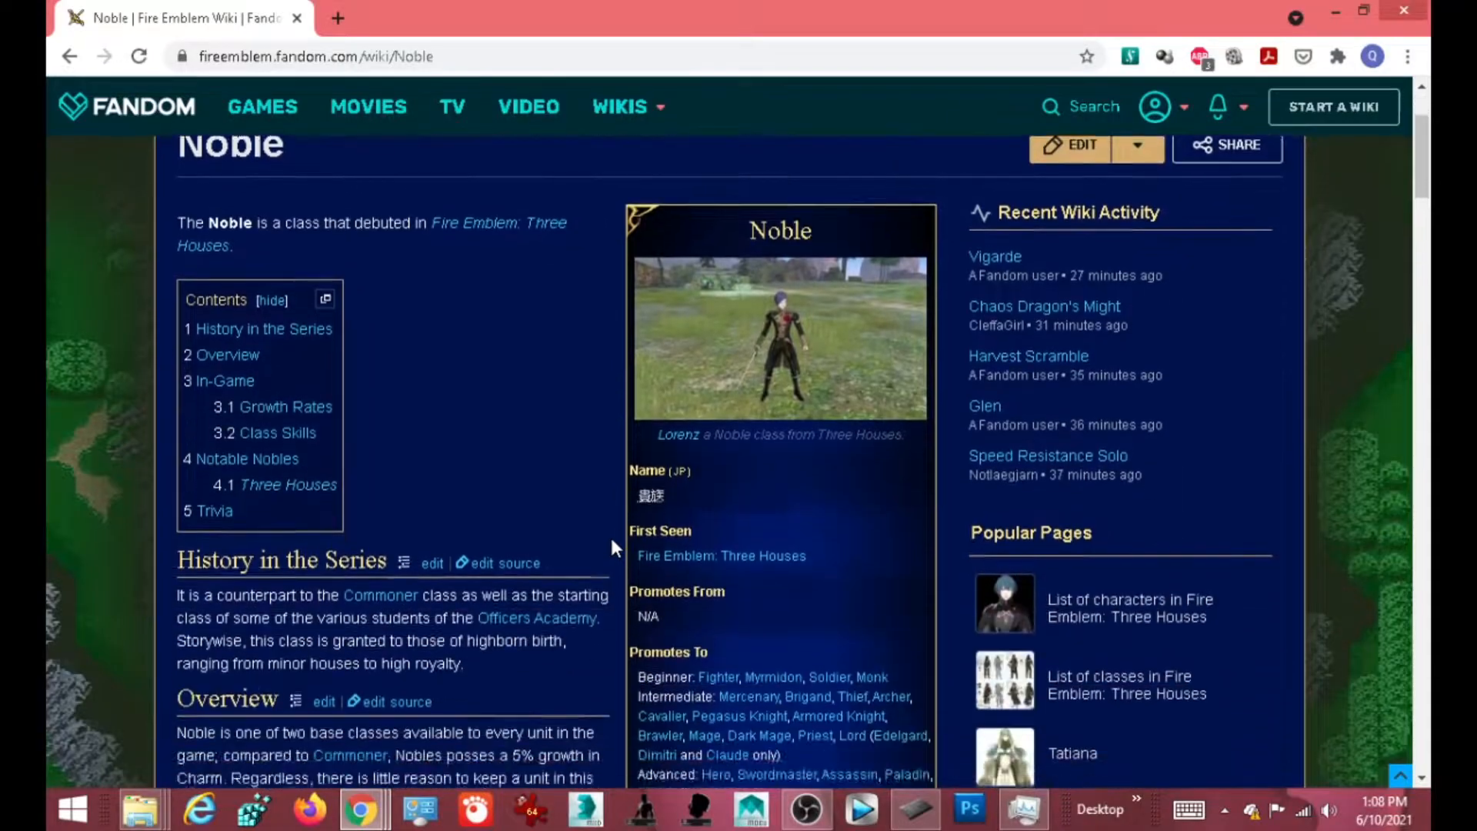
scroll("down", 3)
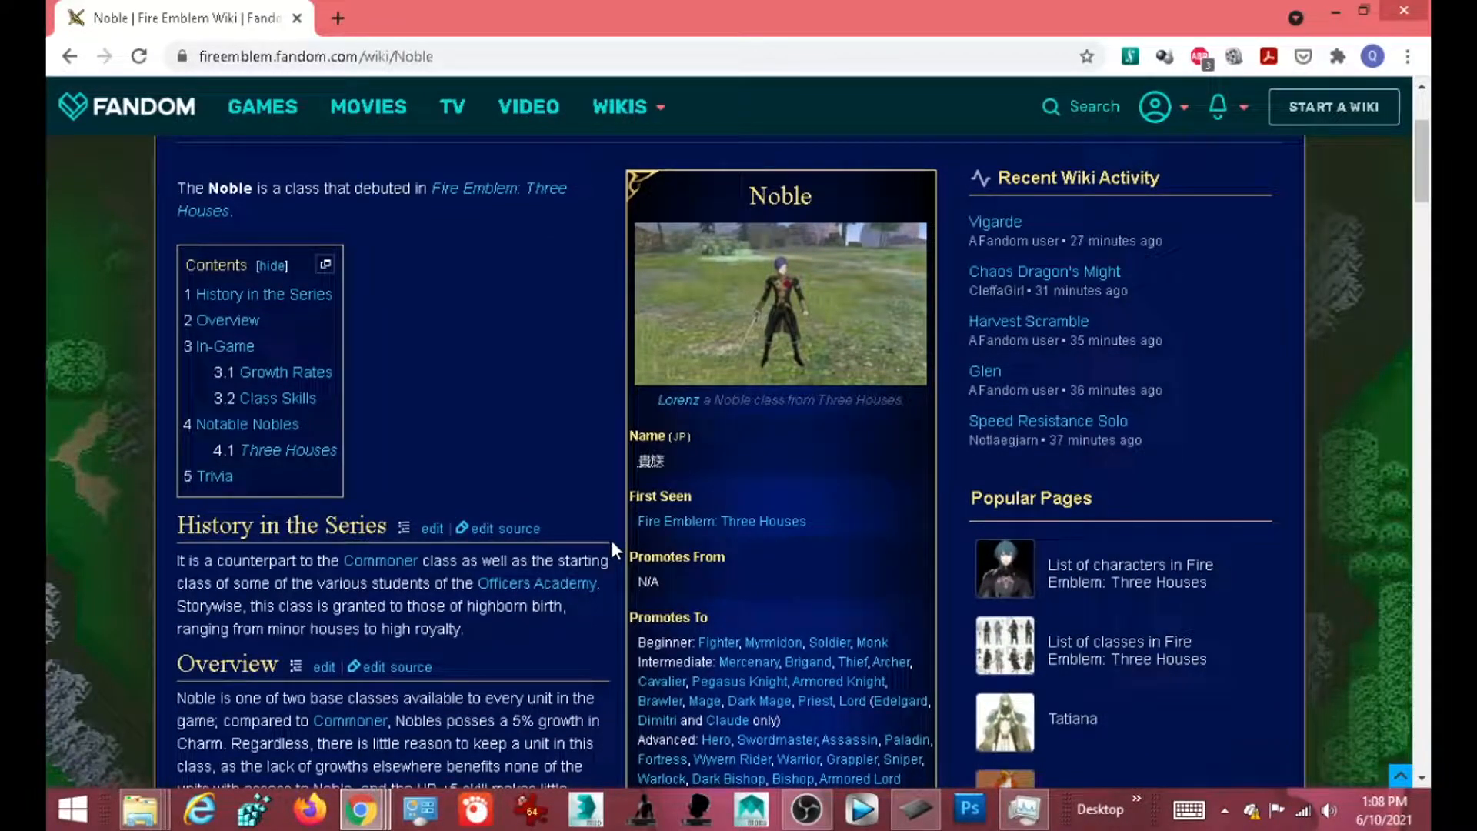
scroll("down", 3)
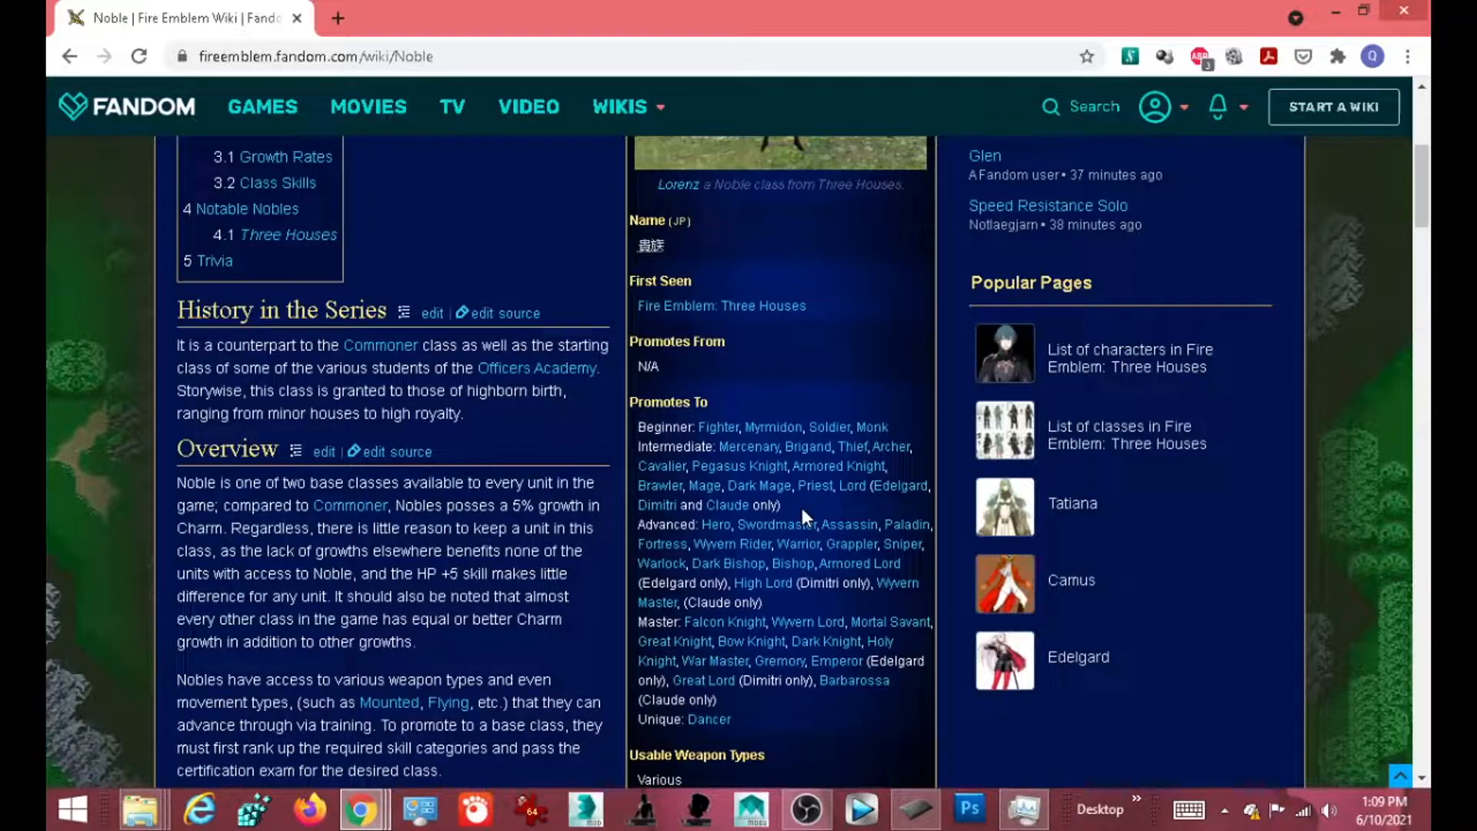
scroll("down", 3)
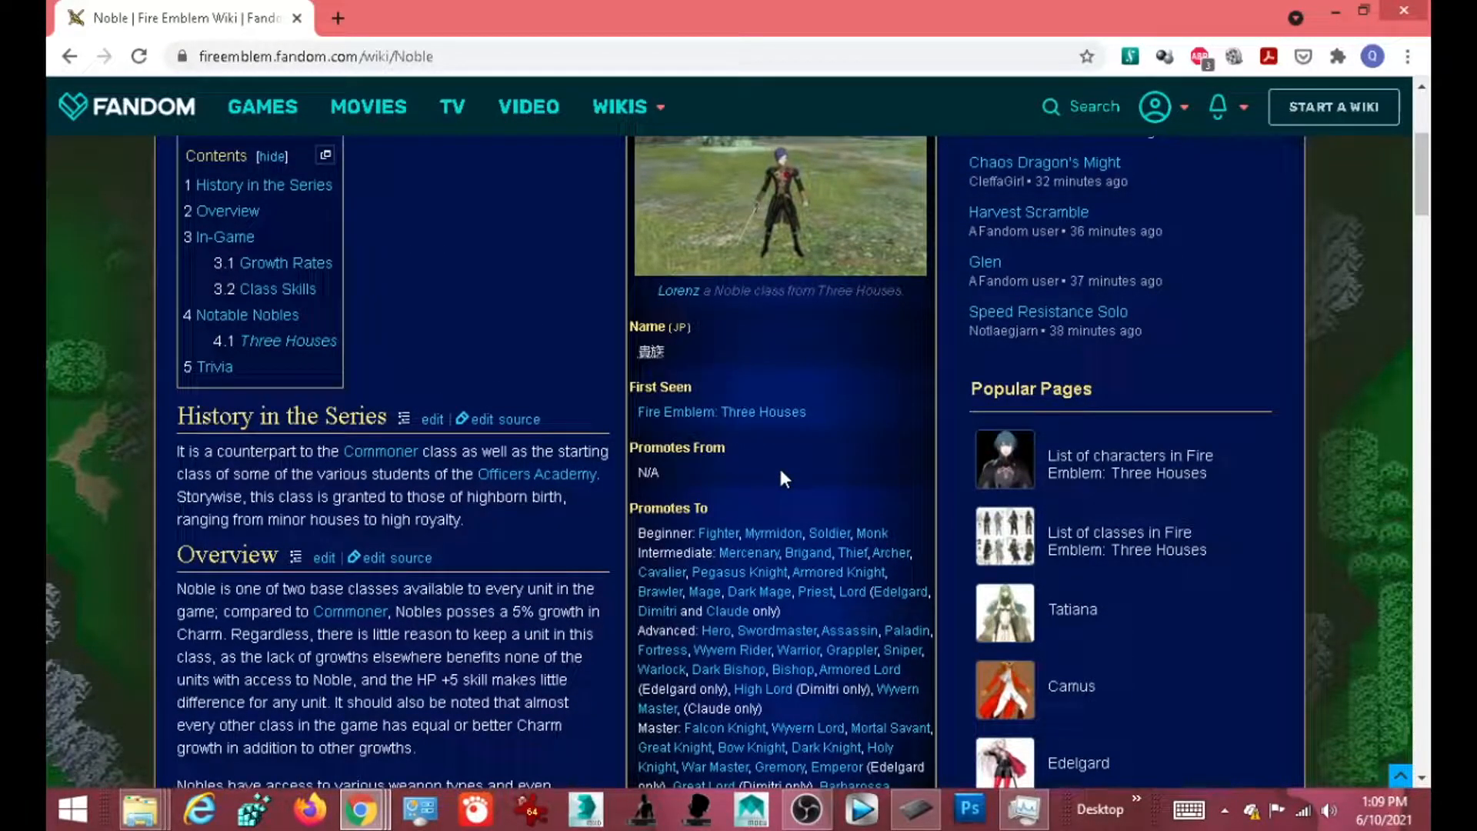
mouse_move(791, 465)
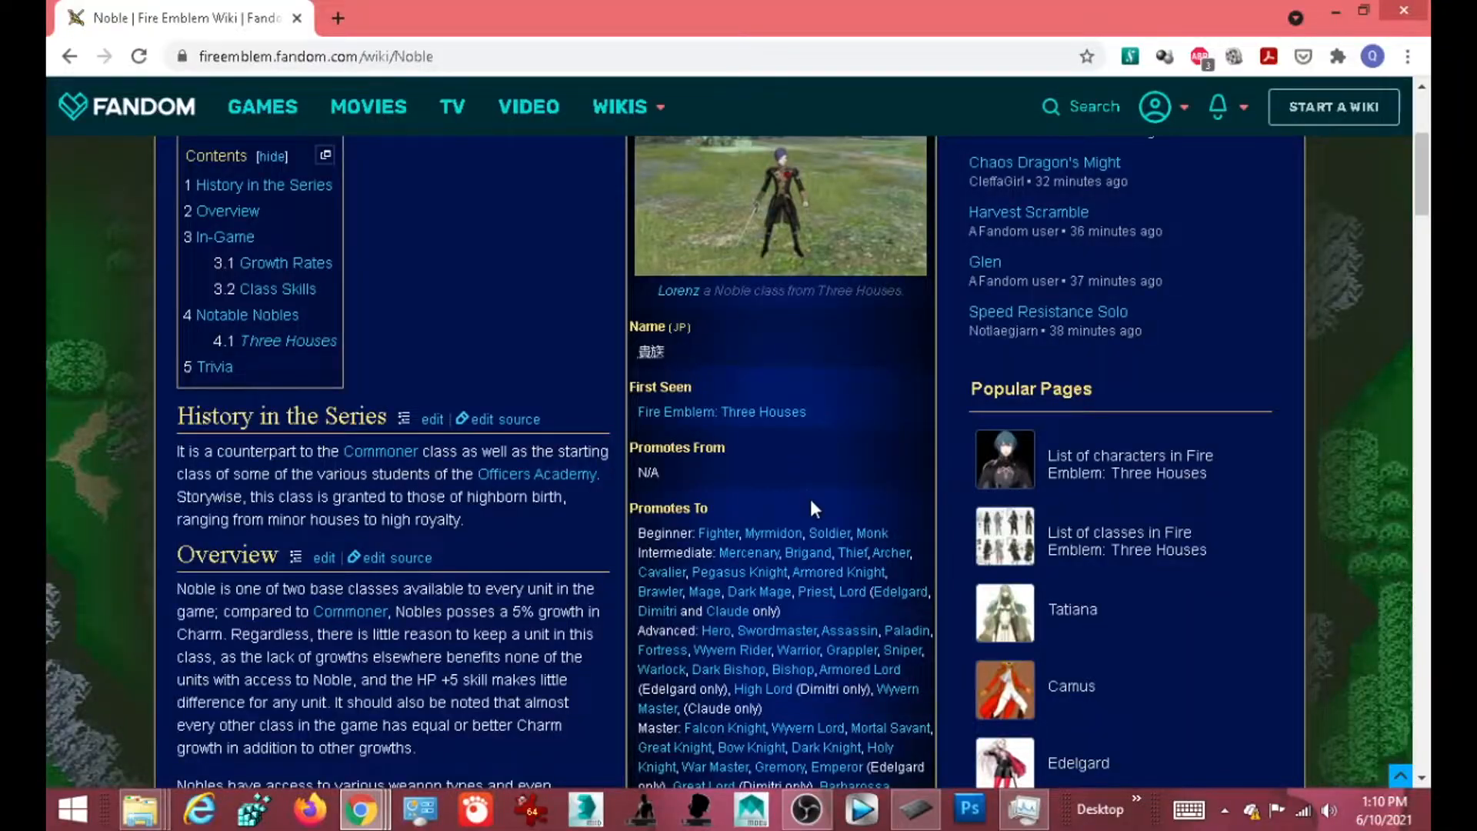
scroll("down", 3)
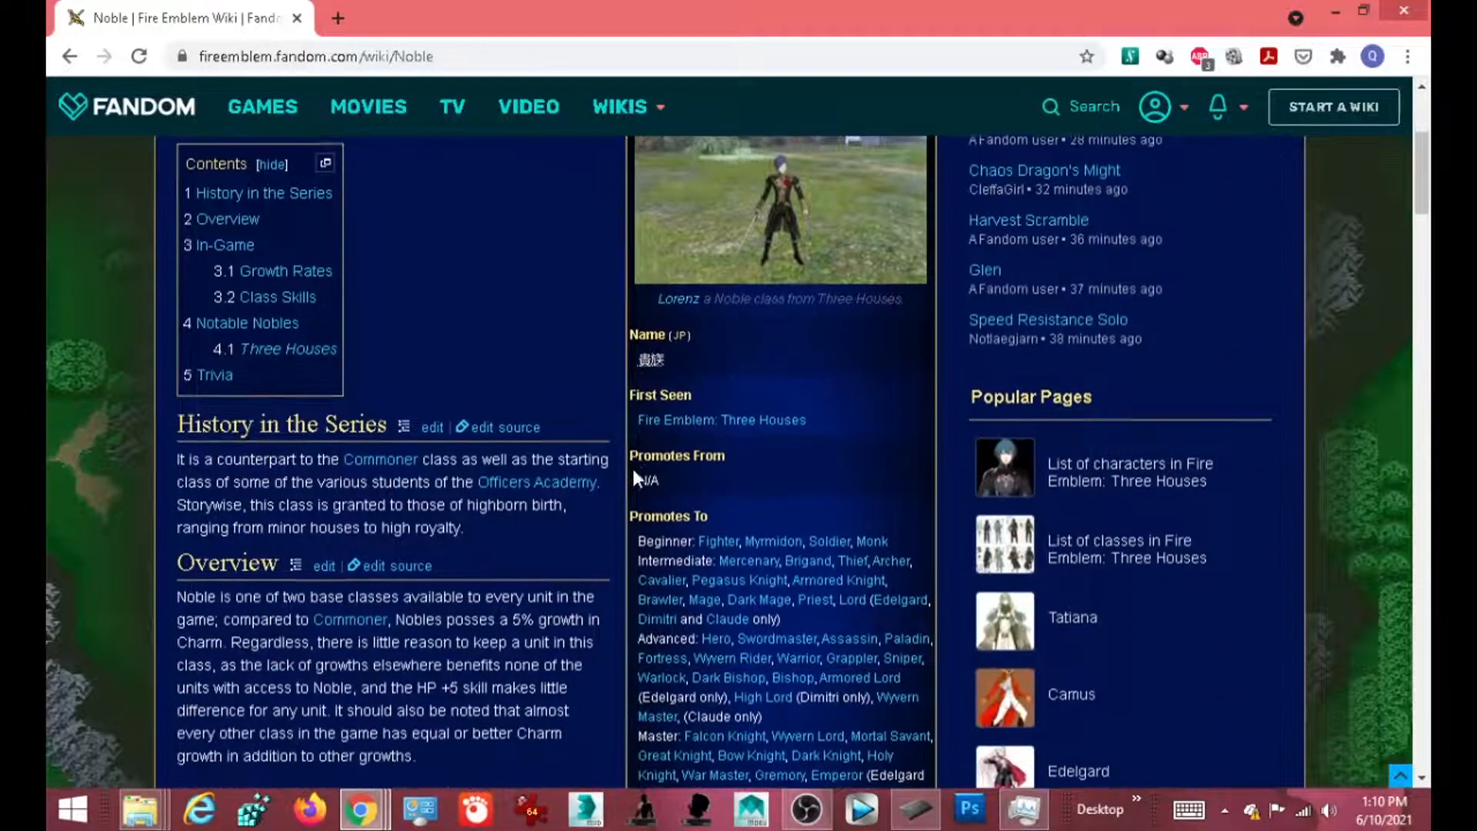
scroll("down", 3)
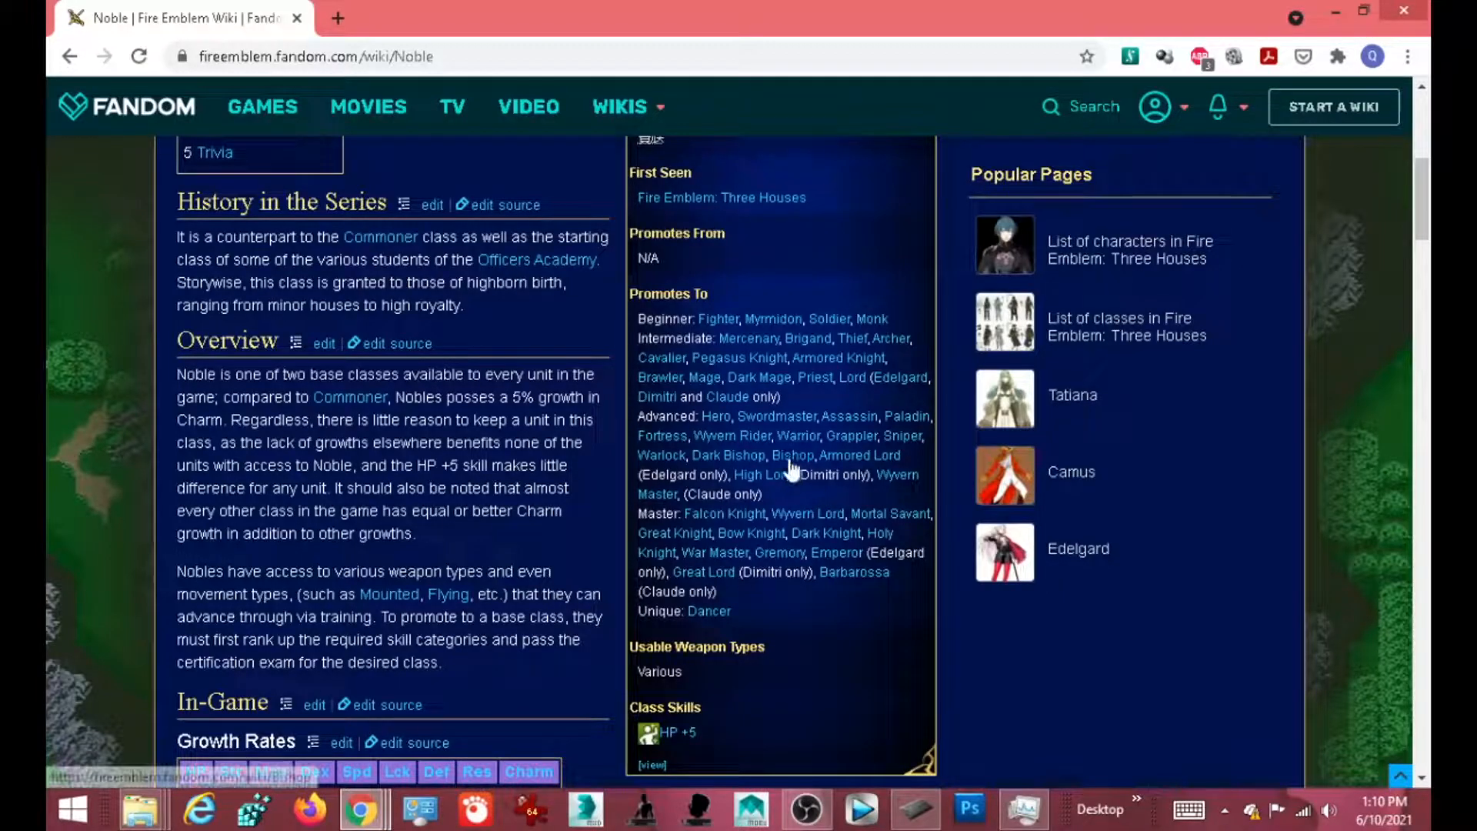
left_click(792, 456)
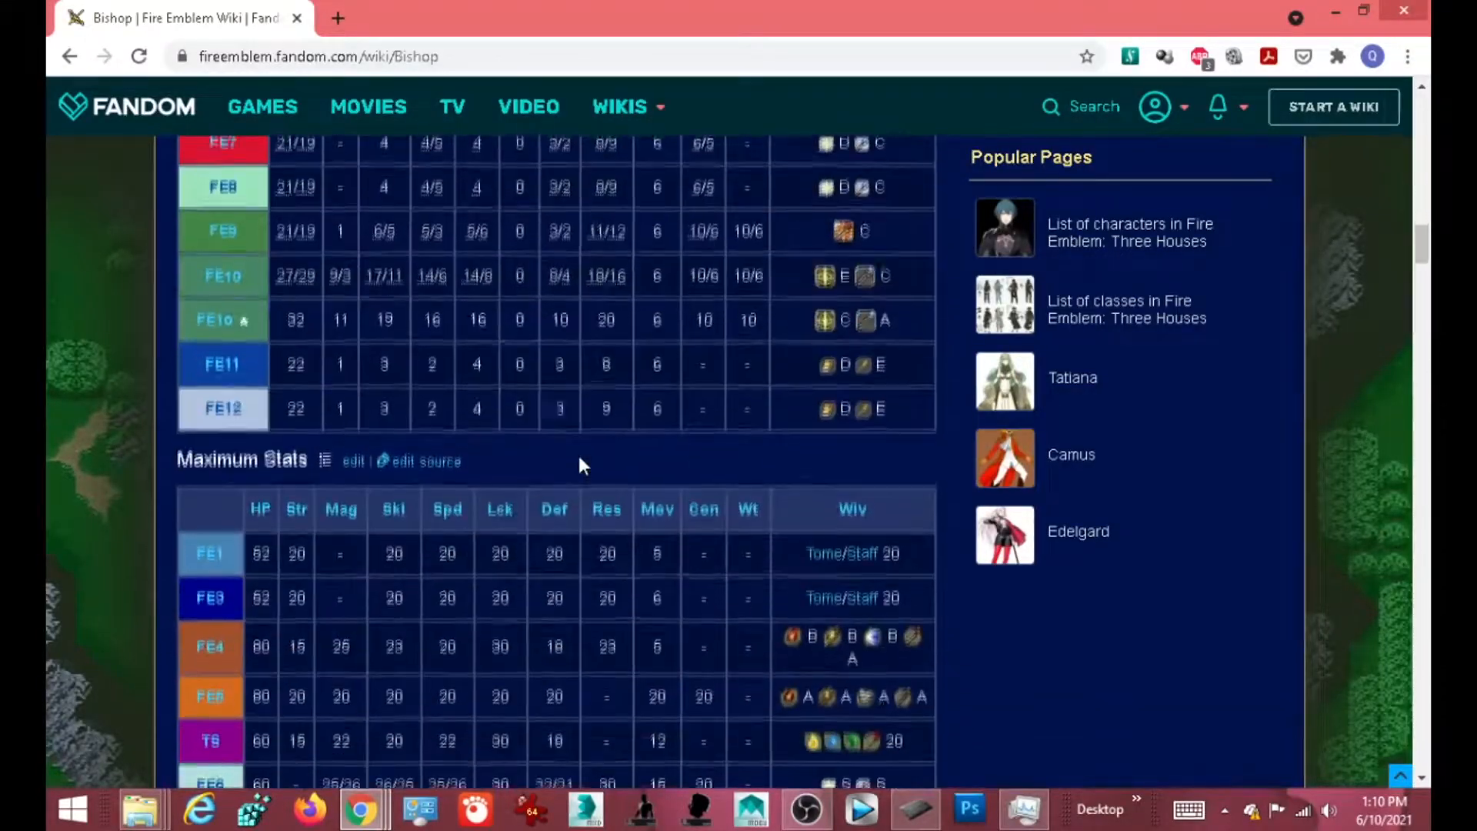
scroll("down", 3)
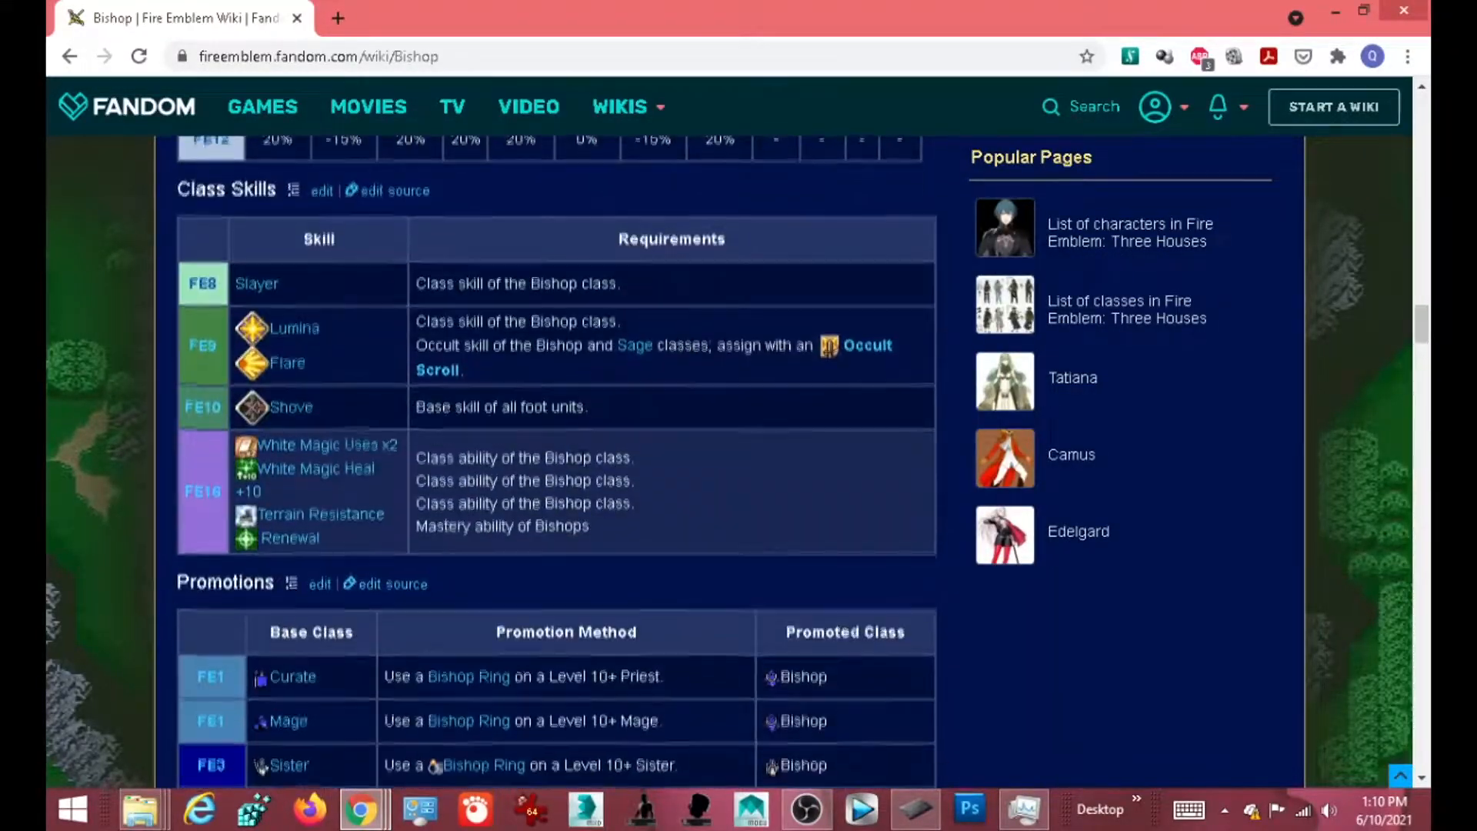
scroll("down", 3)
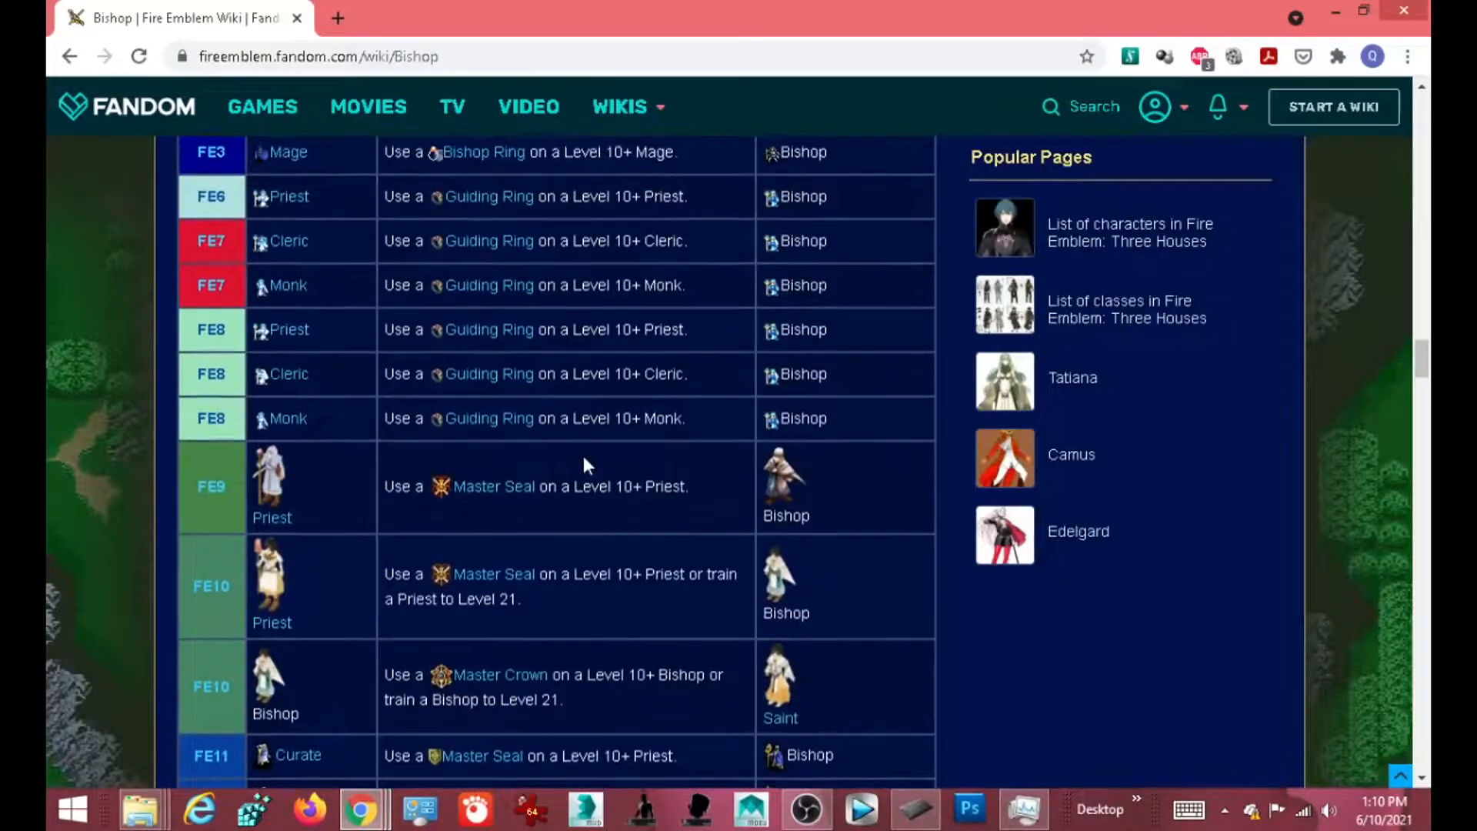
scroll("down", 3)
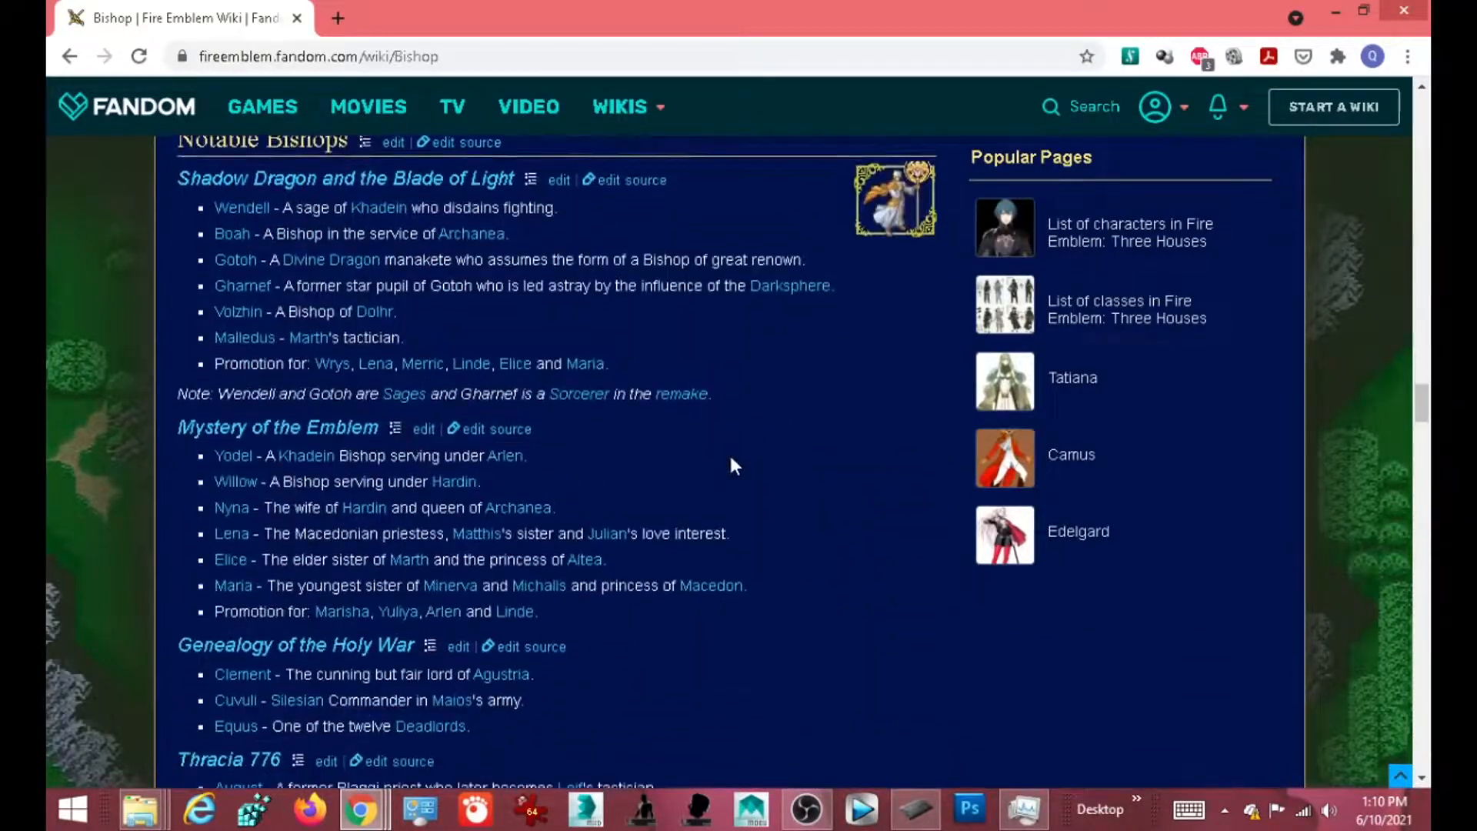
scroll("down", 3)
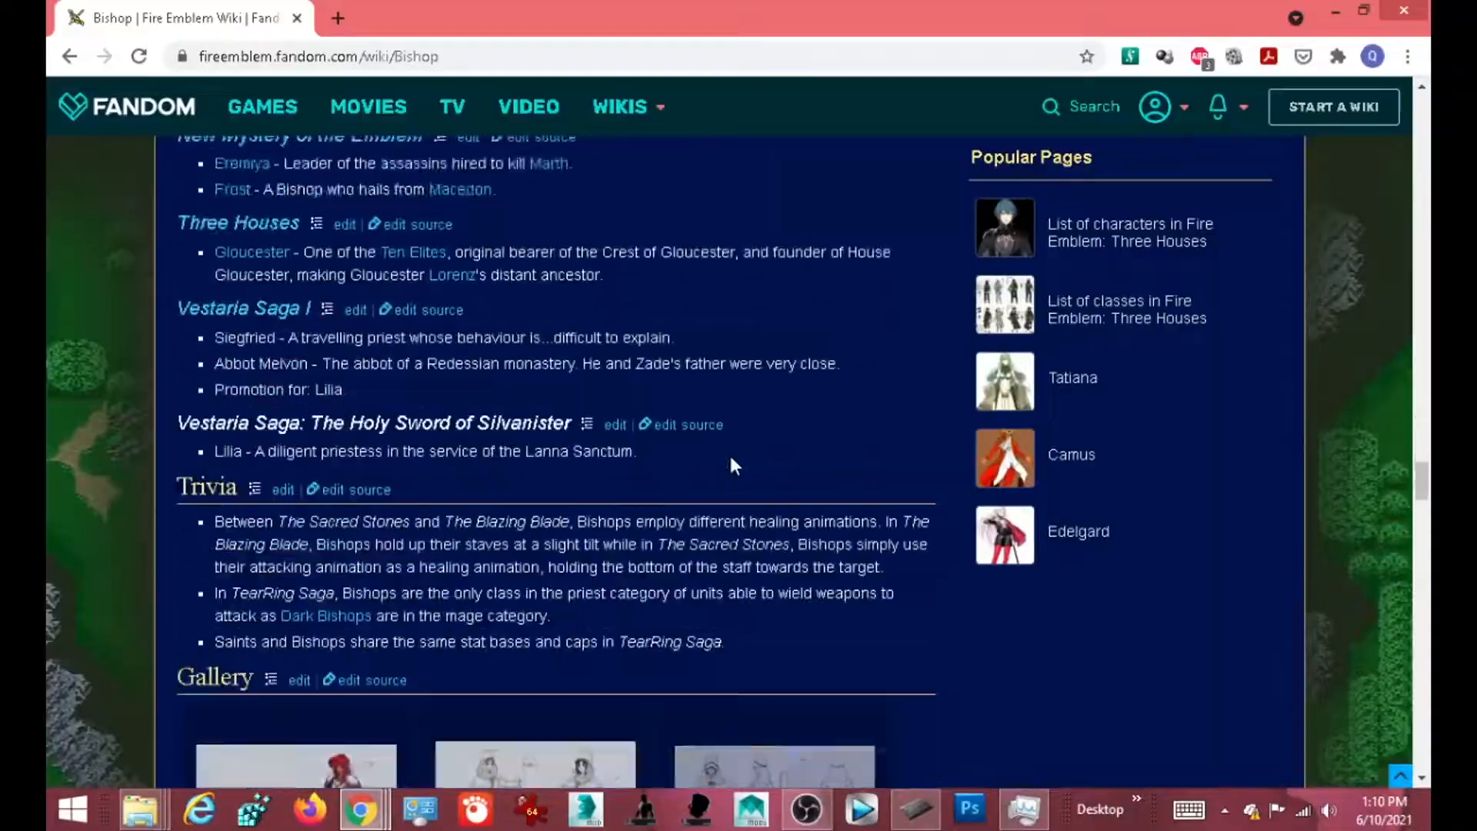
scroll("down", 3)
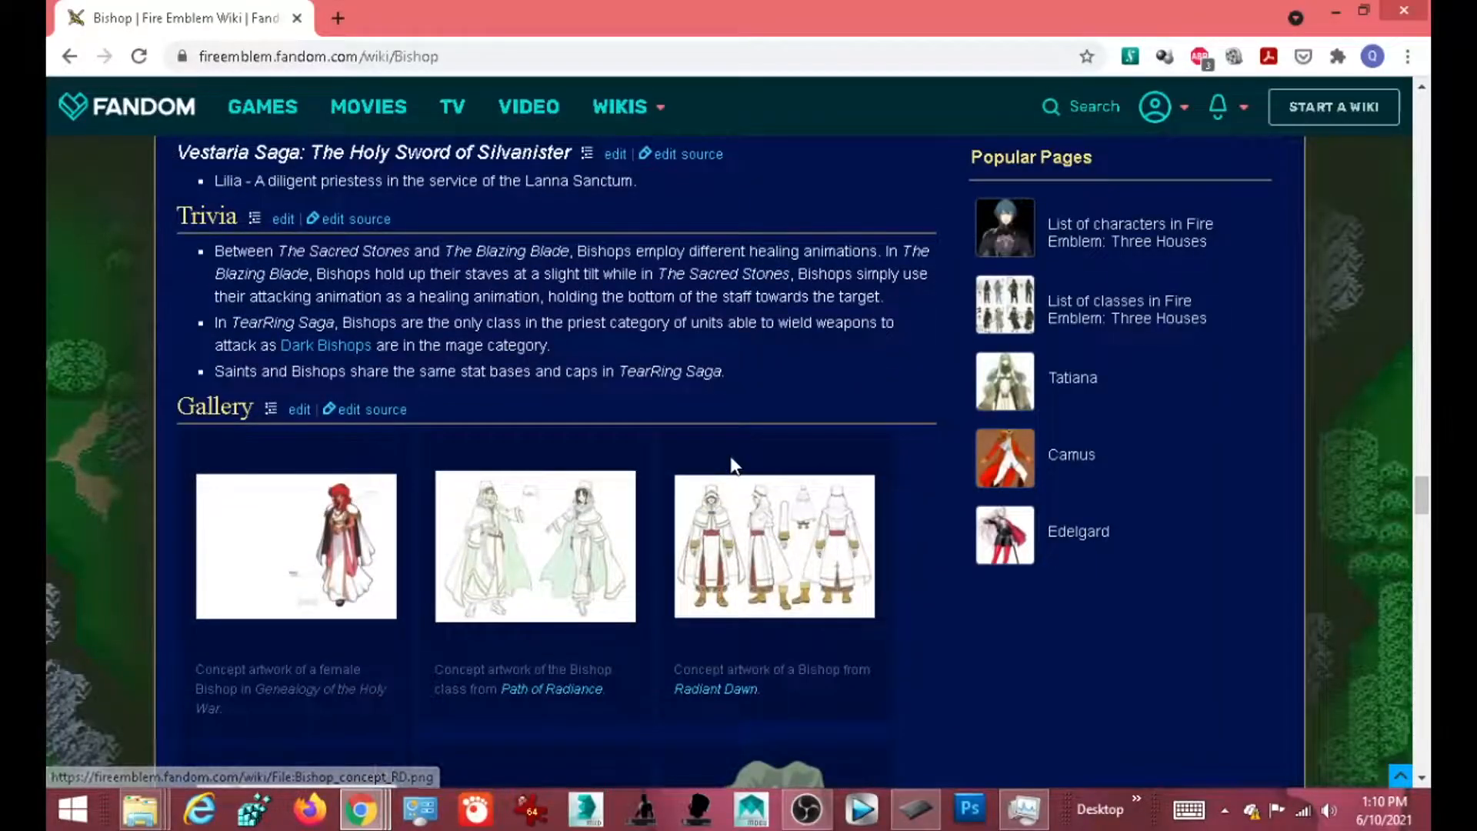
scroll("down", 3)
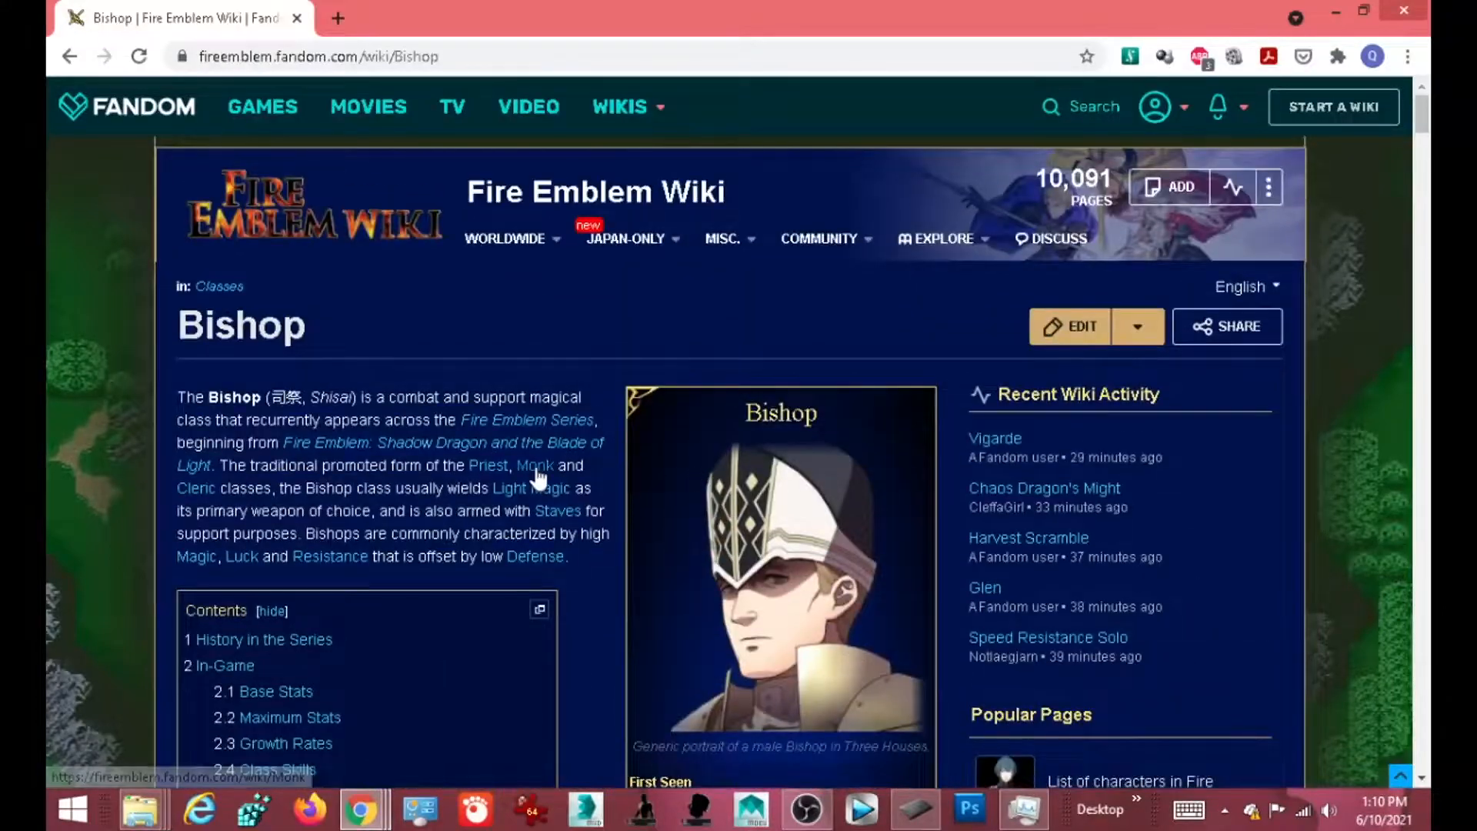
mouse_move(89, 169)
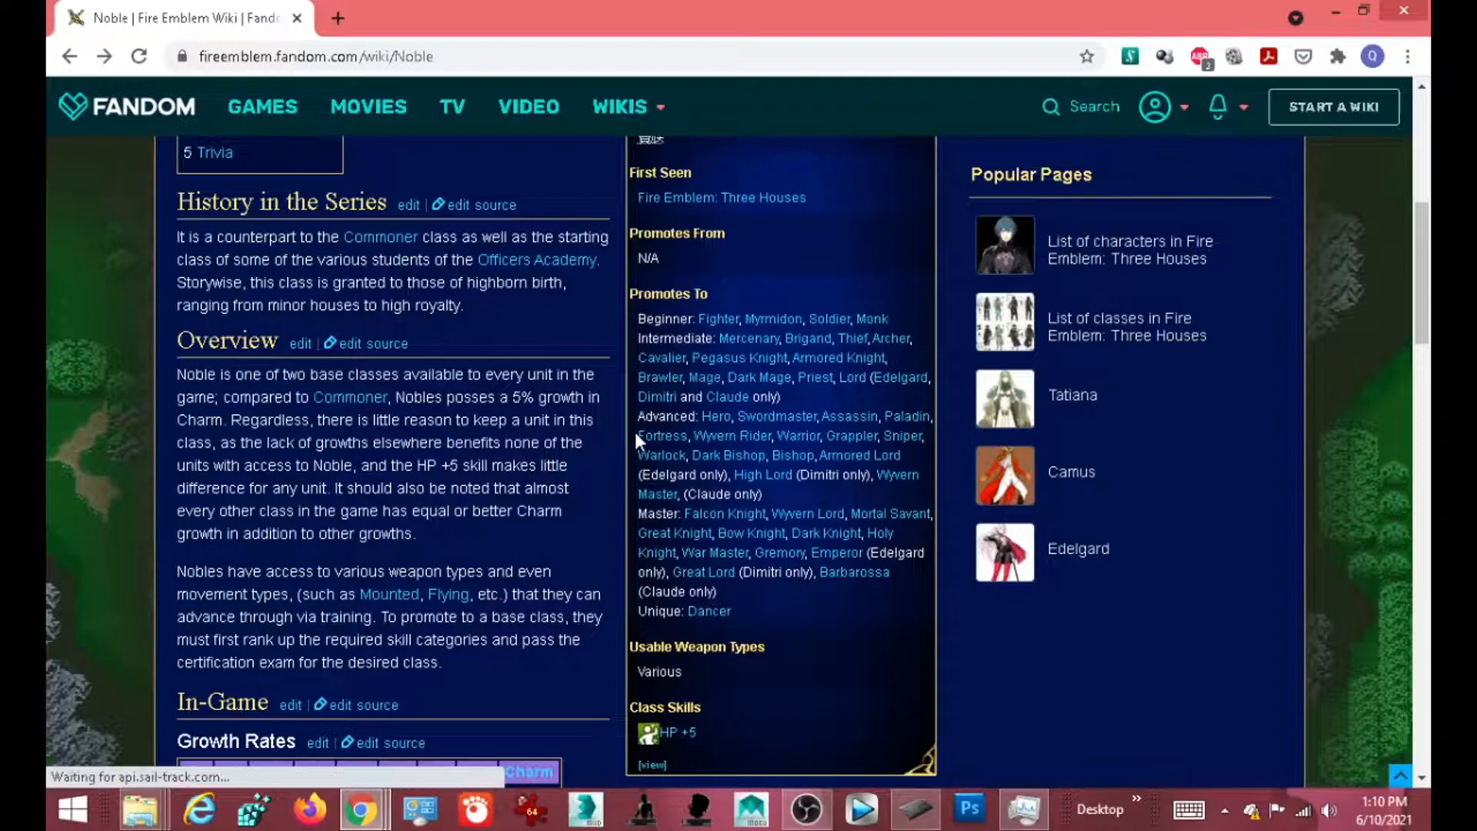
scroll("up", 3)
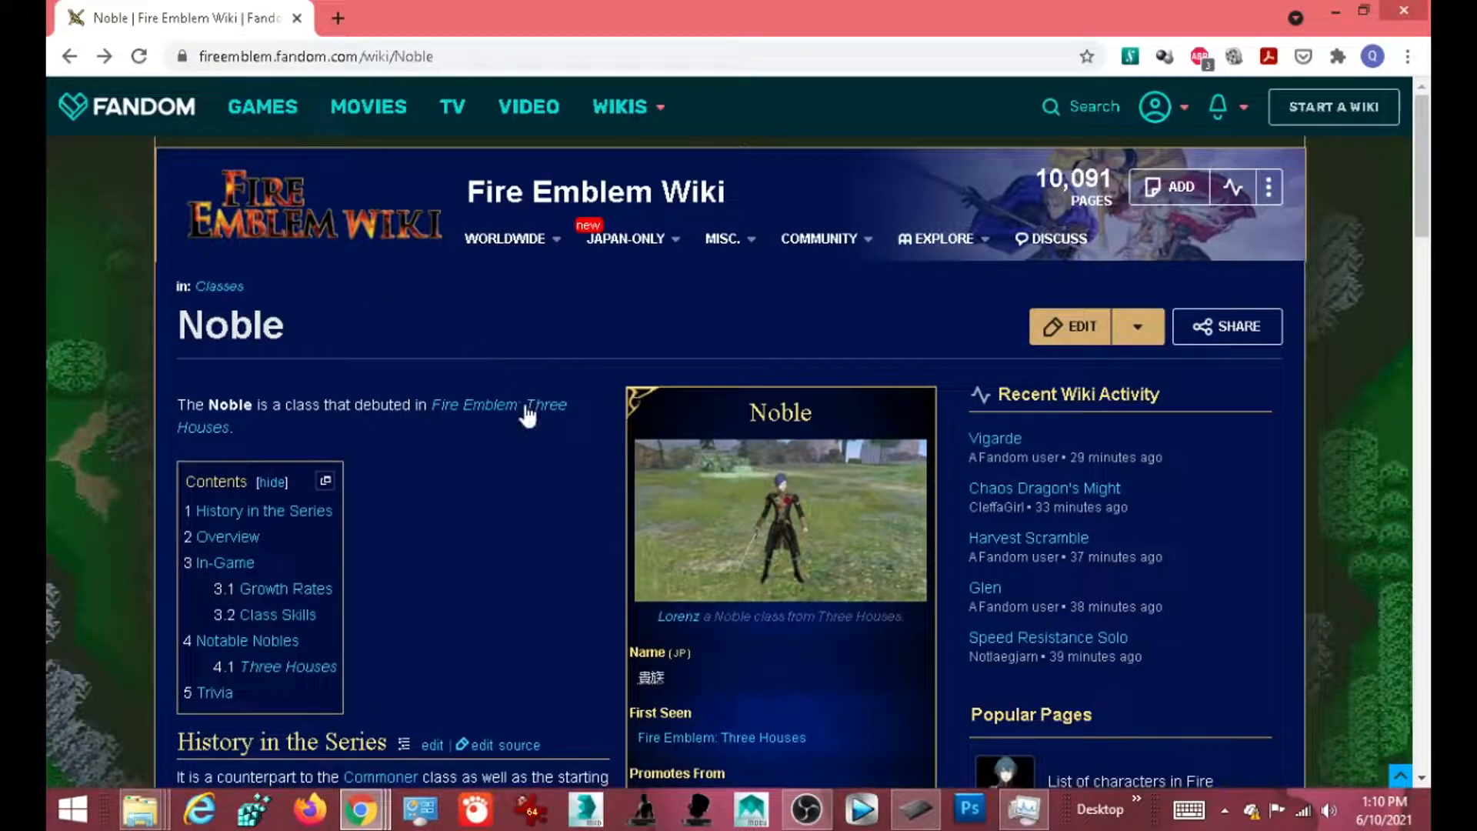
- Open the Fire Emblem: Three Houses article and jump to its Characters section
left_click(474, 404)
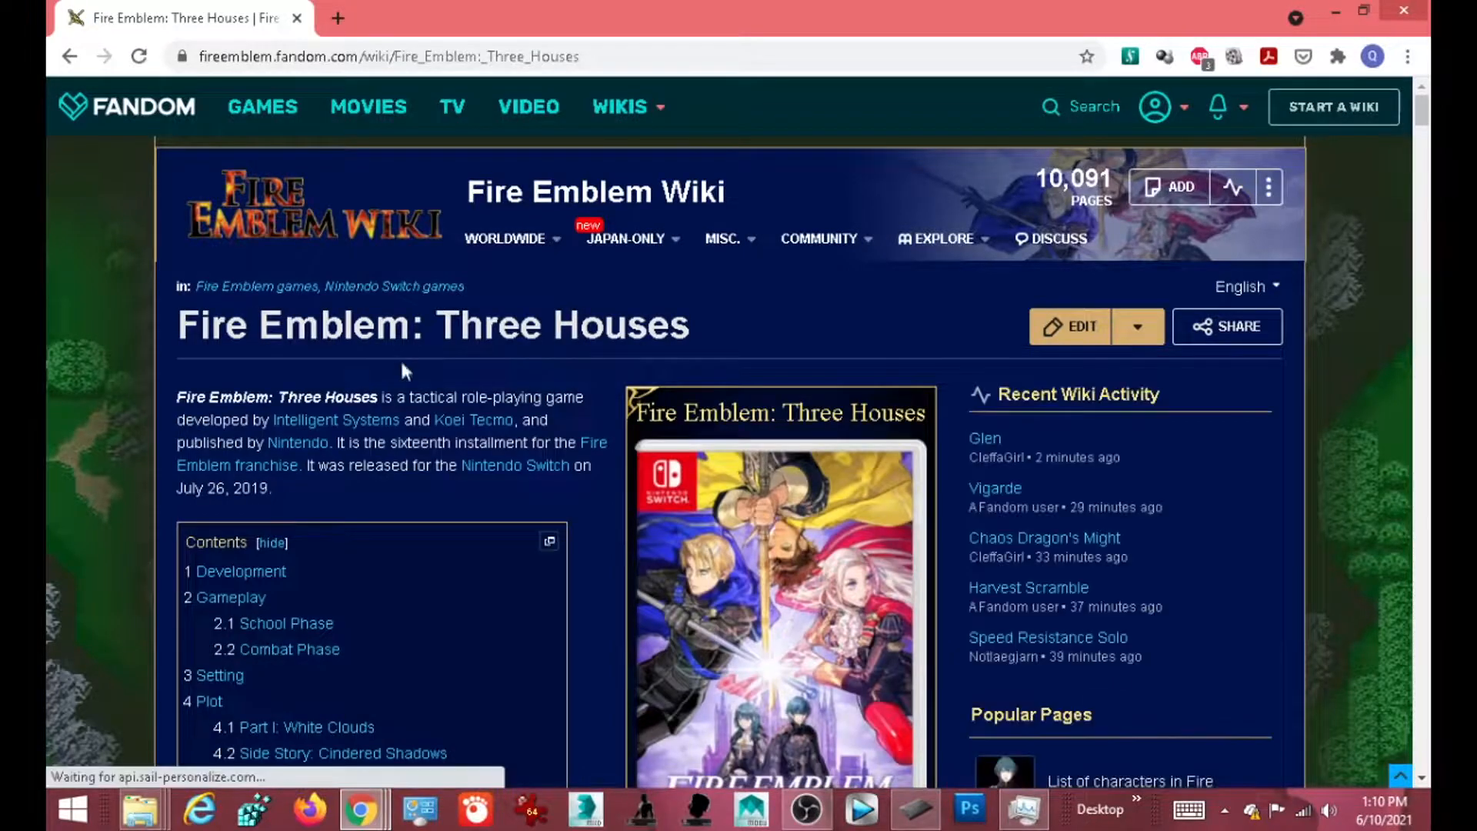
scroll("down", 3)
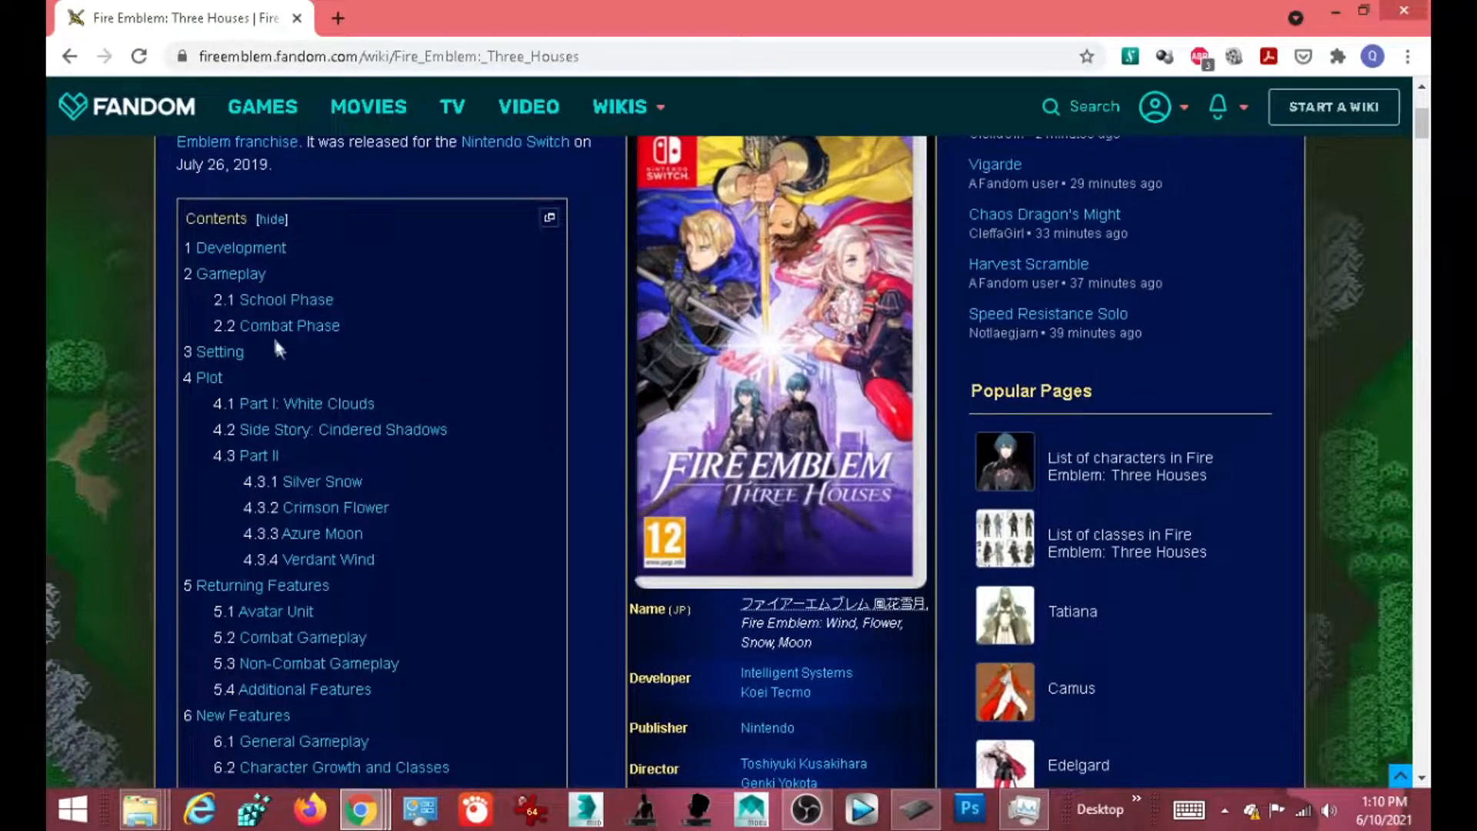
scroll("down", 3)
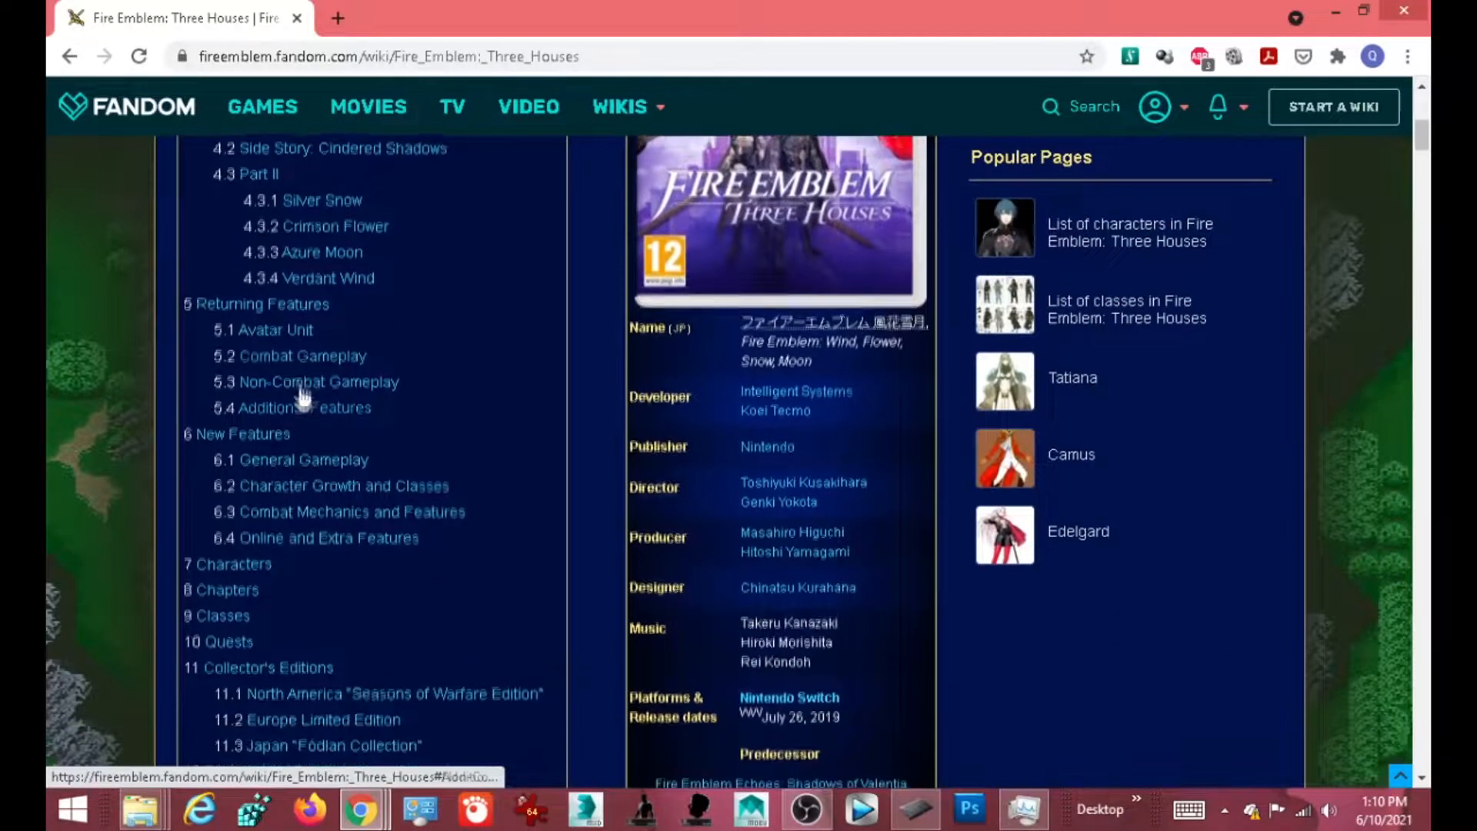
left_click(233, 563)
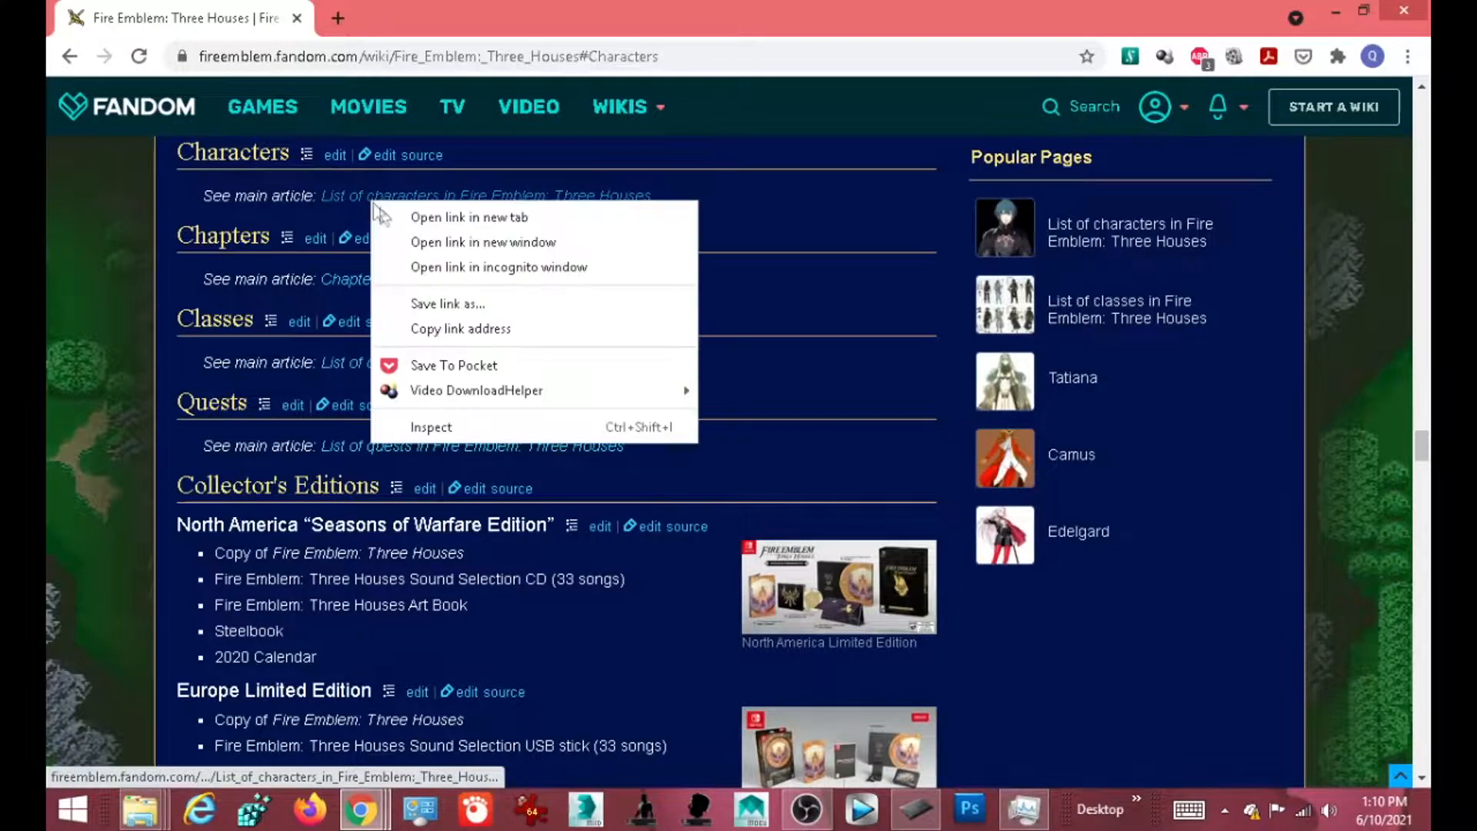
- Open the Three Houses character list in a new tab and view Hilda's enlarged portrait
left_click(469, 216)
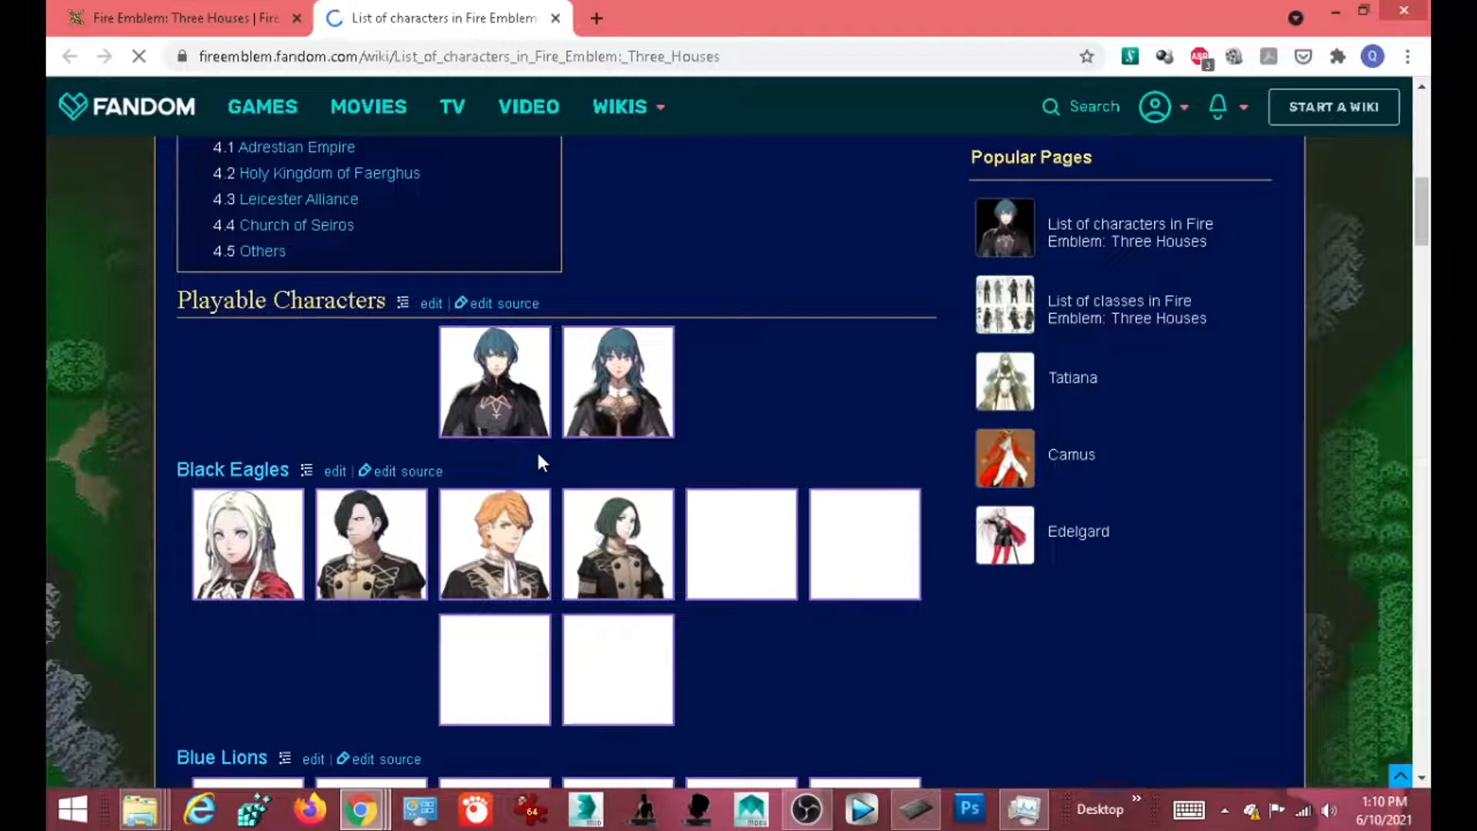
scroll("down", 3)
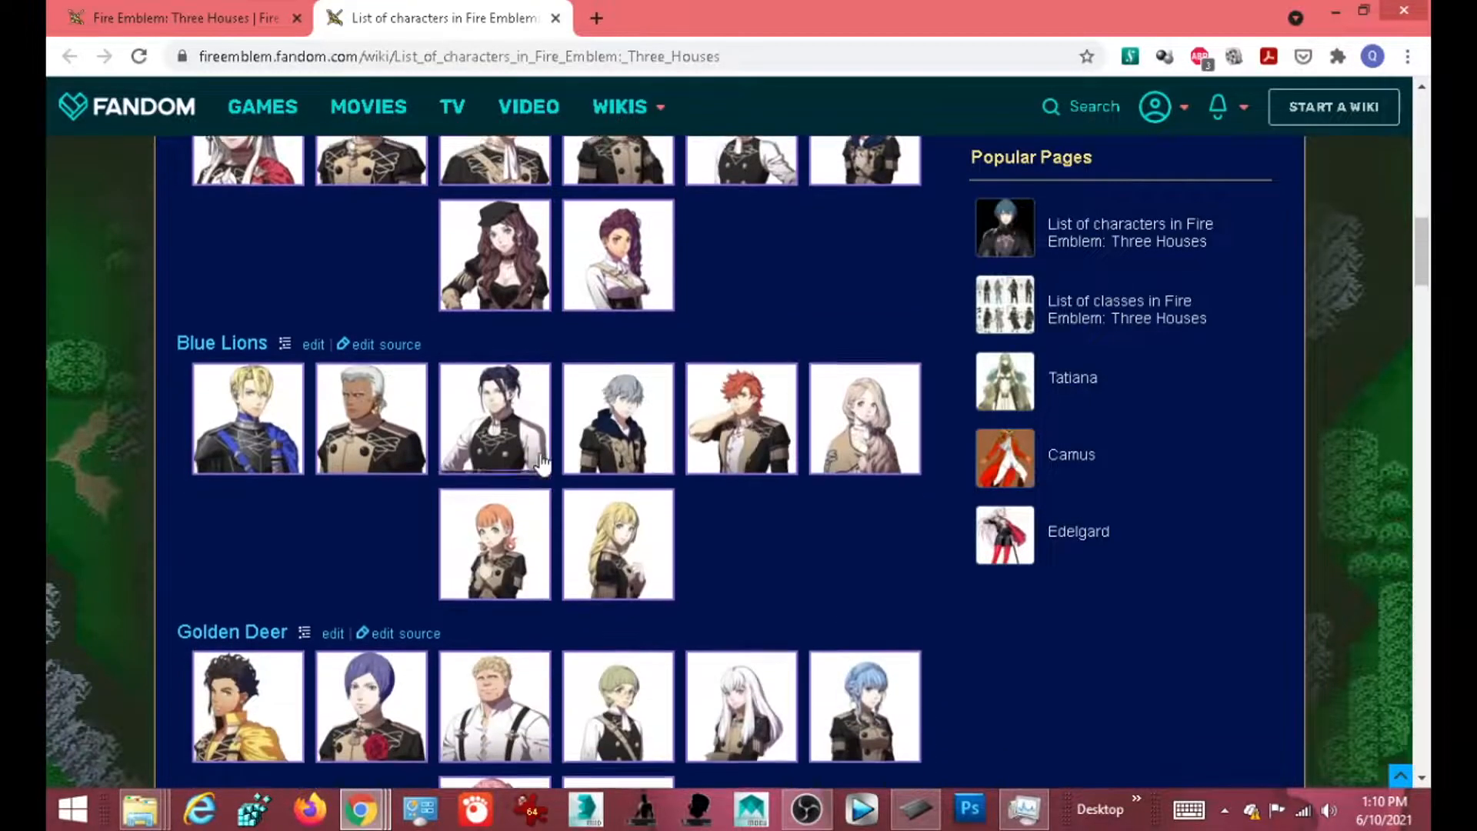
scroll("down", 3)
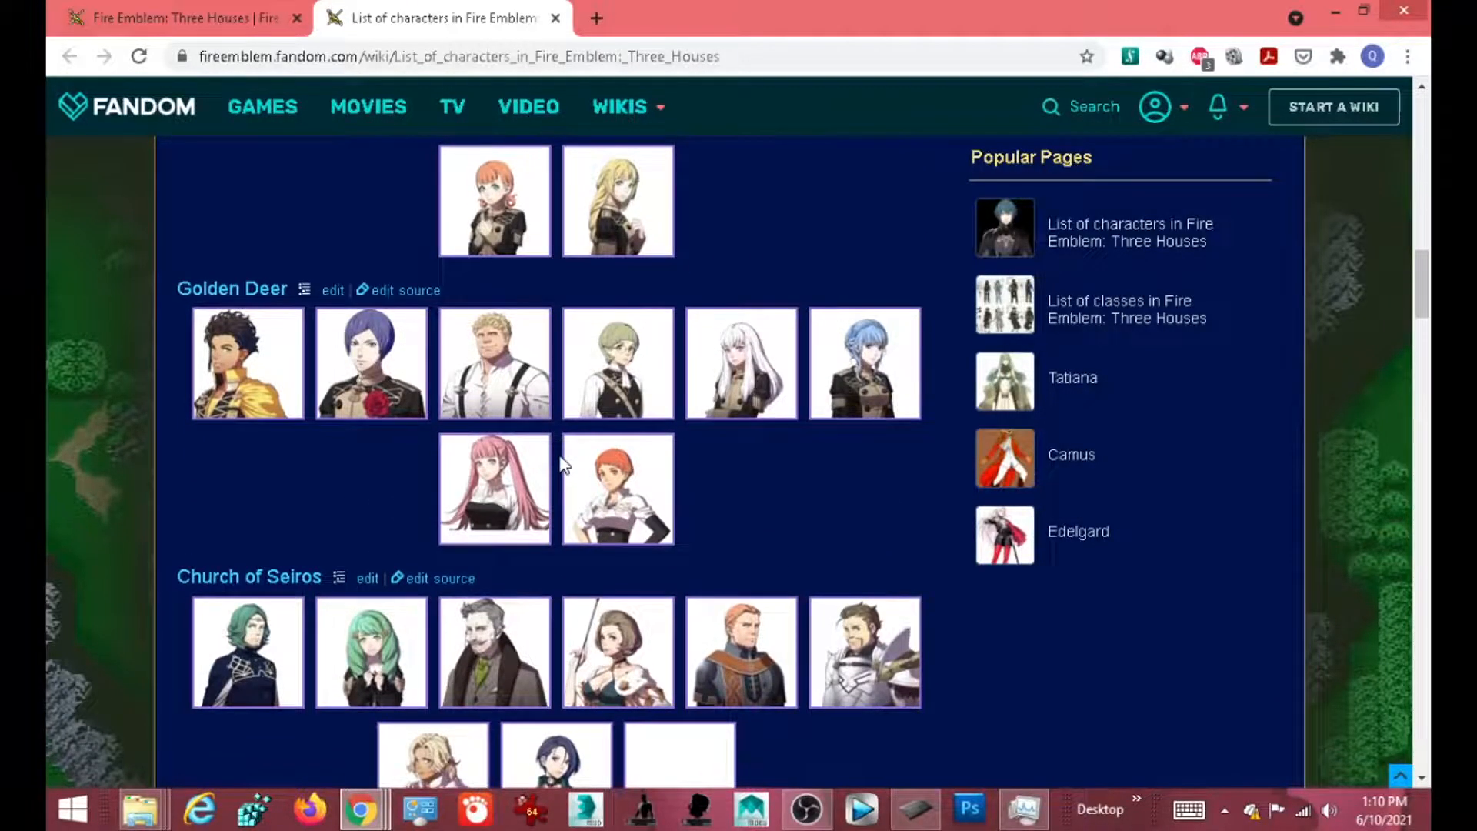
left_click(618, 107)
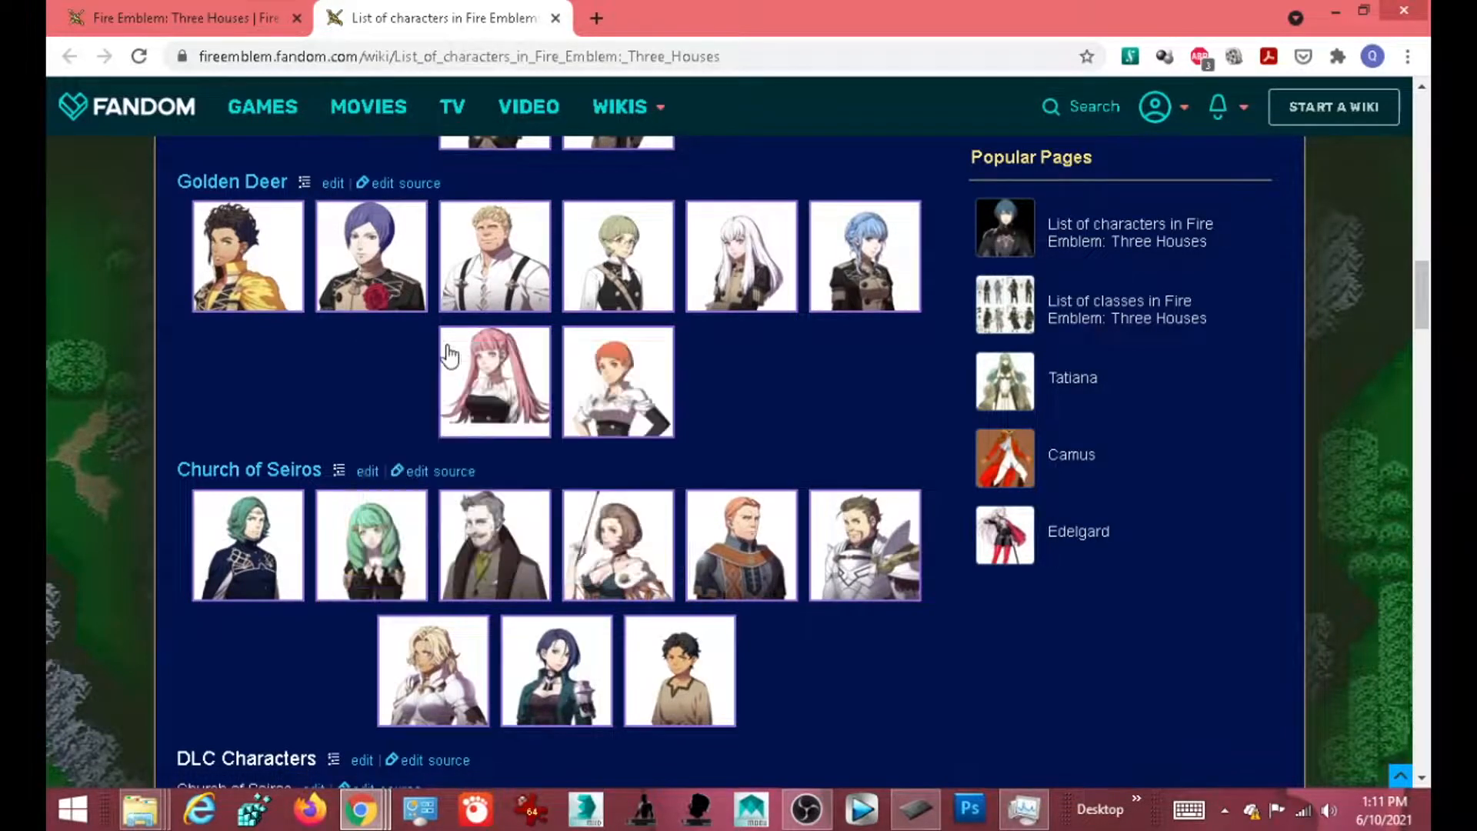
left_click(493, 382)
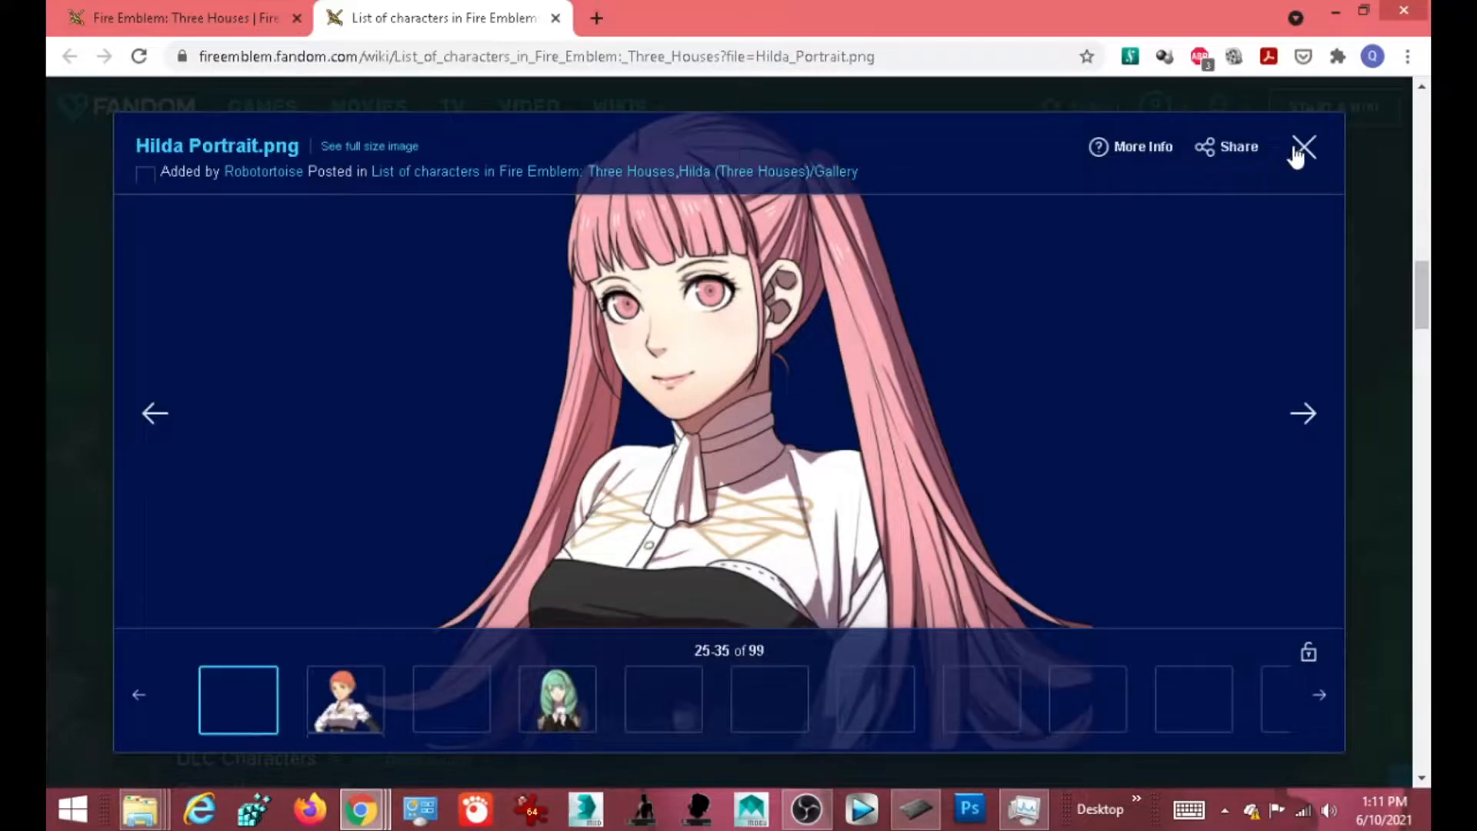
left_click(1302, 147)
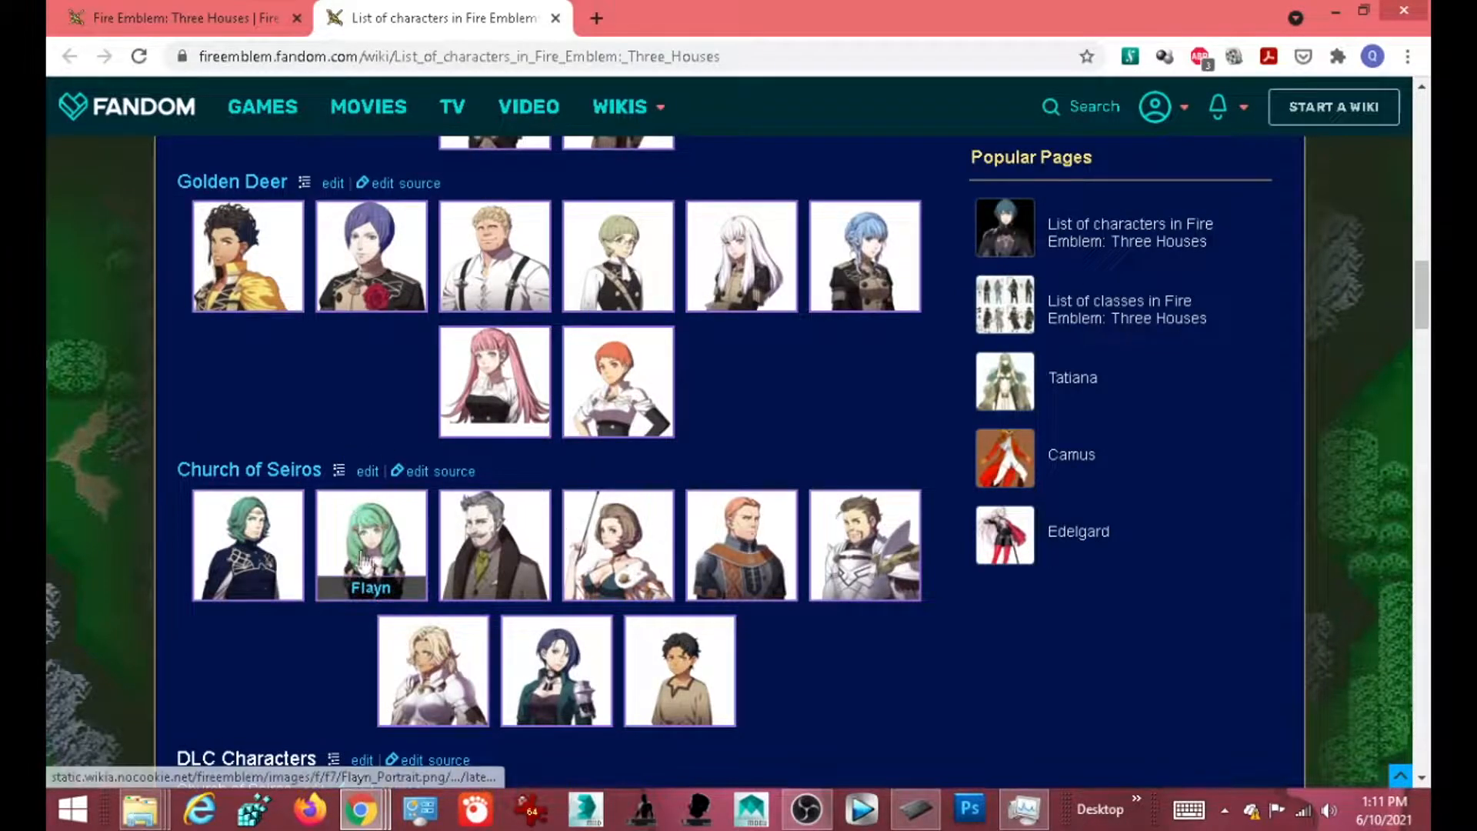
- Scroll down the list and open the Church of Seiros page in a new tab
scroll("down", 3)
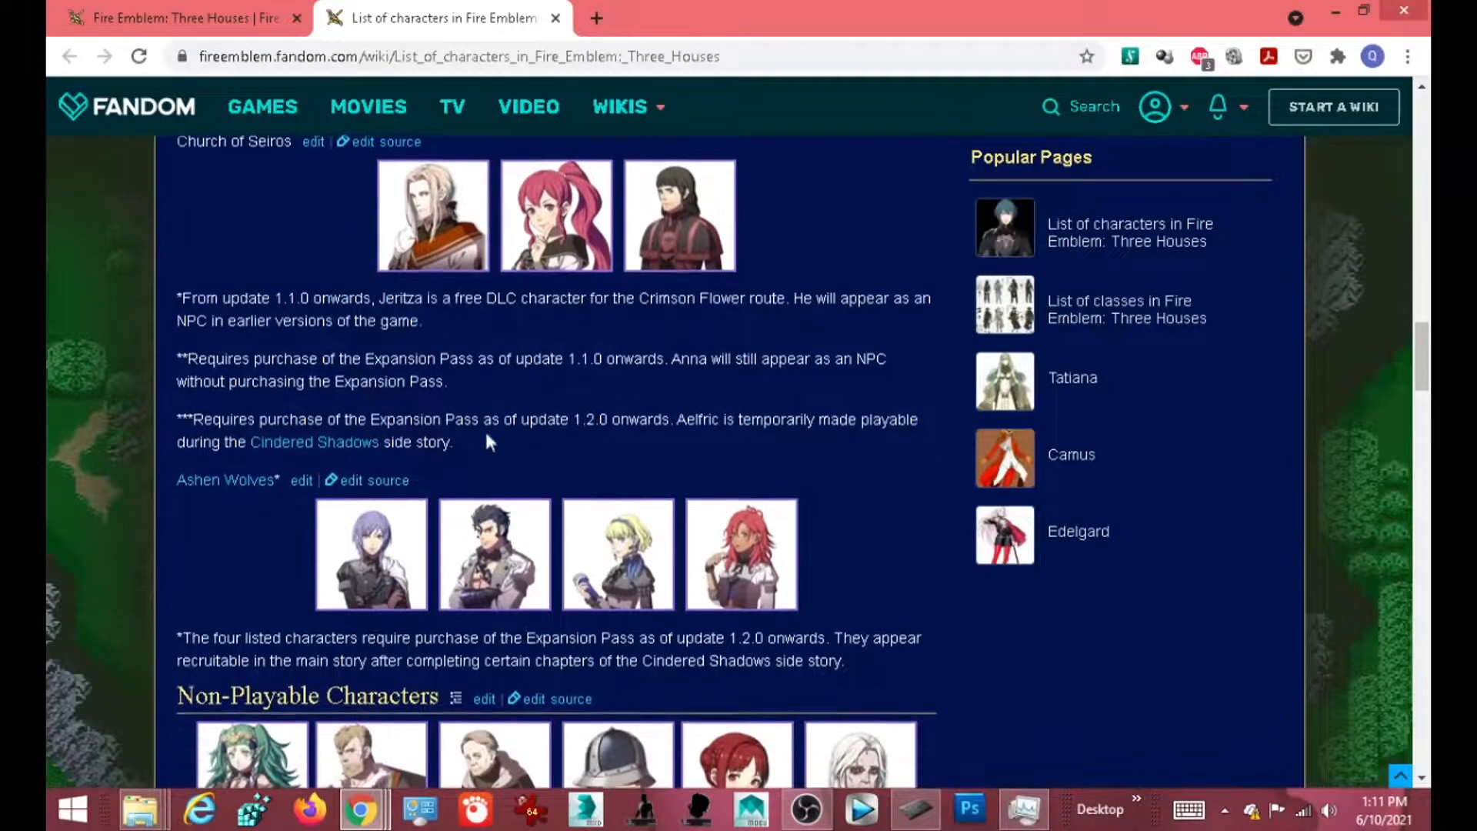
scroll("down", 3)
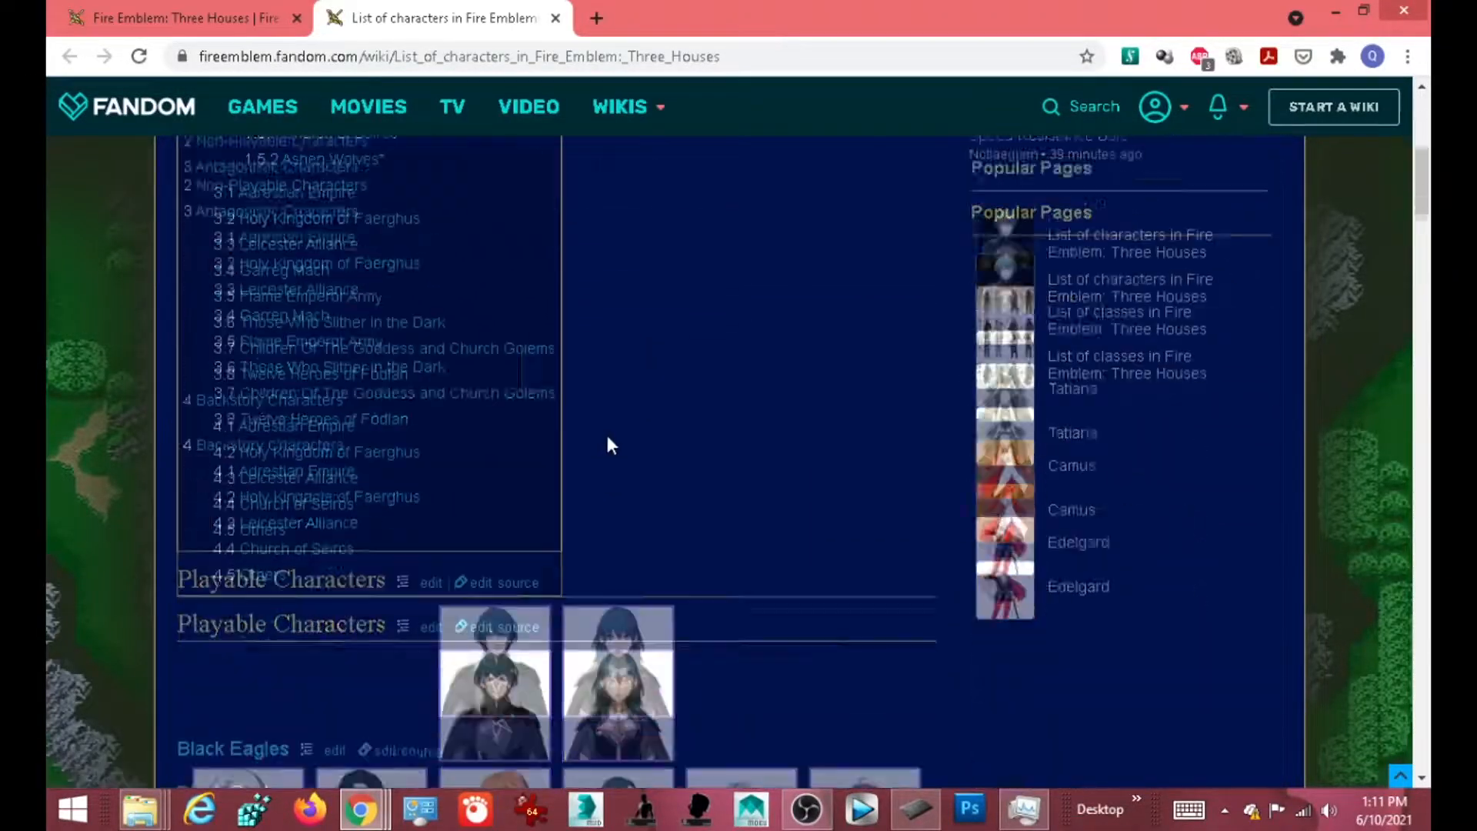
scroll("down", 3)
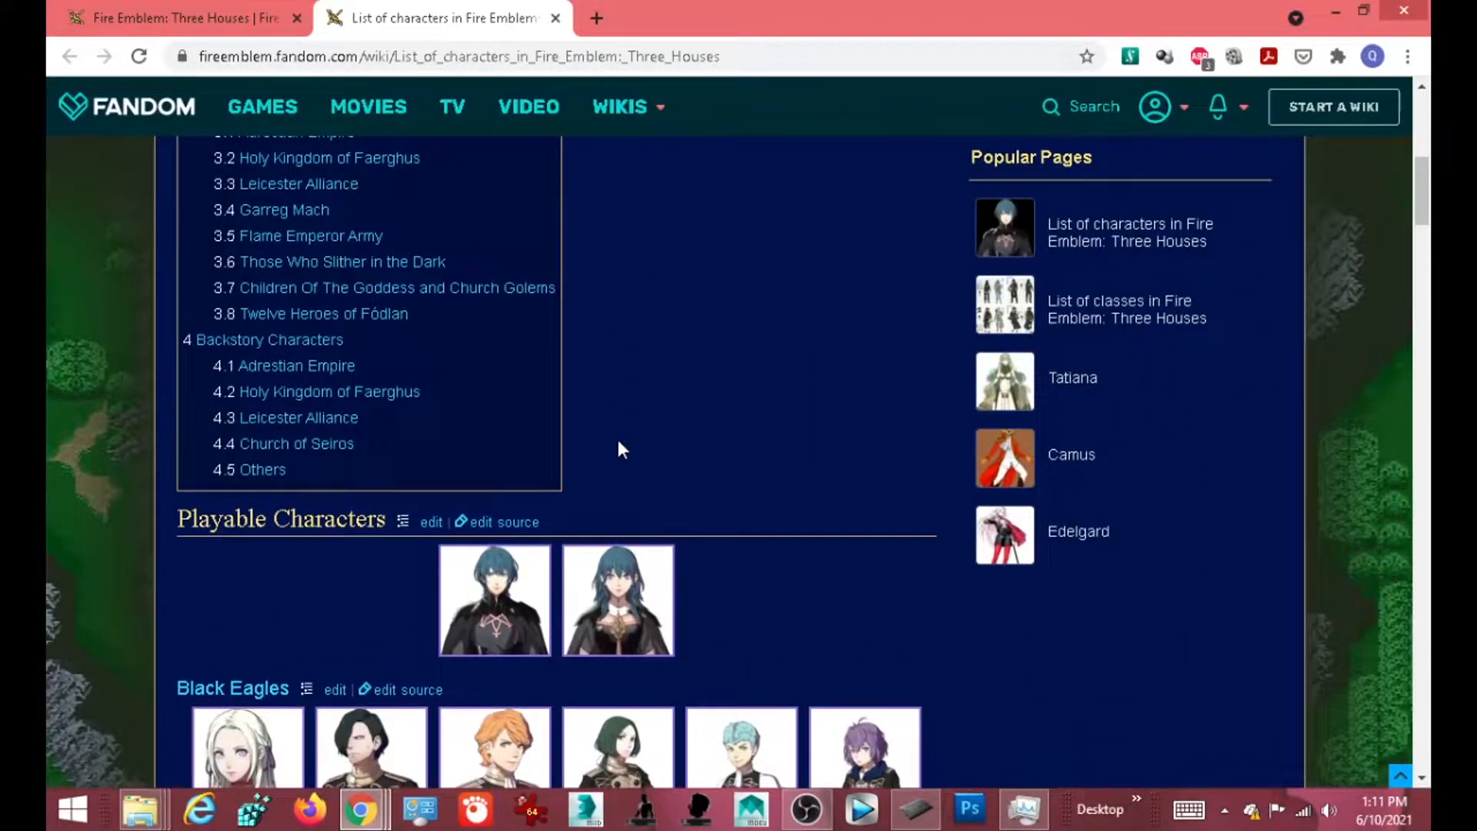
scroll("down", 3)
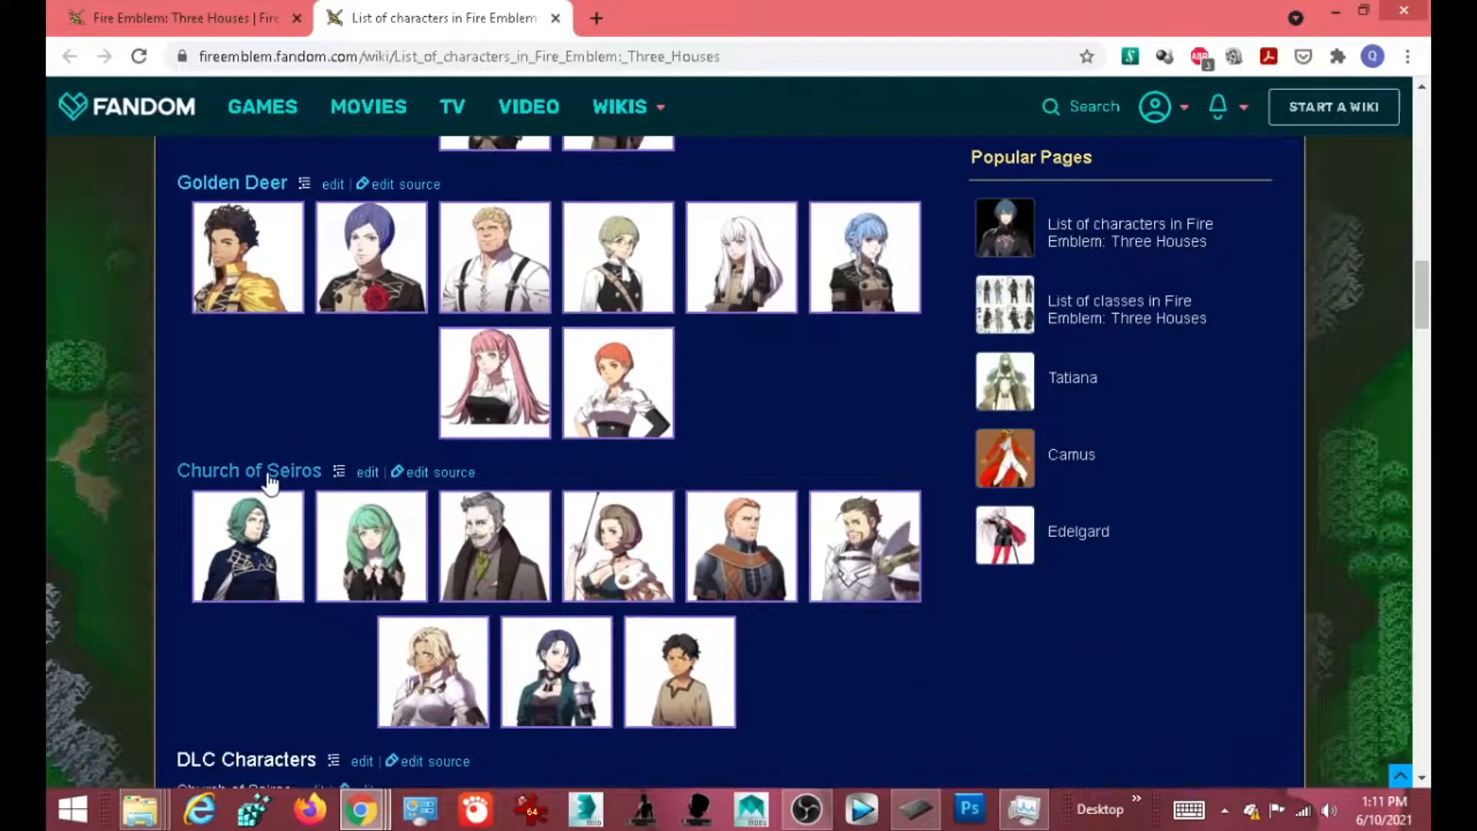
left_click(248, 471)
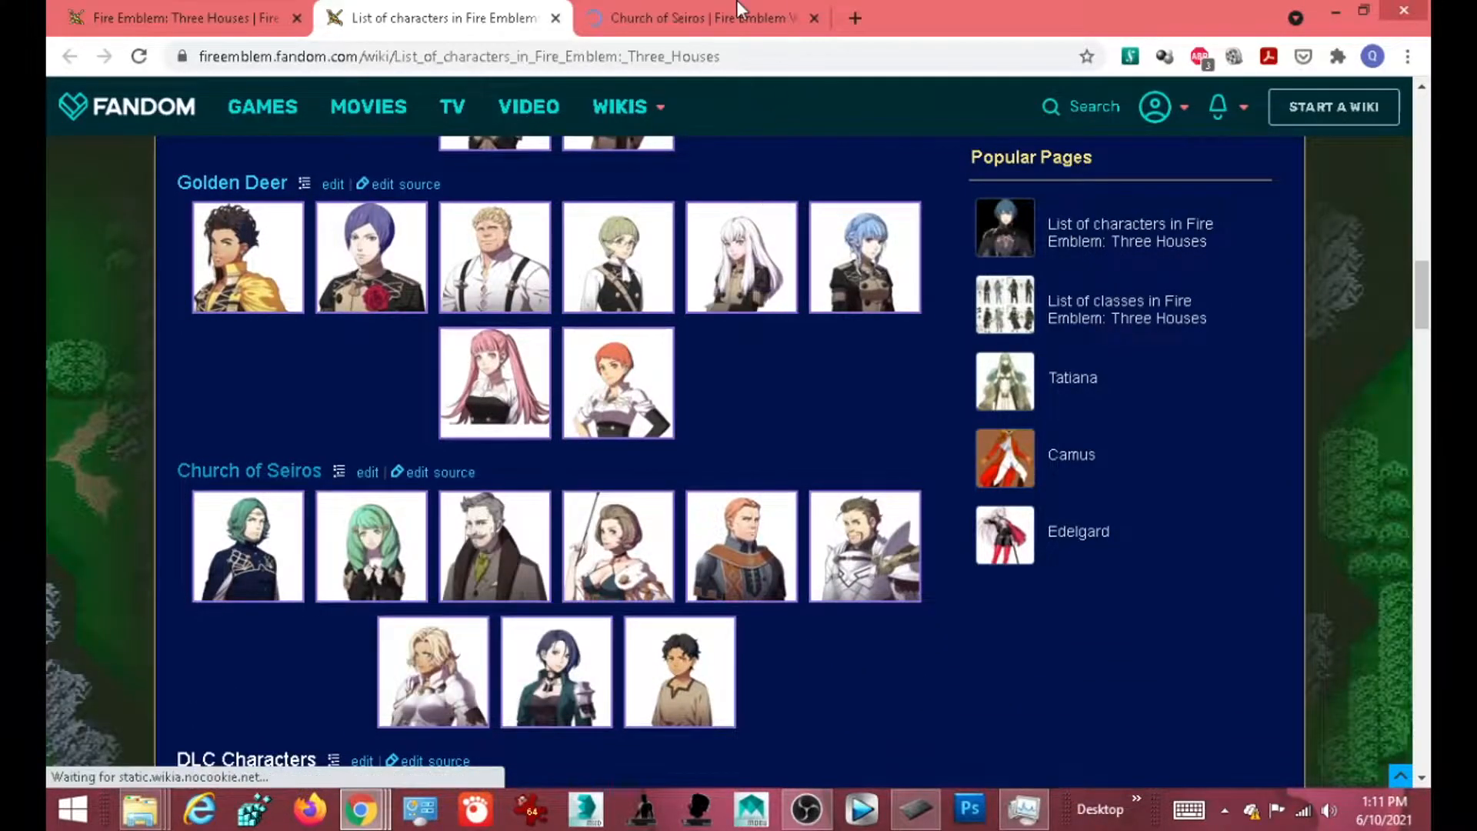
left_click(701, 17)
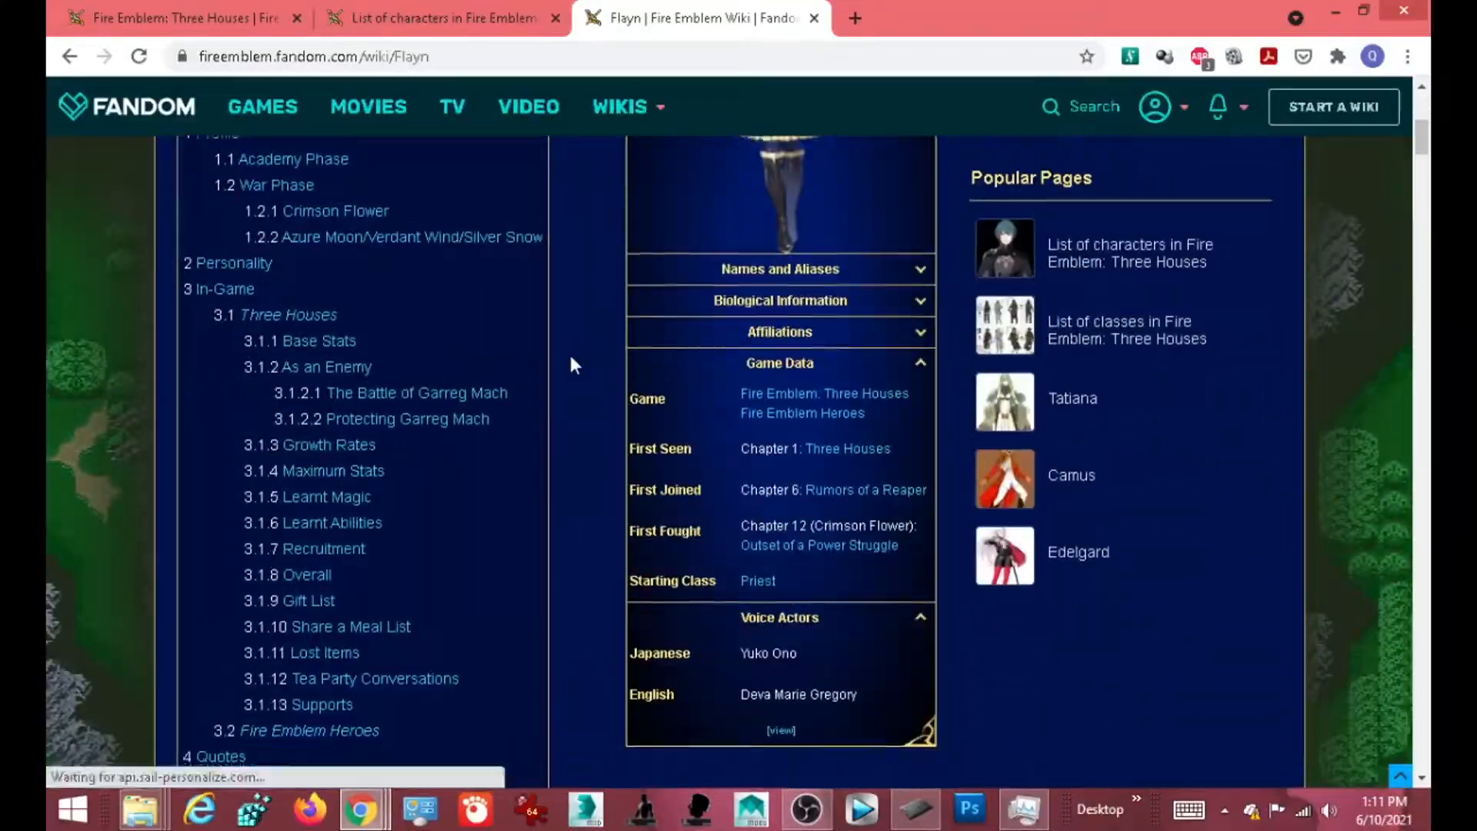
- Scroll Flayn's page past As an Enemy to Growth Rates, Maximum Stats and Learnt Magic
scroll("down", 3)
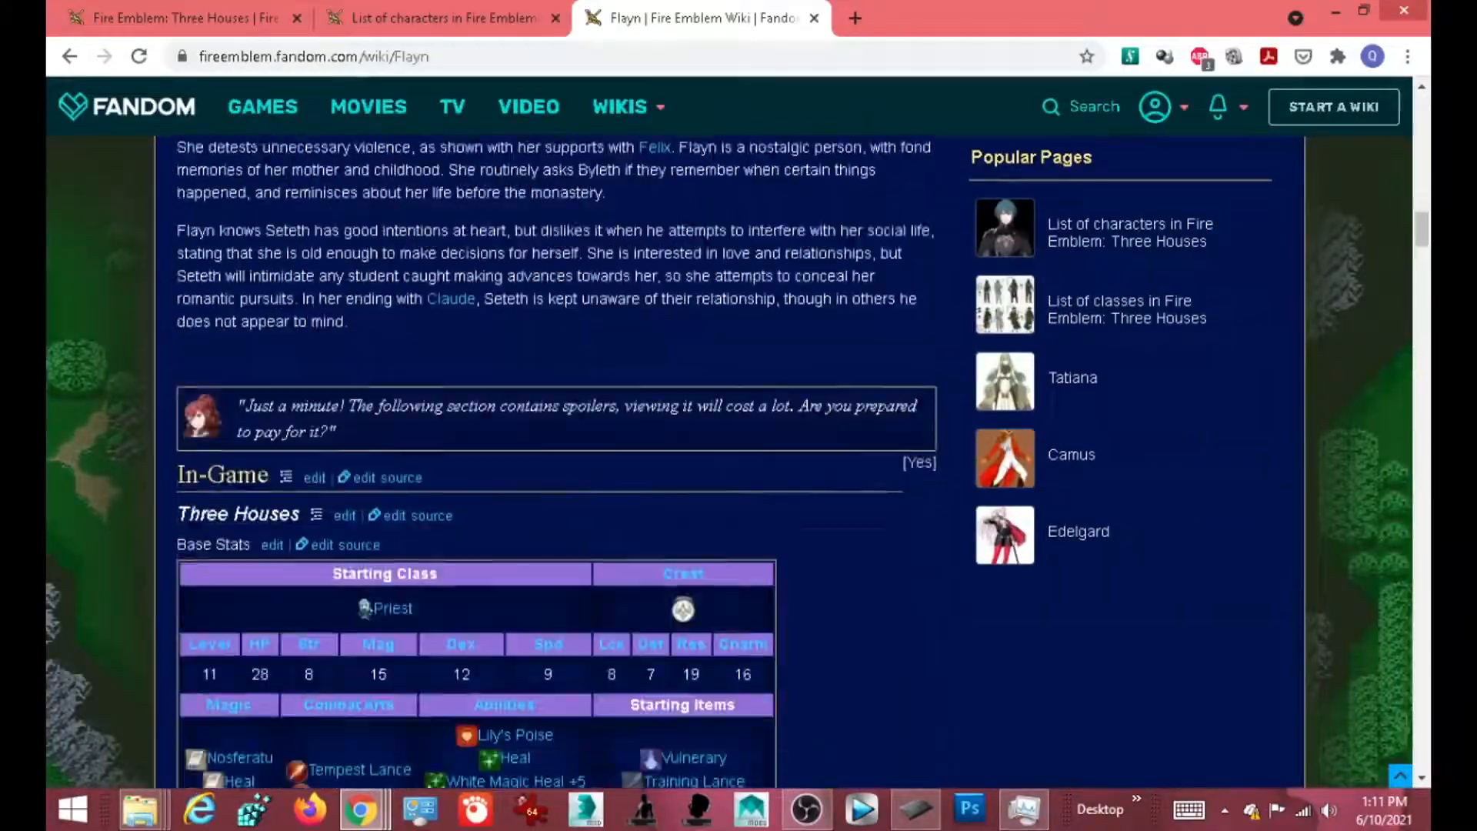
scroll("down", 3)
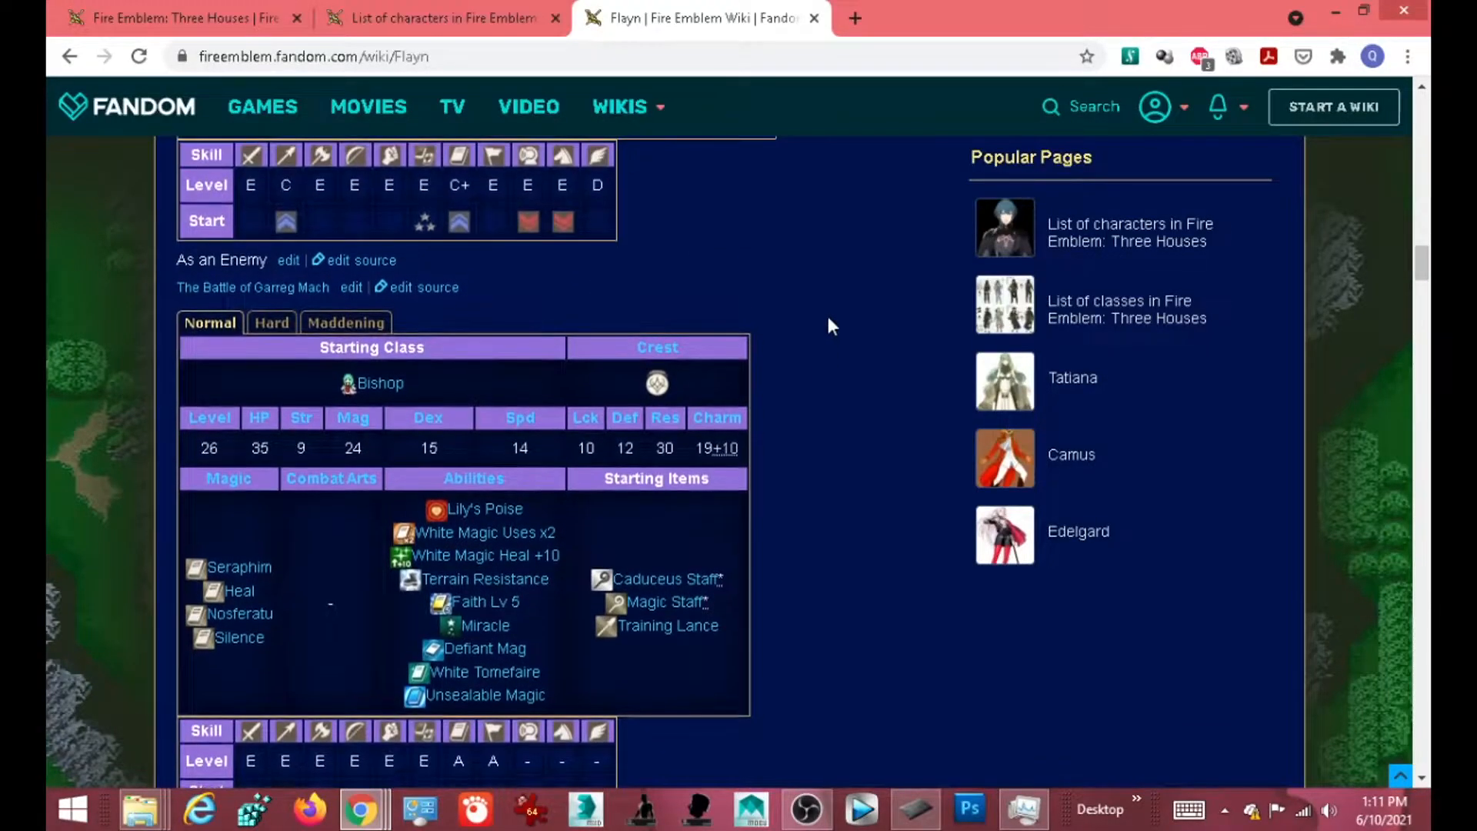
mouse_move(849, 326)
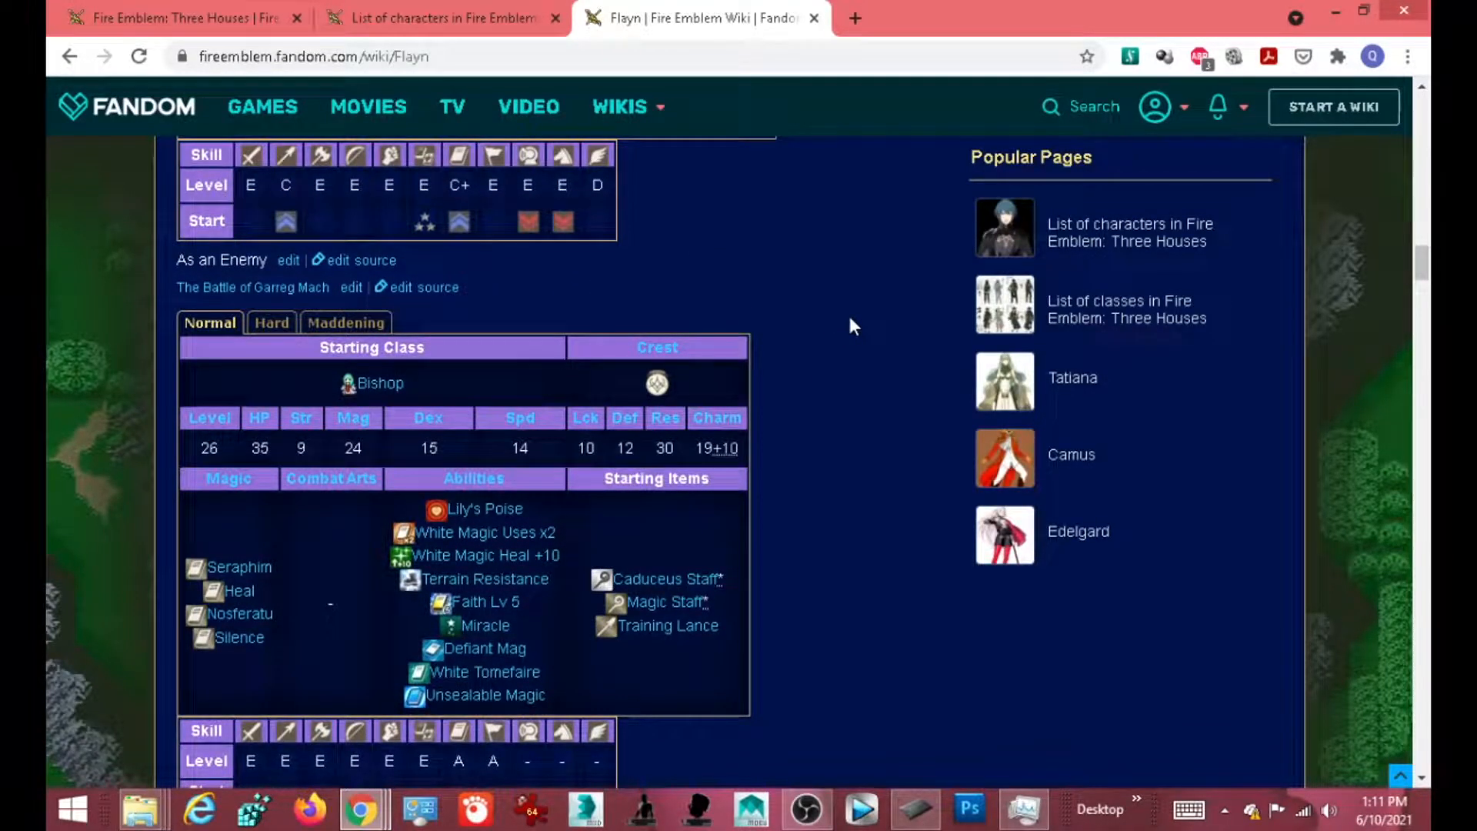
mouse_move(867, 333)
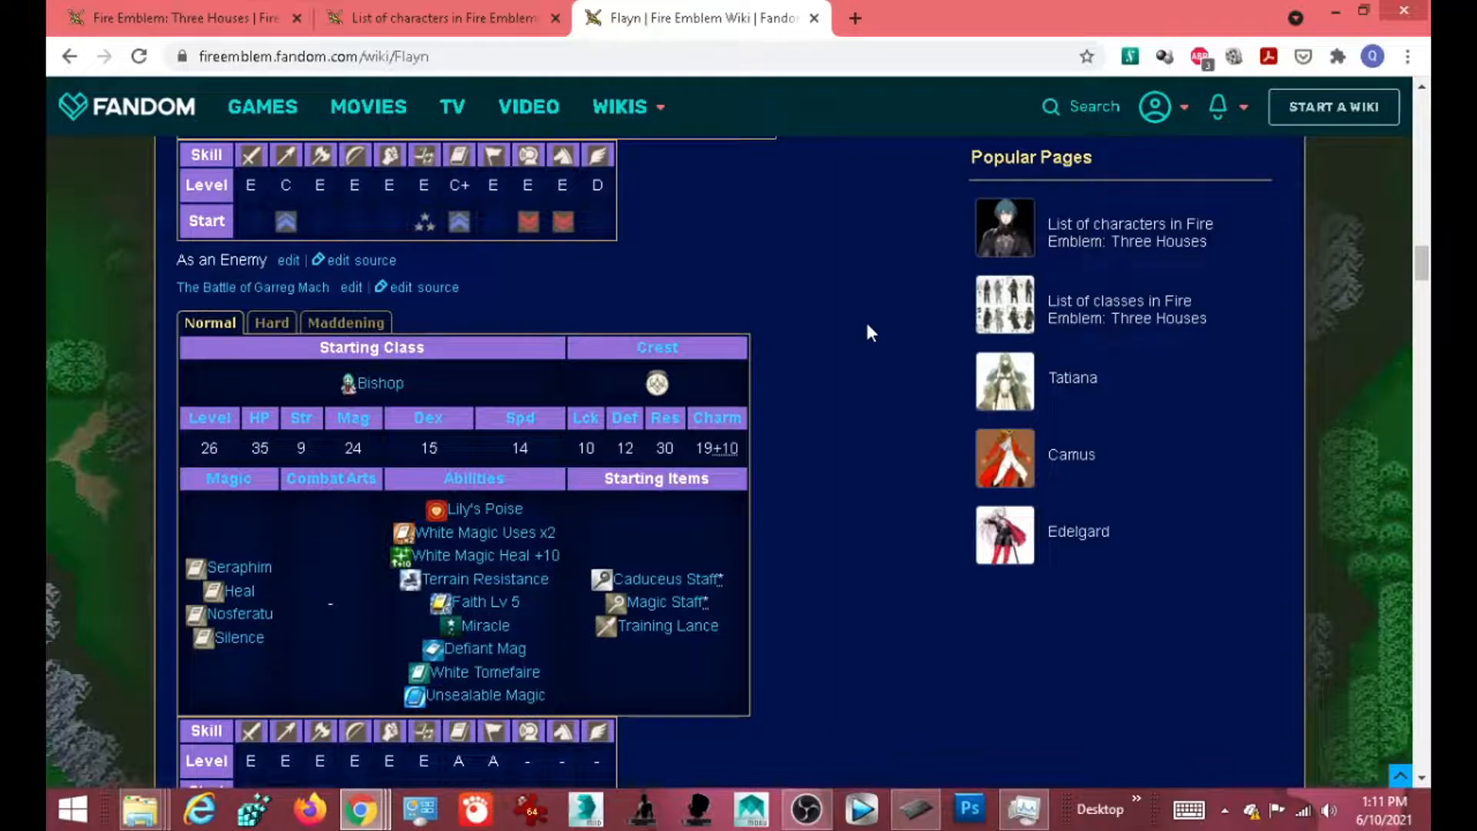
scroll("down", 3)
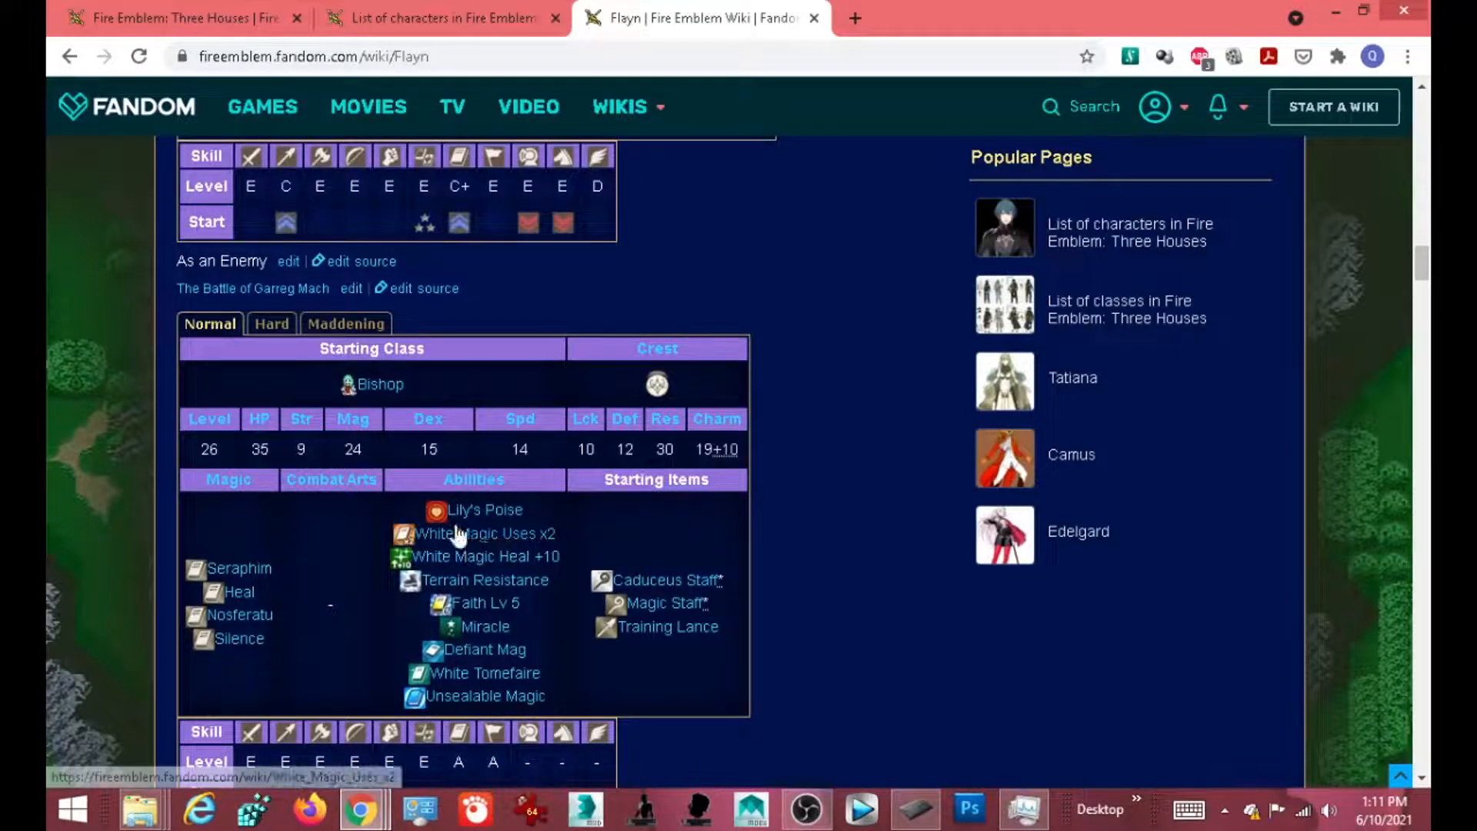
mouse_move(475, 592)
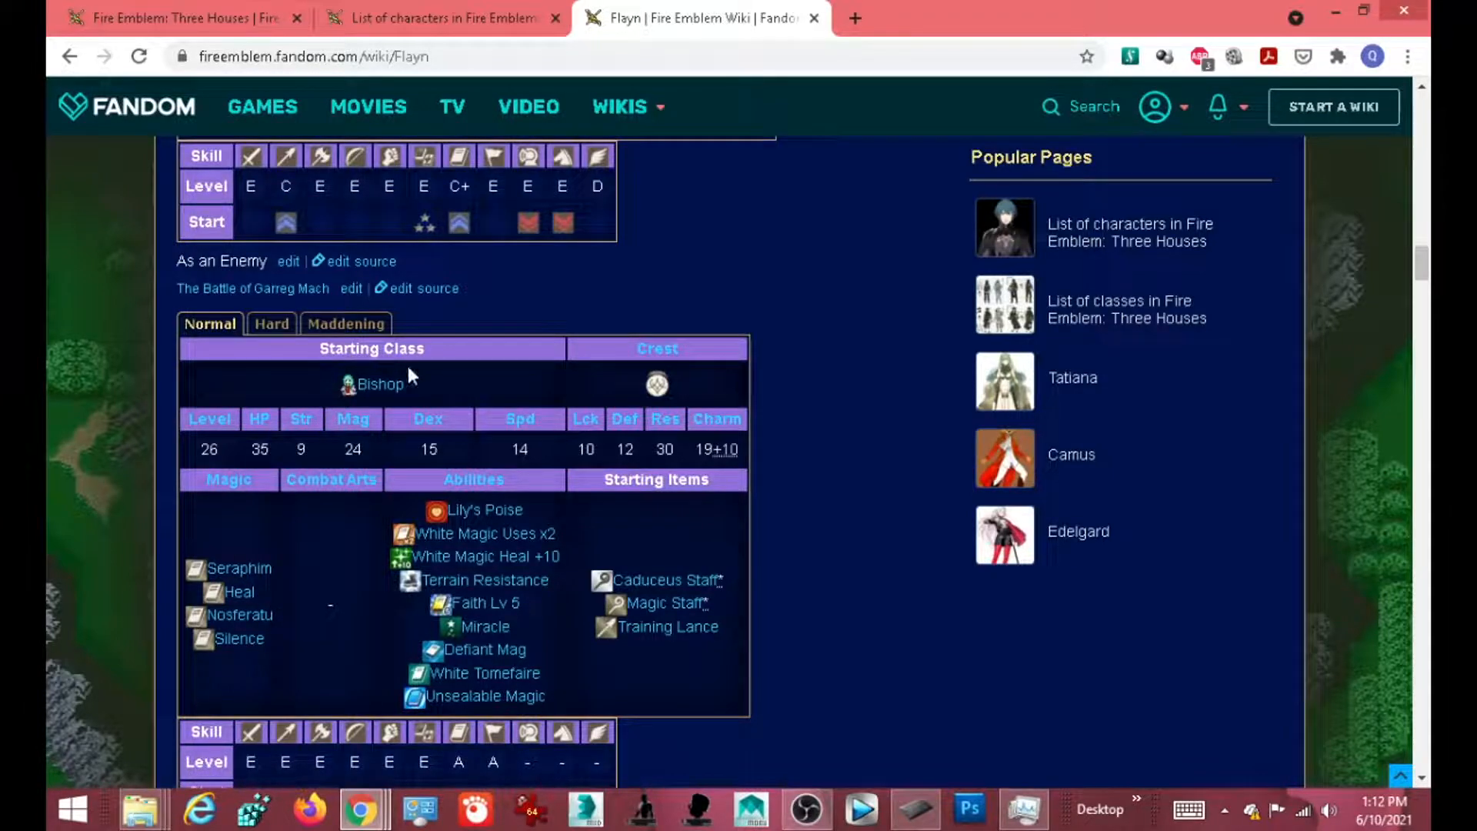
mouse_move(480, 649)
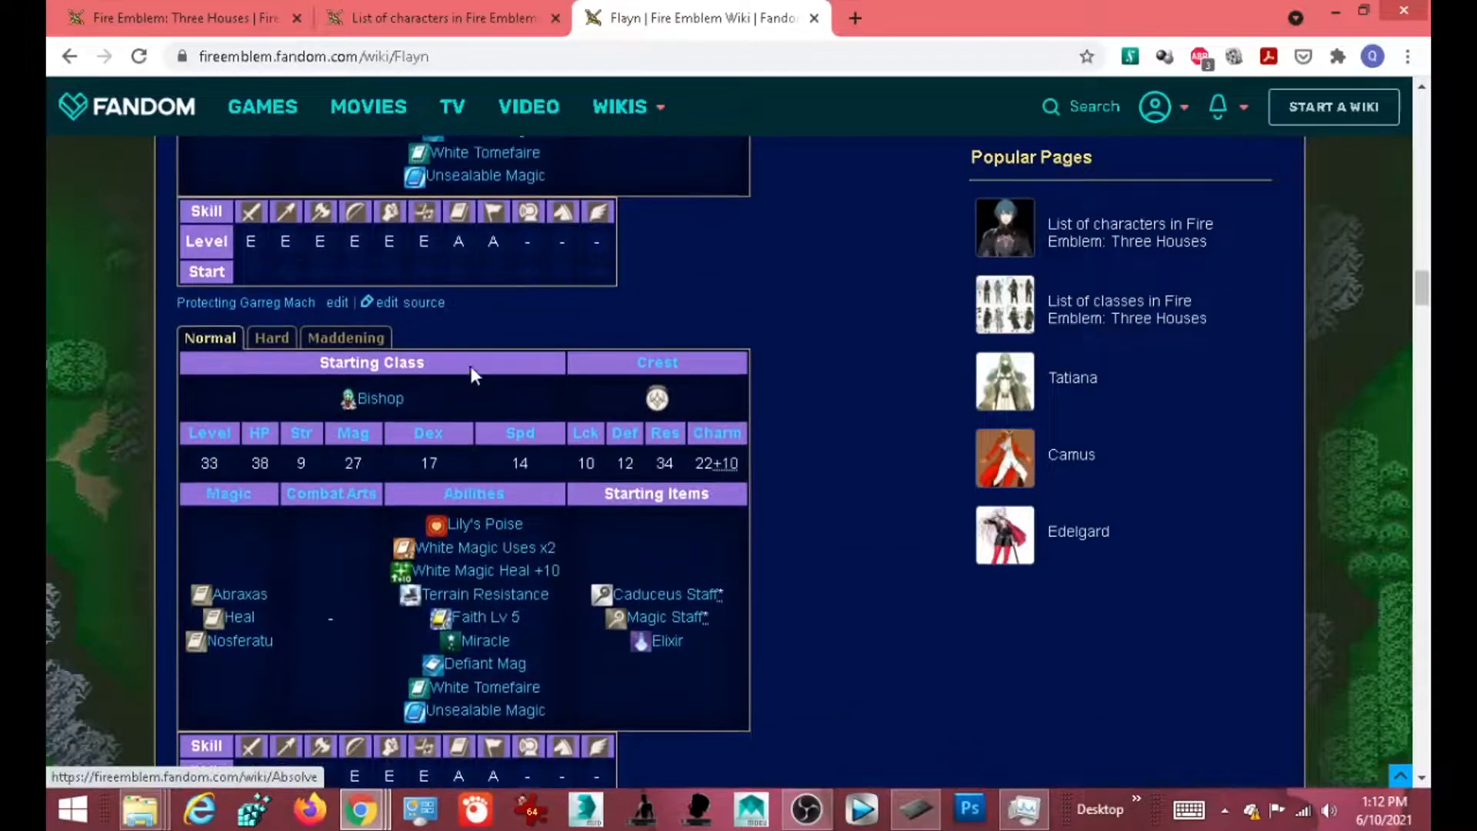
scroll("down", 3)
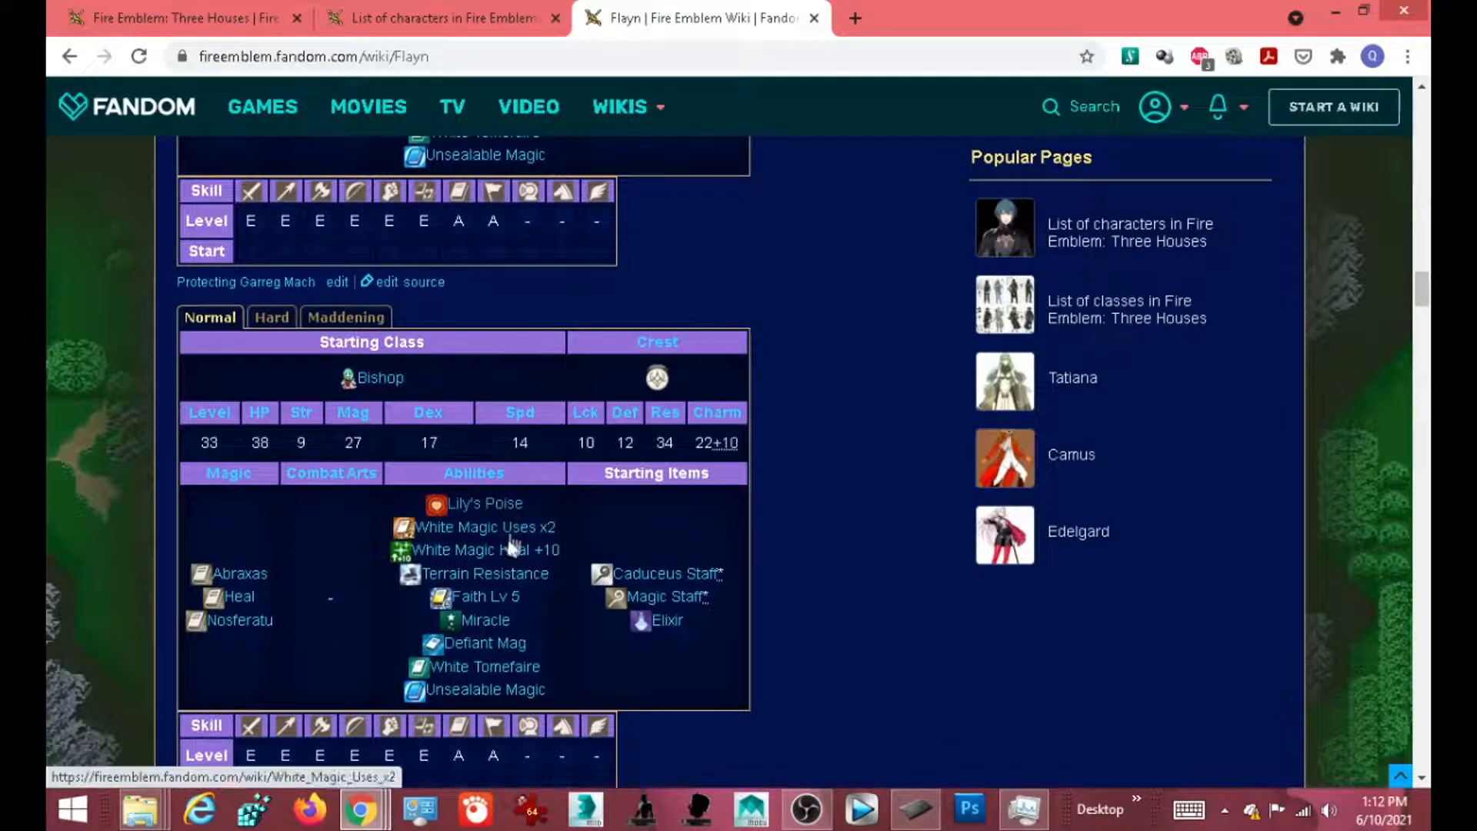
scroll("down", 3)
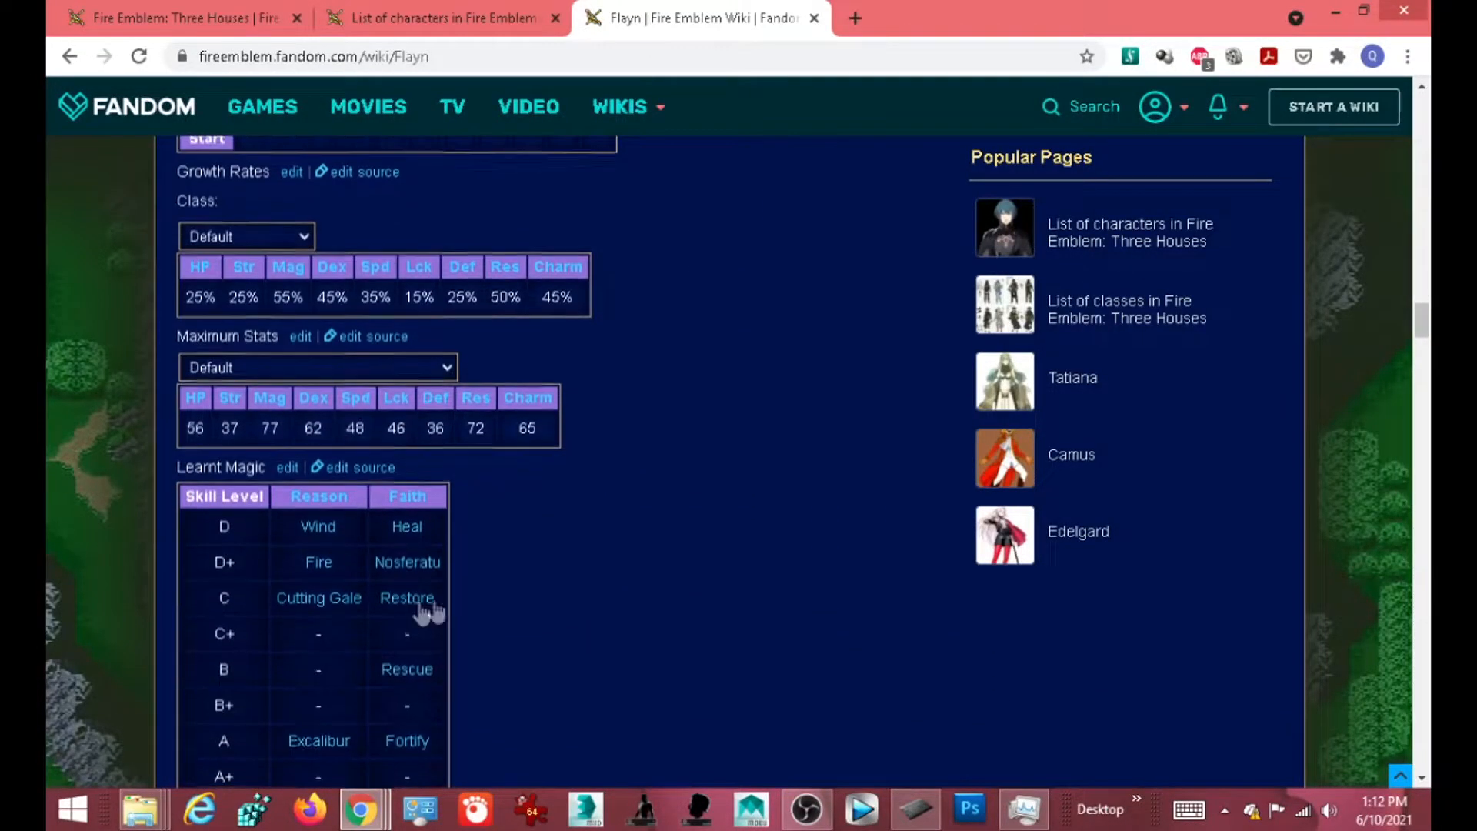
scroll("down", 3)
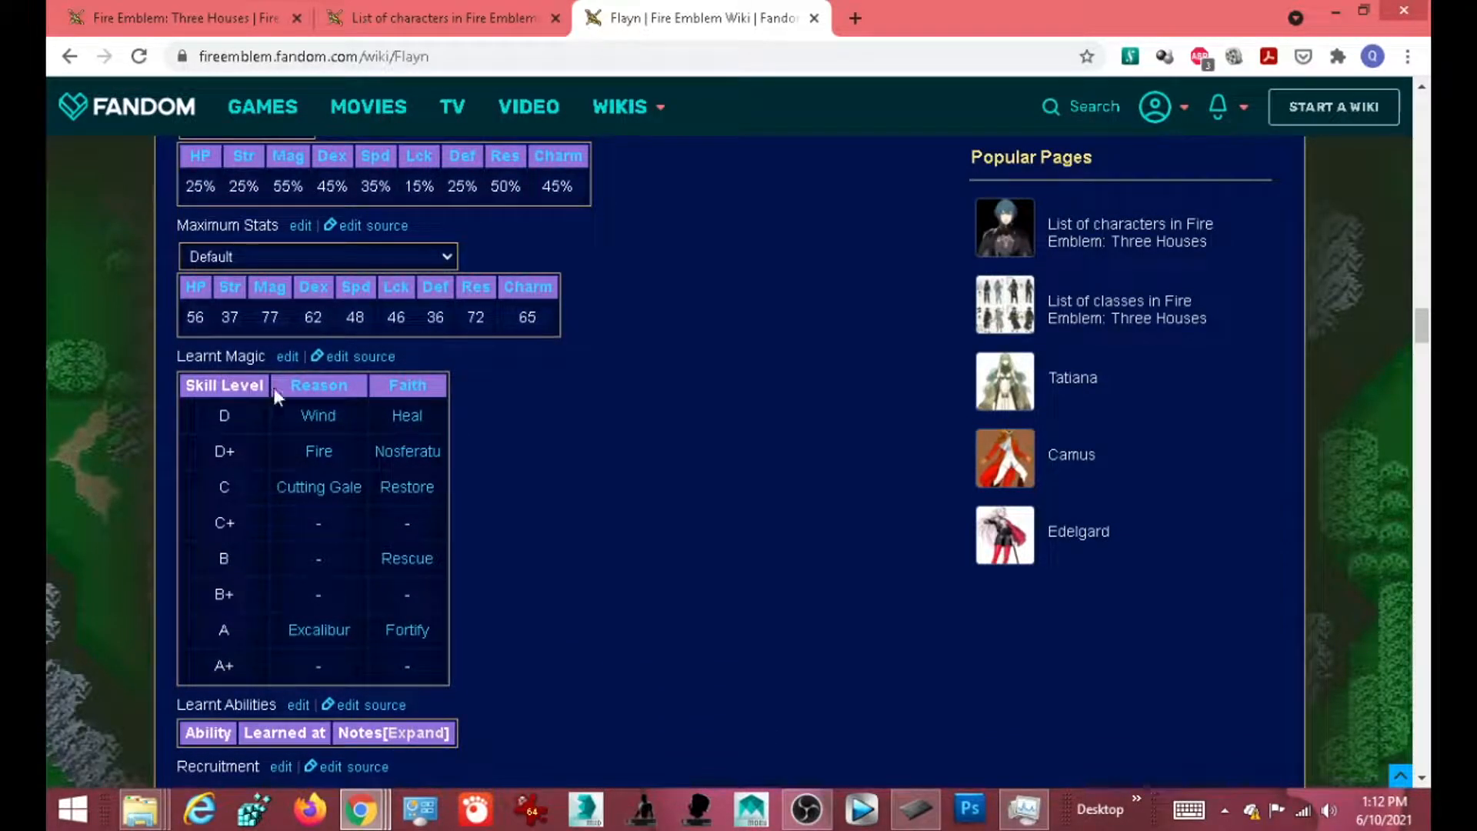
mouse_move(433, 400)
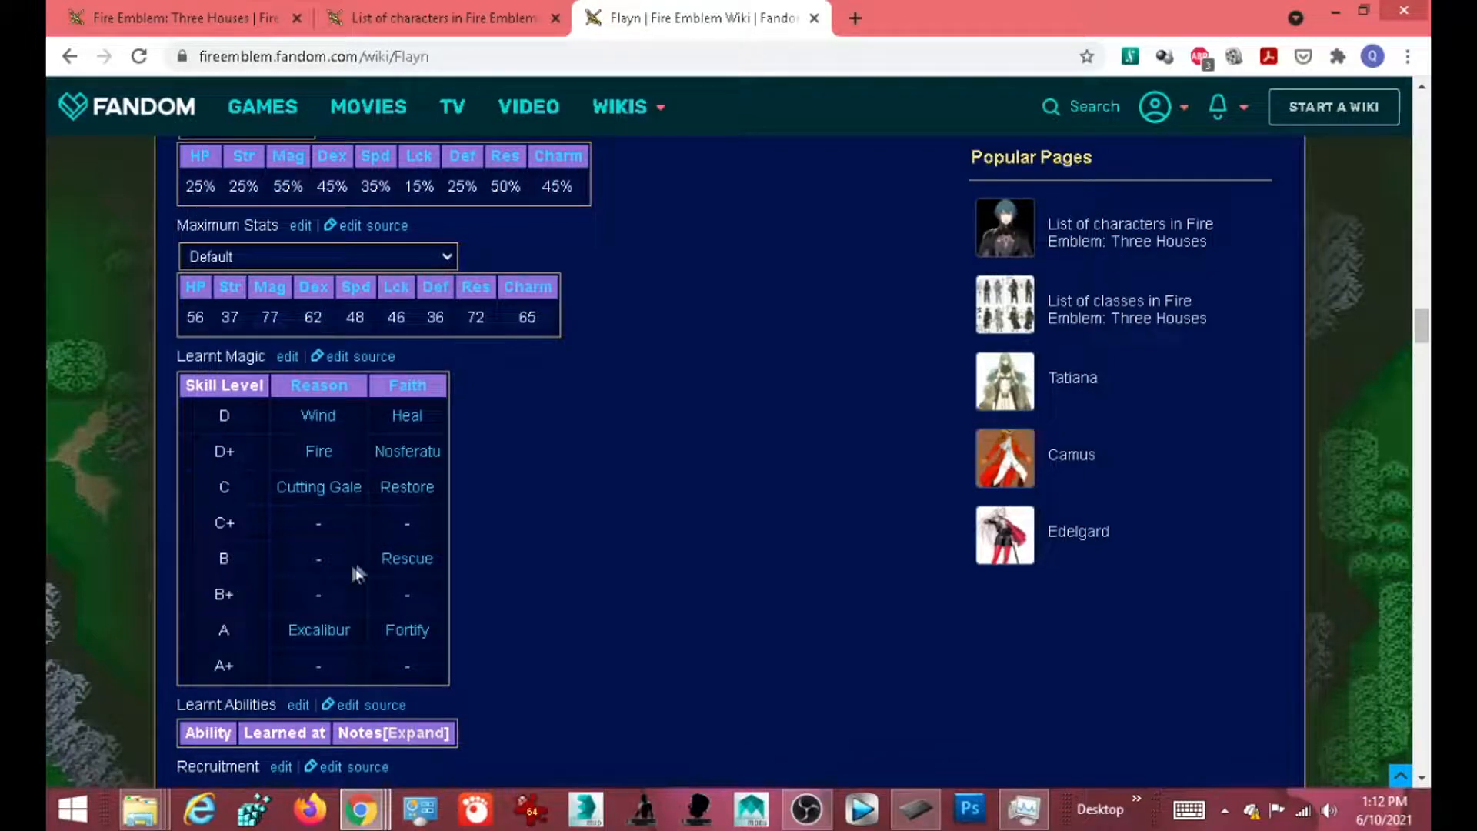
- Return to the character list tab and open the Black Eagles house page
left_click(443, 17)
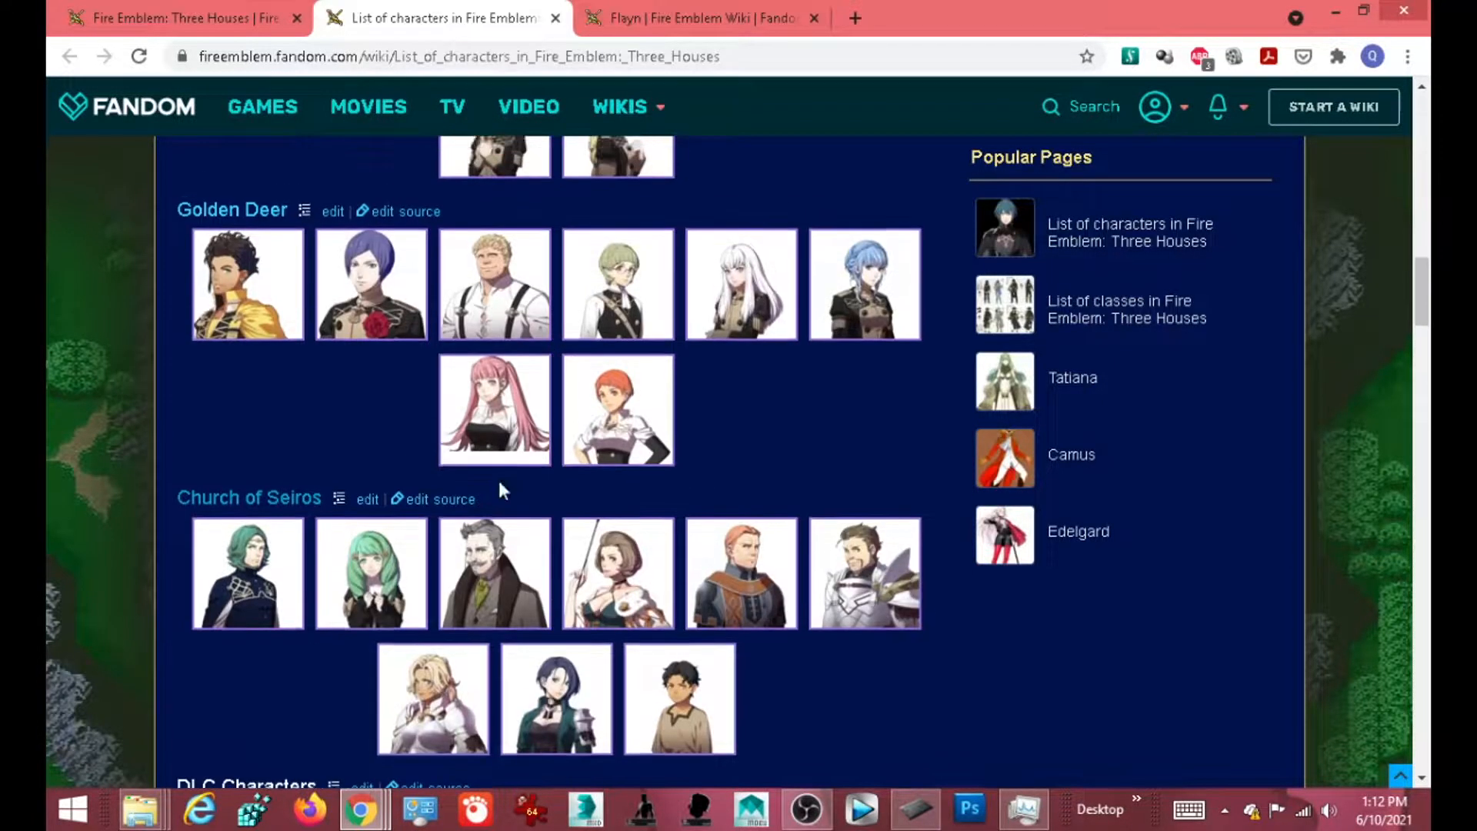
scroll("up", 3)
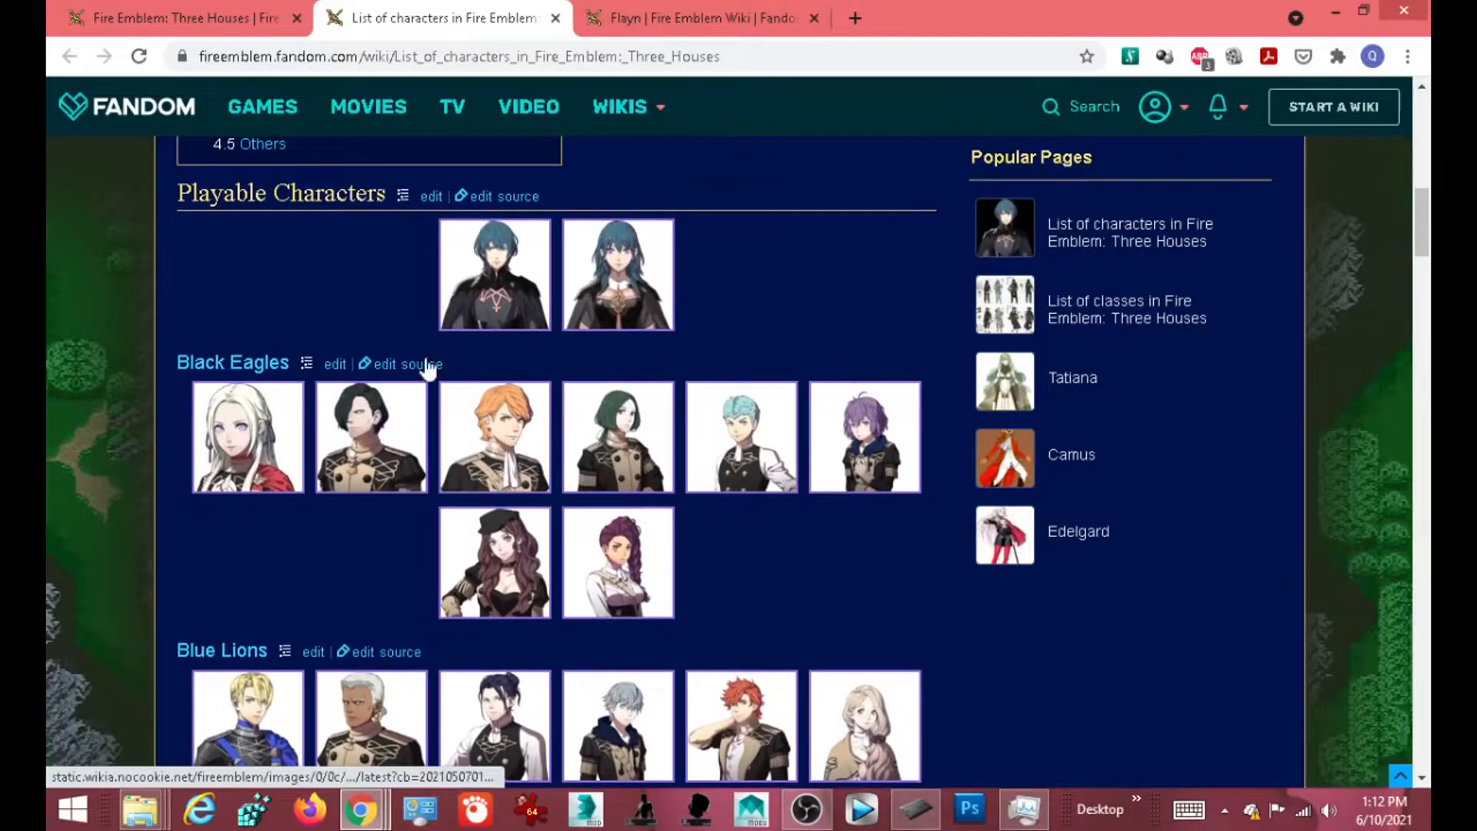
mouse_move(232, 361)
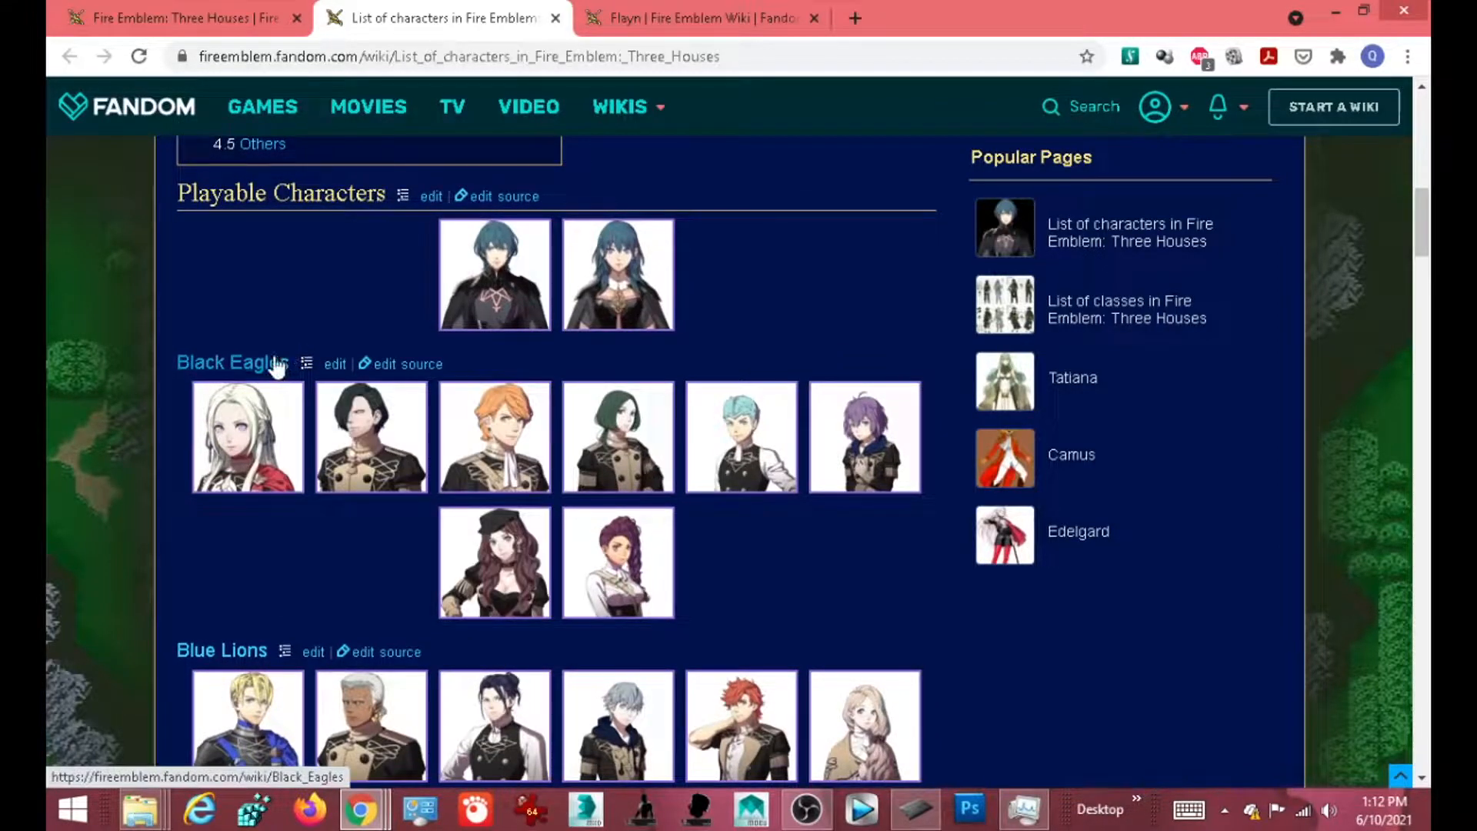
left_click(230, 362)
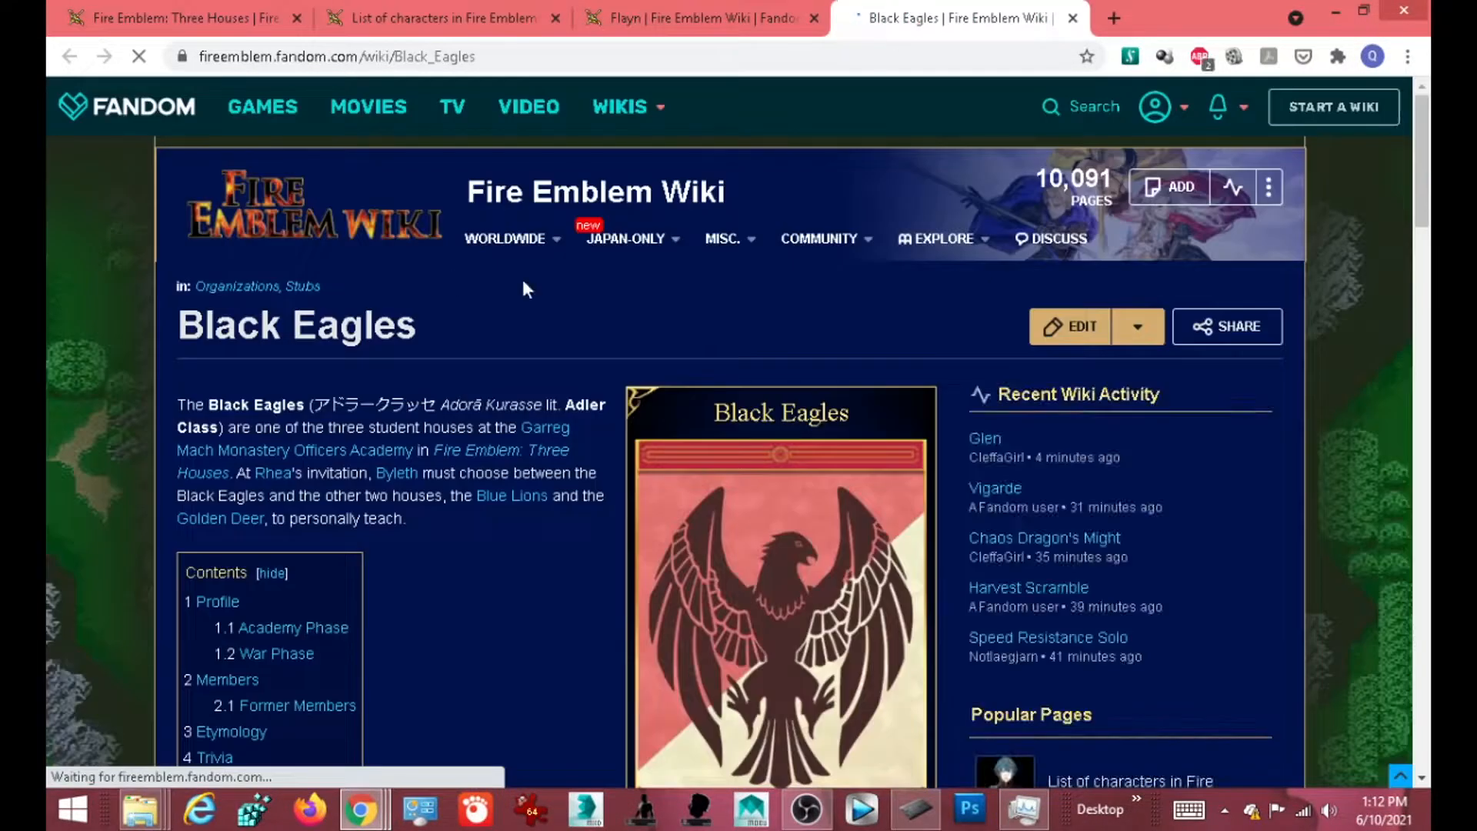
- Scroll down to Linhardt's growth rates, maximum stats and learnt magic table
scroll("down", 3)
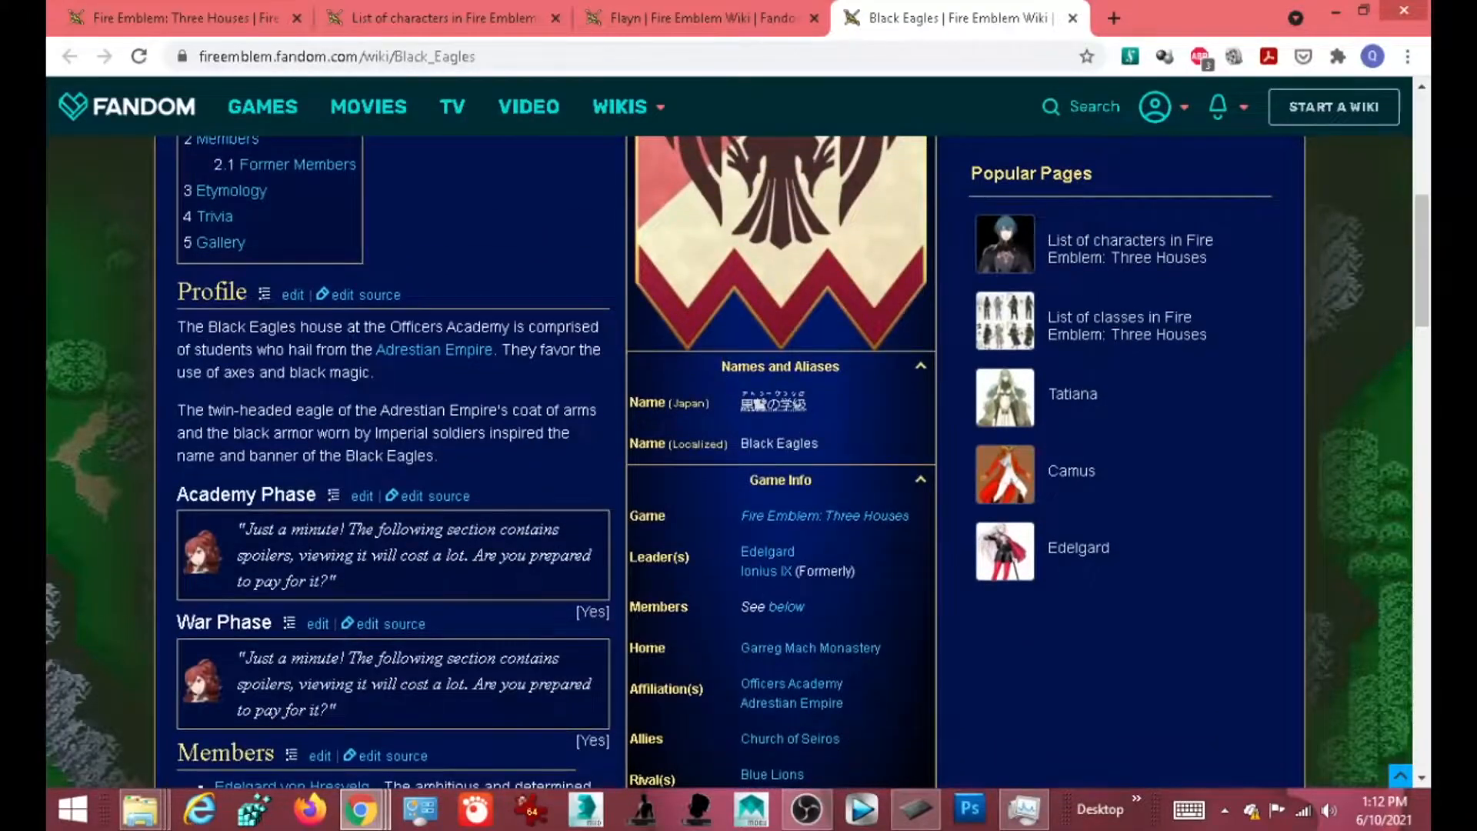
scroll("down", 3)
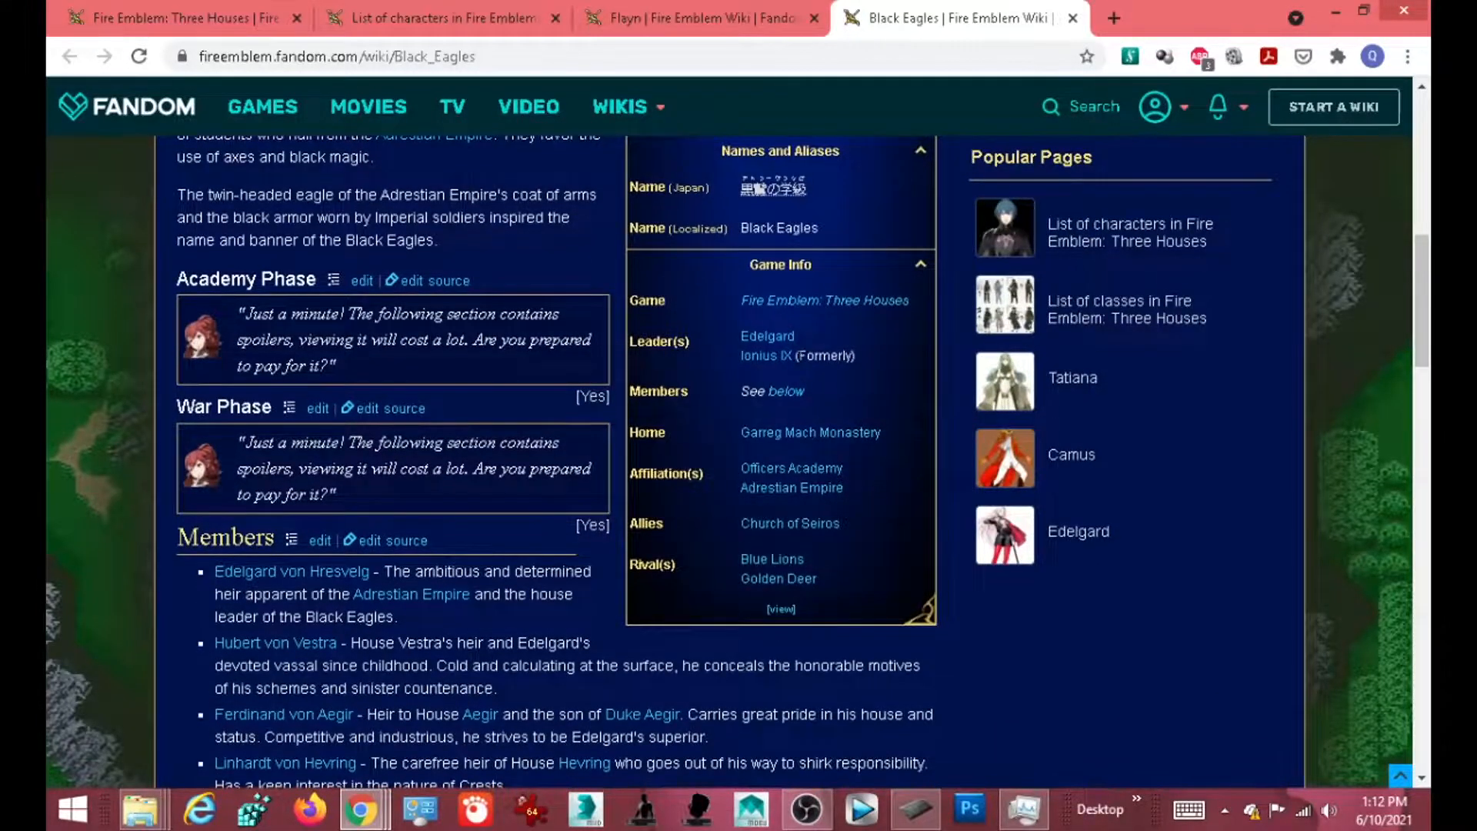
scroll("down", 3)
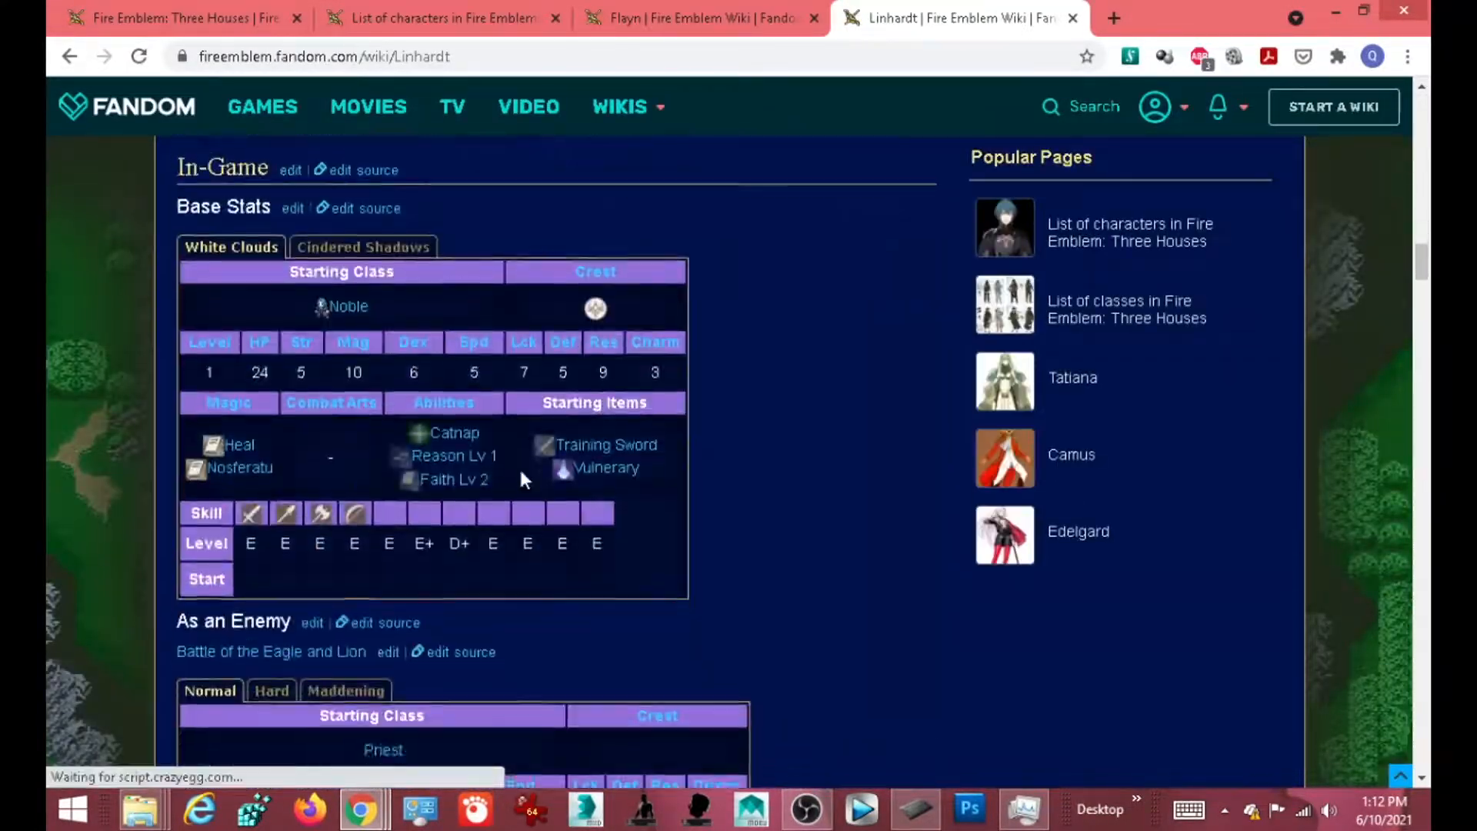
scroll("down", 3)
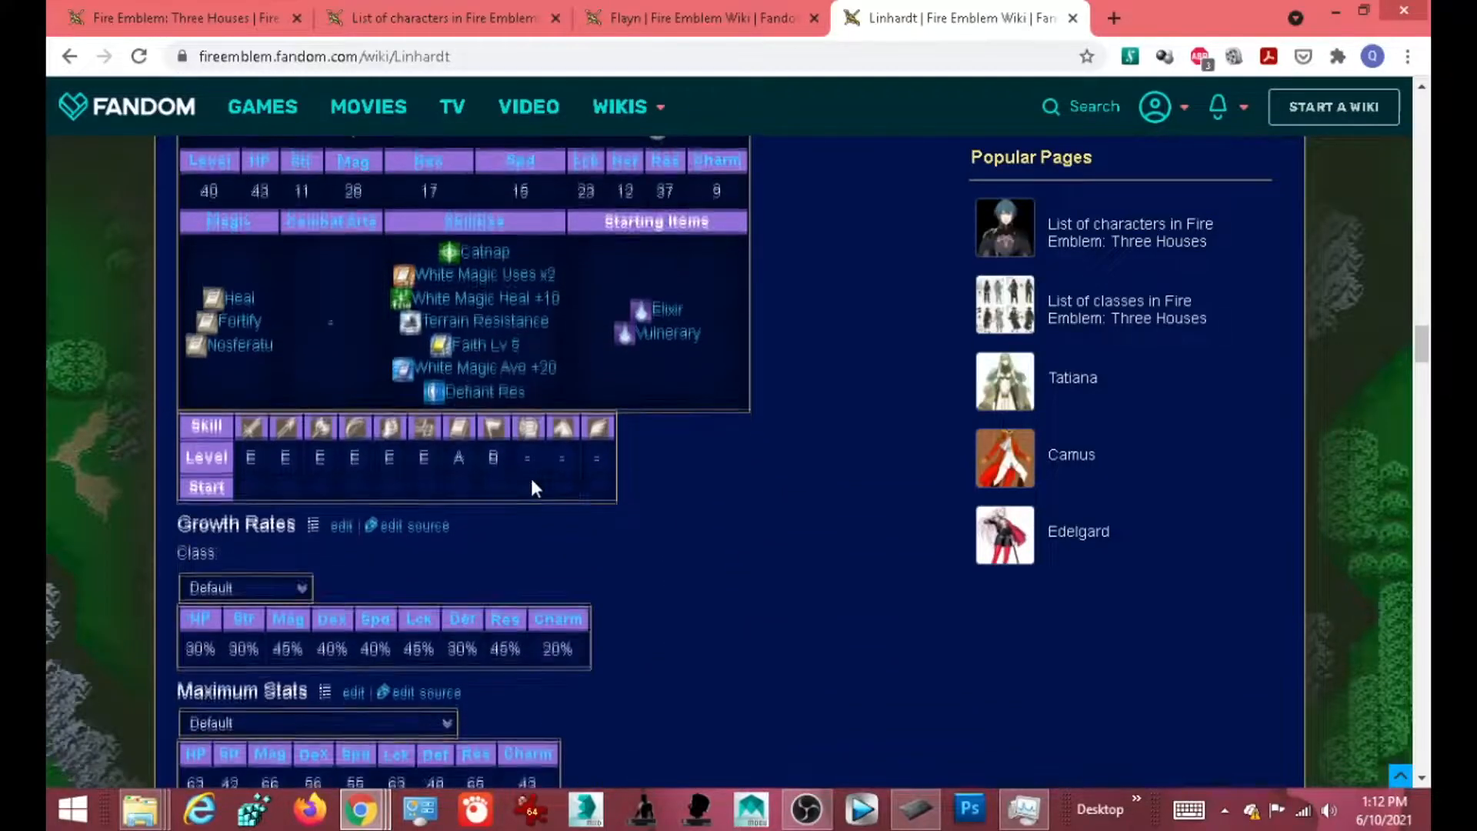
scroll("down", 3)
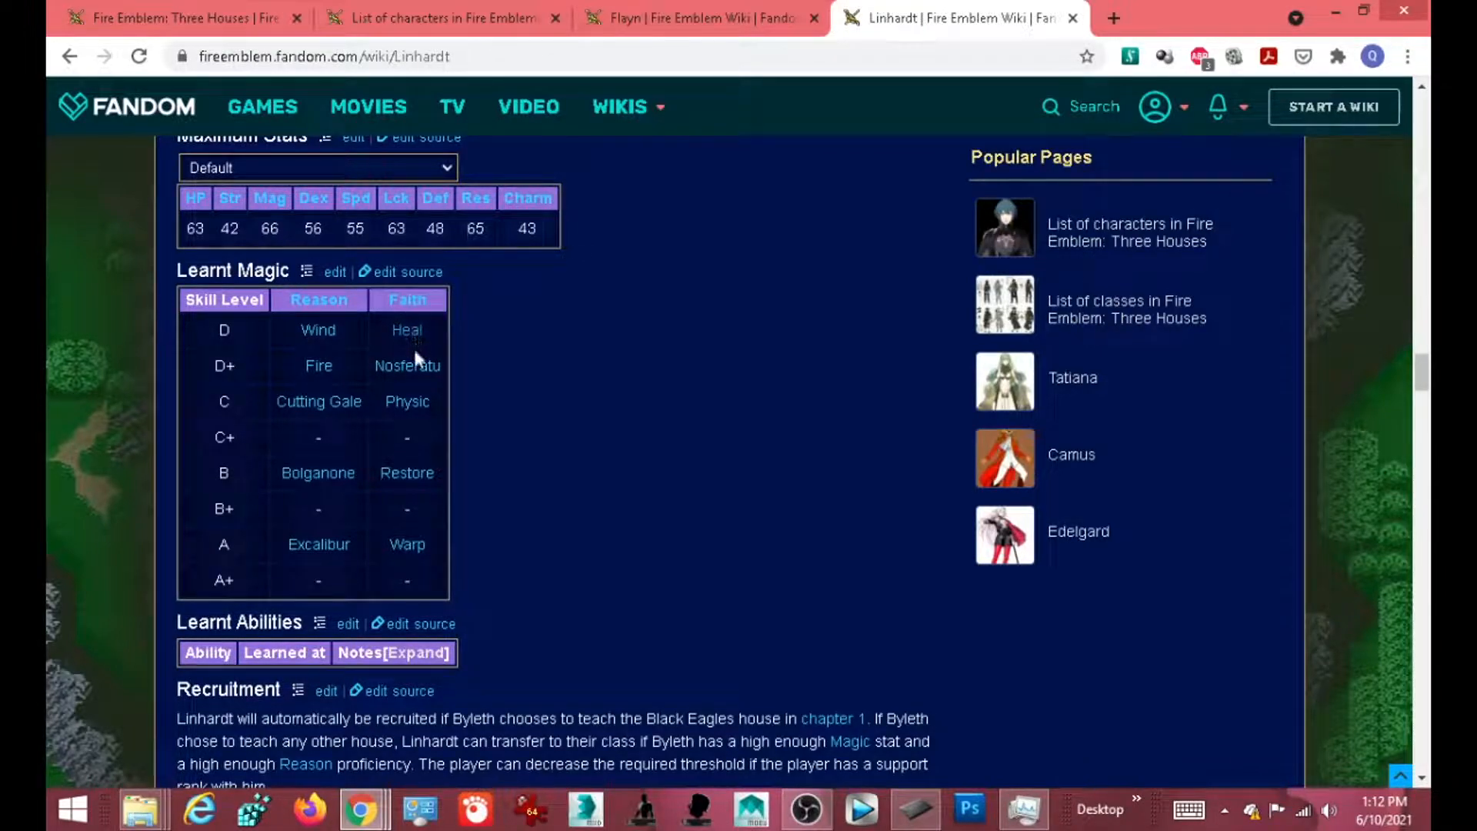
mouse_move(410, 524)
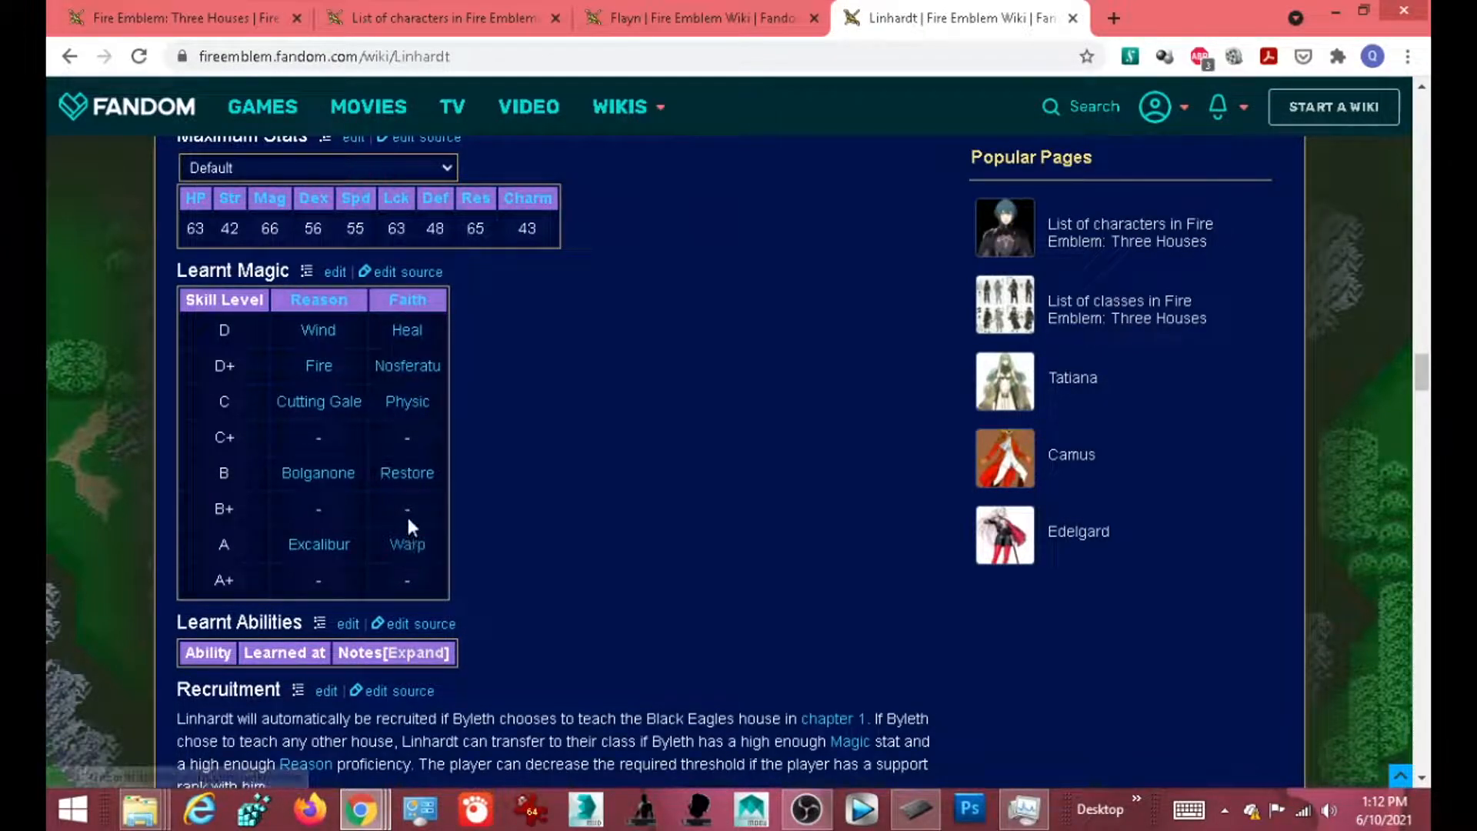
mouse_move(515, 566)
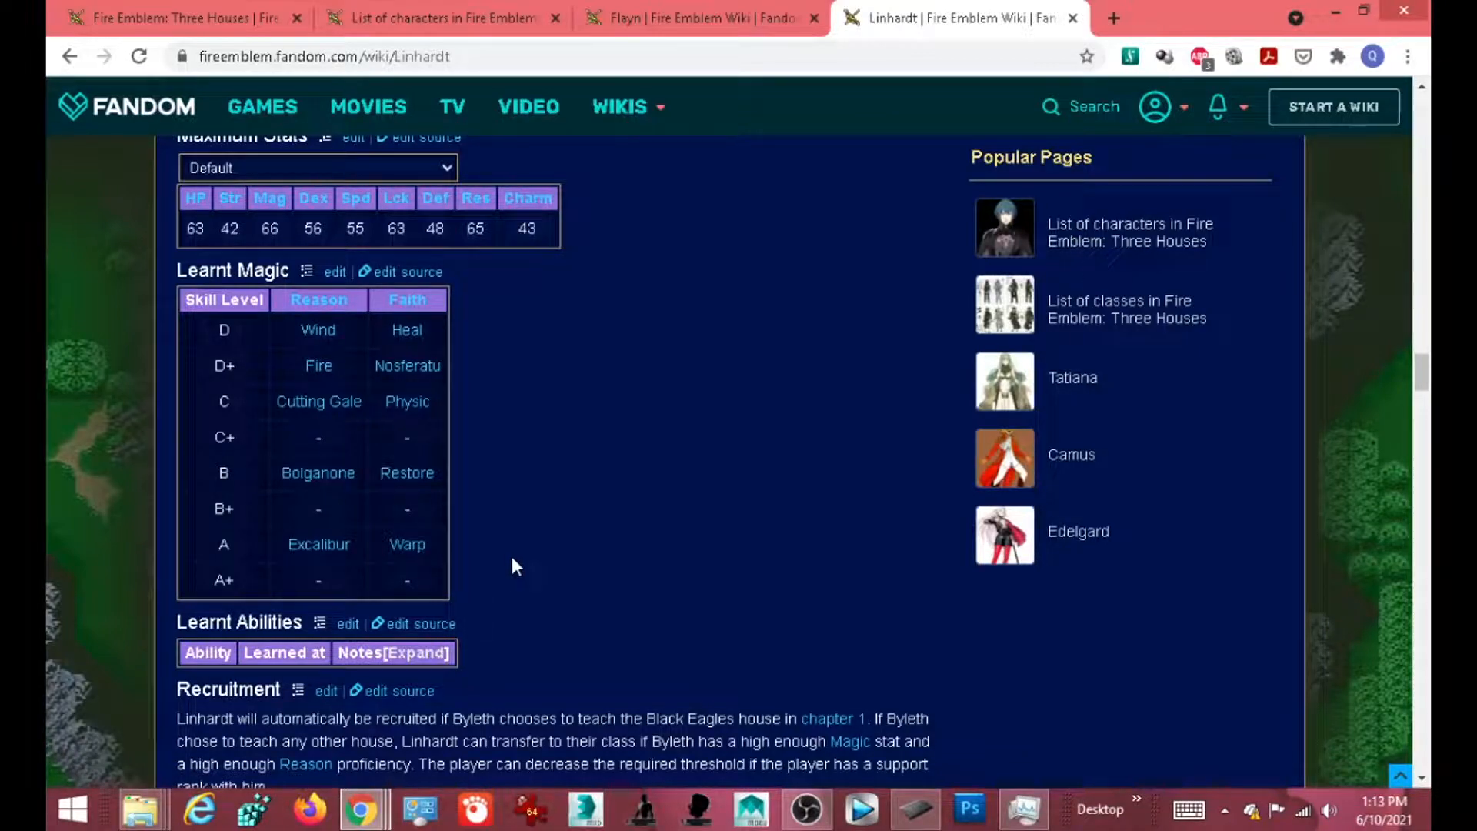
mouse_move(501, 360)
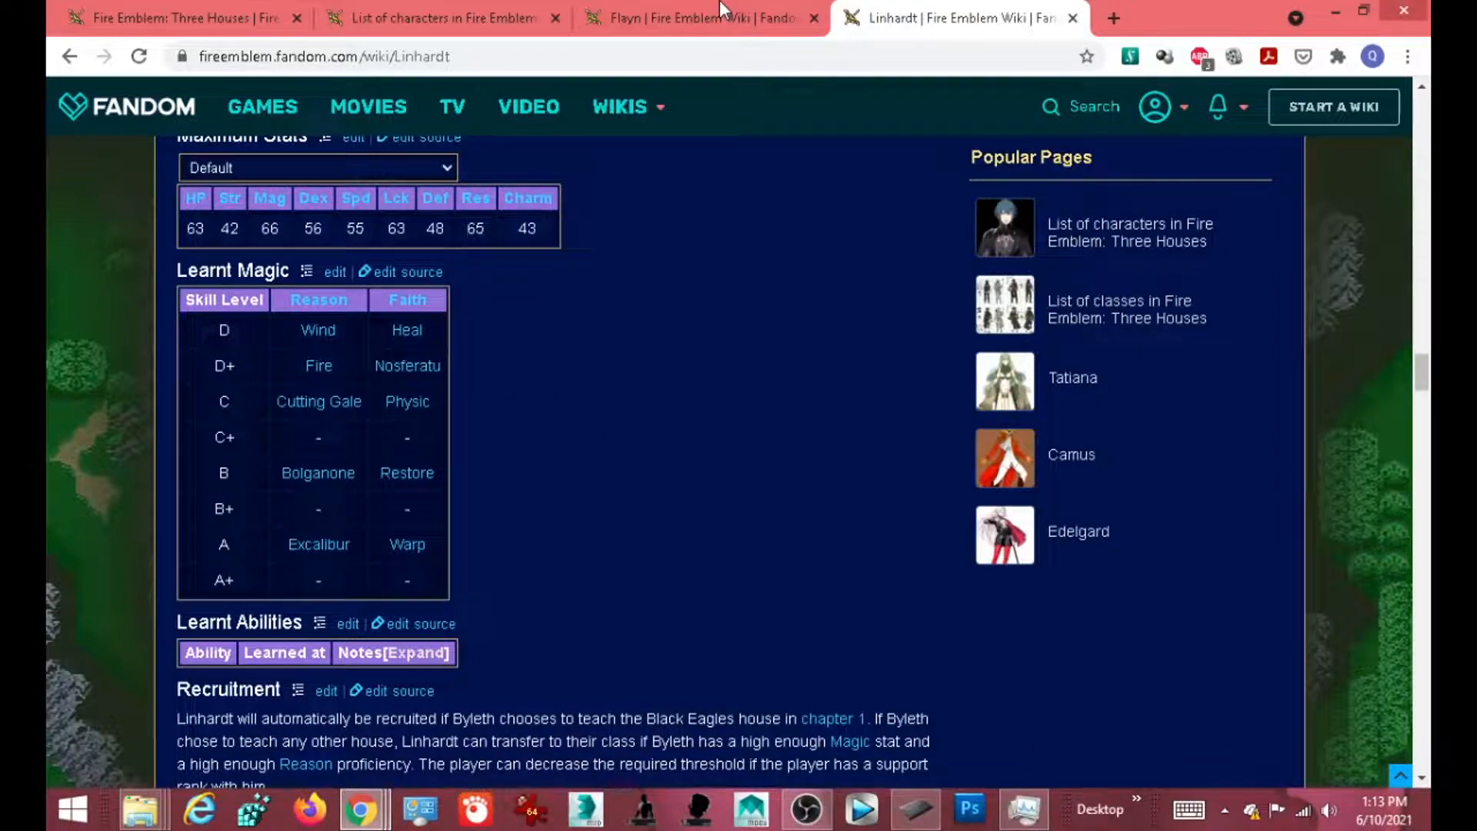
- Compare Flayn's and Linhardt's learnt magic tabs, then return to the Three Houses character list
left_click(697, 17)
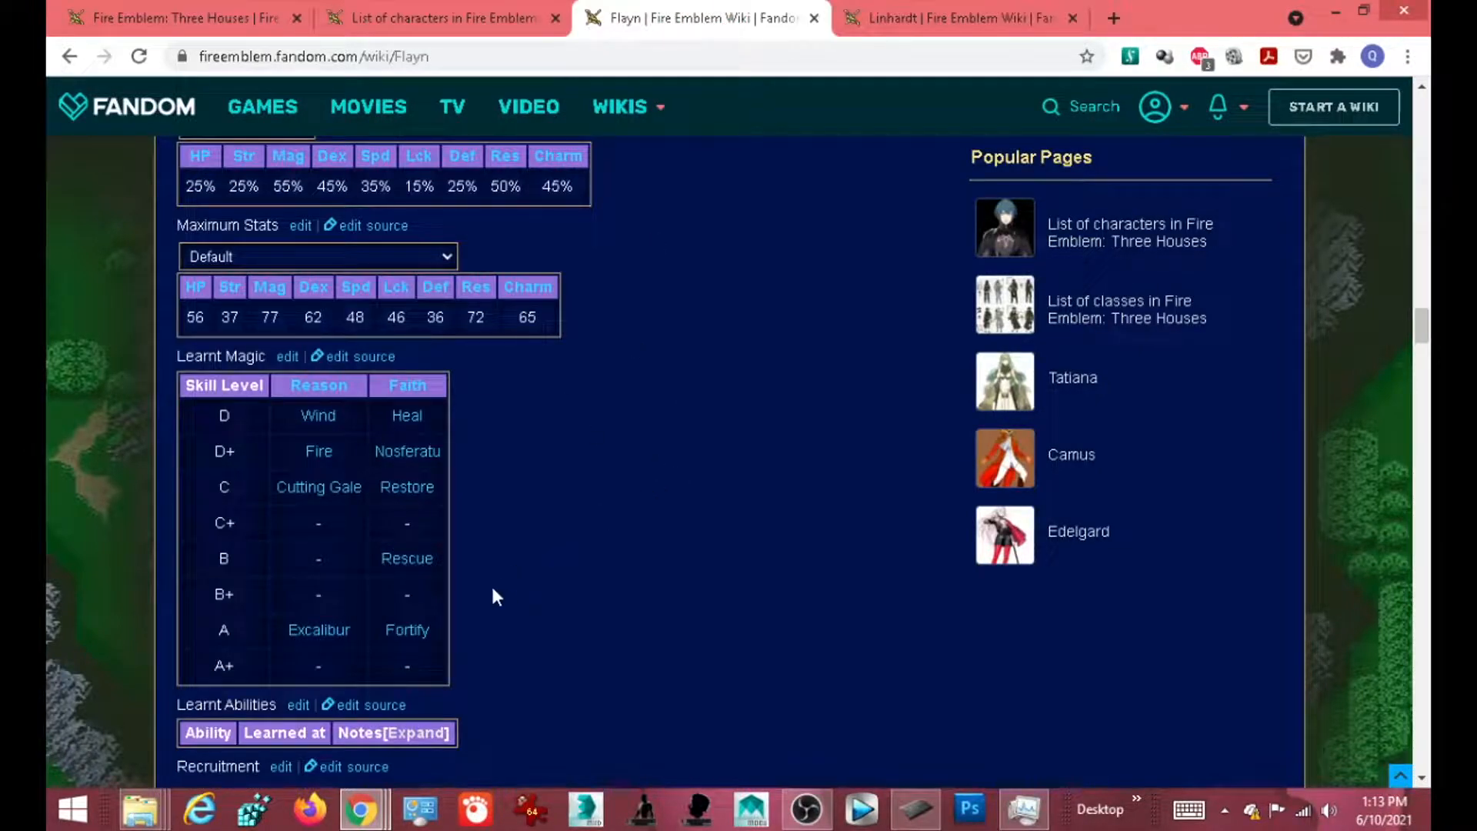
left_click(941, 18)
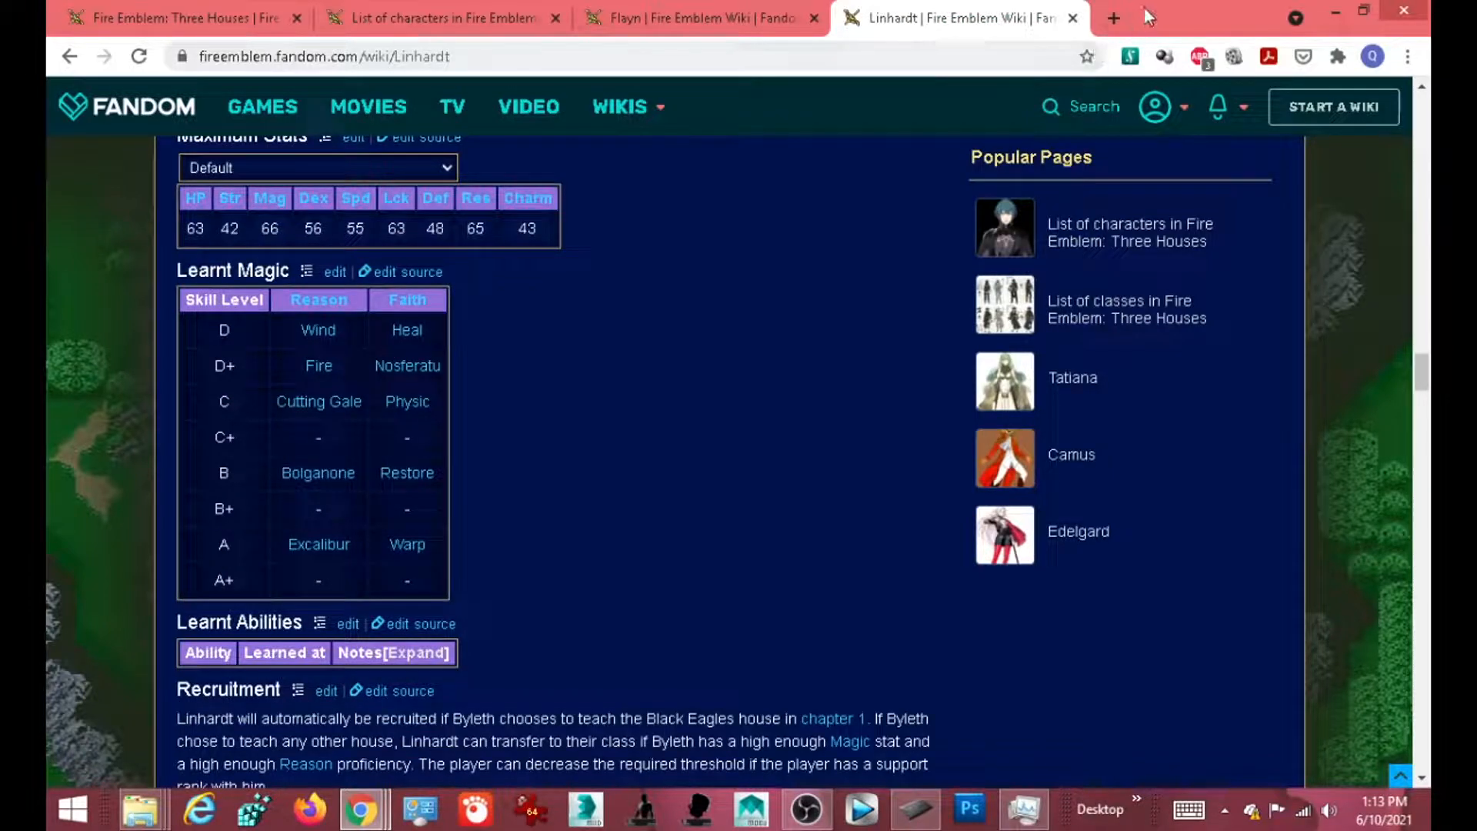
left_click(700, 16)
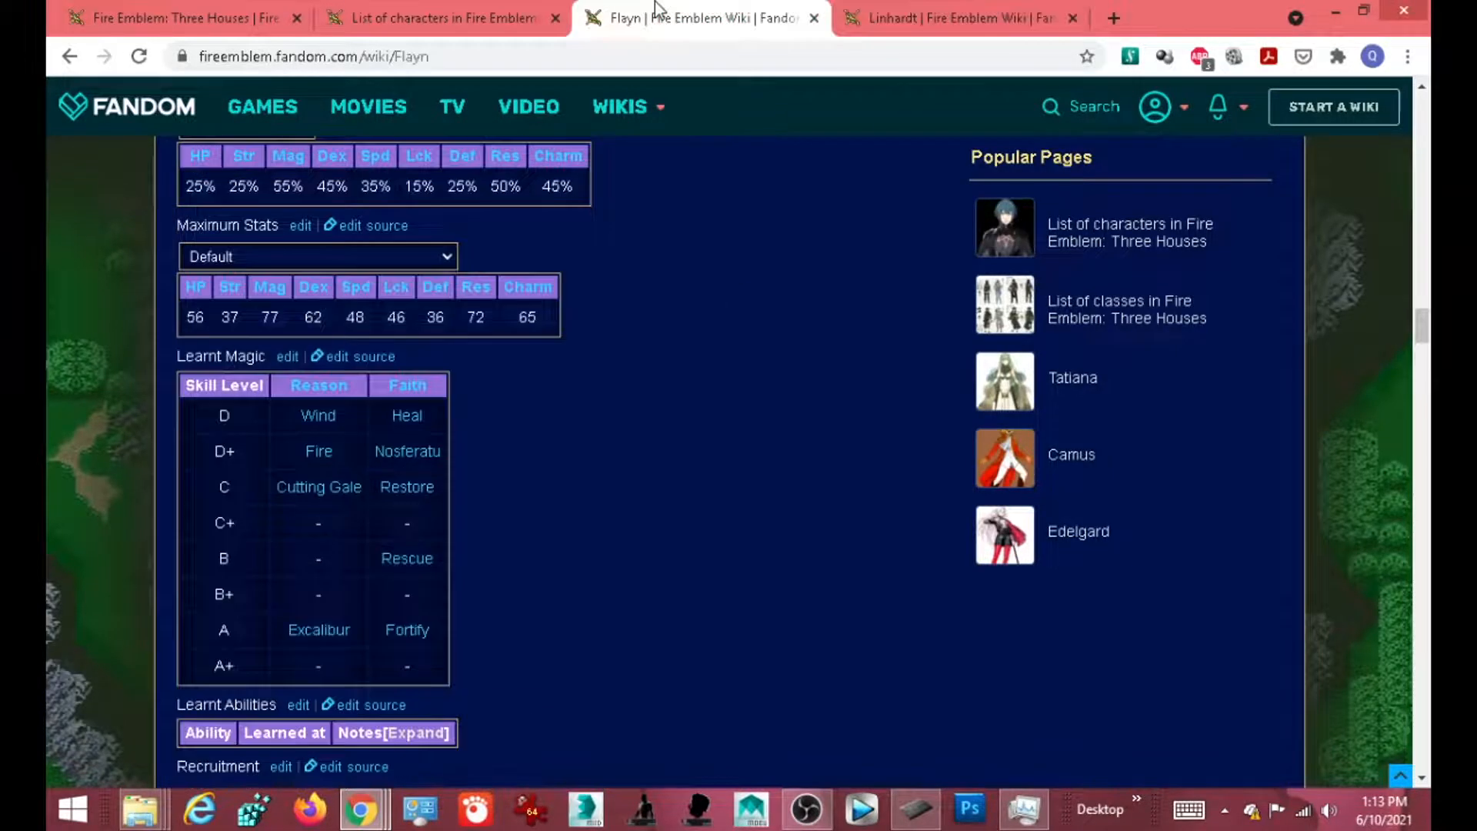
left_click(440, 18)
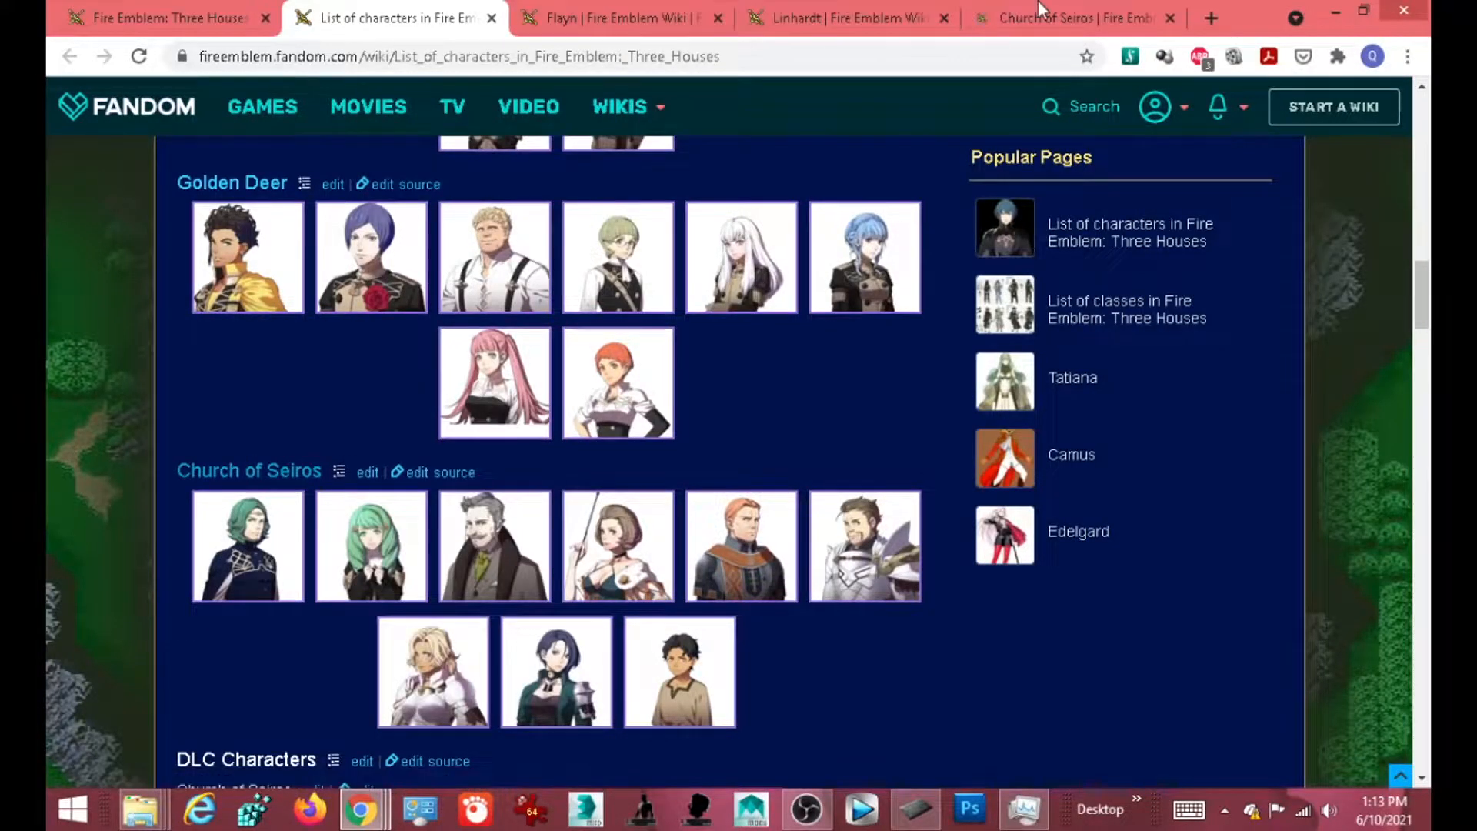
- Open Manuela's page from the Church of Seiros members and view her maximum stats and magic
left_click(1065, 17)
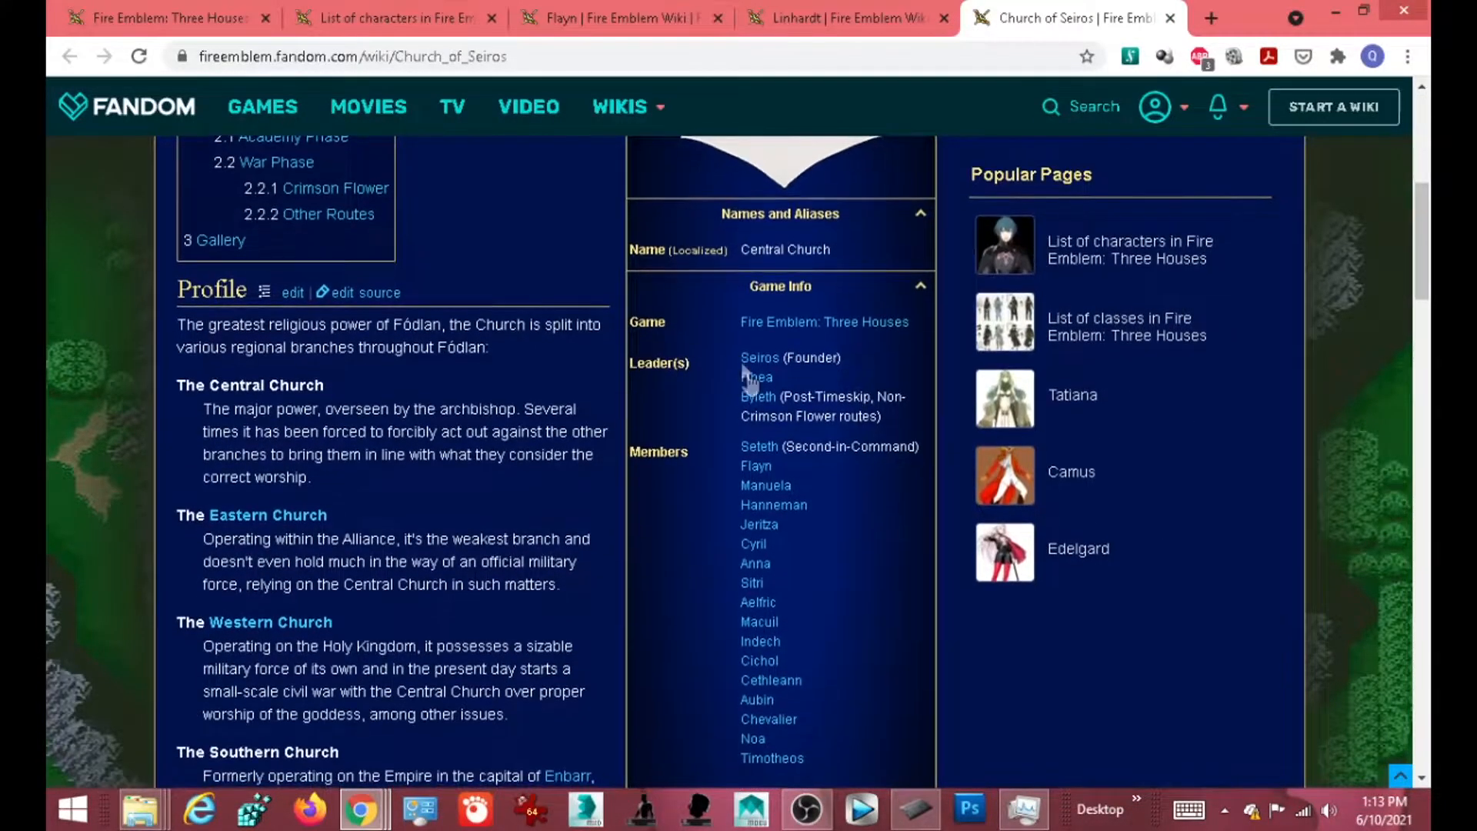
mouse_move(763, 546)
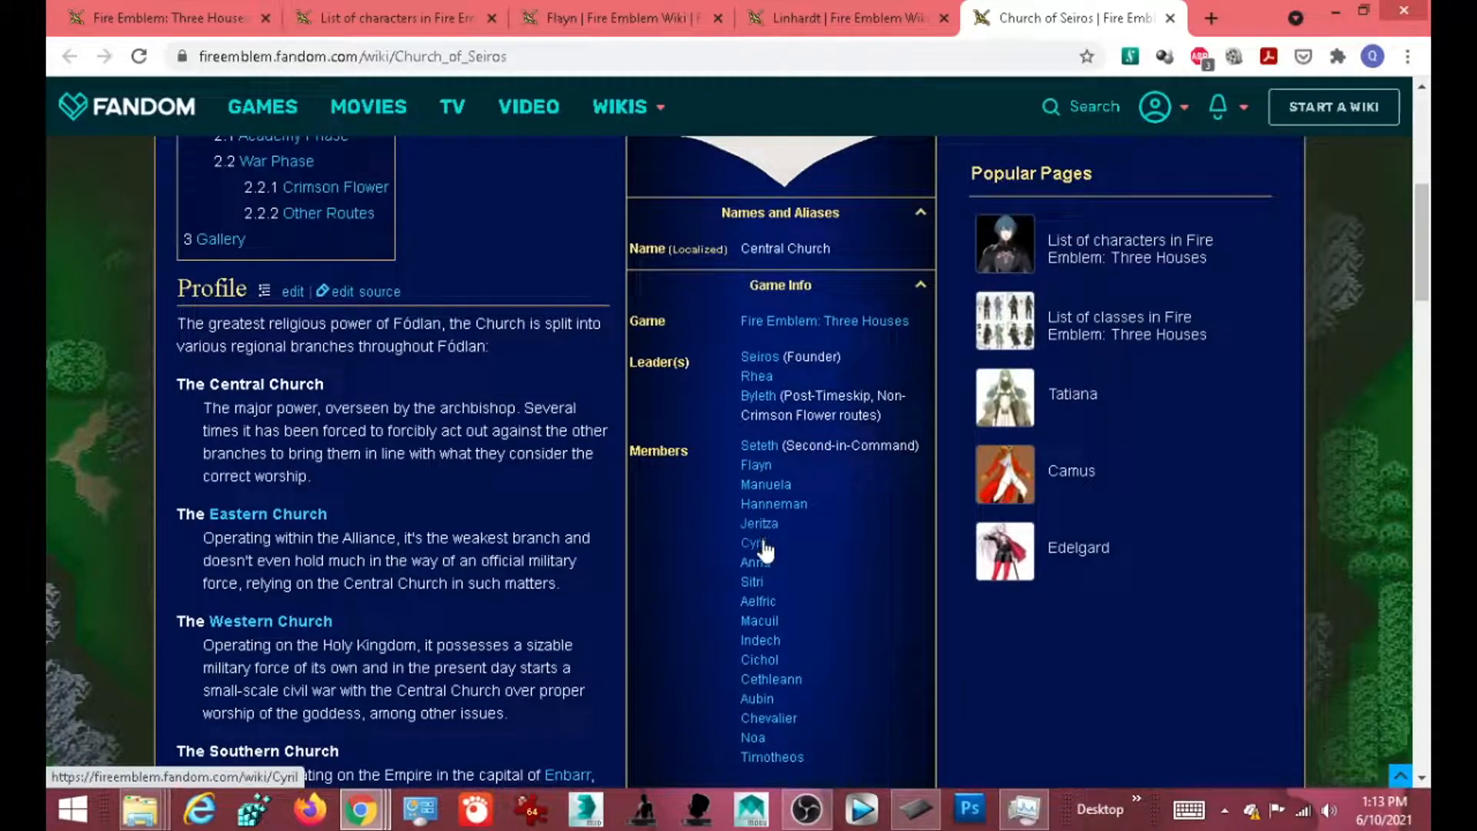
mouse_move(760, 620)
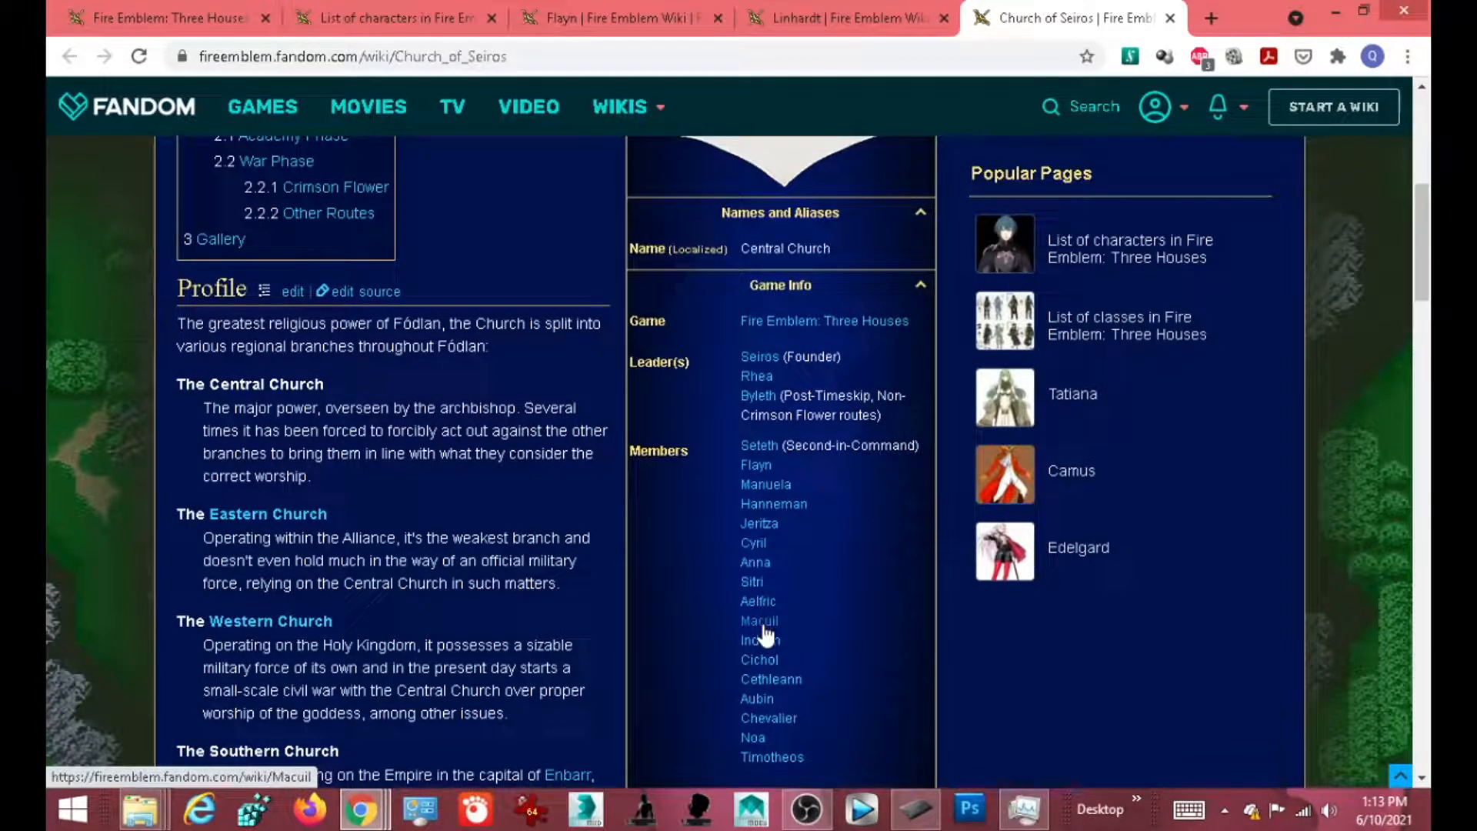
scroll("down", 3)
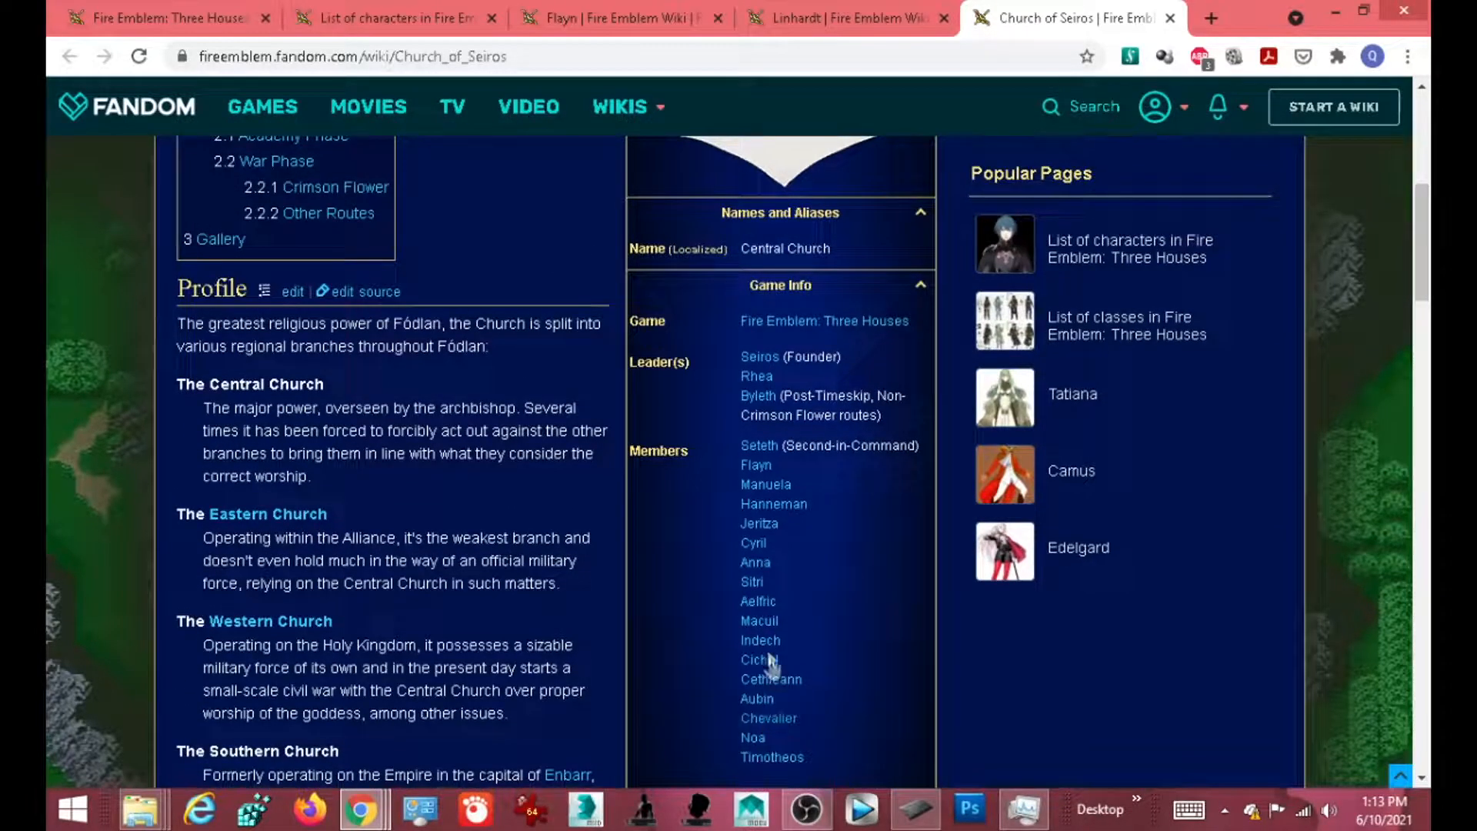
left_click(764, 484)
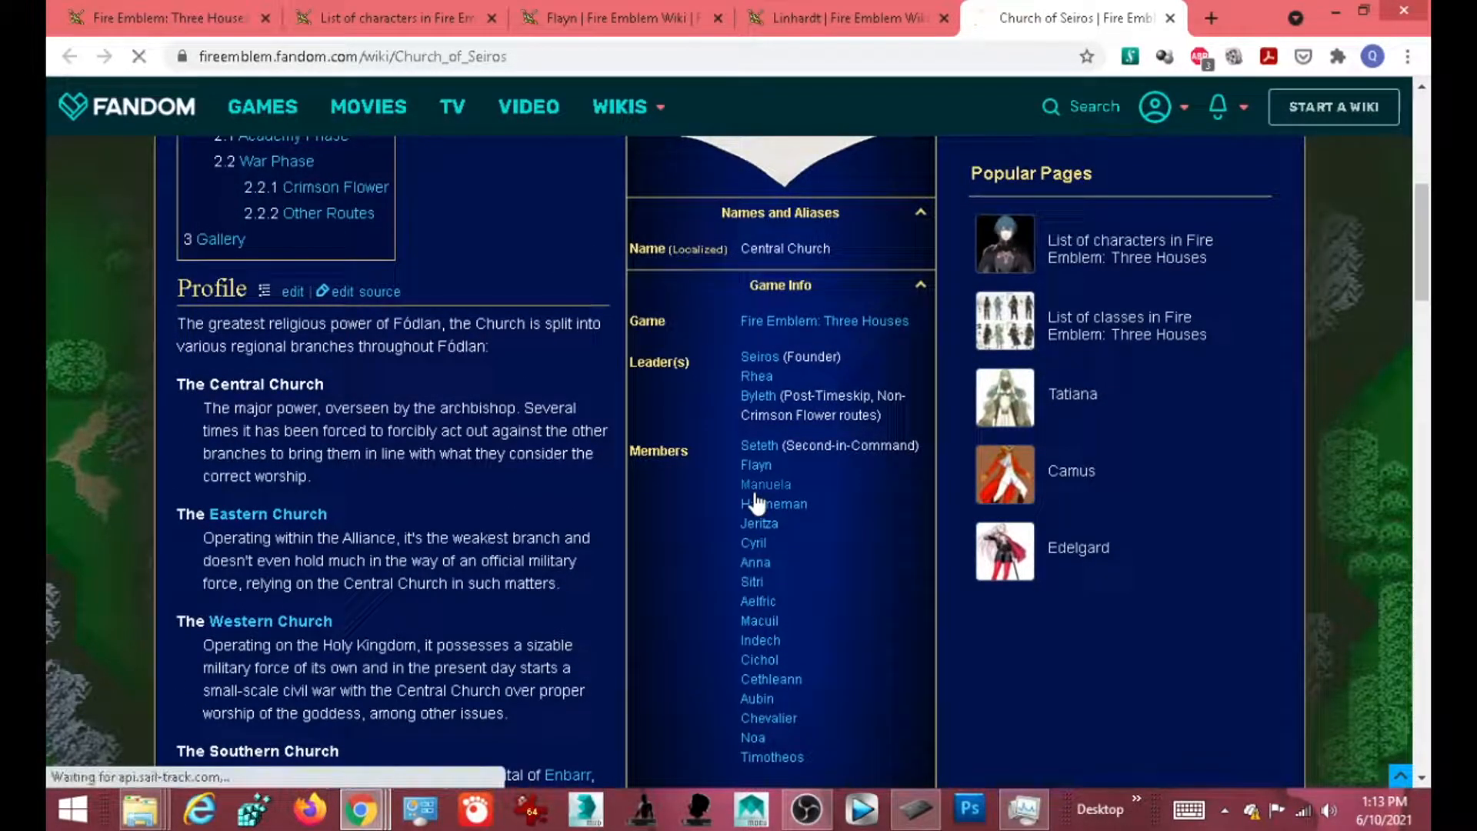
left_click(766, 484)
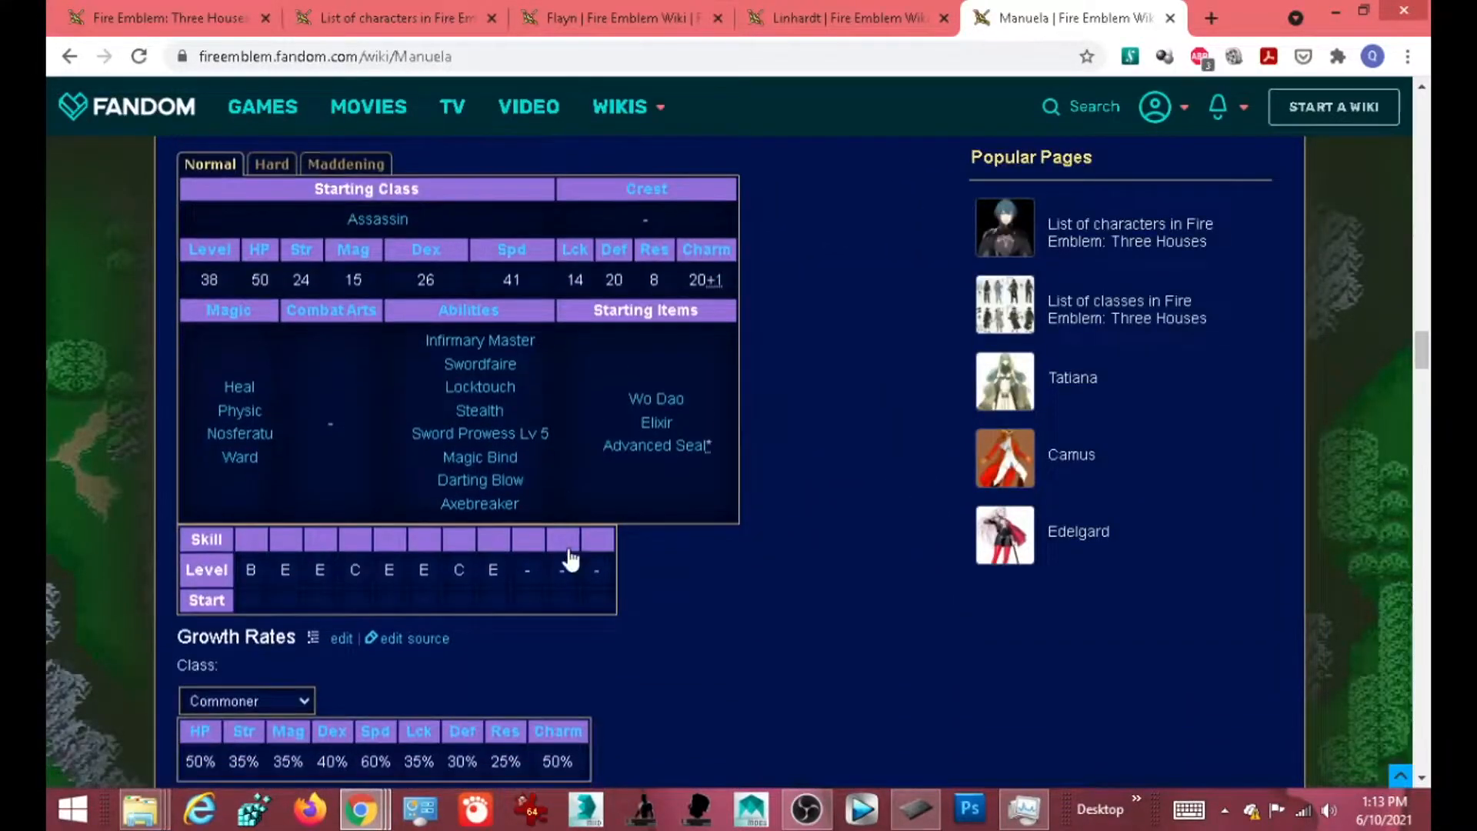
scroll("down", 3)
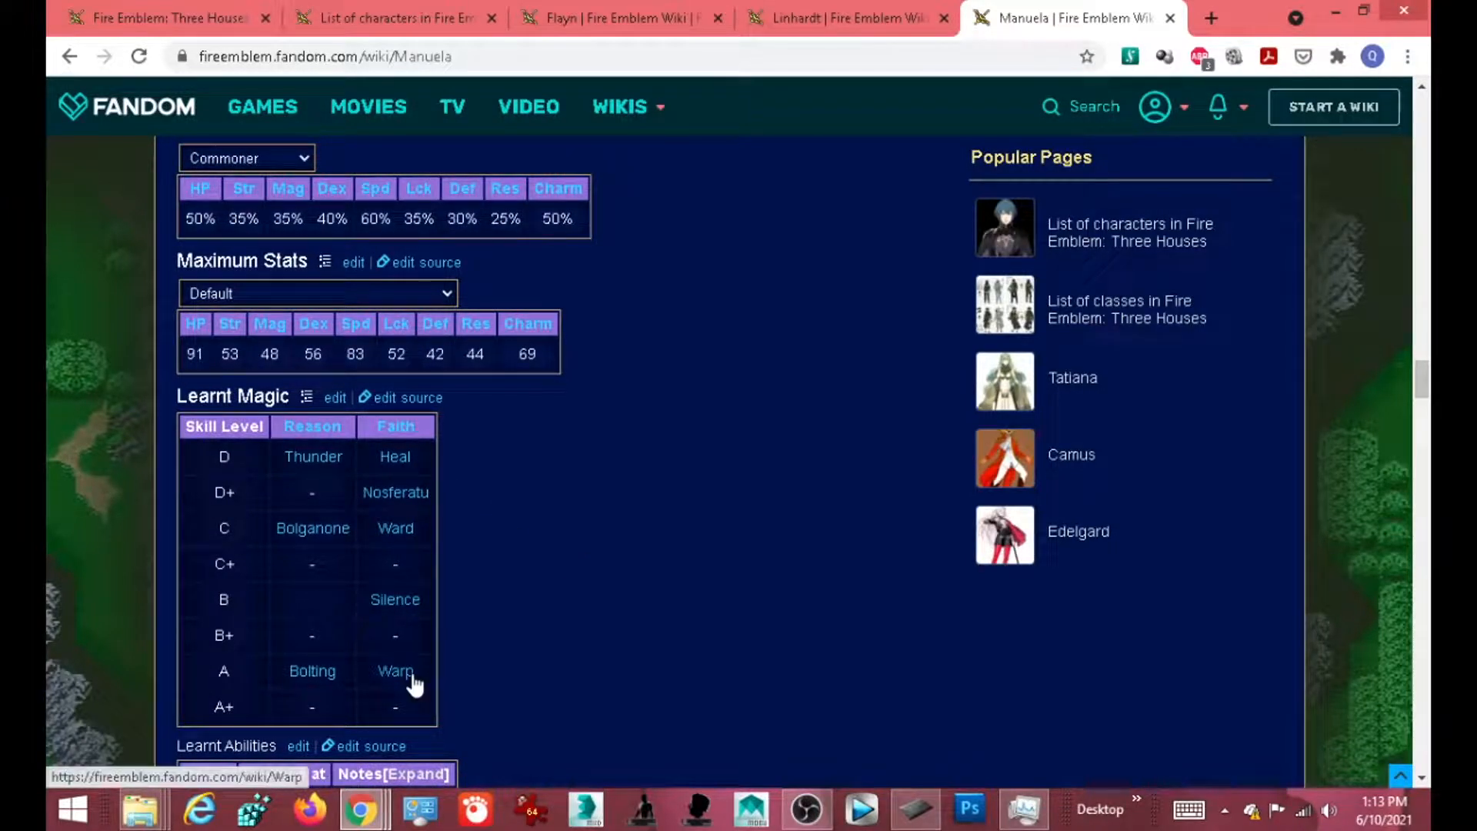
mouse_move(729, 280)
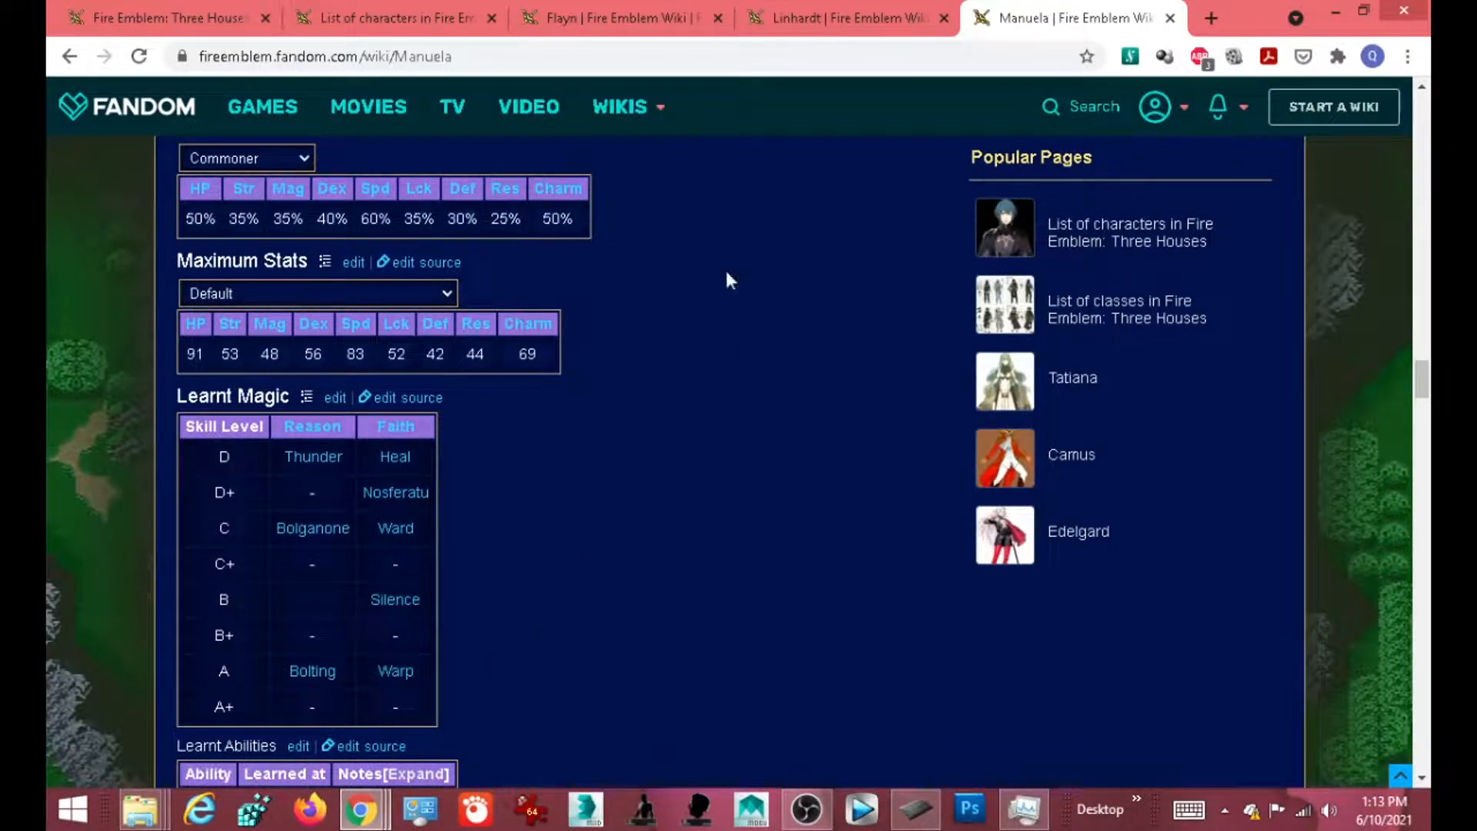
- Go from Flayn's tab to the character list and open Black Eagles at its Members section
left_click(621, 17)
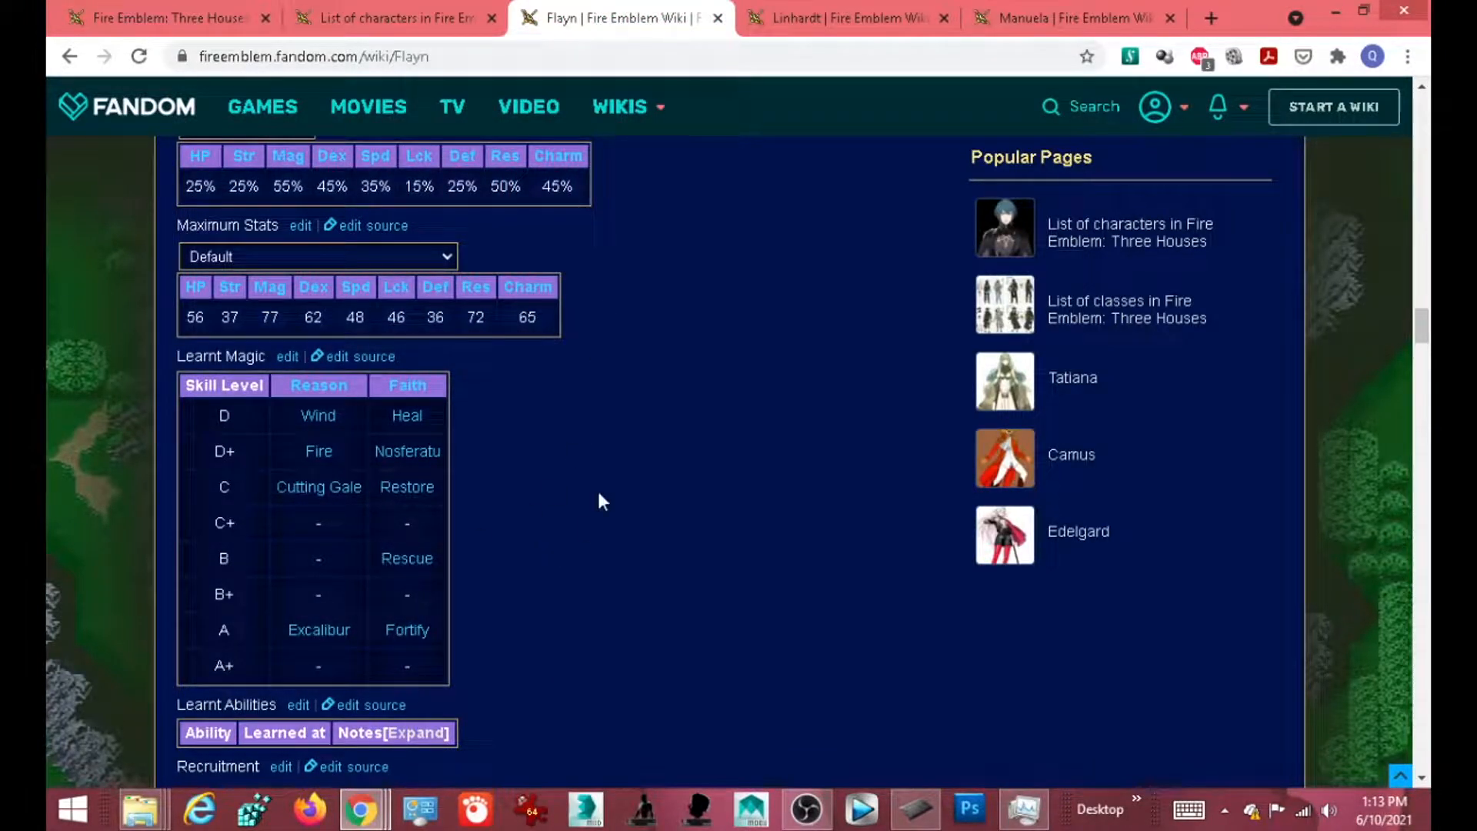
mouse_move(490, 566)
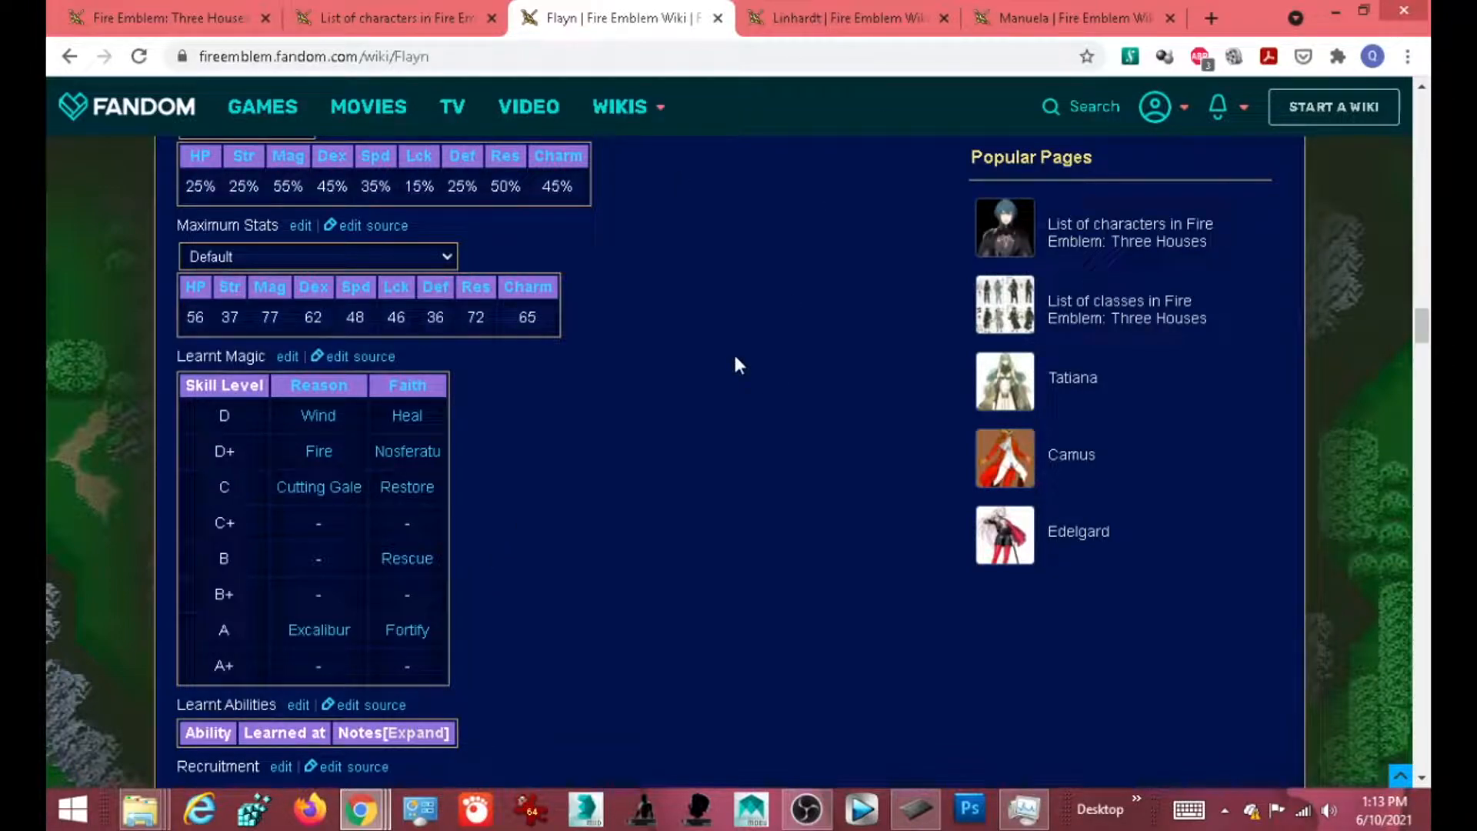
mouse_move(452, 579)
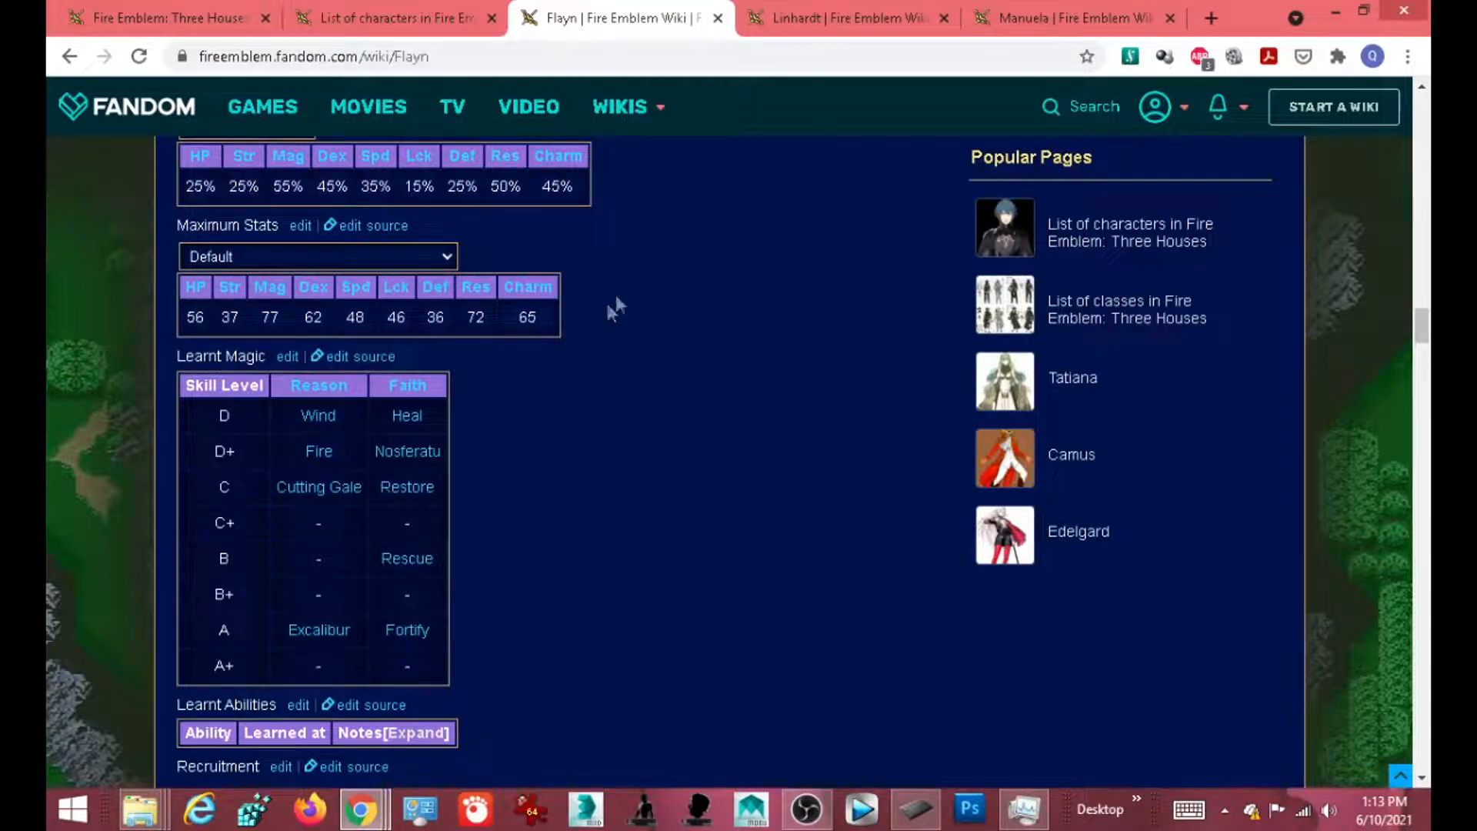
left_click(394, 18)
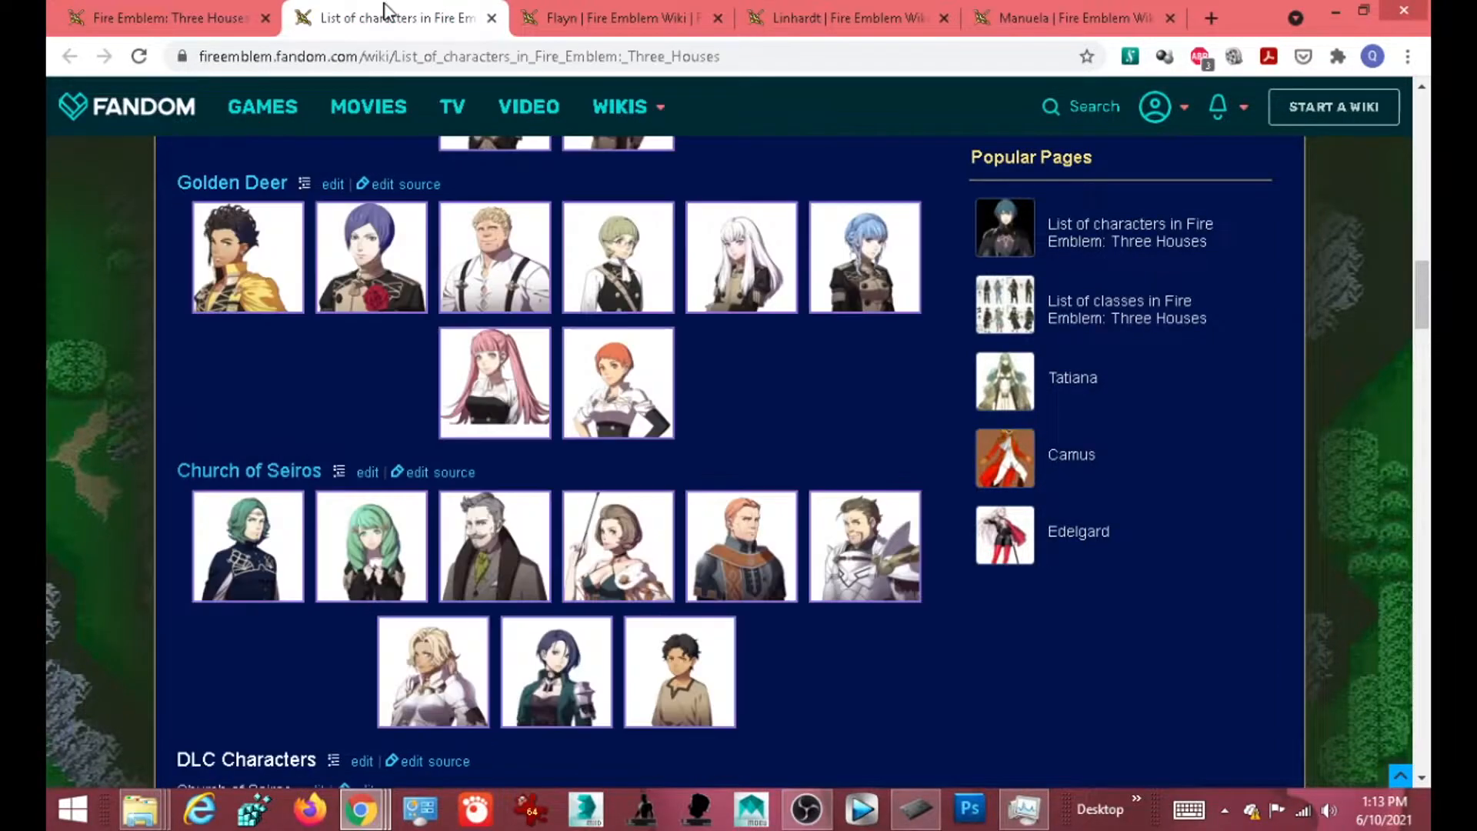
scroll("down", 3)
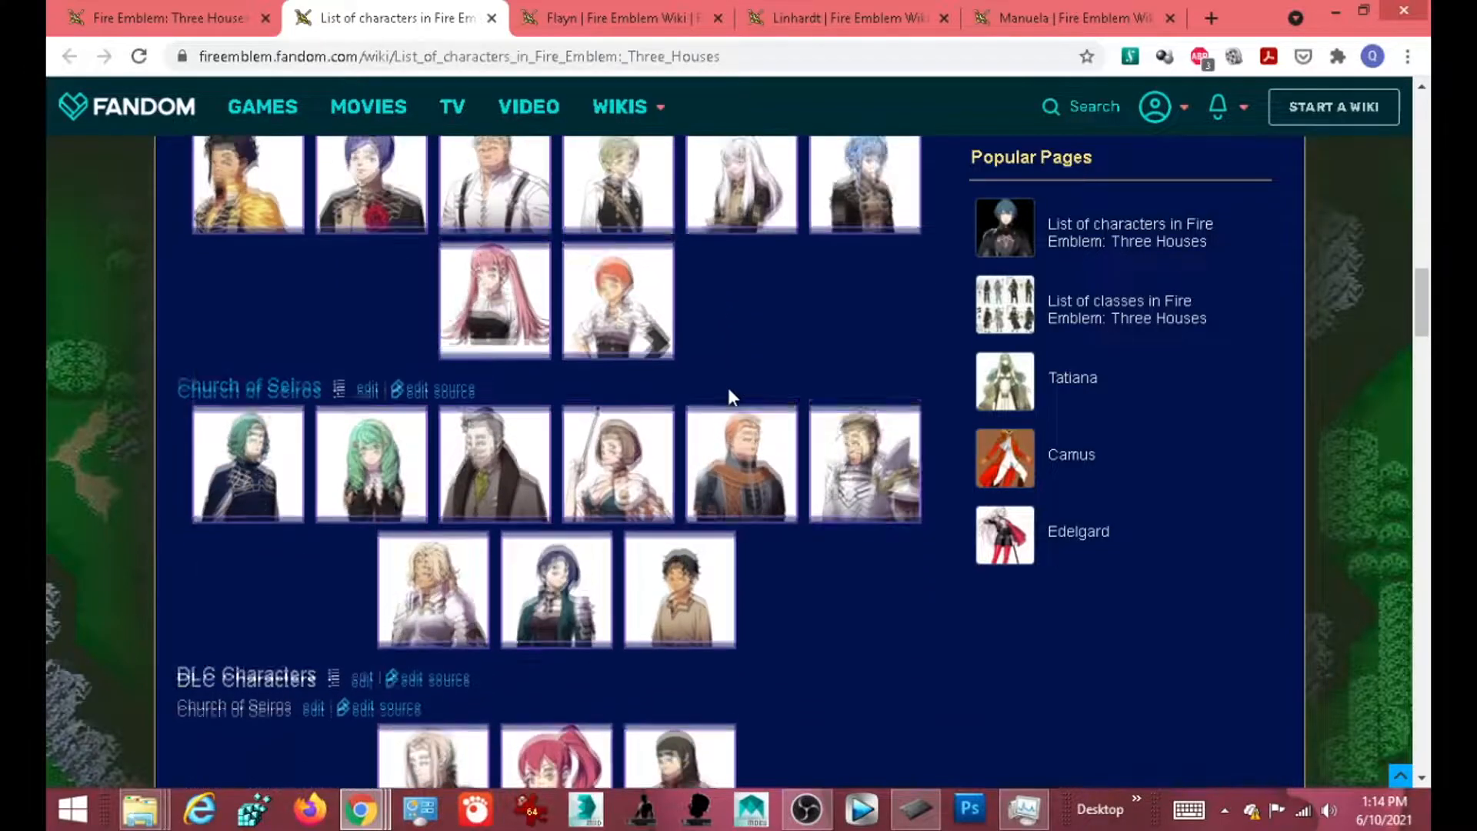
scroll("up", 3)
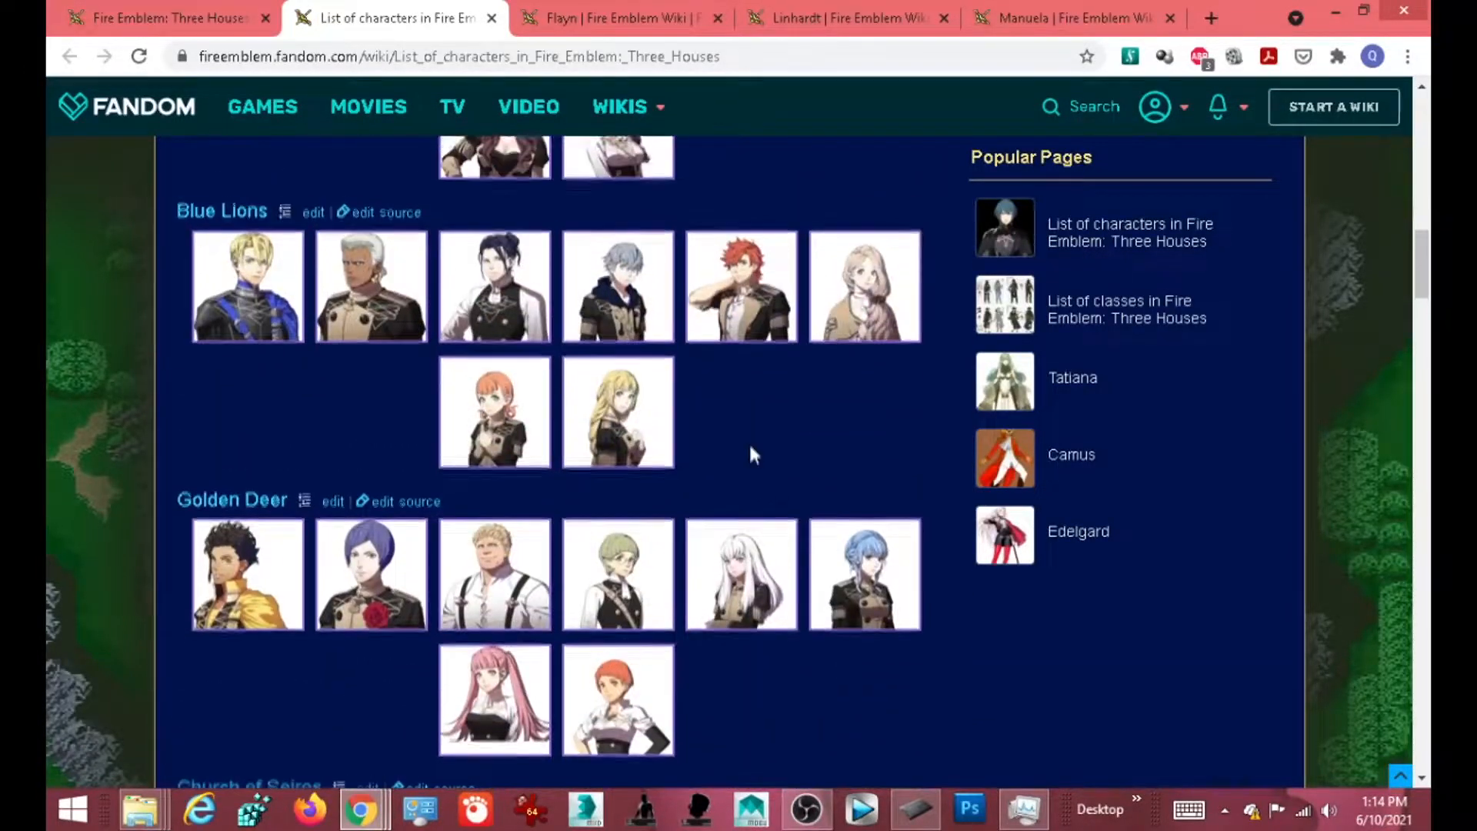
scroll("up", 3)
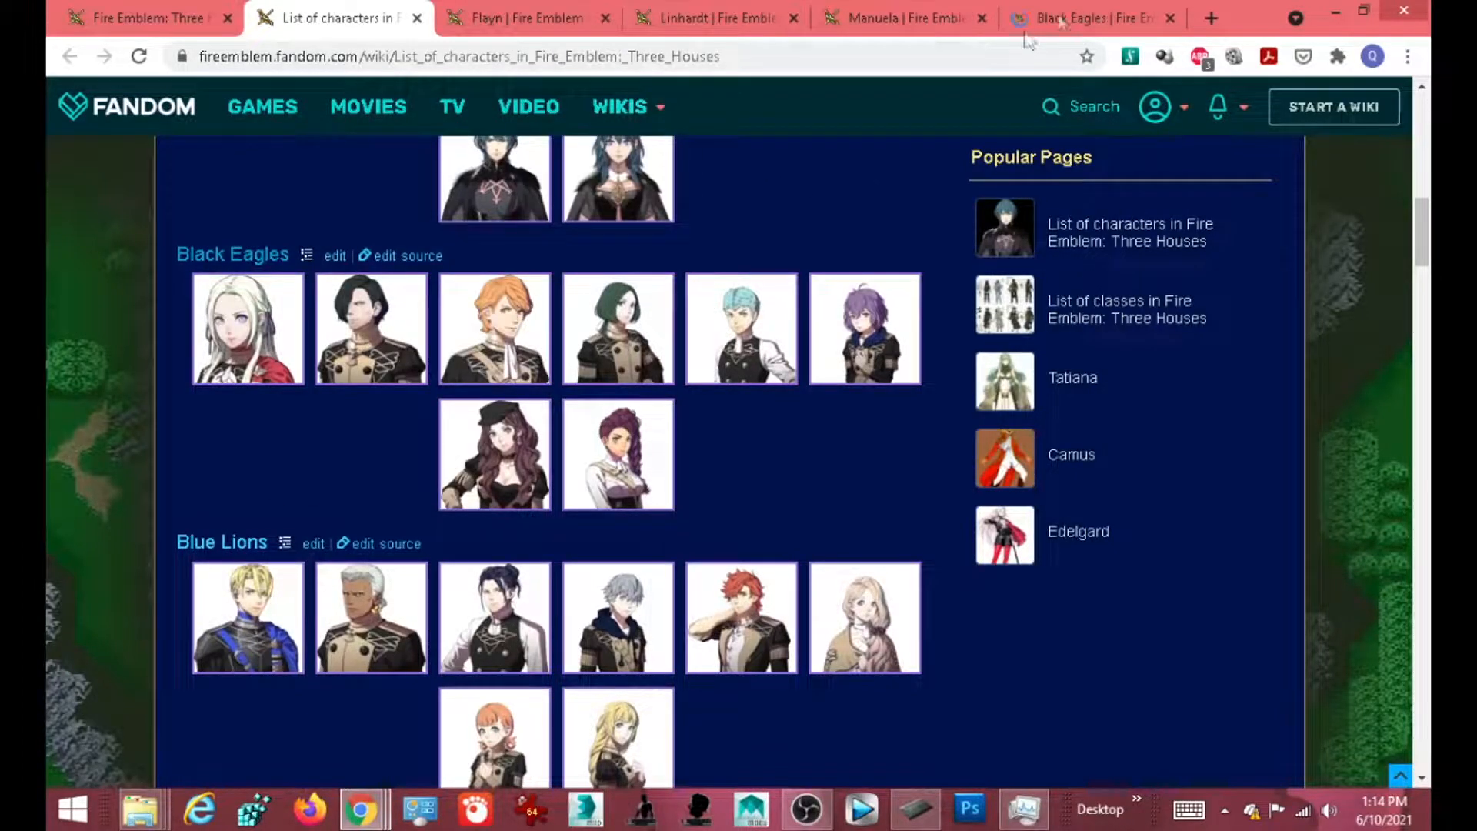
left_click(1083, 17)
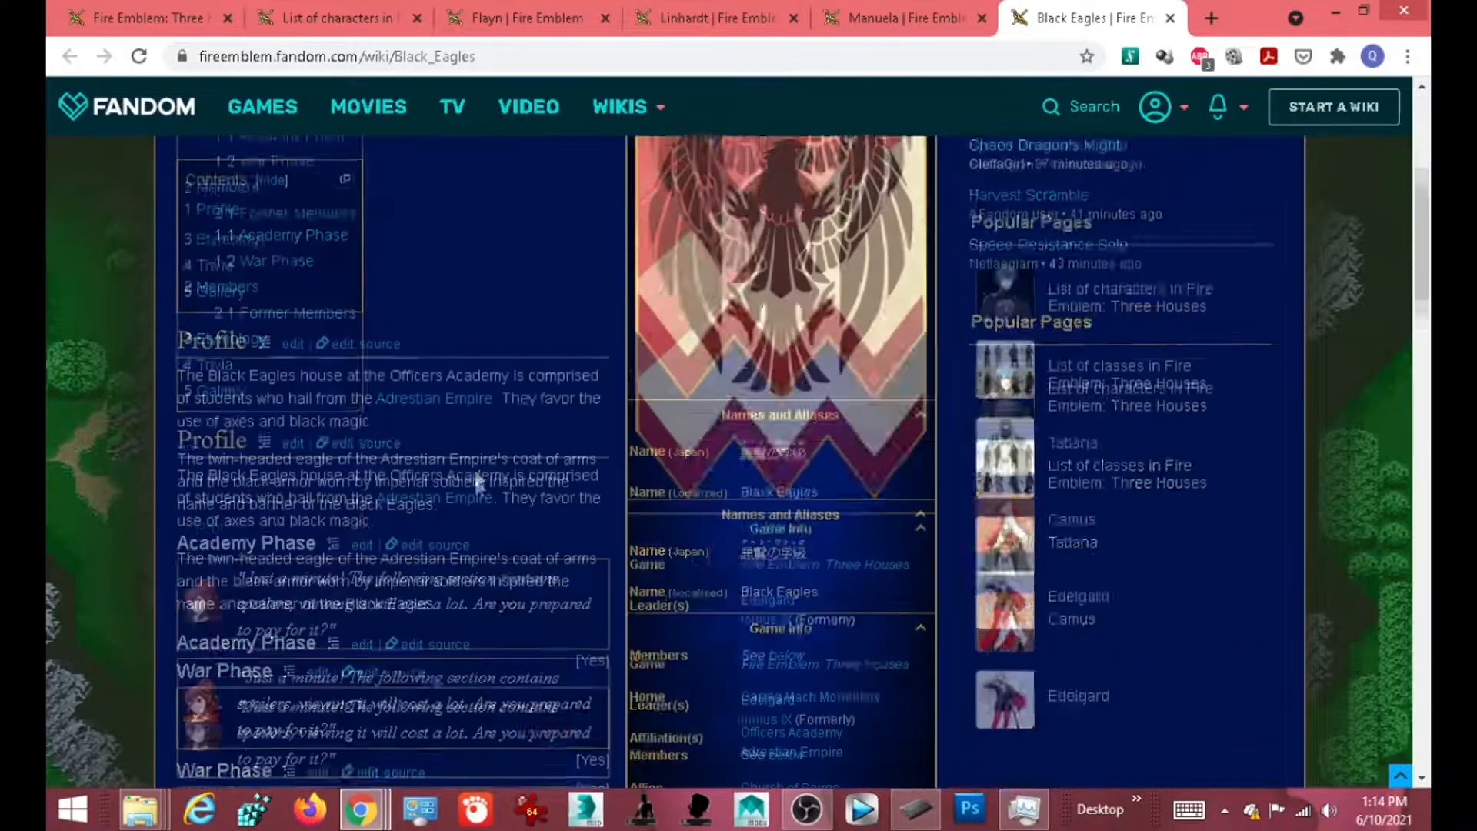
scroll("down", 3)
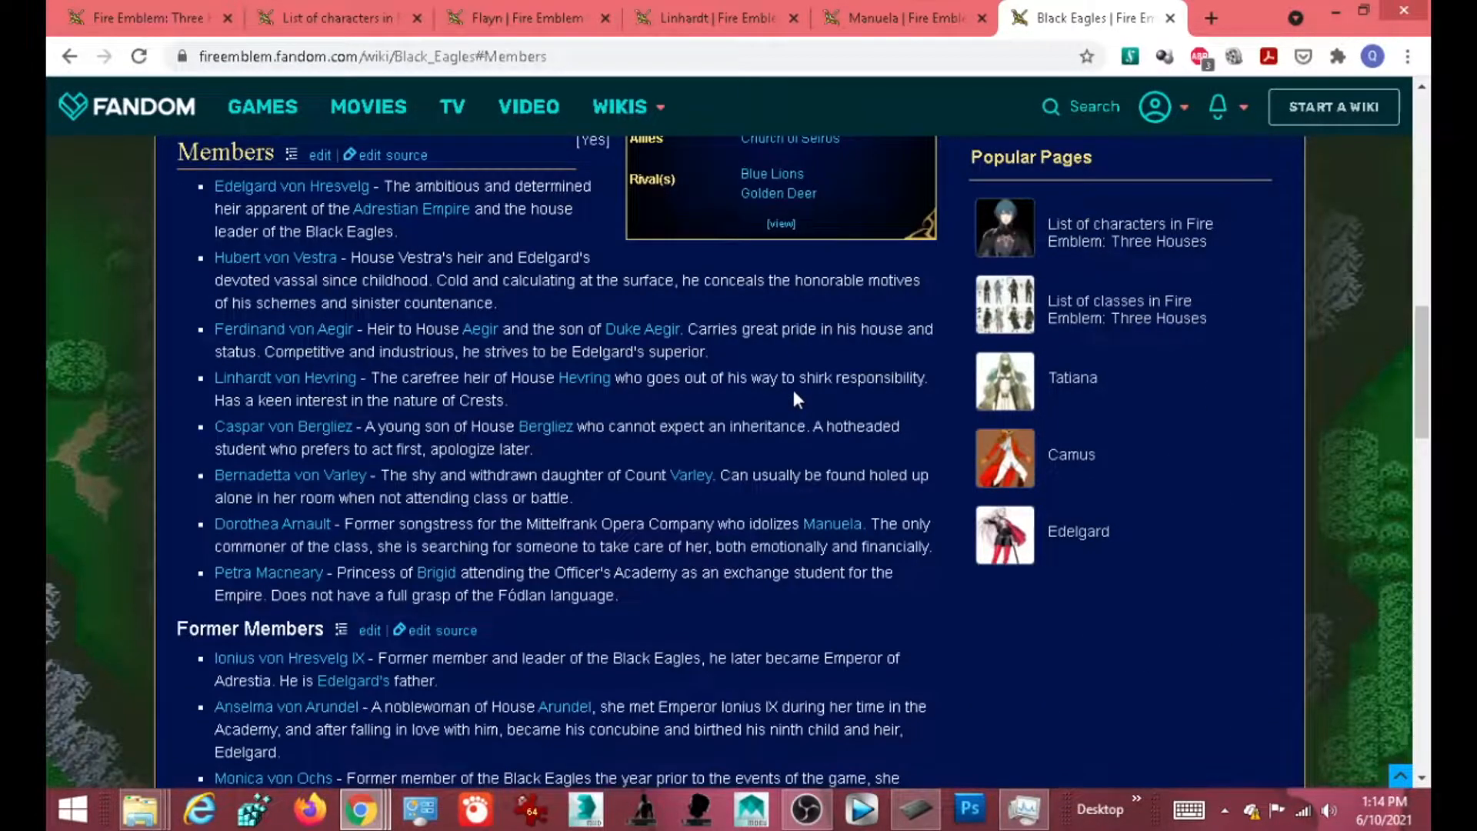
mouse_move(301, 533)
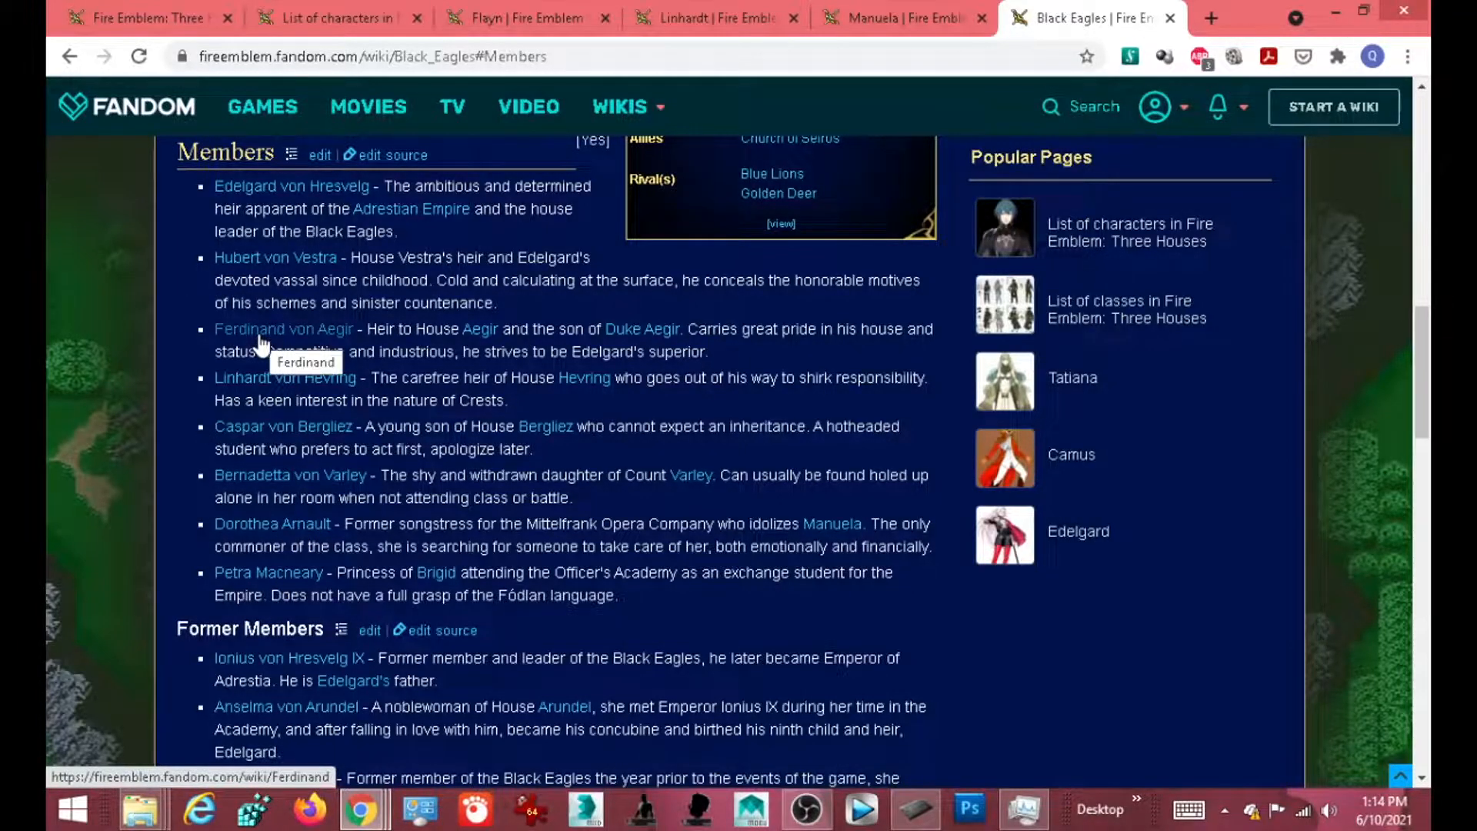
- Open Bernadetta von Varley's page and review her stats, magic and Academy Phase sections
left_click(289, 475)
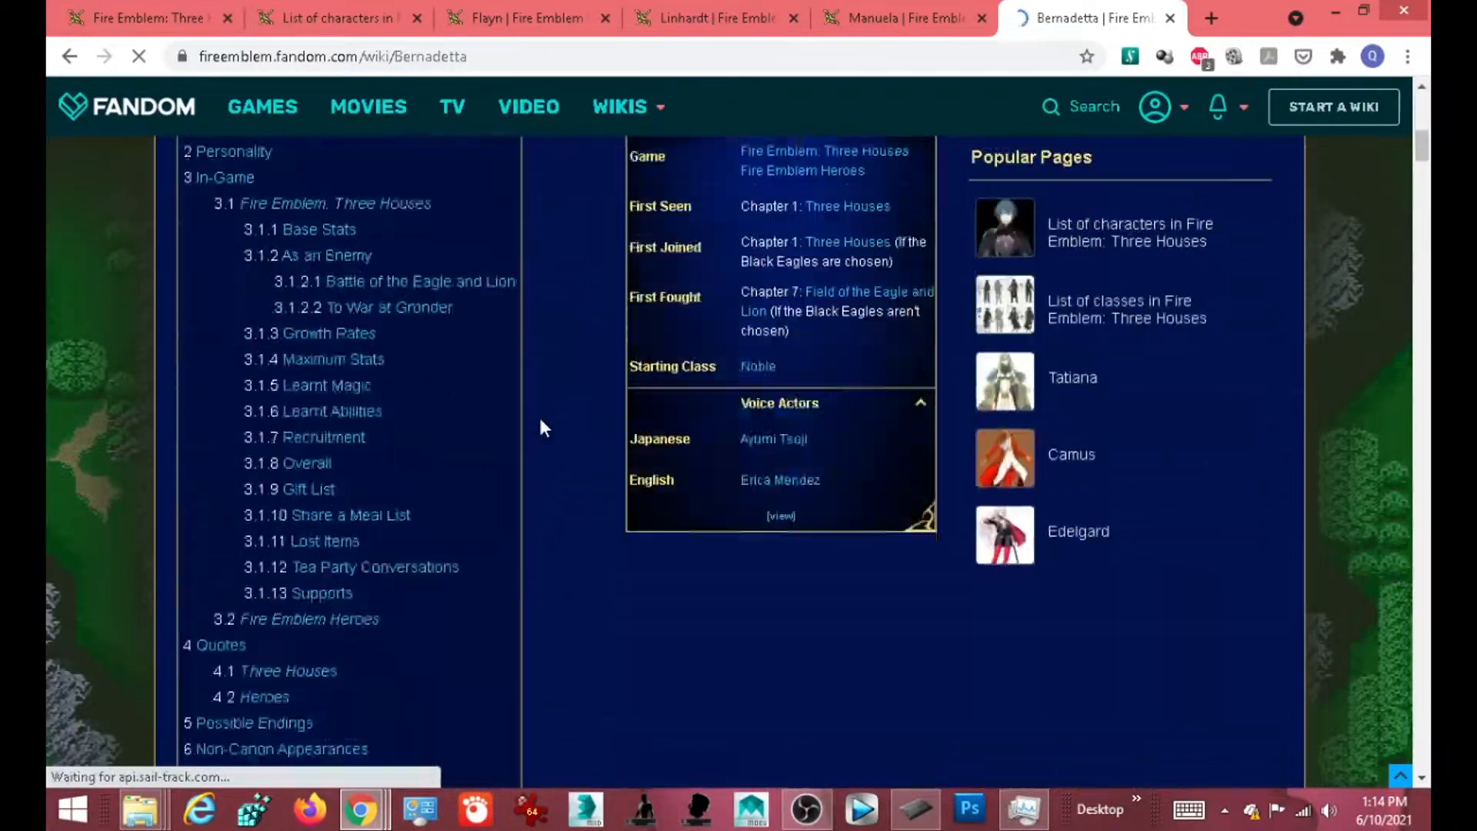
scroll("down", 3)
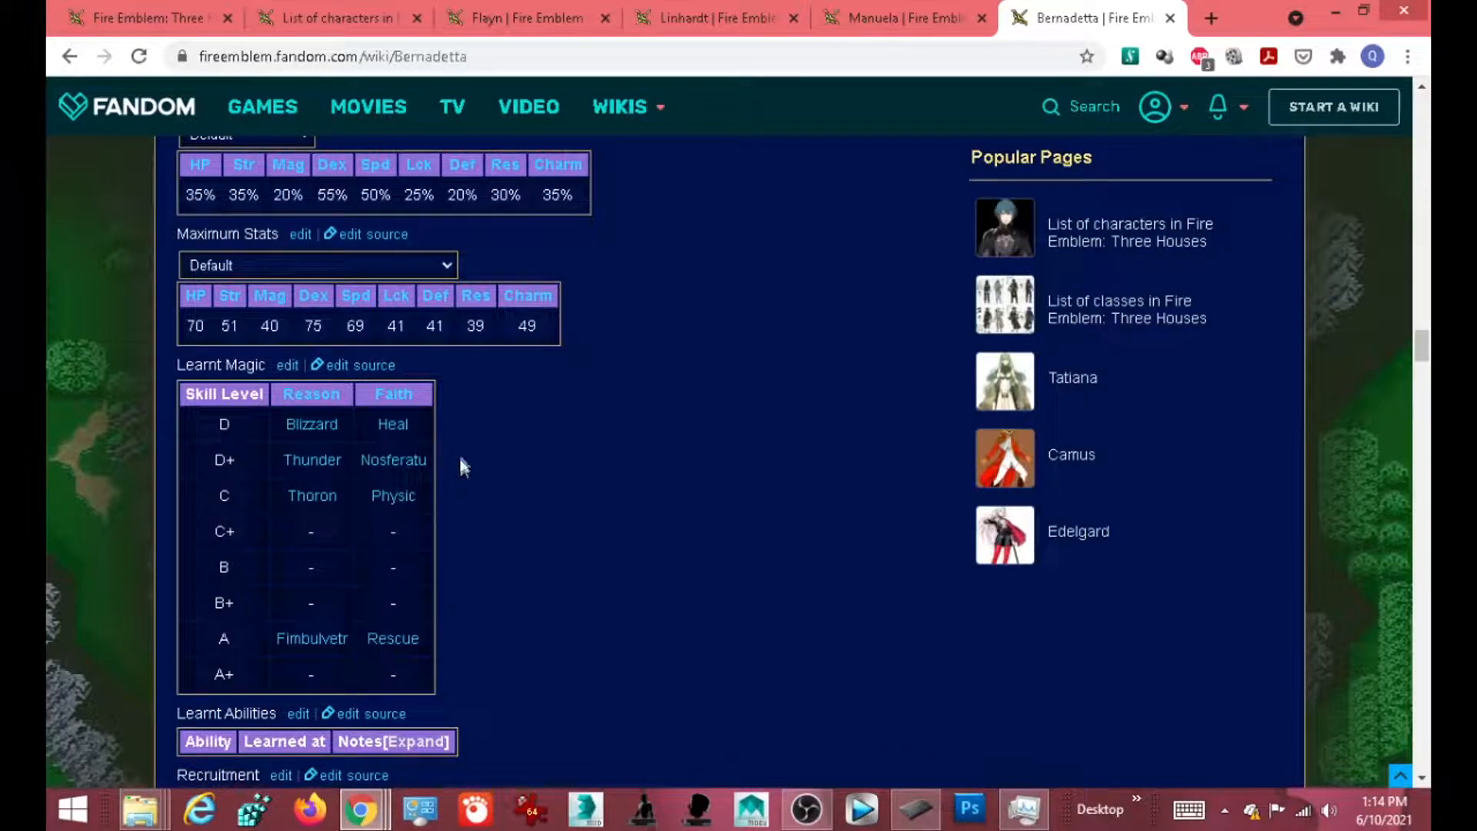
scroll("down", 3)
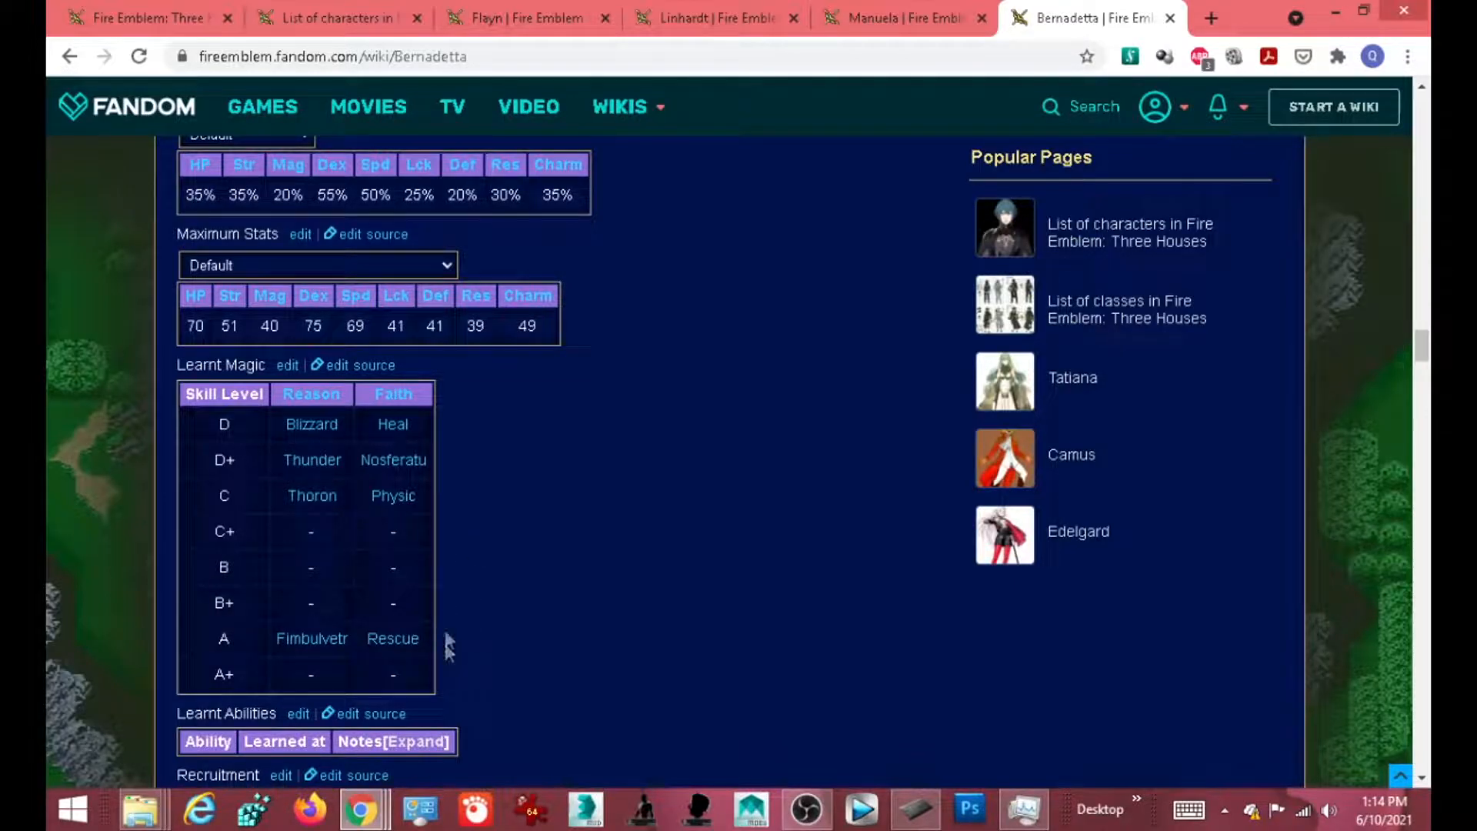
scroll("down", 3)
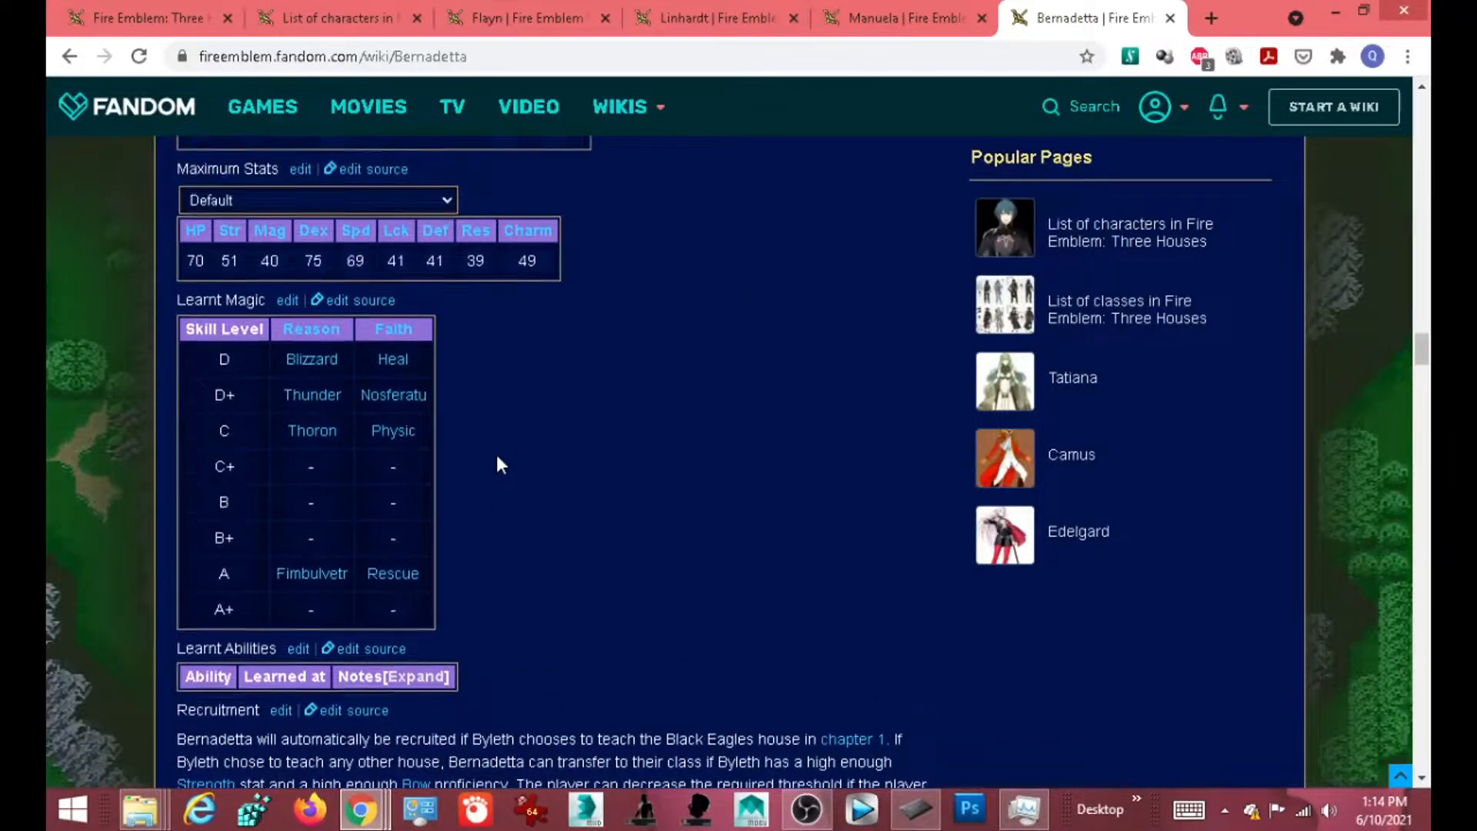
scroll("up", 3)
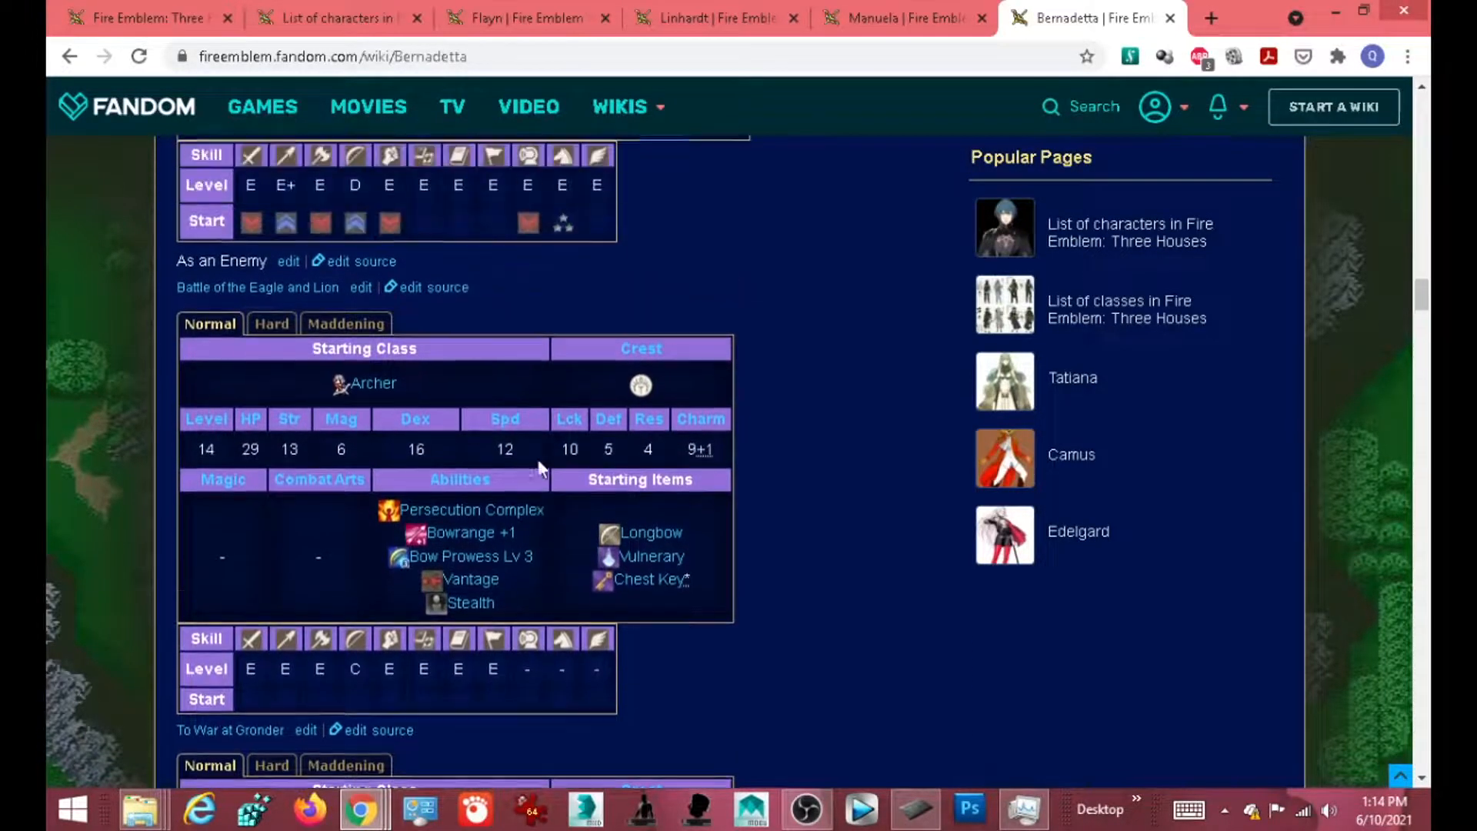
scroll("up", 3)
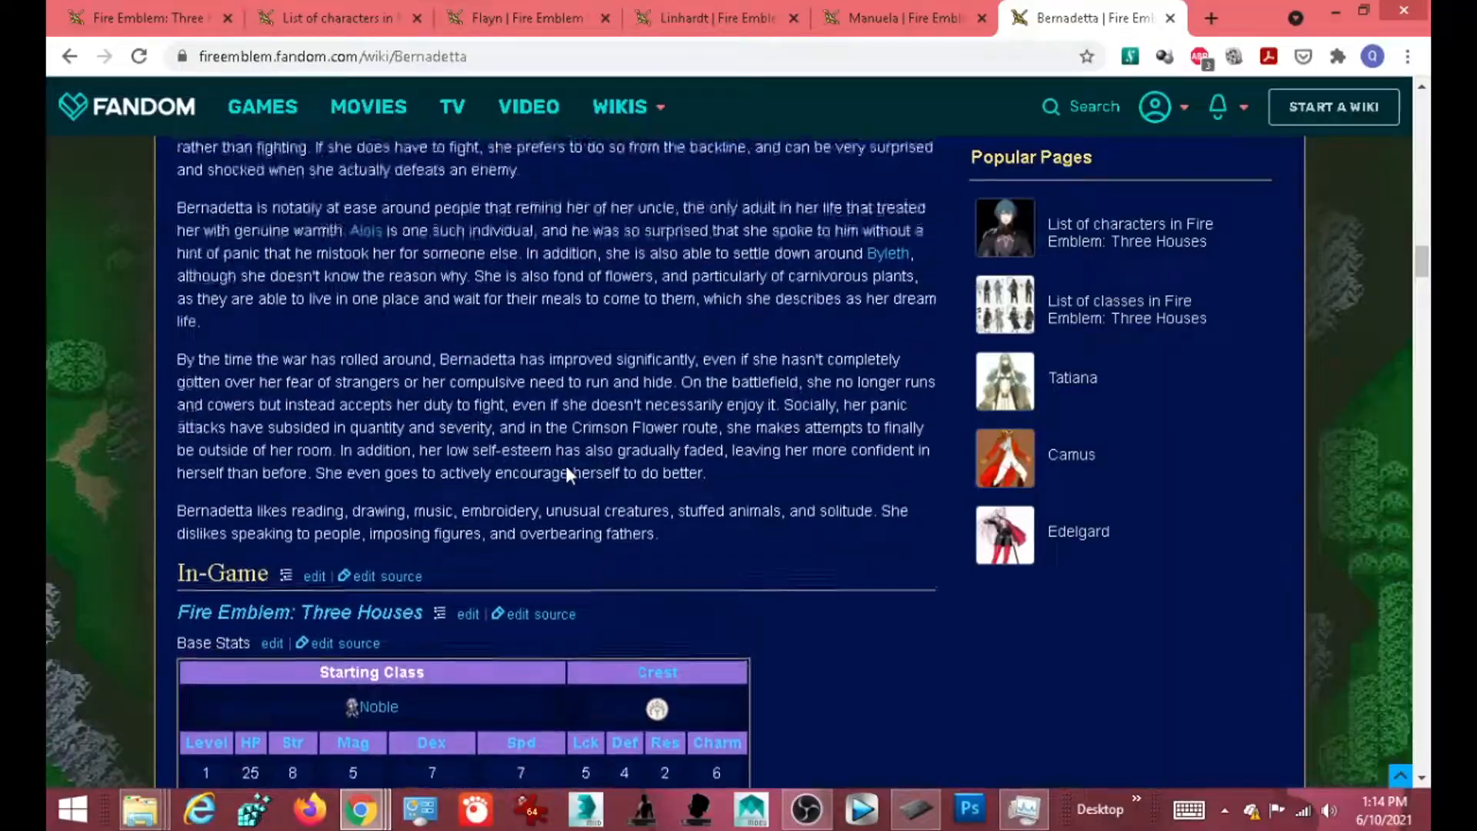
scroll("down", 3)
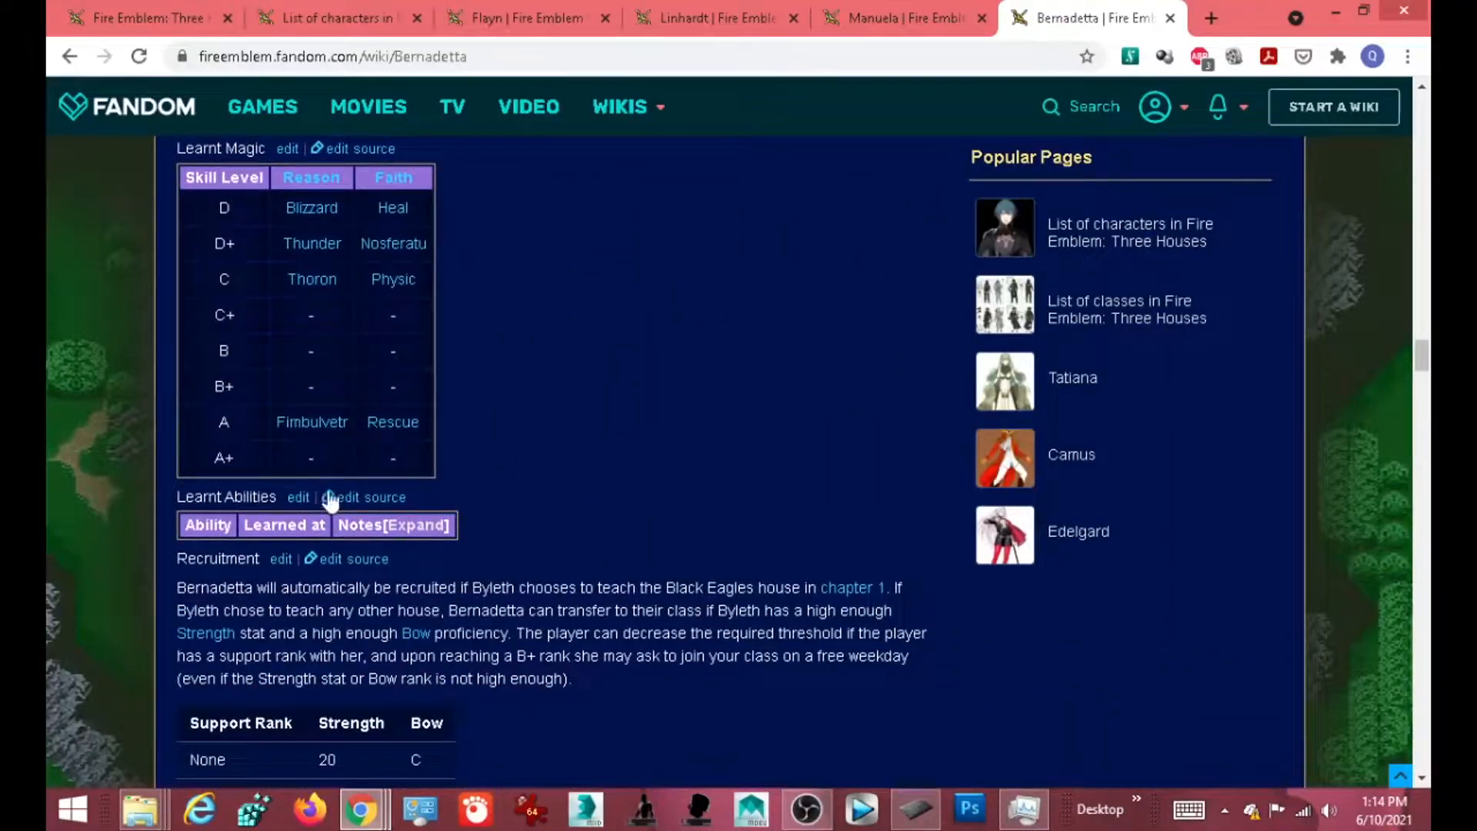
scroll("down", 3)
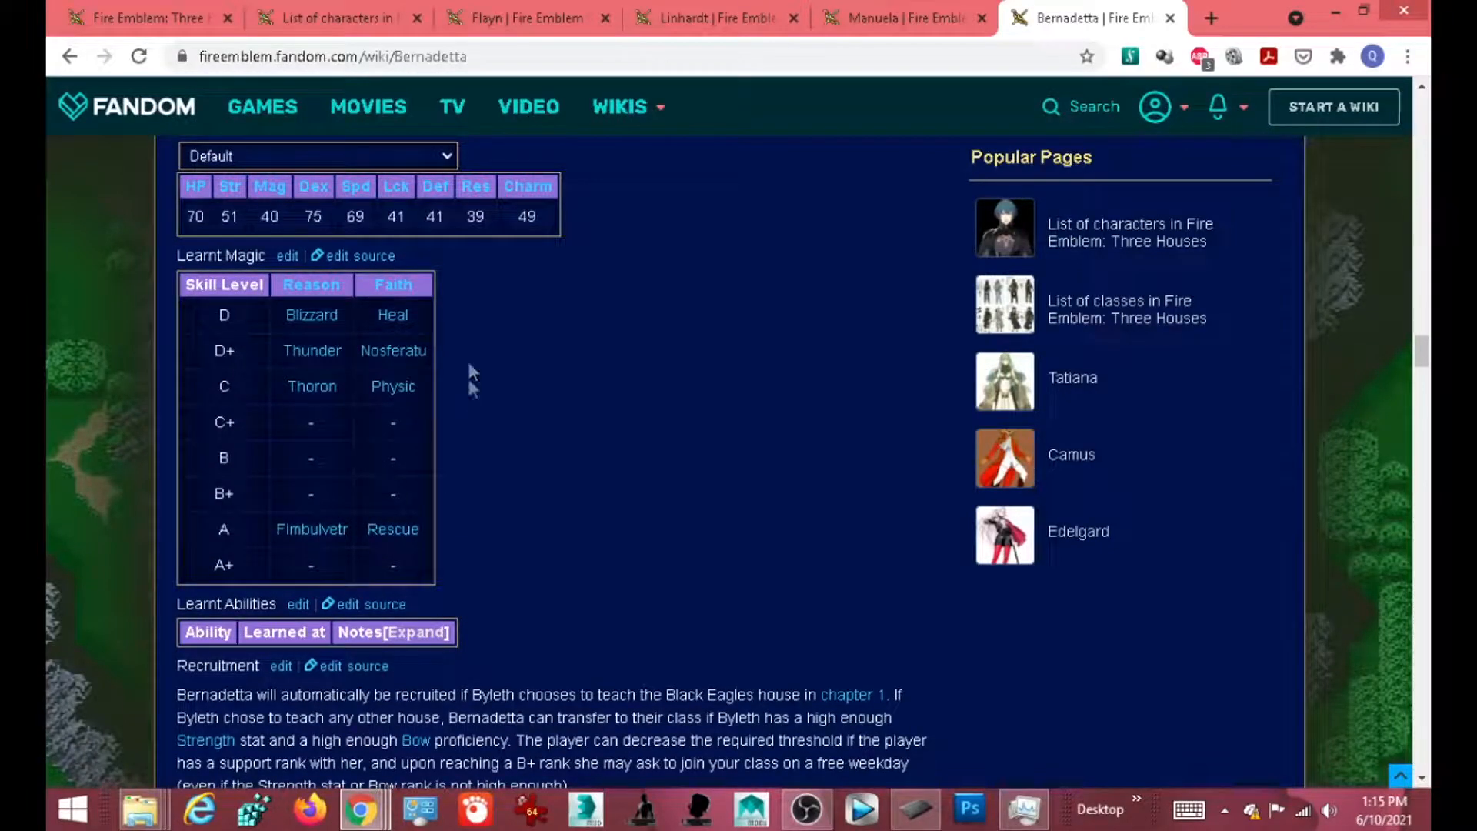
mouse_move(452, 537)
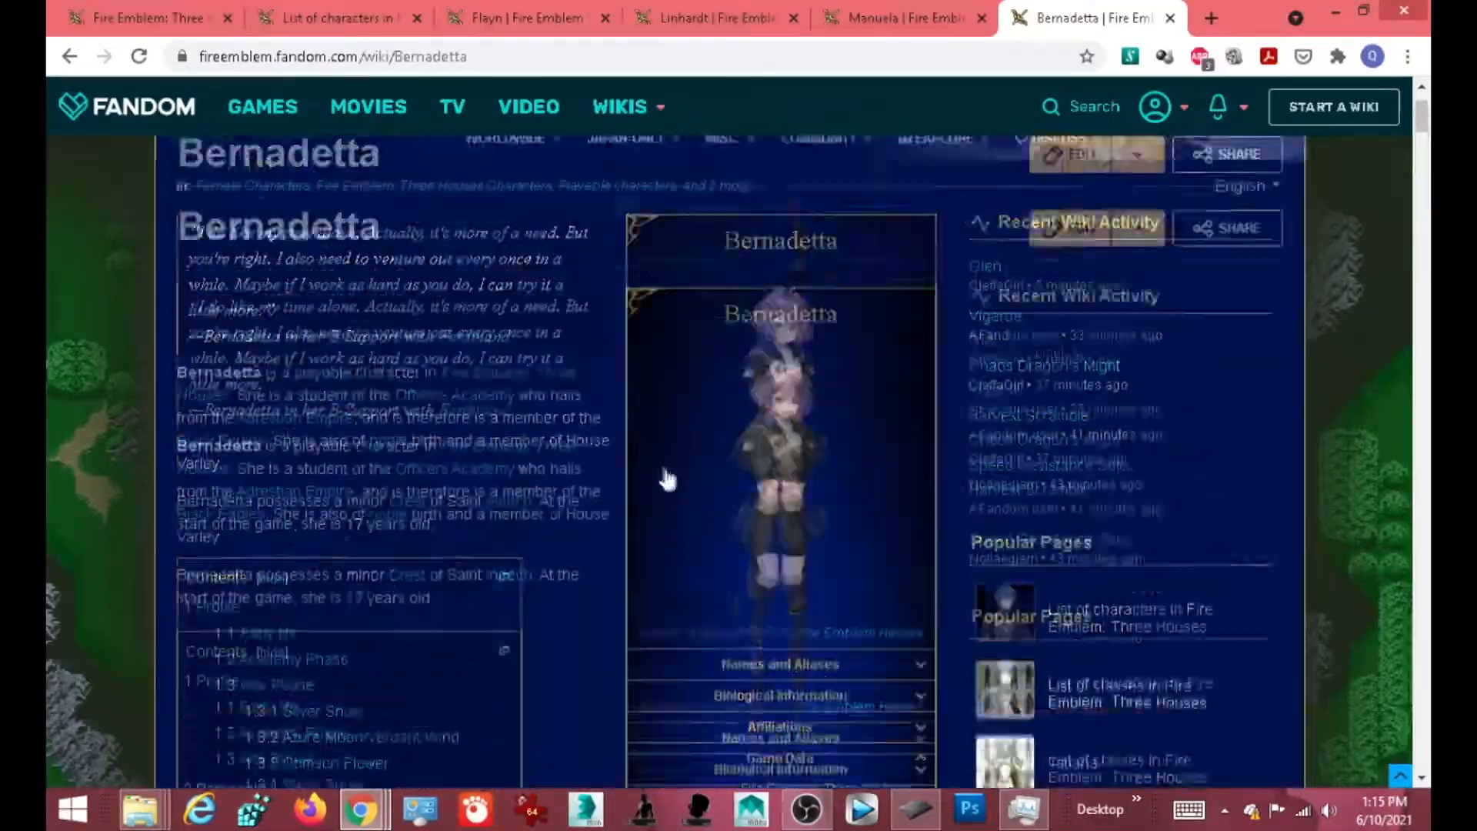
scroll("down", 3)
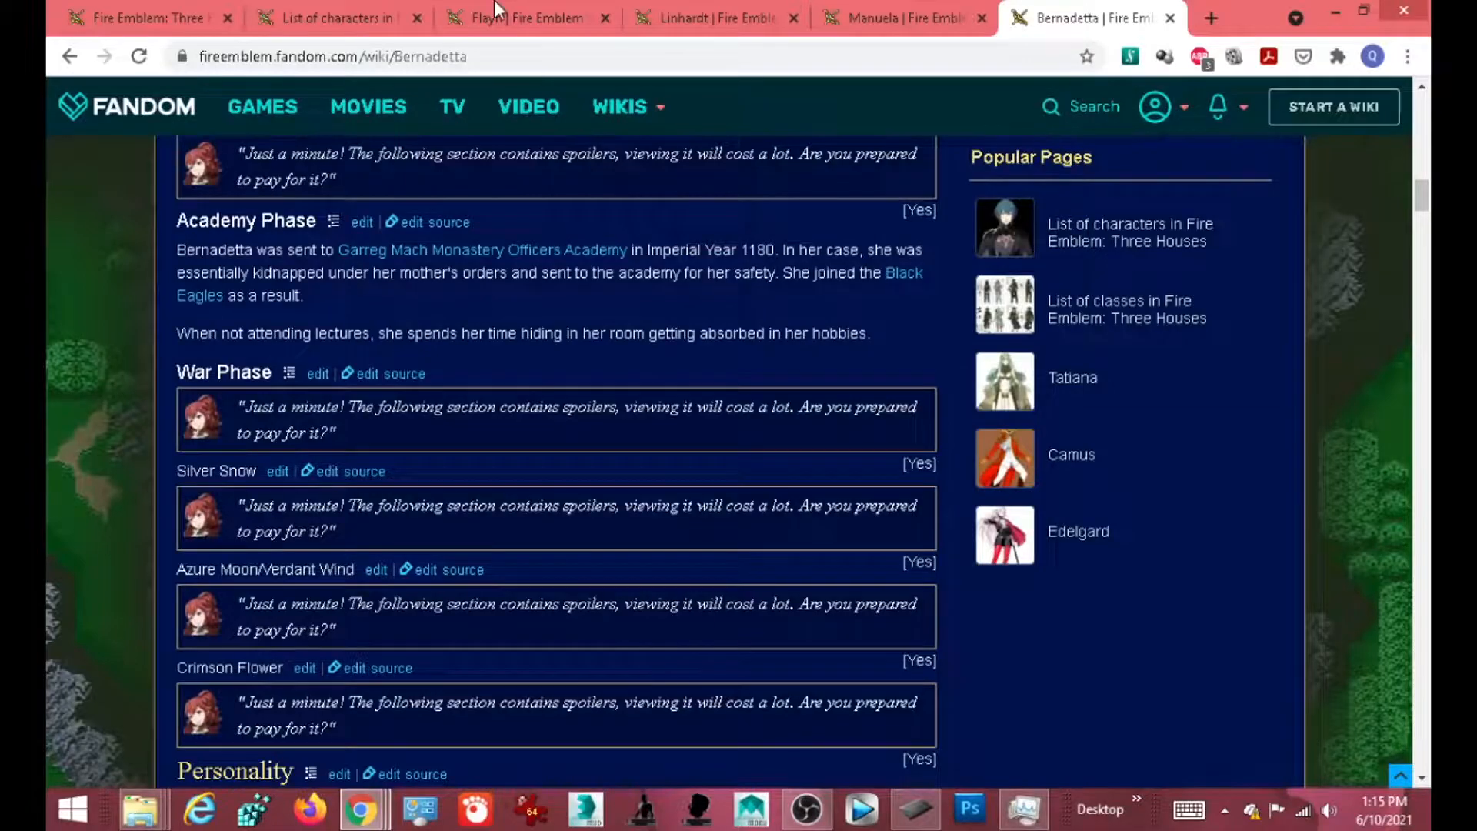
mouse_move(525, 18)
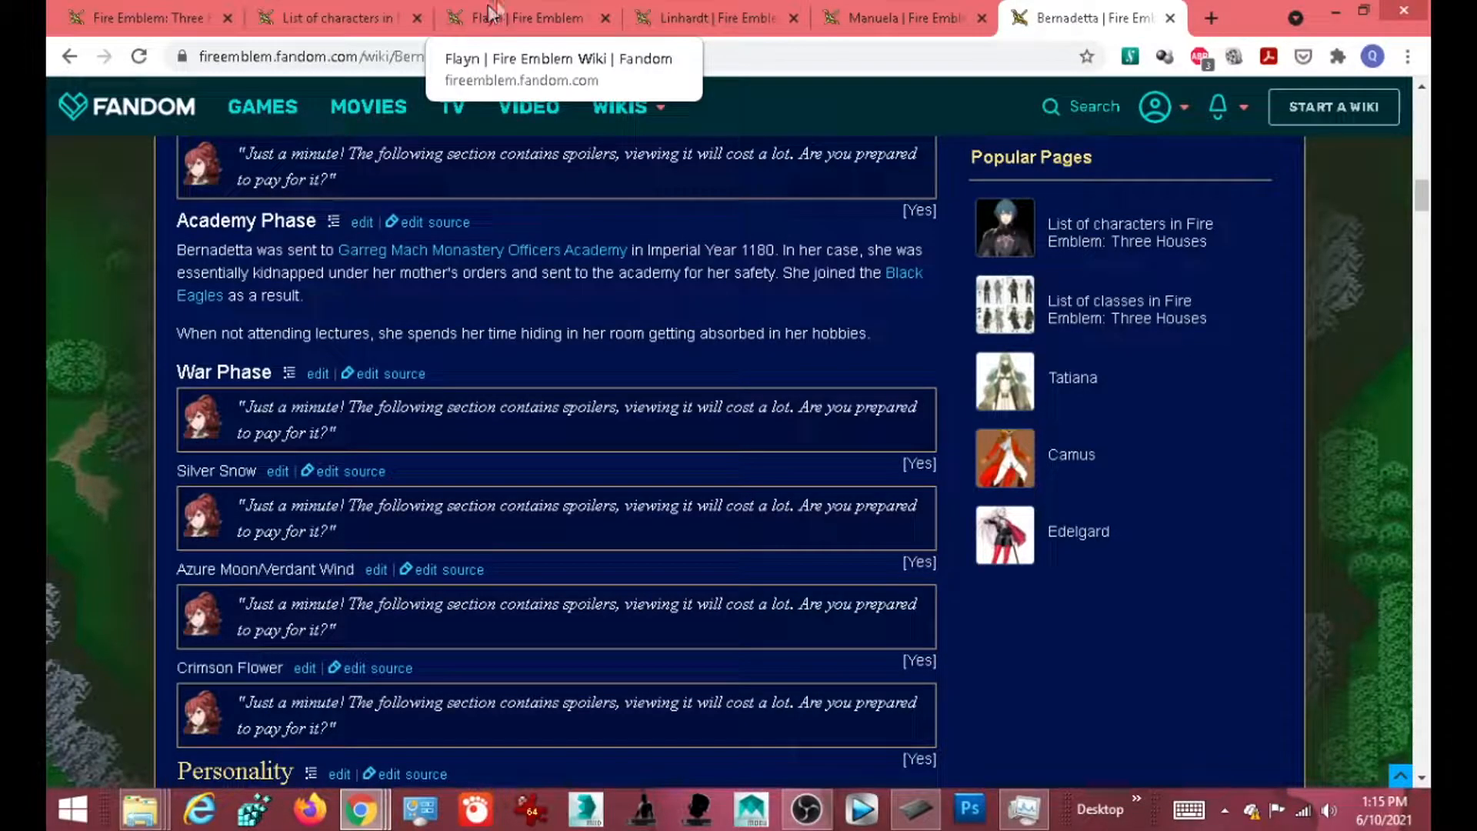
- Close the character tabs, scroll the Golden Deer page to Members, and right-click Claude's link
left_click(335, 17)
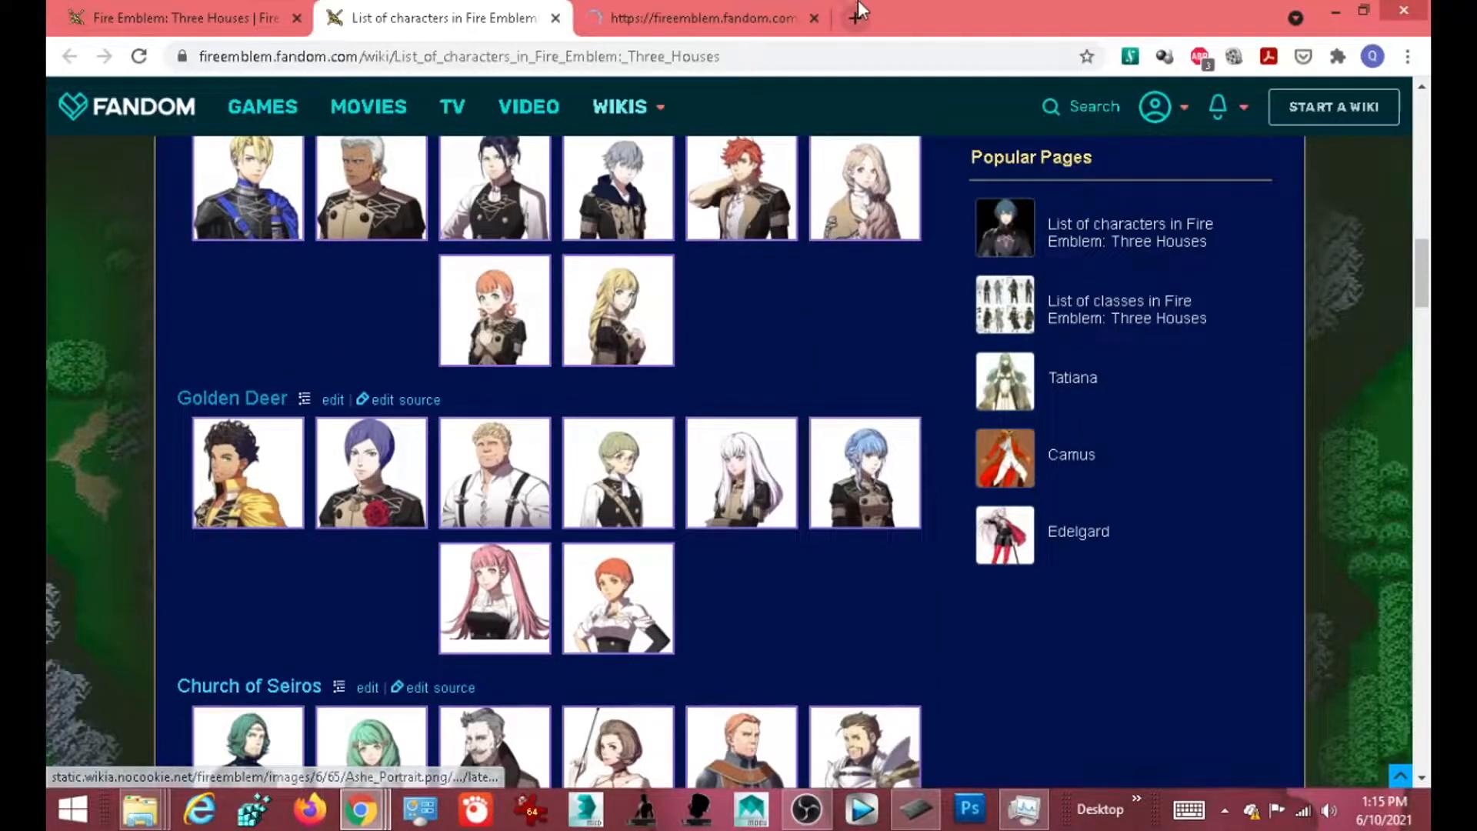
left_click(231, 398)
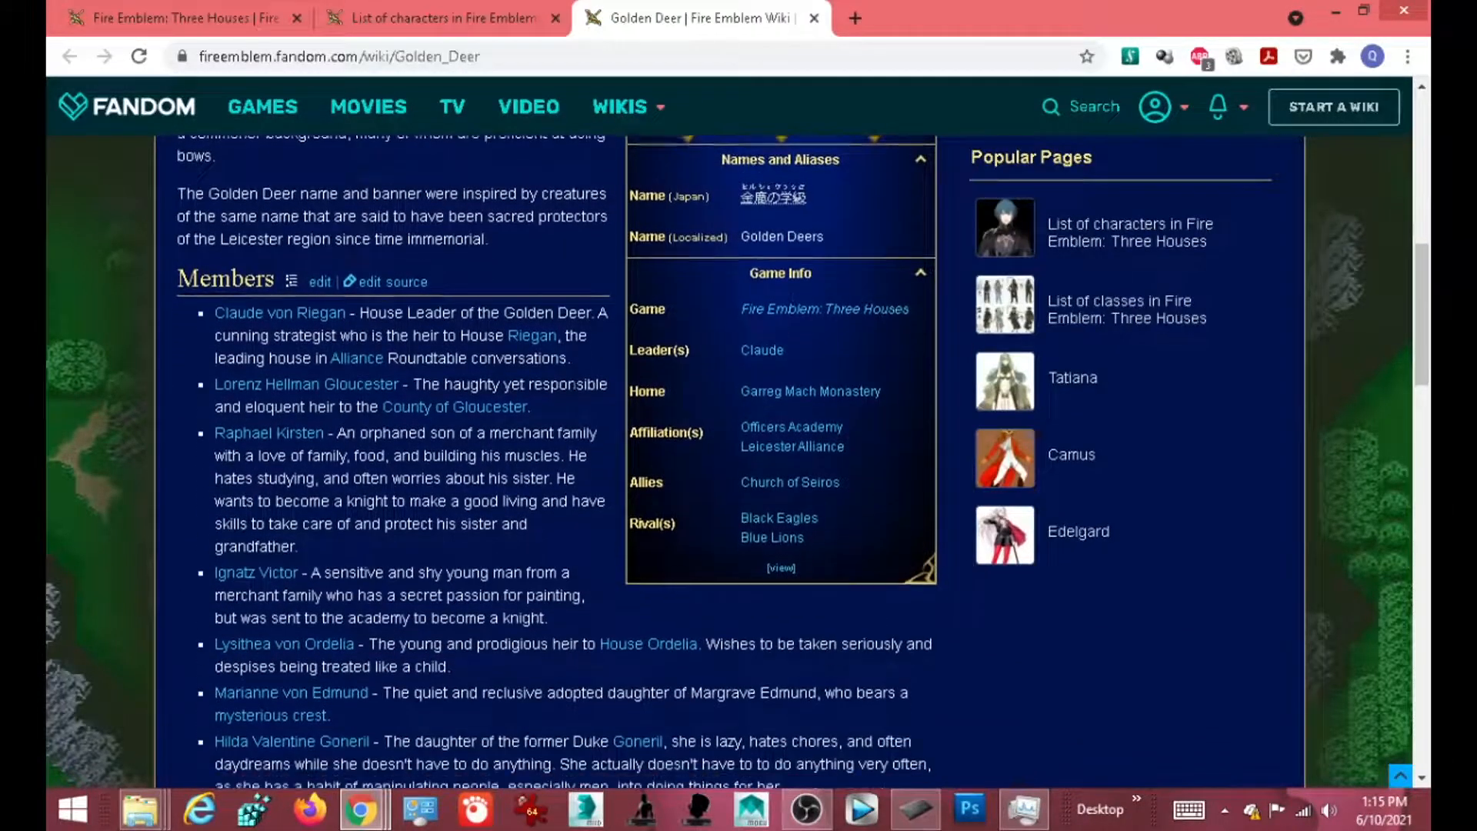
scroll("down", 3)
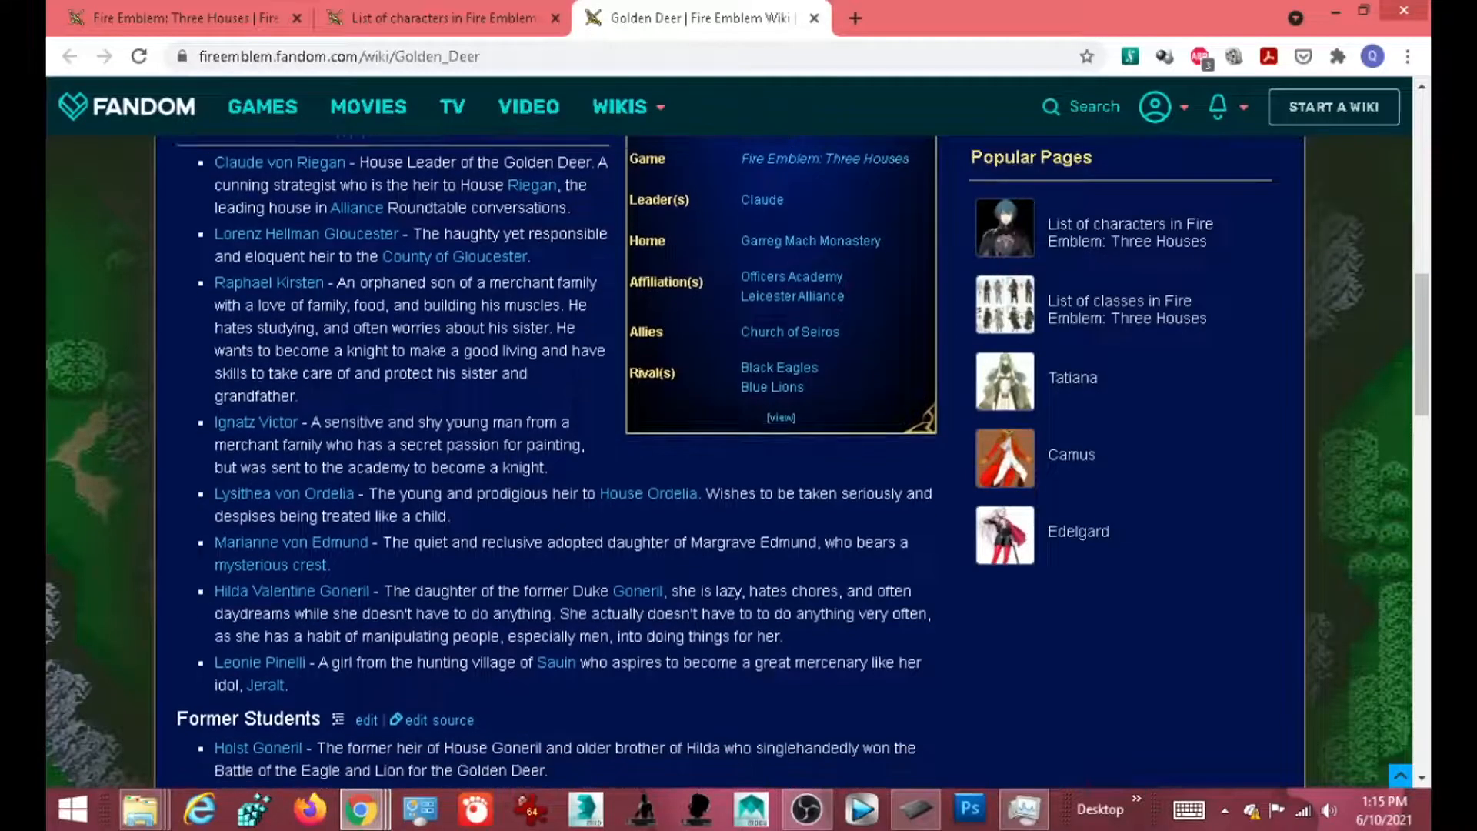
scroll("down", 3)
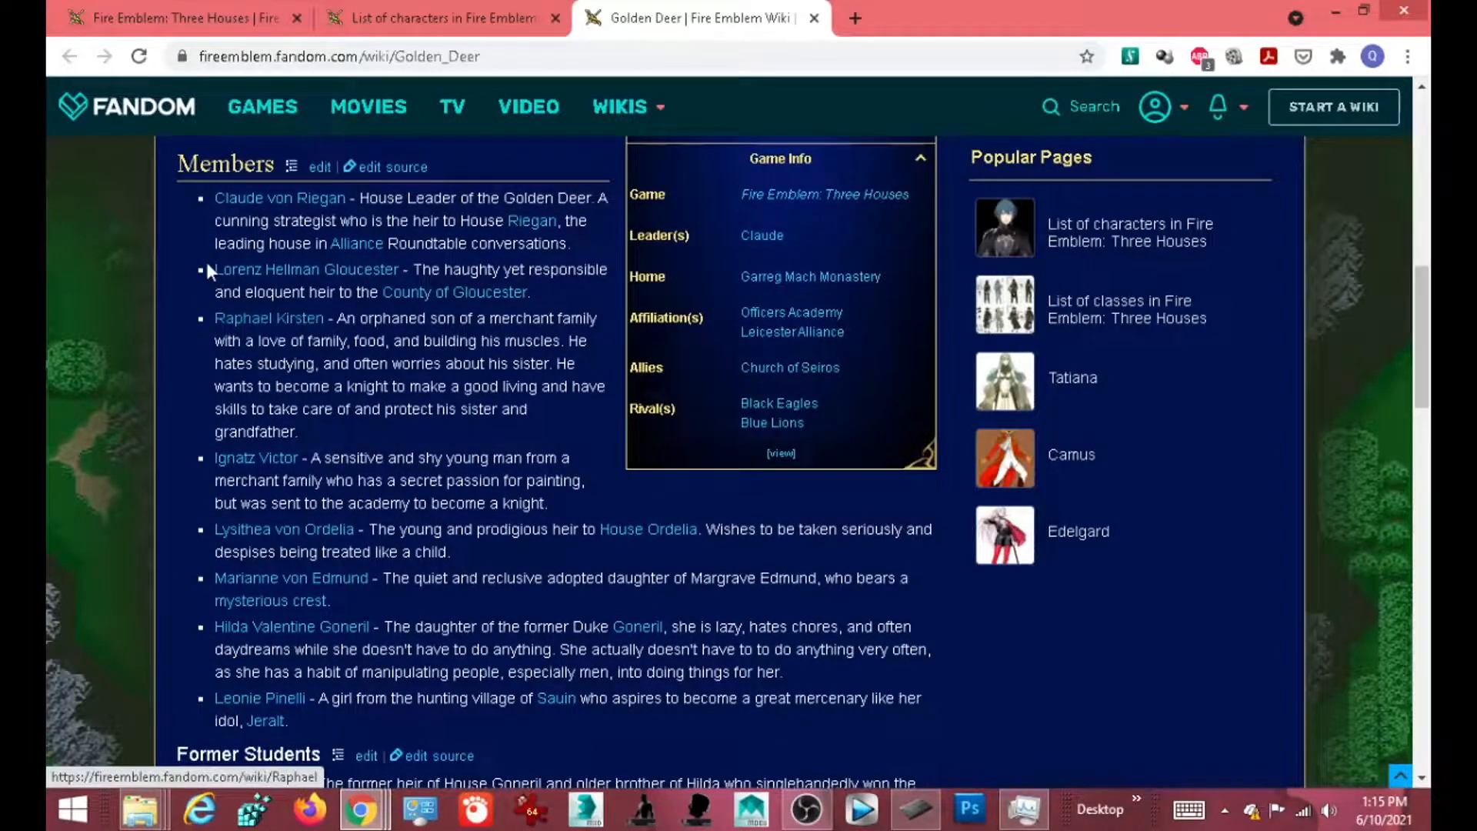
right_click(280, 198)
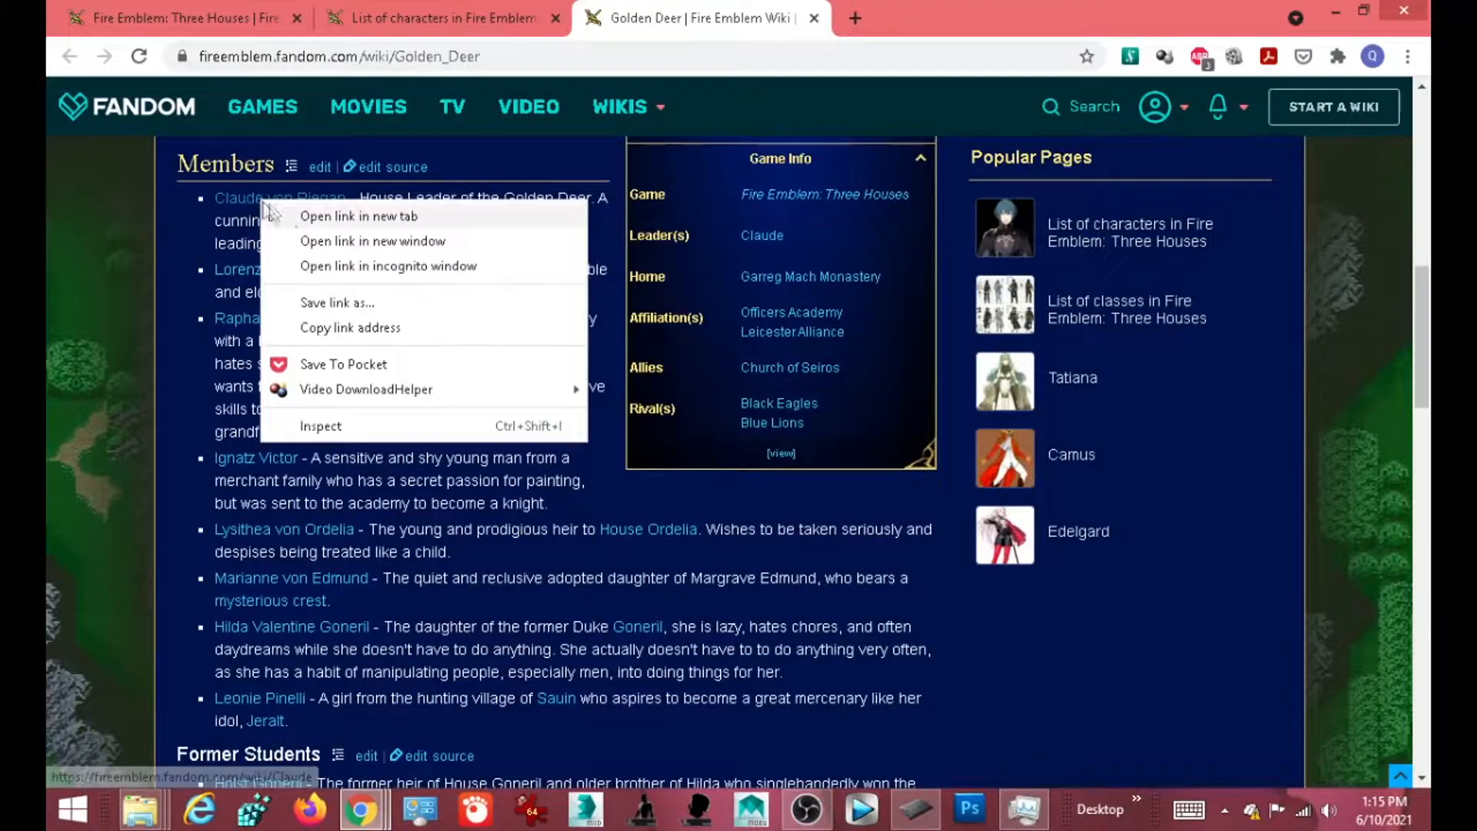
left_click(359, 215)
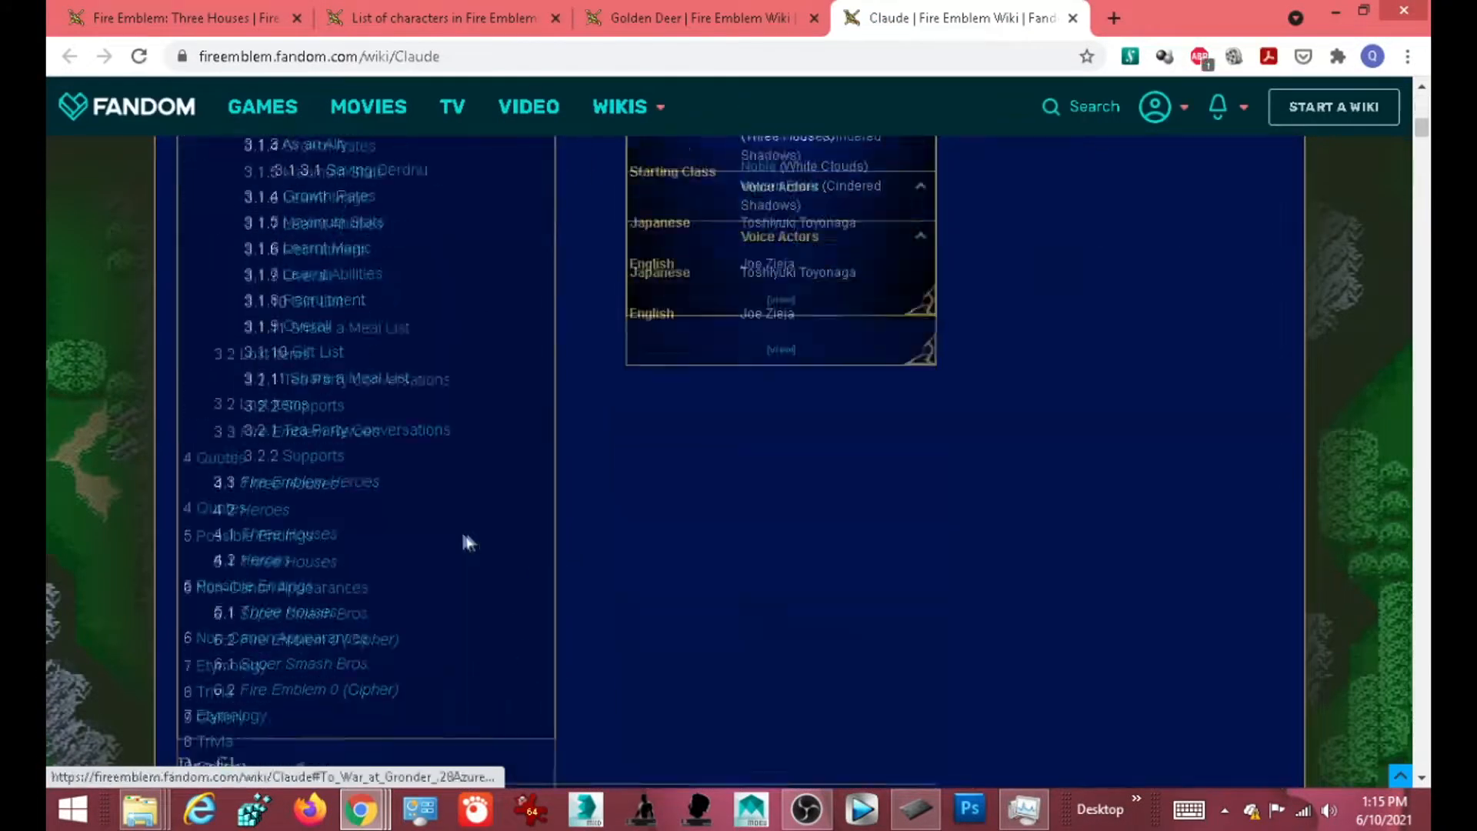
scroll("down", 3)
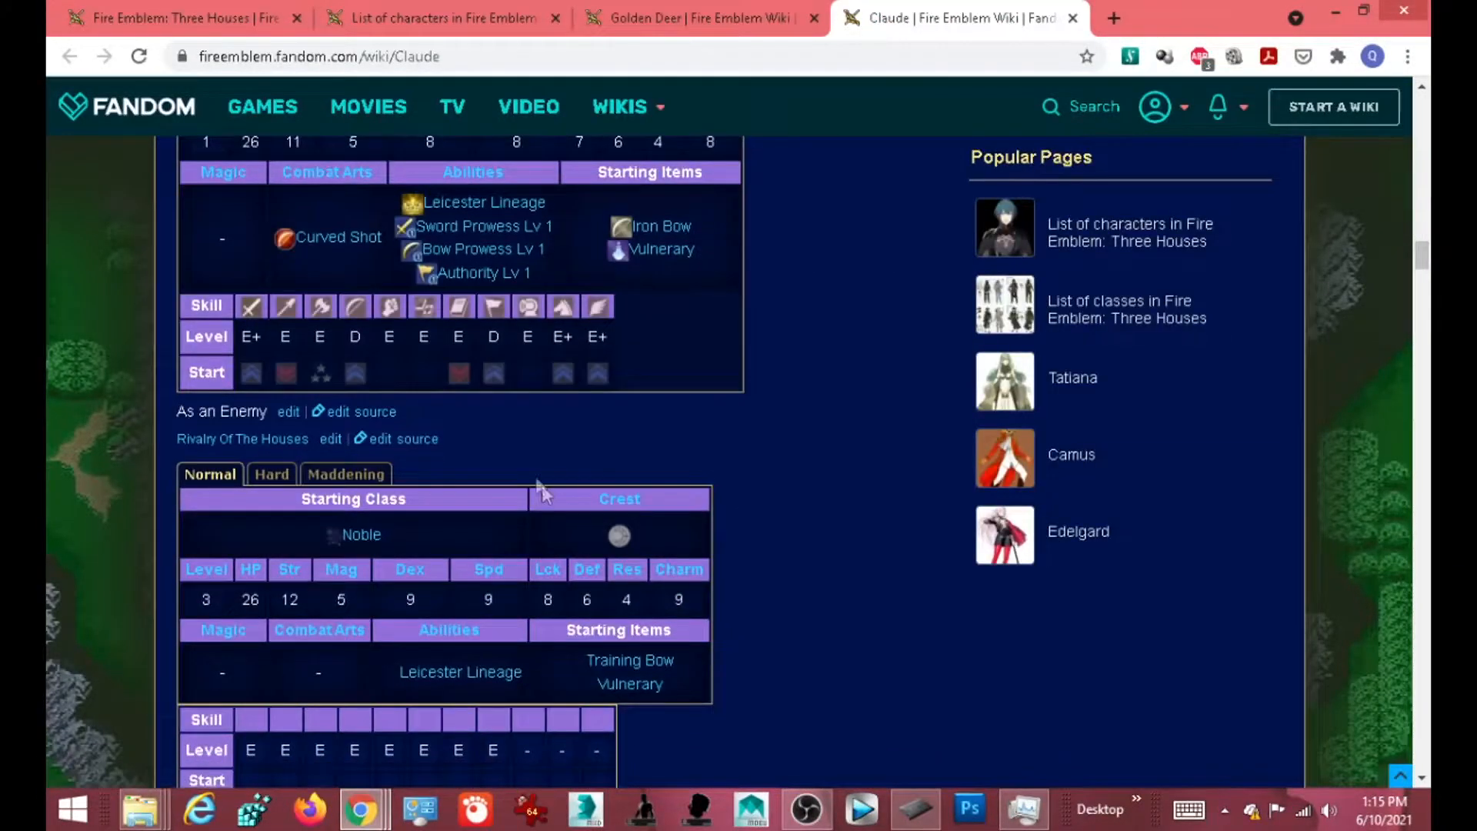
scroll("down", 3)
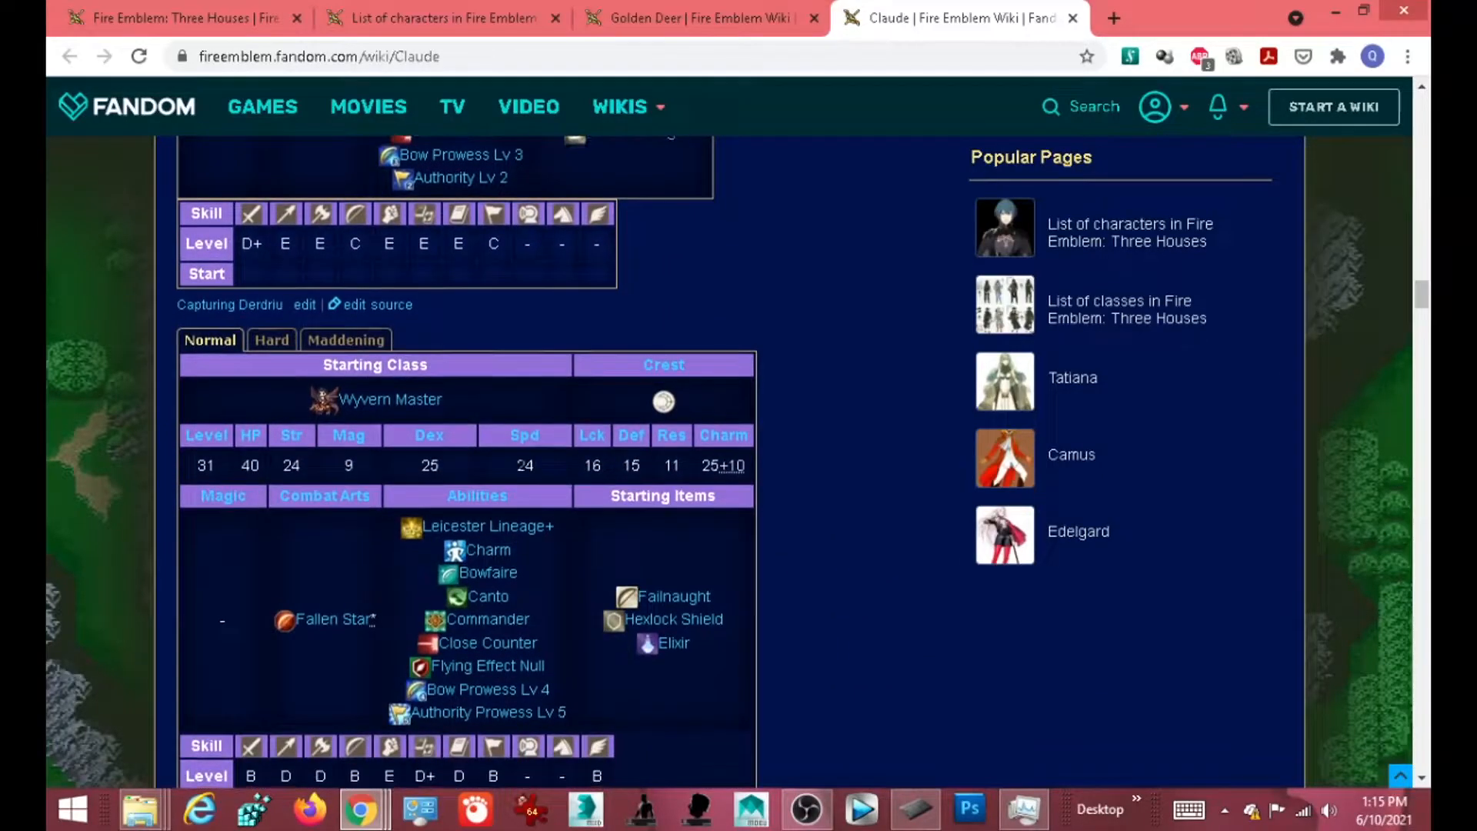
scroll("down", 3)
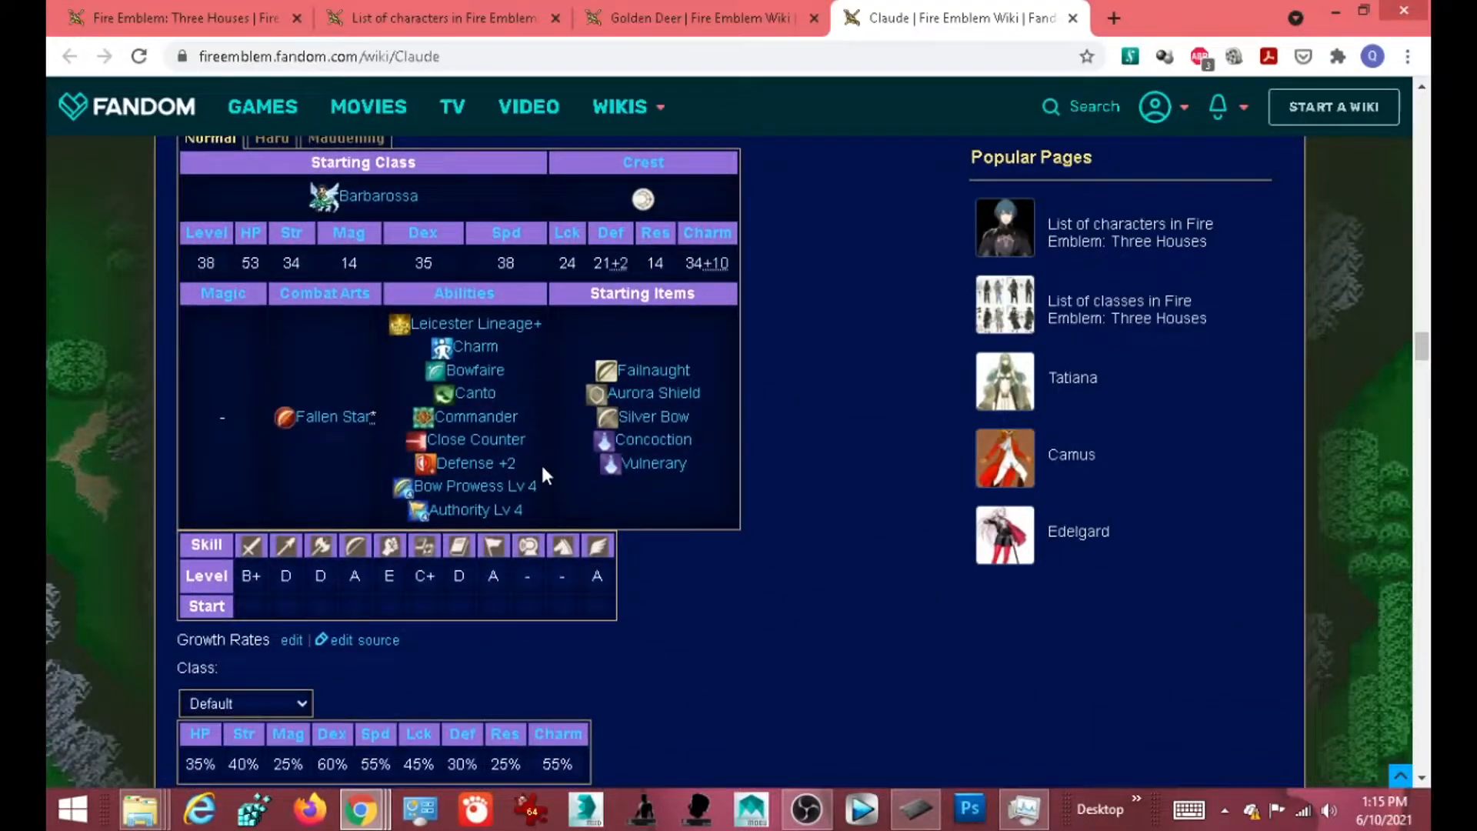
scroll("down", 3)
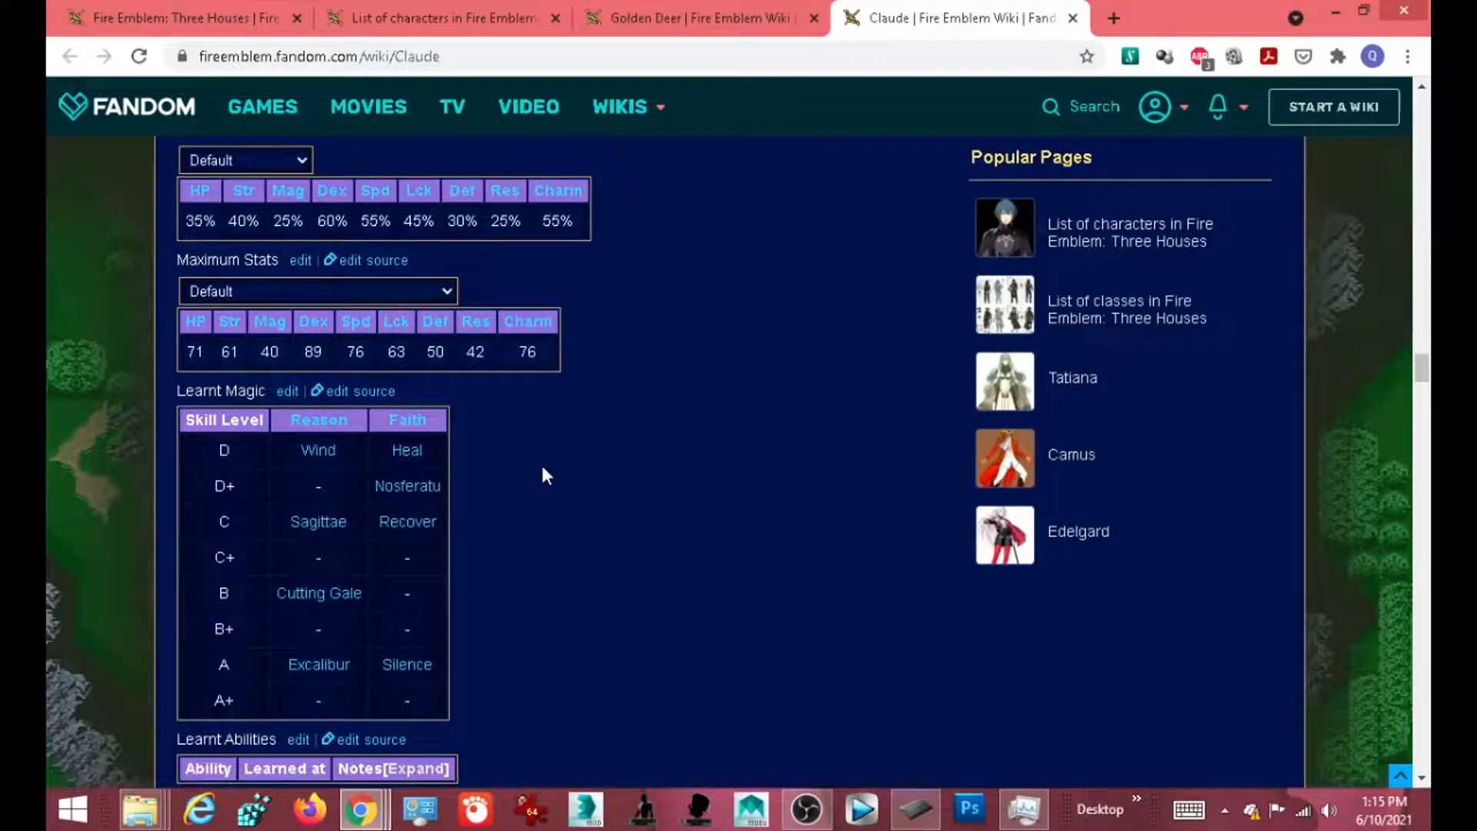
scroll("down", 3)
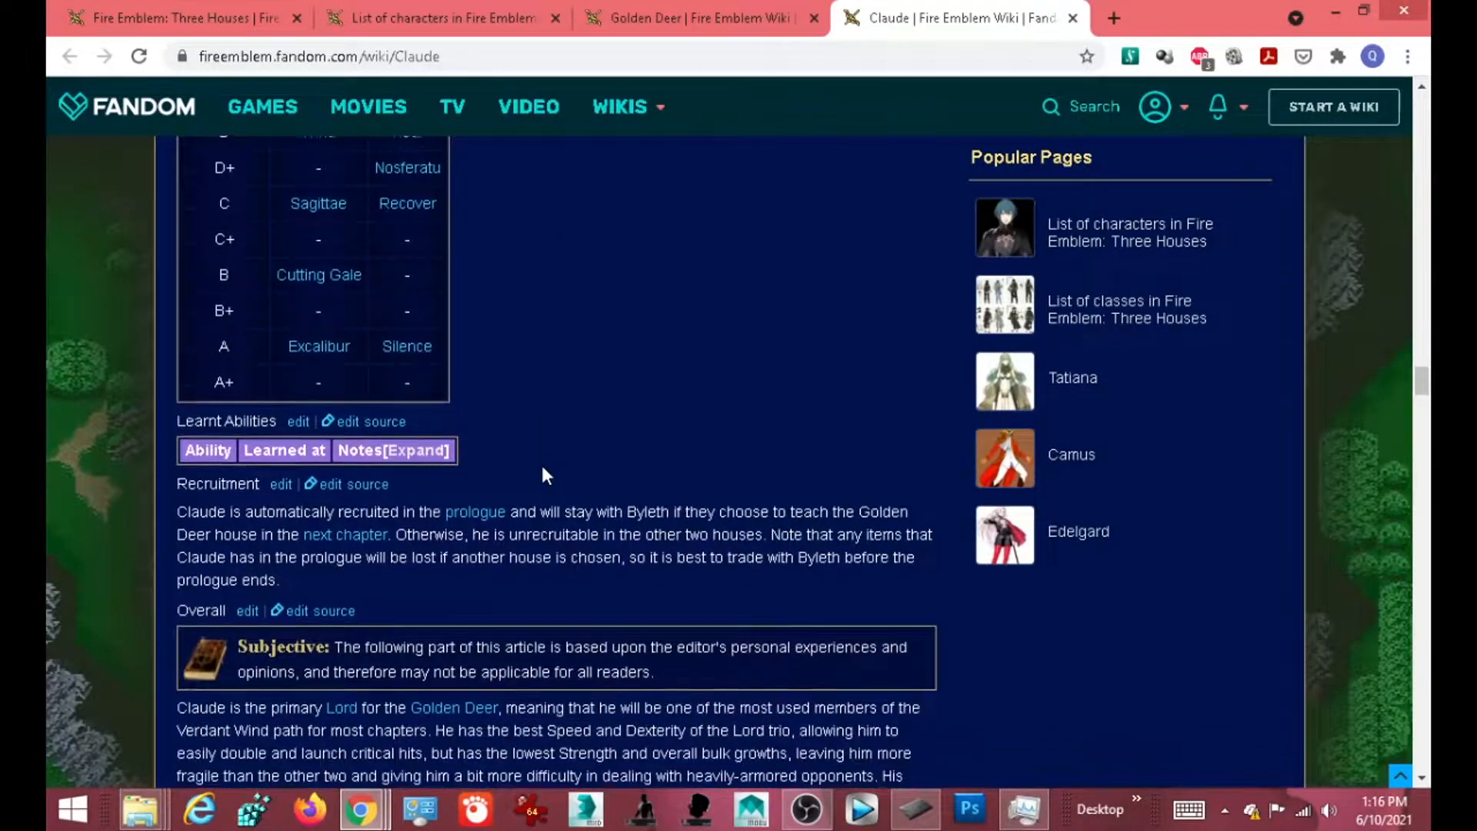
scroll("down", 3)
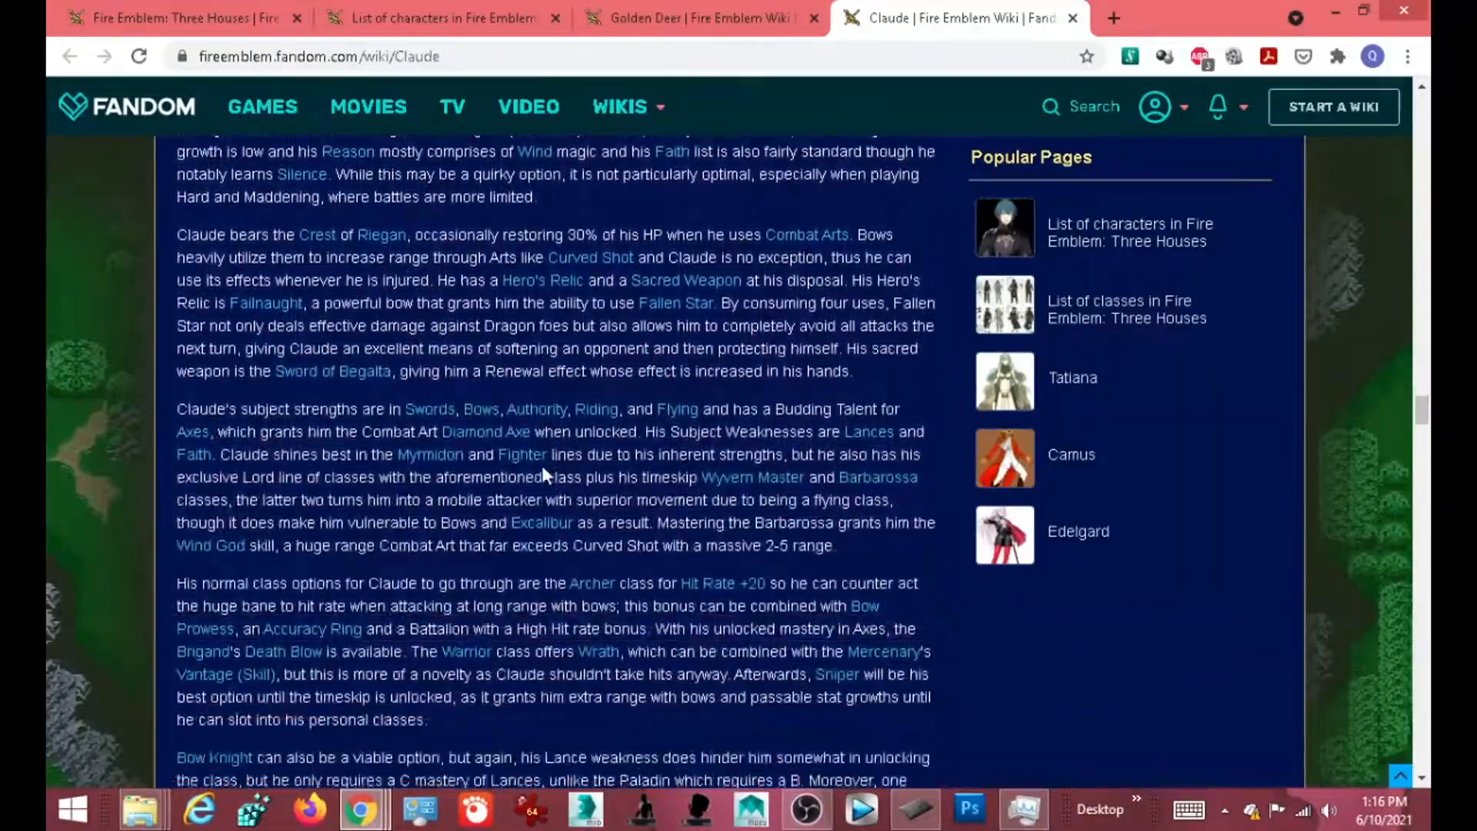
scroll("down", 3)
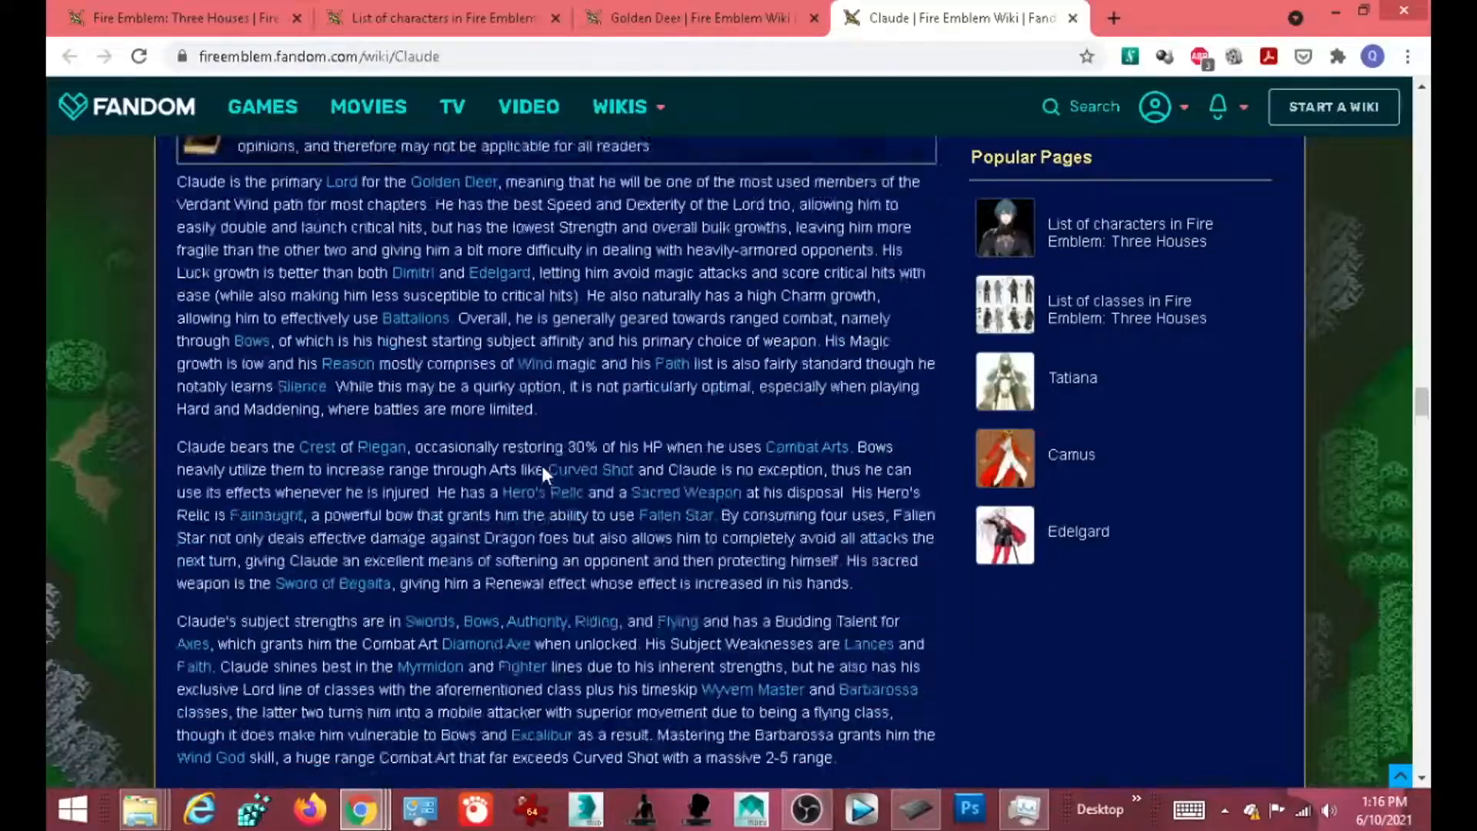
scroll("down", 3)
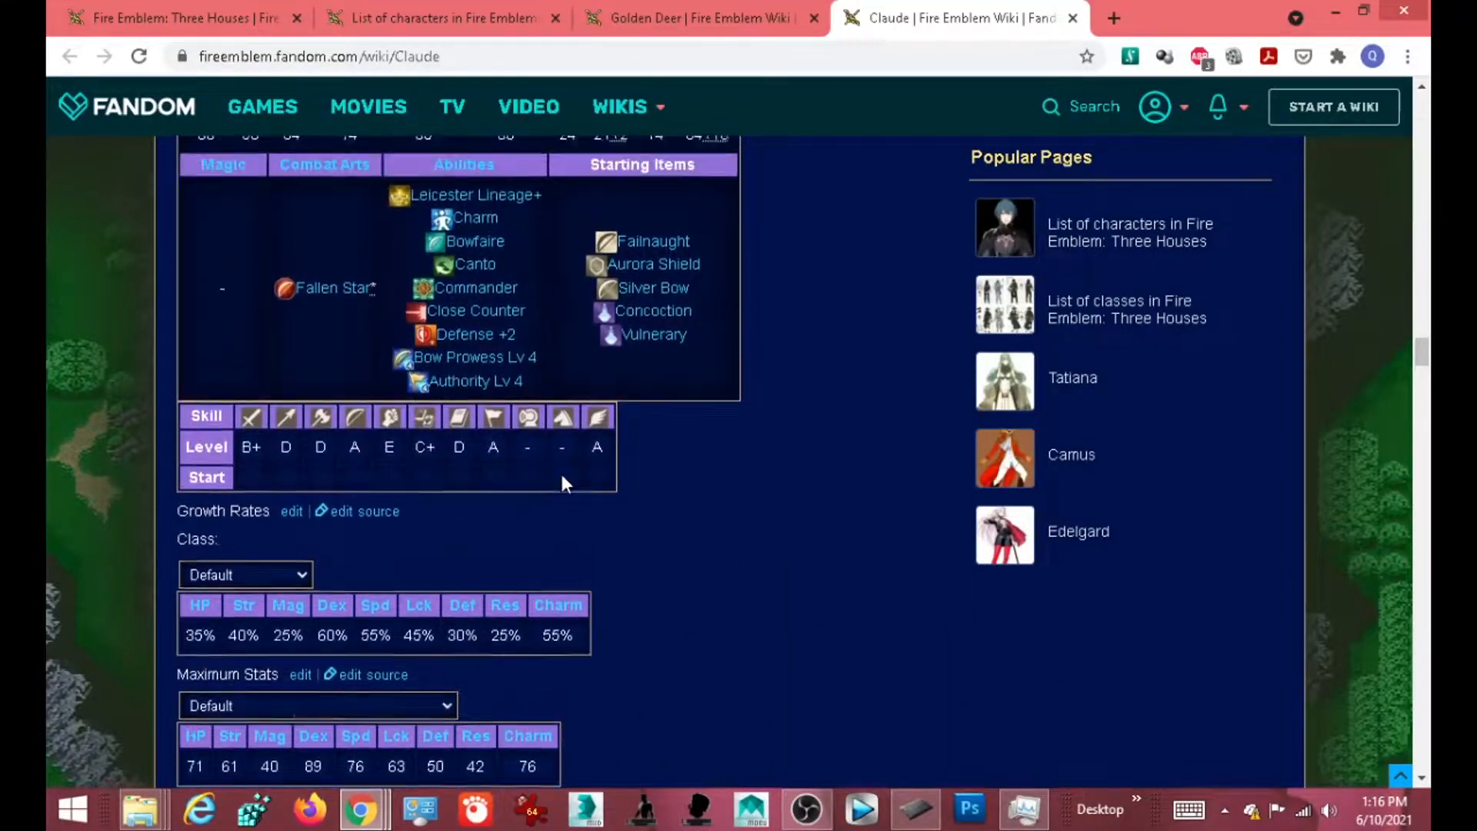
scroll("down", 3)
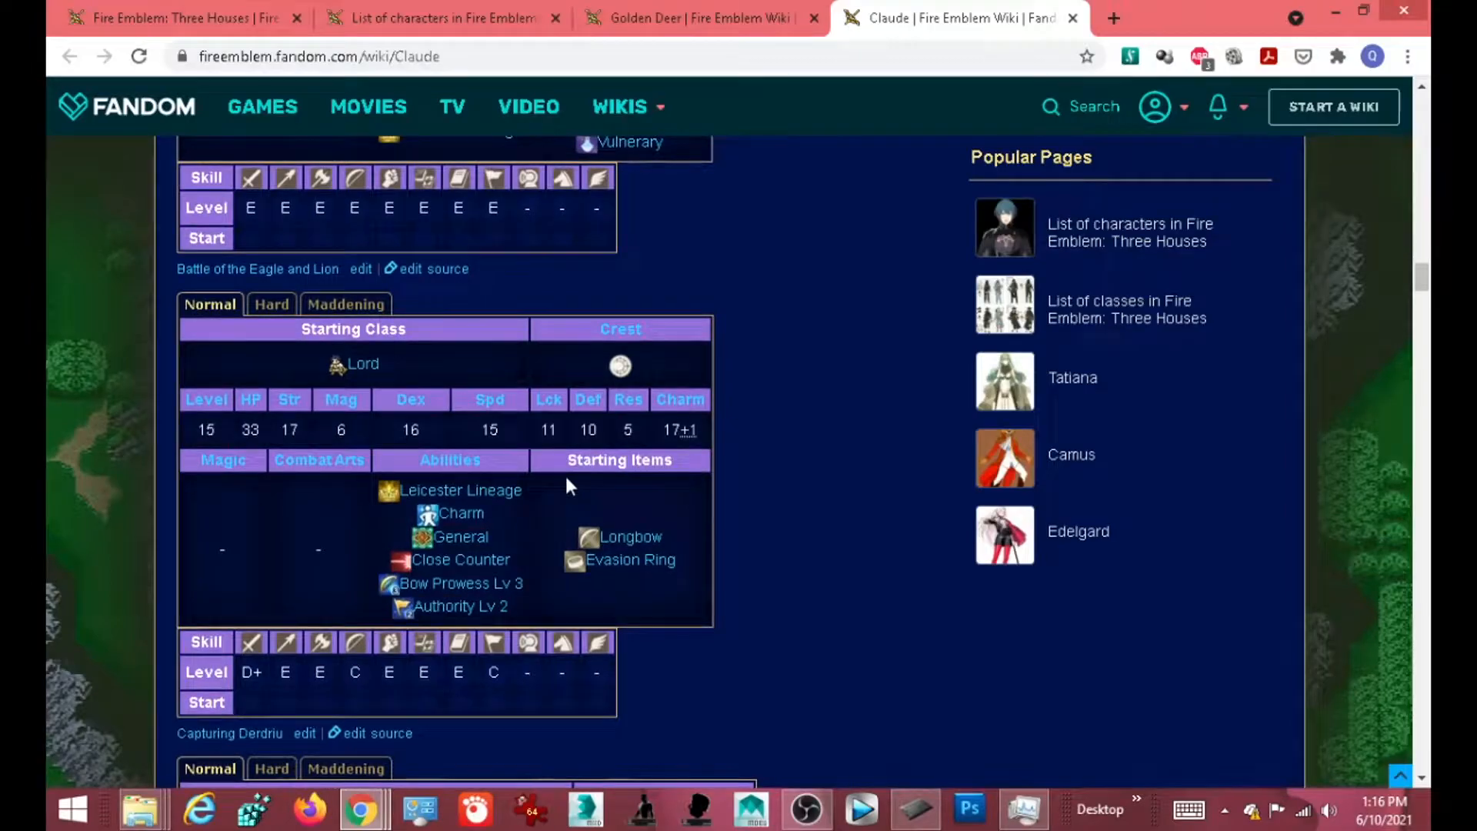
scroll("down", 3)
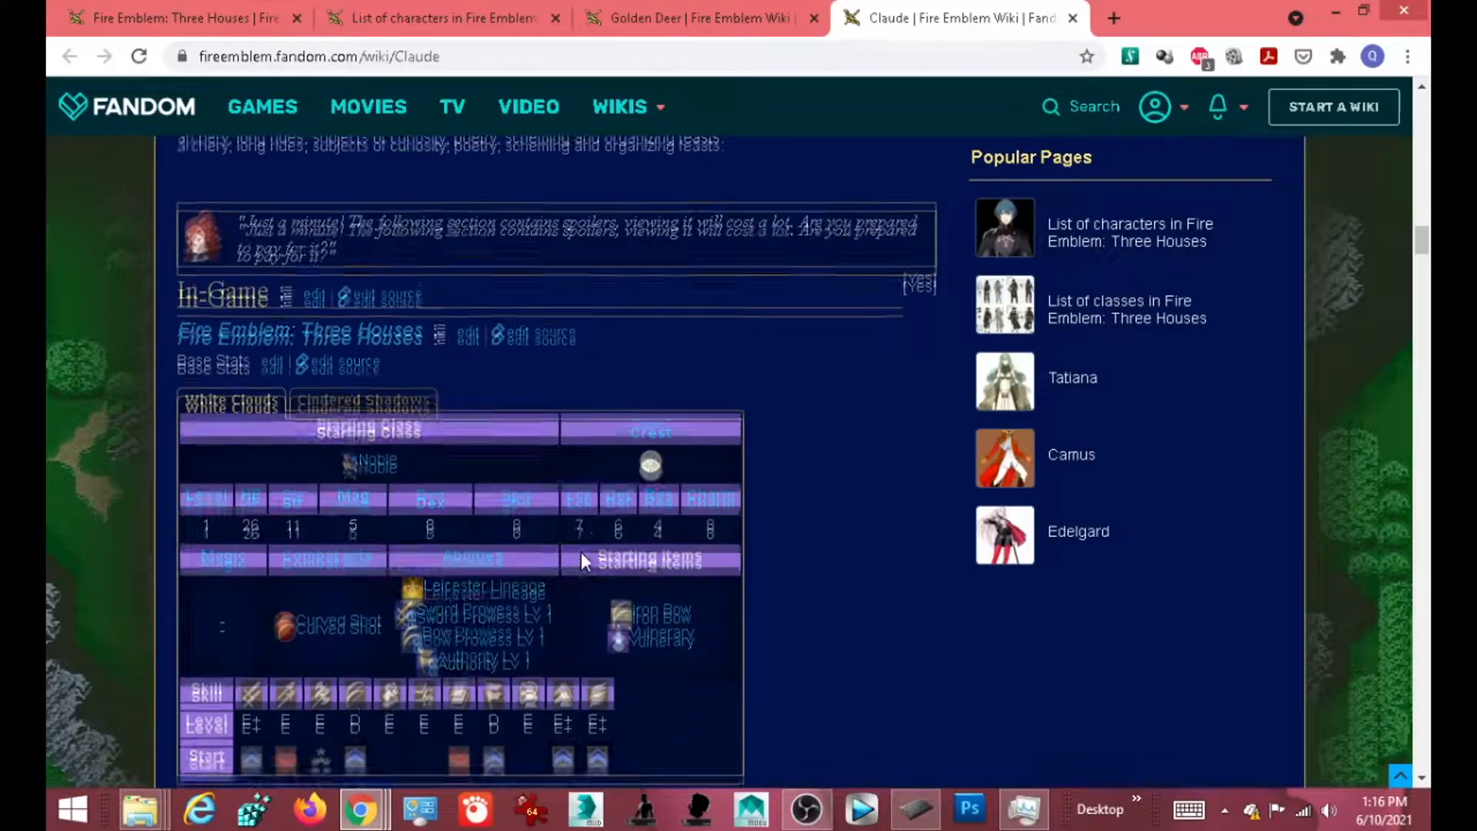
- Scroll down Claude's page through his chapter stat tables
scroll("up", 3)
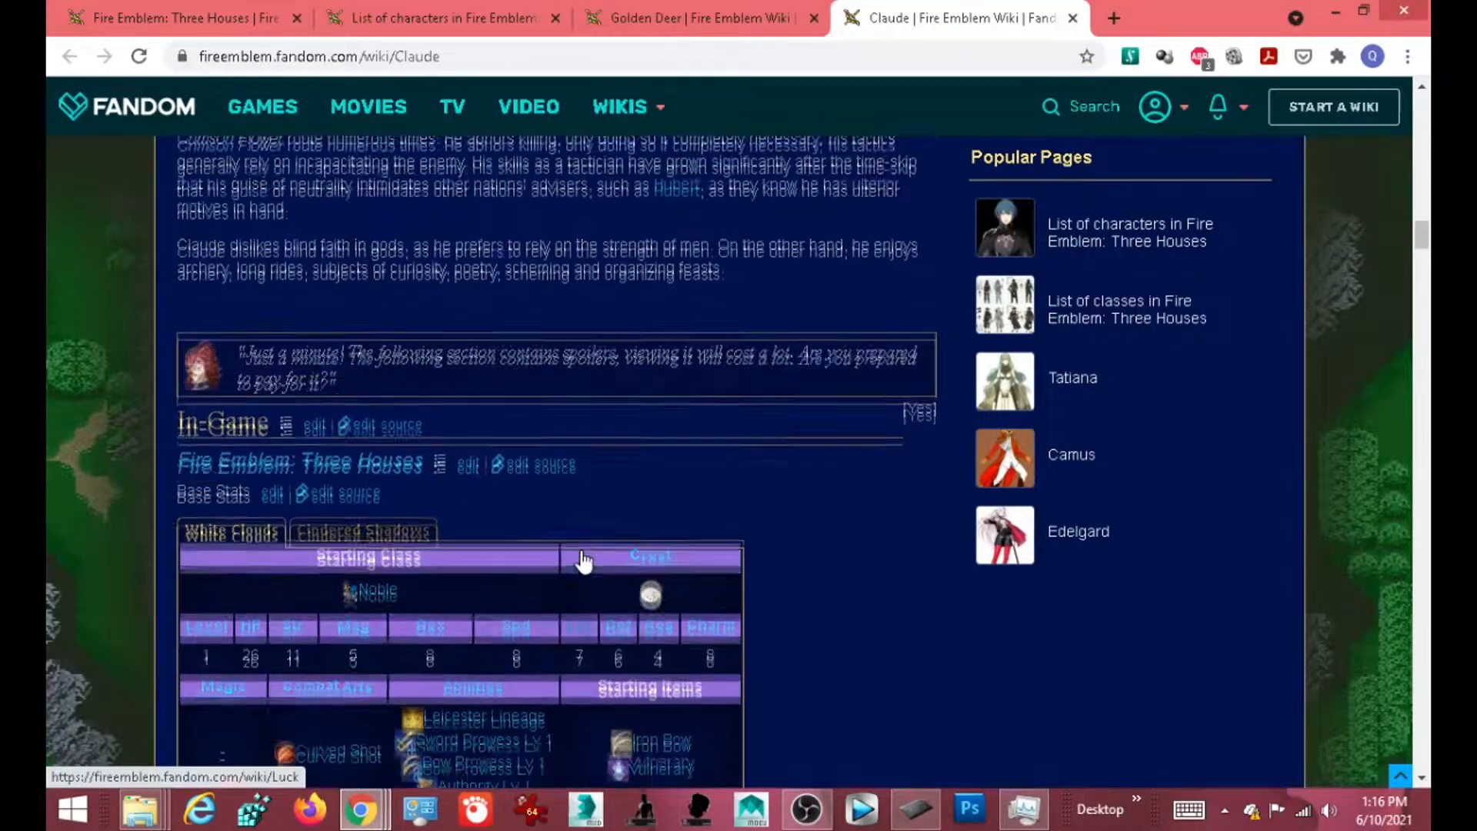
scroll("down", 3)
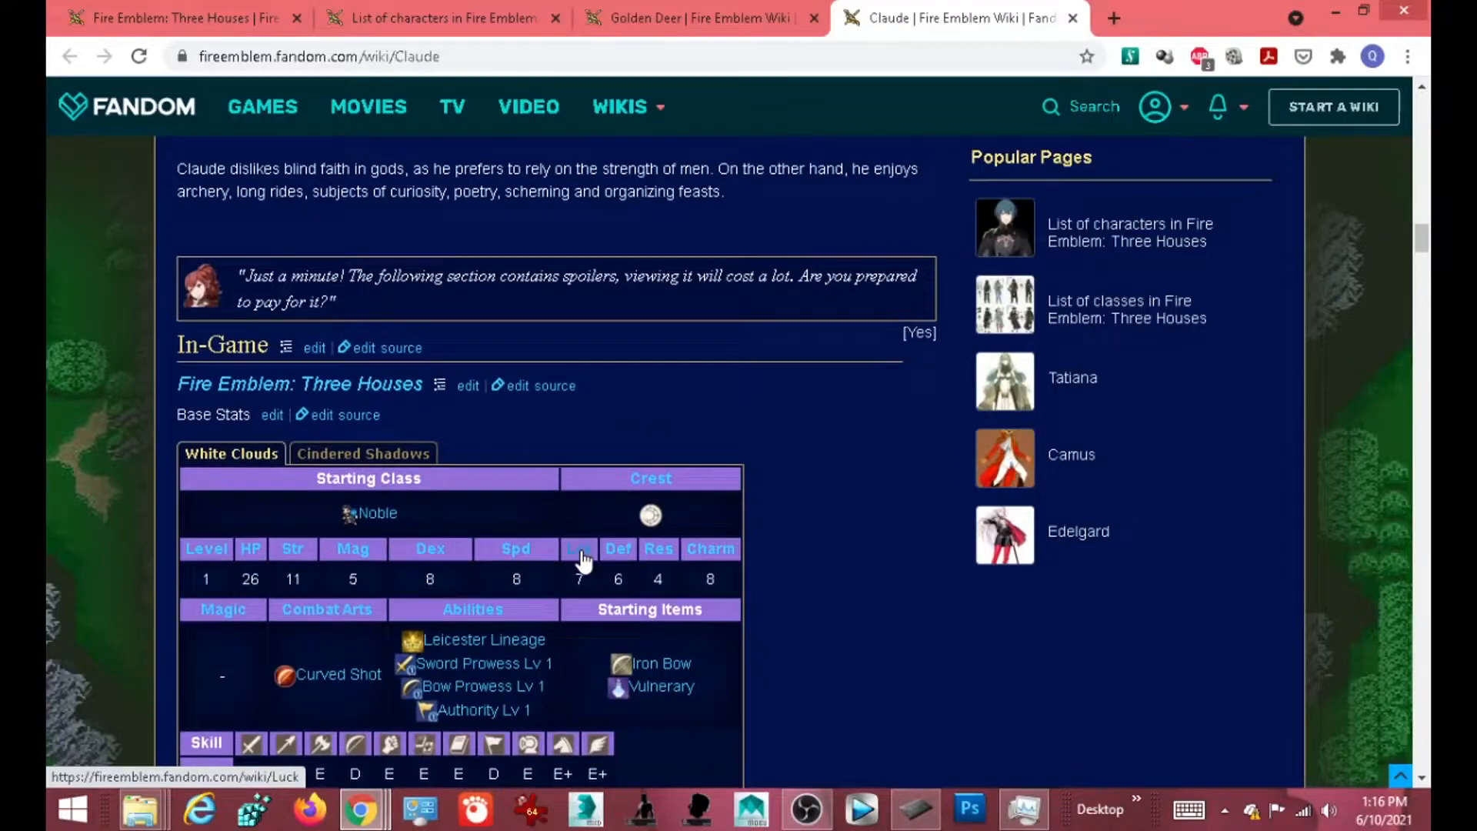
scroll("down", 3)
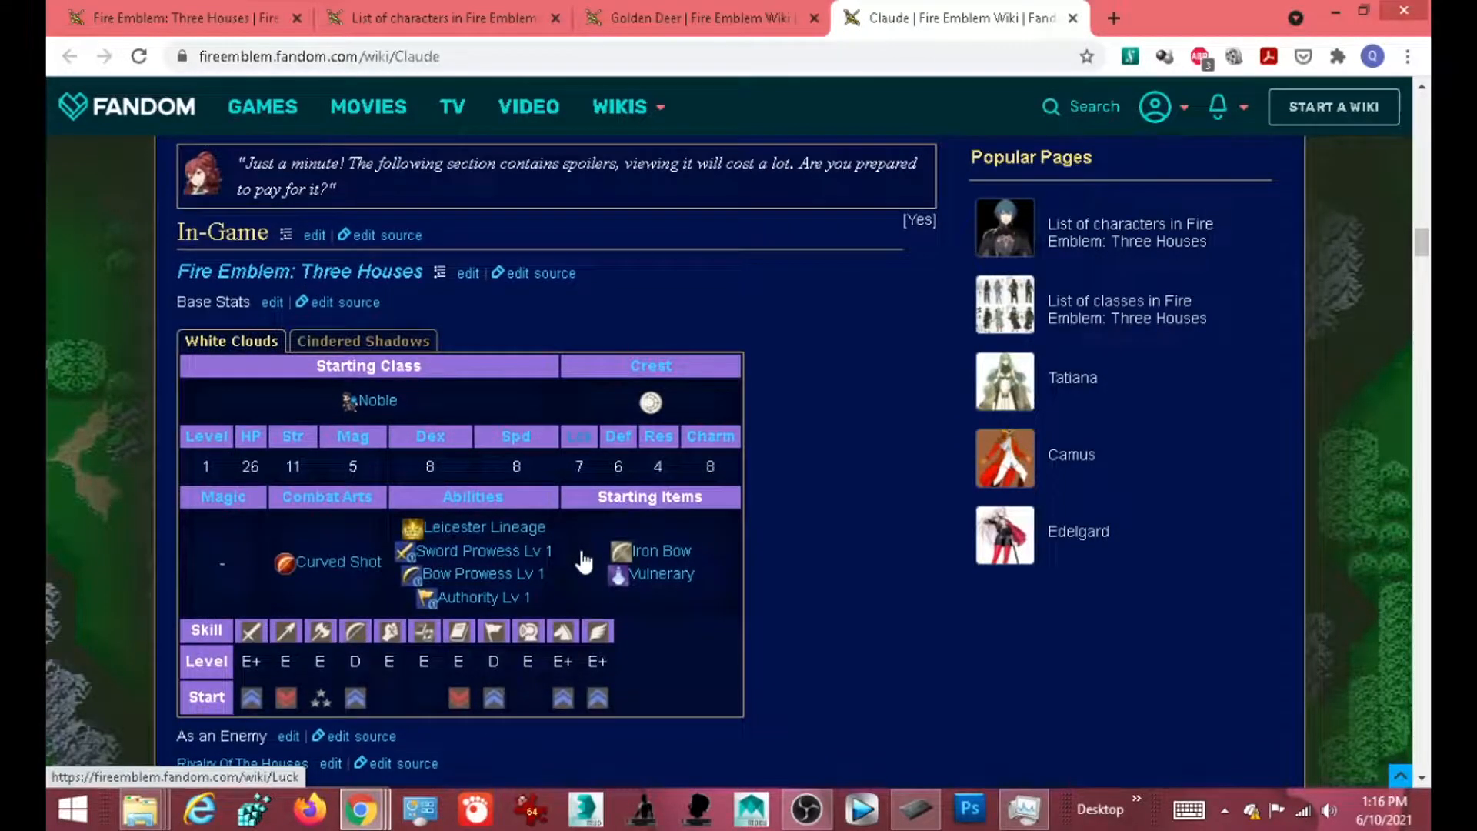
mouse_move(830, 537)
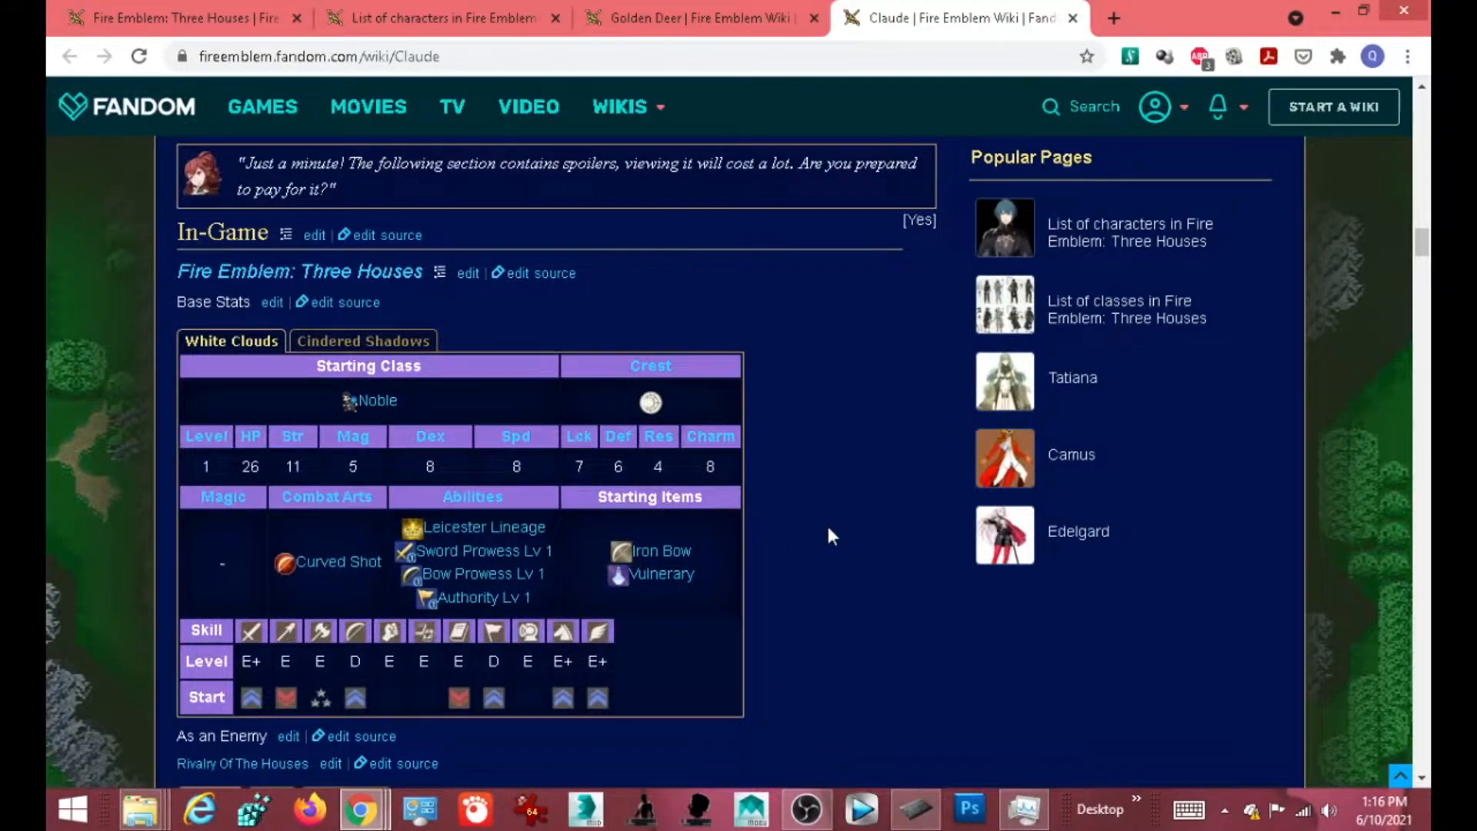
scroll("down", 3)
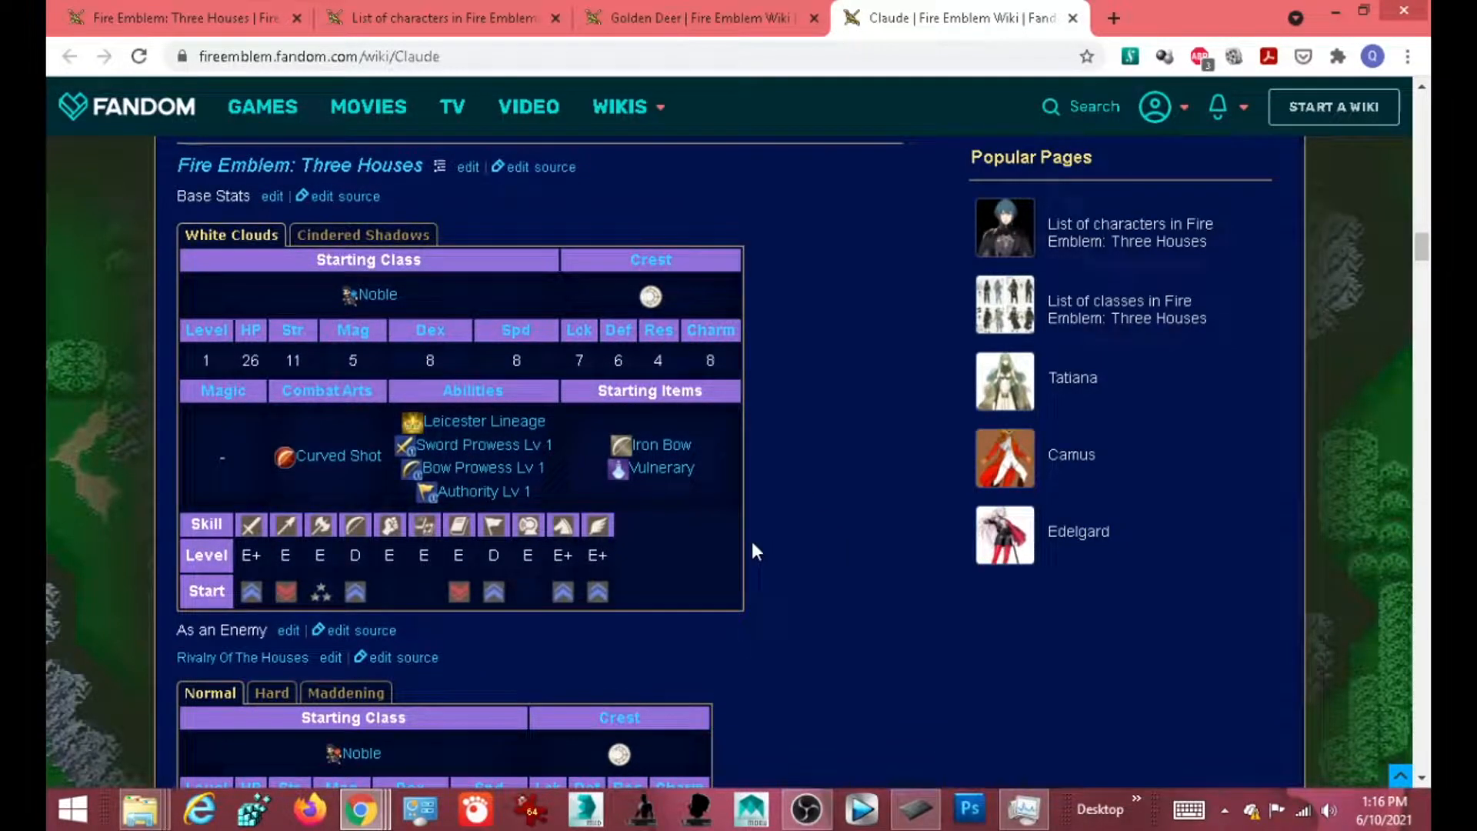
scroll("down", 3)
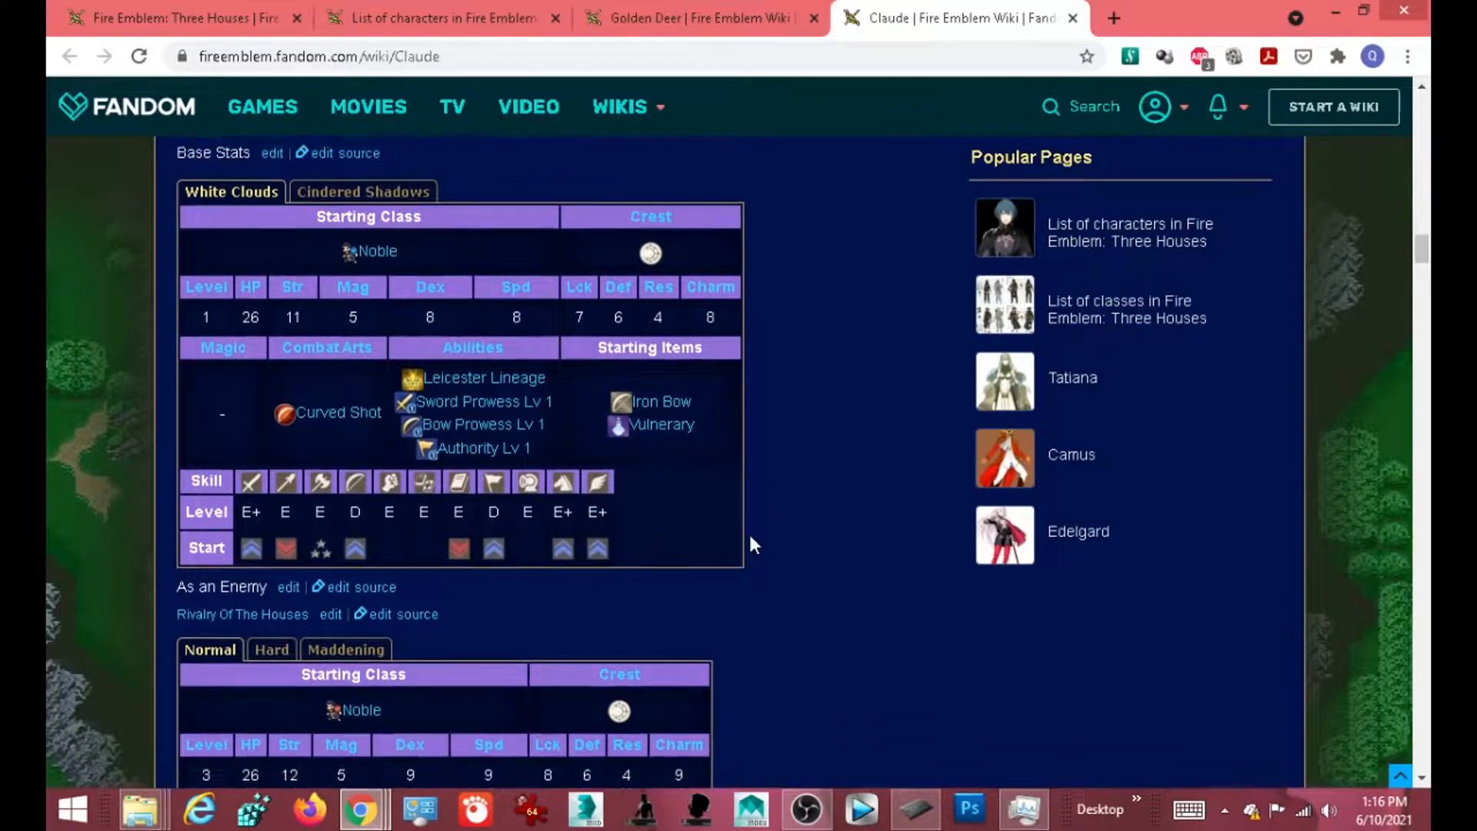
scroll("down", 3)
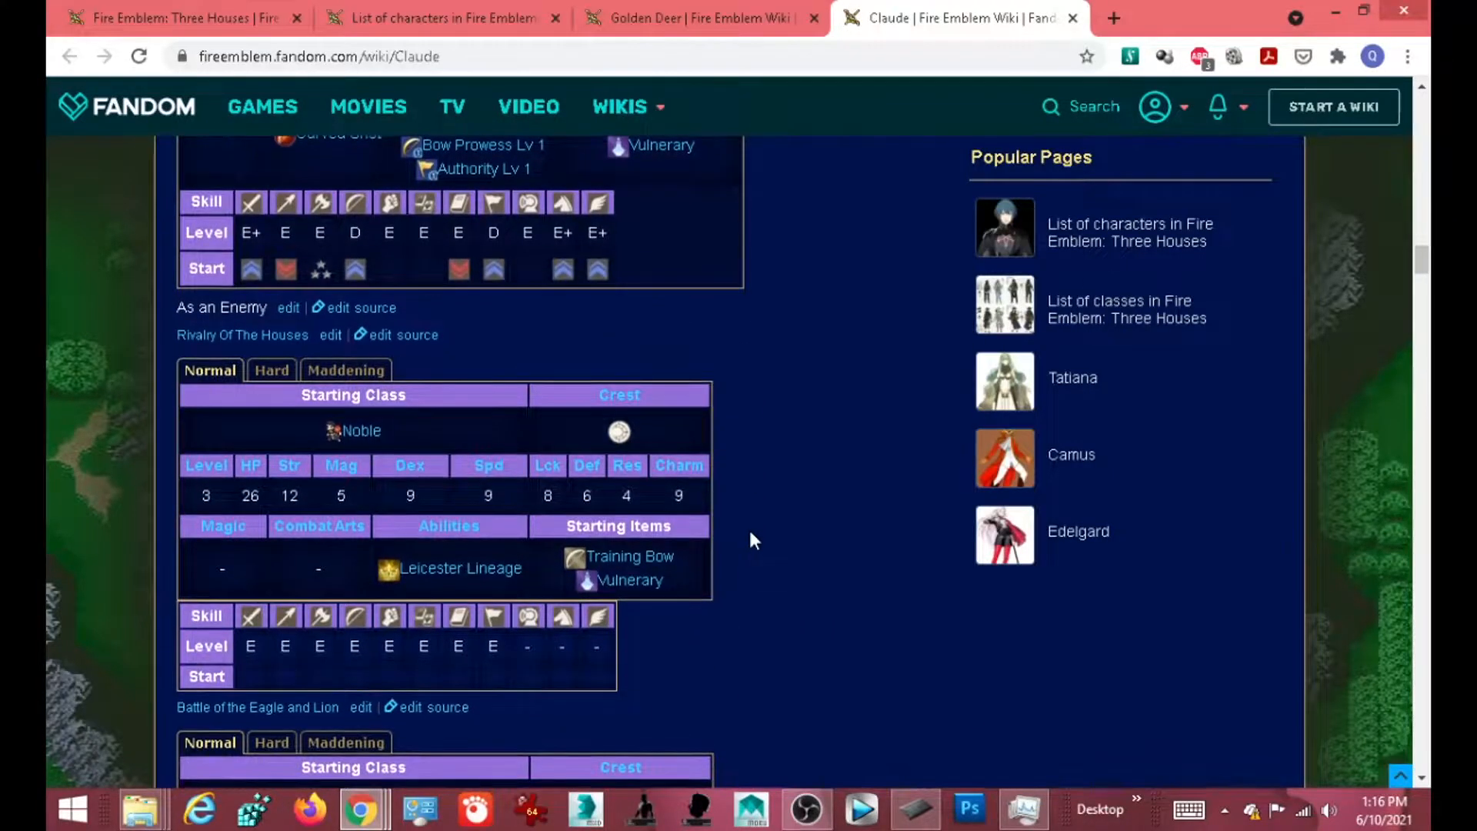
scroll("down", 3)
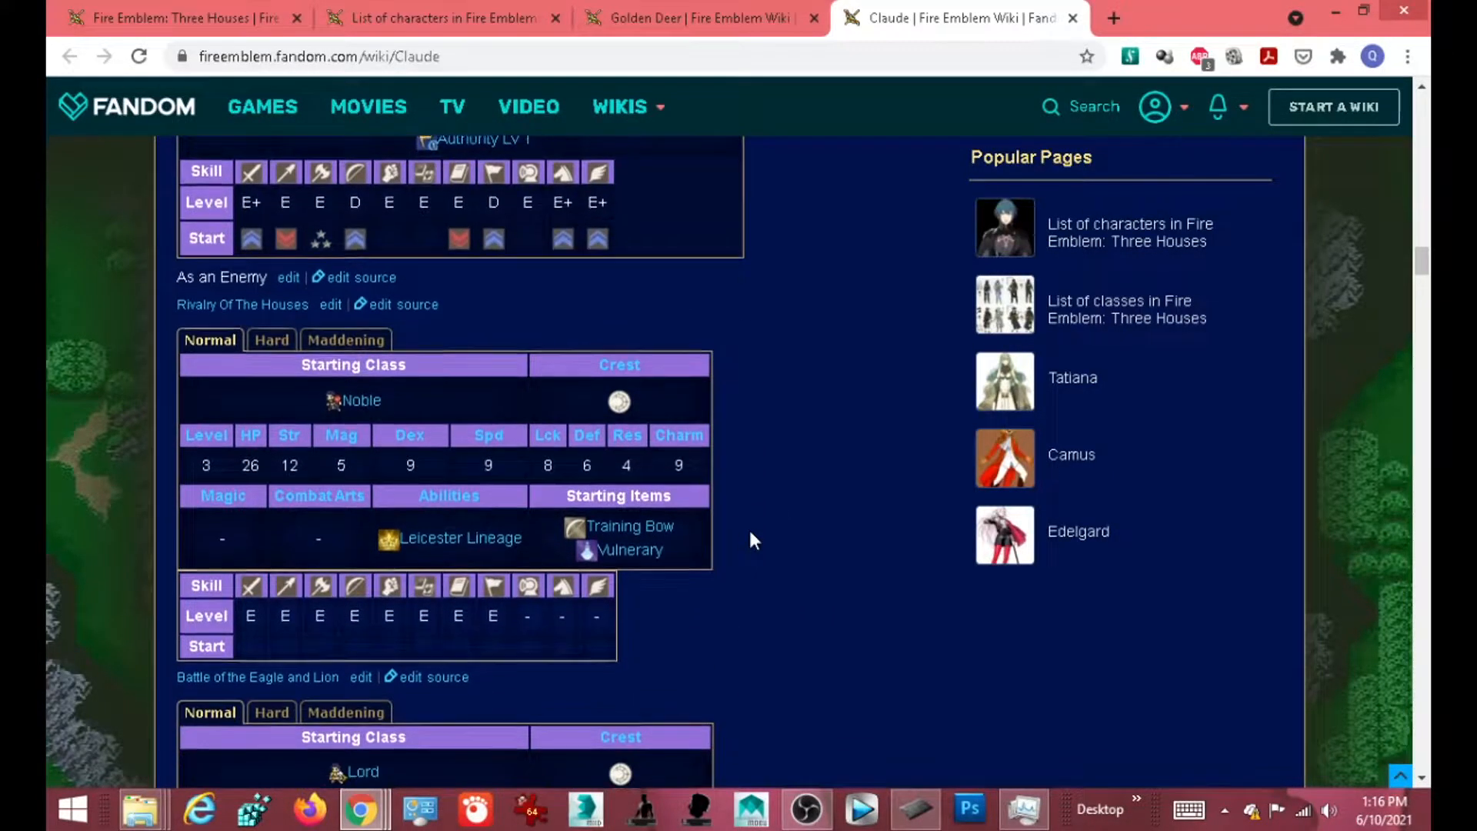
scroll("down", 3)
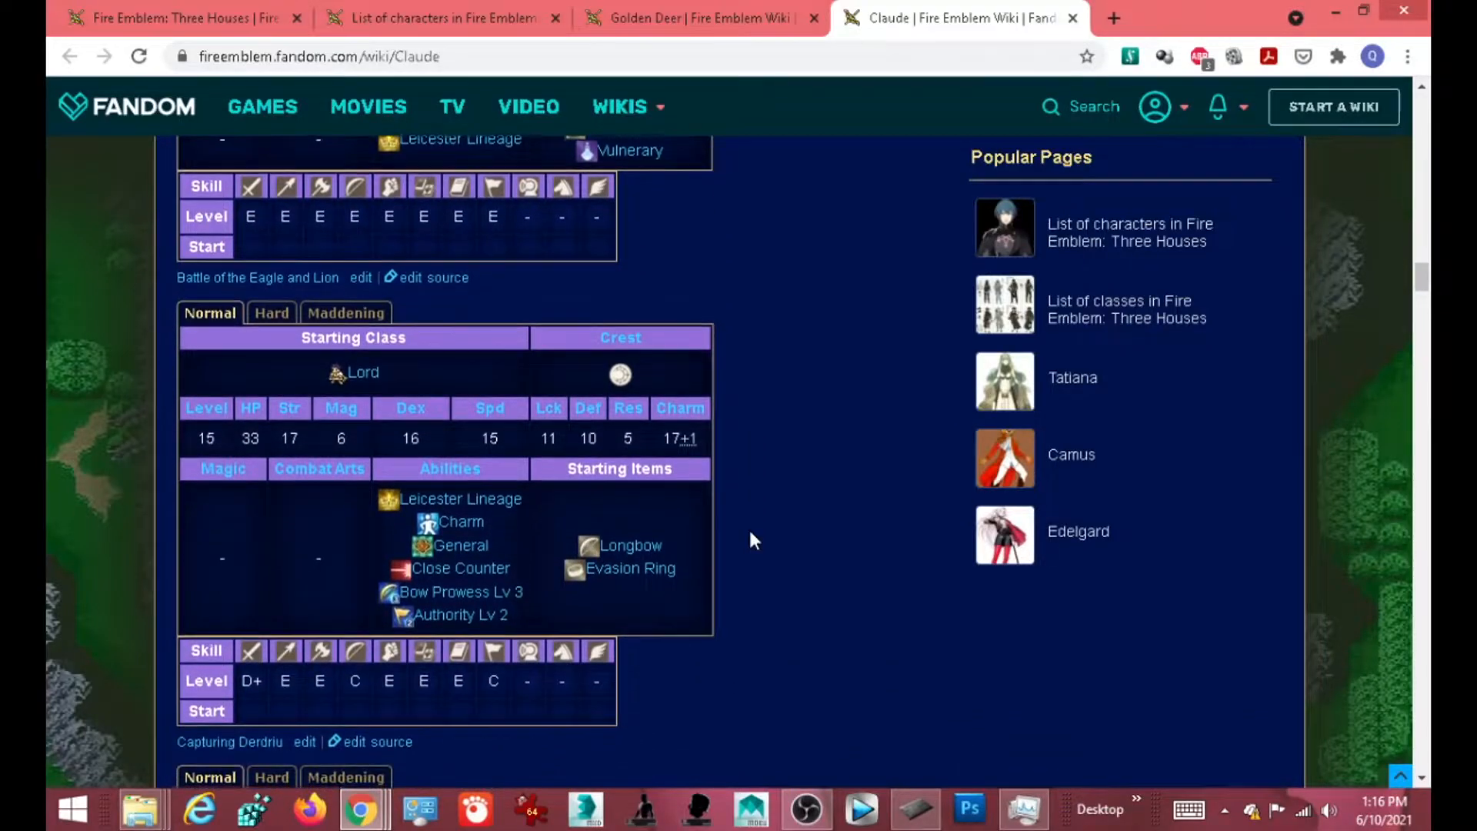
scroll("down", 3)
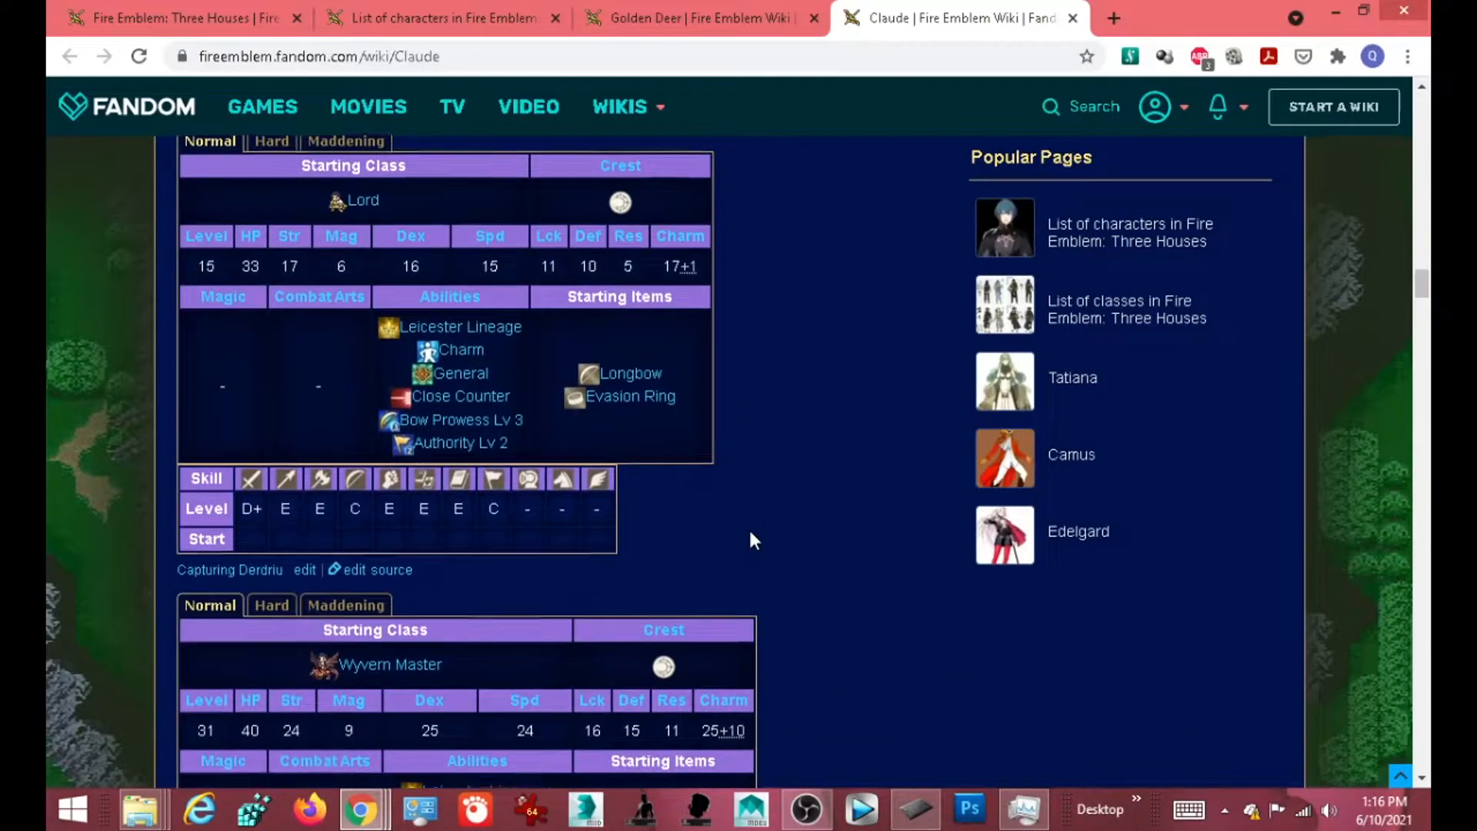
scroll("down", 3)
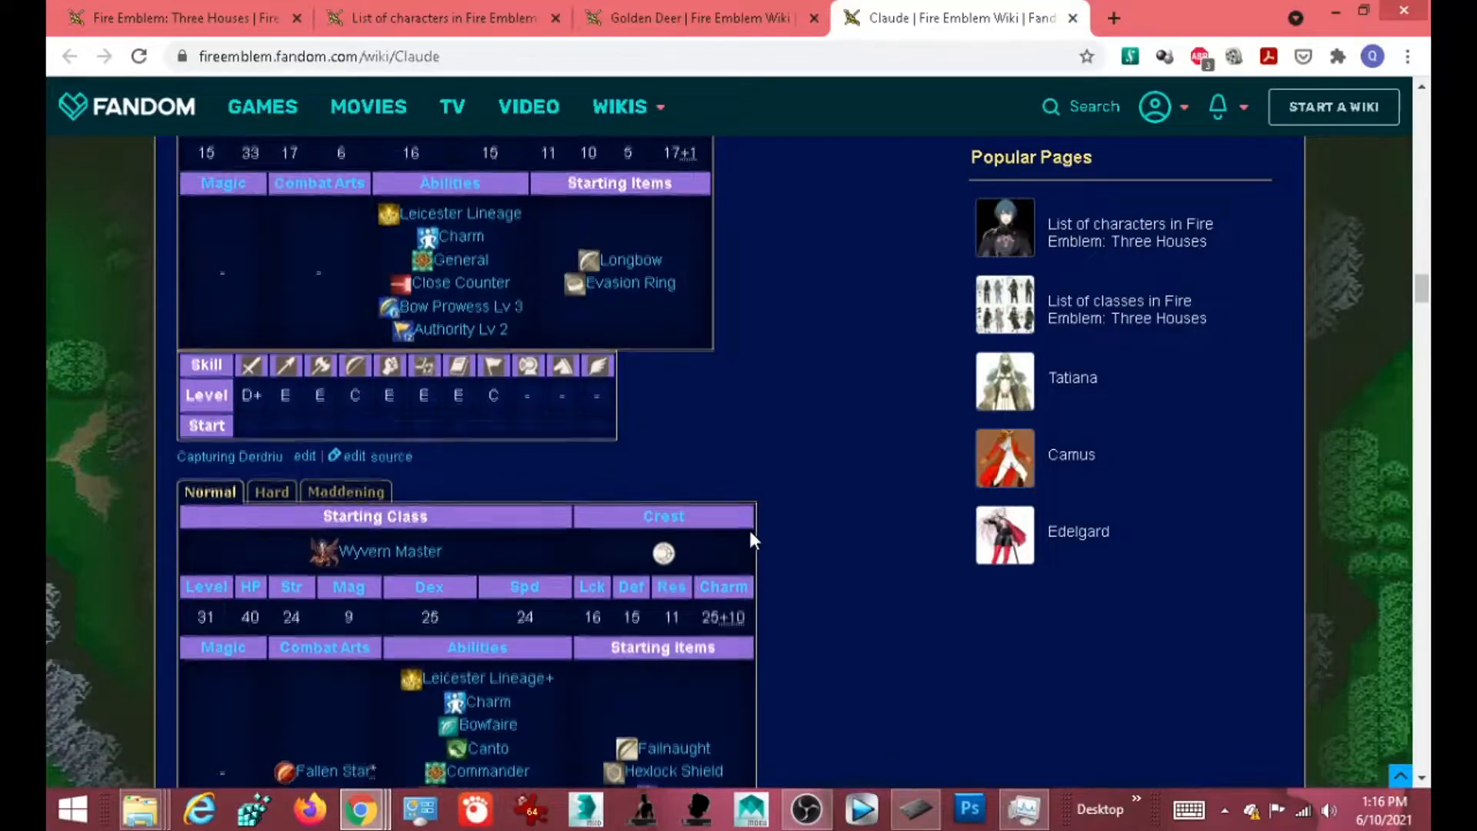
scroll("down", 3)
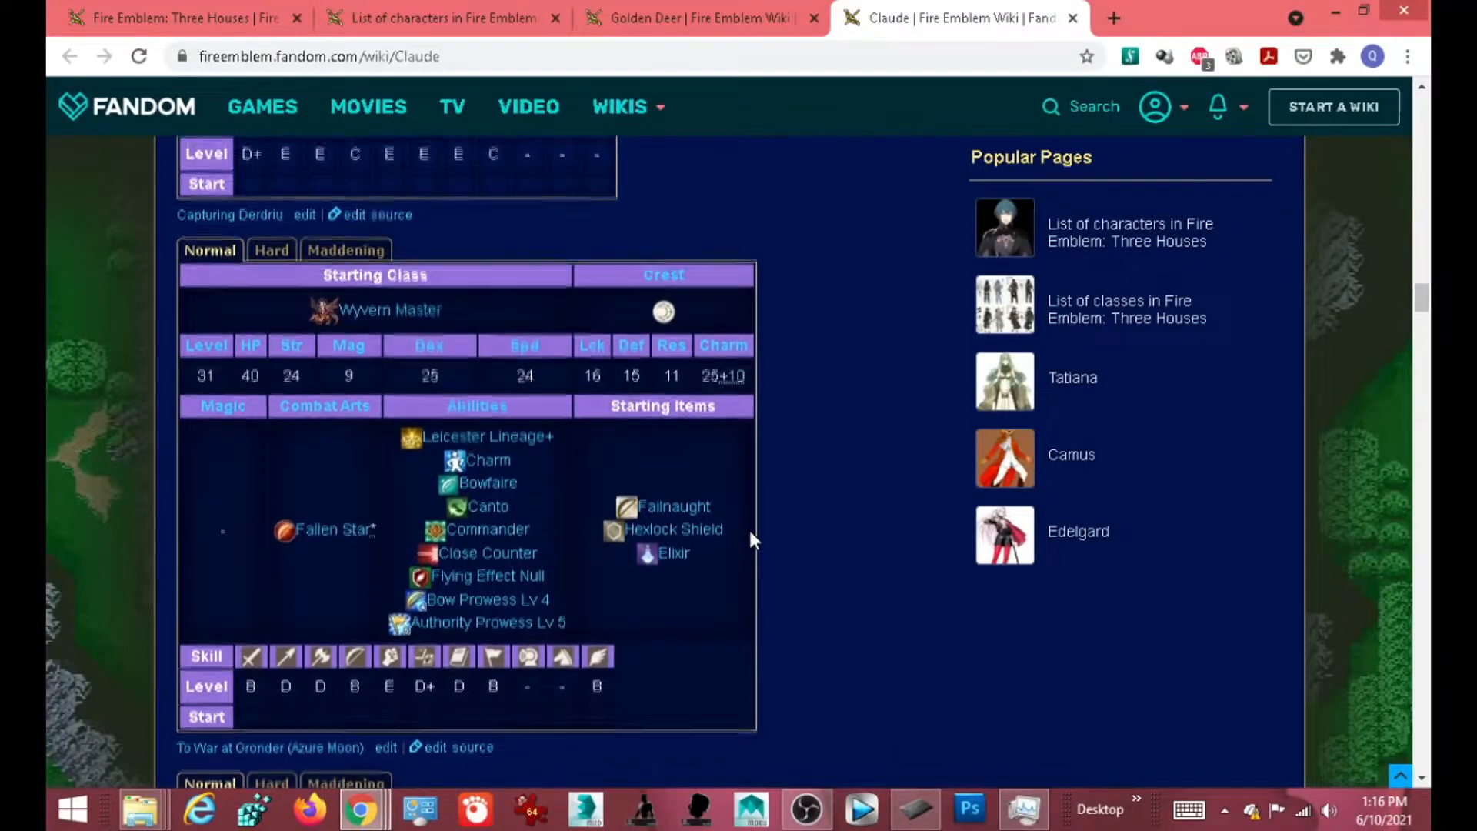
scroll("down", 3)
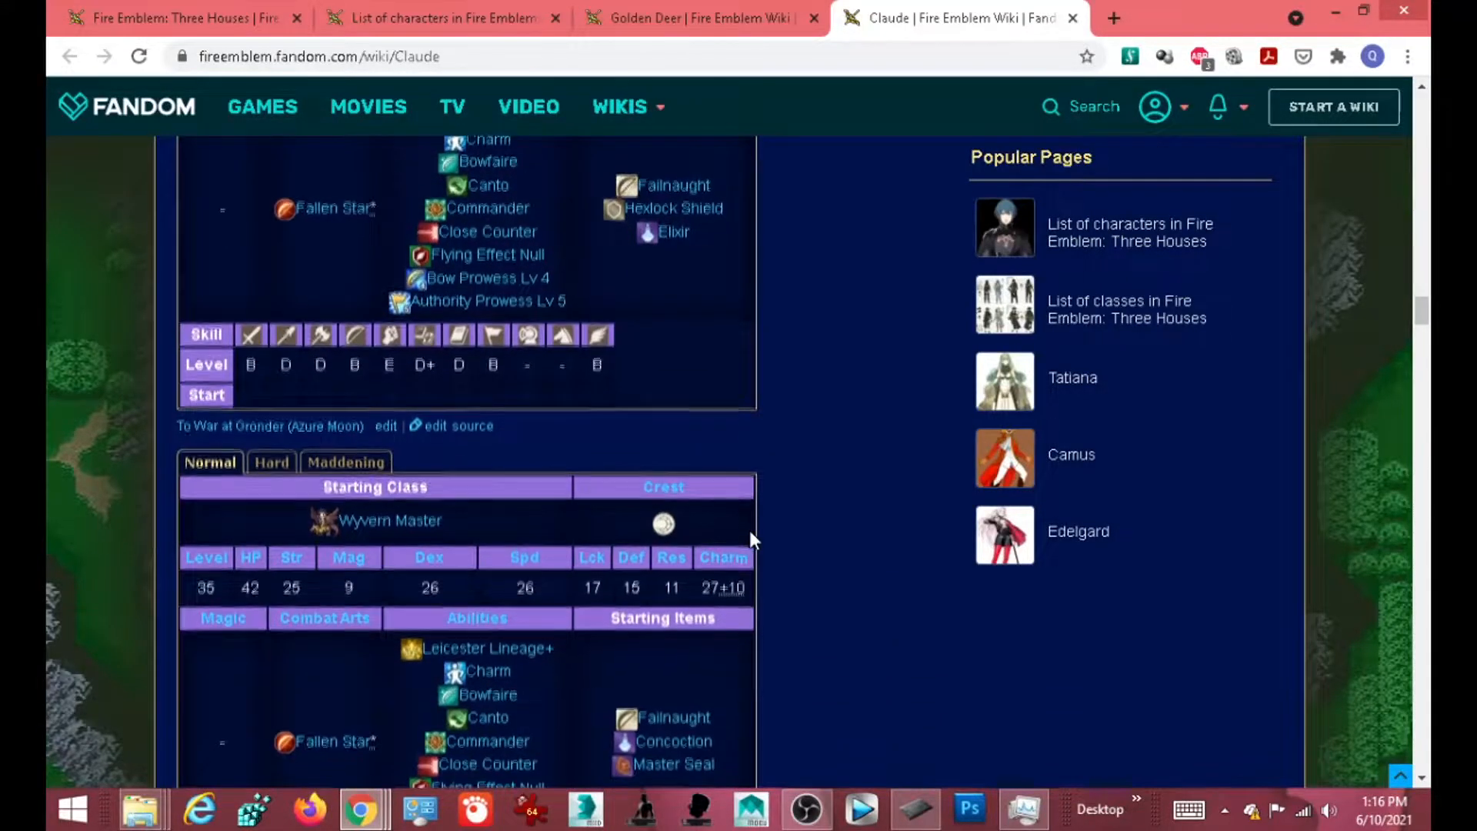
scroll("down", 3)
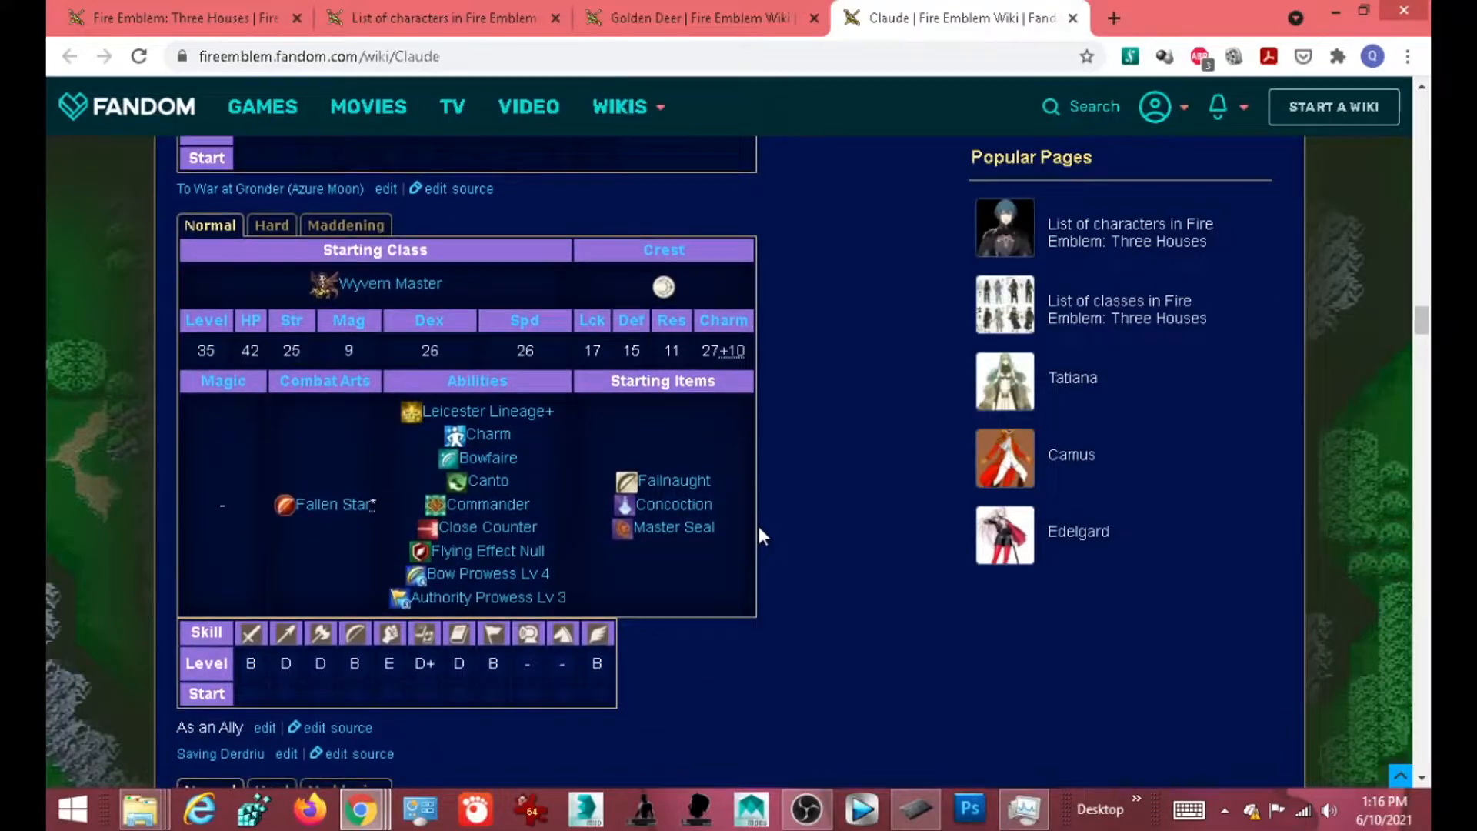
scroll("down", 3)
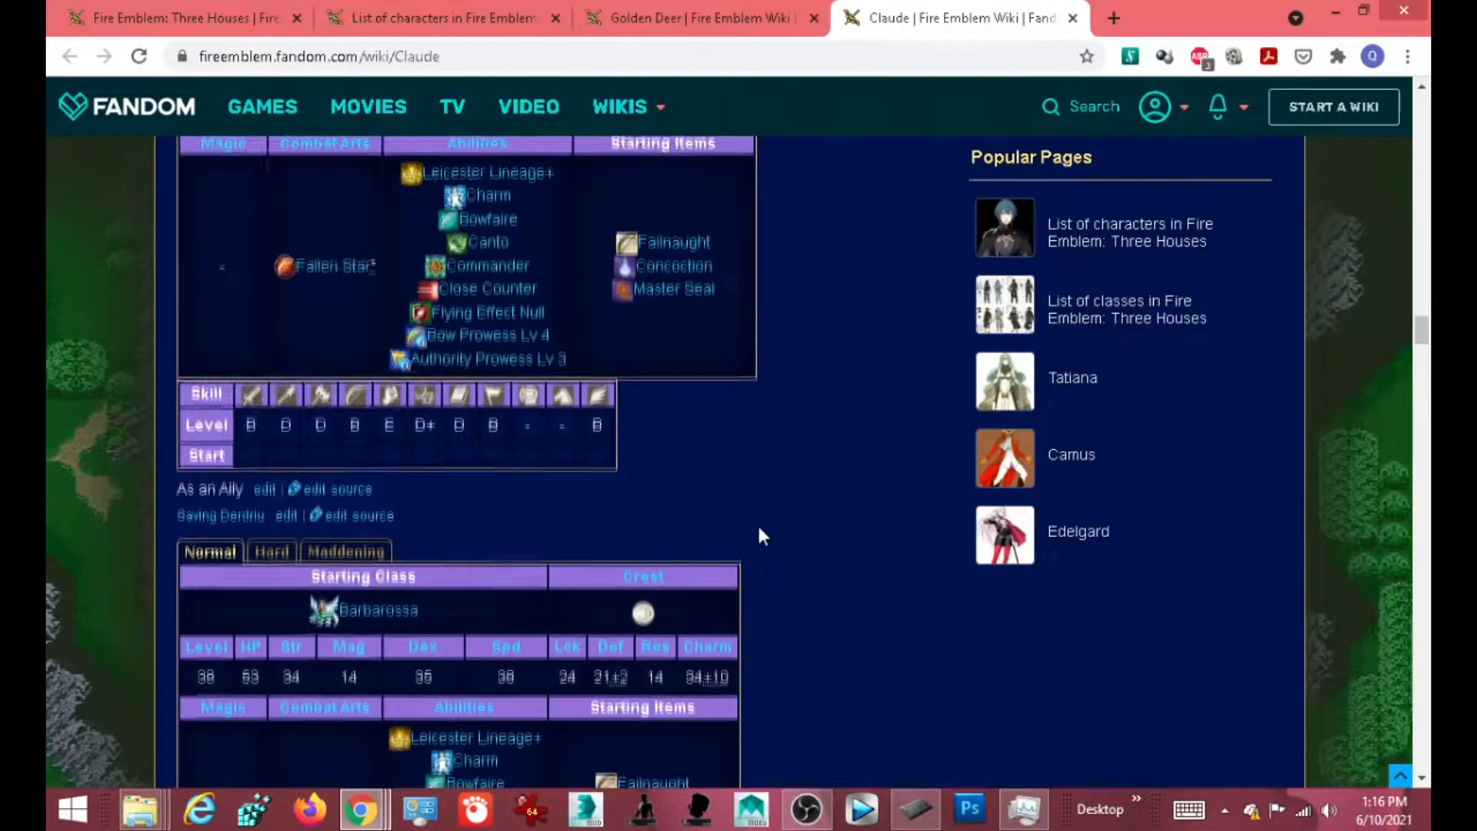
scroll("down", 3)
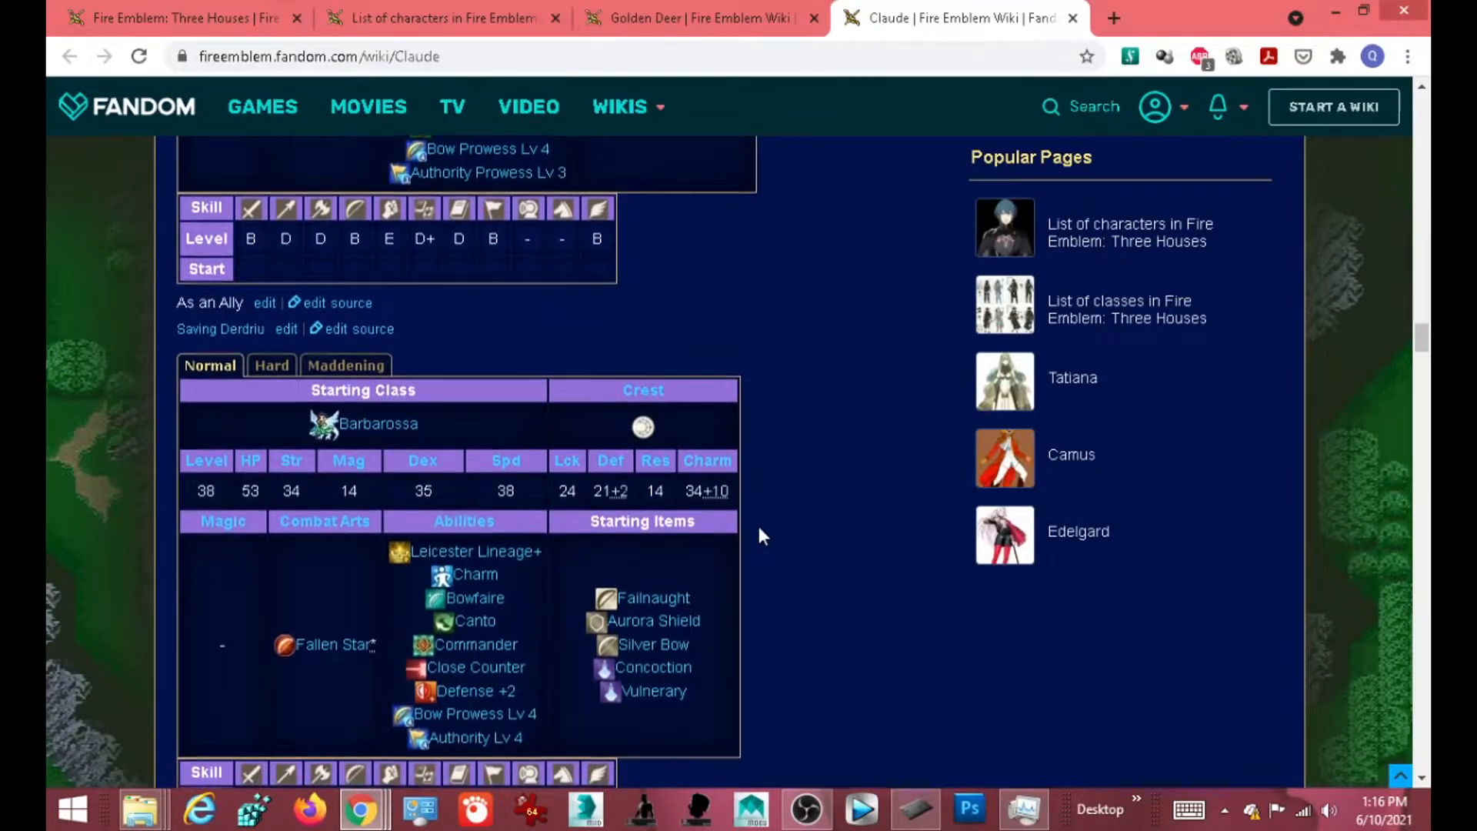
scroll("down", 3)
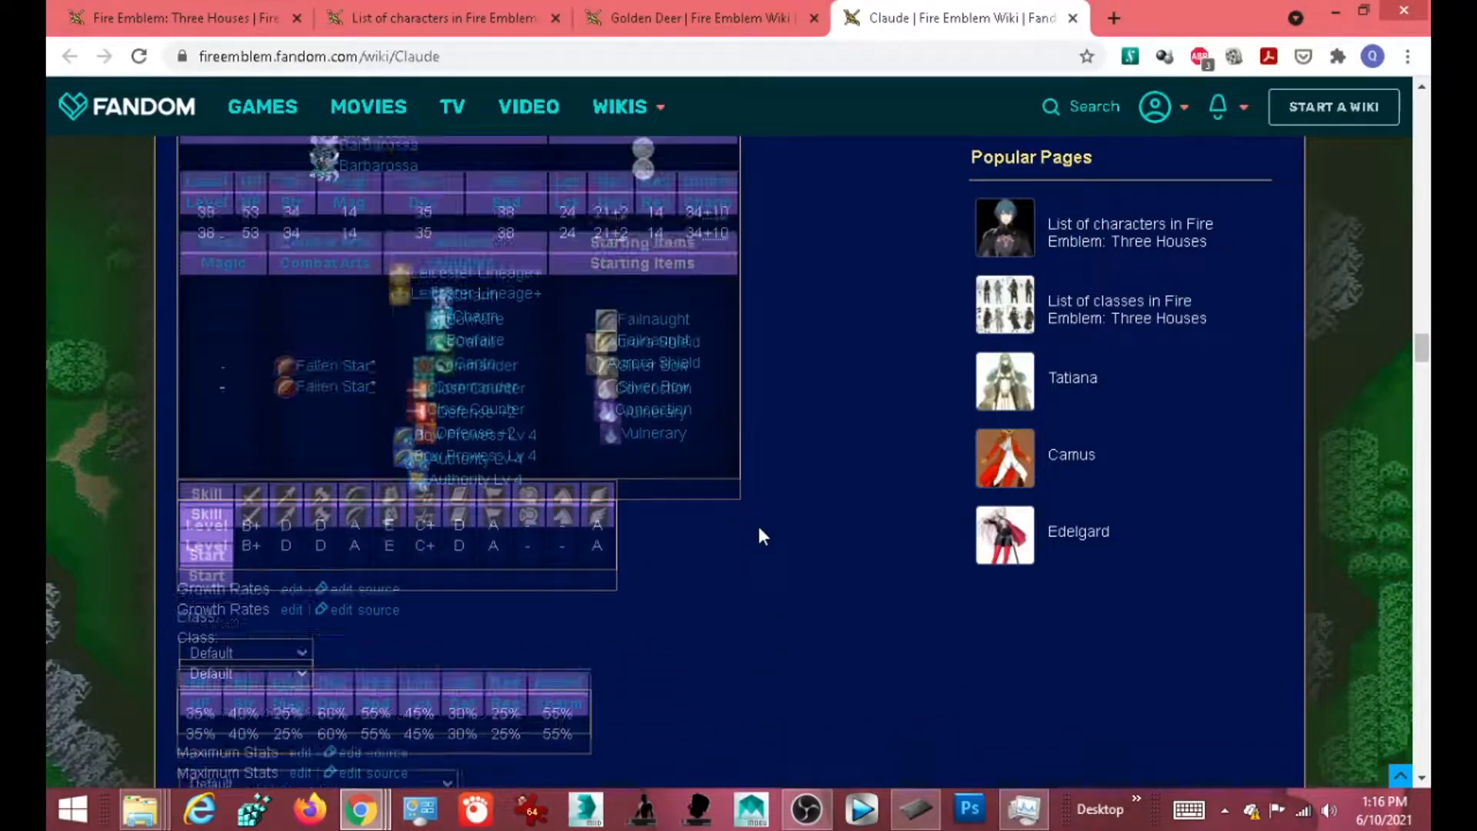
scroll("down", 3)
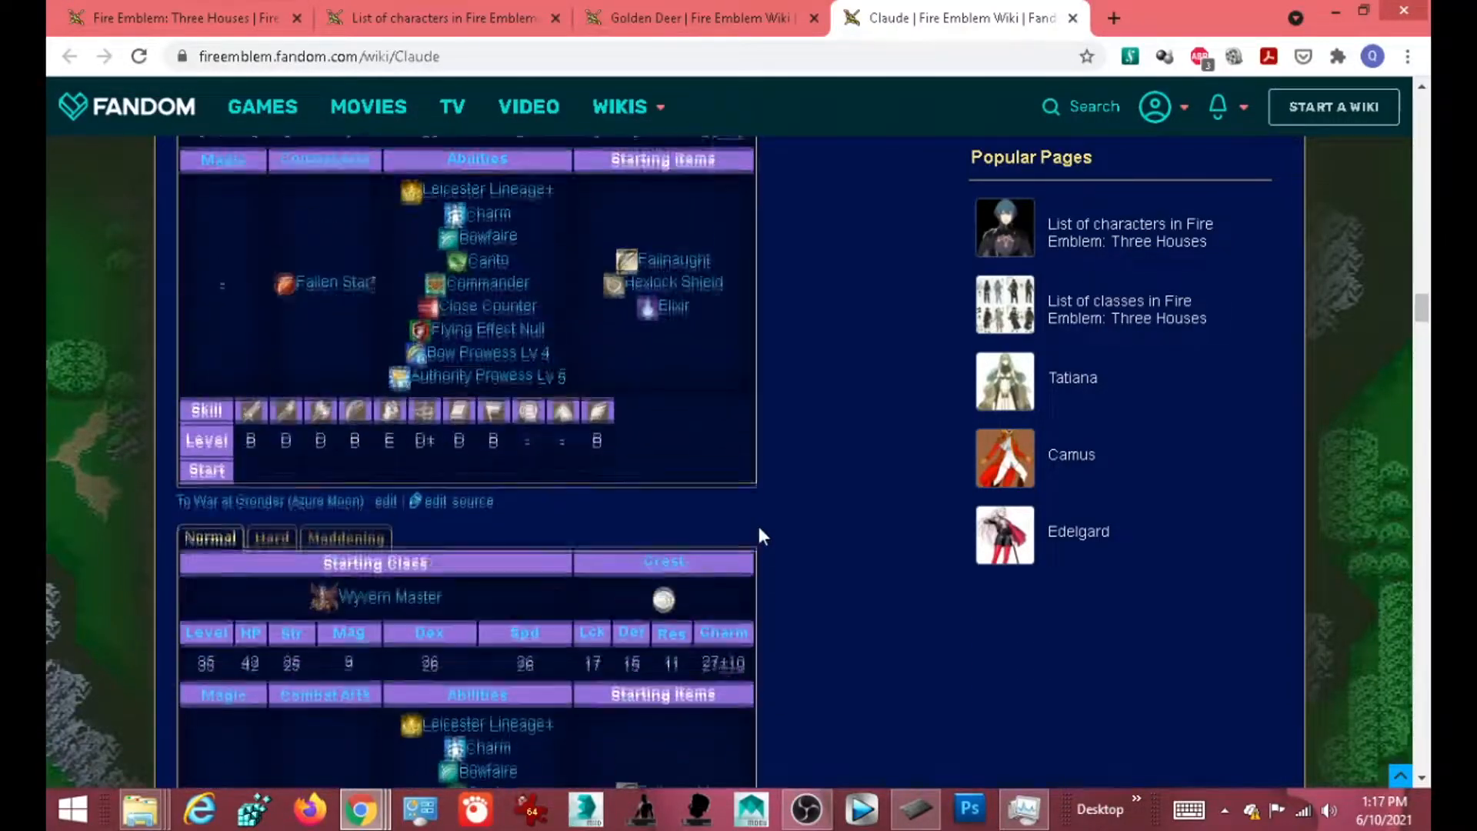
scroll("up", 3)
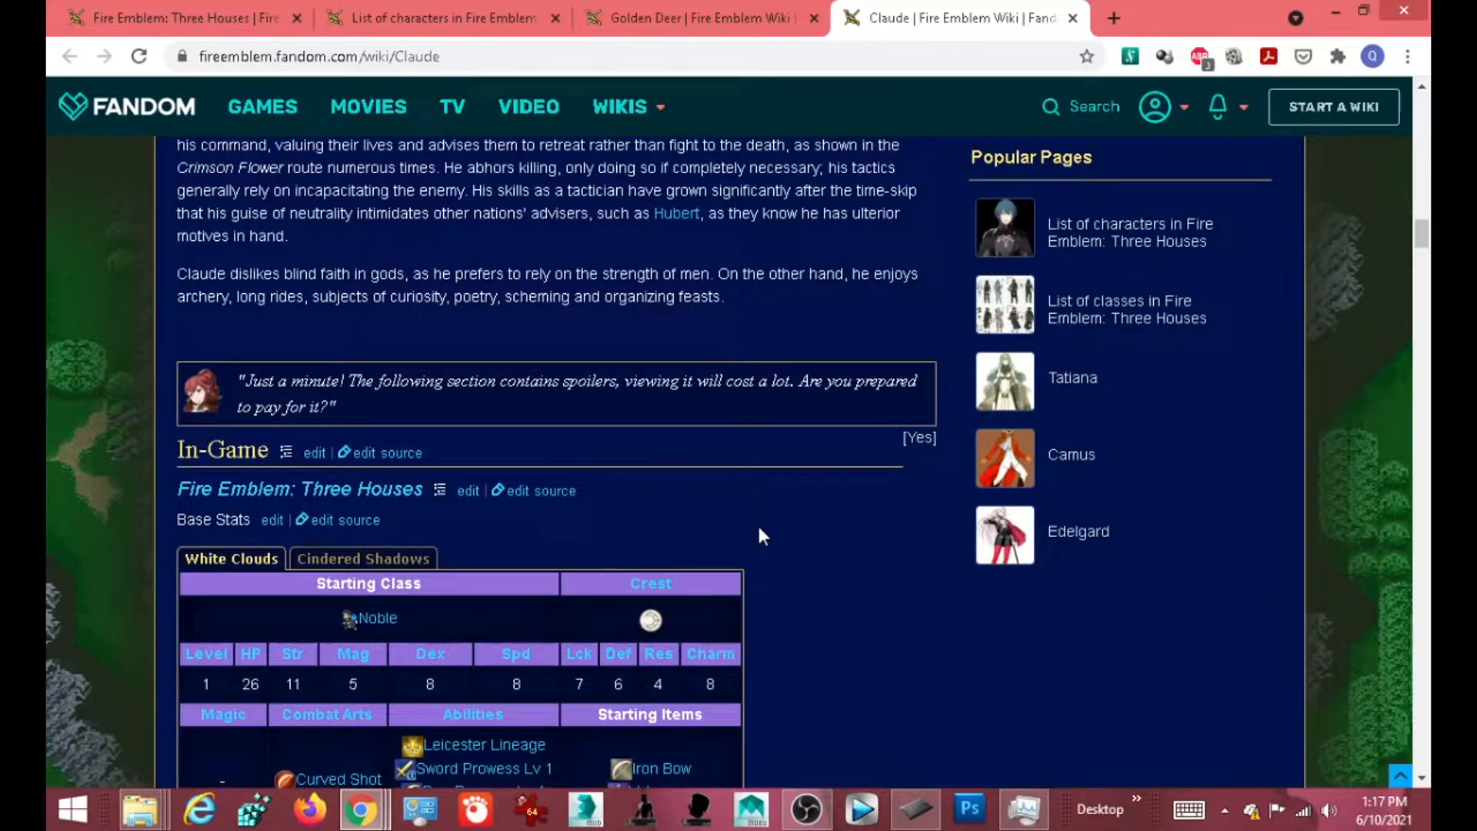
scroll("down", 3)
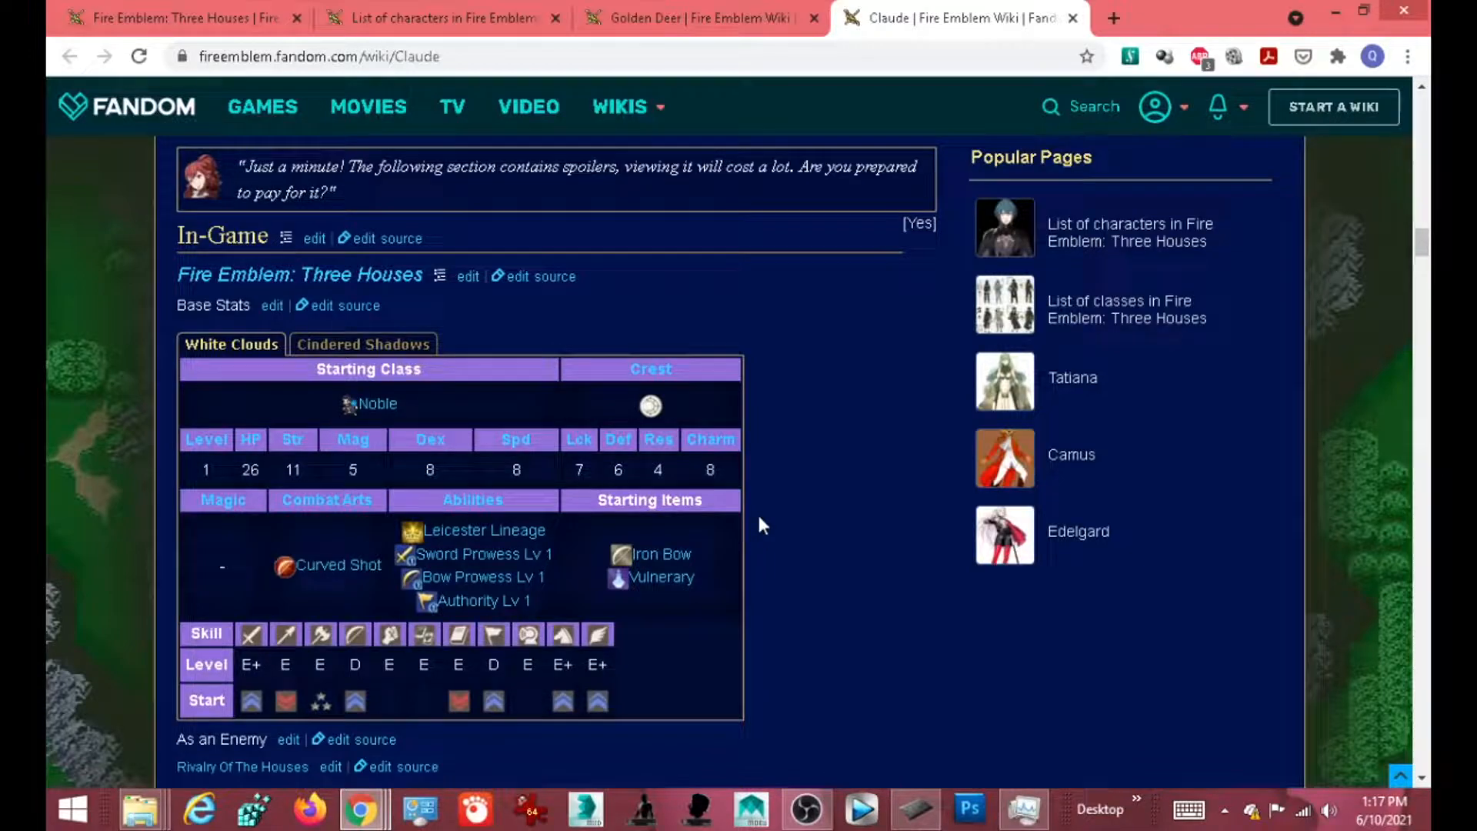
scroll("down", 3)
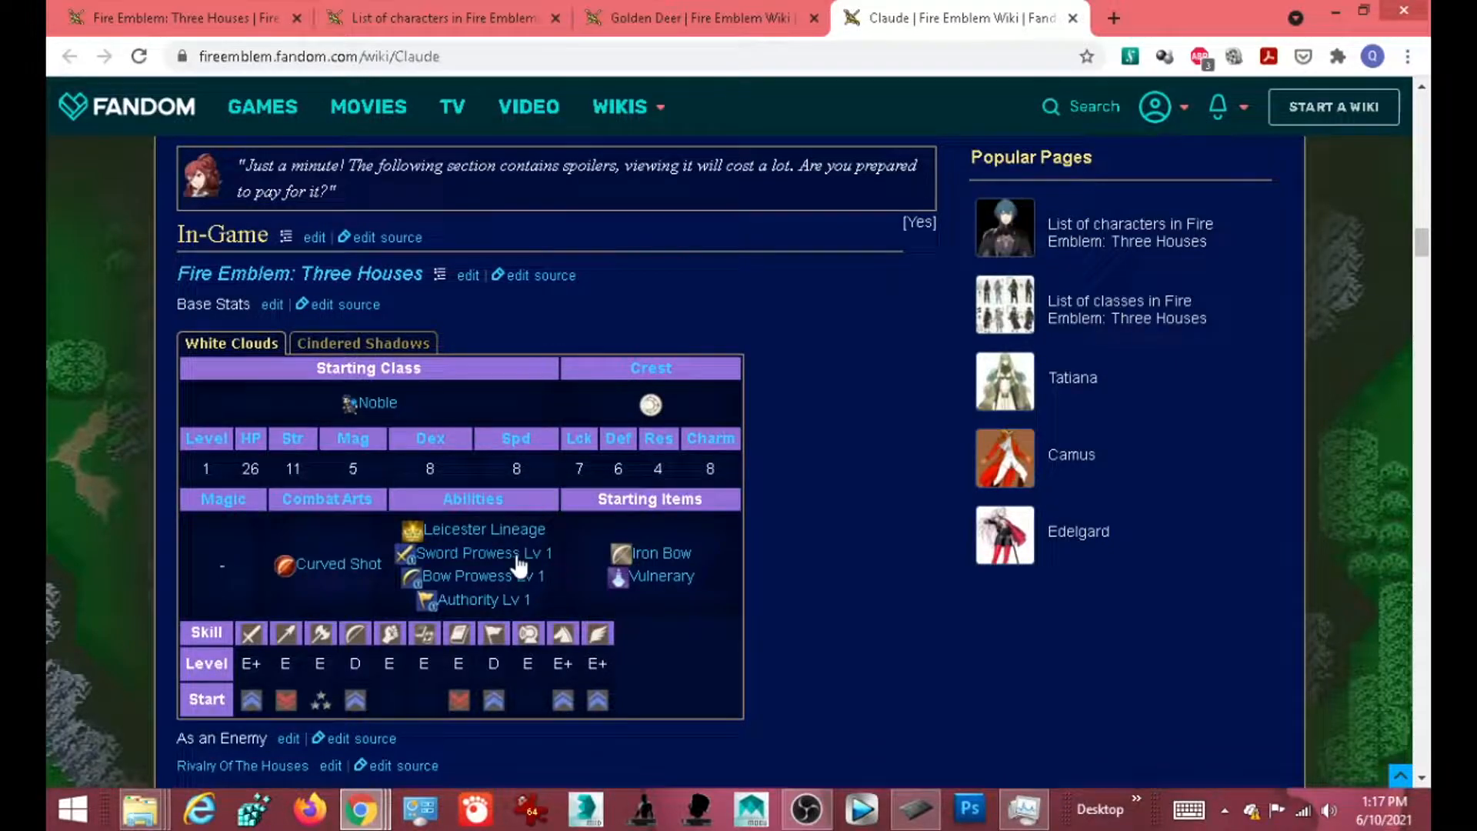
scroll("down", 3)
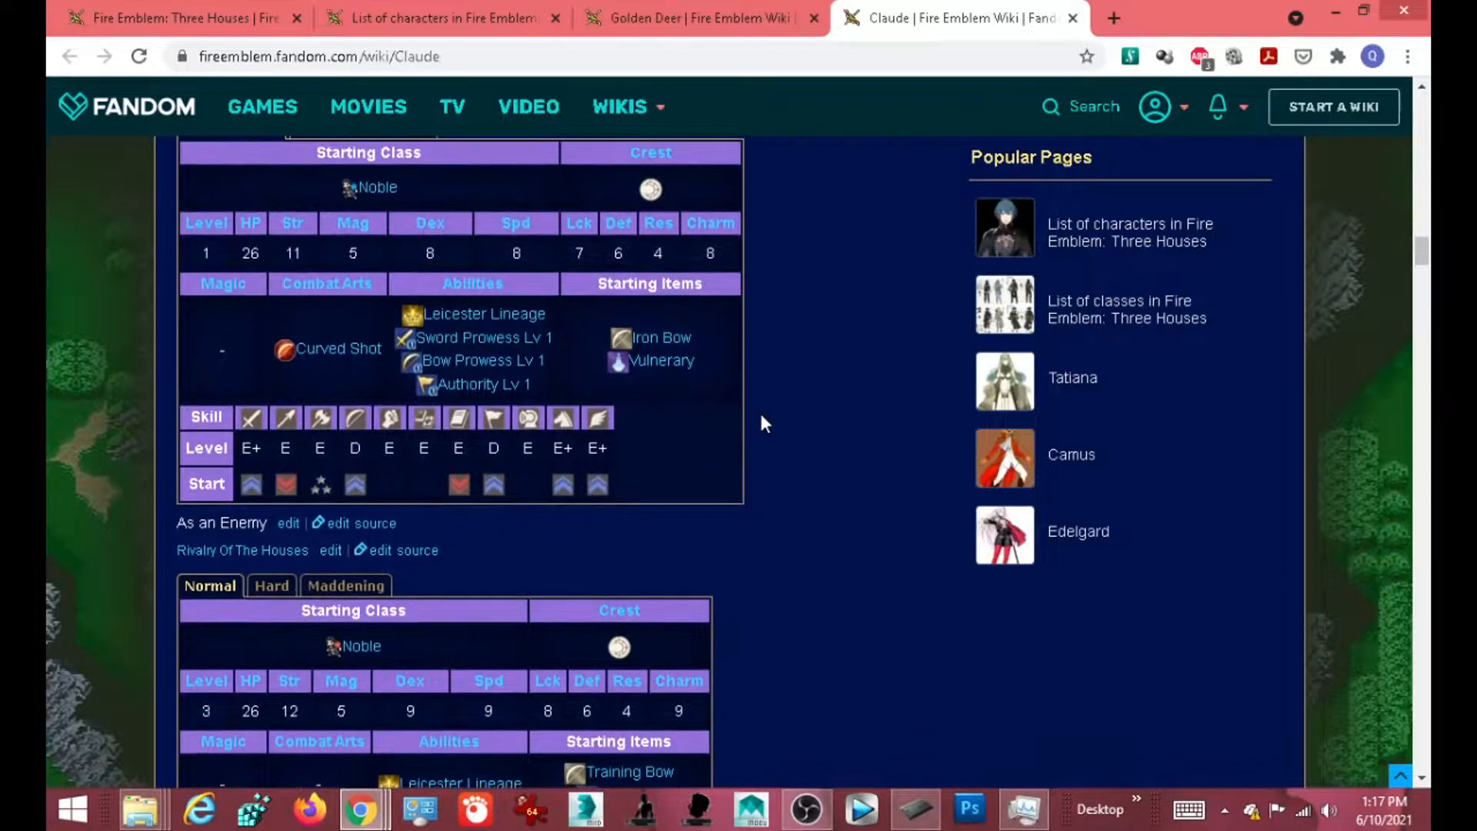
scroll("down", 3)
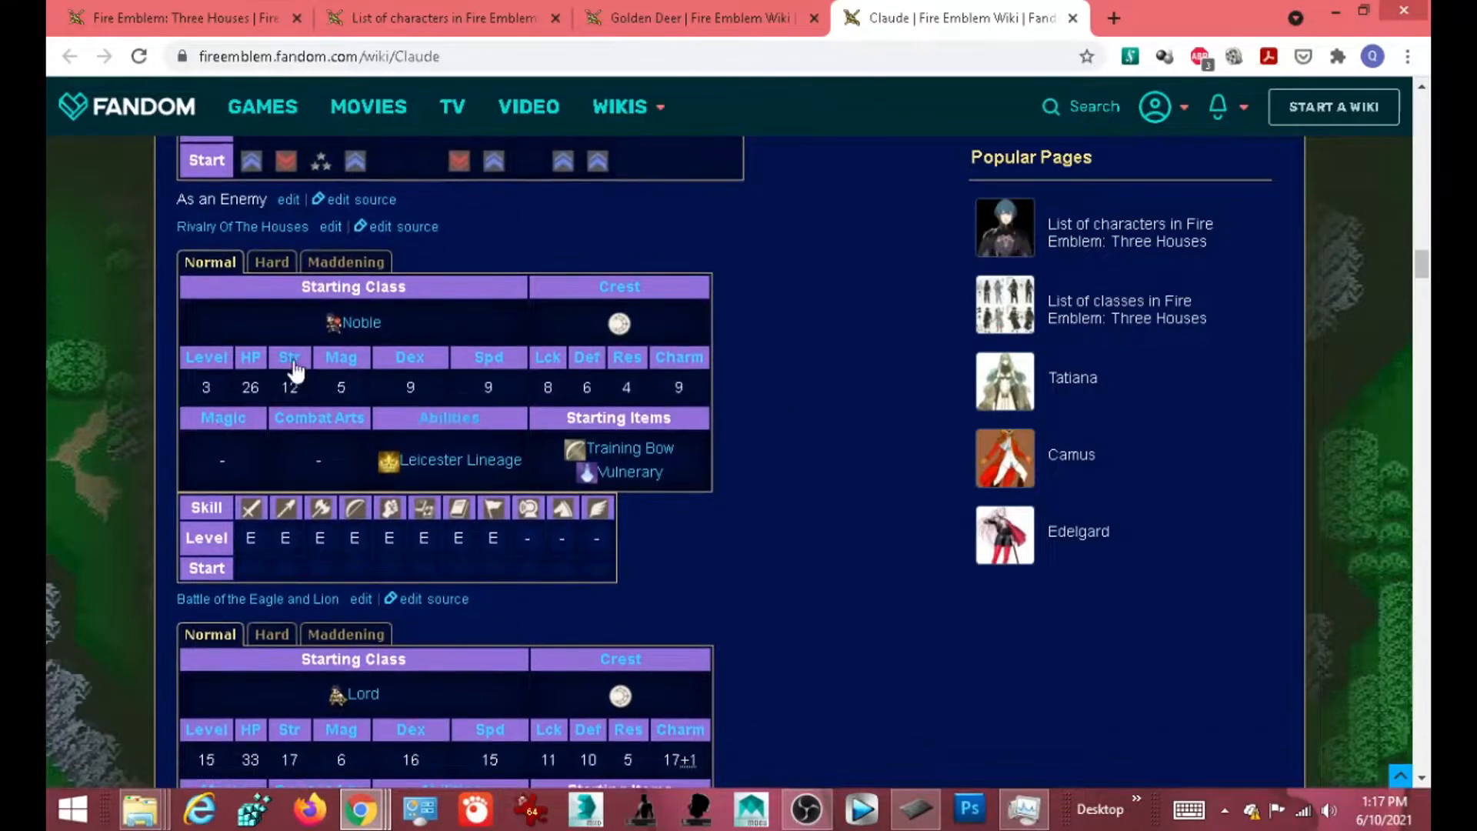
mouse_move(673, 353)
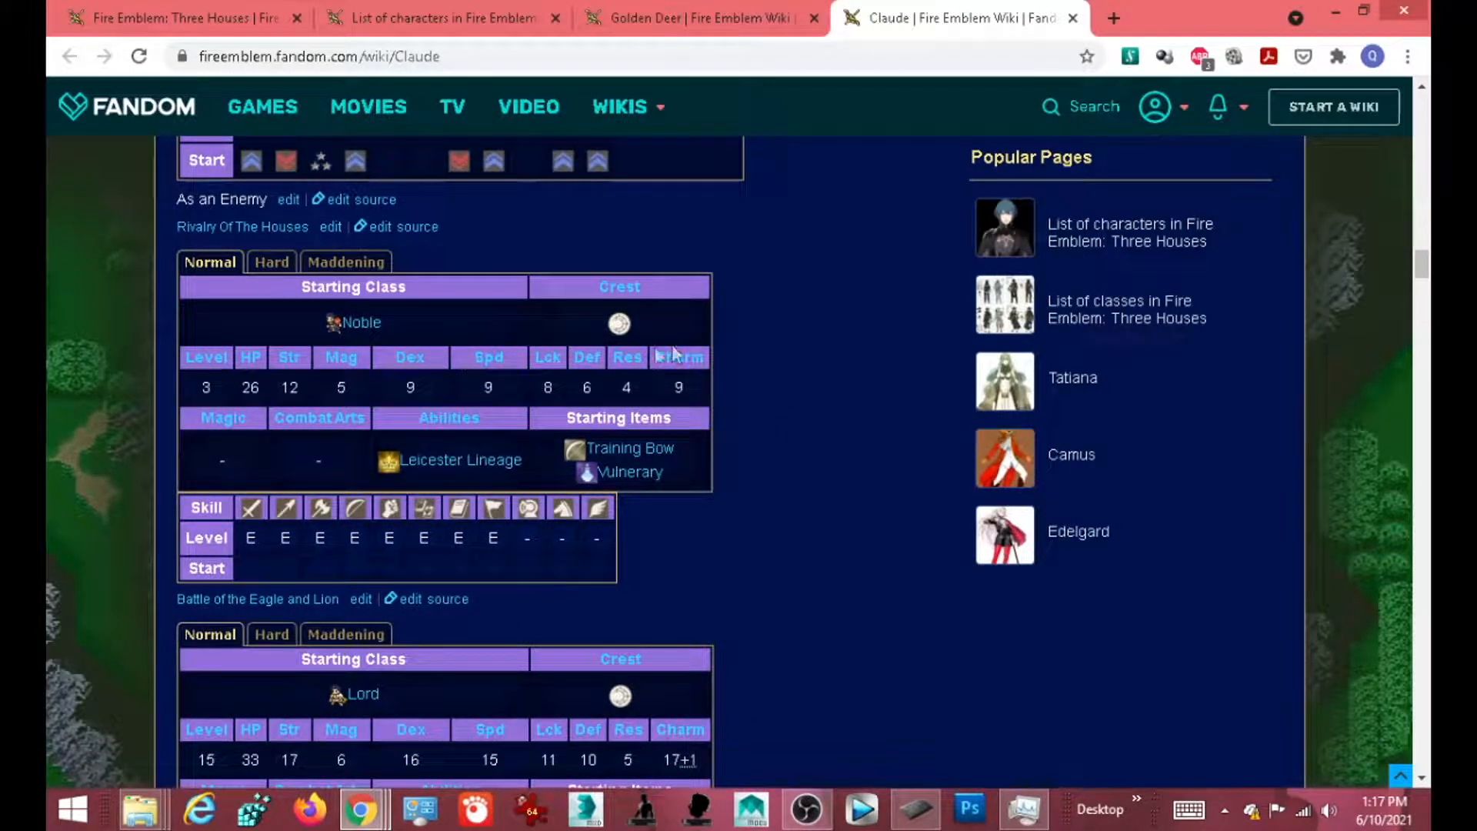
mouse_move(269, 328)
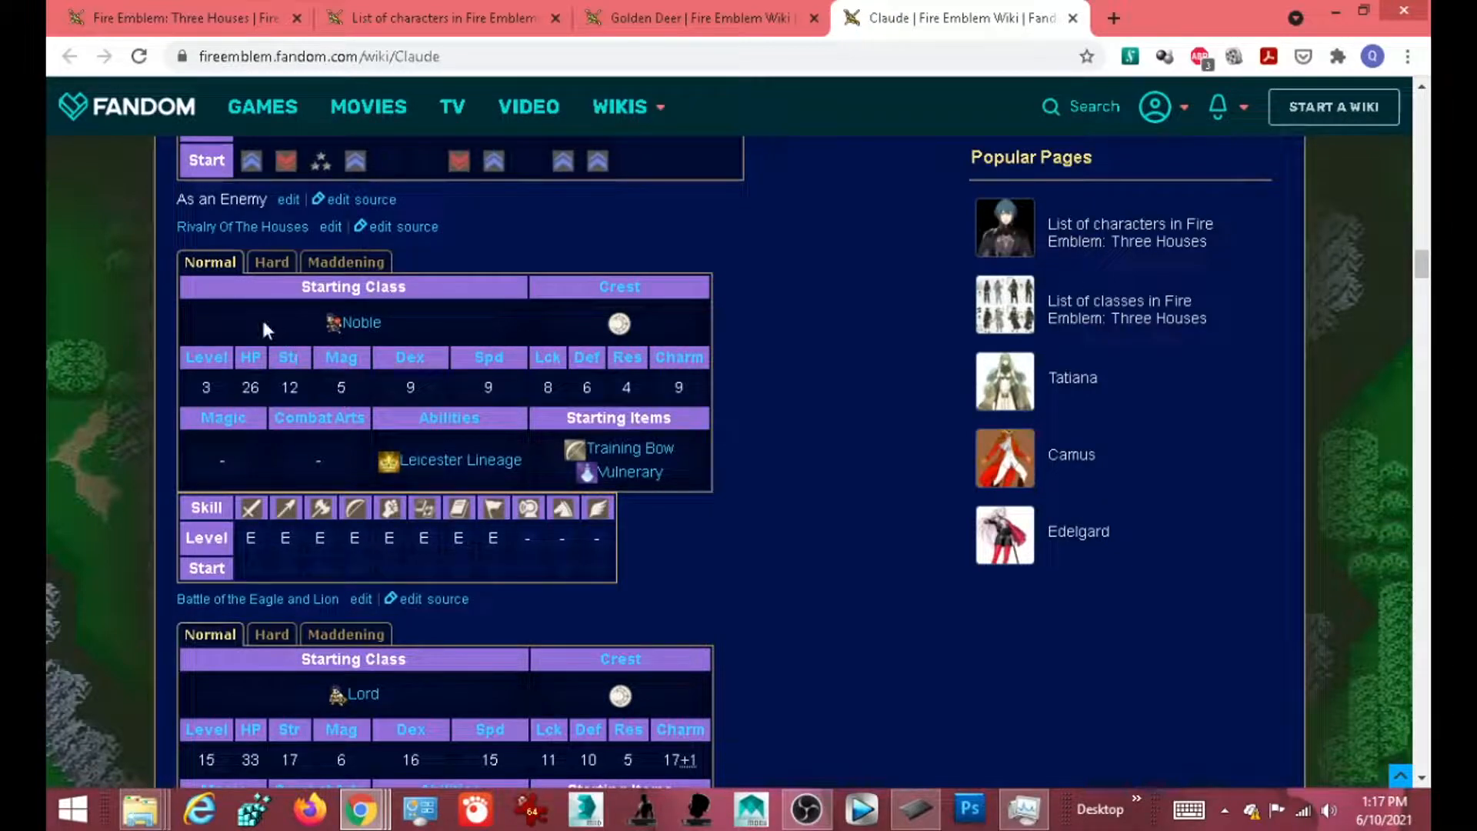
- Switch the Rivalry stat table to Hard and back to Normal, then reach the Saving Derdriu Barbarossa stats
left_click(271, 261)
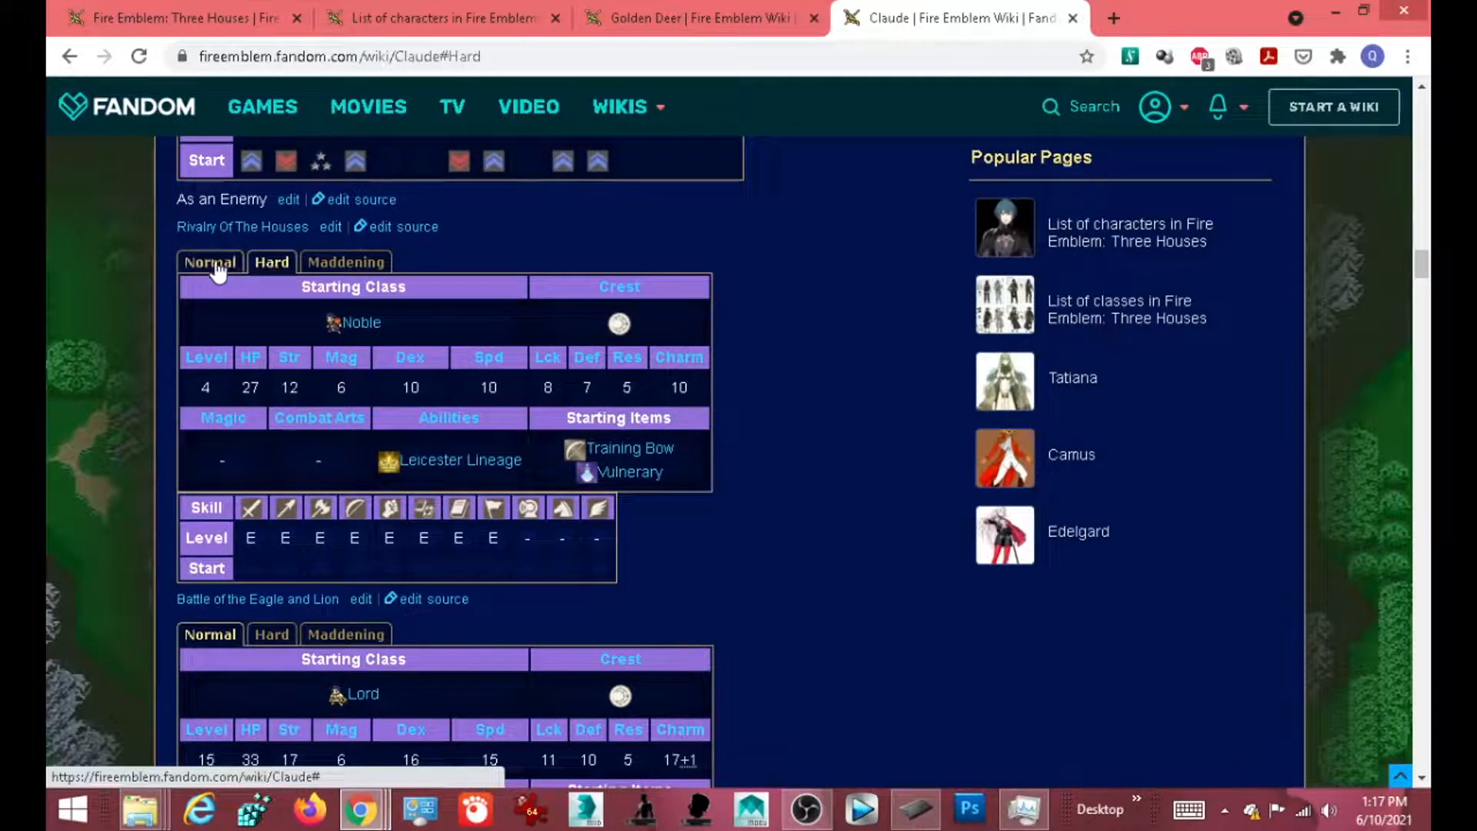
left_click(209, 261)
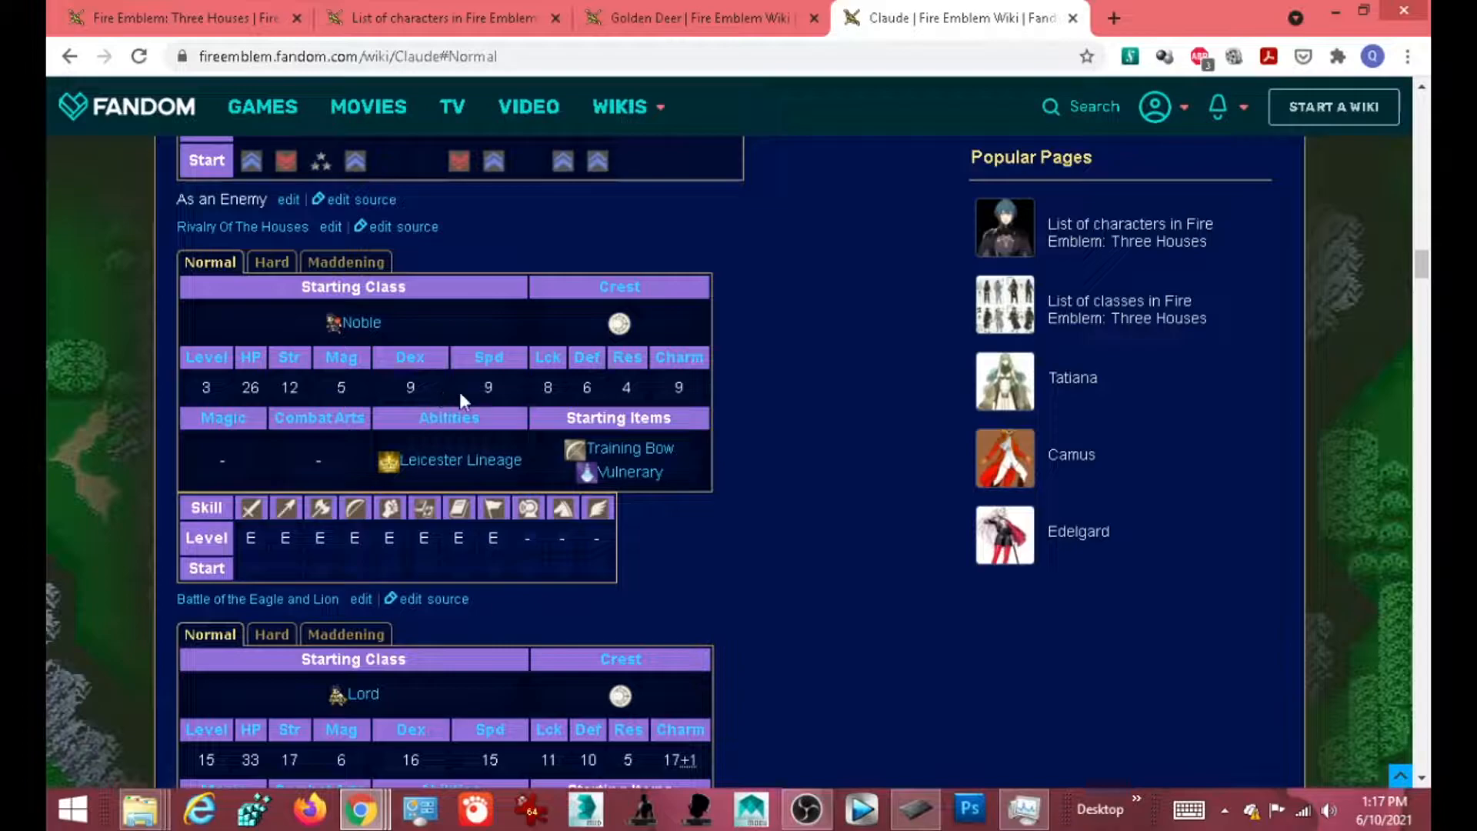
scroll("down", 3)
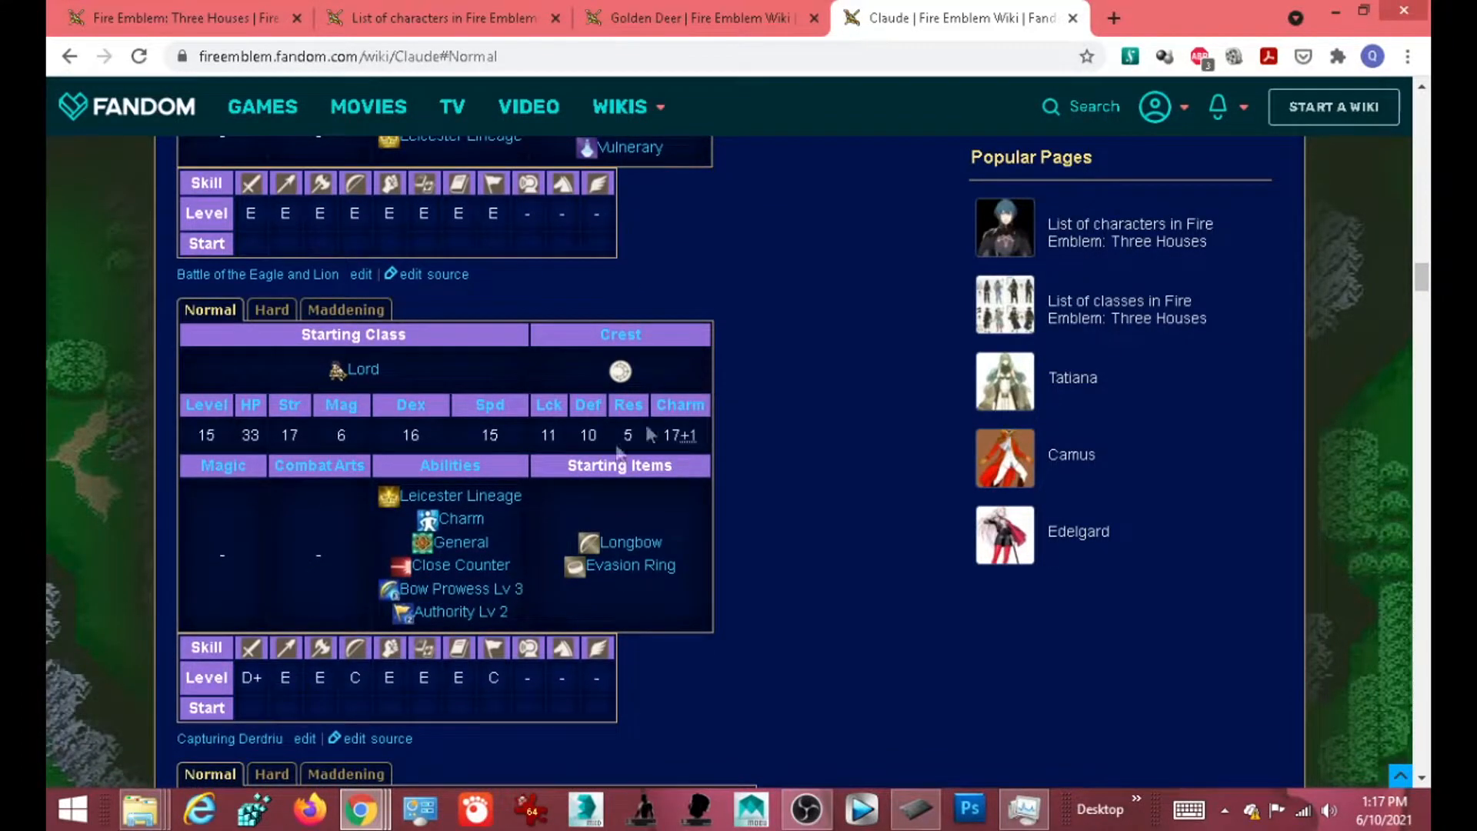
scroll("down", 3)
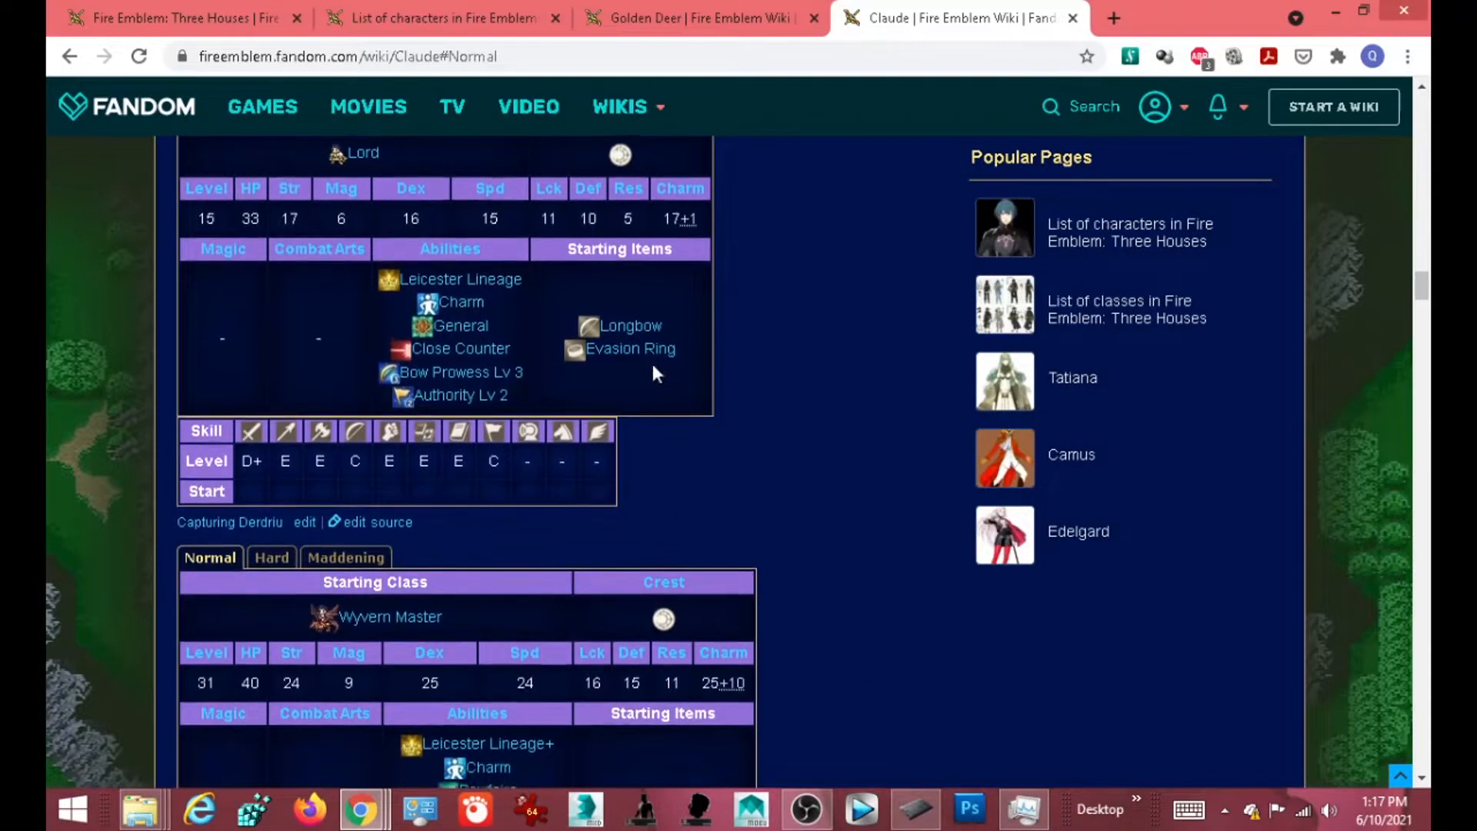
scroll("down", 3)
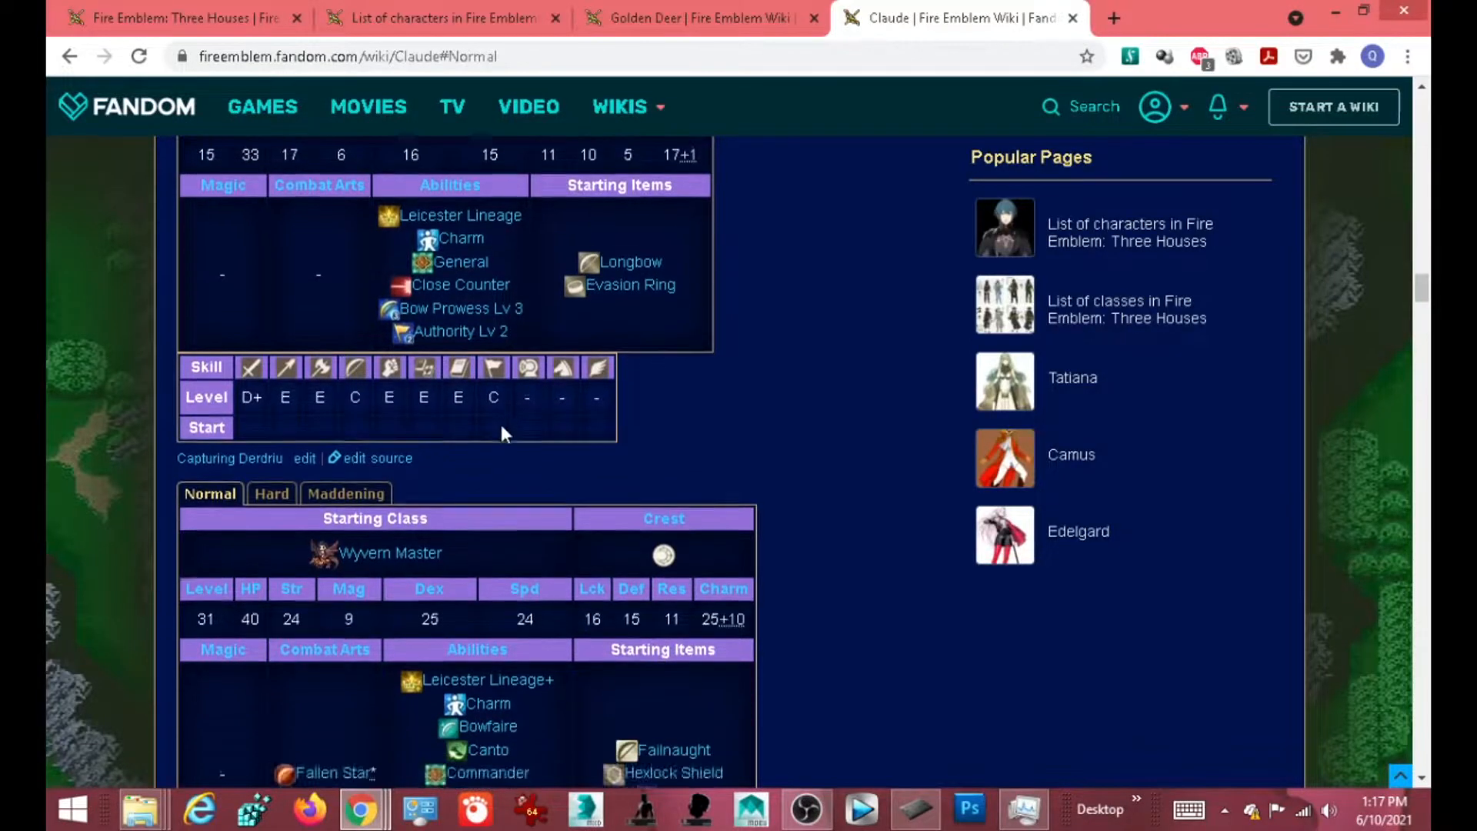
scroll("down", 3)
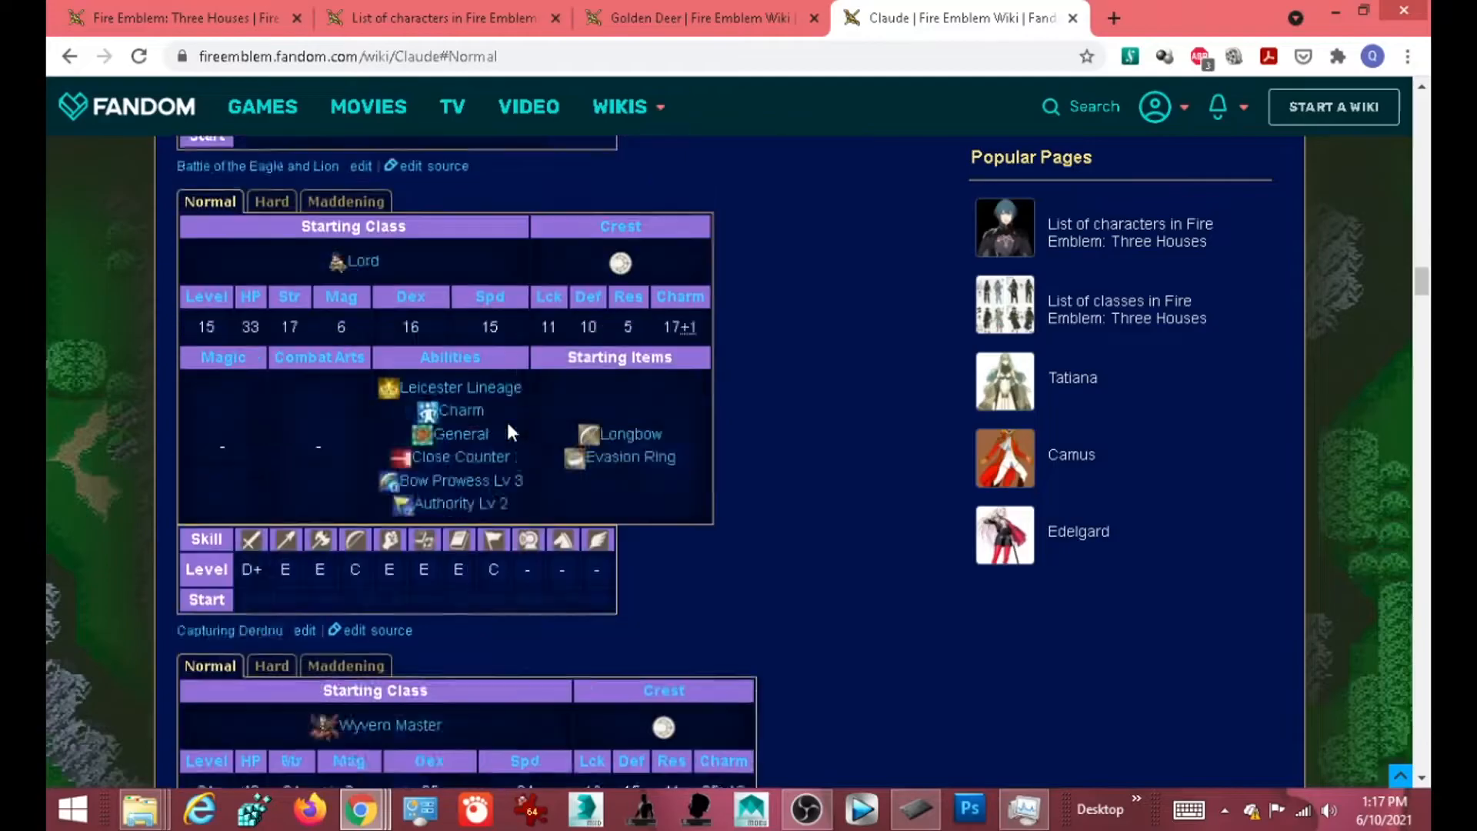
scroll("down", 3)
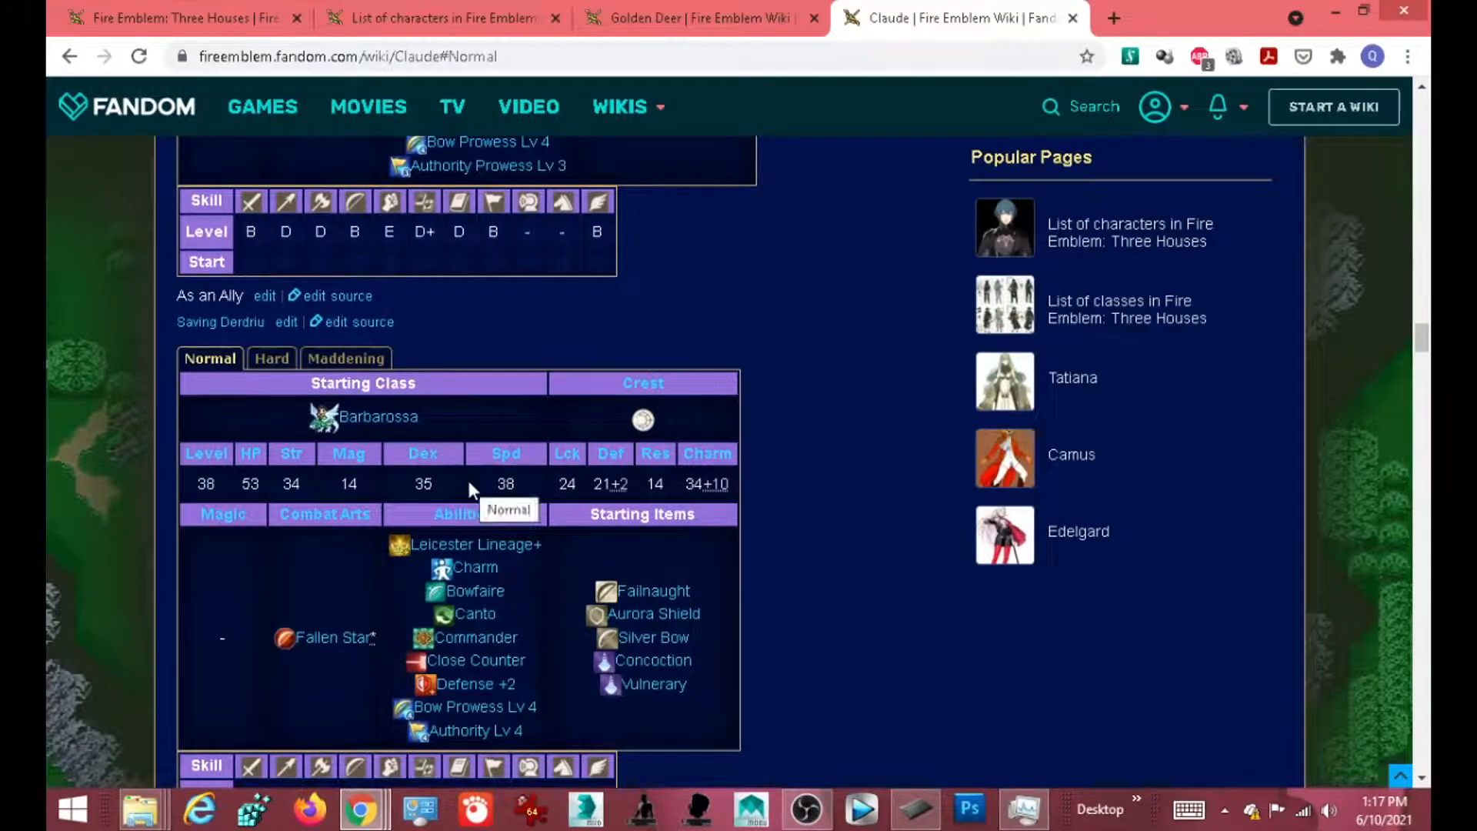
- Pick Brawler in the Growth Rates Class dropdown to show Claude's Brawler growths
scroll("down", 3)
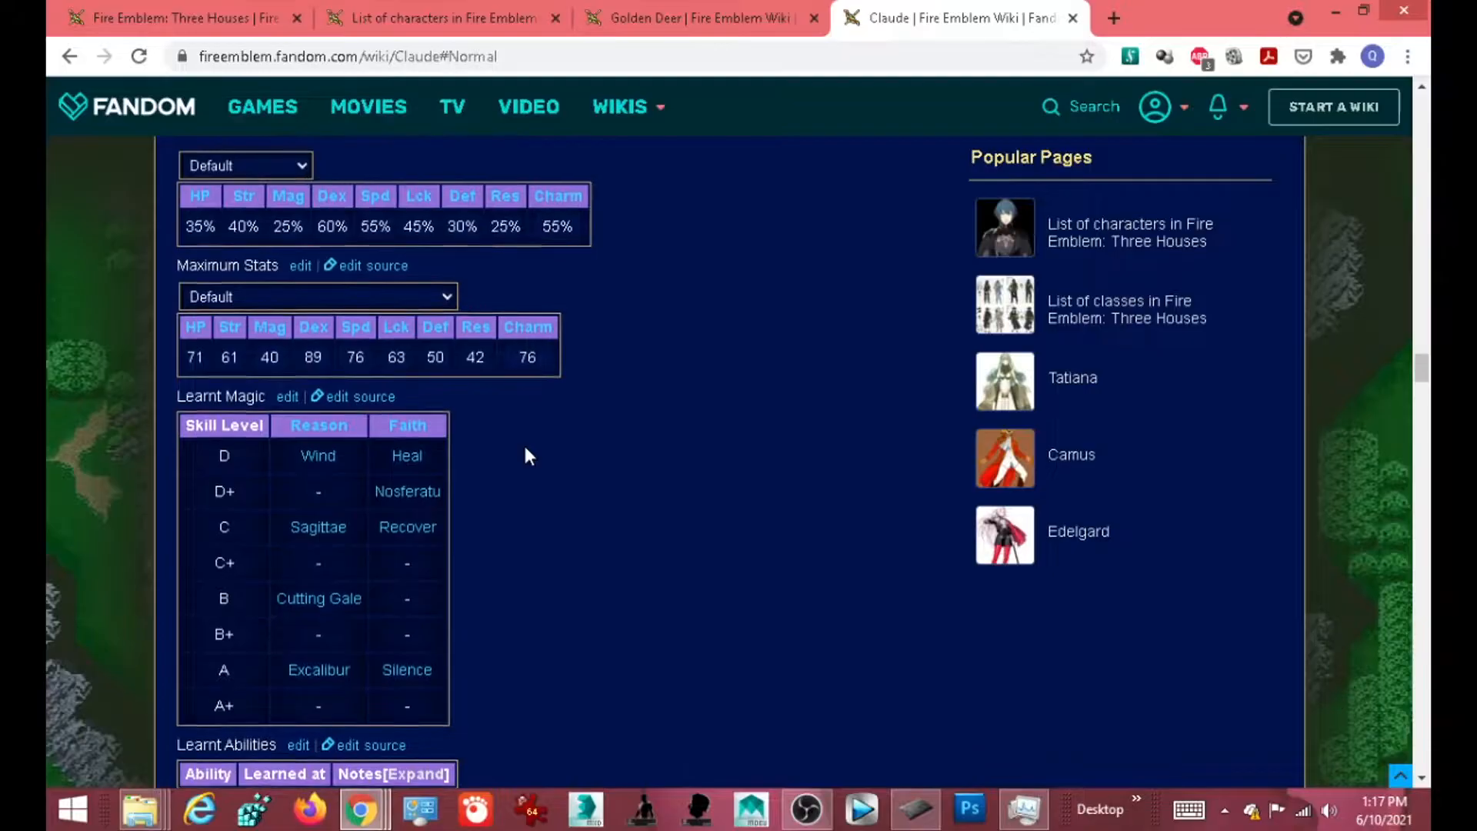
scroll("down", 3)
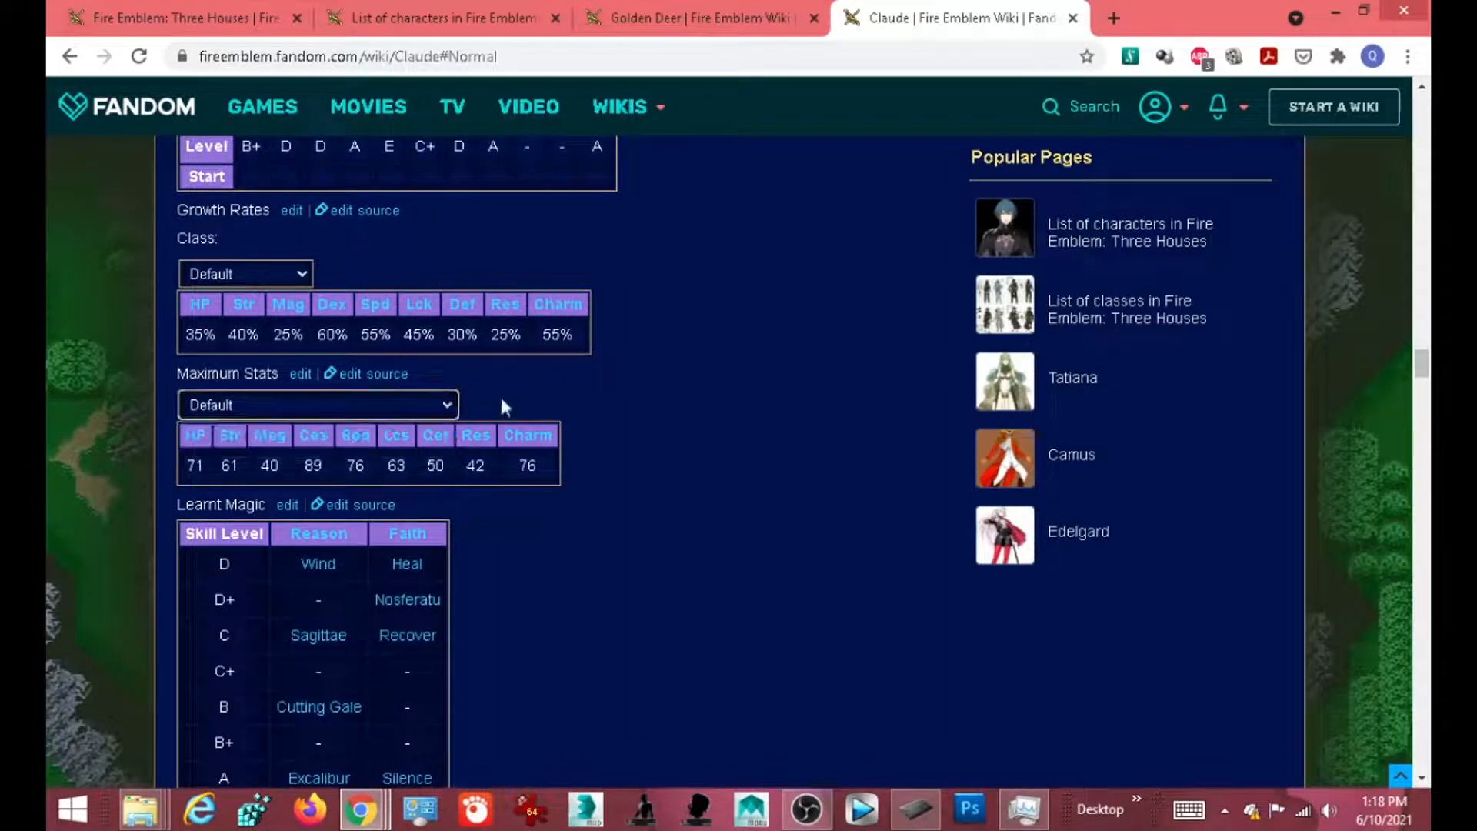
left_click(244, 273)
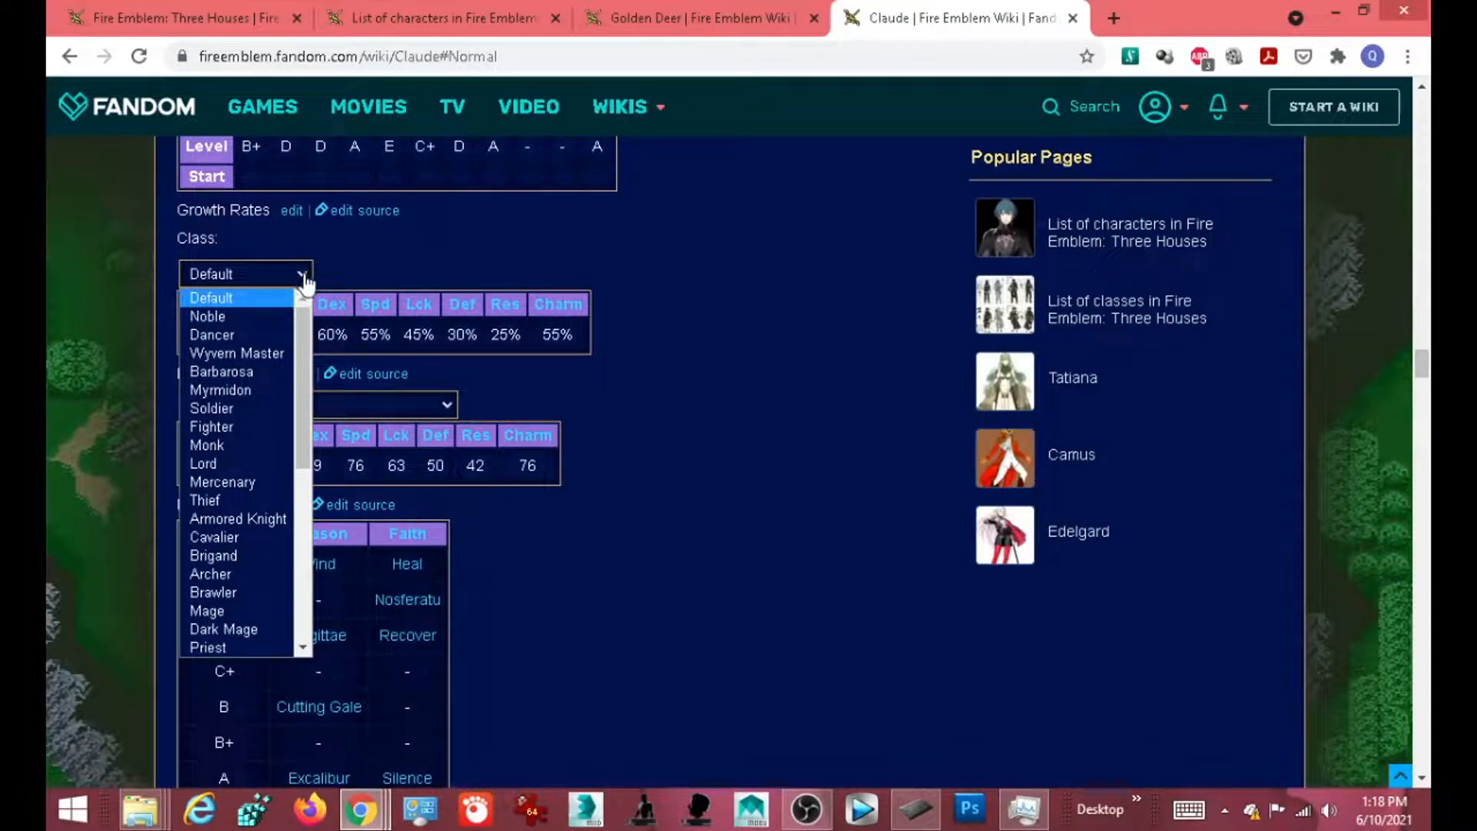
mouse_move(212, 335)
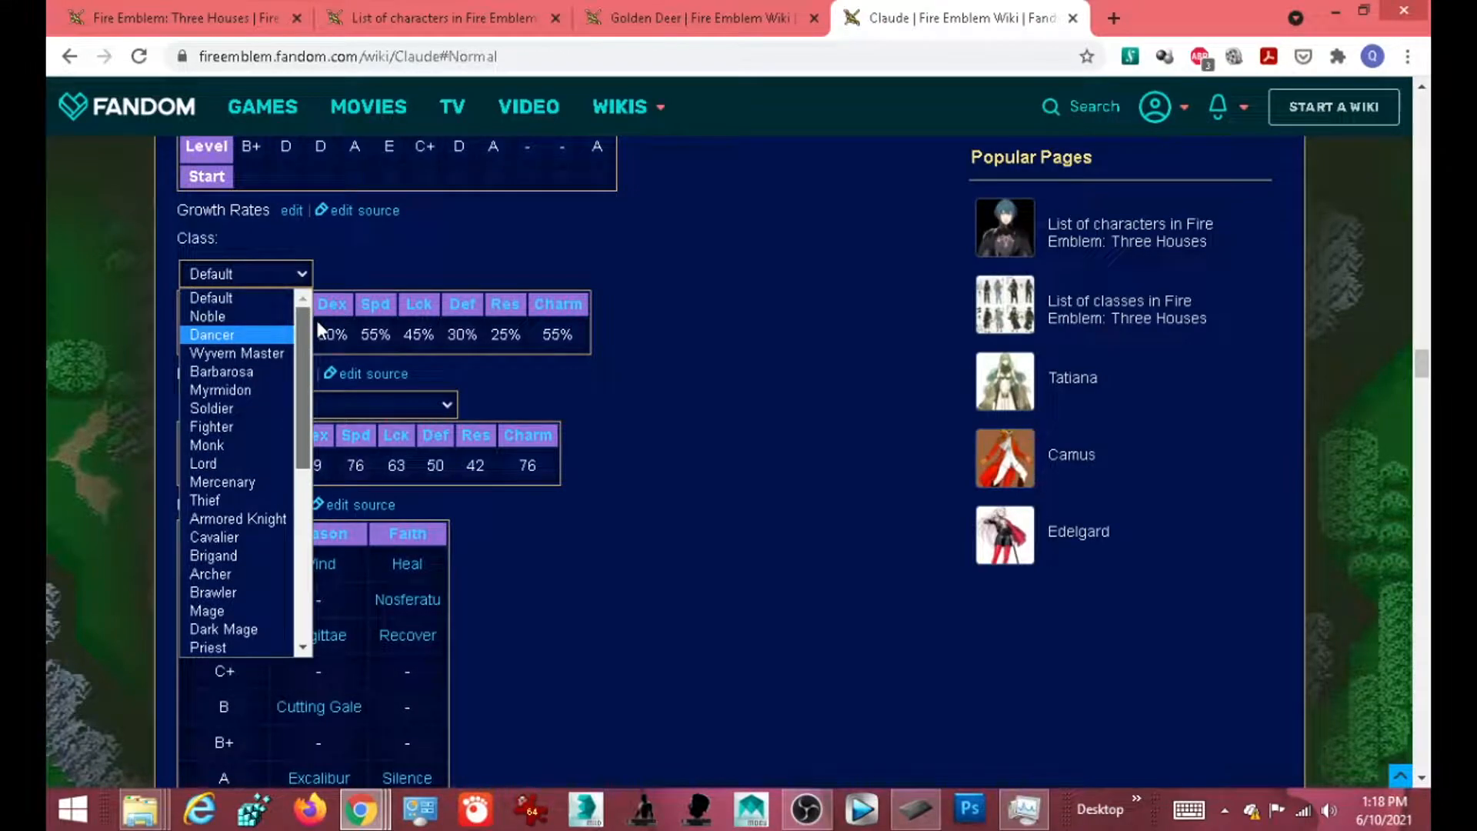
scroll("down", 3)
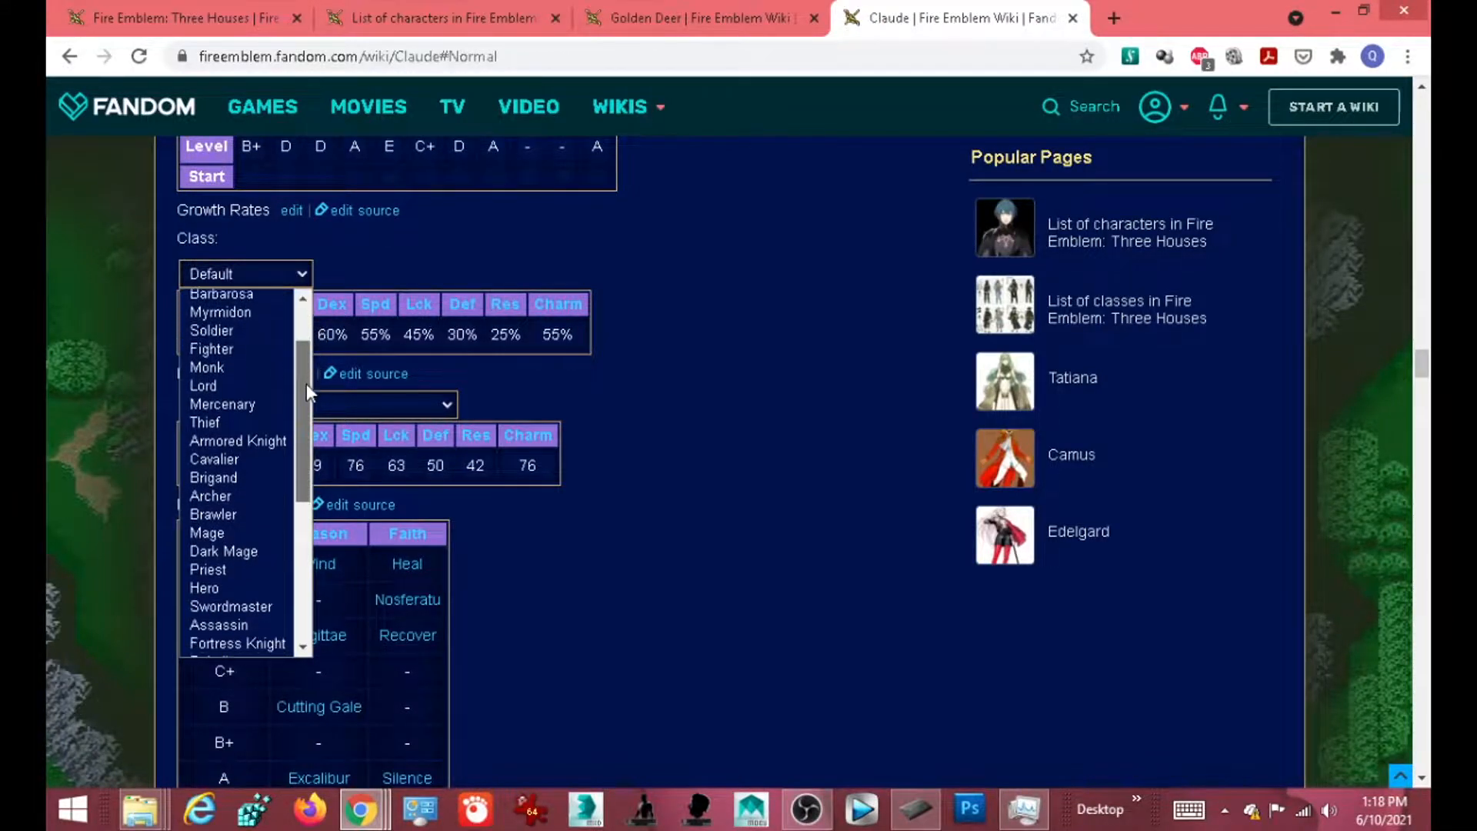
left_click(212, 513)
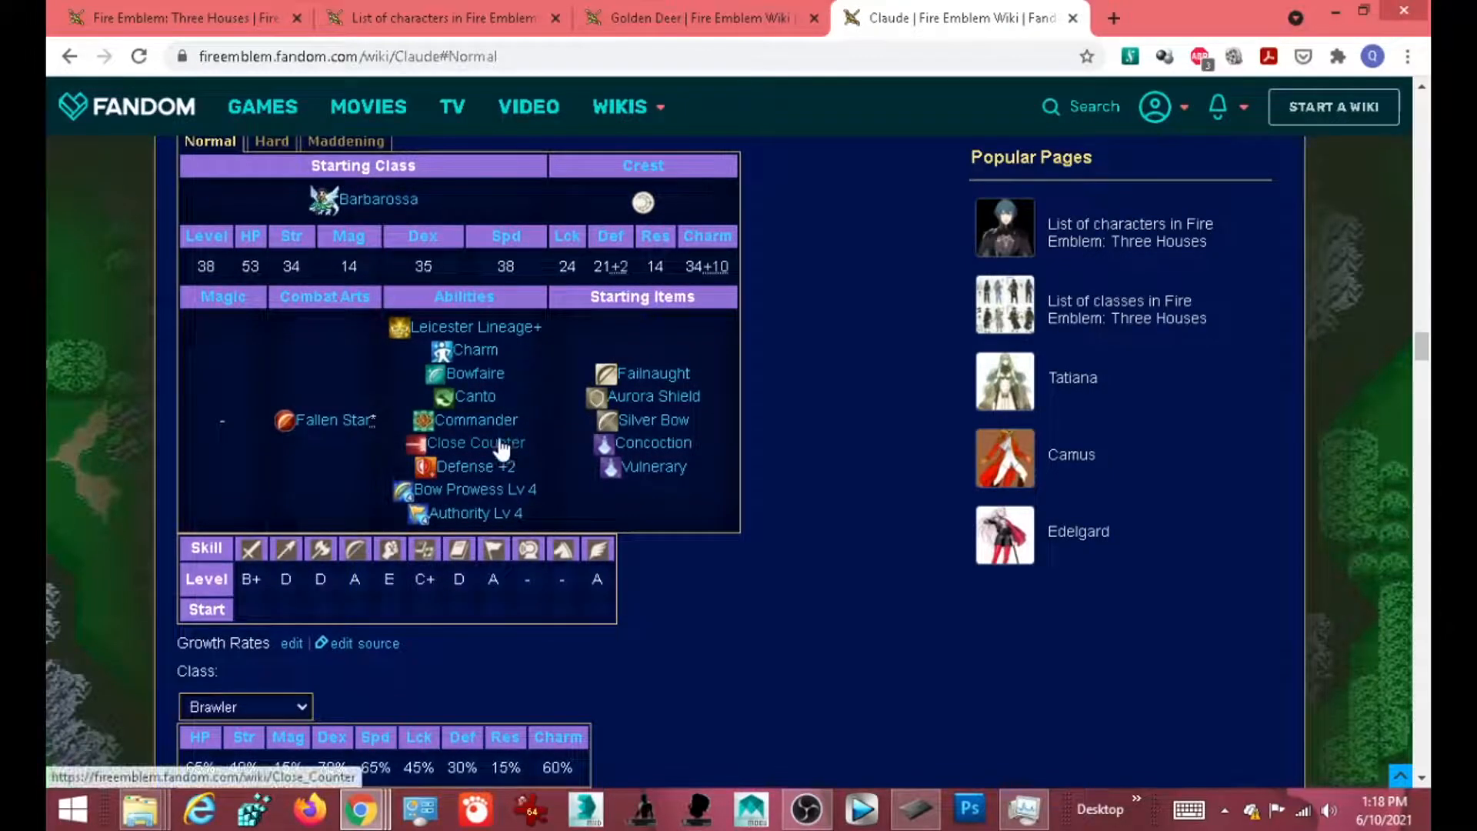
scroll("down", 3)
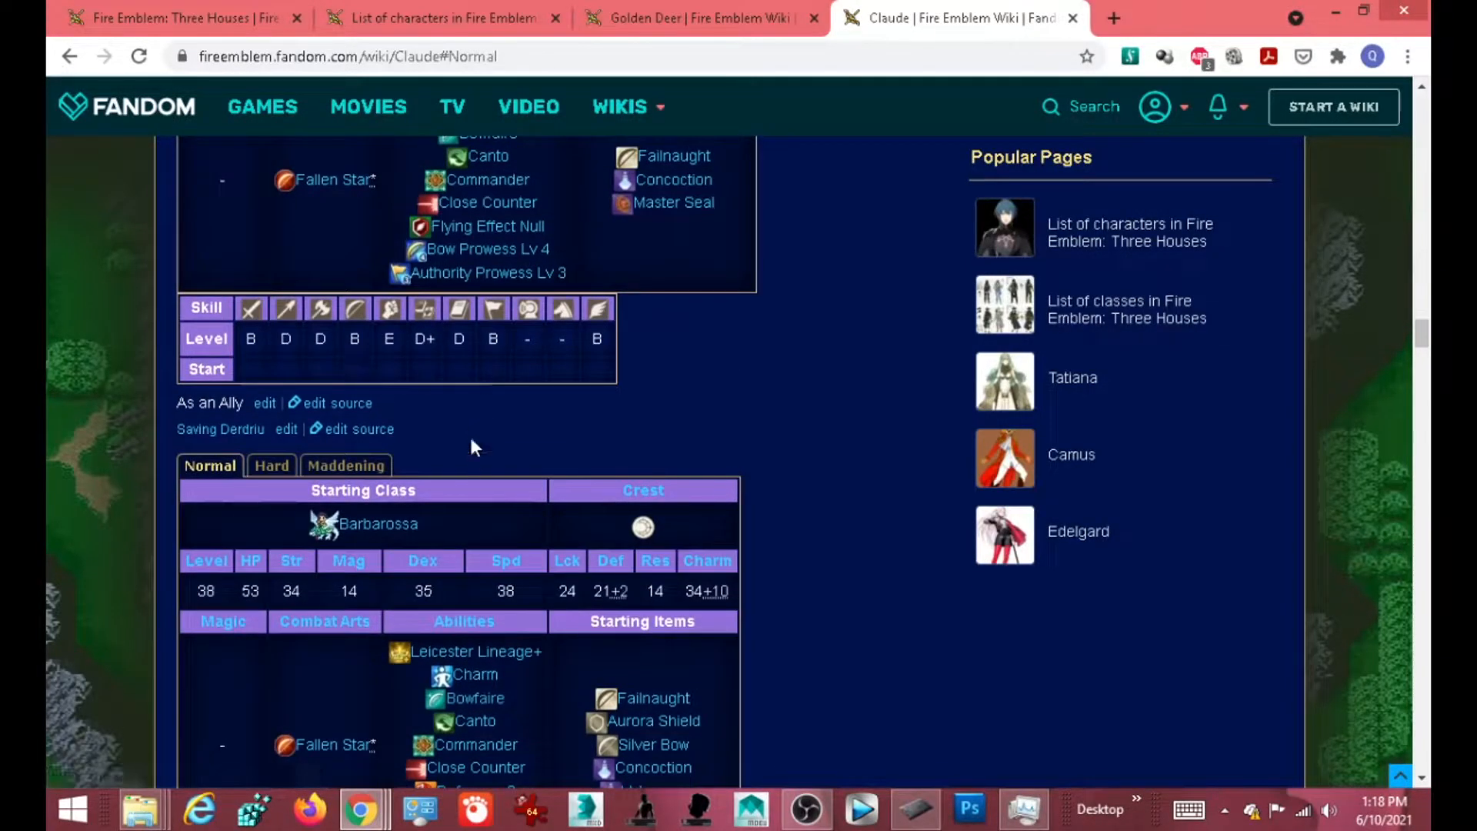
scroll("down", 3)
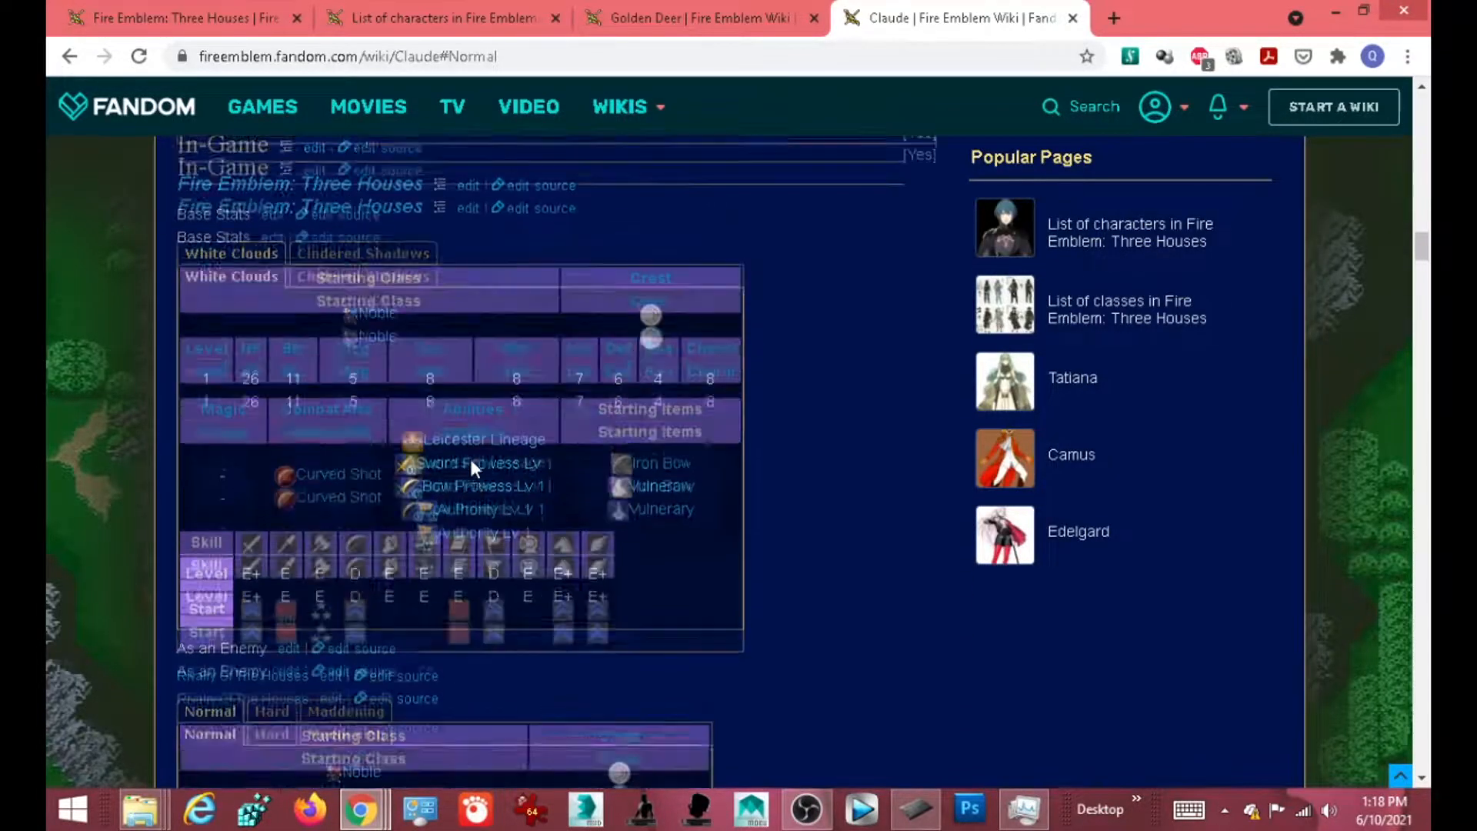
scroll("down", 3)
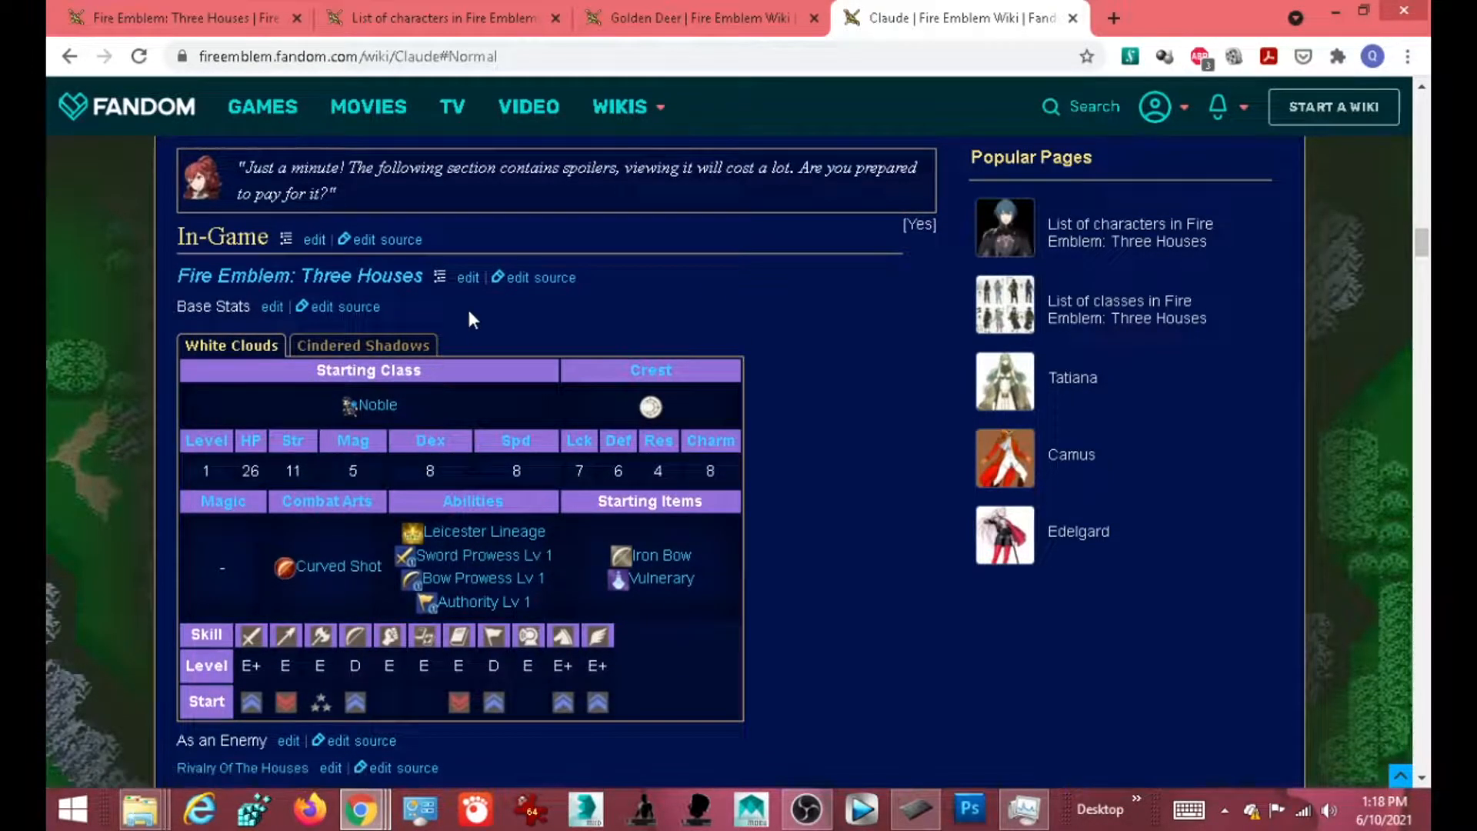
scroll("down", 3)
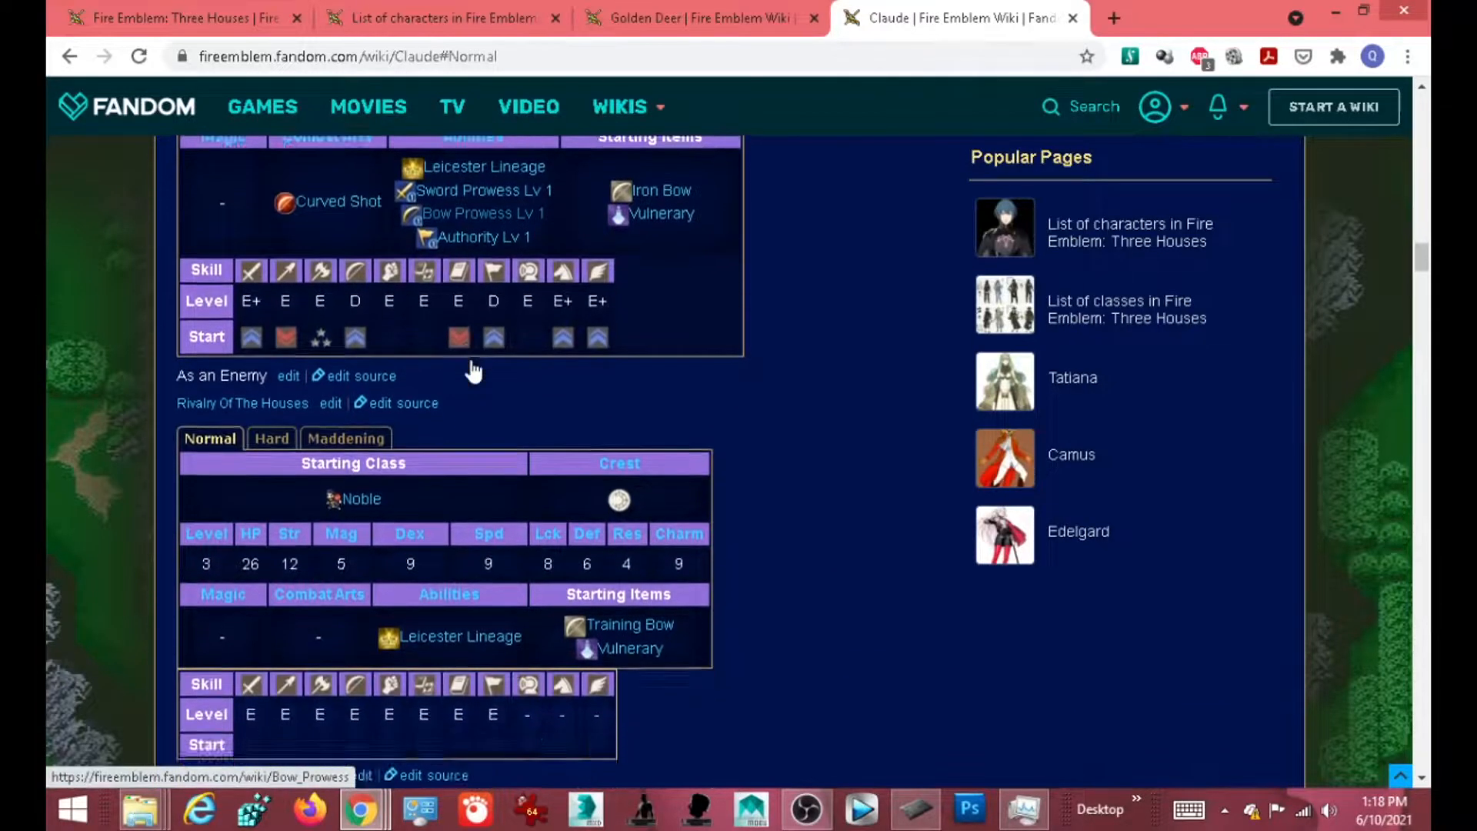
scroll("down", 3)
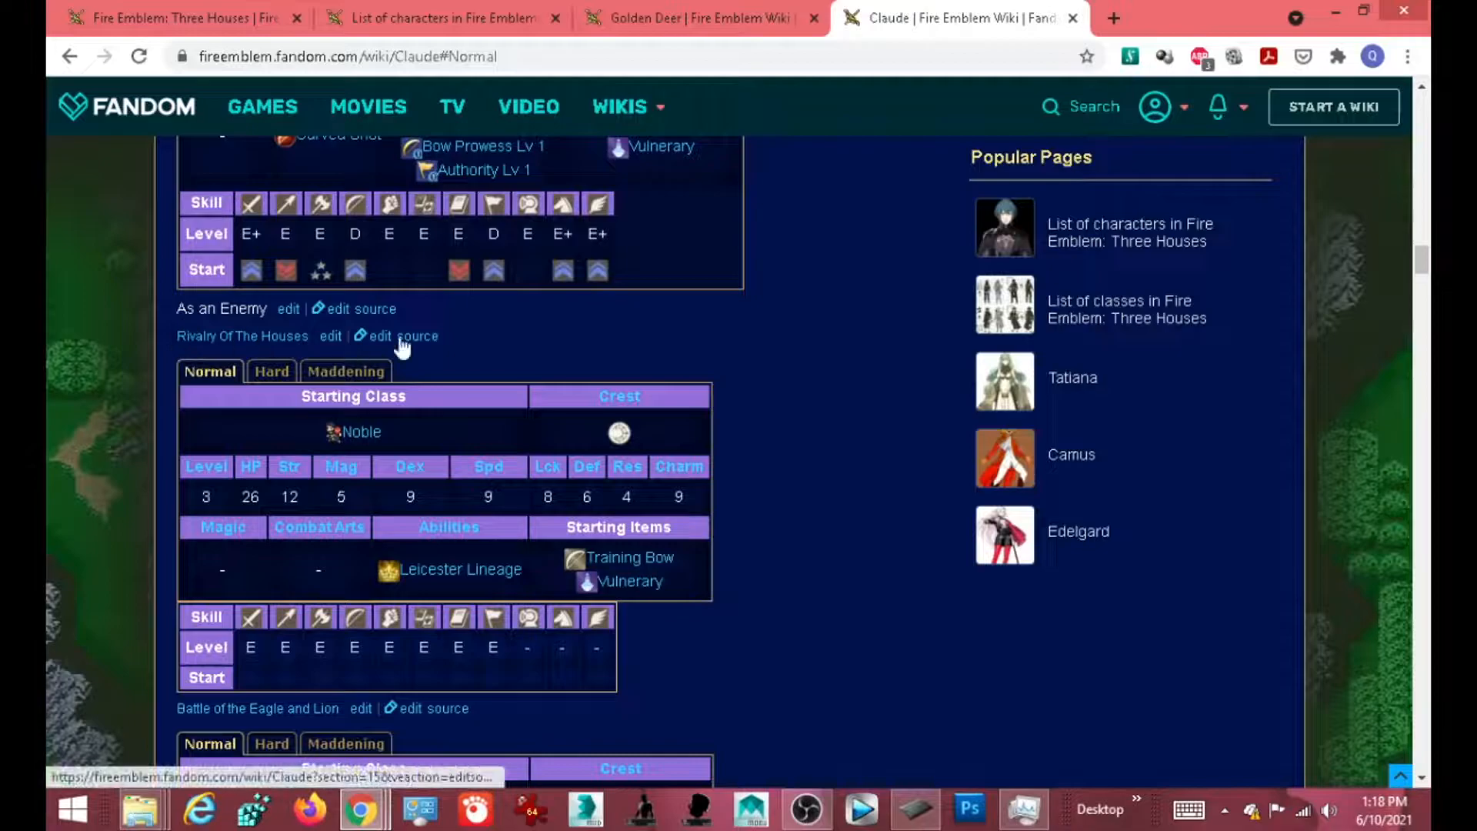
scroll("down", 3)
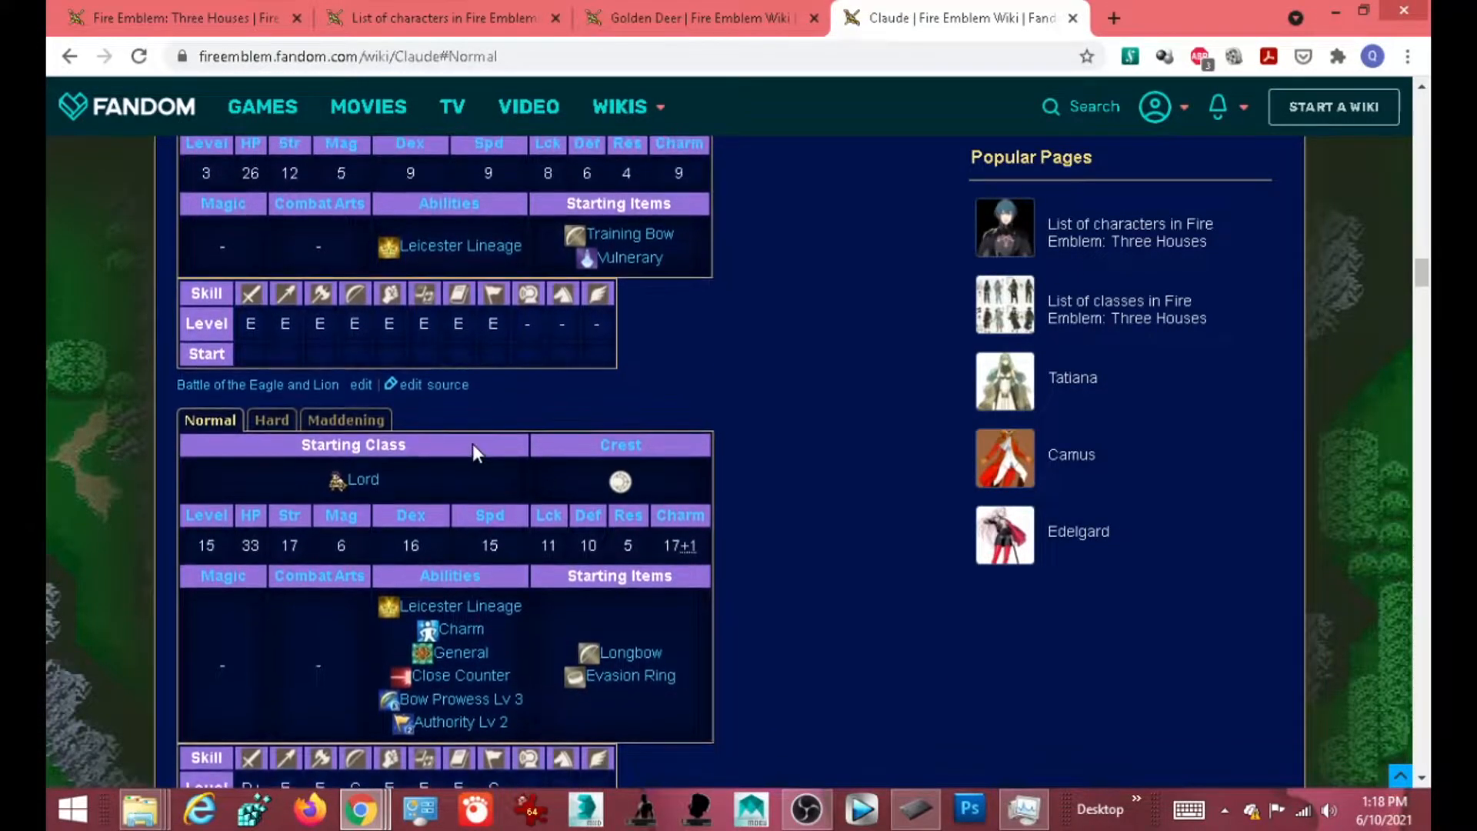
mouse_move(471, 740)
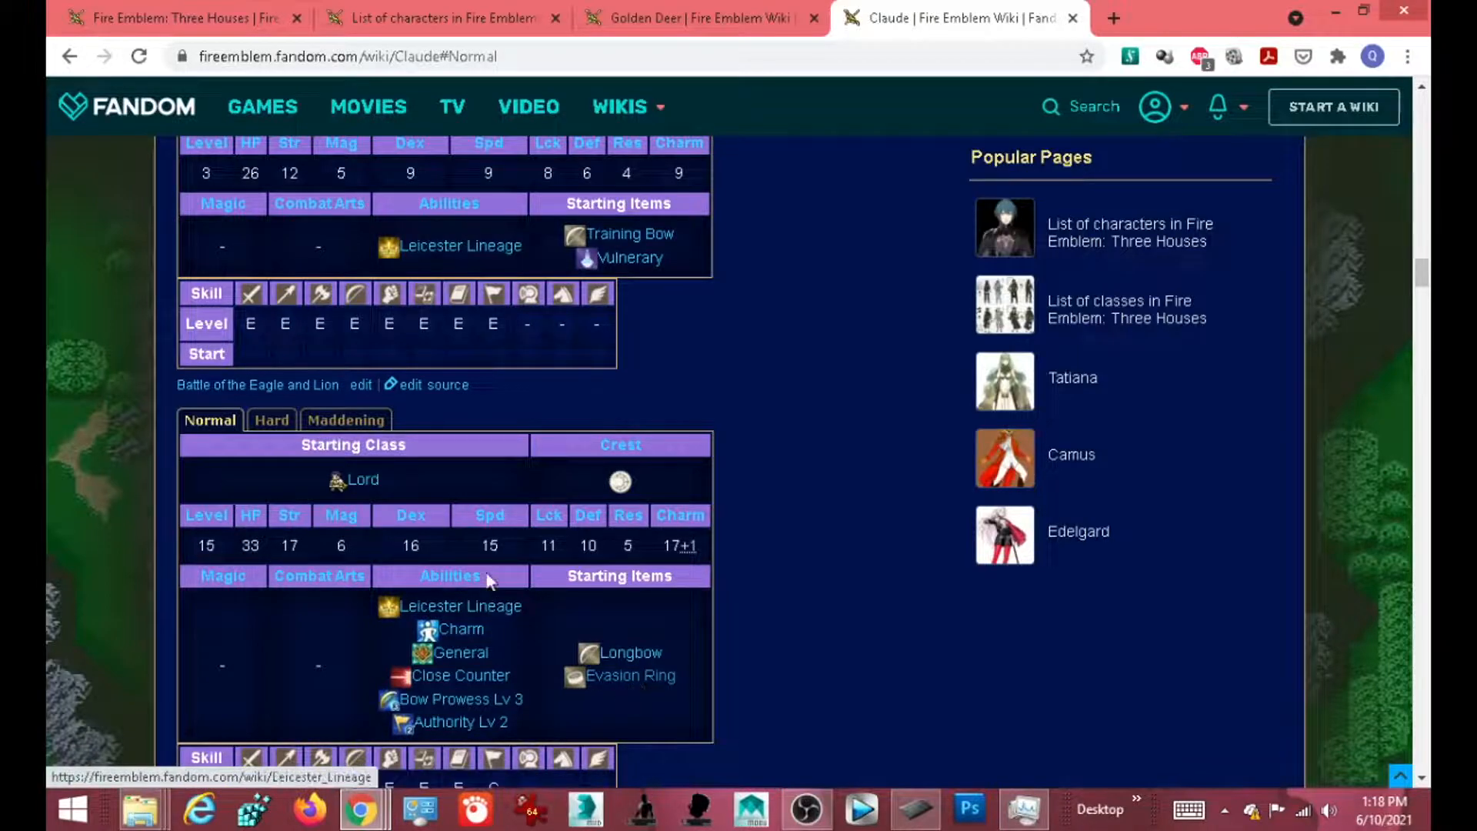
scroll("down", 3)
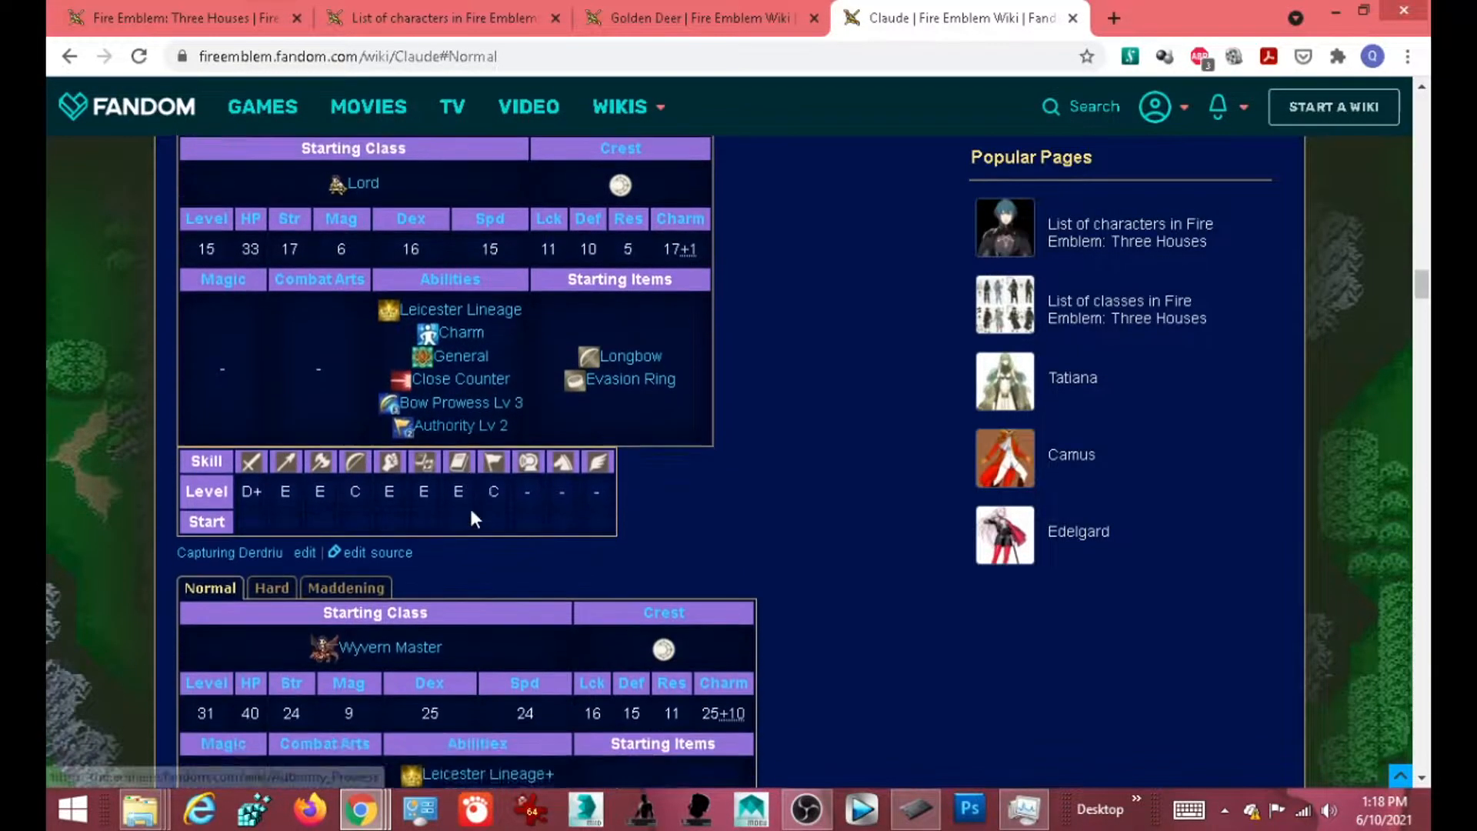
scroll("down", 3)
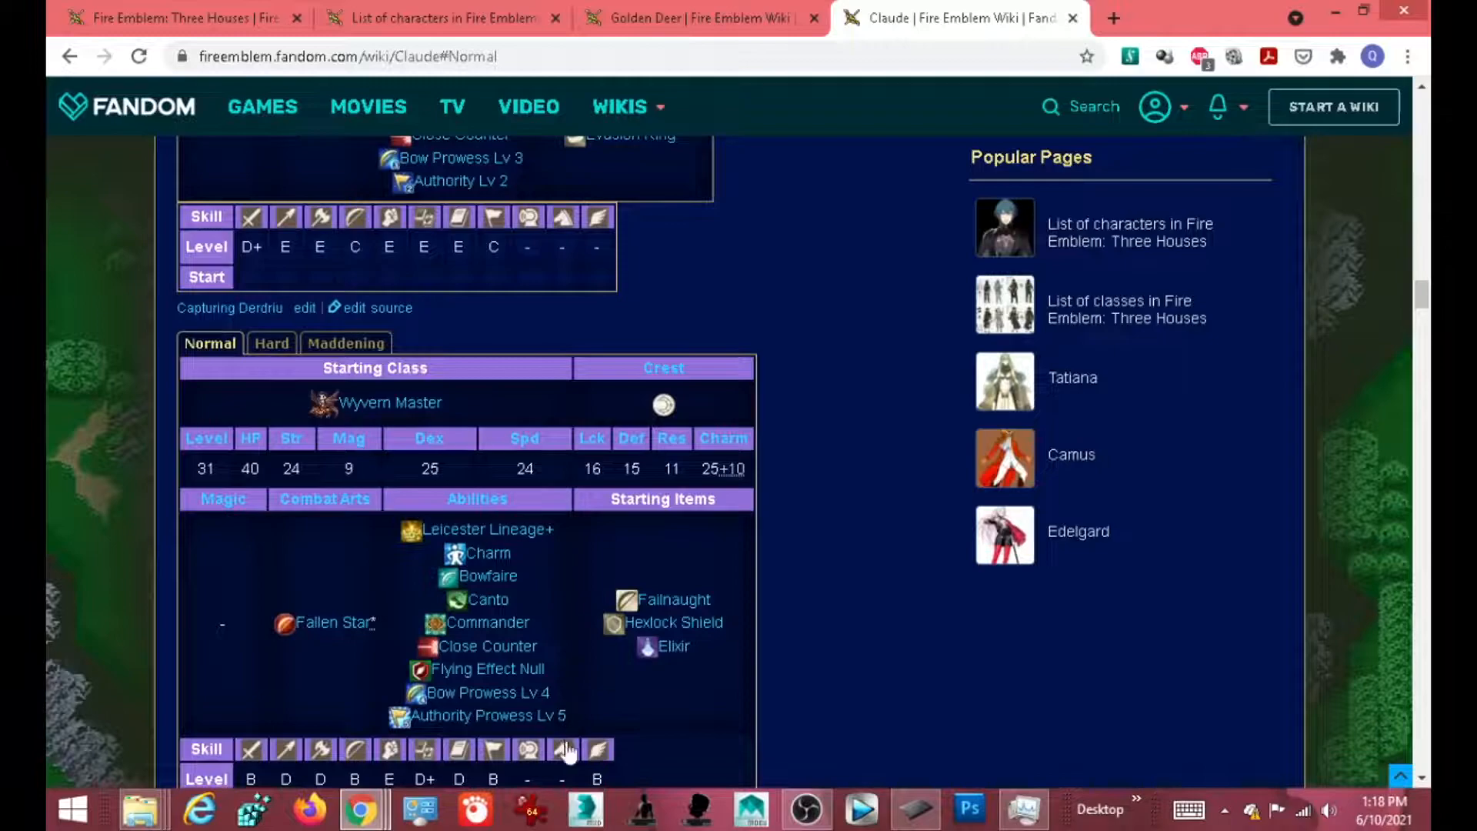
mouse_move(487, 714)
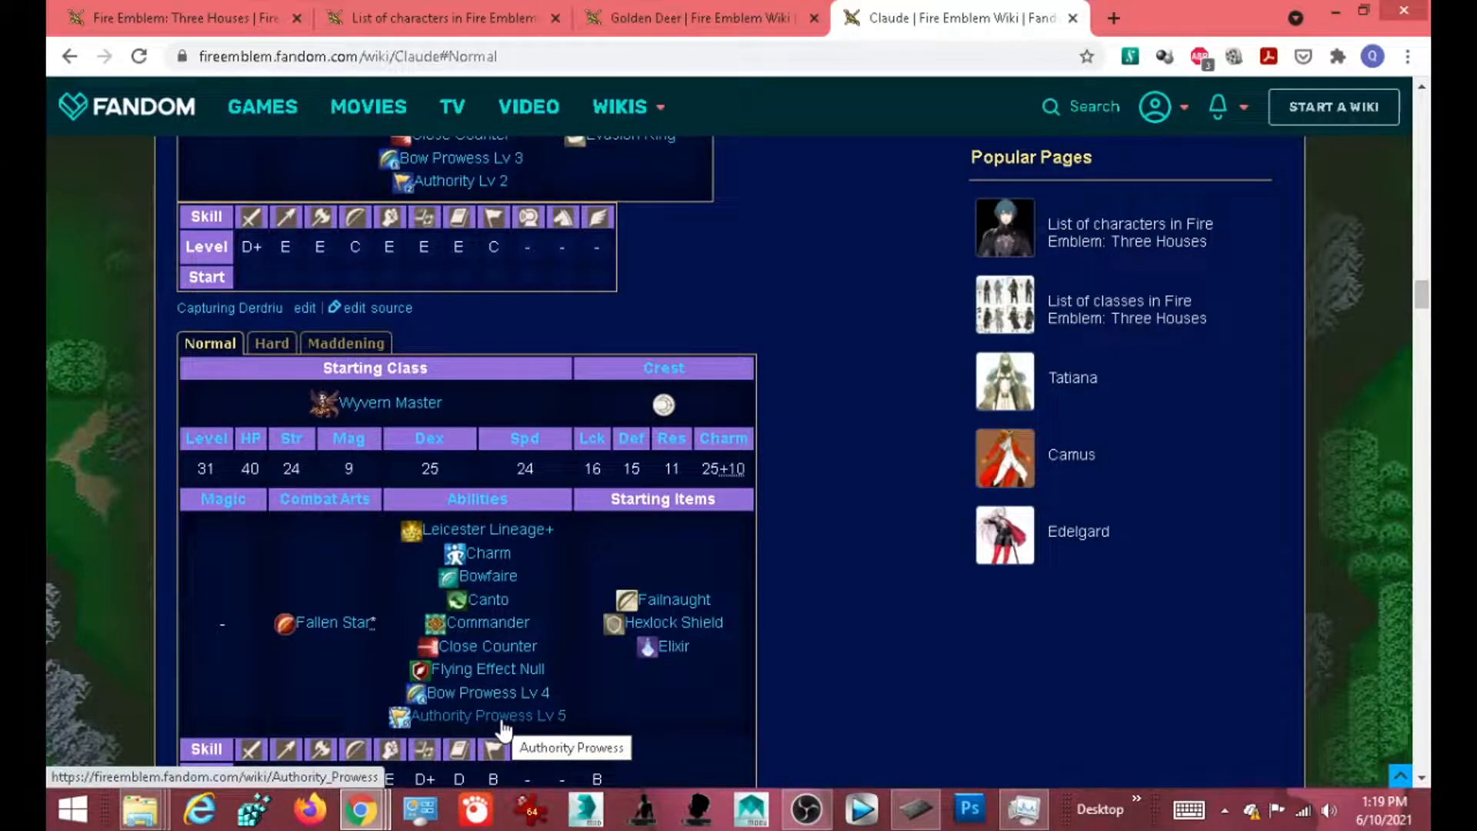
scroll("down", 3)
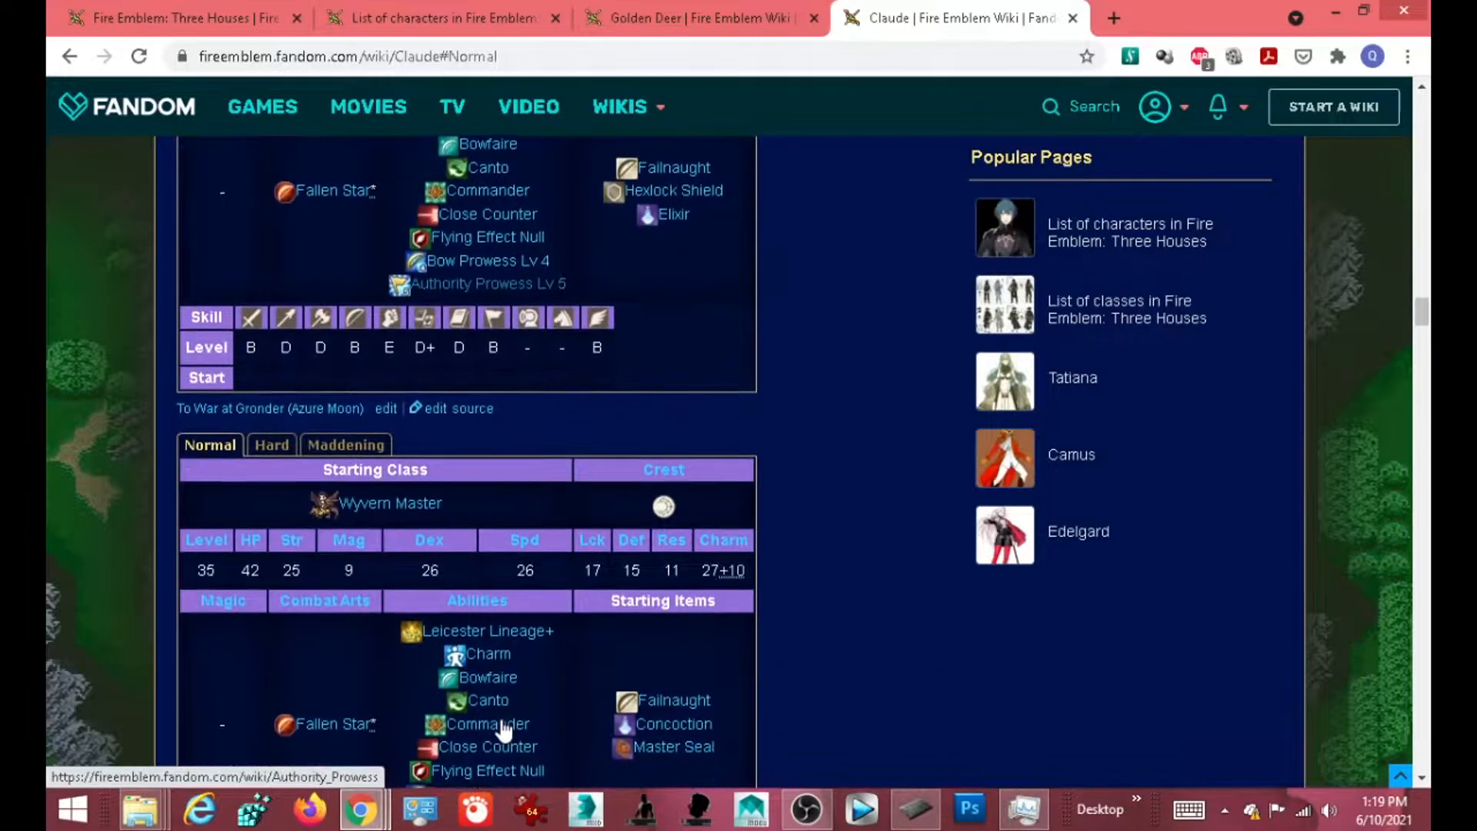
scroll("down", 3)
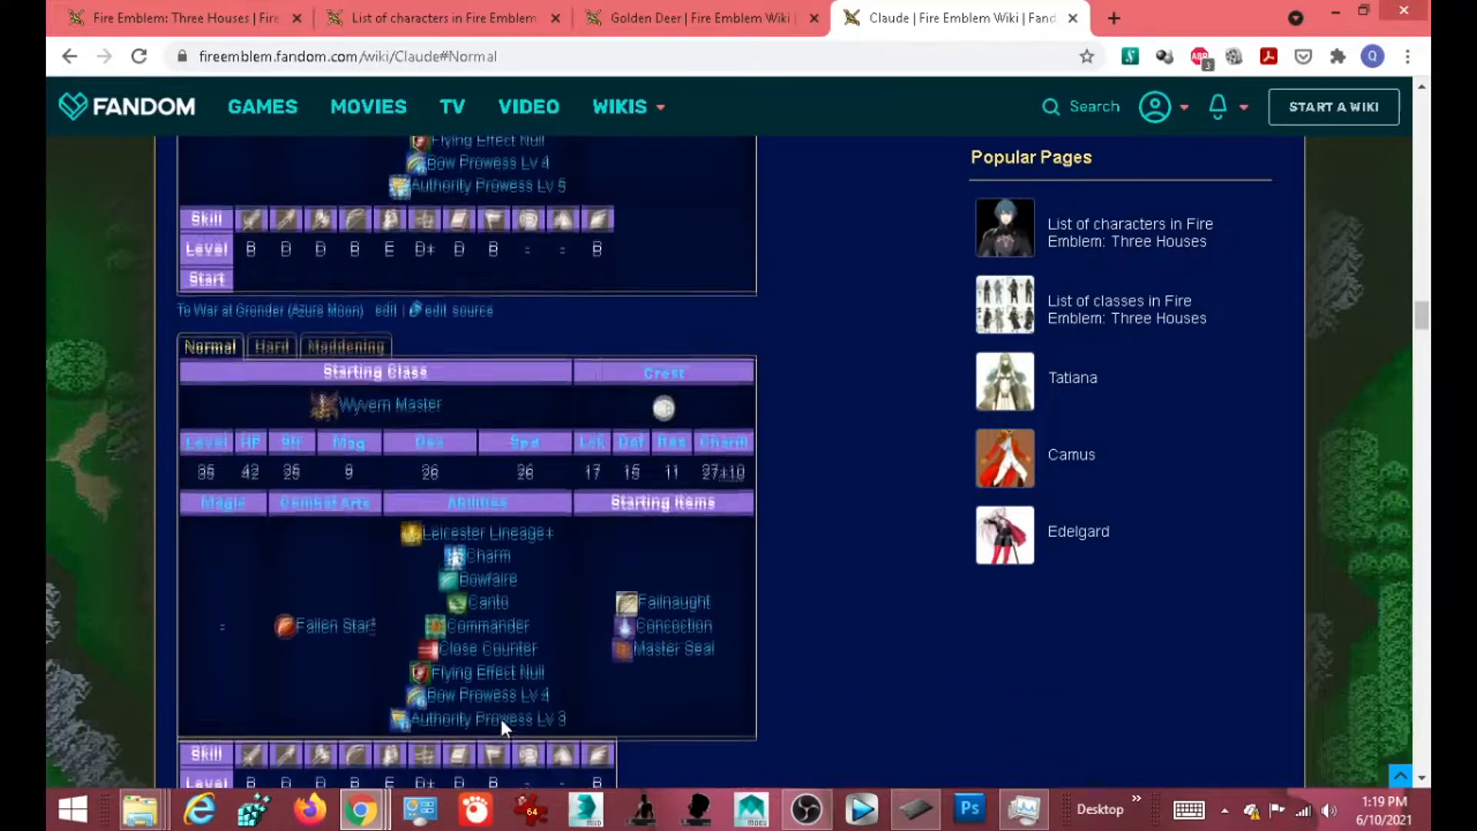
scroll("down", 3)
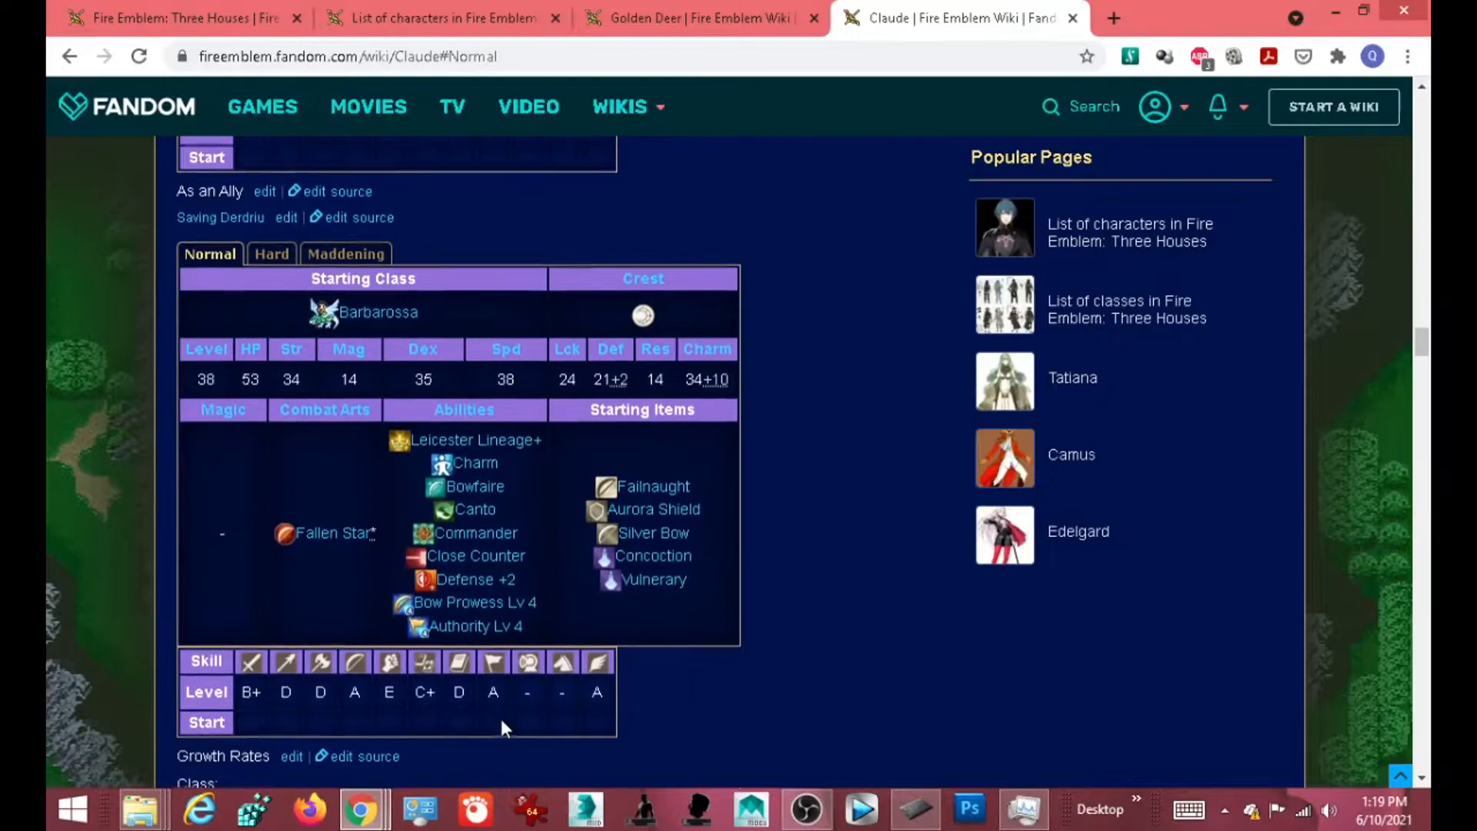
scroll("down", 3)
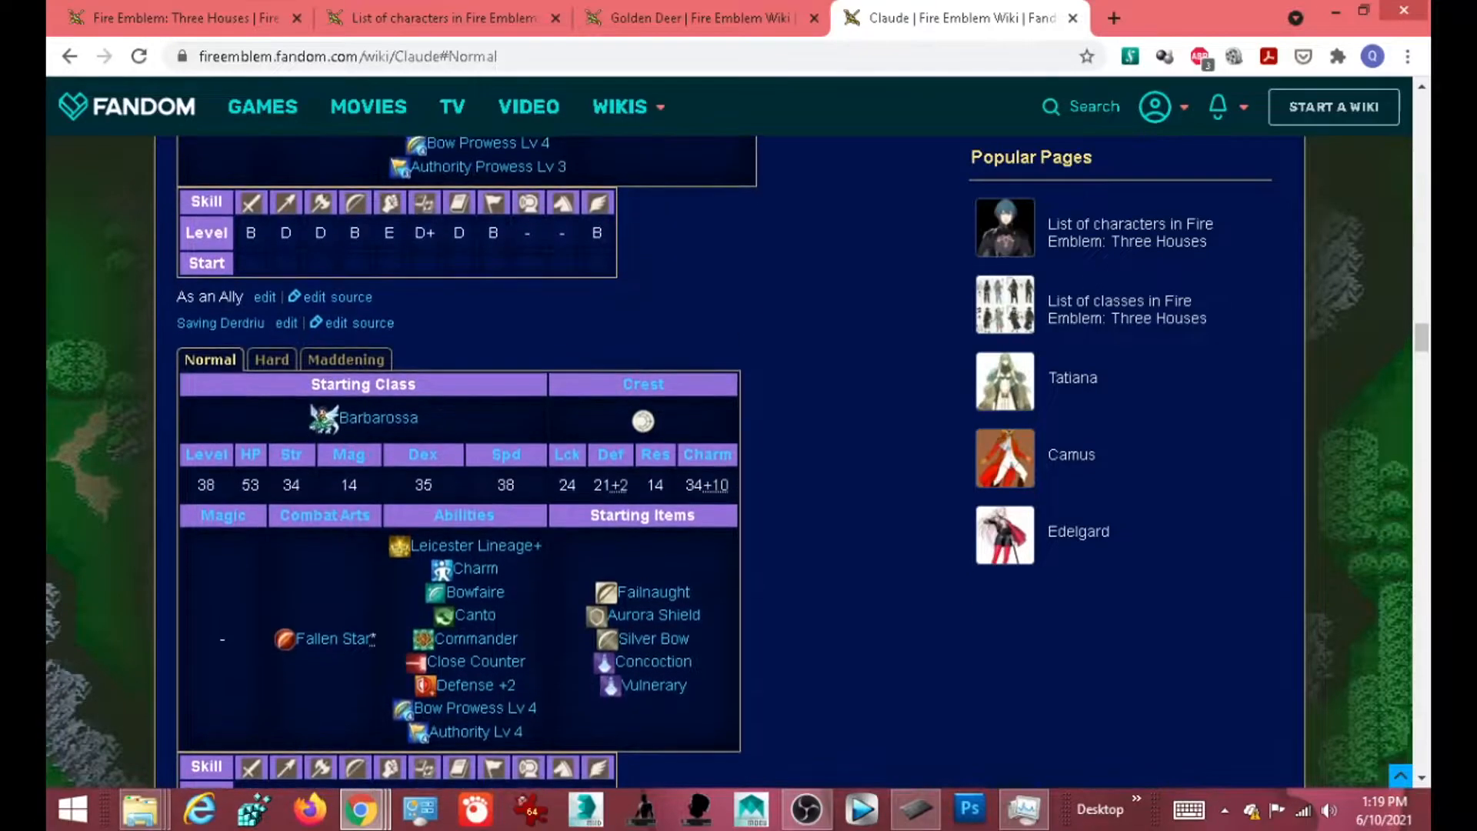
mouse_move(503, 731)
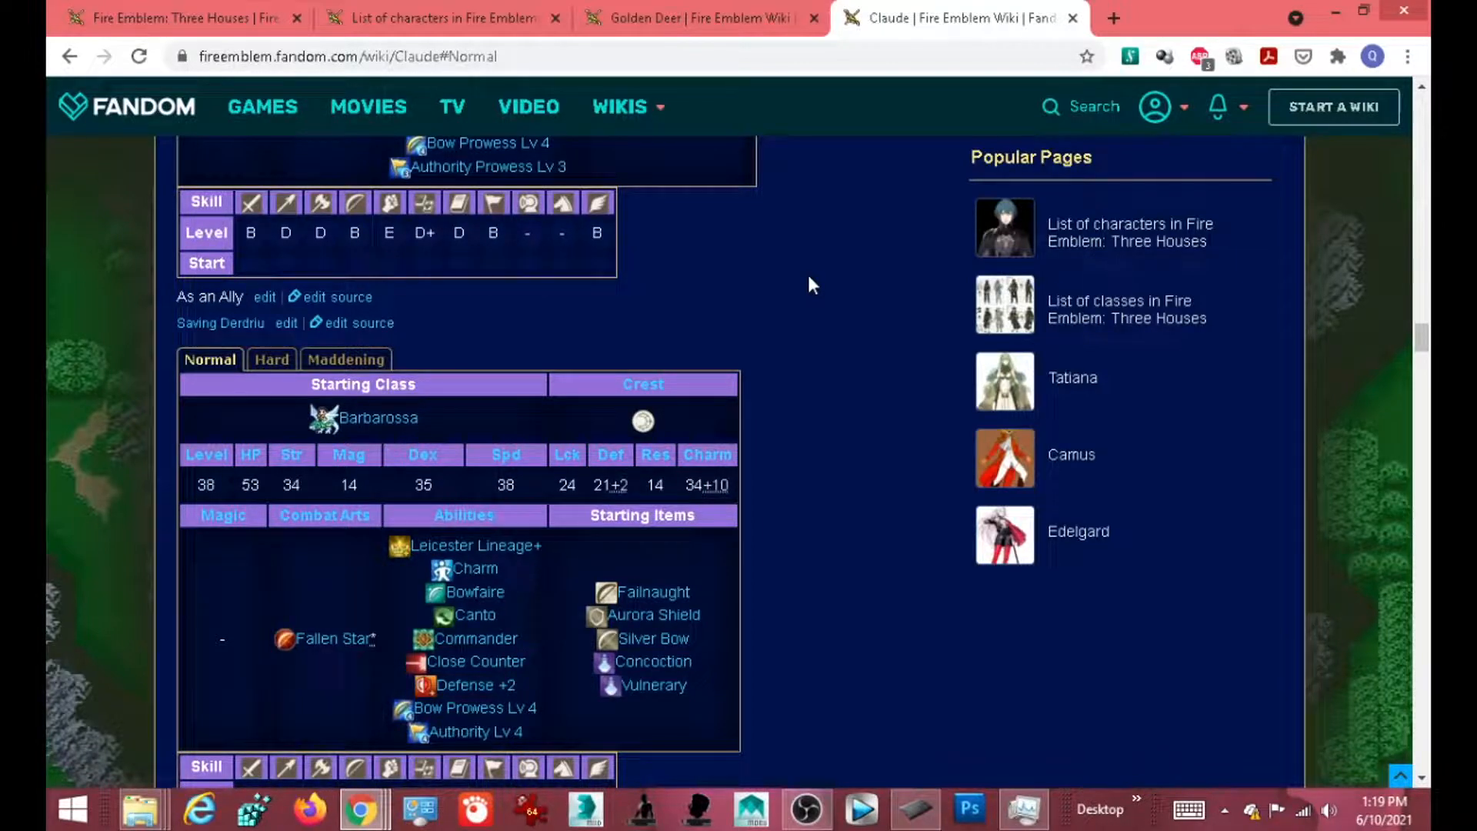
mouse_move(818, 235)
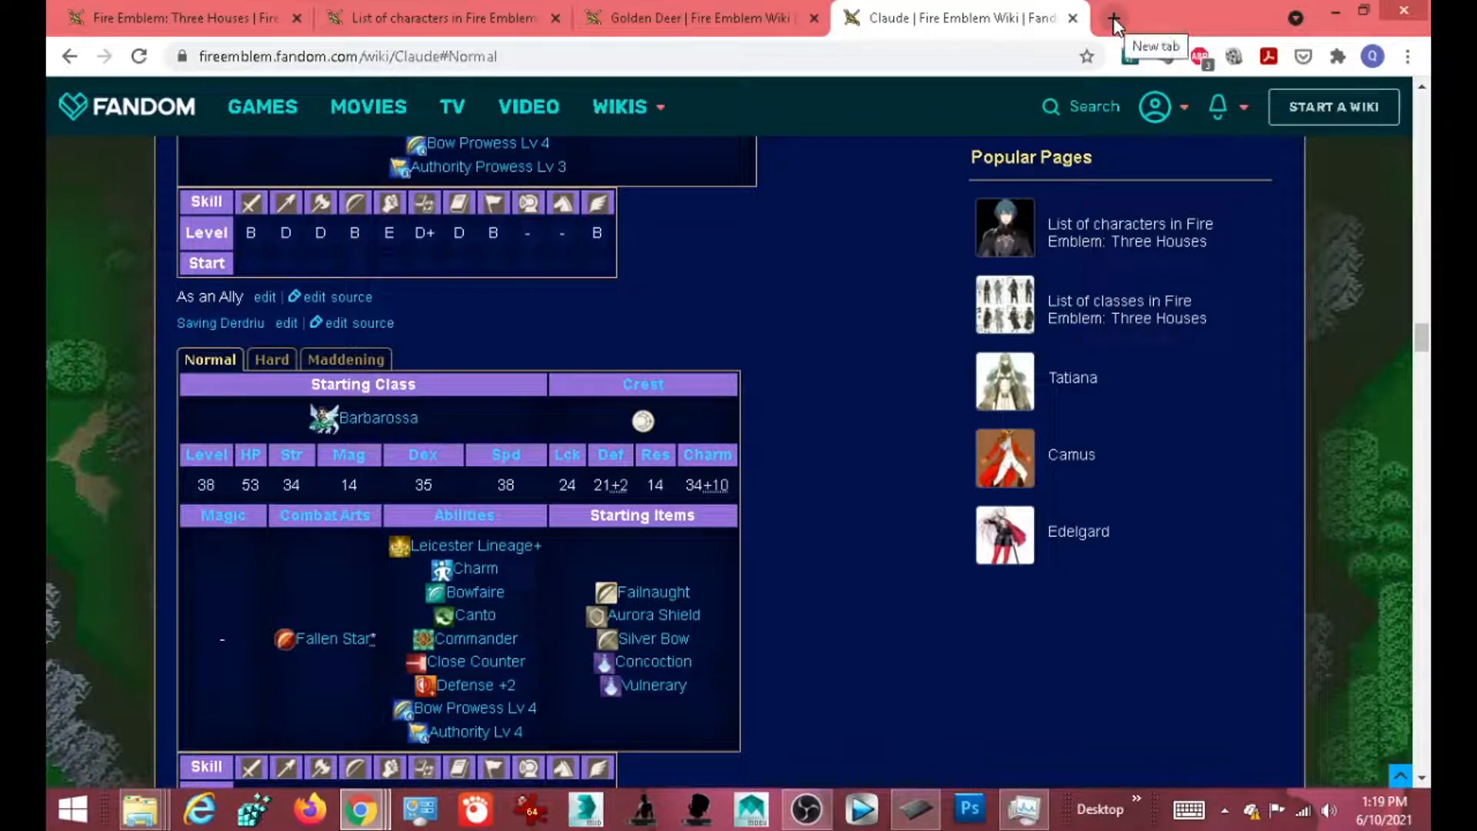
- Open a new tab and scroll Claude's fireemblemwiki.org page down to the Ability set table
left_click(1112, 18)
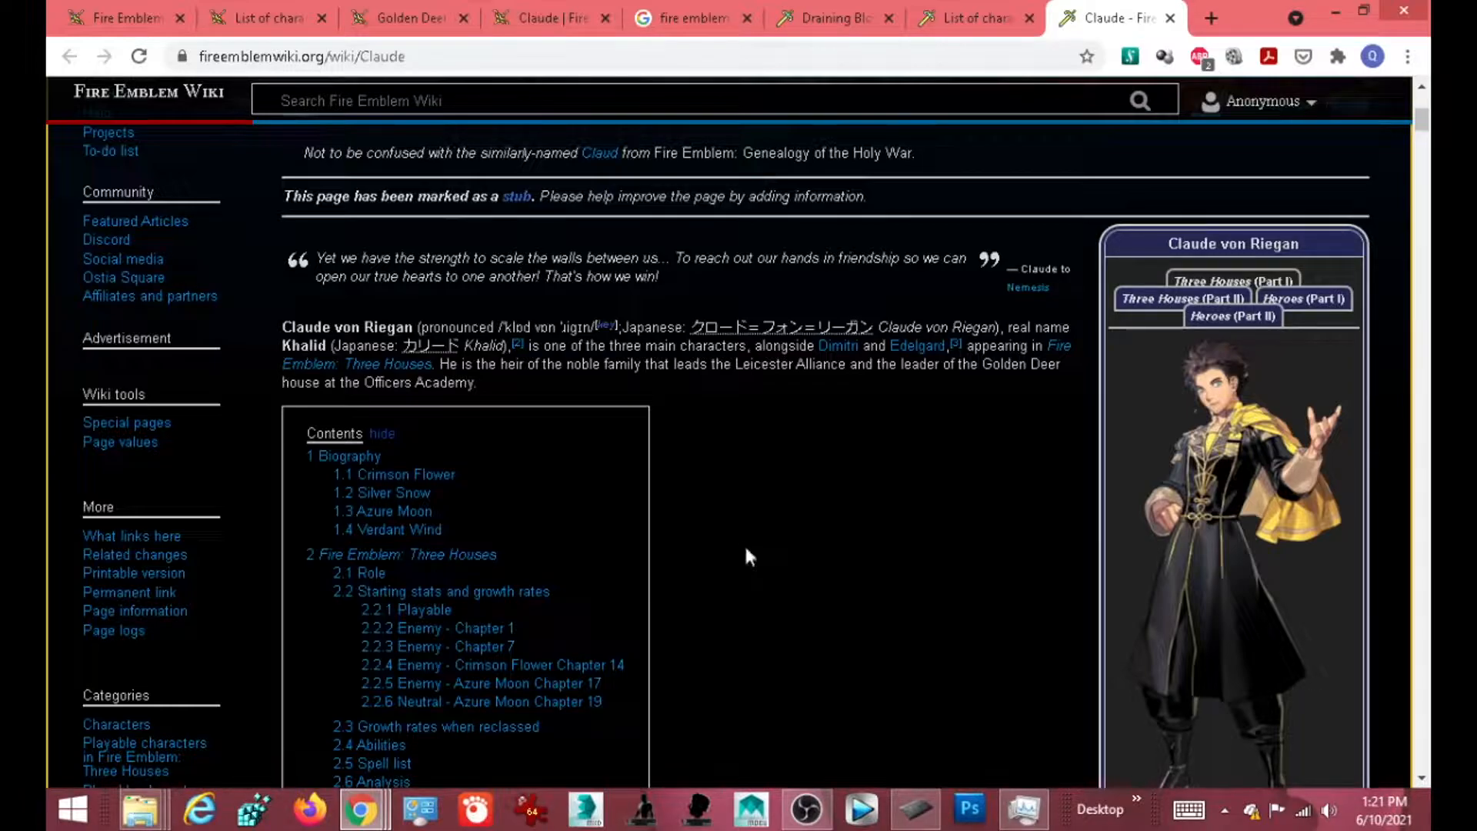
scroll("down", 3)
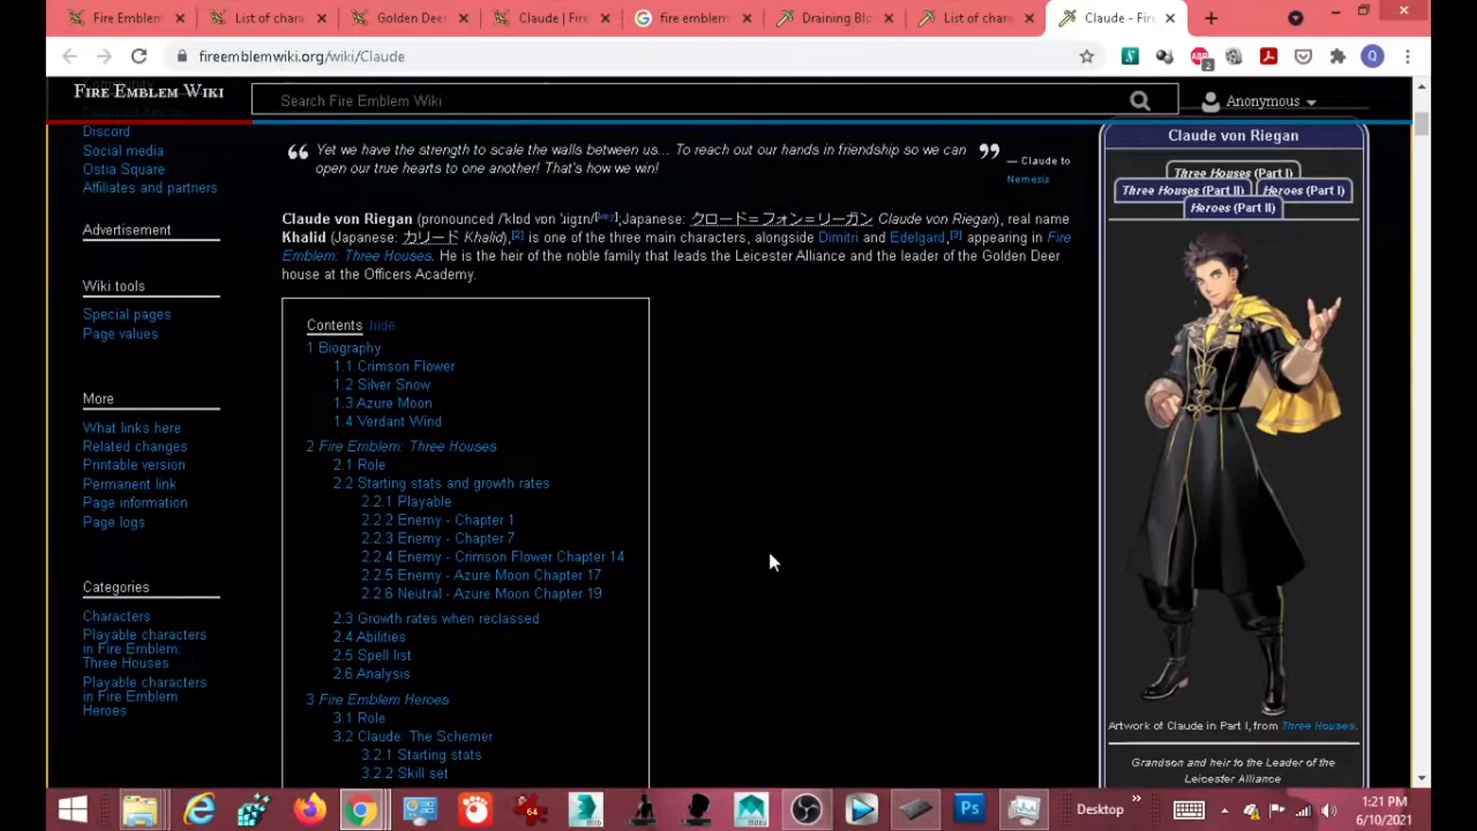
scroll("down", 3)
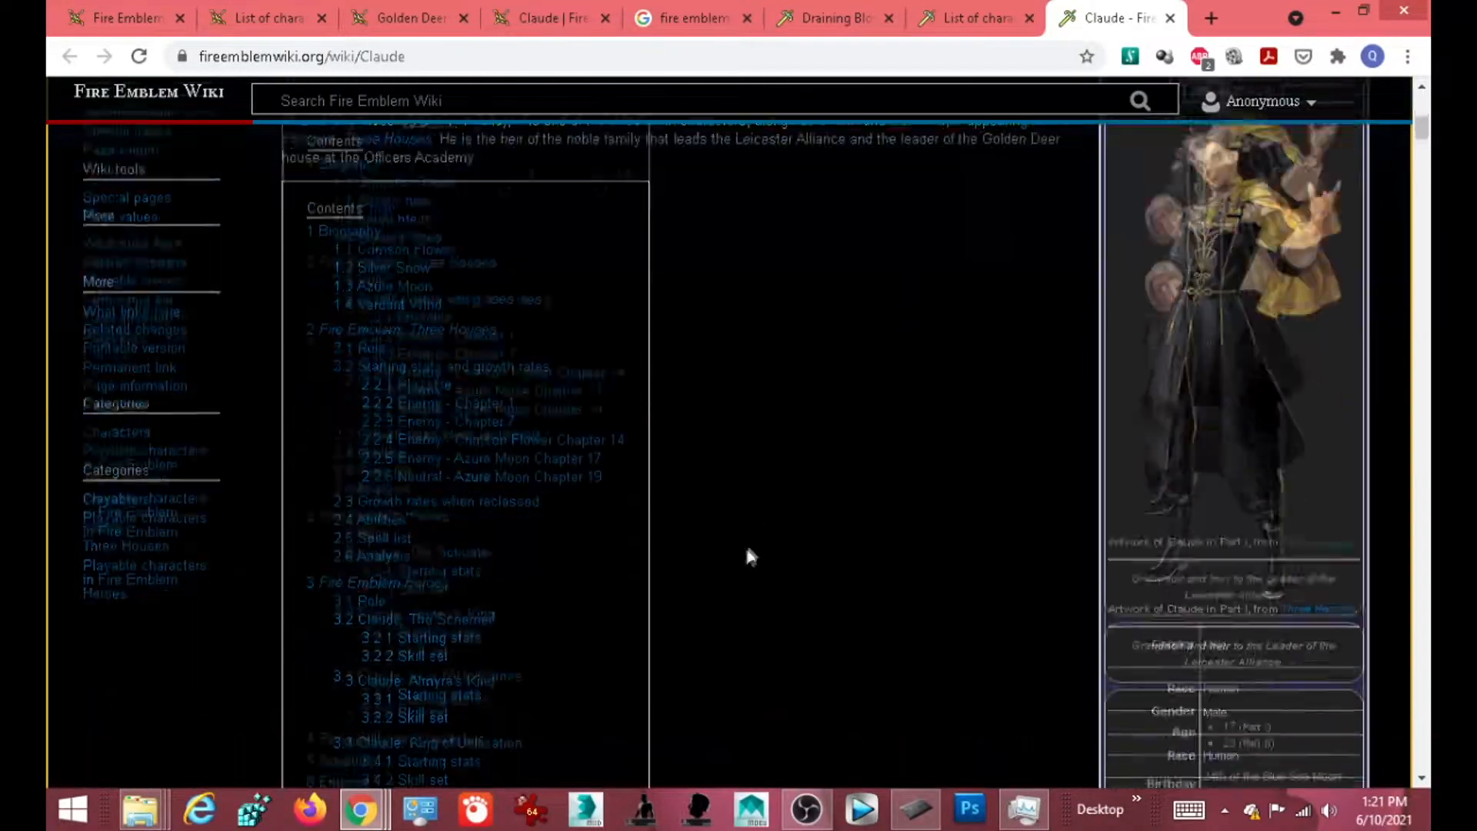
scroll("down", 3)
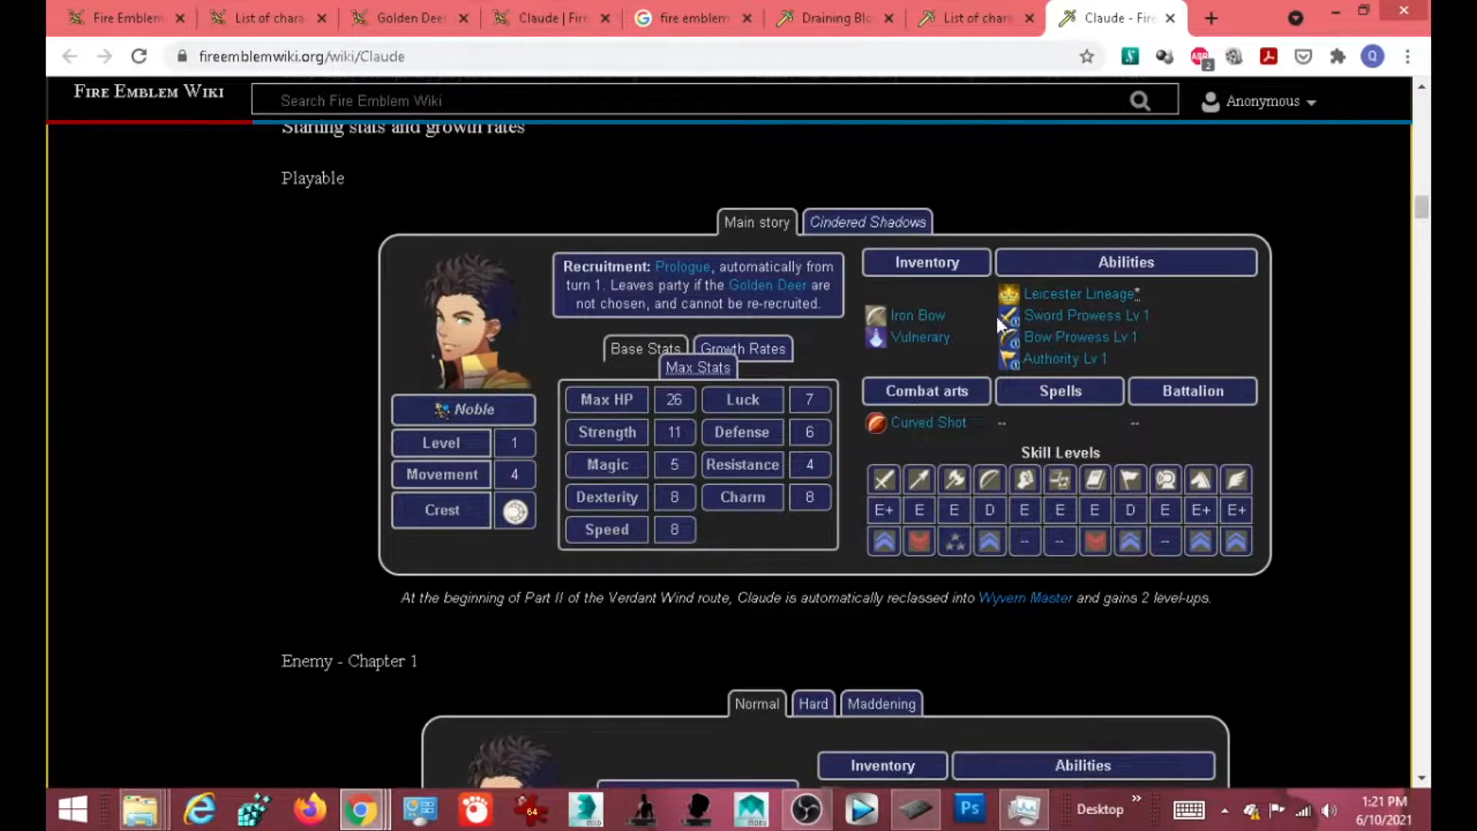
scroll("down", 3)
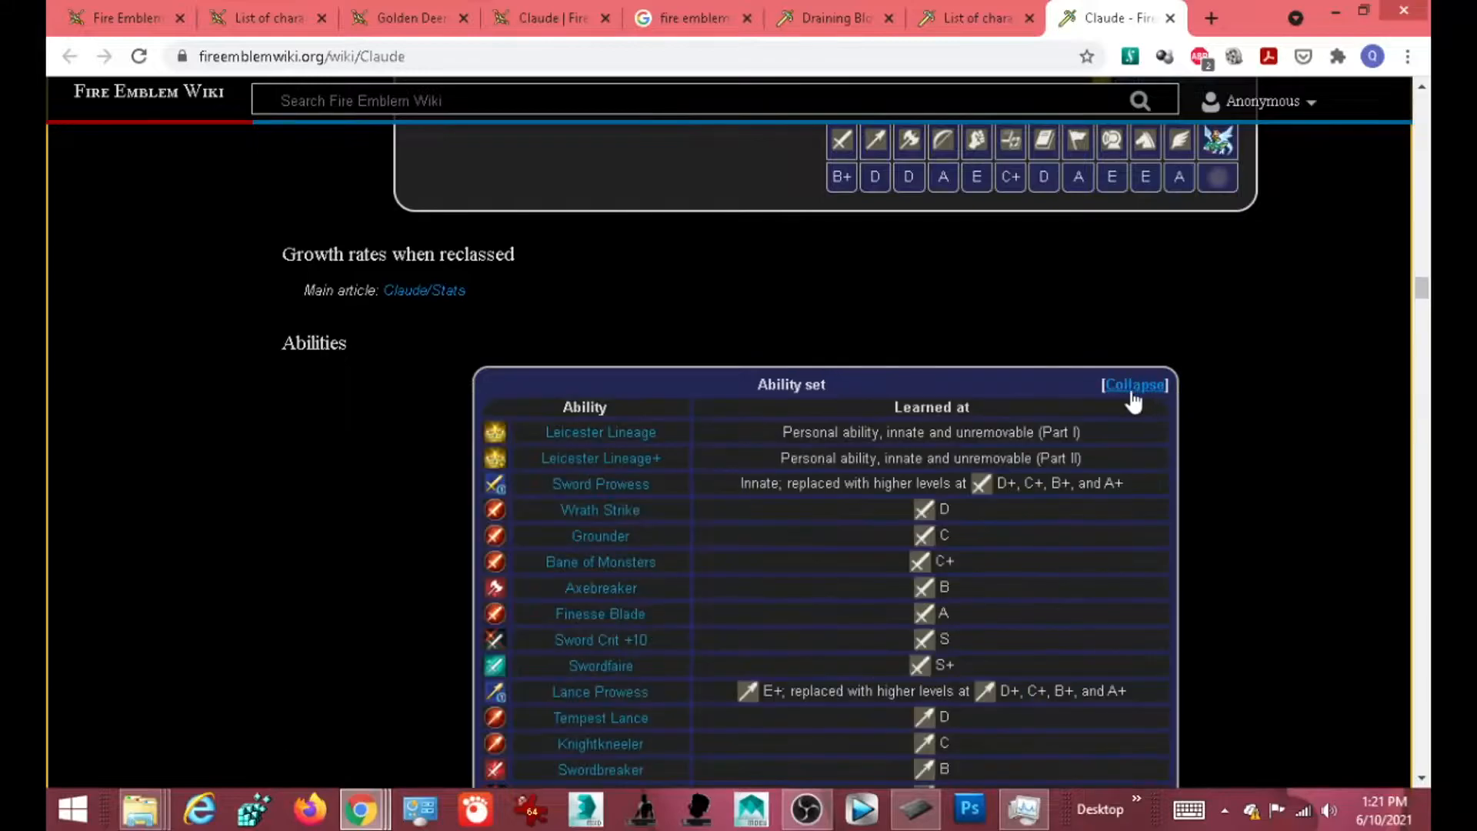
scroll("down", 3)
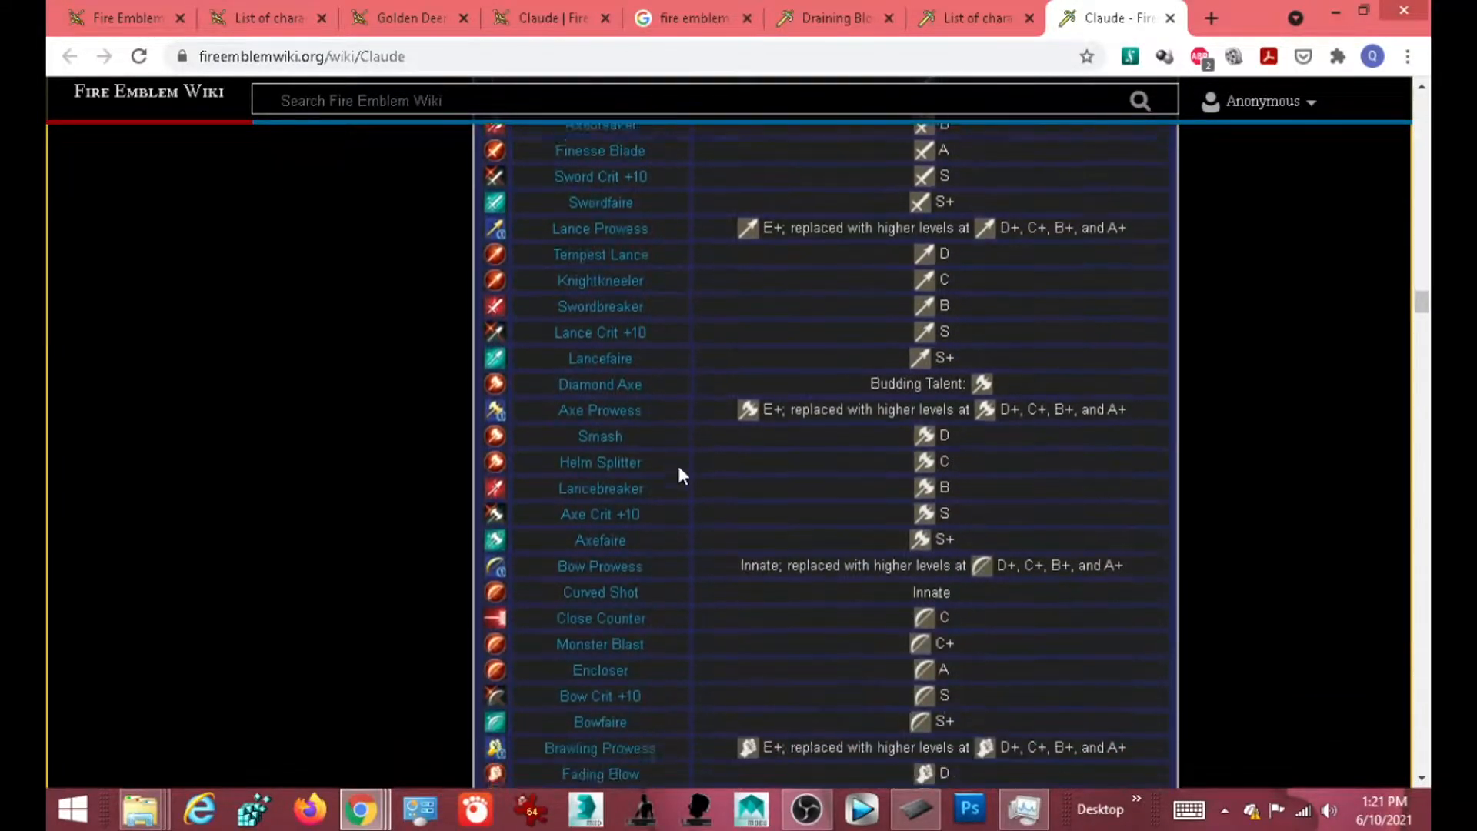
scroll("down", 3)
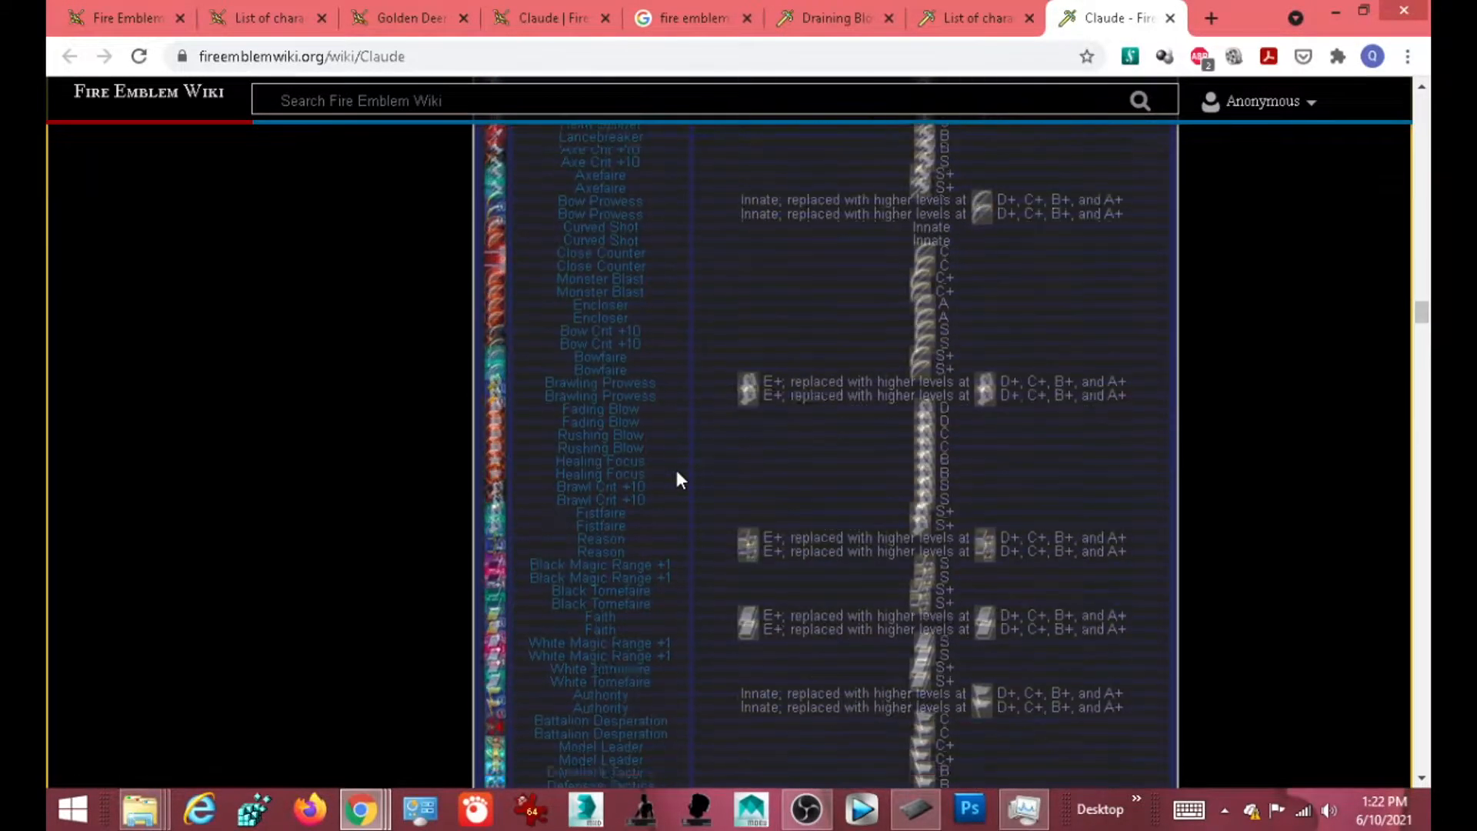
scroll("down", 3)
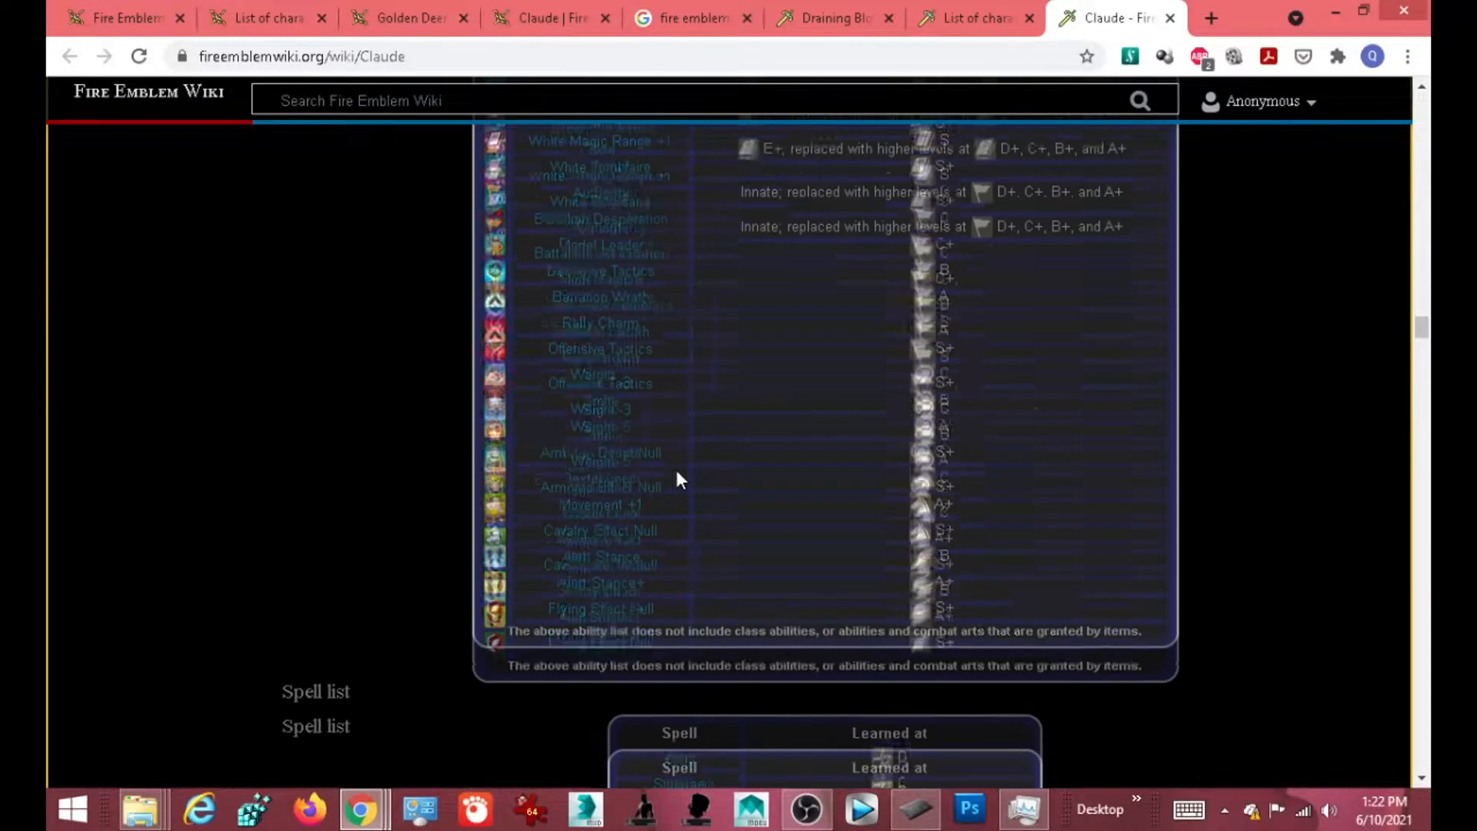
scroll("up", 3)
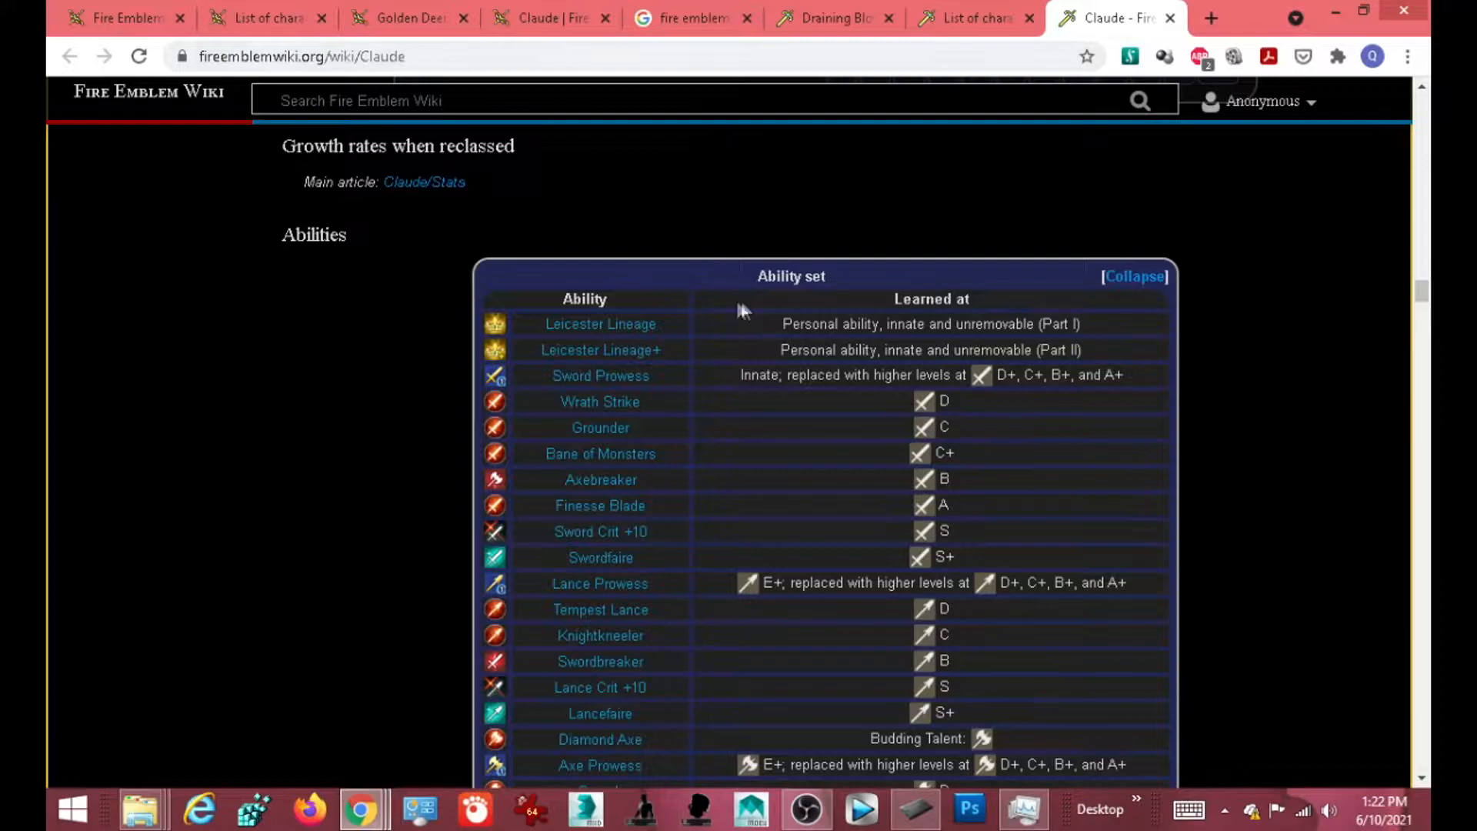
mouse_move(650, 405)
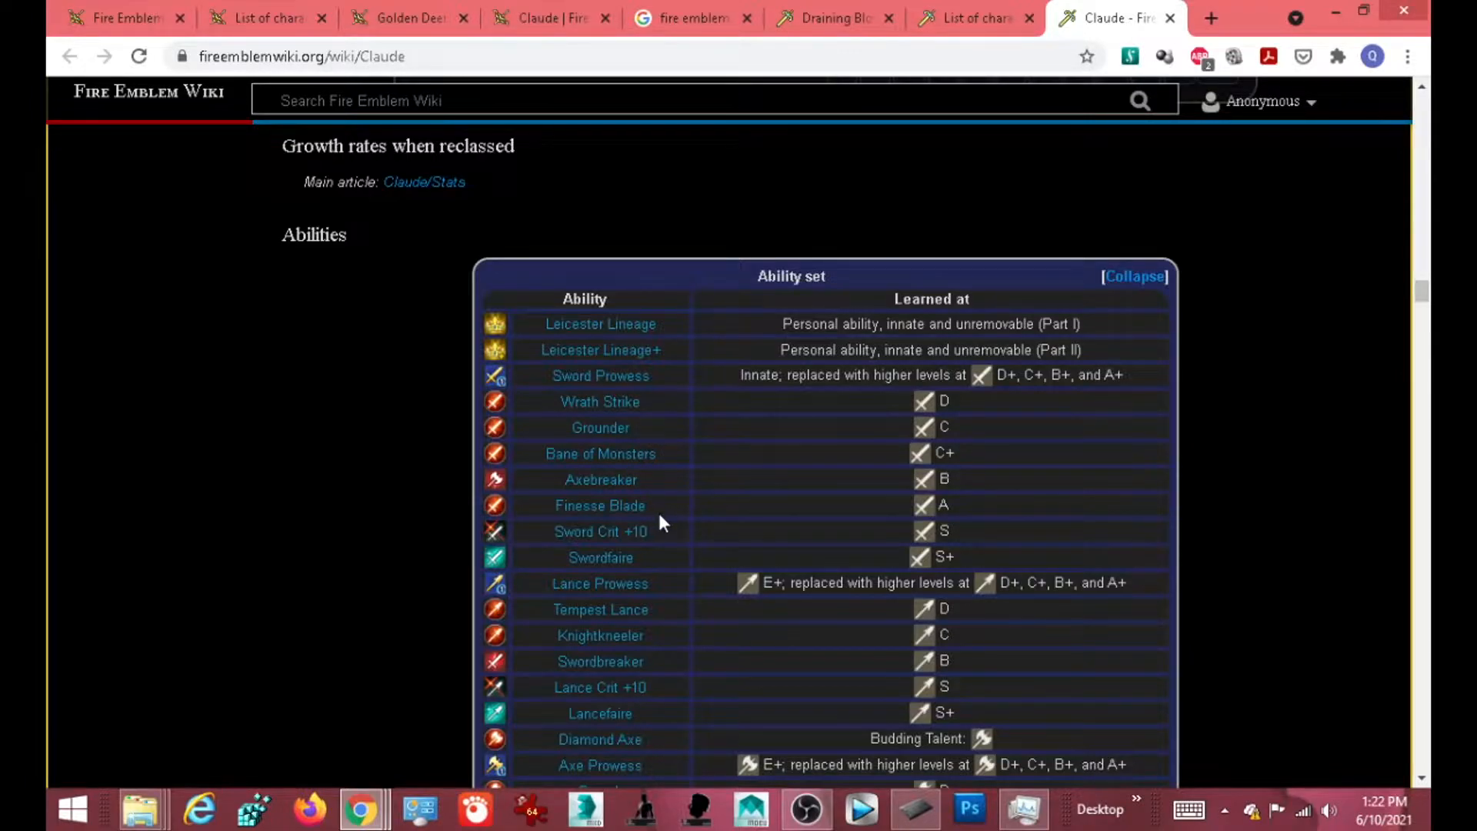
scroll("down", 3)
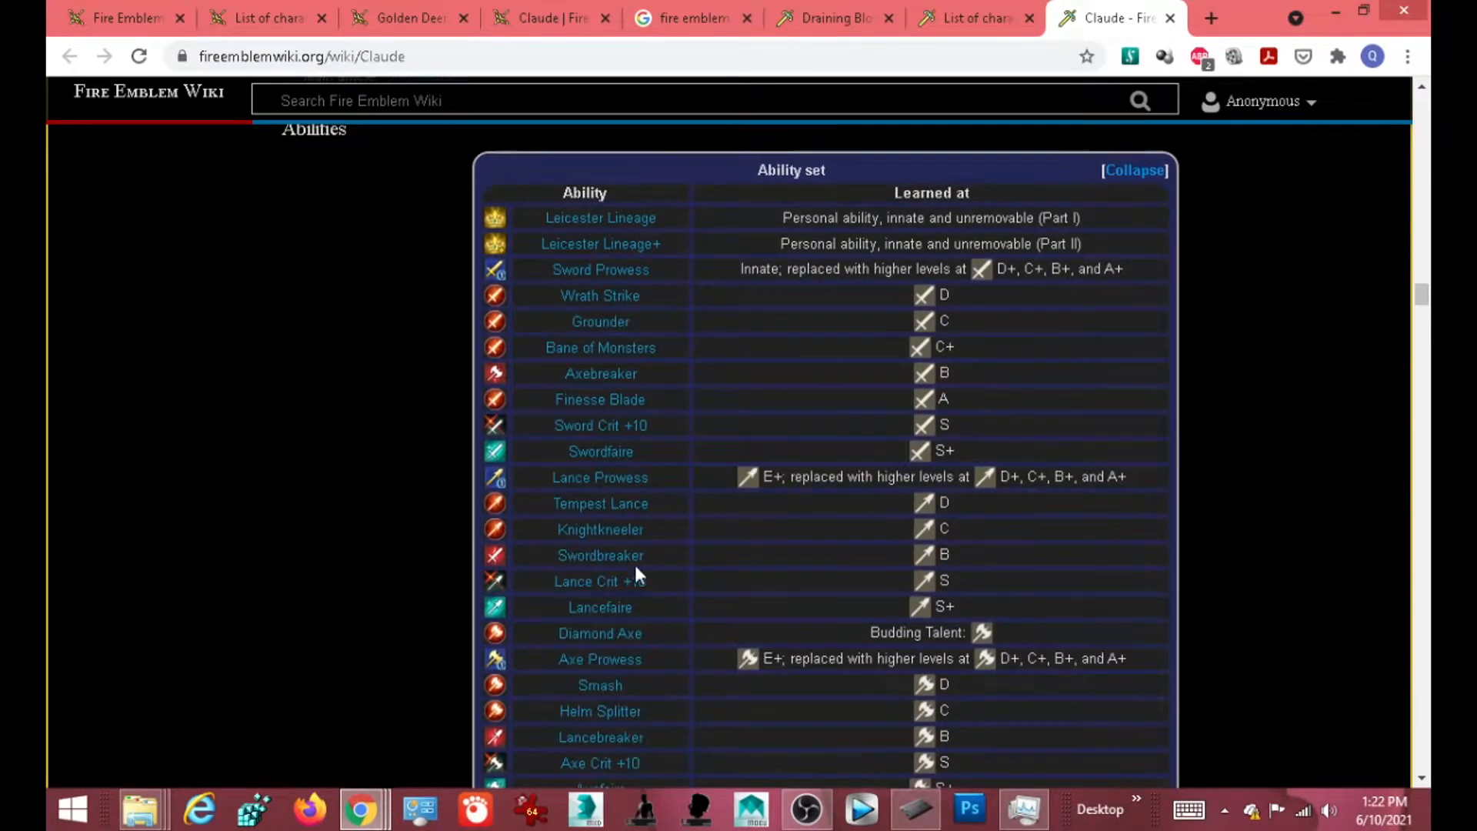
mouse_move(638, 653)
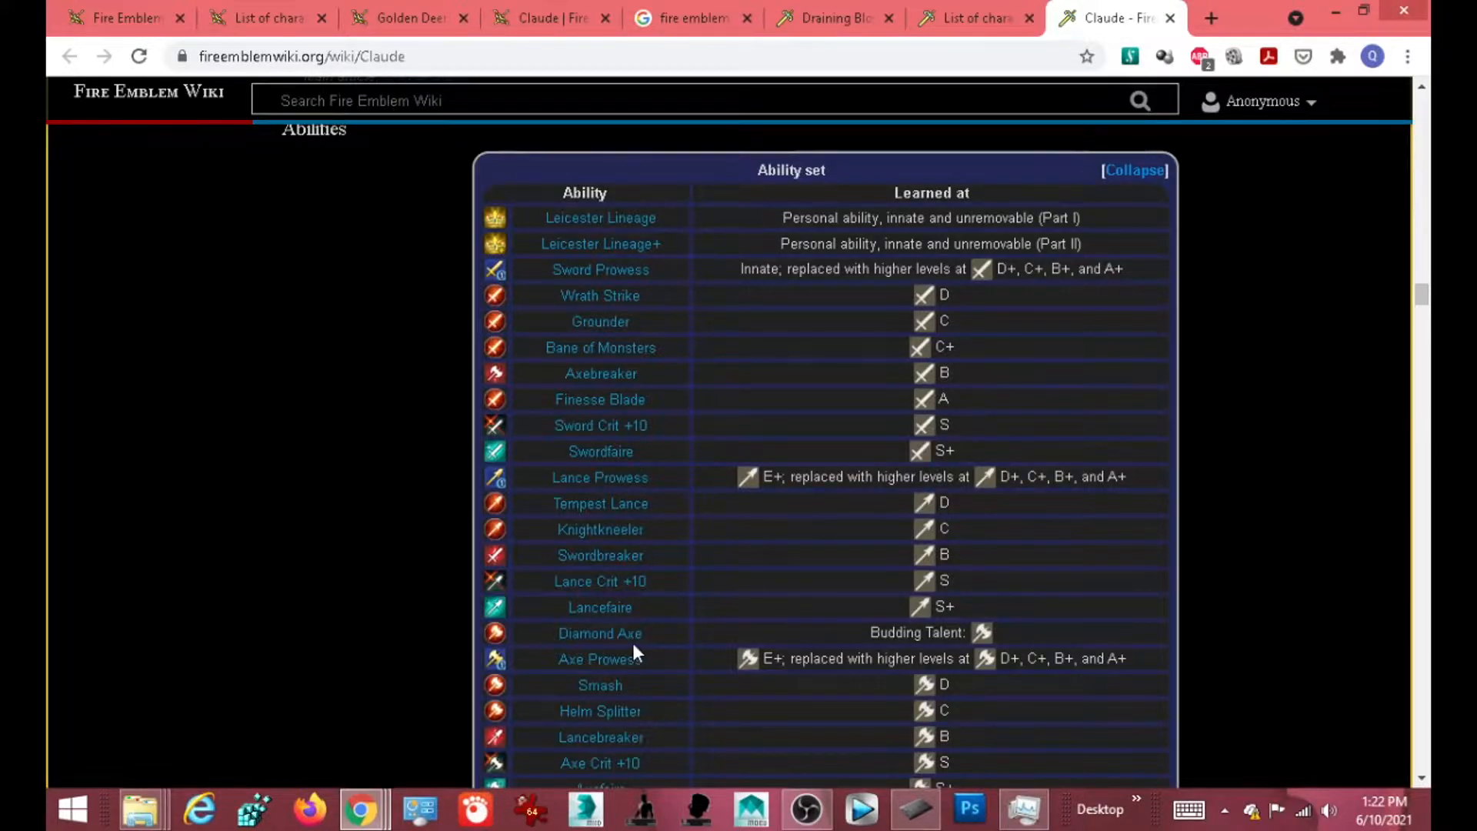
- Open Diamond Axe in a new tab and view its stats (+14 Might, -20 Hit)
right_click(600, 633)
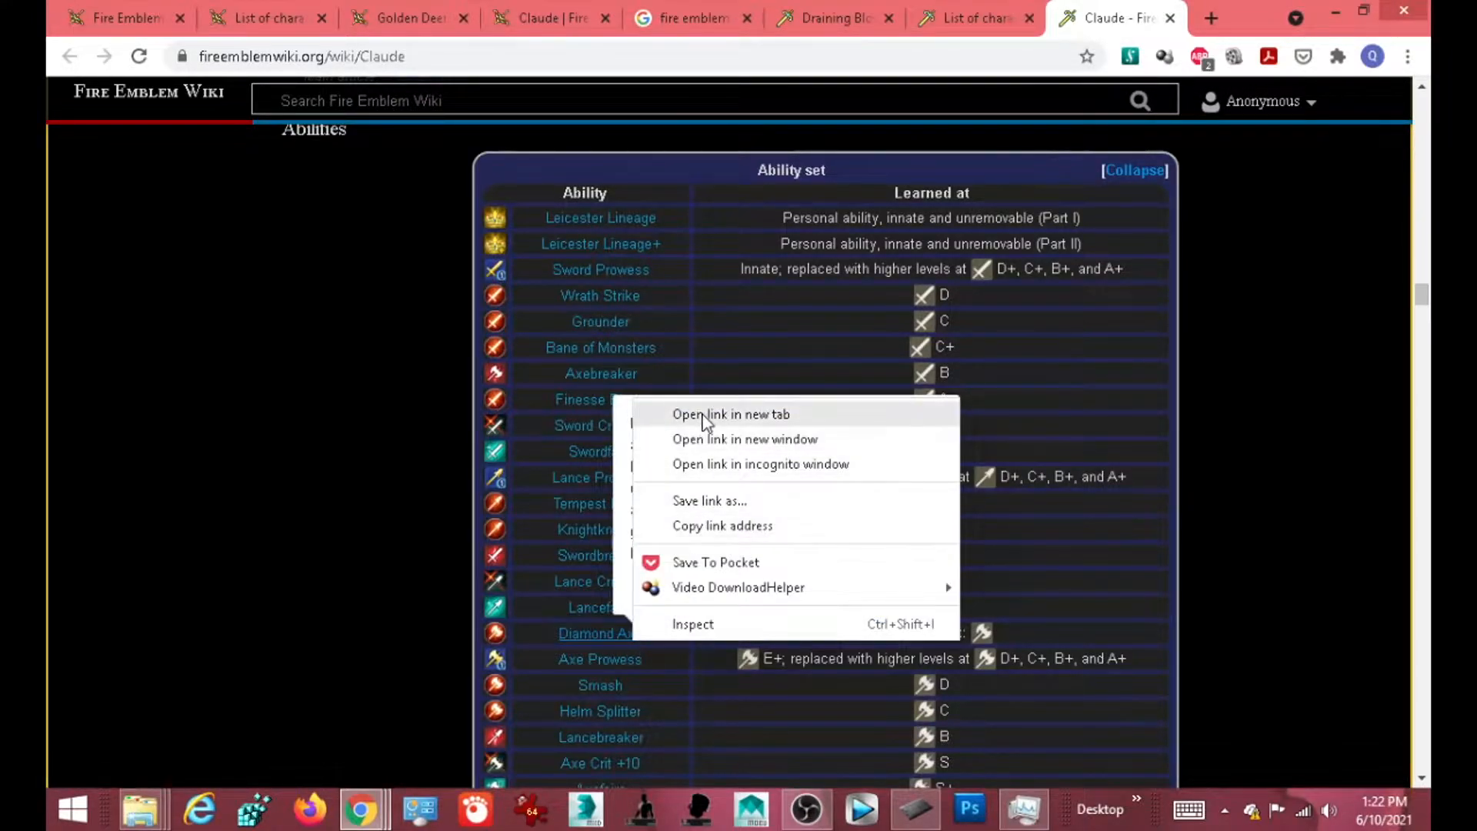
left_click(732, 414)
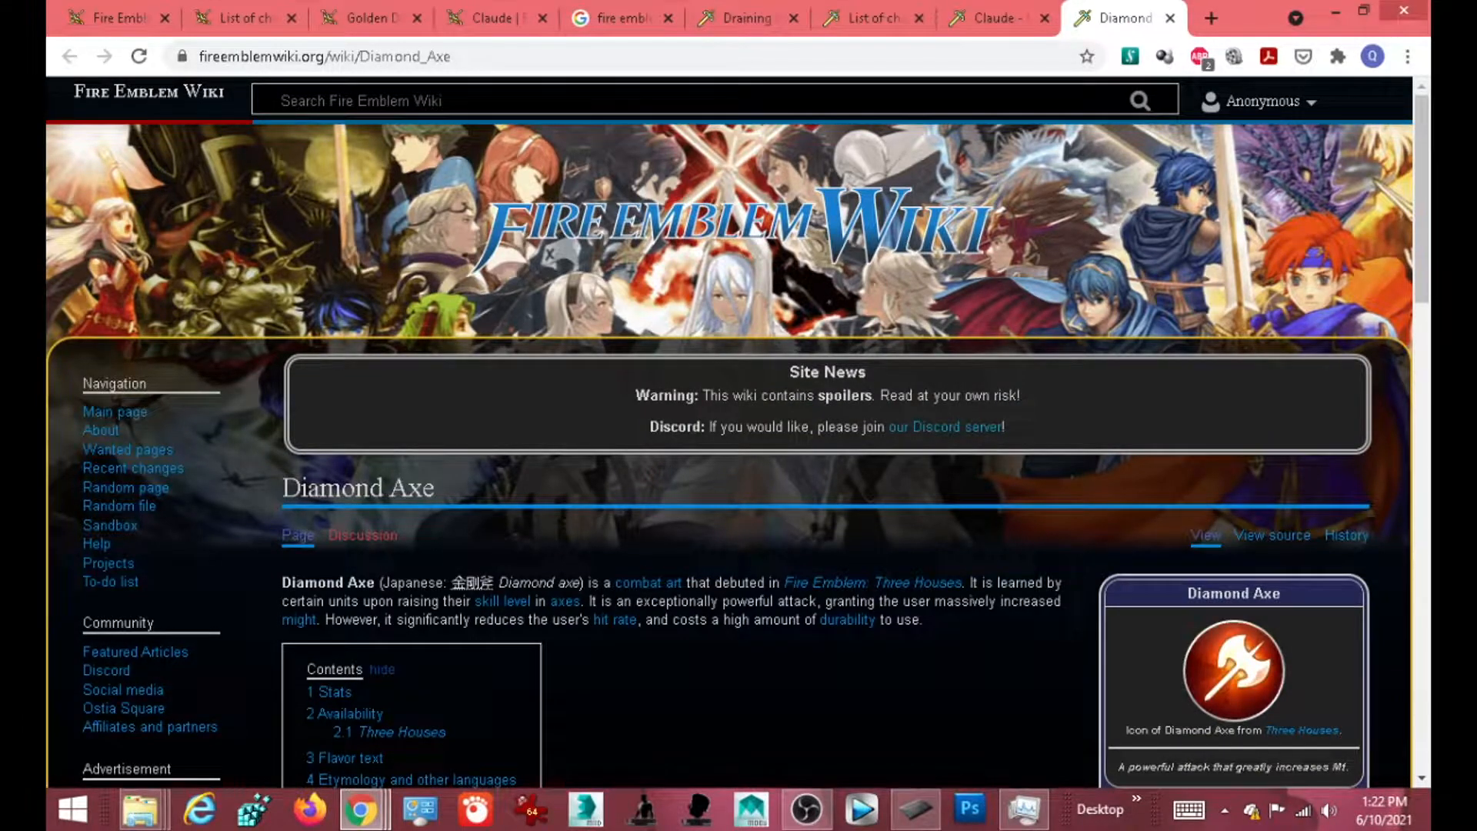
mouse_move(1012, 605)
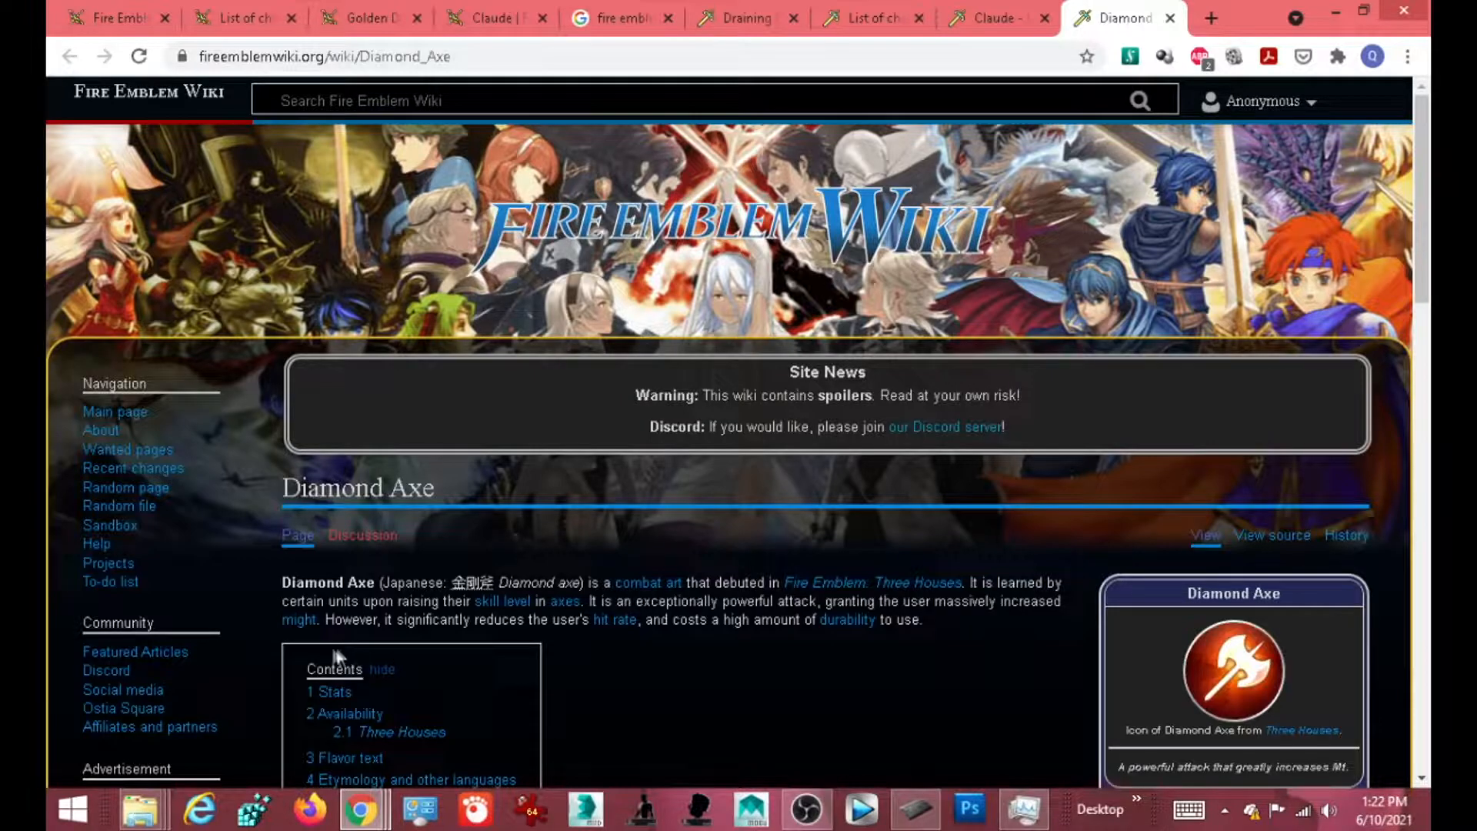
mouse_move(613, 643)
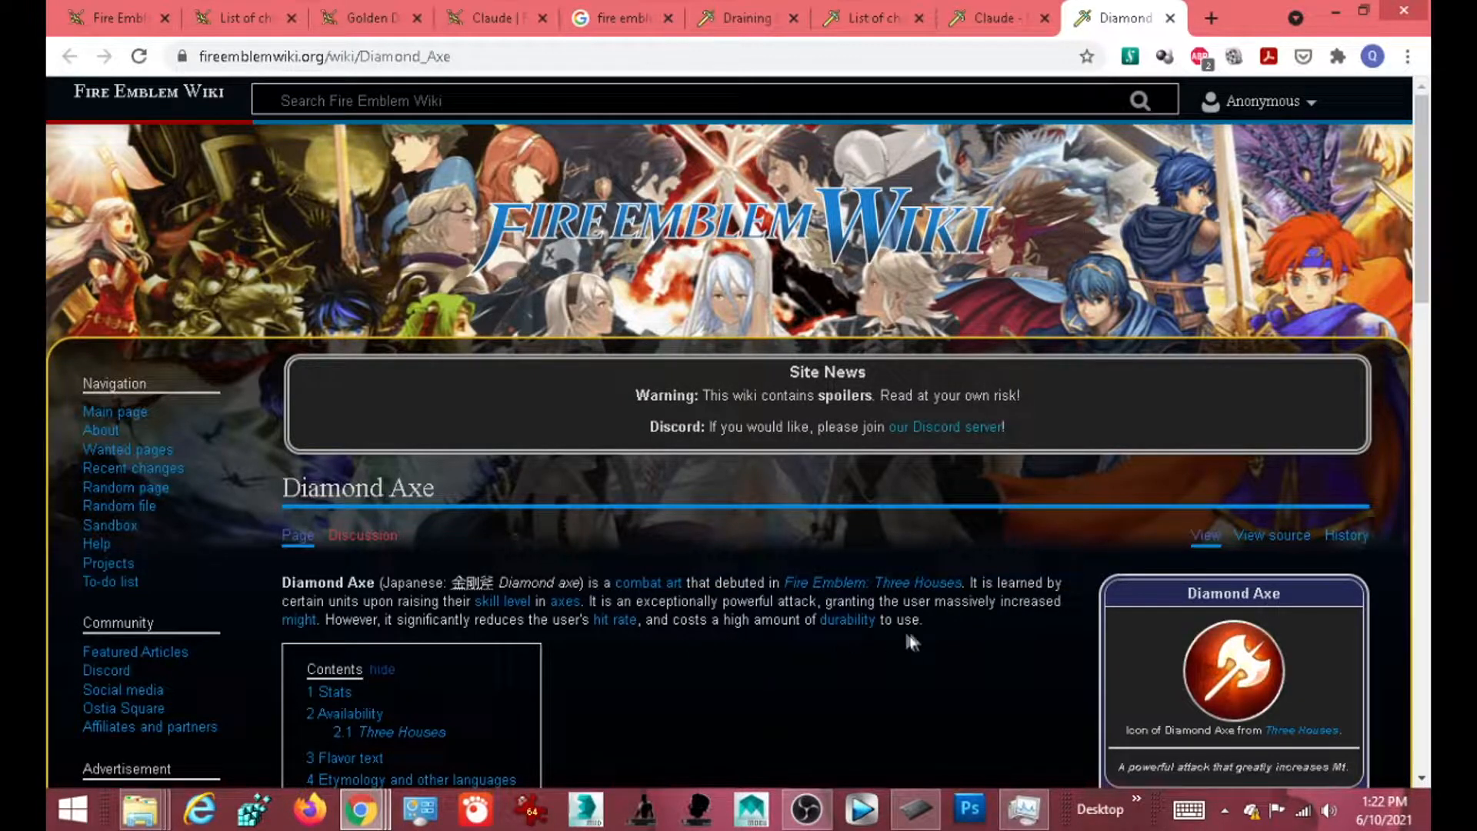
scroll("down", 3)
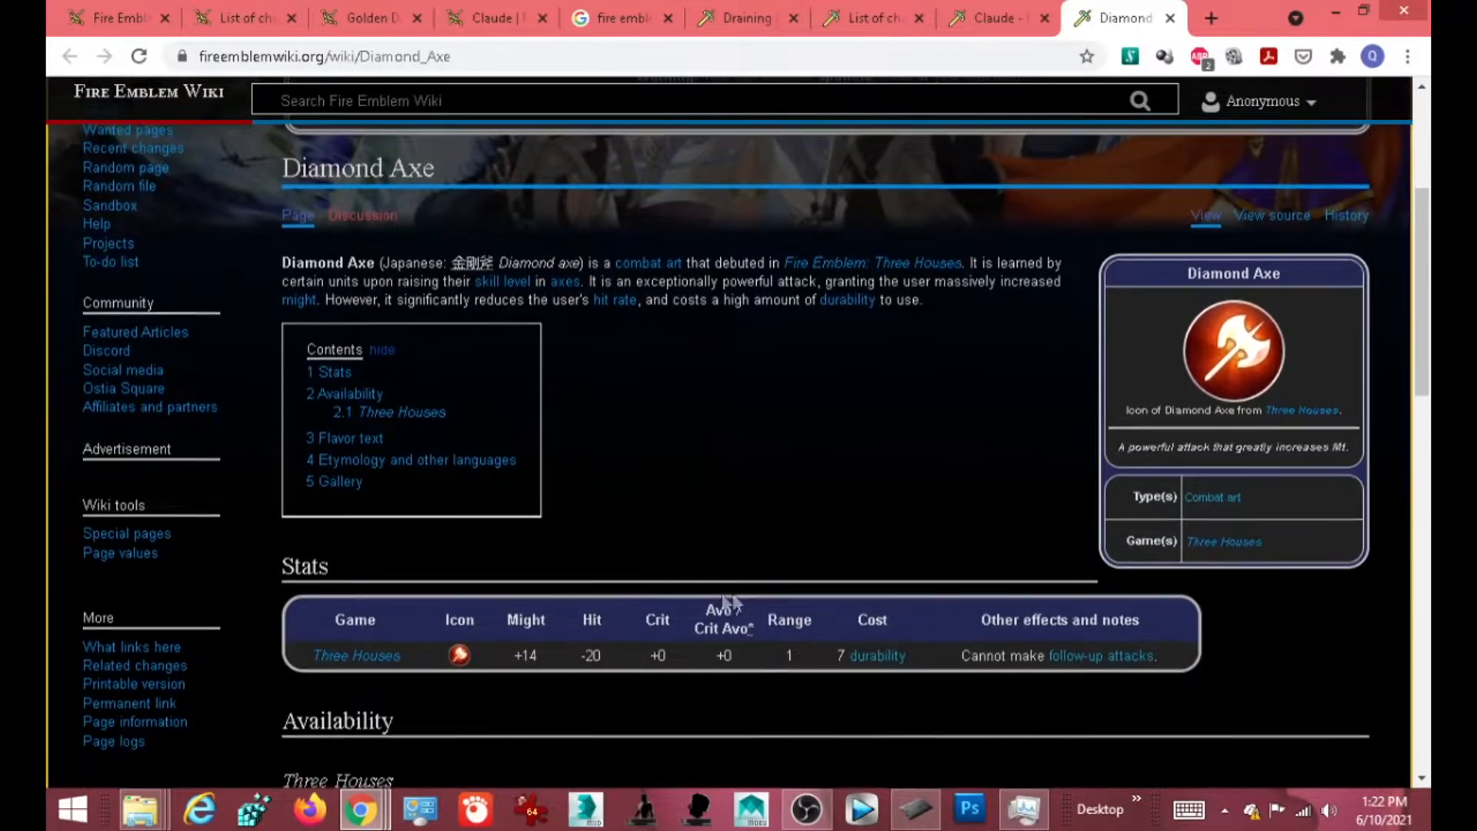
scroll("down", 3)
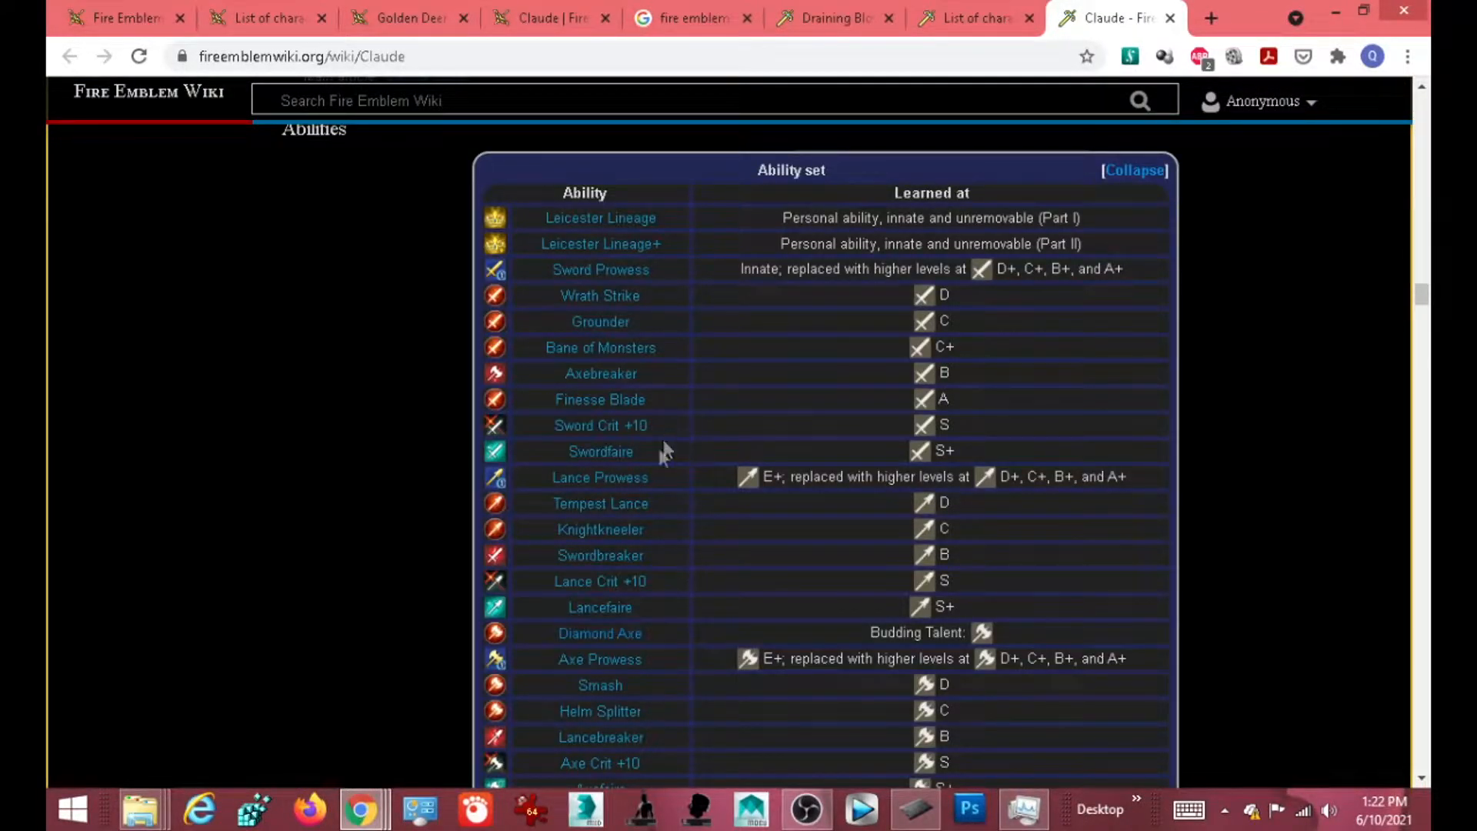
scroll("down", 3)
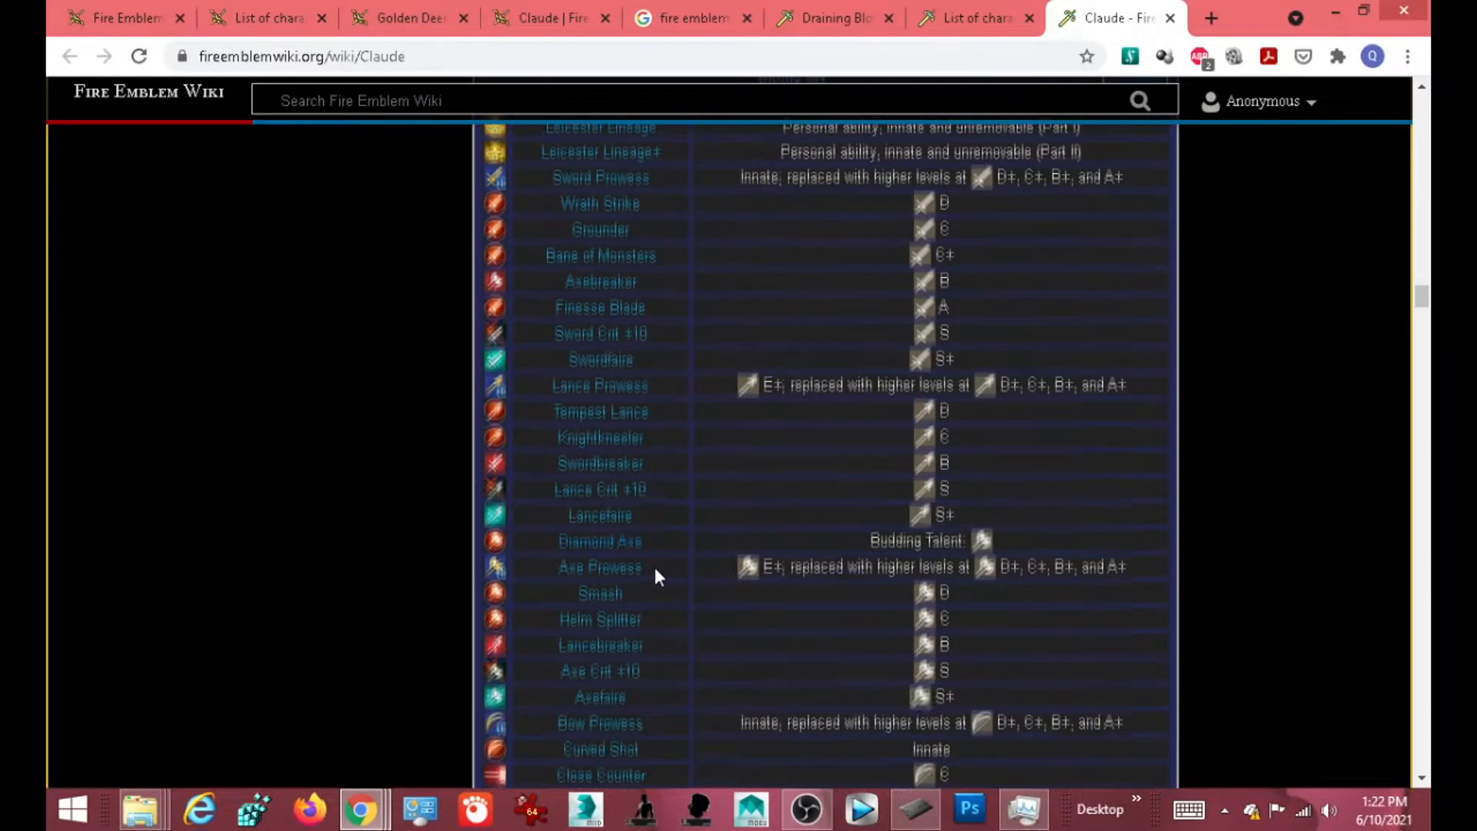
scroll("down", 3)
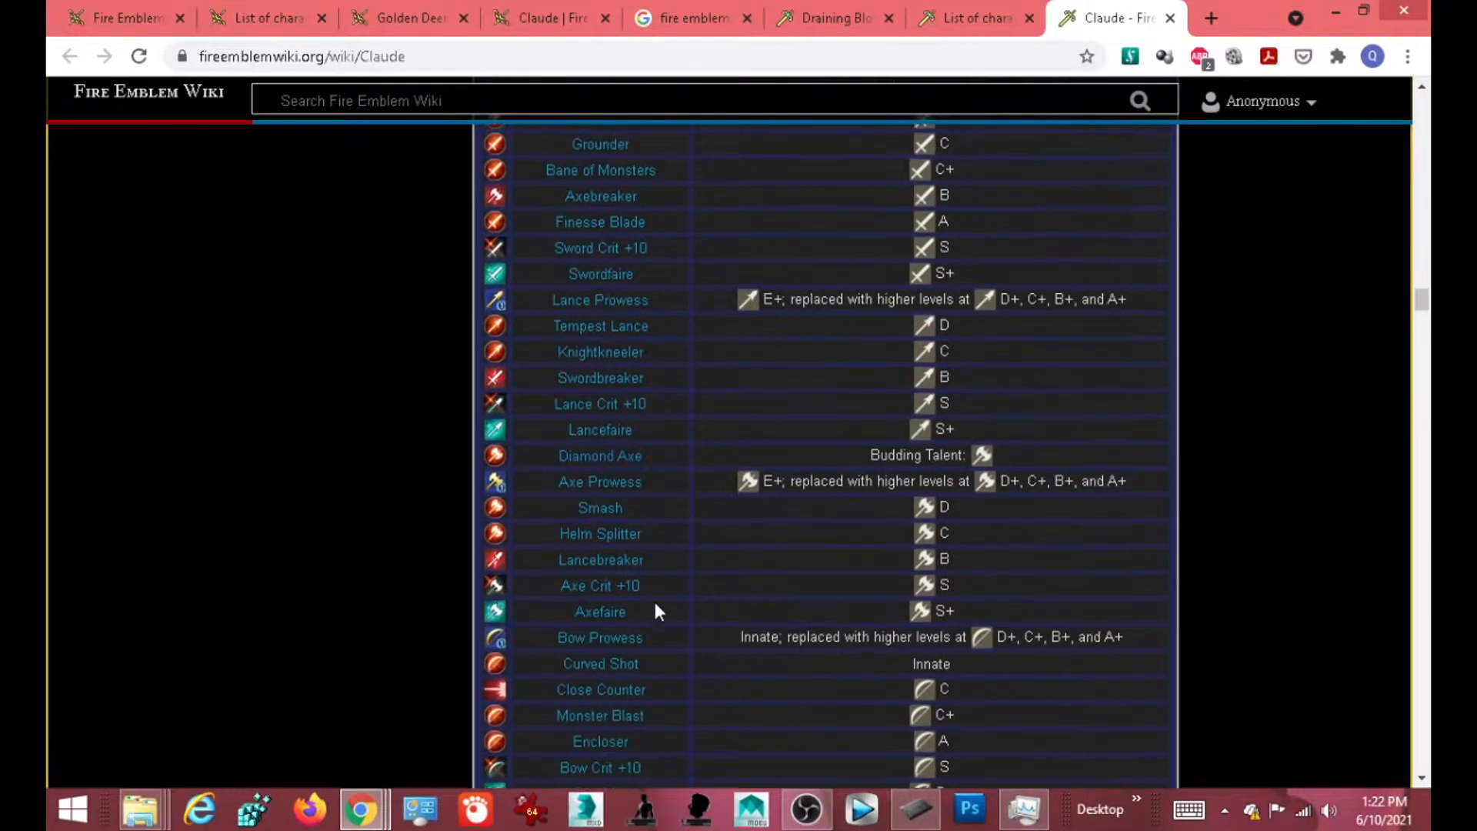
scroll("down", 3)
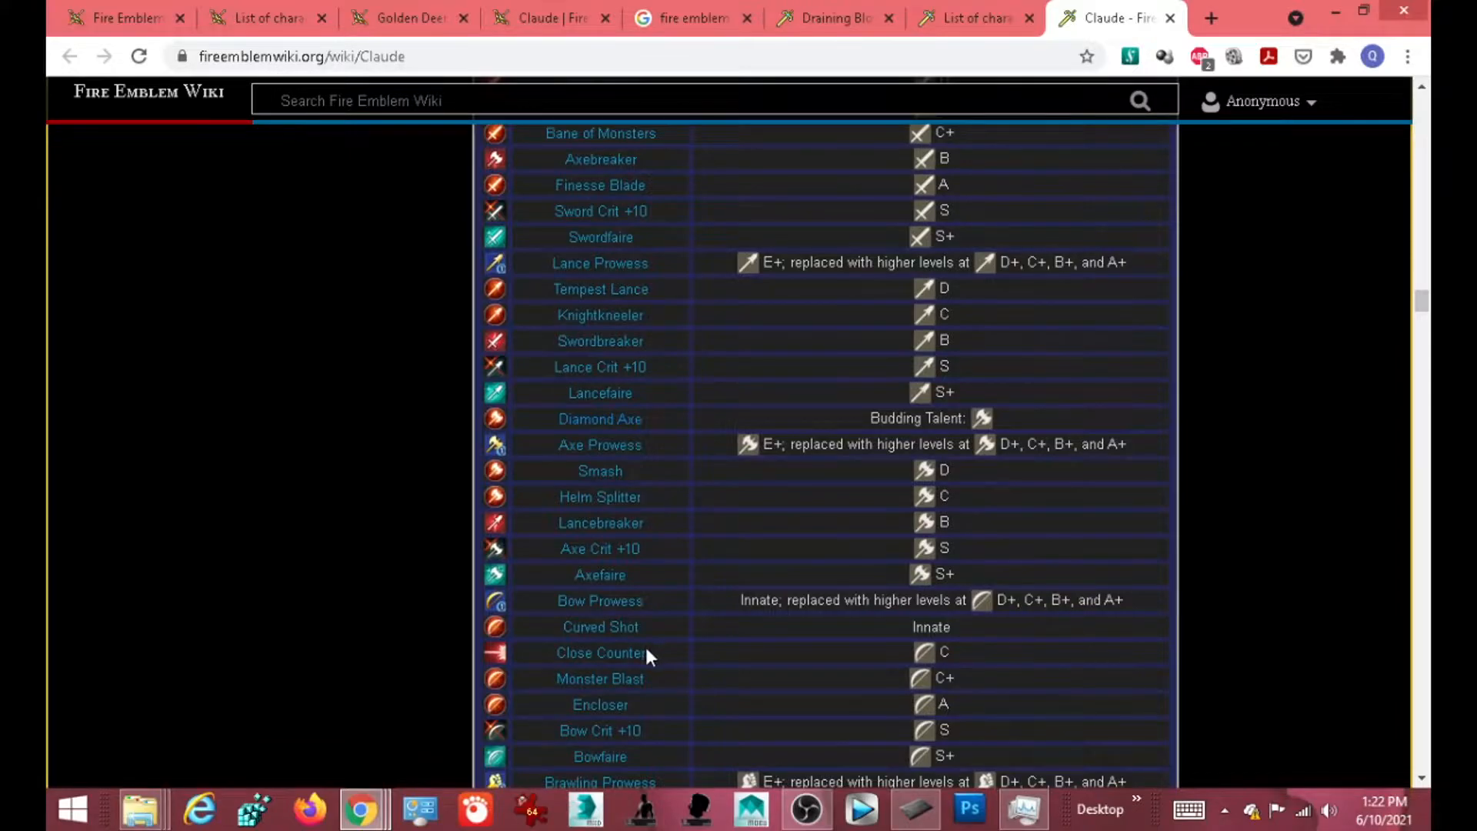
scroll("down", 3)
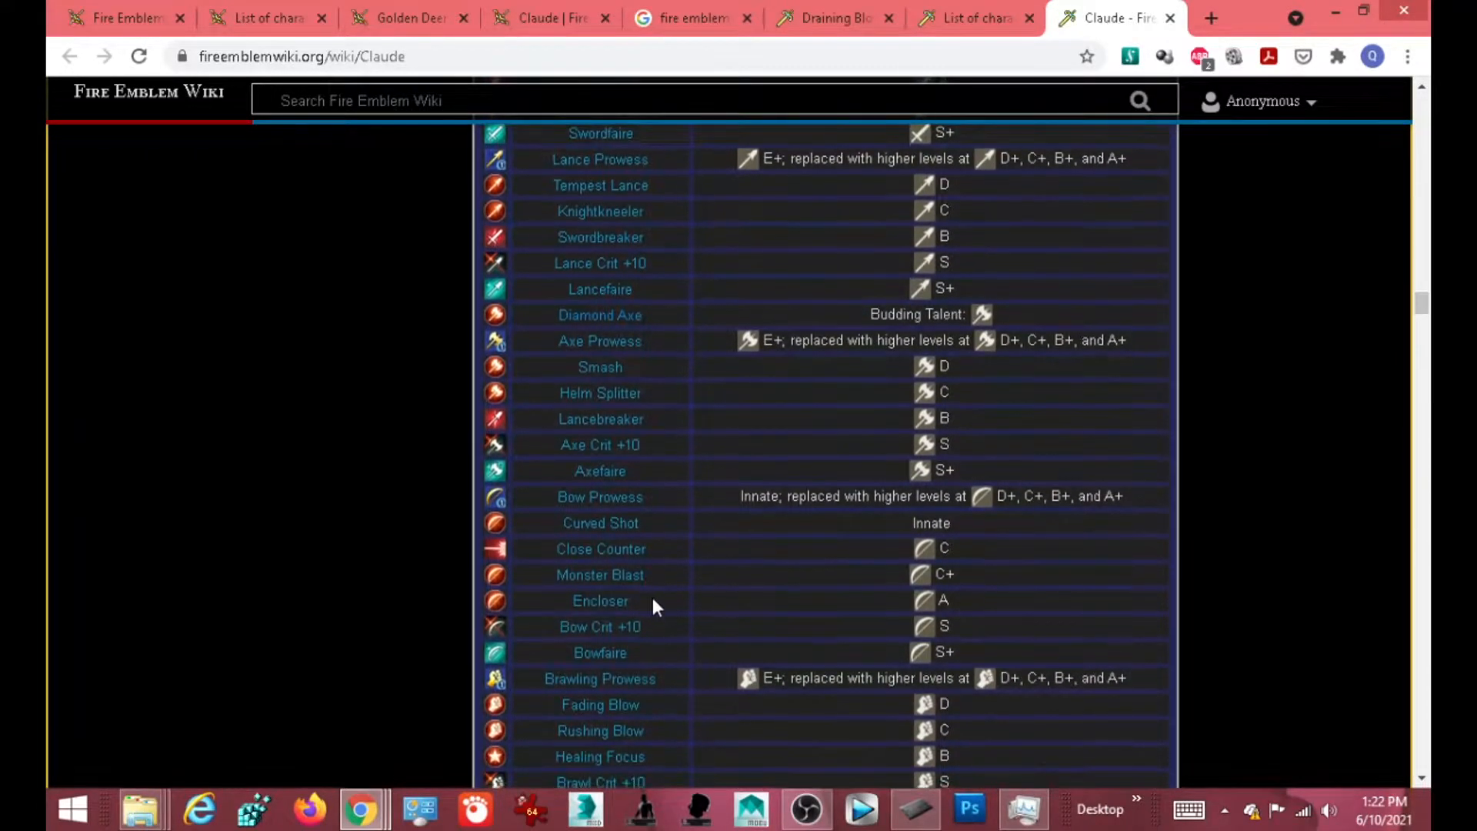
scroll("down", 3)
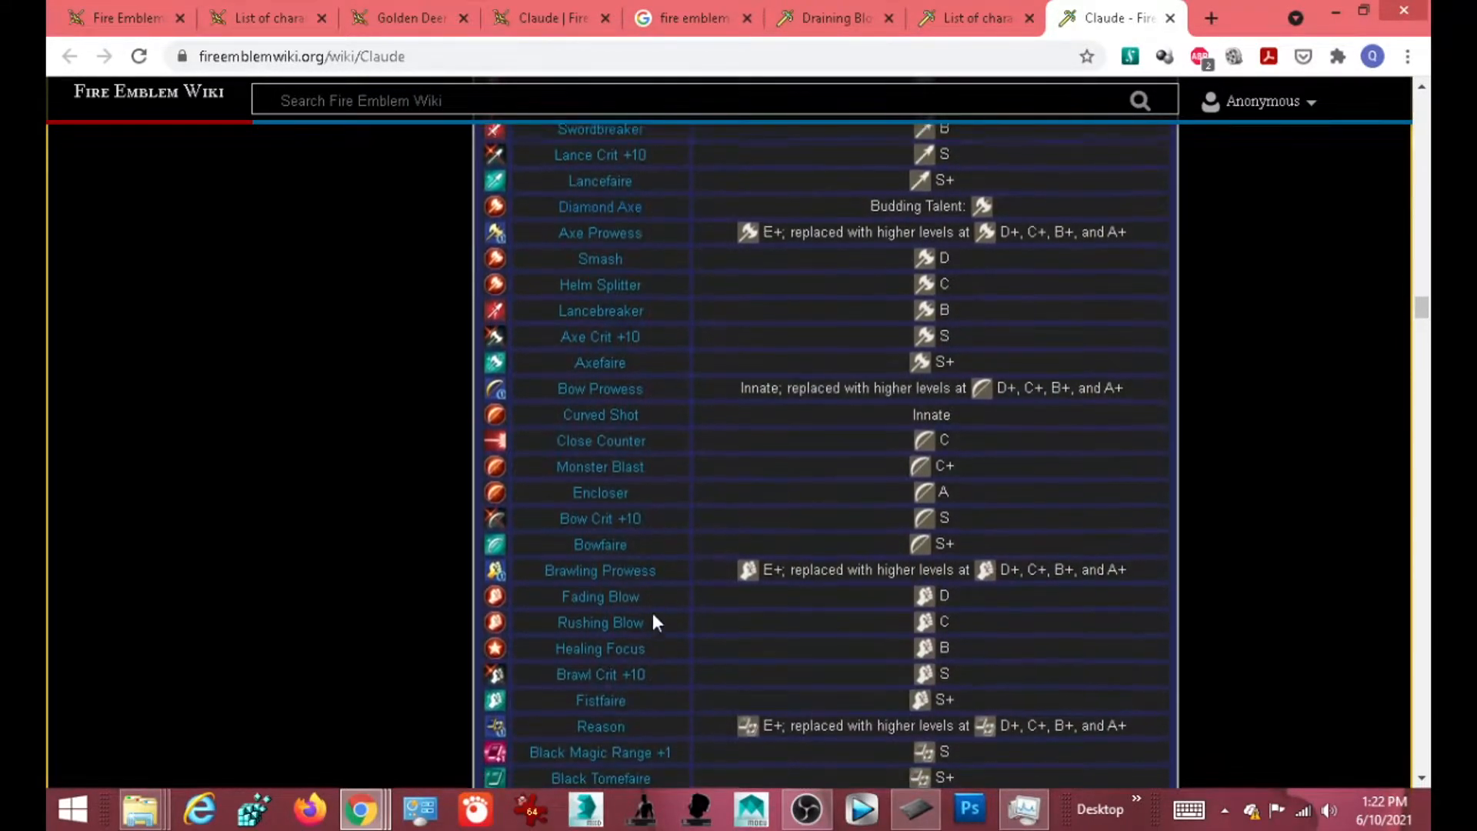
scroll("down", 3)
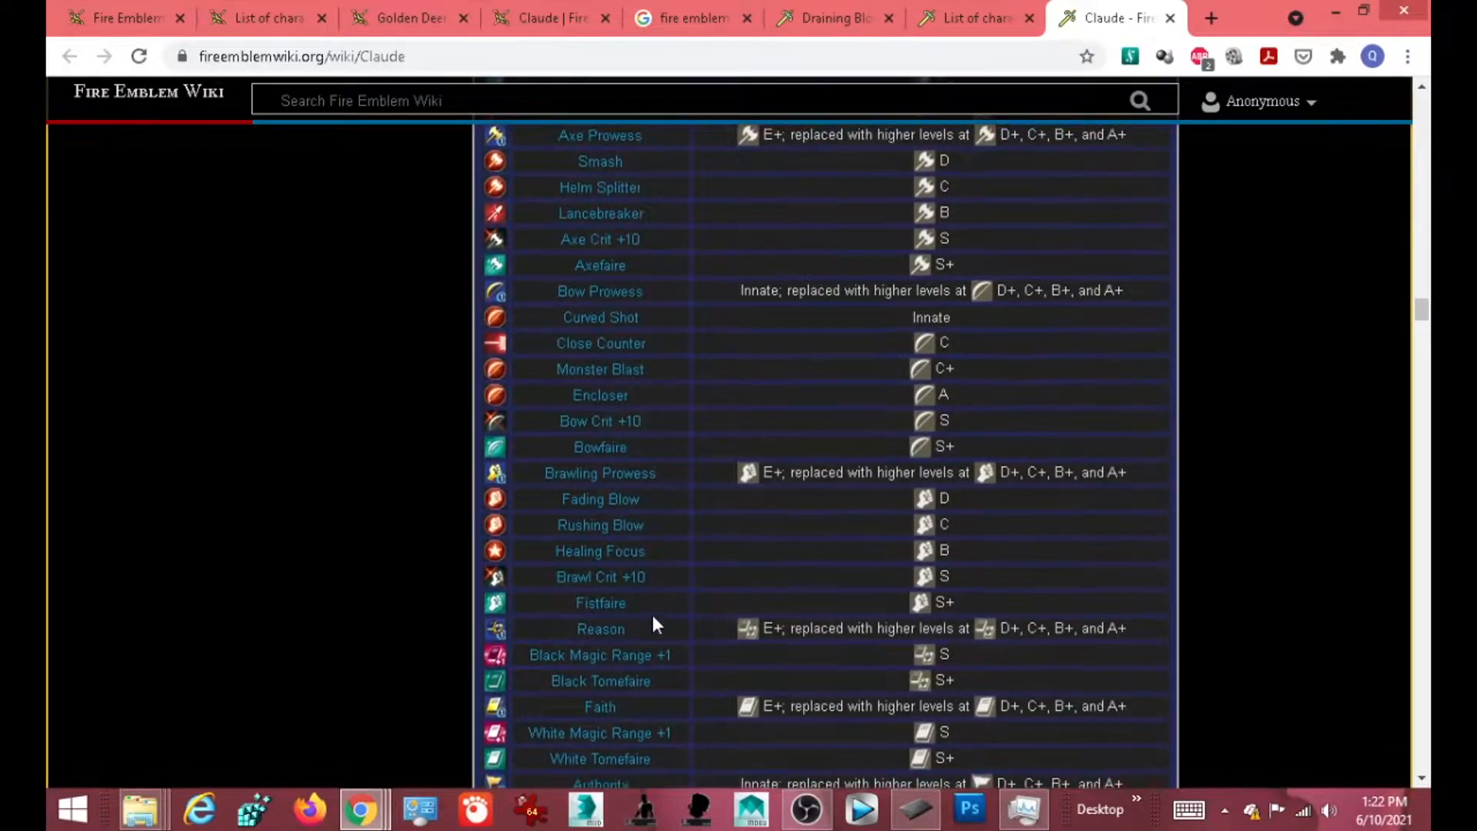
scroll("down", 3)
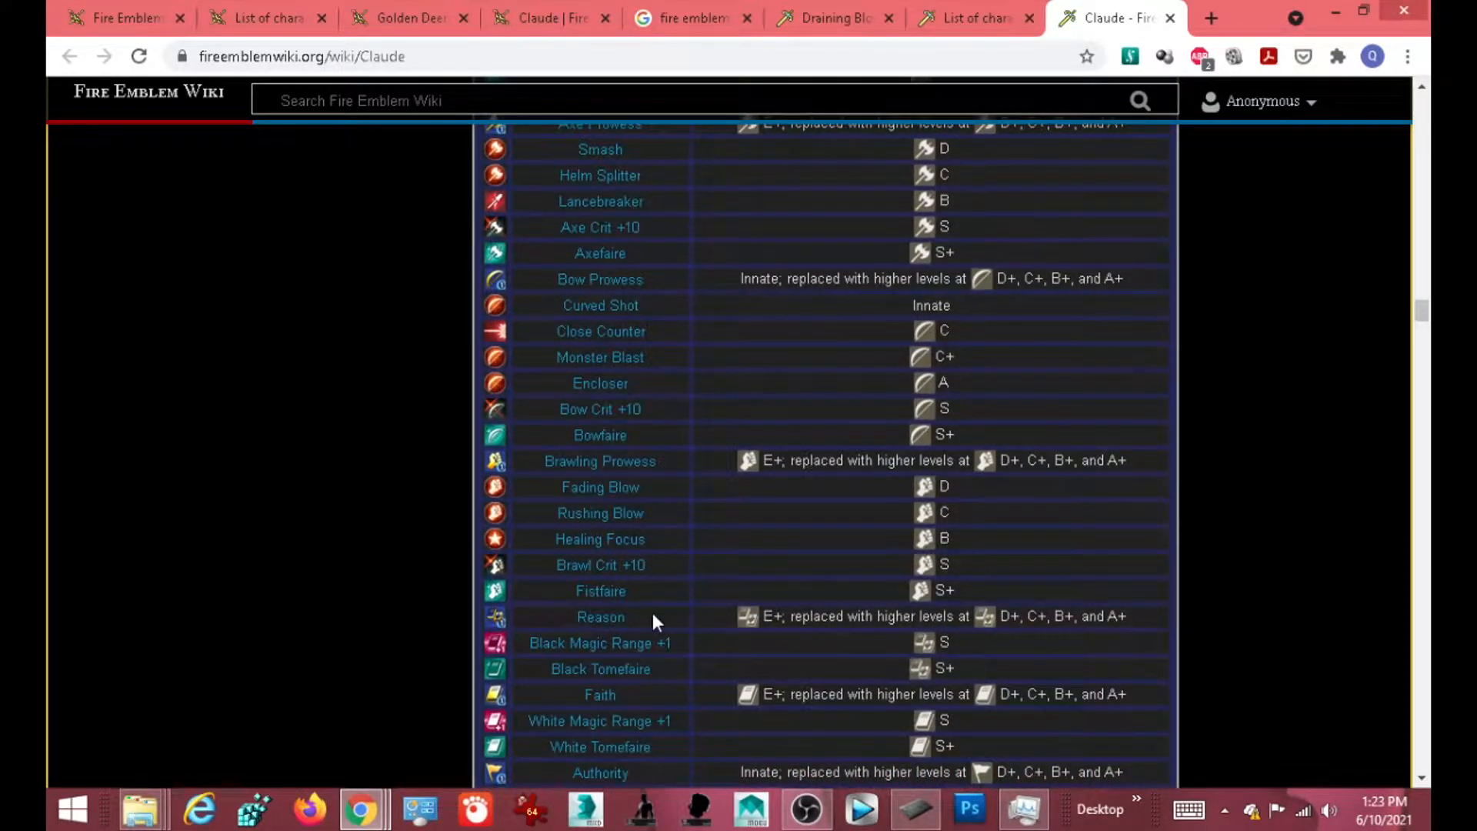
scroll("down", 3)
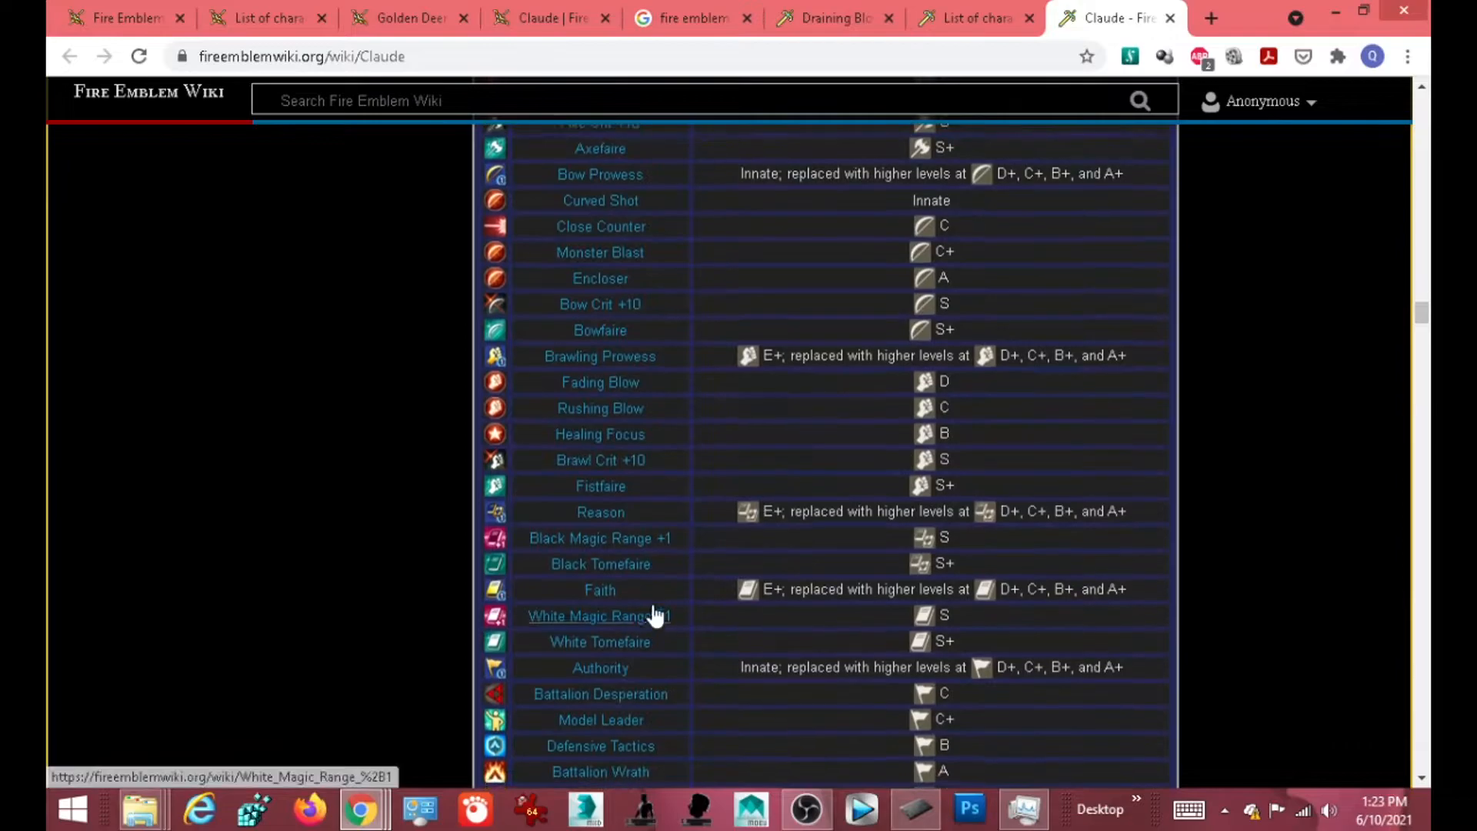
scroll("down", 3)
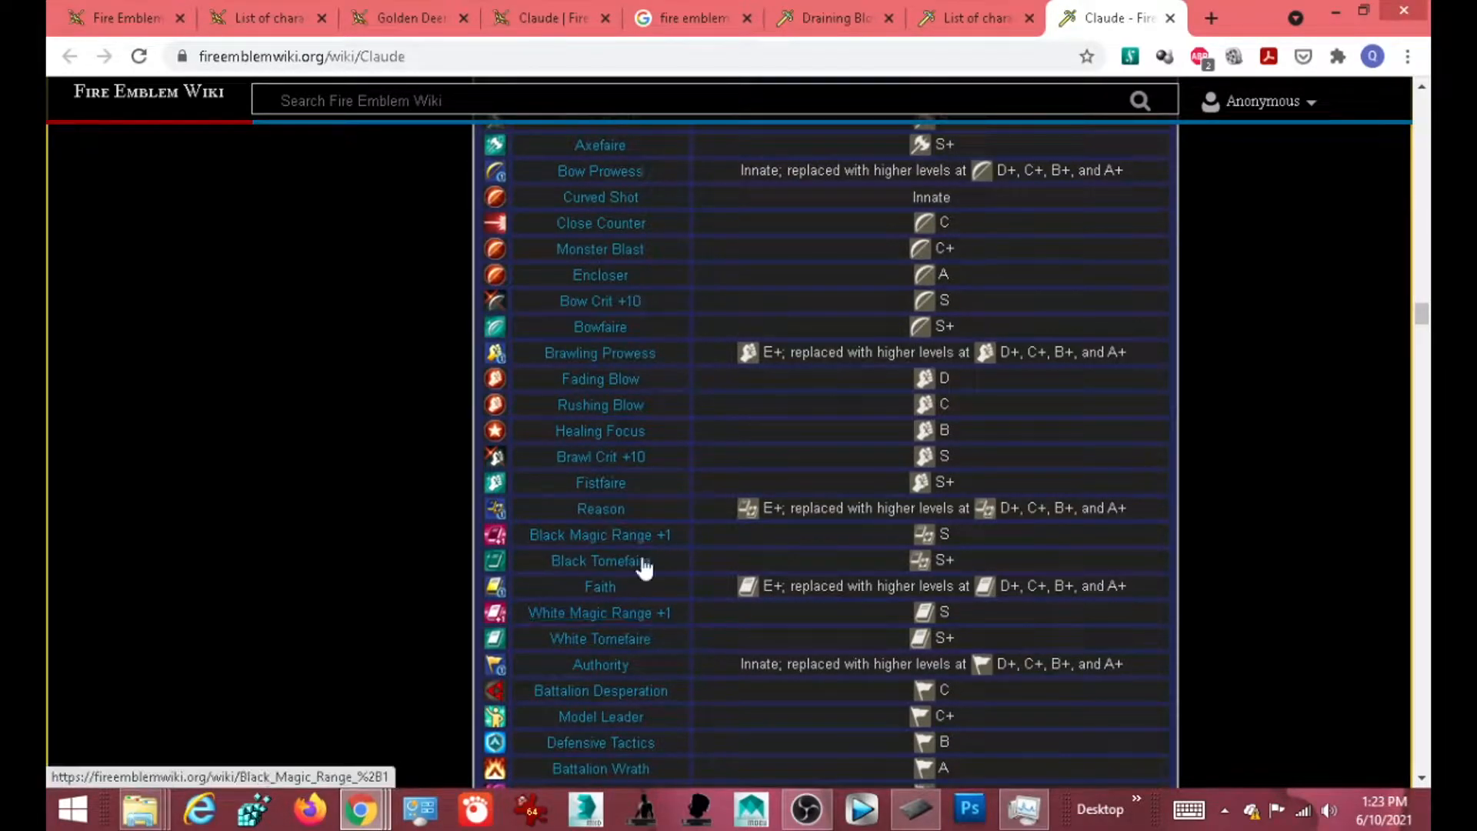
scroll("down", 3)
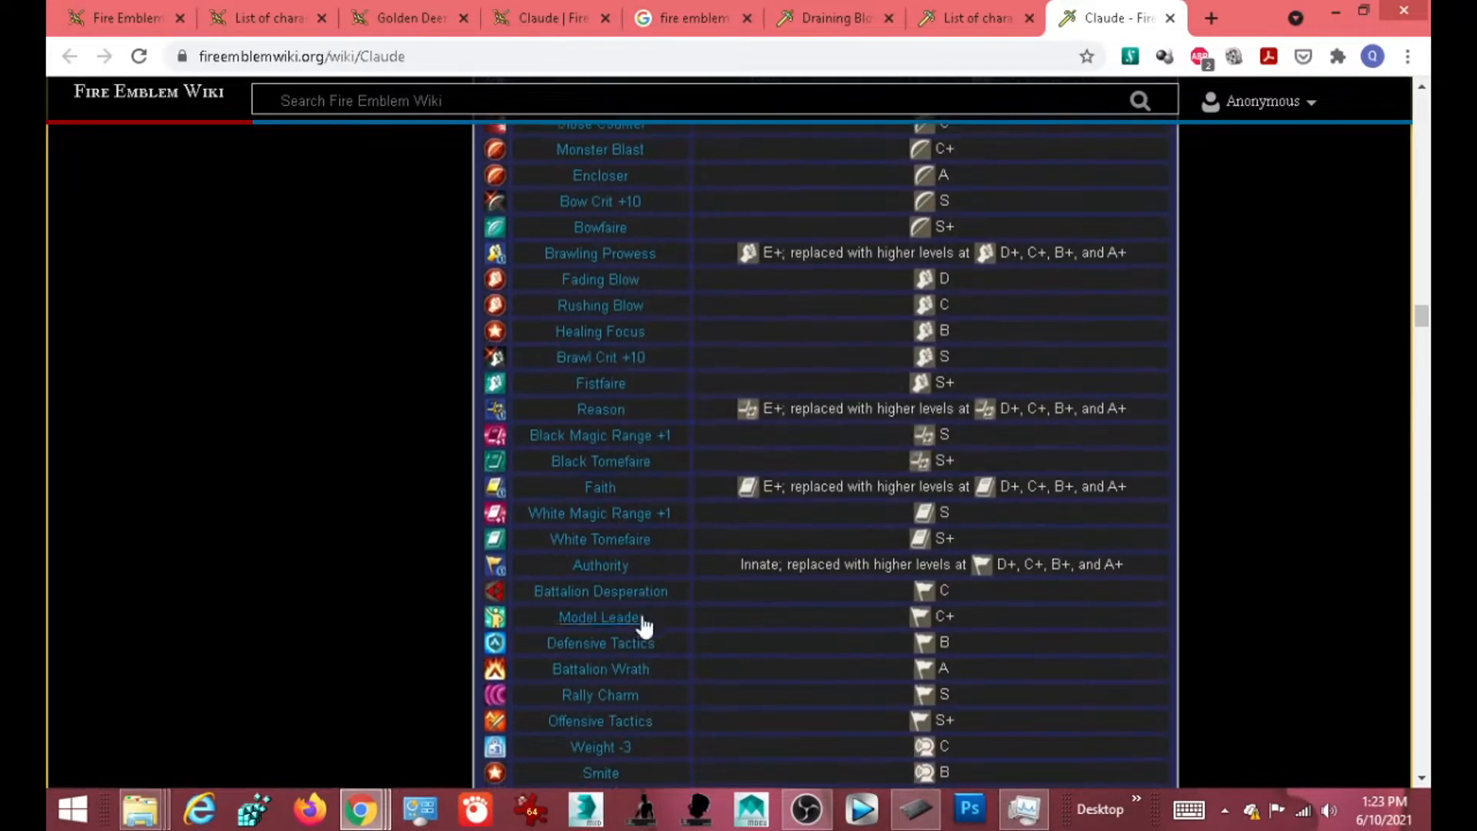
scroll("down", 3)
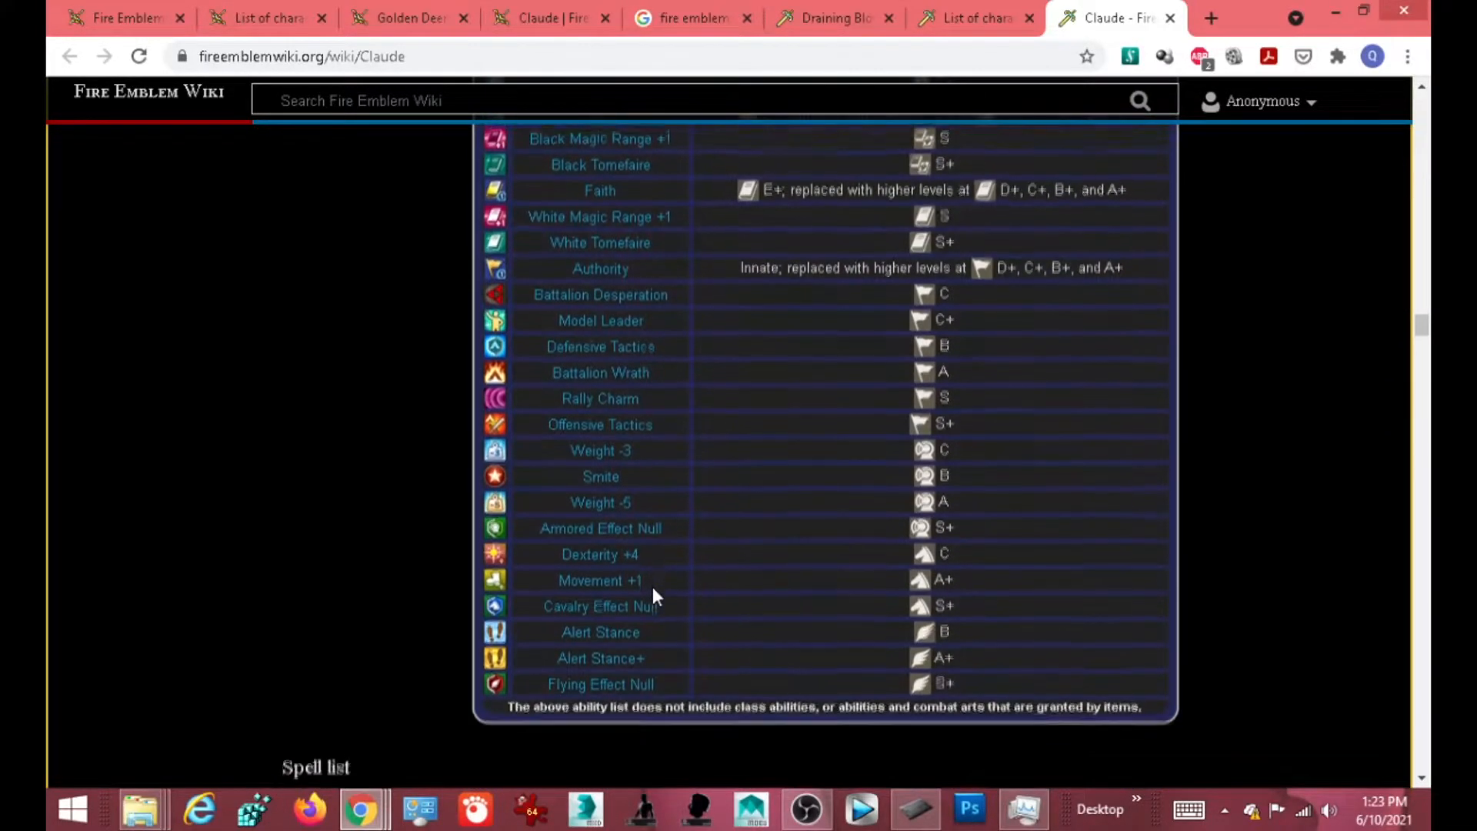
scroll("down", 3)
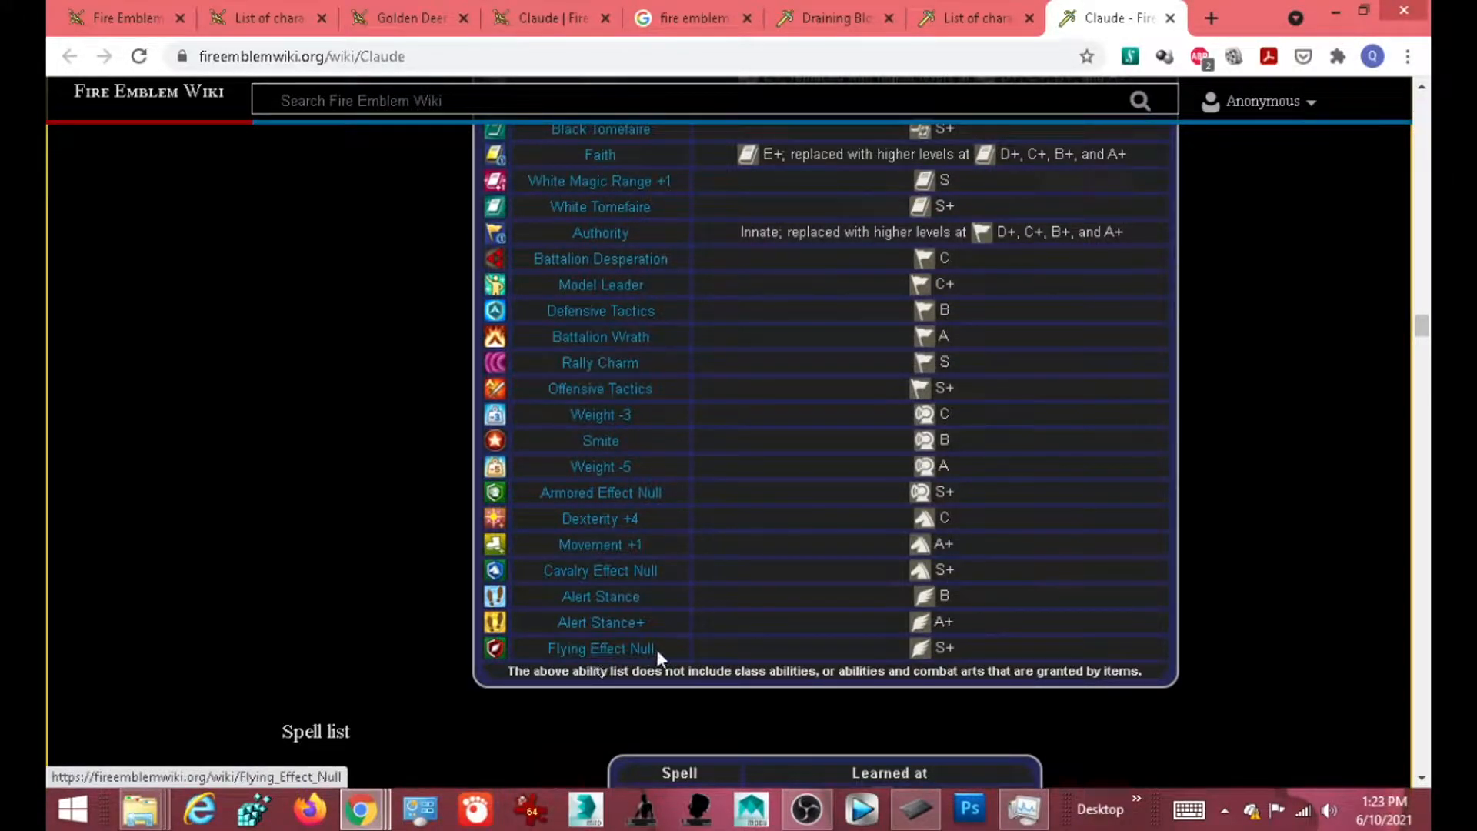
mouse_move(659, 366)
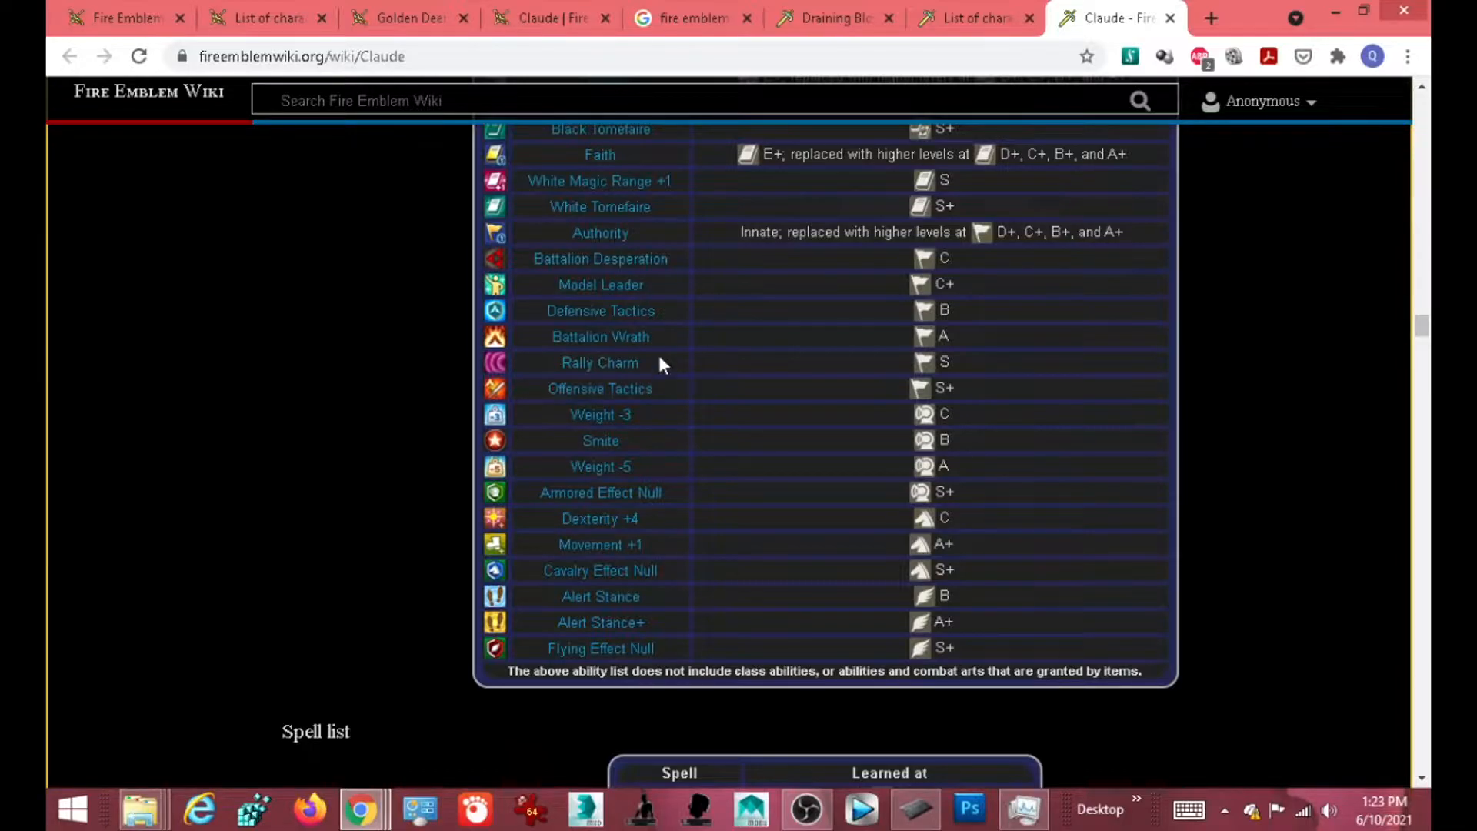
scroll("down", 3)
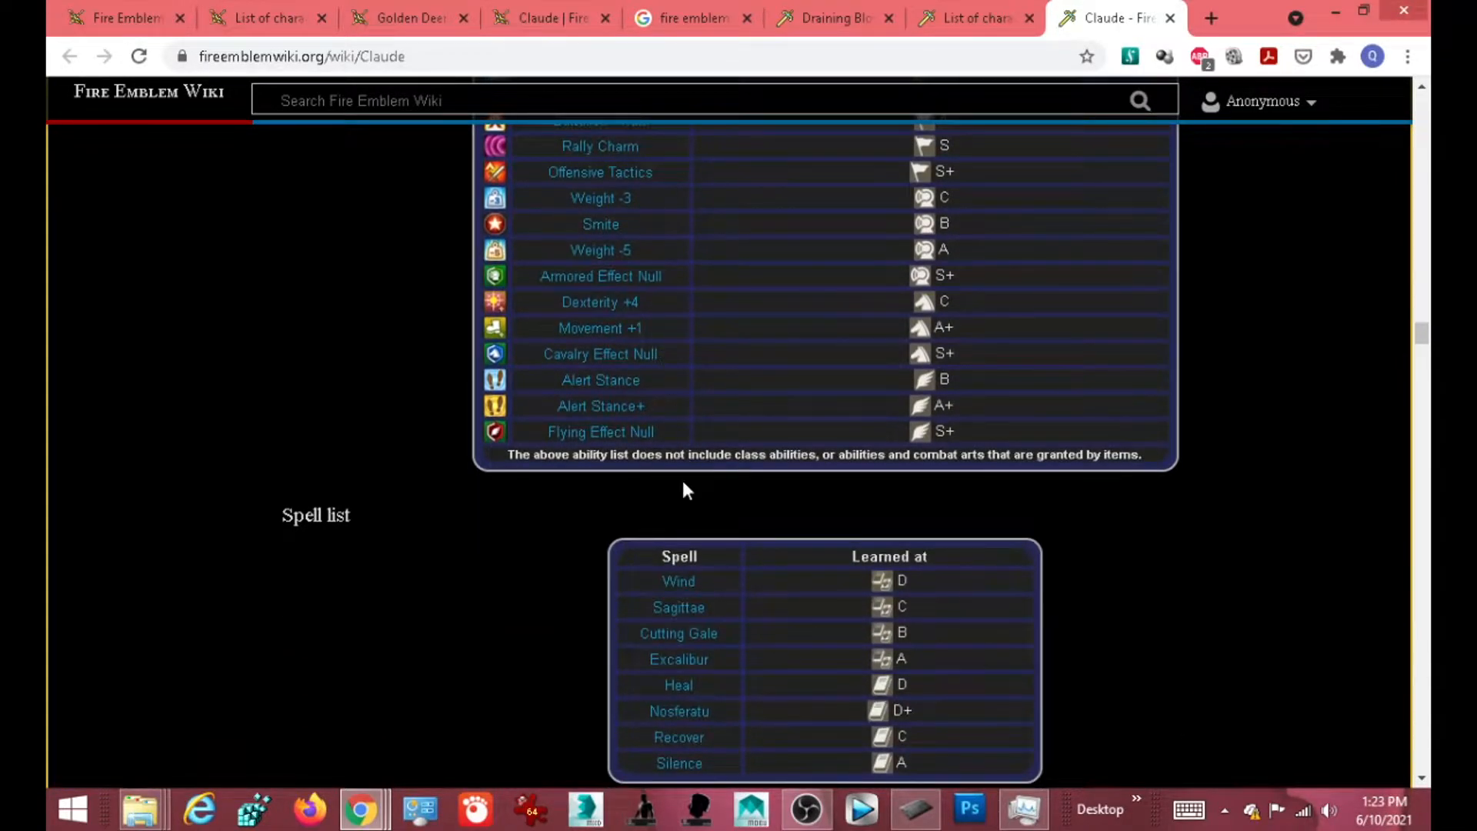
scroll("up", 3)
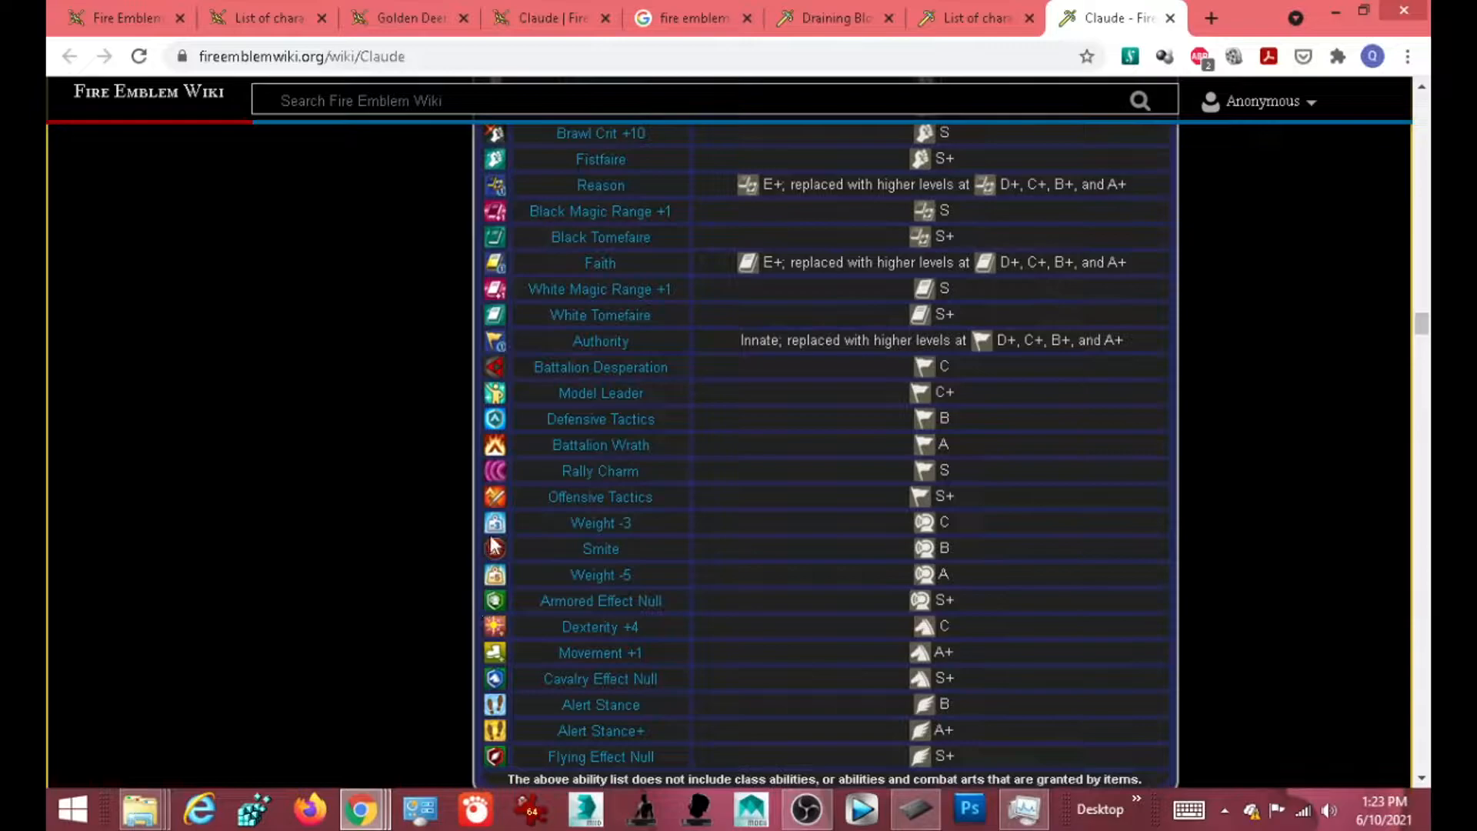
mouse_move(503, 277)
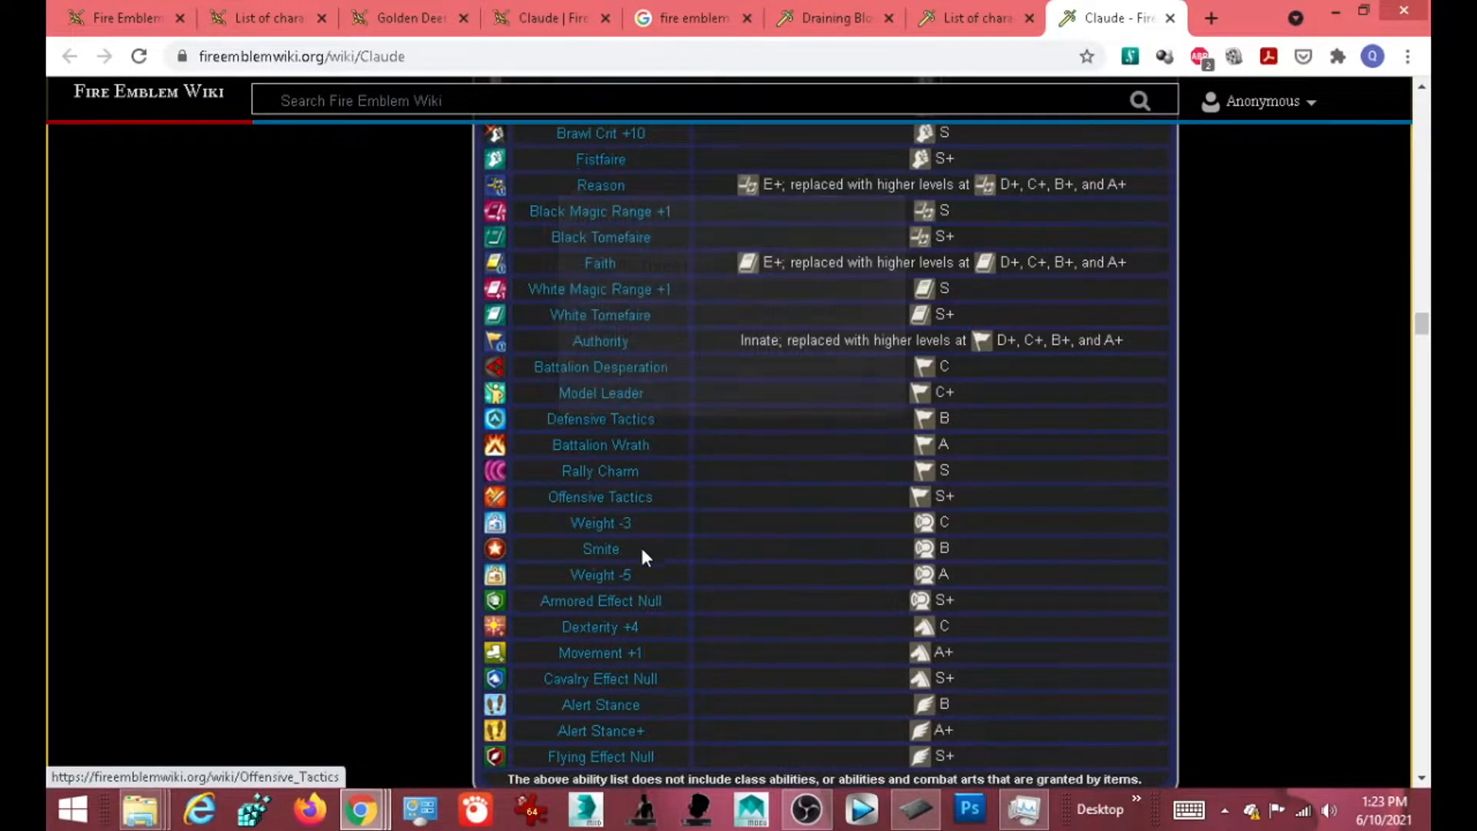
scroll("up", 3)
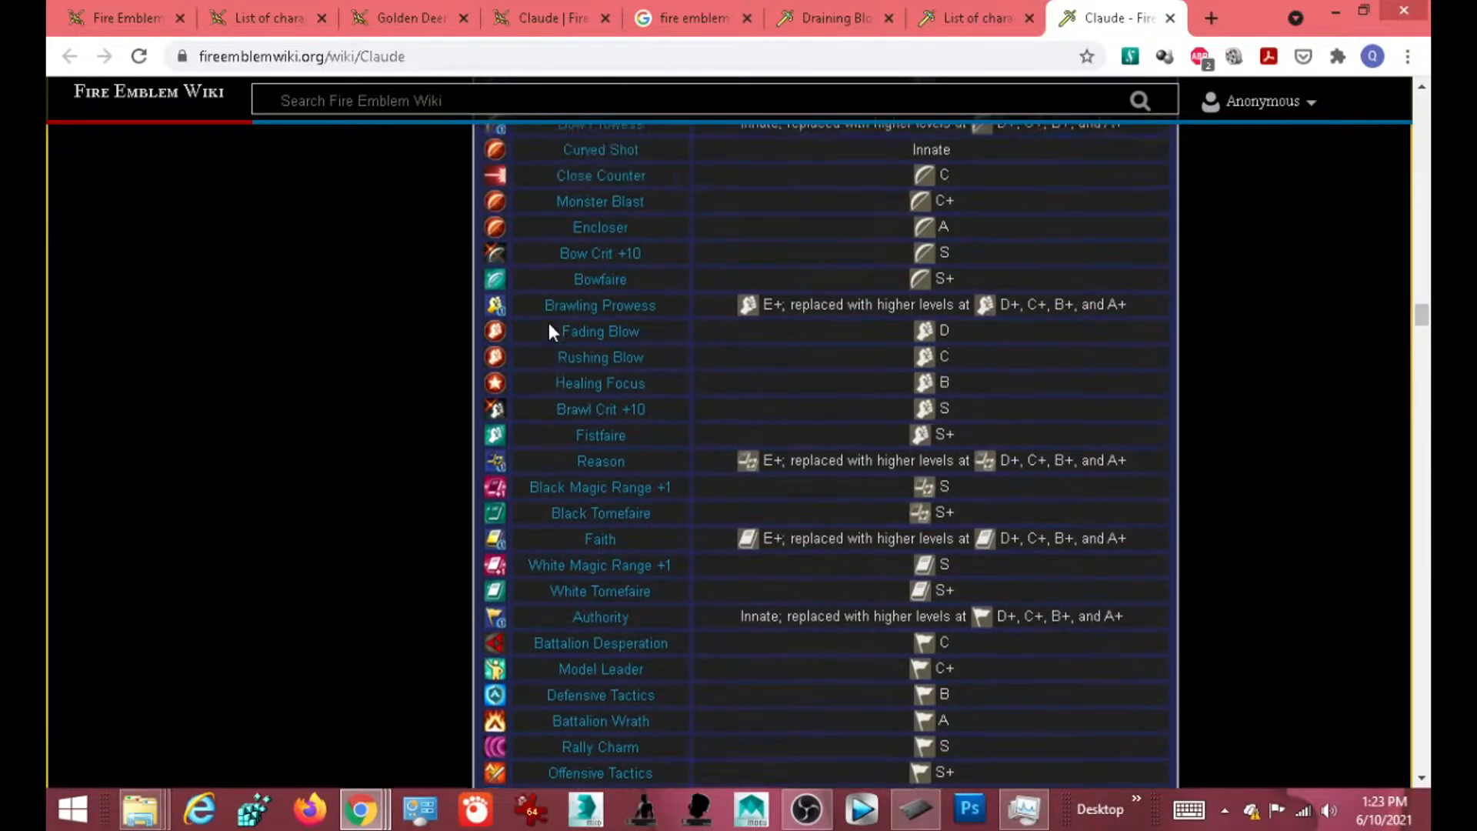
scroll("up", 3)
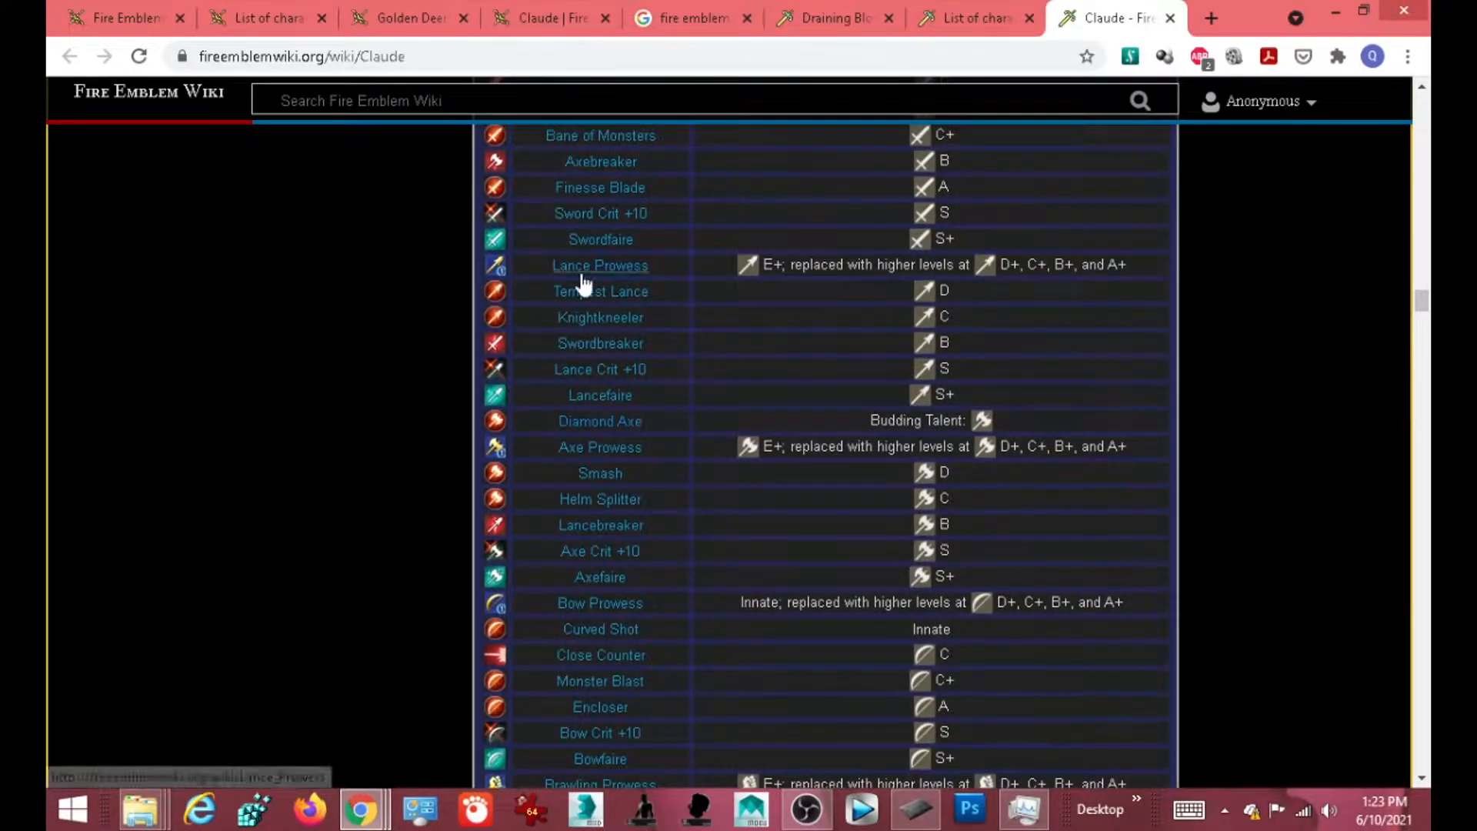
mouse_move(599, 264)
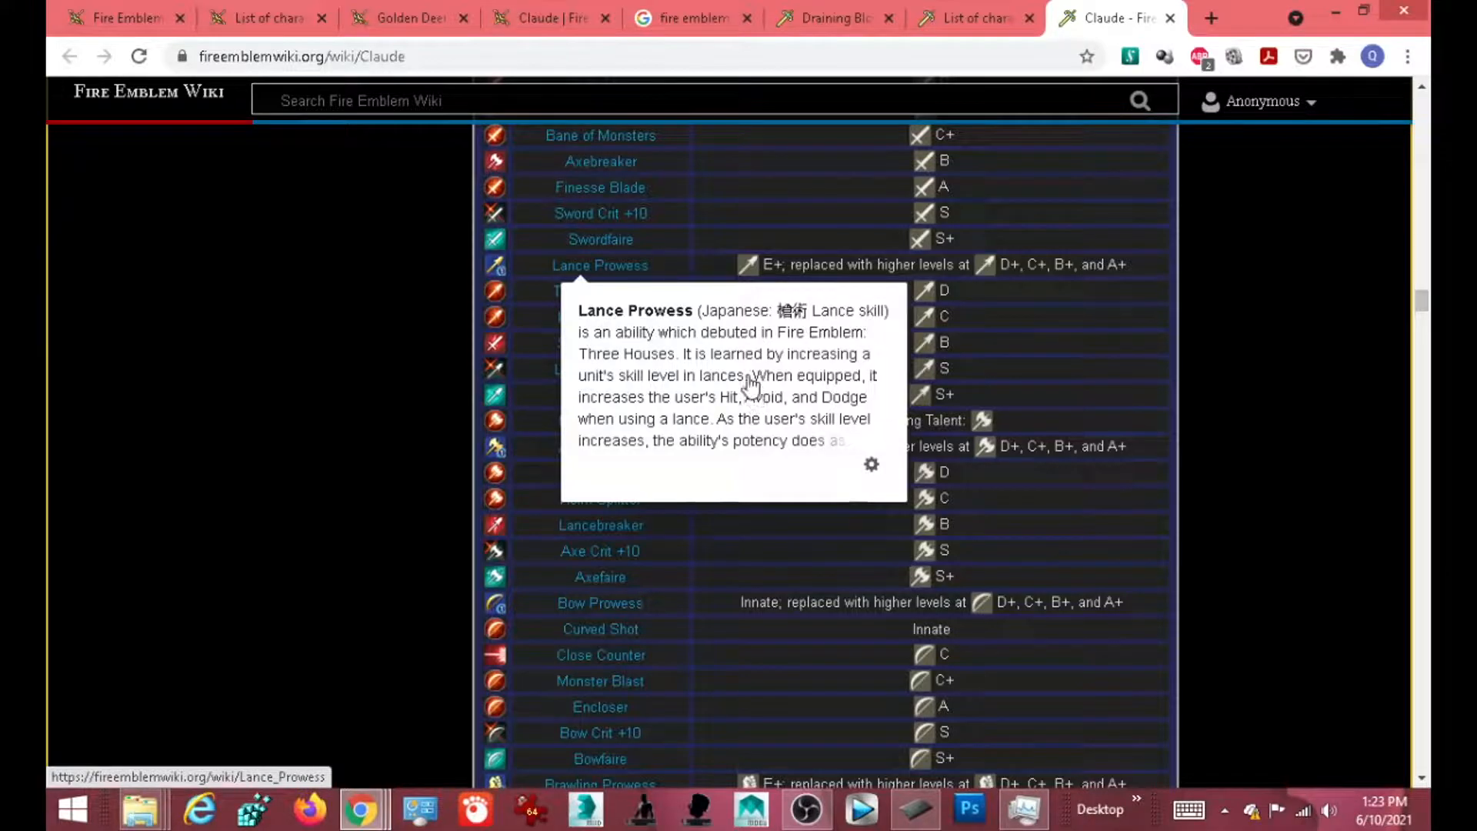
scroll("up", 3)
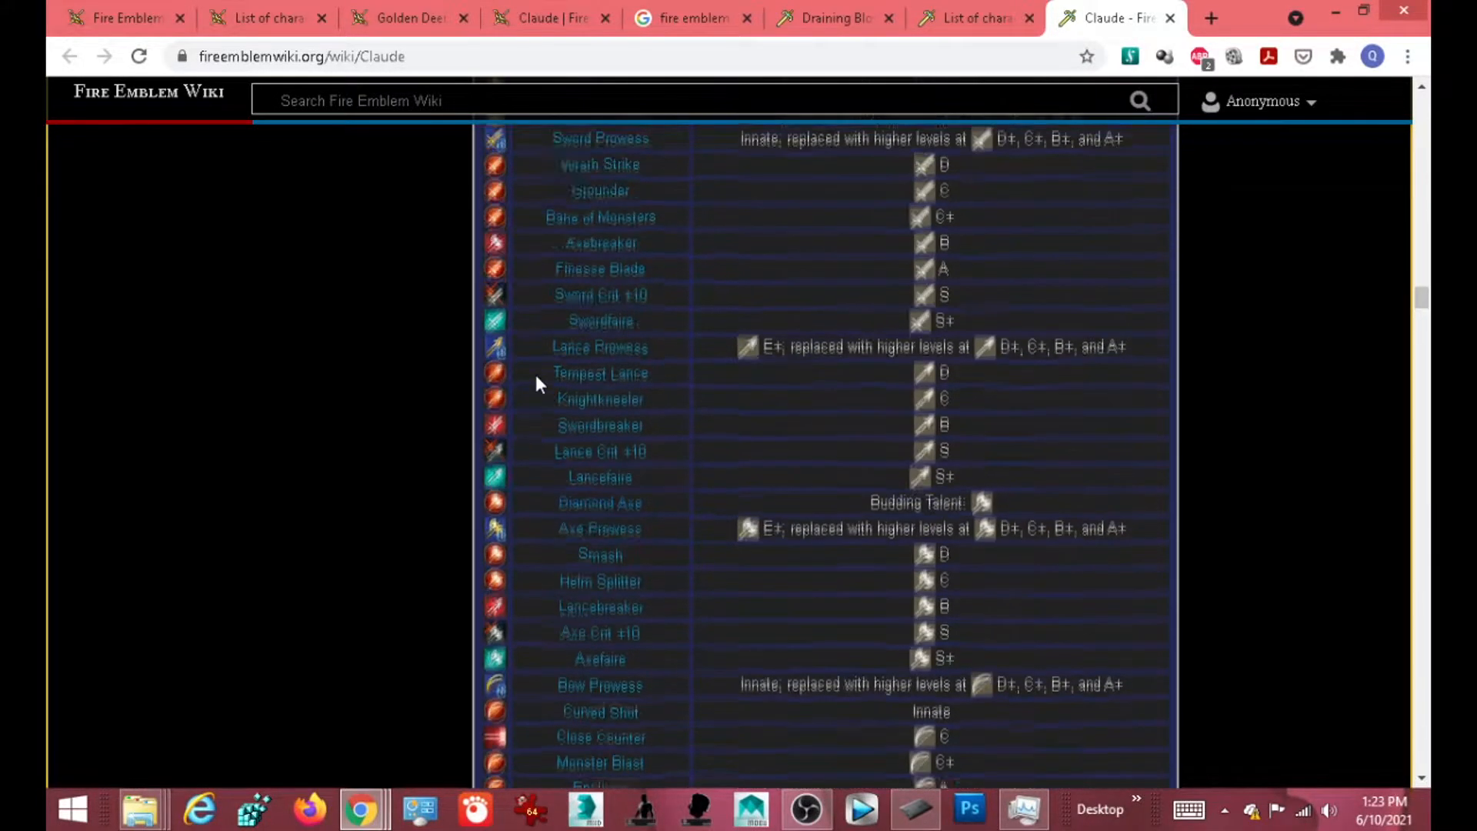
scroll("up", 3)
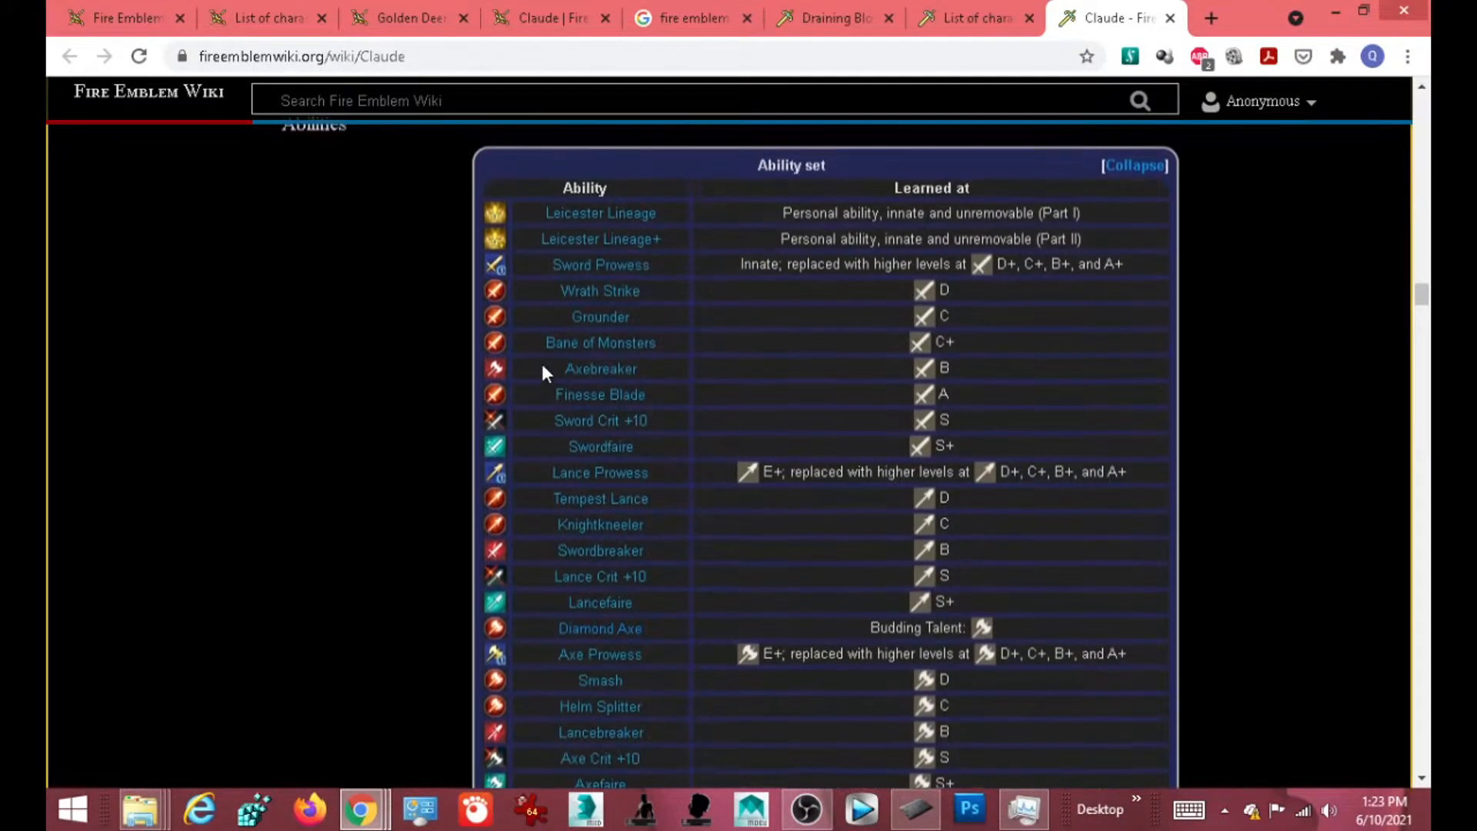
scroll("down", 3)
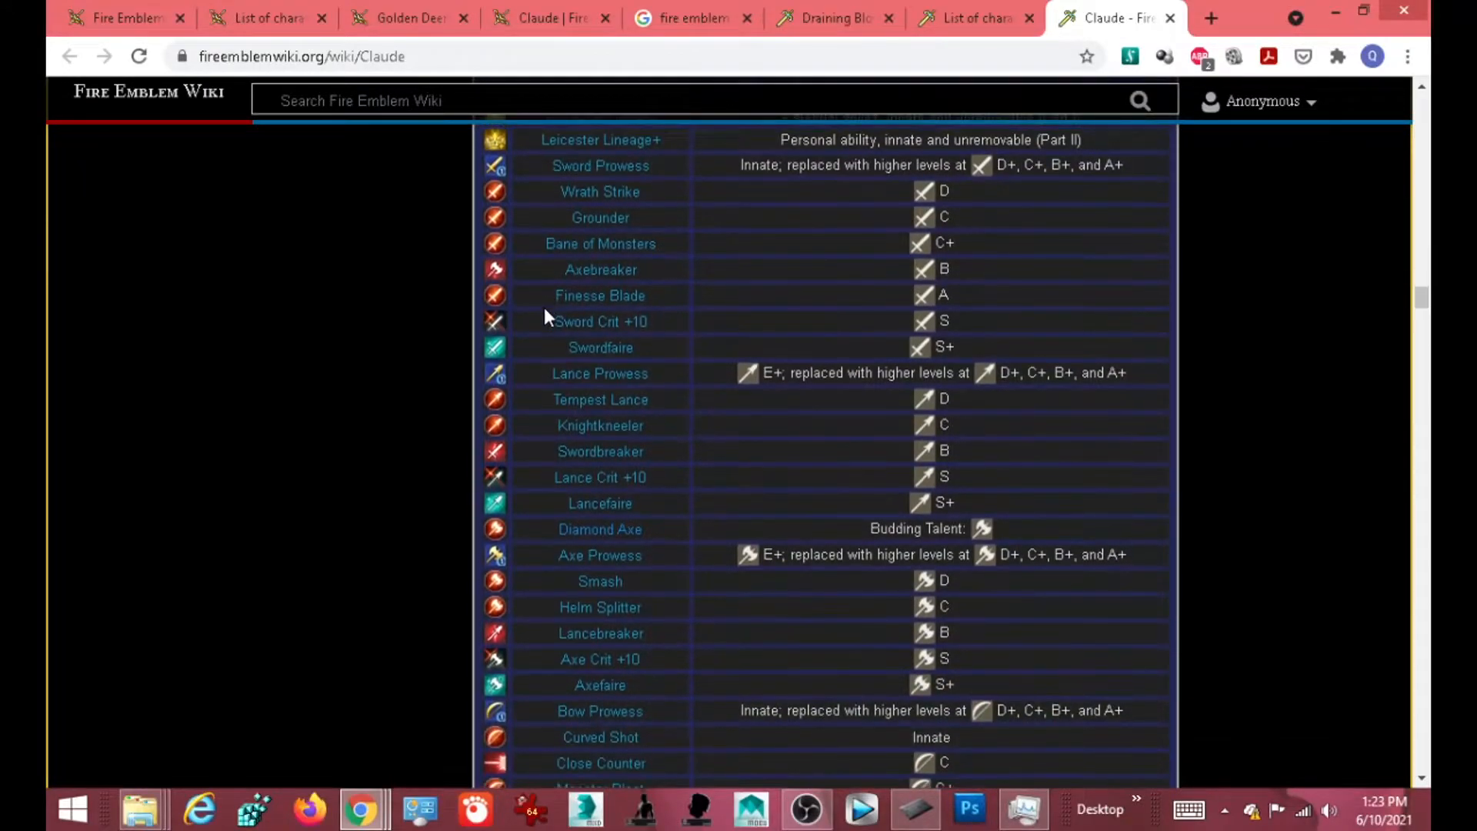
scroll("down", 3)
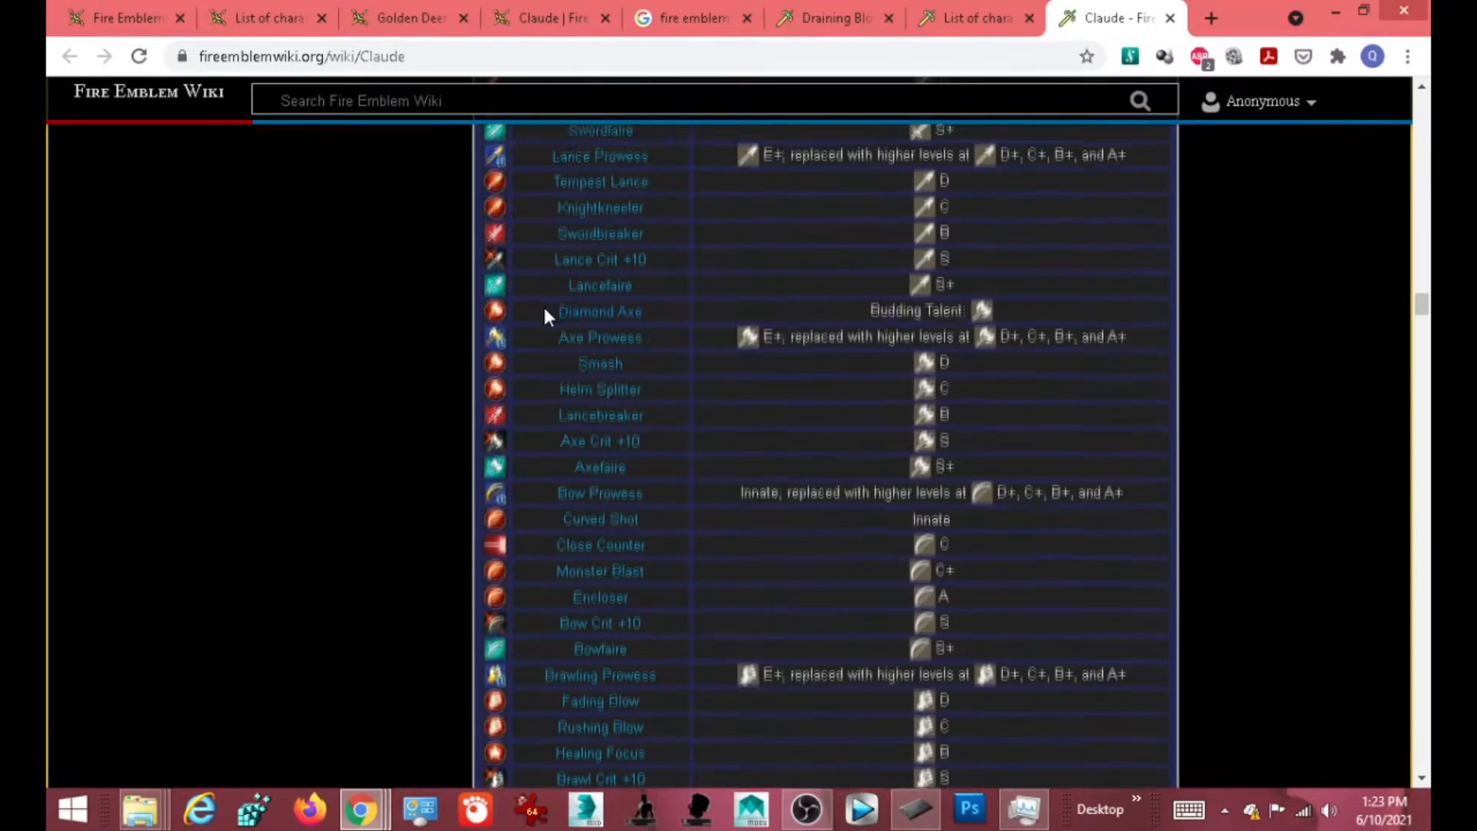
scroll("down", 3)
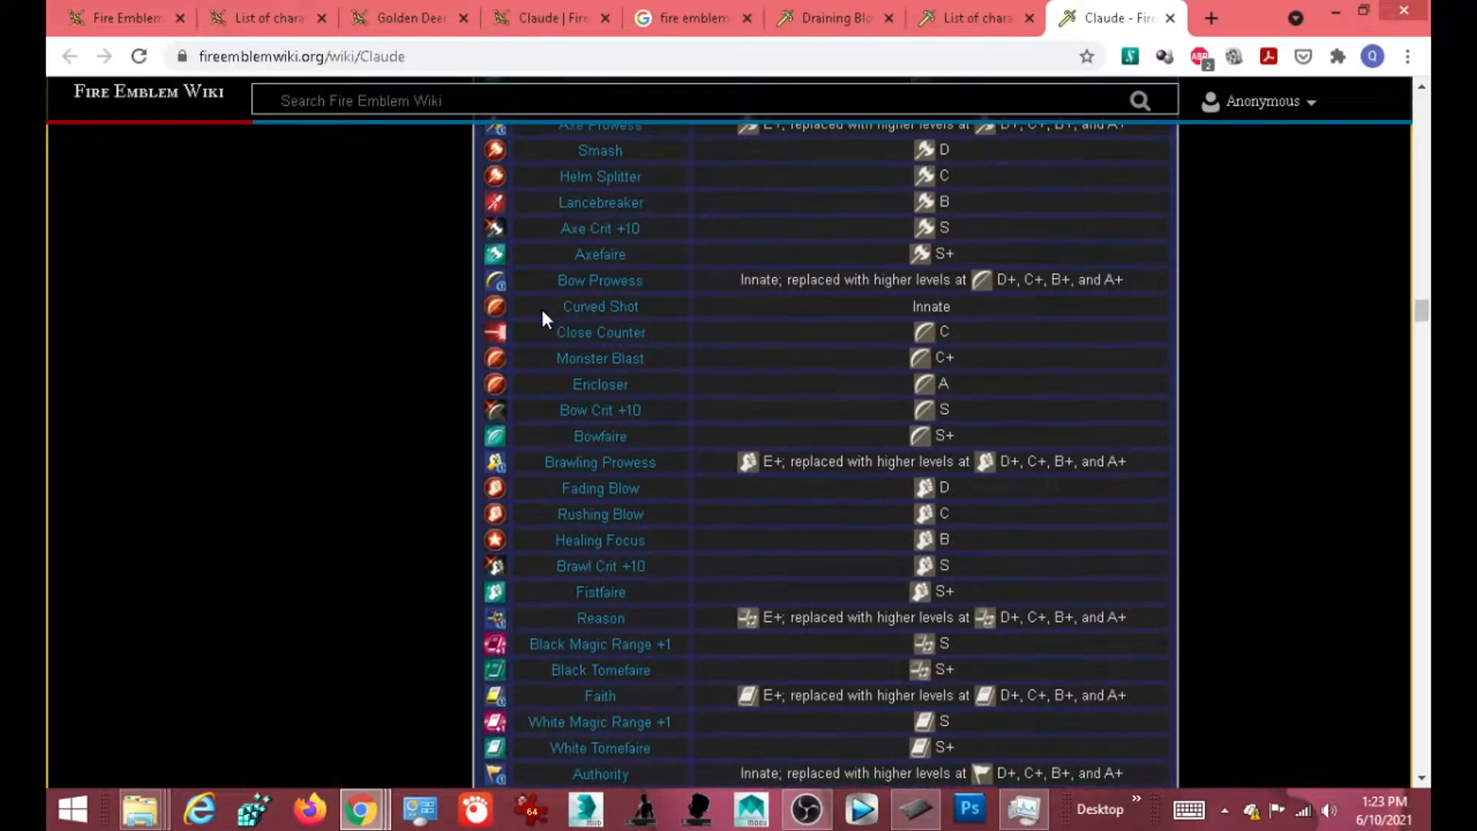
scroll("down", 3)
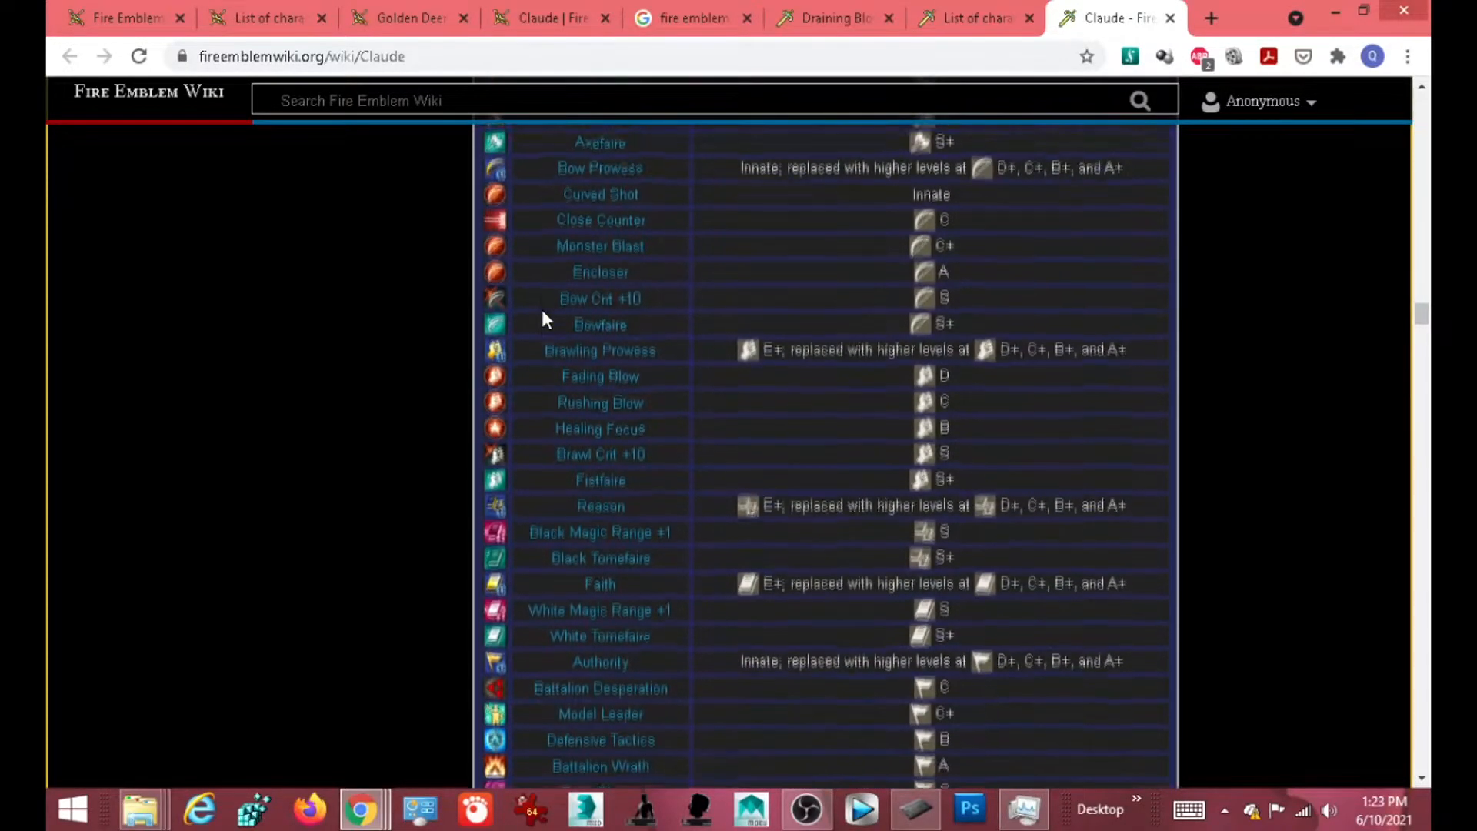
scroll("down", 3)
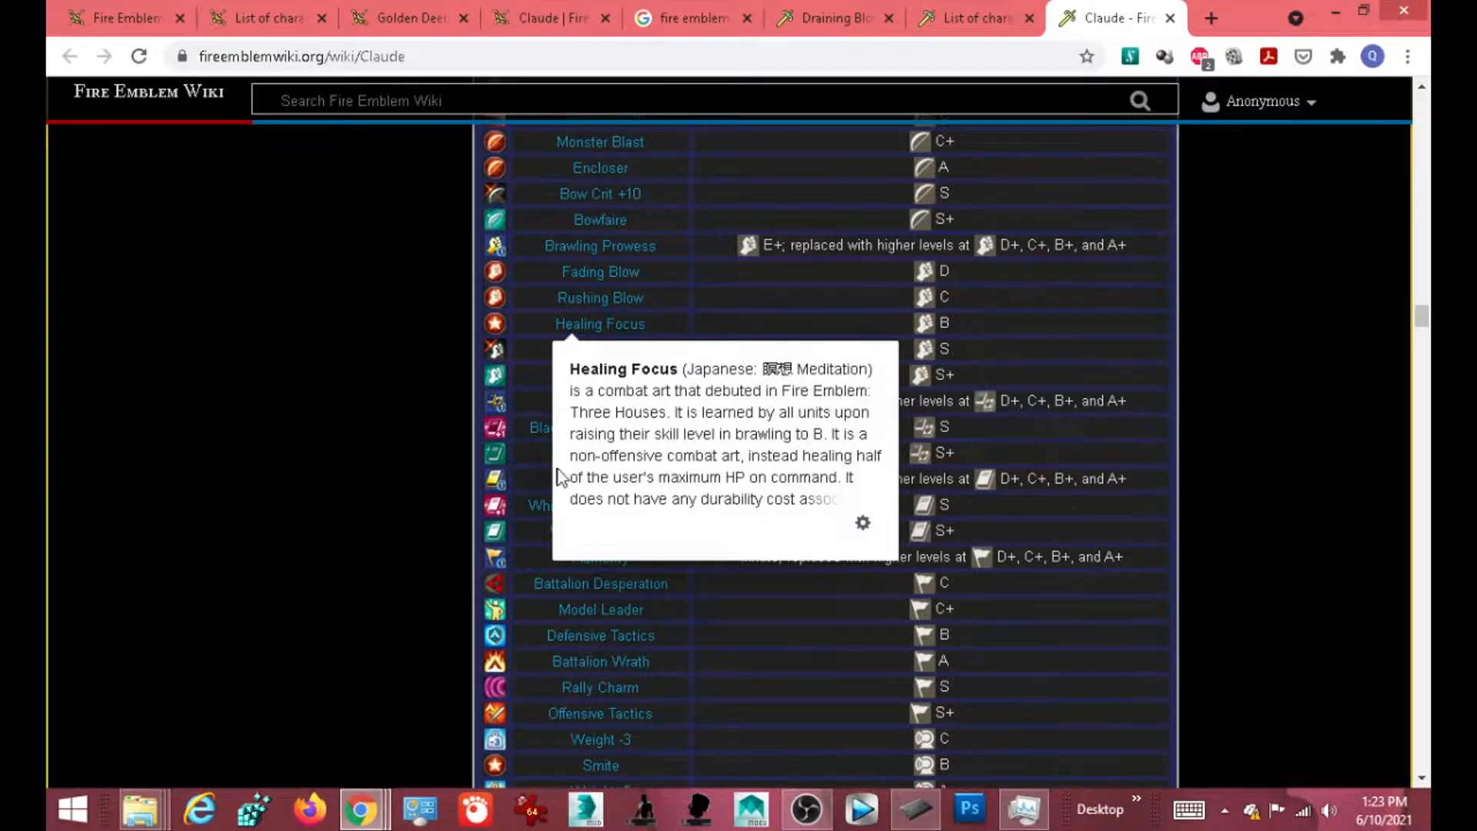
mouse_move(420, 461)
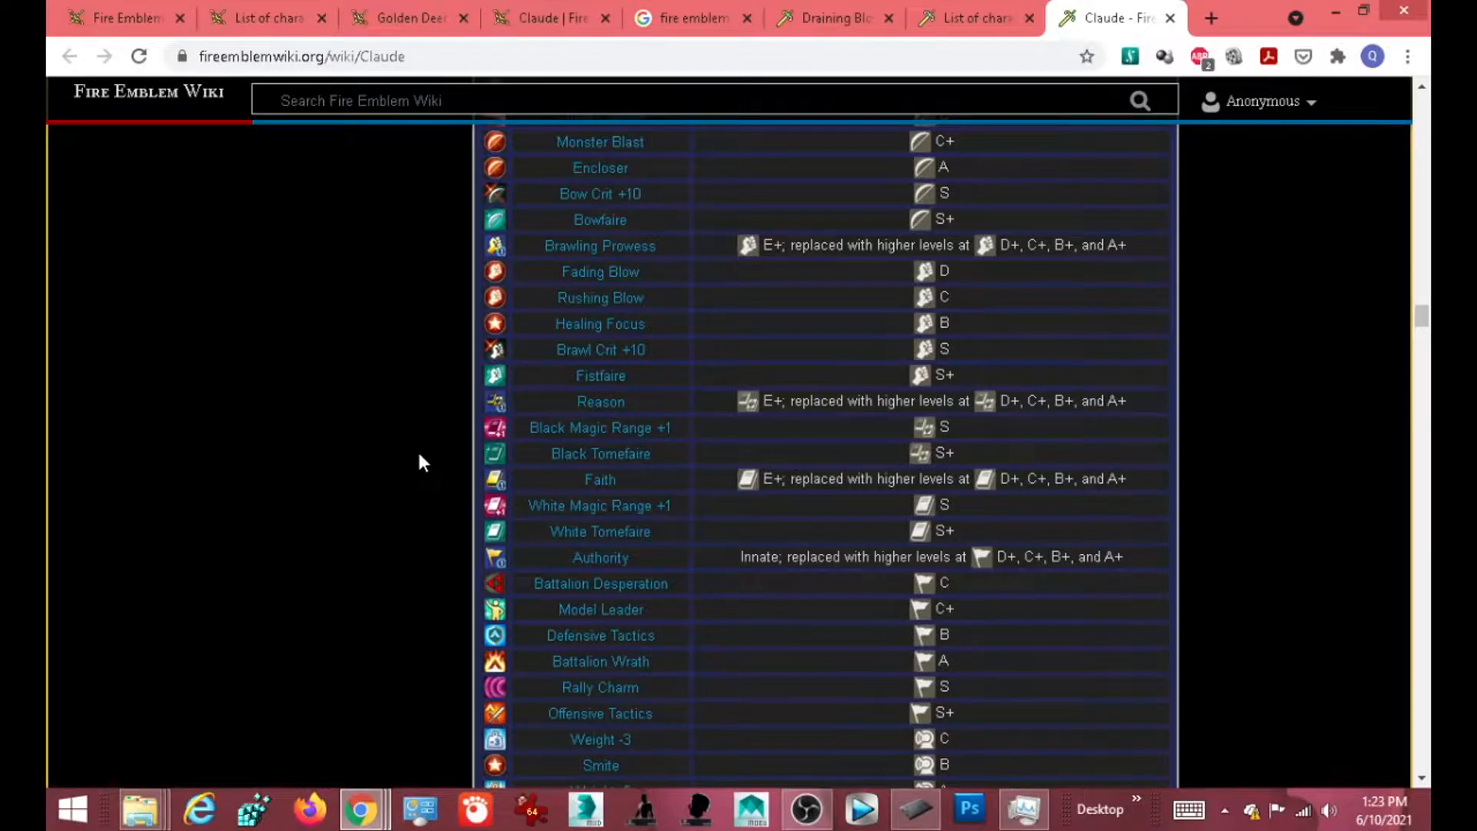
scroll("down", 3)
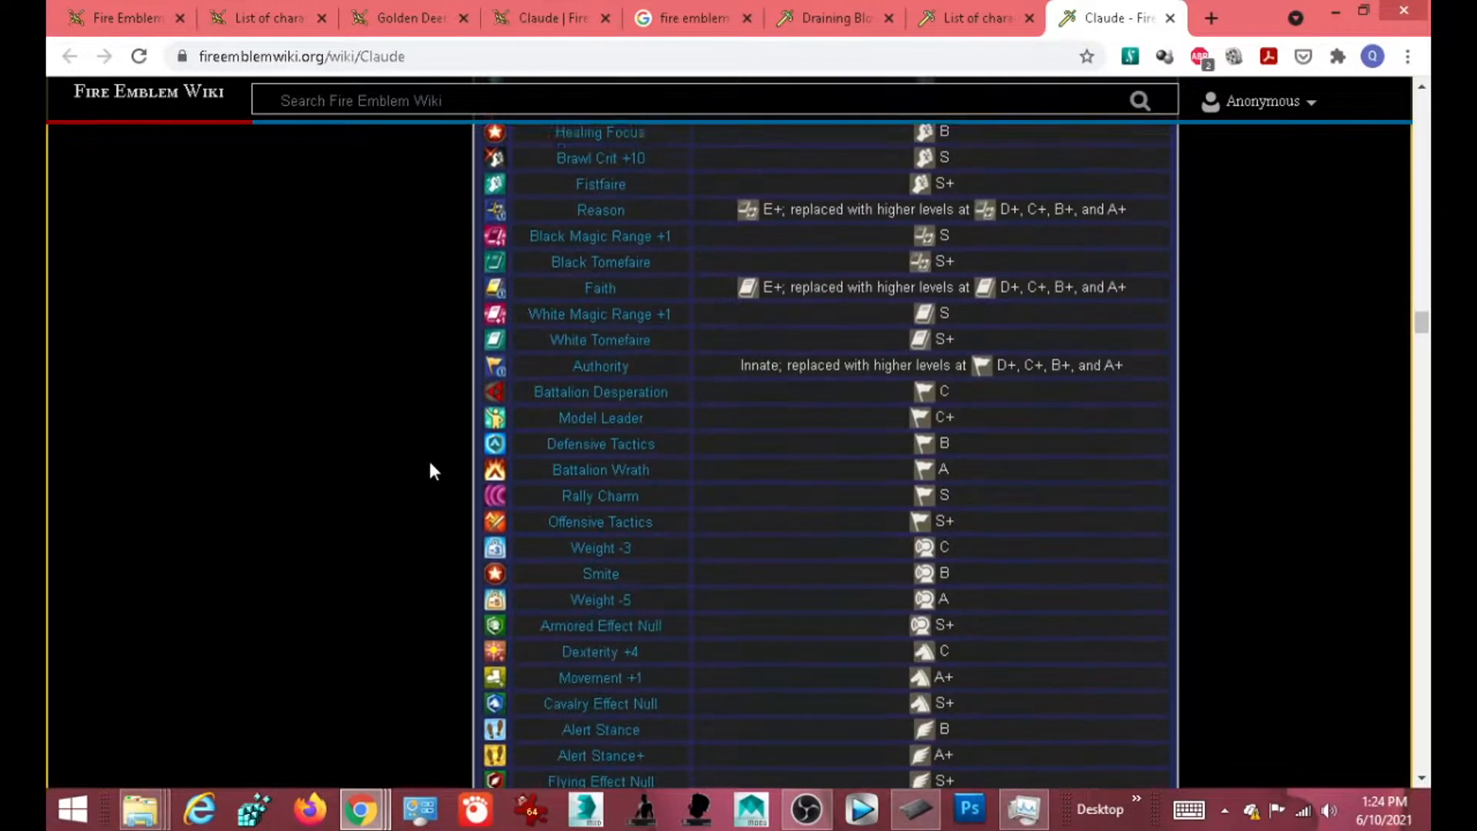
scroll("down", 3)
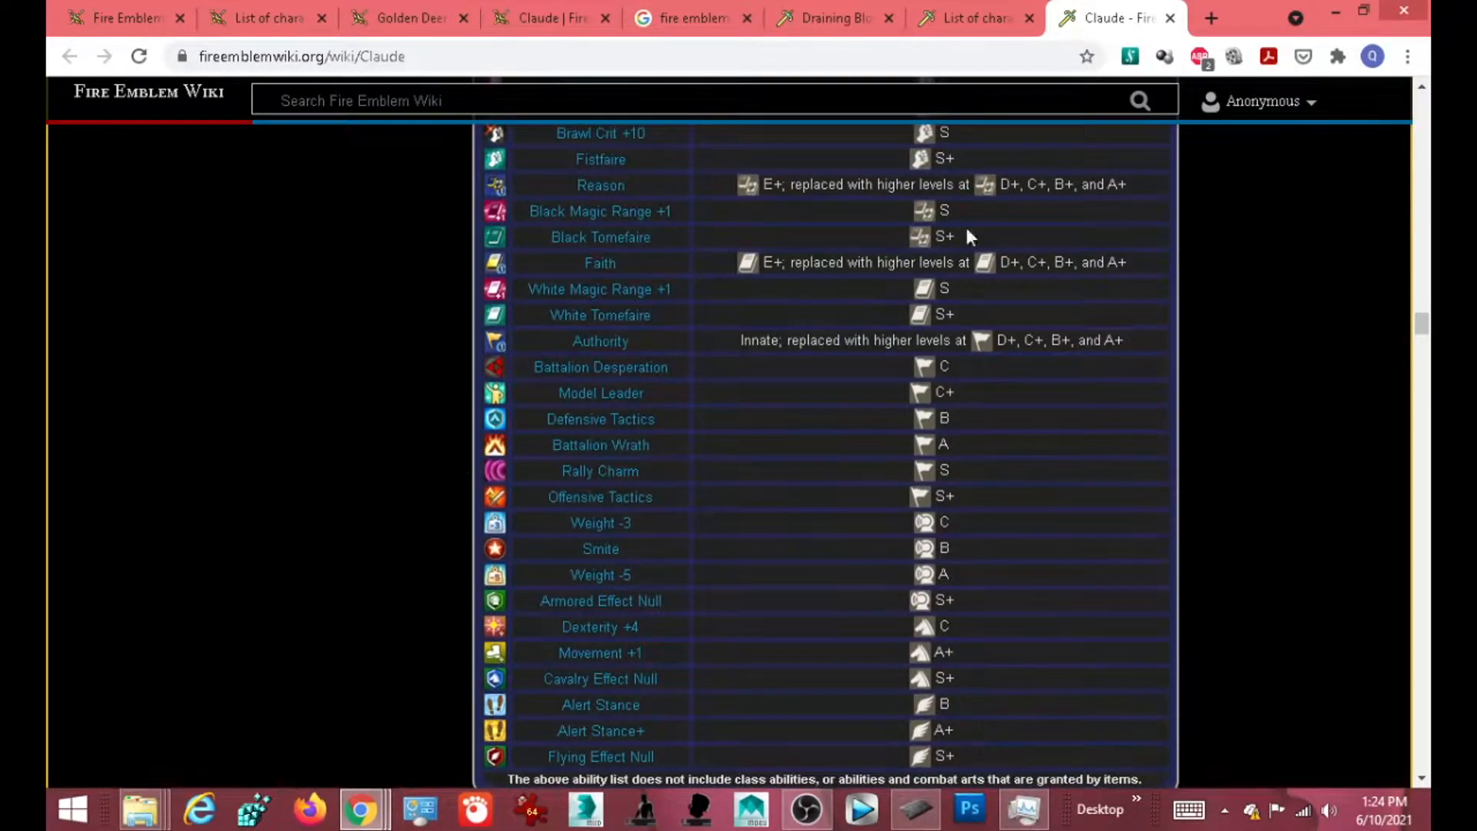
- Expand the full Ability set table on Byleth's page
left_click(974, 17)
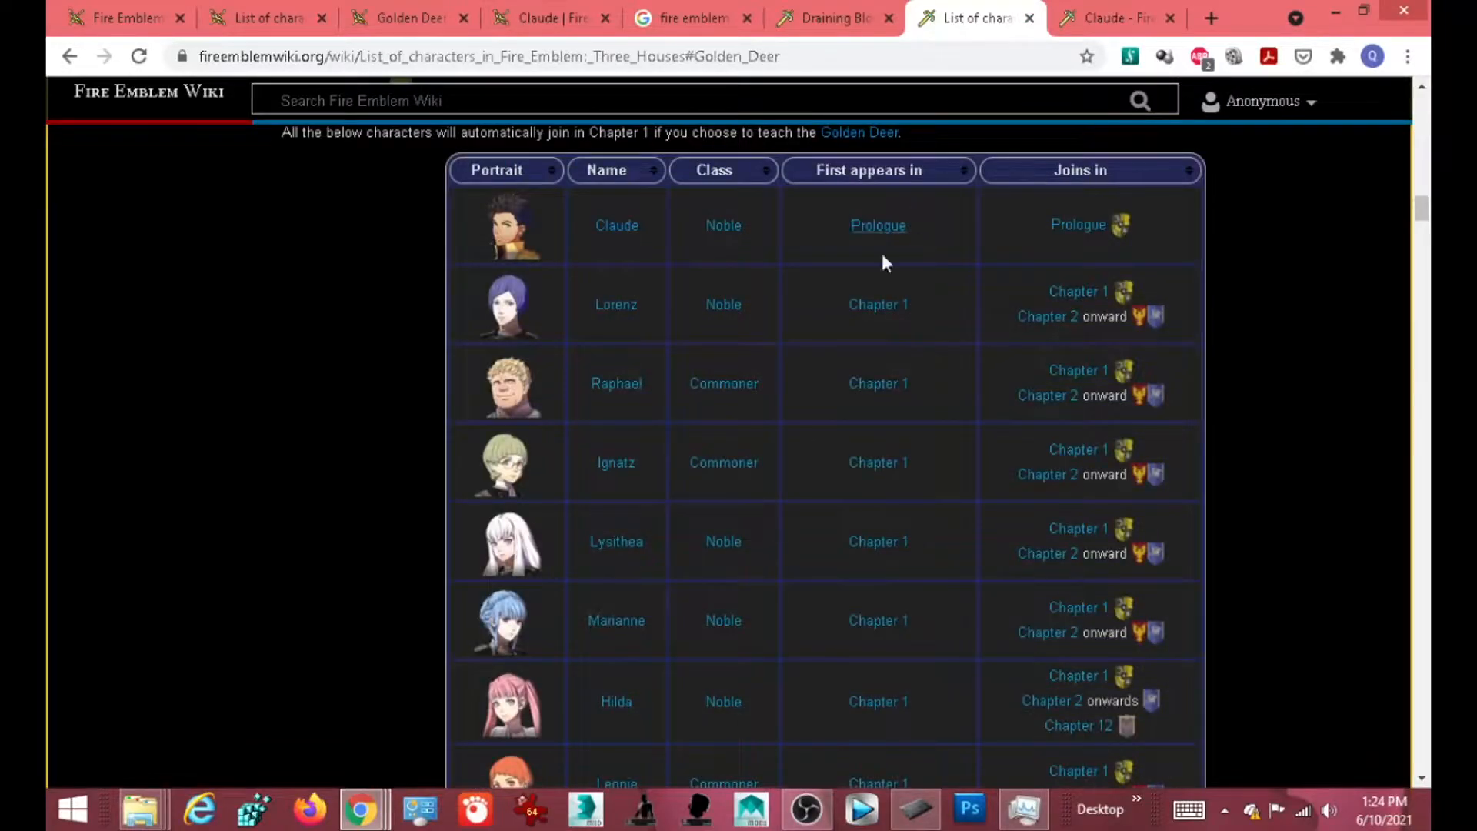
scroll("down", 3)
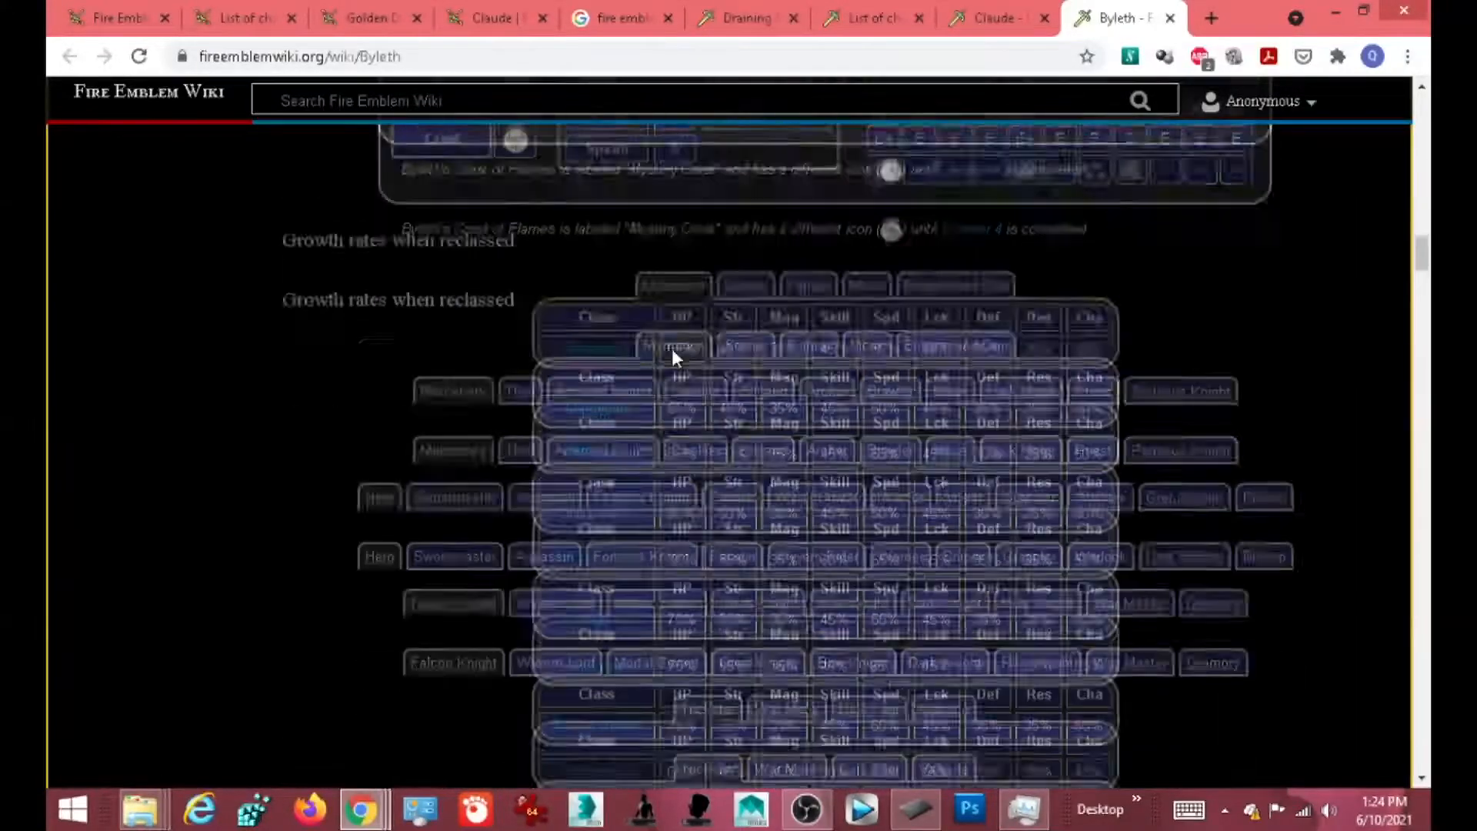
scroll("down", 3)
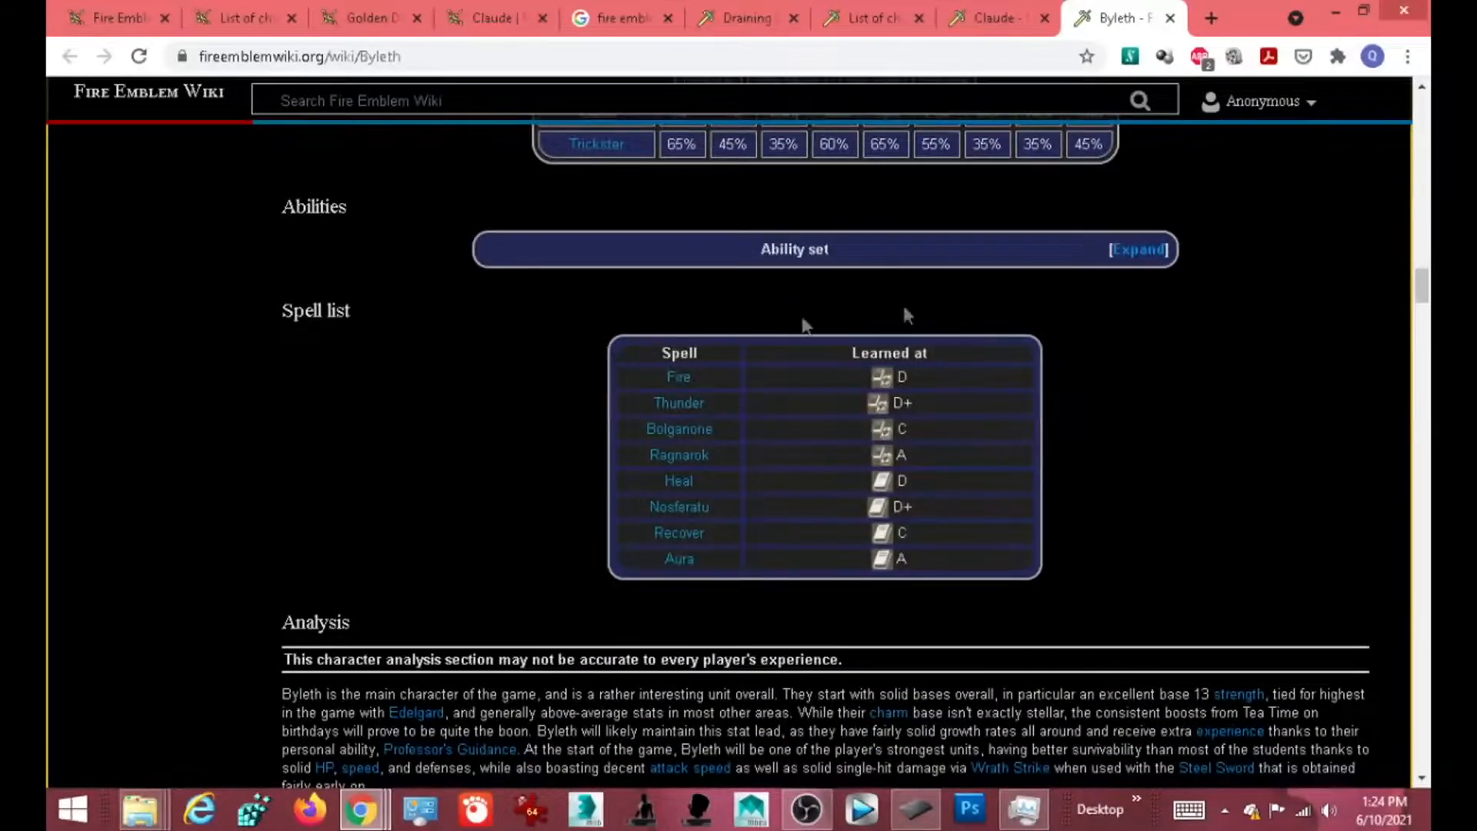
left_click(1136, 249)
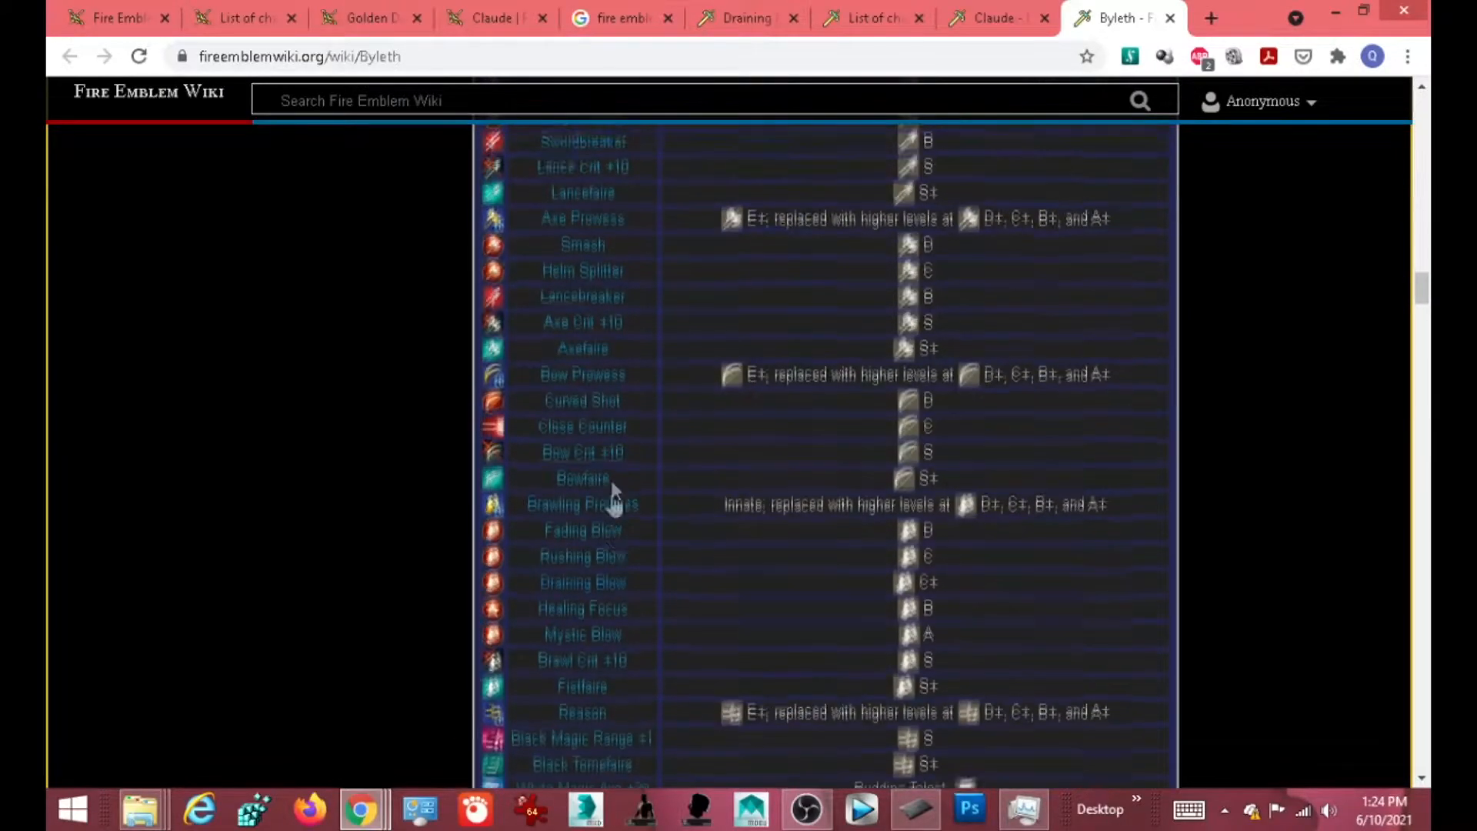
- Open Draining Blow from Byleth's ability table in a new tab and browse it
right_click(581, 563)
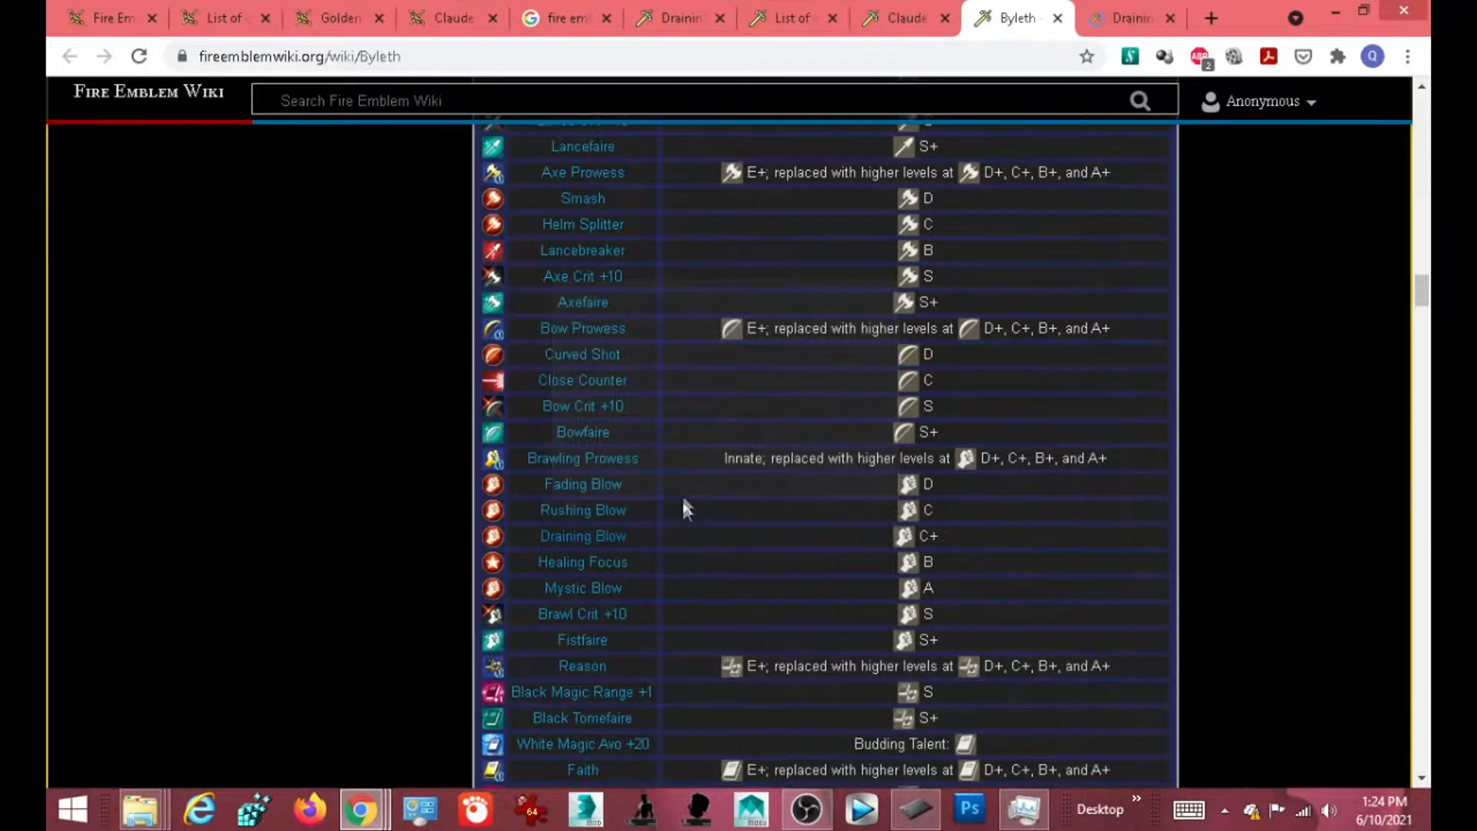
mouse_move(582, 535)
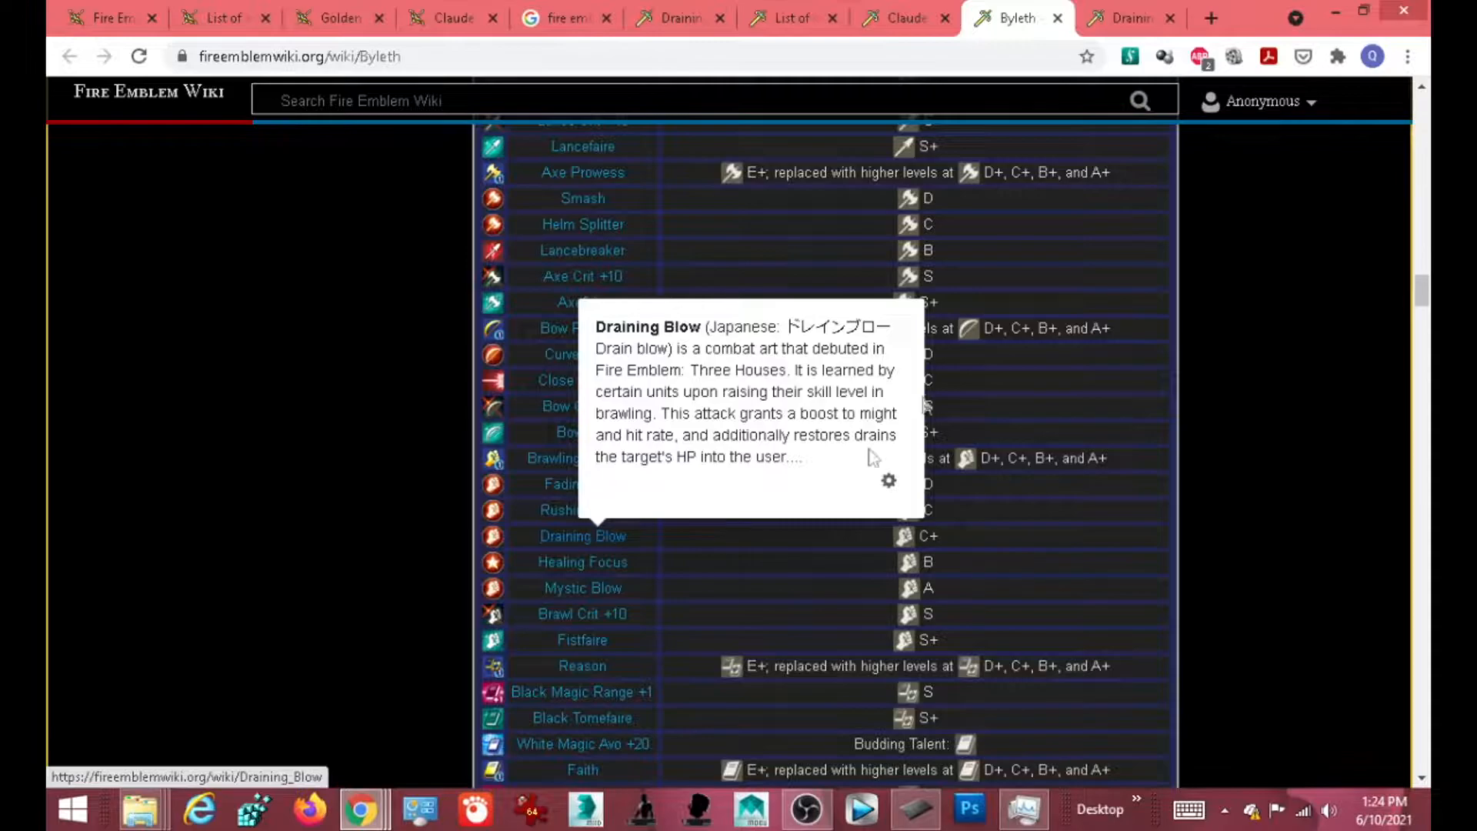
left_click(582, 536)
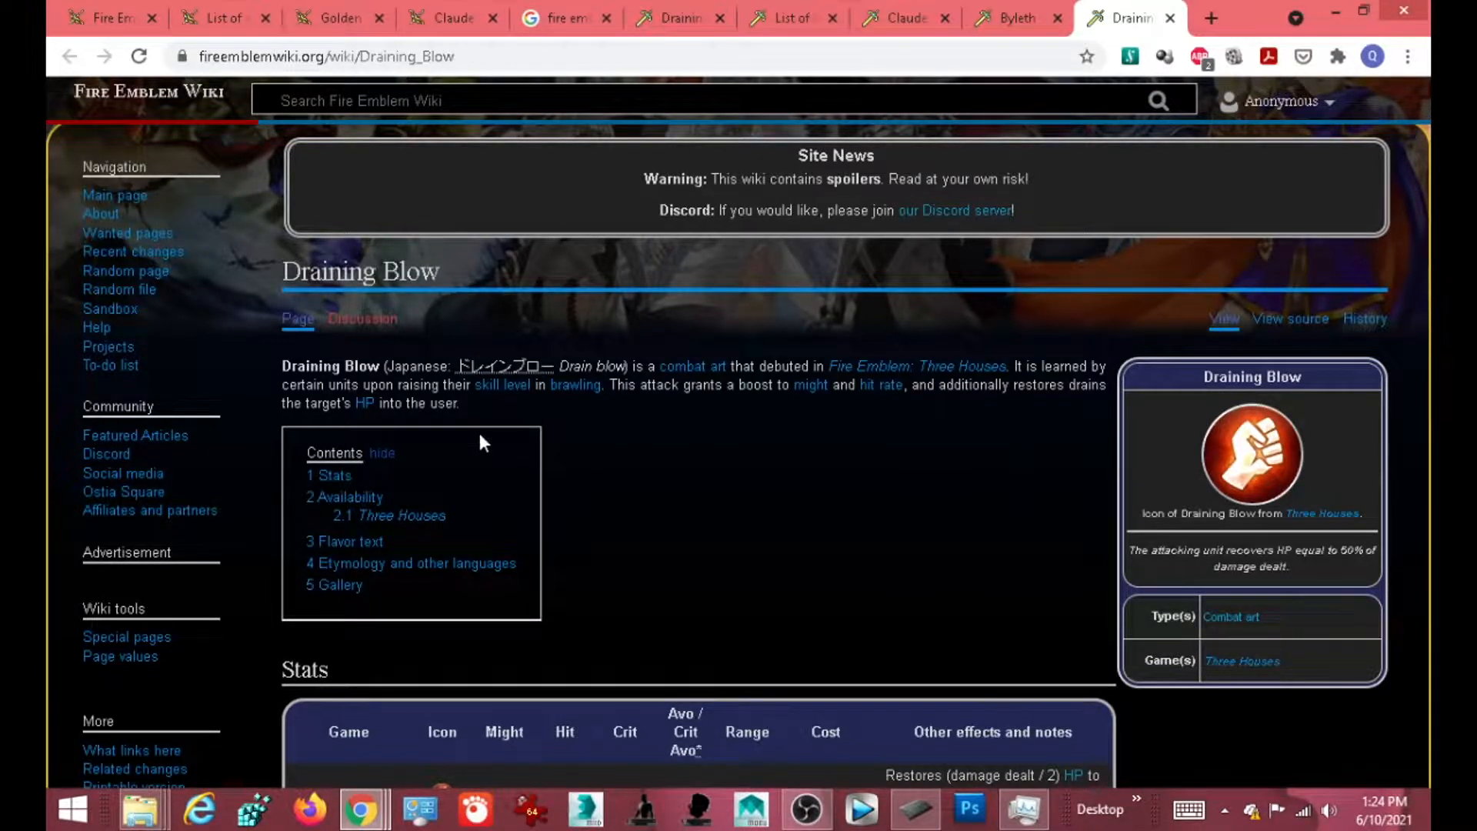
mouse_move(928, 427)
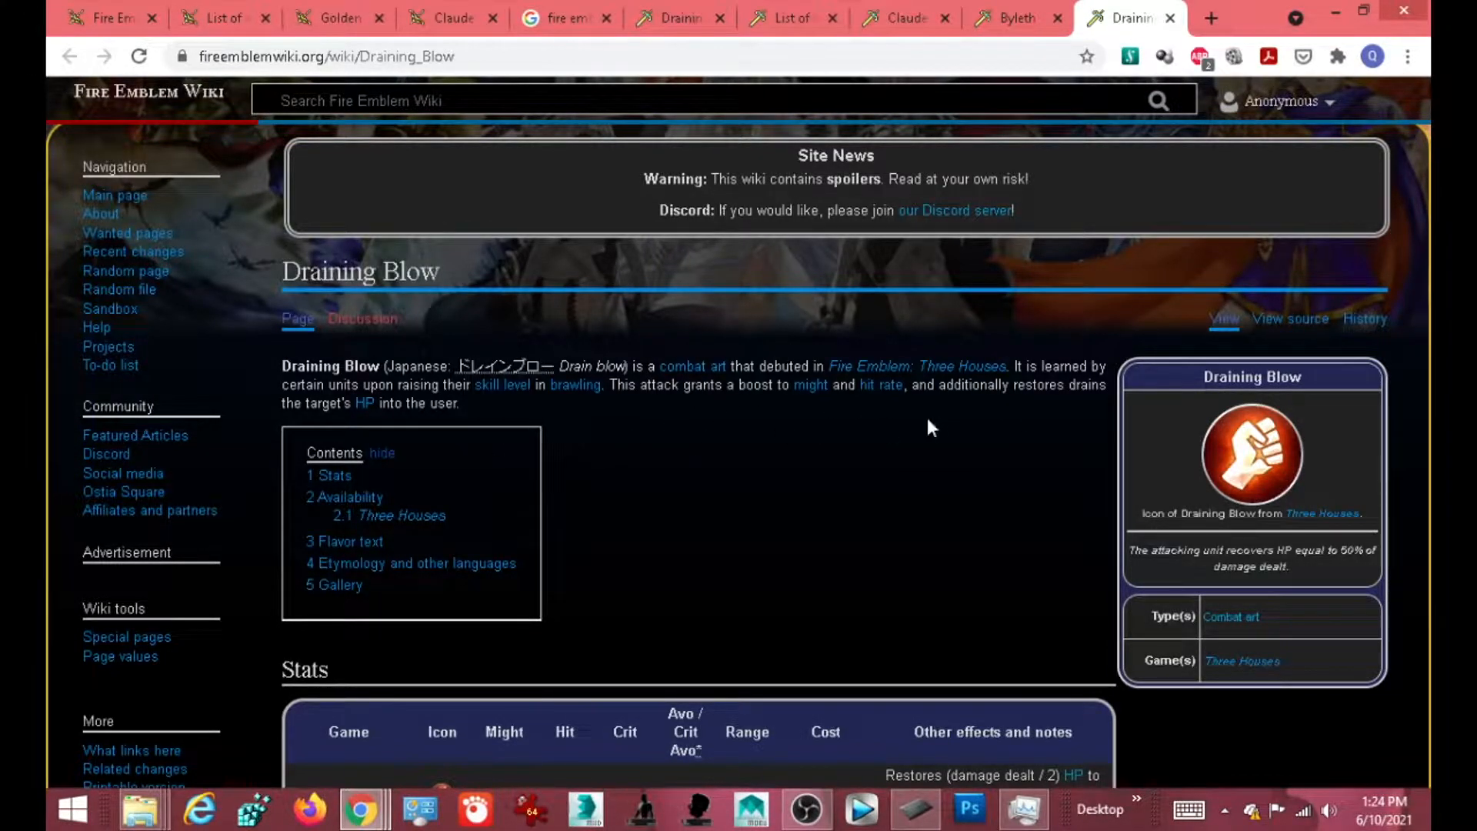
mouse_move(1003, 418)
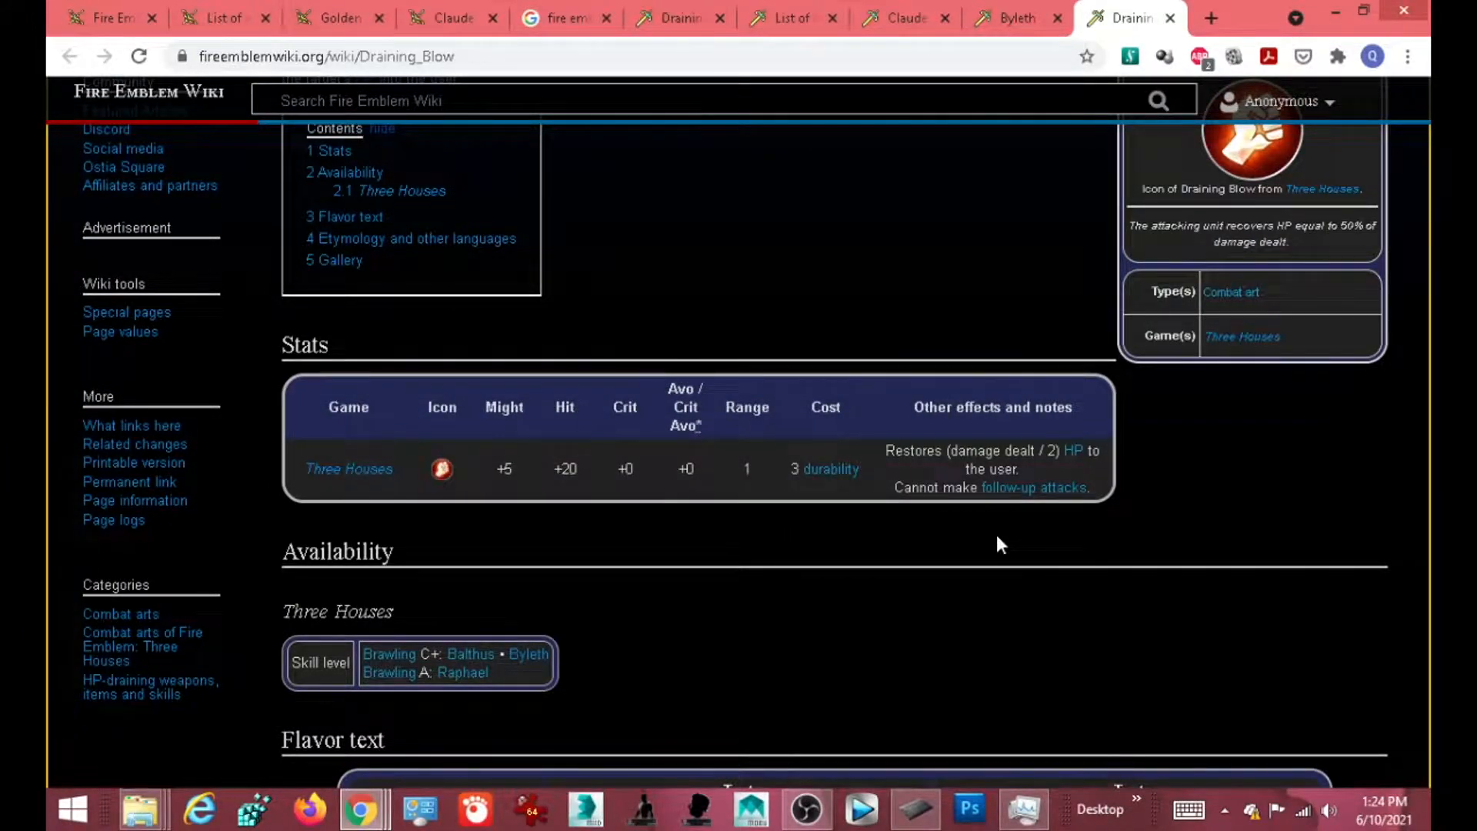
scroll("down", 3)
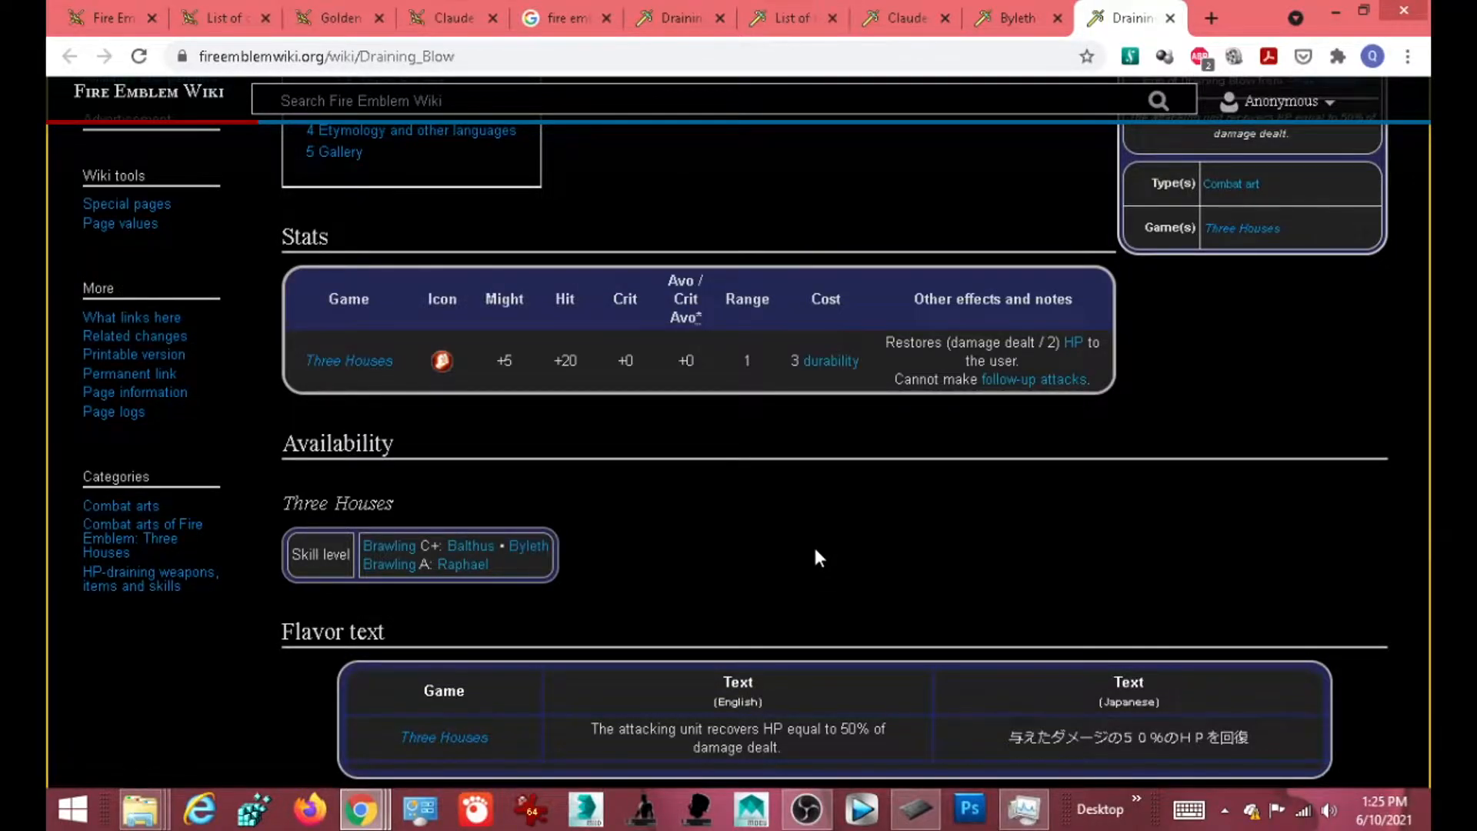
scroll("down", 3)
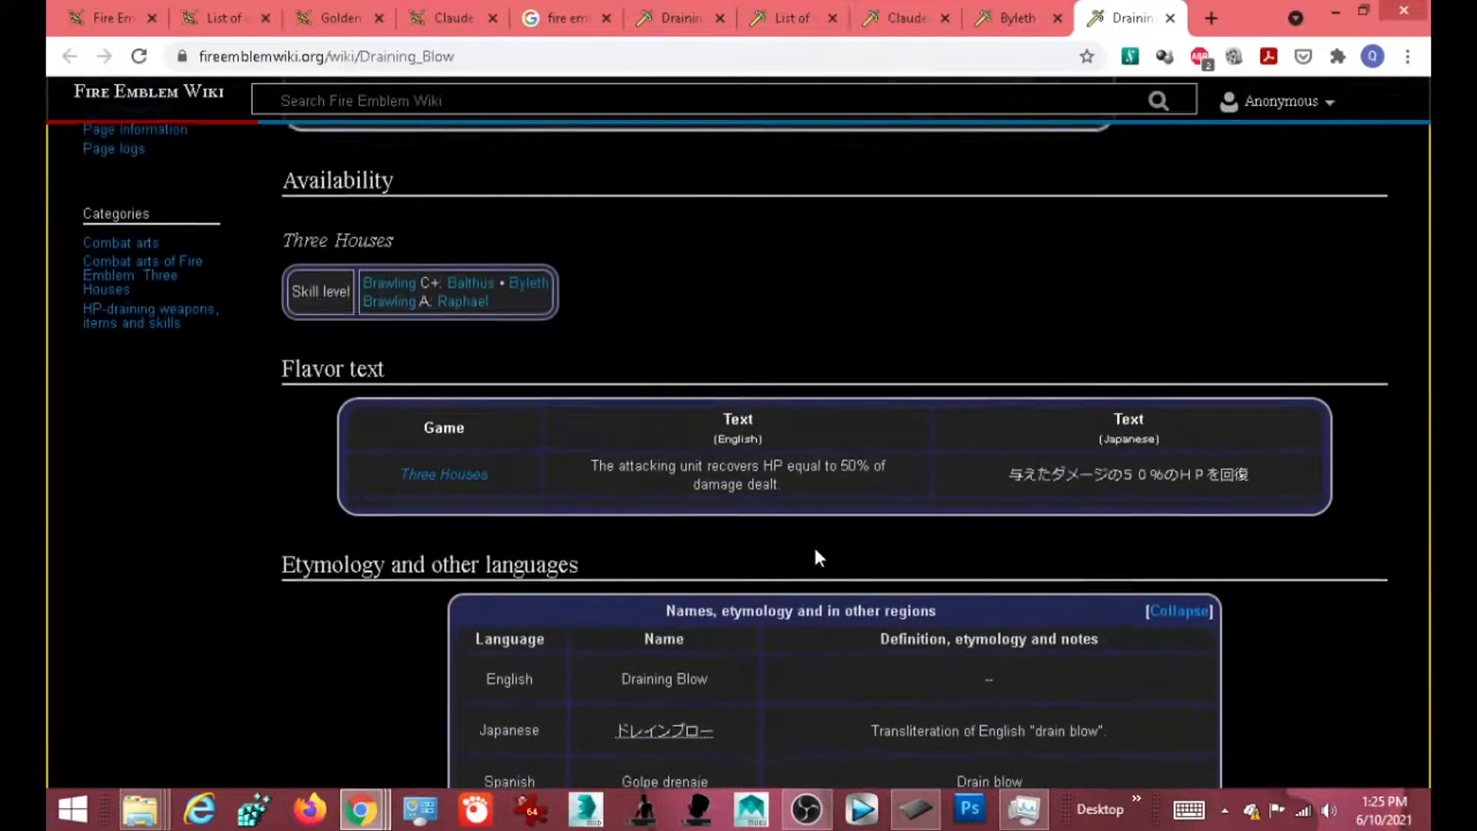
scroll("up", 3)
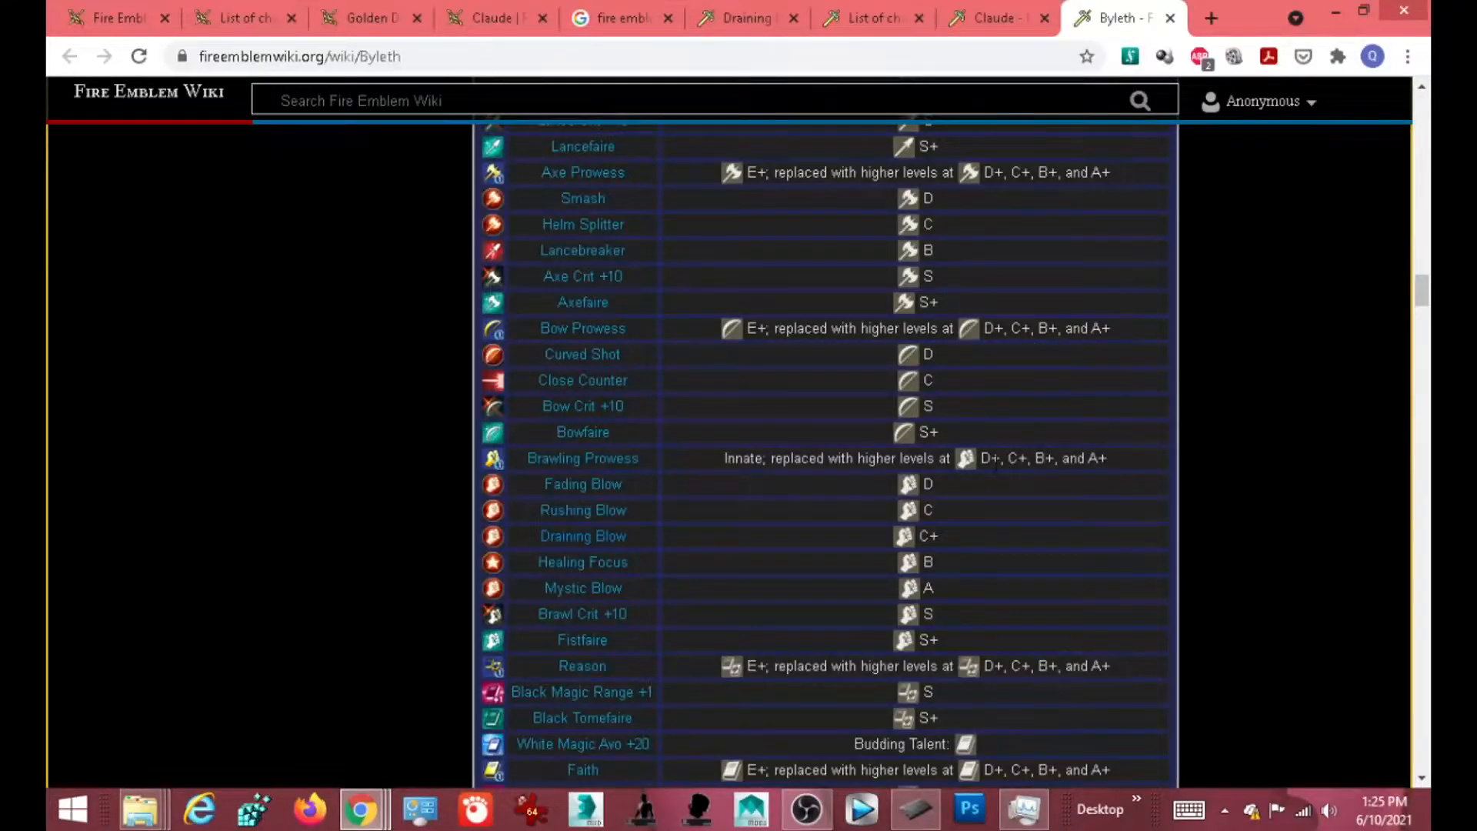
mouse_move(576, 587)
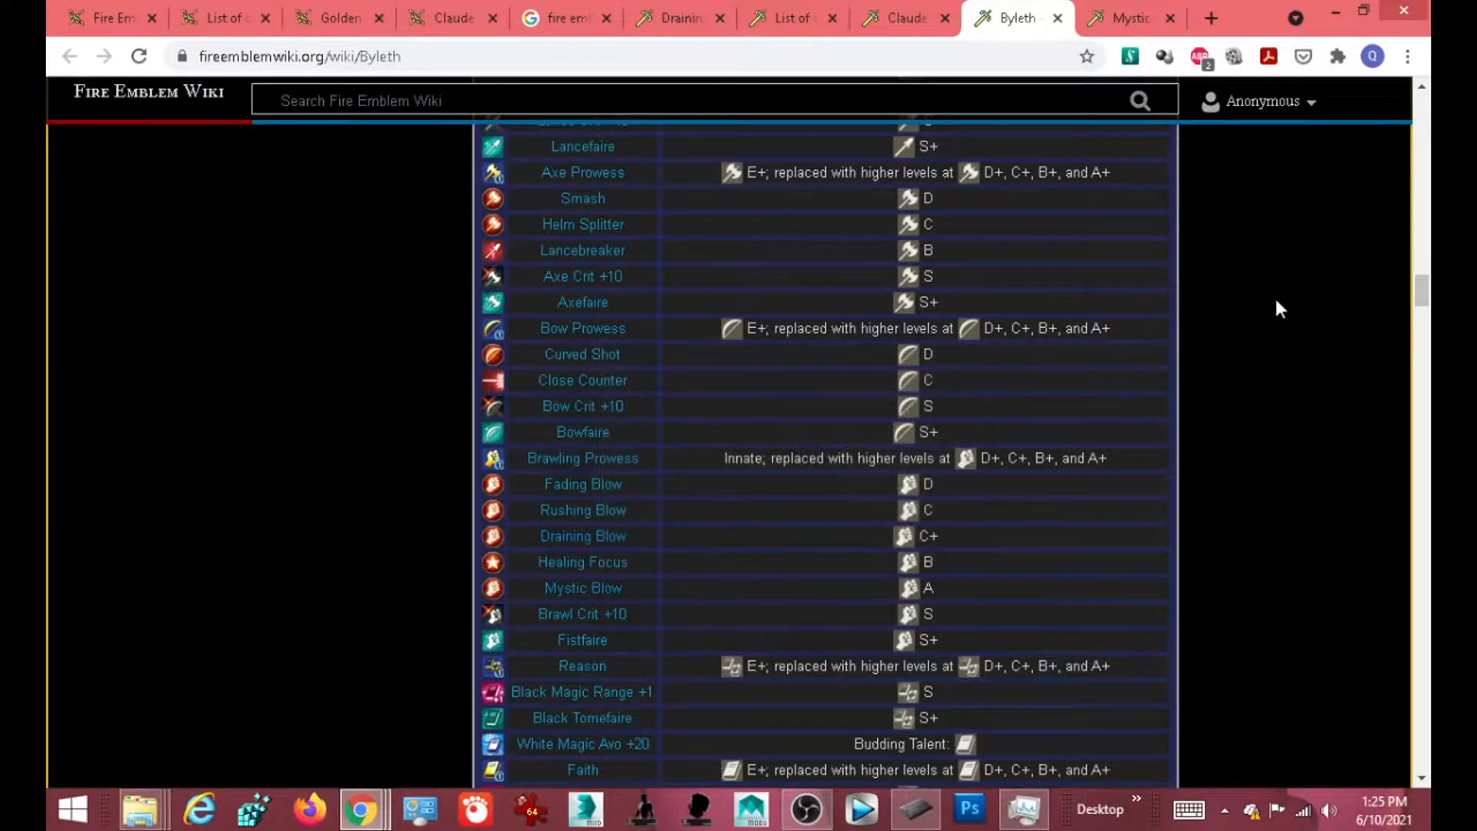
mouse_move(1215, 9)
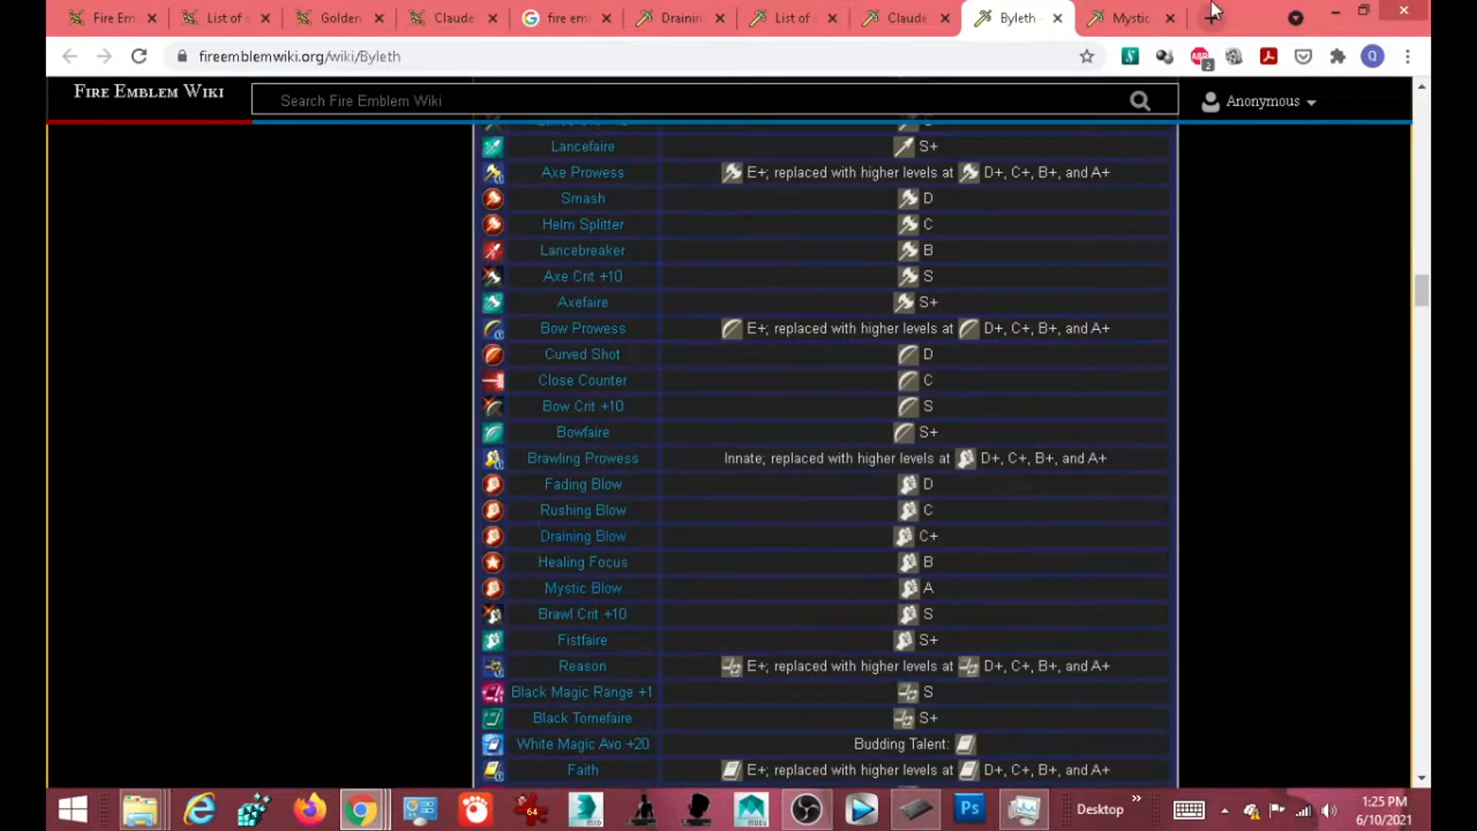
- Switch to the Mystic Blow page tab
left_click(1129, 17)
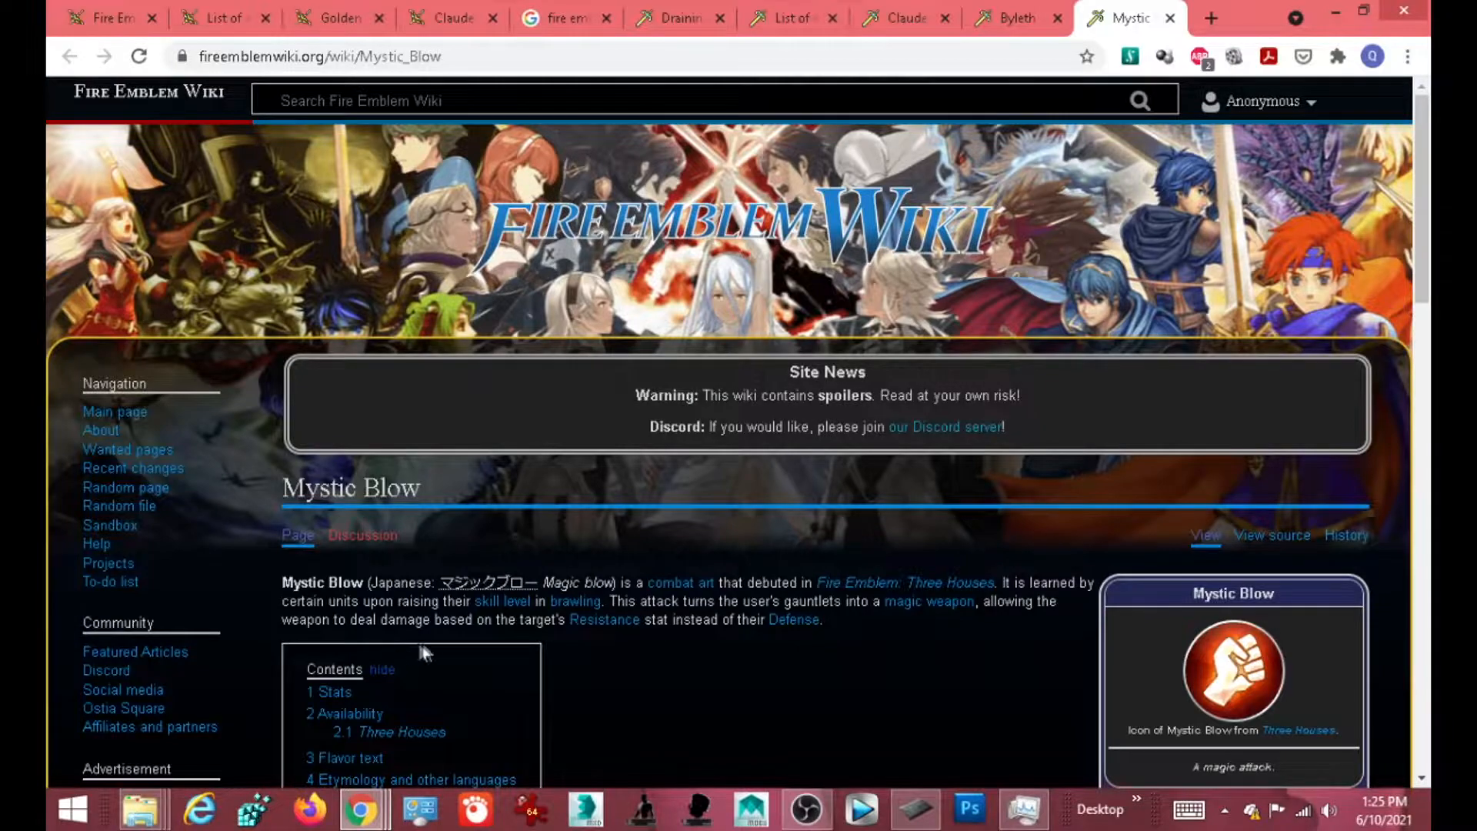
mouse_move(584, 648)
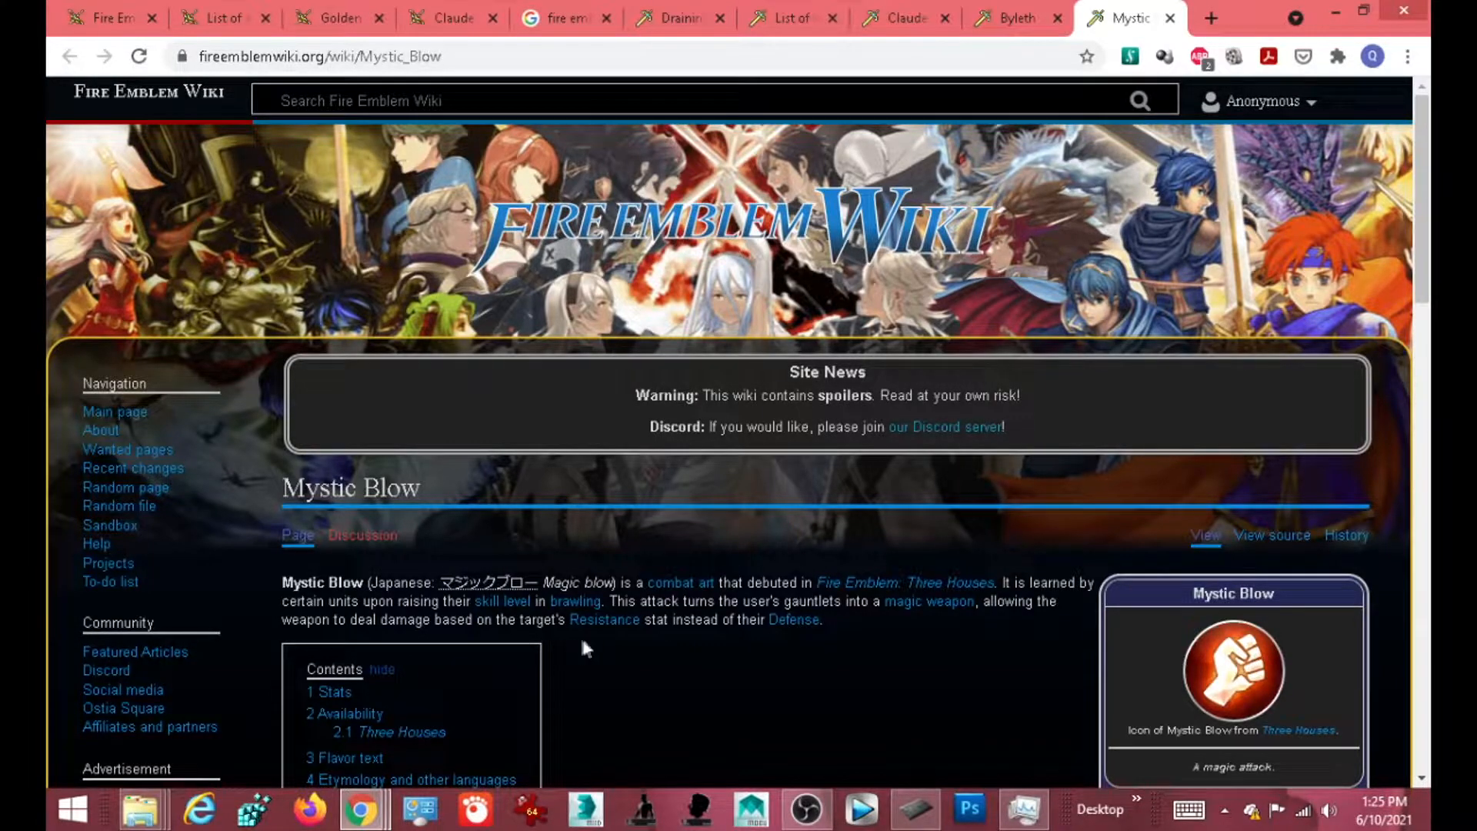
mouse_move(776, 641)
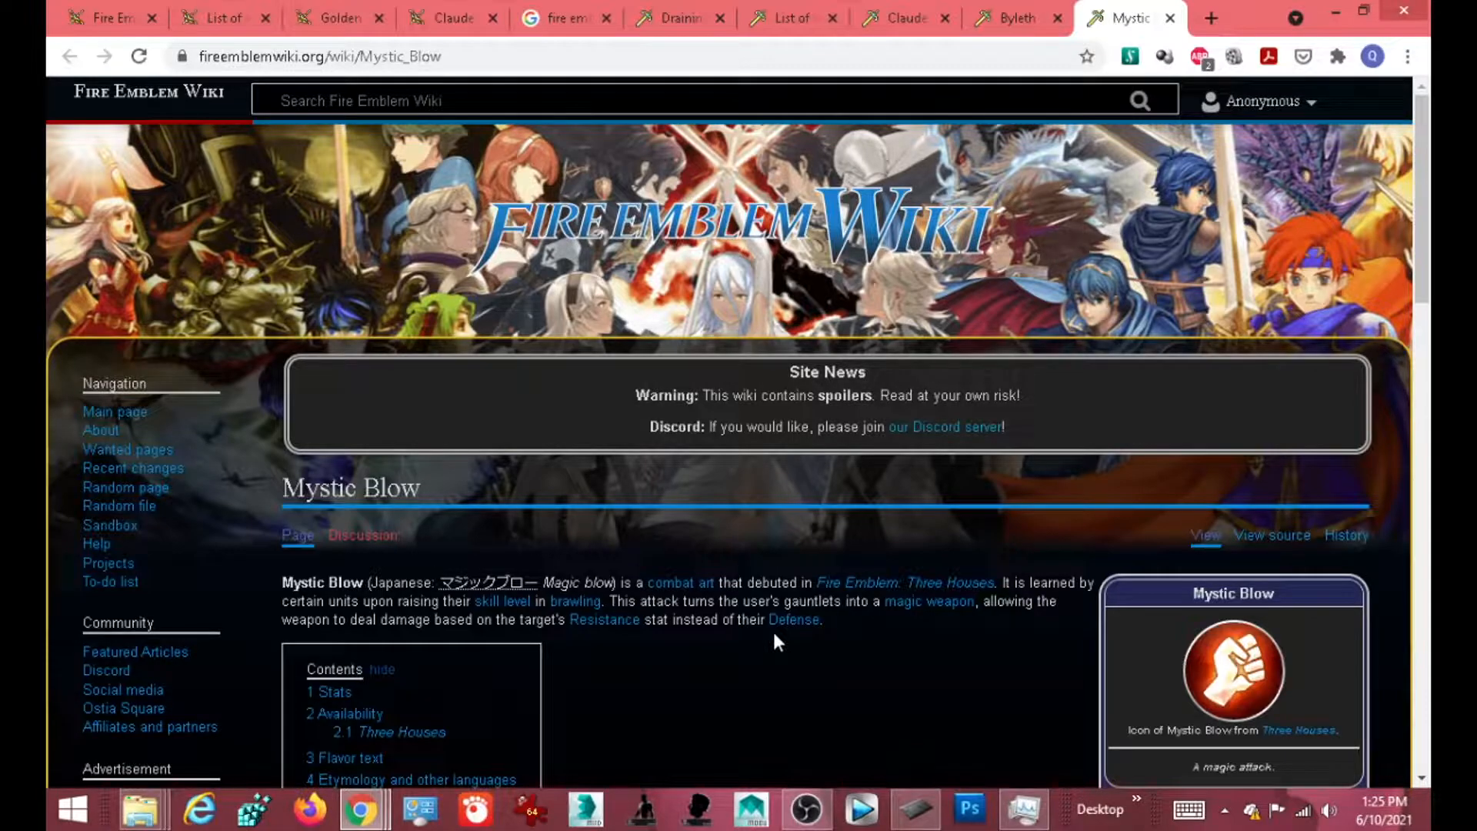
mouse_move(788, 649)
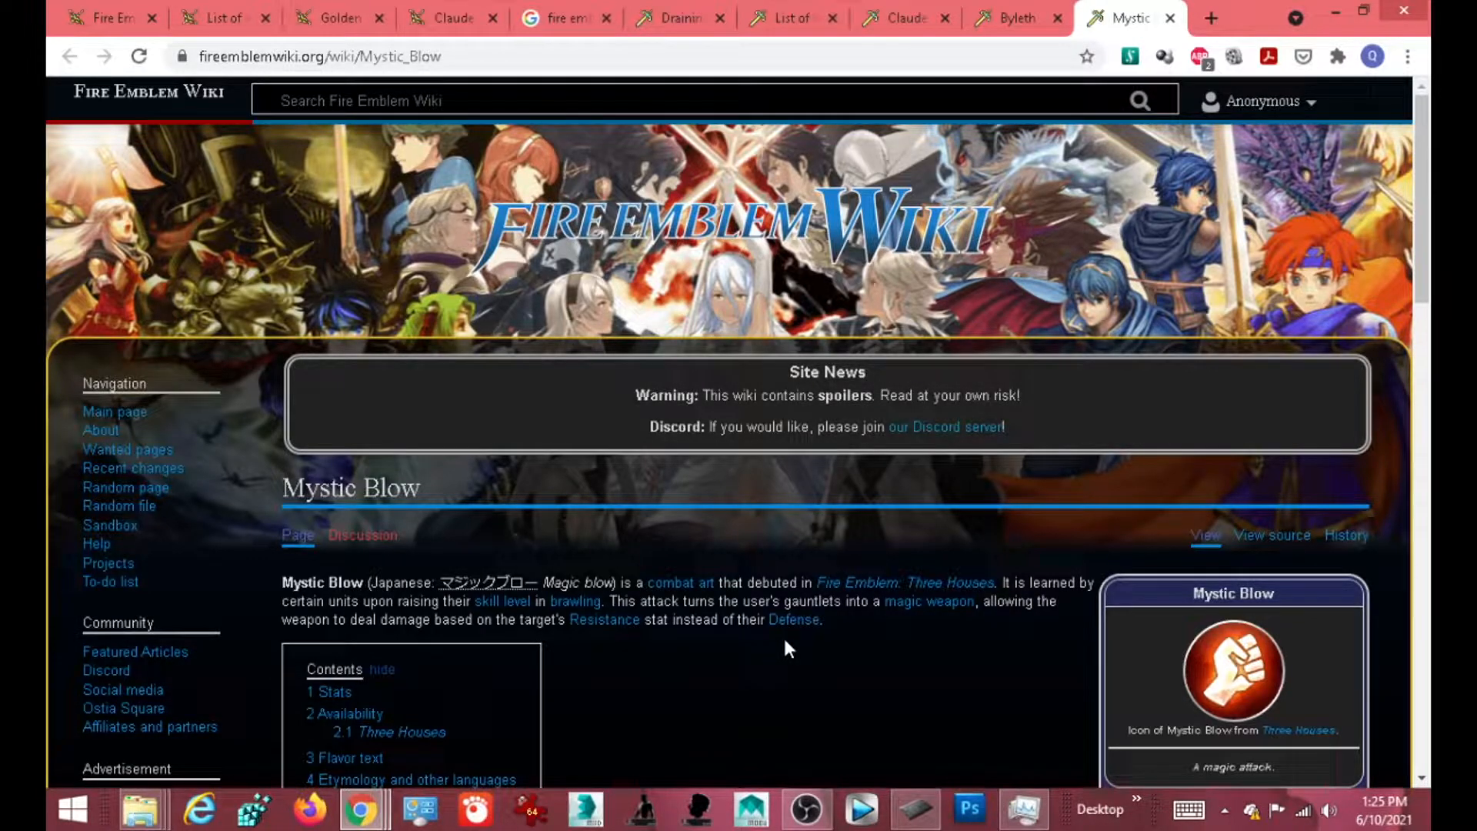
mouse_move(817, 655)
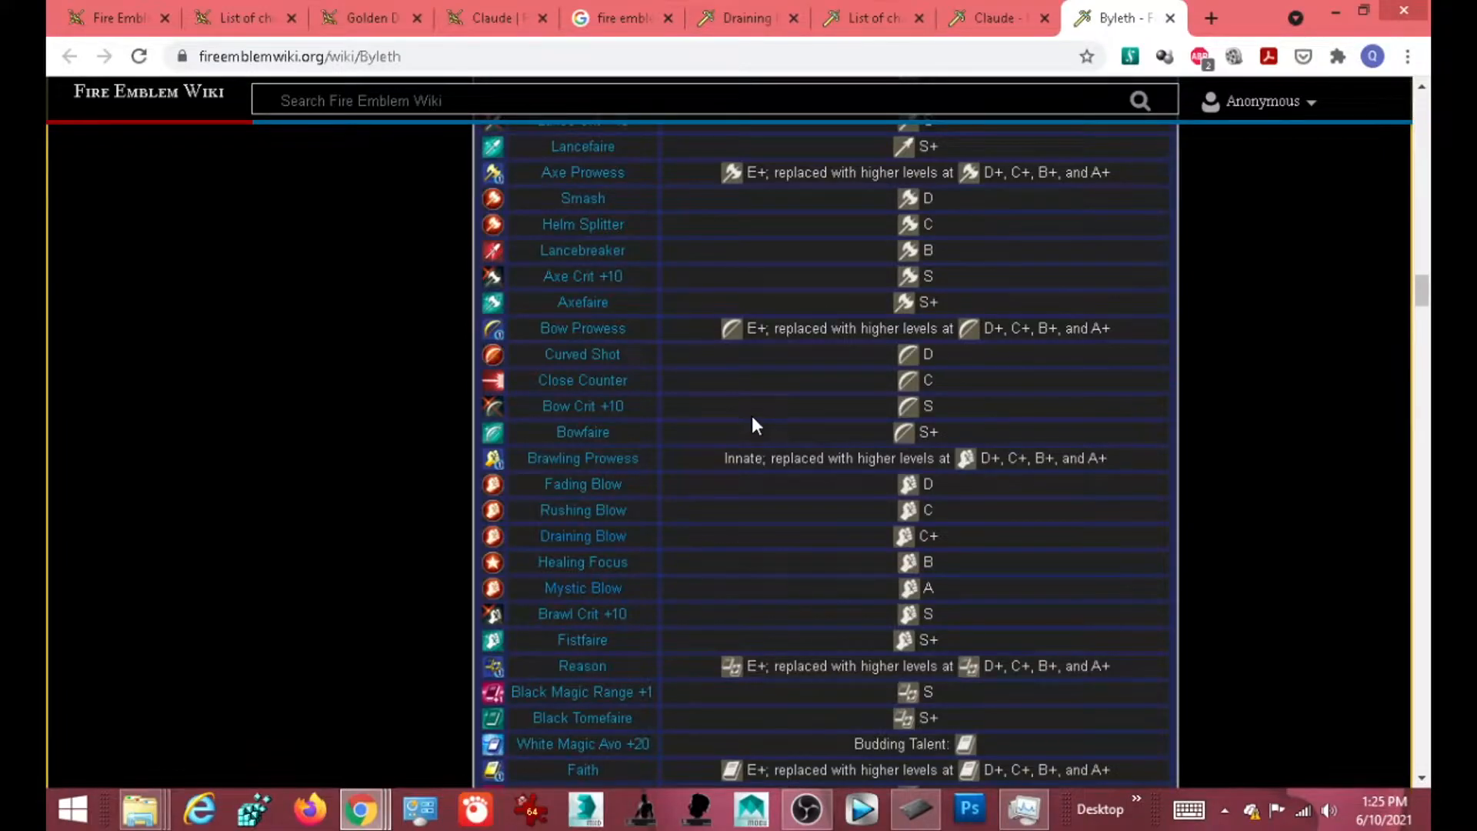
mouse_move(763, 422)
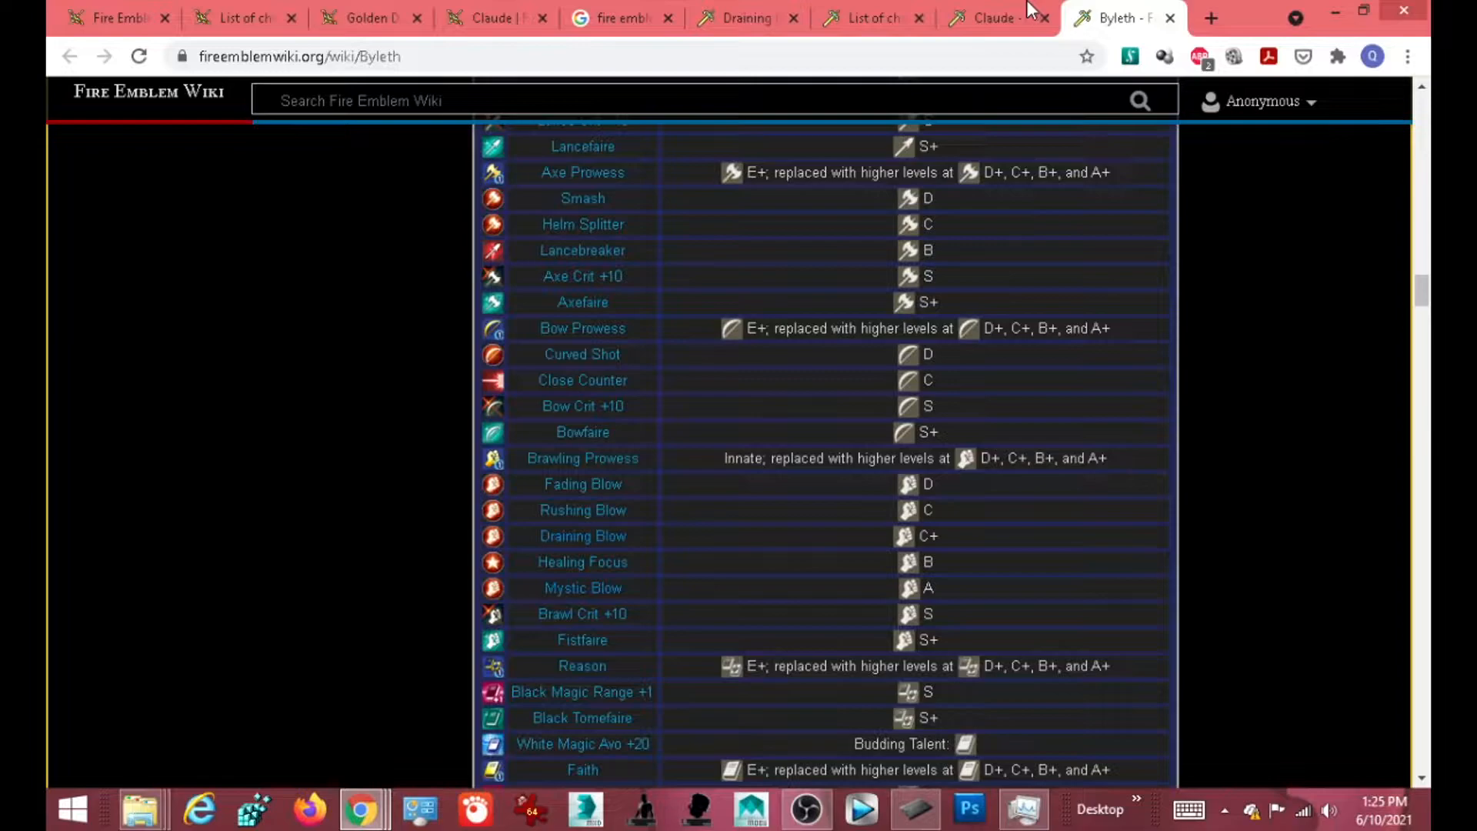
mouse_move(1175, 337)
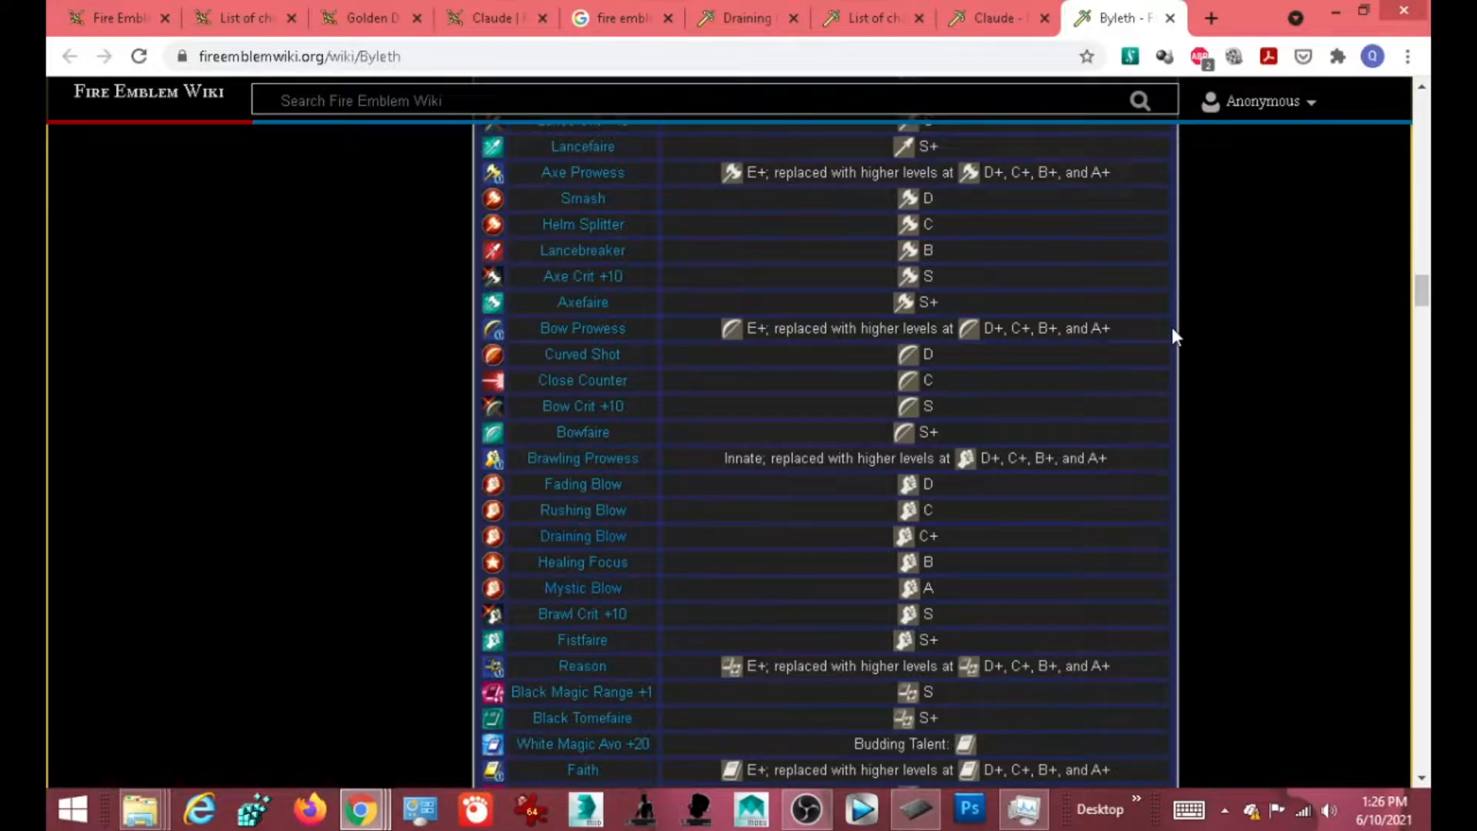
mouse_move(1221, 317)
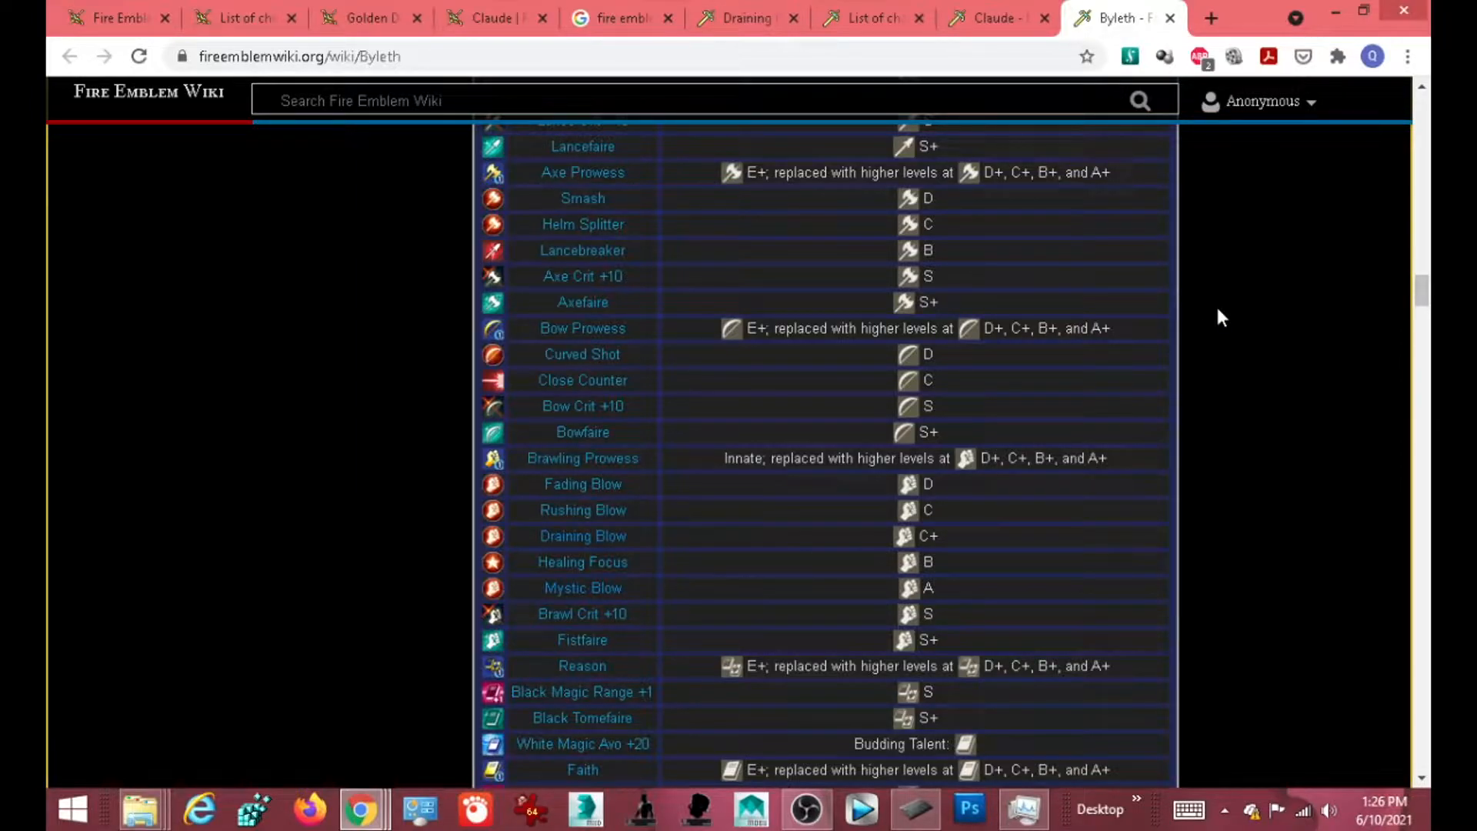
mouse_move(1234, 332)
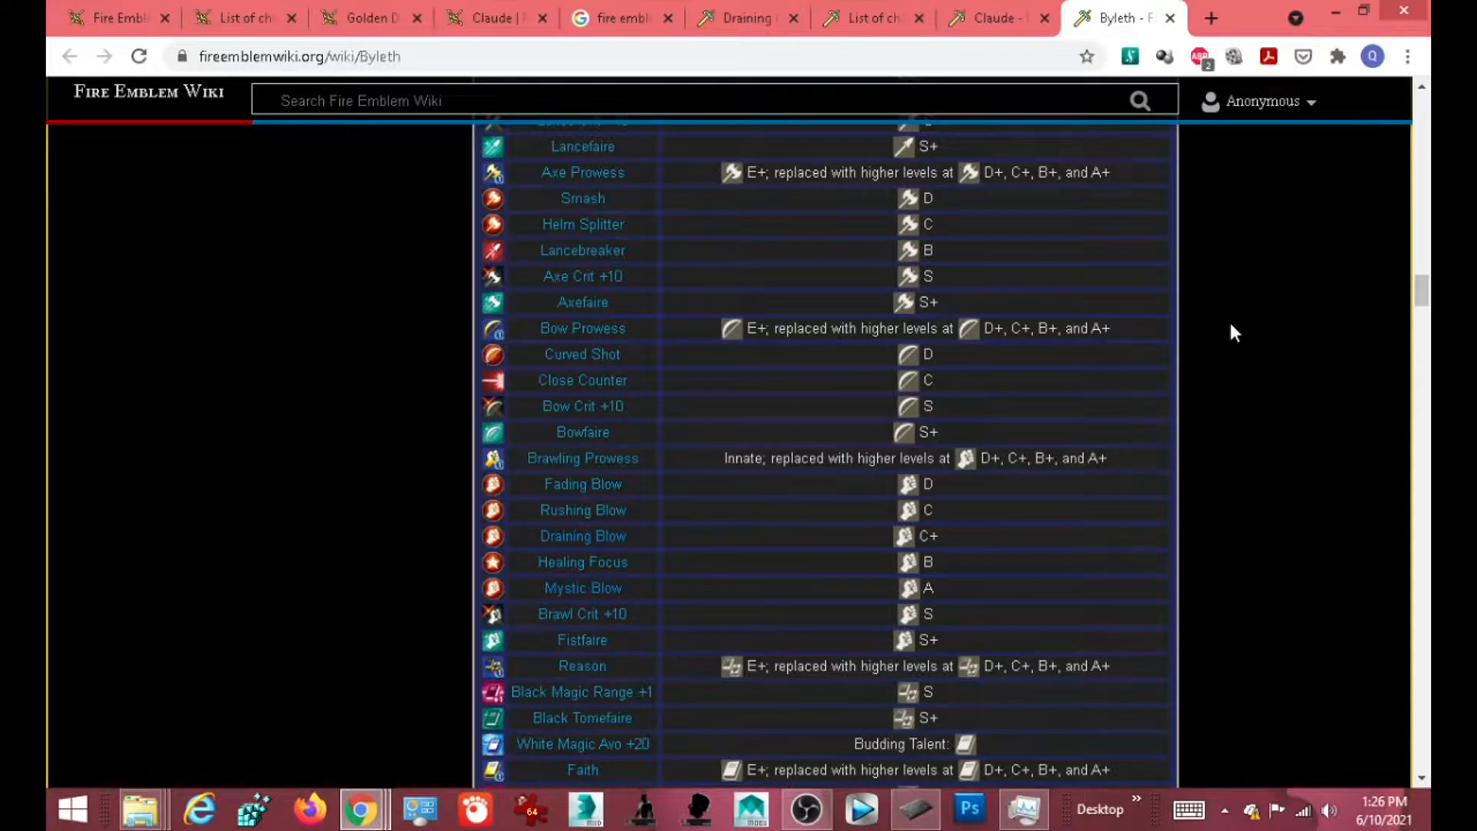
mouse_move(1031, 51)
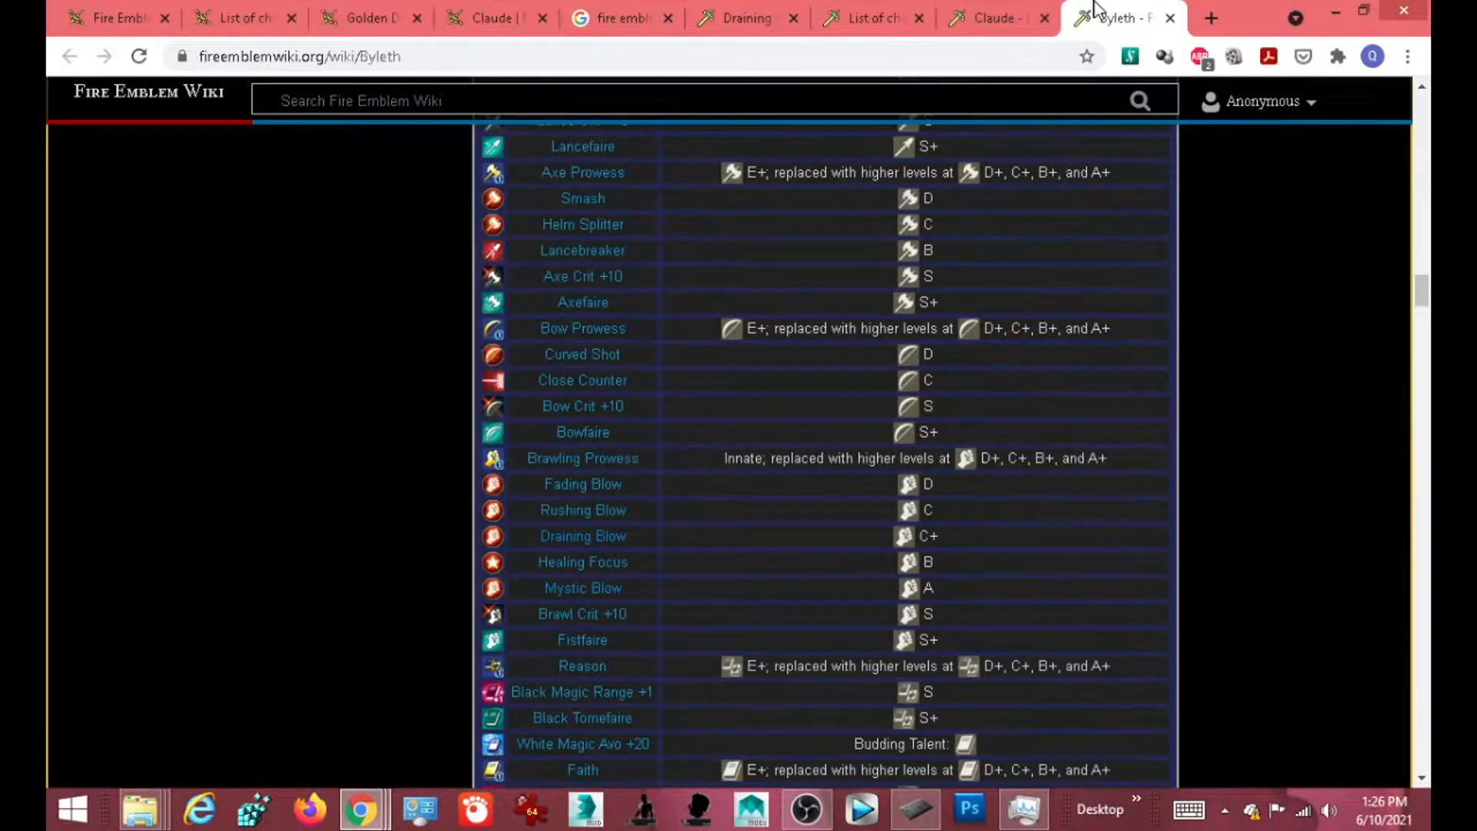
- Open Lorenz from the Three Houses character list and scroll to his spell list
left_click(867, 17)
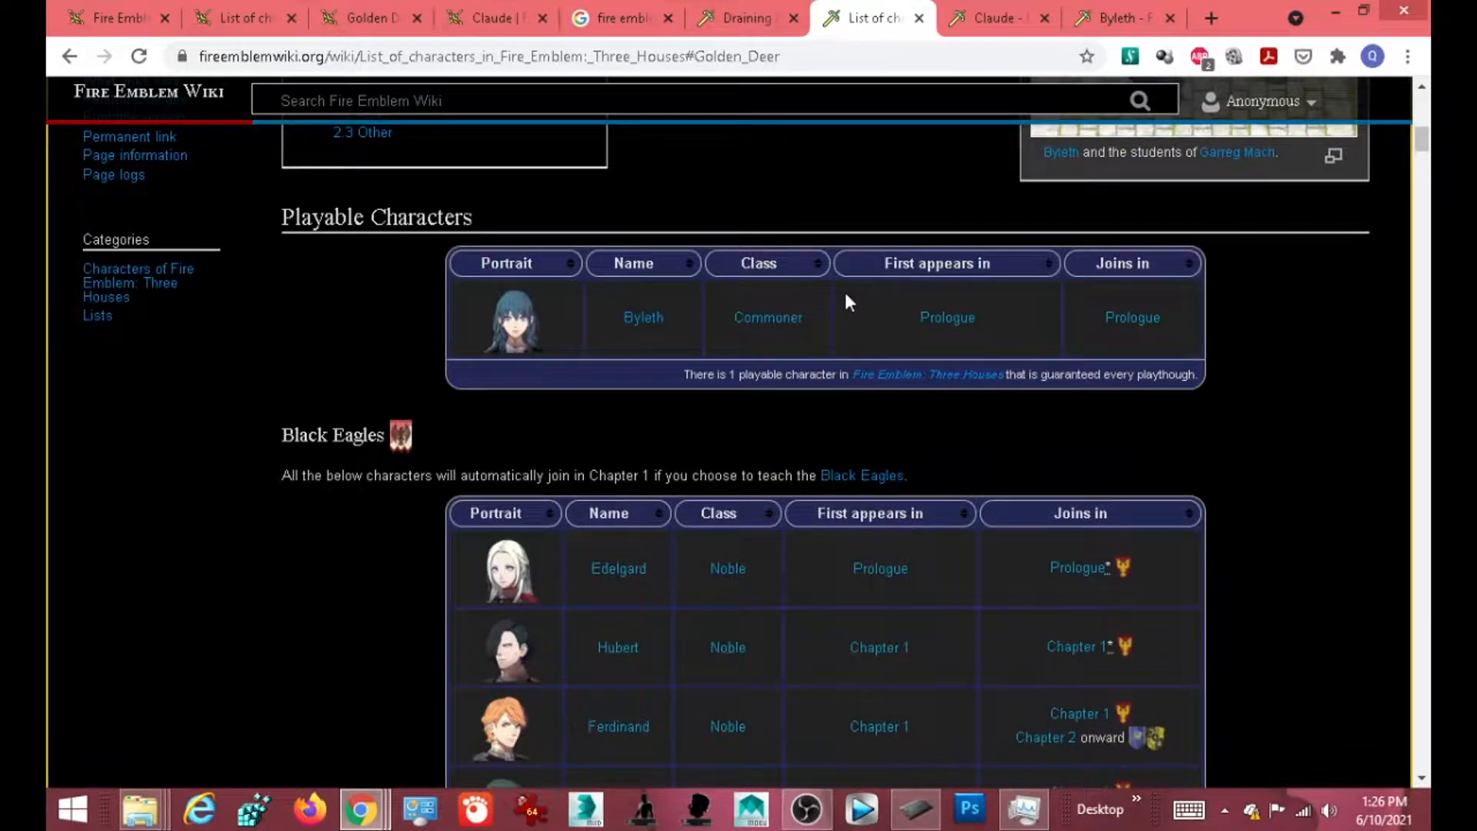
scroll("down", 3)
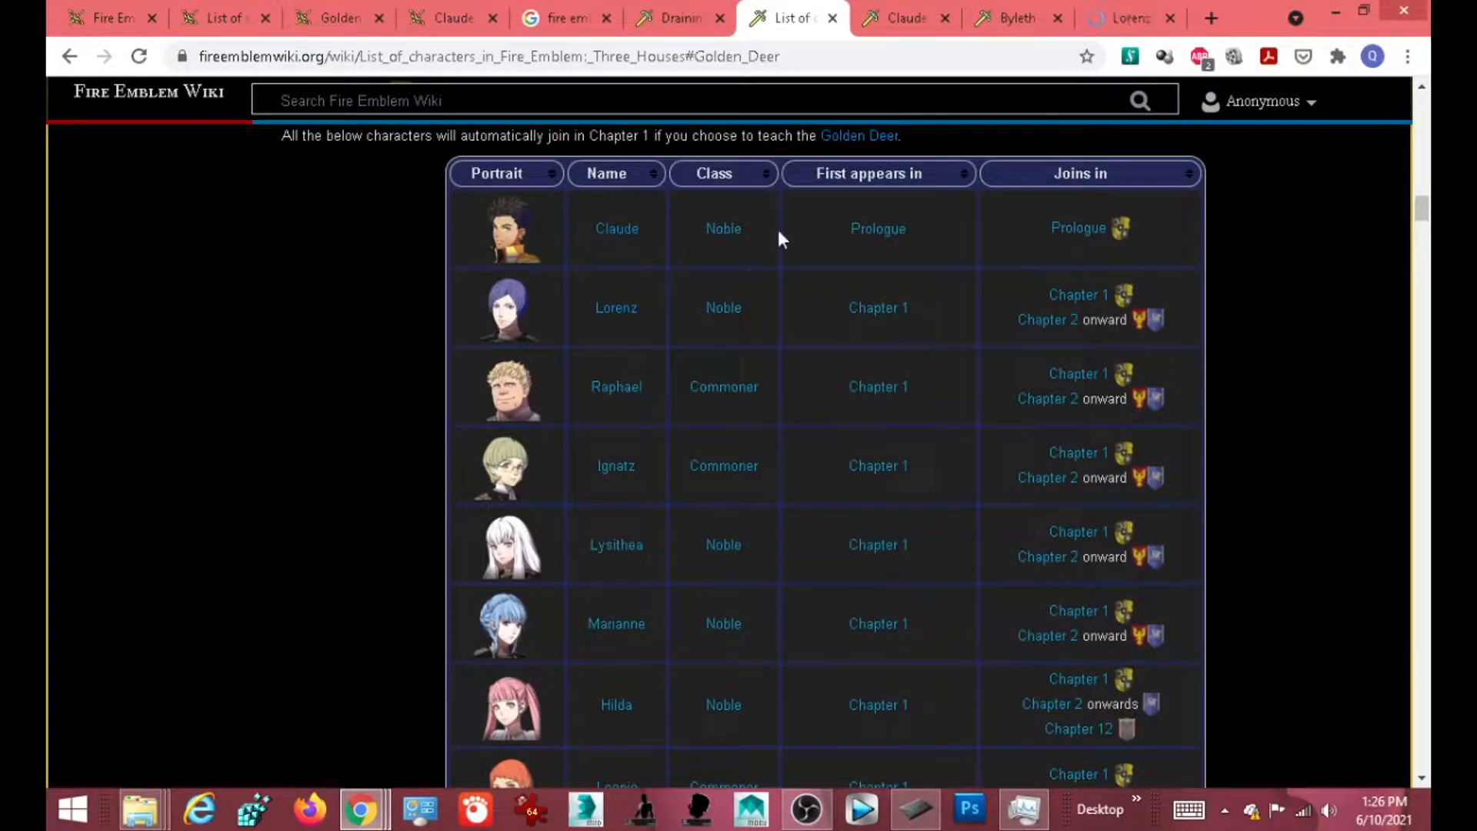
left_click(616, 308)
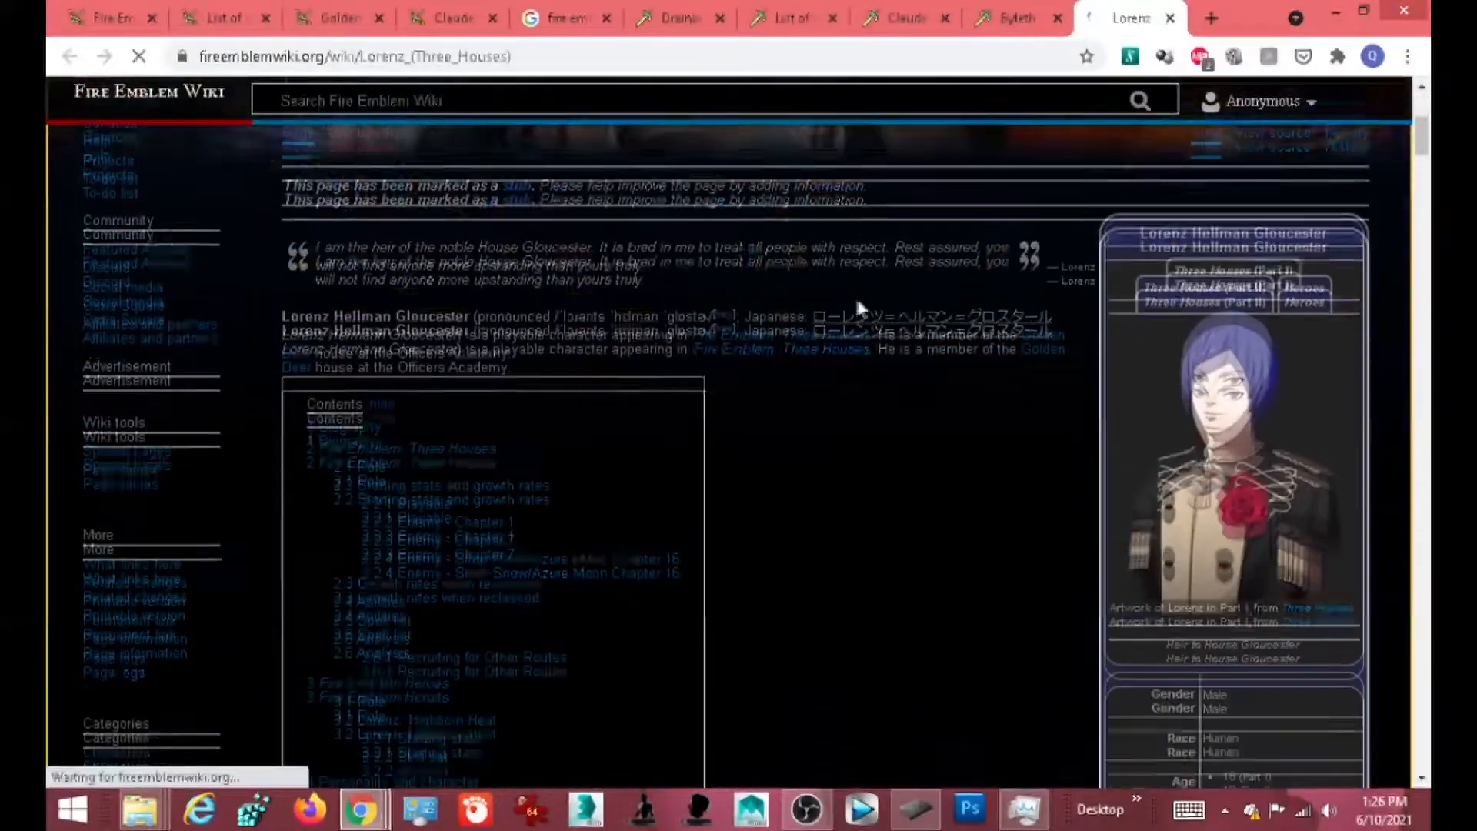
scroll("down", 3)
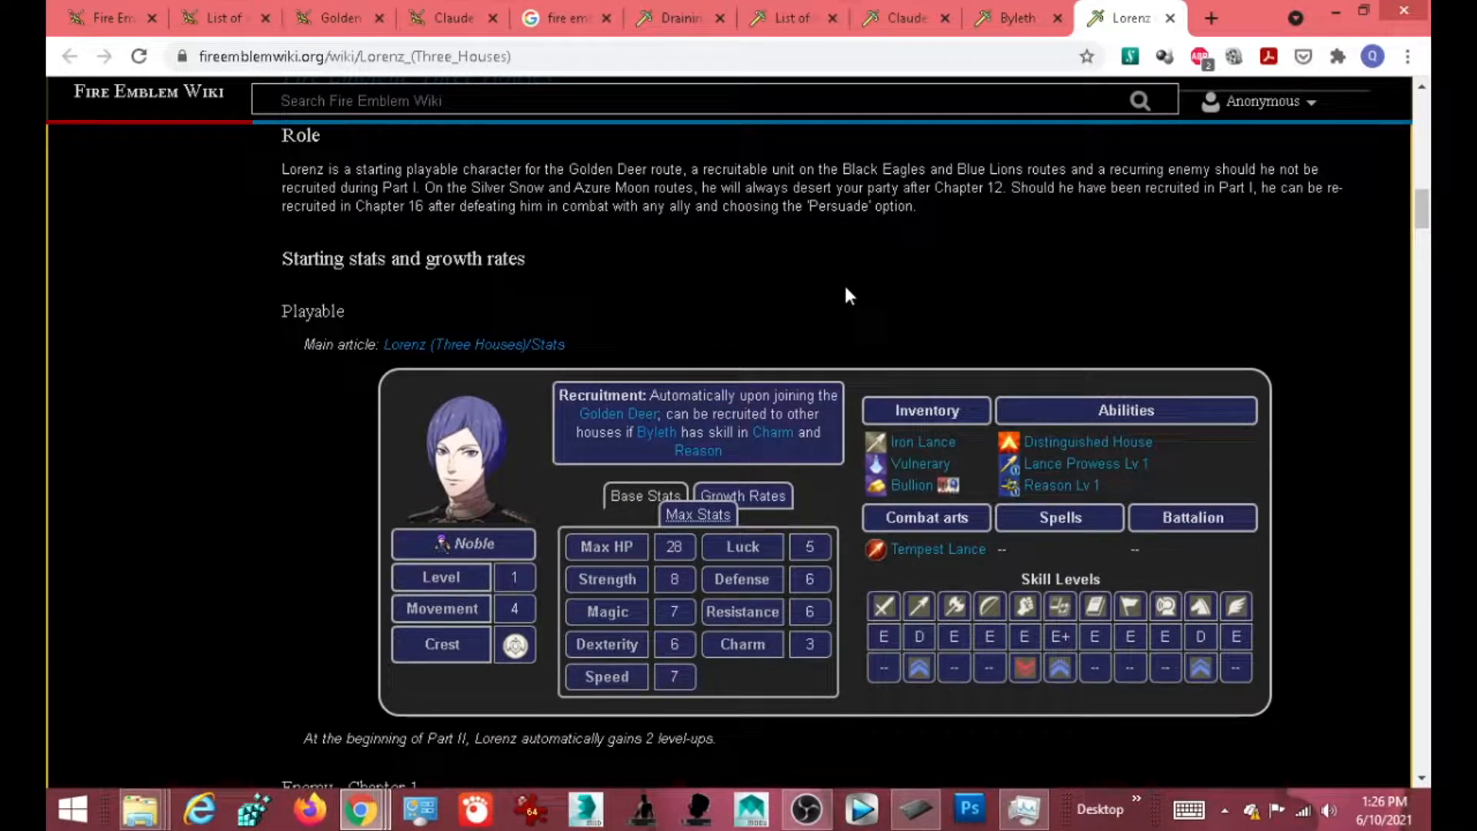
scroll("down", 3)
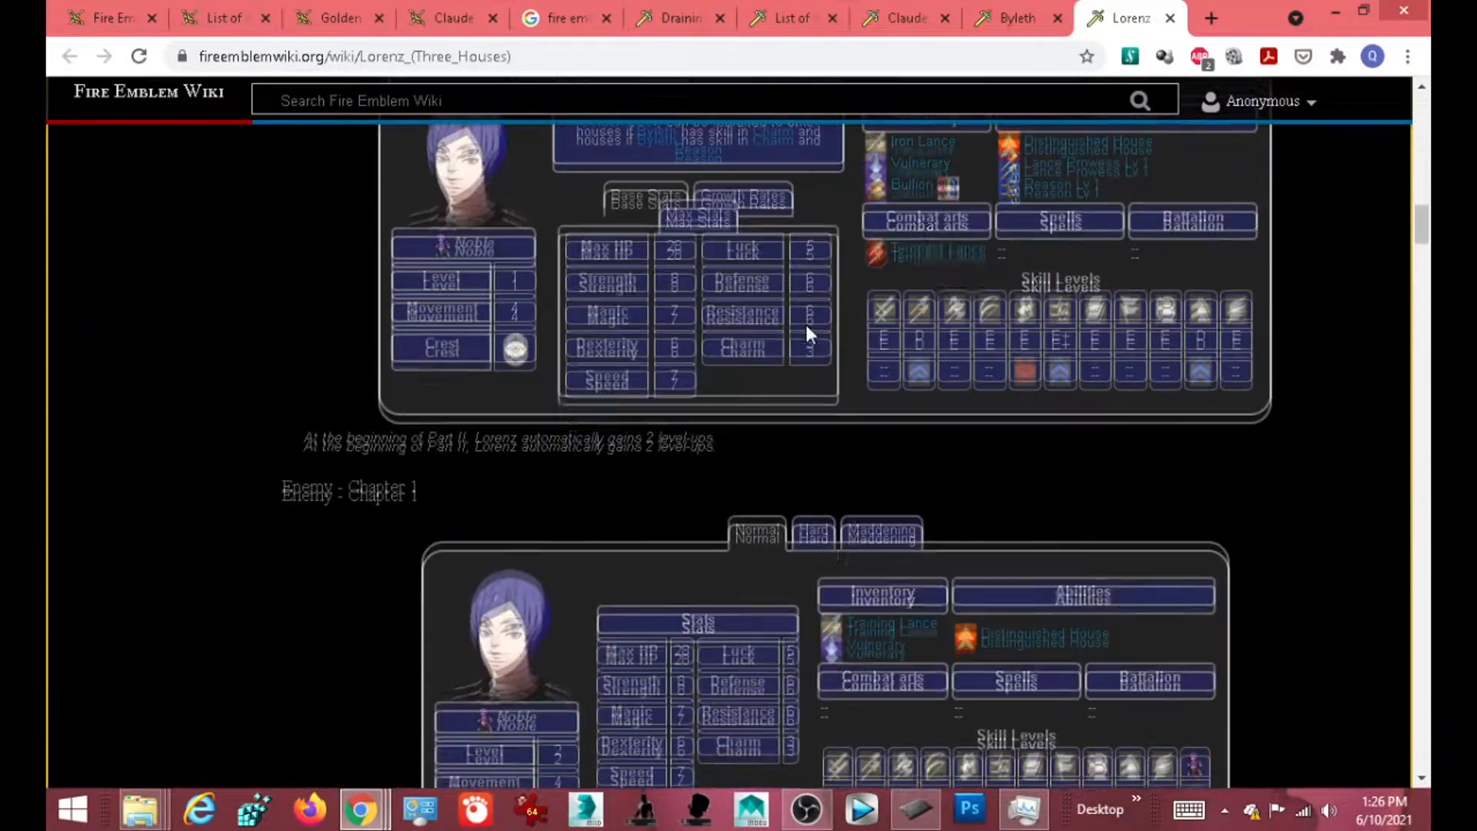
scroll("down", 3)
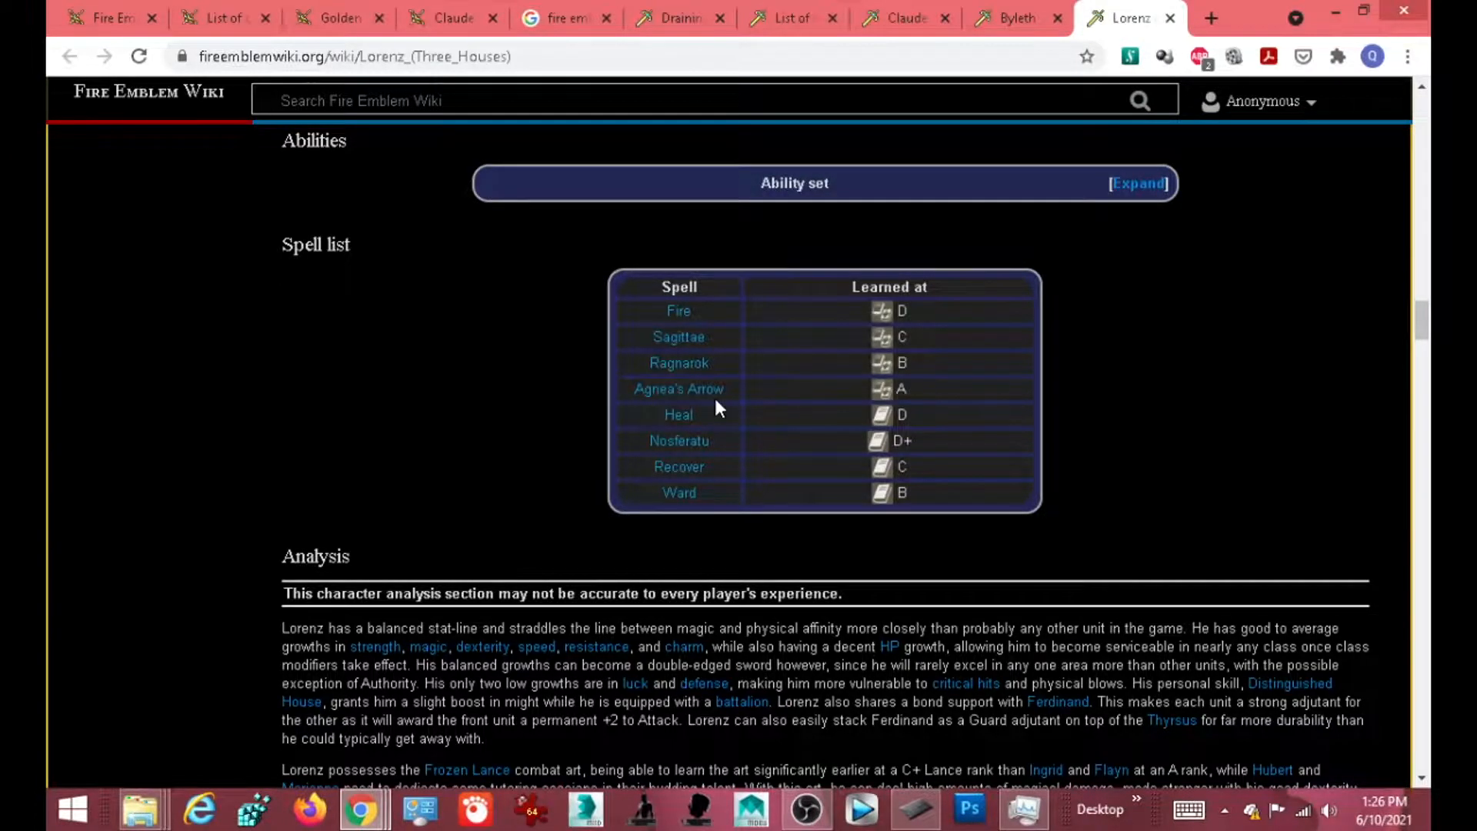
mouse_move(718, 467)
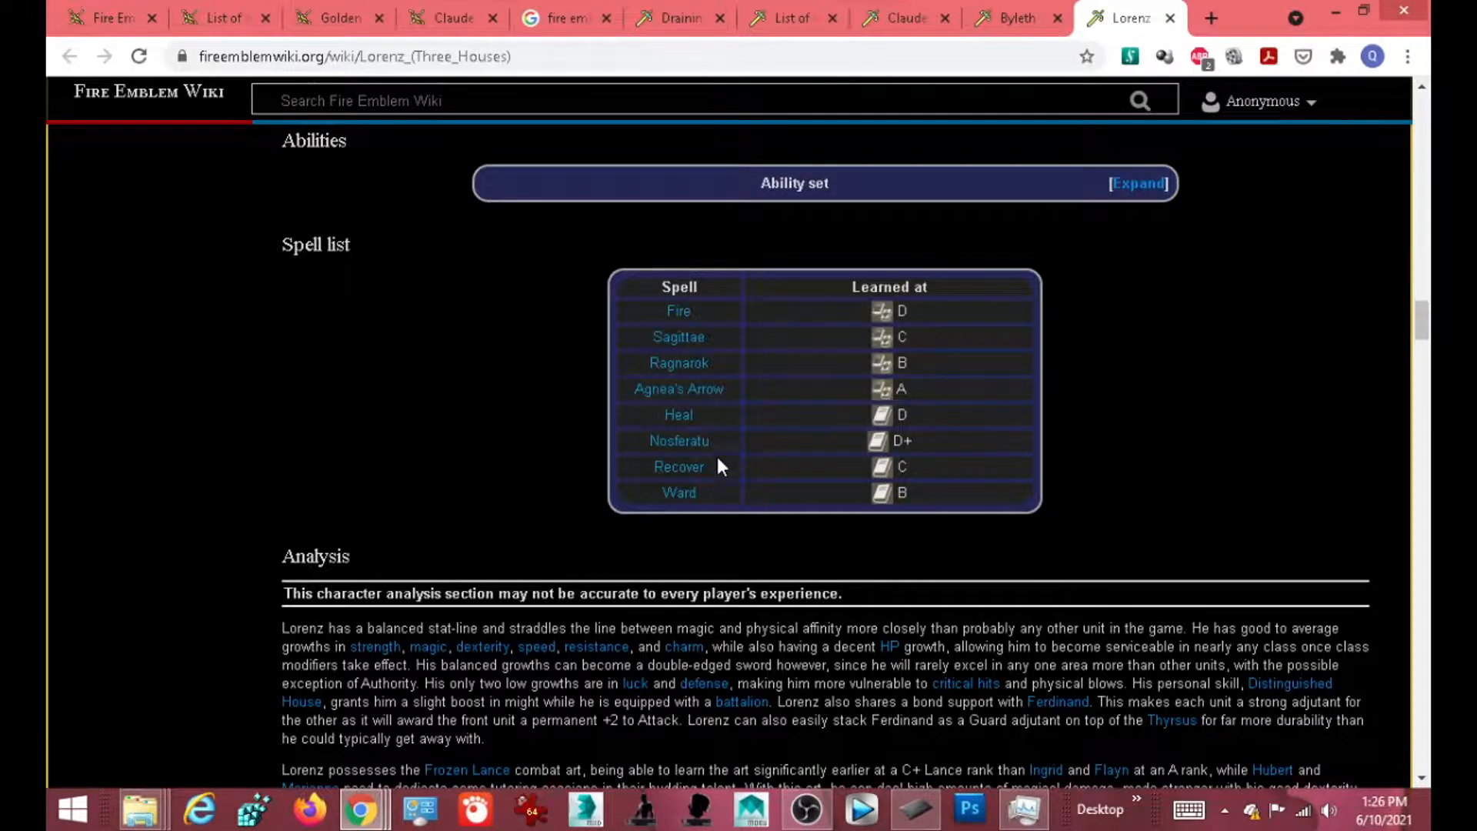
mouse_move(734, 323)
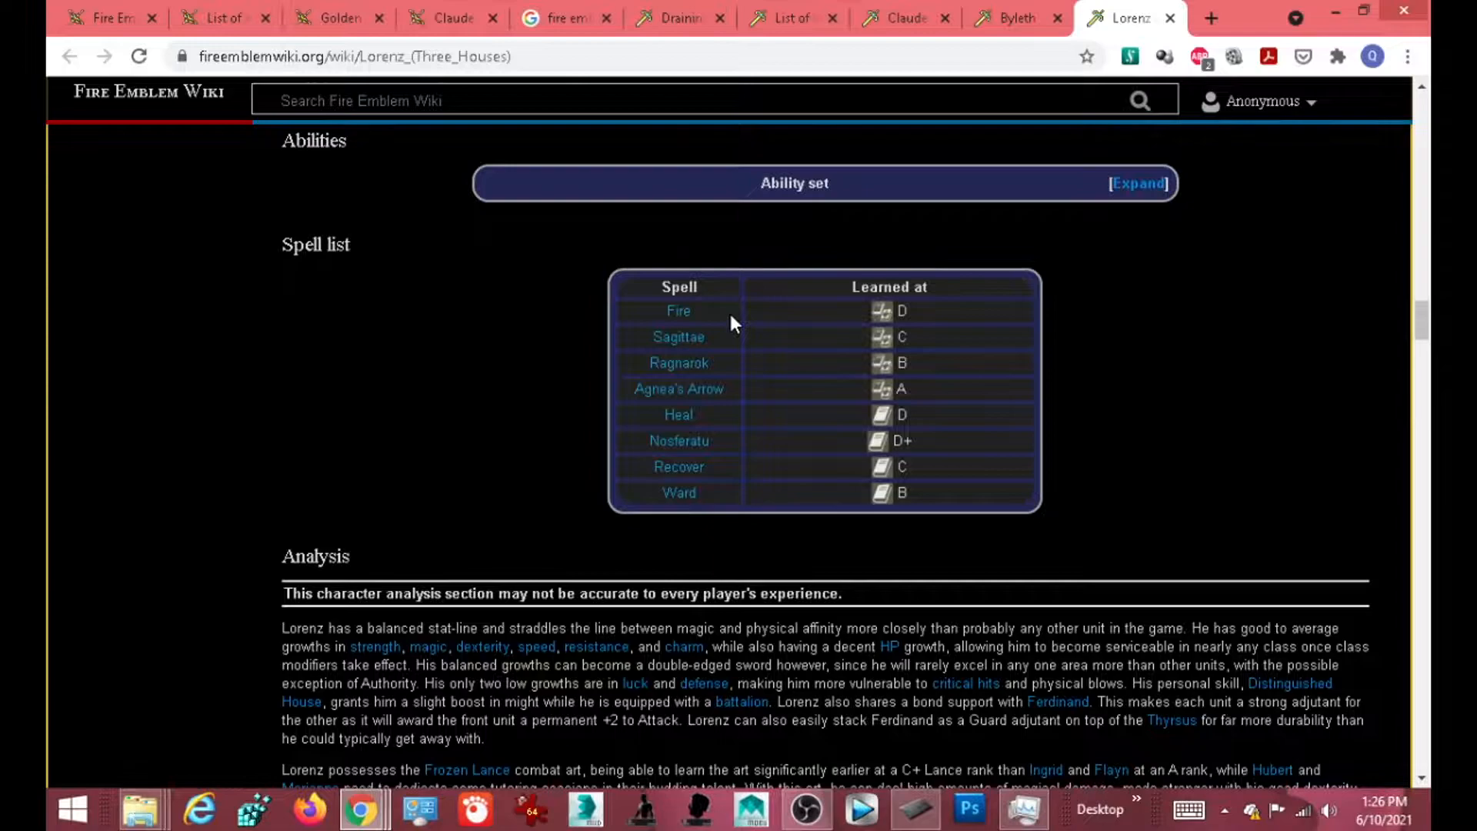
mouse_move(678, 387)
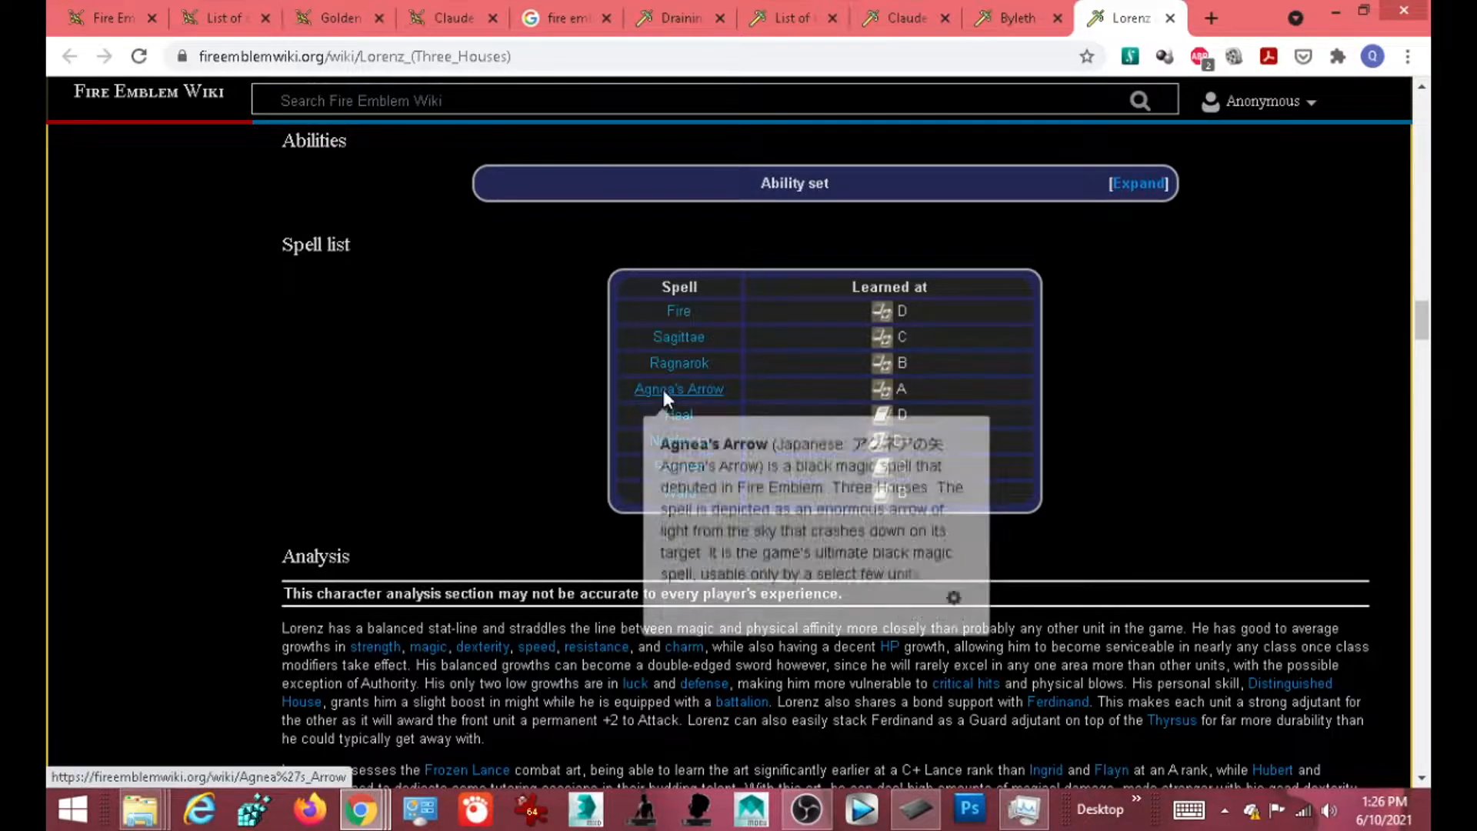
- Open Agnea's Arrow from Lorenz's spell list and scroll to its Stats and Locations
left_click(678, 389)
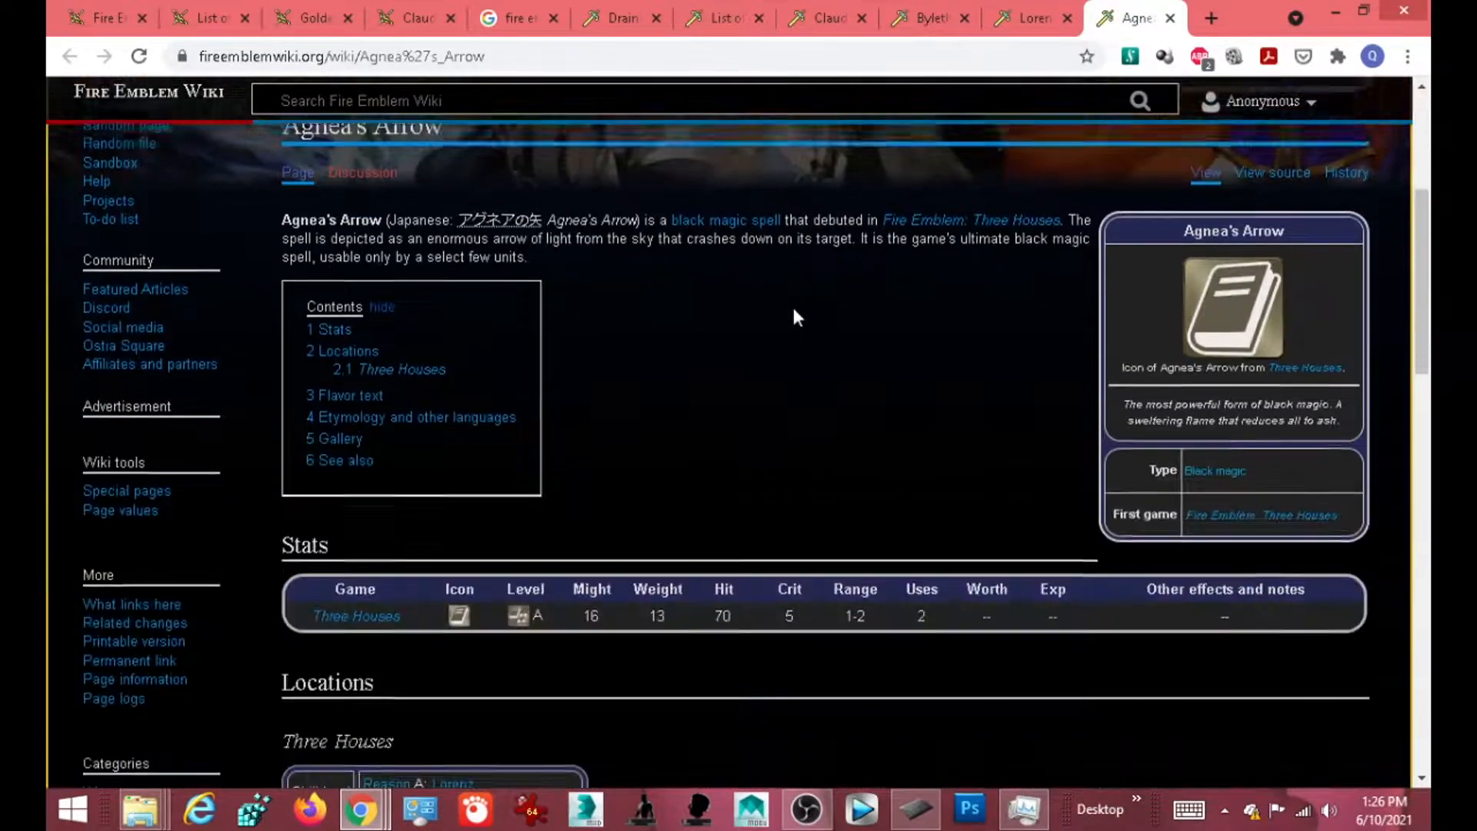
scroll("down", 3)
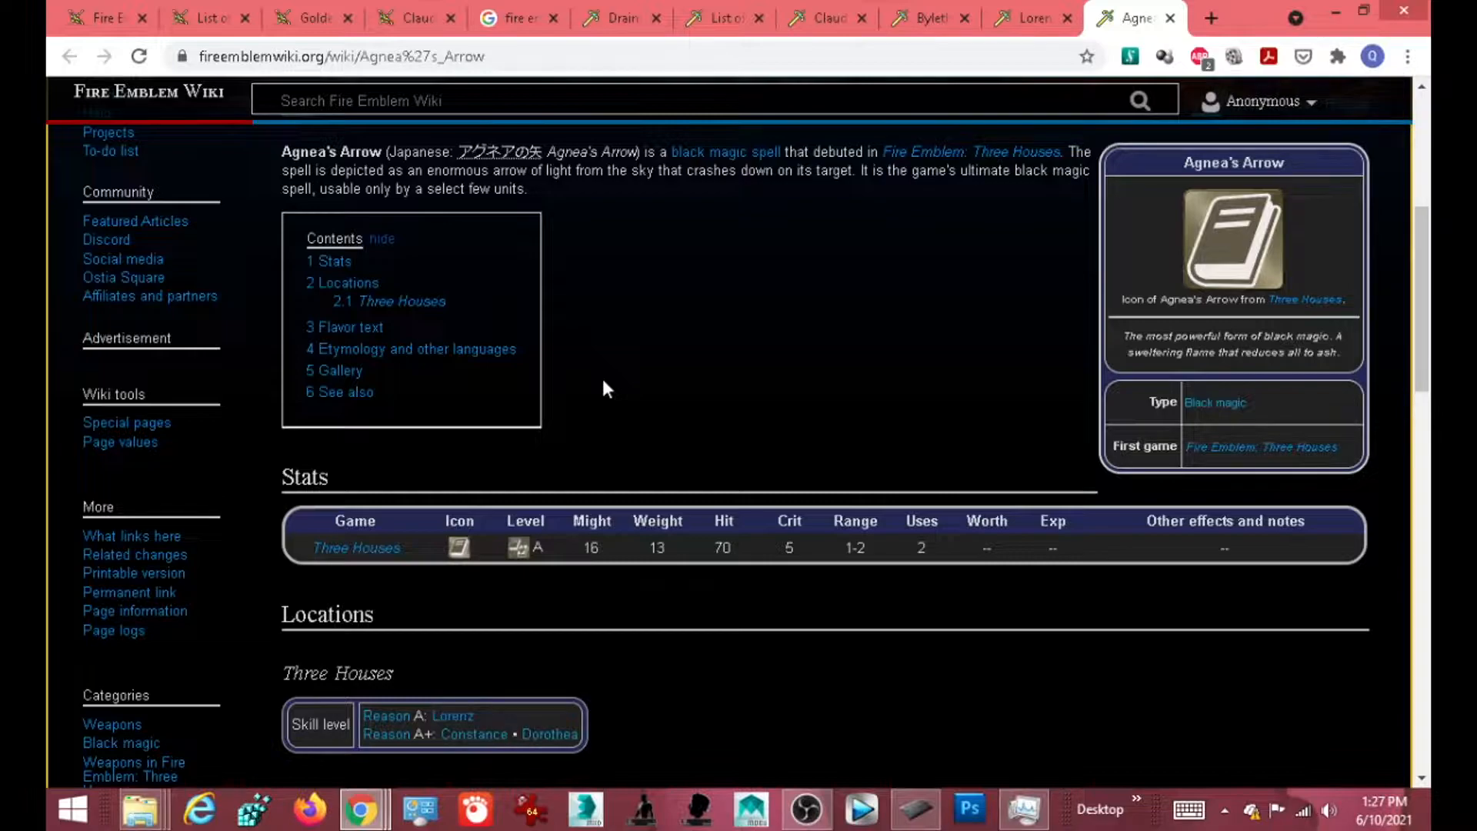
mouse_move(415, 218)
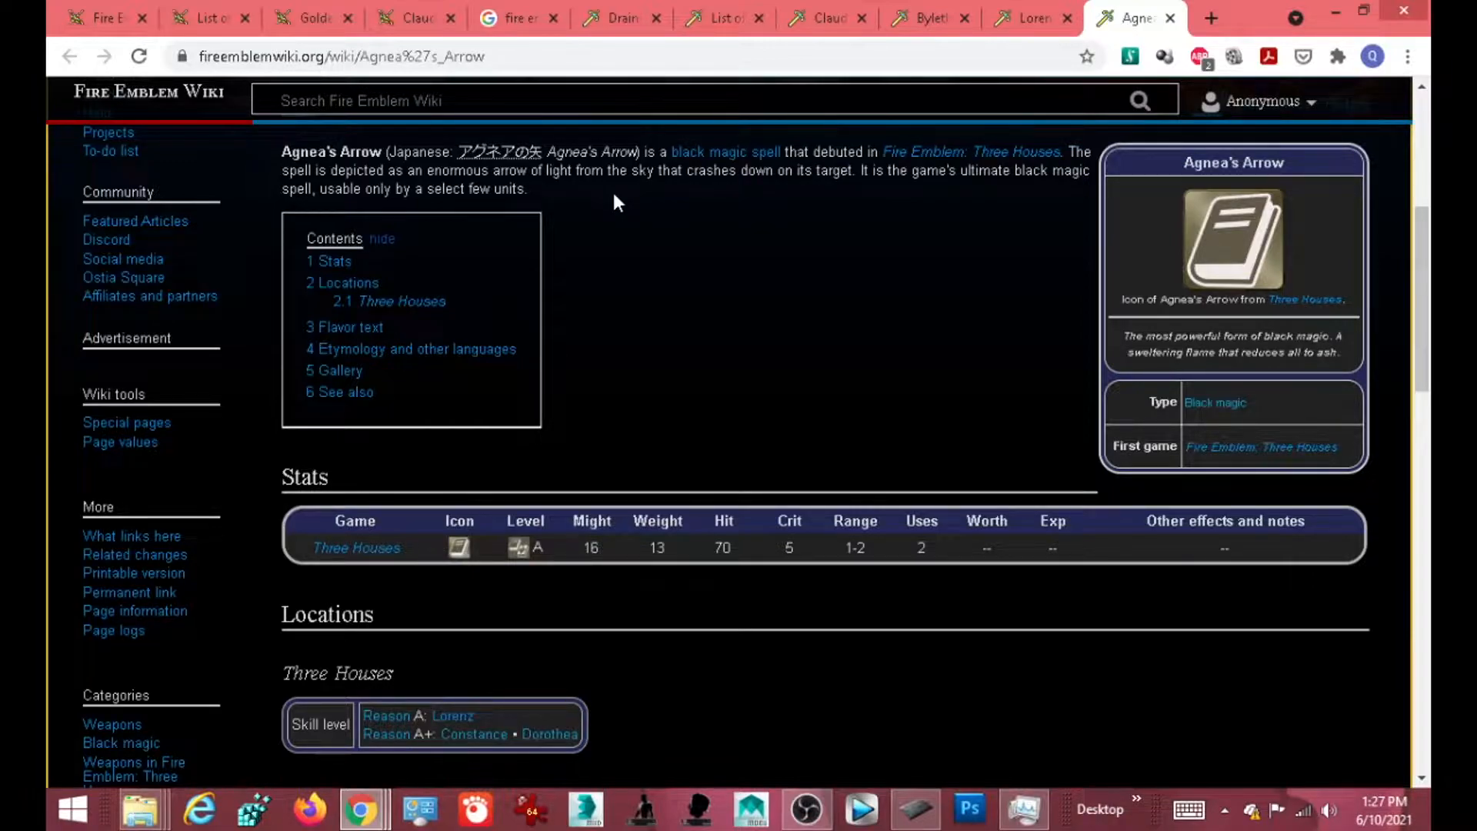
mouse_move(909, 205)
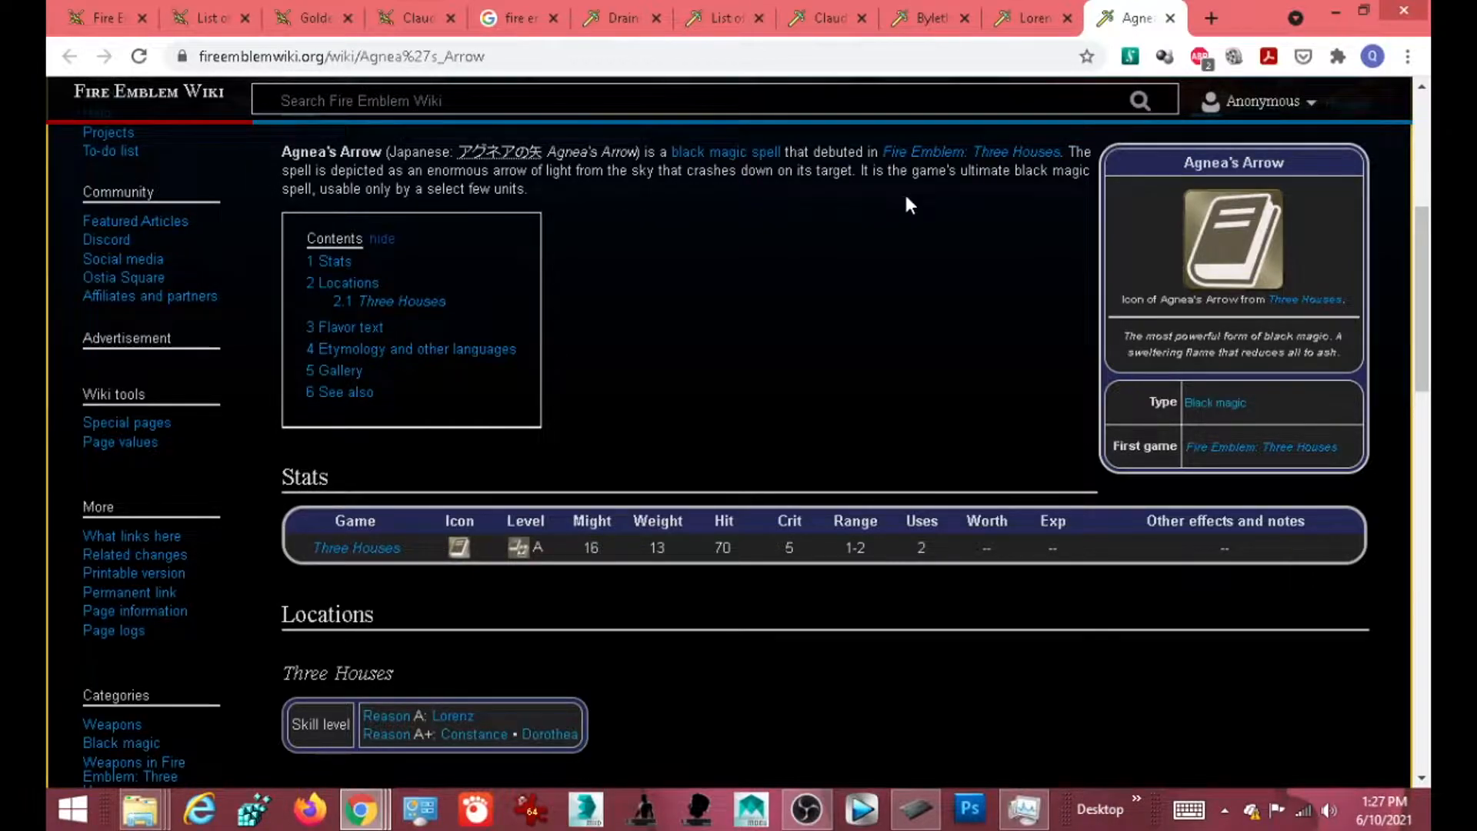
mouse_move(990, 198)
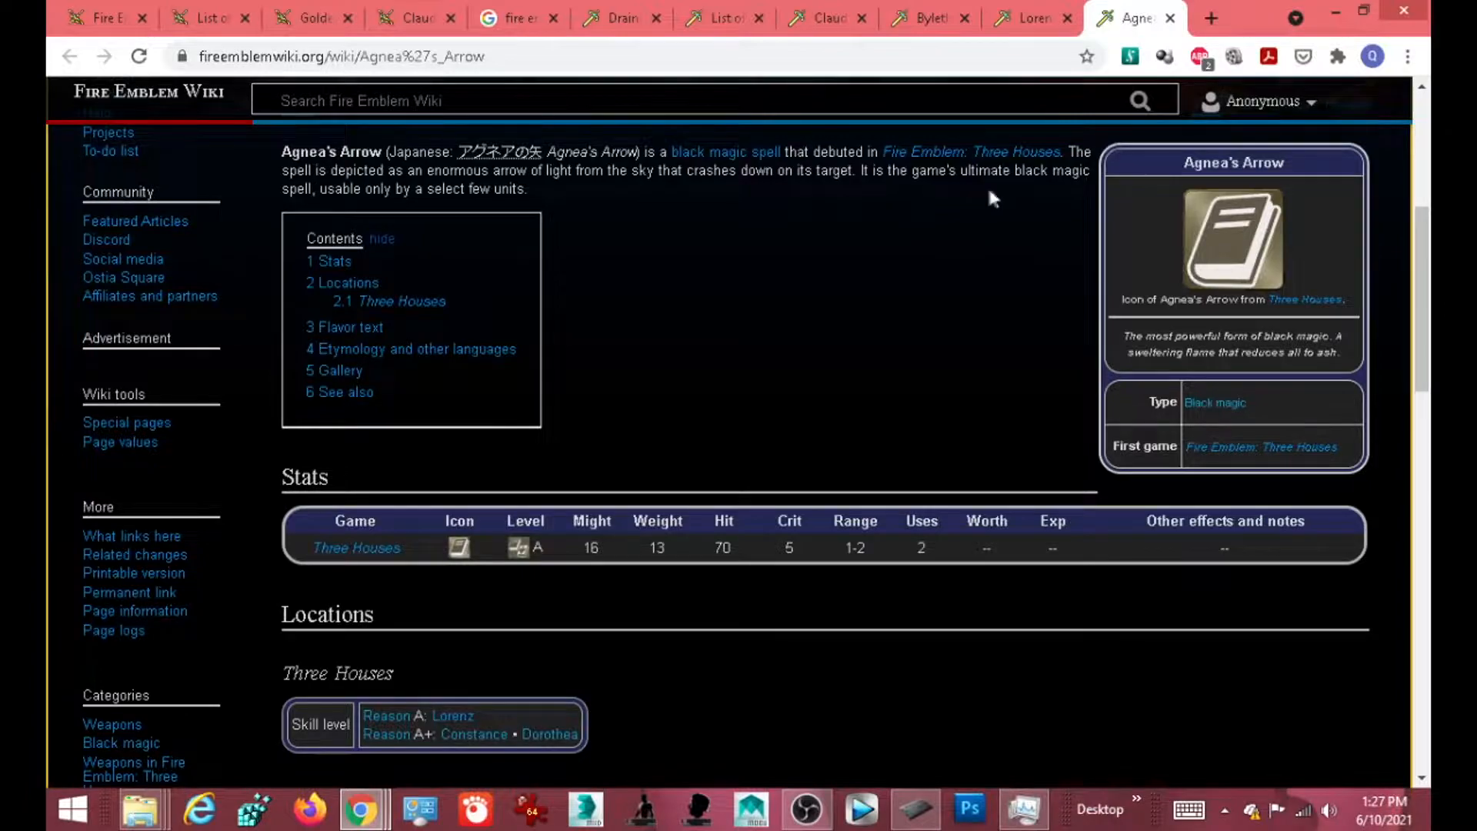
mouse_move(419, 213)
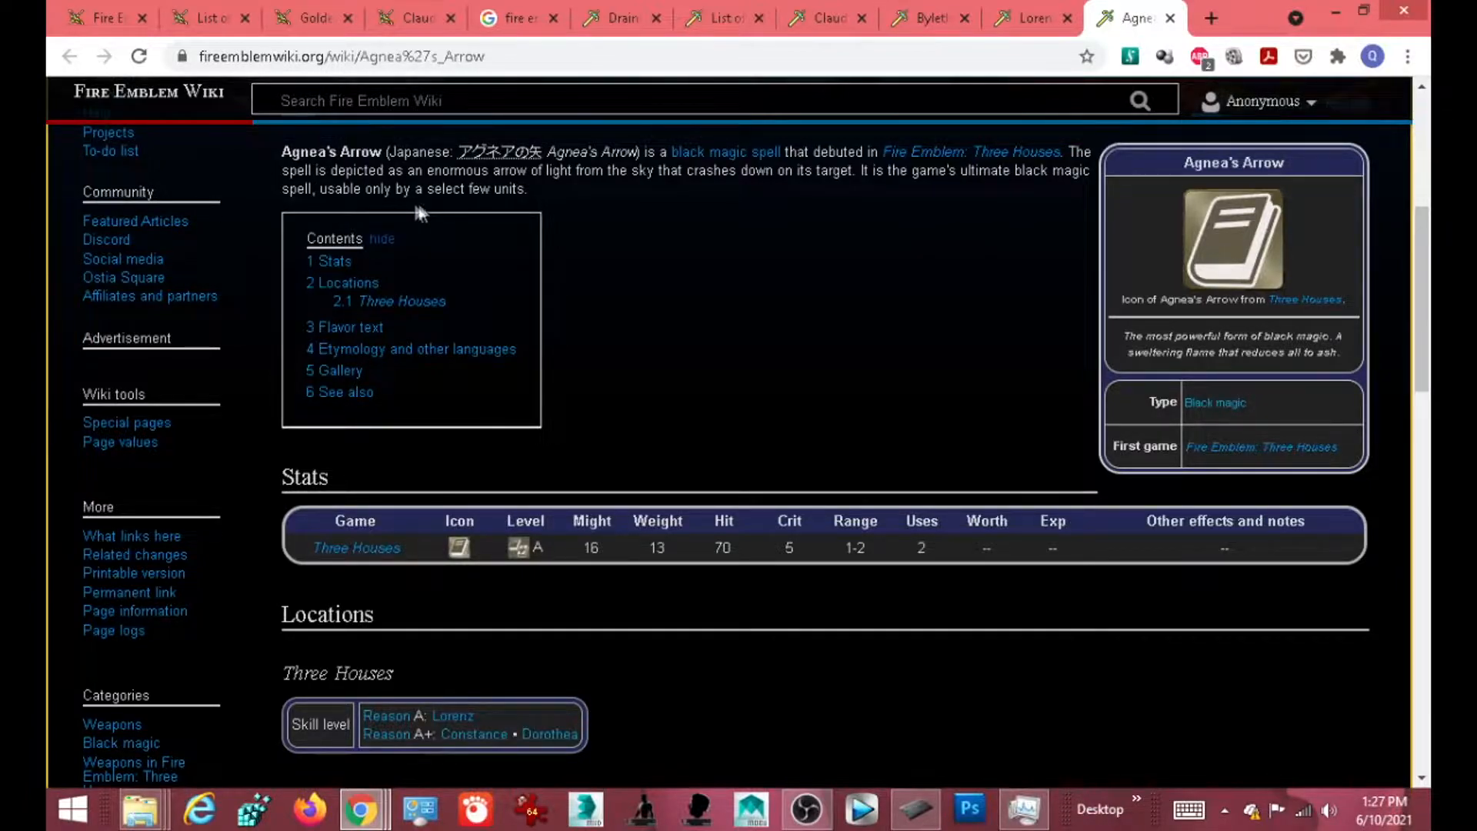
mouse_move(687, 323)
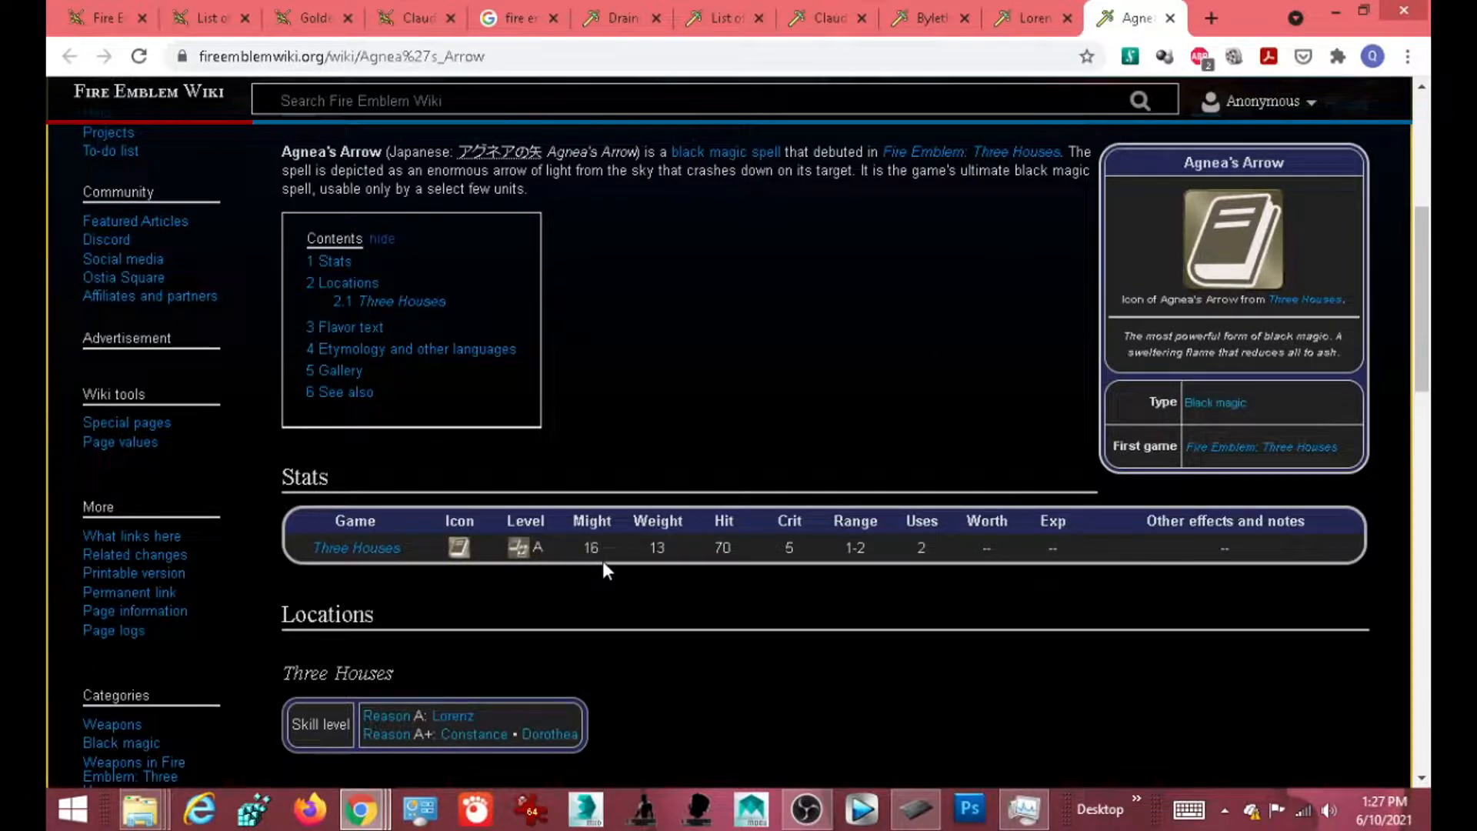
mouse_move(713, 561)
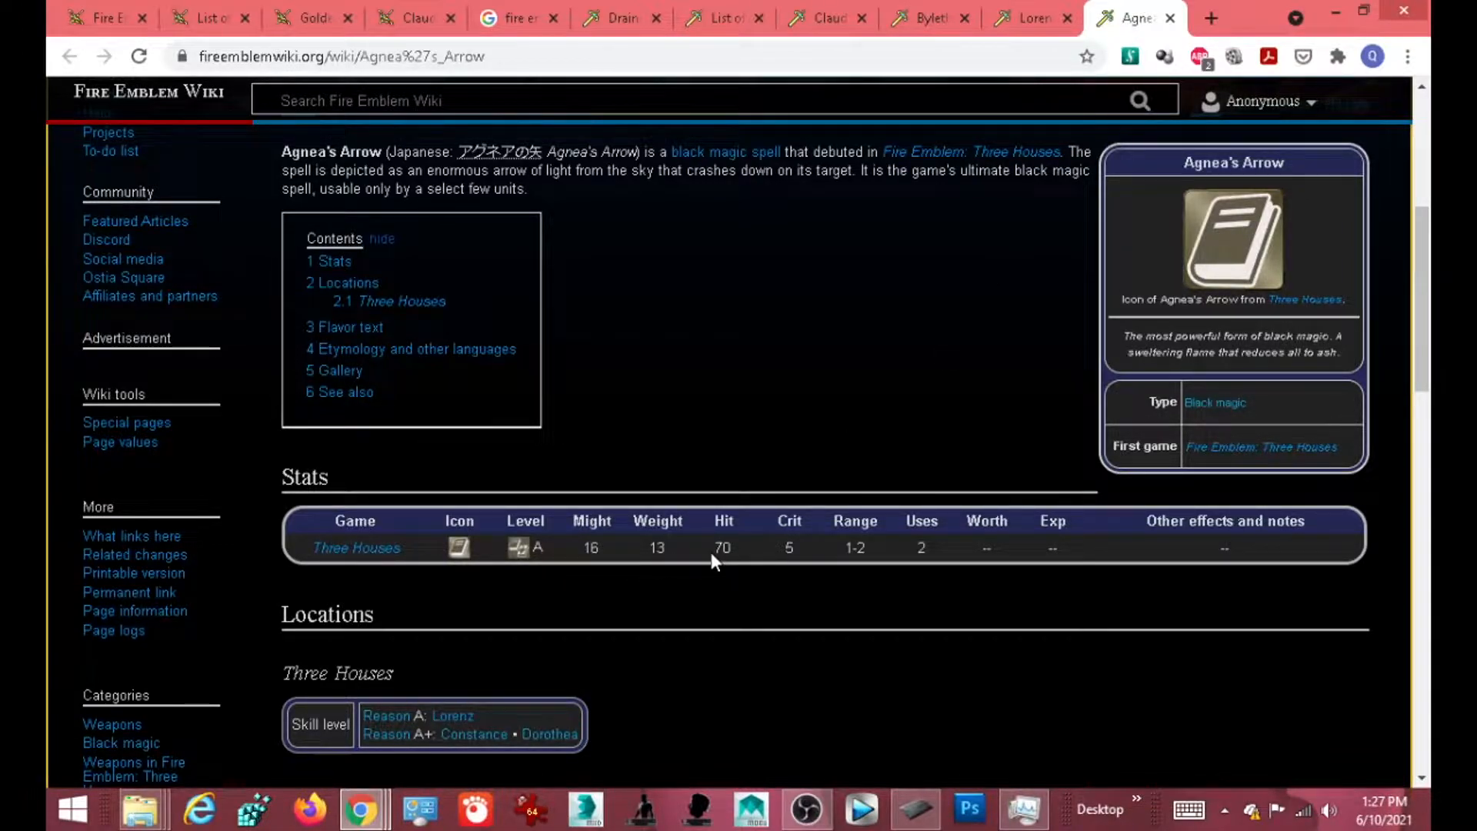
mouse_move(680, 572)
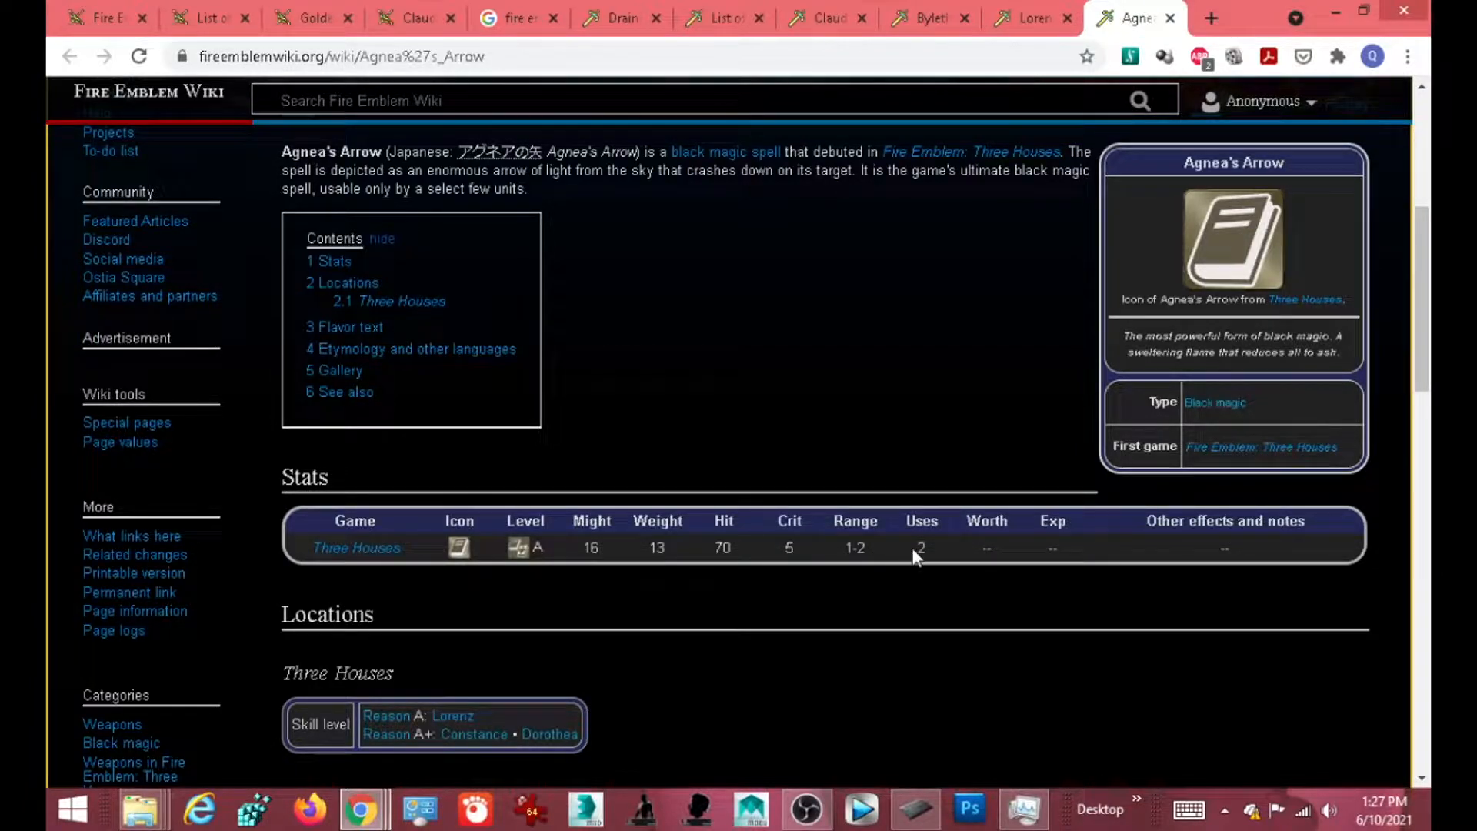
mouse_move(930, 562)
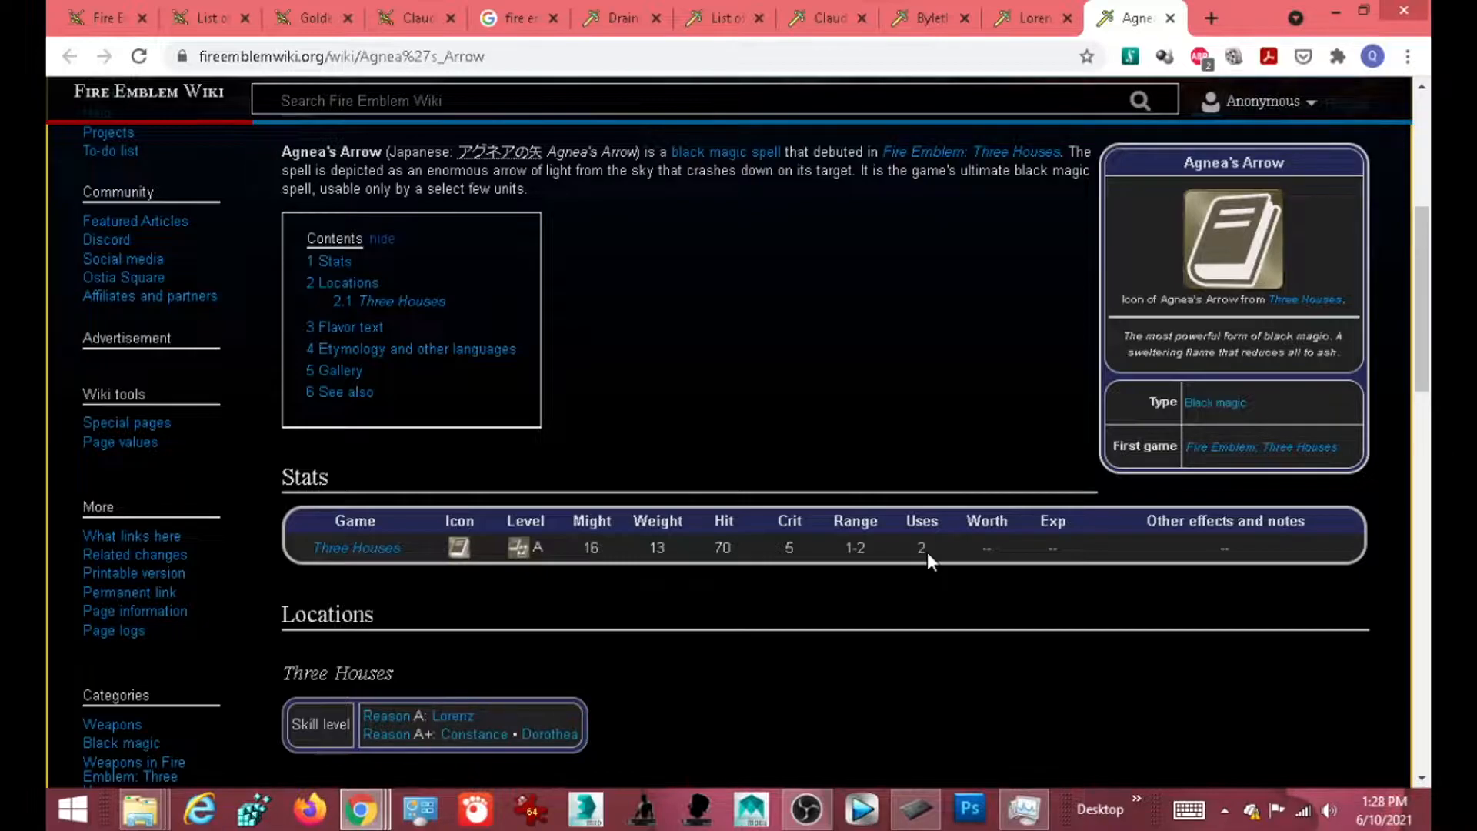
mouse_move(538, 704)
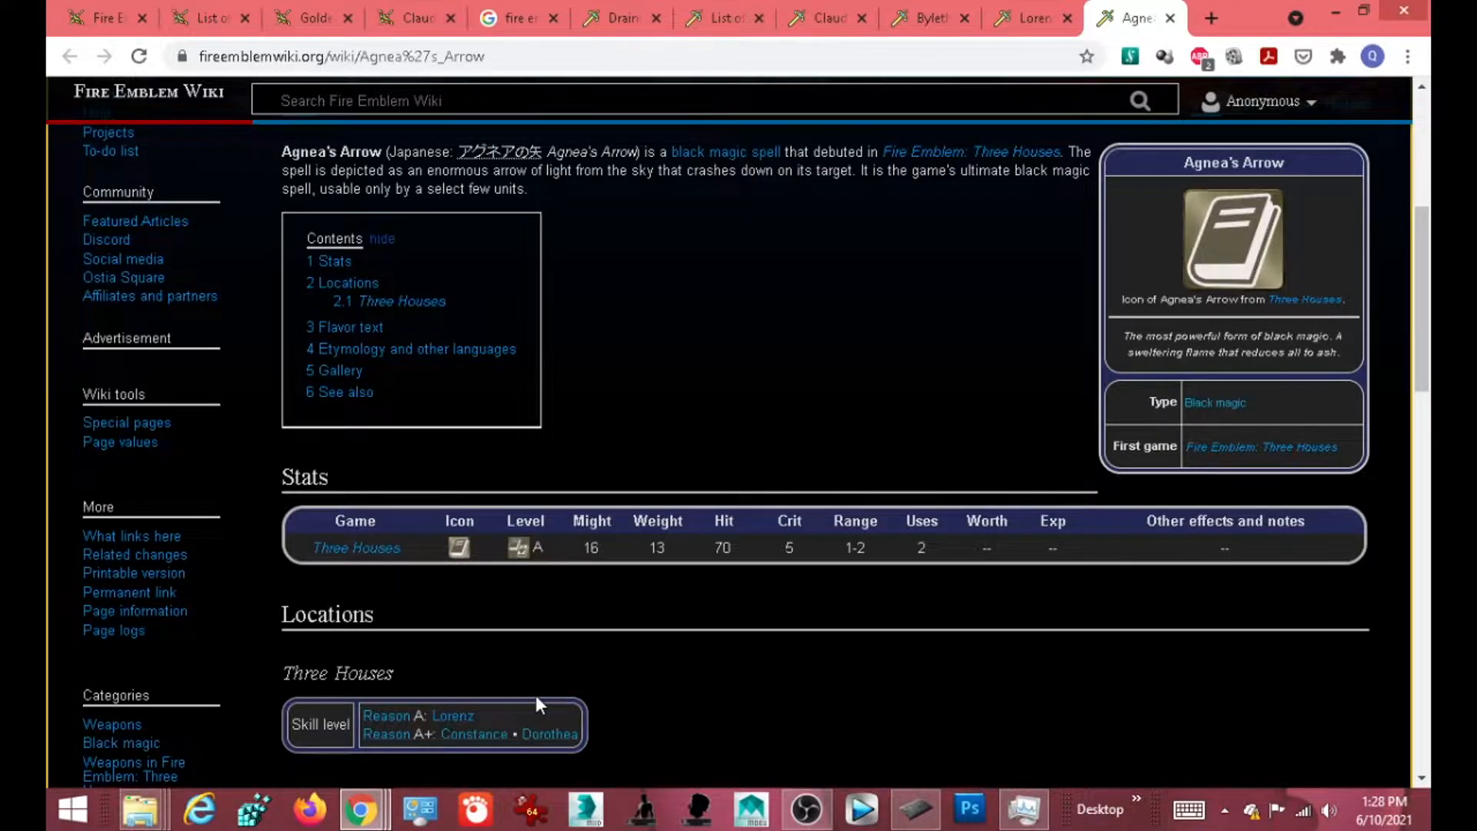
scroll("down", 3)
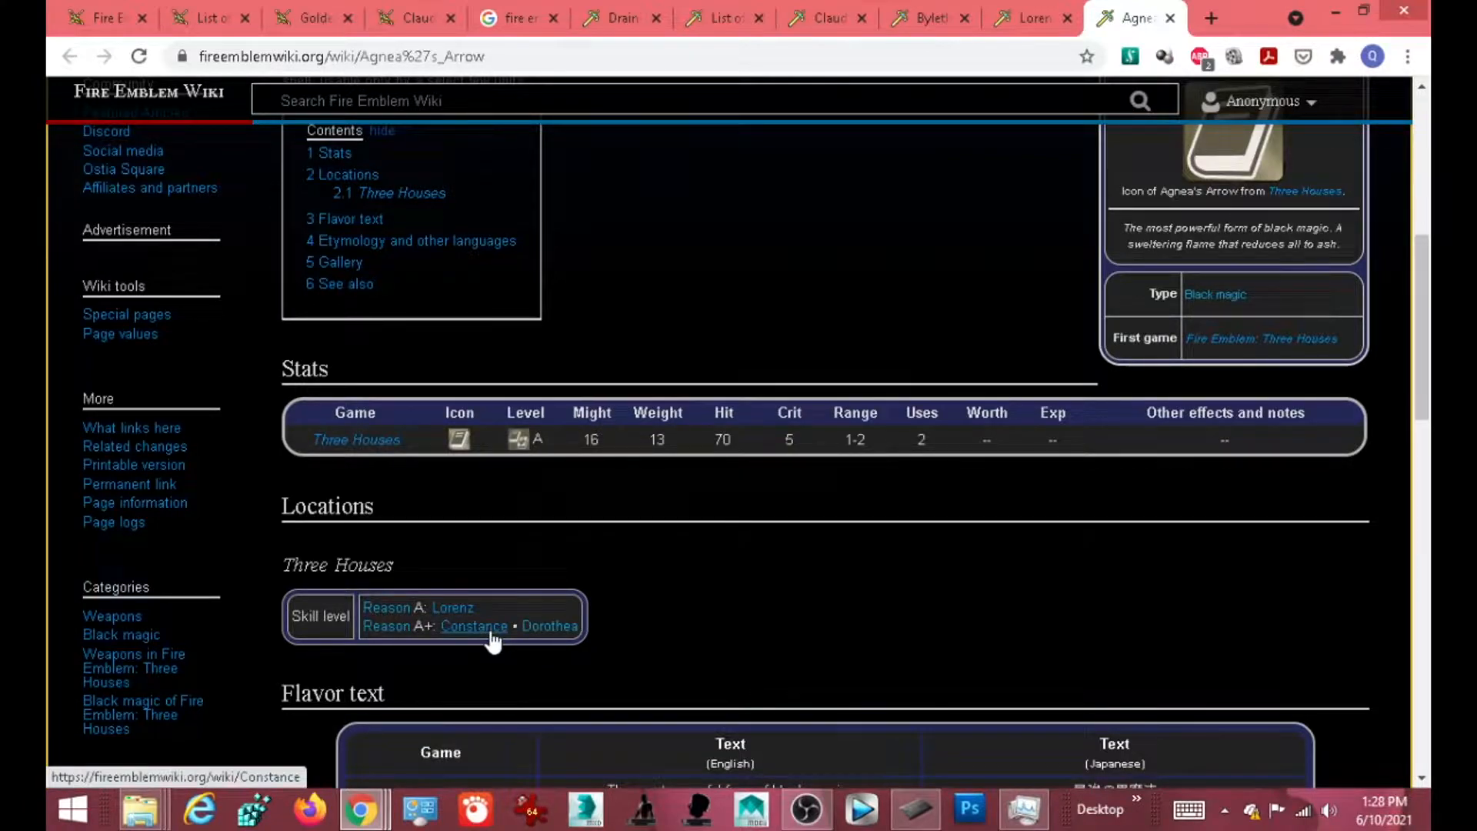
mouse_move(474, 625)
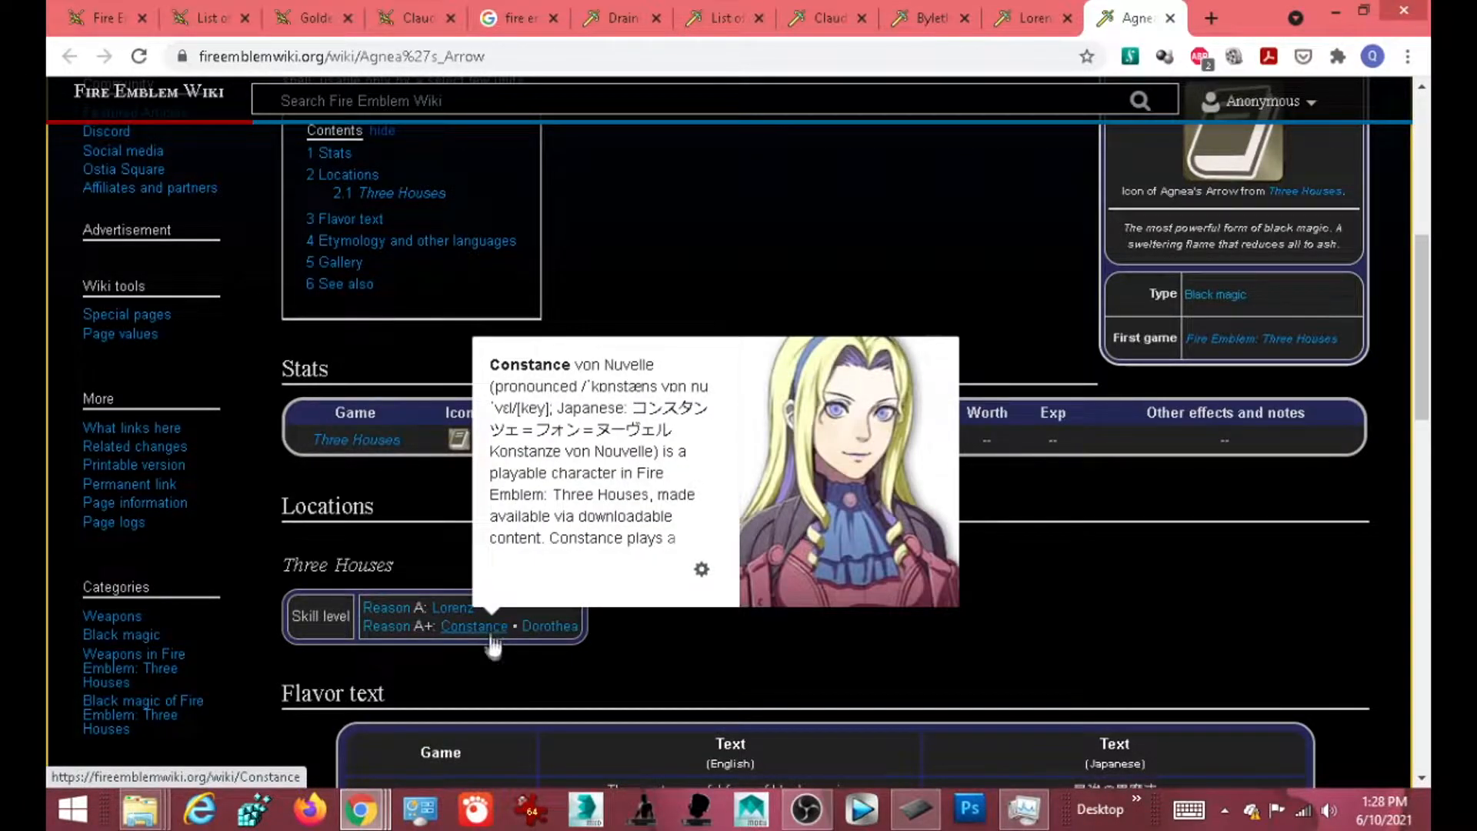
mouse_move(683, 556)
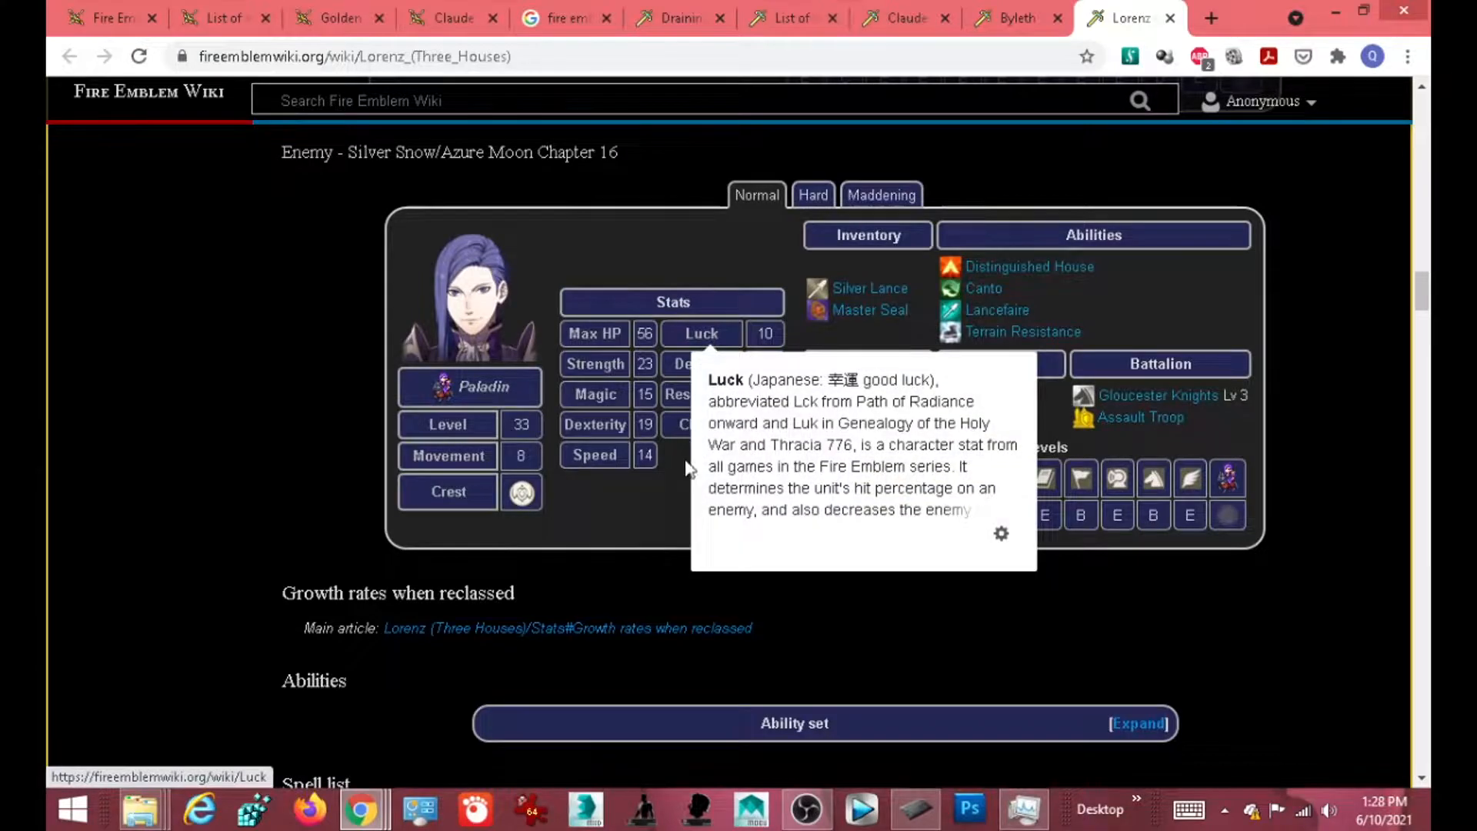
- Expand Lorenz's Ability set table and open the Distinguished House ability article
scroll("down", 3)
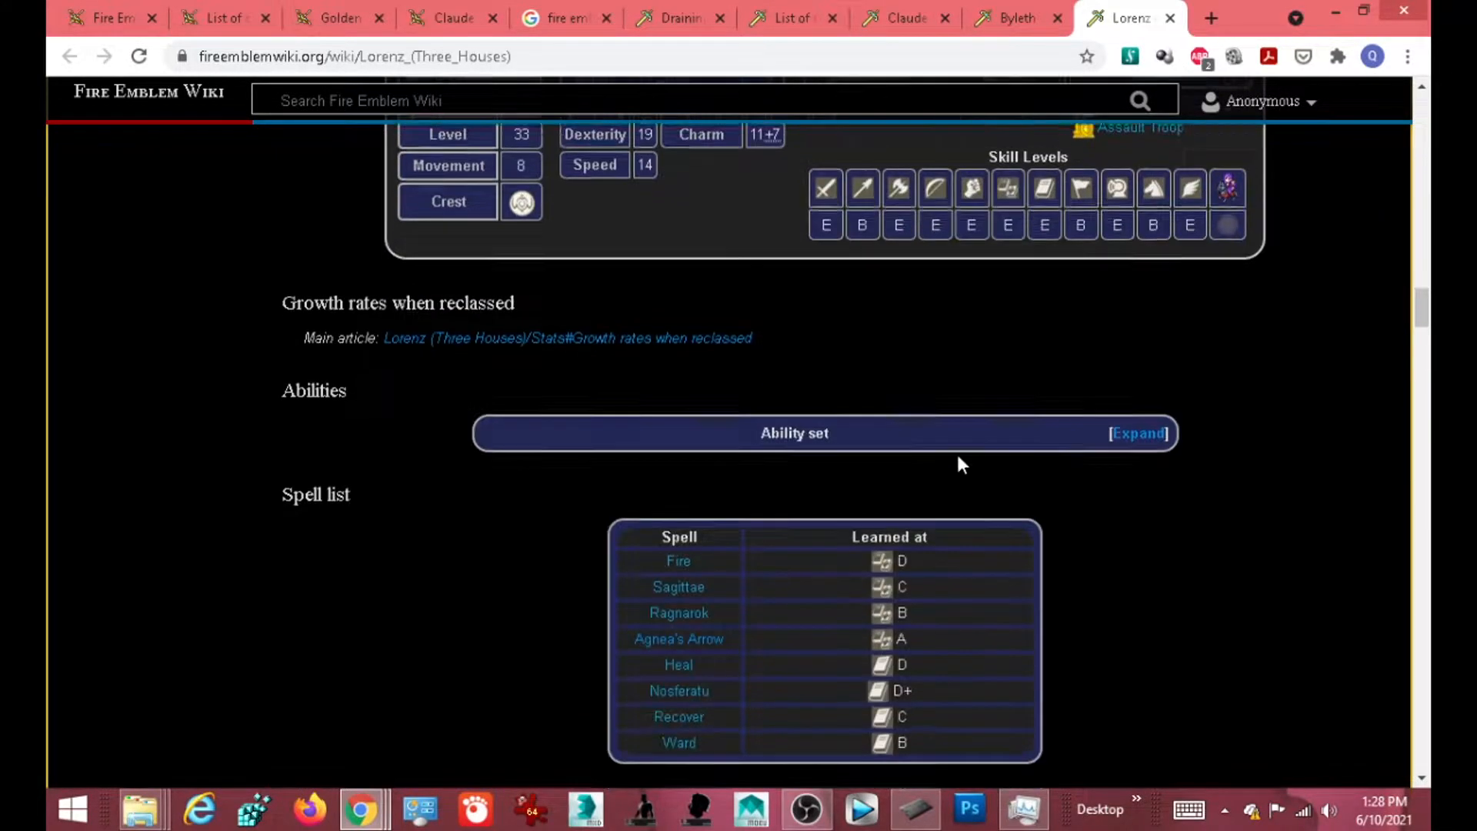
left_click(1136, 433)
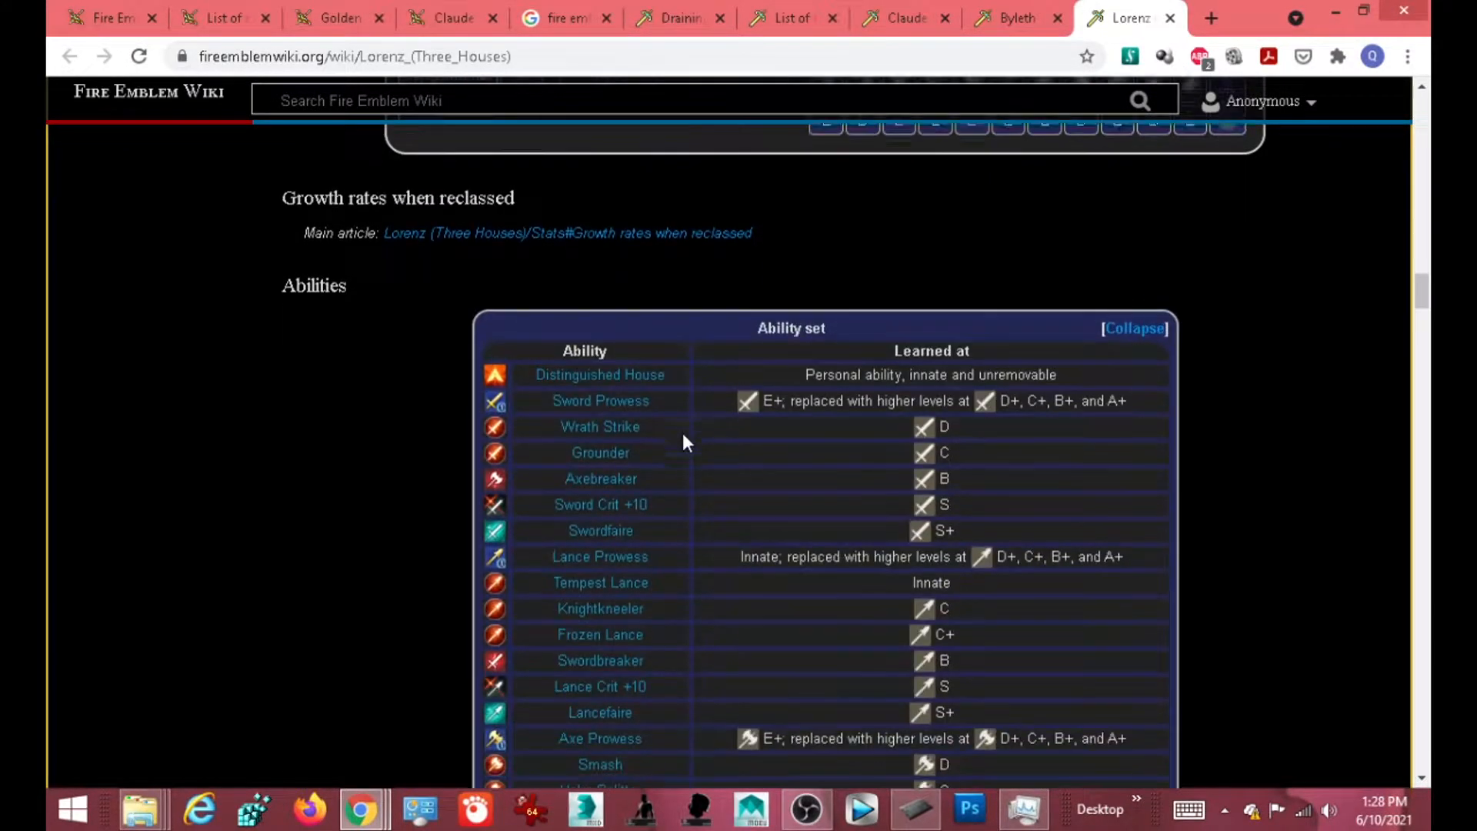
scroll("down", 3)
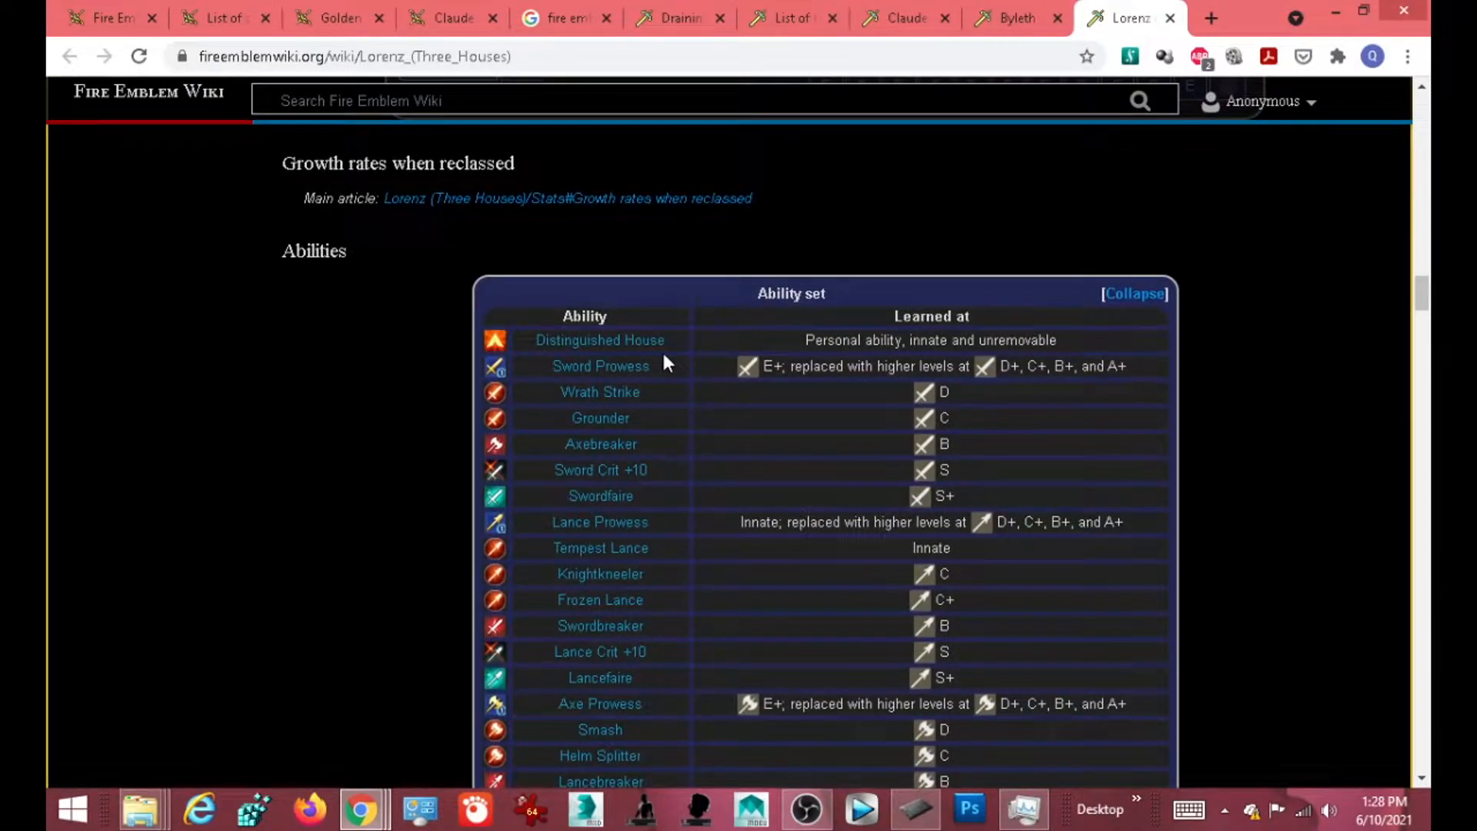
mouse_move(934, 357)
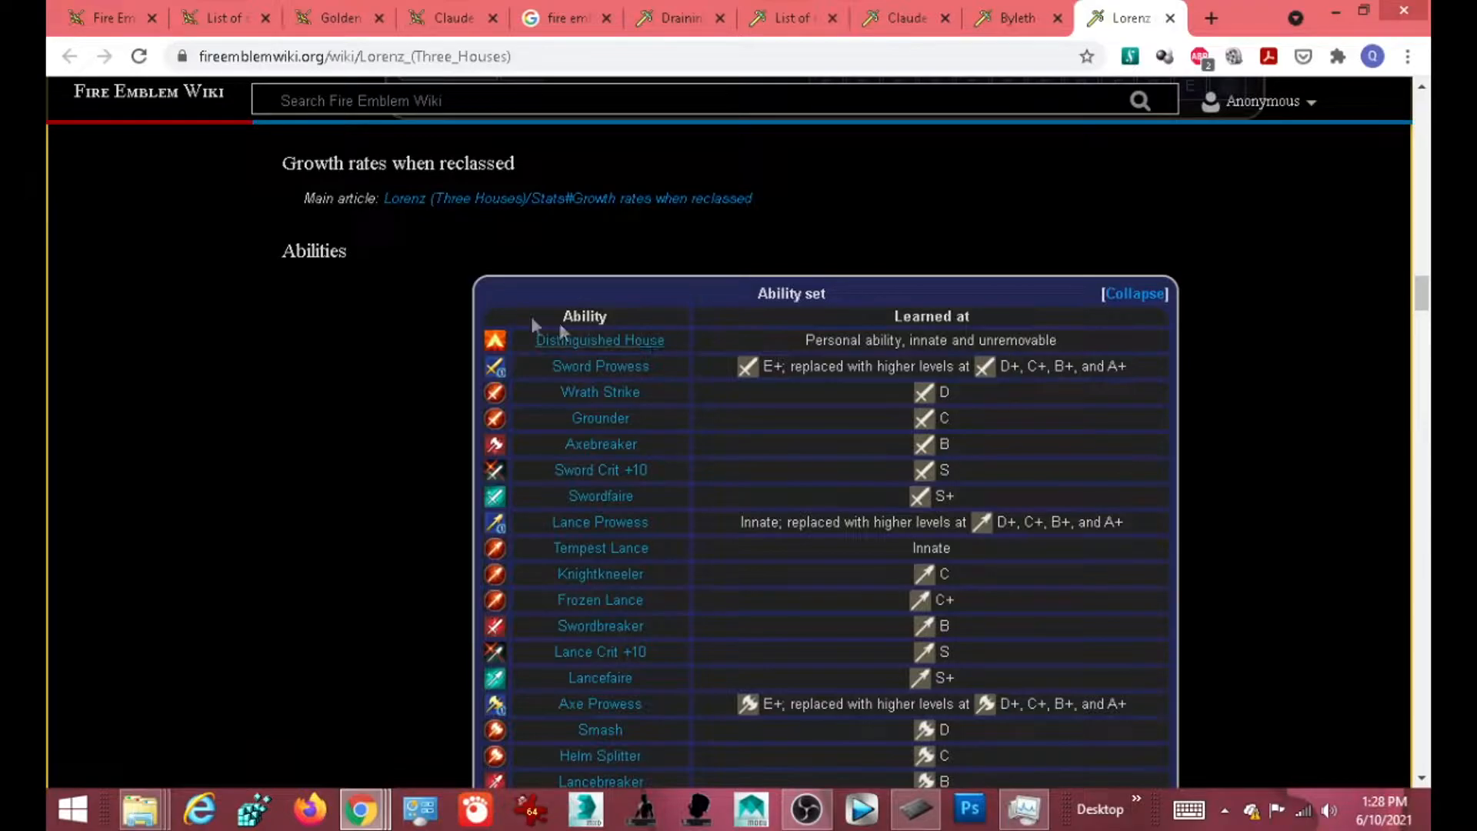
mouse_move(599, 340)
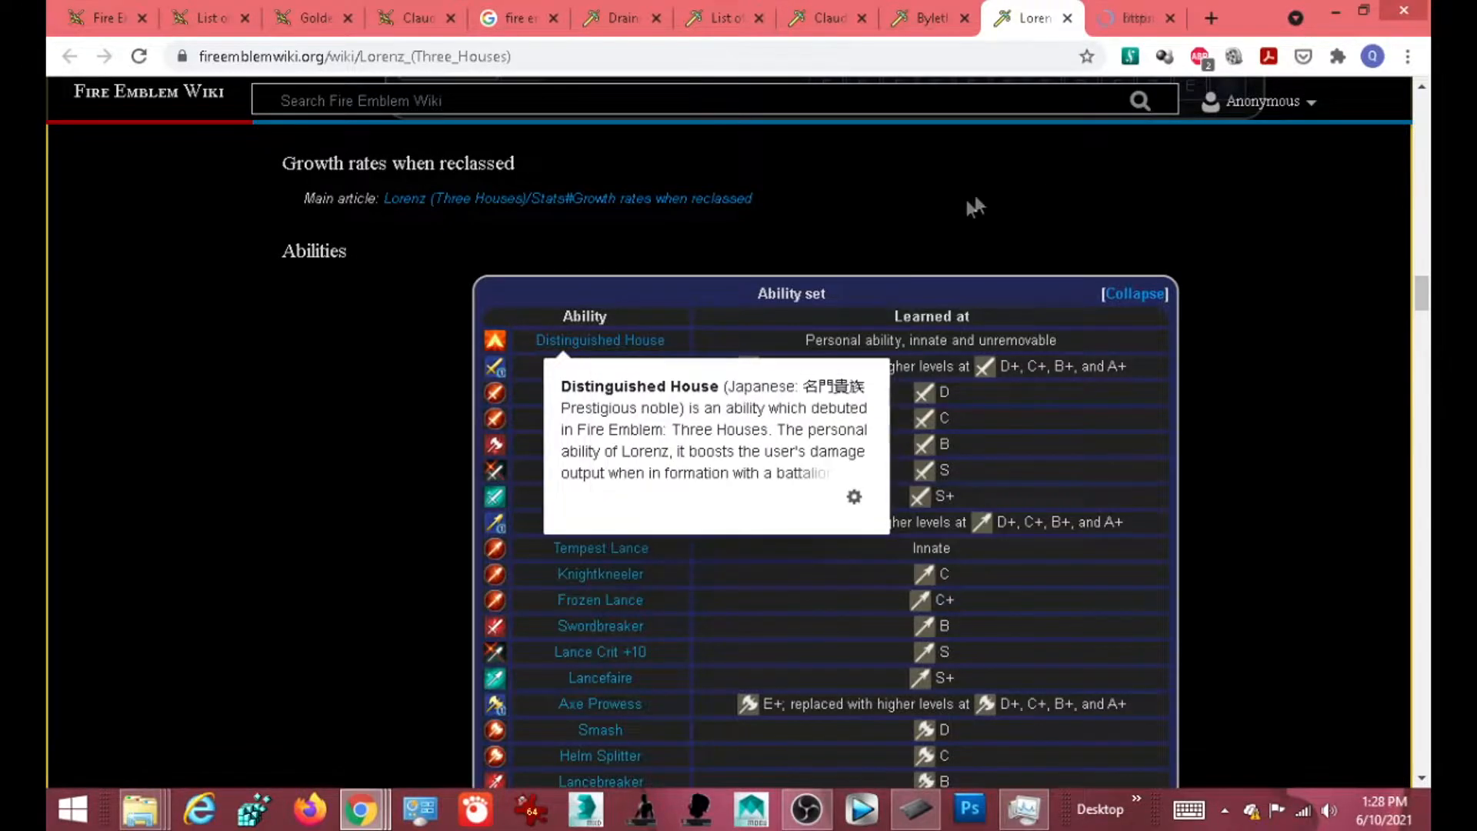
left_click(600, 340)
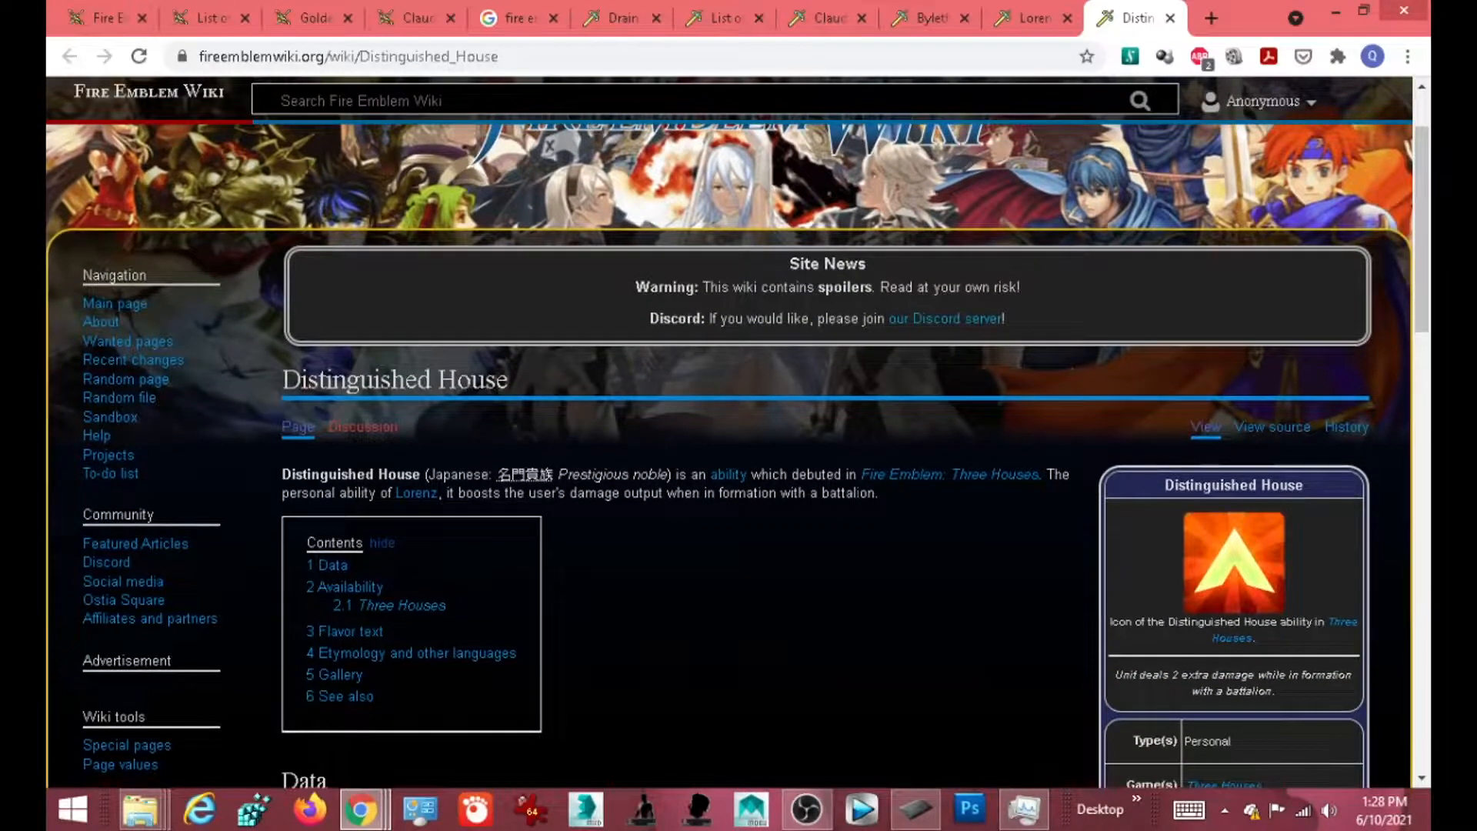
mouse_move(608, 515)
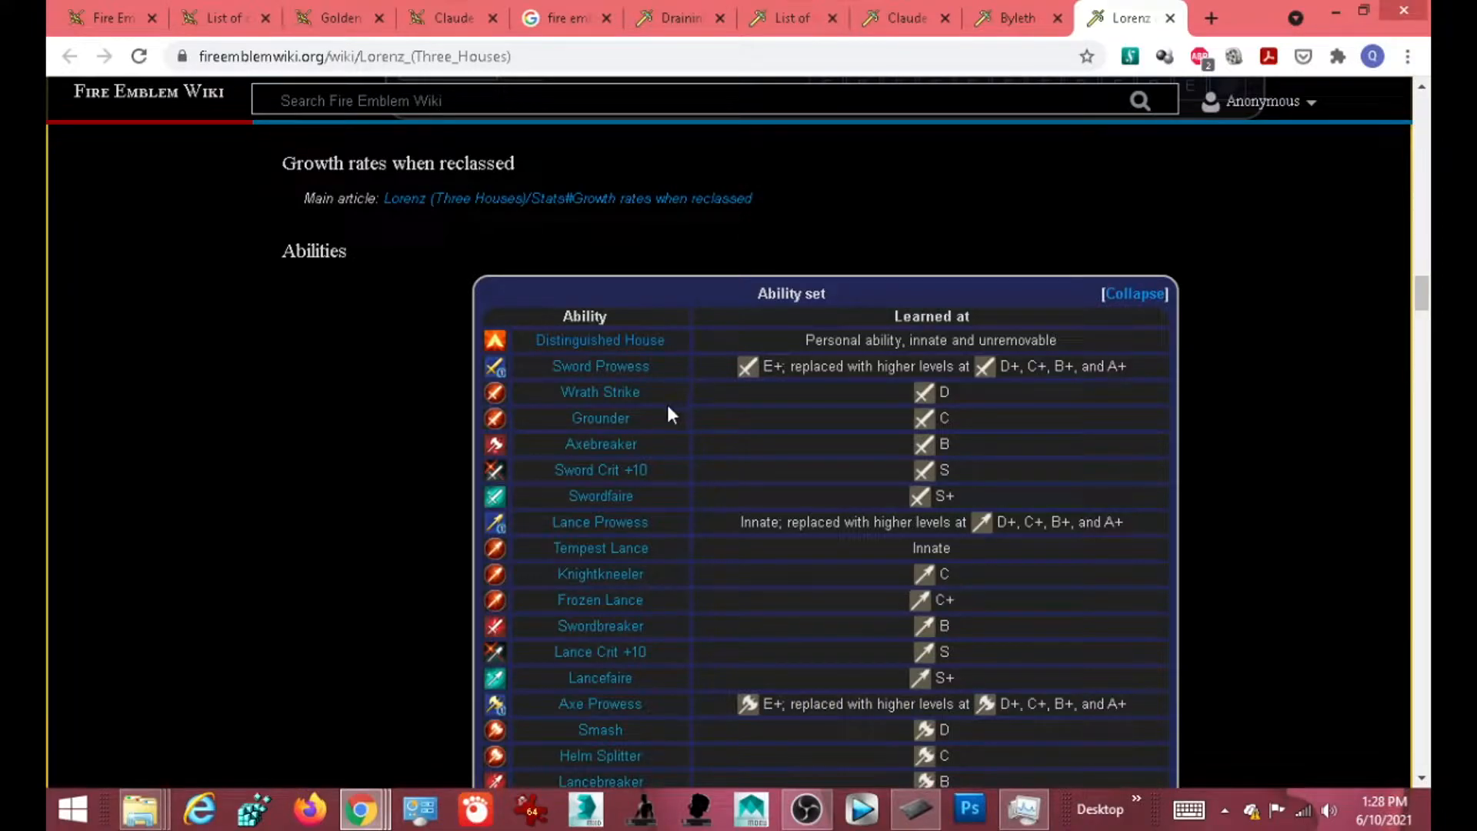
mouse_move(654, 601)
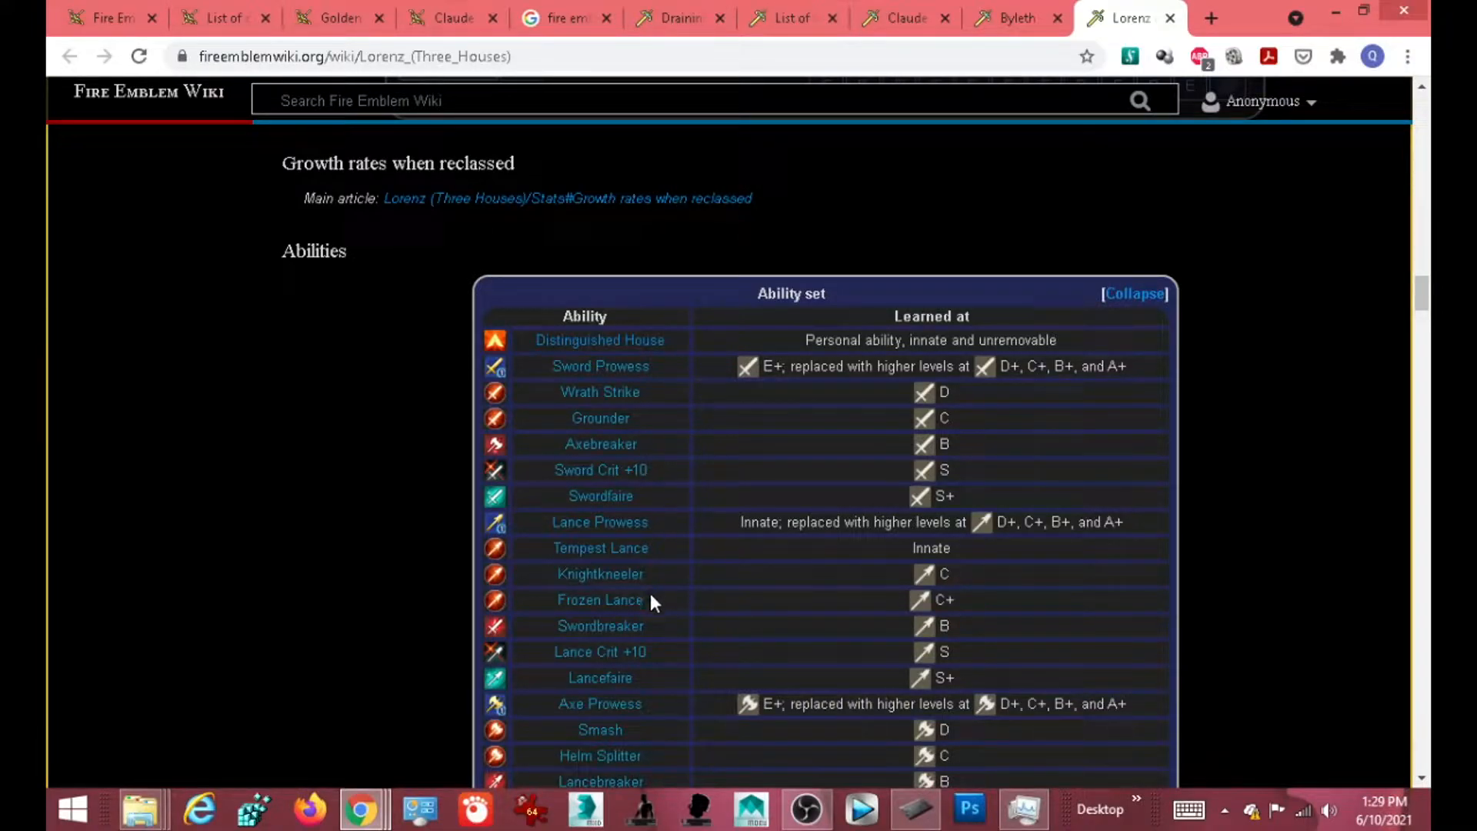
- Scroll through Lorenz's expanded ability table, from Reason and Faith skills down to his spell list
scroll("down", 3)
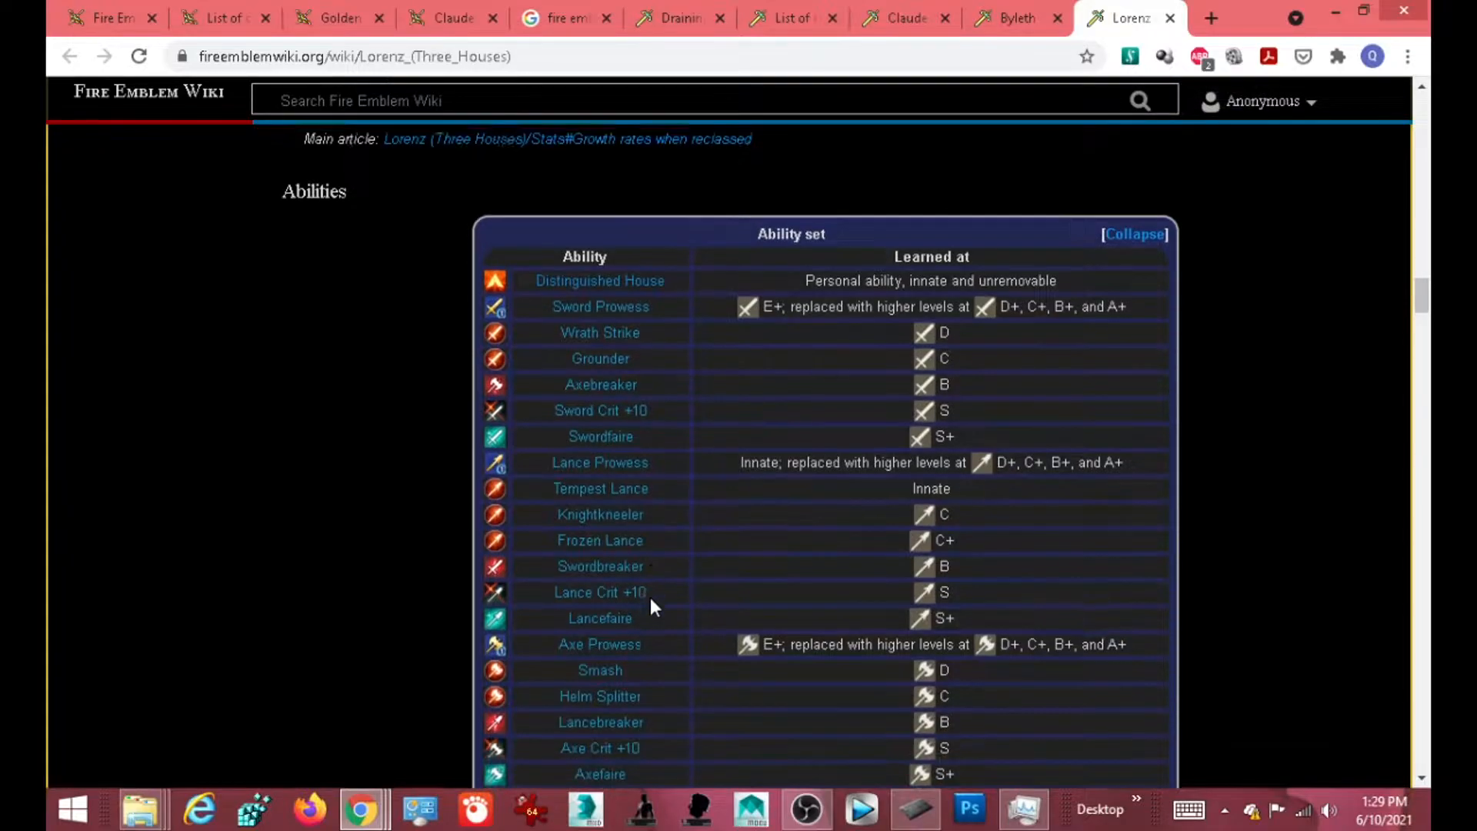
scroll("down", 3)
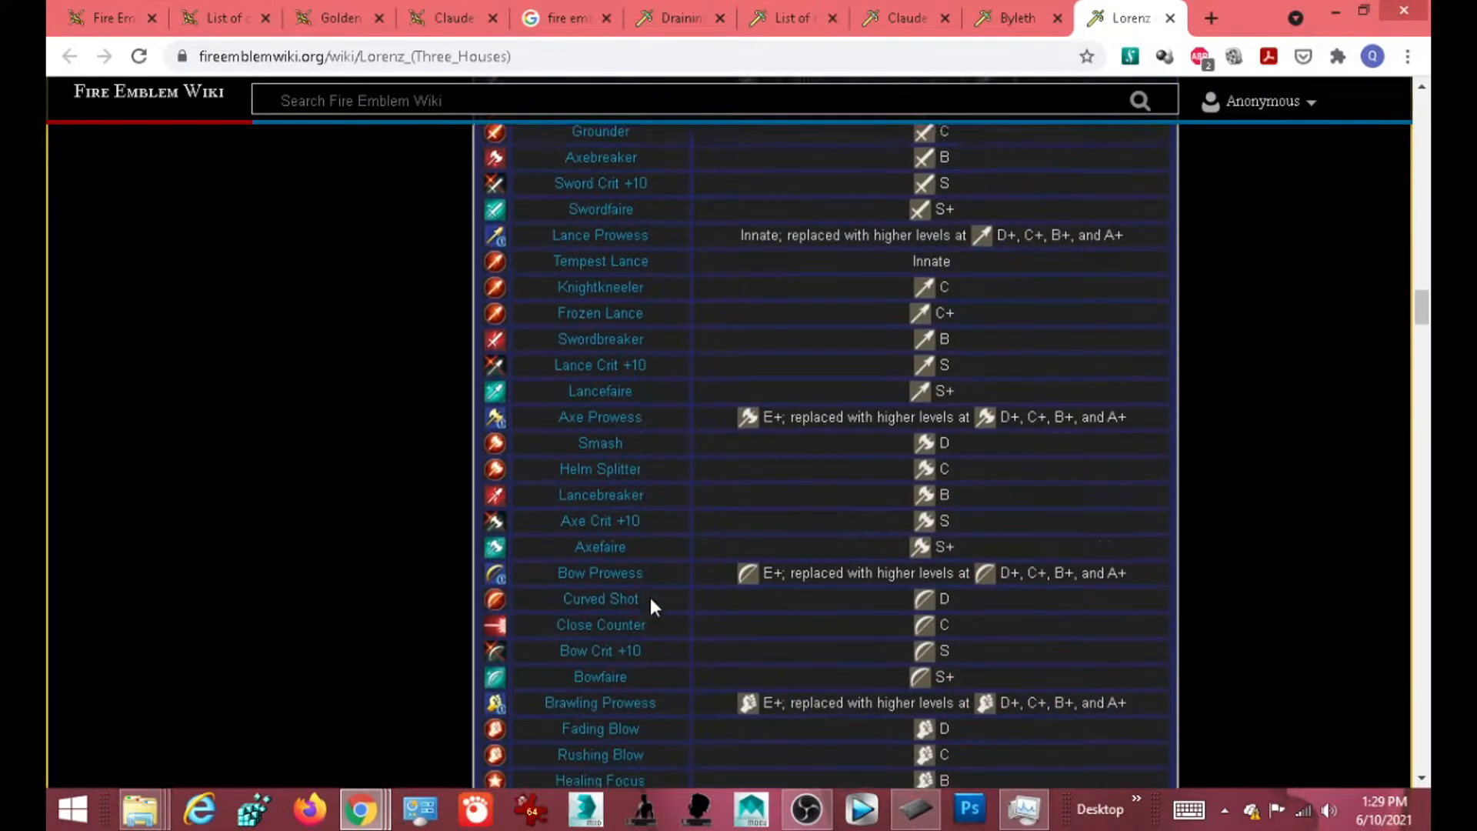
scroll("down", 3)
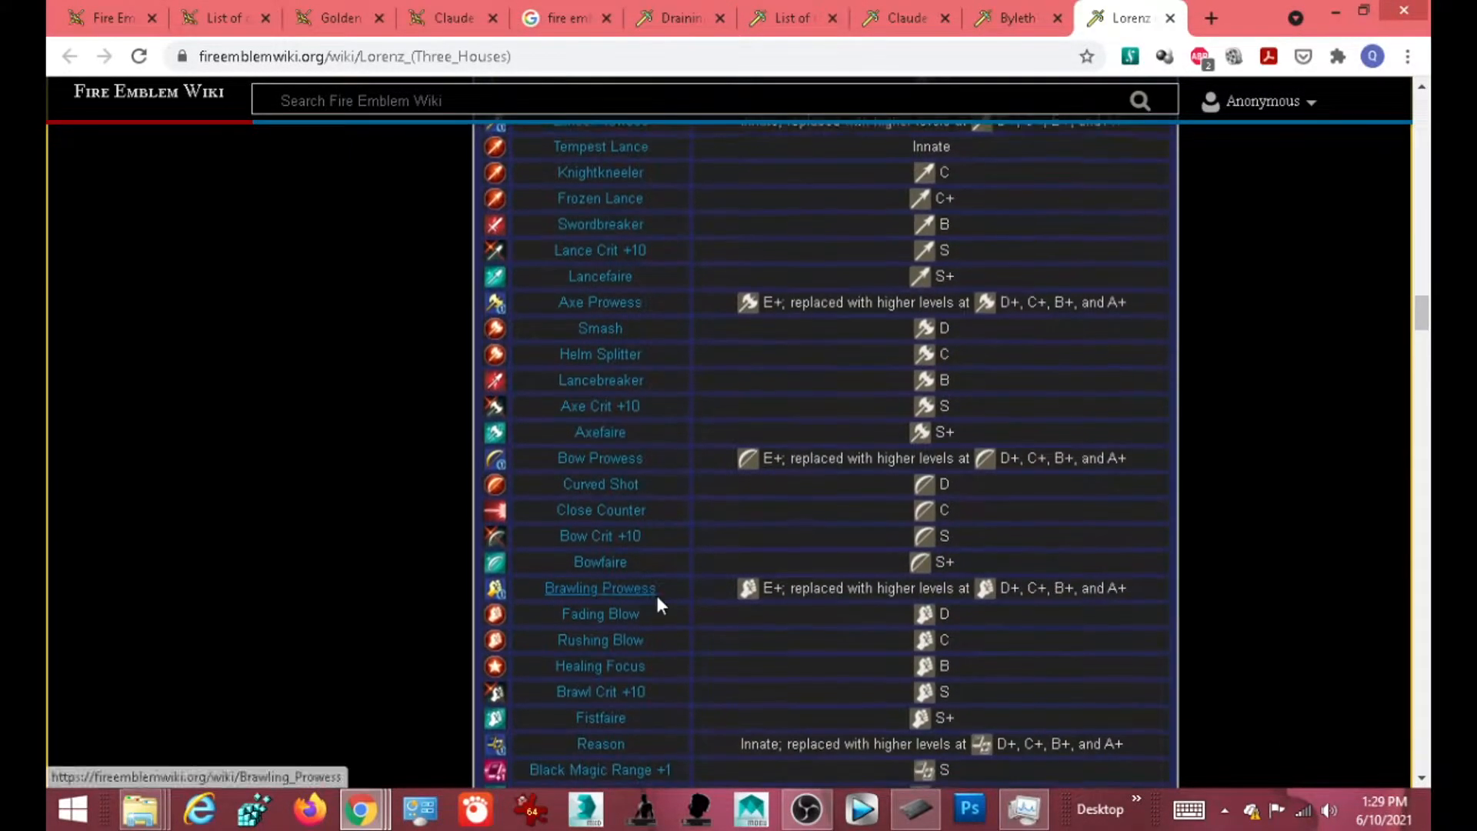
scroll("down", 3)
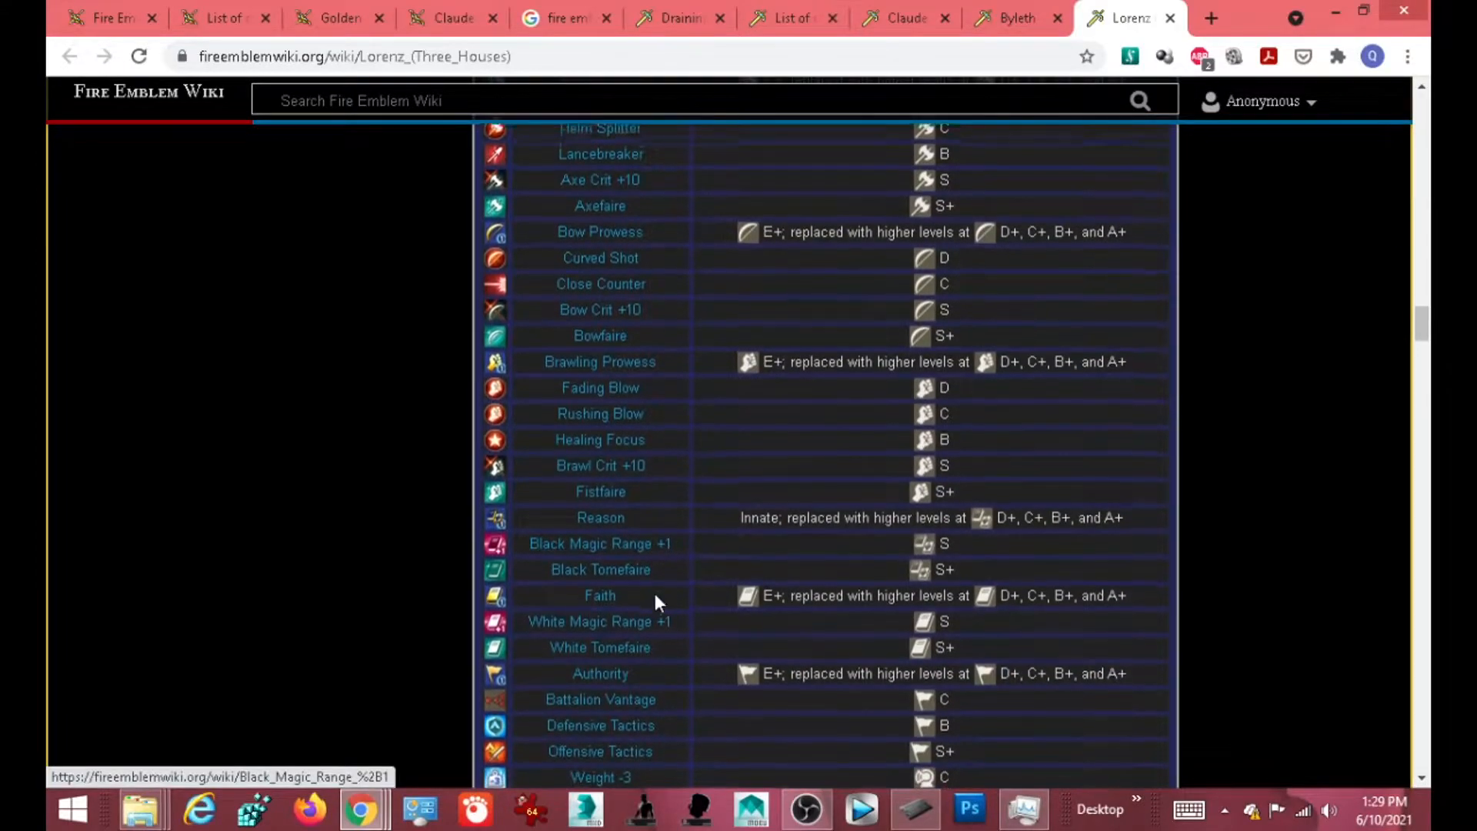
scroll("down", 3)
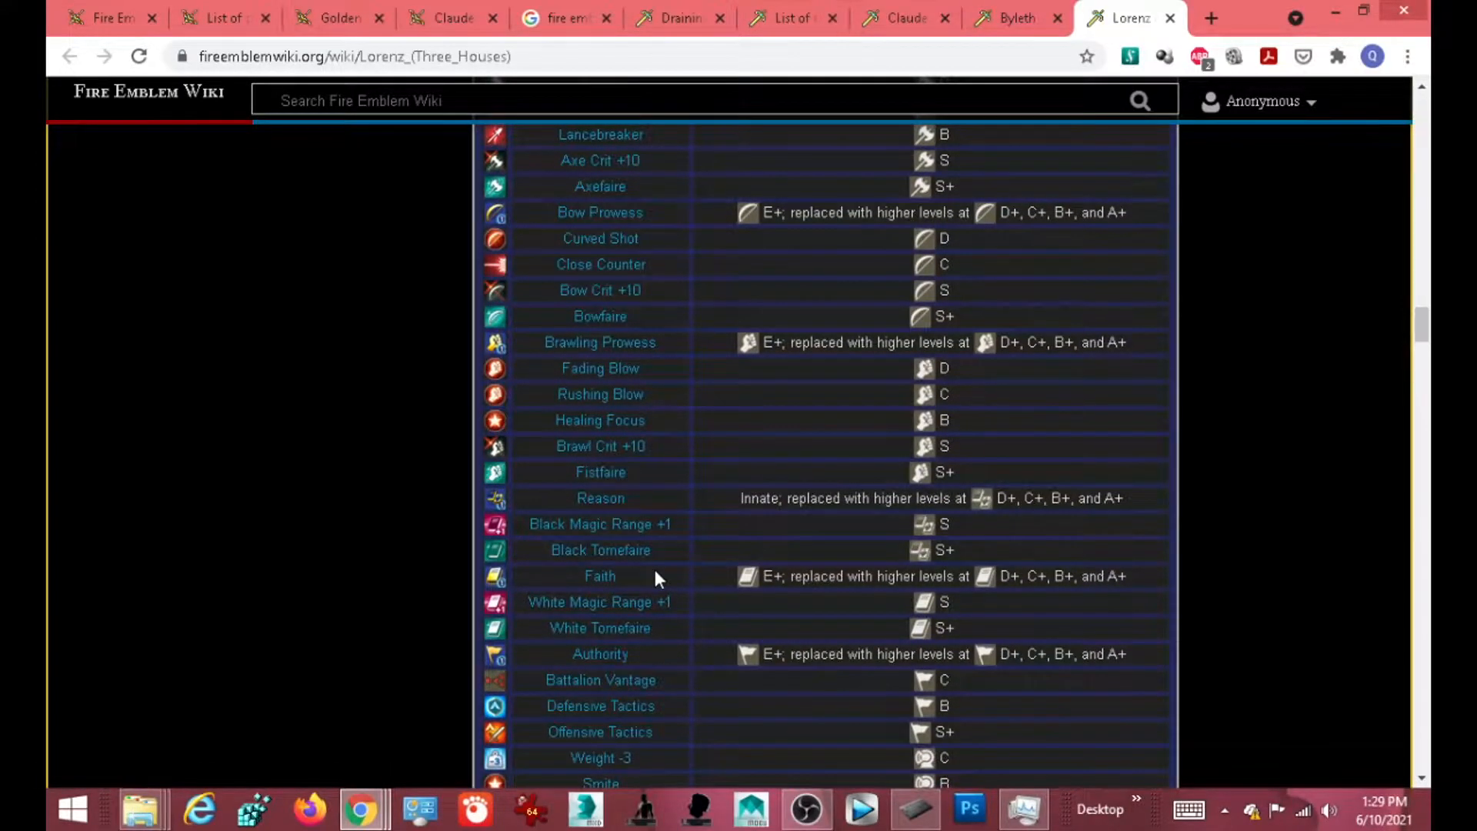
scroll("down", 3)
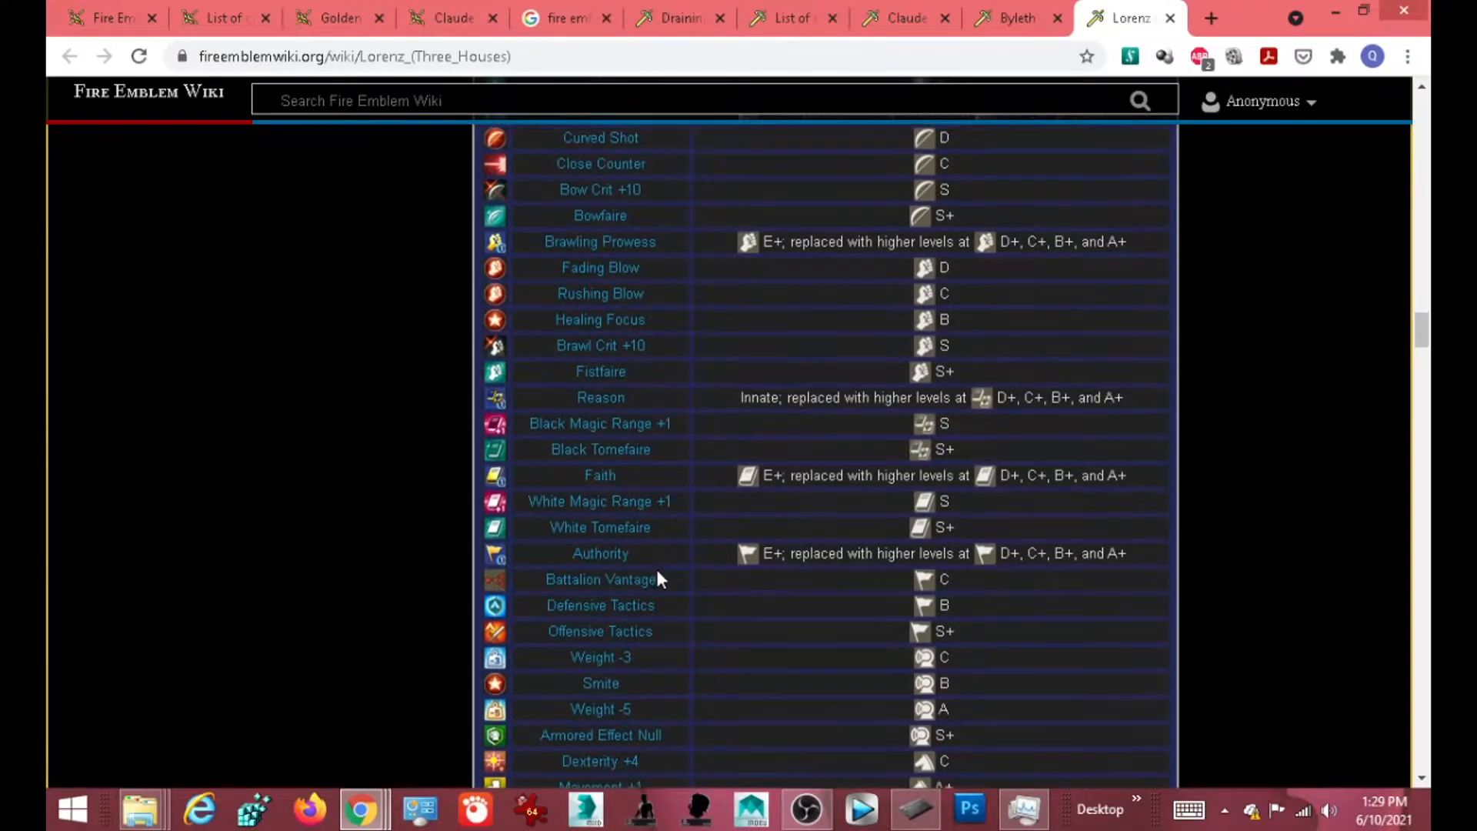
scroll("down", 3)
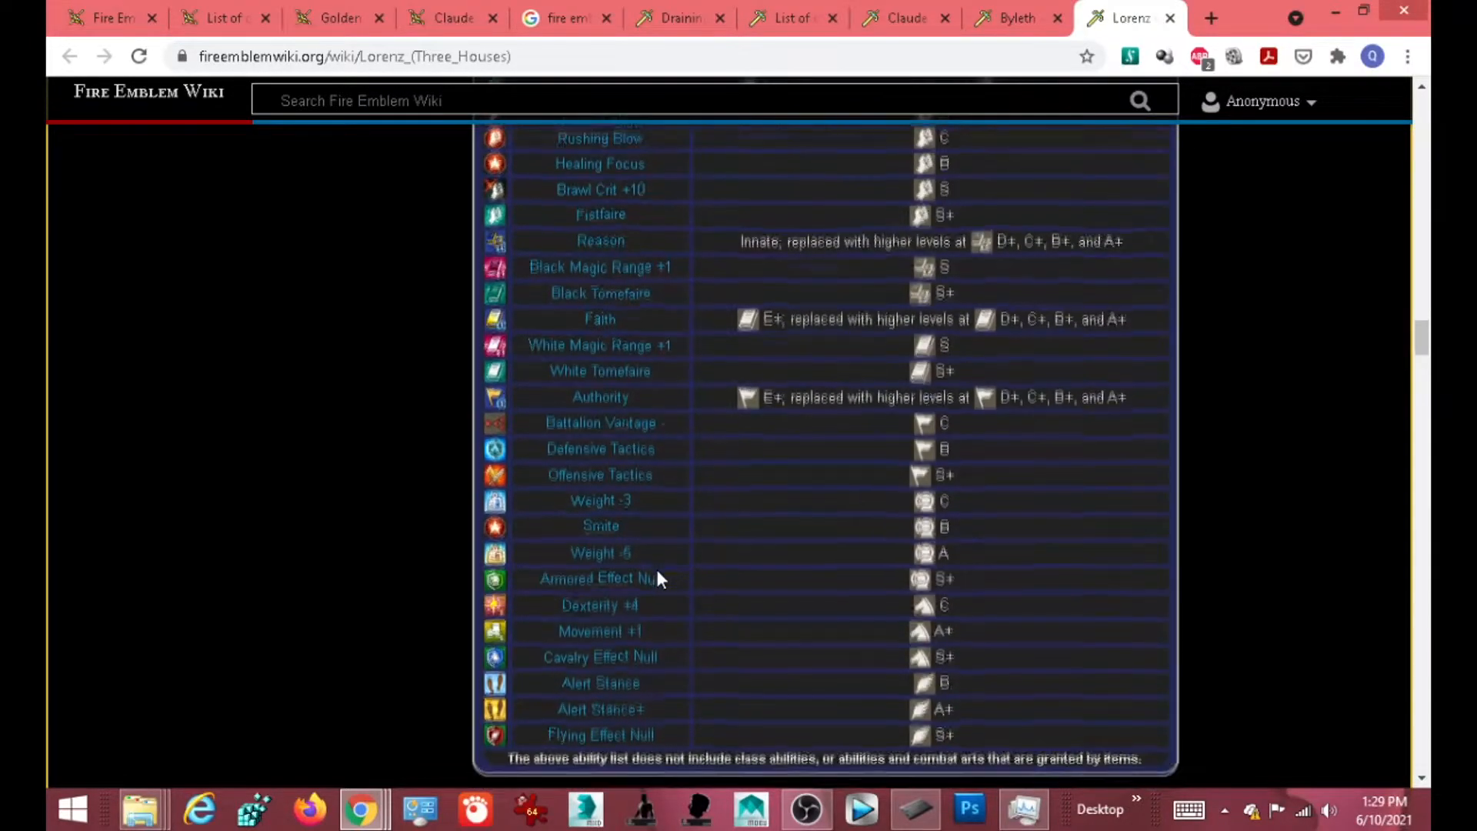
scroll("down", 3)
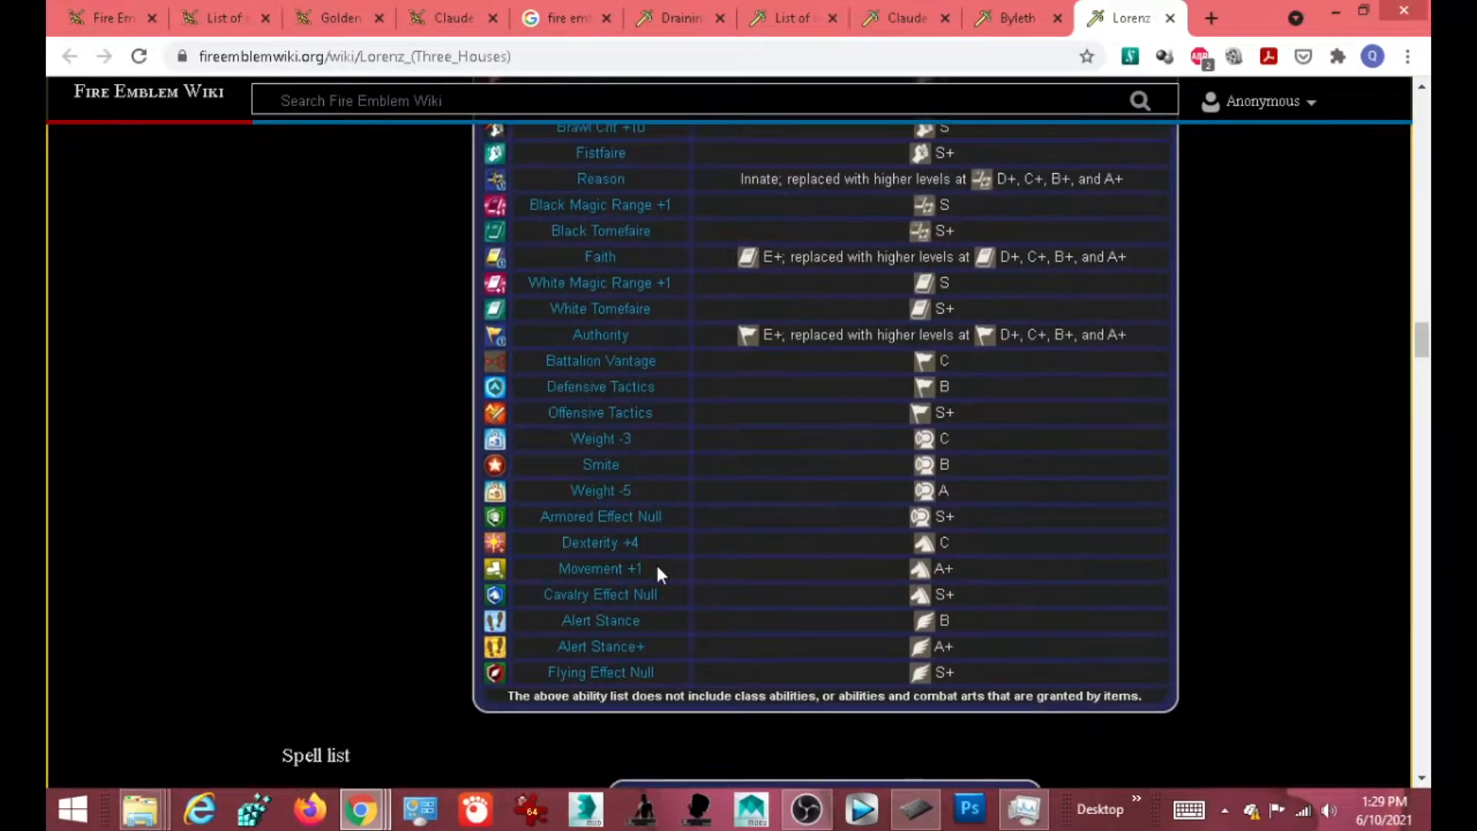
scroll("down", 3)
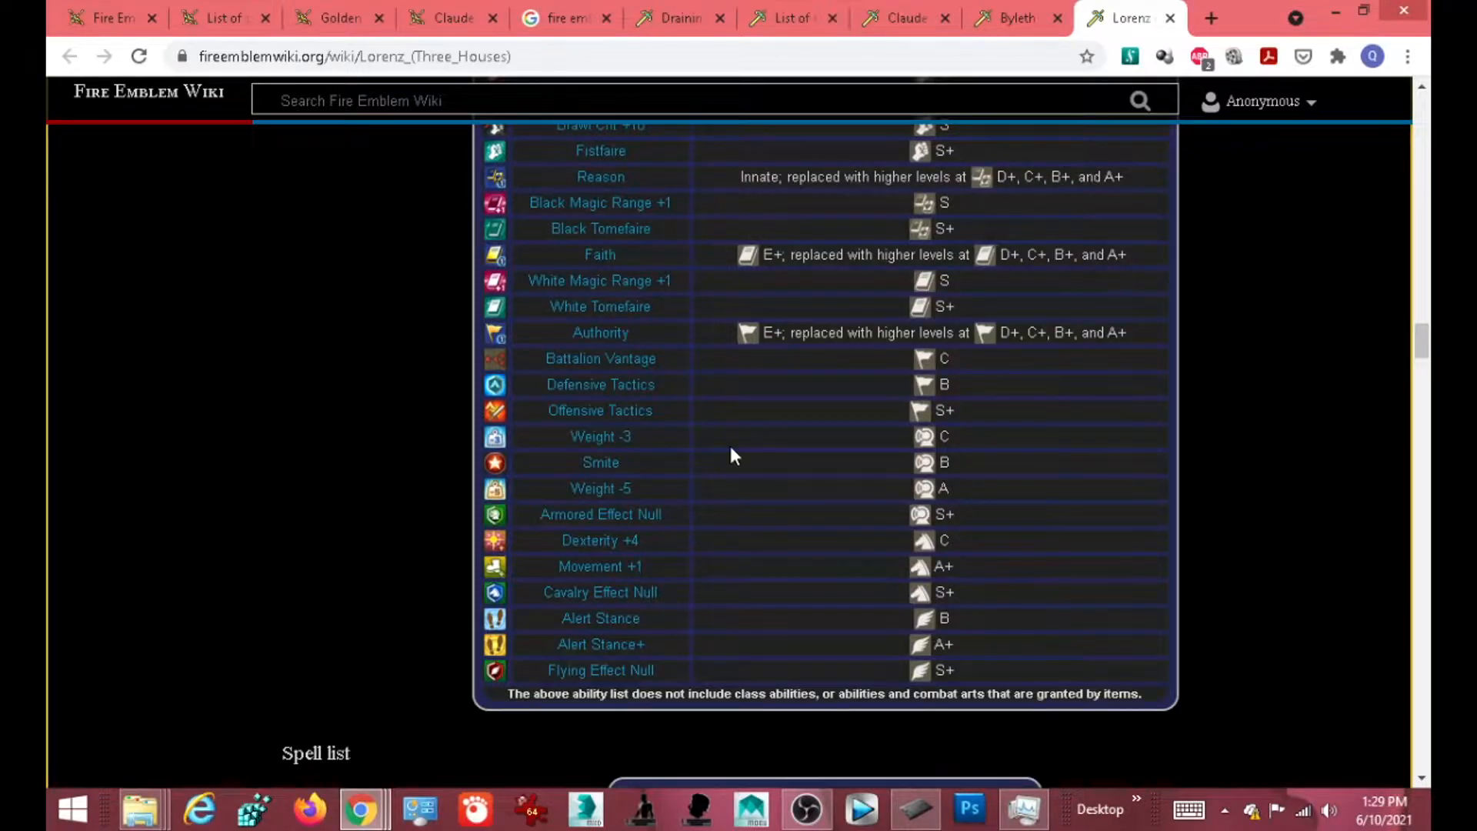
mouse_move(672, 685)
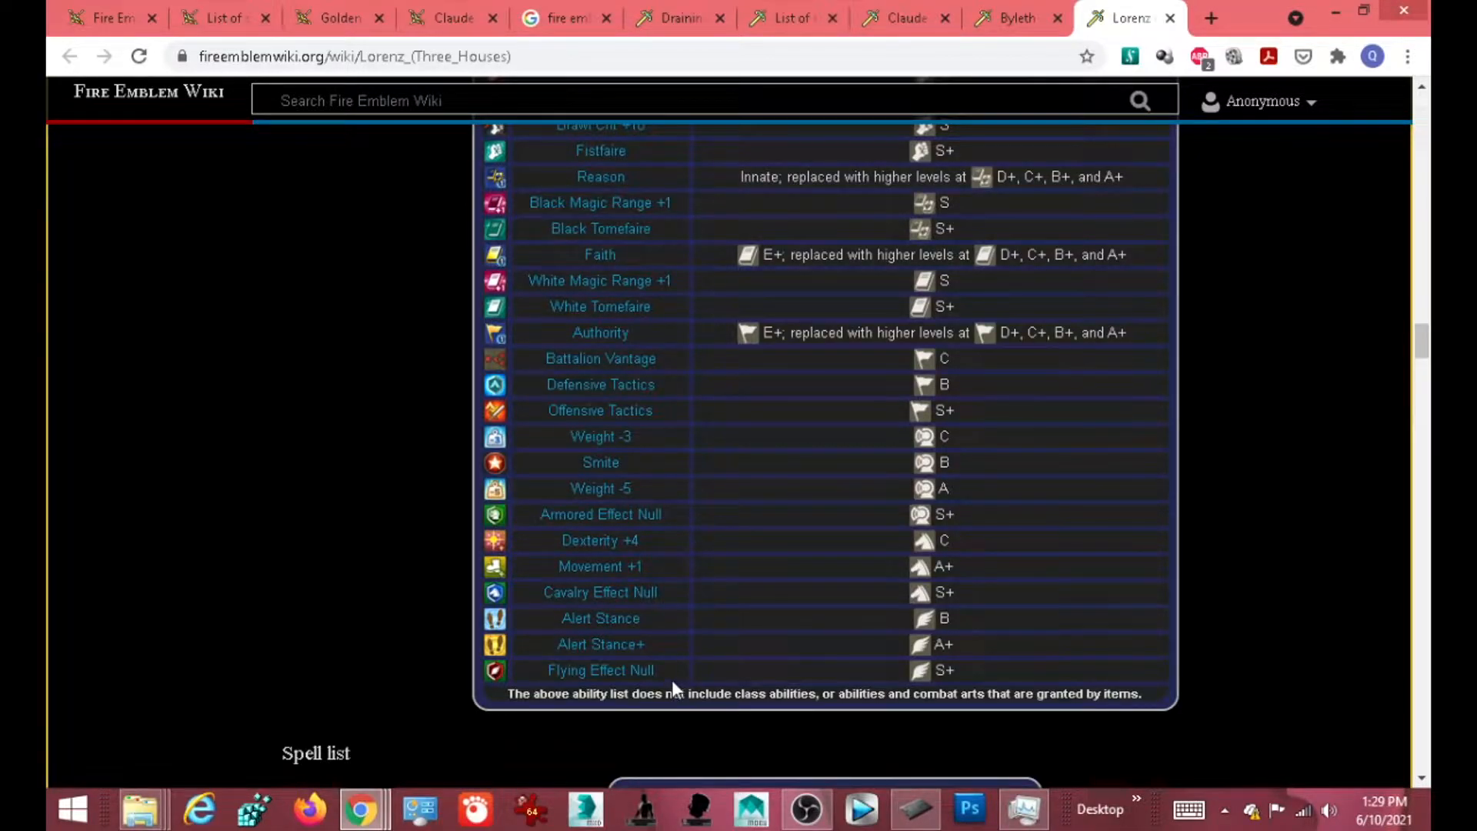
mouse_move(657, 685)
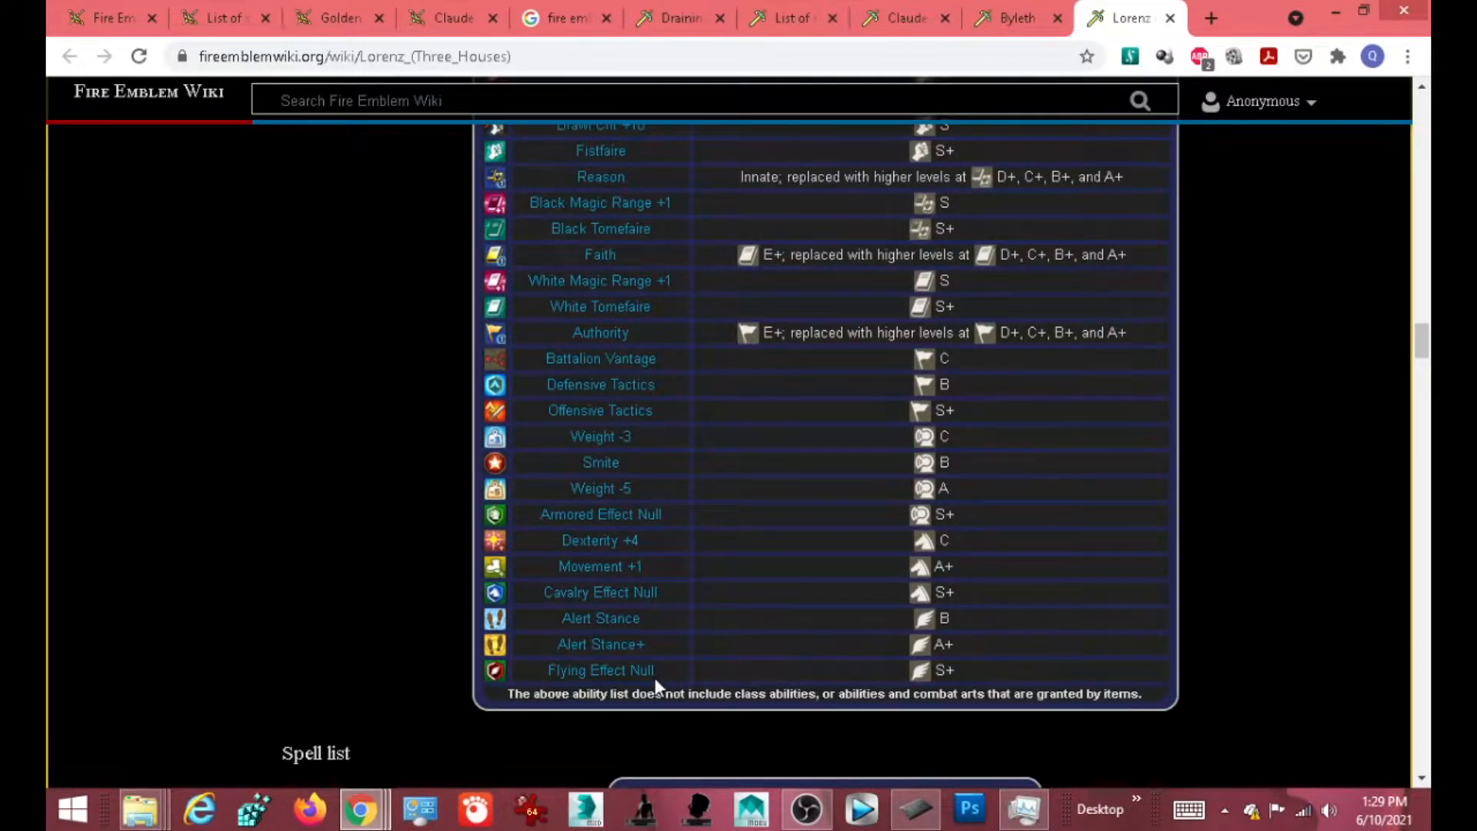
mouse_move(645, 612)
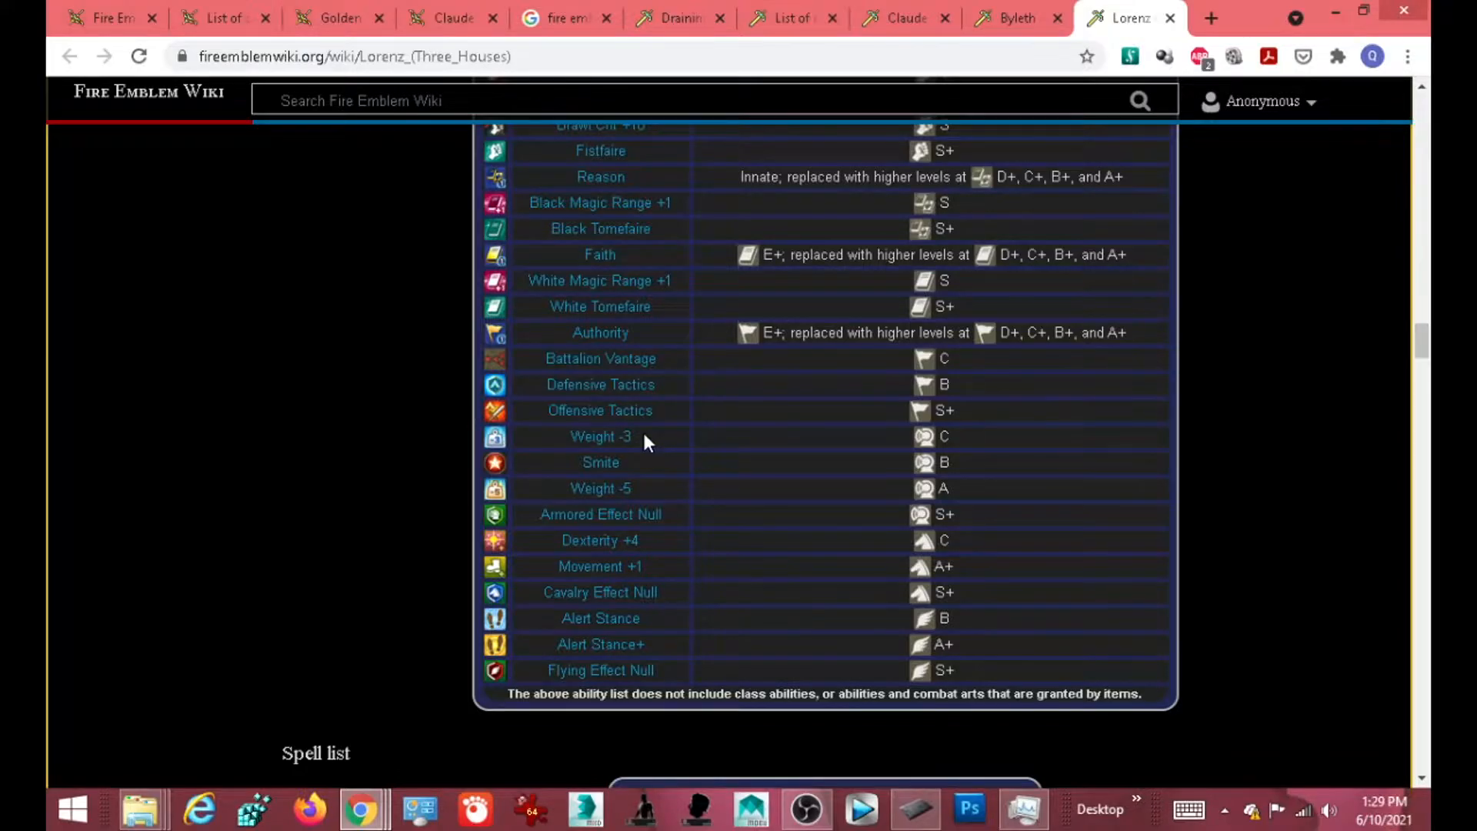
scroll("up", 3)
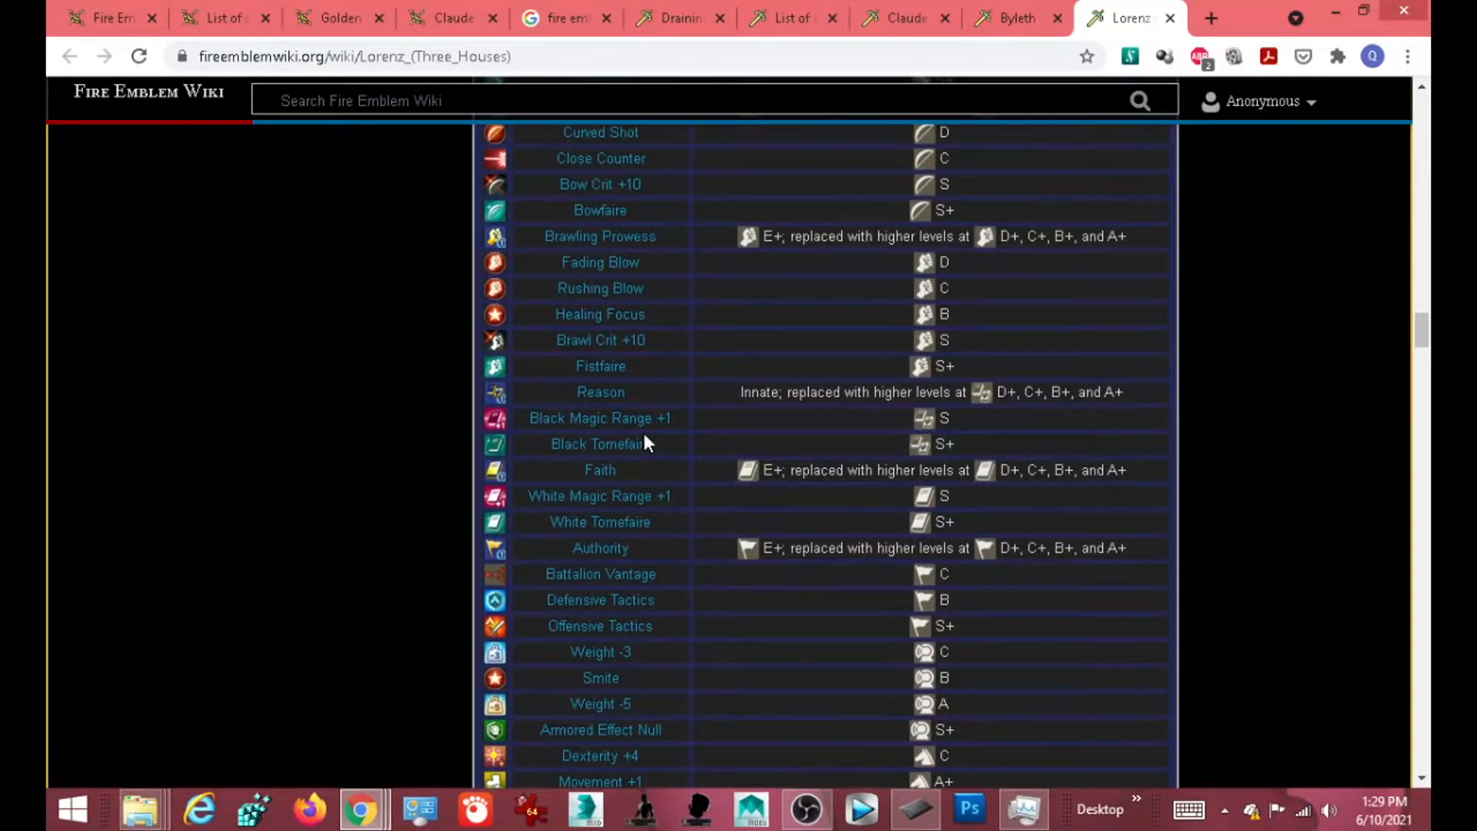
scroll("down", 3)
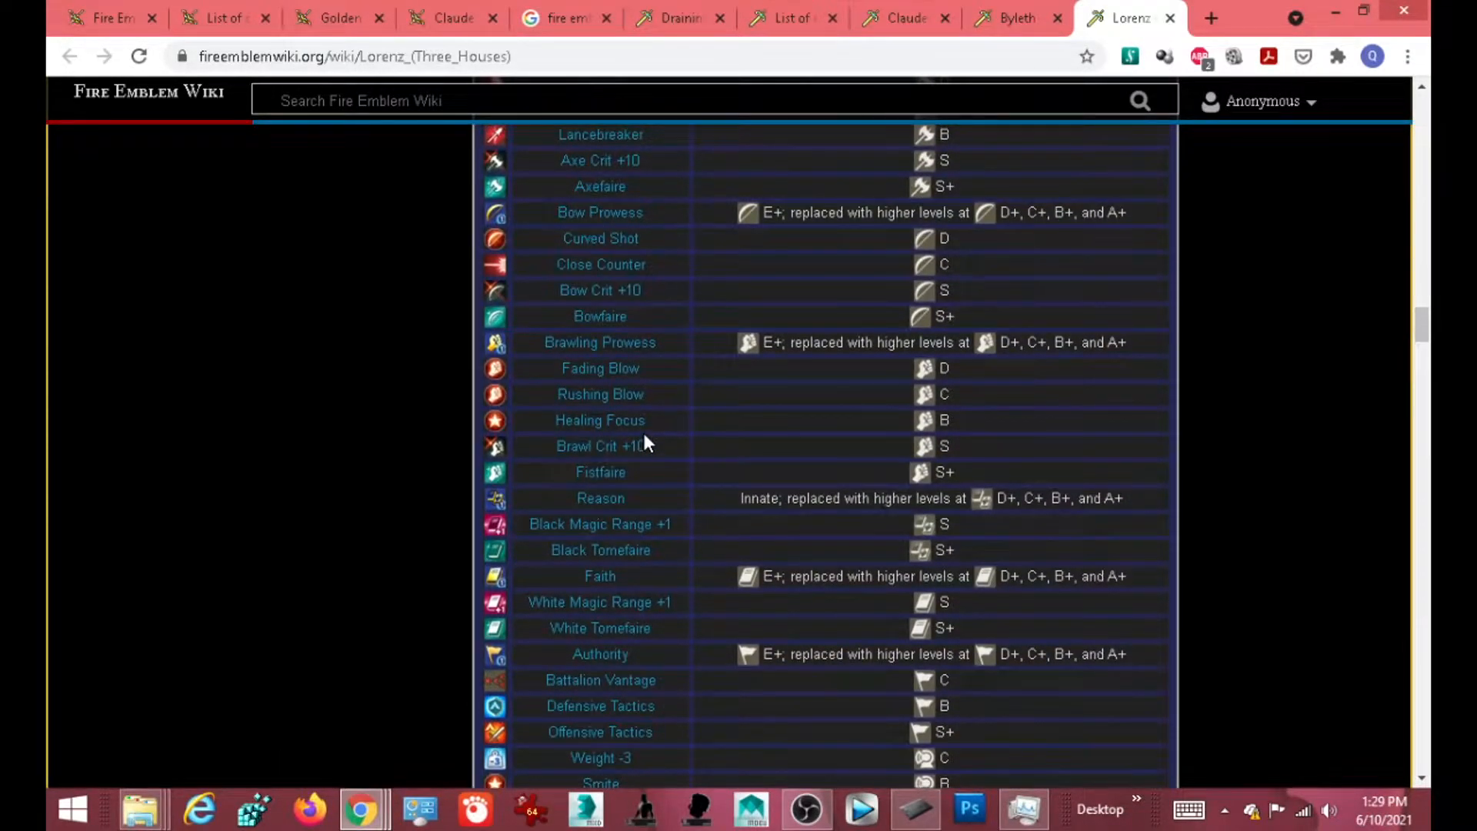
scroll("down", 3)
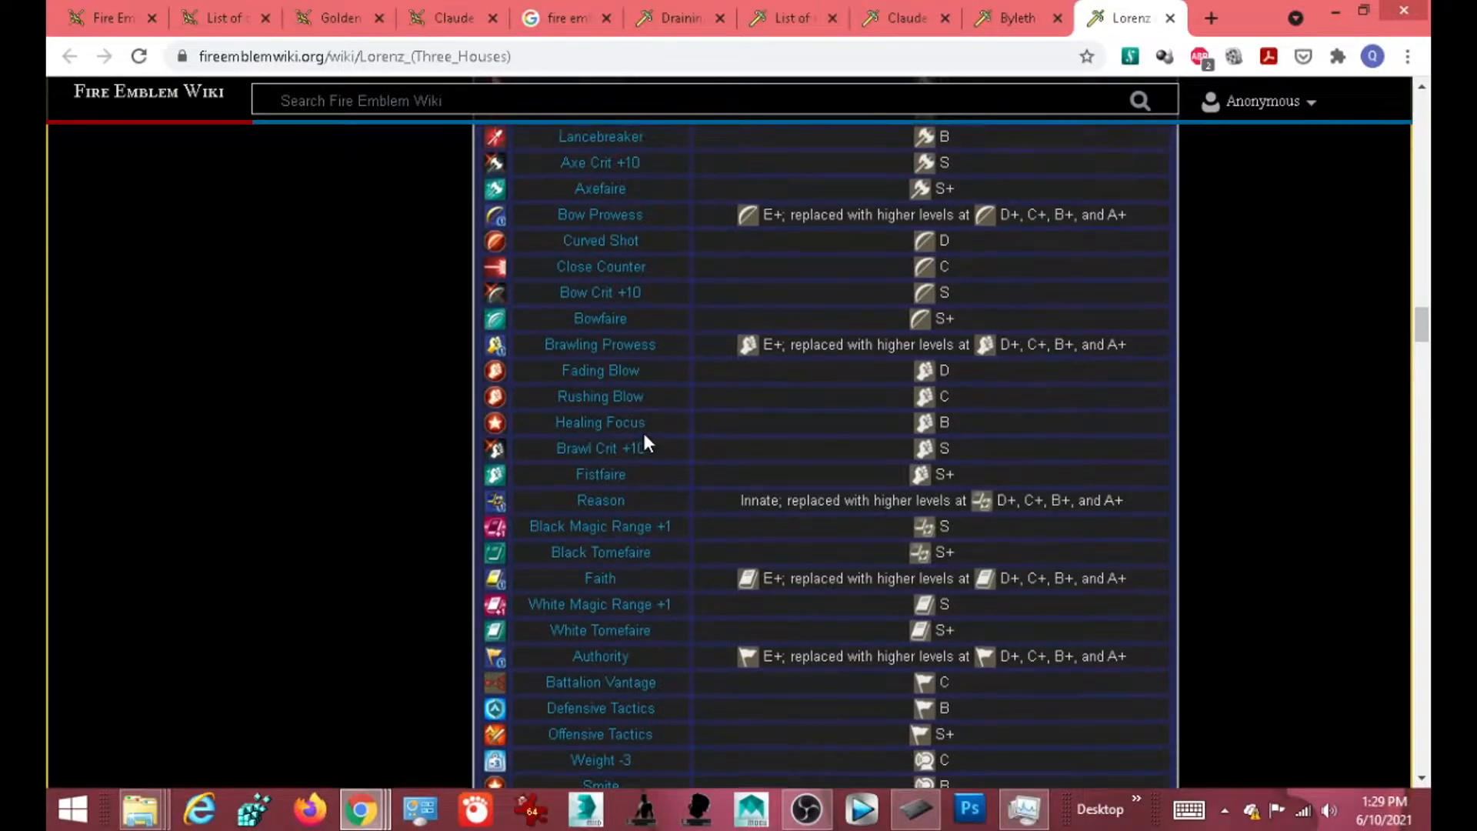
scroll("up", 3)
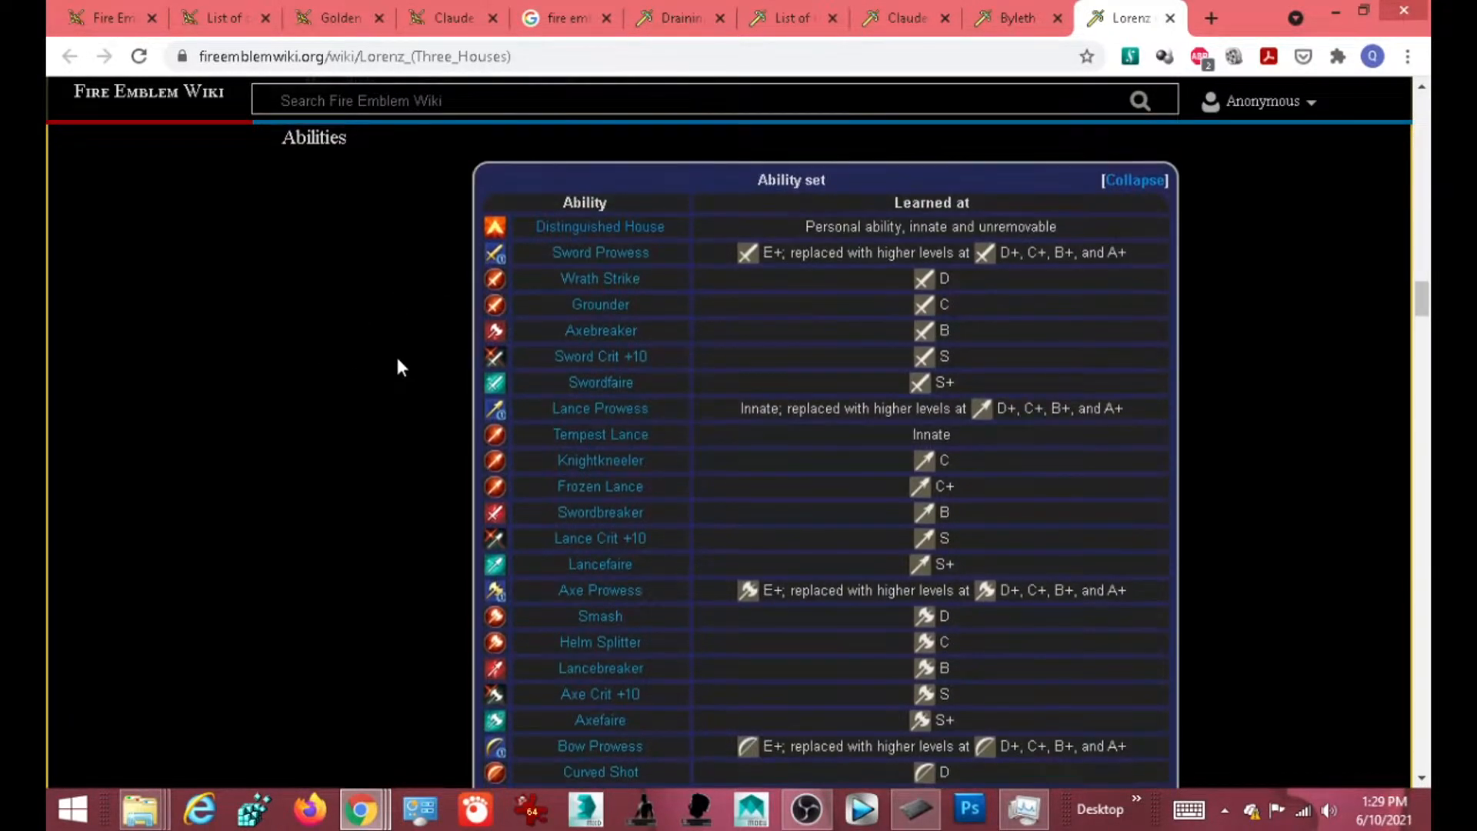
mouse_move(599, 491)
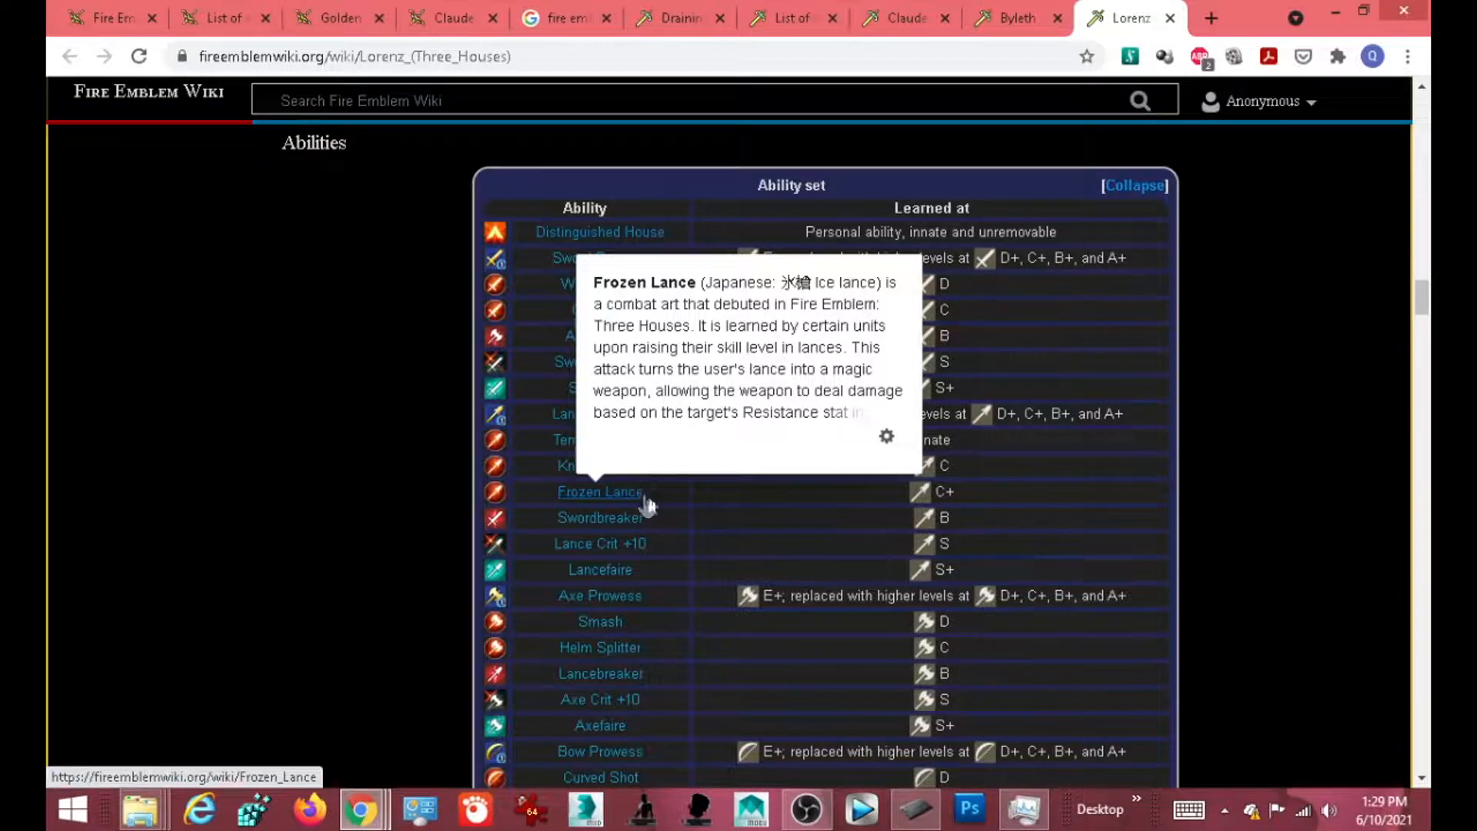
mouse_move(695, 508)
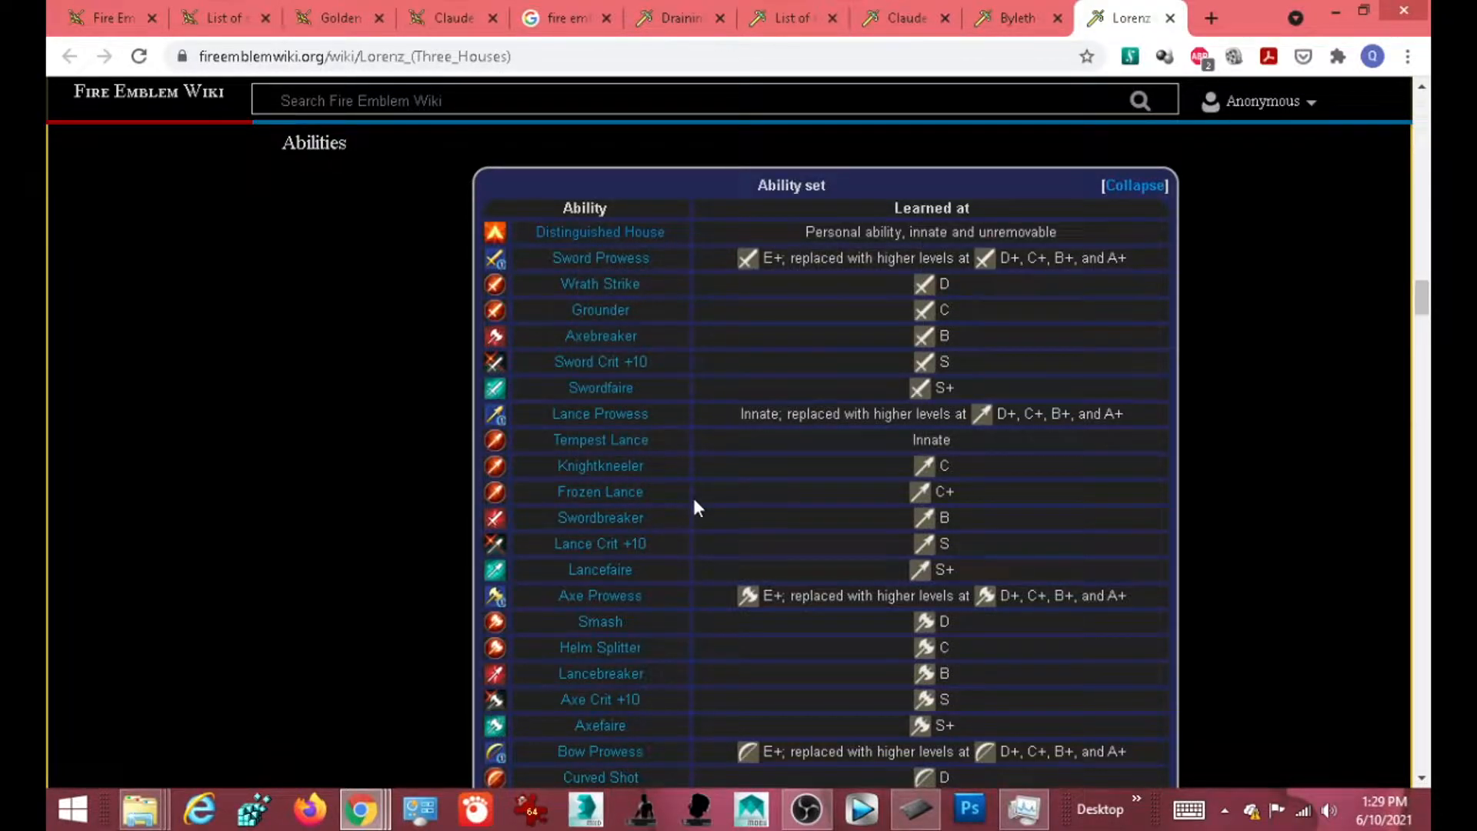
scroll("down", 3)
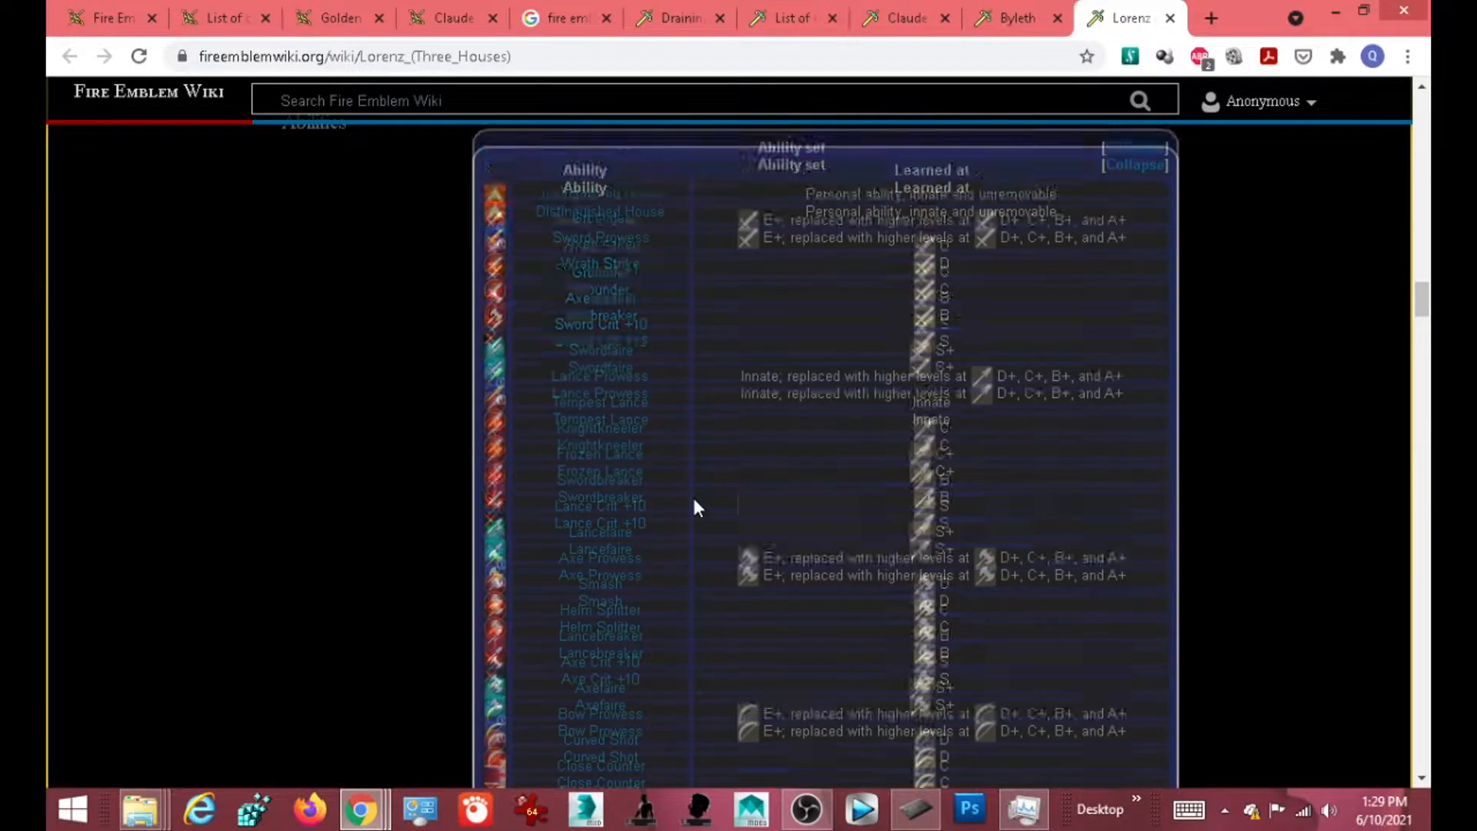
scroll("down", 3)
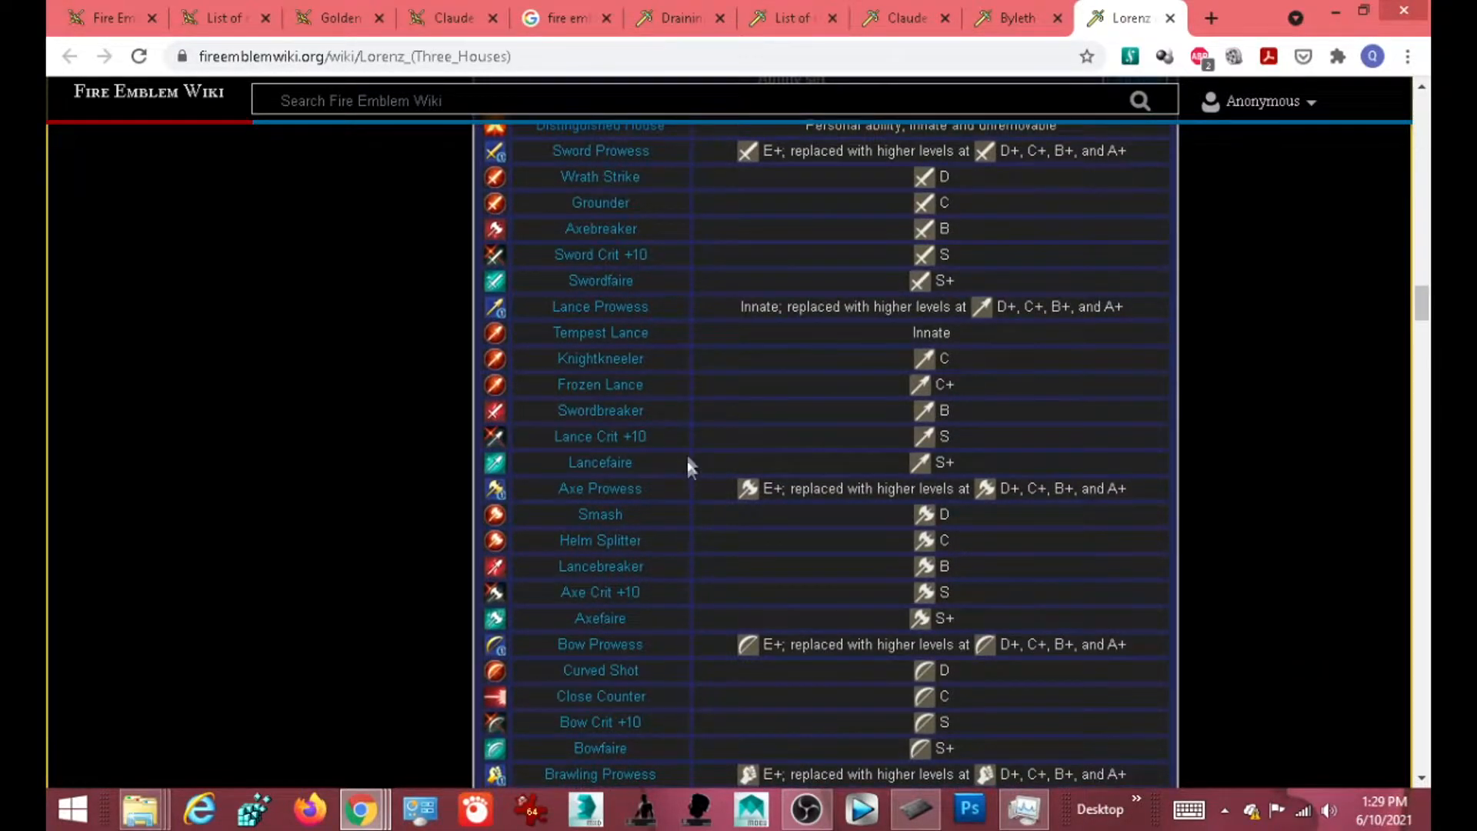
scroll("down", 3)
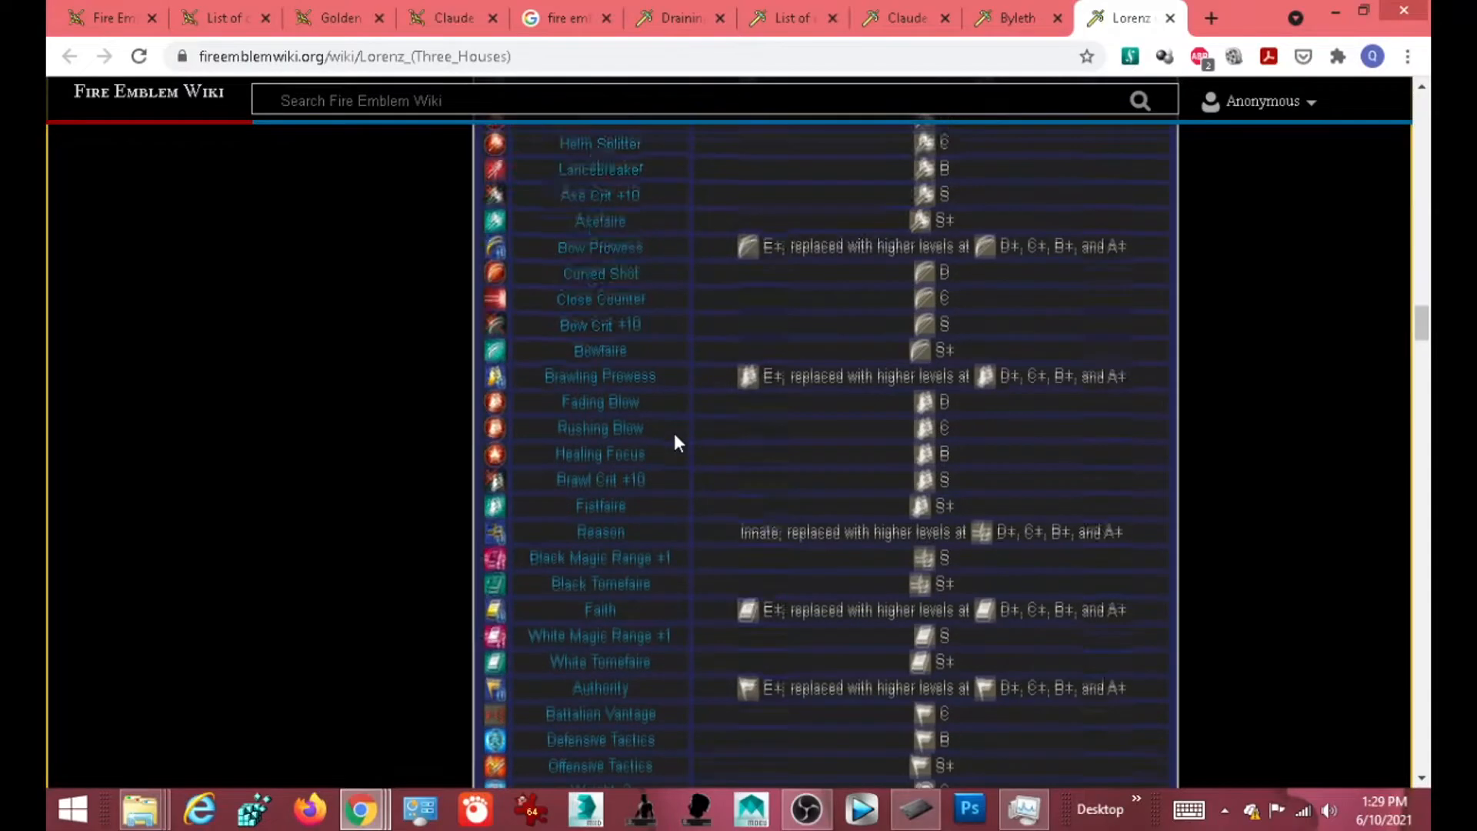
scroll("down", 3)
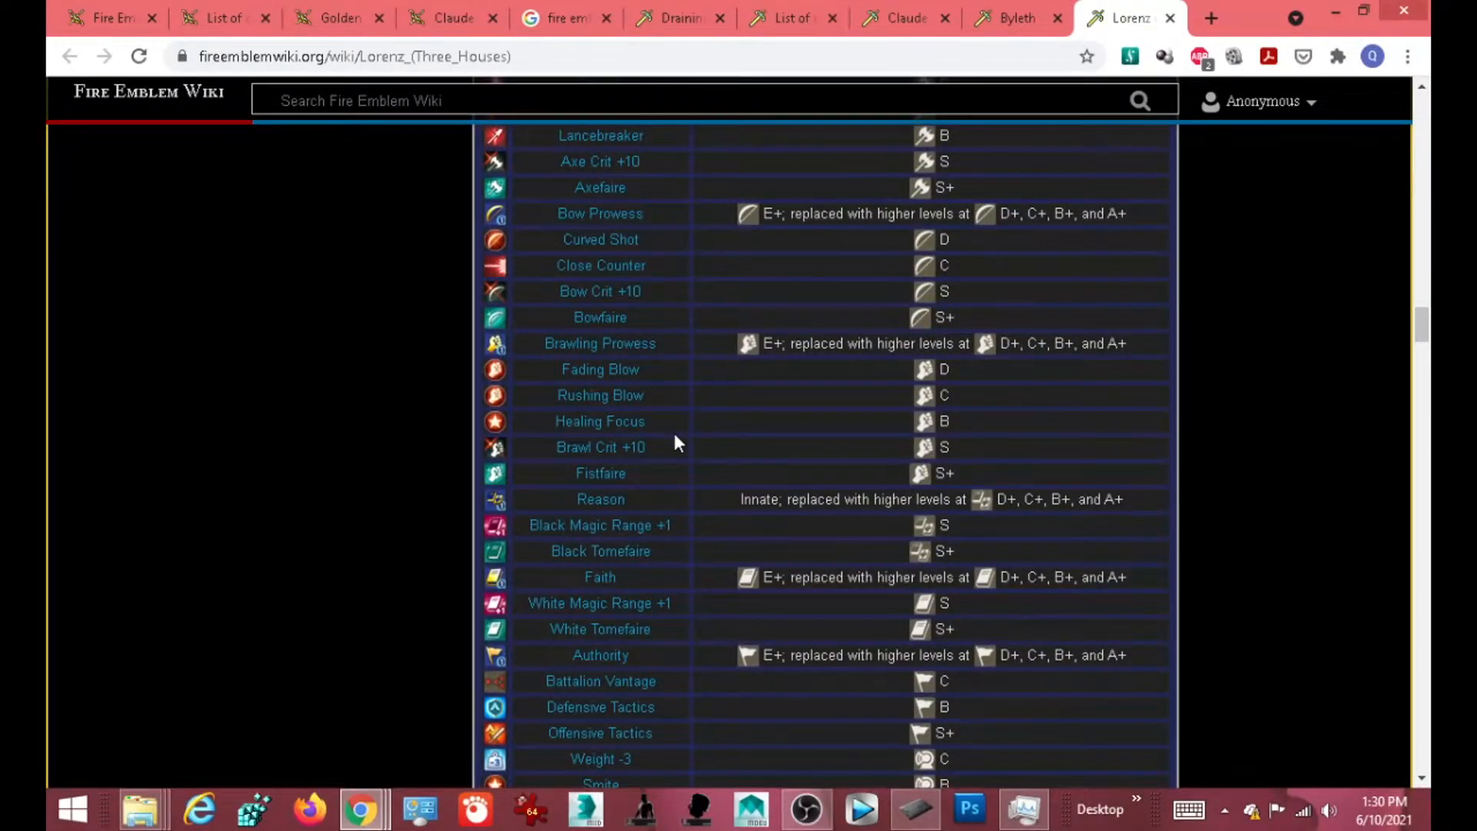
scroll("down", 3)
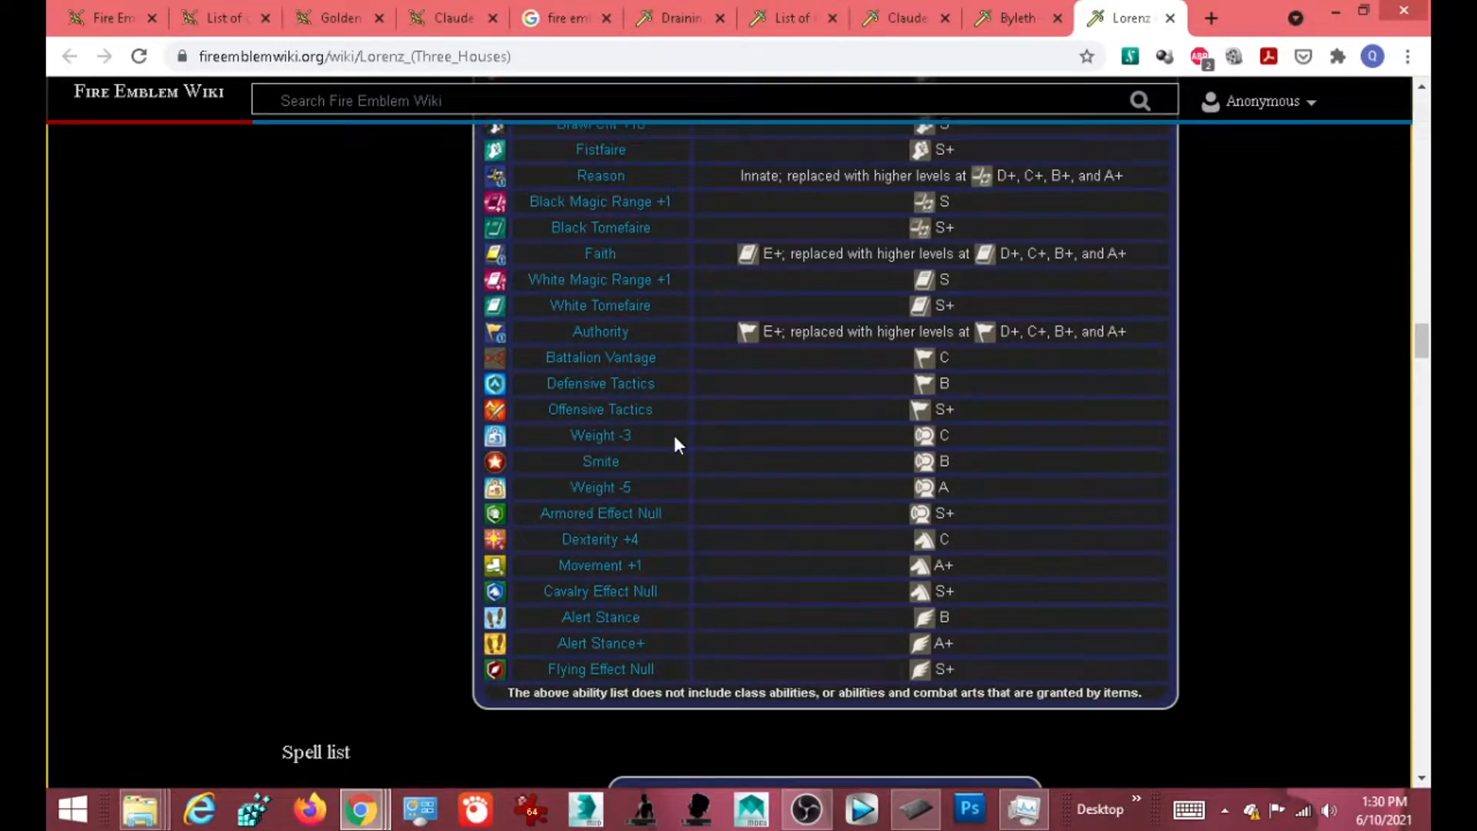
scroll("down", 3)
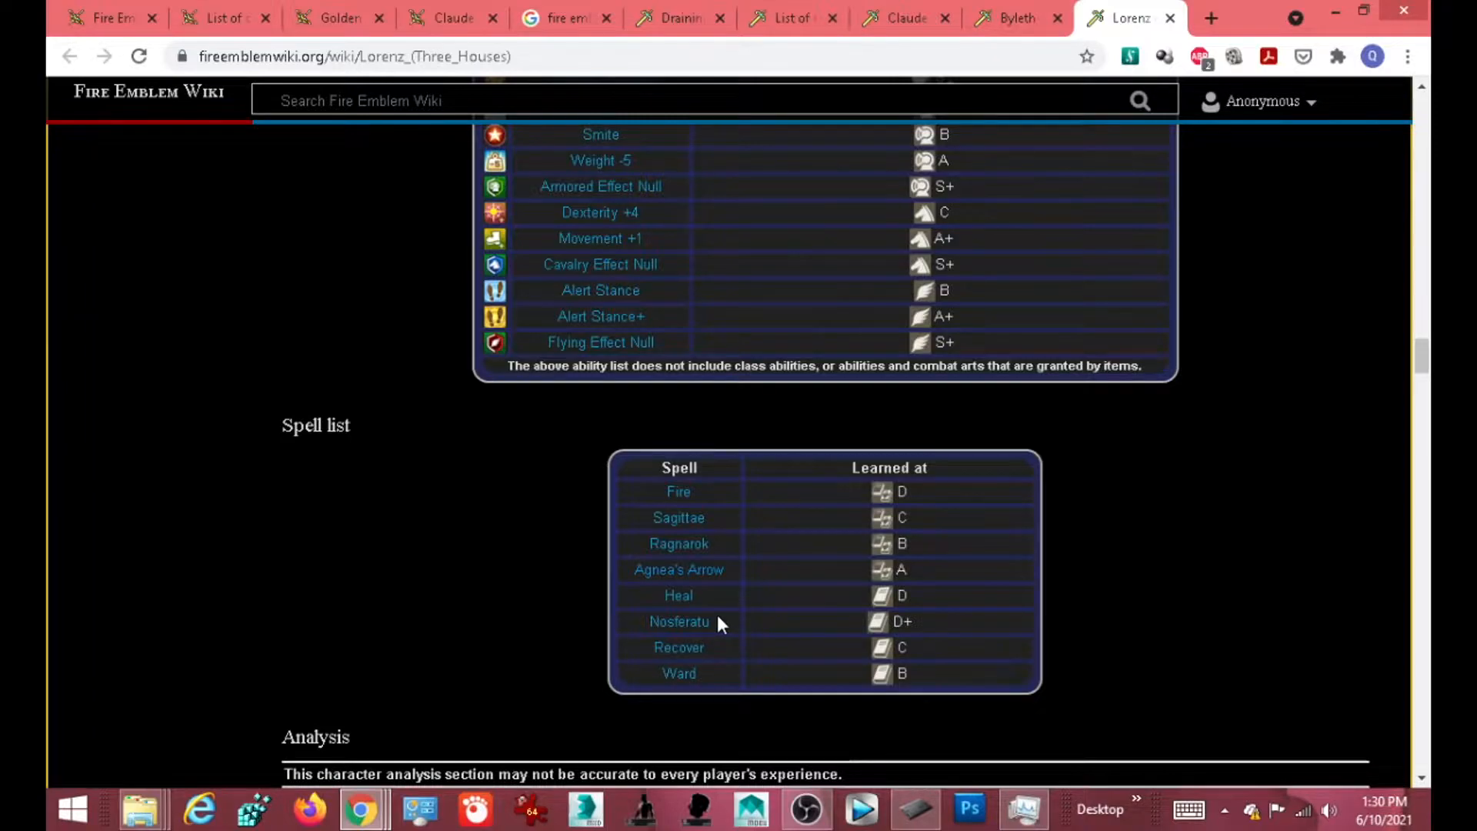
mouse_move(713, 655)
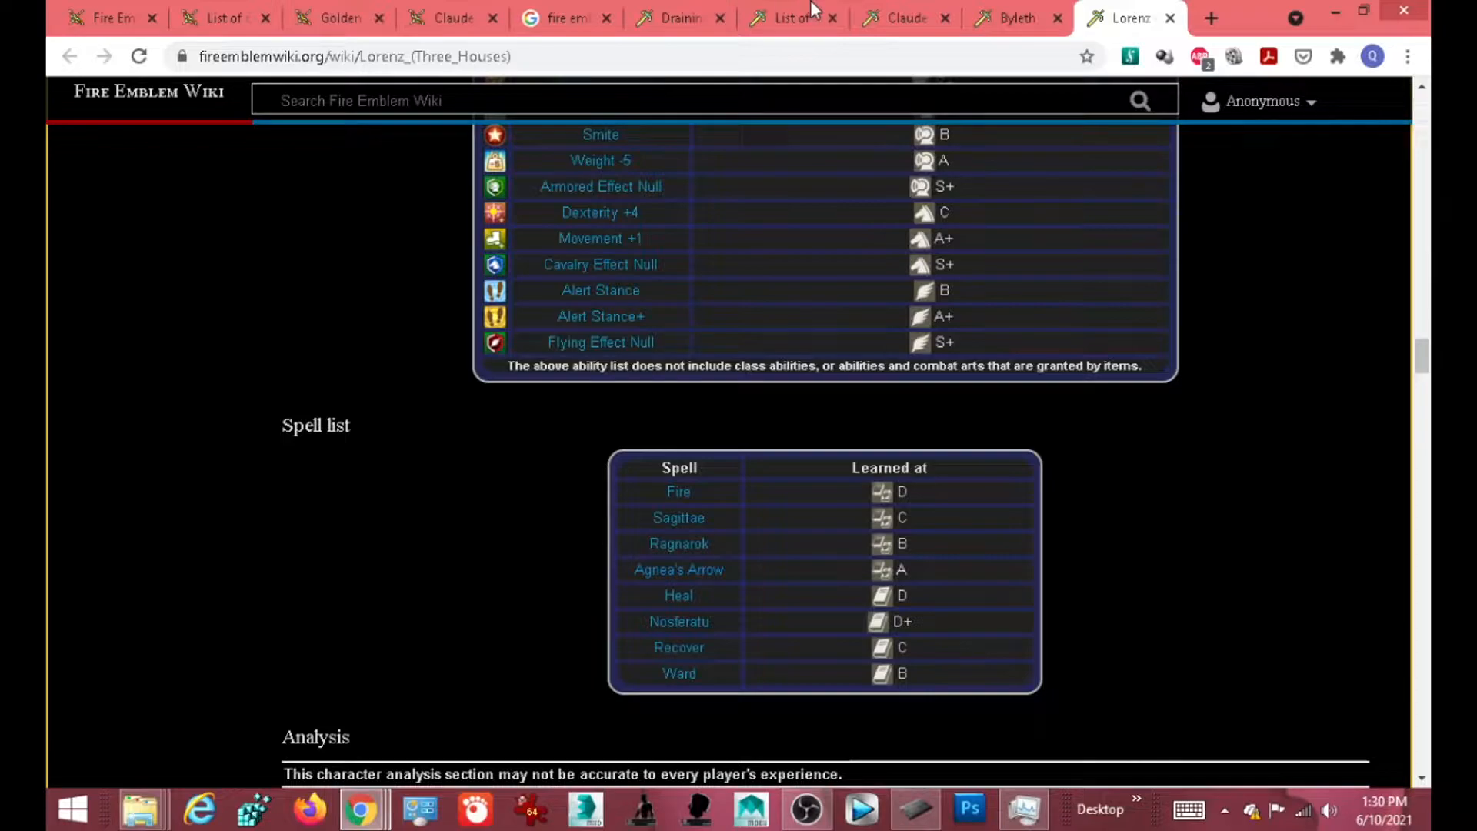
mouse_move(905, 17)
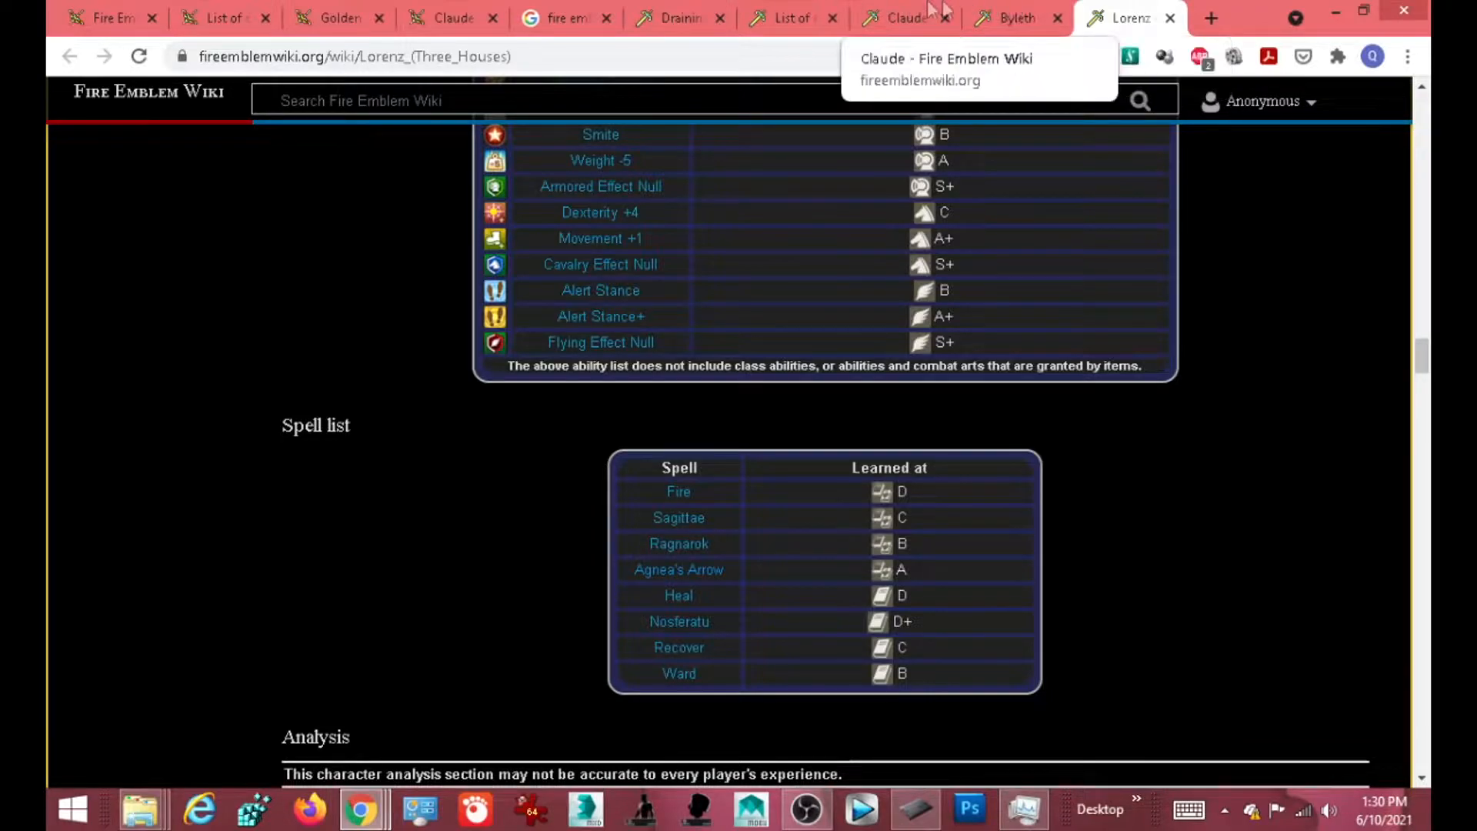
- Return to the Golden Deer character list and bring up link options for Raphael
left_click(789, 18)
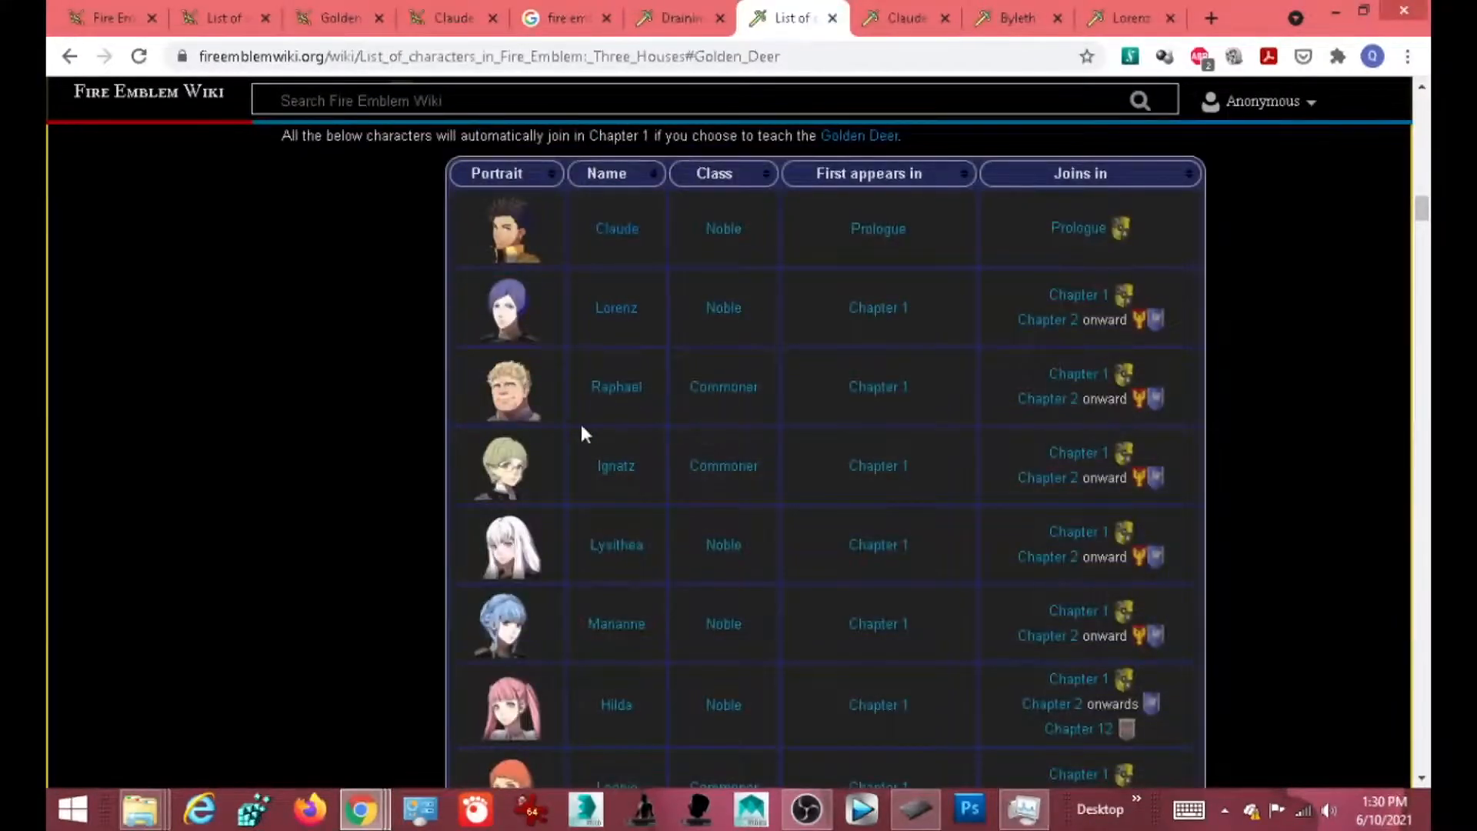
scroll("down", 3)
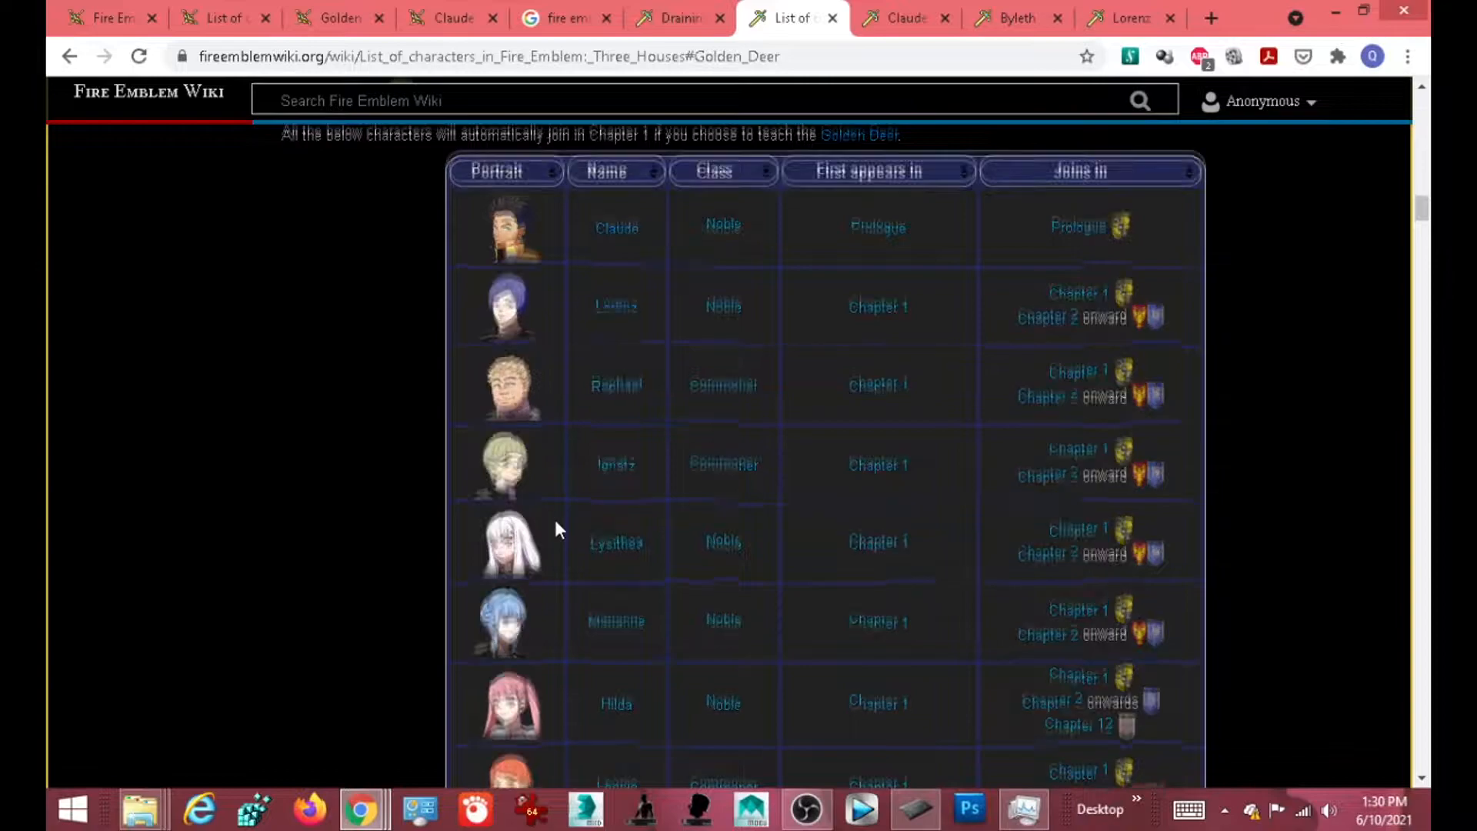
scroll("down", 3)
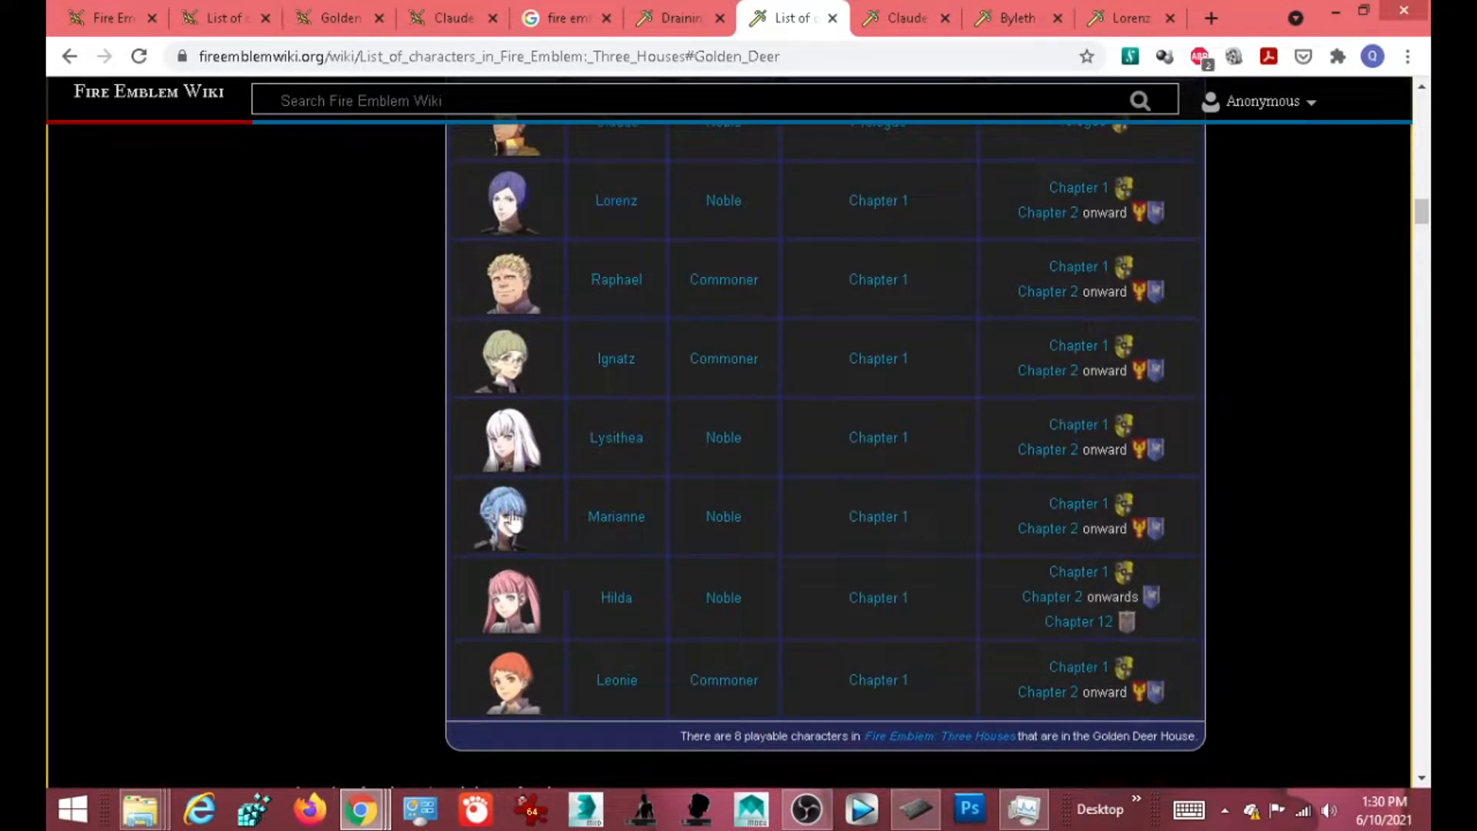
mouse_move(520, 445)
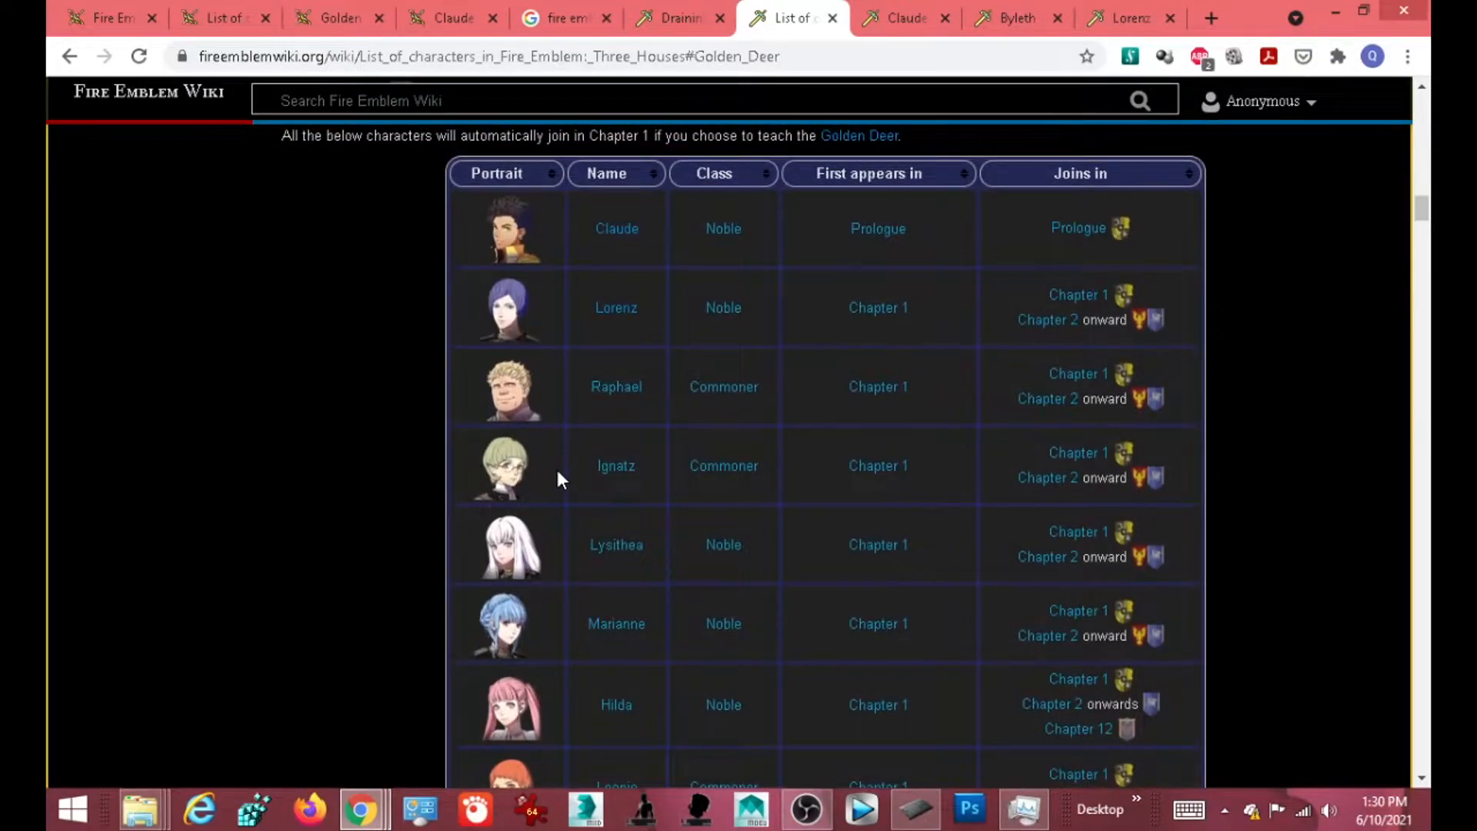
mouse_move(579, 463)
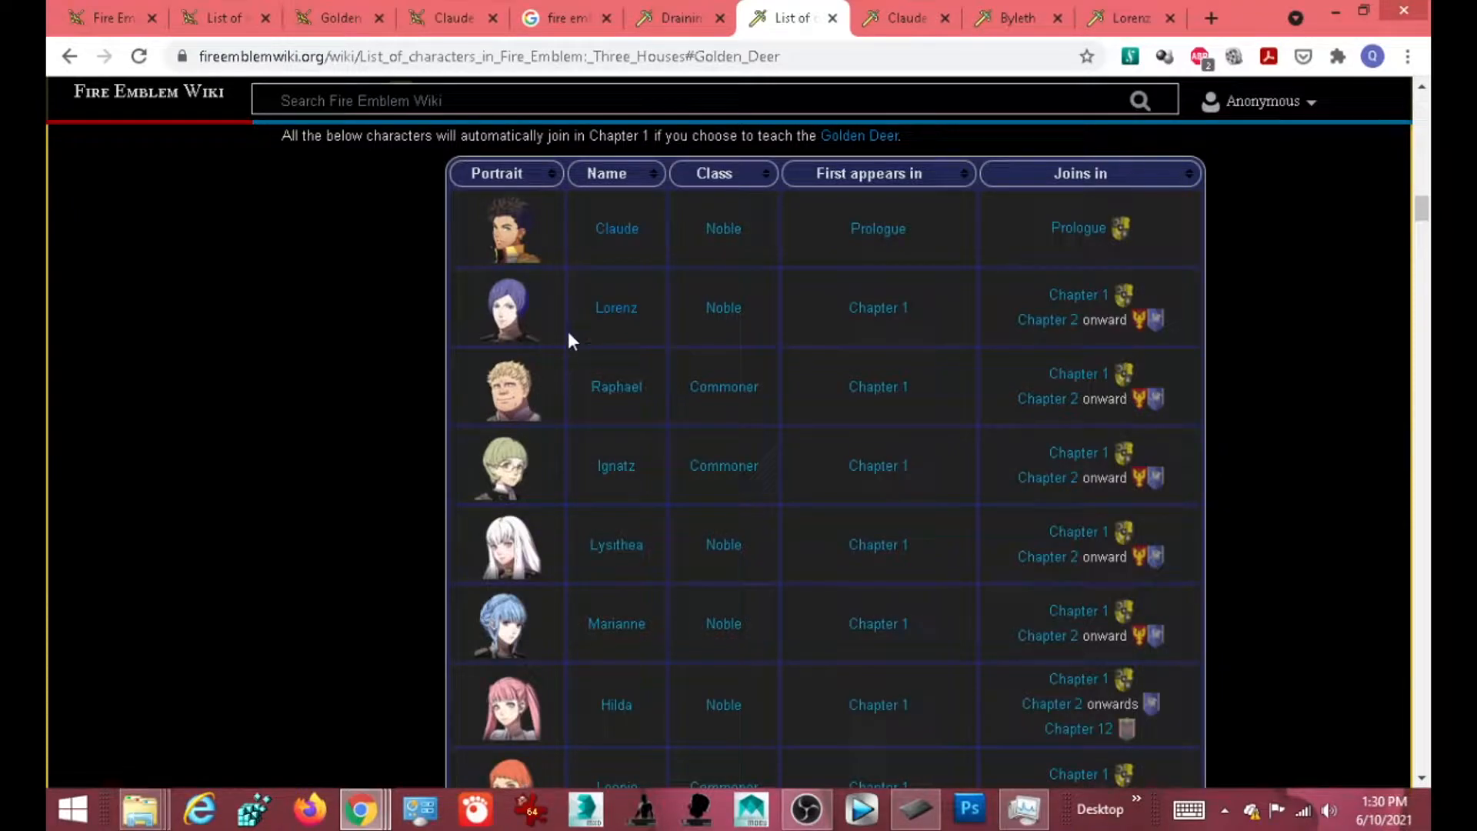
mouse_move(586, 318)
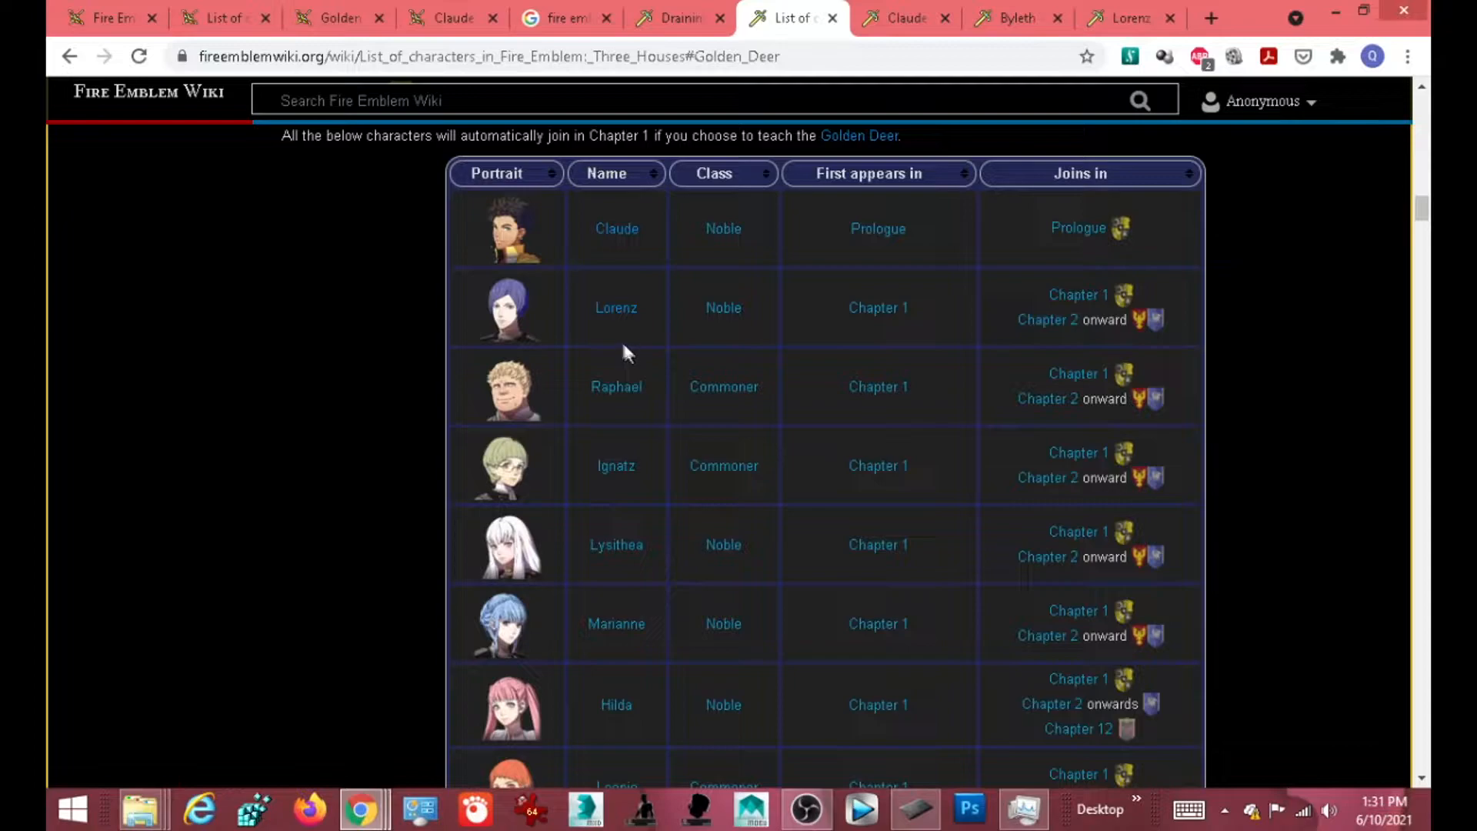
mouse_move(586, 349)
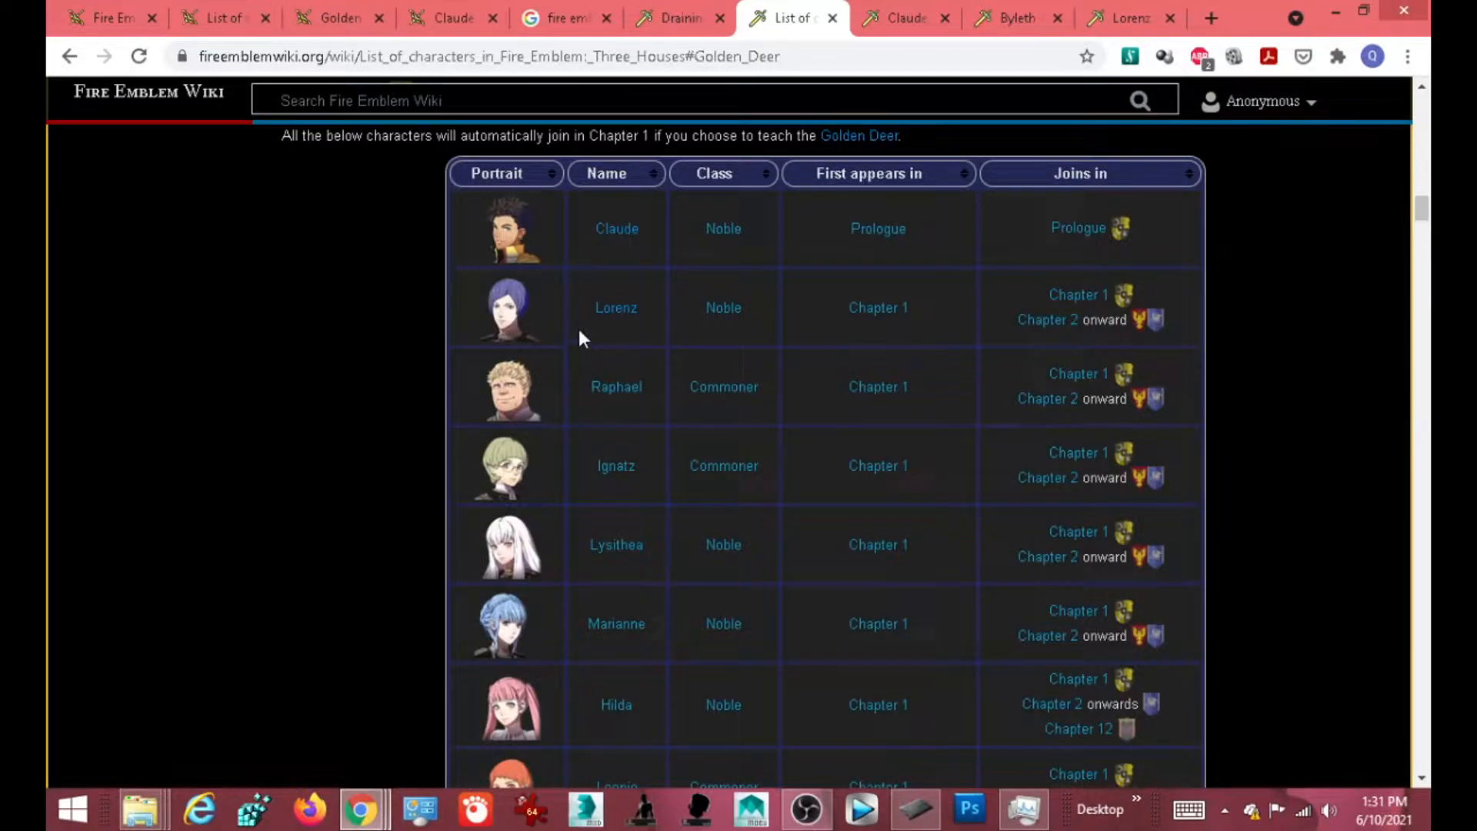
mouse_move(575, 331)
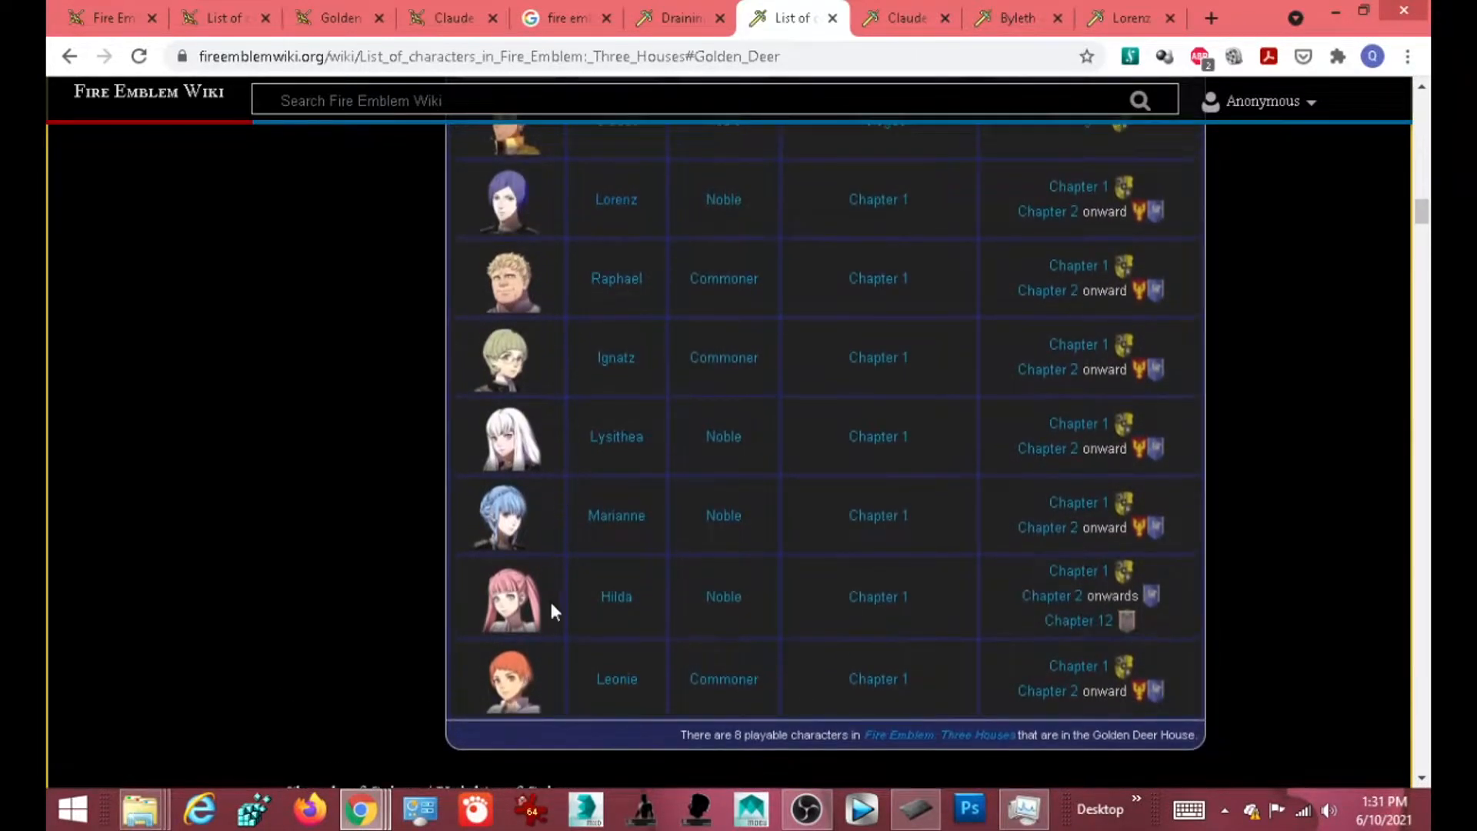
mouse_move(516, 429)
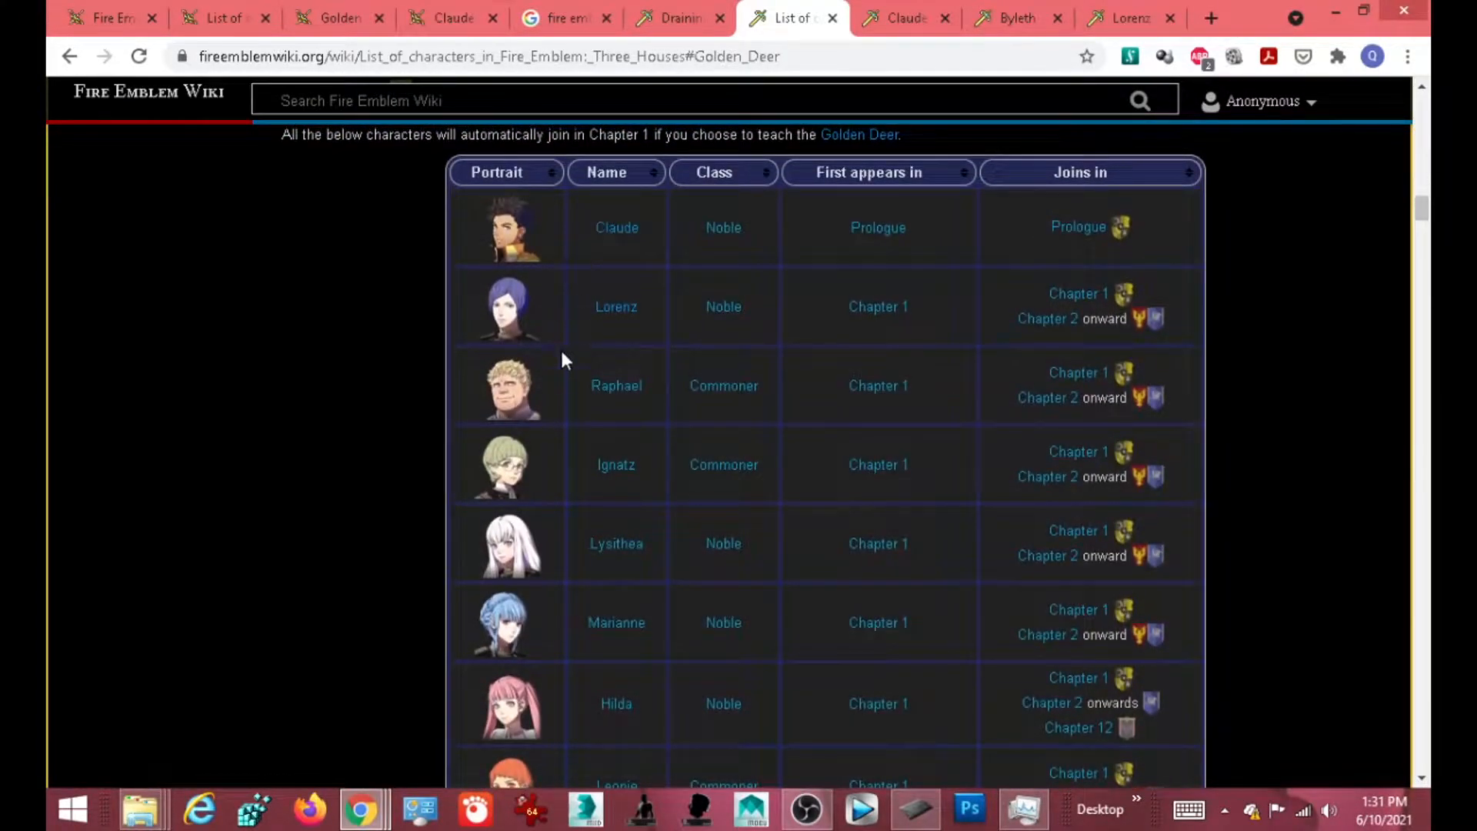
right_click(616, 386)
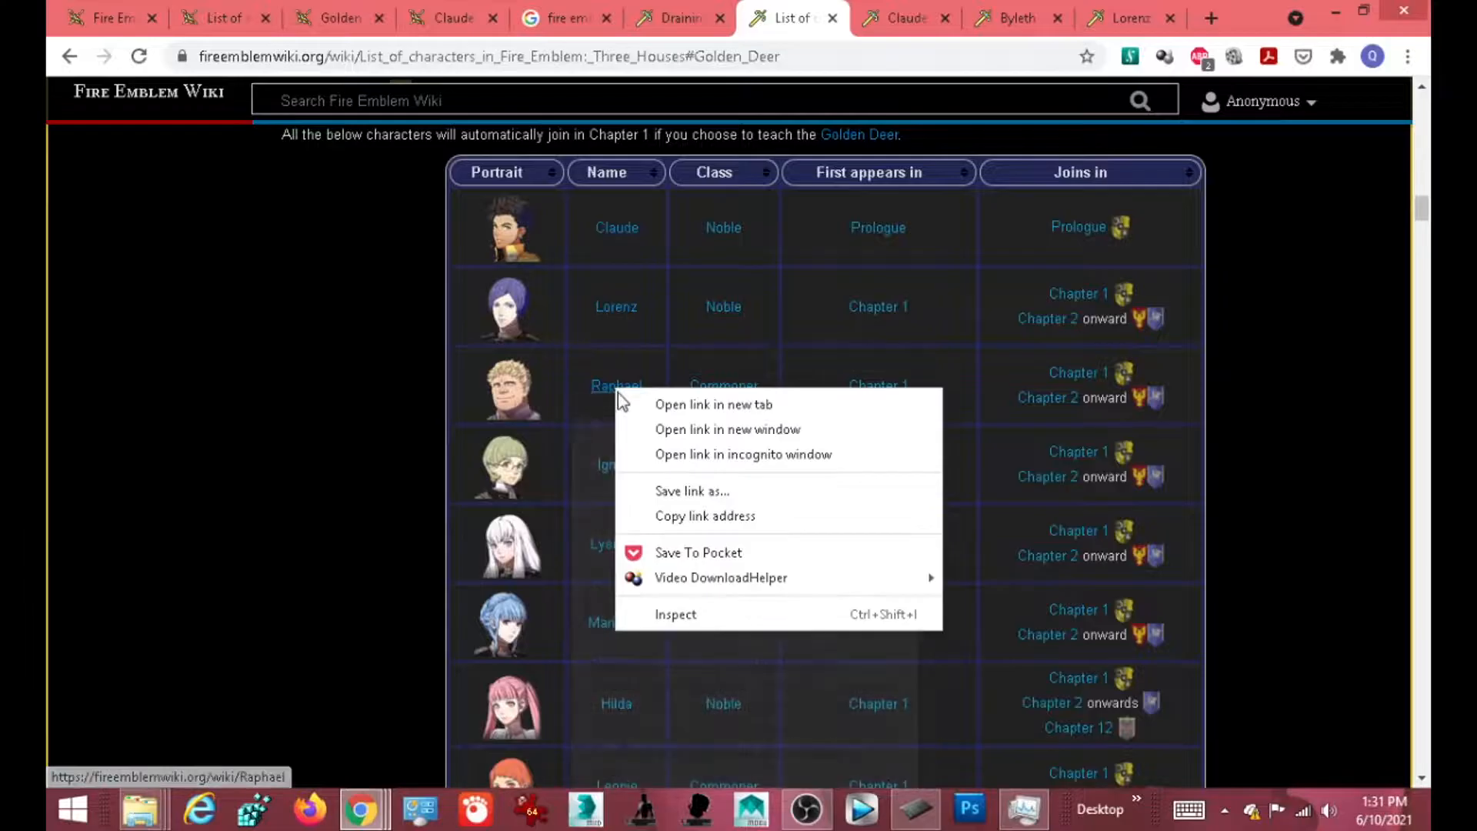
- Open Raphael's character page in a new tab and scroll down to his abilities
left_click(713, 404)
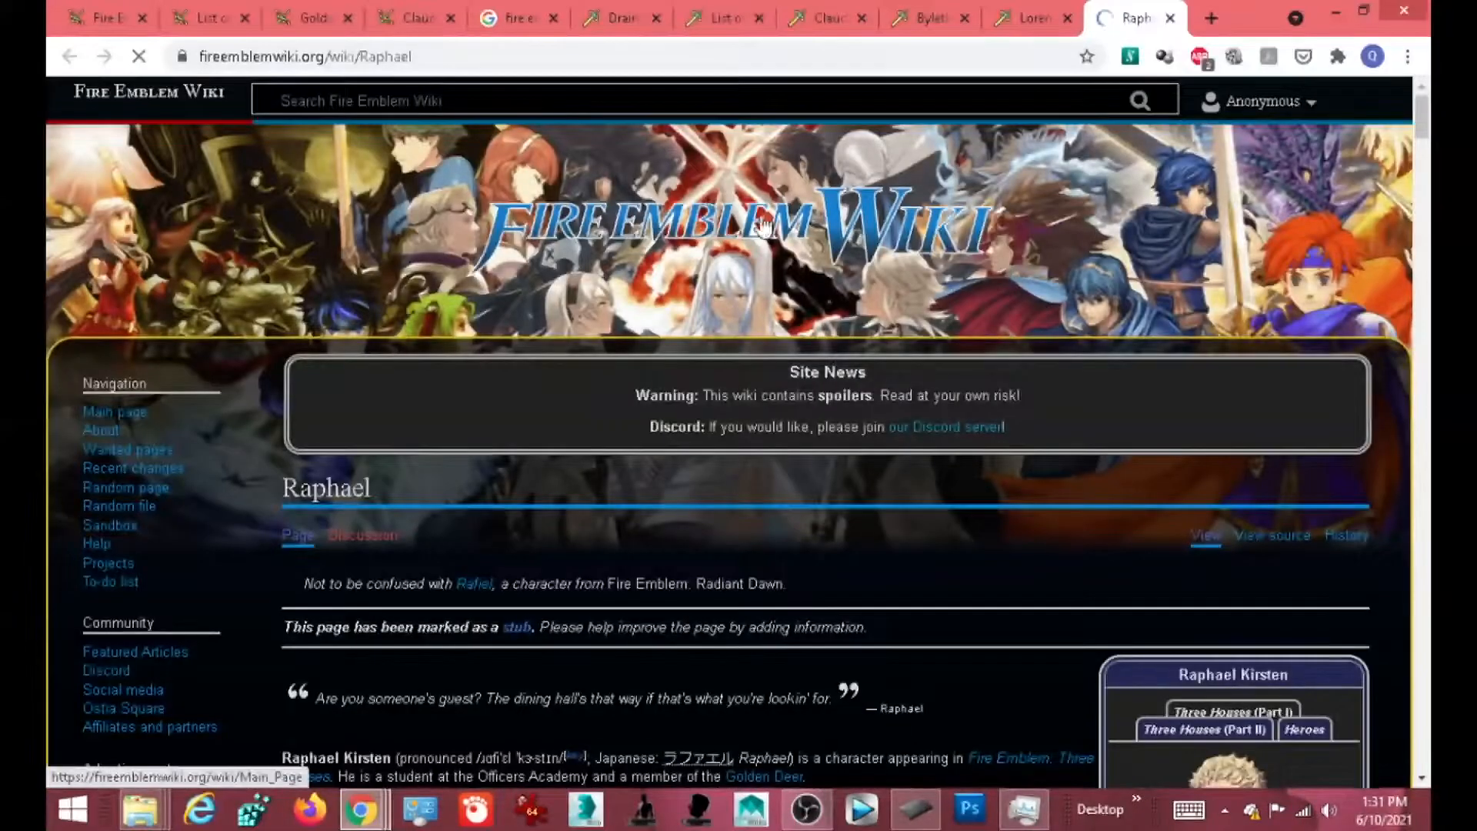
scroll("down", 3)
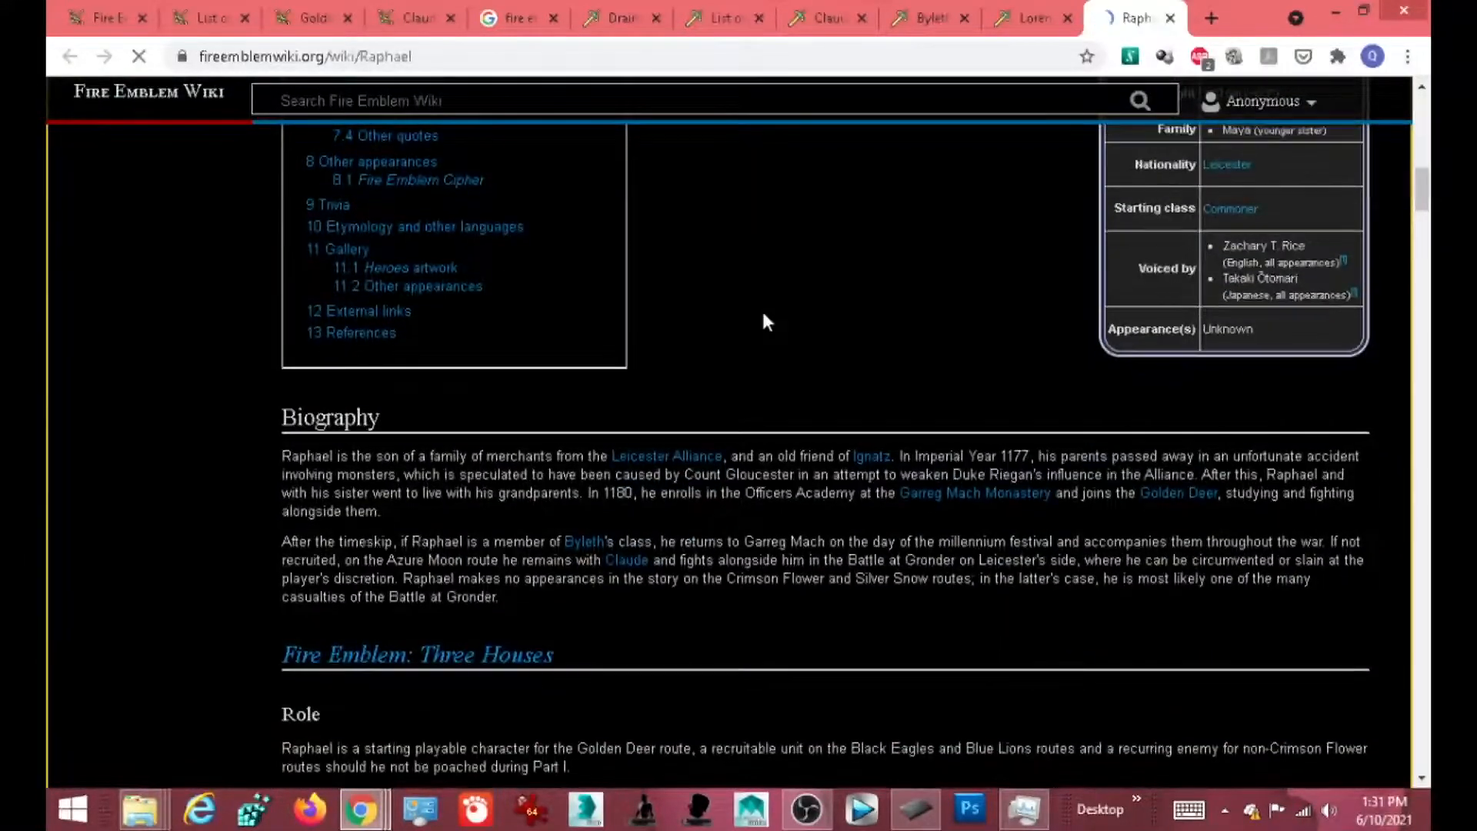
scroll("down", 3)
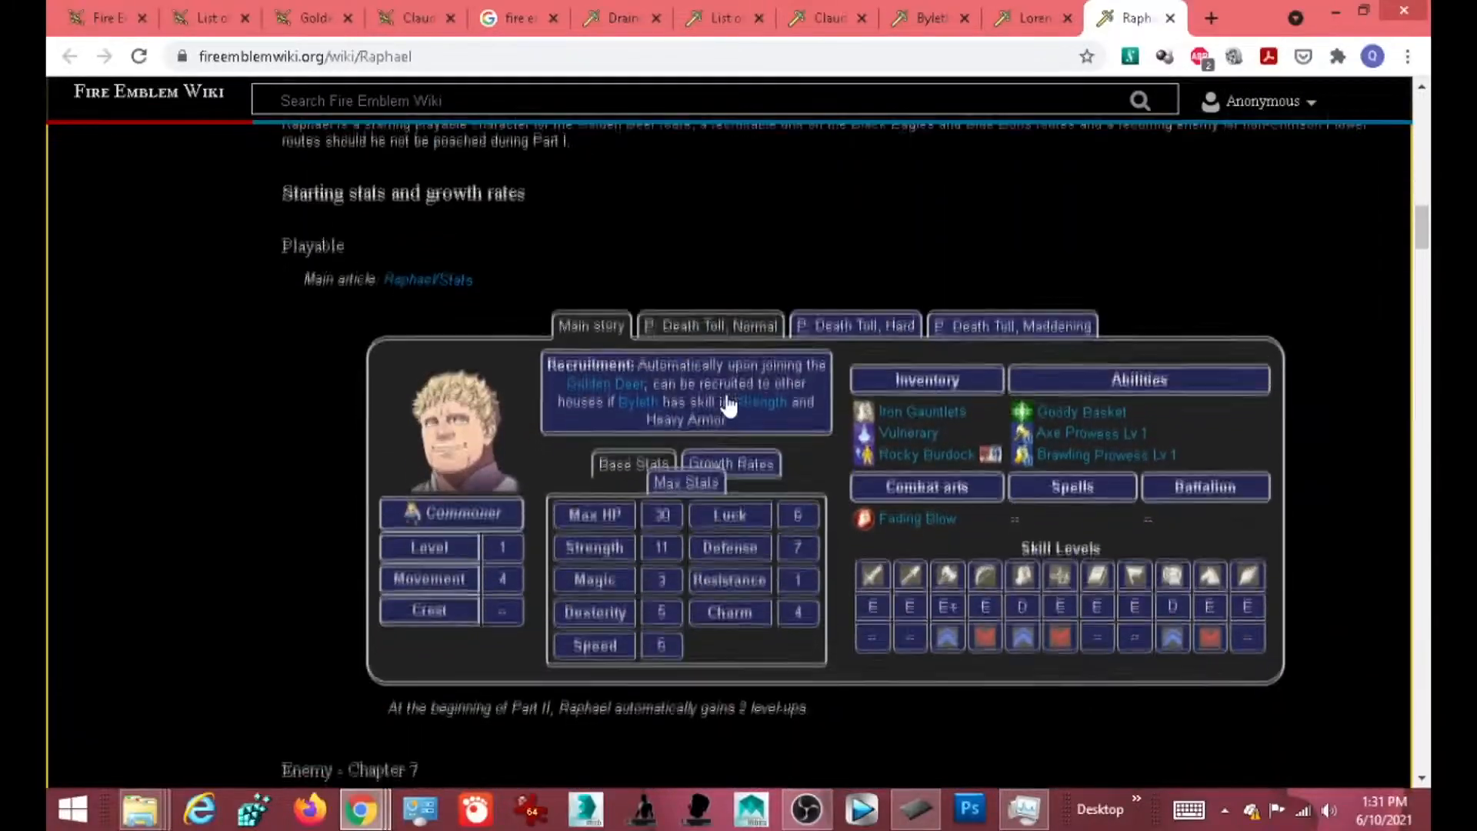
scroll("down", 3)
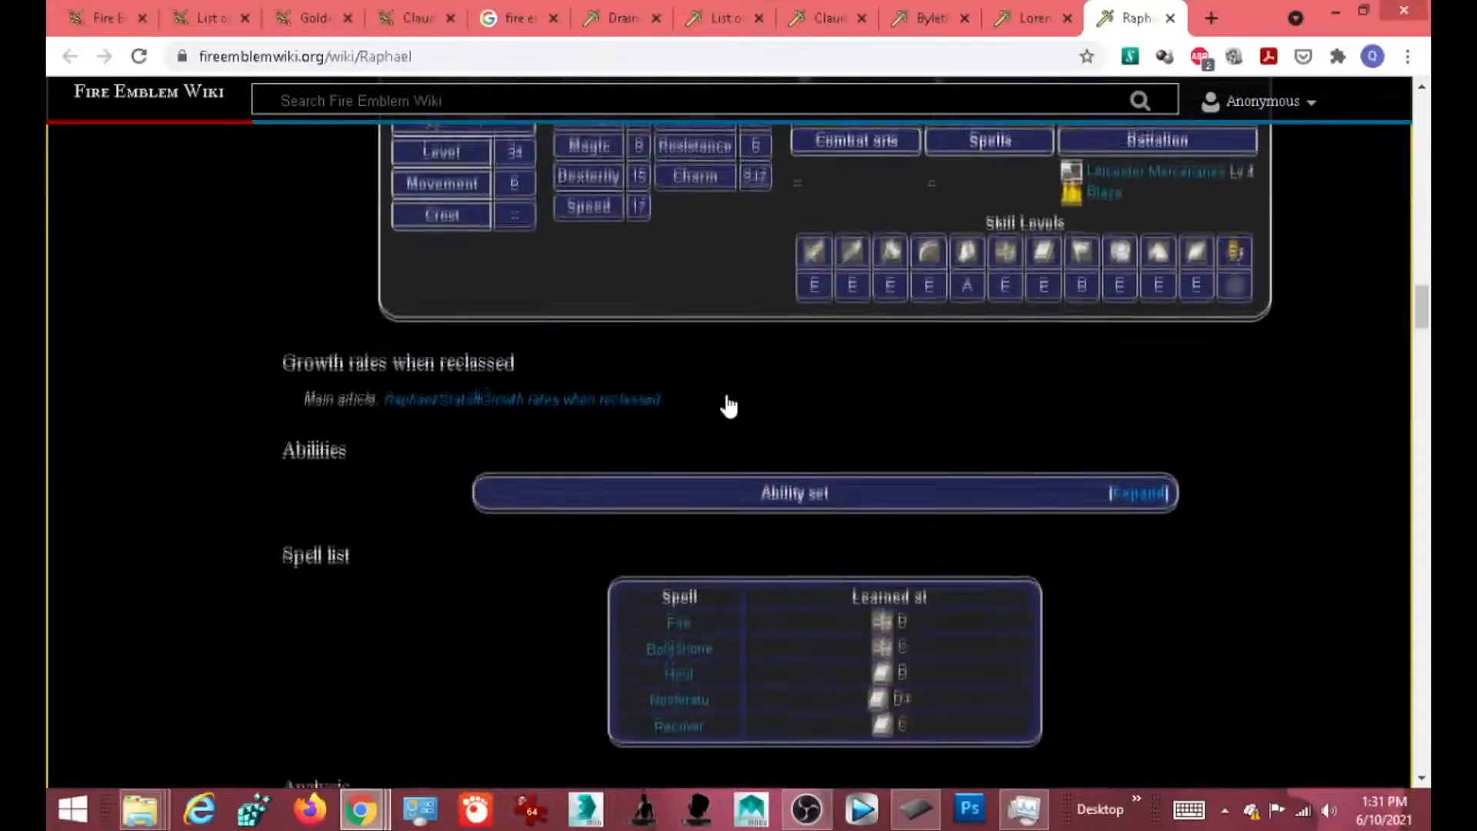
scroll("down", 3)
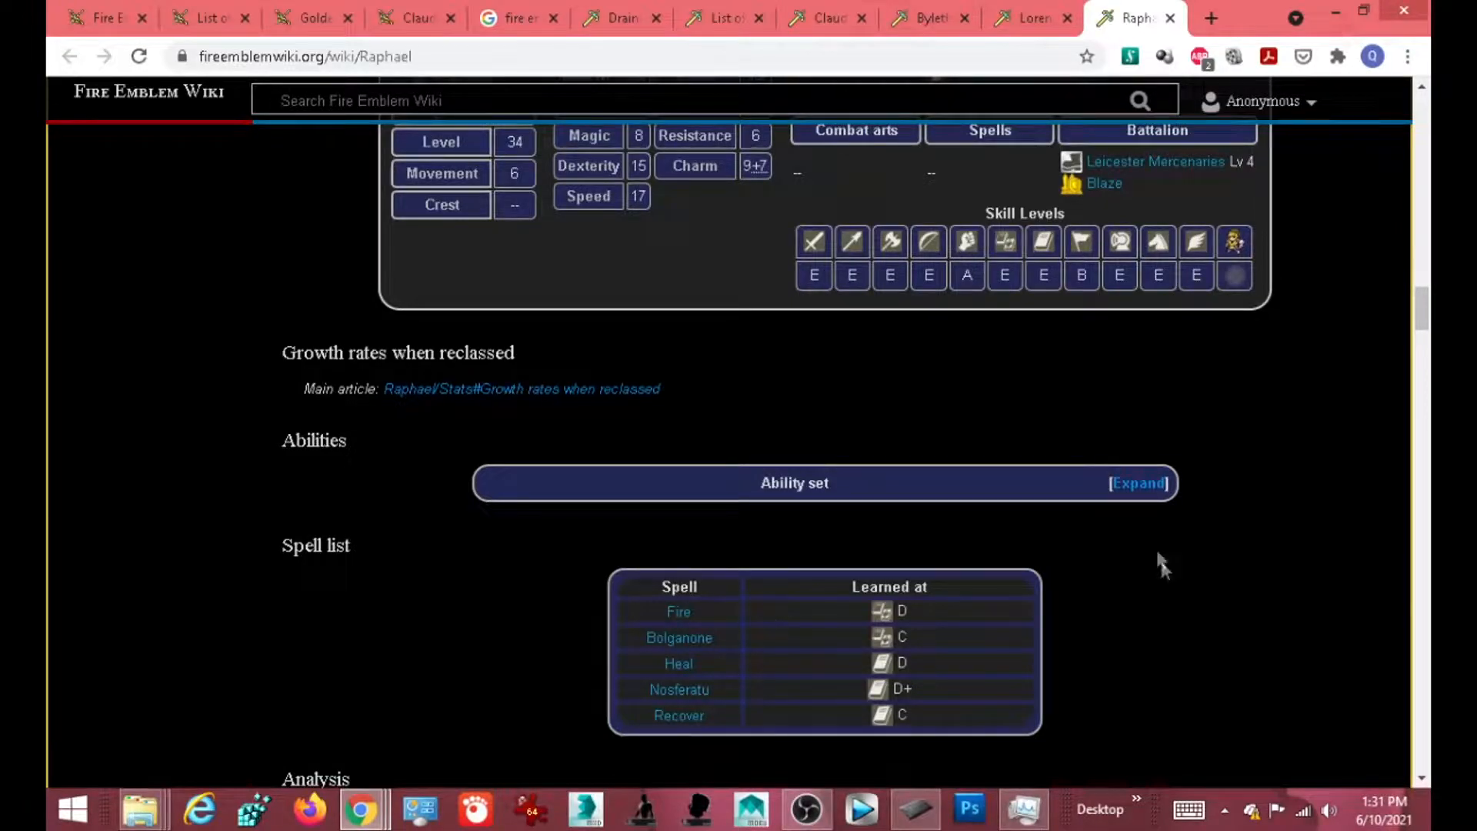
- Expand Raphael's full ability set and browse through it
left_click(1136, 483)
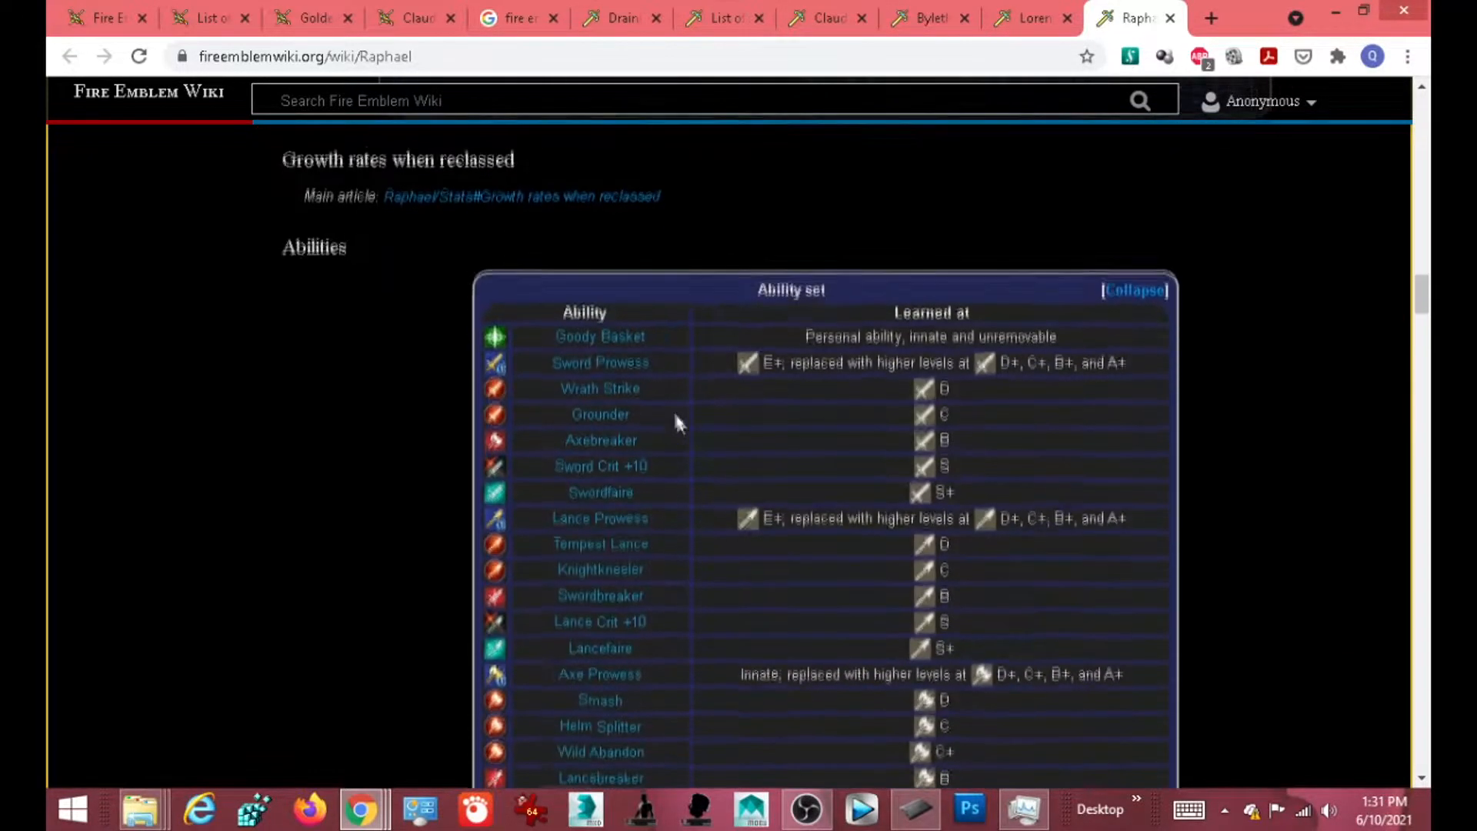
scroll("down", 3)
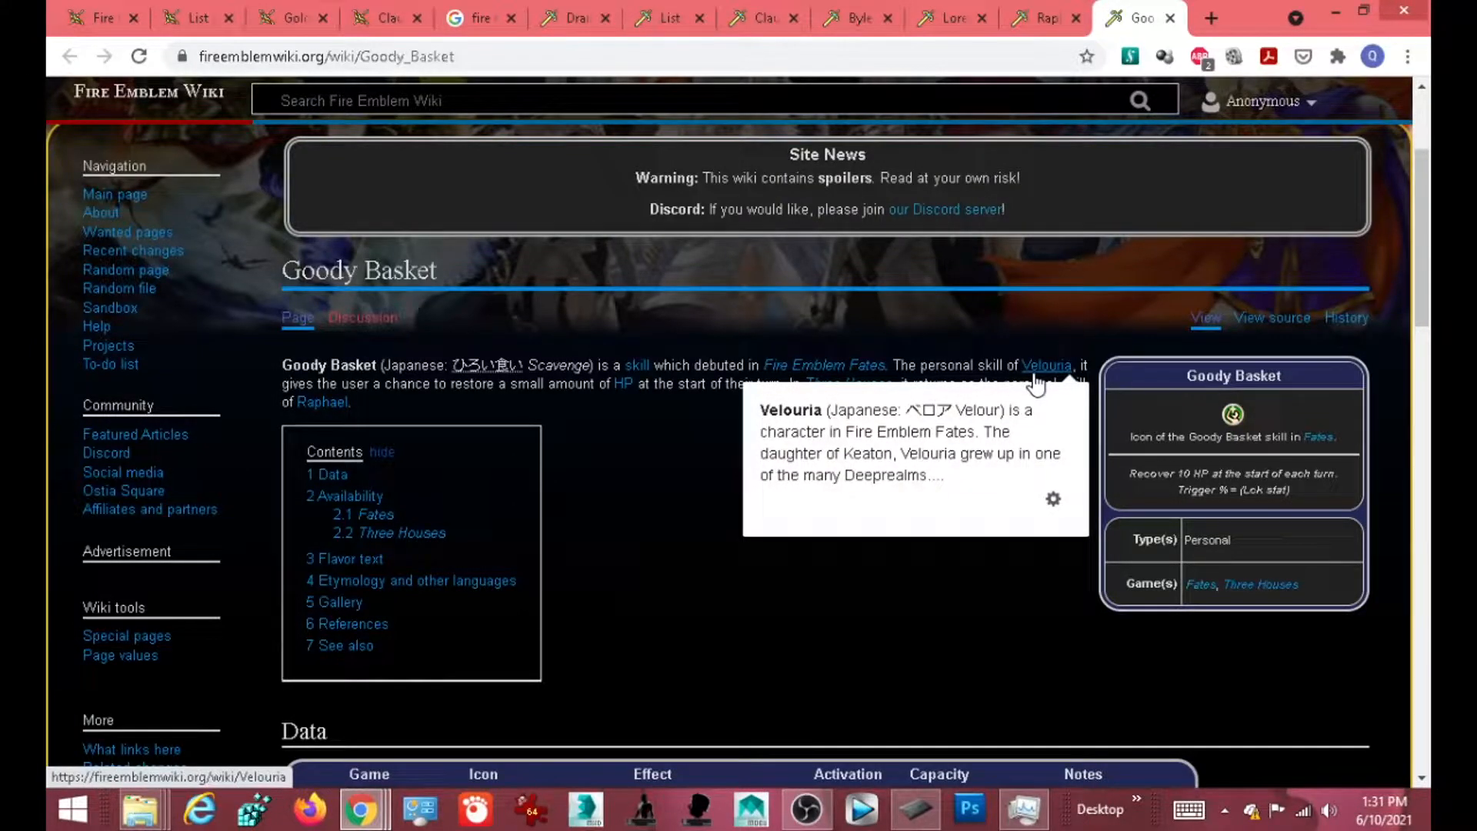
mouse_move(419, 407)
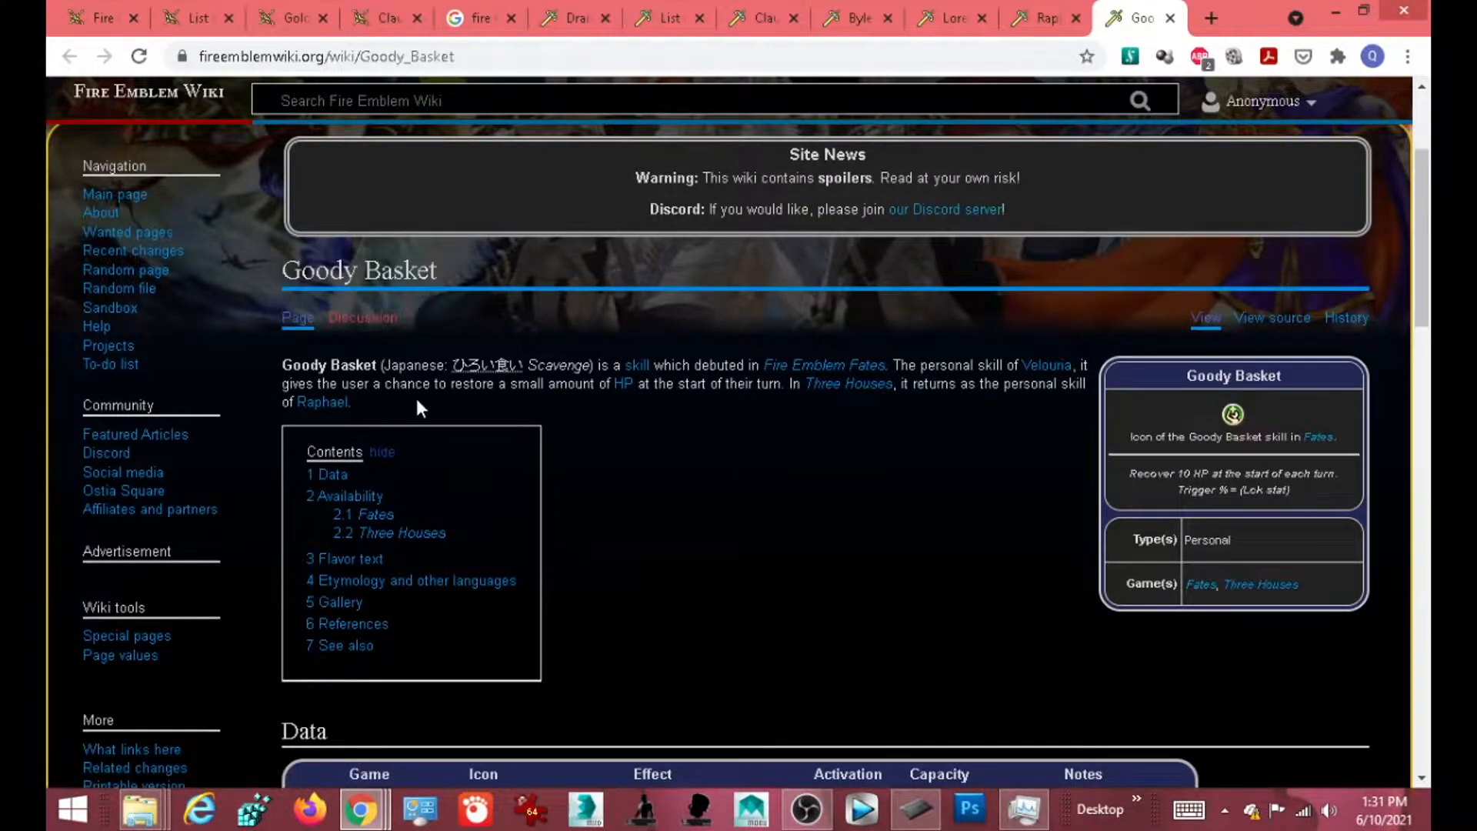
mouse_move(713, 406)
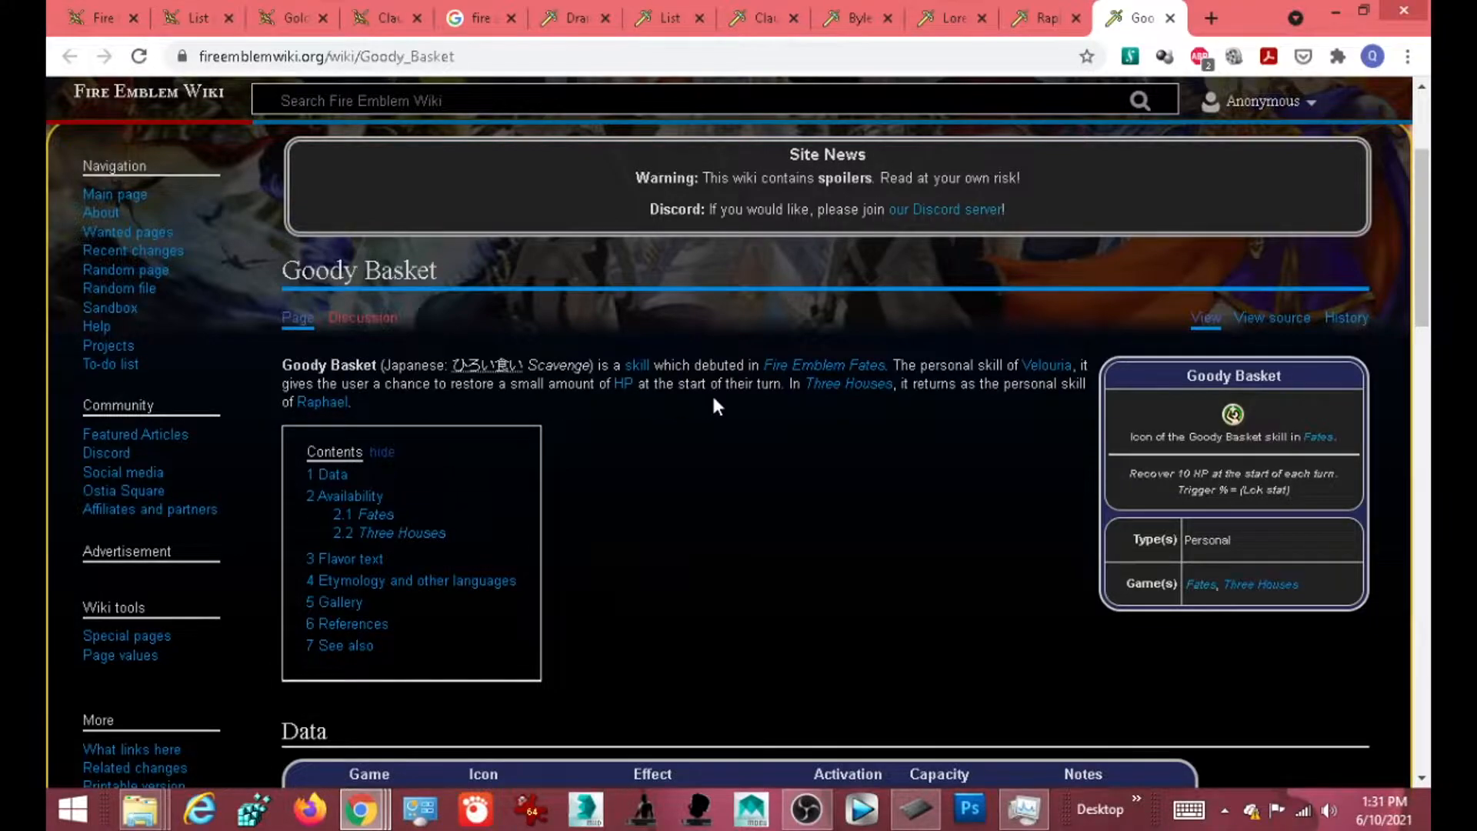
mouse_move(733, 405)
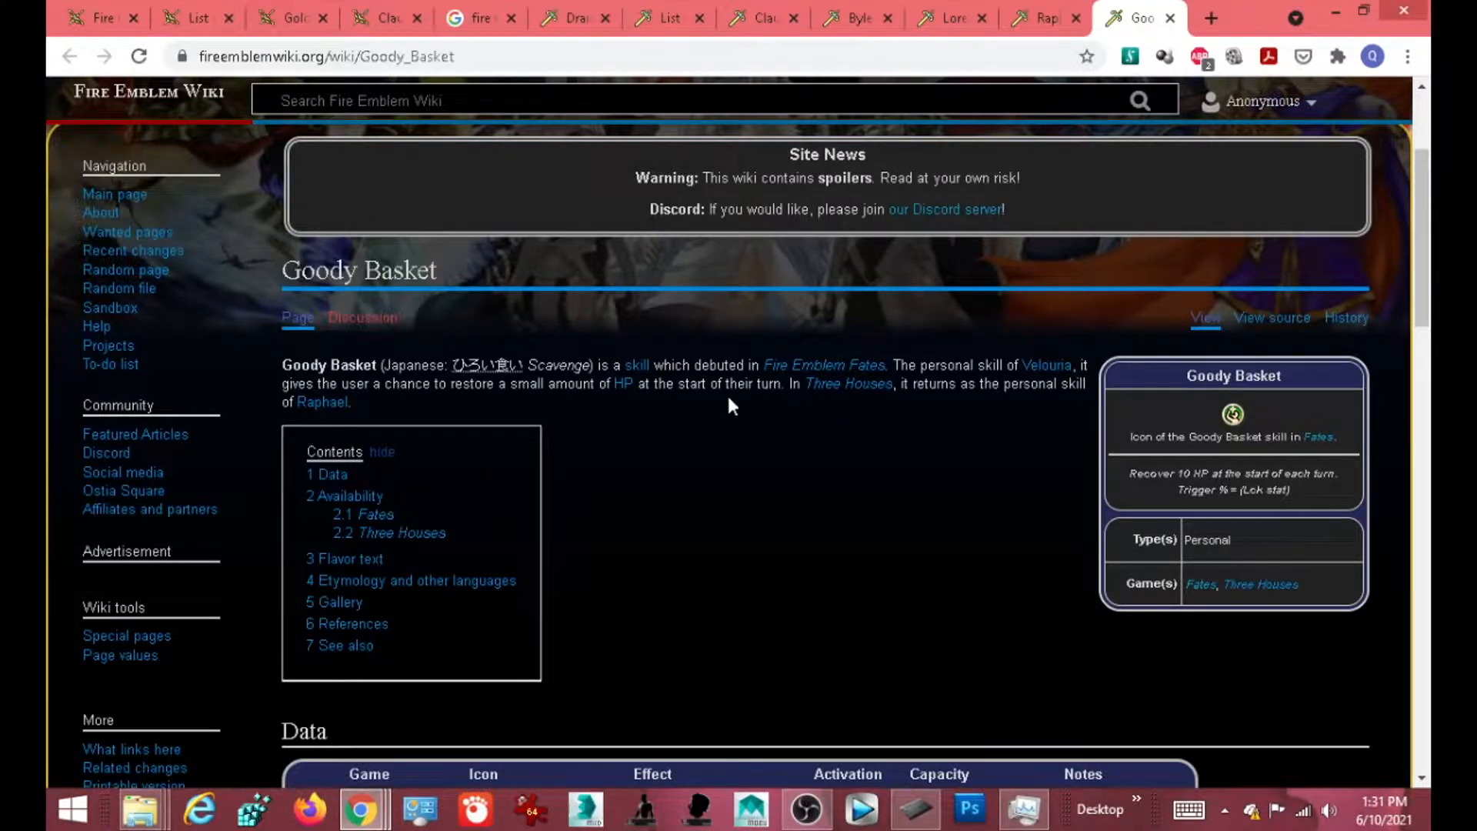
mouse_move(1029, 407)
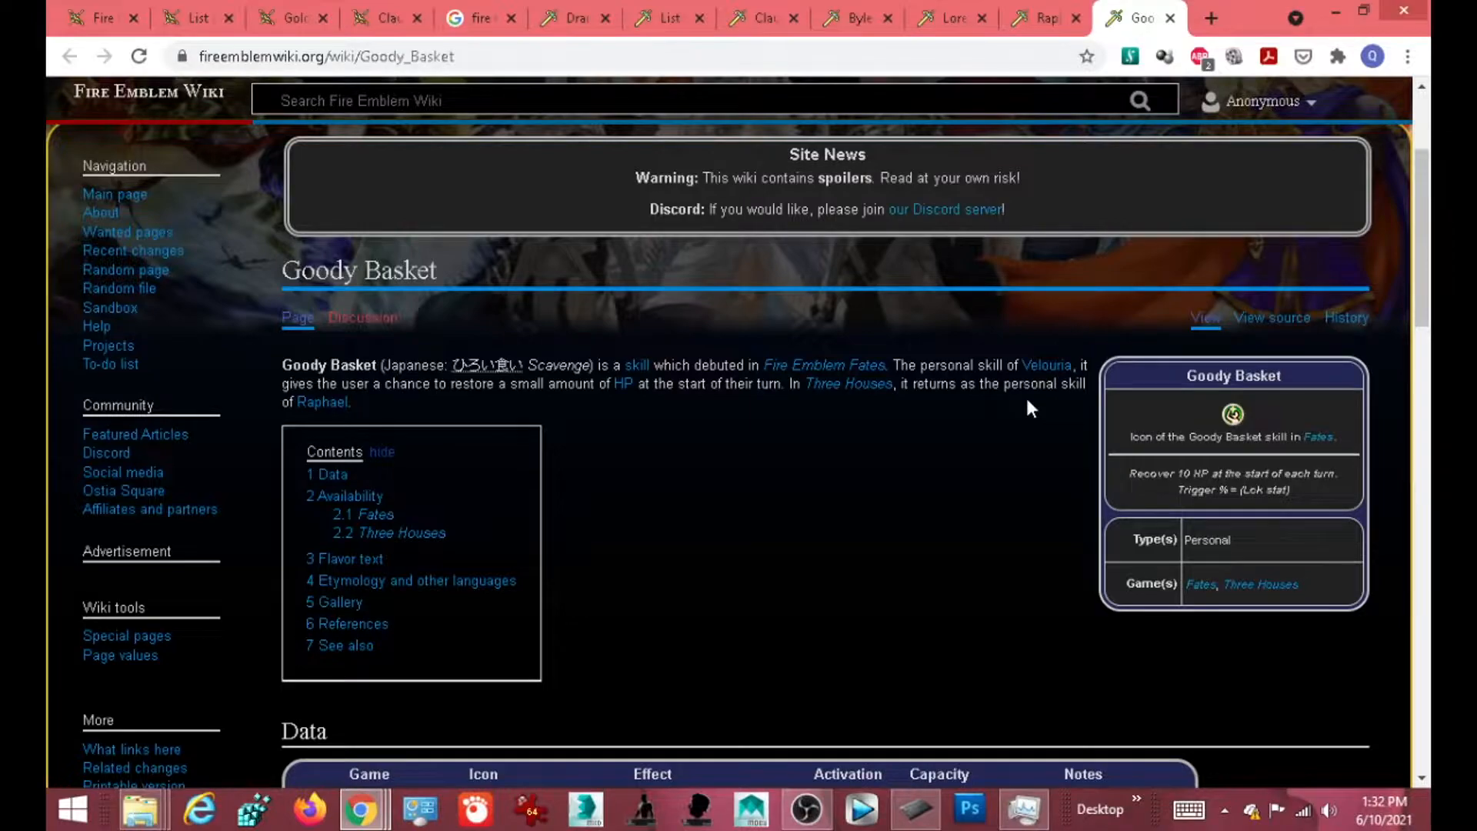
mouse_move(935, 405)
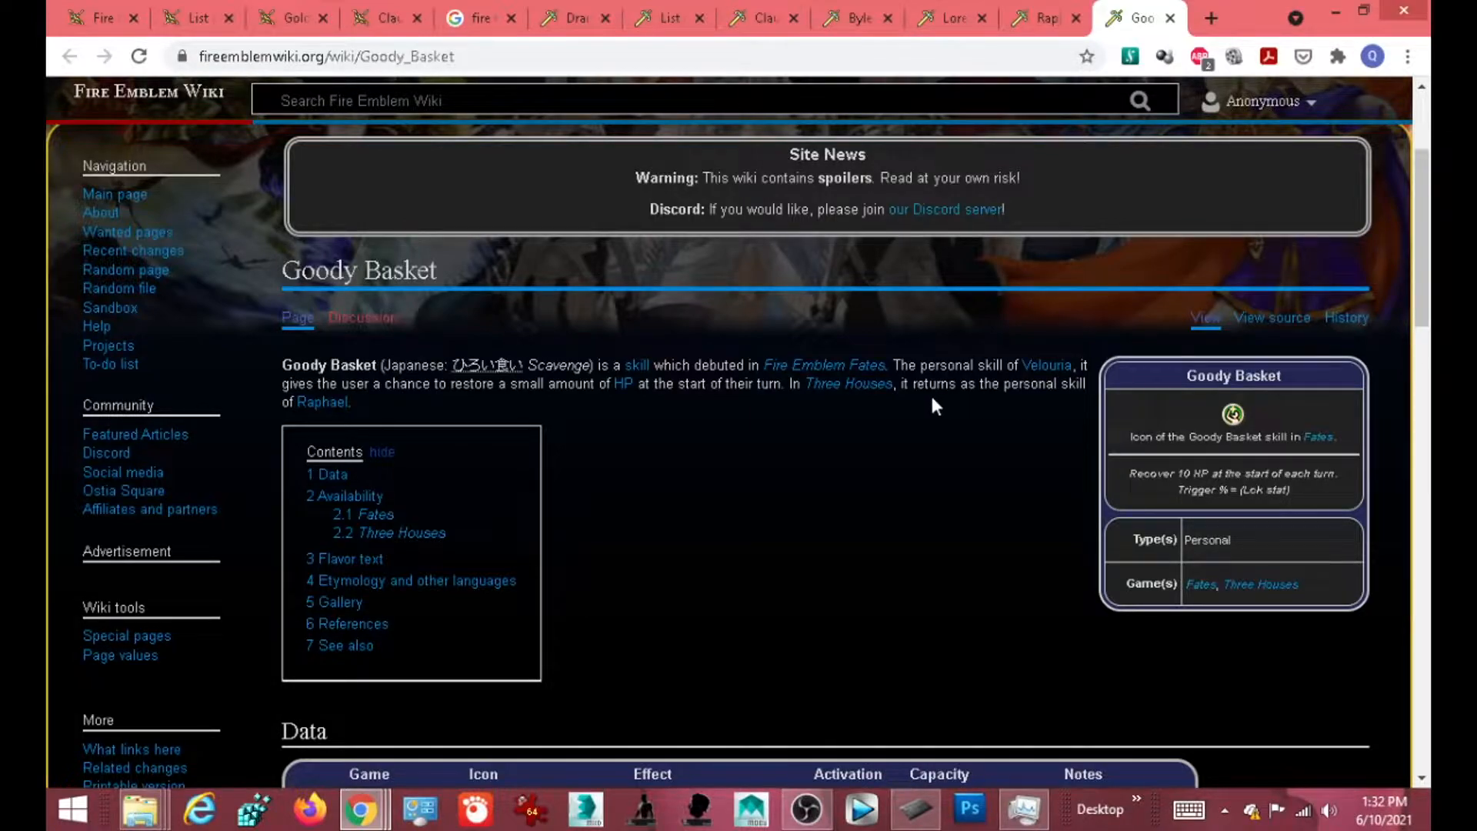
mouse_move(1016, 406)
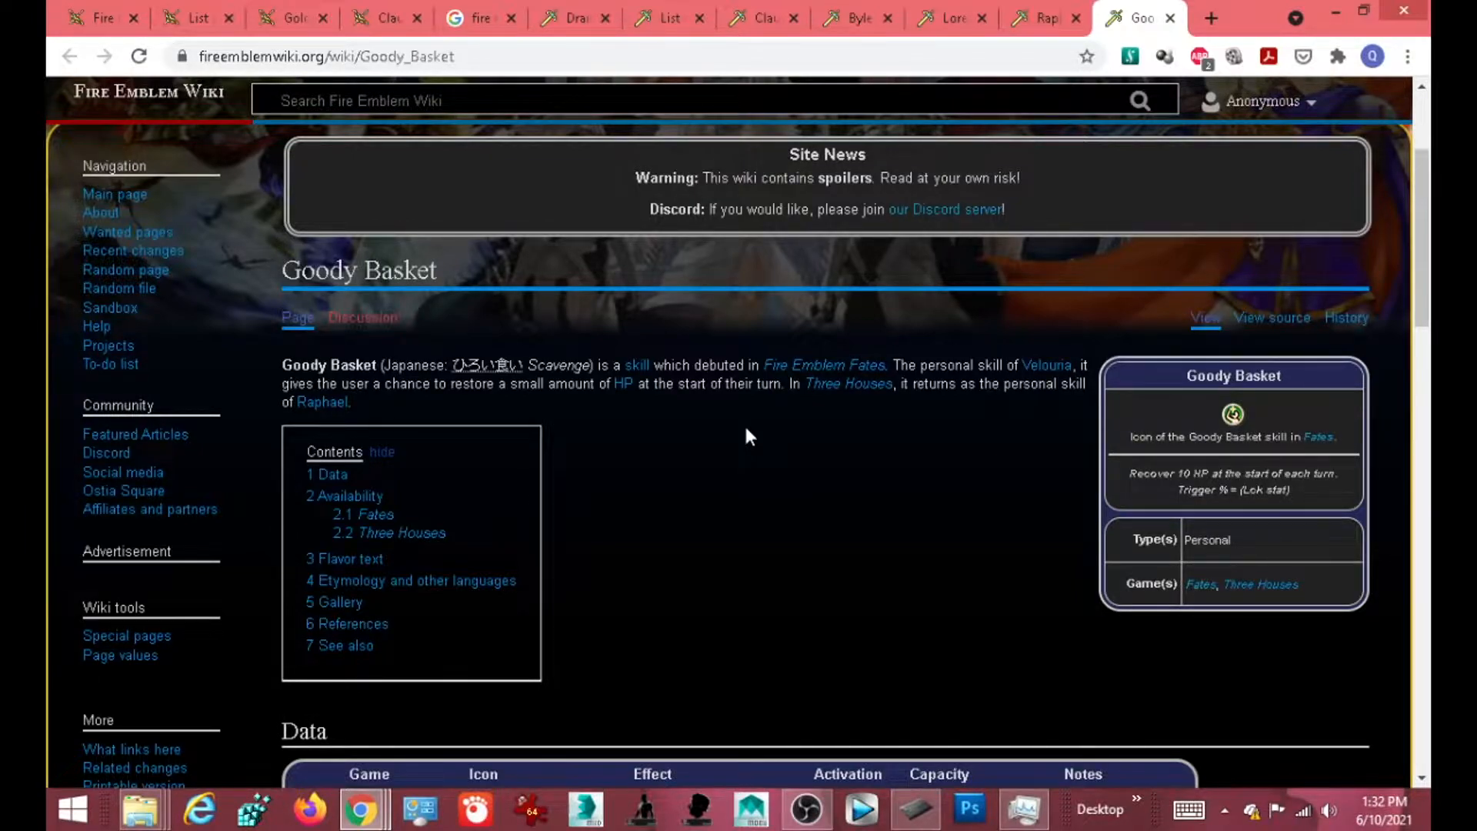
mouse_move(884, 406)
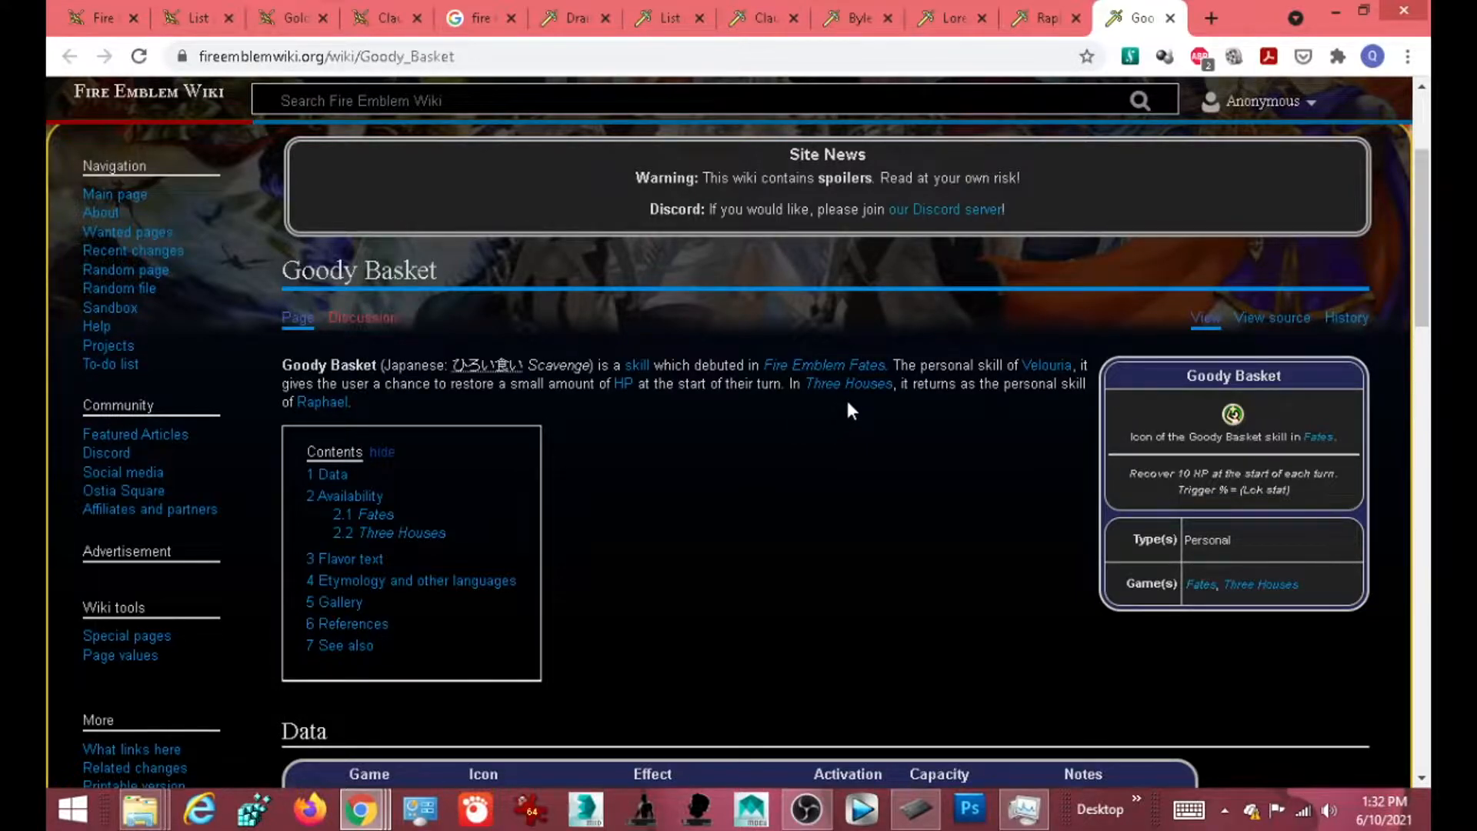
scroll("down", 3)
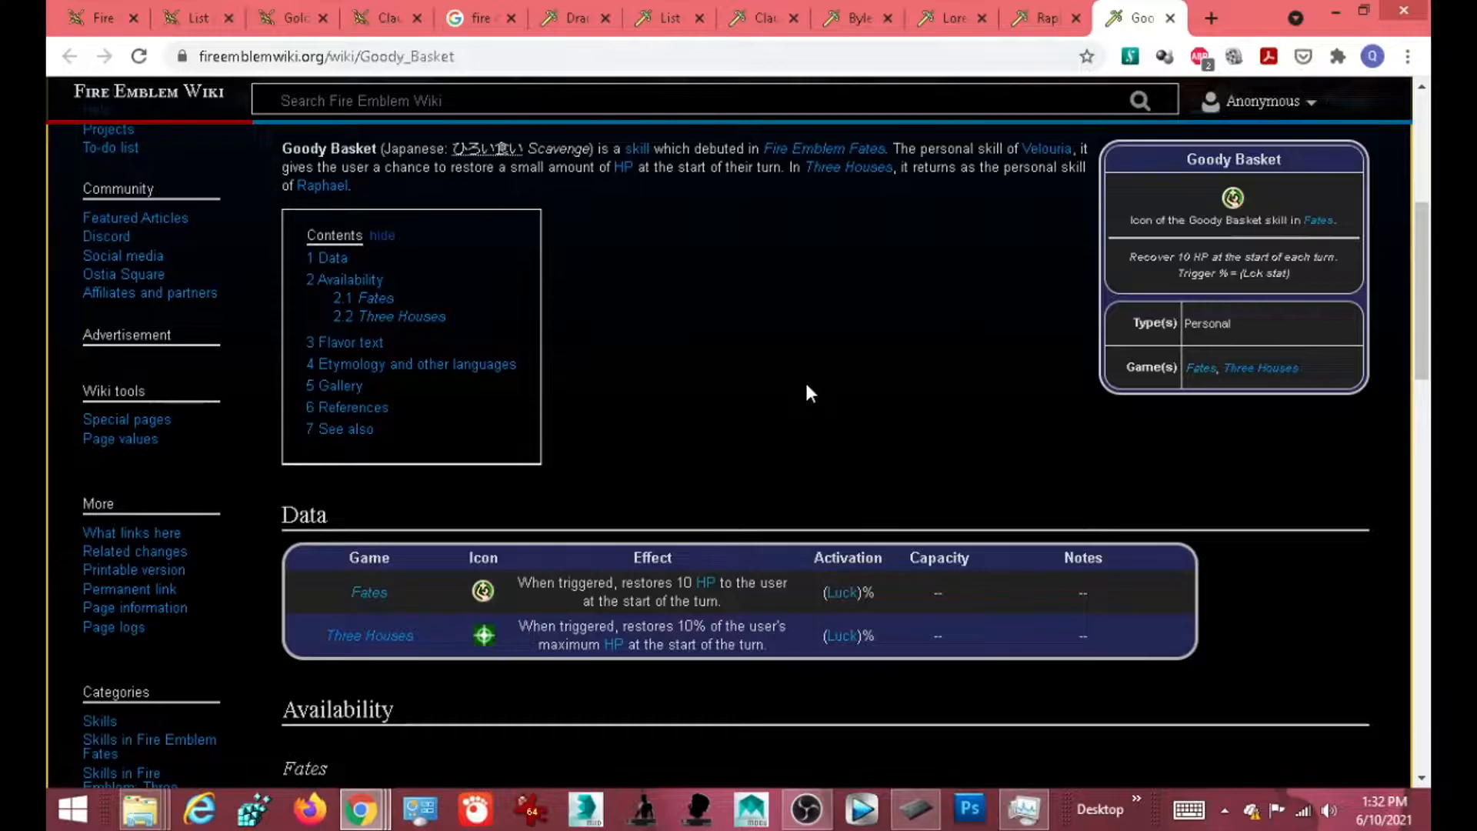
scroll("down", 3)
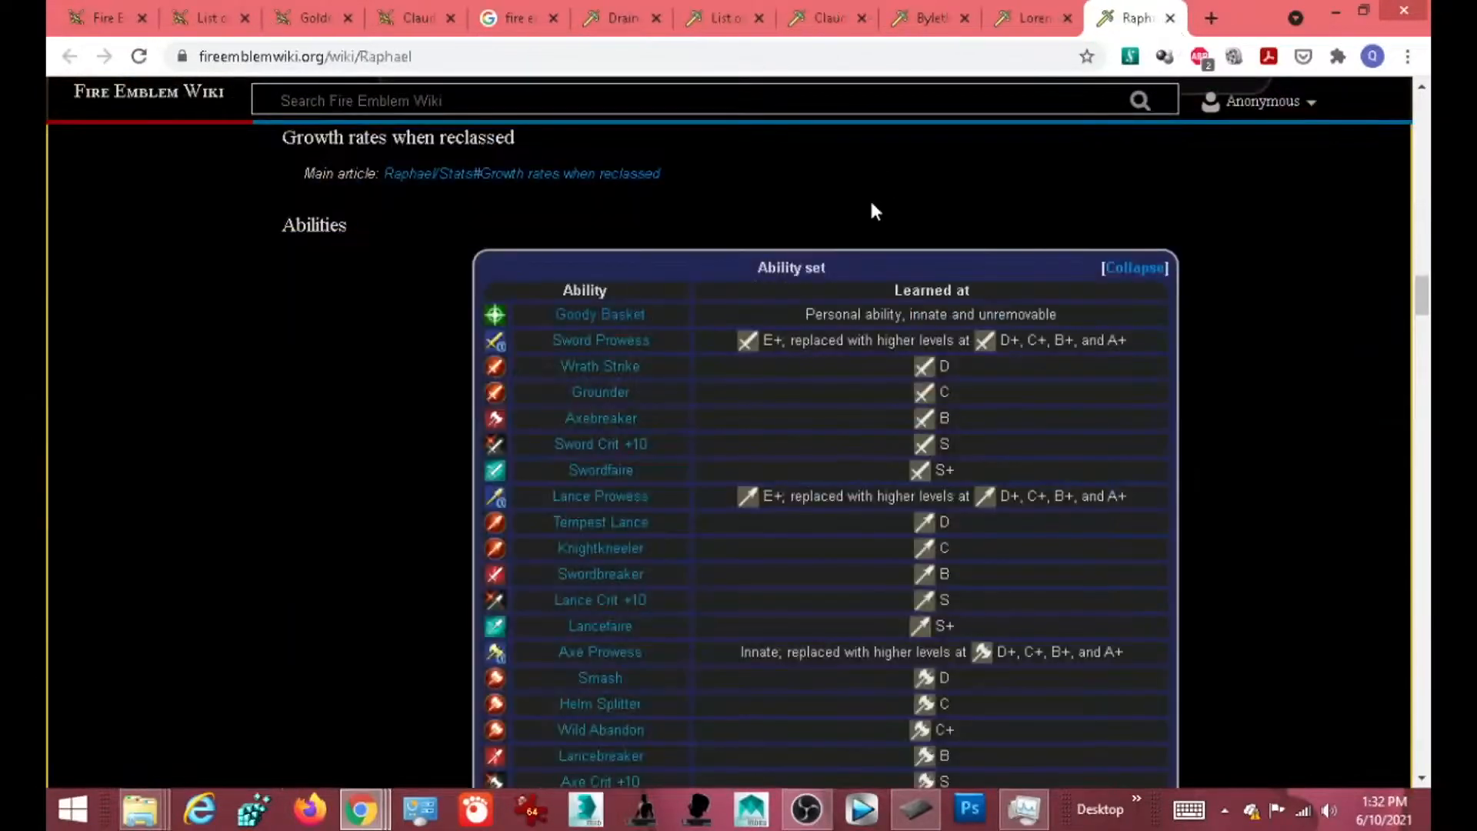
mouse_move(661, 403)
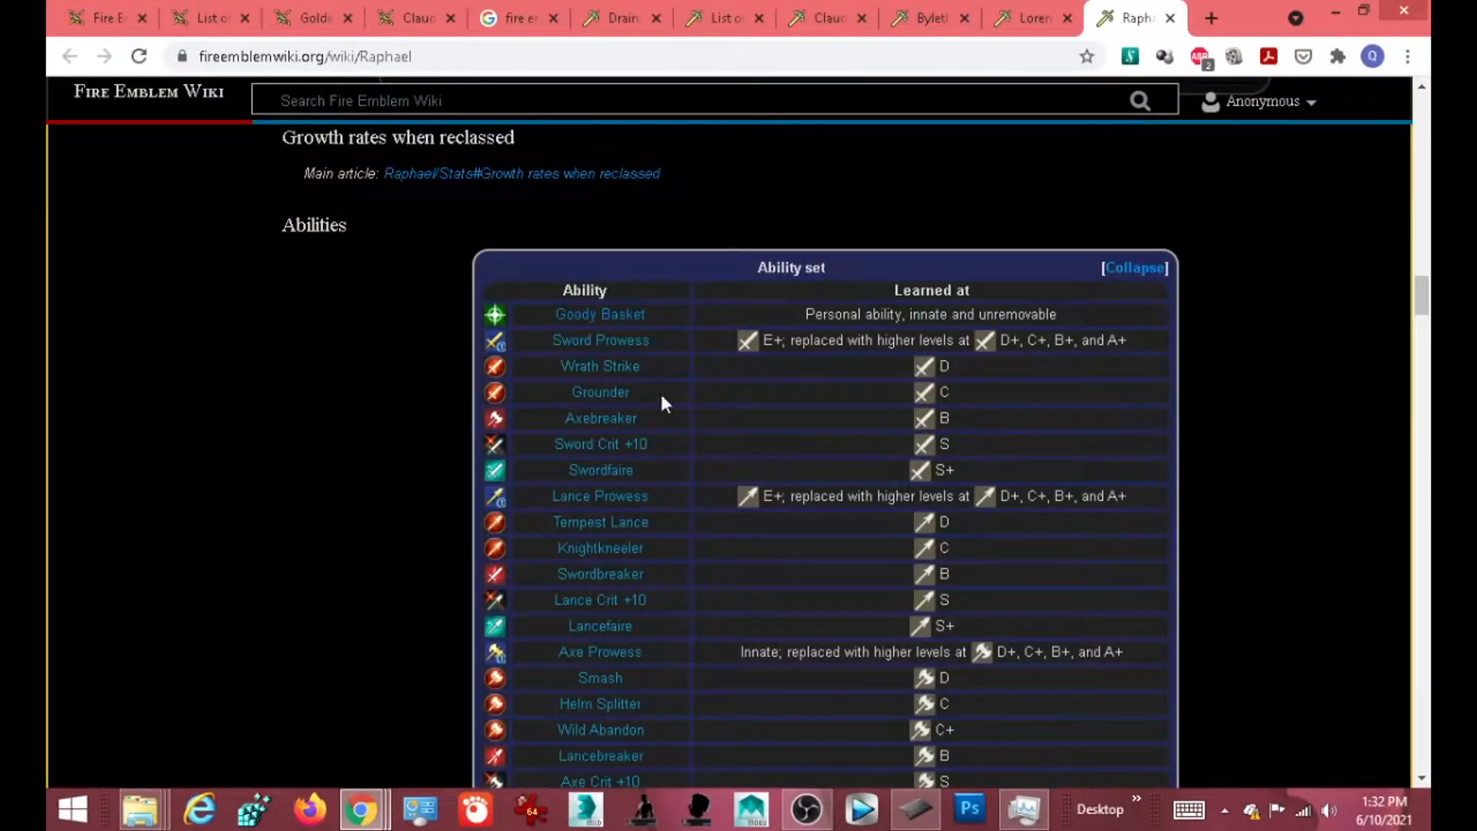
scroll("down", 3)
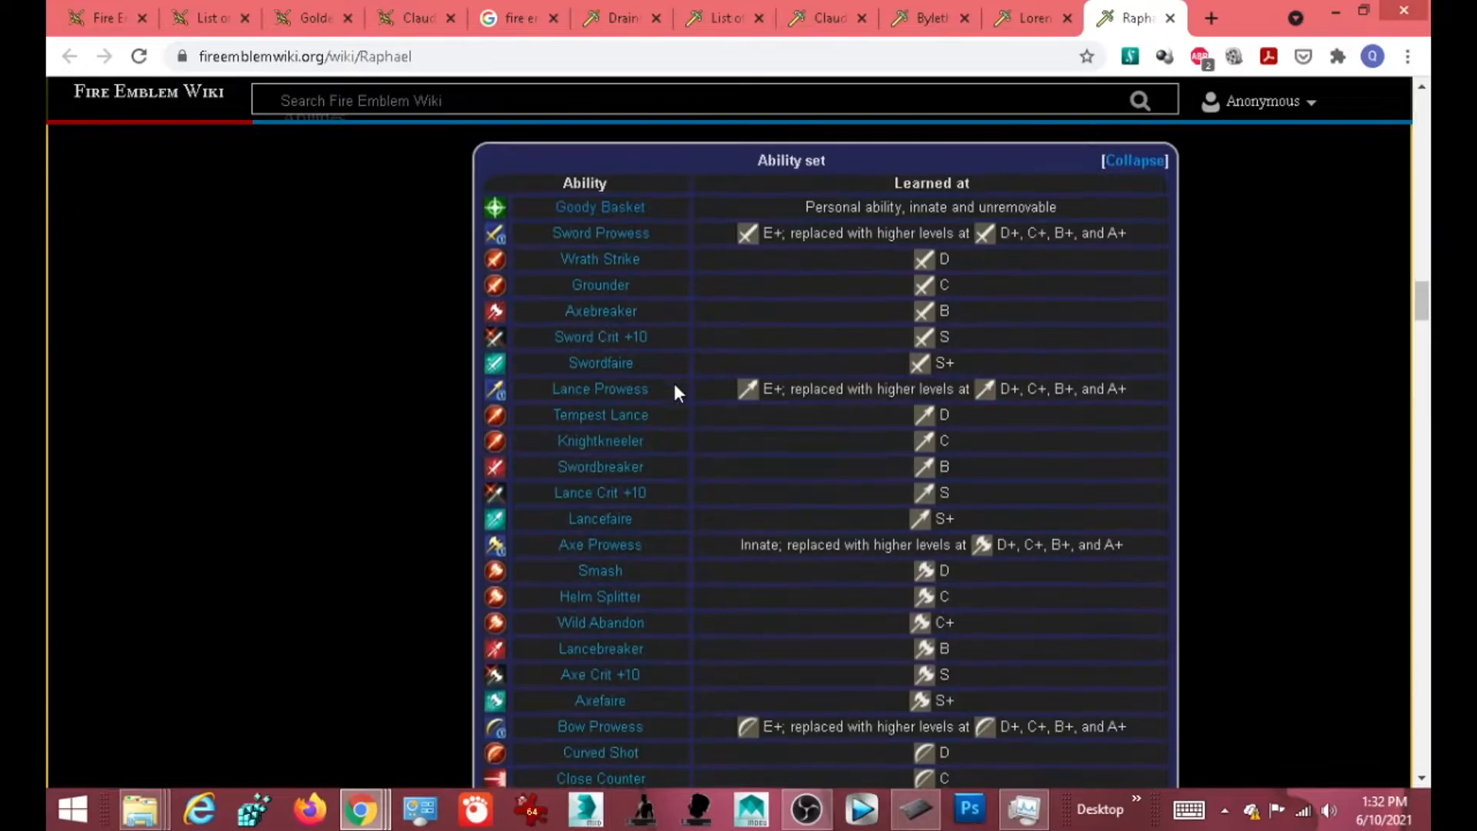
scroll("down", 3)
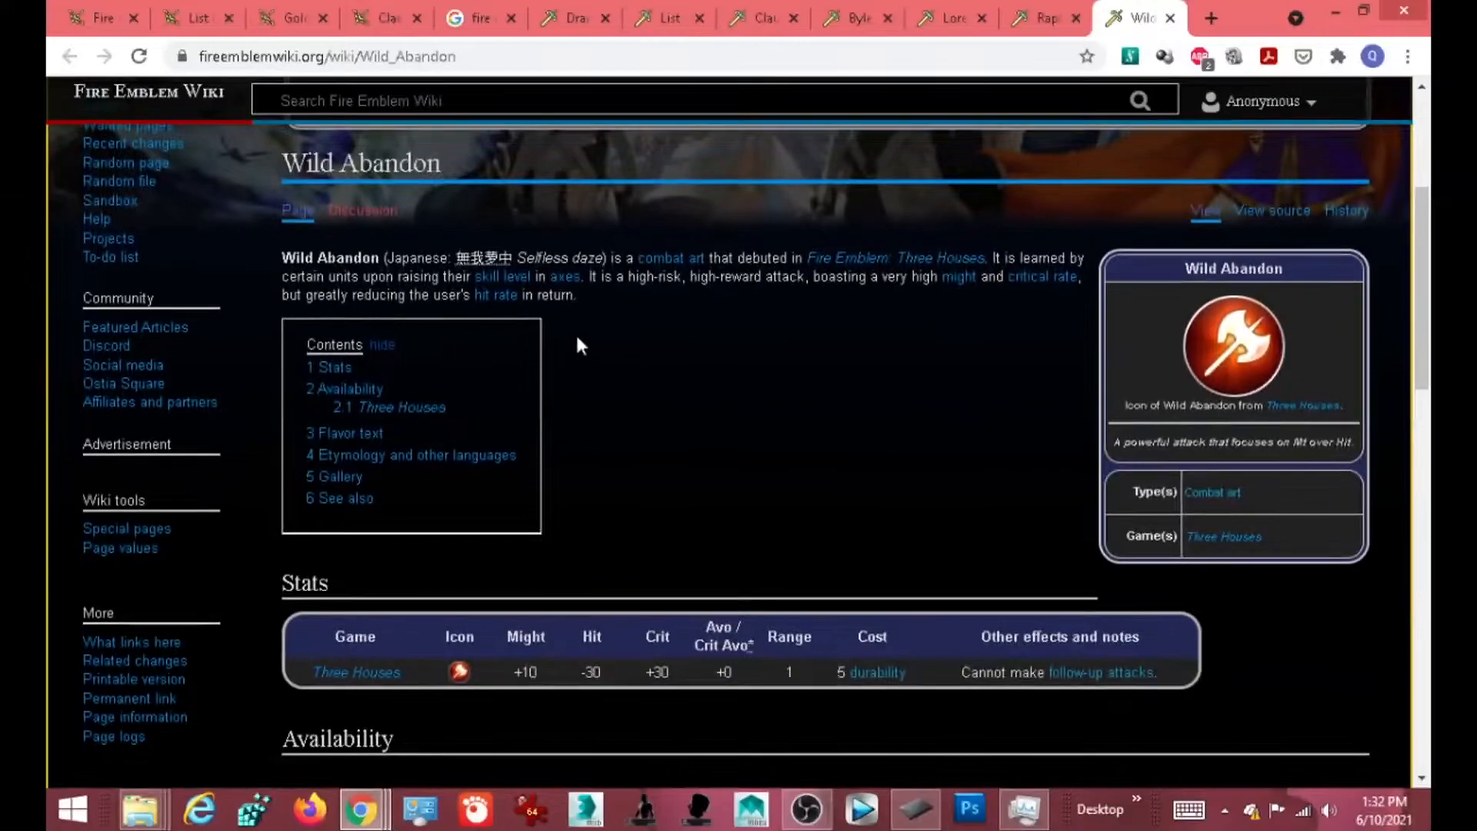
mouse_move(448, 320)
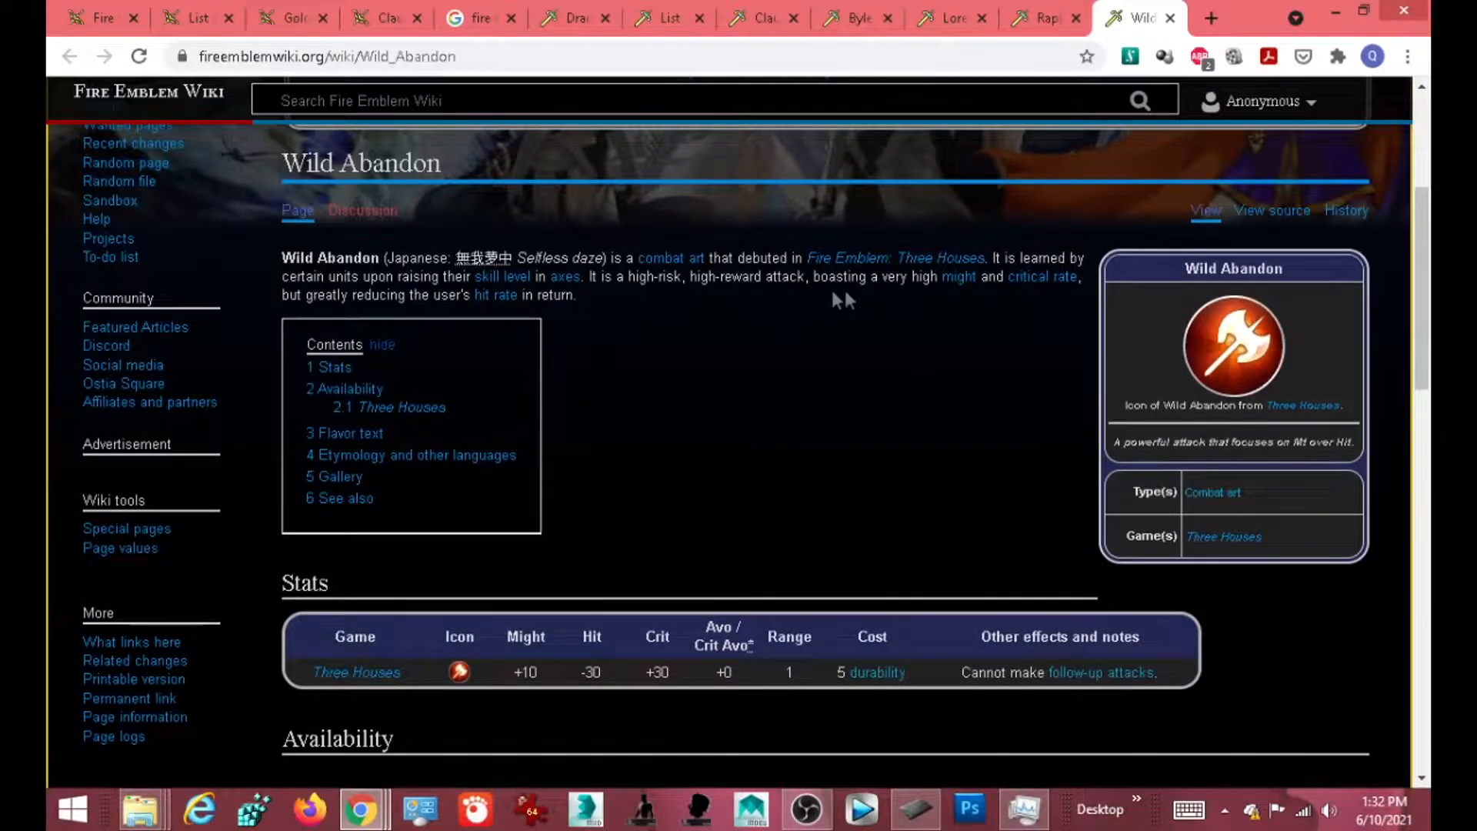
mouse_move(894, 303)
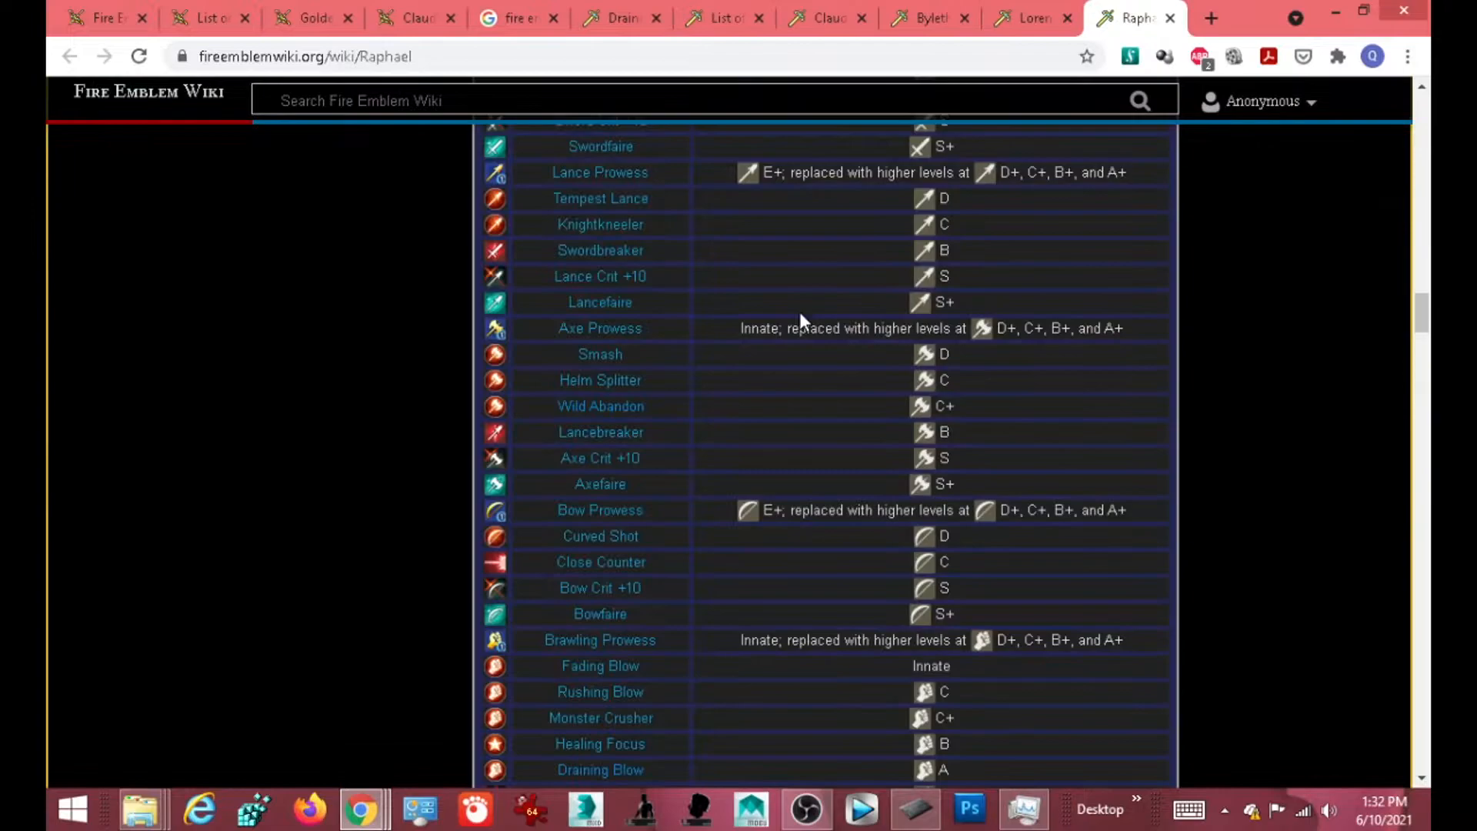
mouse_move(650, 537)
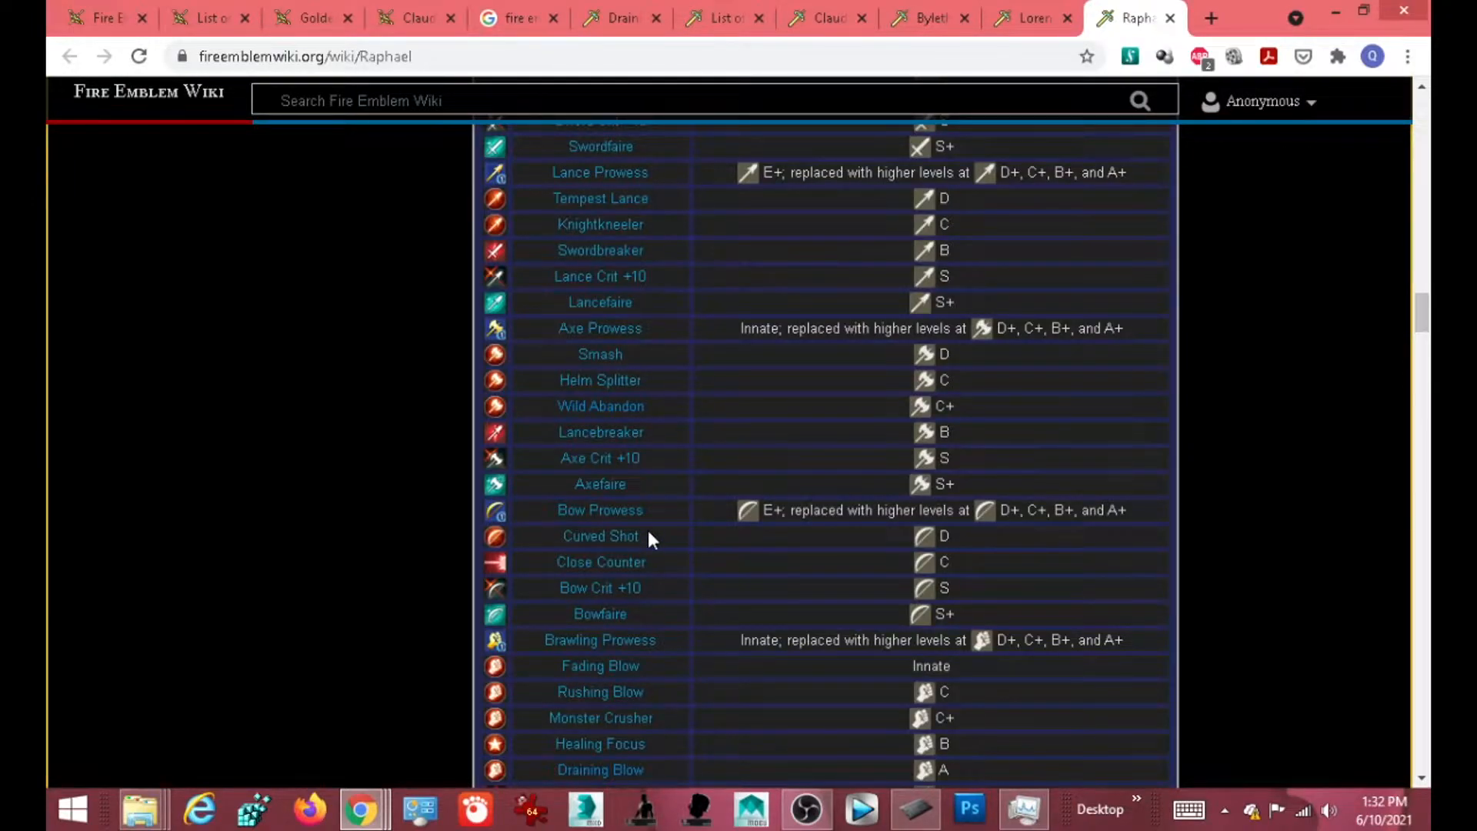
scroll("down", 3)
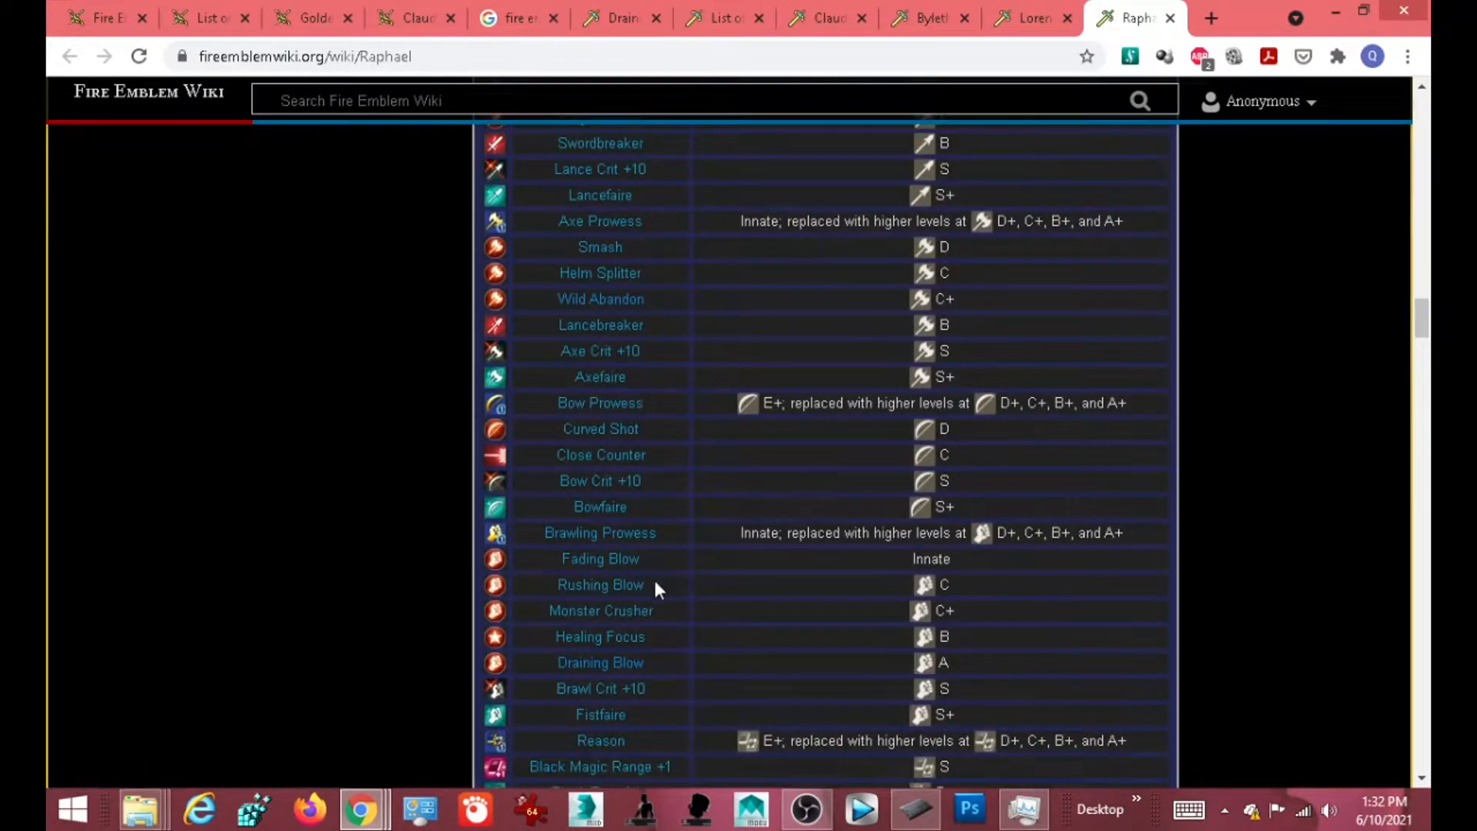
mouse_move(666, 647)
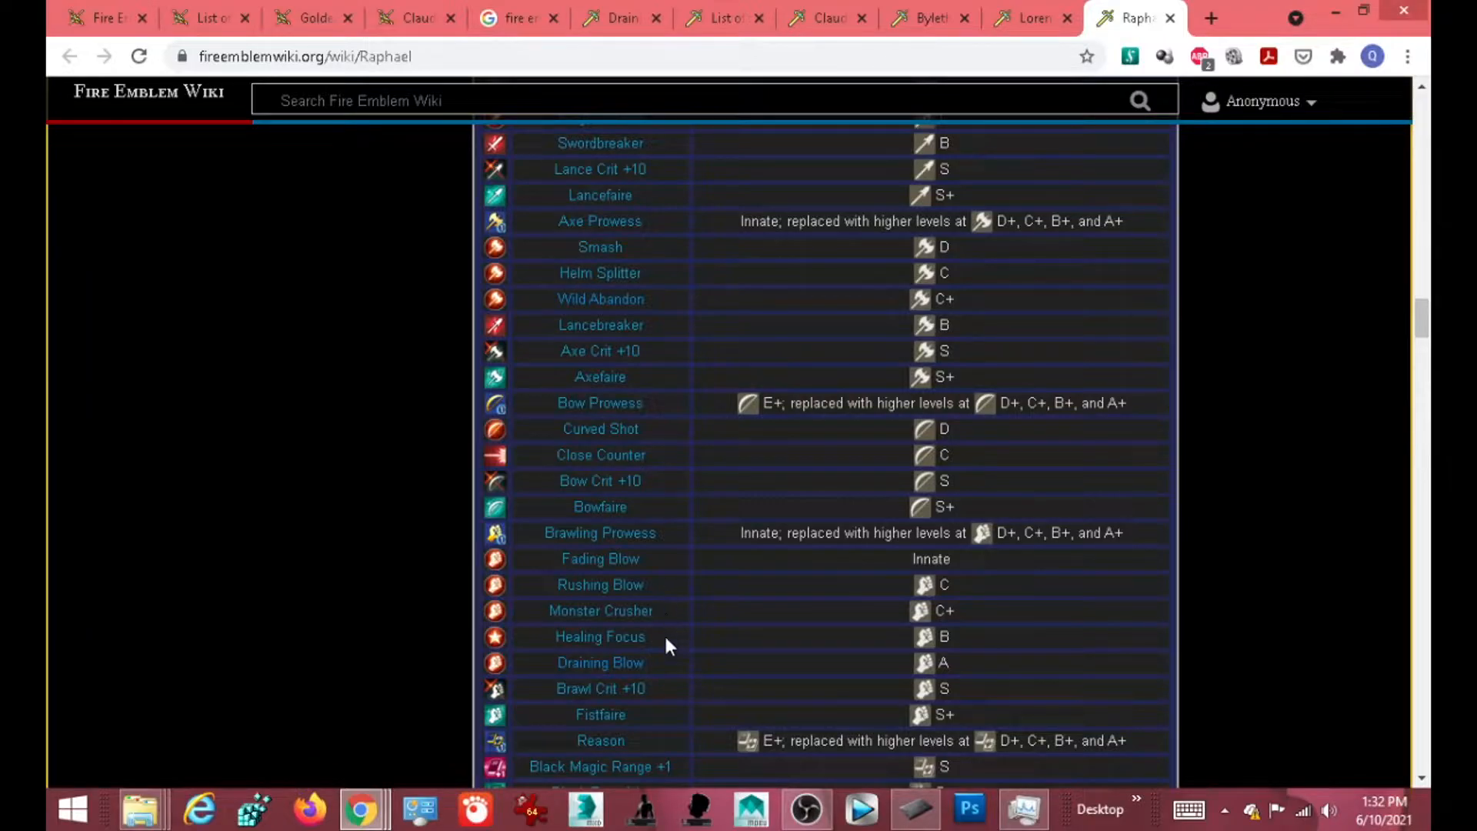
mouse_move(659, 582)
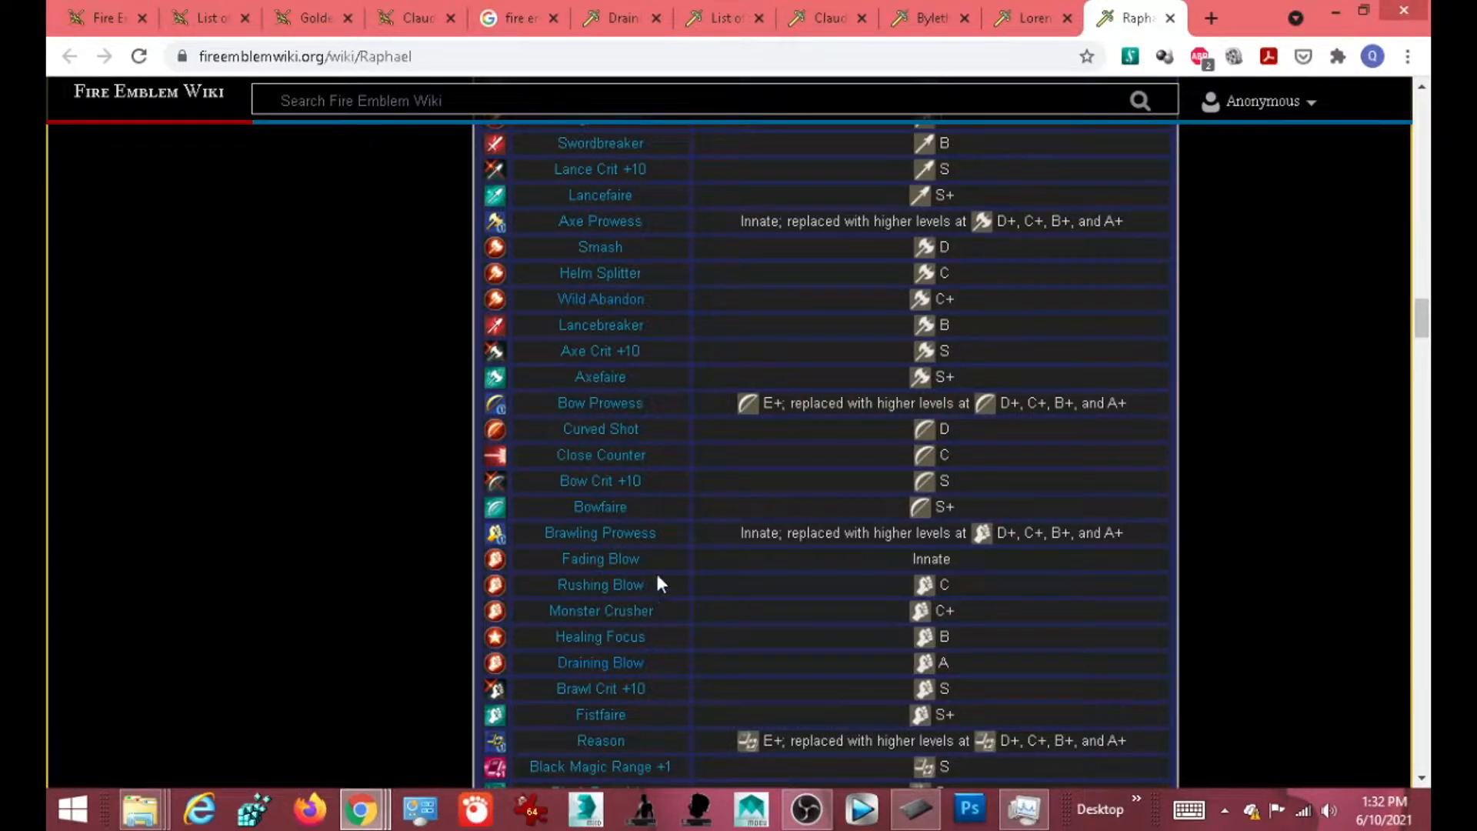
scroll("down", 3)
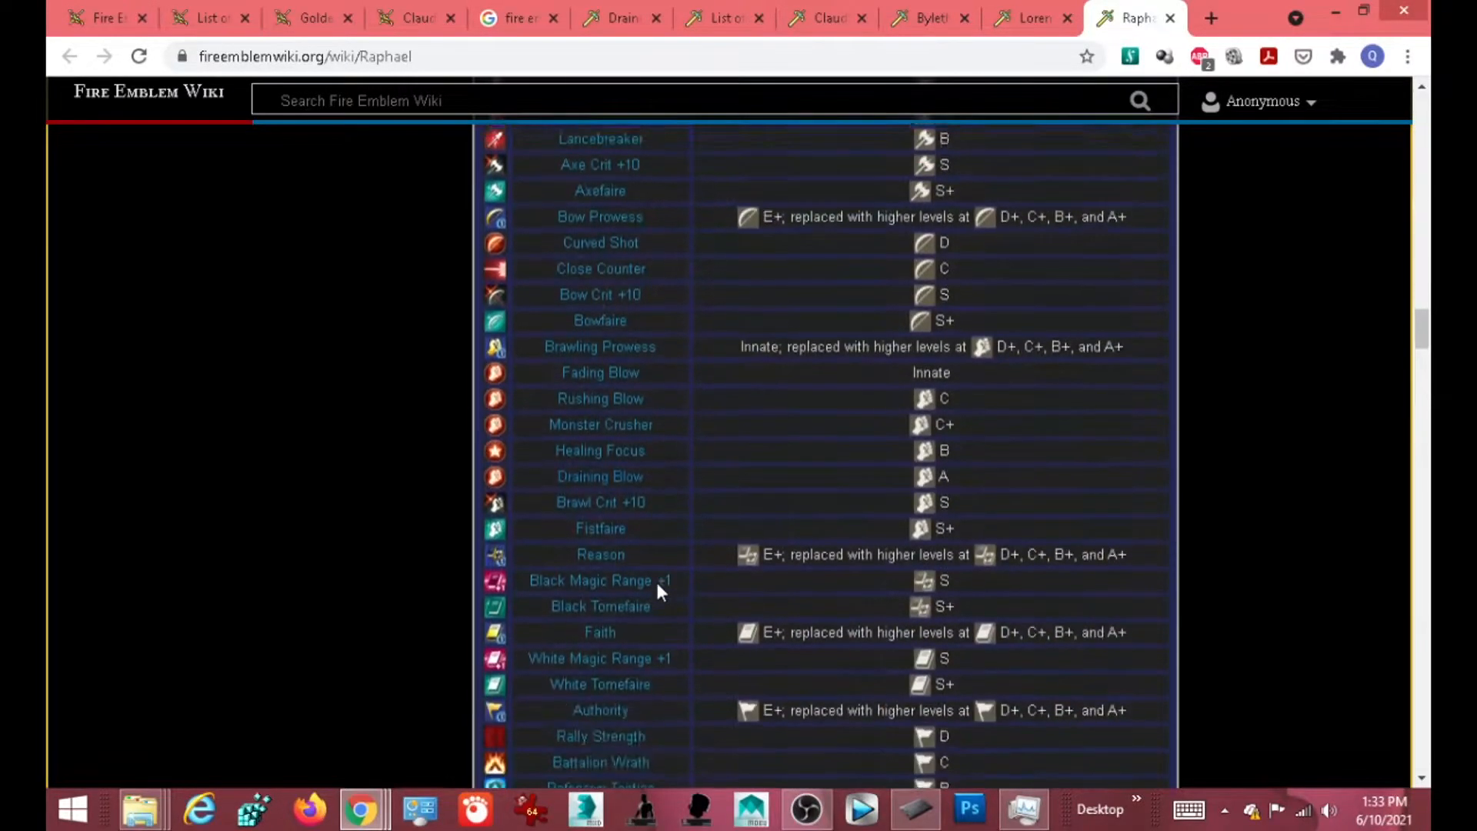
scroll("down", 3)
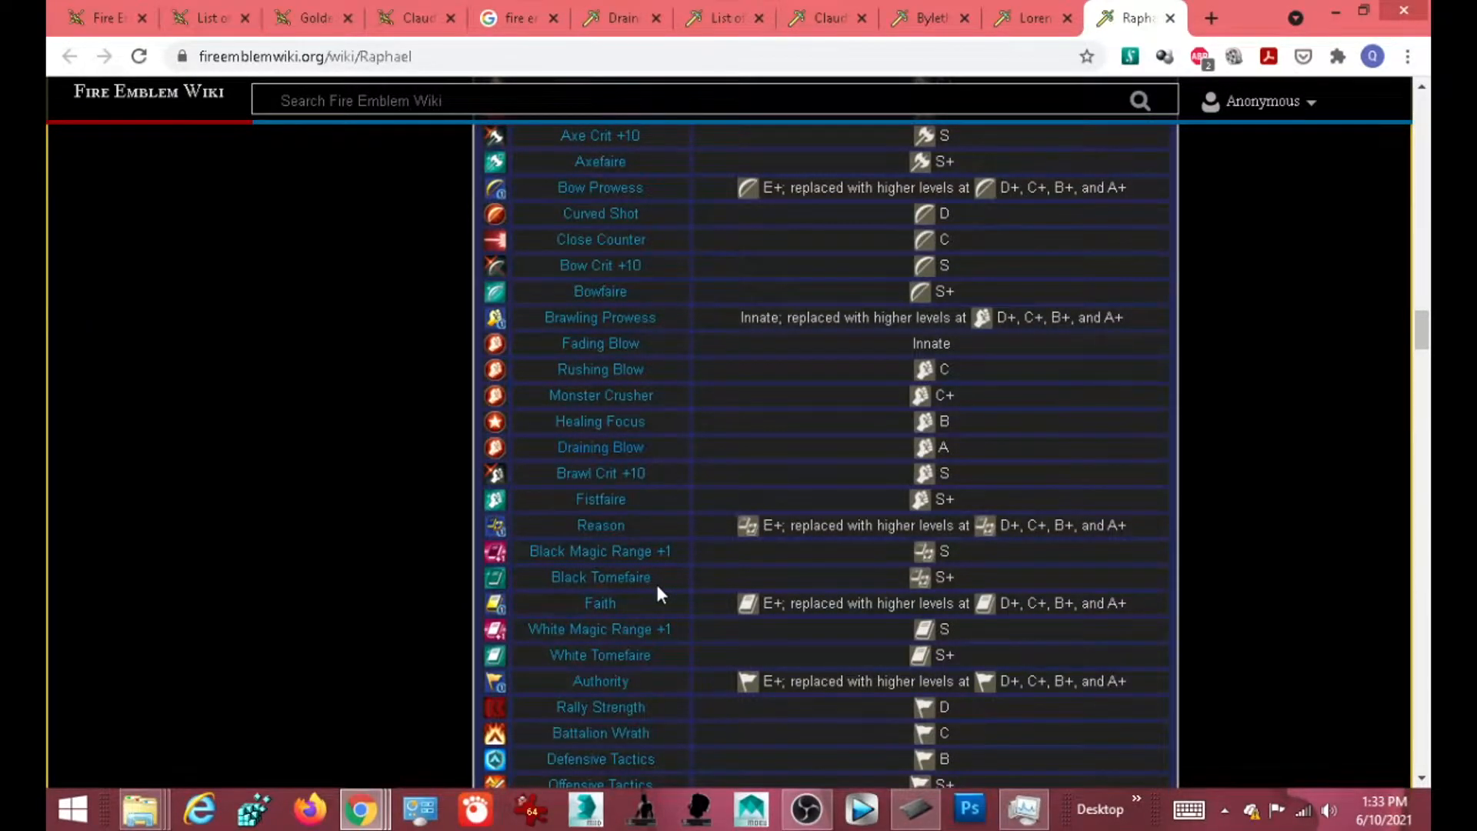
scroll("down", 3)
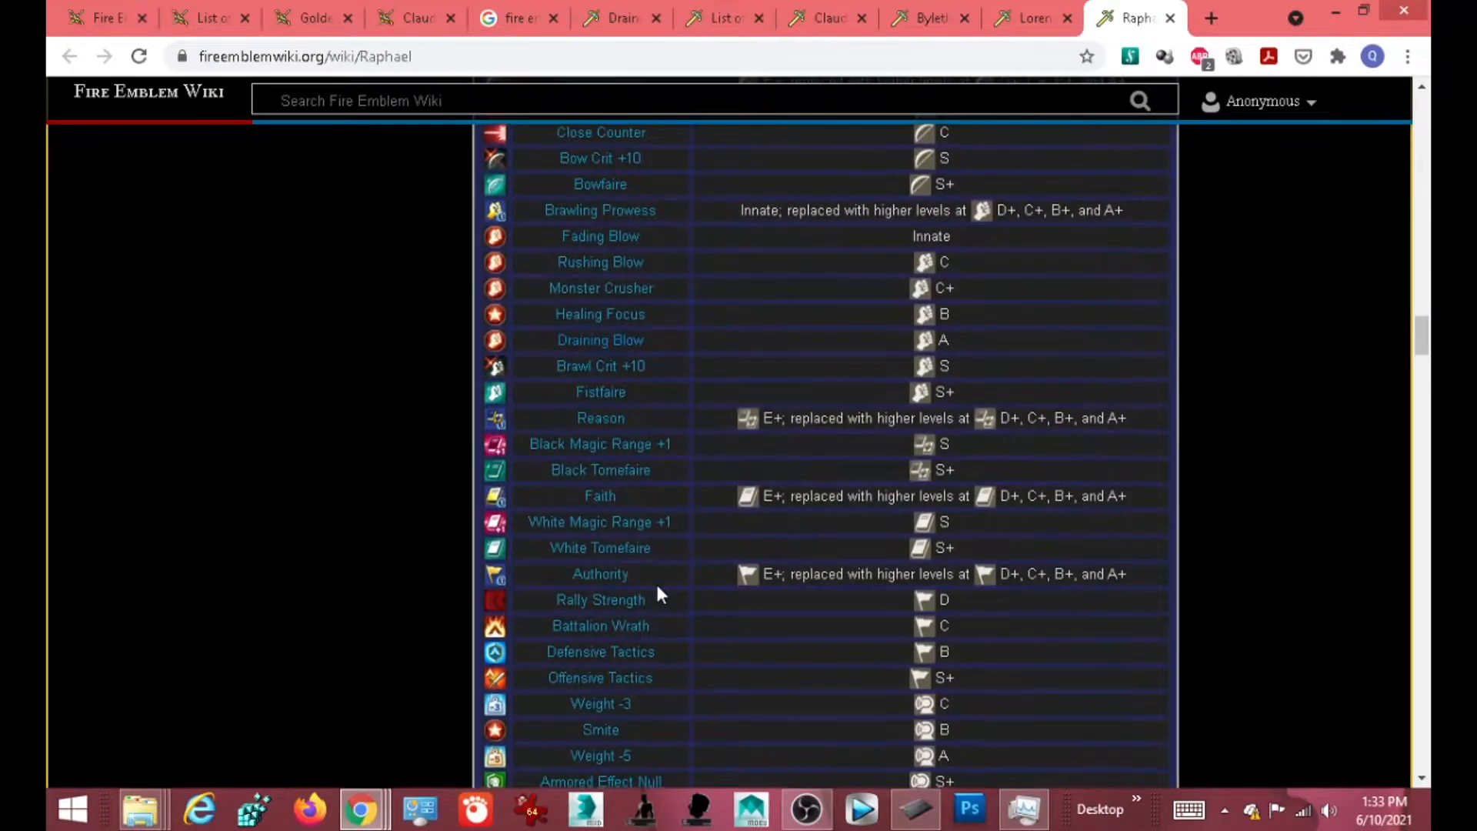
mouse_move(600, 600)
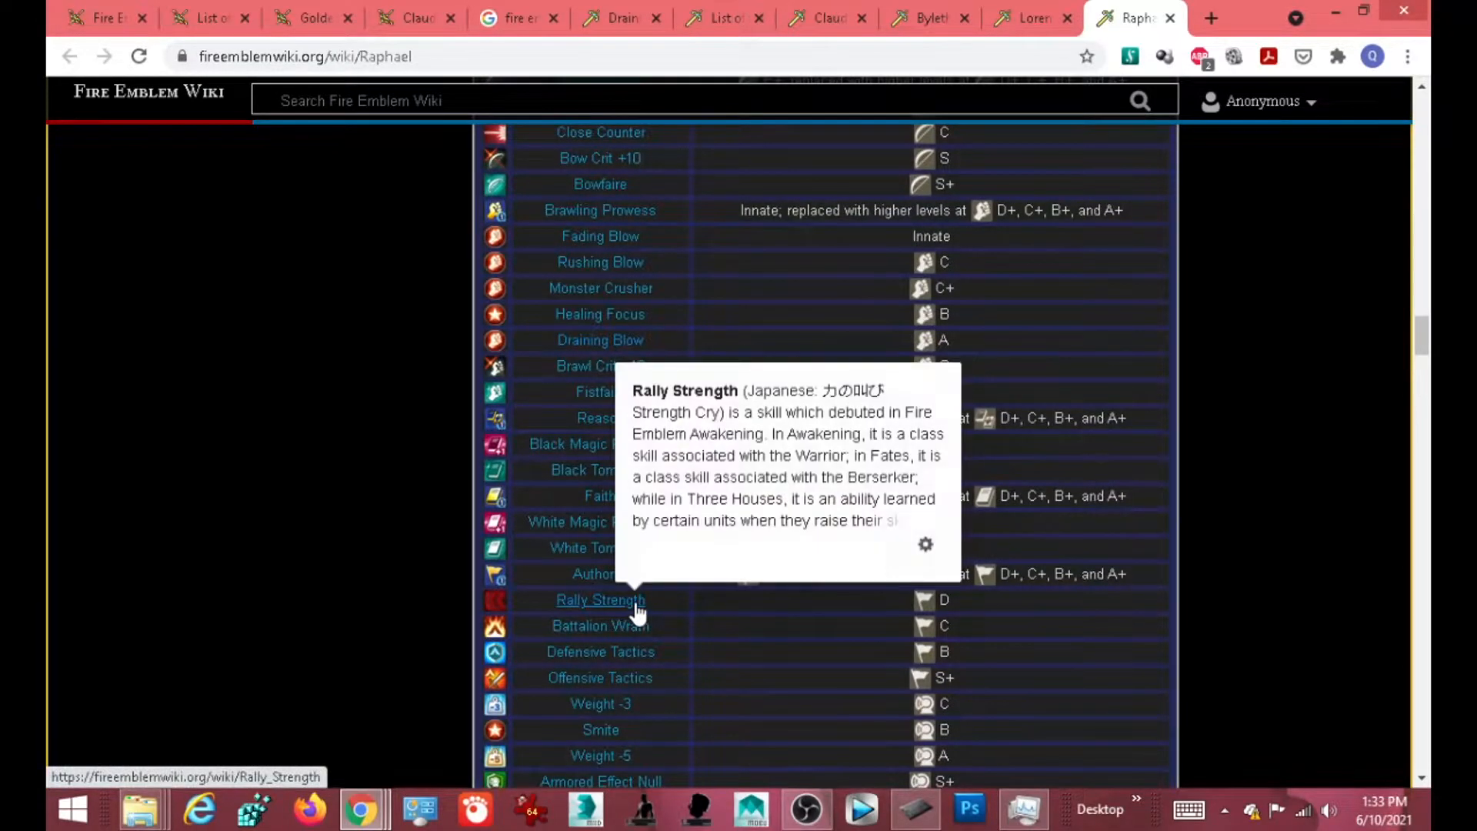
mouse_move(1331, 406)
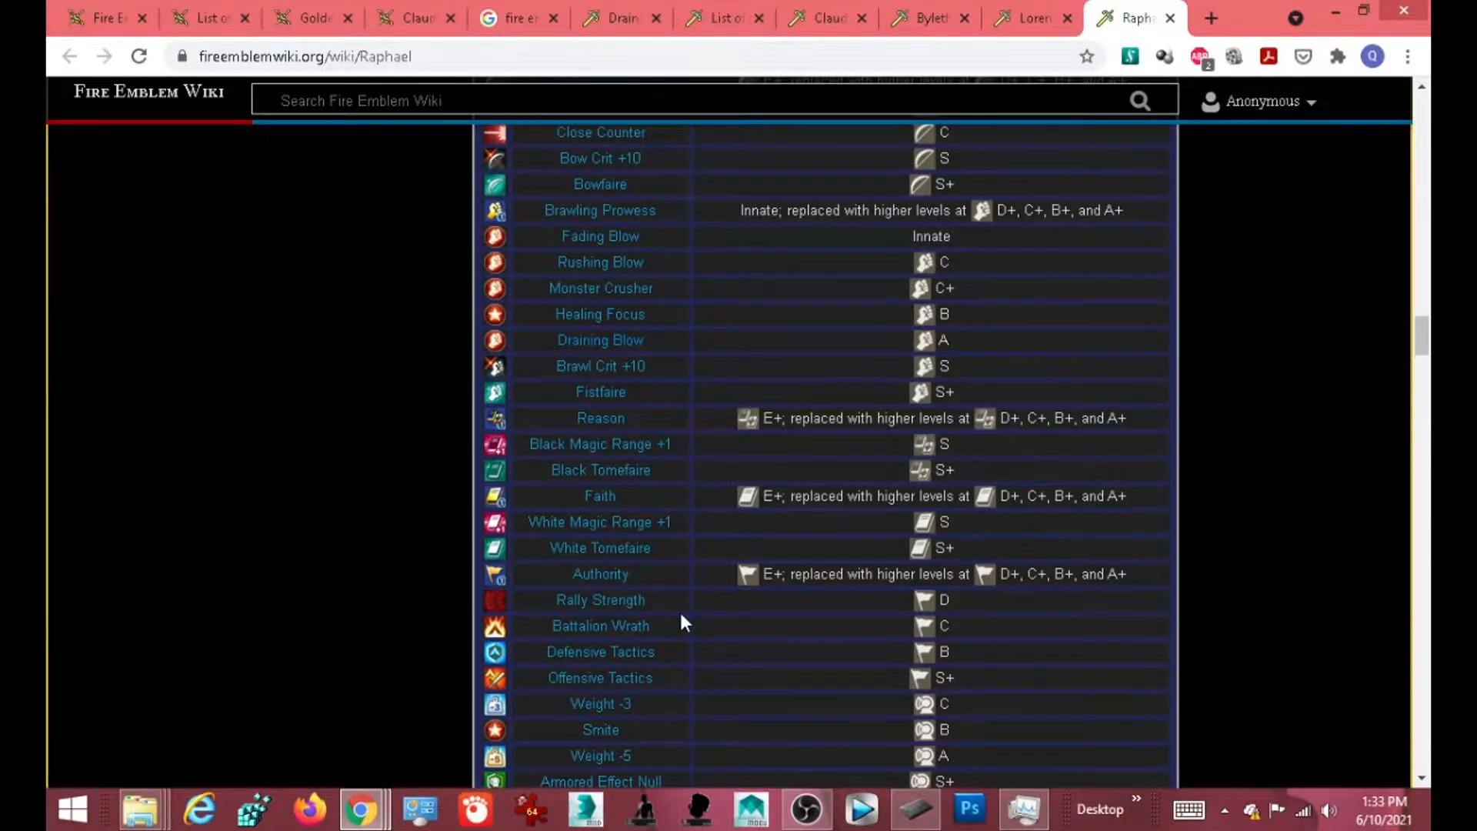
scroll("down", 3)
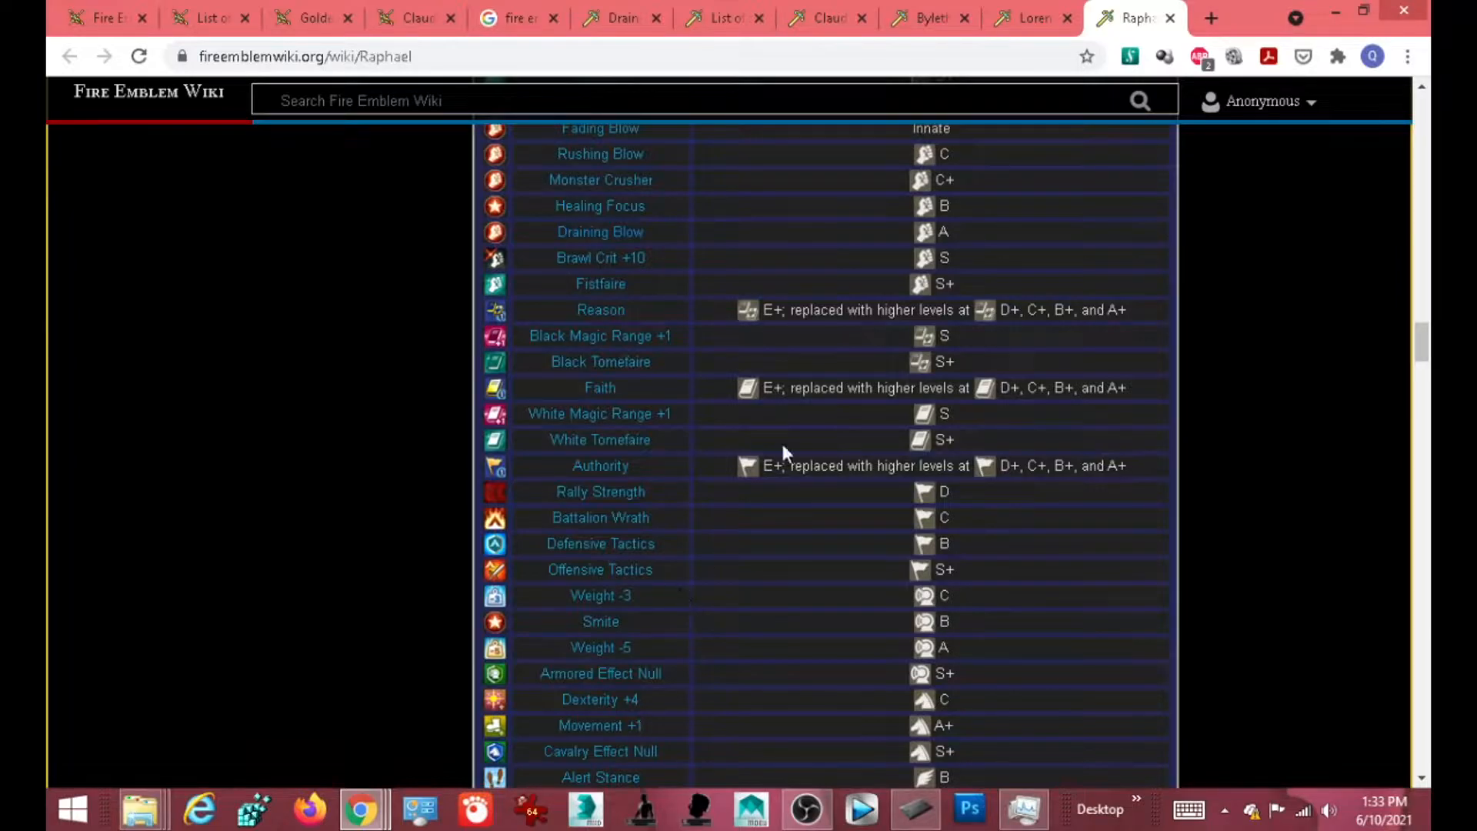
- Switch back to Lorenz's Three Houses page and scroll into his ability set
left_click(1026, 17)
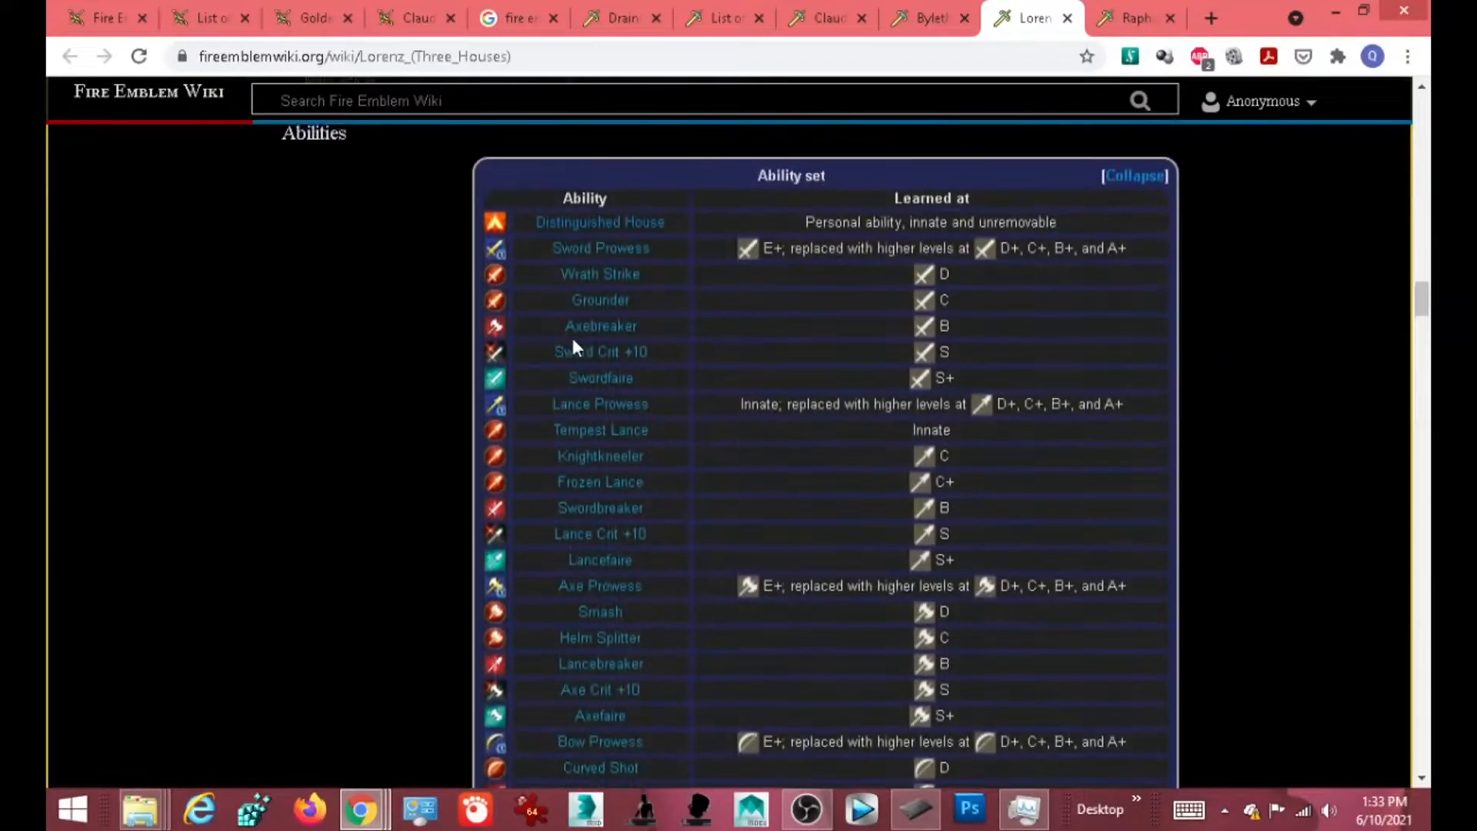
scroll("down", 3)
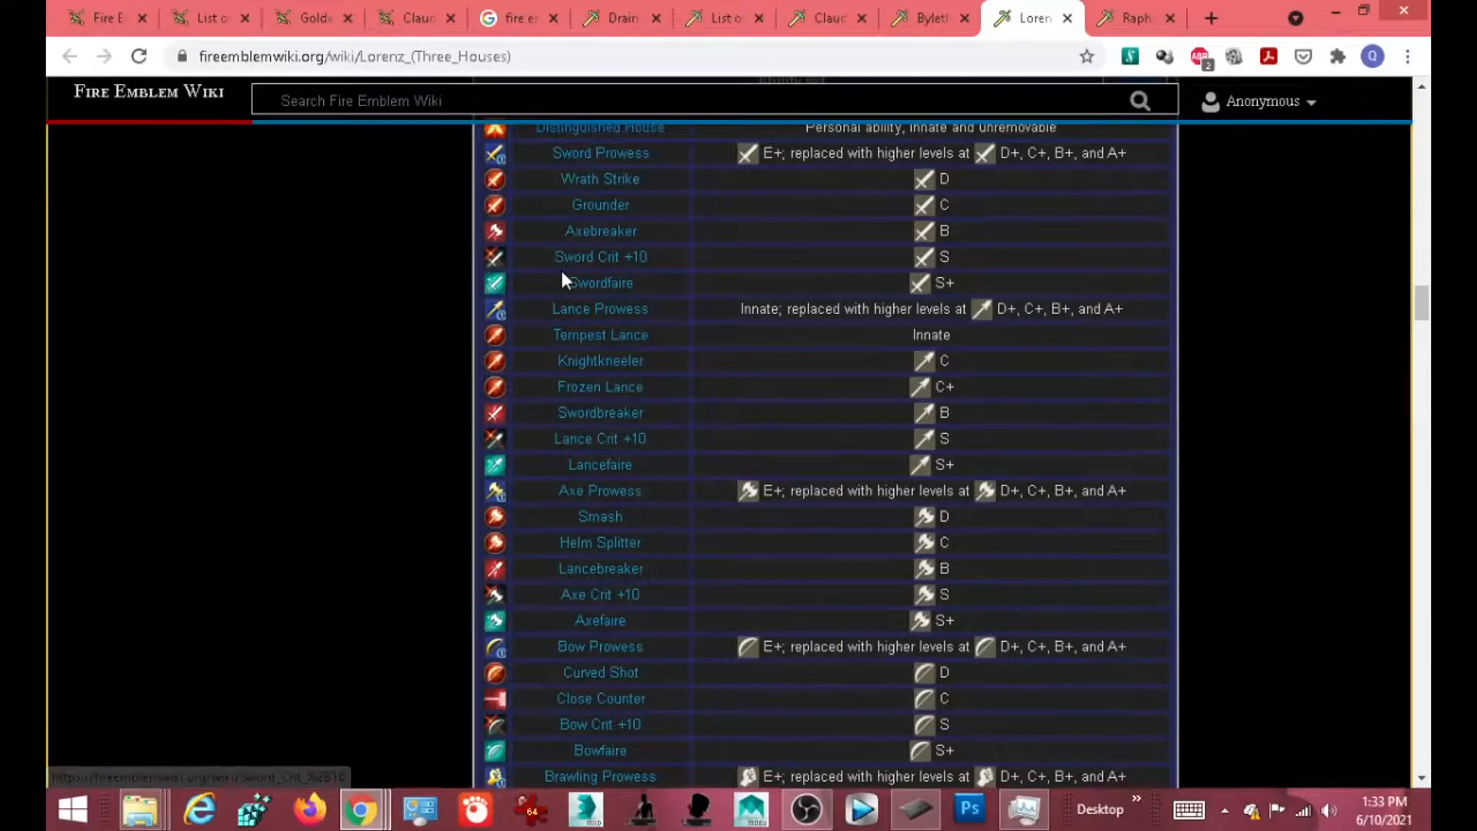
scroll("down", 3)
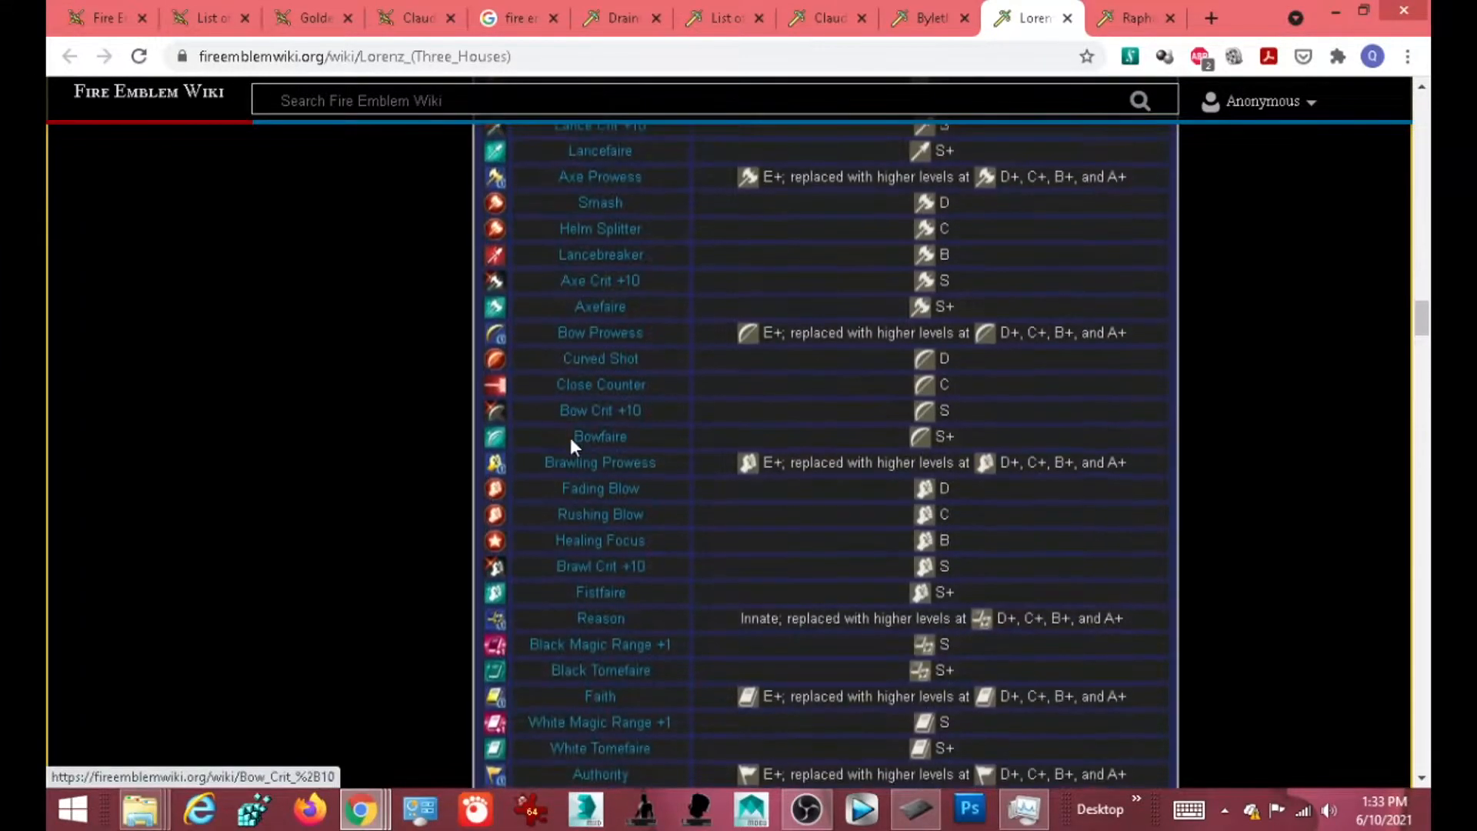
scroll("down", 3)
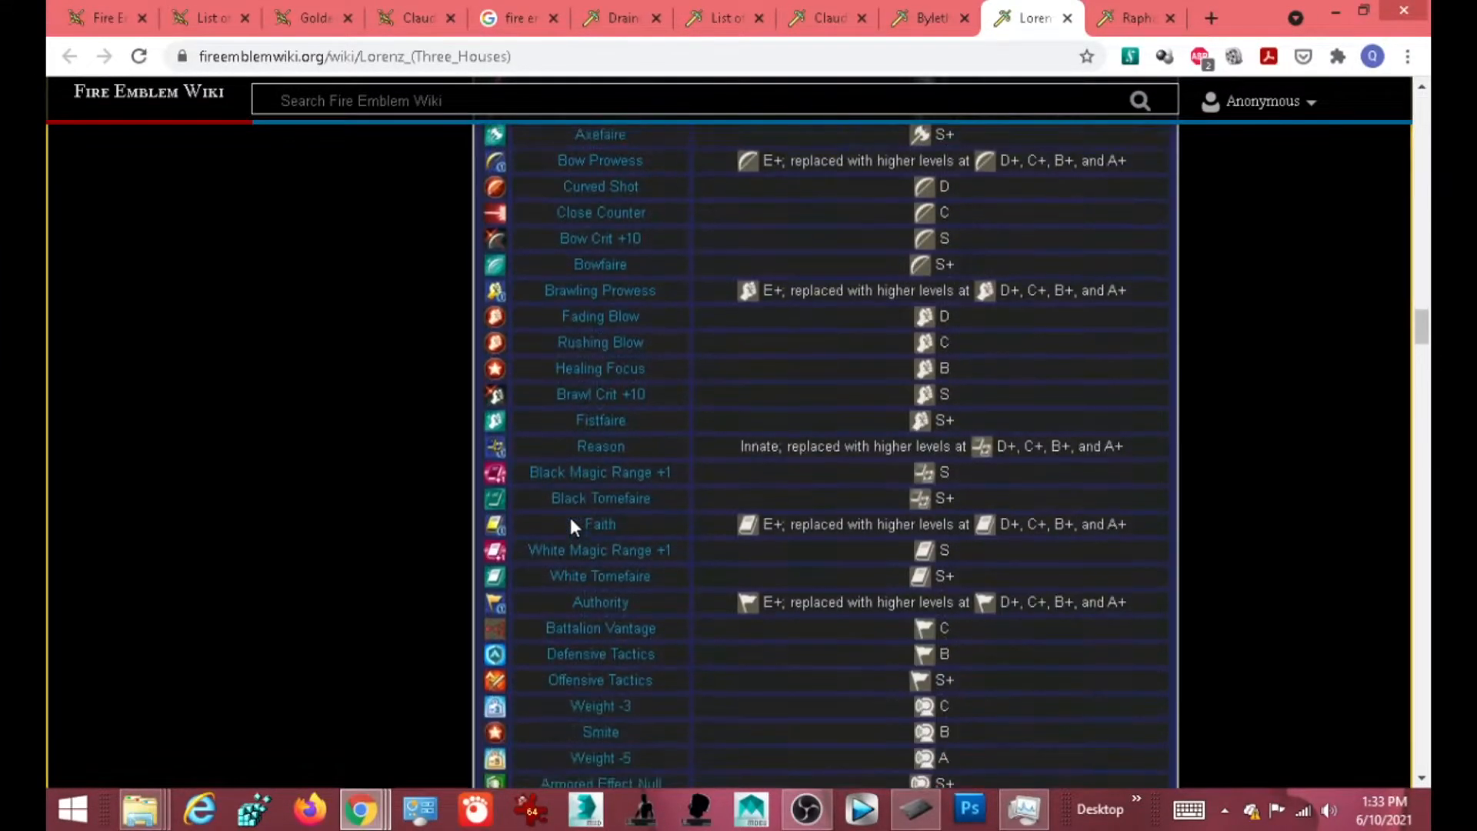
scroll("down", 3)
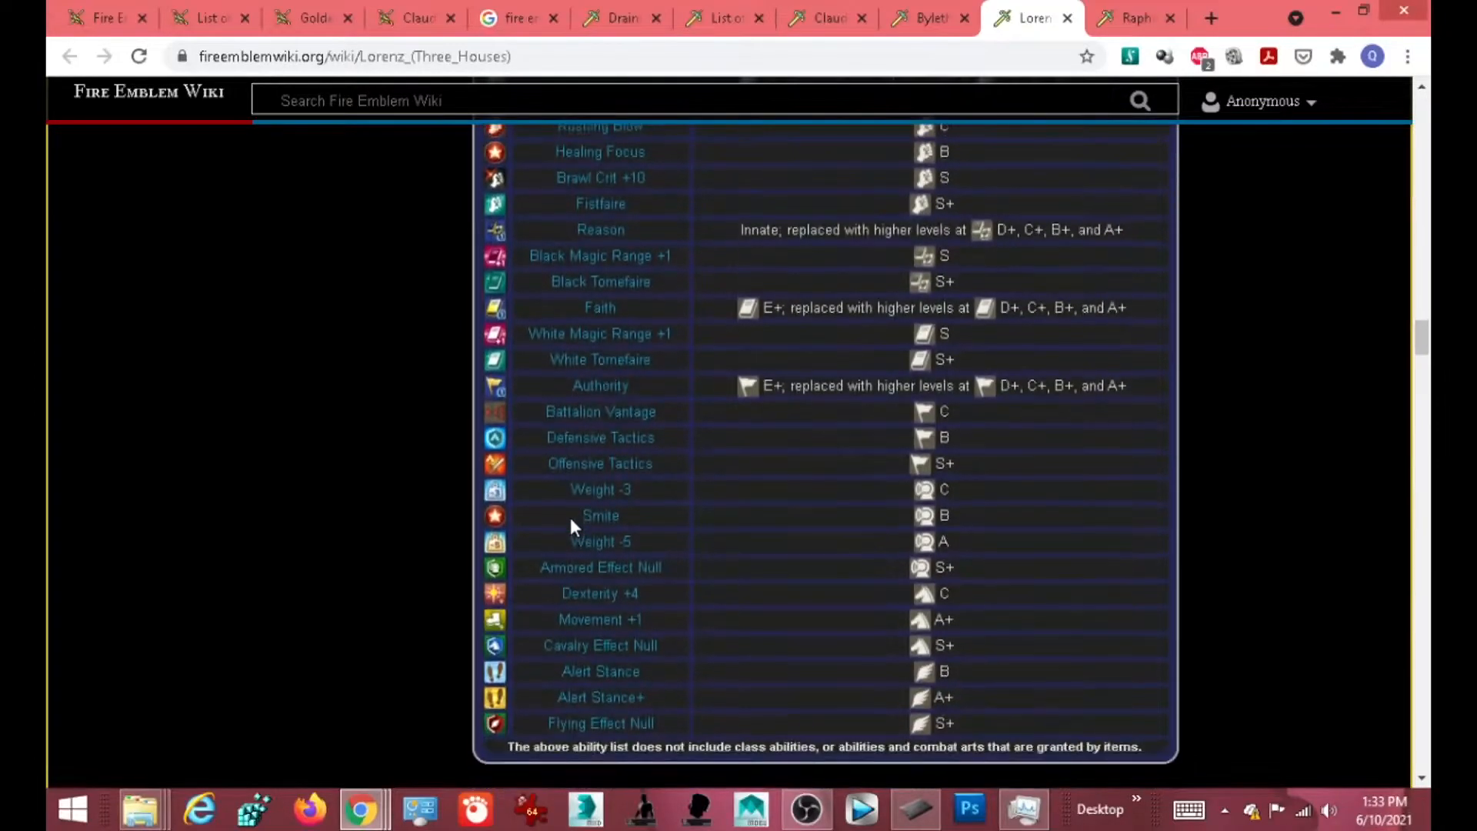
scroll("down", 3)
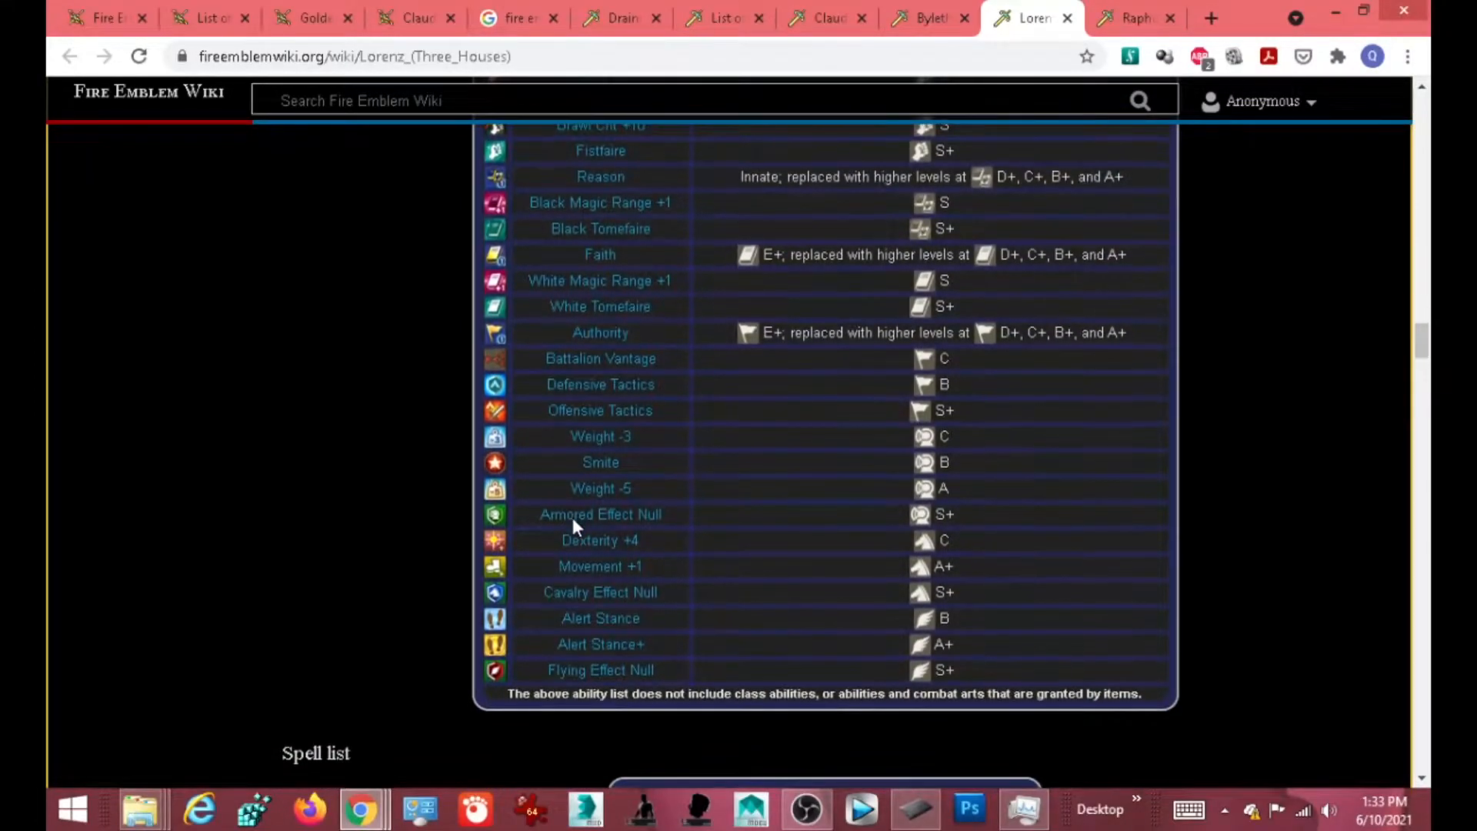
mouse_move(600, 513)
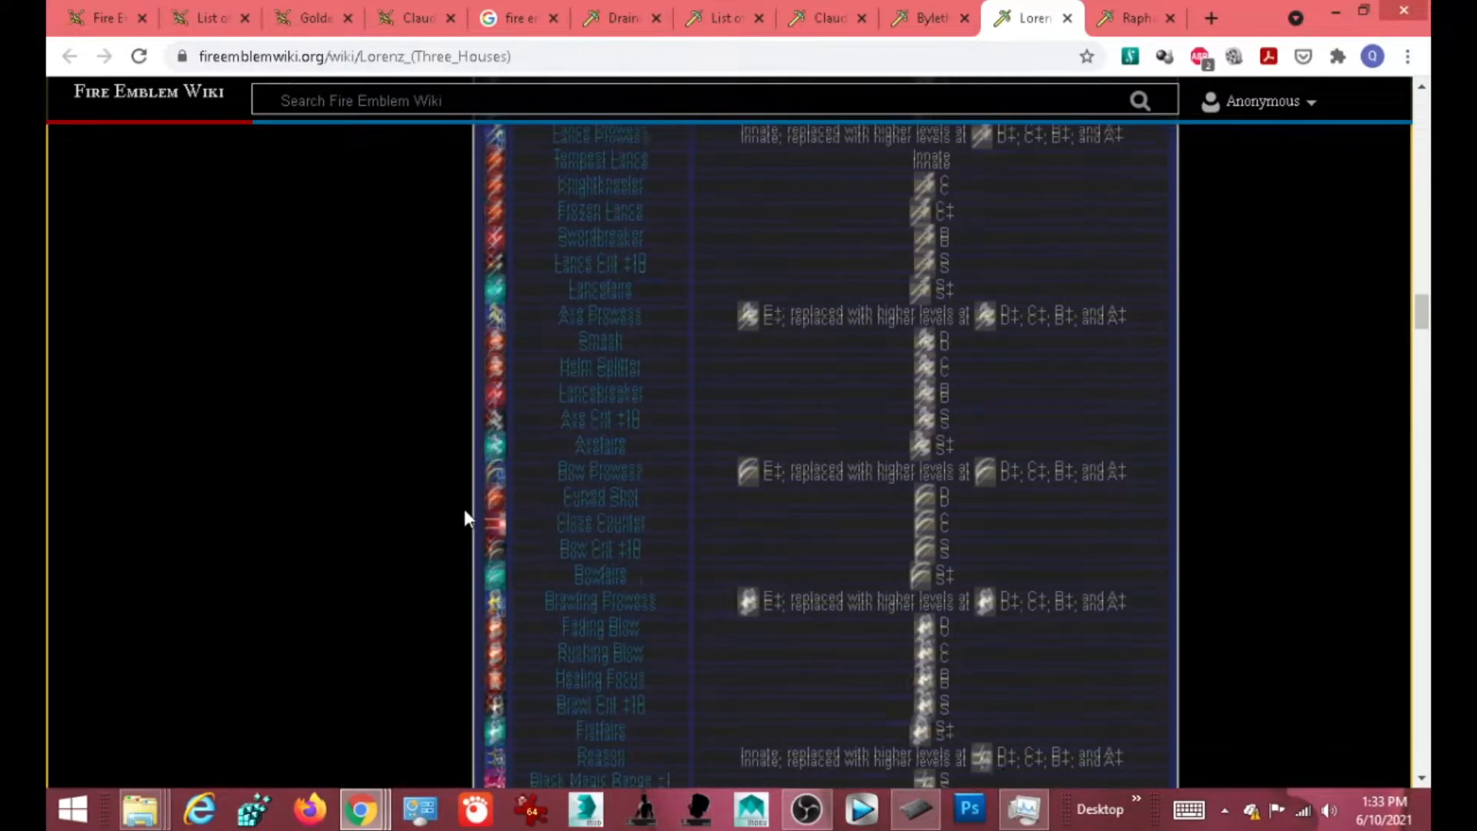
- Scroll Lorenz's ability table down to the authority, heavy armor and flying abilities
scroll("down", 3)
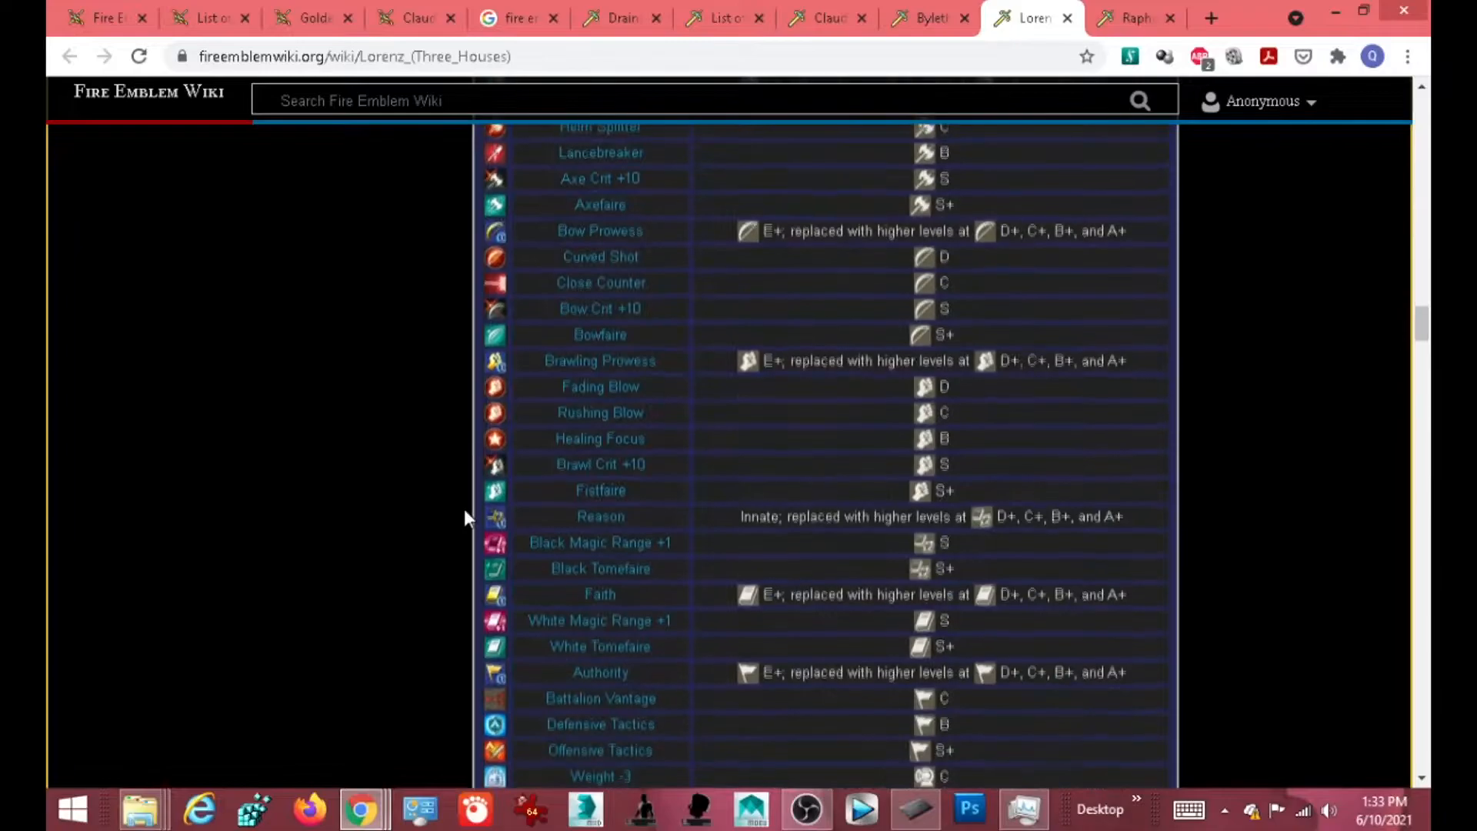
scroll("down", 3)
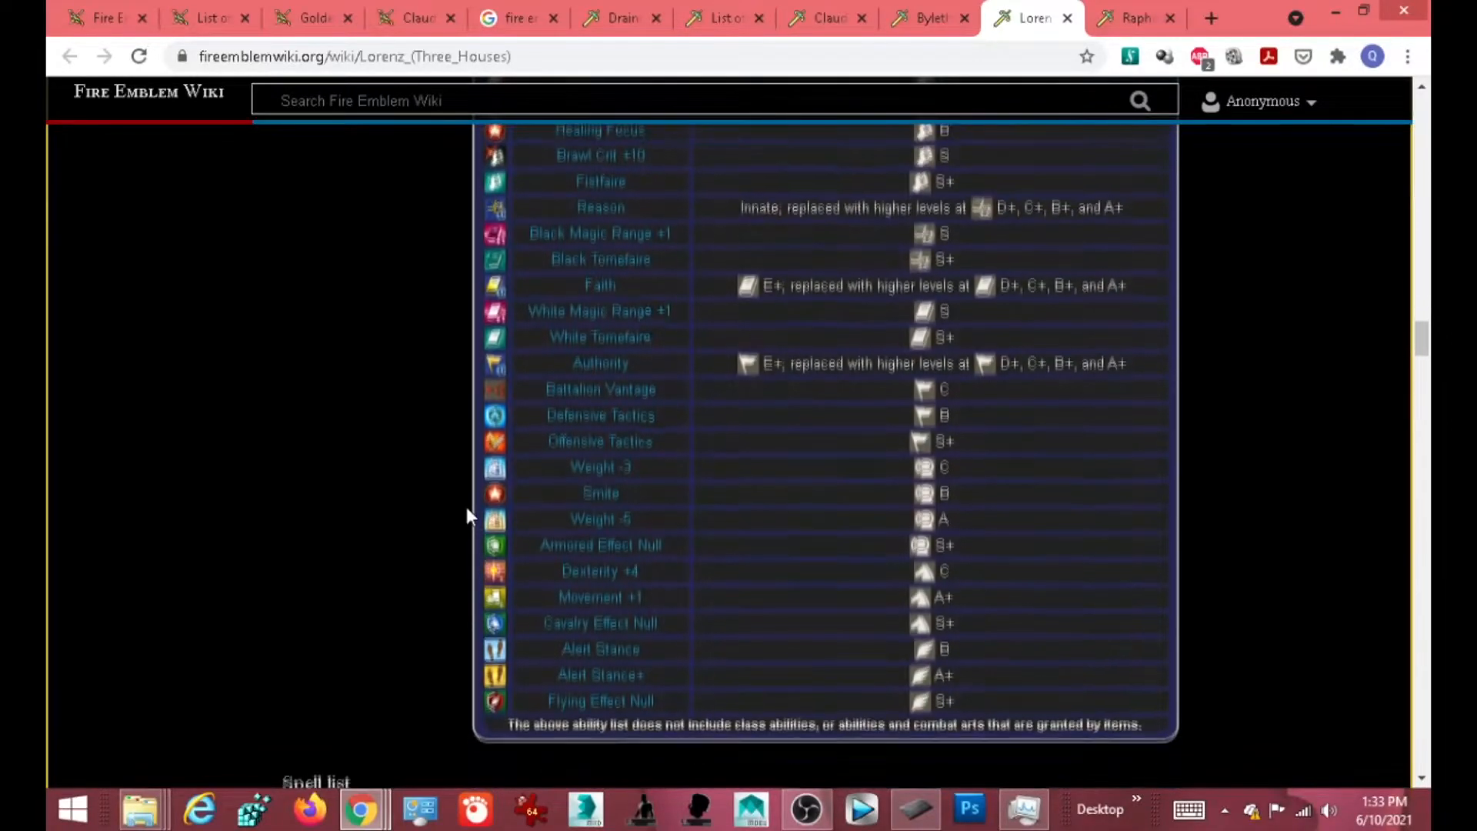
scroll("down", 3)
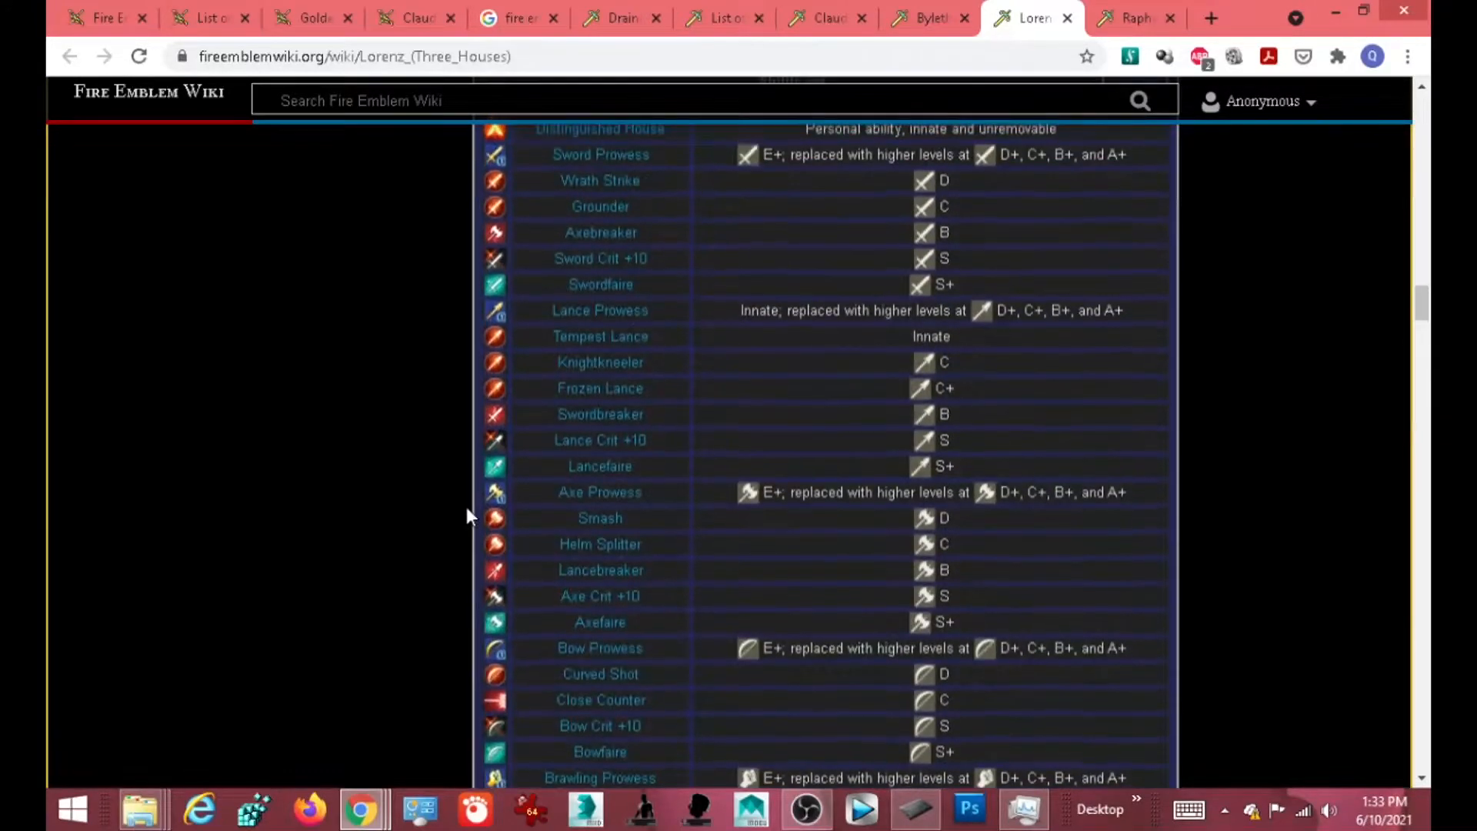
scroll("up", 3)
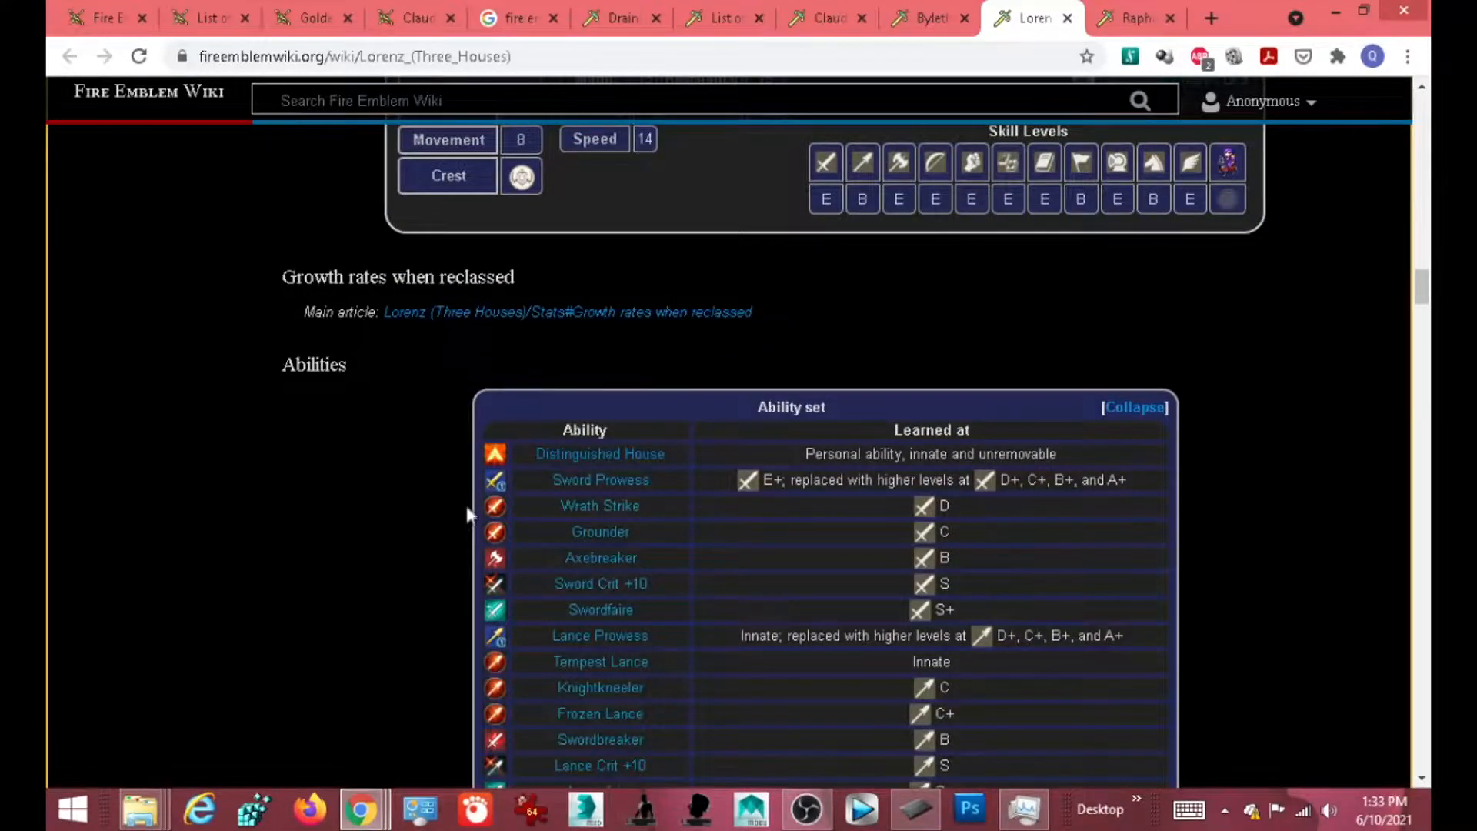
scroll("down", 3)
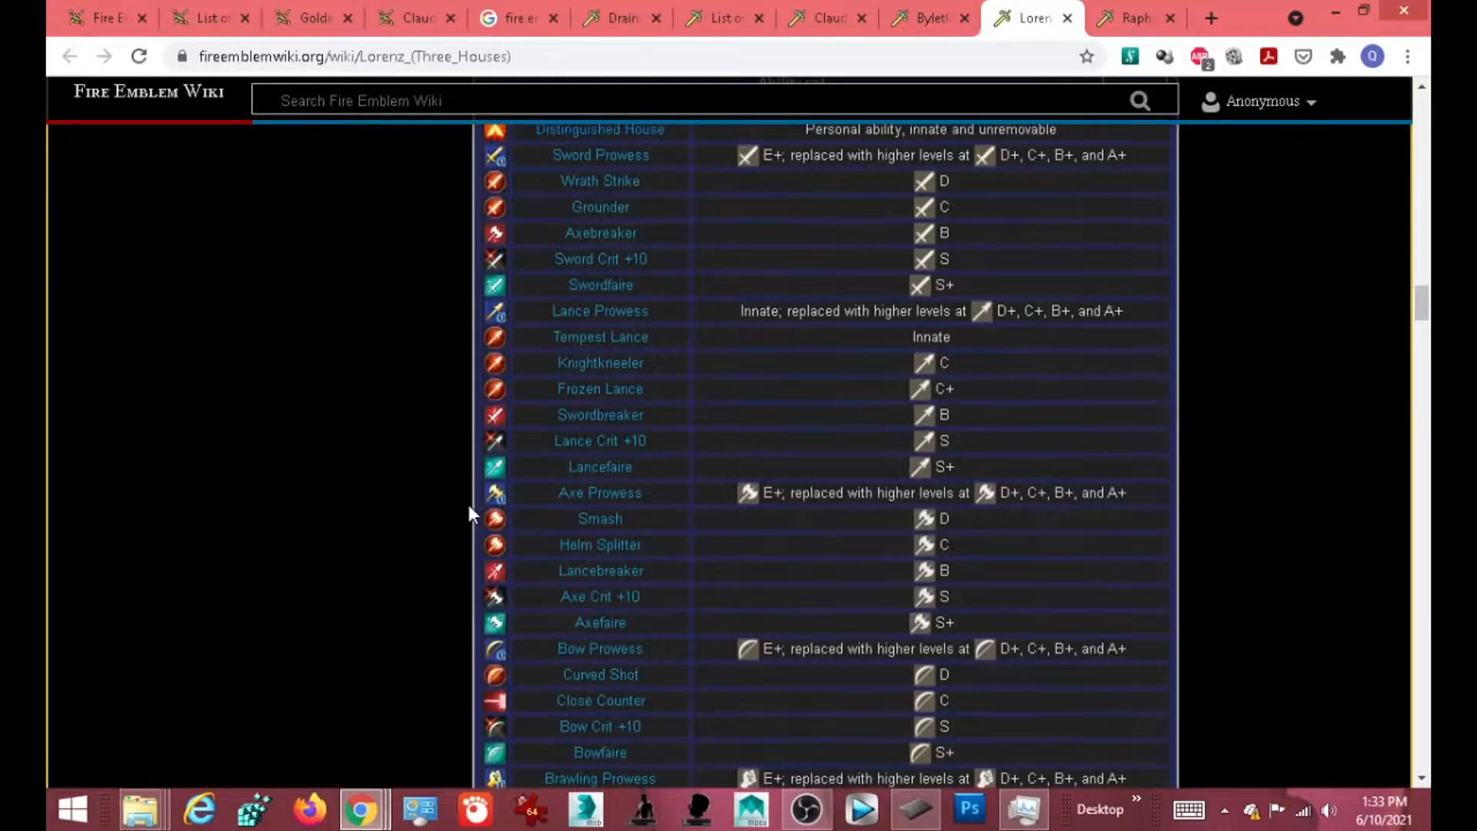
scroll("down", 3)
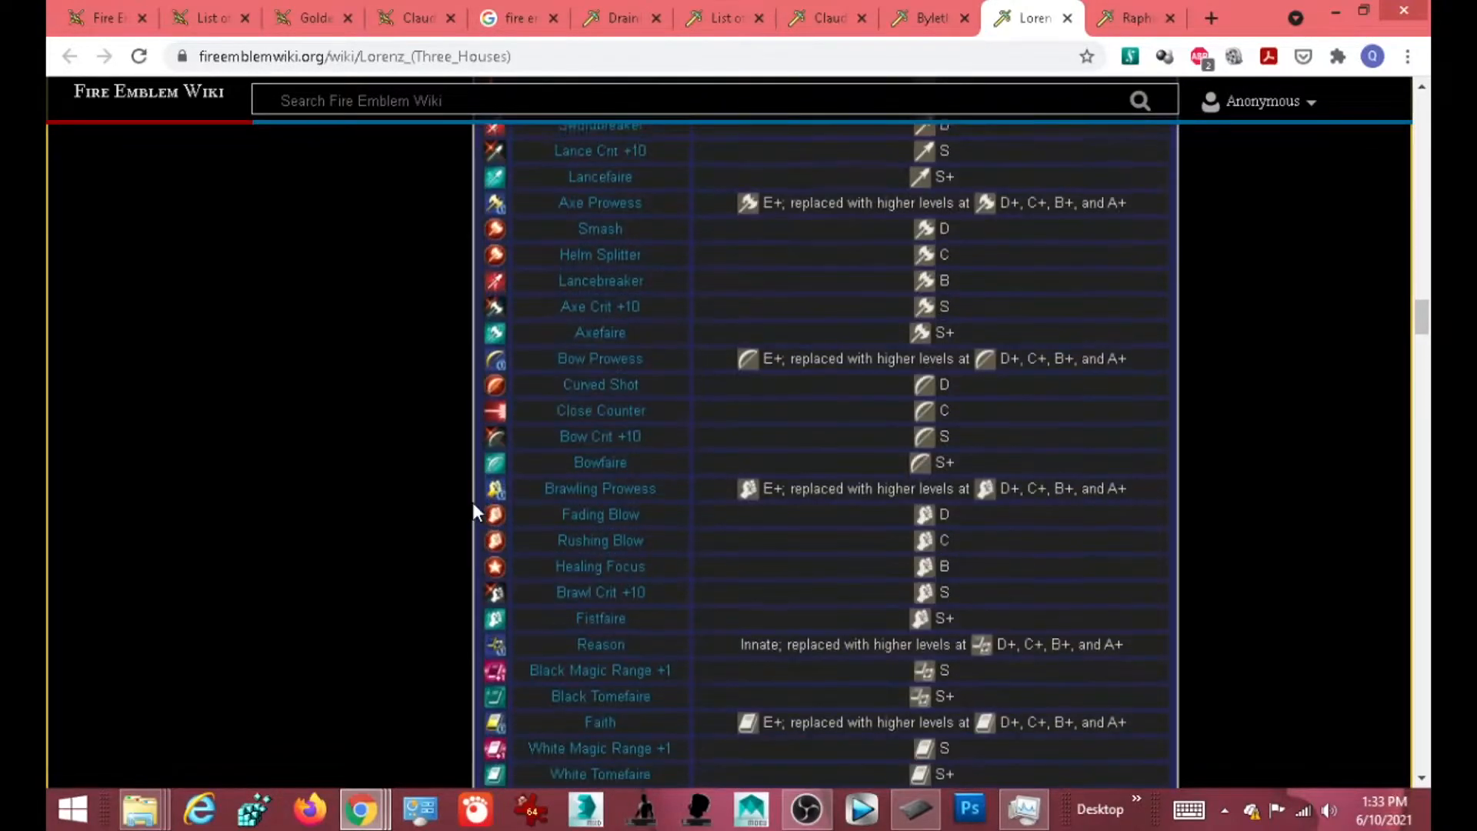
scroll("down", 3)
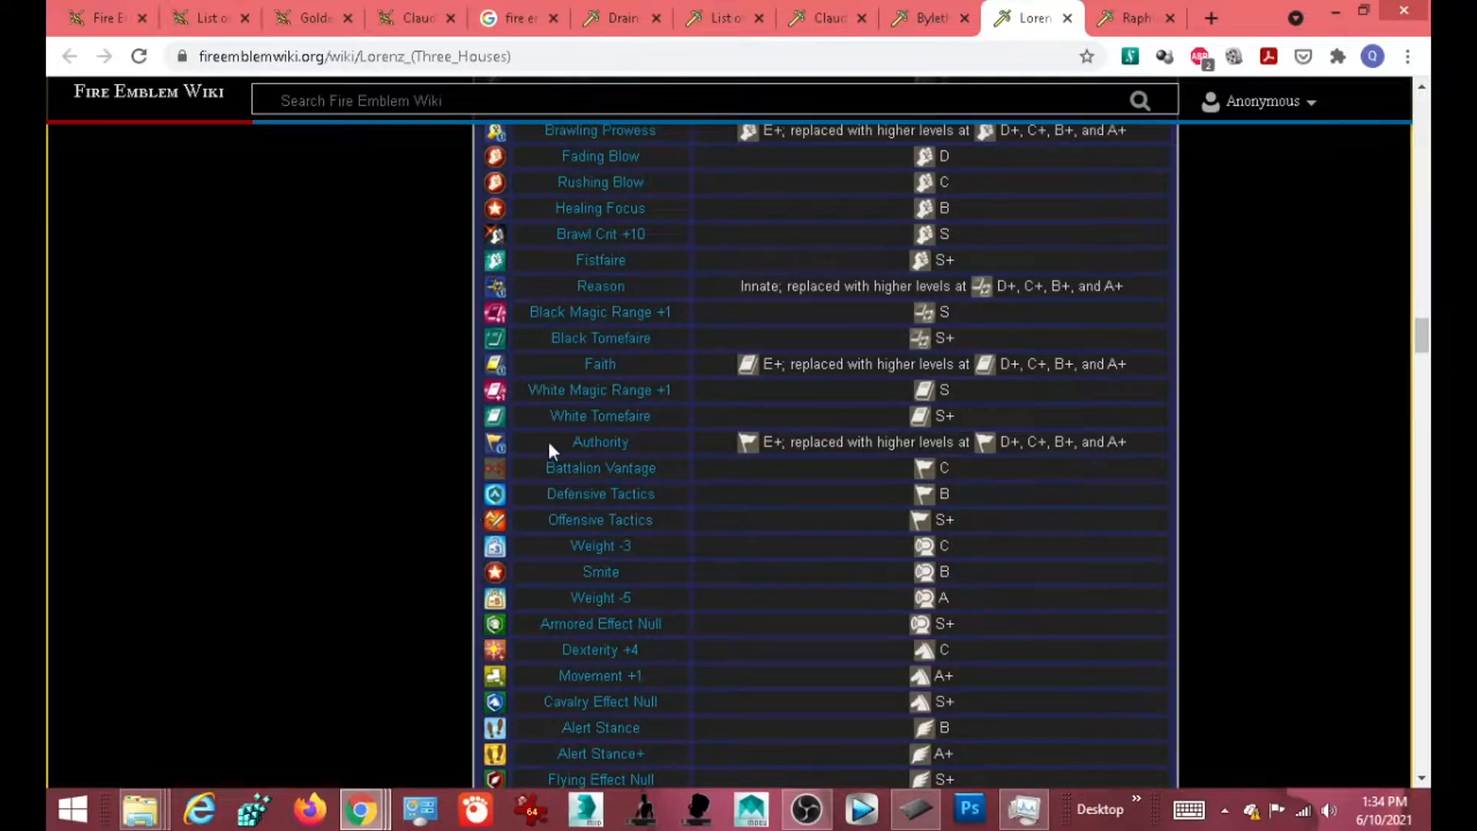
mouse_move(551, 587)
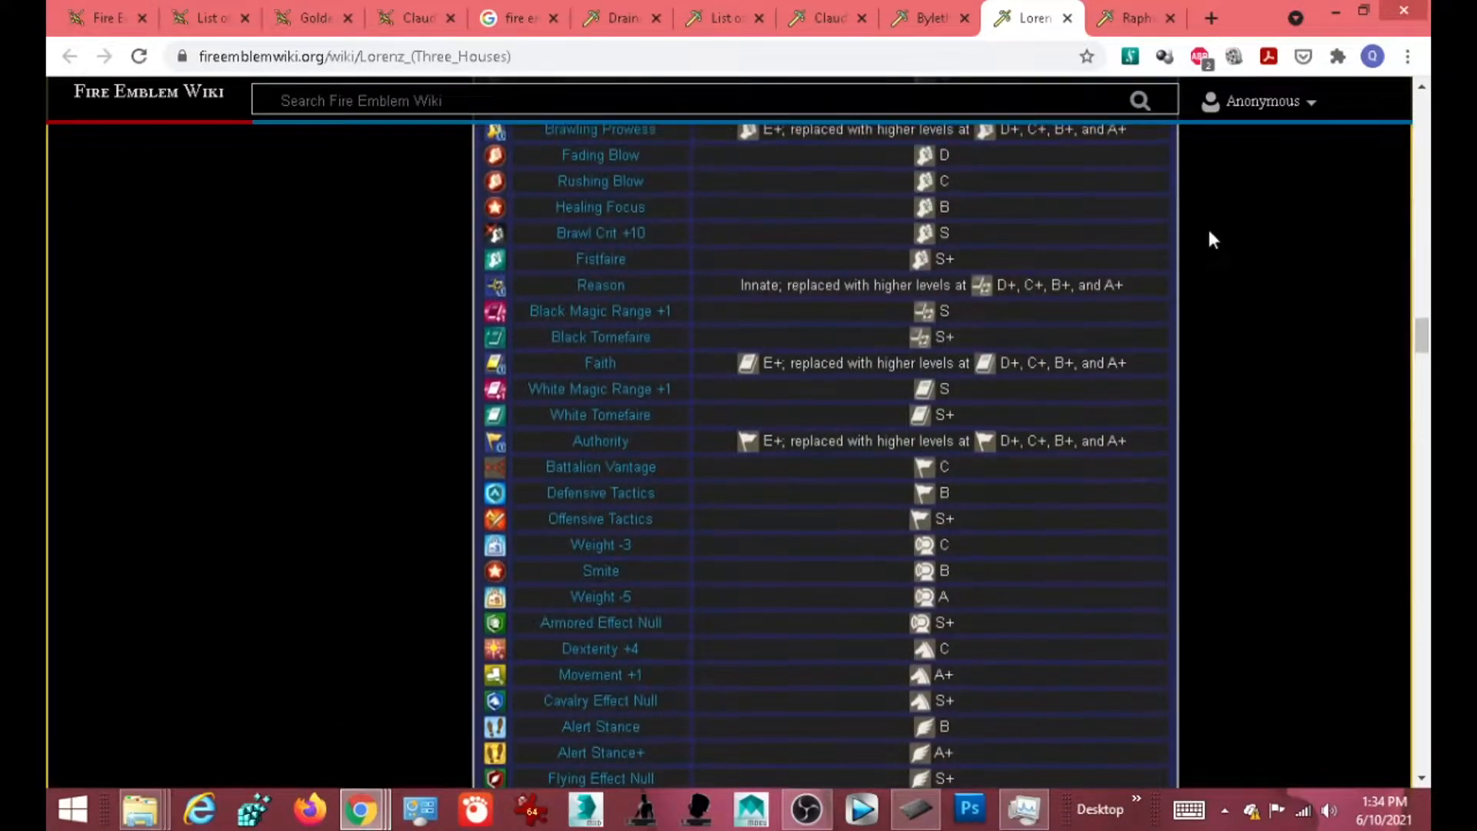
- Search Lorenz's page for 'rally', then close the find bar and keep scrolling
left_click(1407, 56)
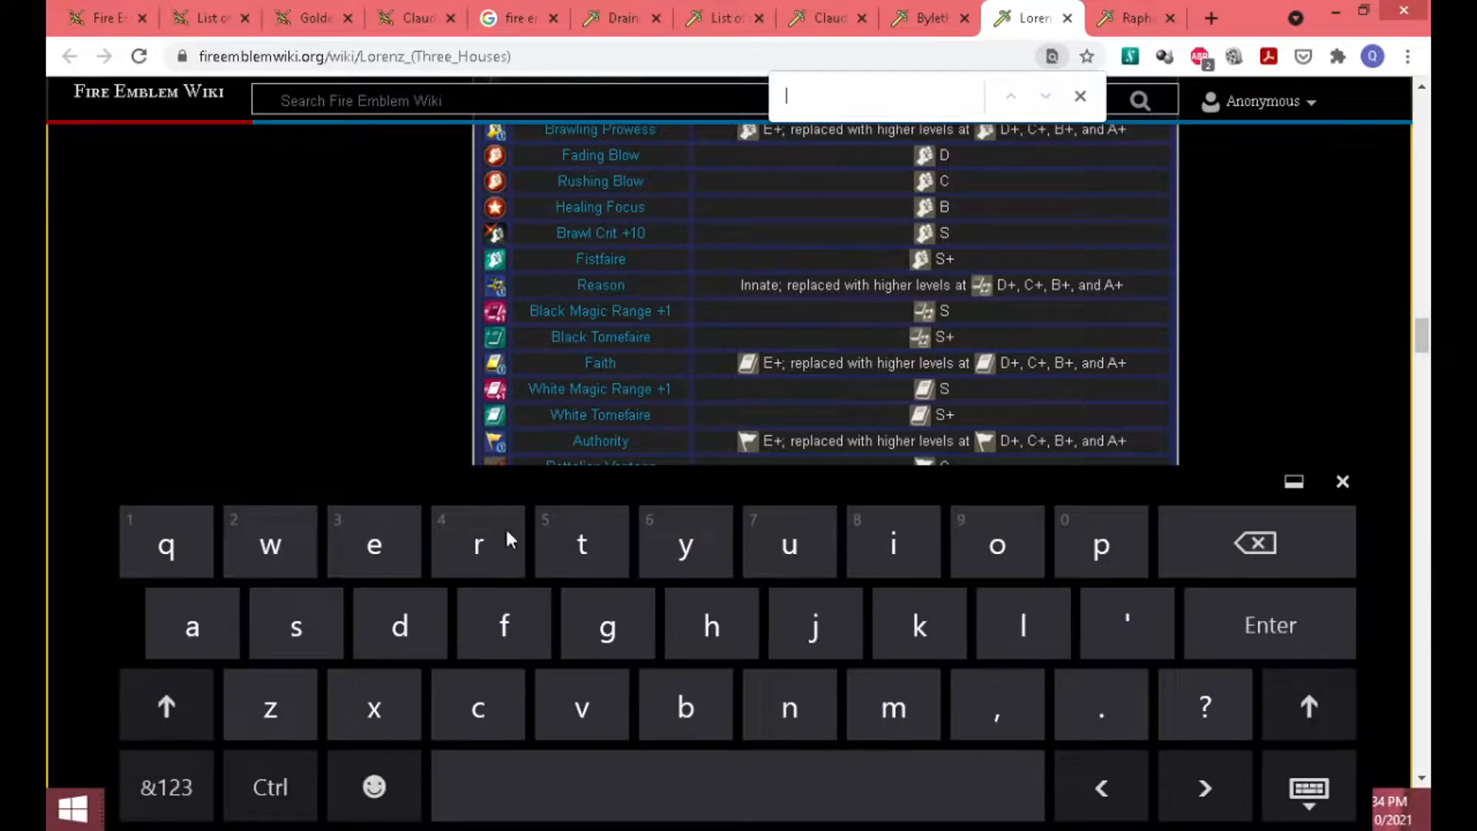
type("rall")
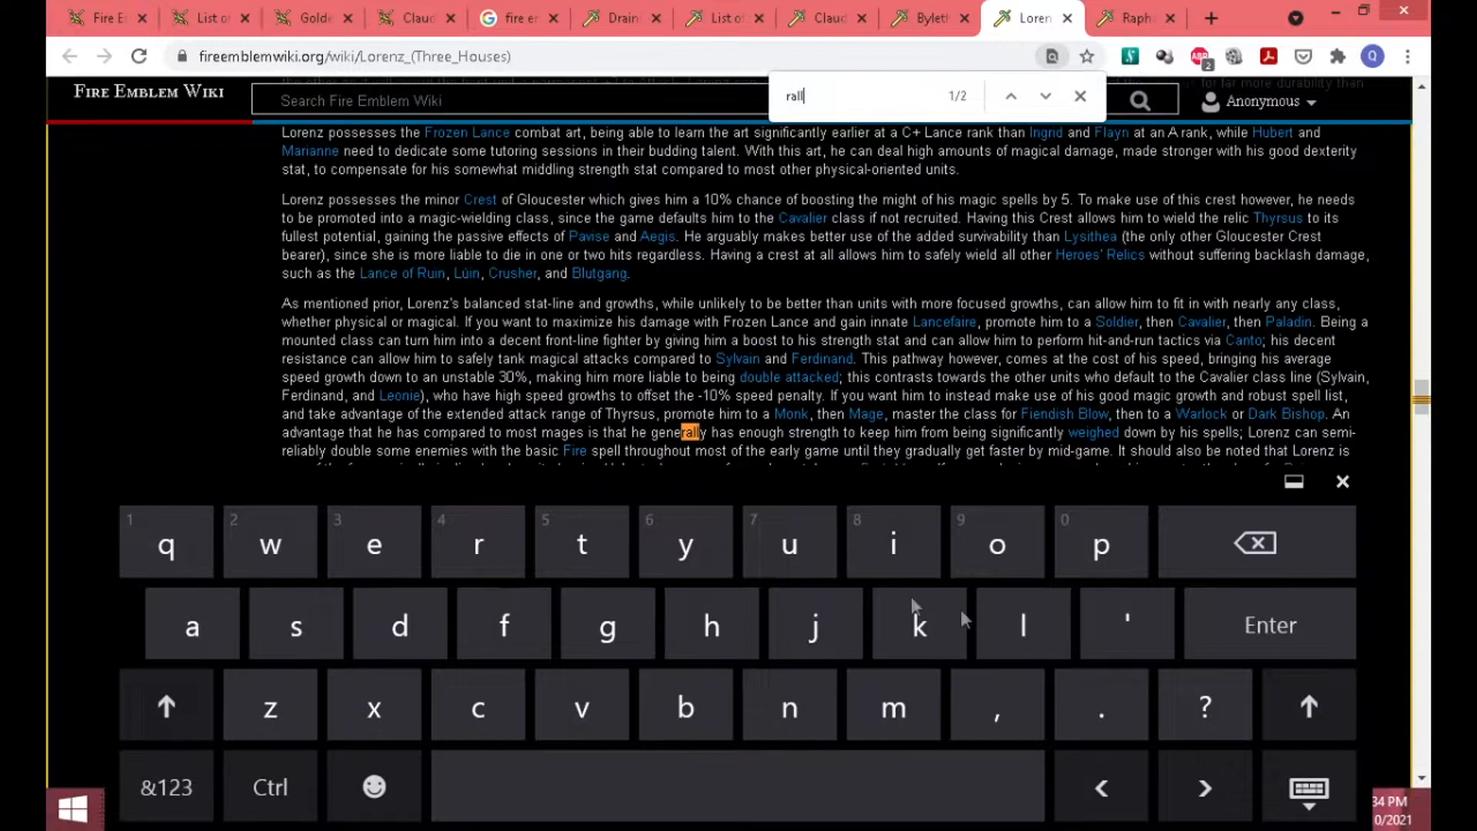
type("y")
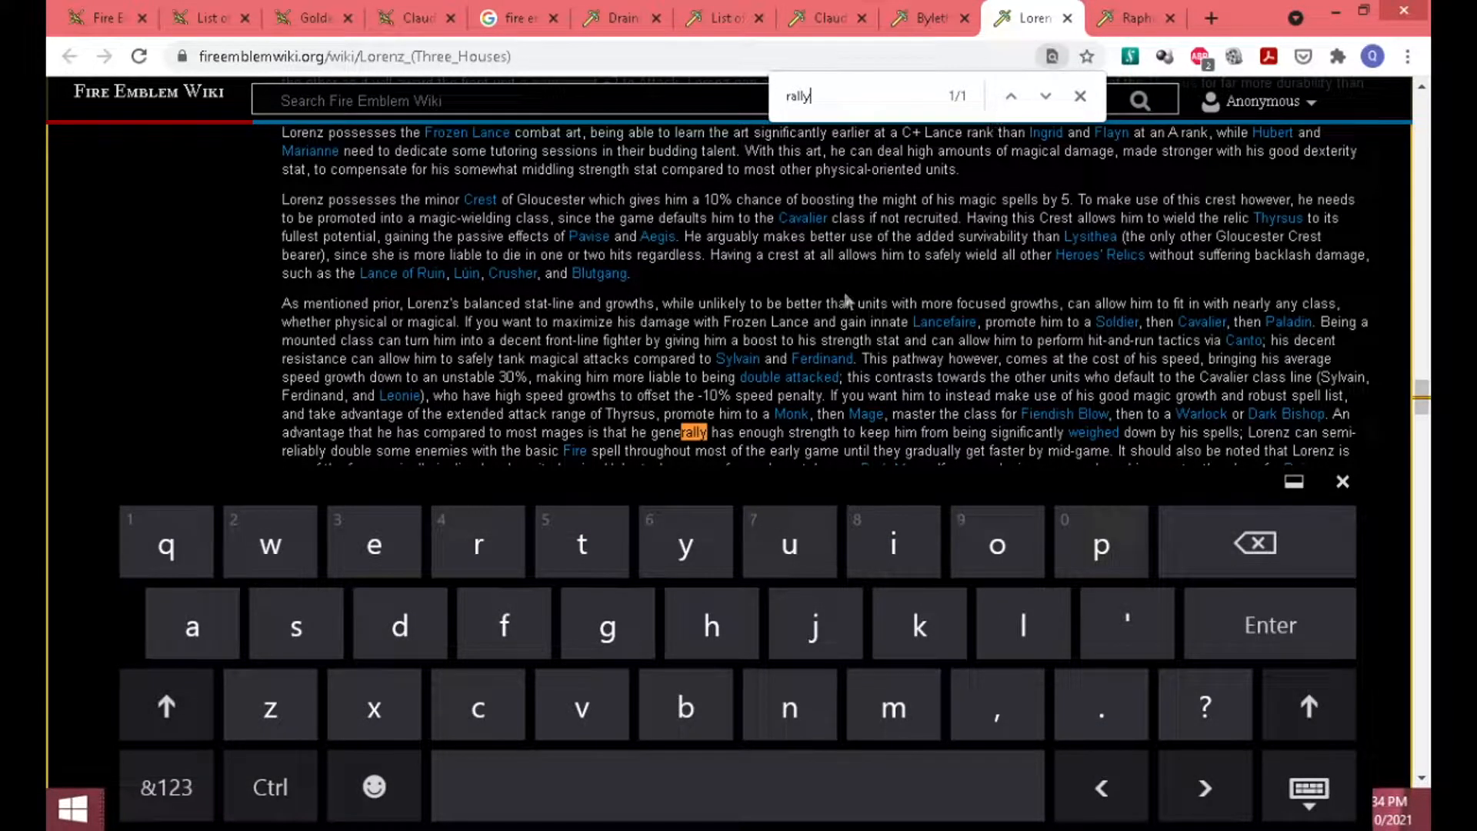
left_click(1079, 97)
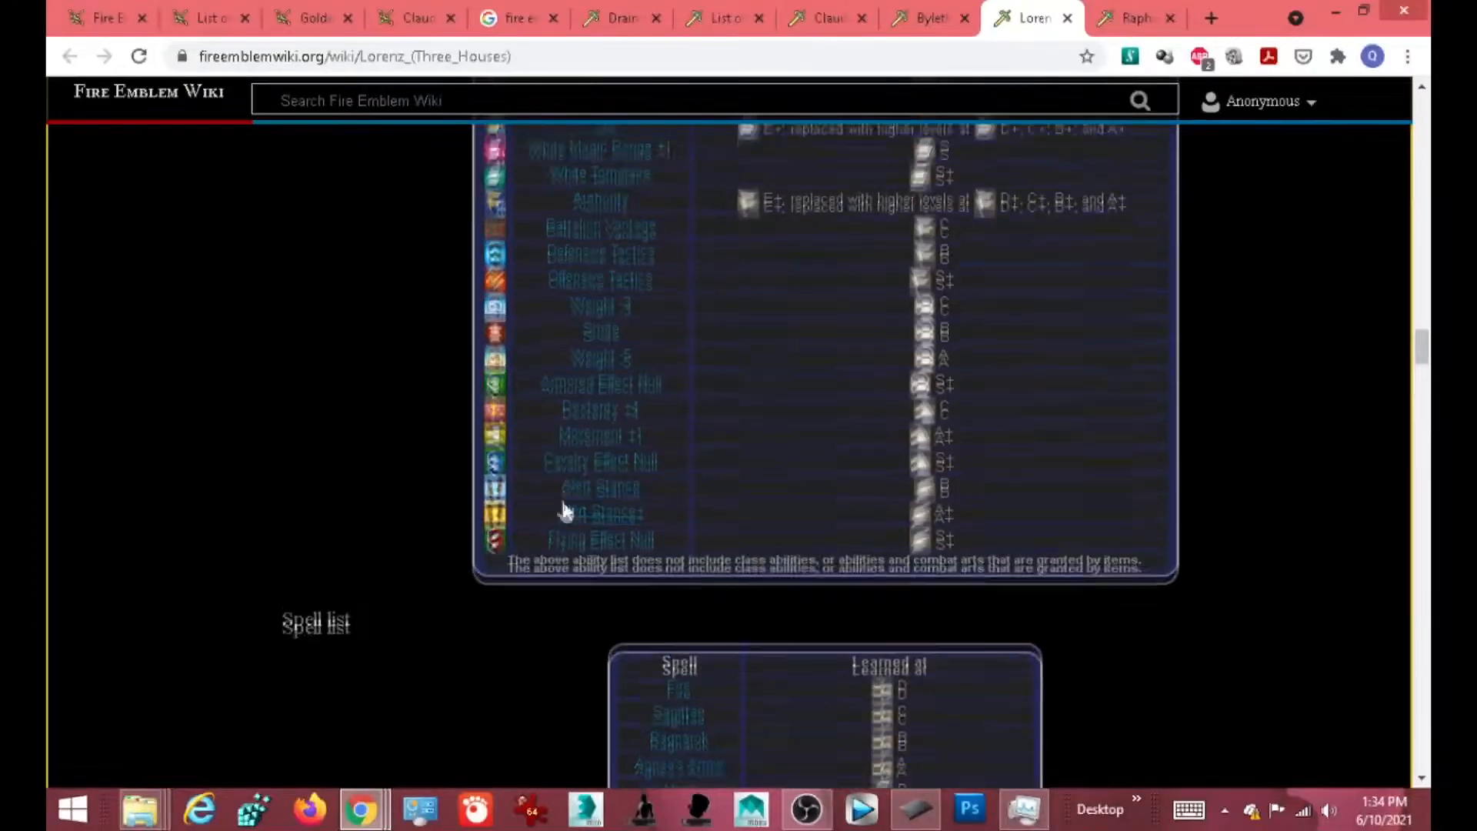
scroll("down", 3)
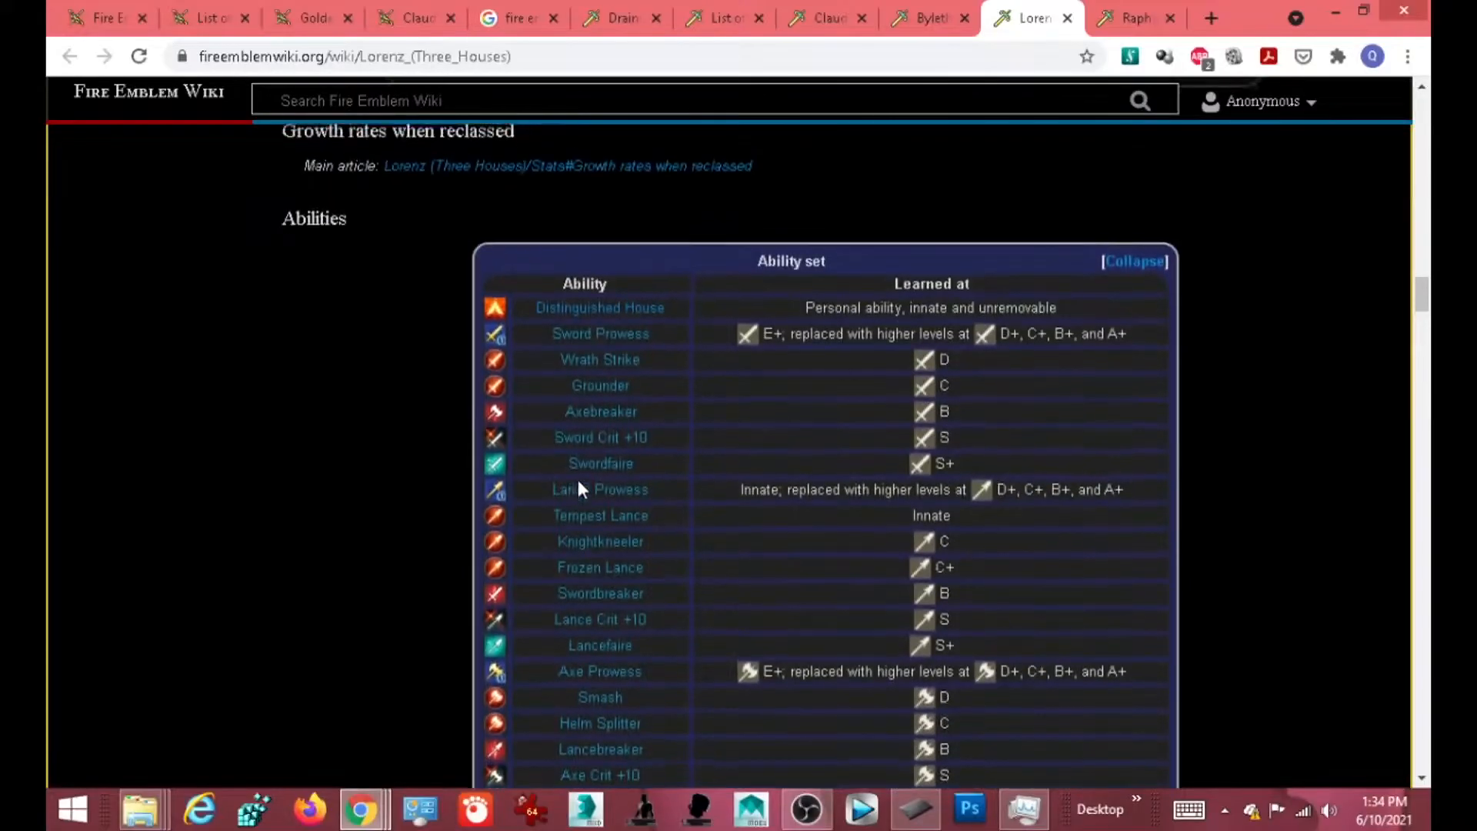
- Scroll Lorenz's page, then switch to Claude's page to check his Rally Charm ability
scroll("down", 3)
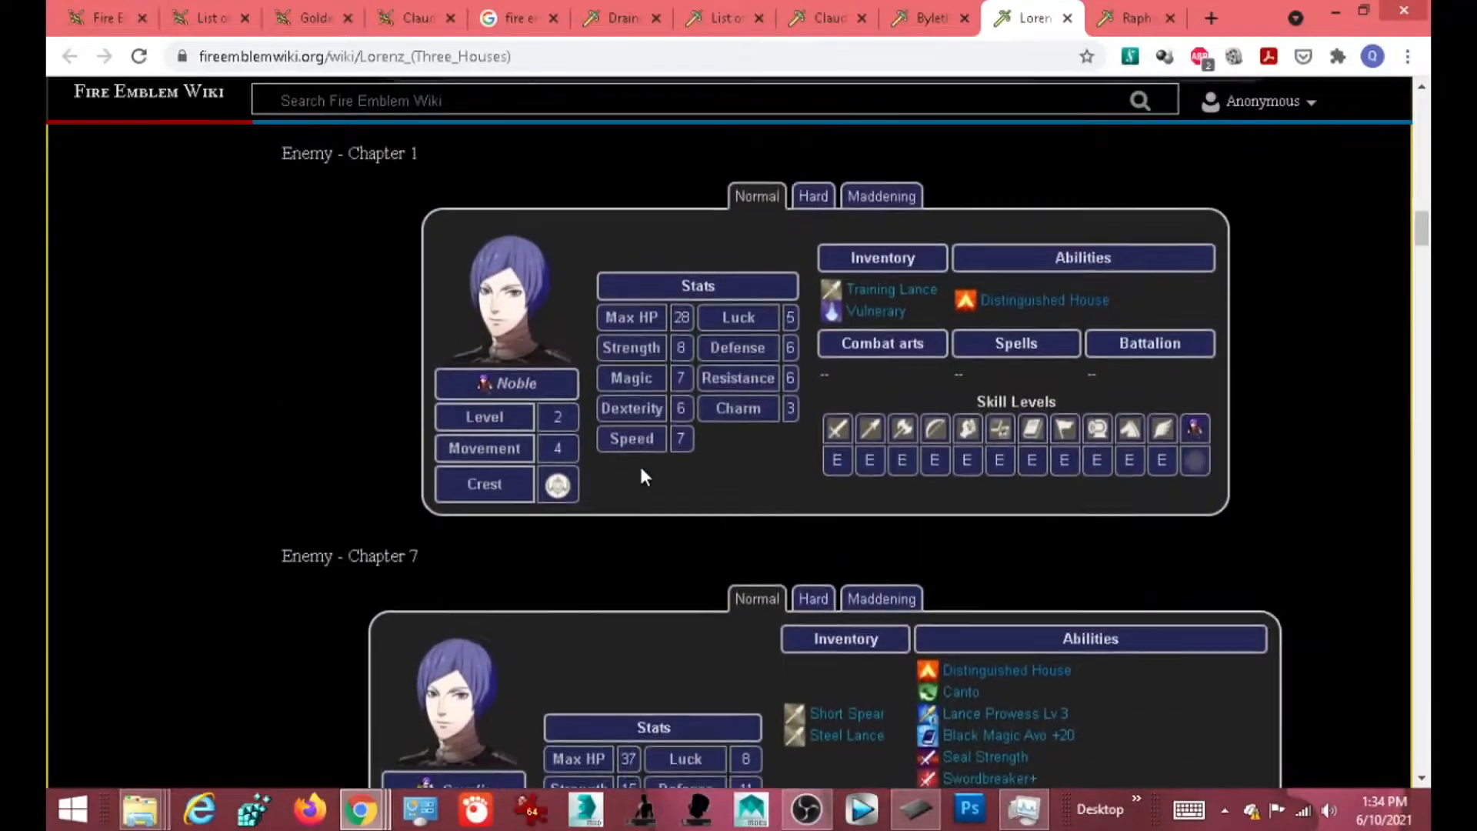
left_click(824, 18)
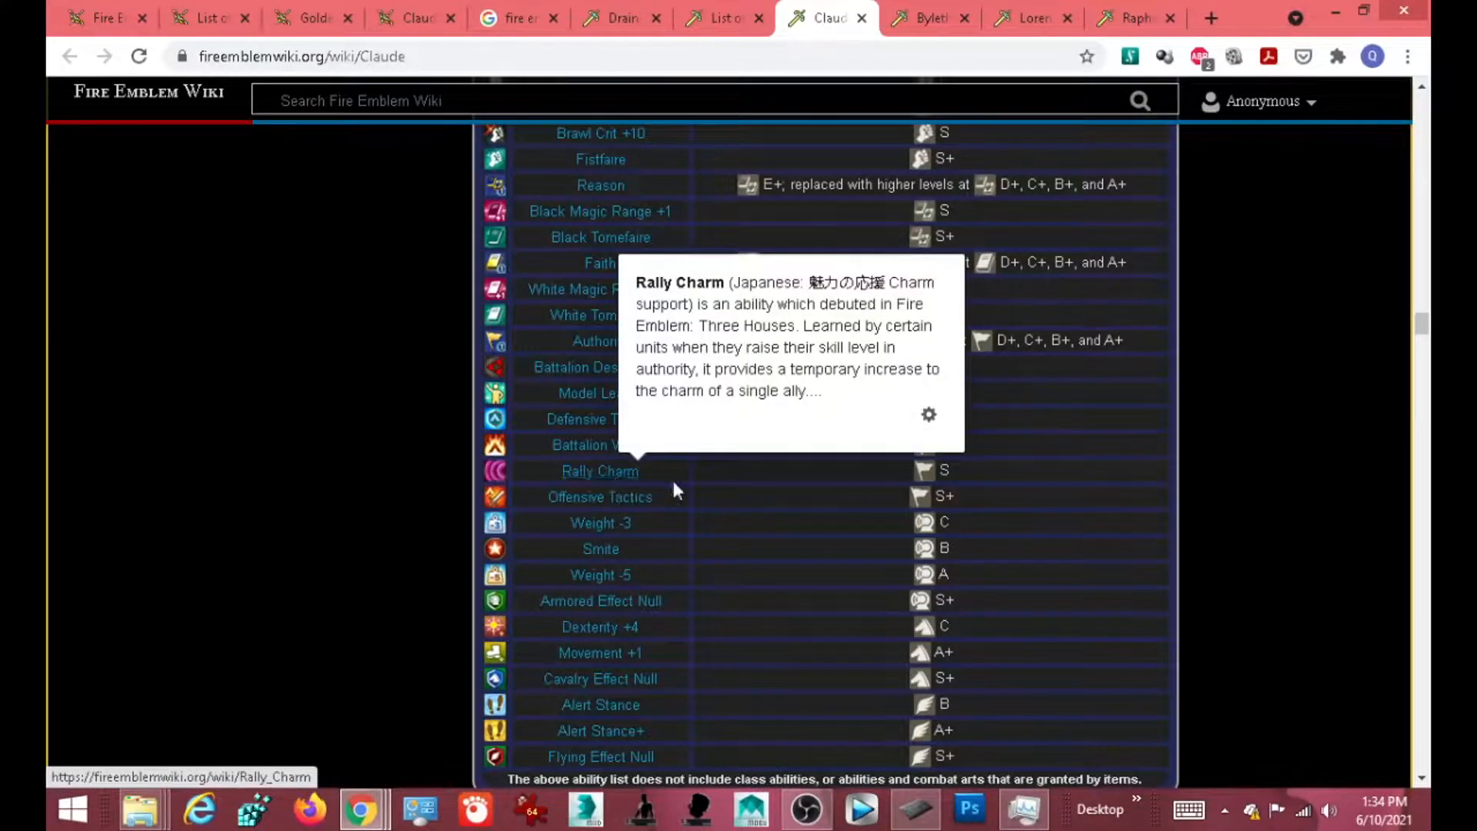
mouse_move(681, 485)
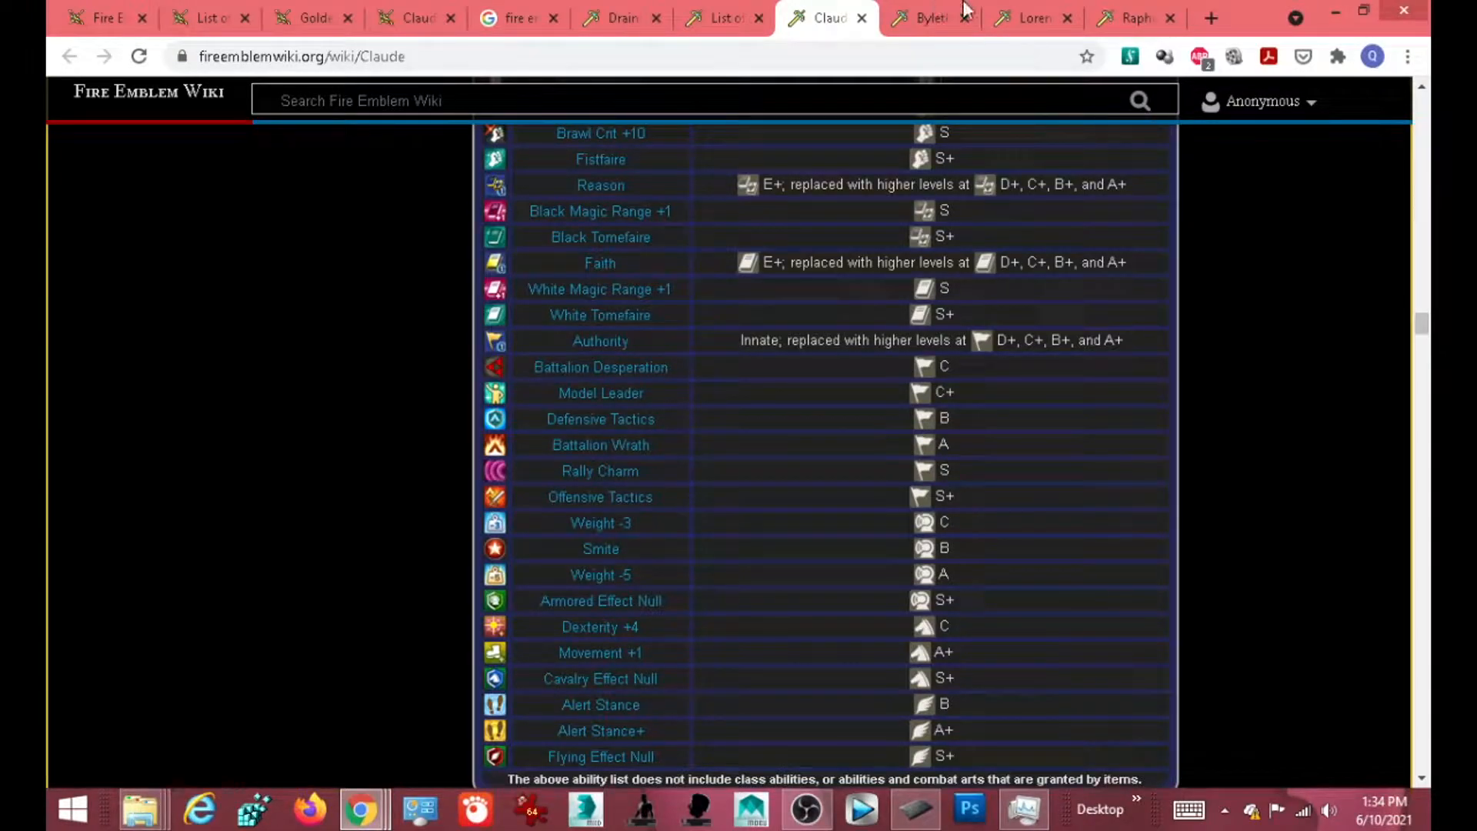
- Look over Byleth's ability list, including the Rally Movement ability
left_click(927, 18)
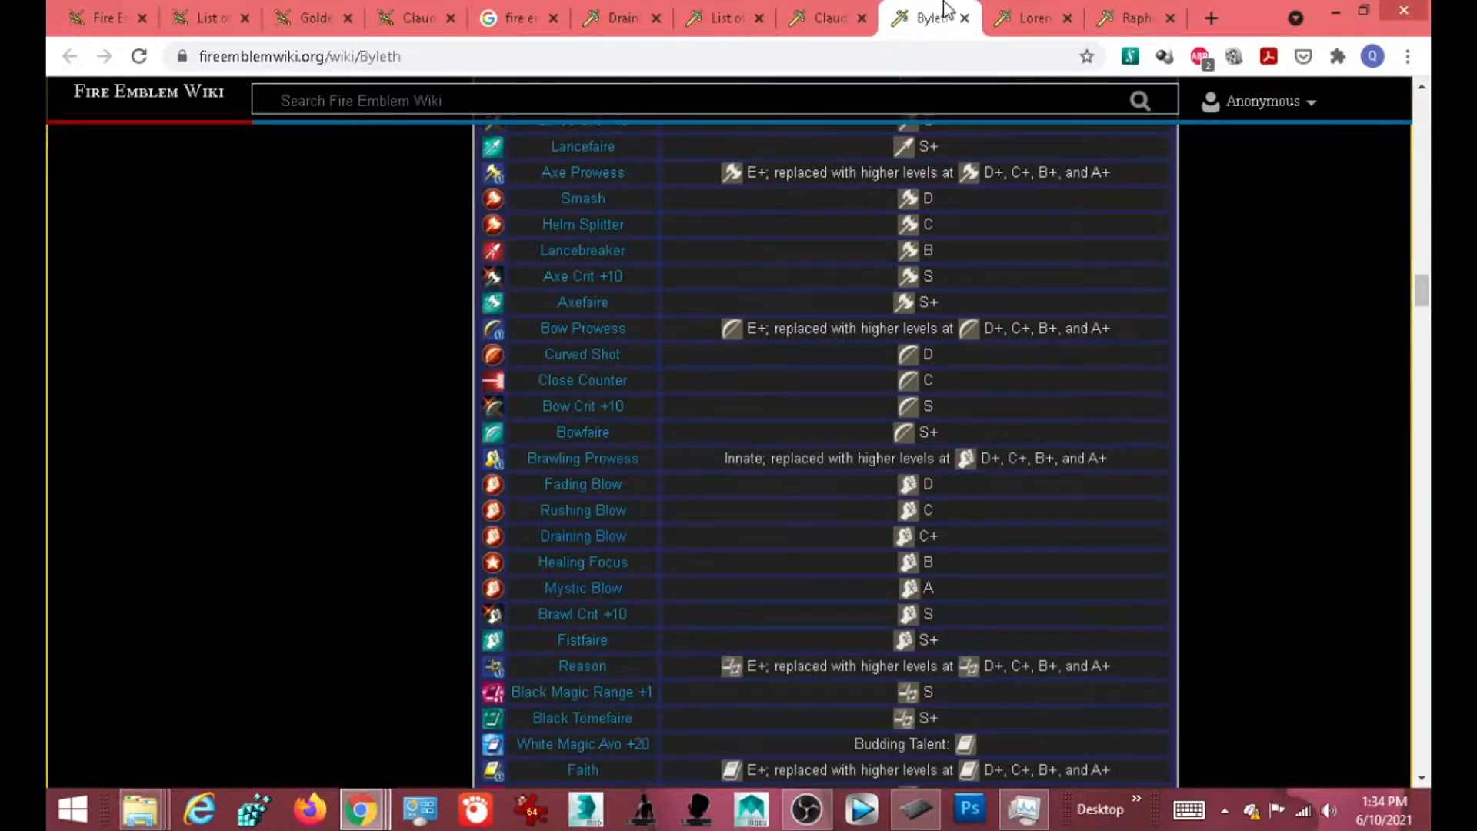
scroll("down", 3)
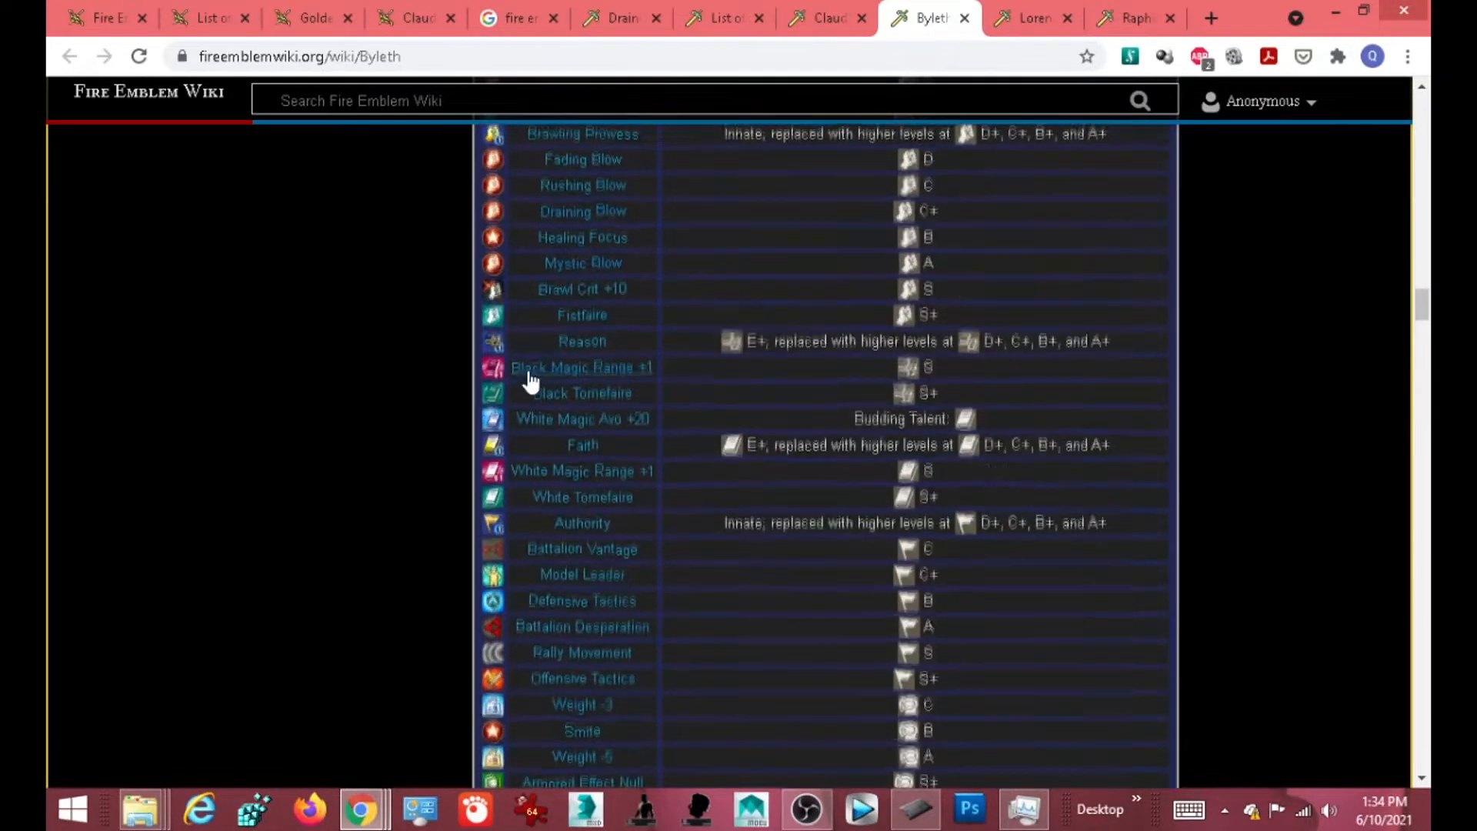
scroll("down", 3)
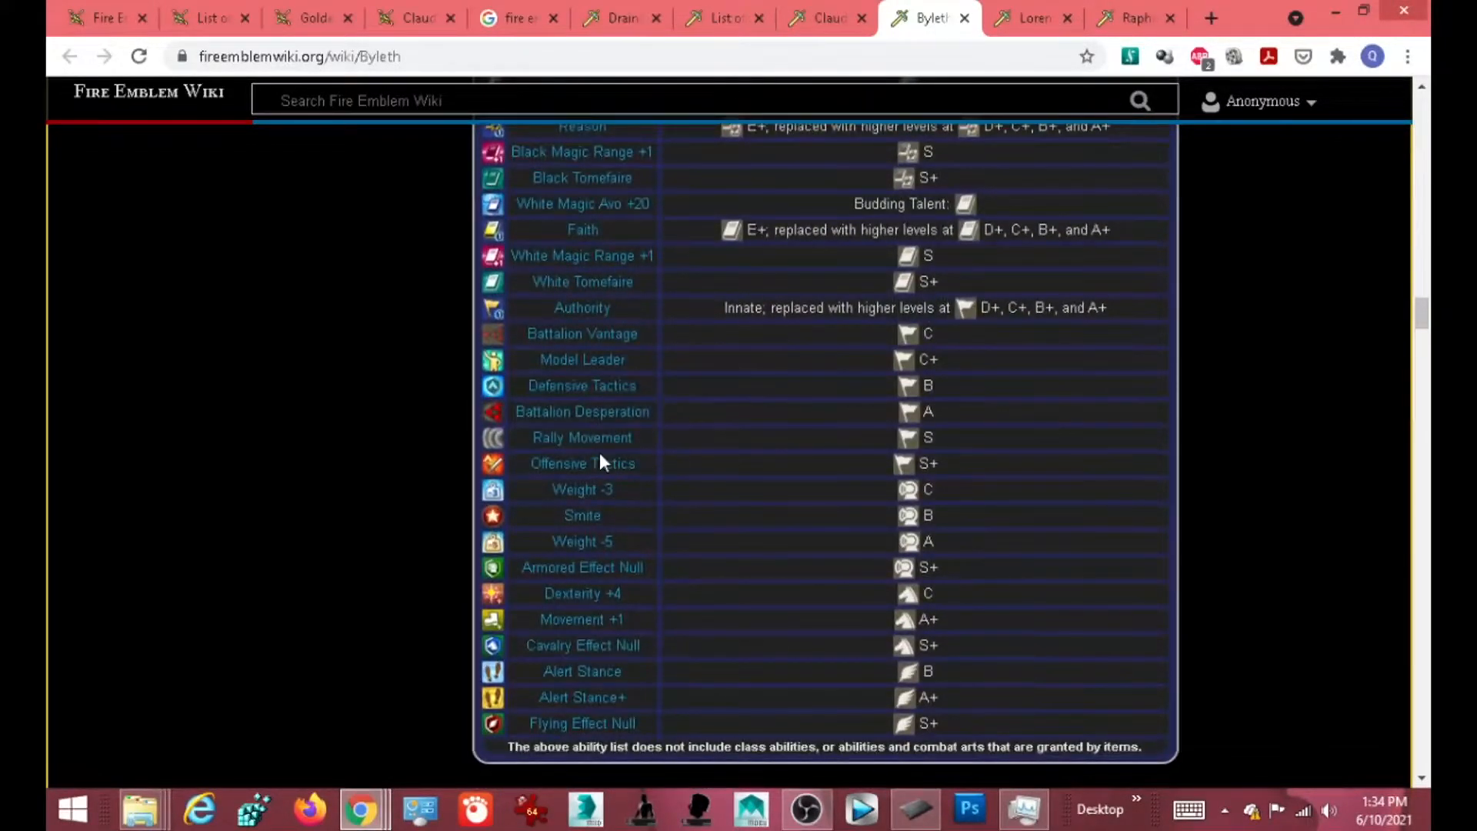
mouse_move(581, 437)
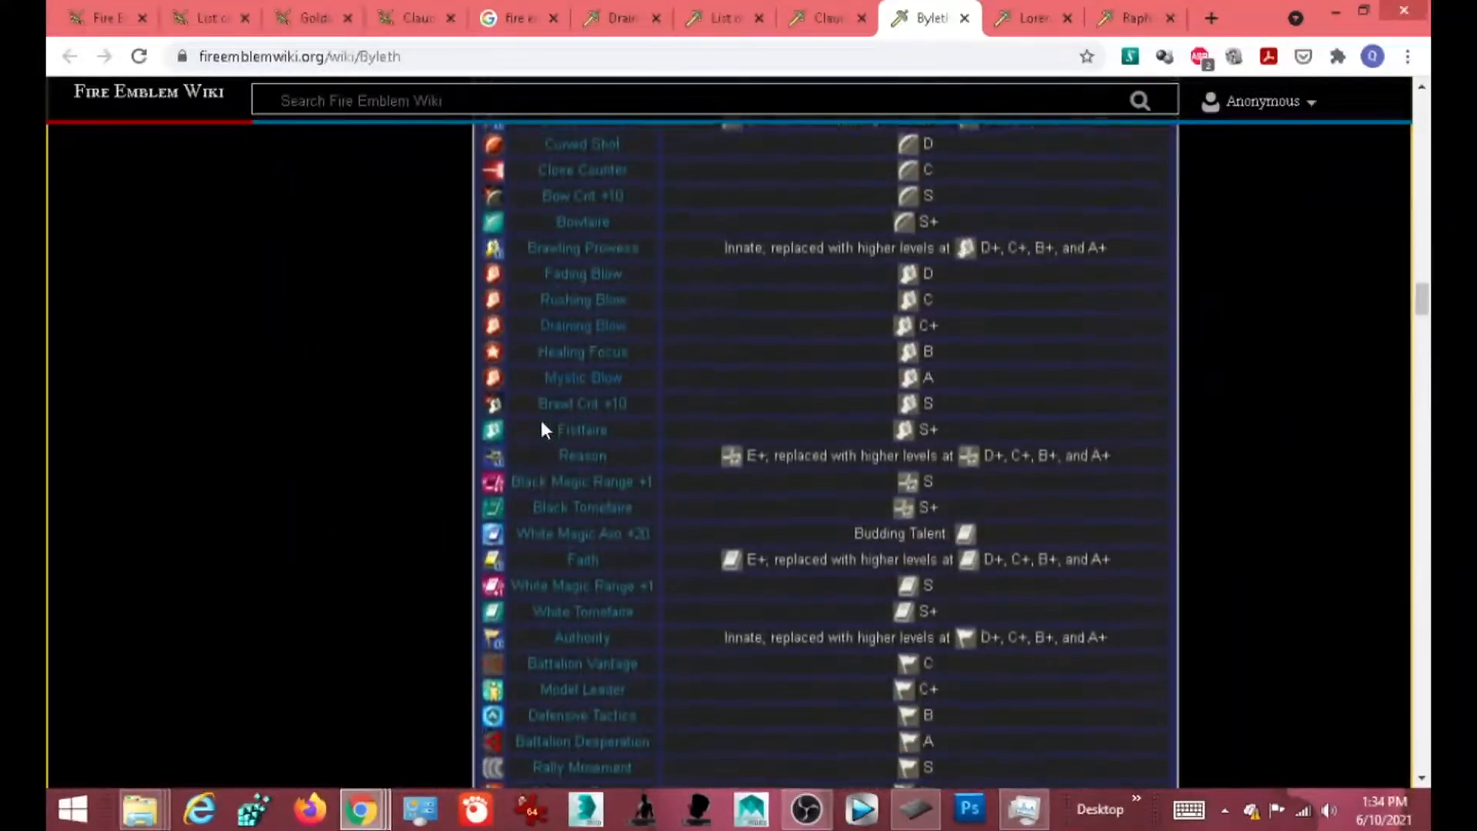
scroll("down", 3)
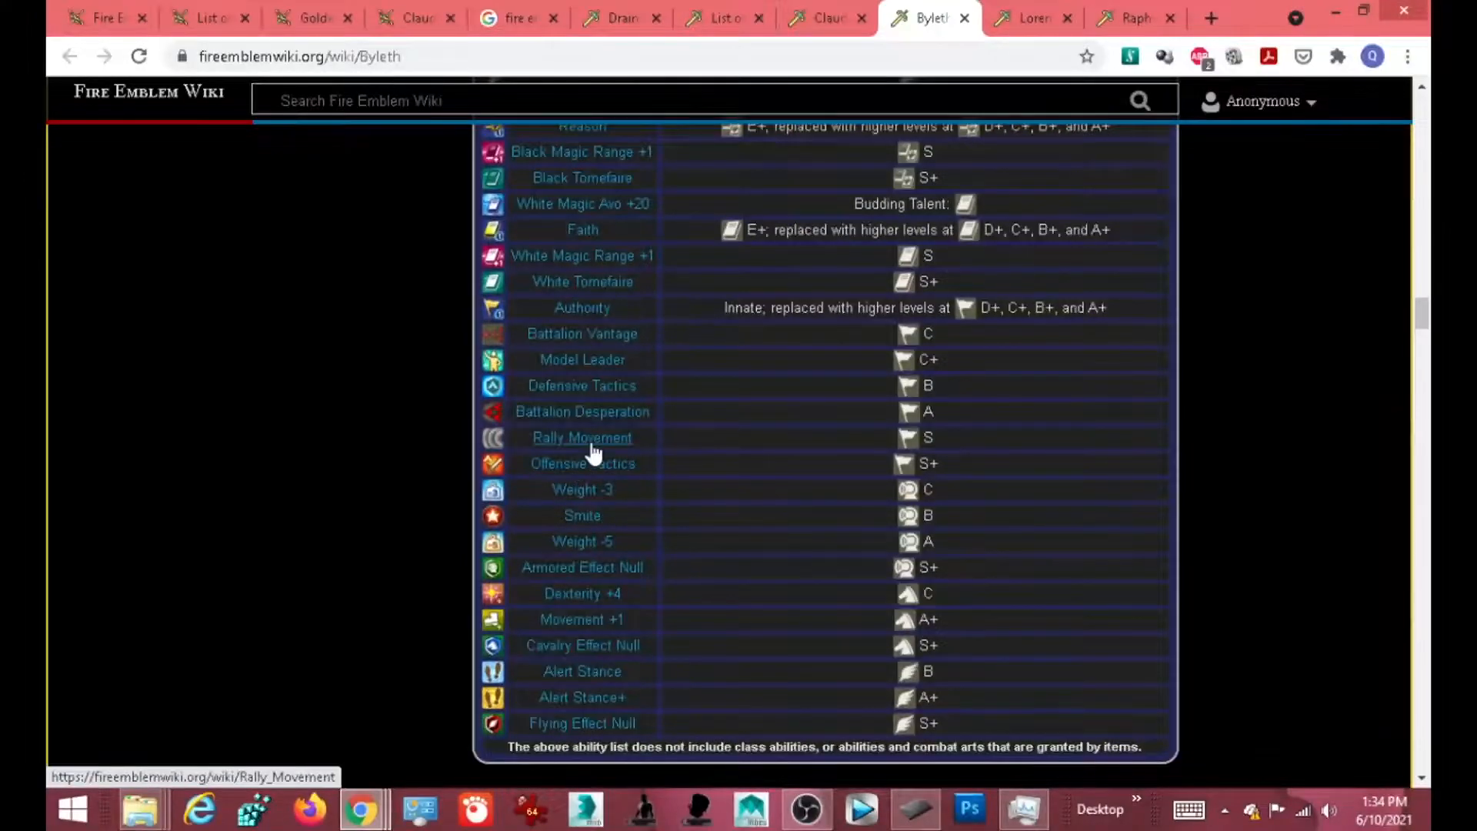
mouse_move(582, 437)
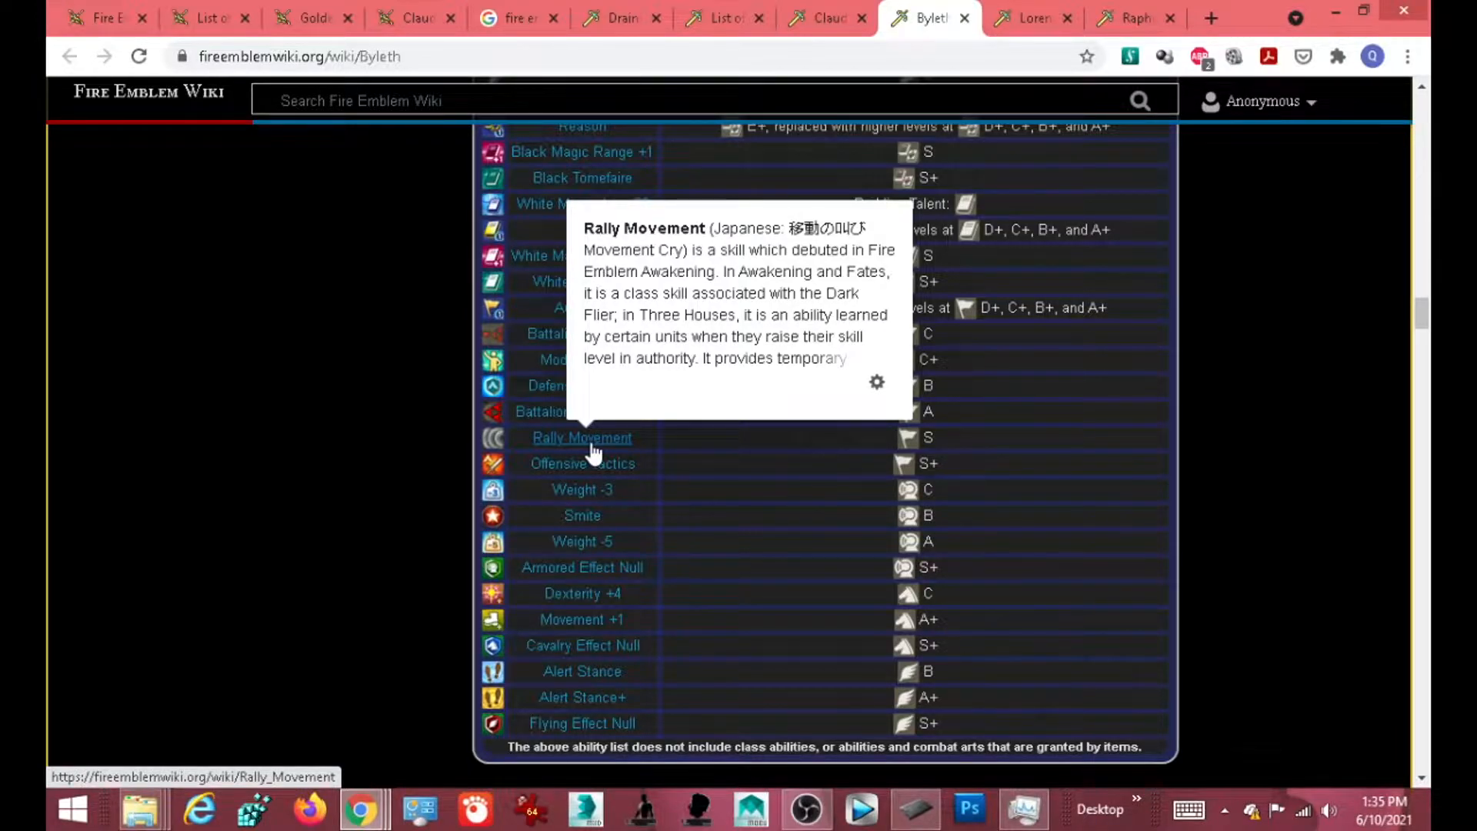
mouse_move(516, 495)
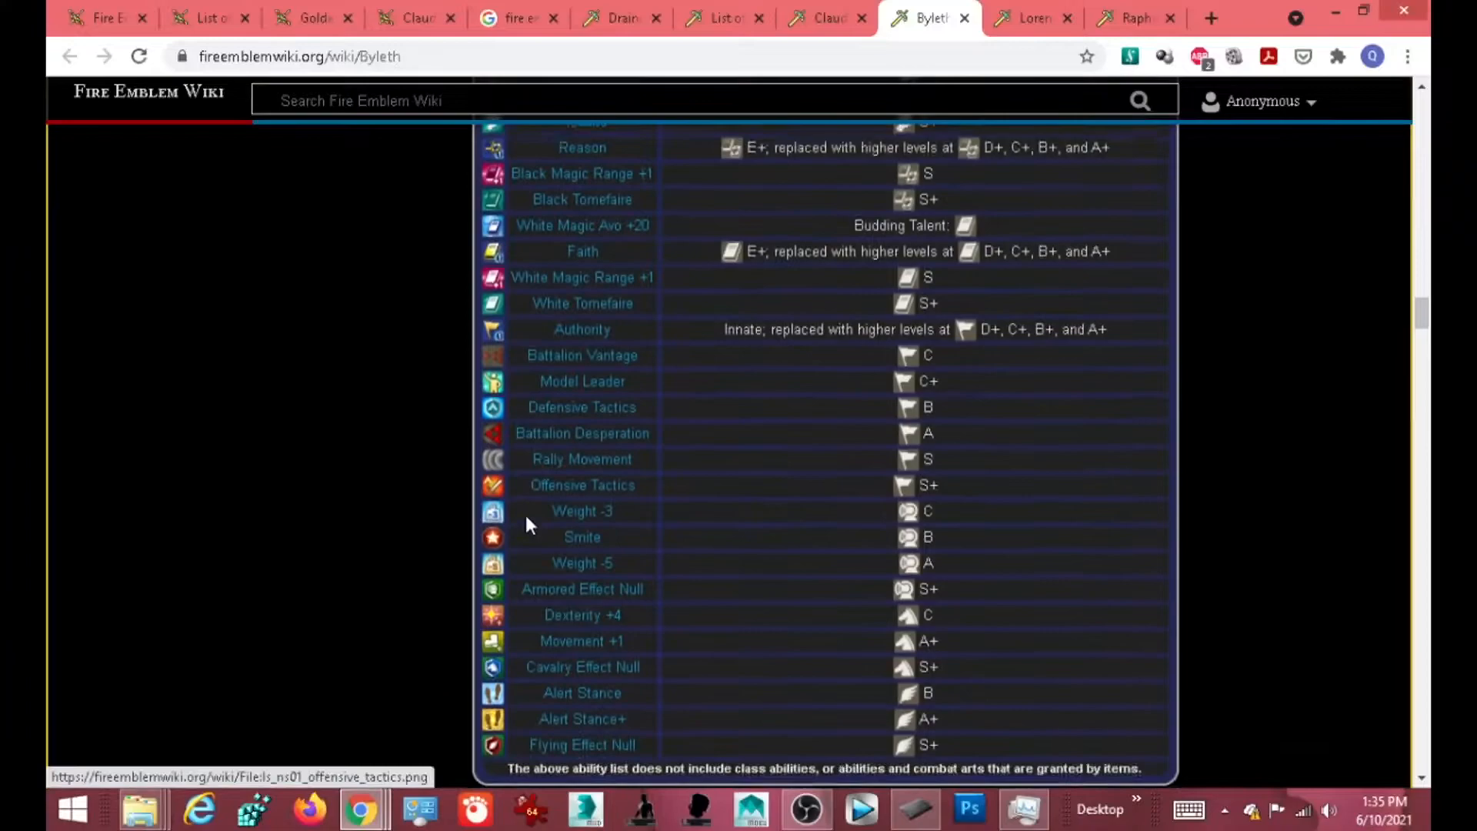
scroll("down", 3)
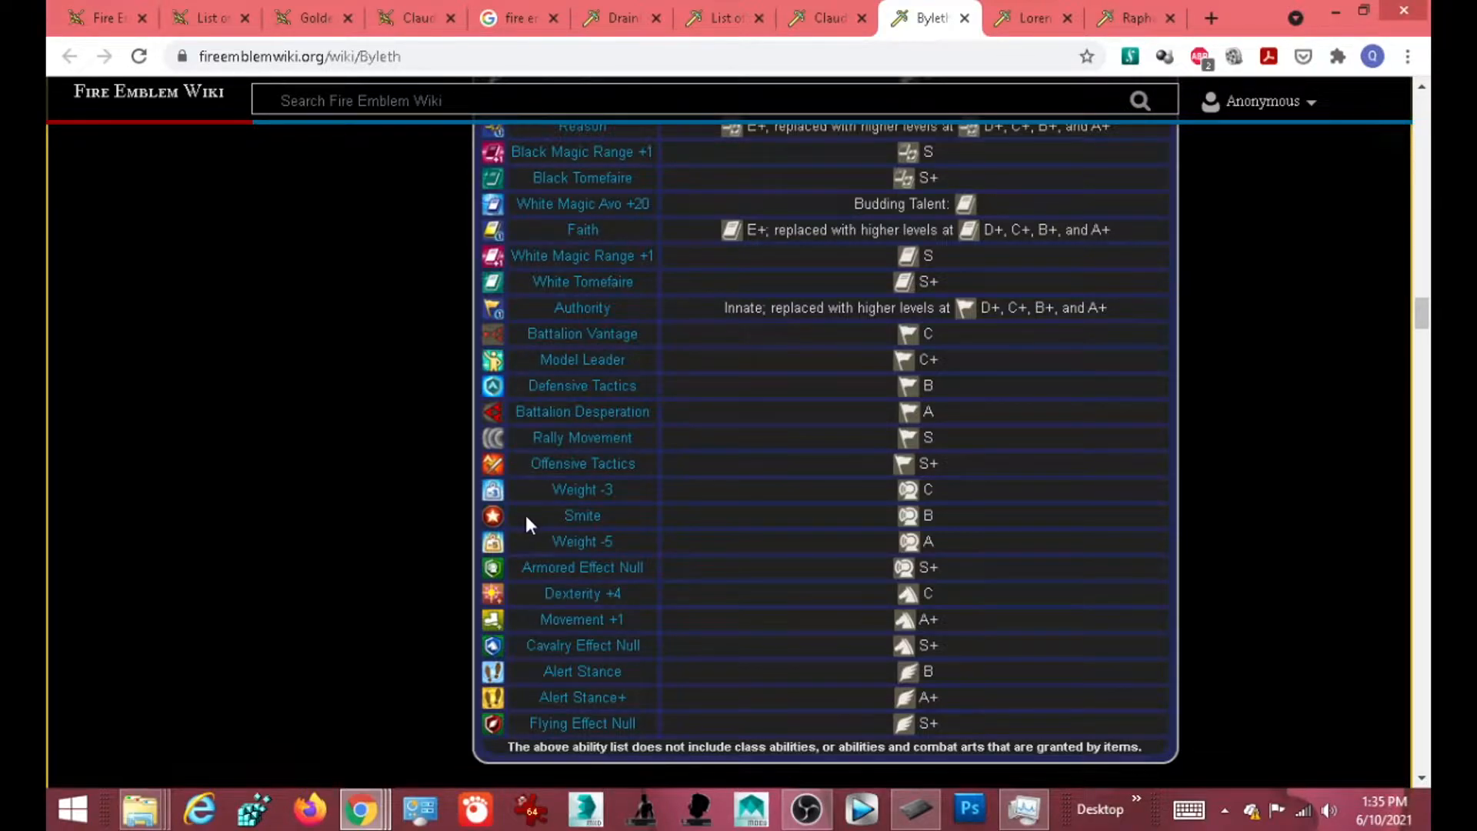
mouse_move(533, 517)
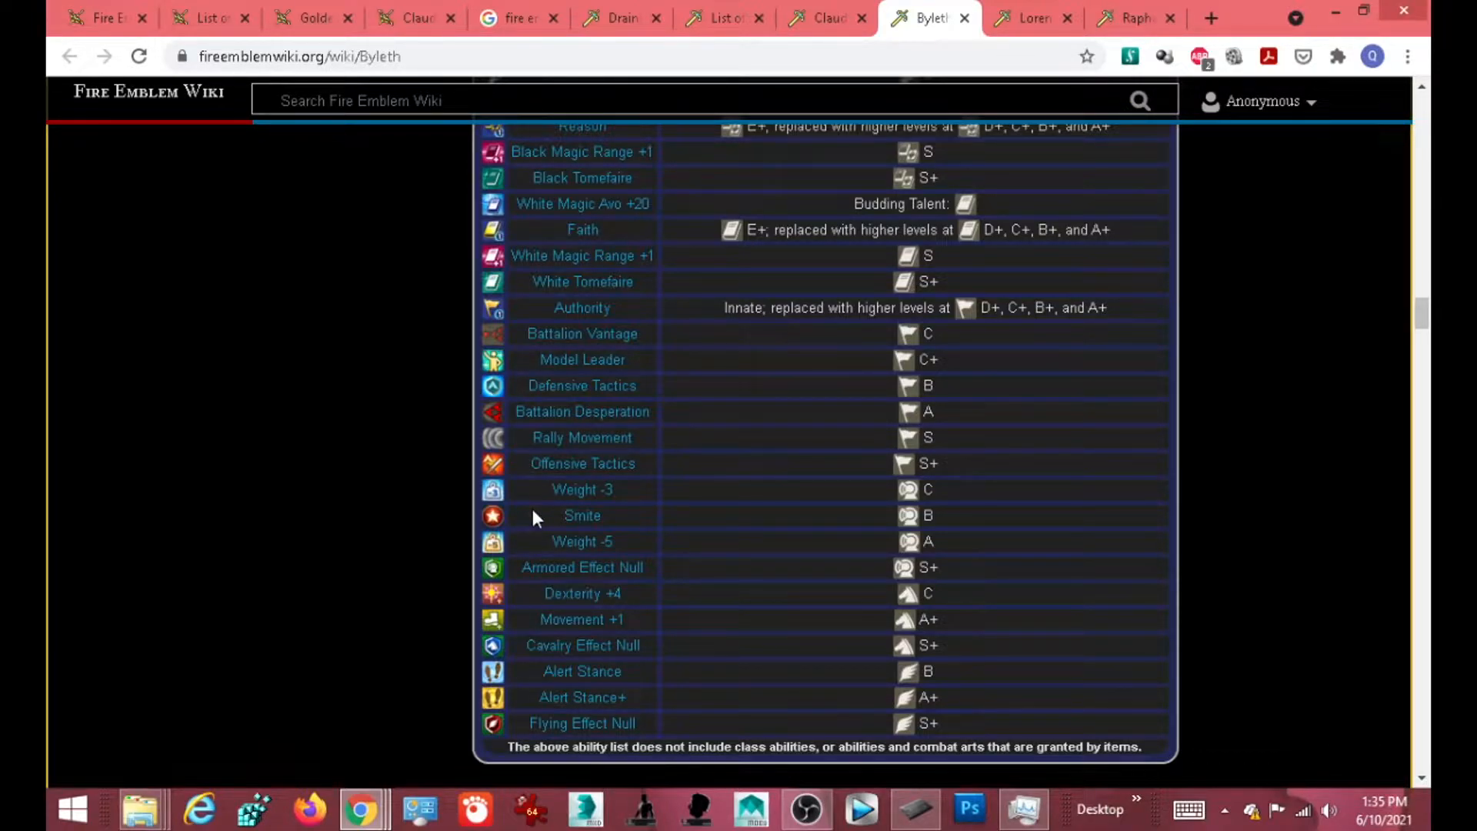
scroll("down", 3)
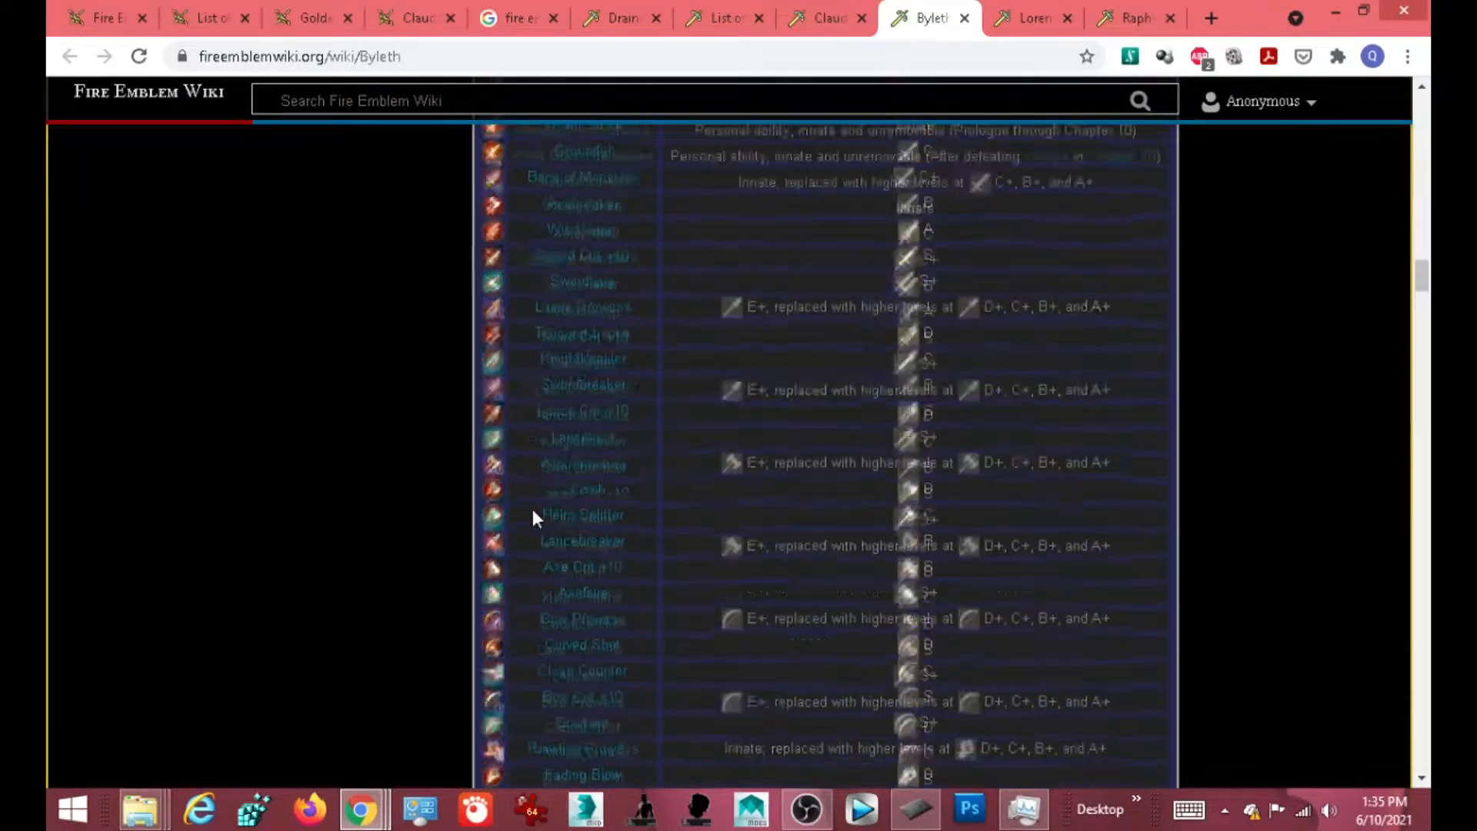
scroll("down", 3)
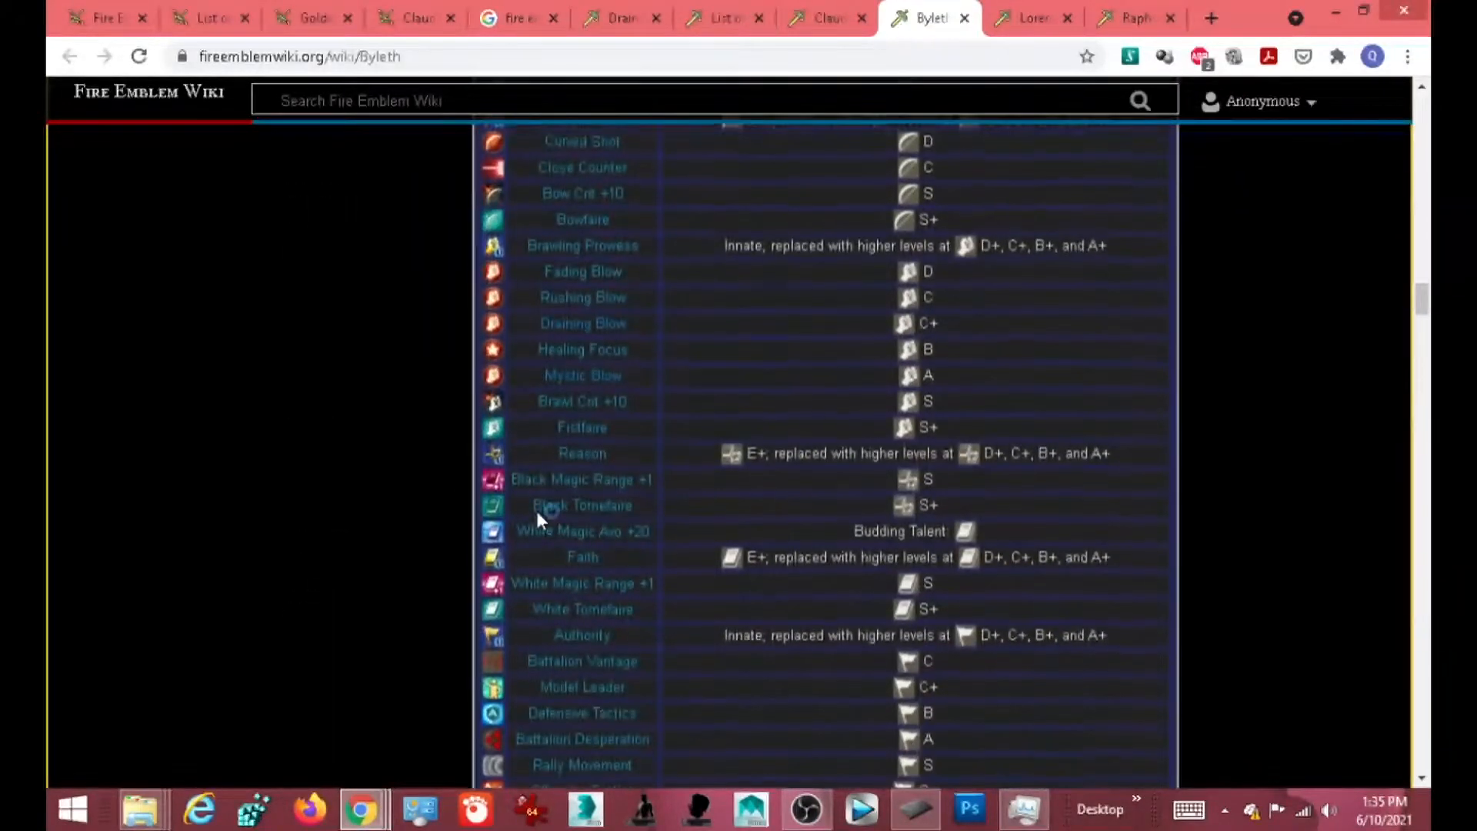
scroll("down", 3)
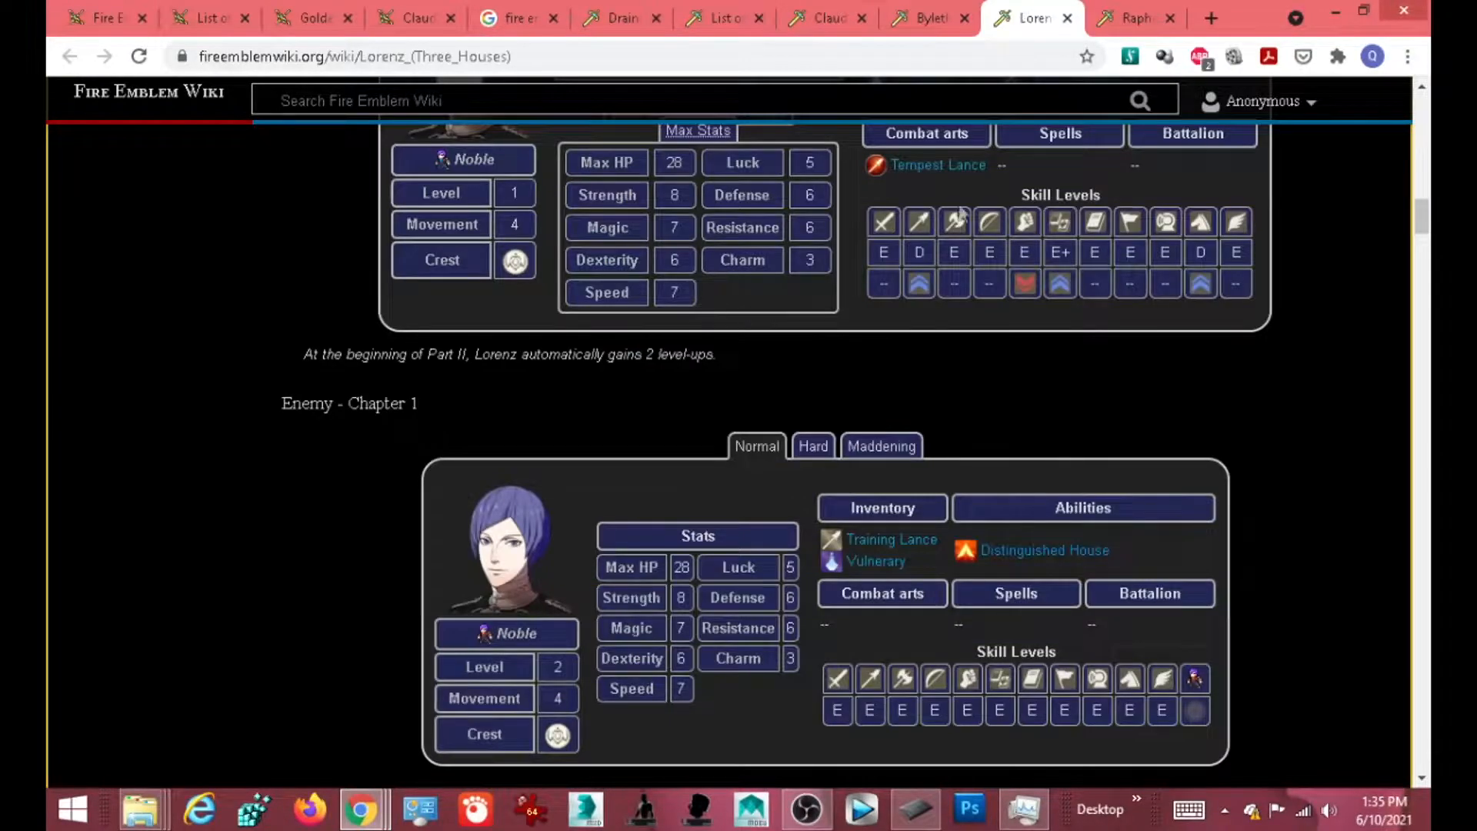
left_click(1125, 18)
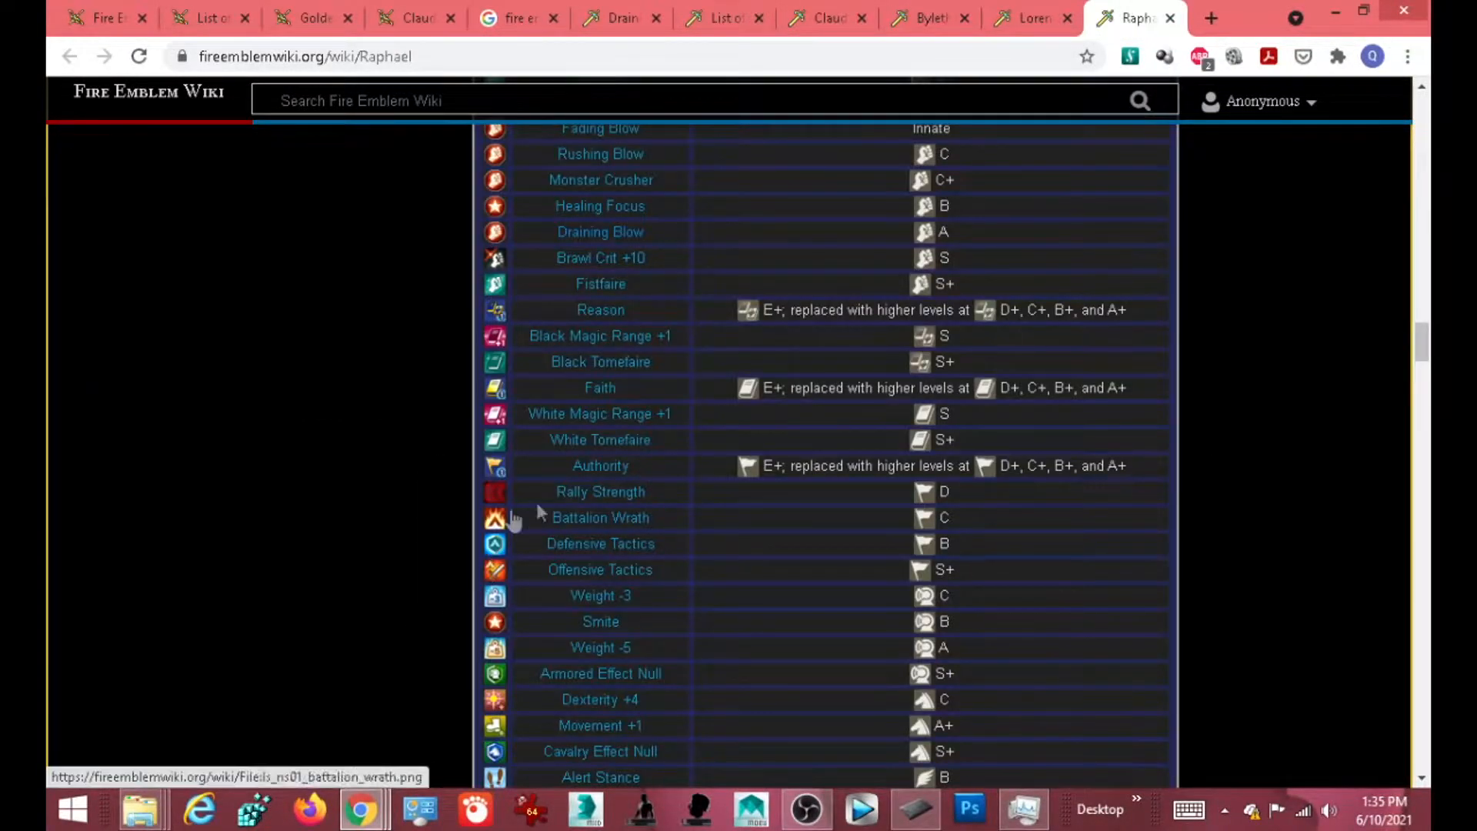
scroll("down", 3)
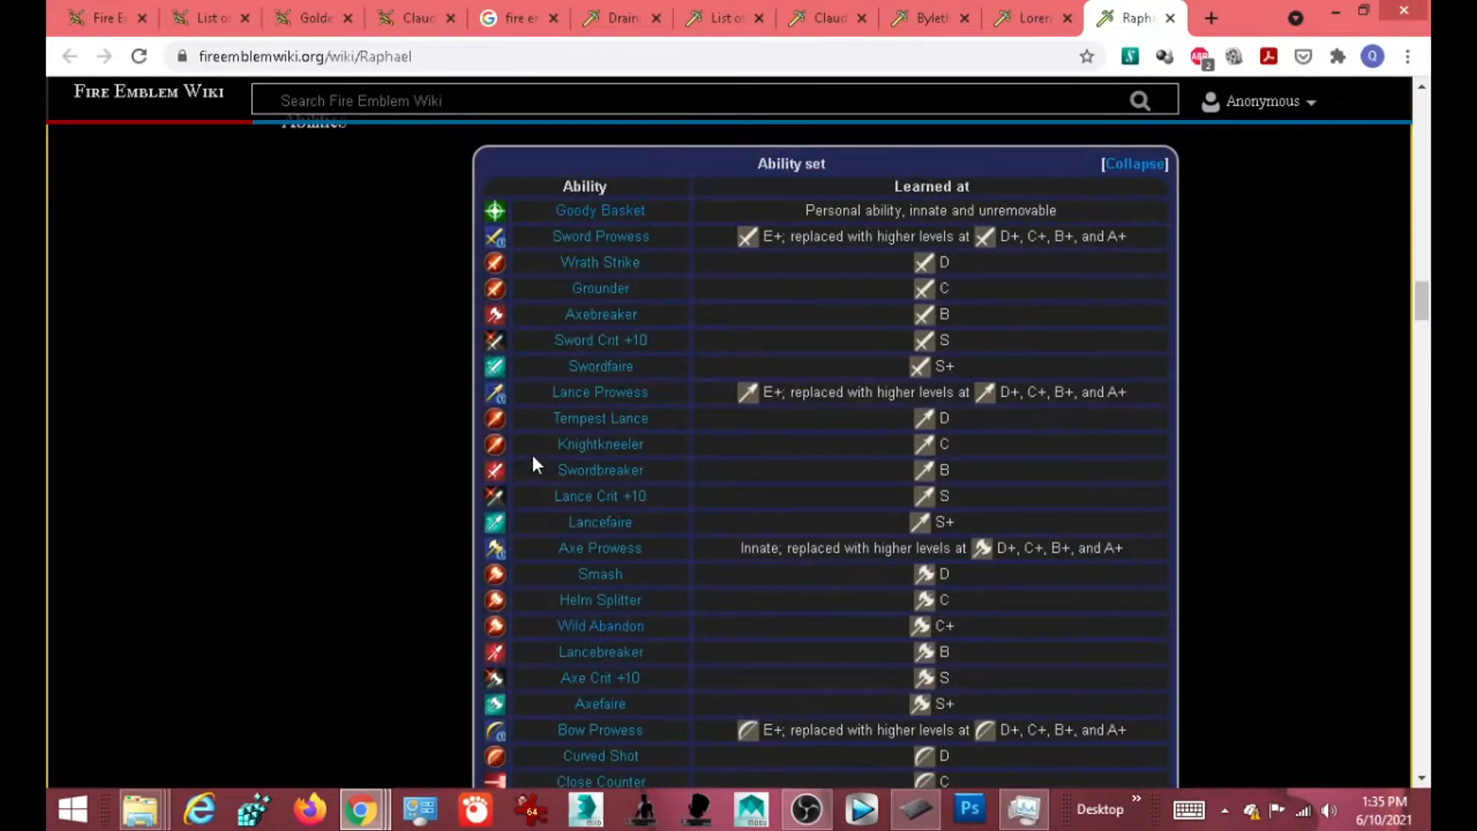
scroll("down", 3)
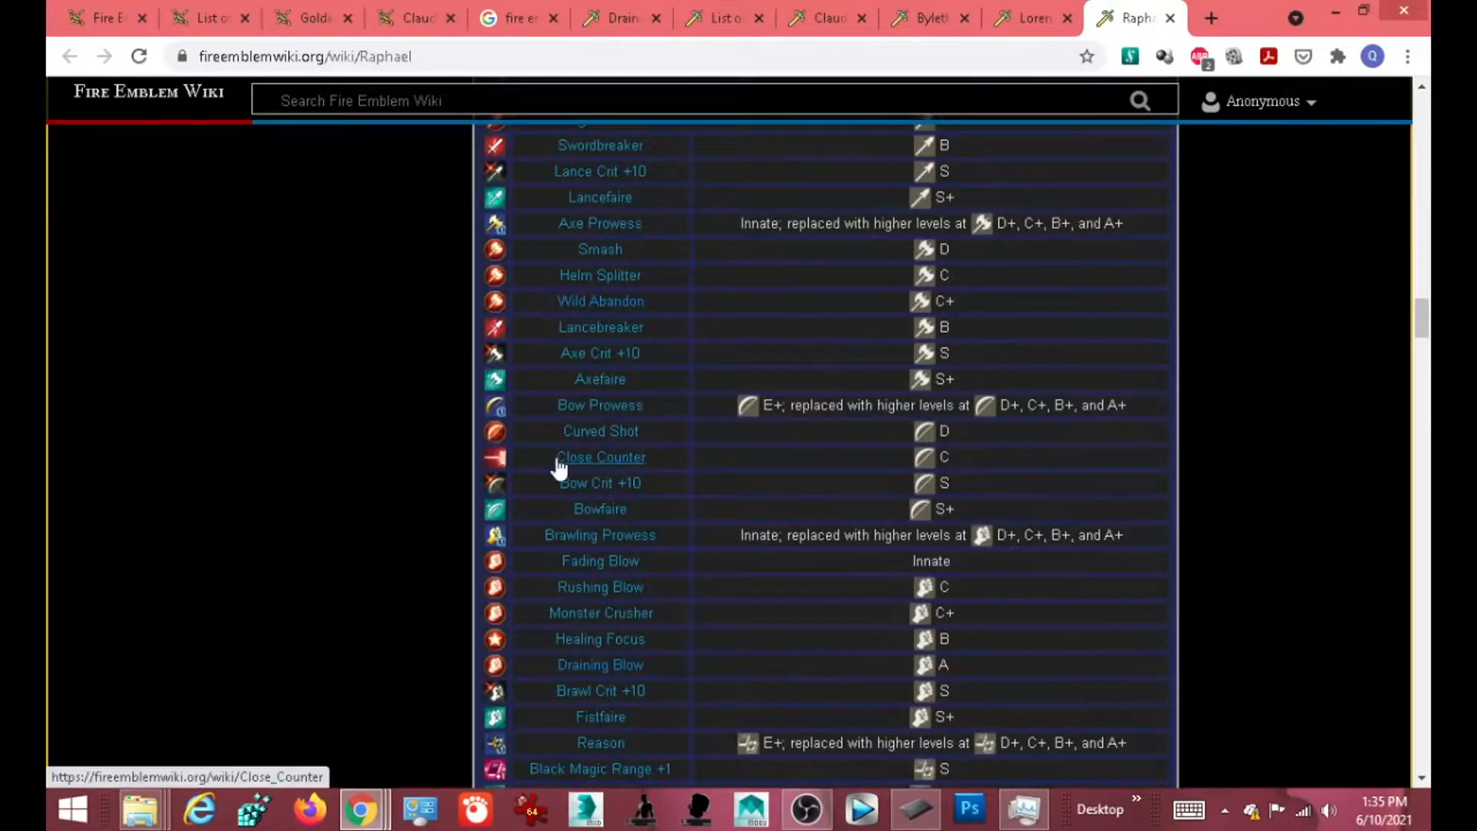
mouse_move(516, 482)
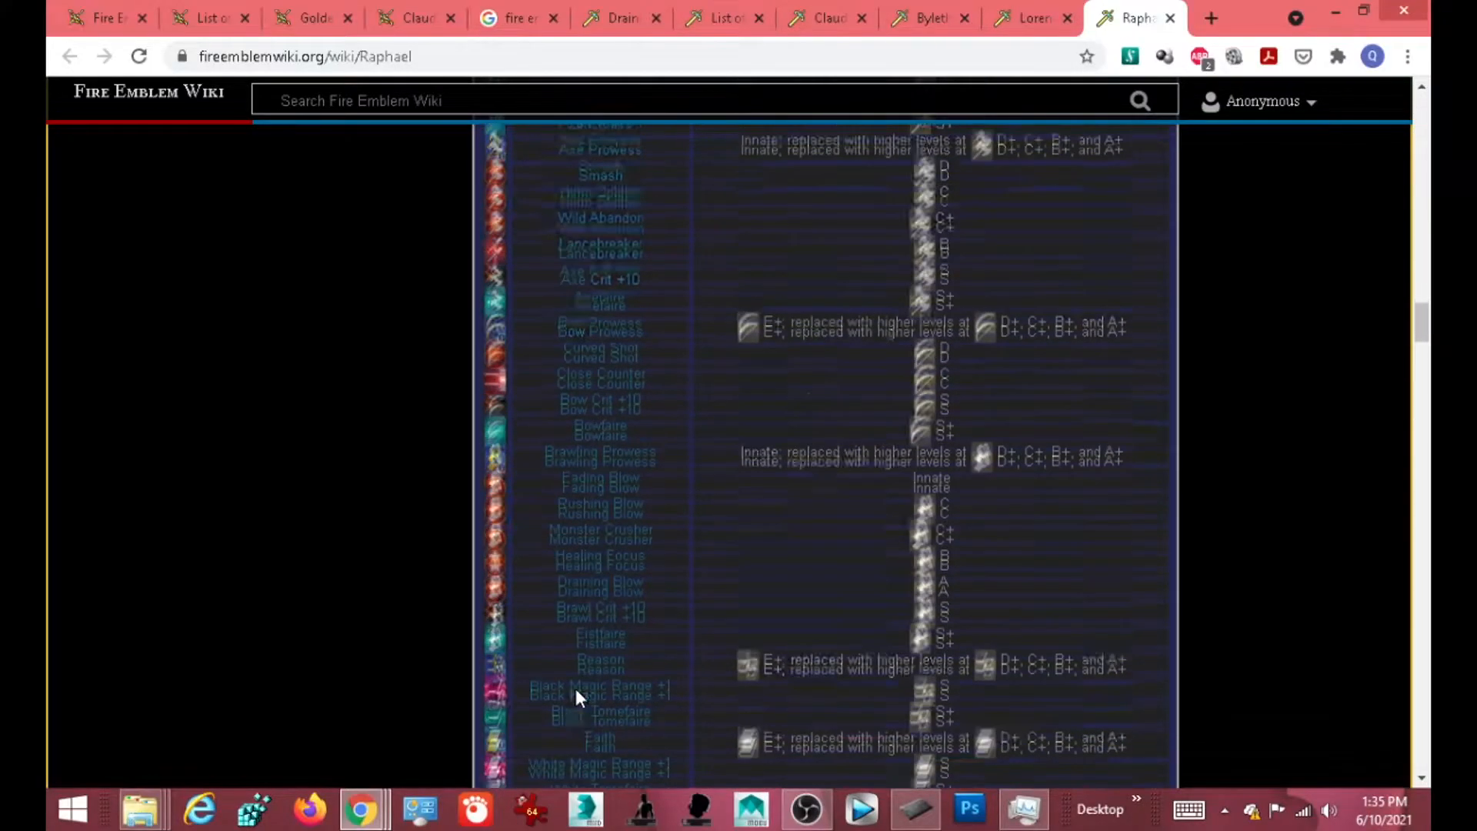
scroll("down", 3)
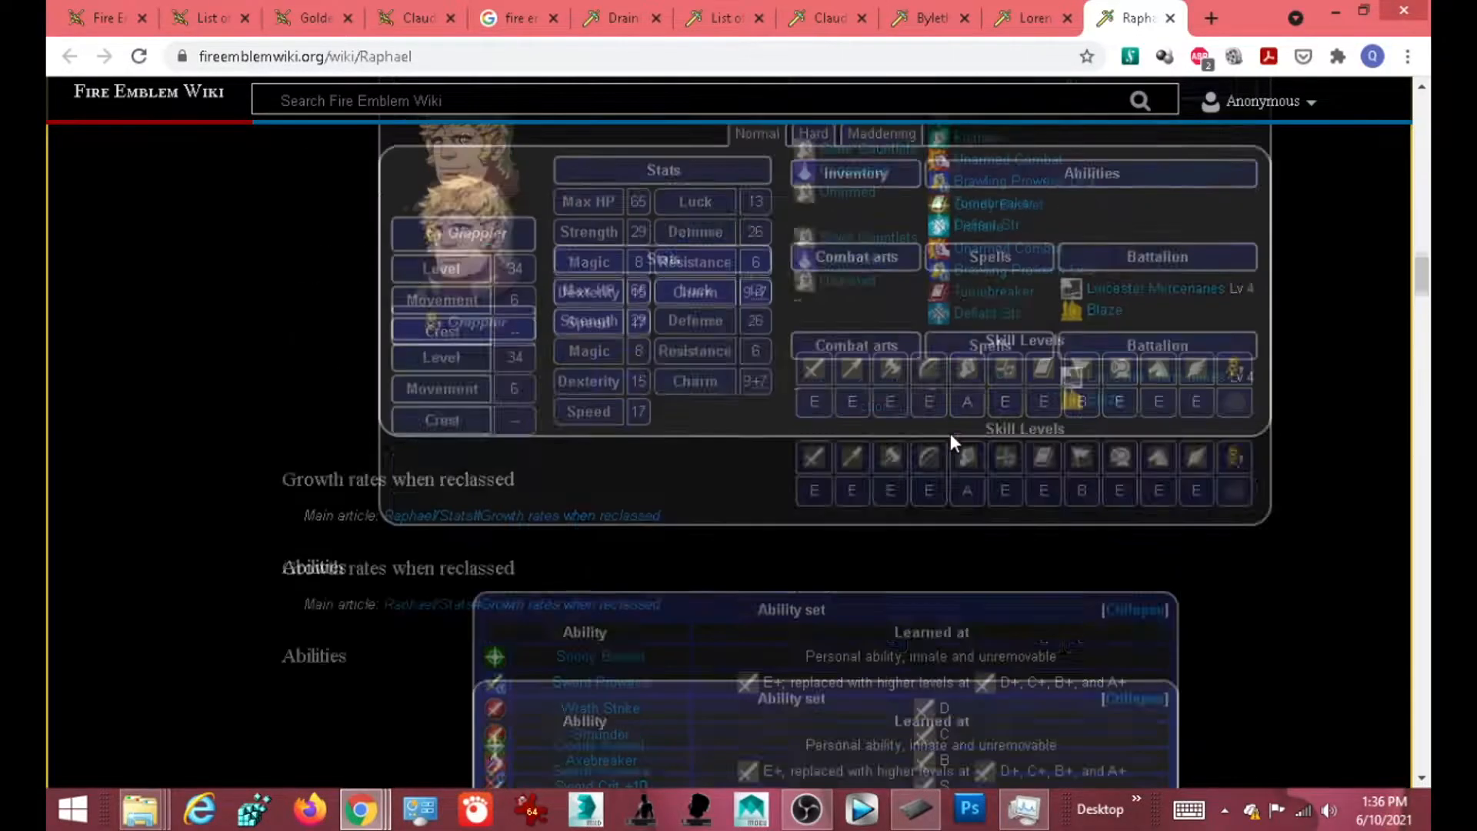
scroll("down", 3)
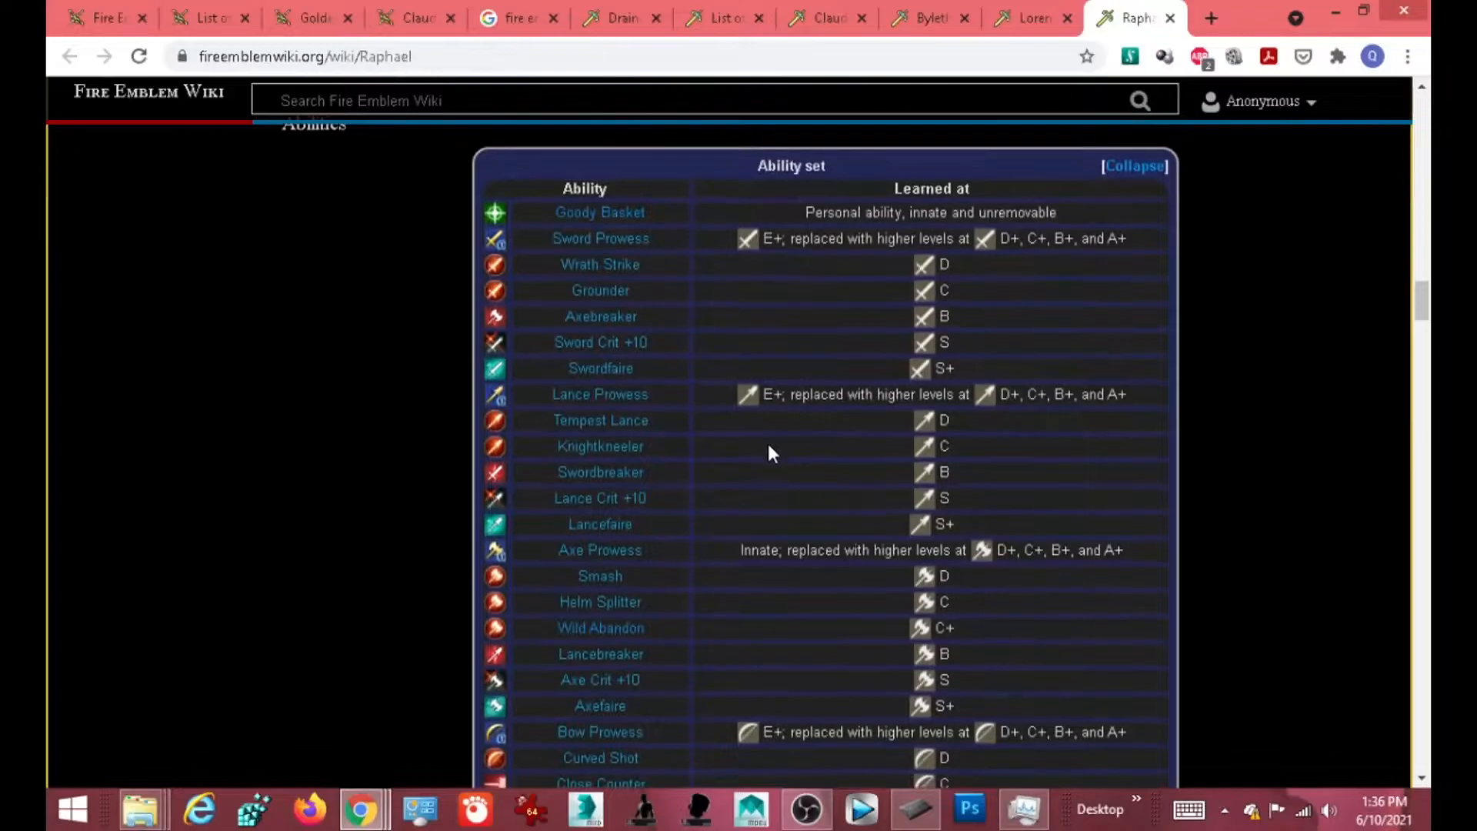
scroll("down", 3)
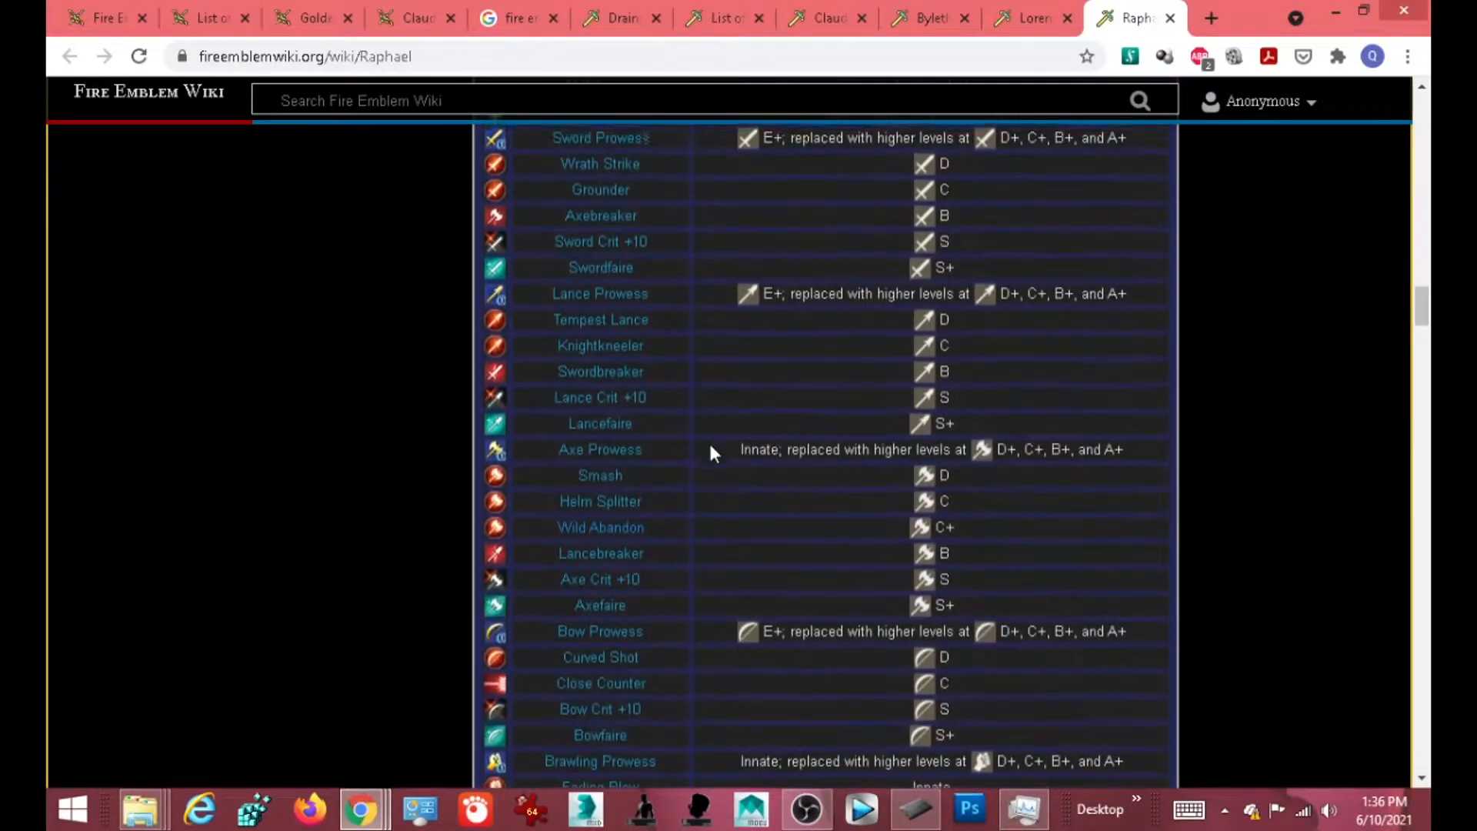
scroll("down", 3)
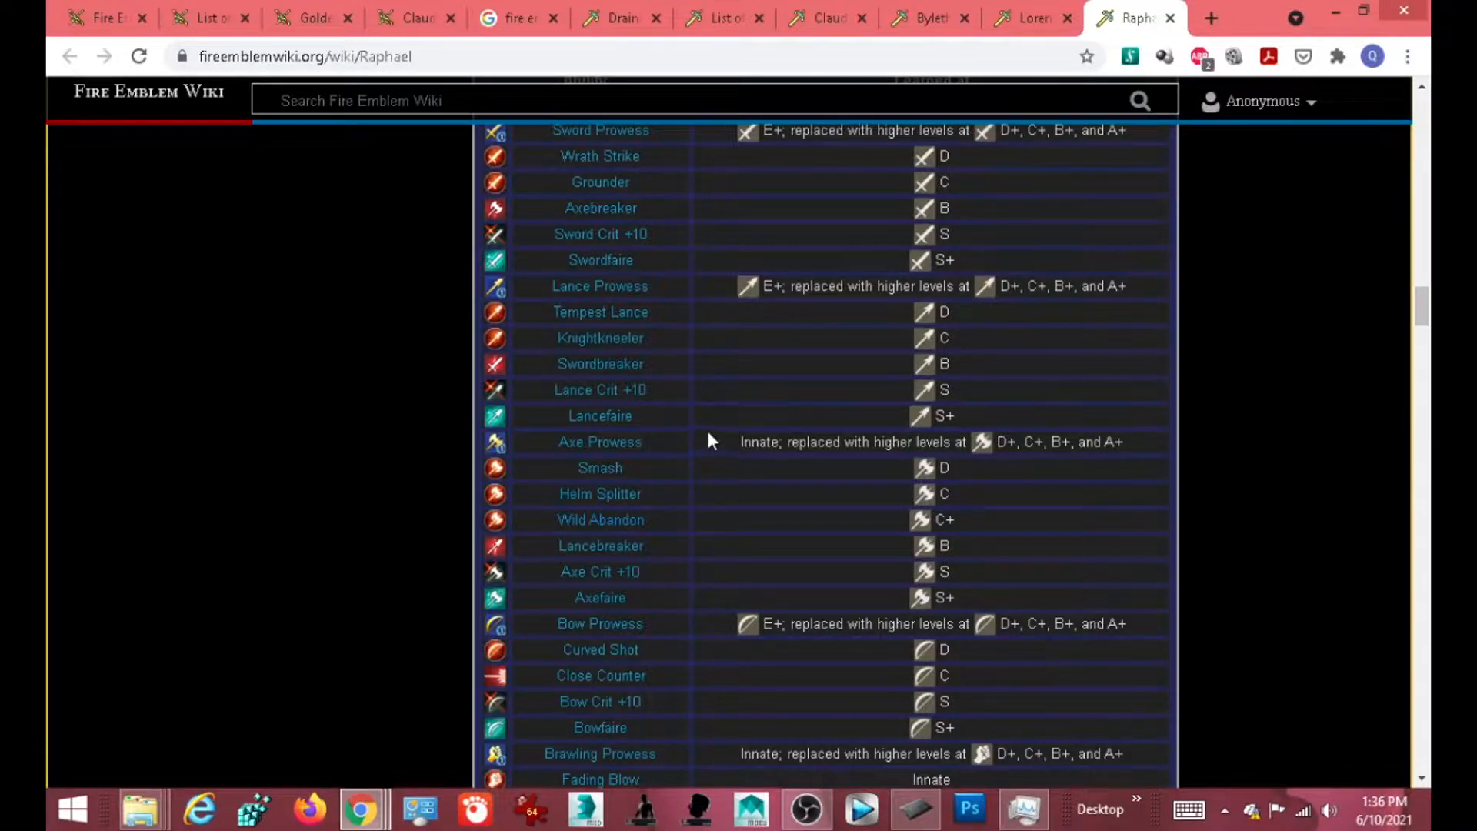
mouse_move(1075, 185)
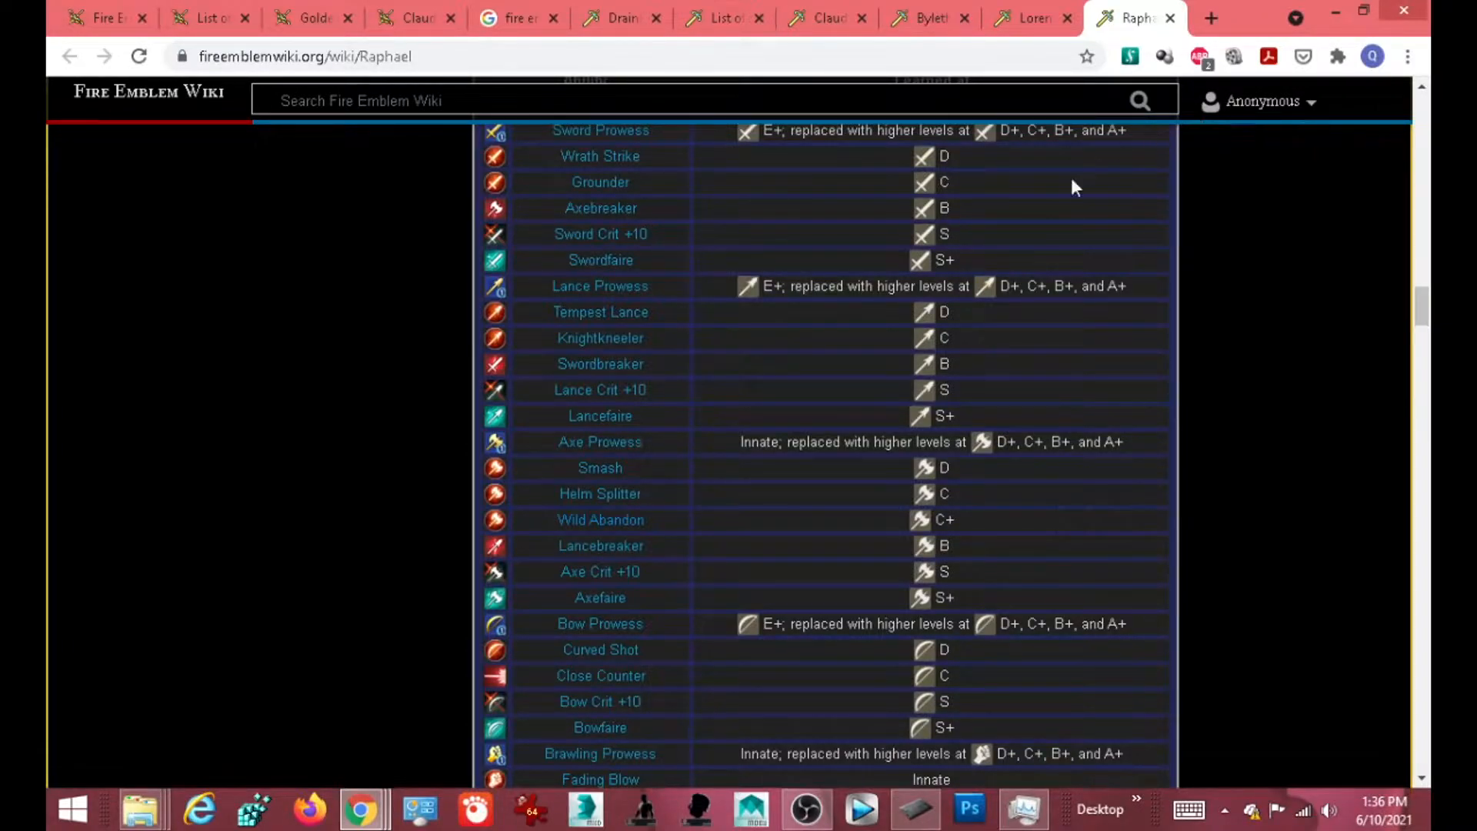
mouse_move(761, 198)
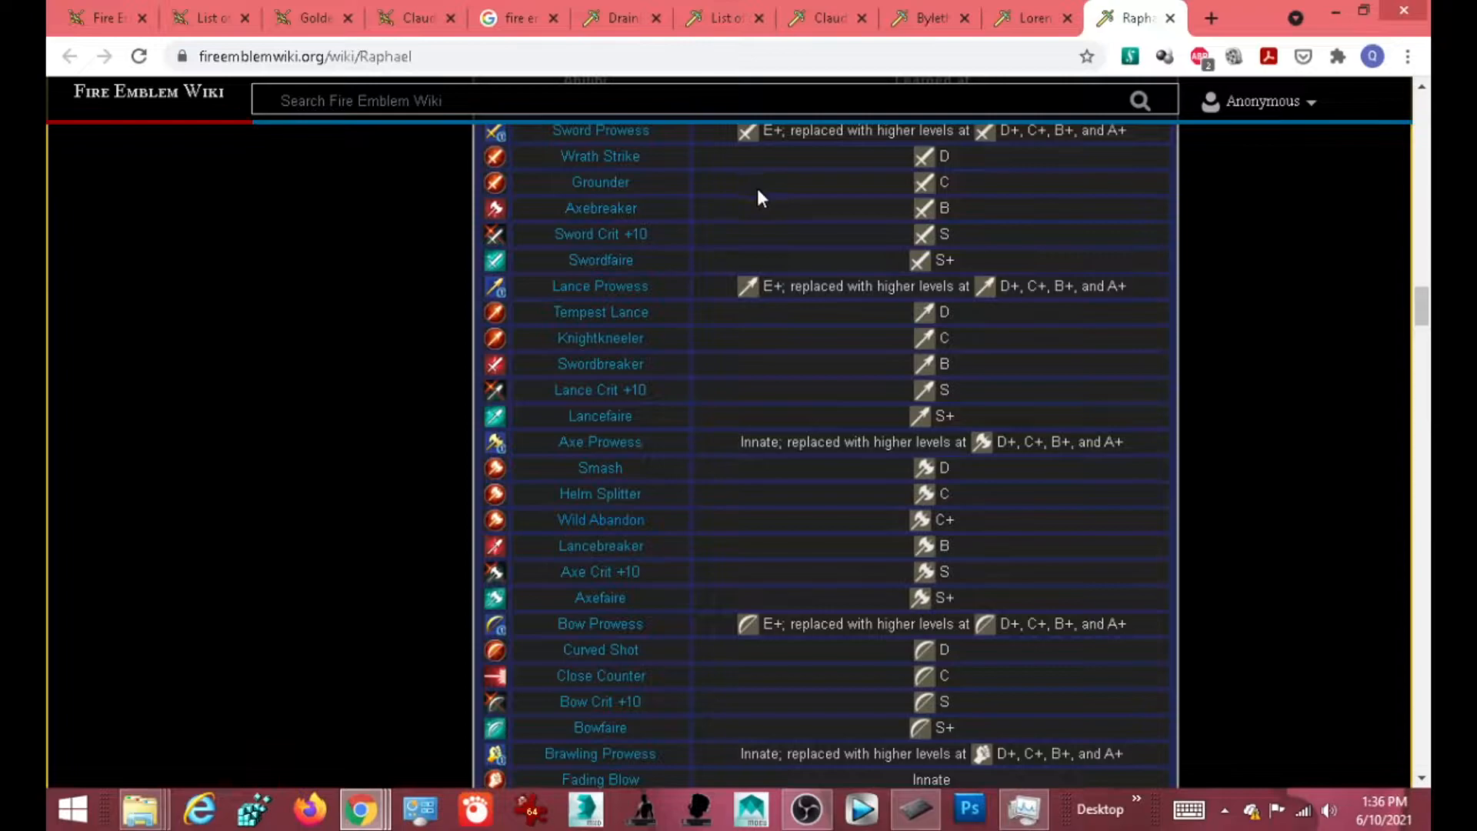
mouse_move(1002, 7)
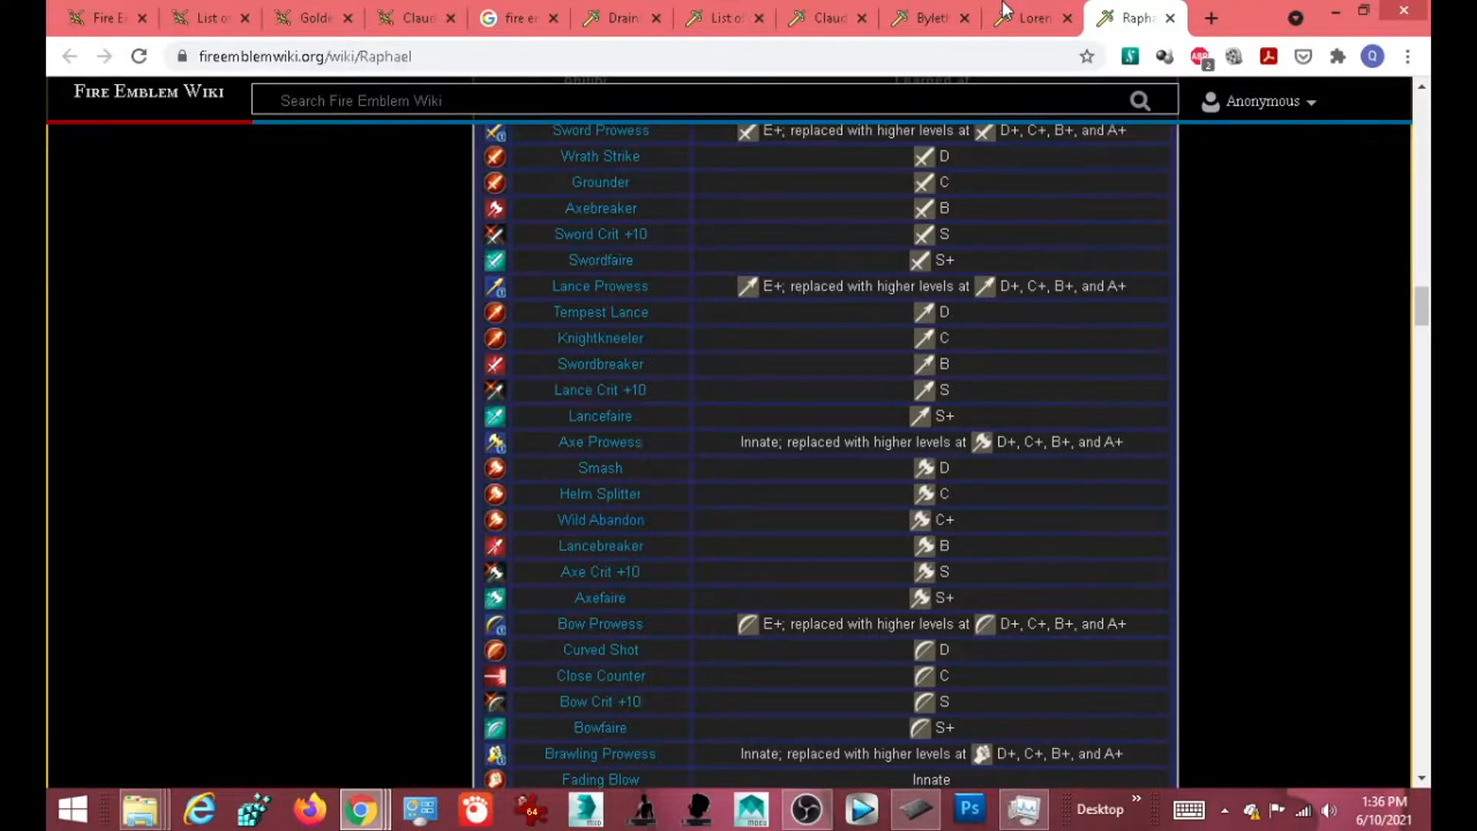
left_click(1028, 17)
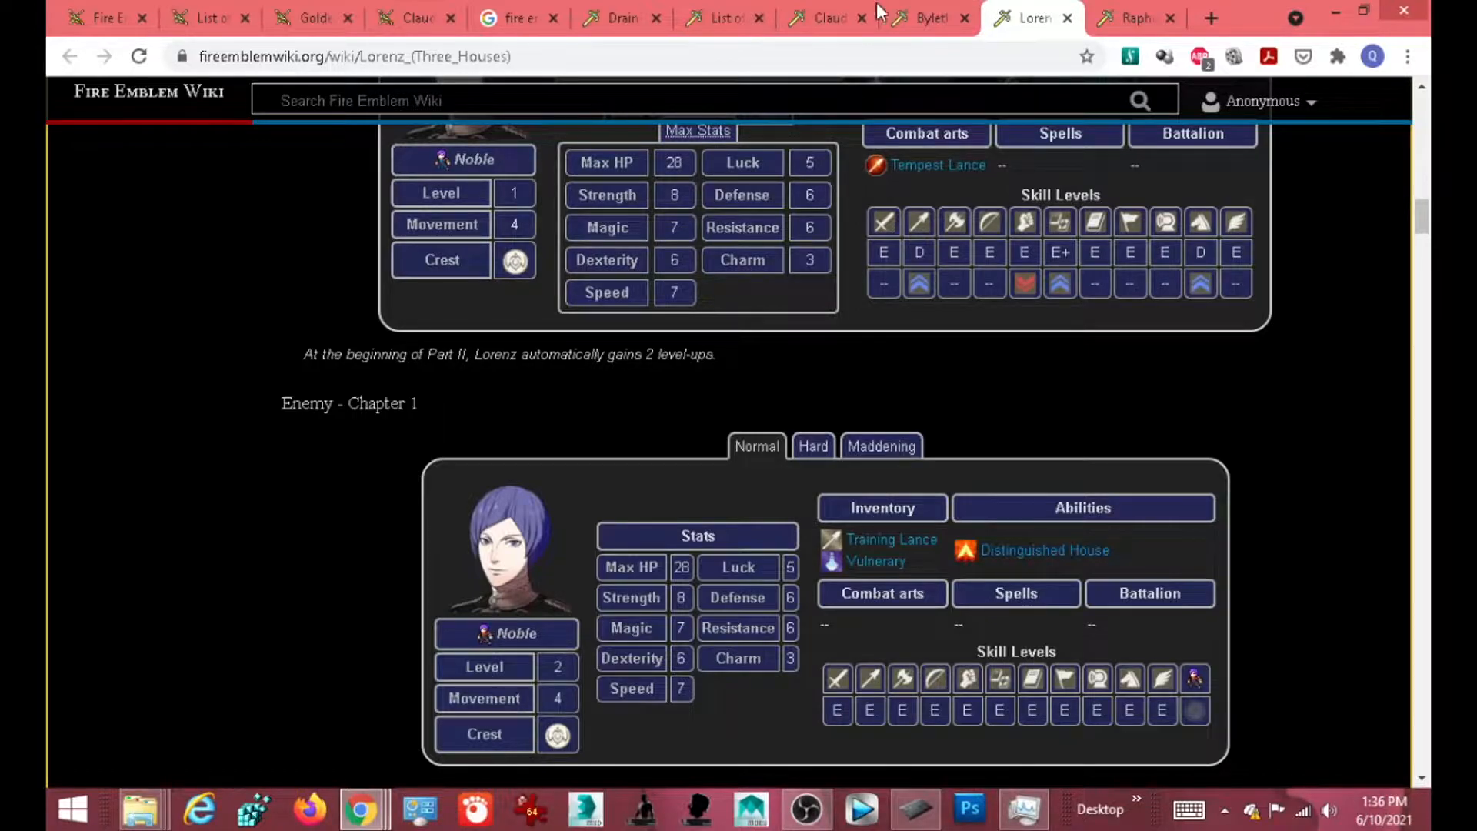
- Open Ignatz's character page from the Golden Deer list and scroll past his stats
left_click(723, 17)
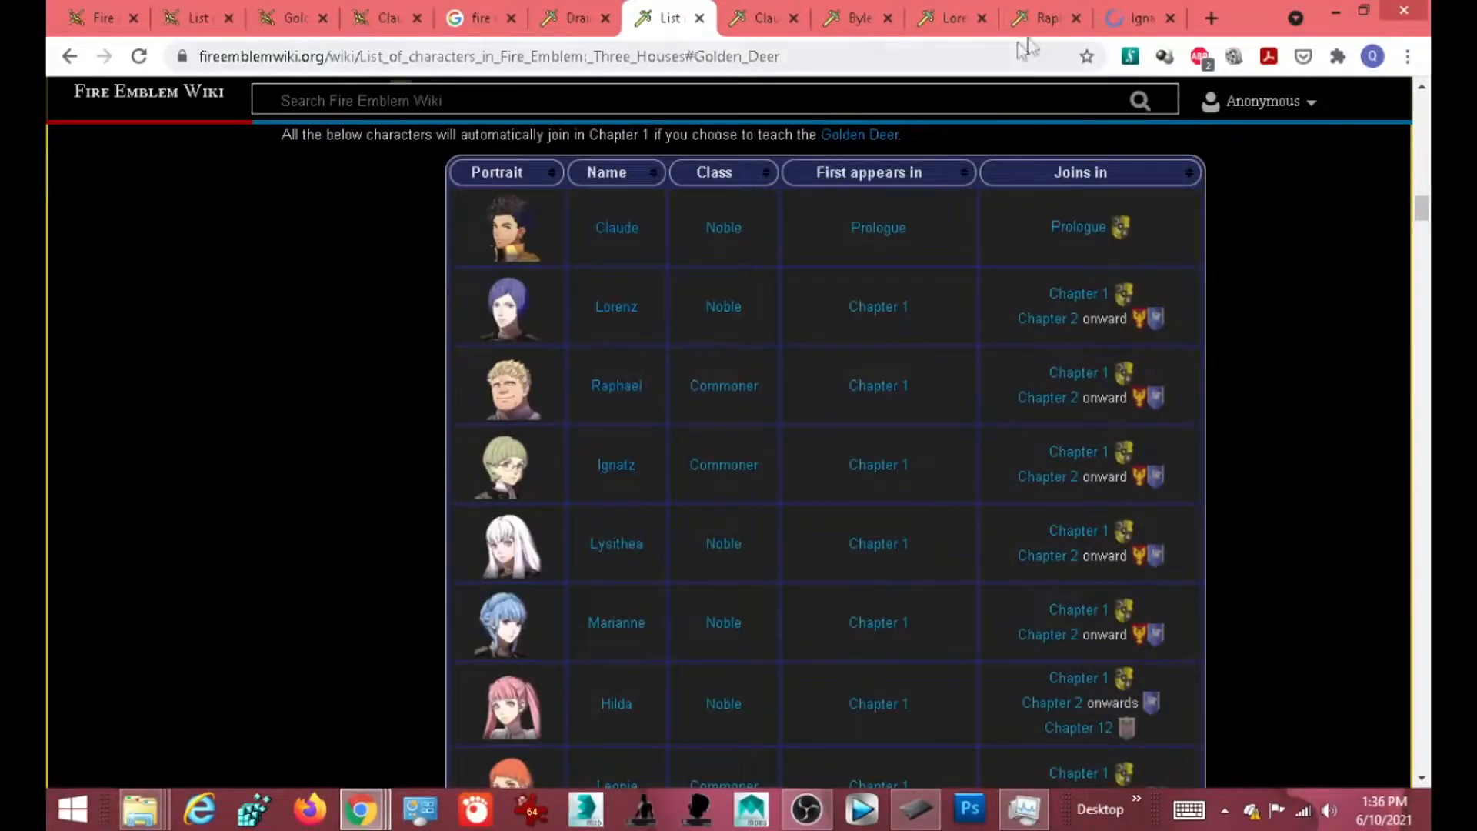
left_click(616, 464)
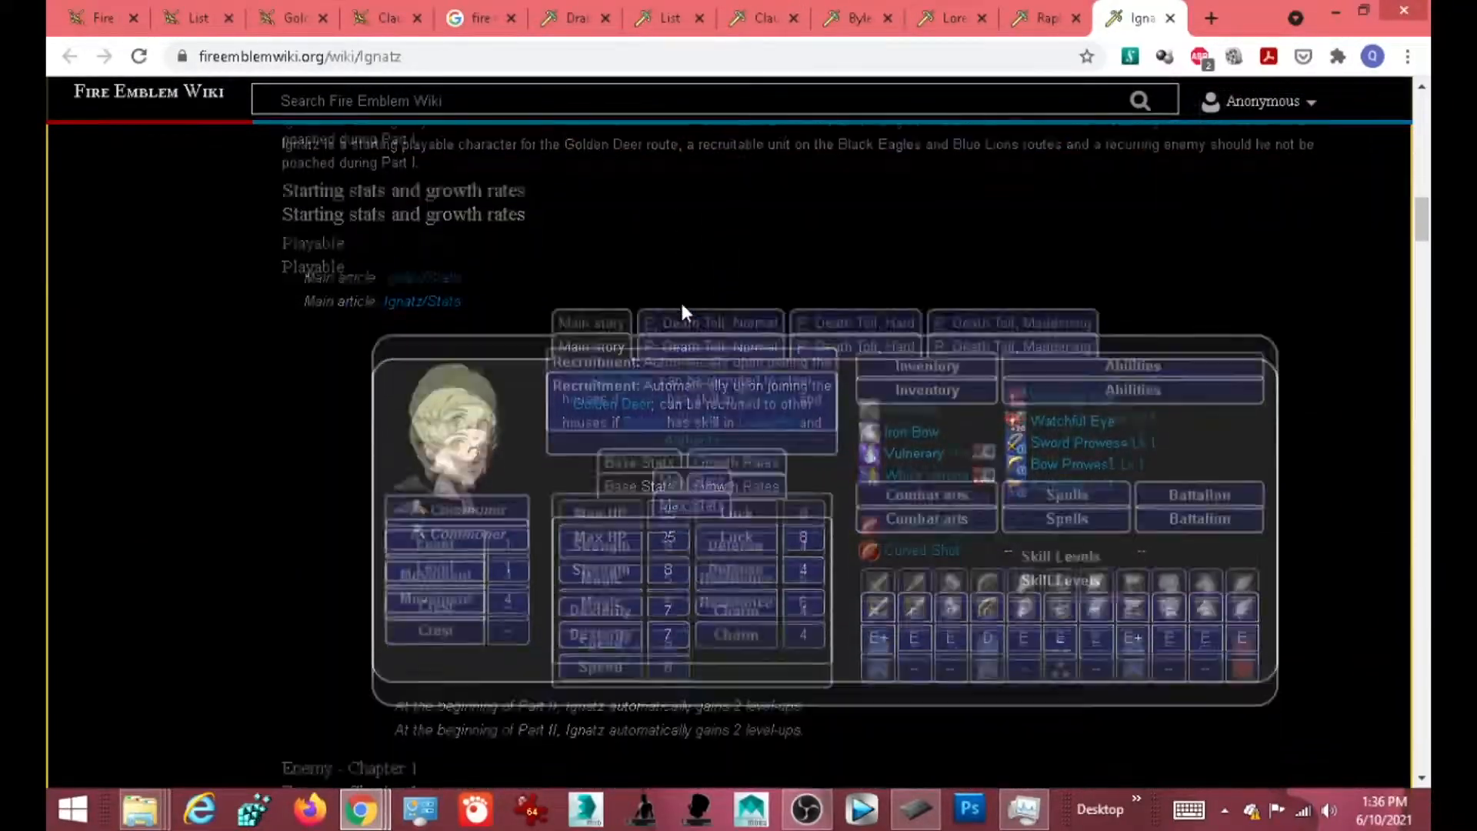
scroll("down", 3)
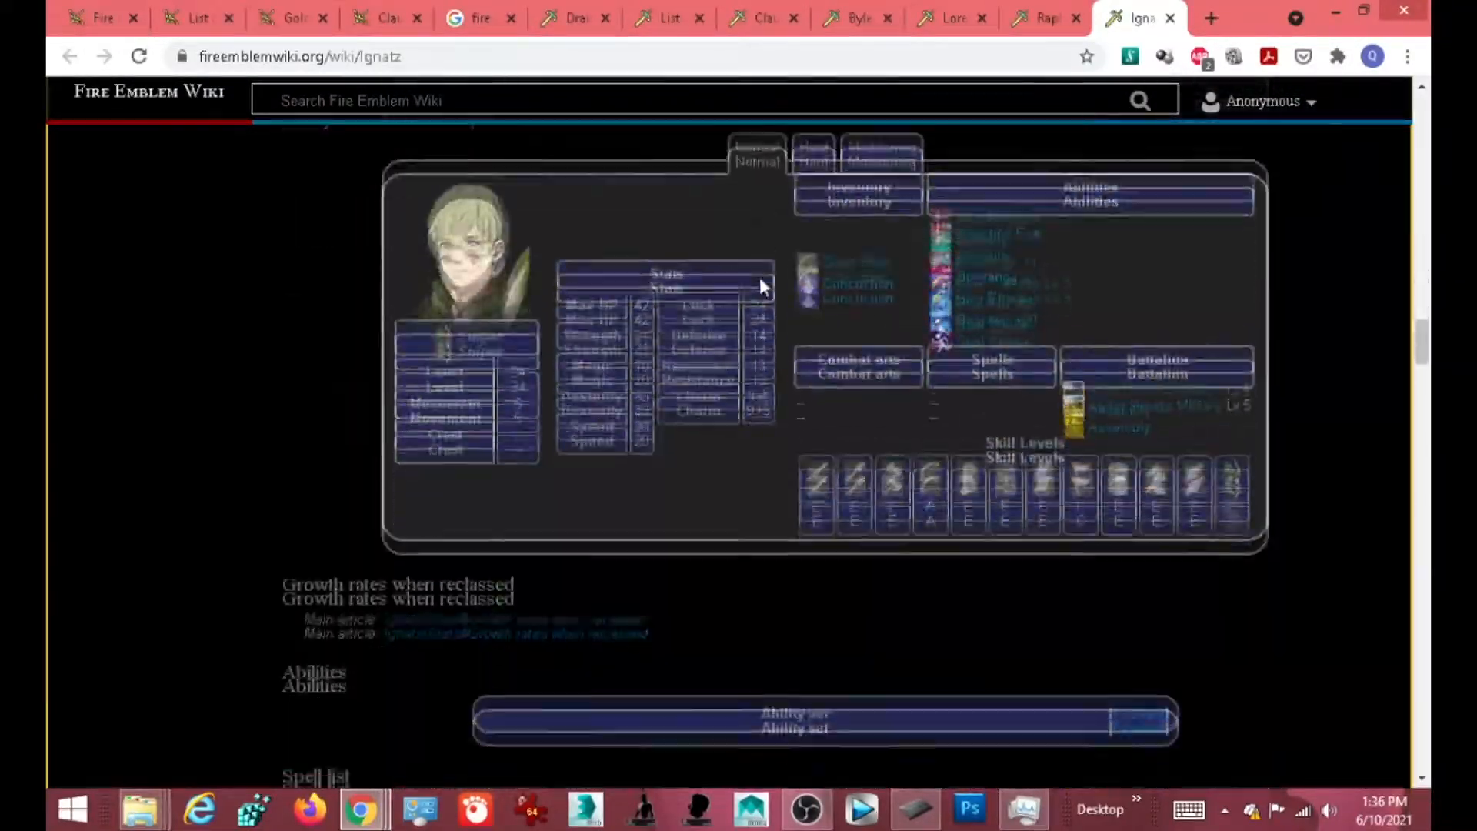
scroll("down", 3)
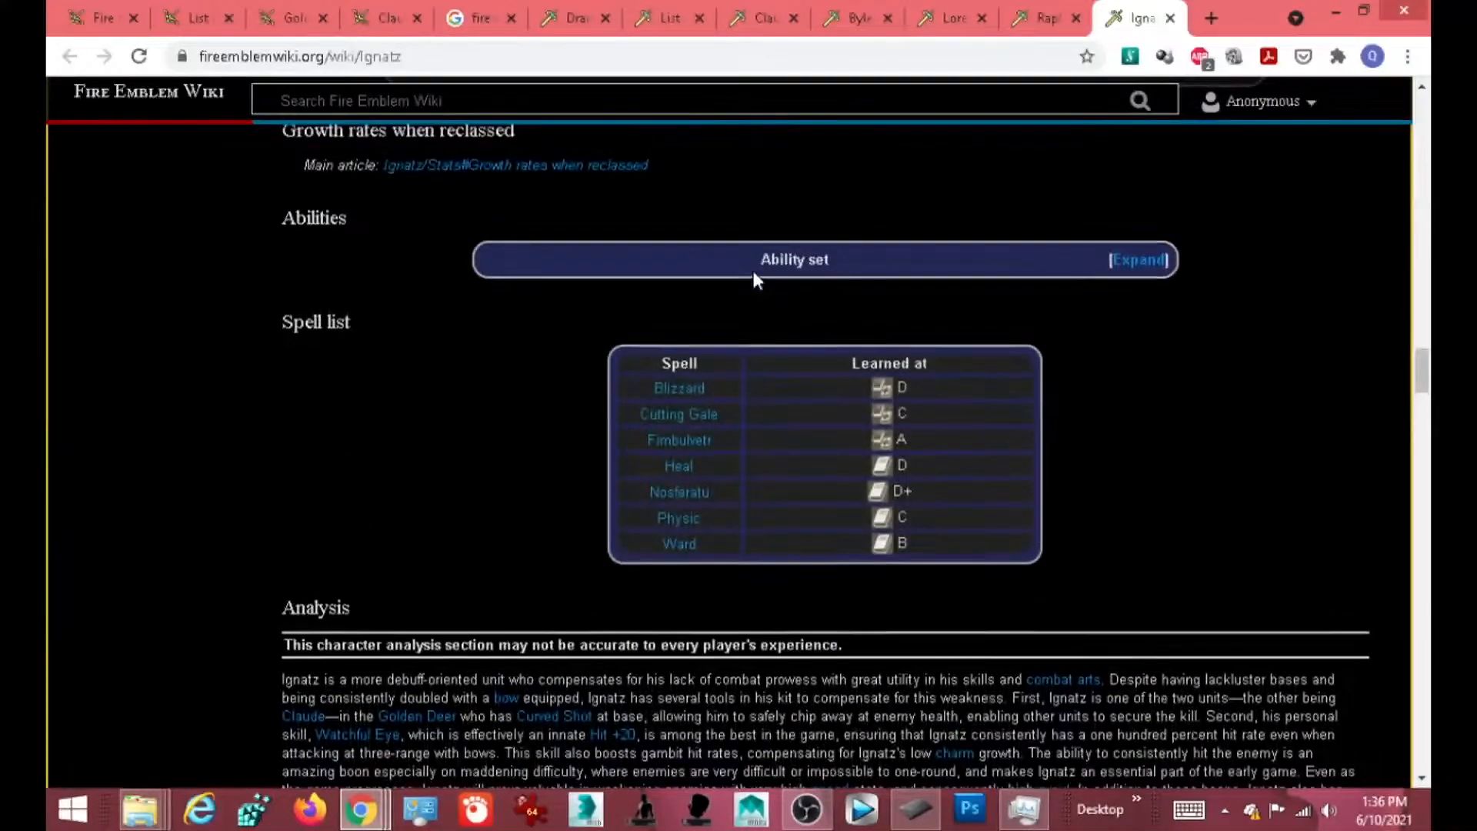
mouse_move(754, 348)
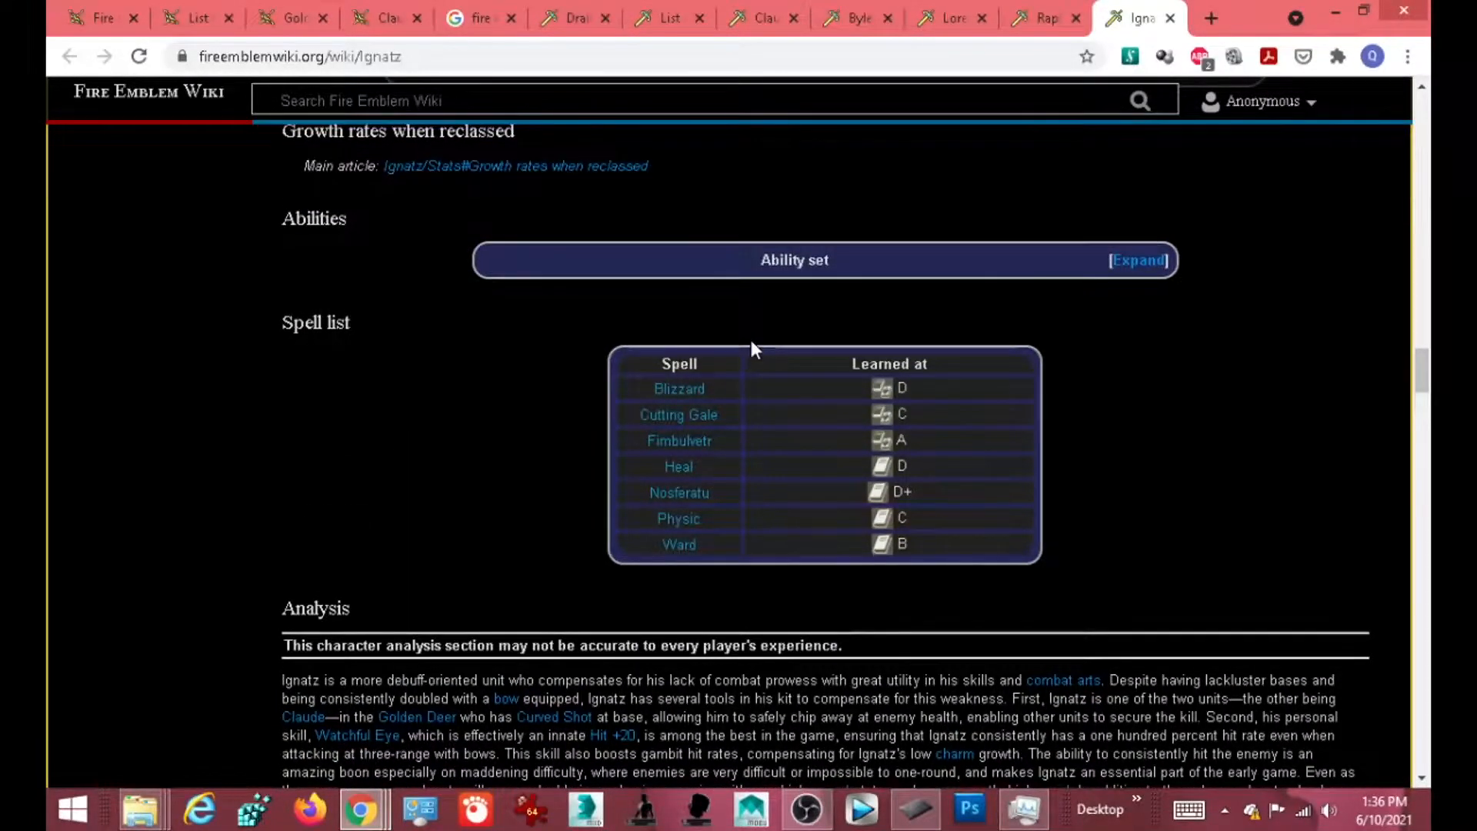
mouse_move(763, 359)
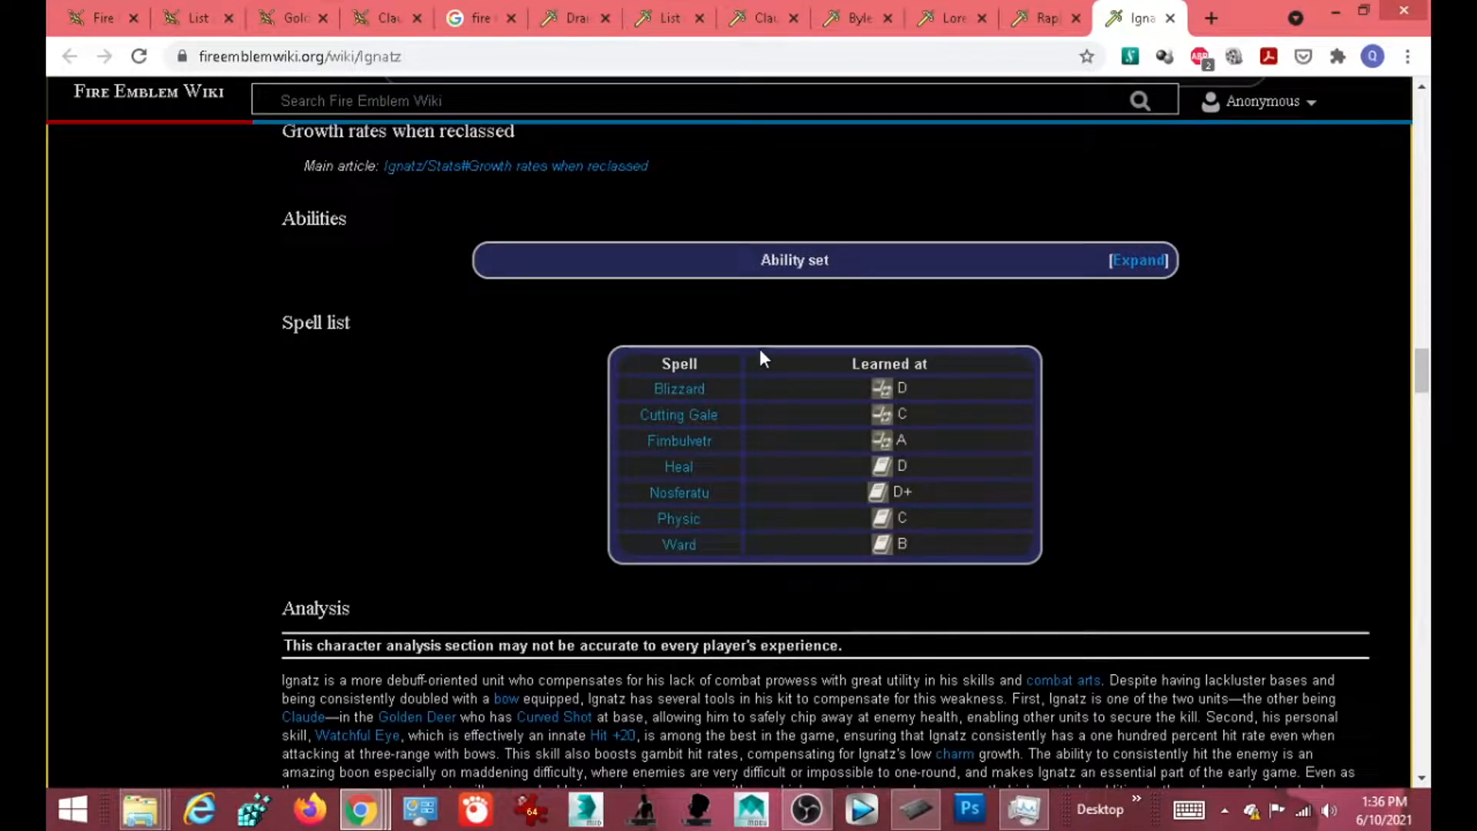
mouse_move(777, 339)
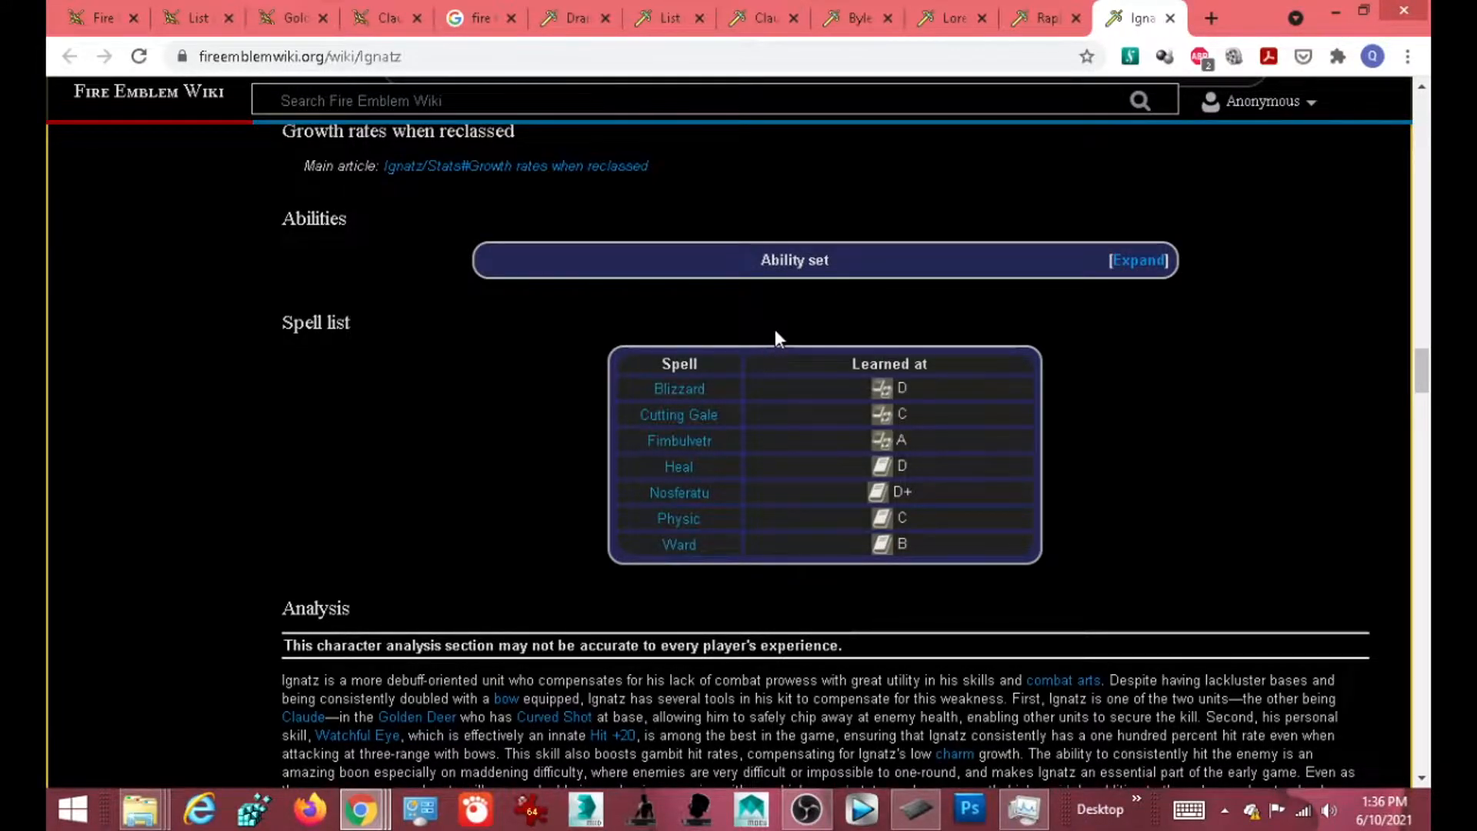
mouse_move(1062, 327)
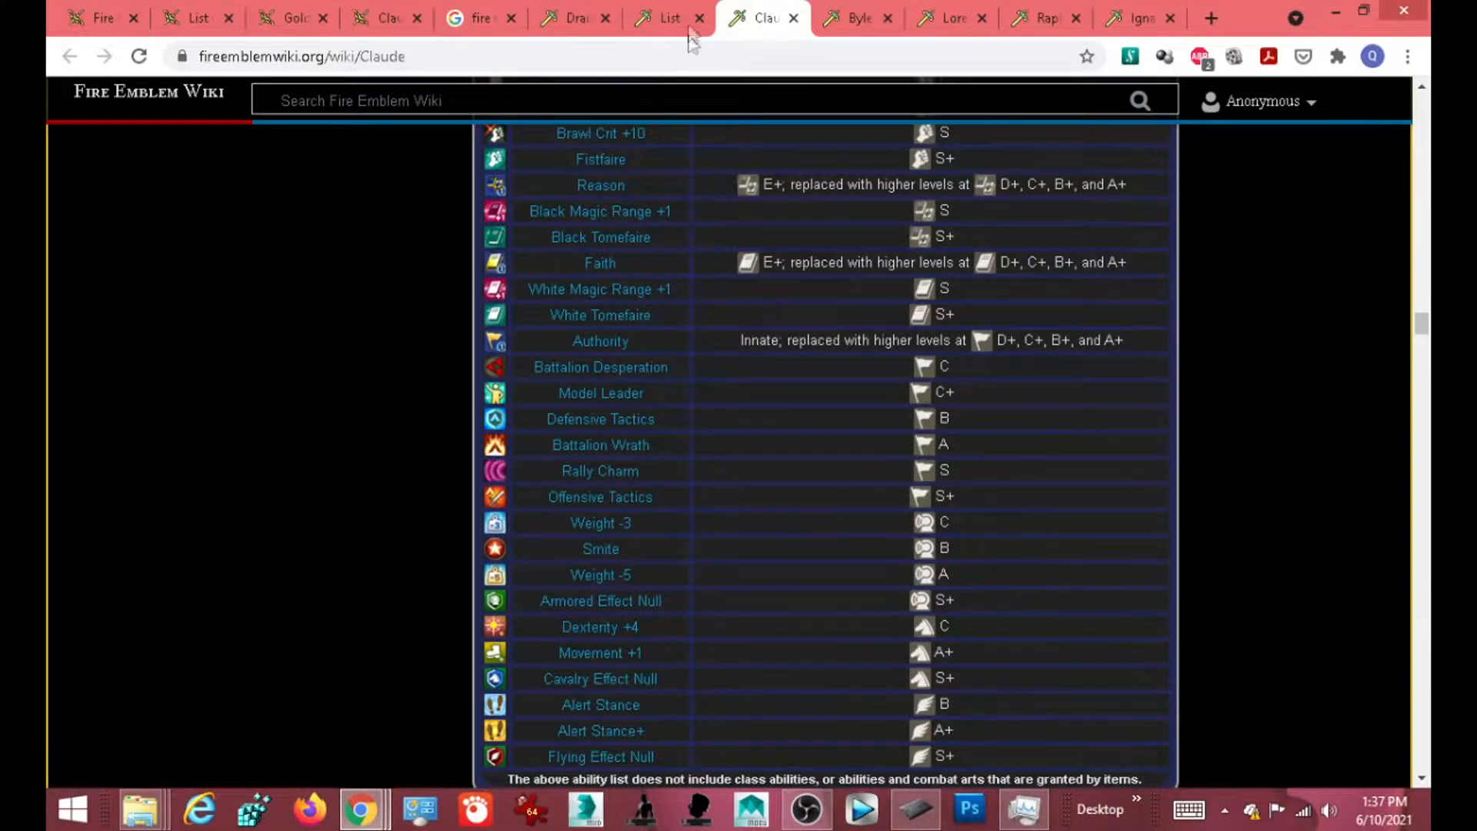
- Check the Golden Deer list, then bring up link options for Ignatz's Watchful Eye ability
left_click(664, 17)
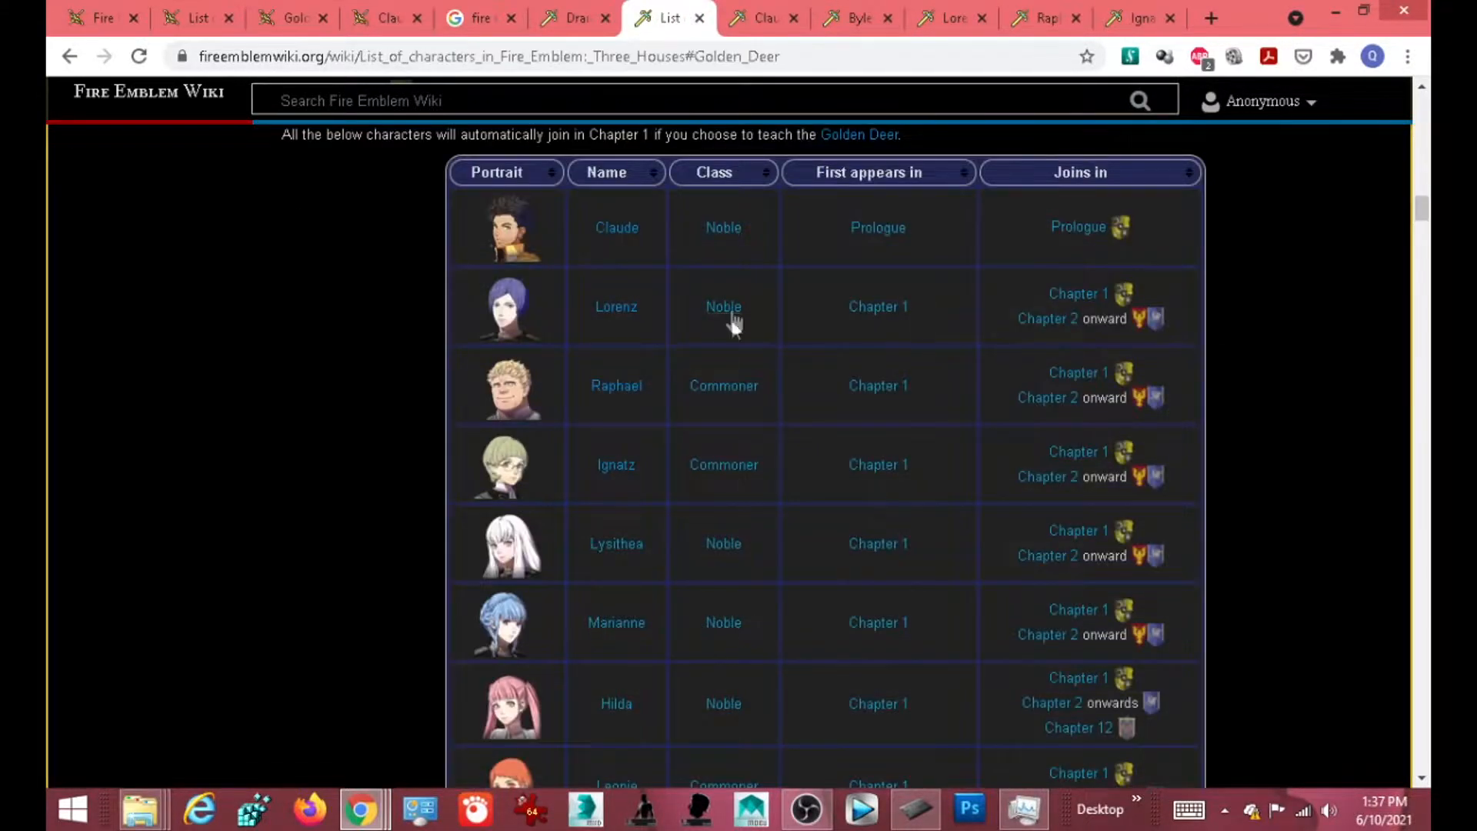
scroll("down", 3)
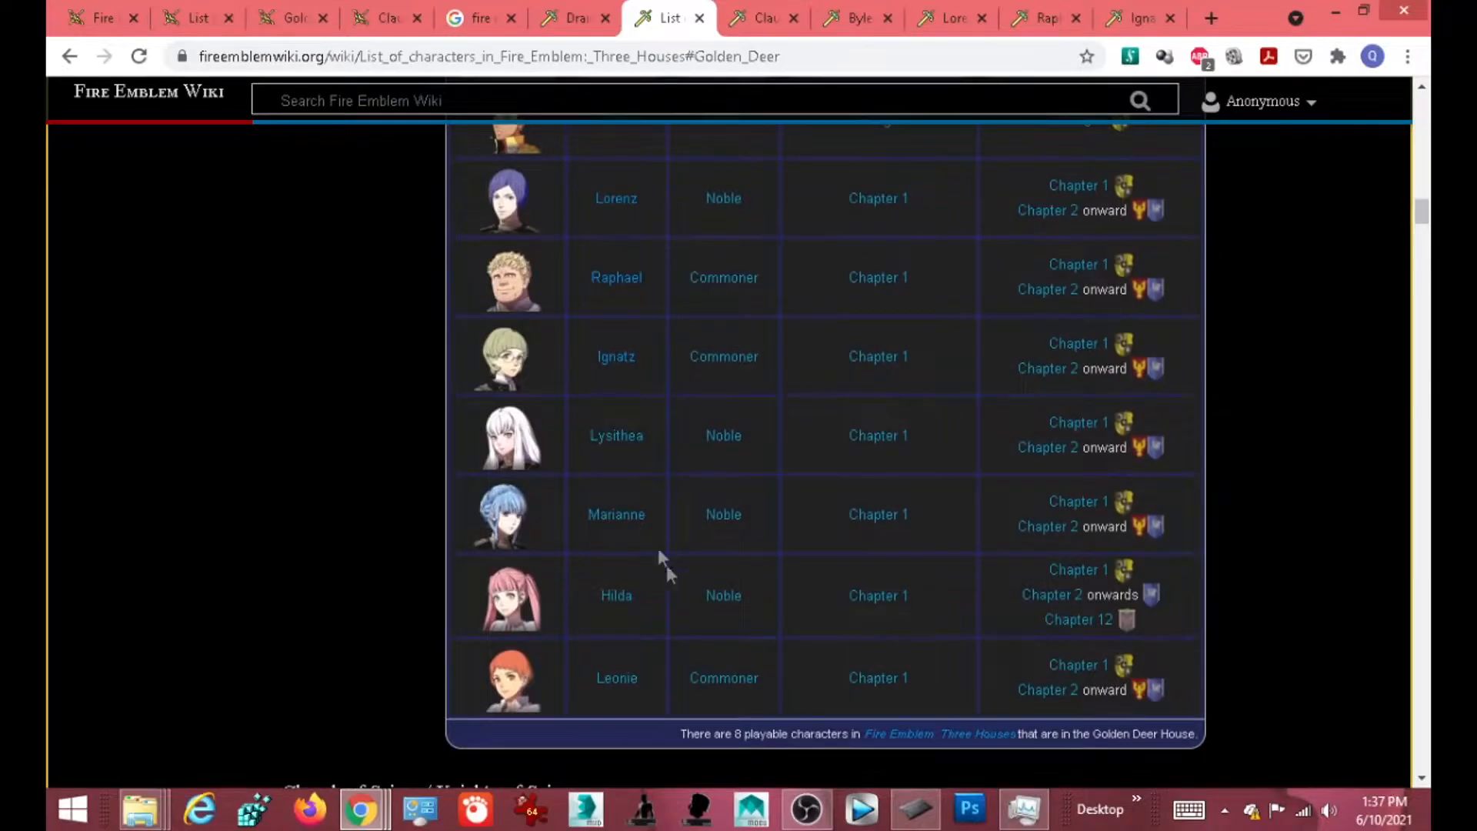
mouse_move(681, 454)
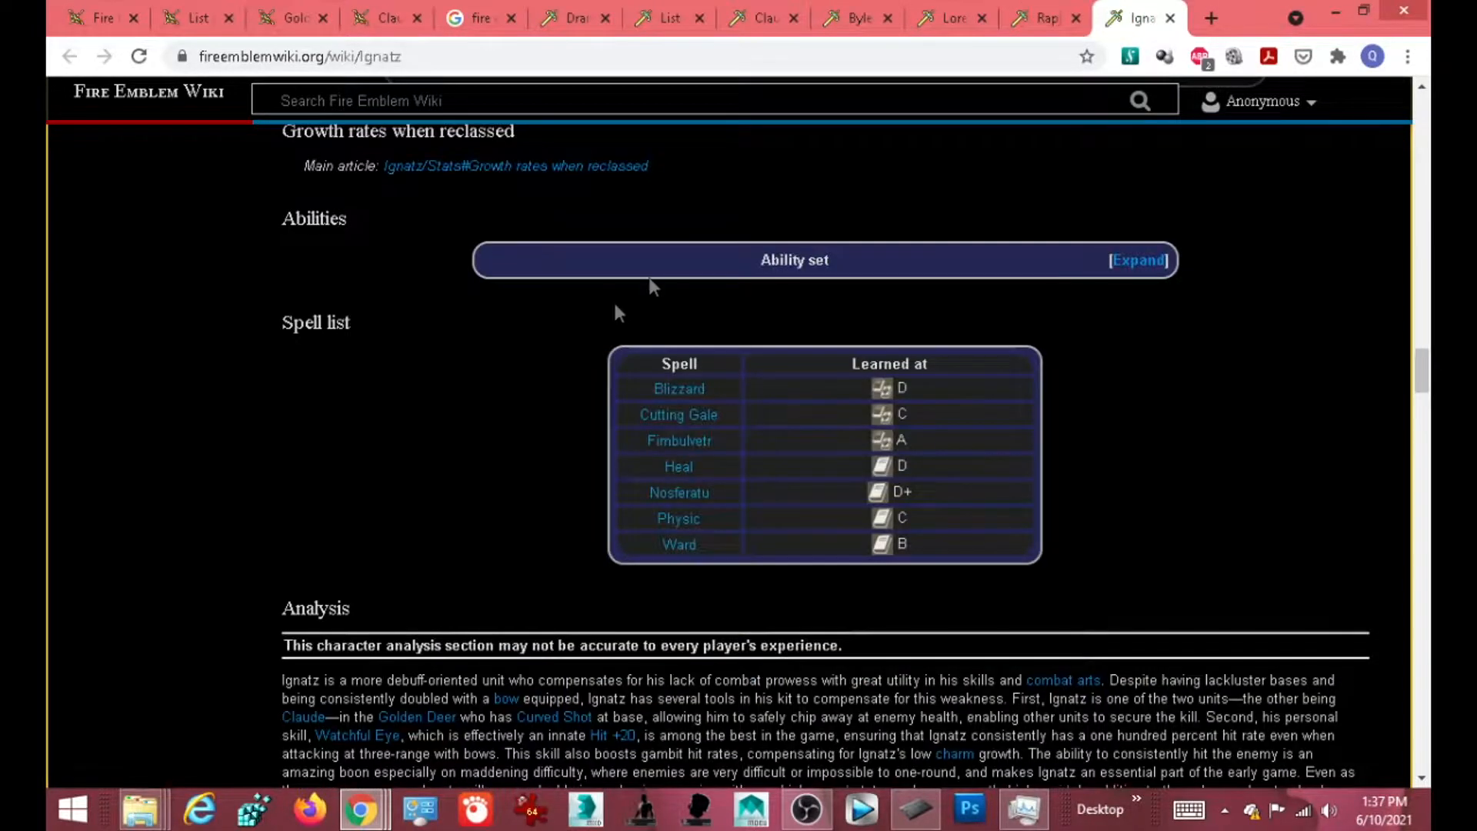
scroll("down", 3)
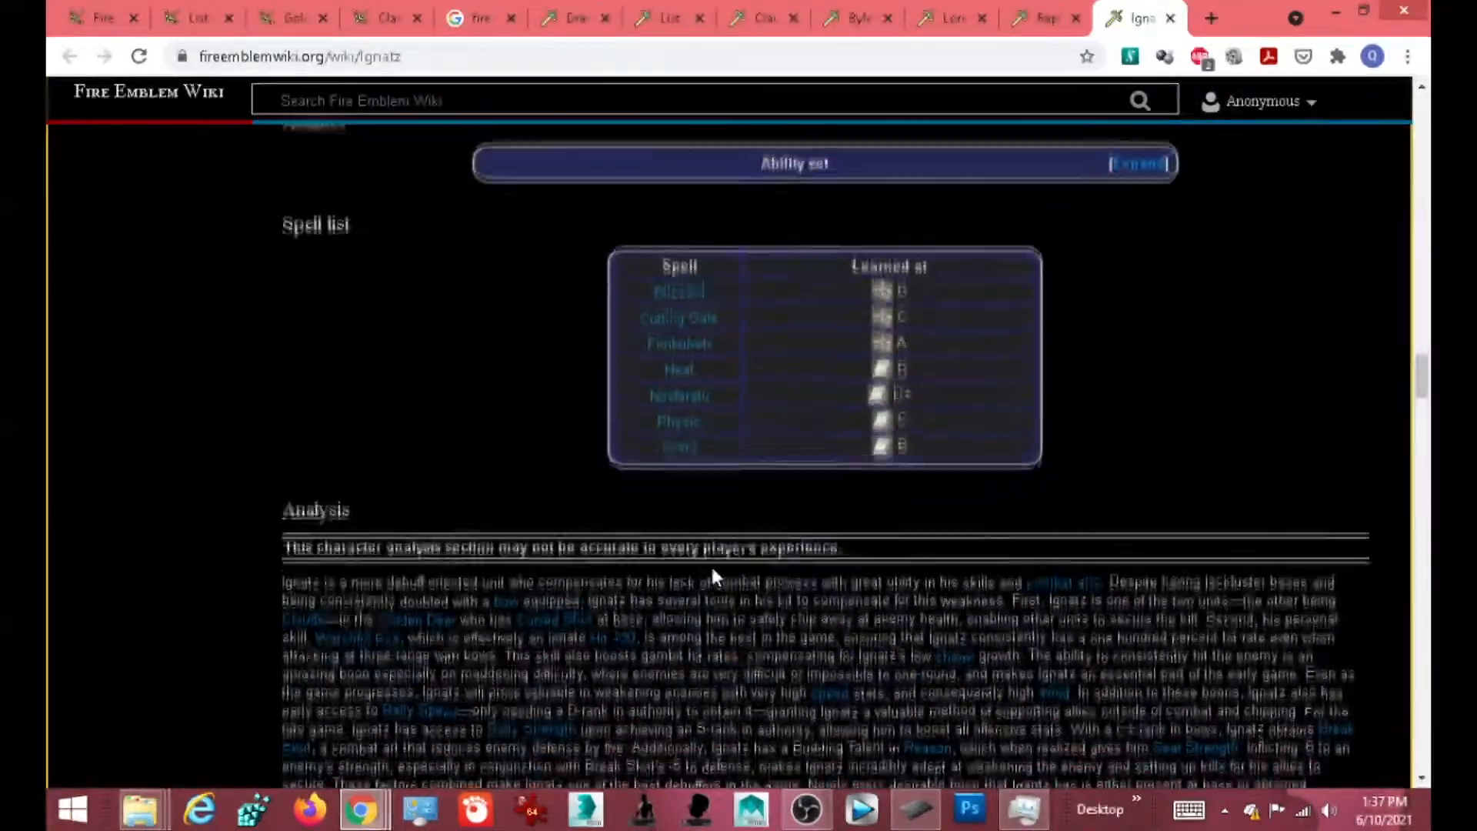
scroll("down", 3)
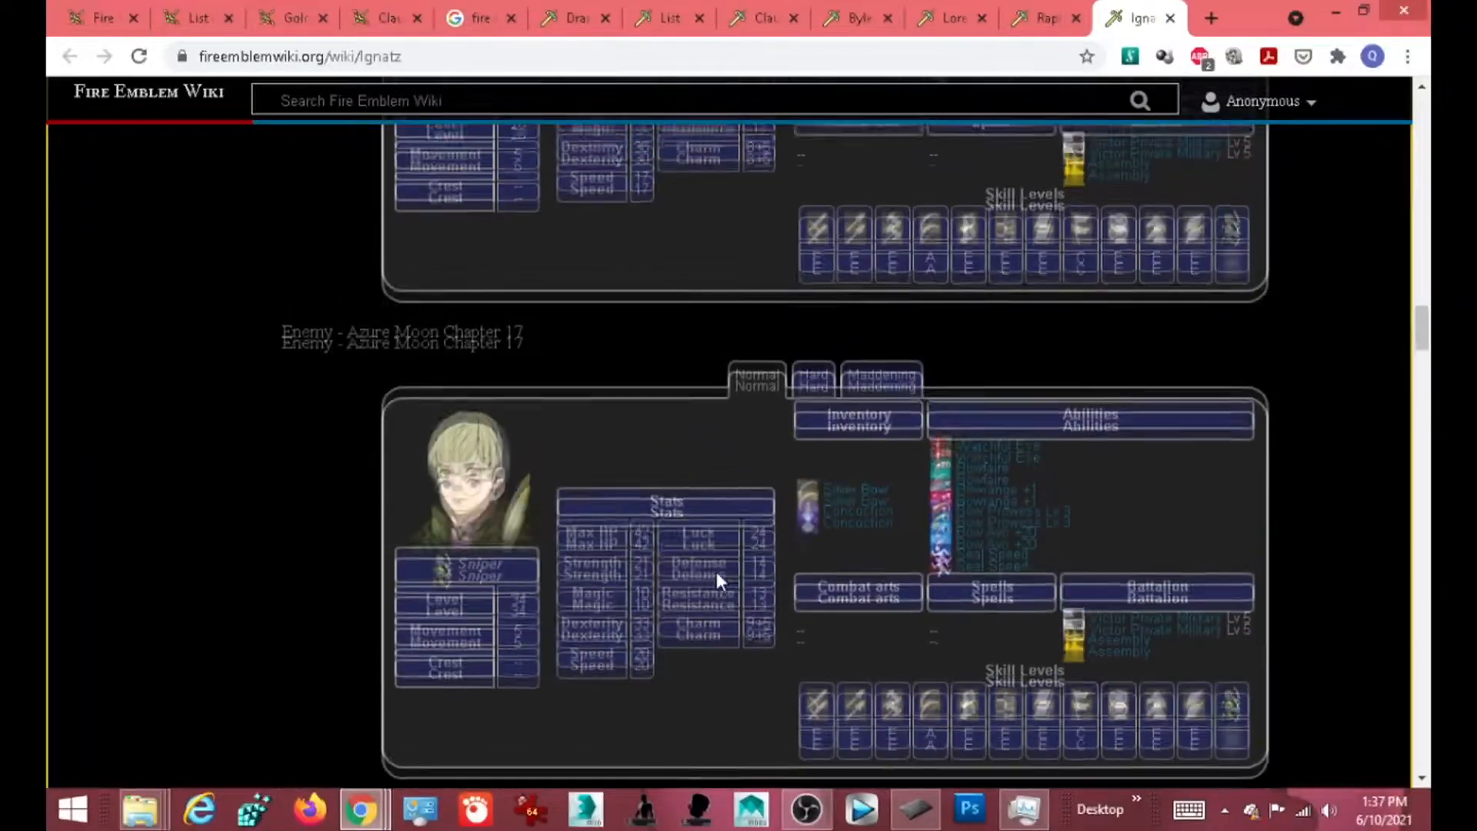
scroll("down", 3)
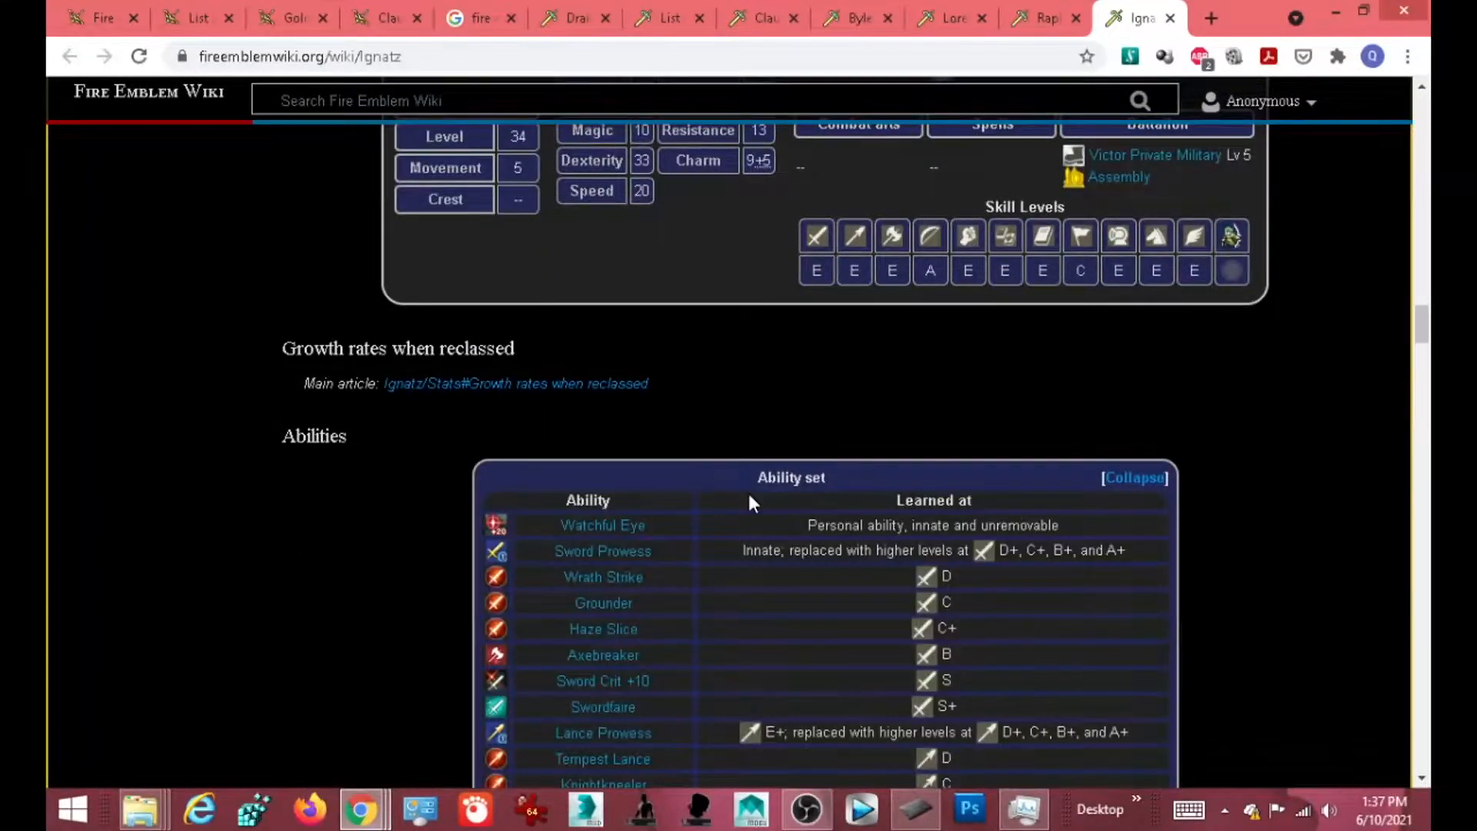
right_click(602, 524)
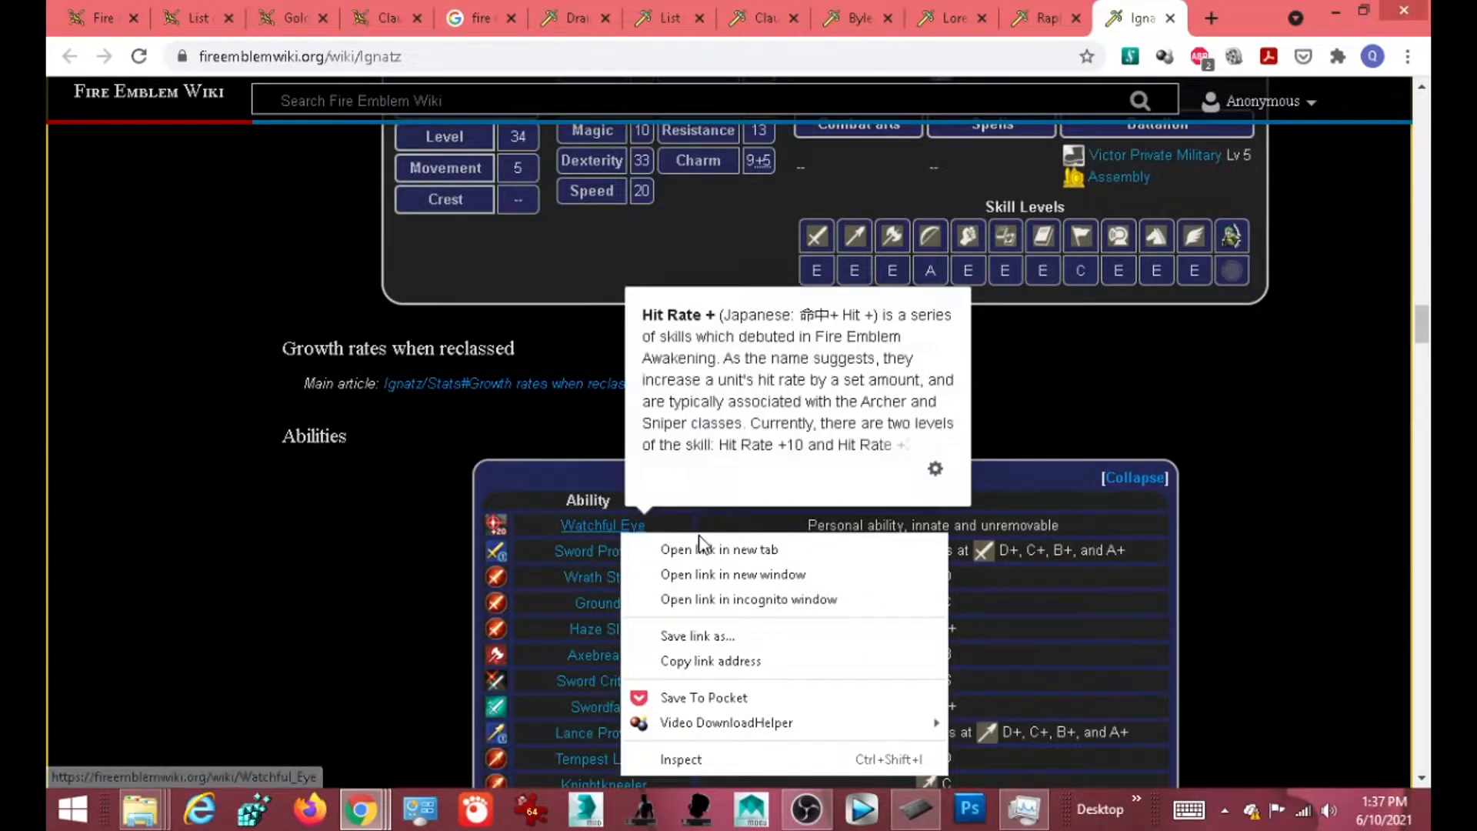
- Open the Watchful Eye (Hit Rate +) page in a new tab and read through it
left_click(718, 549)
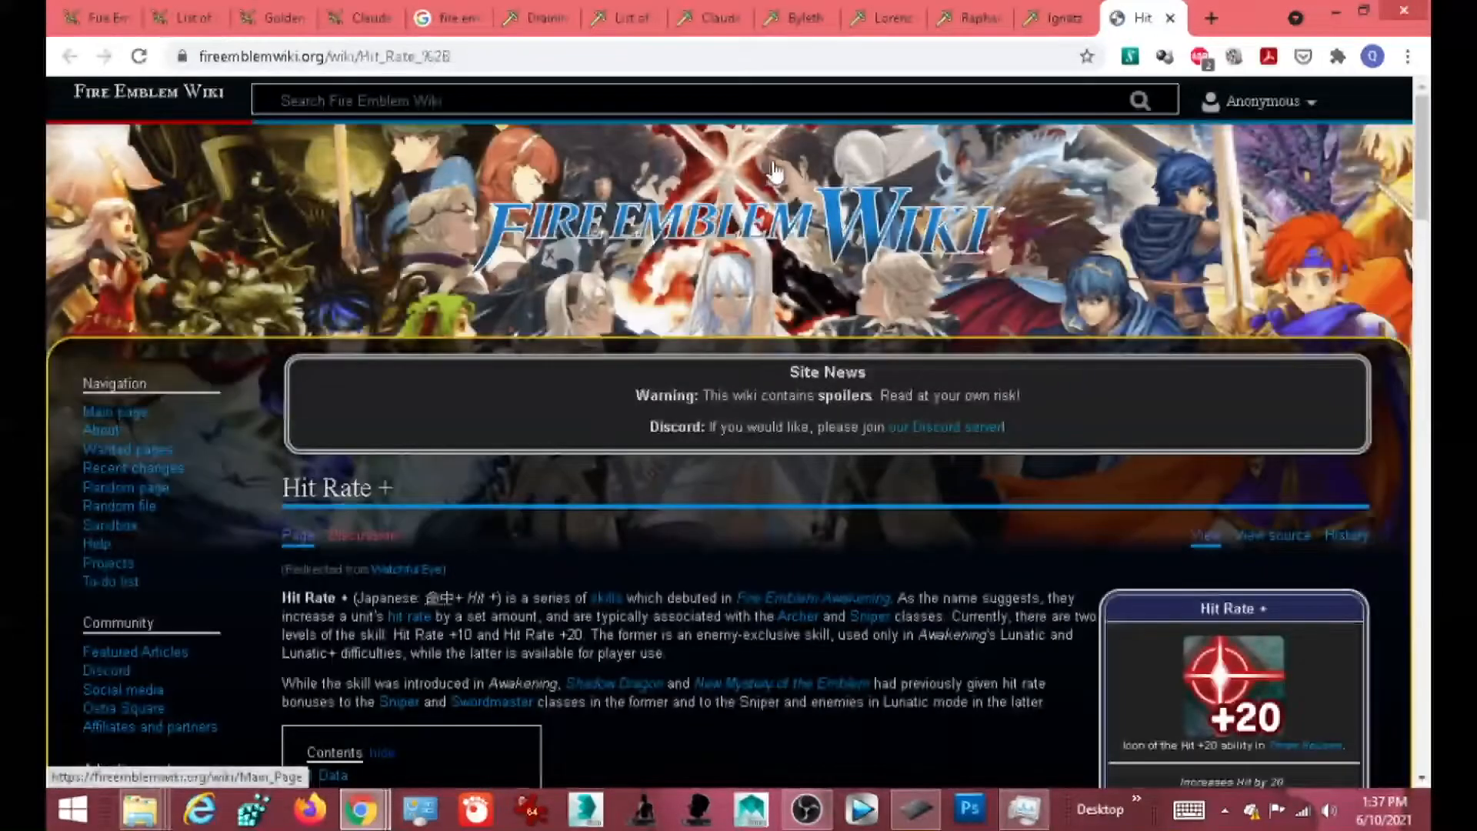
scroll("down", 3)
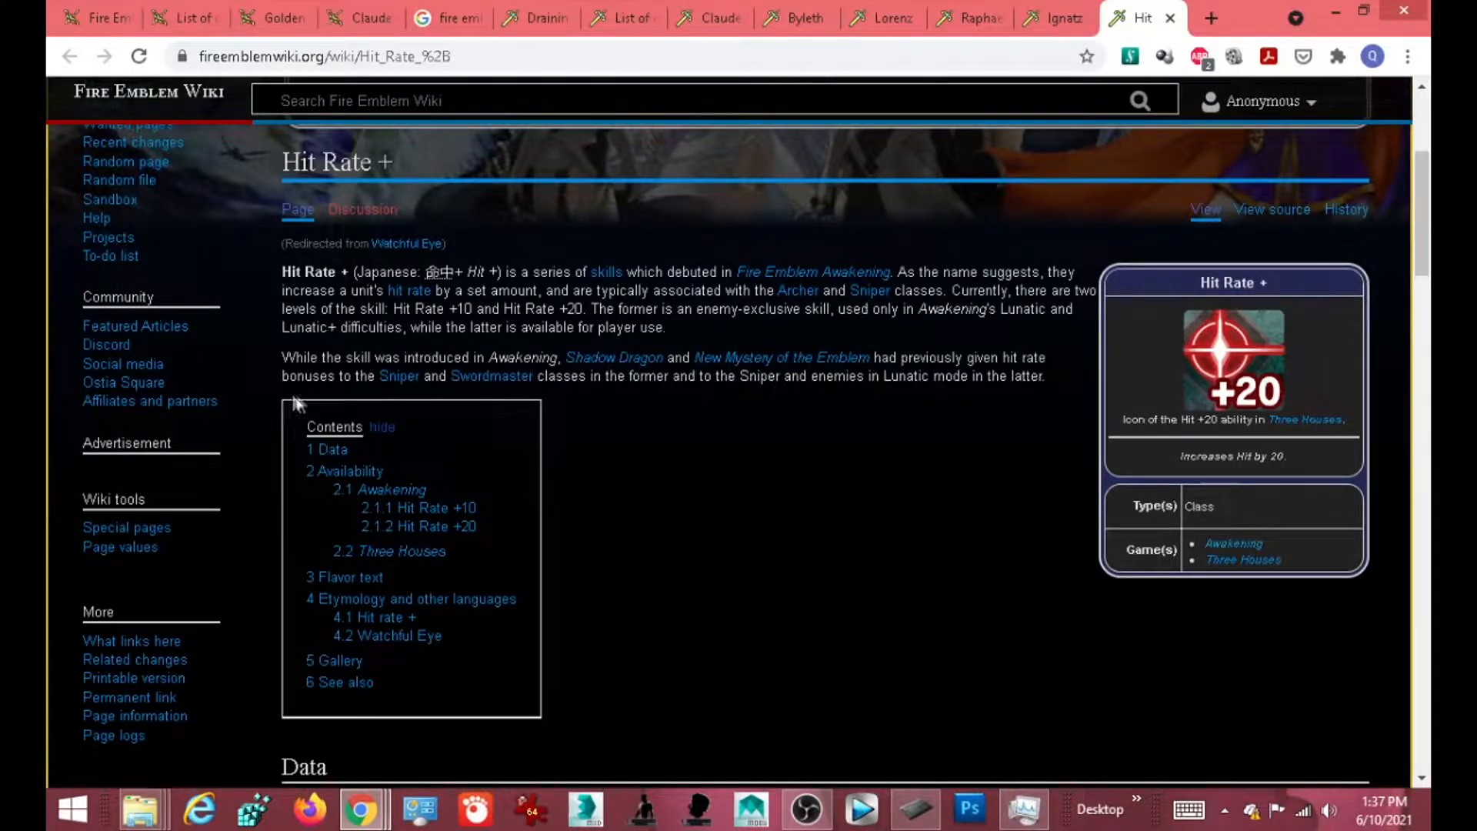
mouse_move(636, 395)
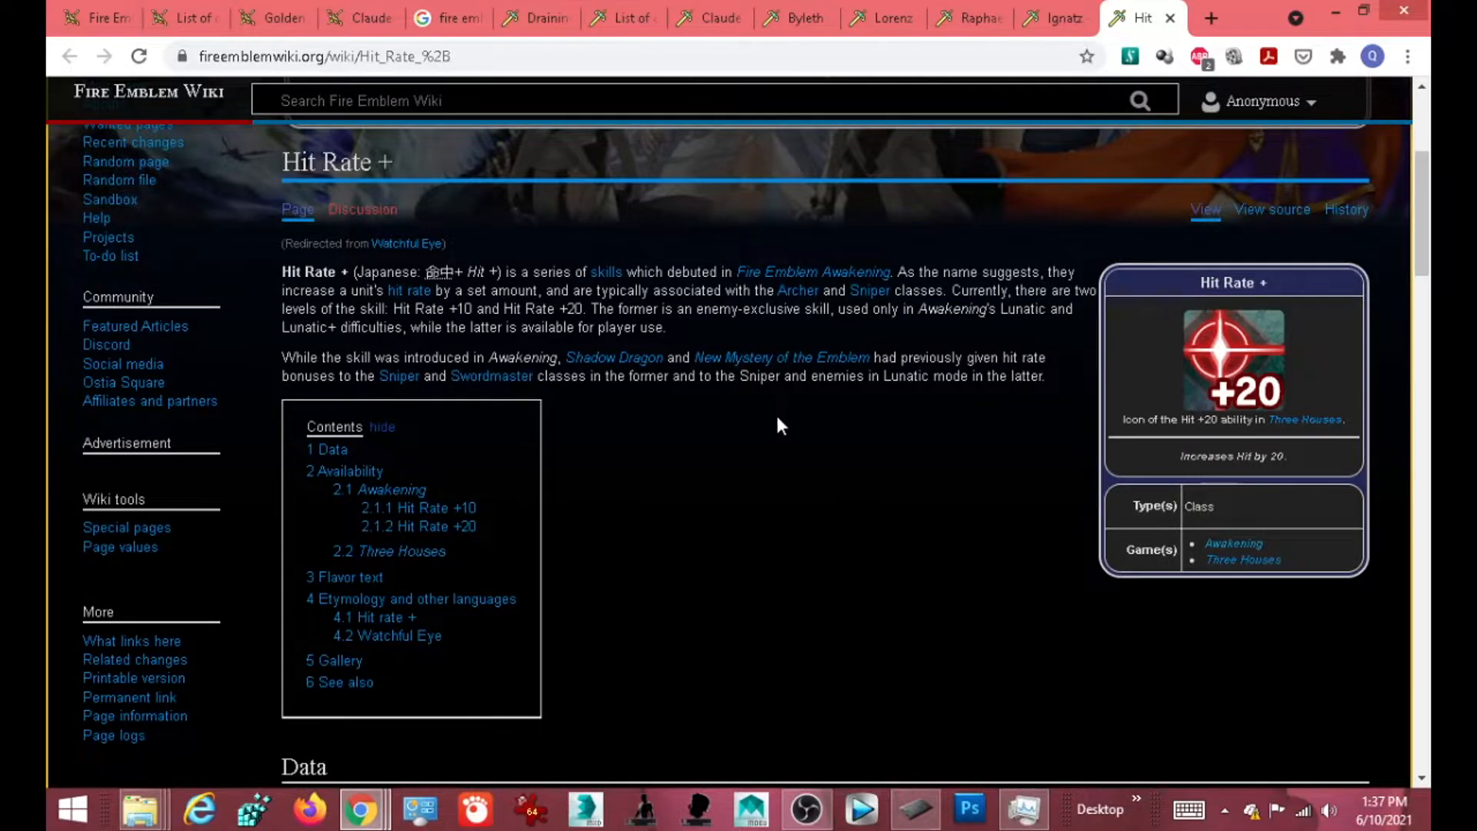
scroll("down", 3)
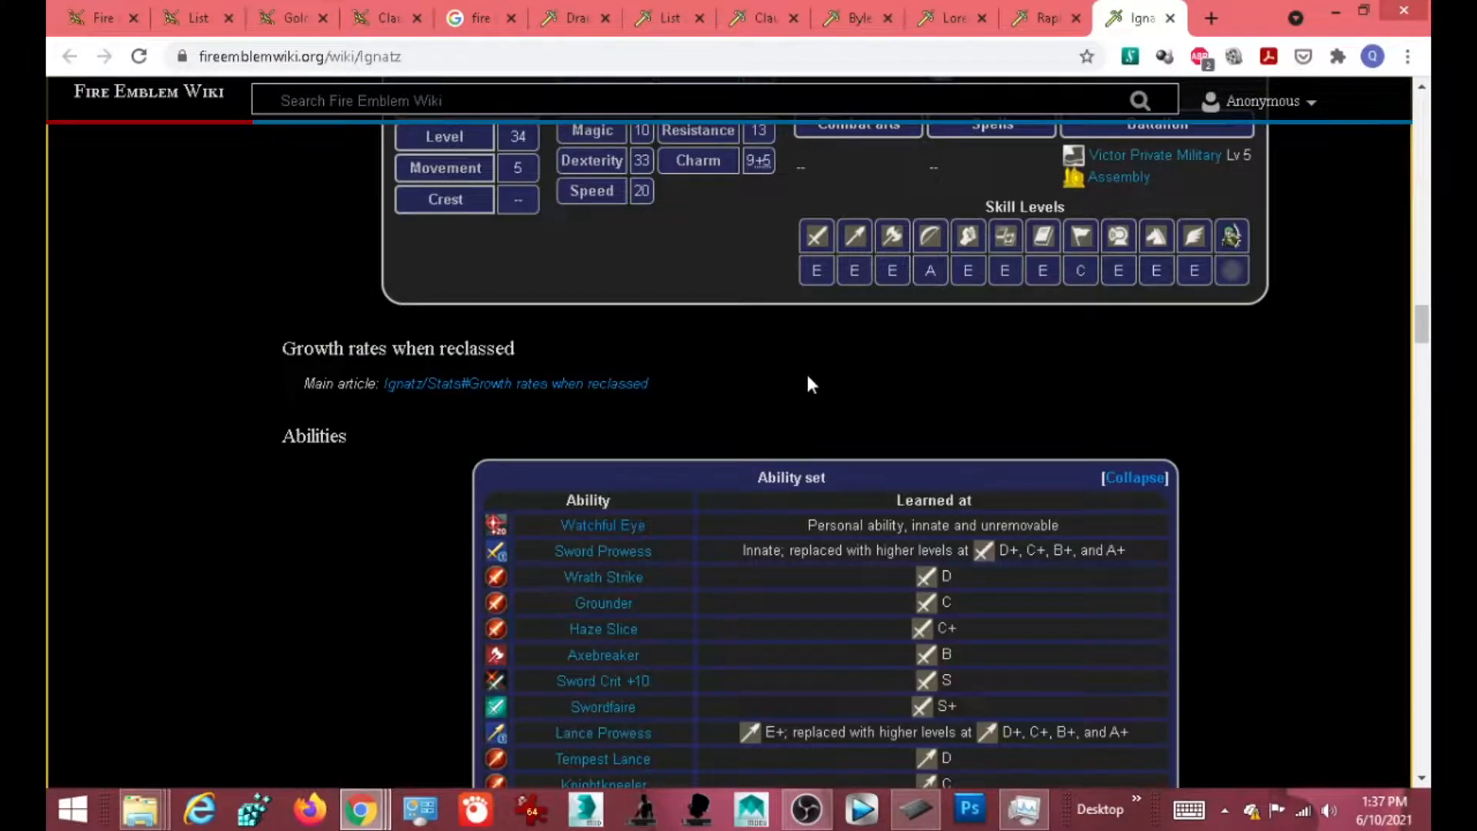
mouse_move(751, 386)
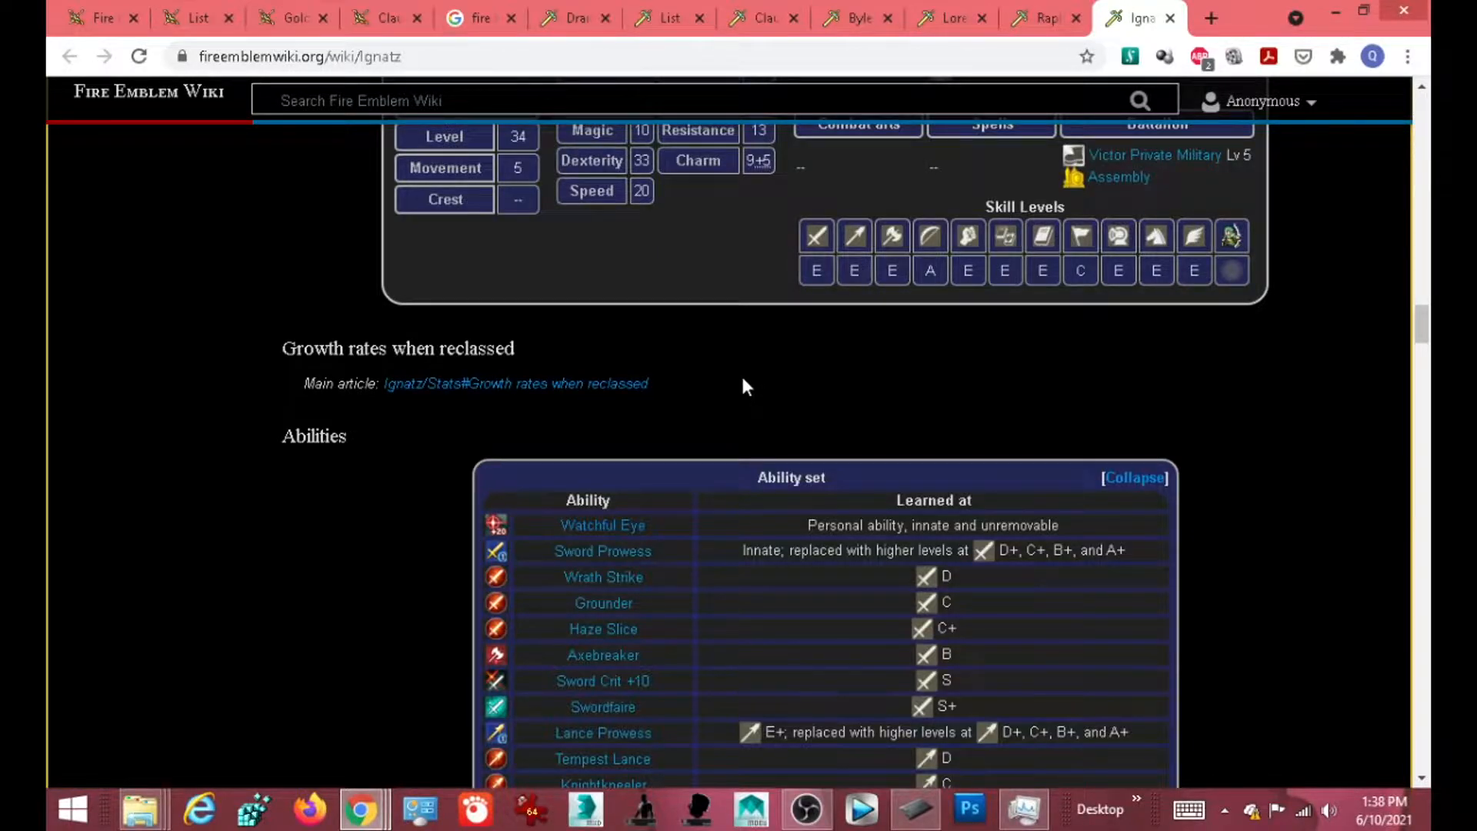
scroll("down", 3)
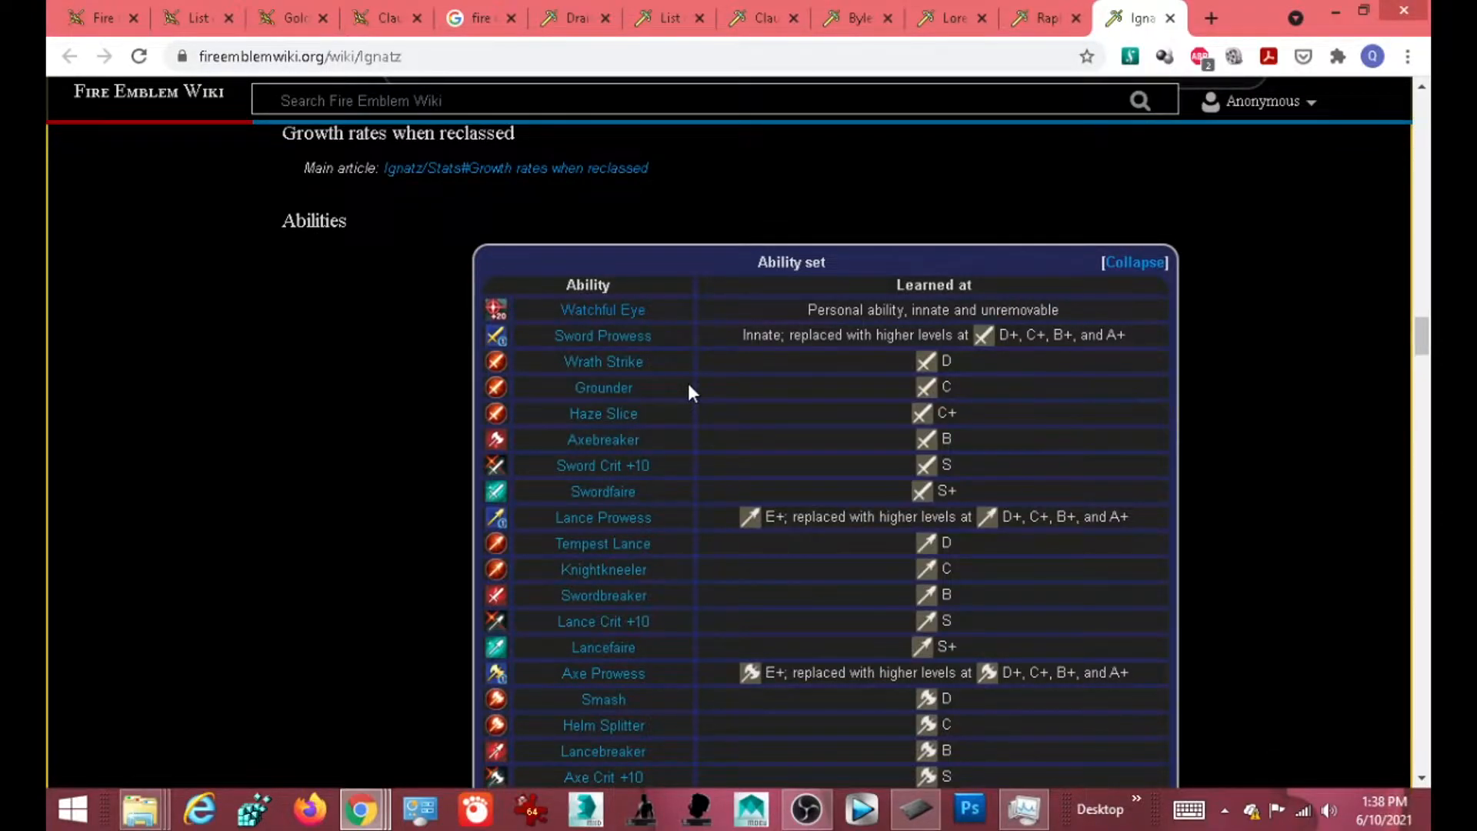
mouse_move(636, 393)
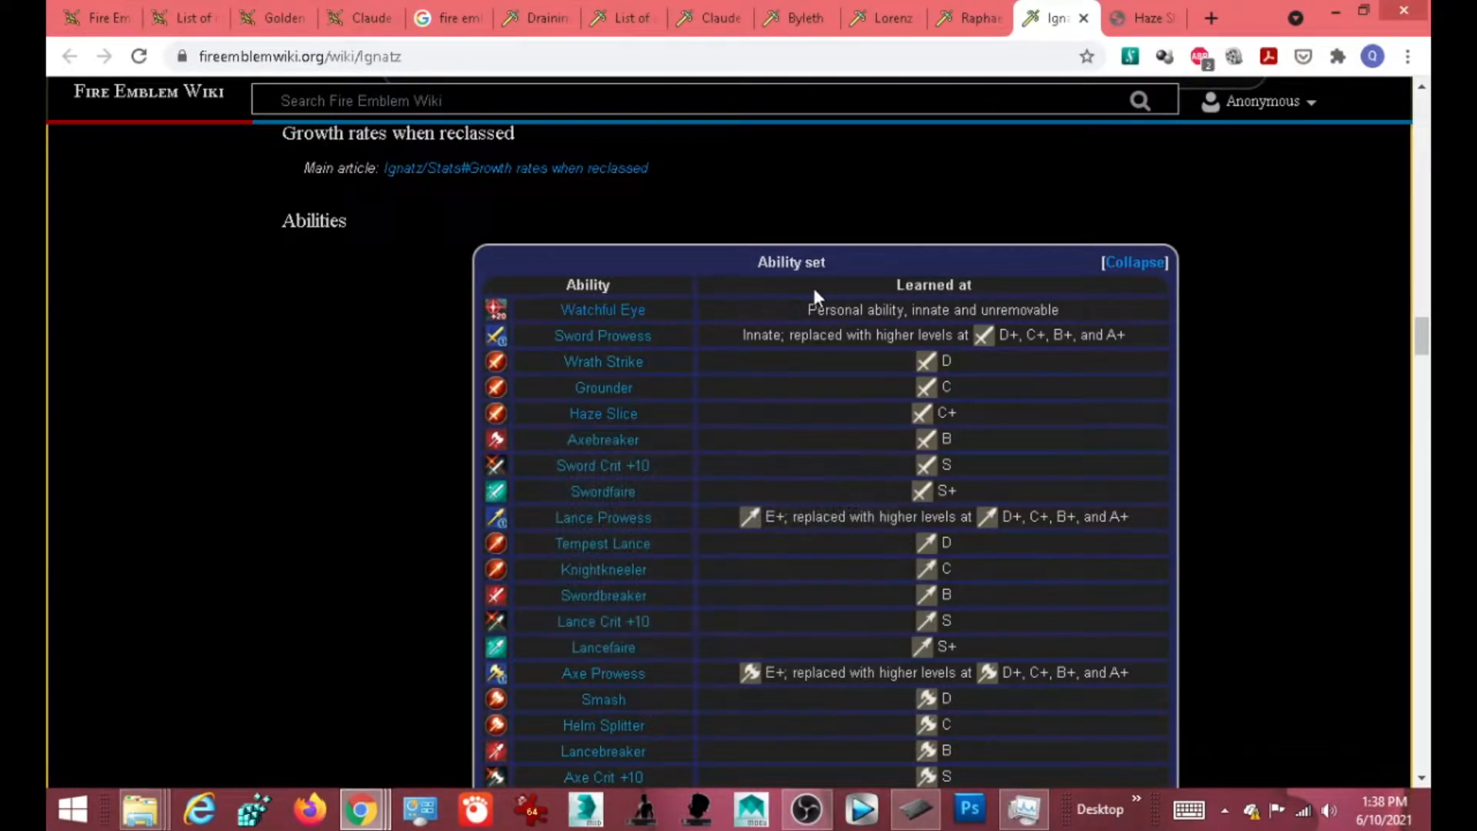
- Switch to the Haze Slice combat art page
left_click(601, 414)
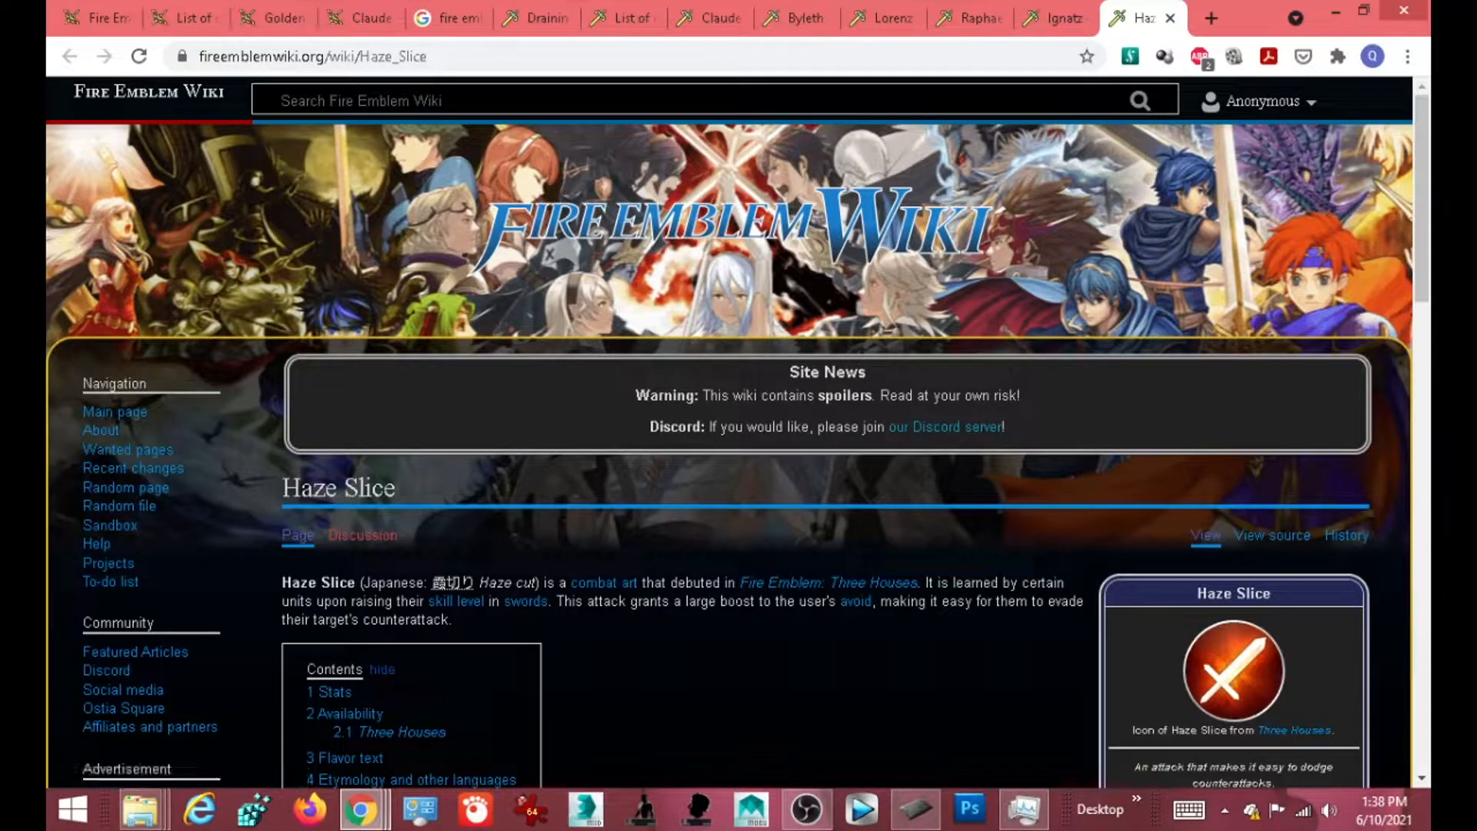
mouse_move(814, 685)
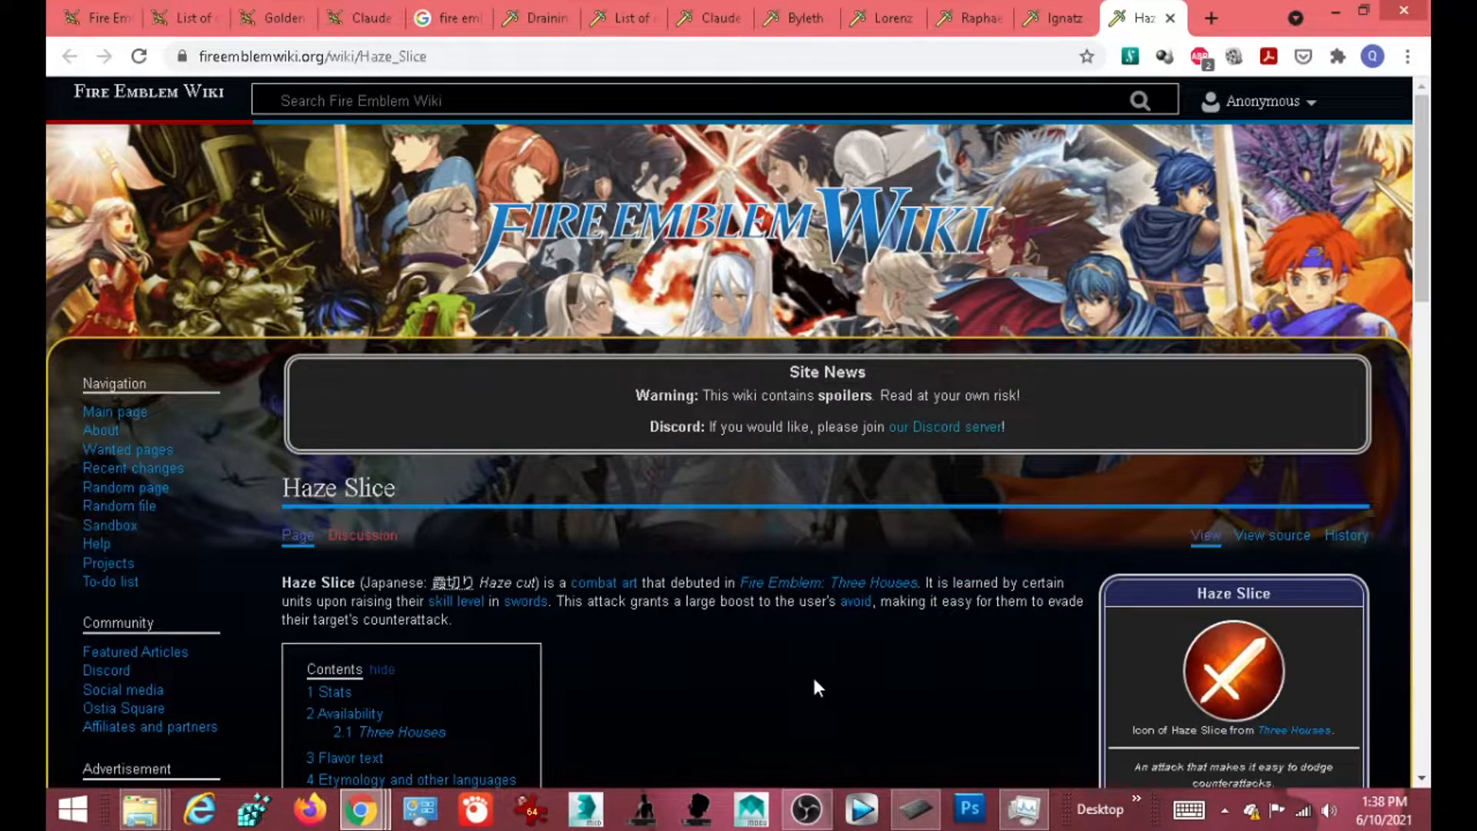
mouse_move(818, 681)
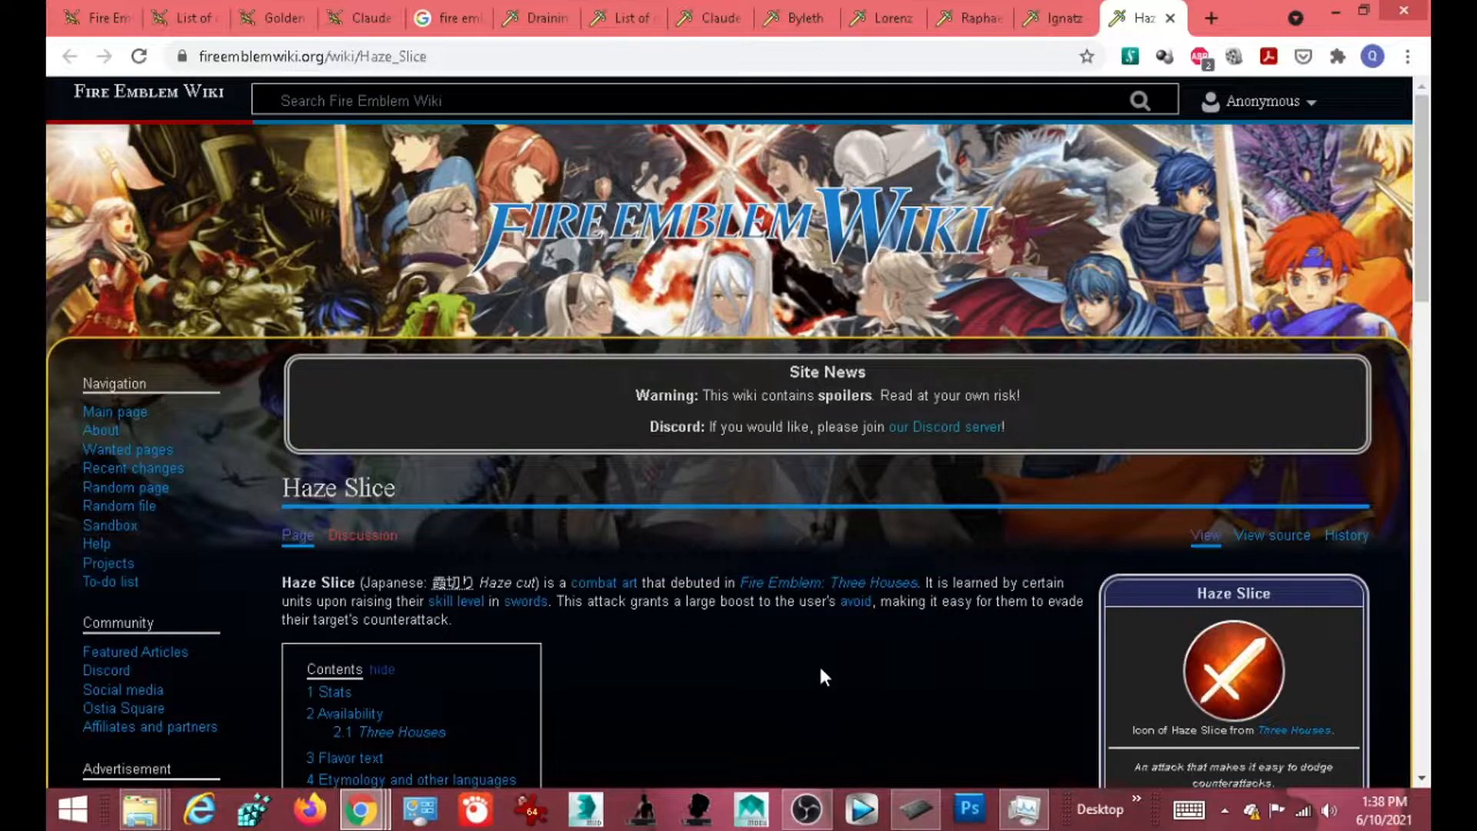
mouse_move(671, 643)
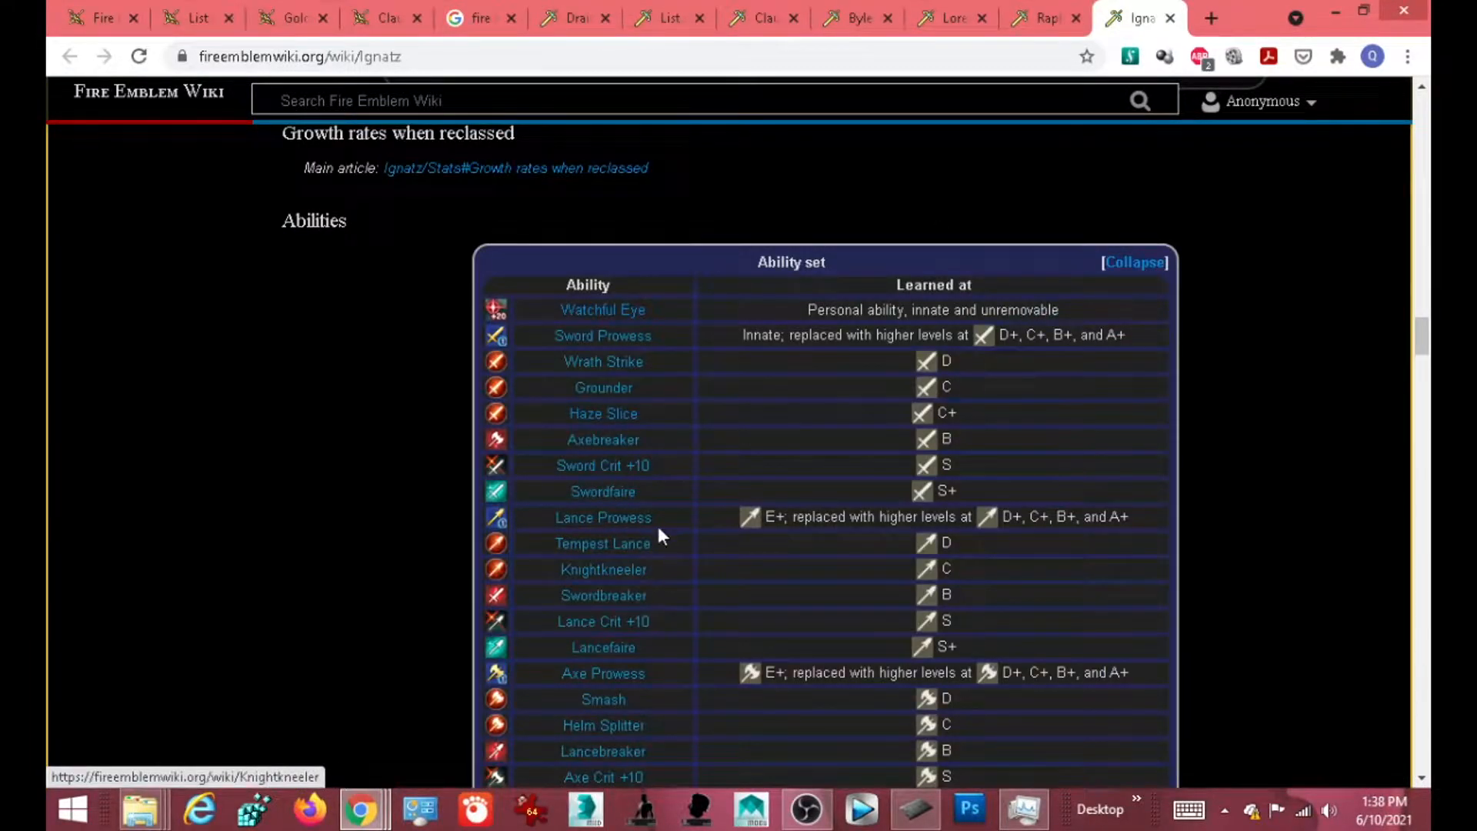
- Scroll Ignatz's ability table to the bow abilities and open Ward Arrow's link menu
scroll("down", 3)
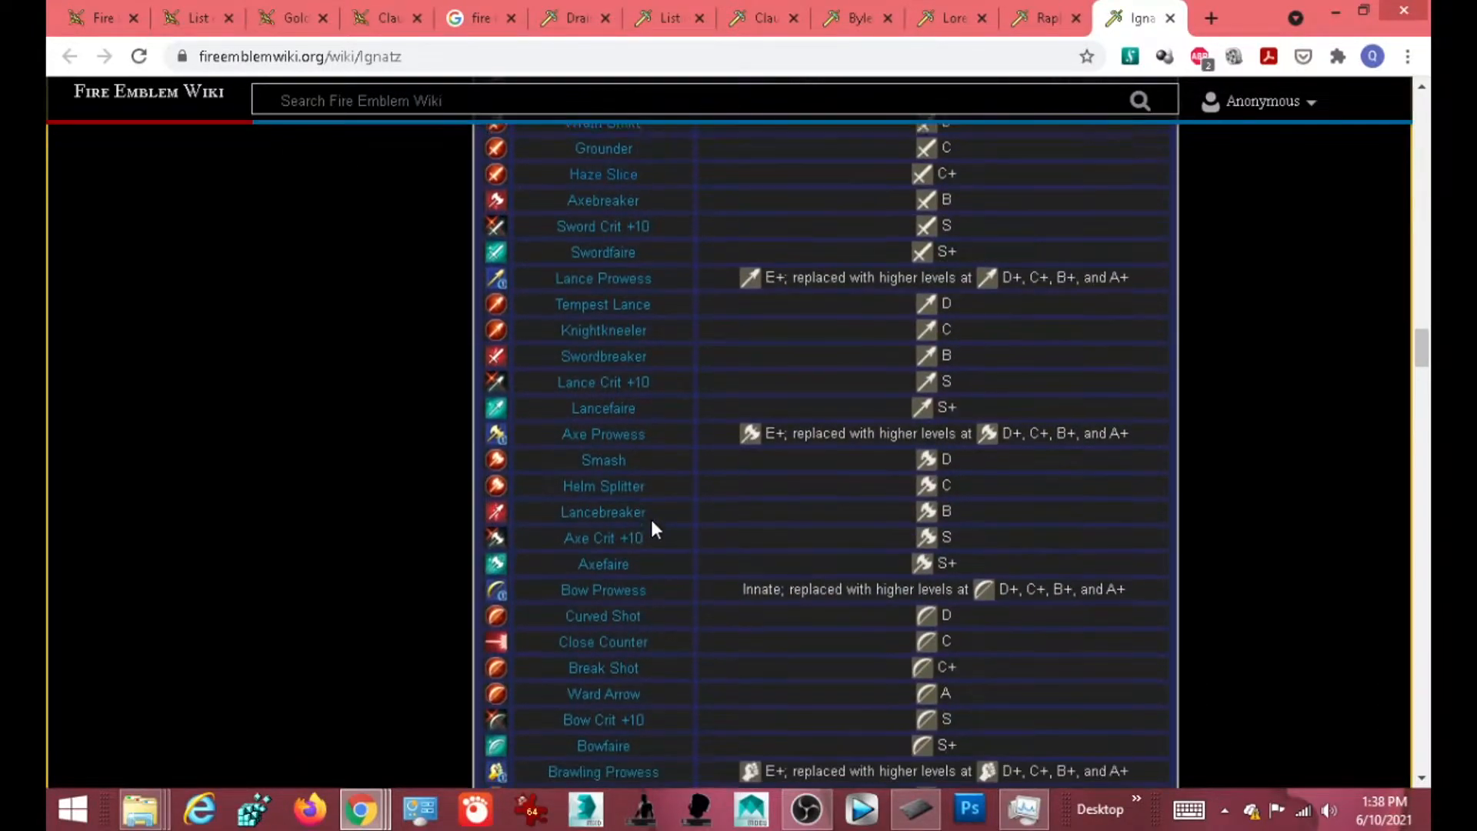
scroll("down", 3)
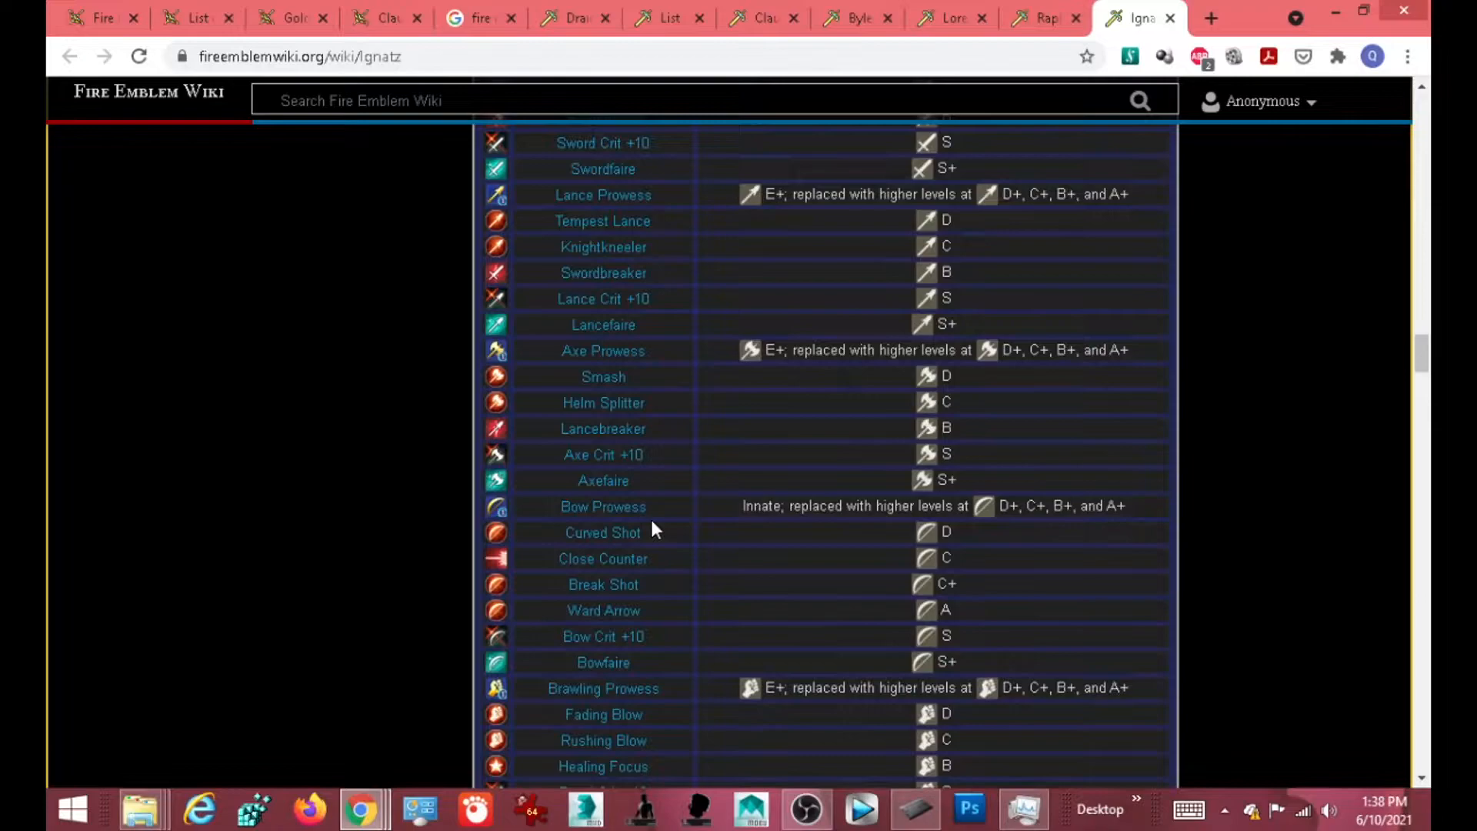
right_click(603, 610)
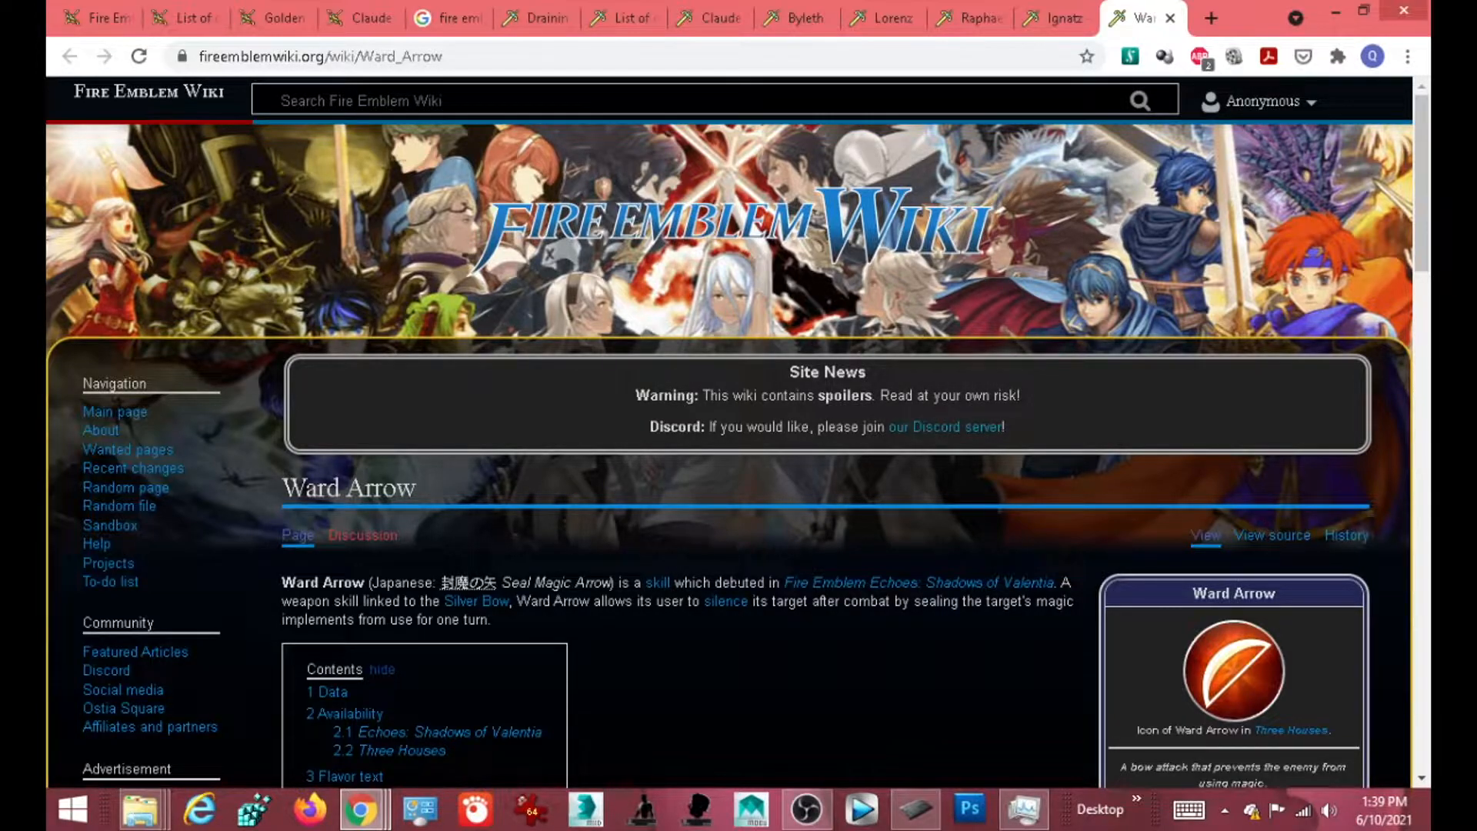
- Browse Ward Arrow's Data and Availability, then return to Ignatz's ability table
scroll("down", 3)
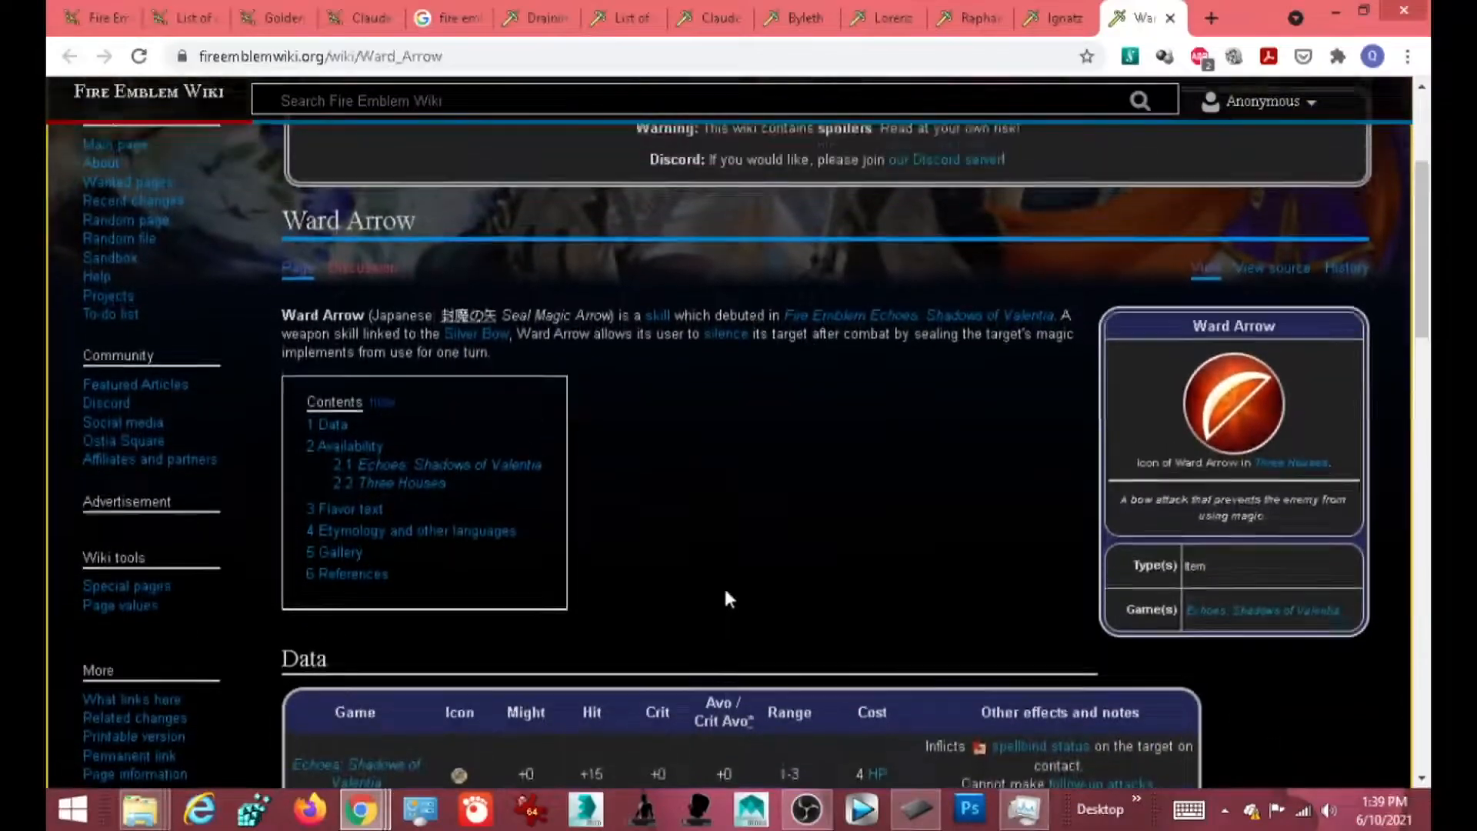
scroll("down", 3)
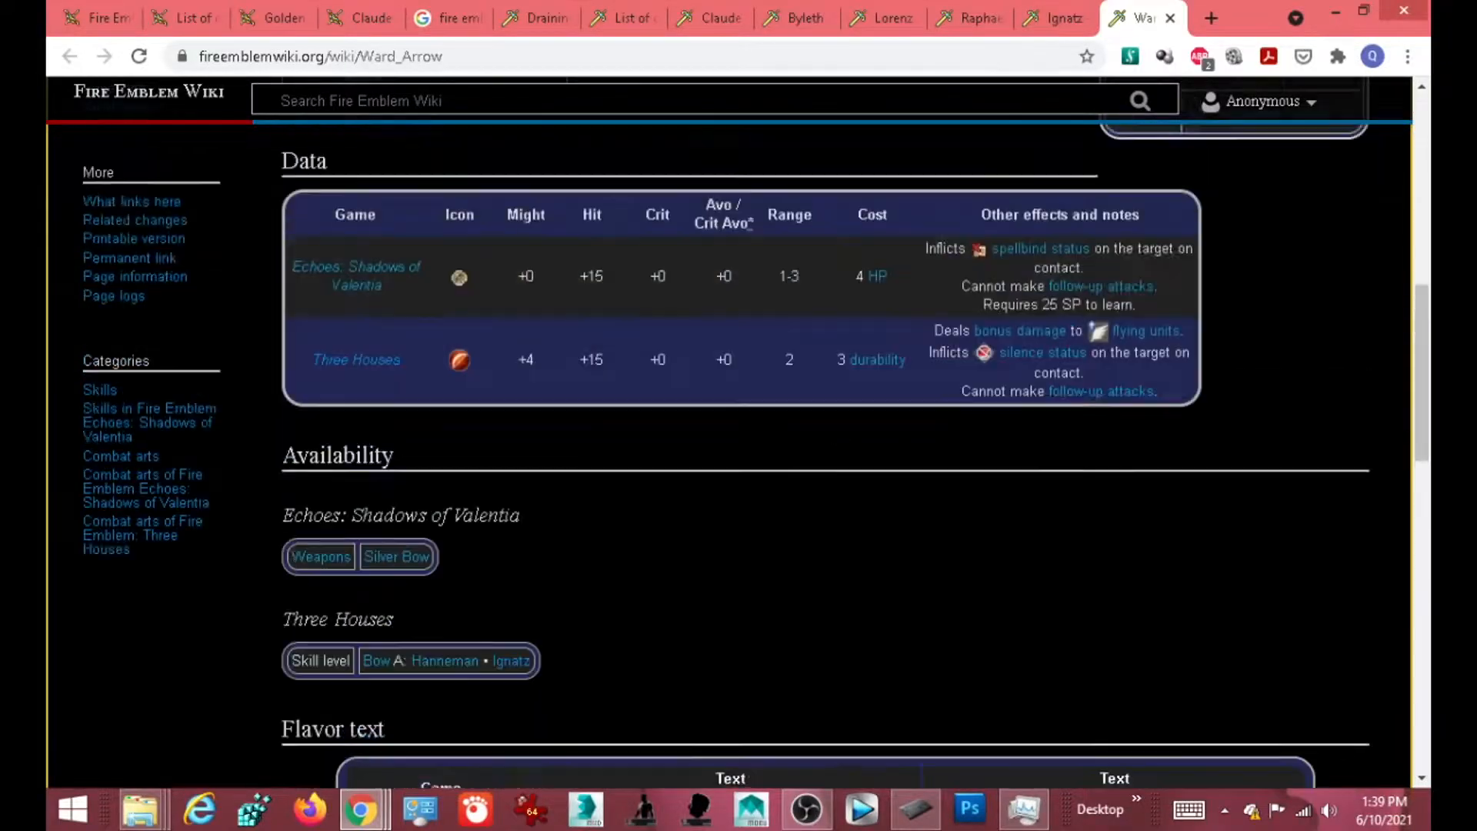
scroll("up", 3)
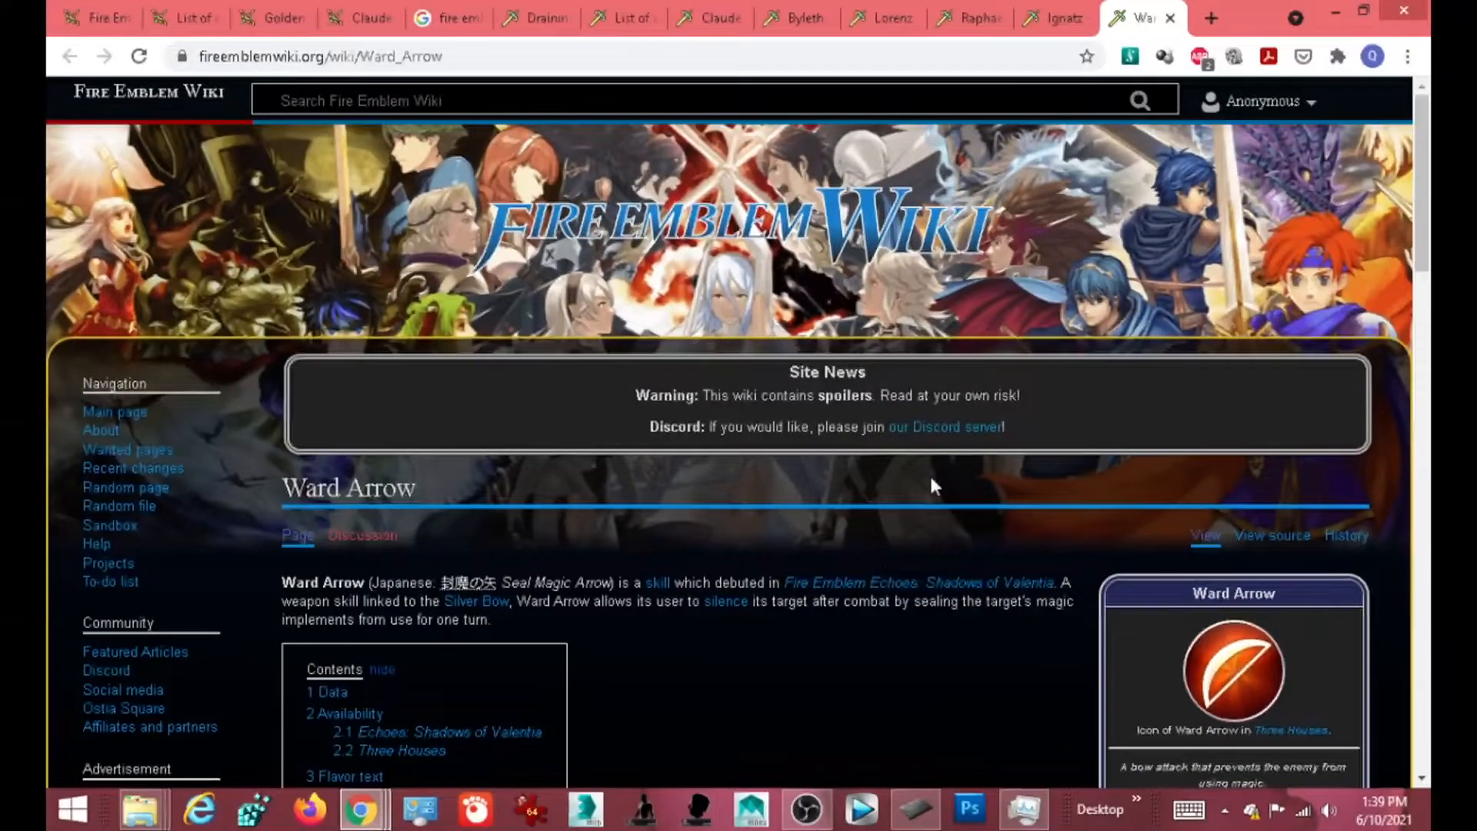
left_click(1264, 101)
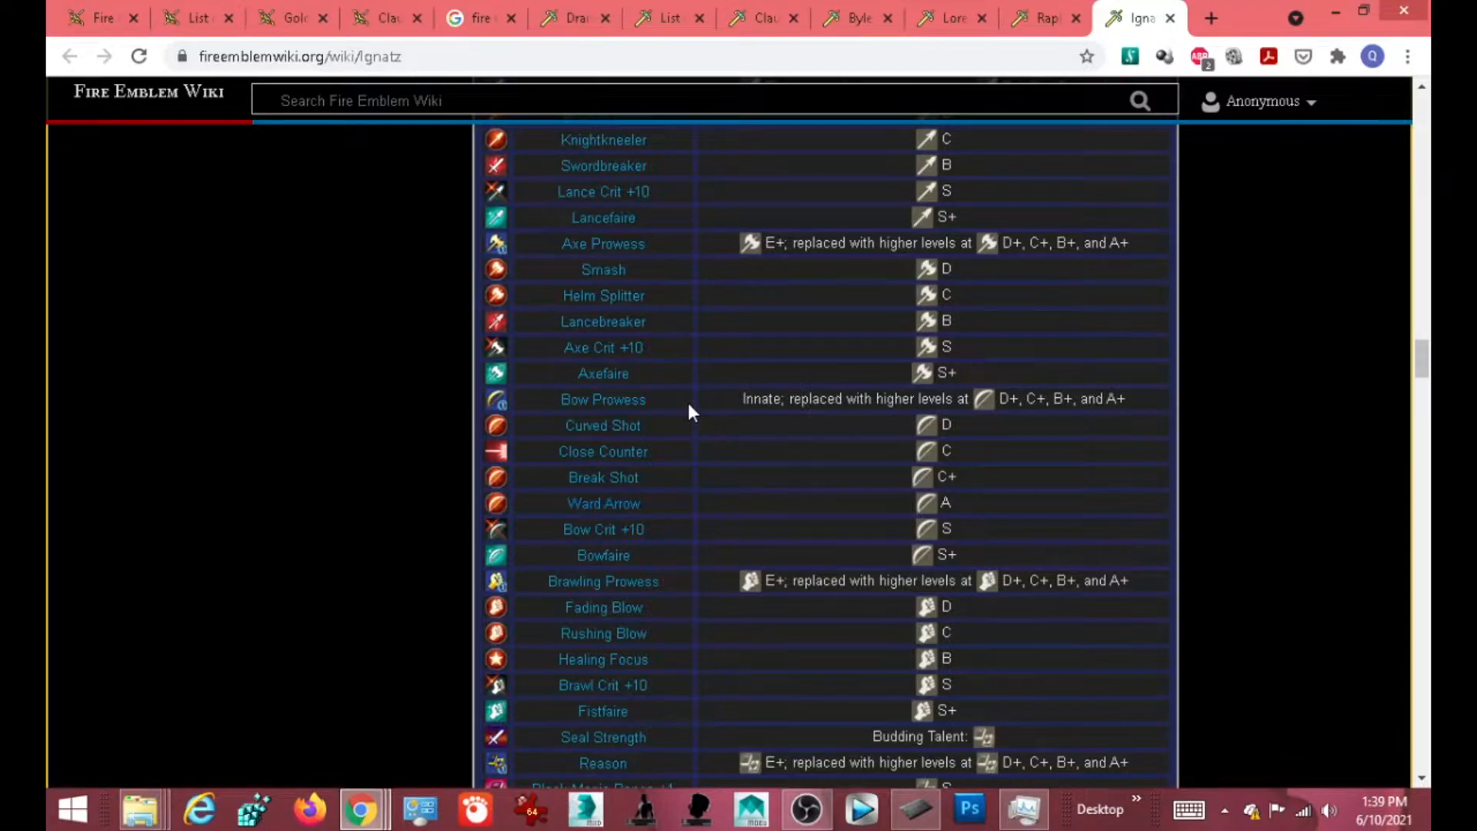
- Open Seal Strength from Ignatz's ability table in a new tab
scroll("down", 3)
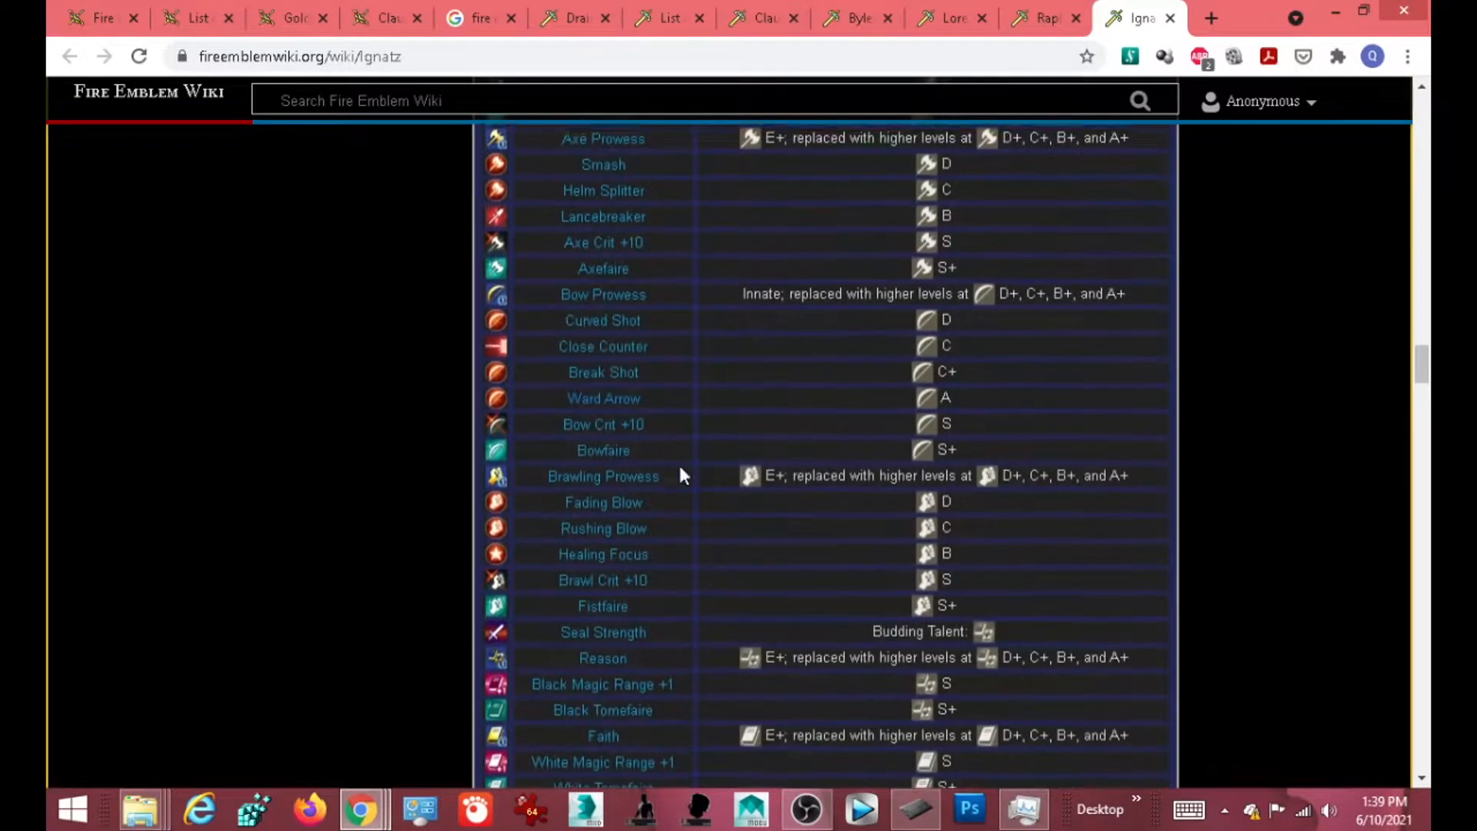
right_click(603, 632)
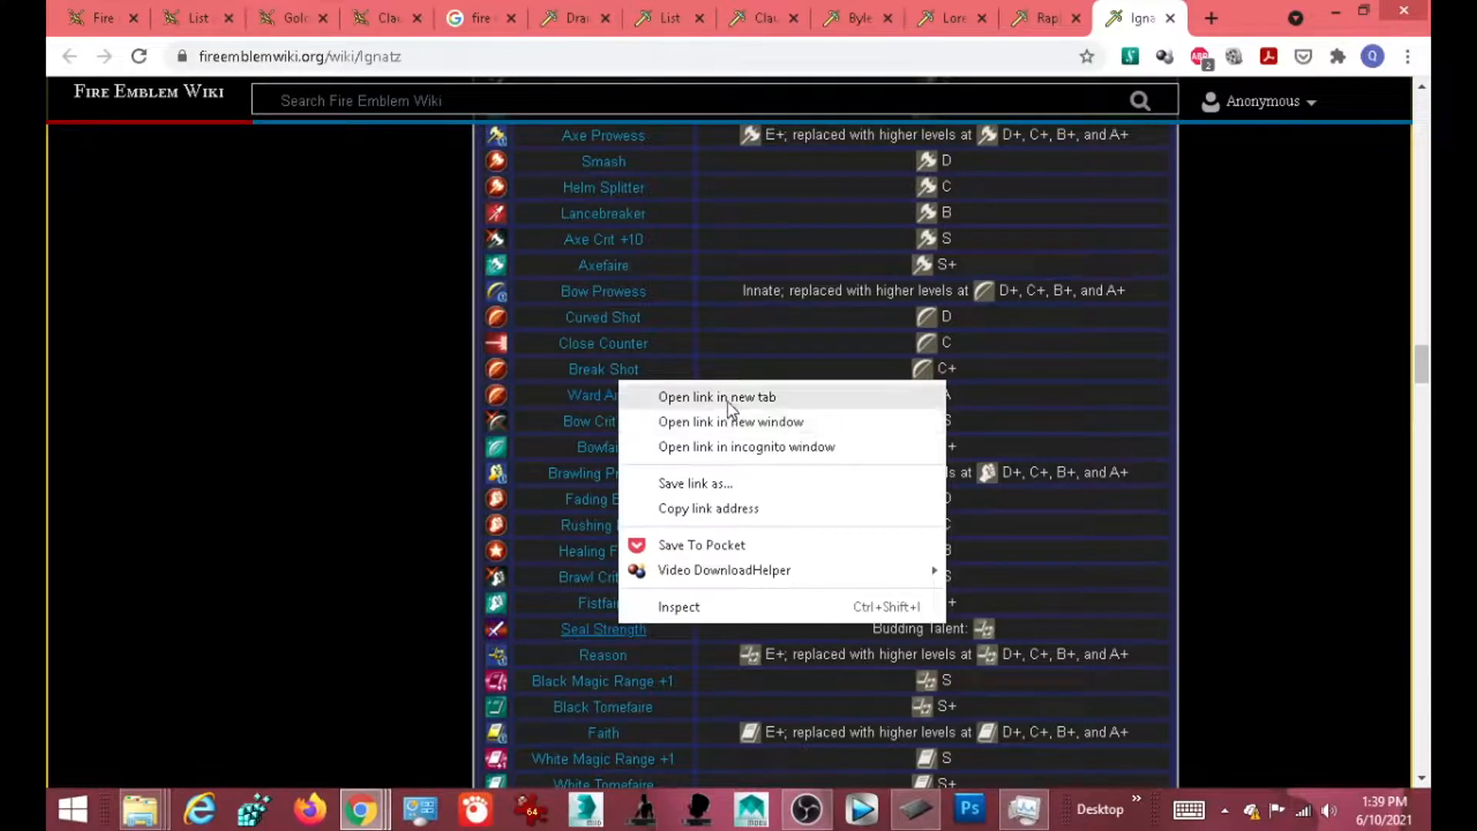
left_click(717, 397)
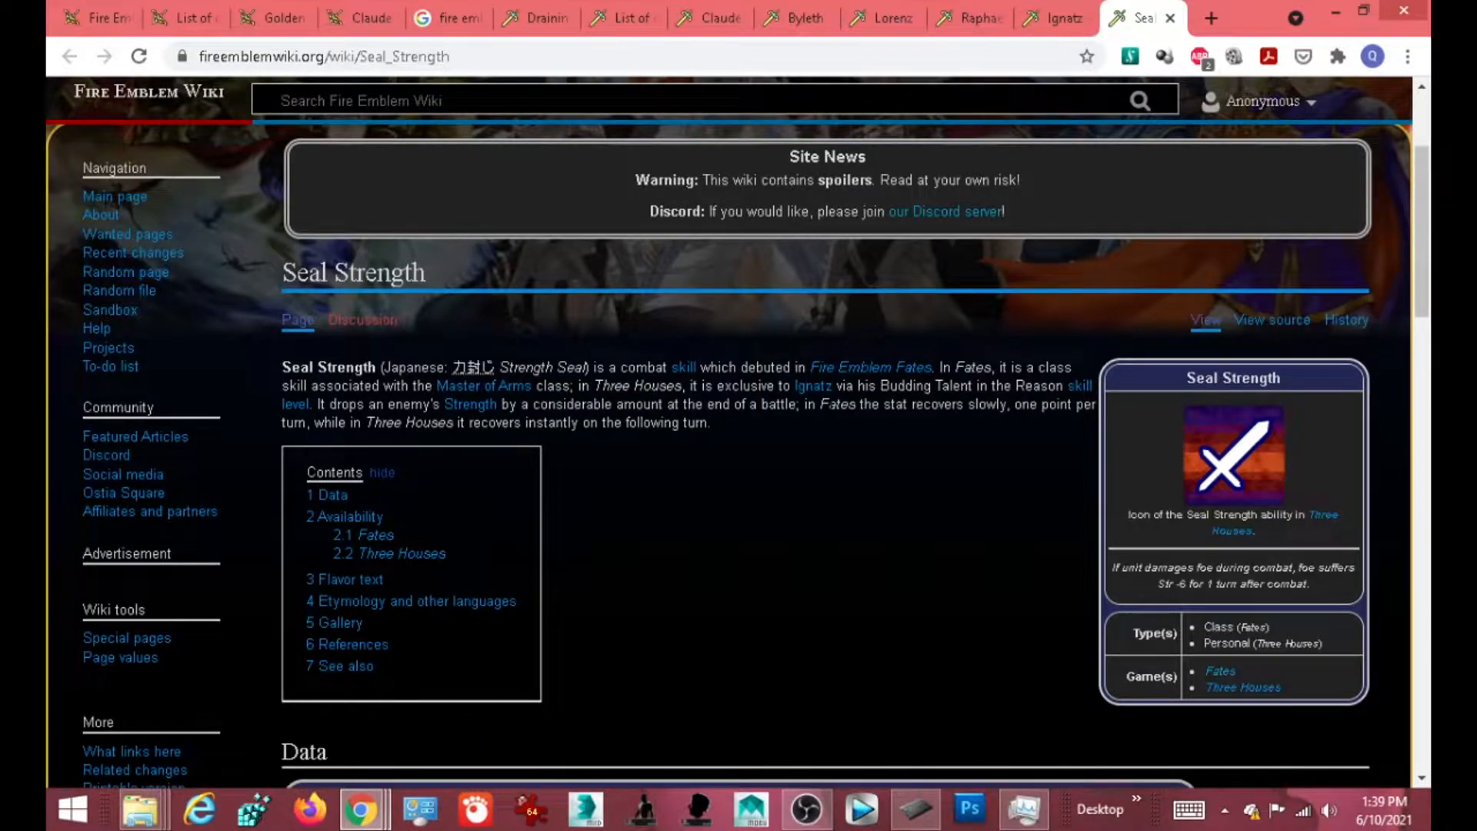
mouse_move(417, 448)
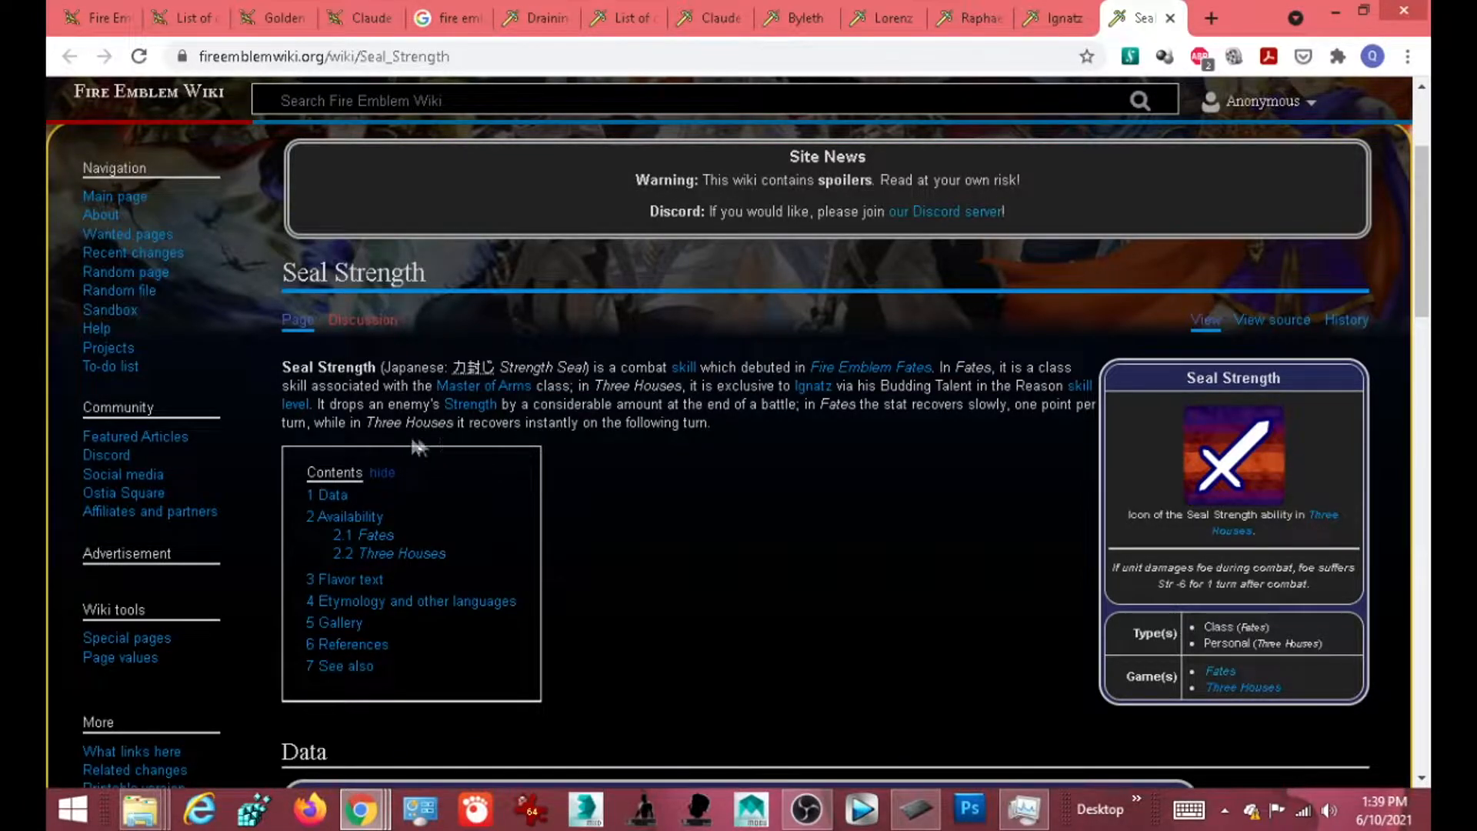
mouse_move(721, 443)
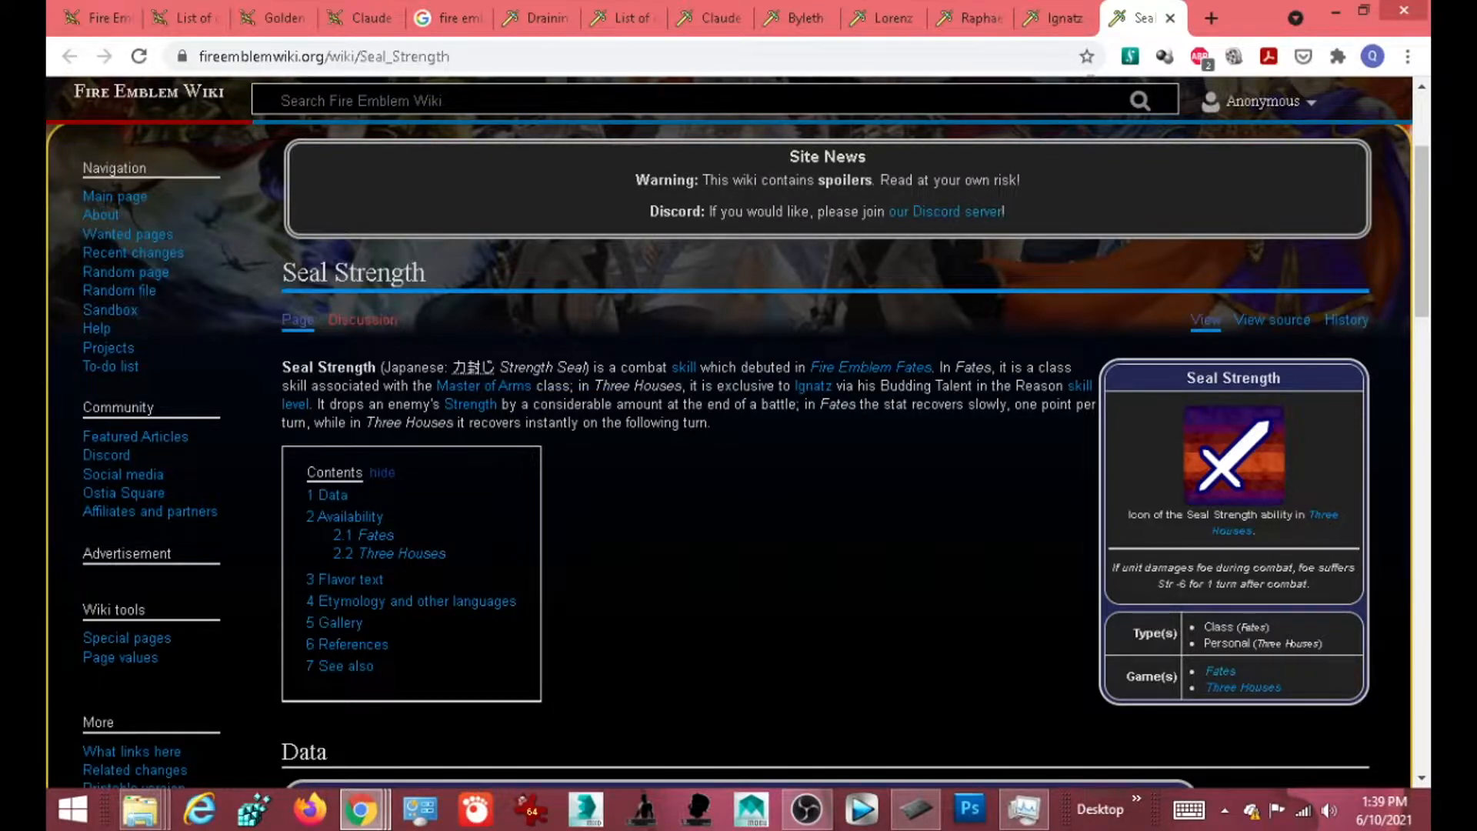
mouse_move(1171, 18)
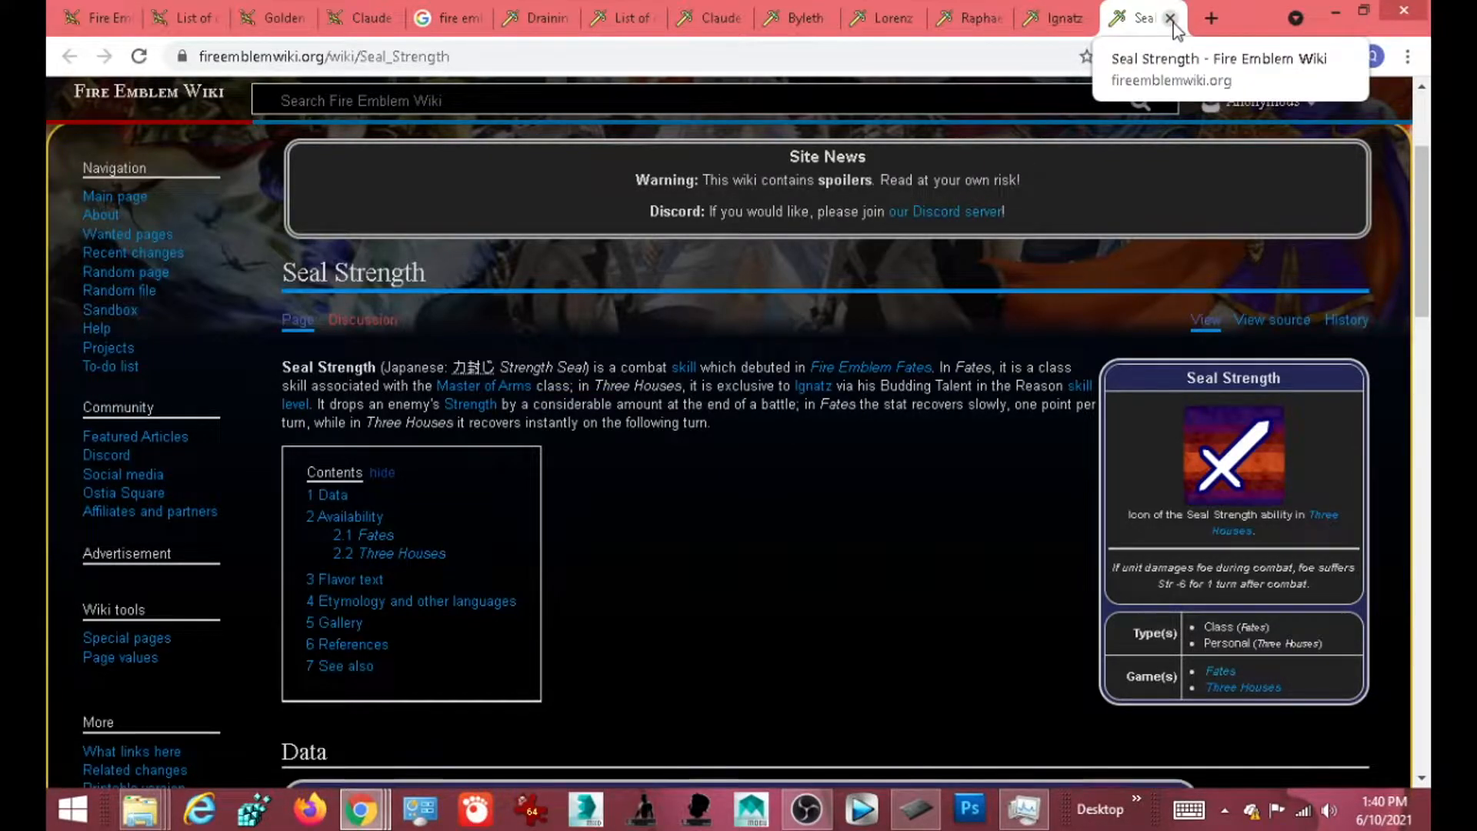
- Close the Seal Strength article and scroll down Ignatz's ability table
left_click(1171, 17)
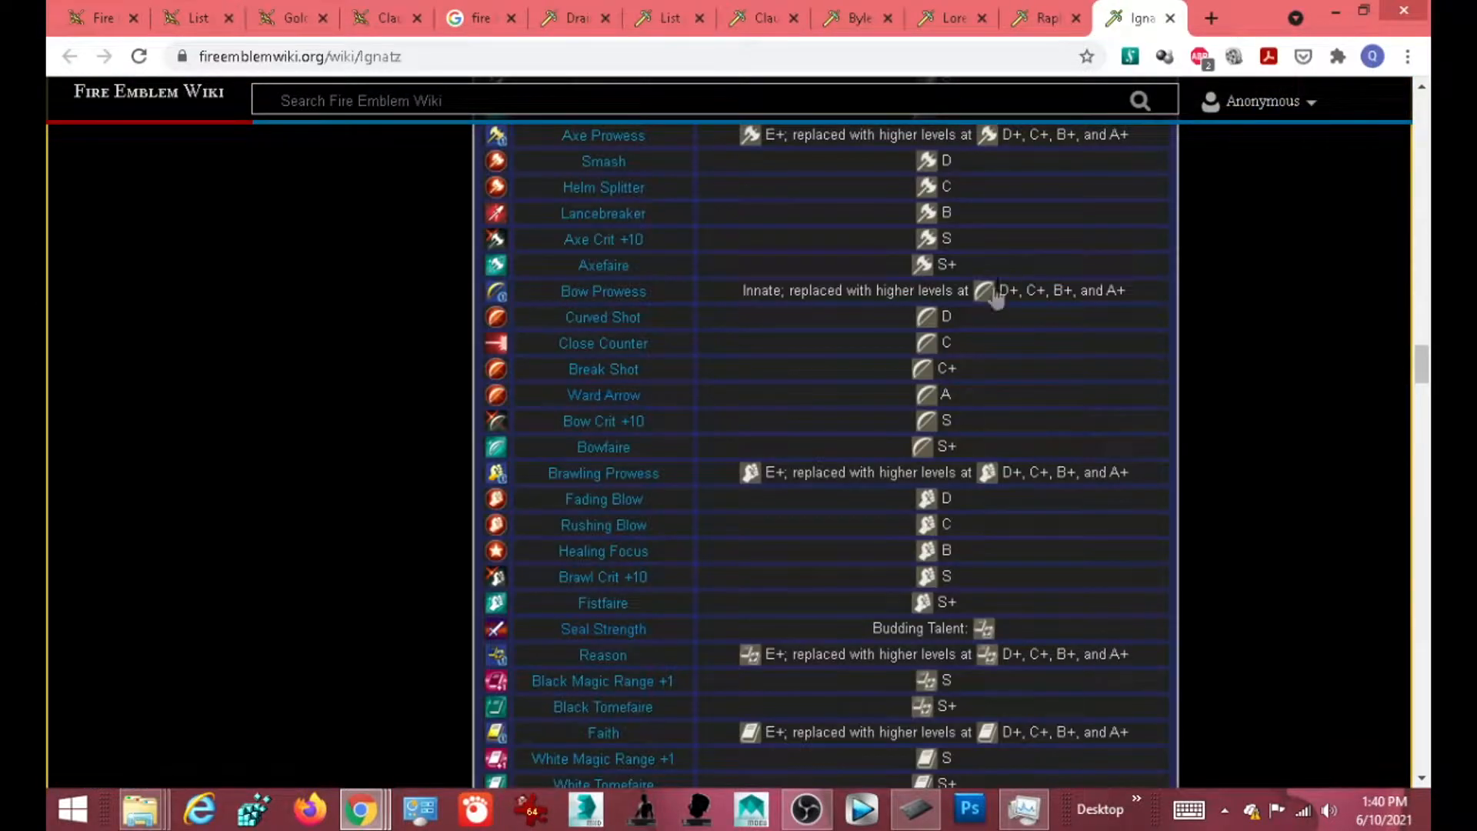
mouse_move(800, 435)
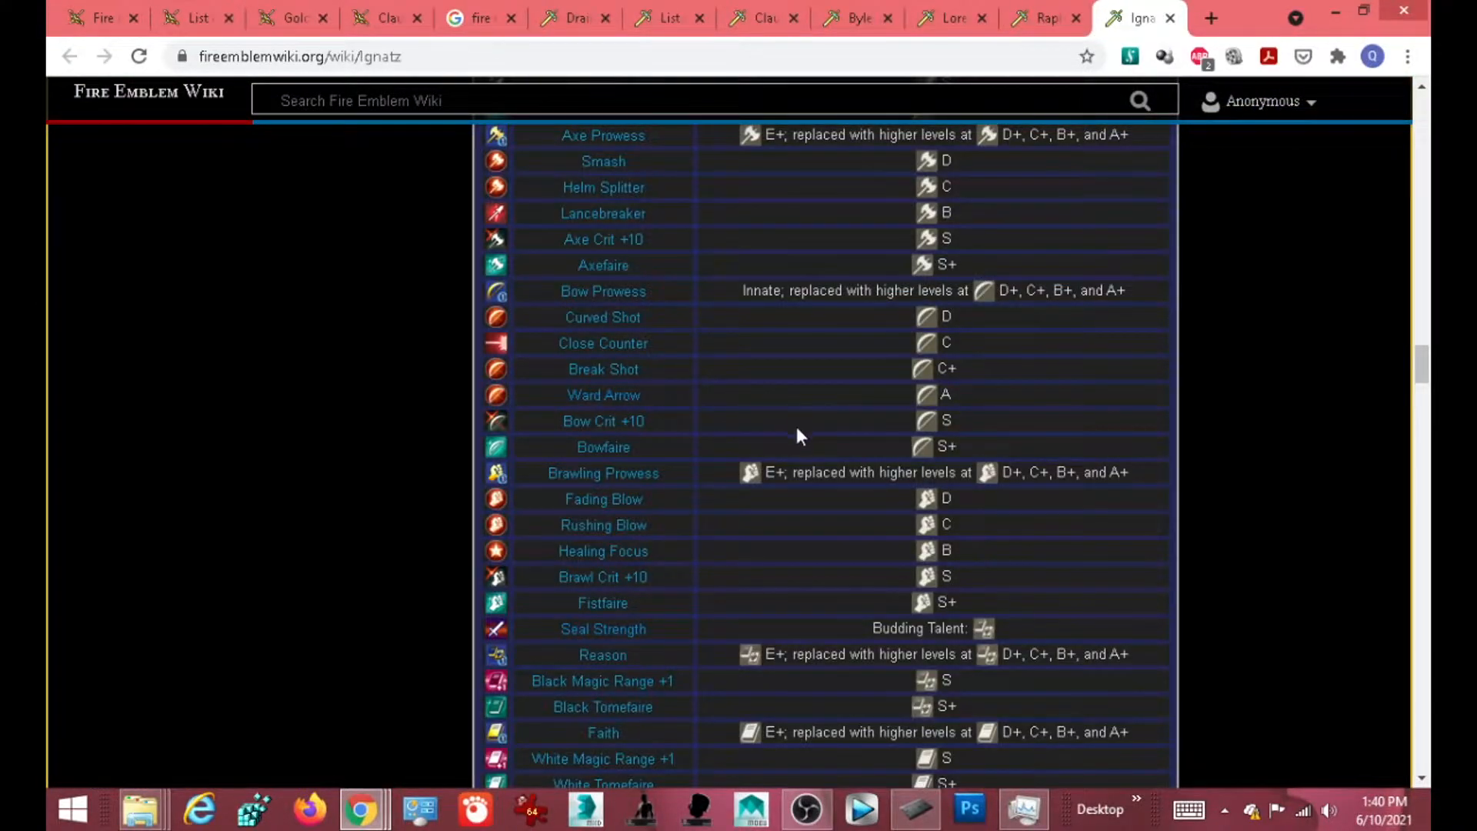
scroll("down", 3)
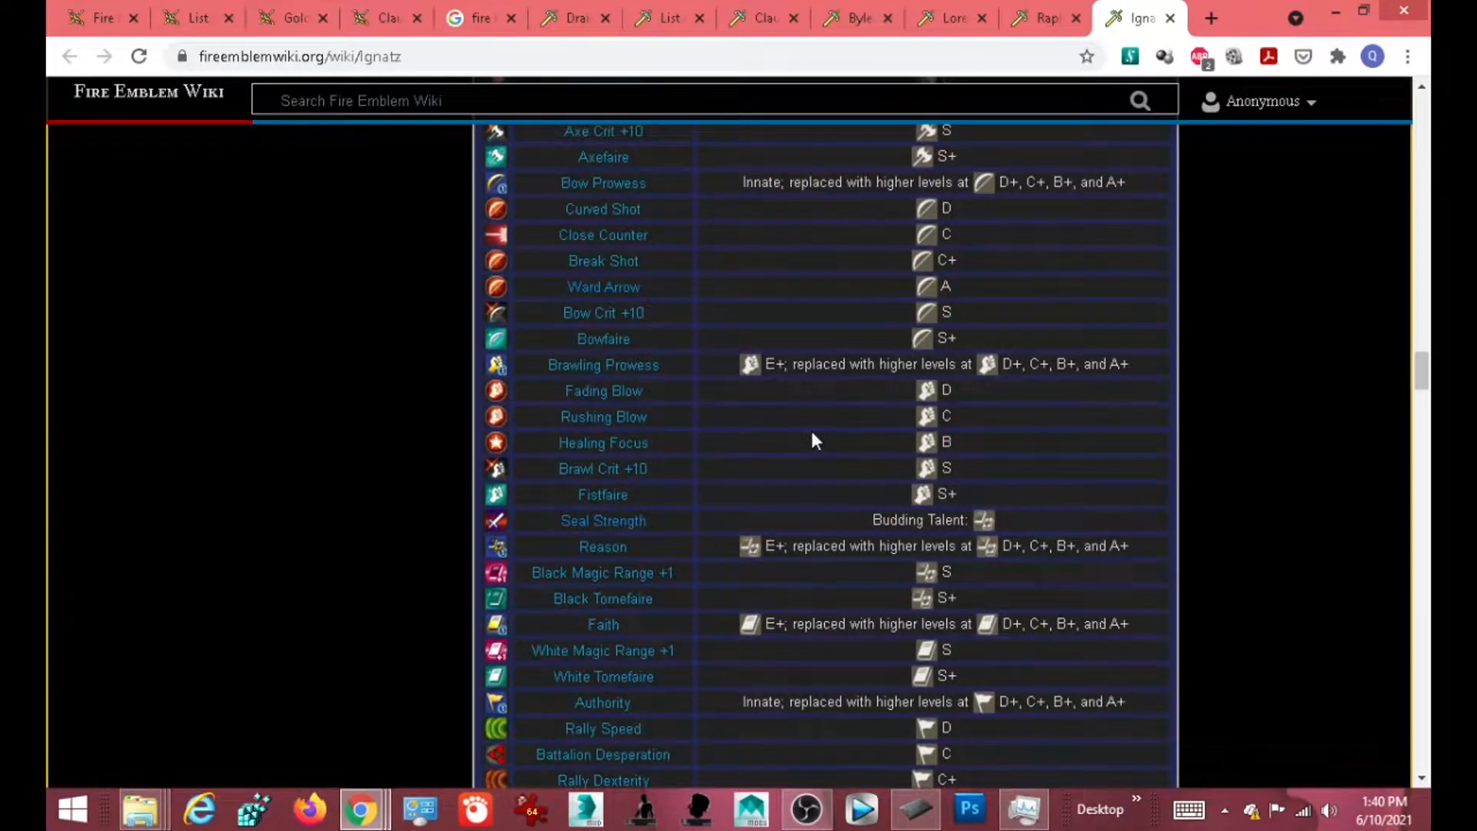
scroll("down", 3)
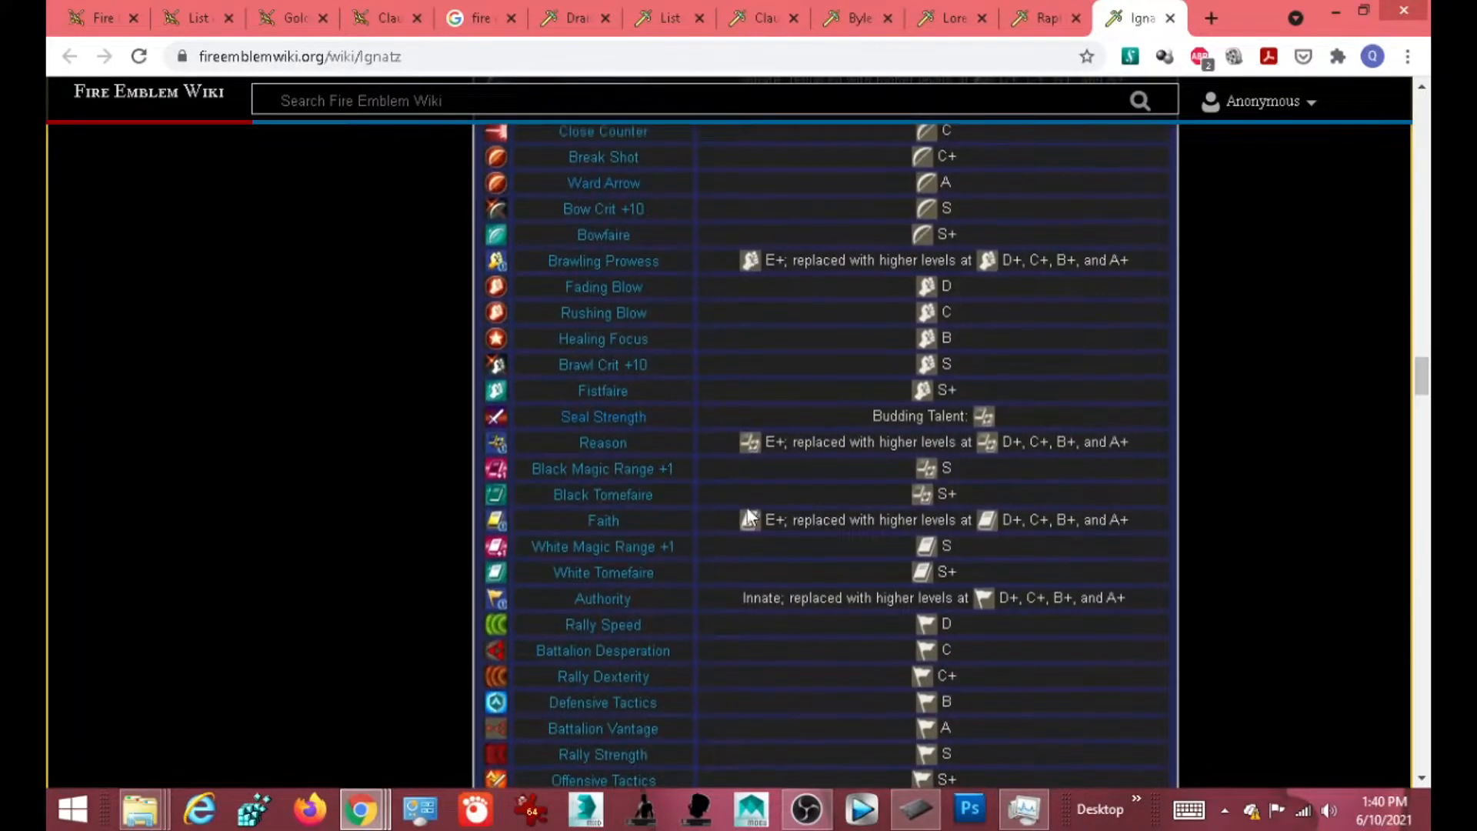
scroll("down", 3)
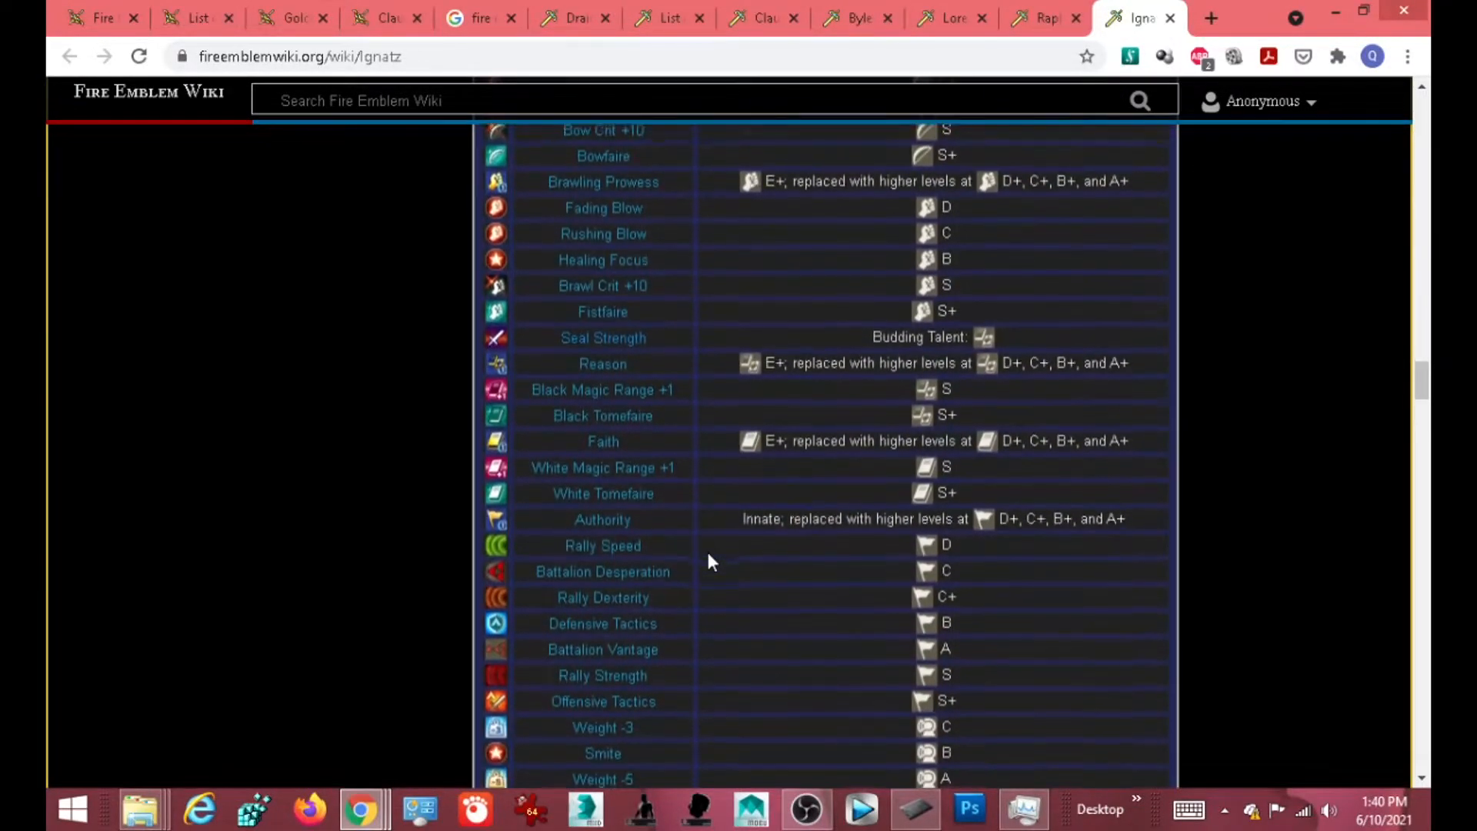
scroll("down", 3)
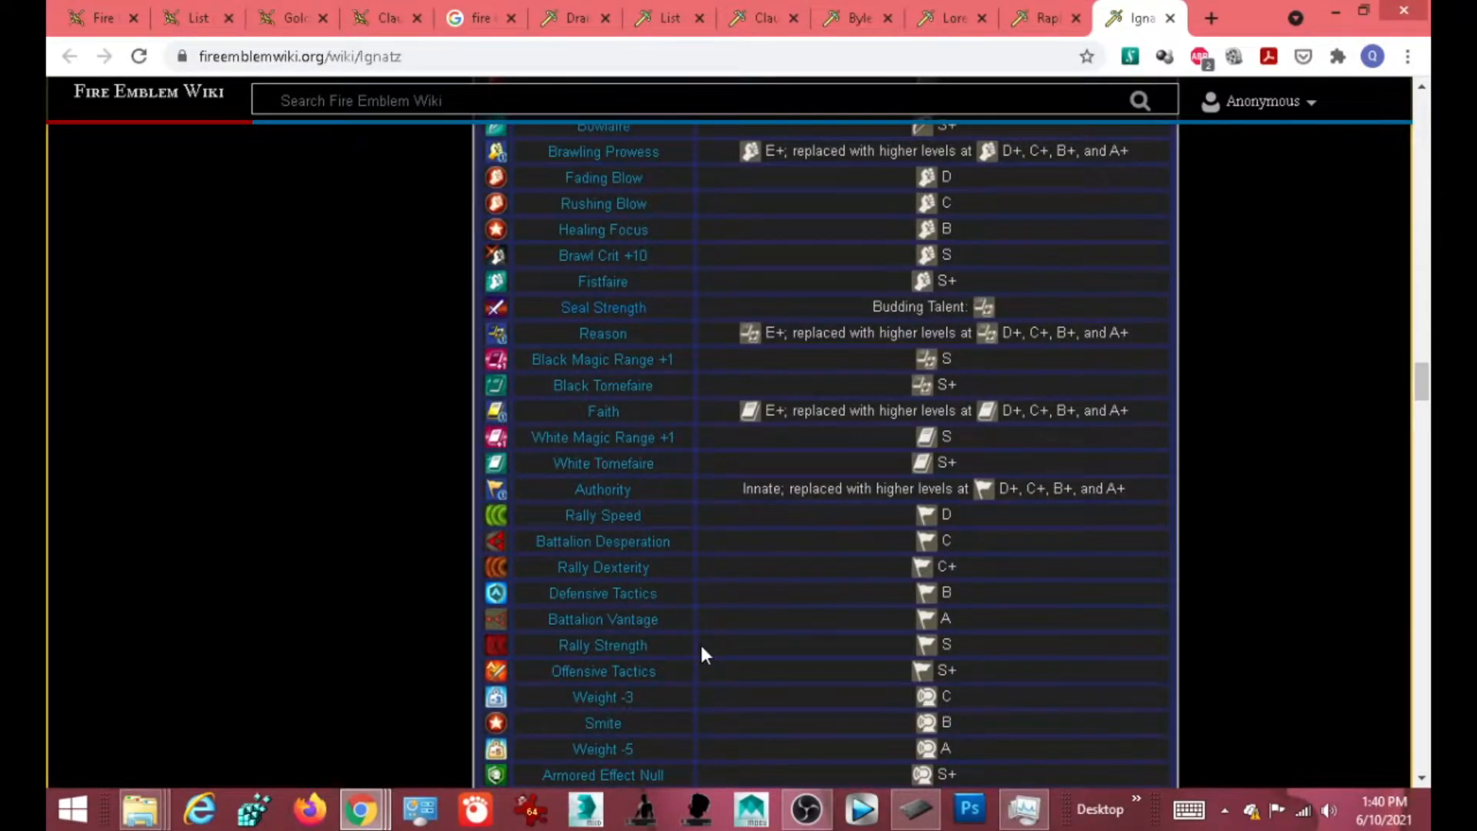
scroll("down", 3)
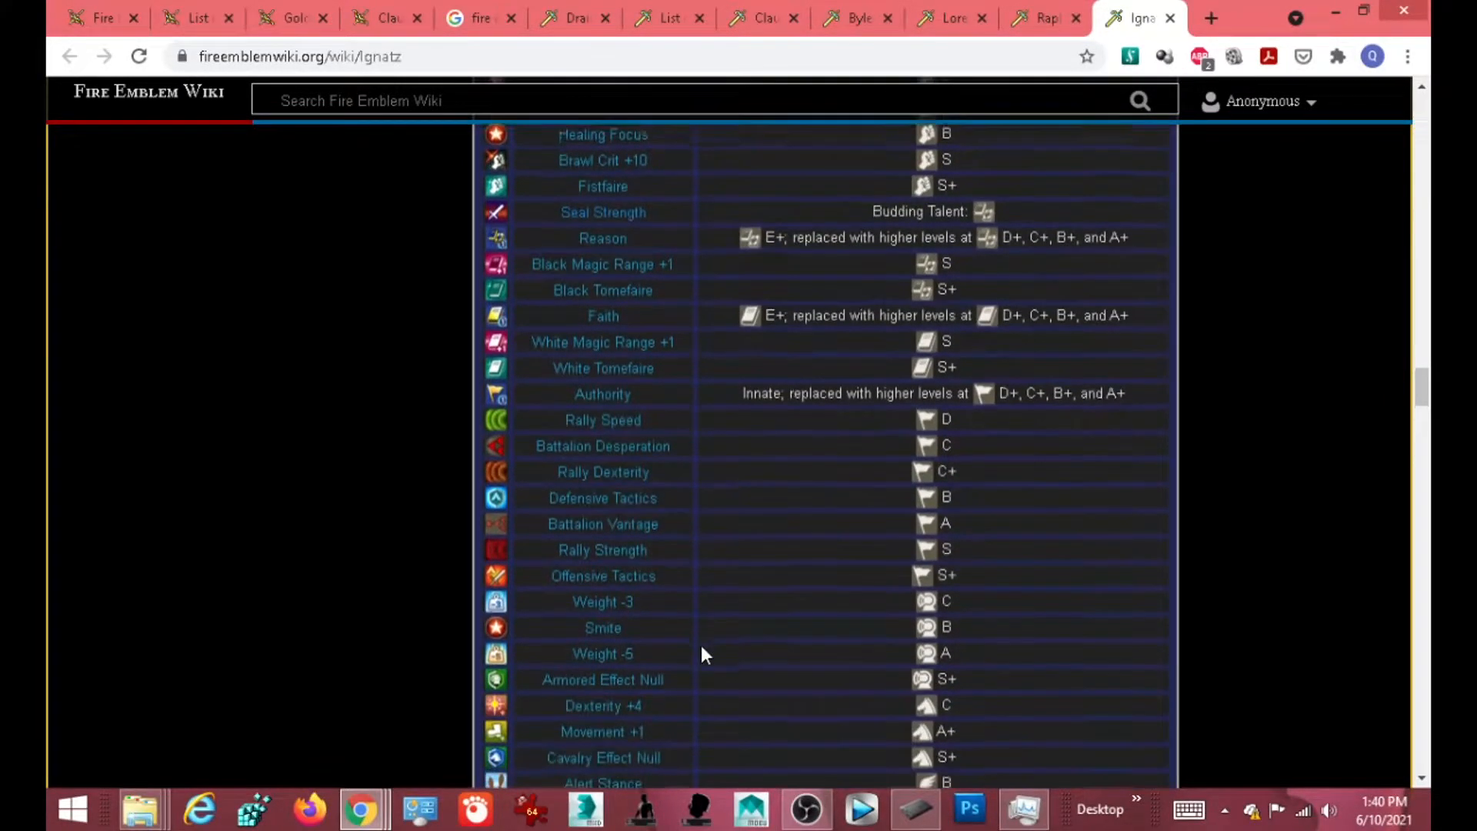
scroll("down", 3)
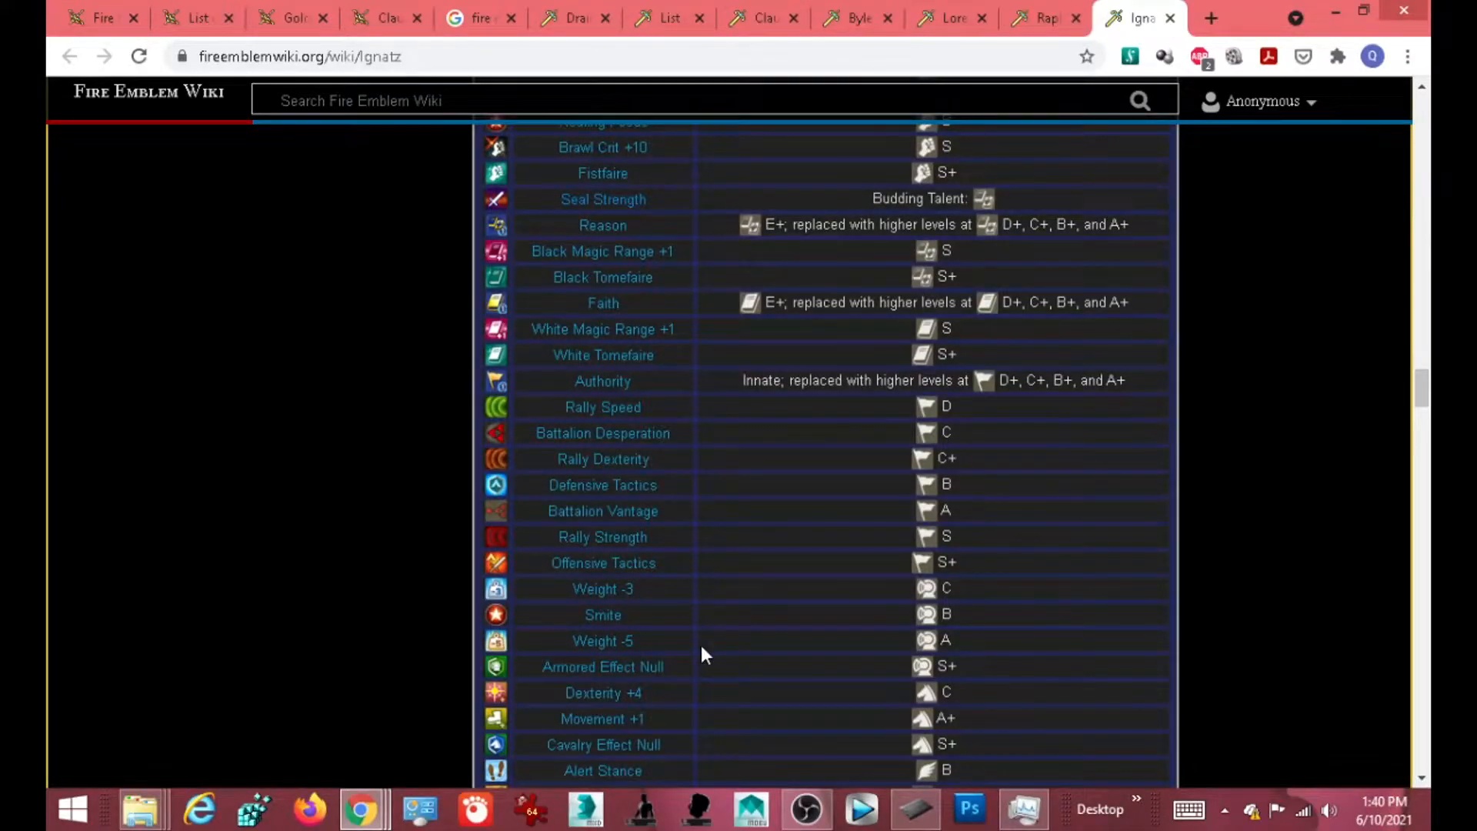
scroll("down", 3)
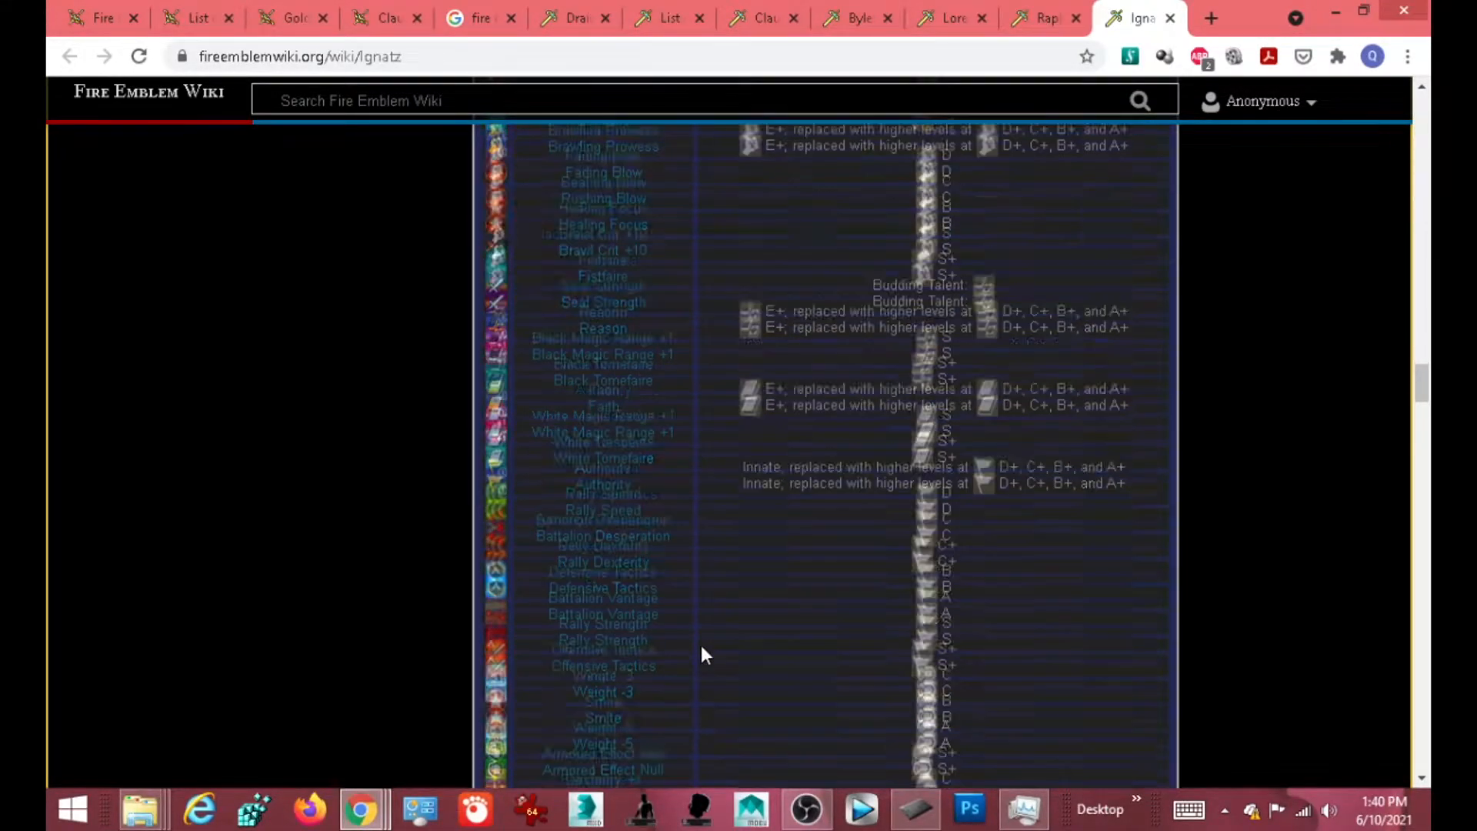
- Scroll past the end of the ability table to Ignatz's spell list
scroll("down", 3)
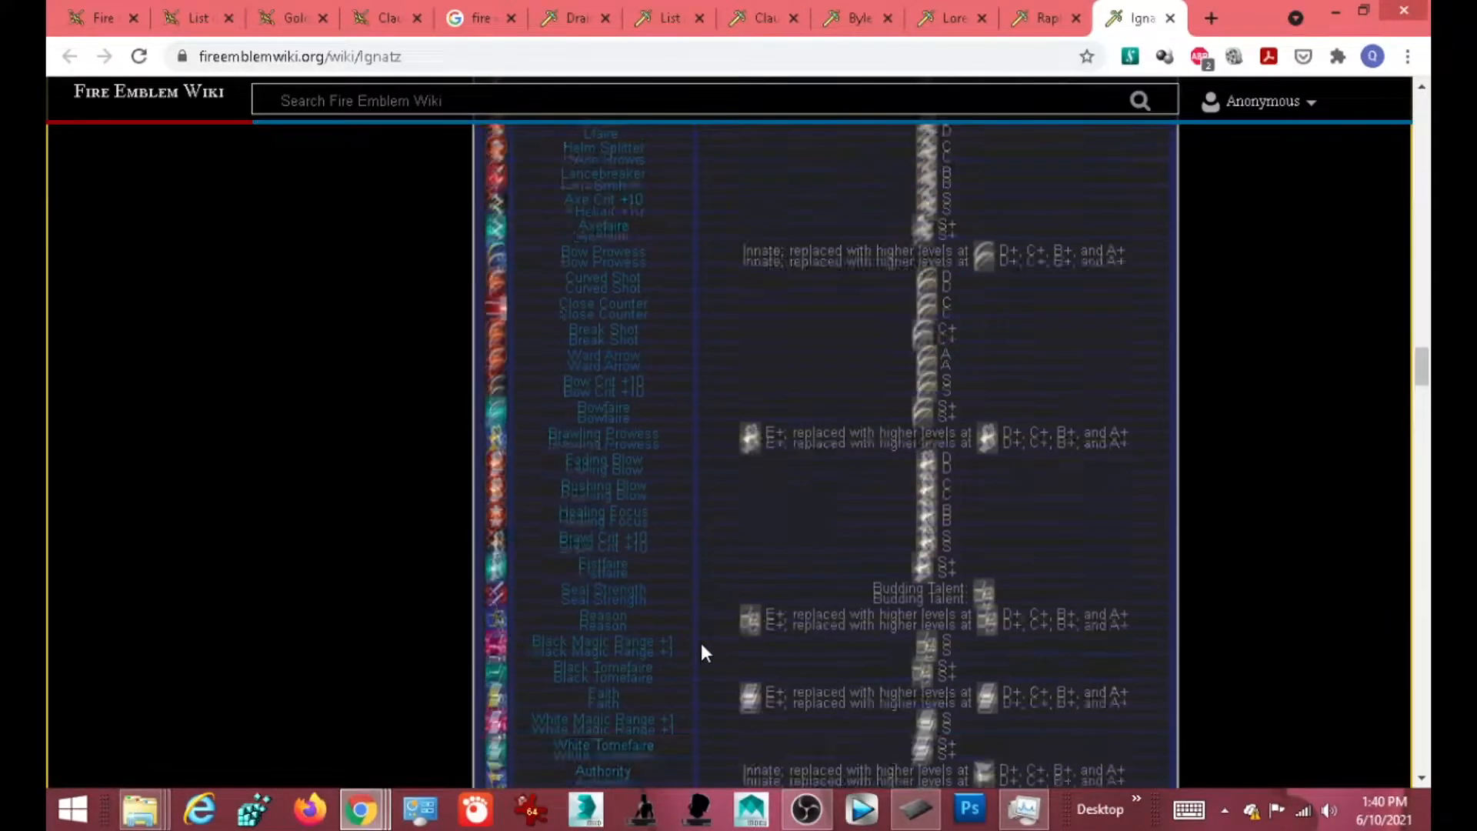
scroll("up", 3)
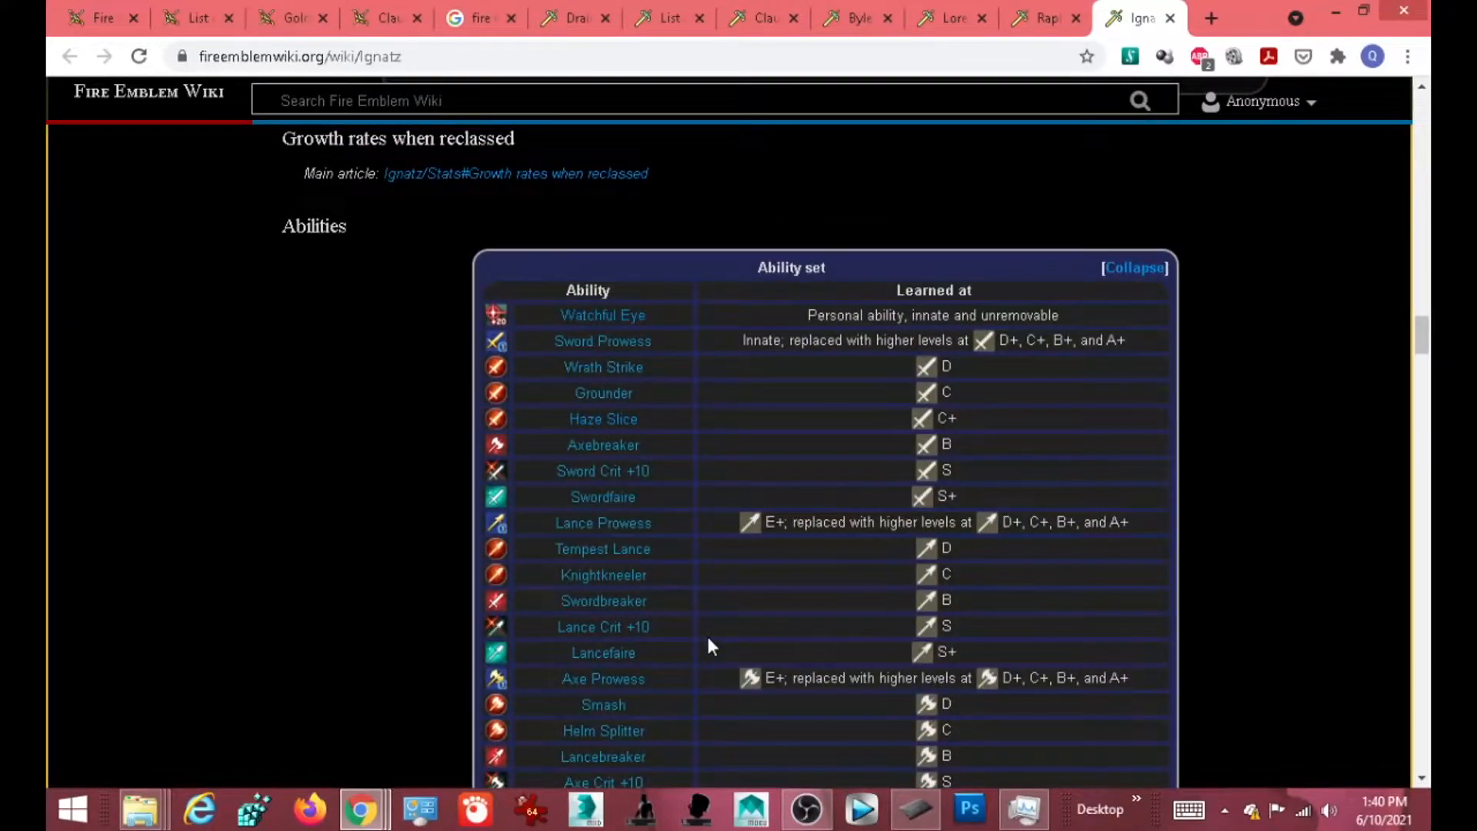
scroll("down", 3)
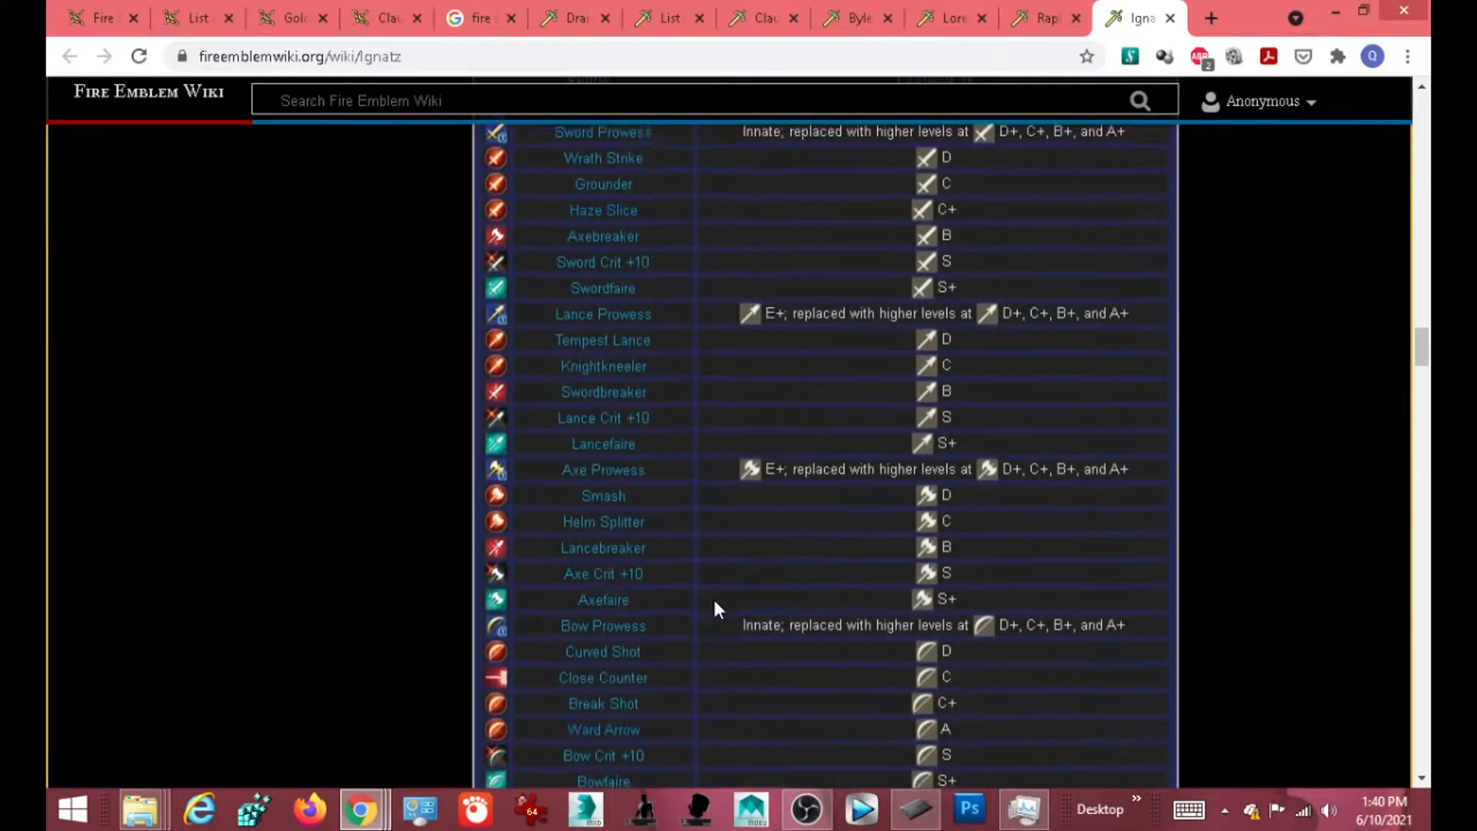
scroll("down", 3)
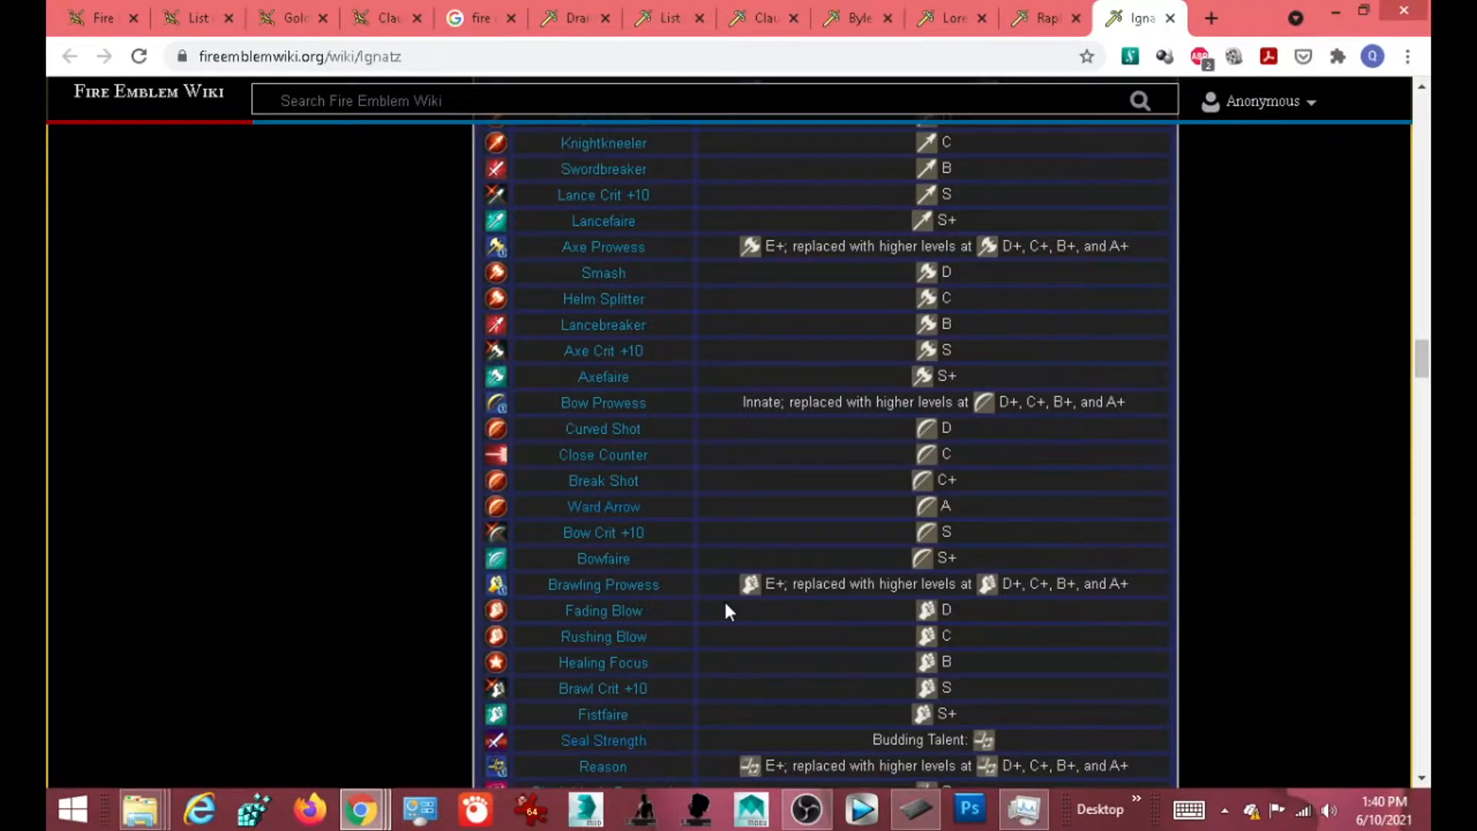
scroll("down", 3)
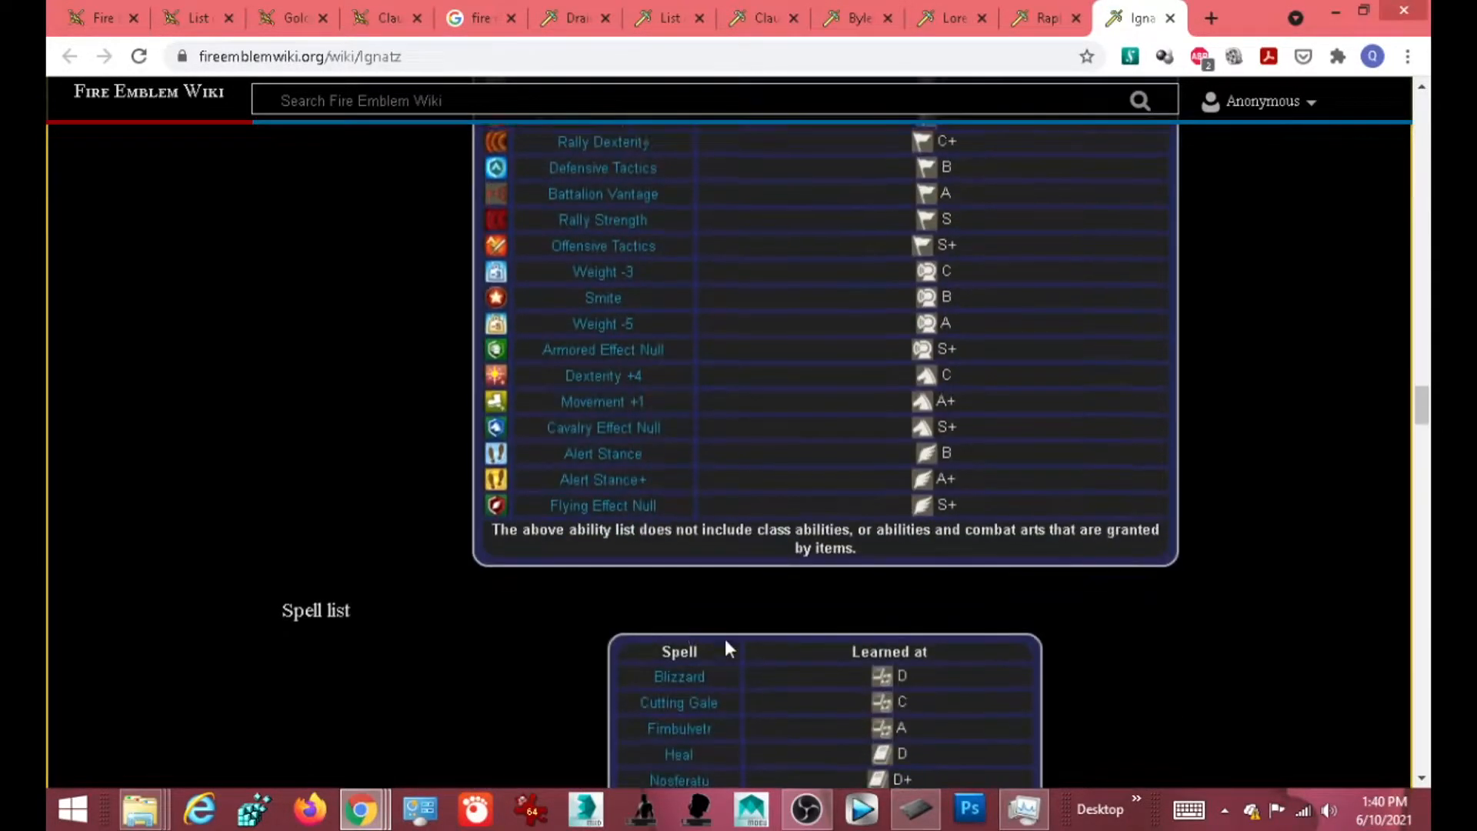
scroll("down", 3)
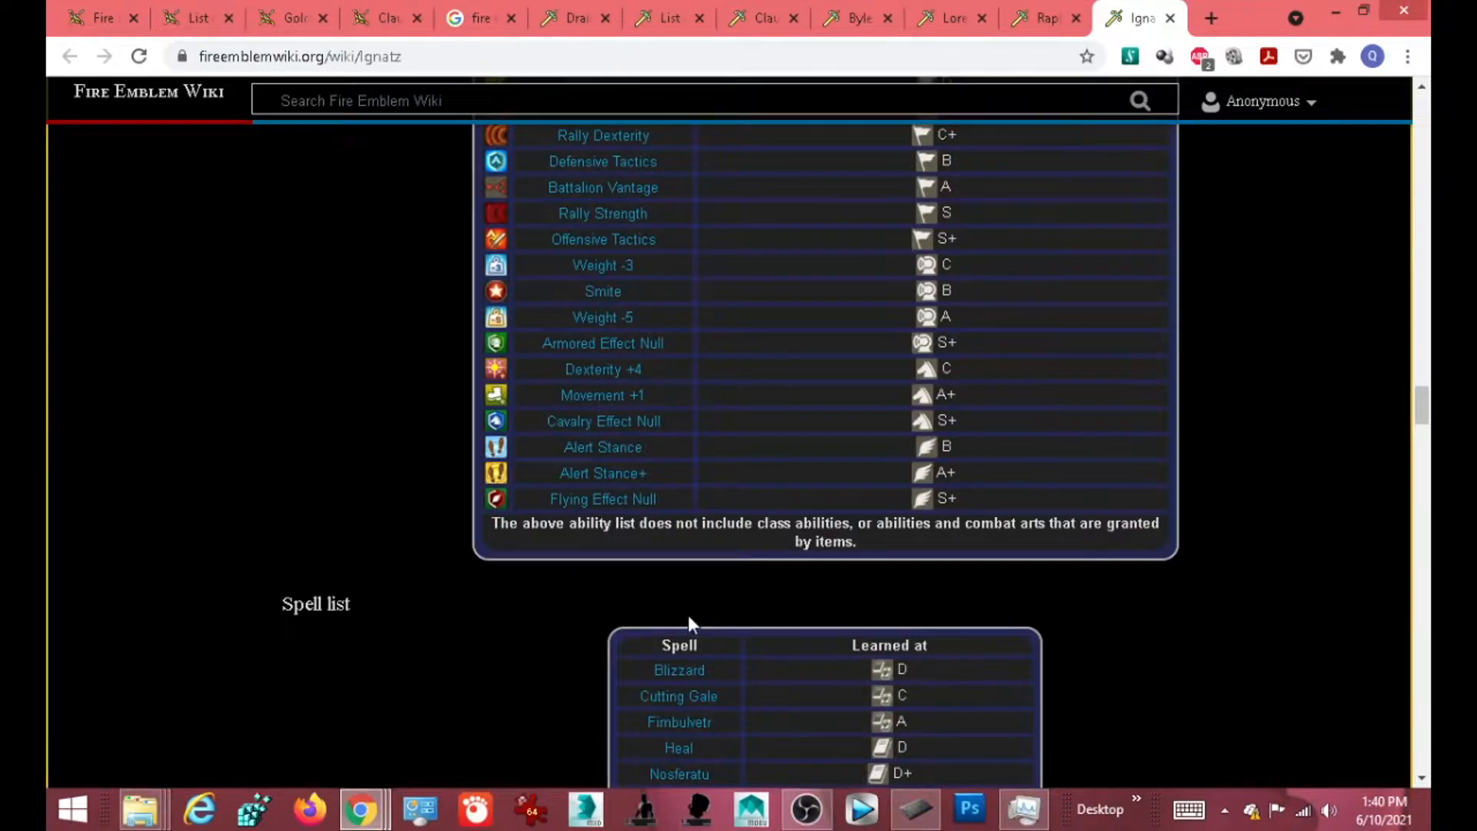
mouse_move(666, 583)
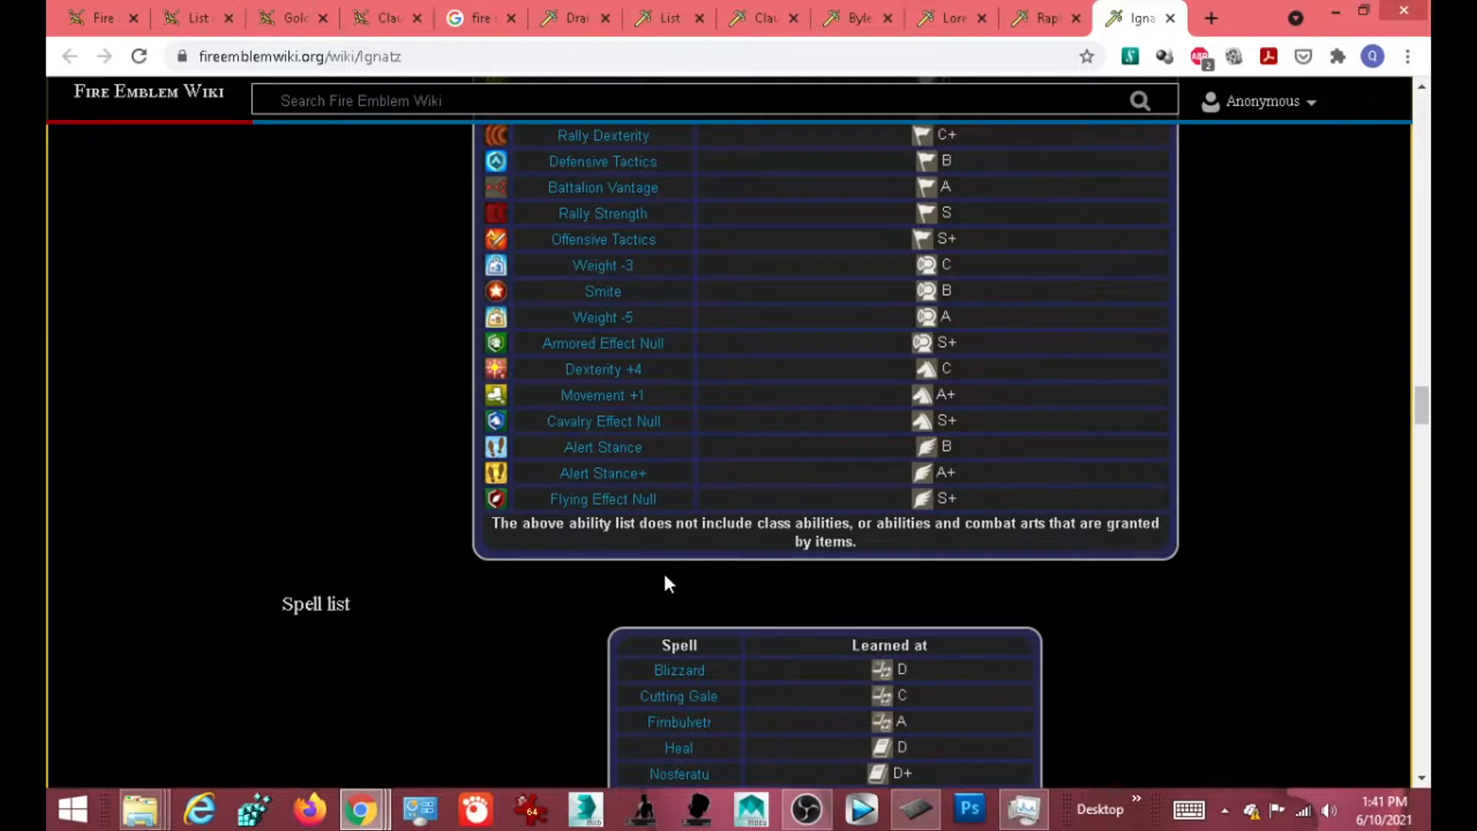
scroll("down", 3)
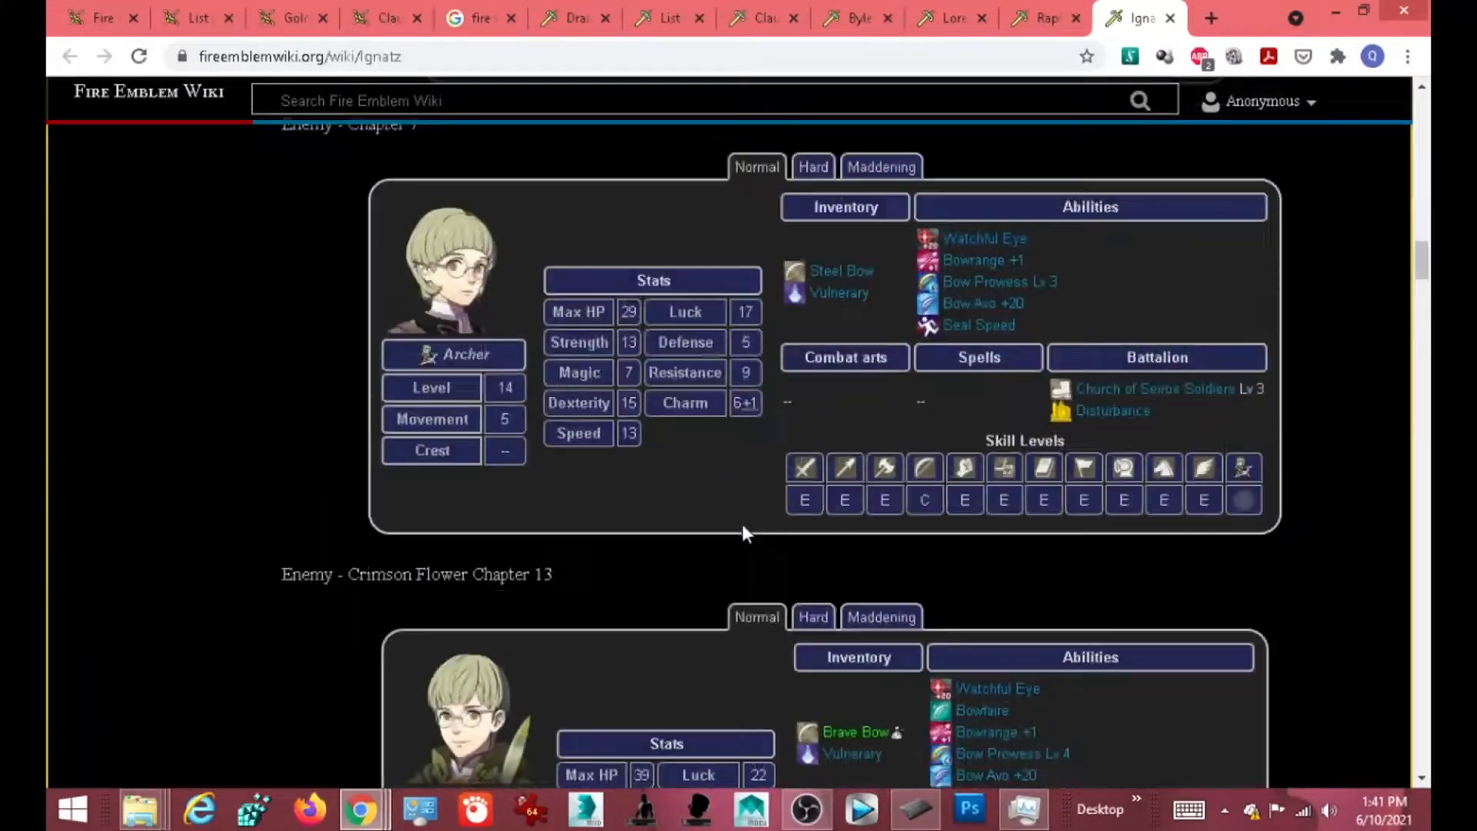
scroll("up", 3)
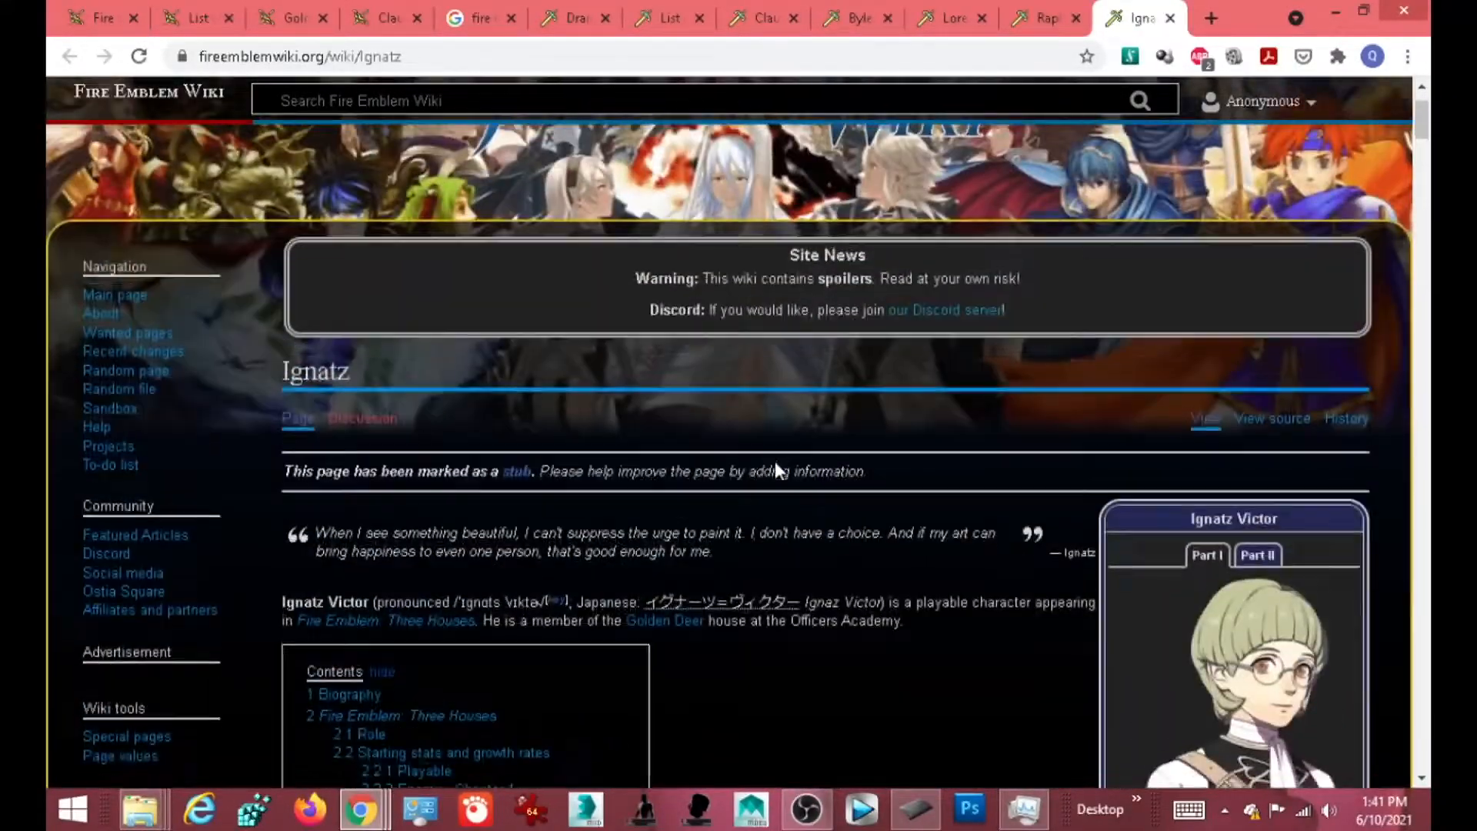
scroll("down", 3)
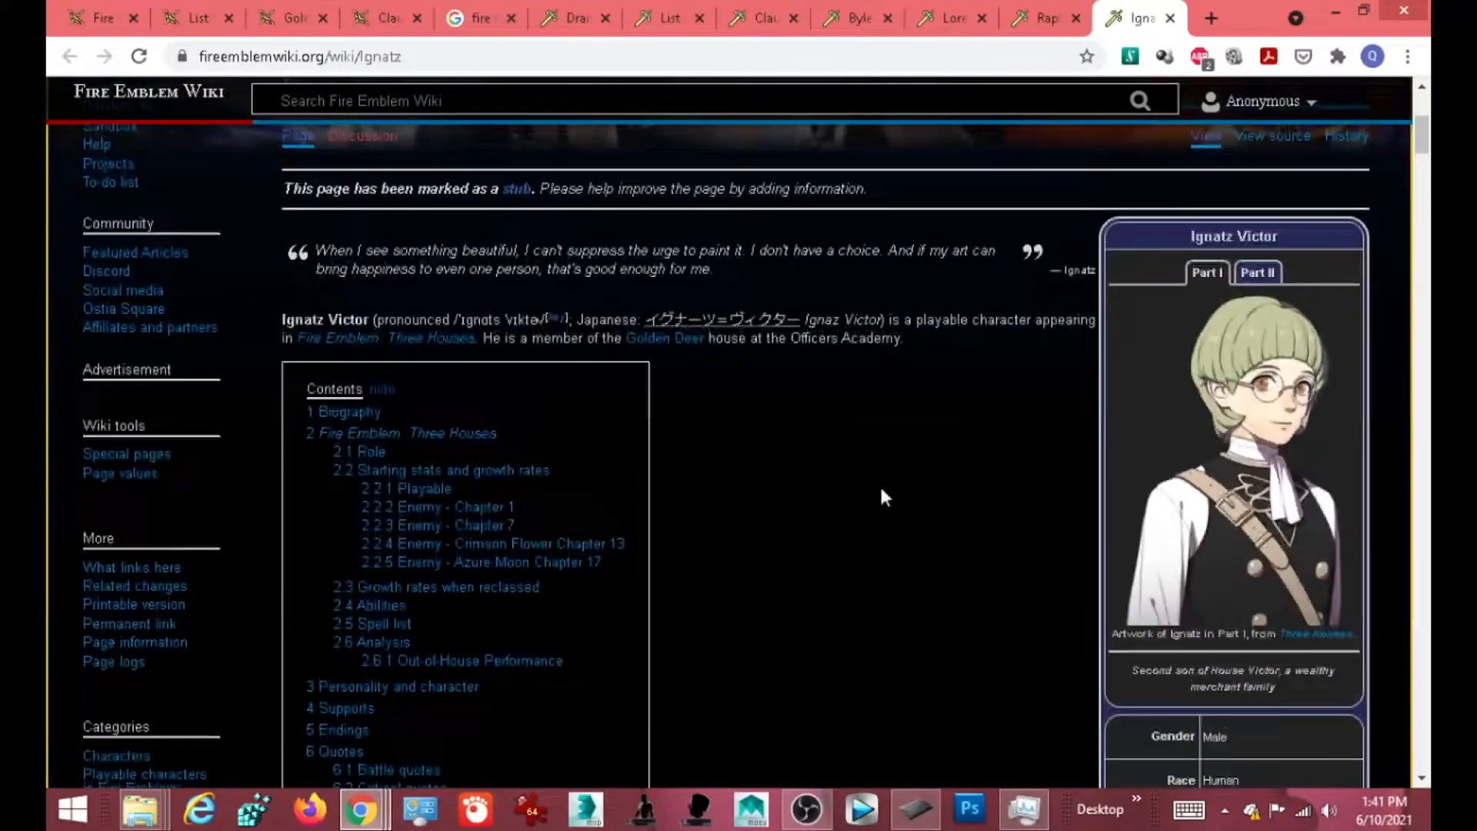
scroll("down", 3)
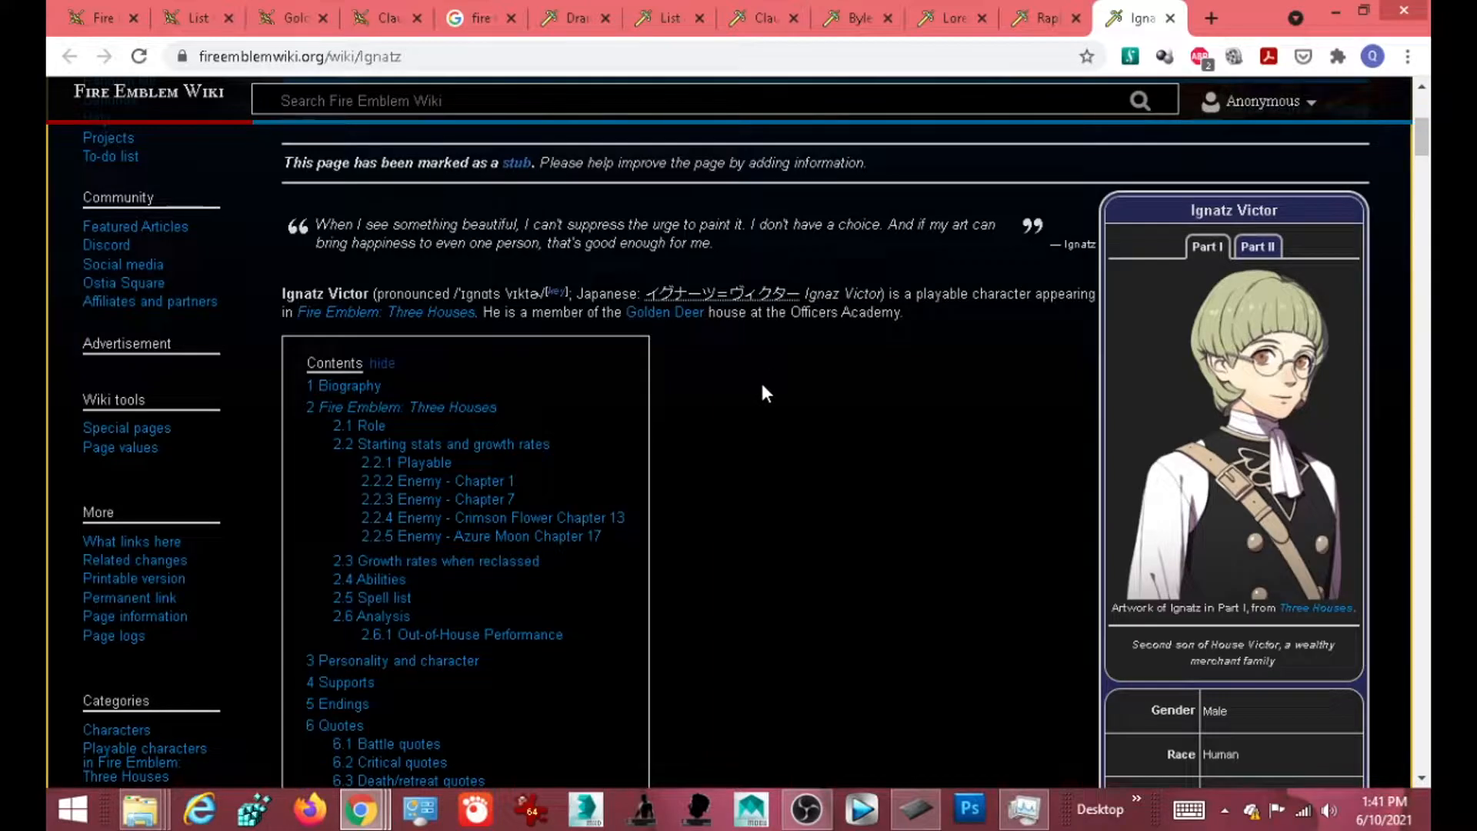
scroll("down", 3)
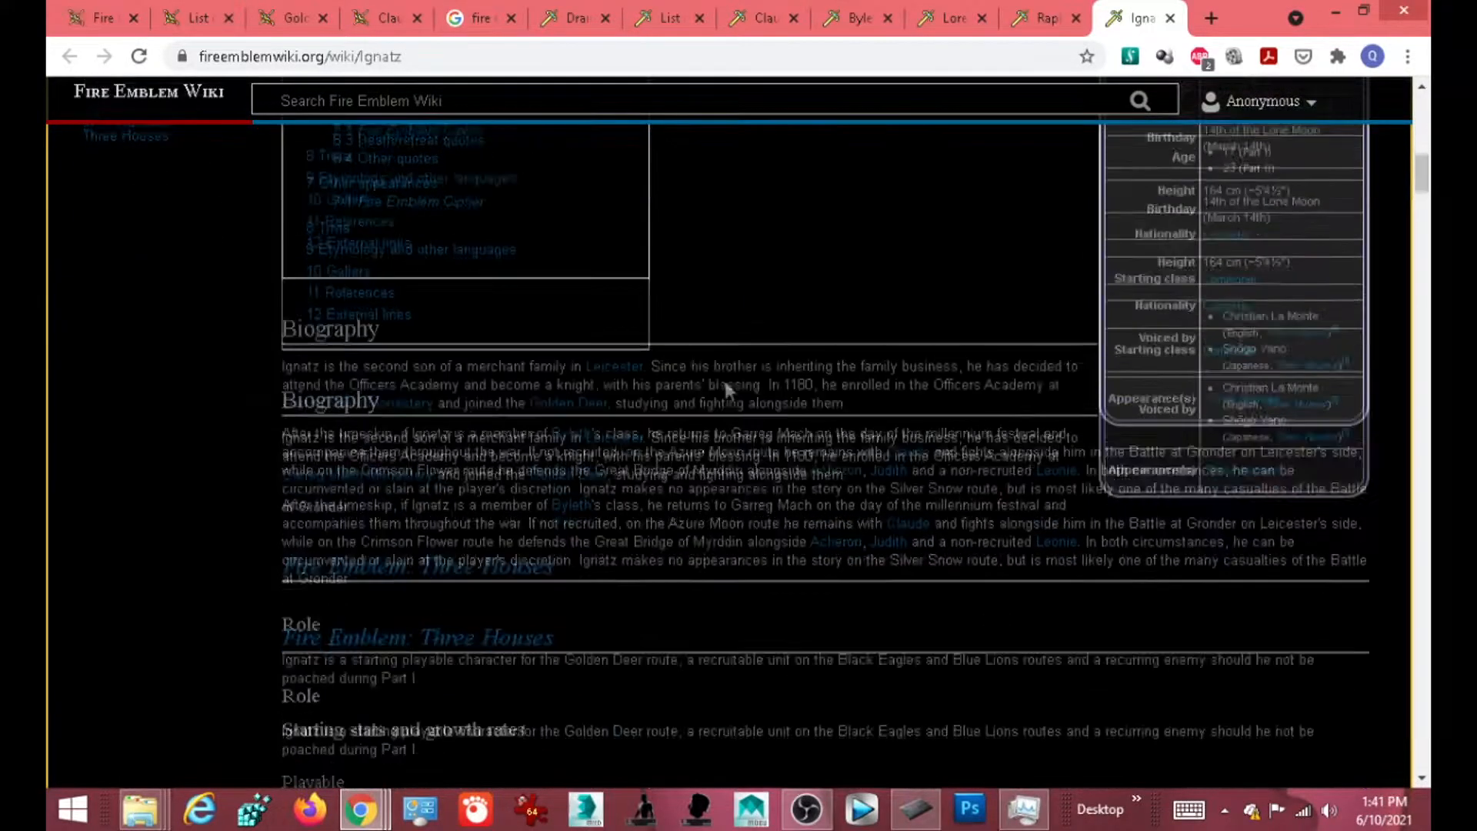
scroll("down", 3)
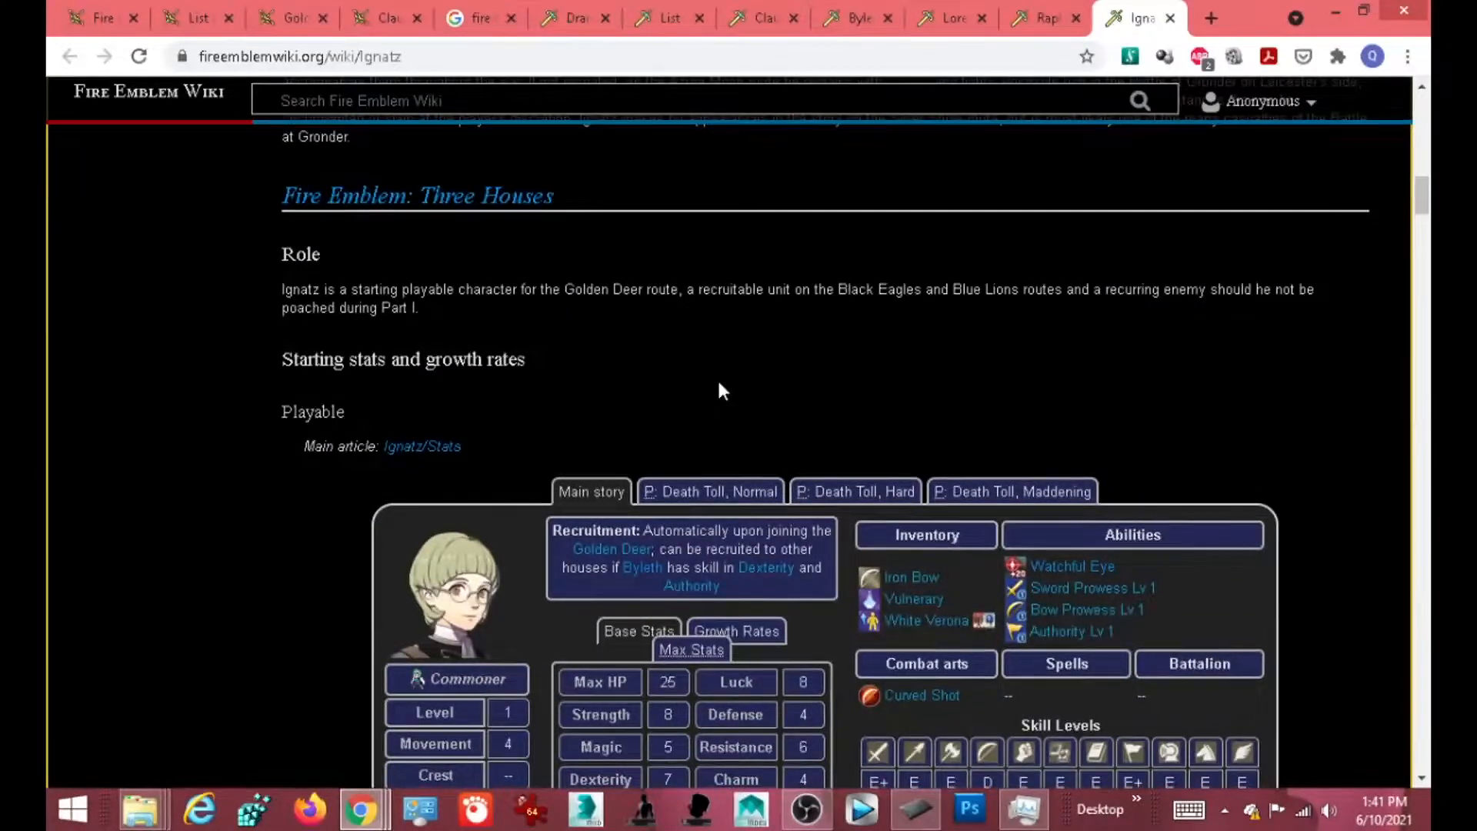
scroll("down", 3)
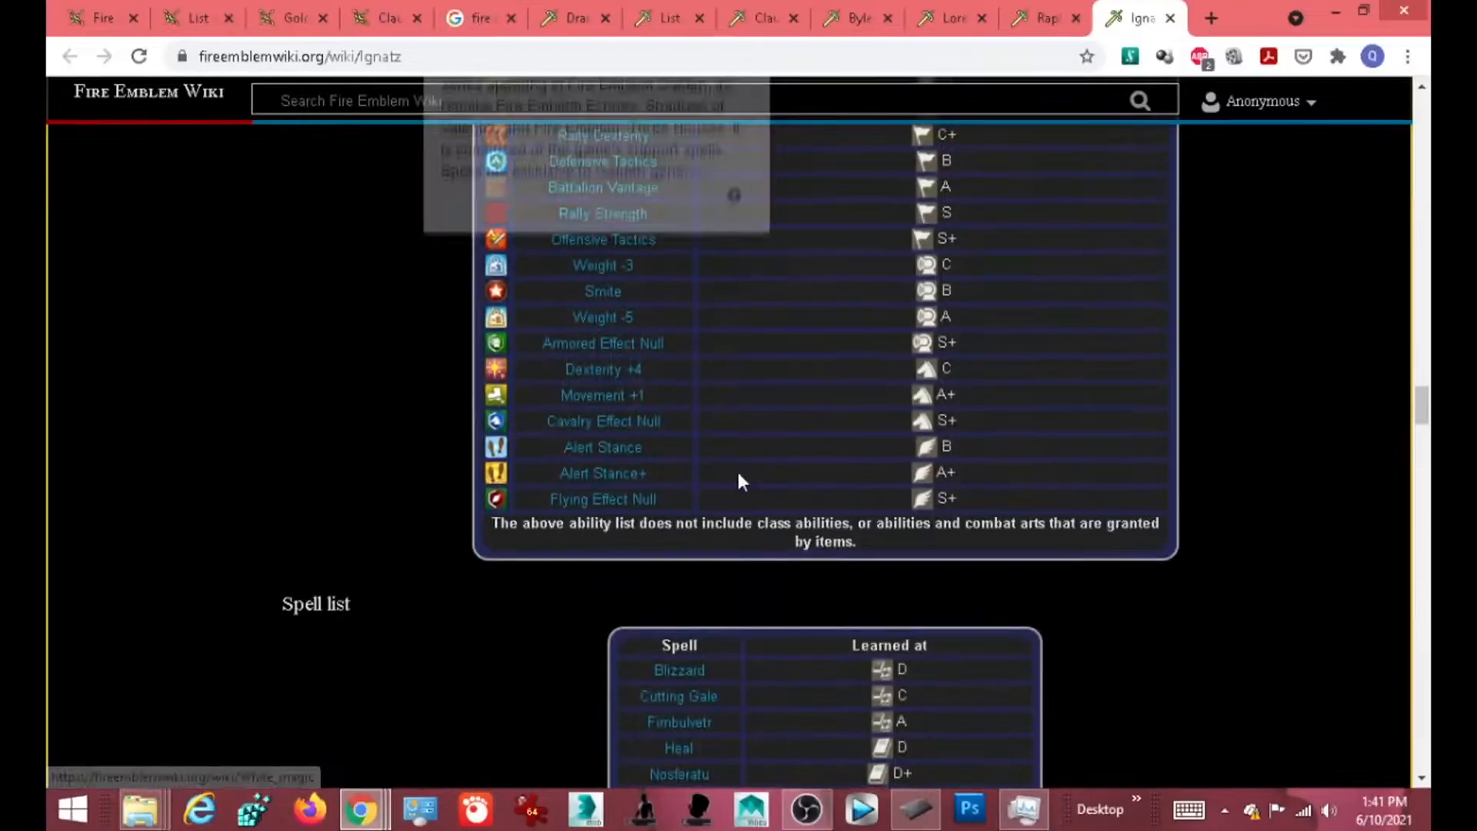
scroll("down", 3)
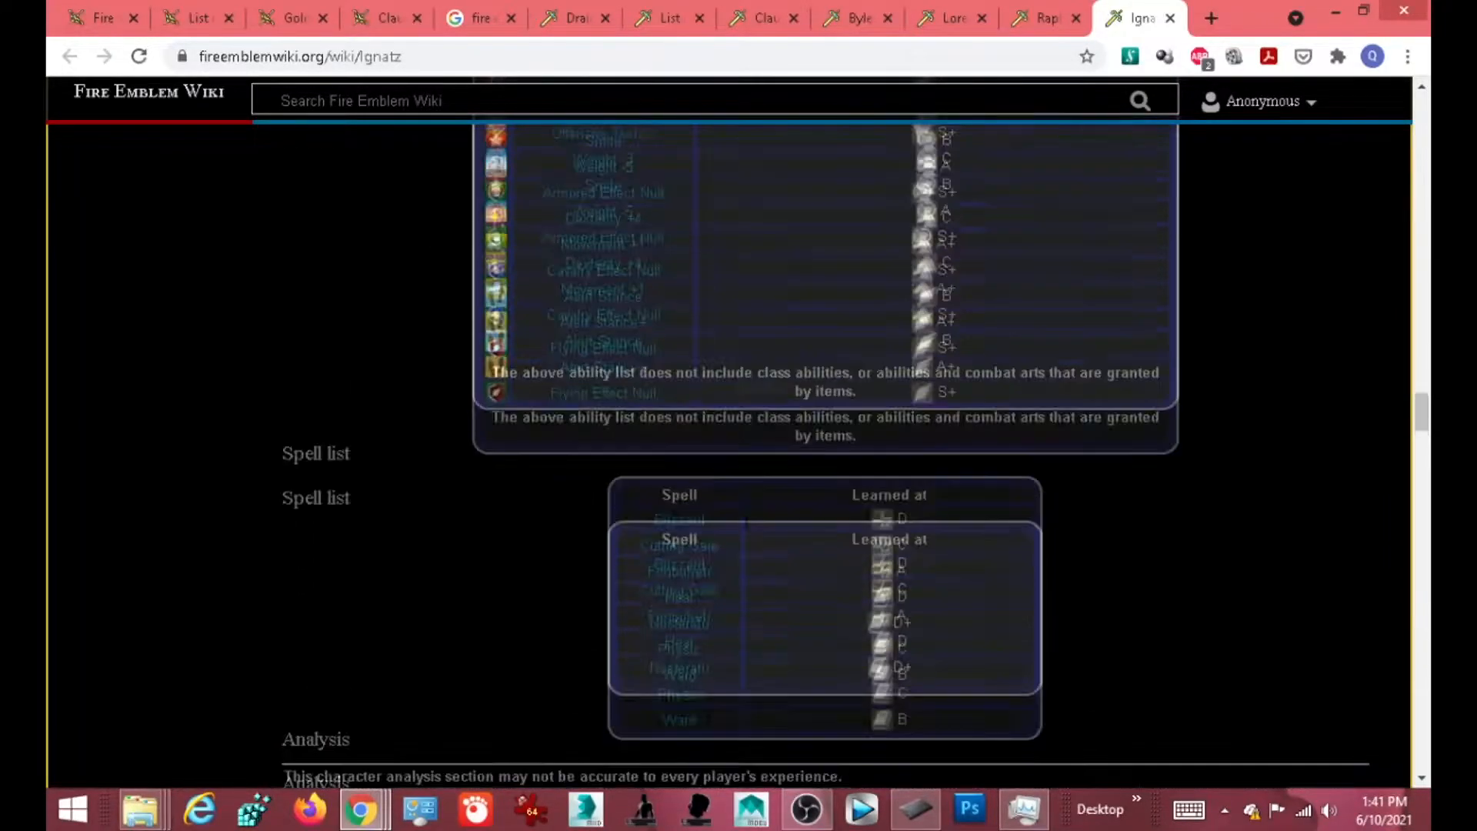
scroll("down", 3)
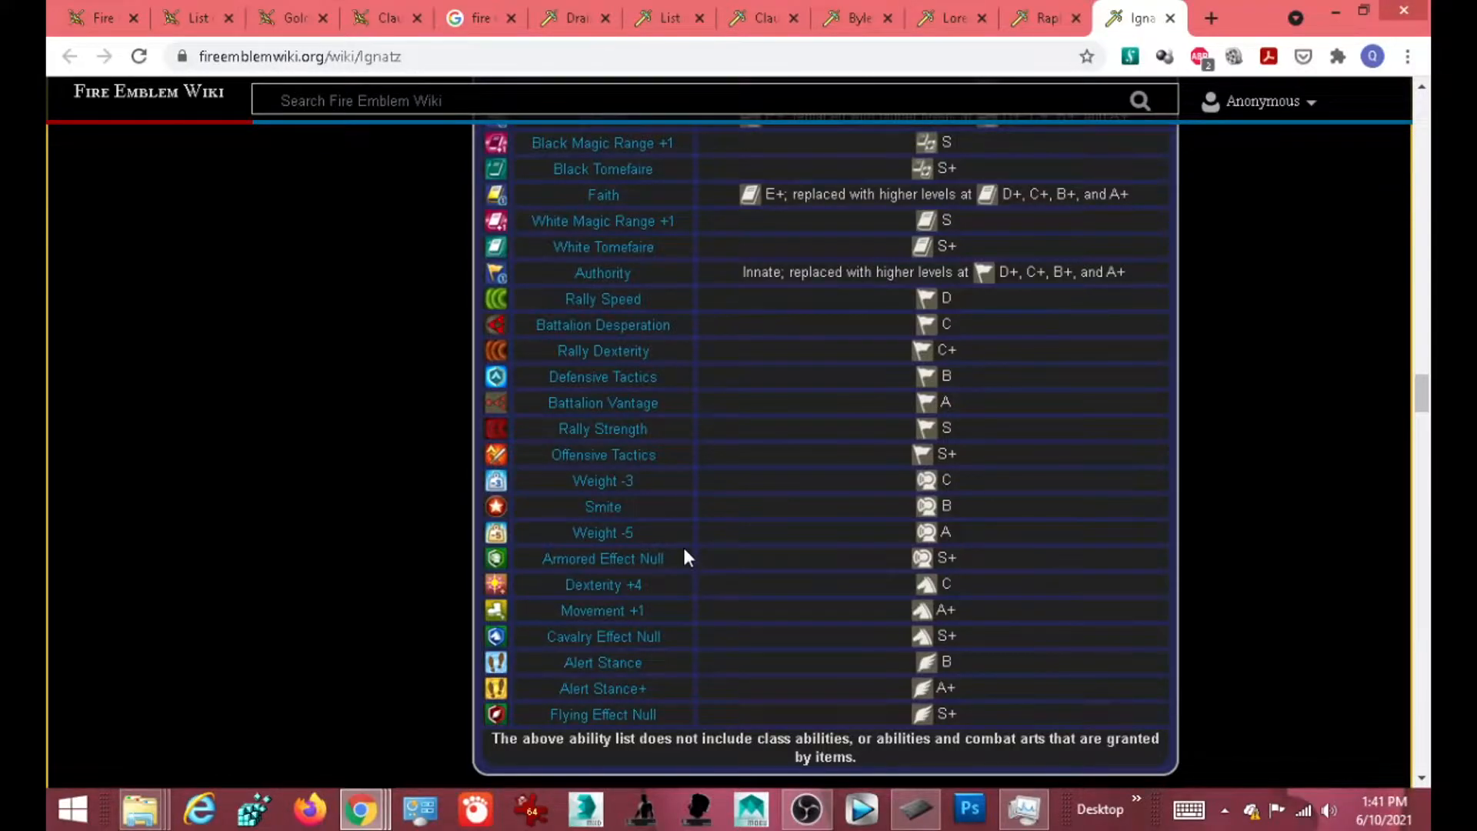
scroll("up", 3)
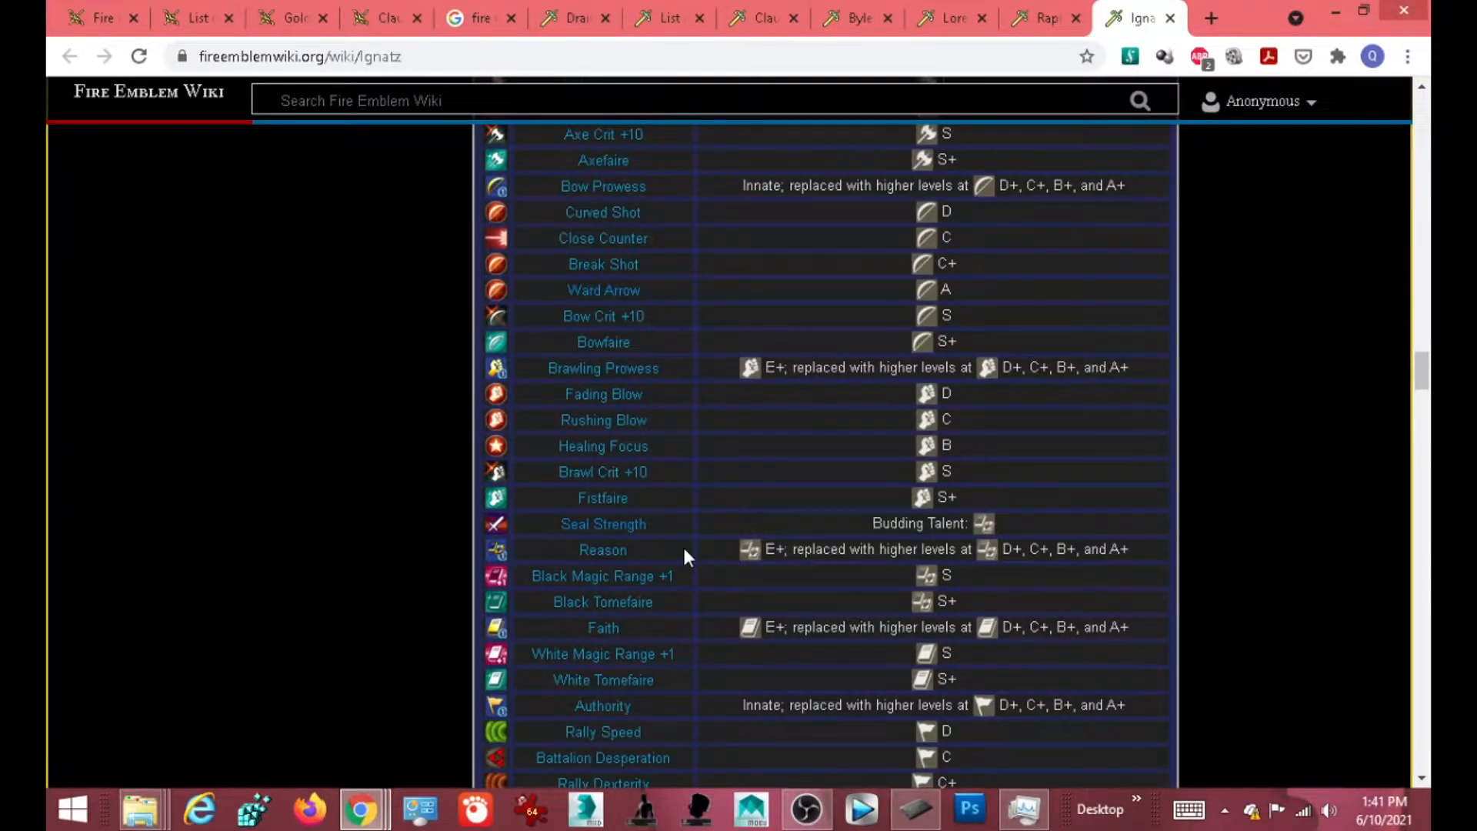
scroll("down", 3)
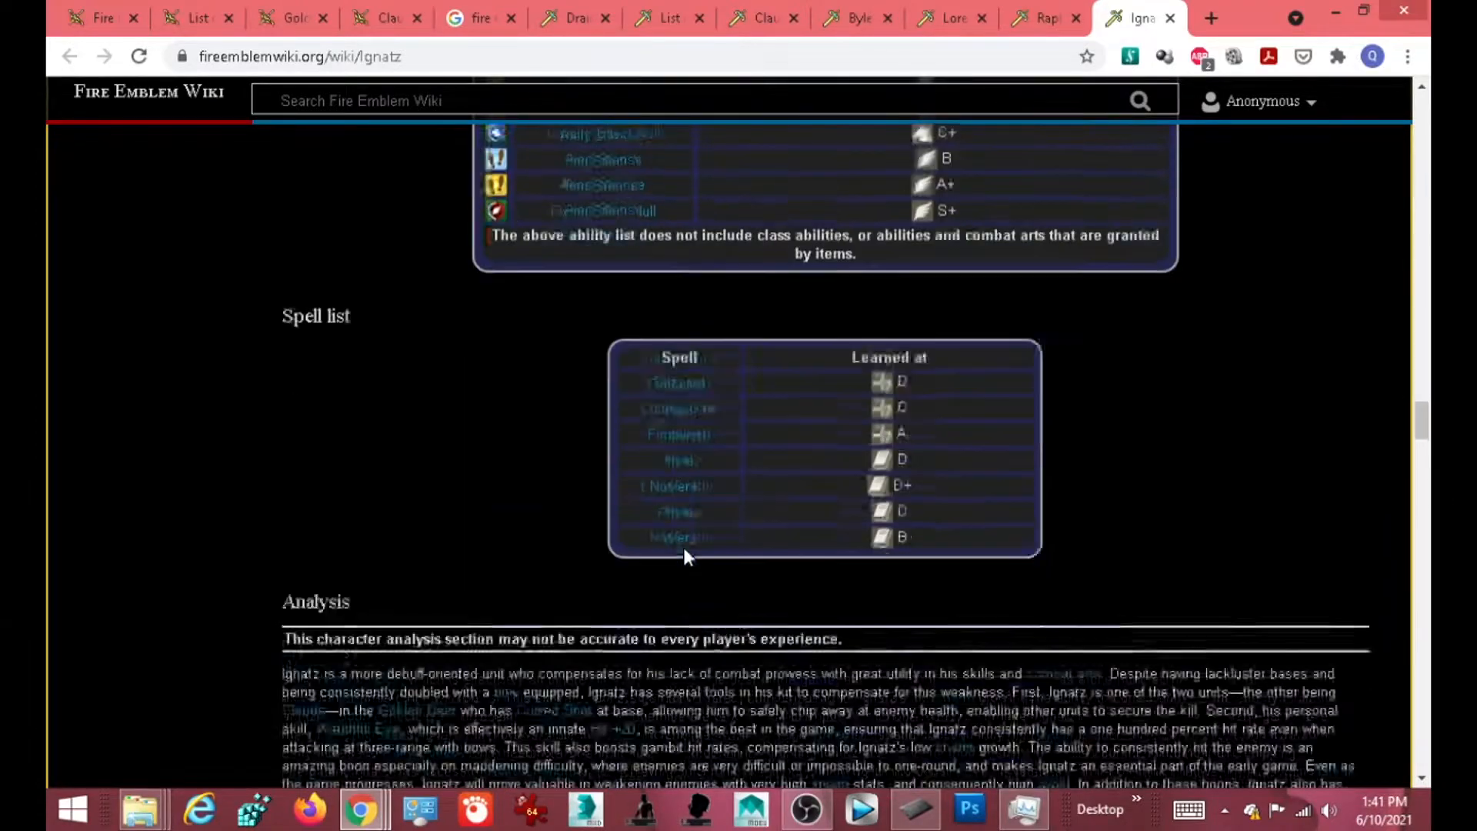
scroll("down", 3)
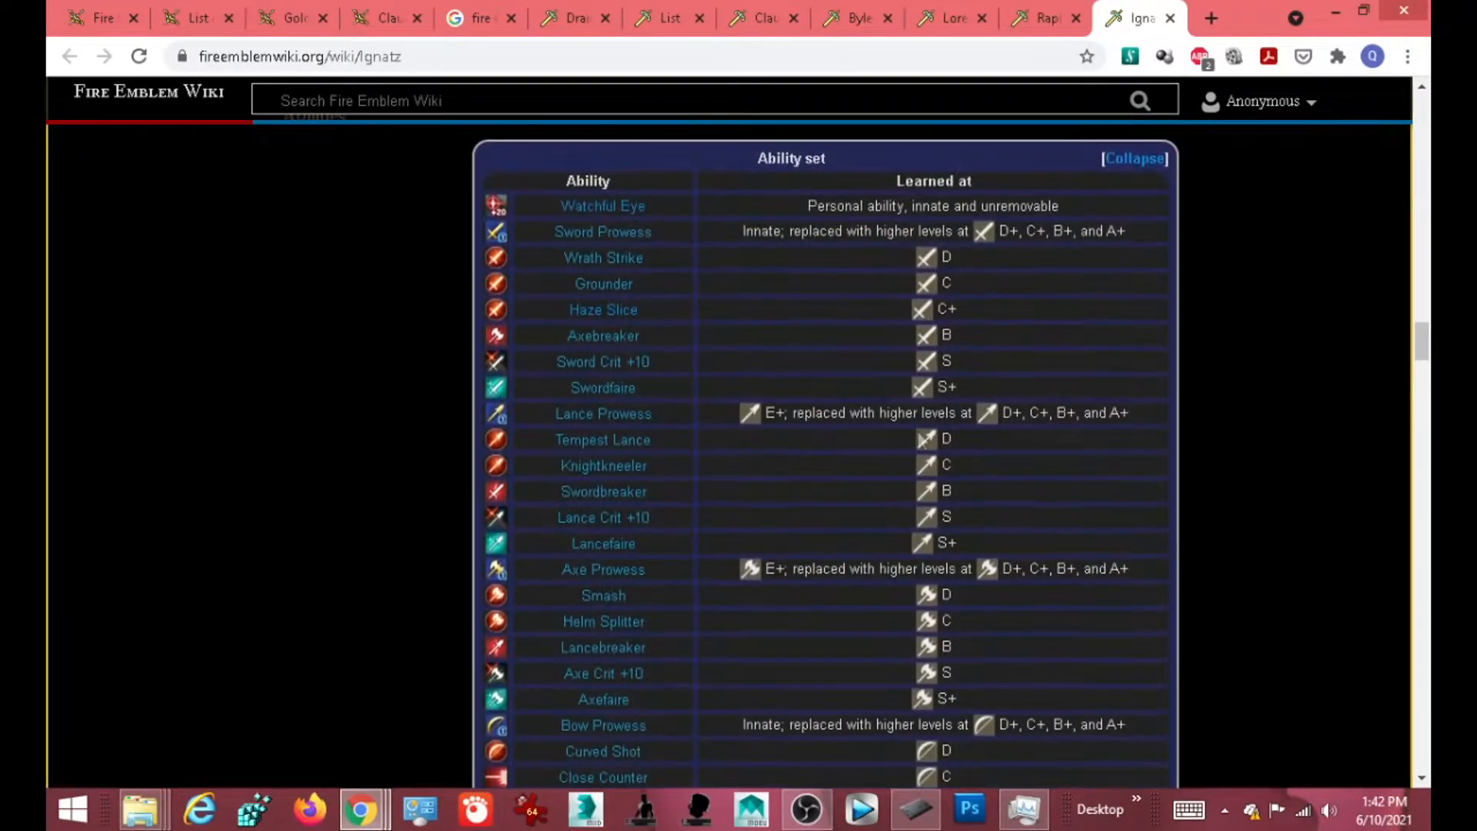
scroll("down", 3)
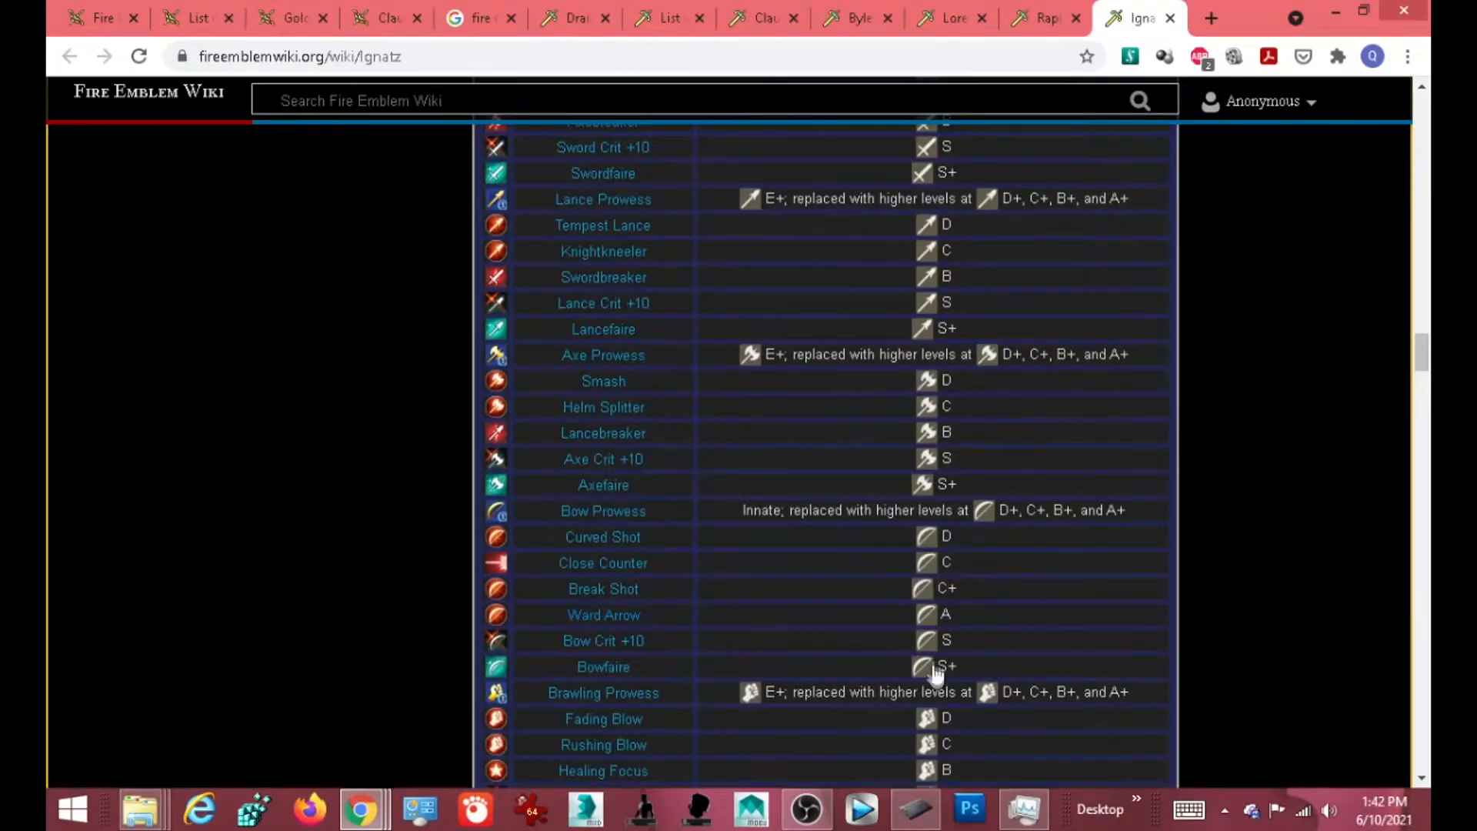
scroll("down", 3)
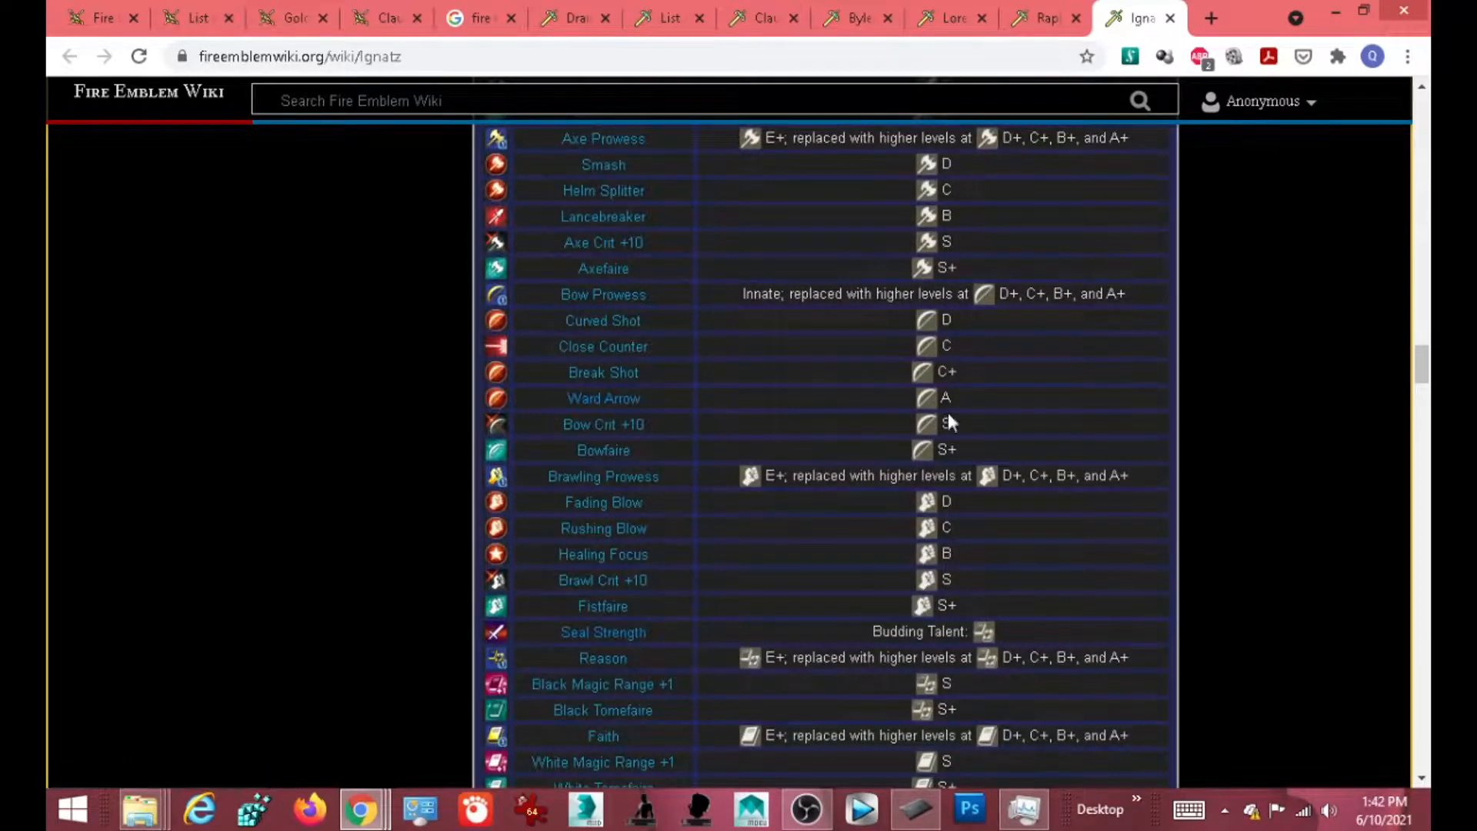
scroll("down", 3)
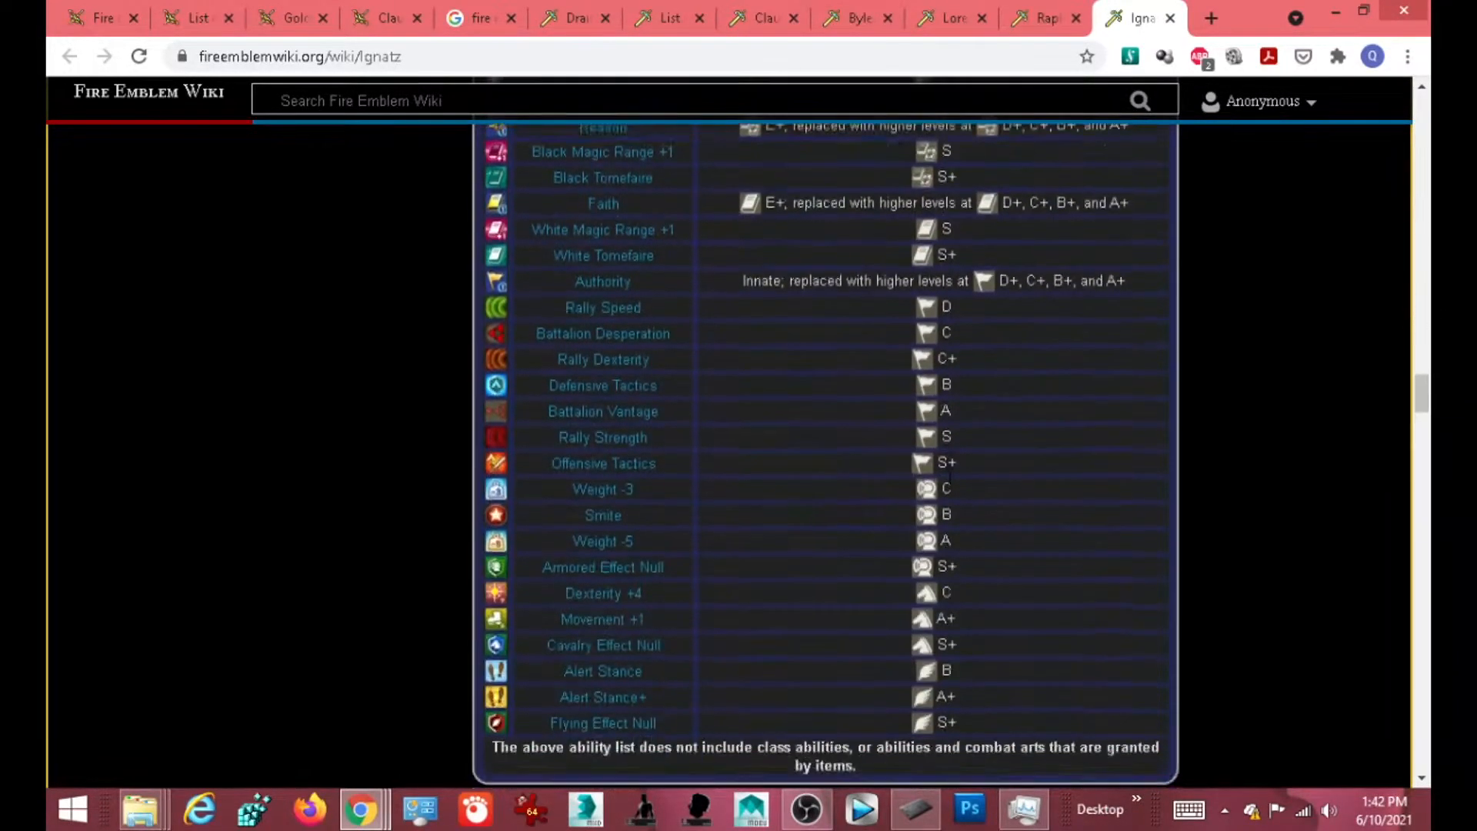
scroll("down", 3)
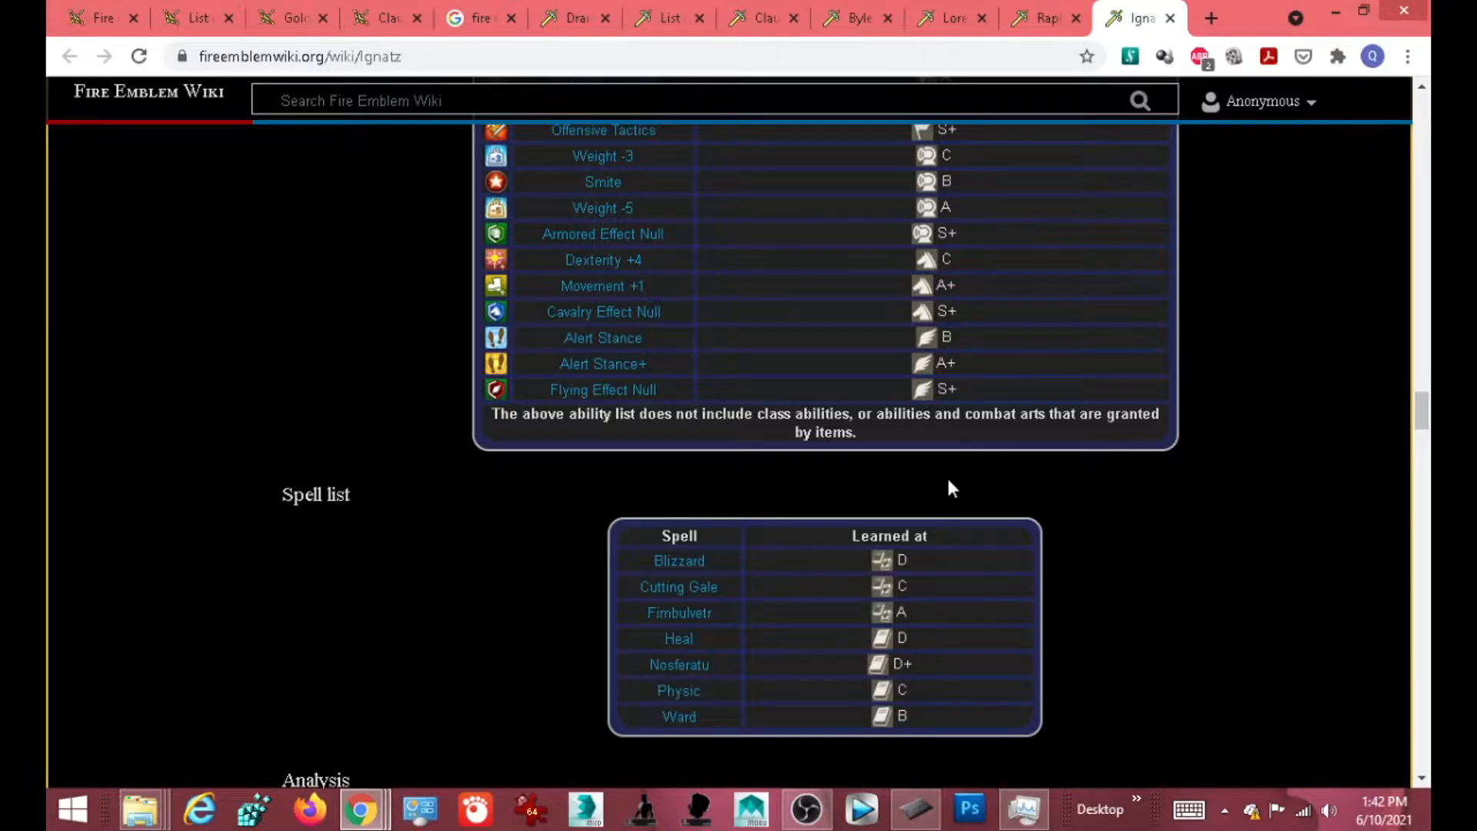
scroll("down", 3)
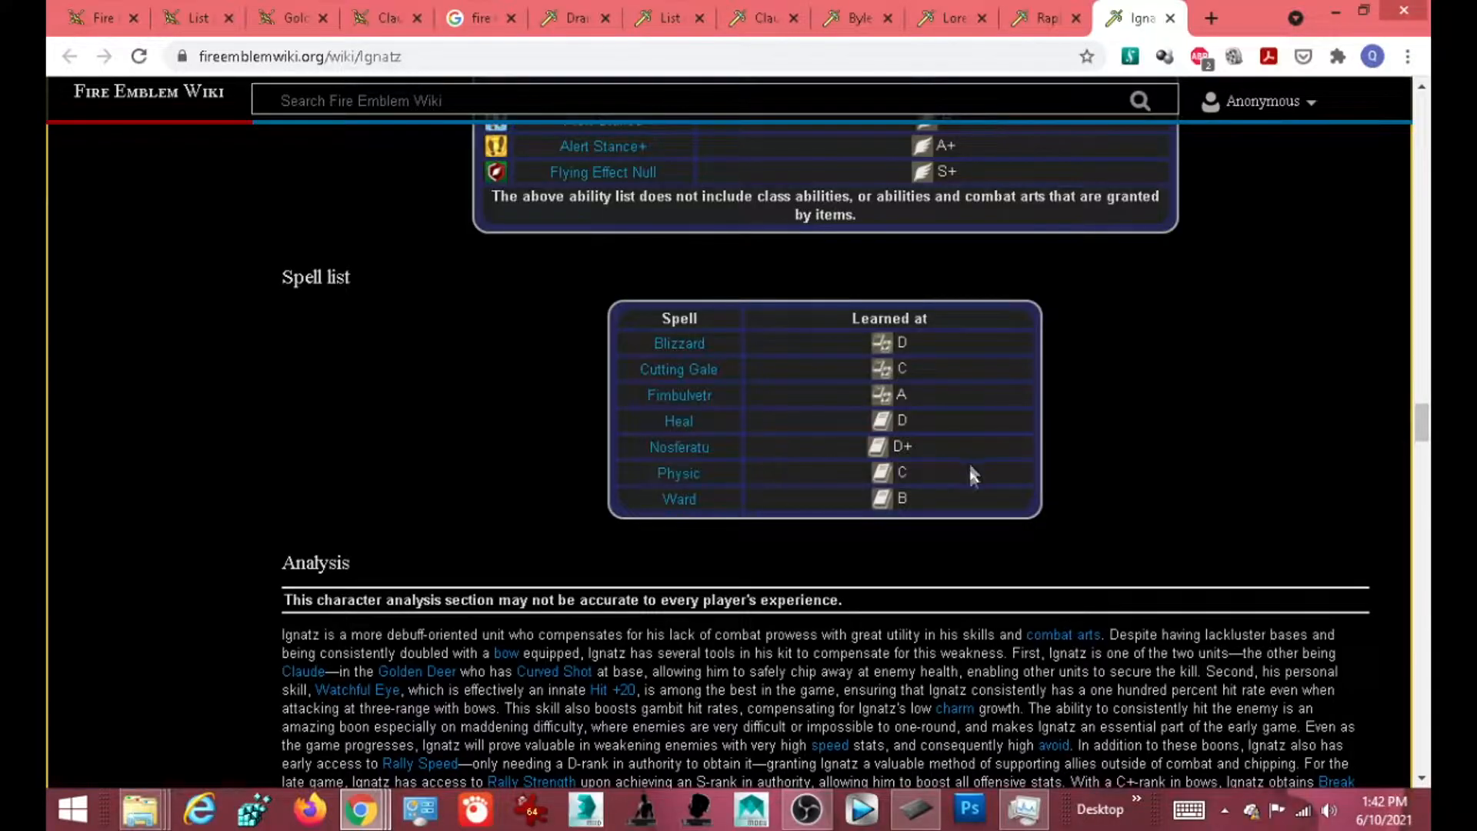
scroll("up", 3)
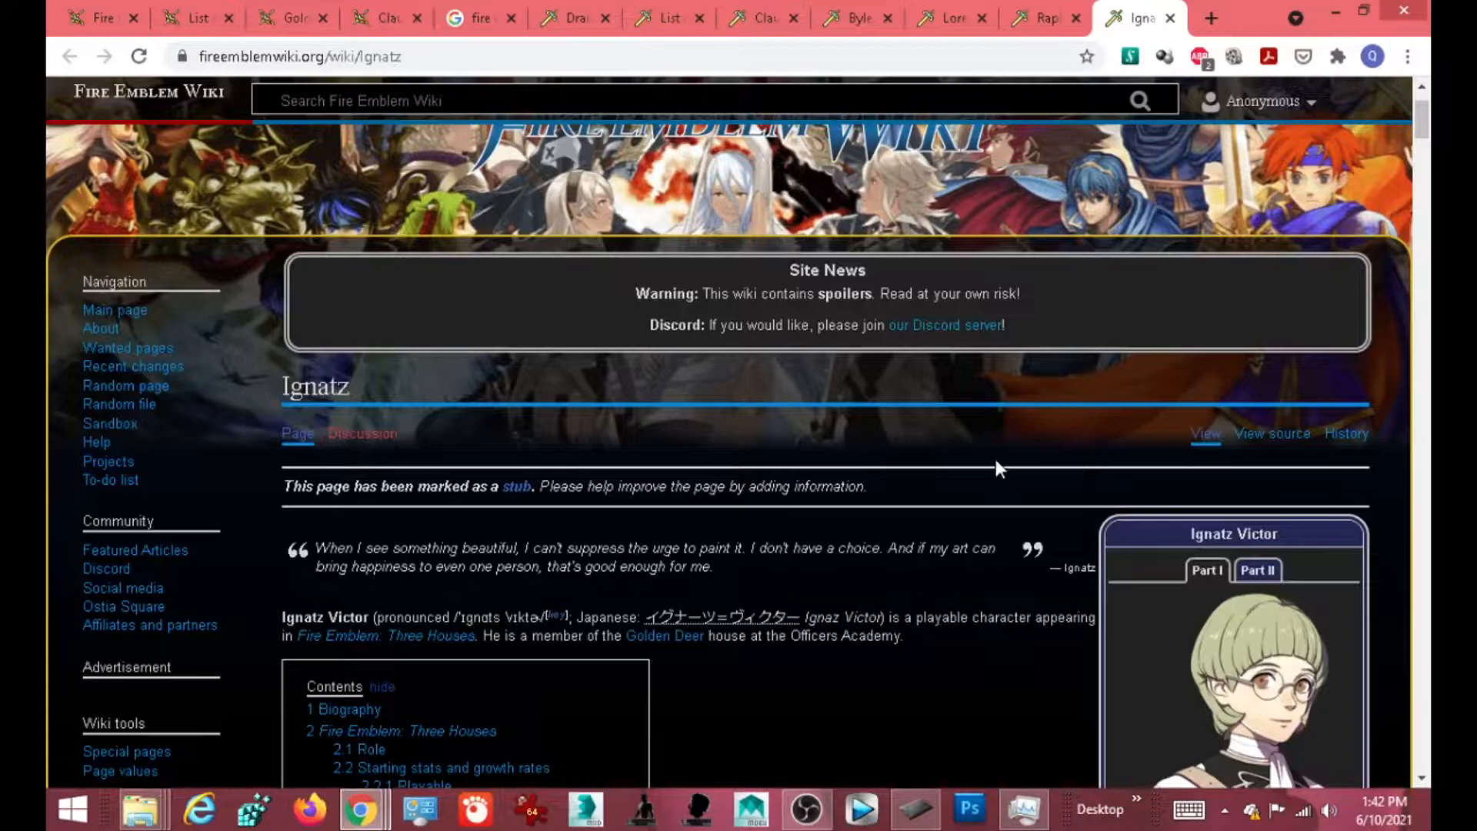
- Revisit Raphael's wiki page, then Ignatz's, scrolling through each
left_click(1040, 17)
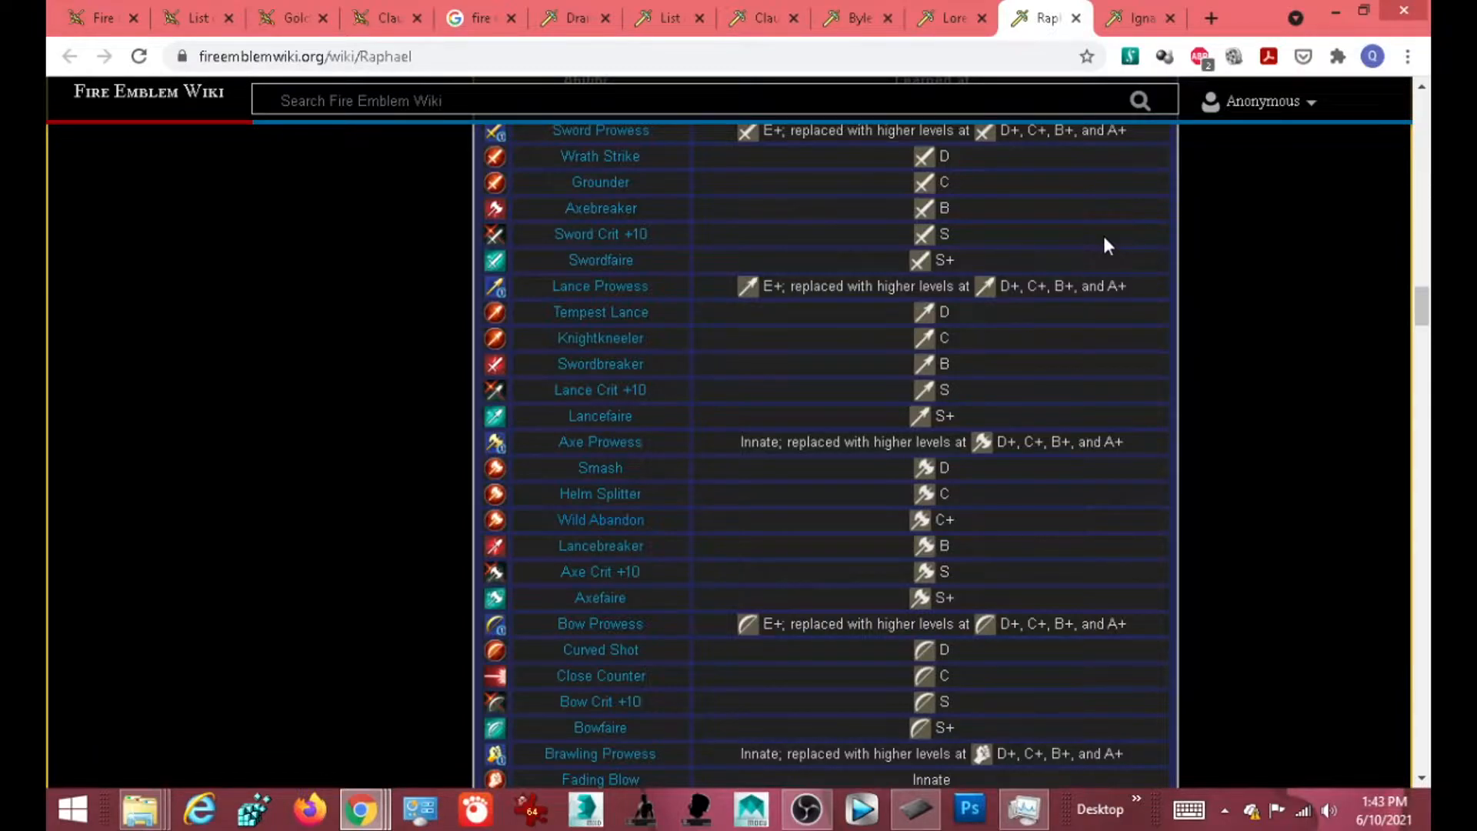
mouse_move(1095, 243)
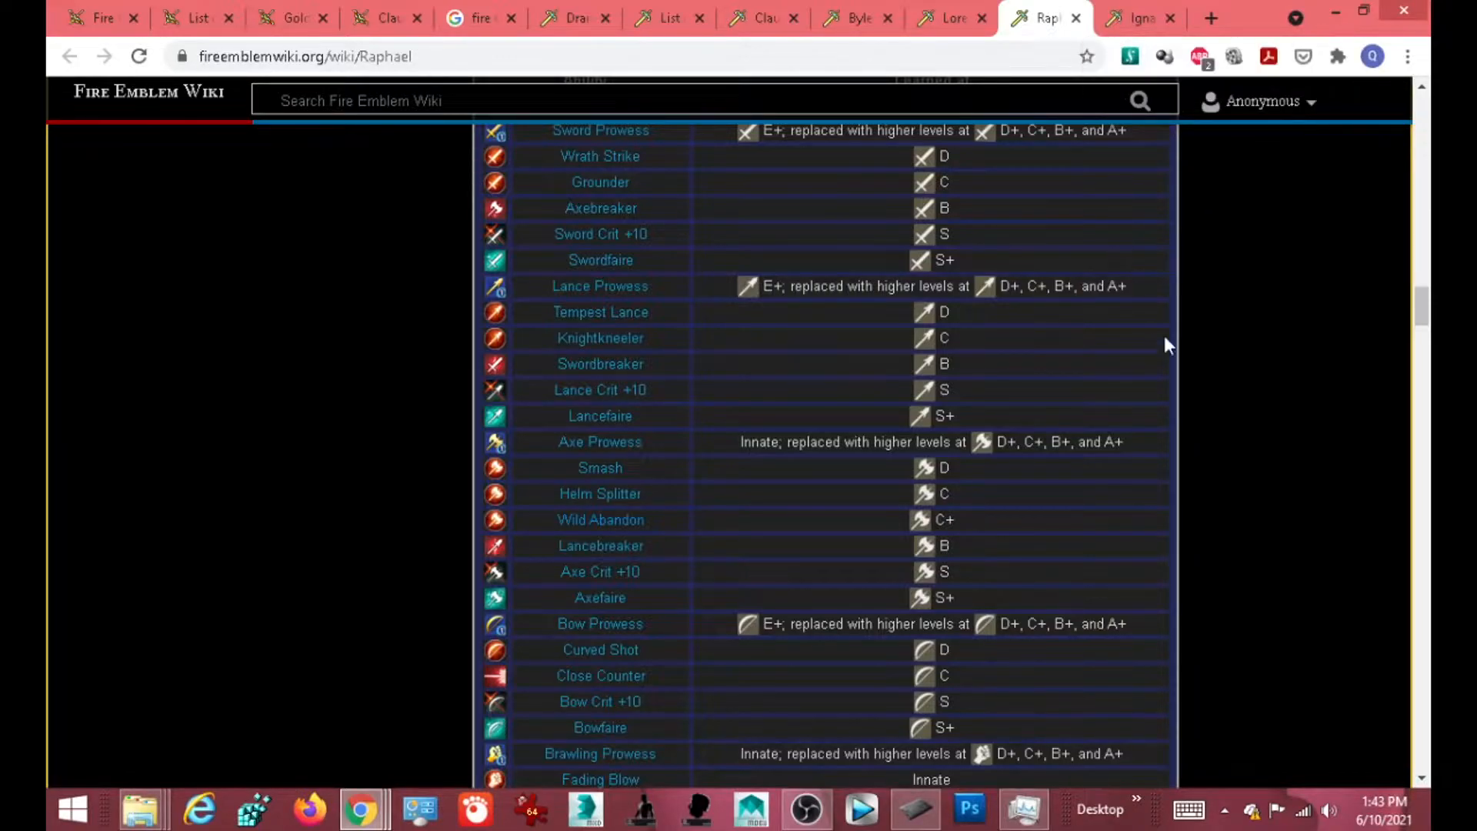
scroll("down", 3)
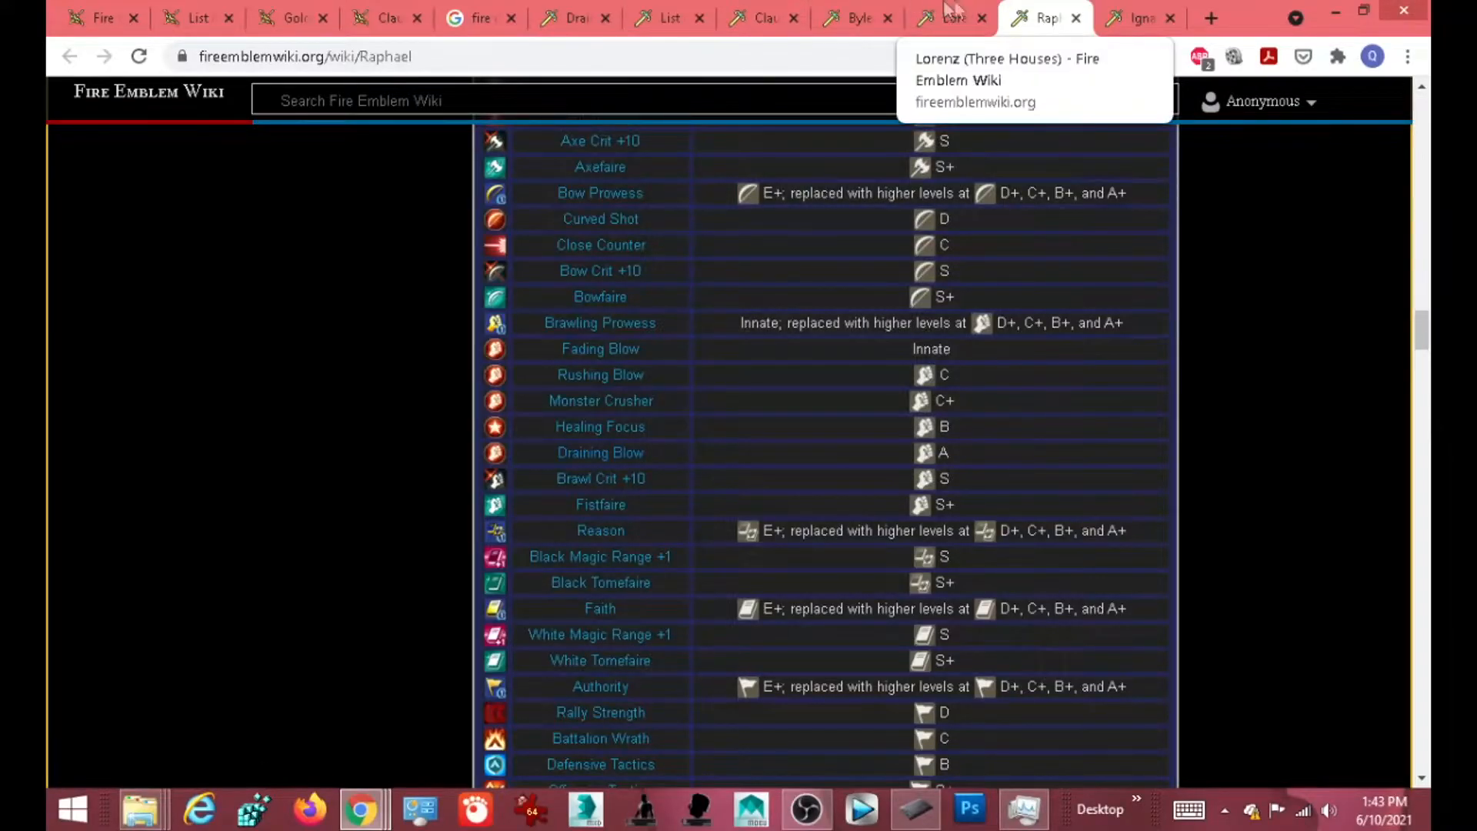
left_click(1137, 17)
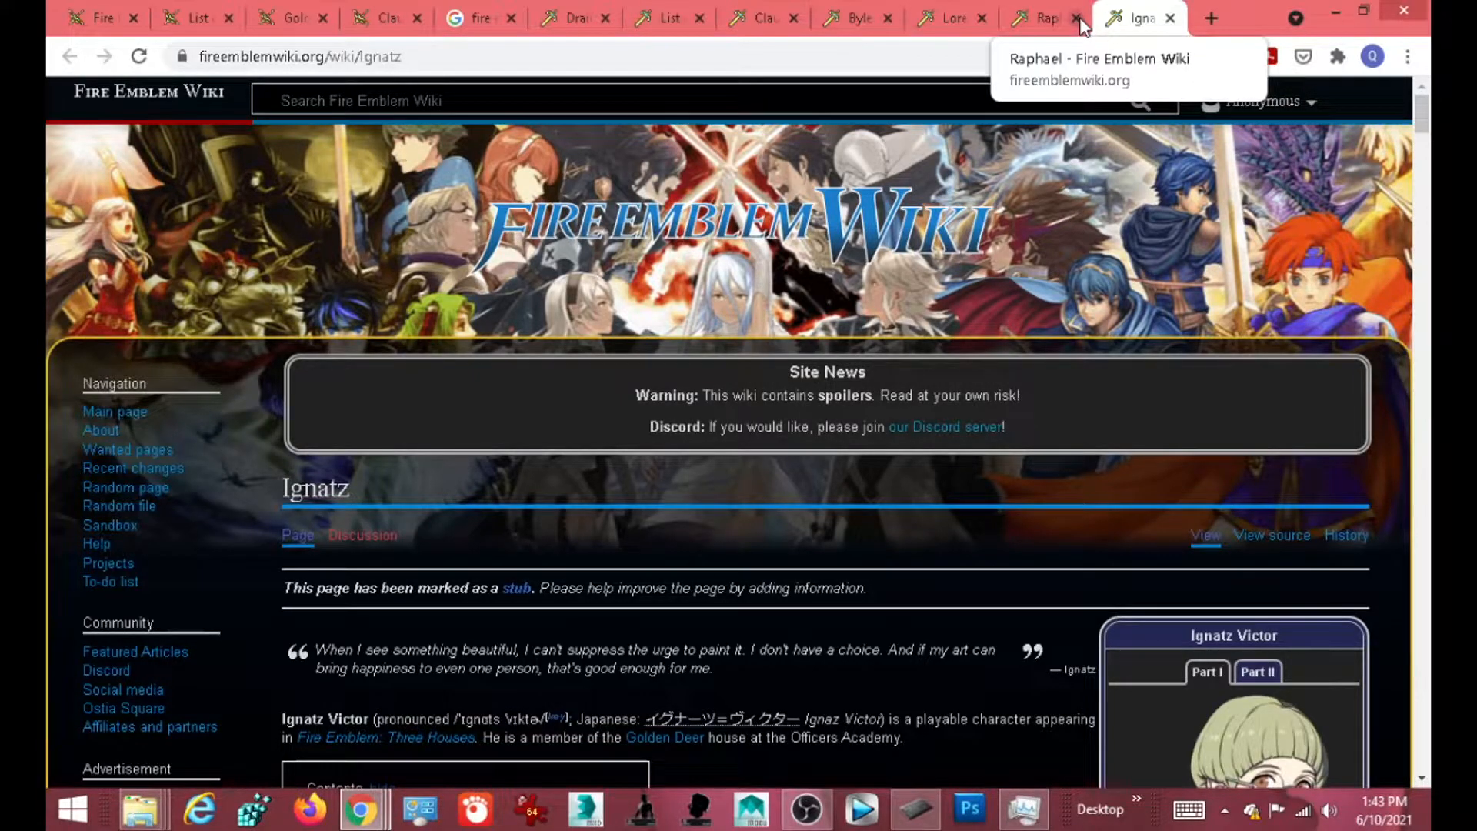
scroll("down", 3)
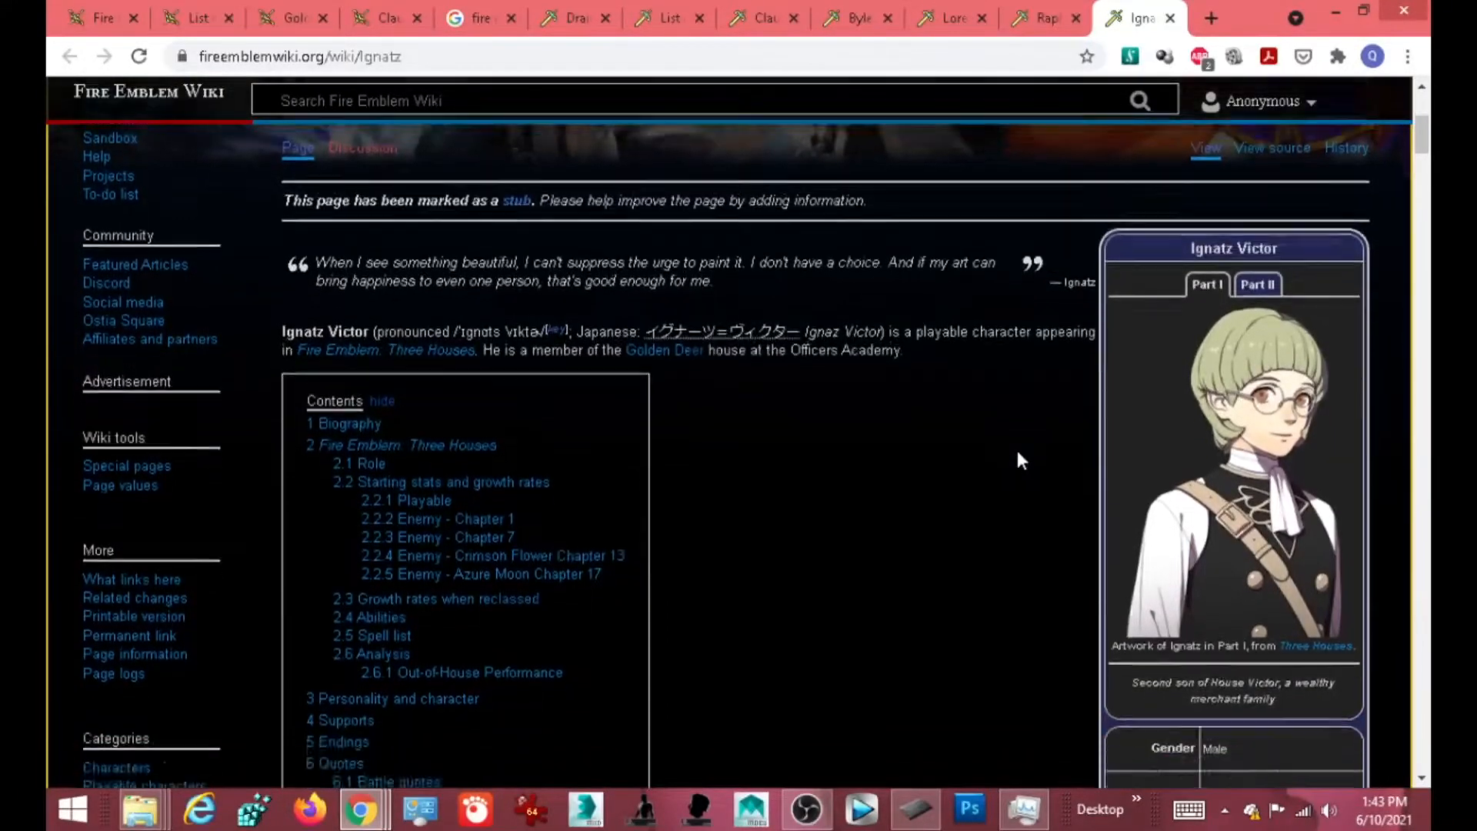
scroll("down", 3)
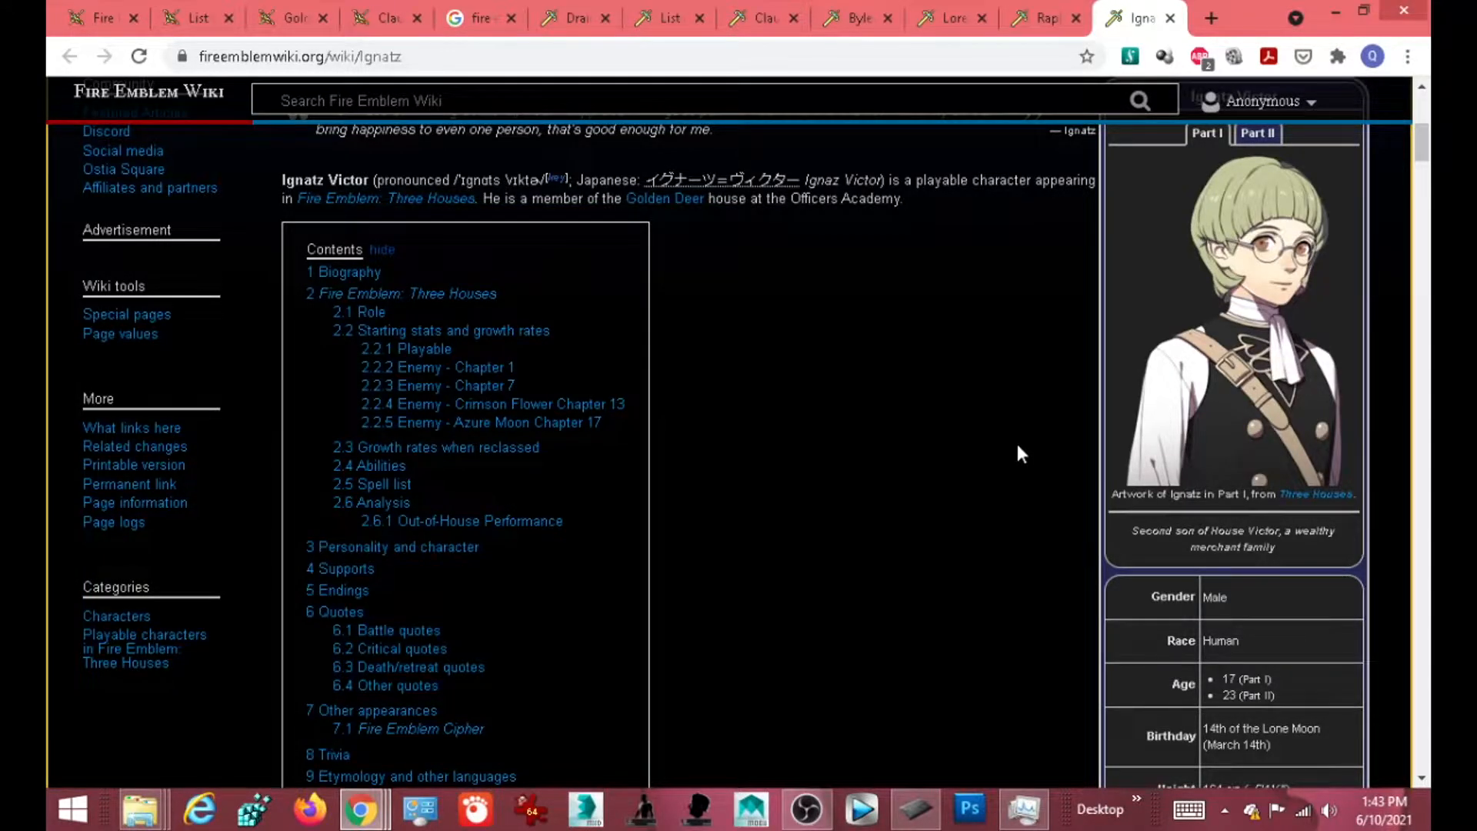
scroll("down", 3)
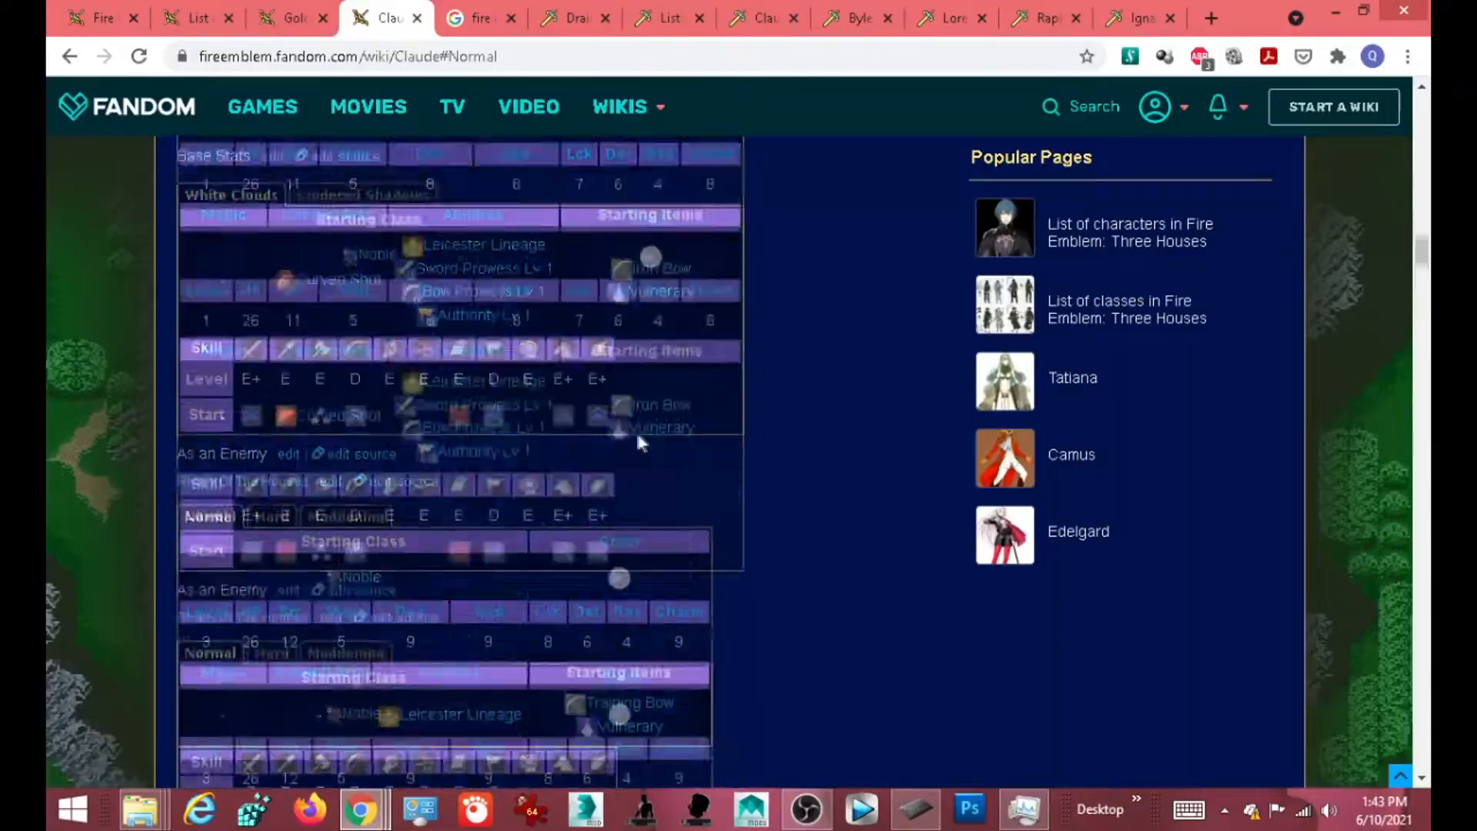
- Scroll Claude's page, then bring up the Golden Deer page's Members list
scroll("up", 3)
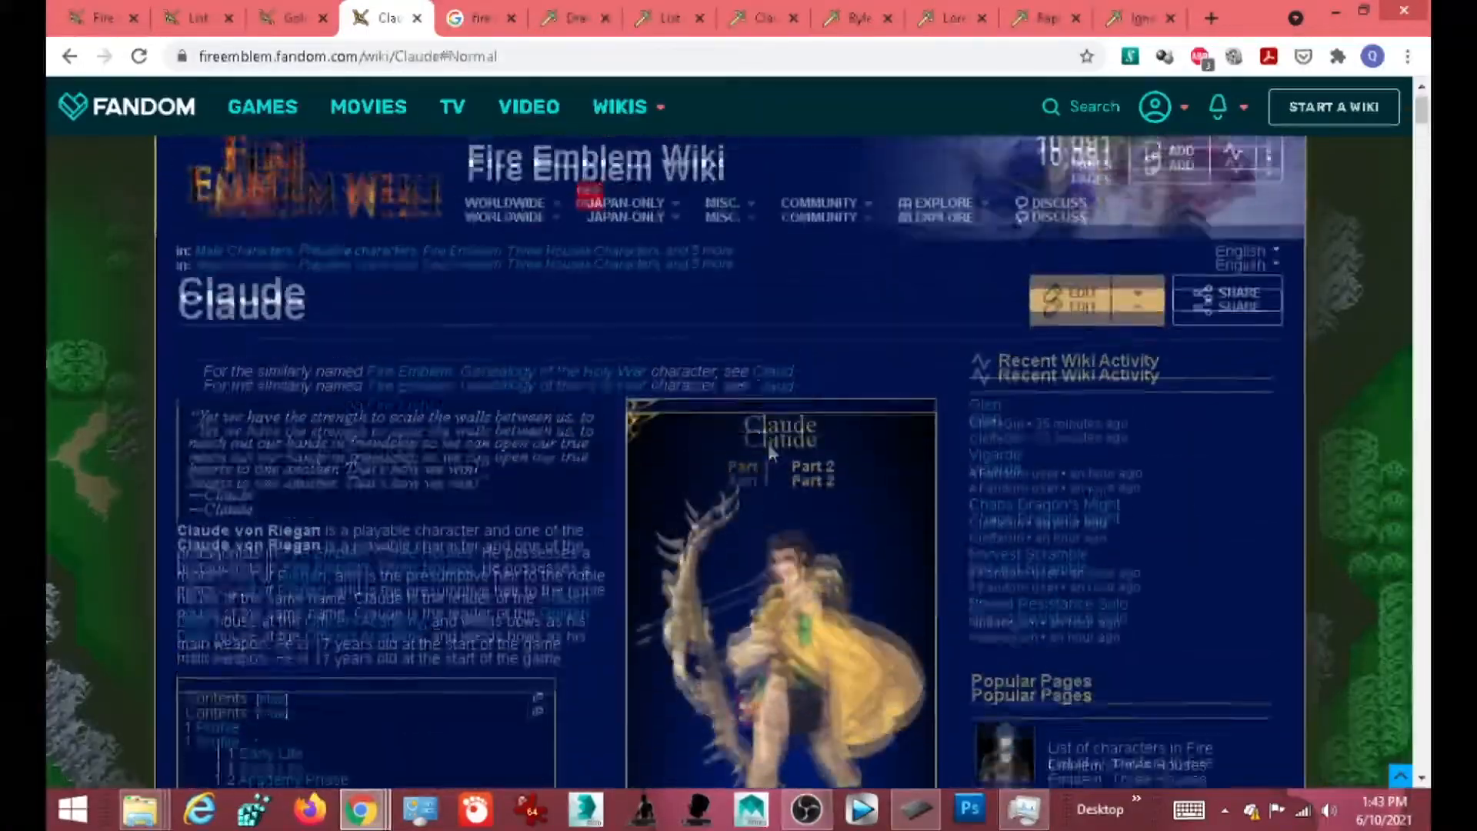
scroll("down", 3)
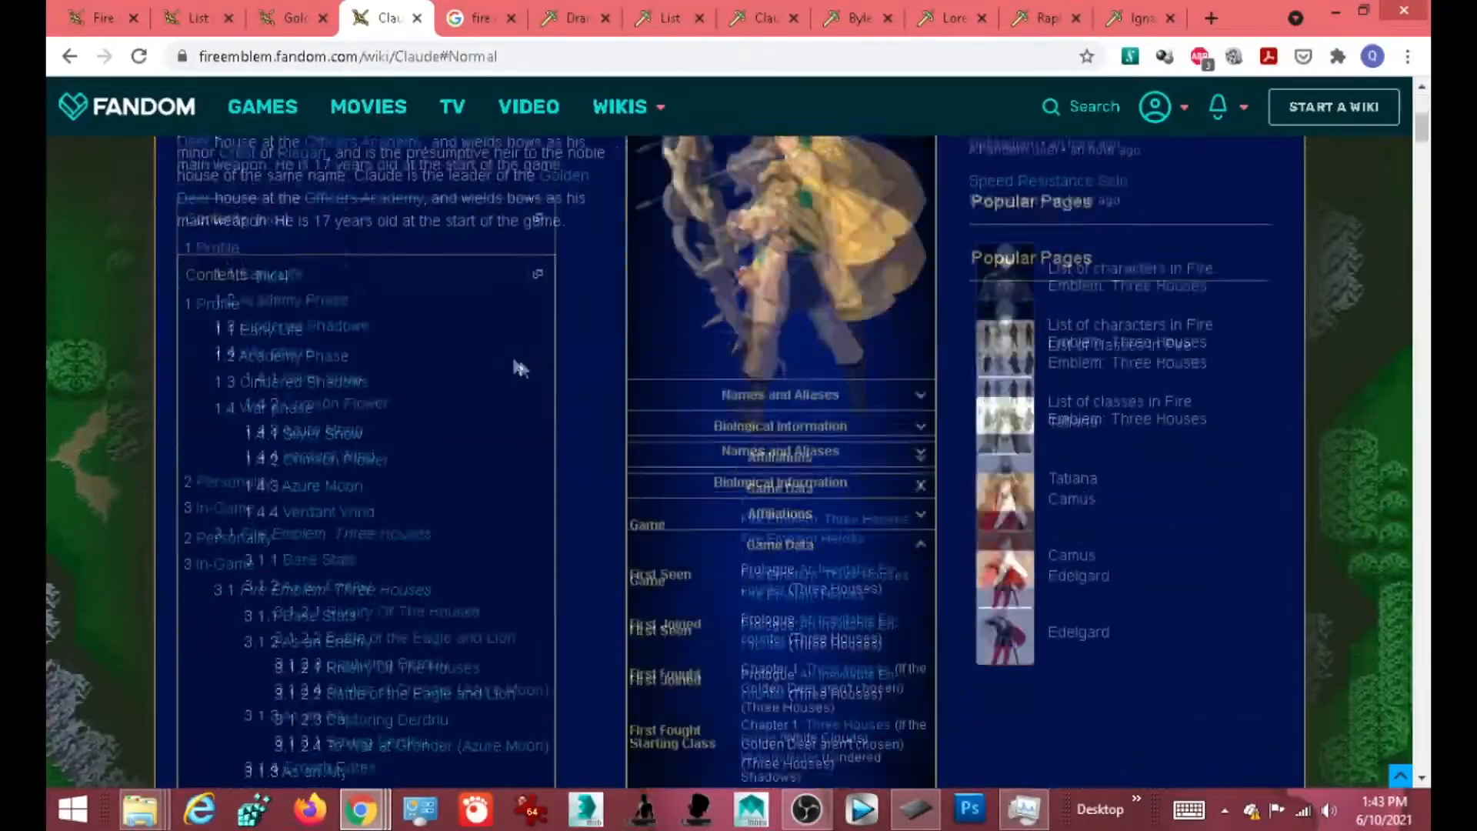
scroll("down", 3)
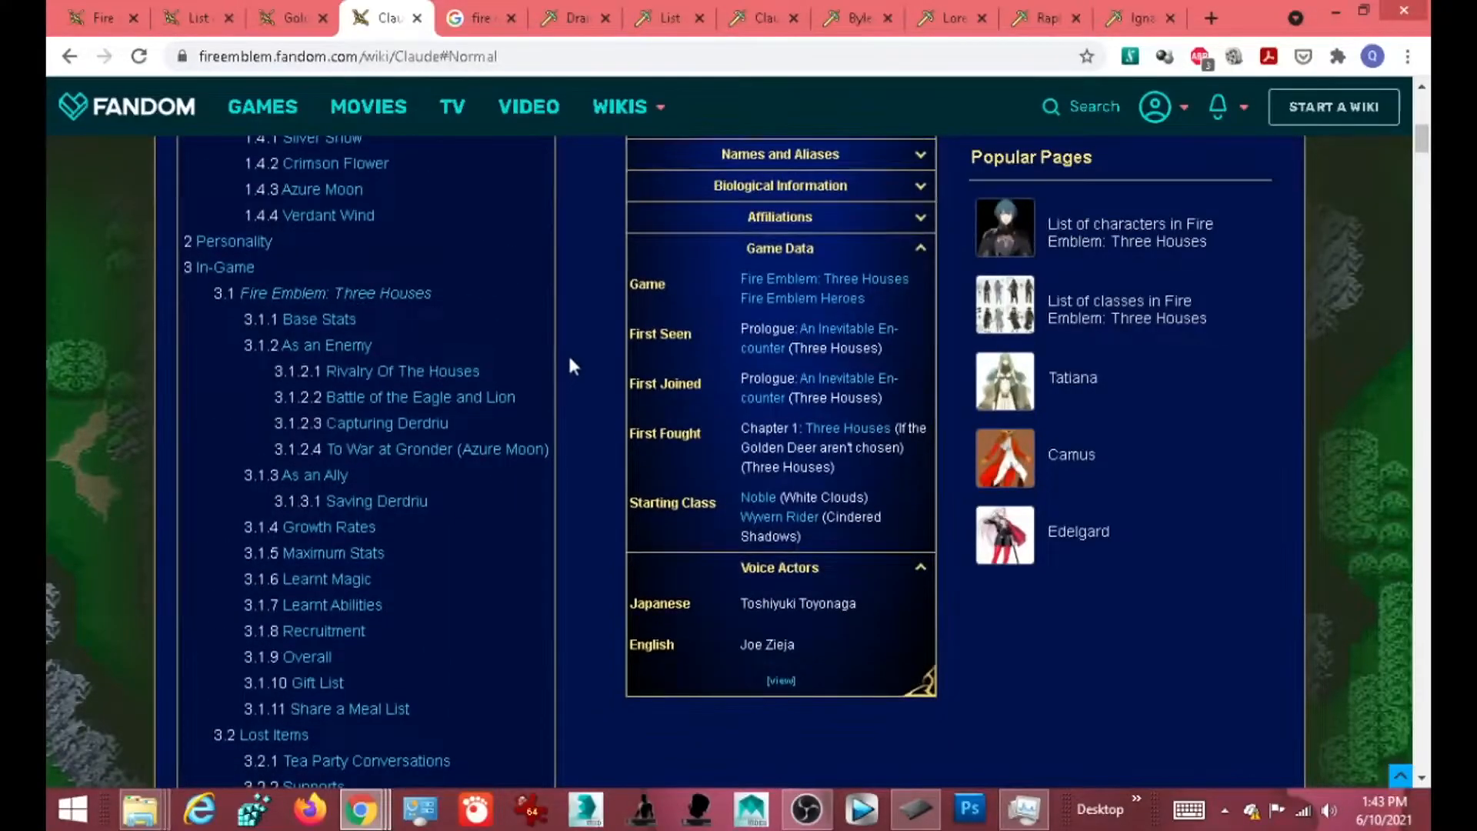
left_click(287, 17)
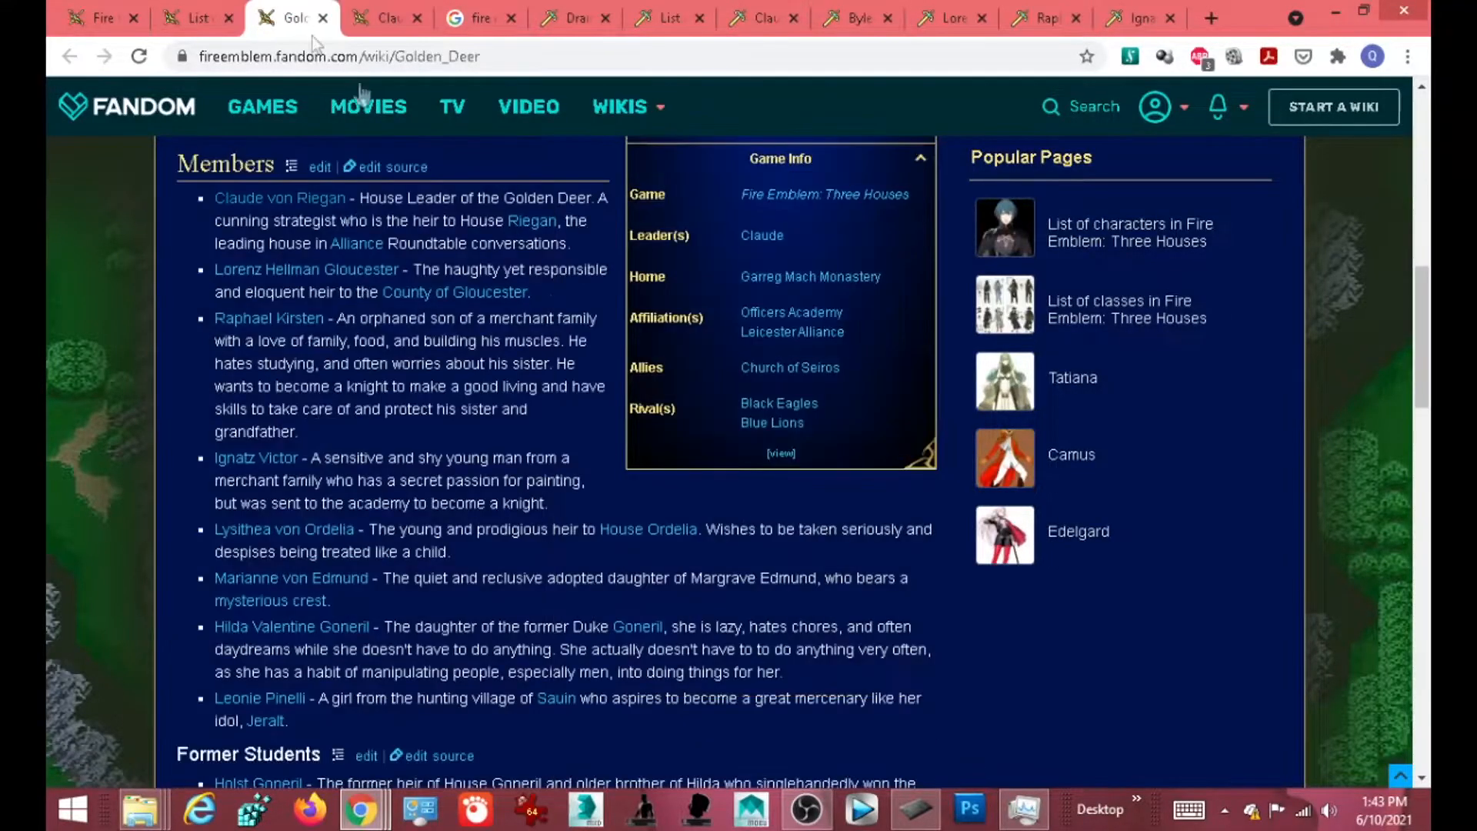
scroll("up", 3)
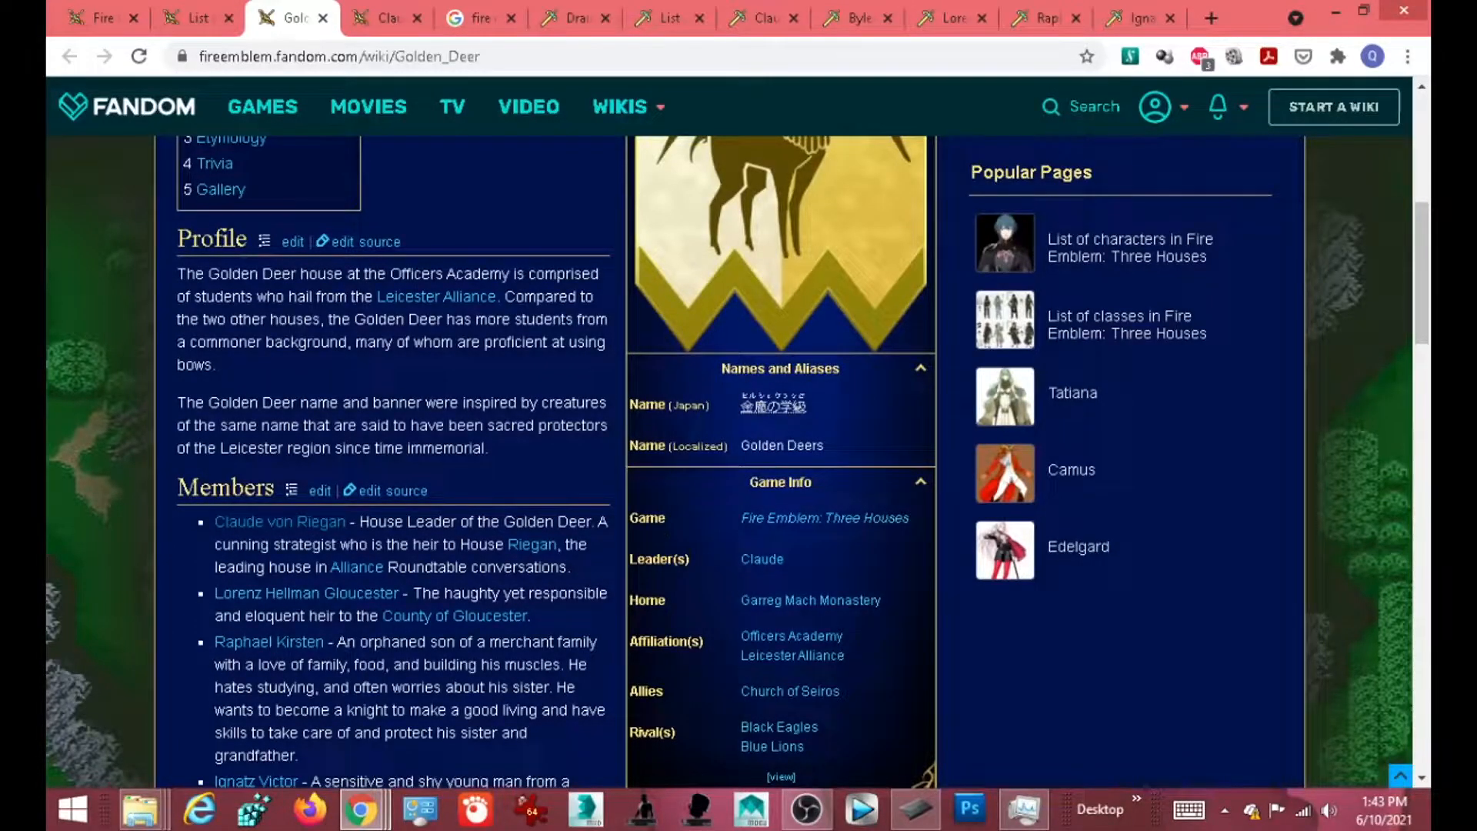
scroll("down", 3)
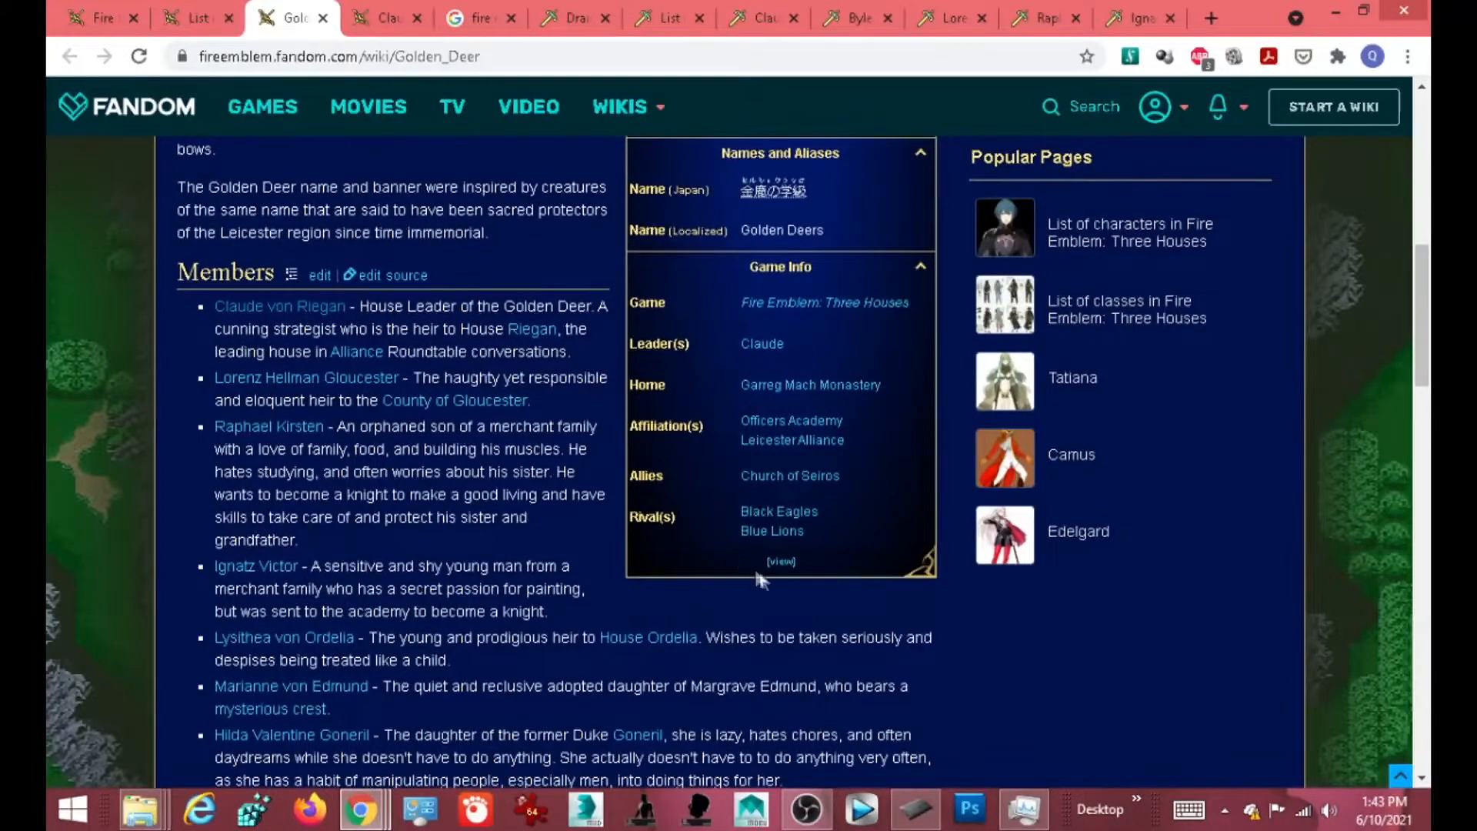
mouse_move(595, 415)
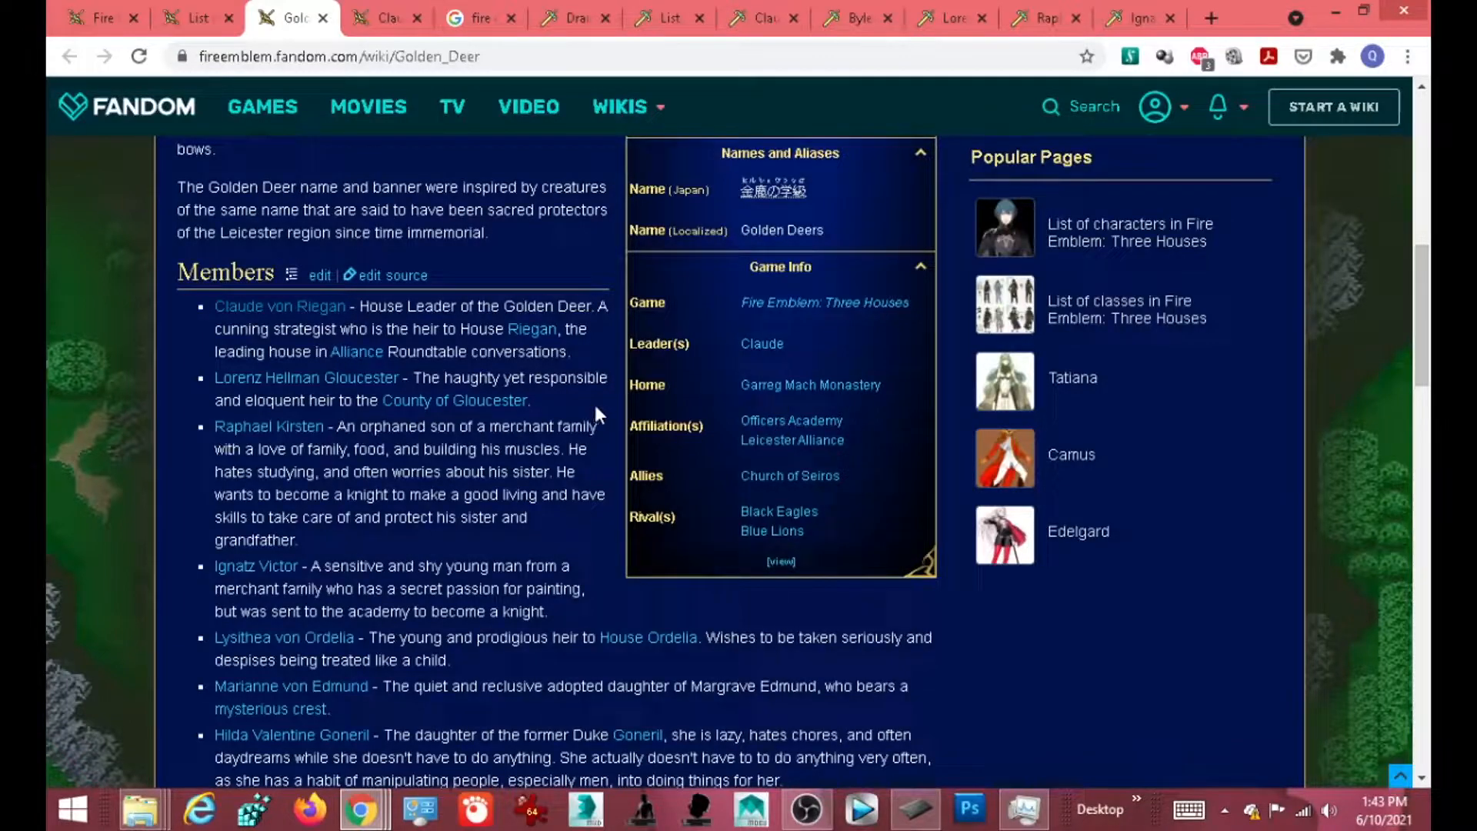
mouse_move(668, 506)
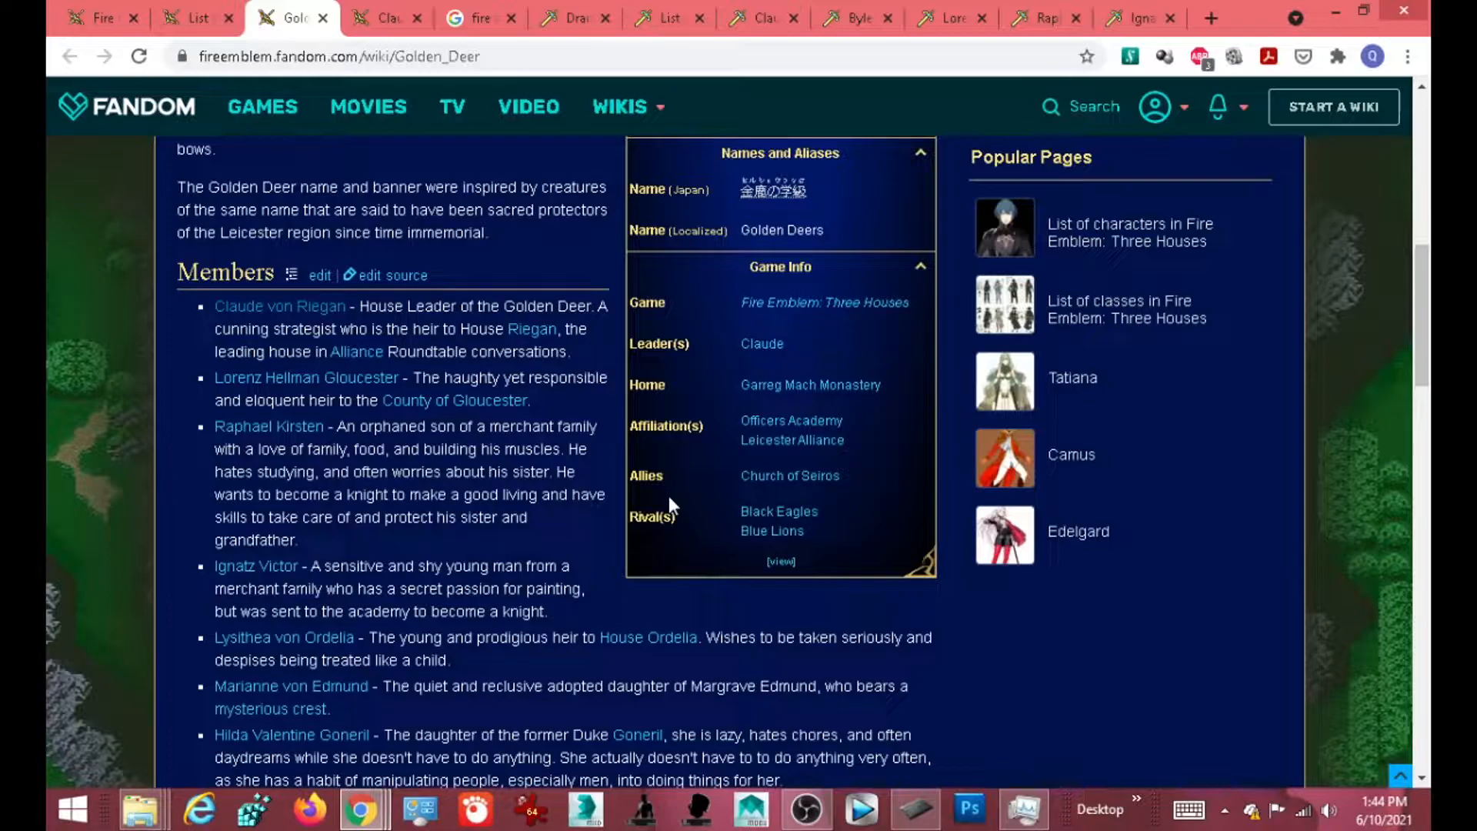
mouse_move(290, 563)
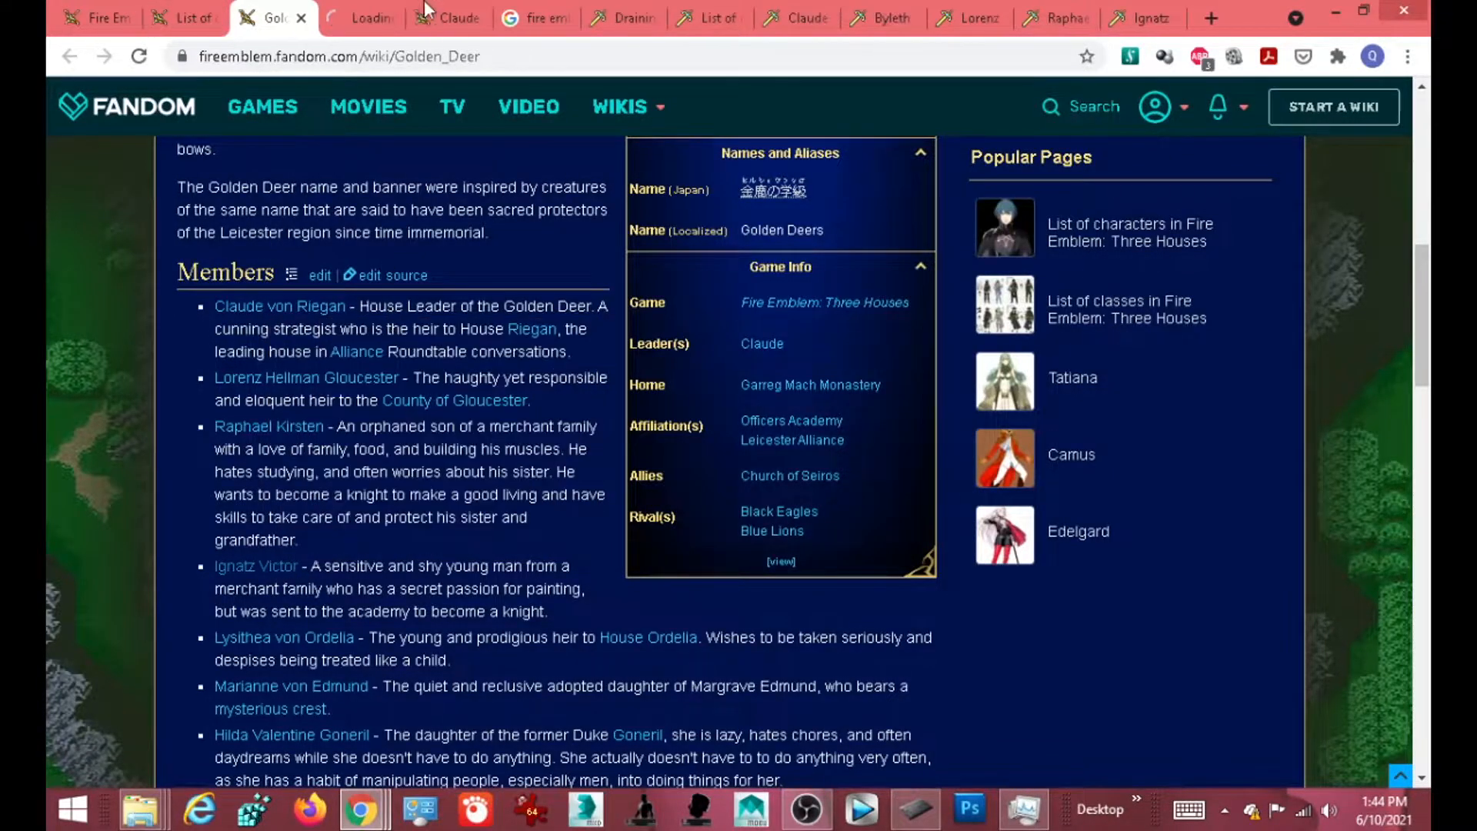
- Scroll Ignatz's Fandom page past his starting stats to Growth Rates and Maximum Stats
left_click(358, 17)
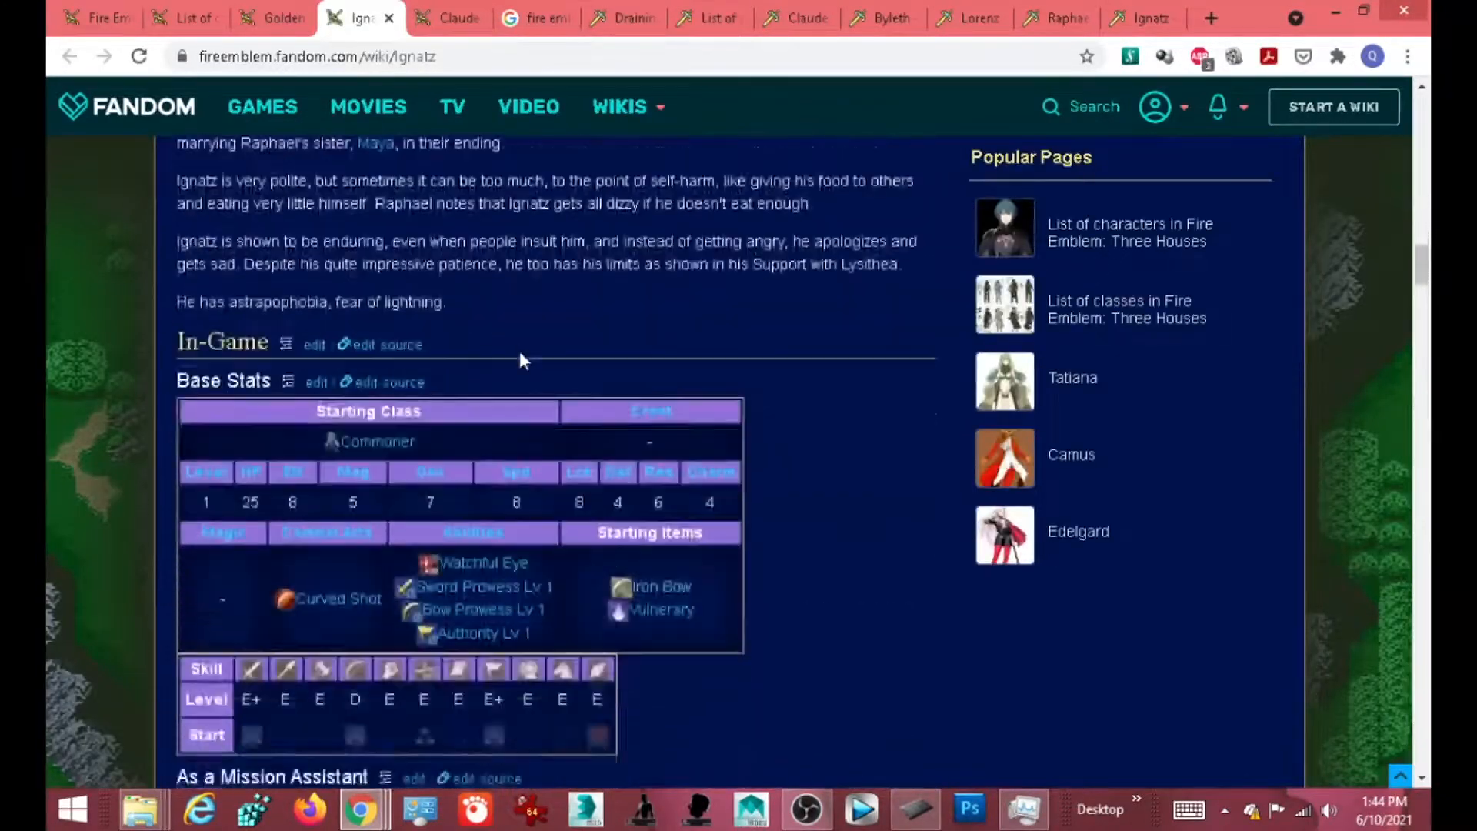
scroll("down", 3)
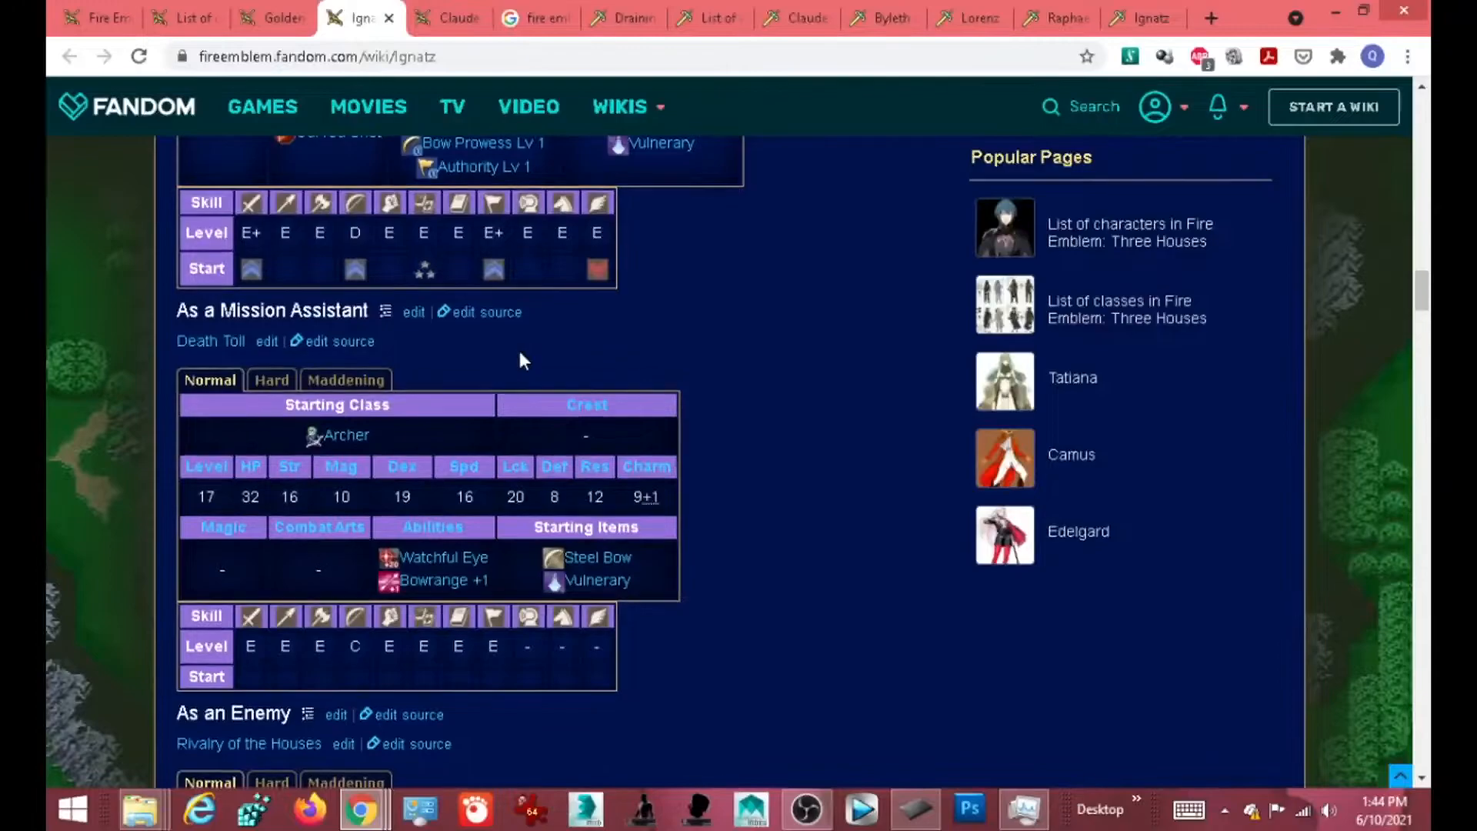
scroll("down", 3)
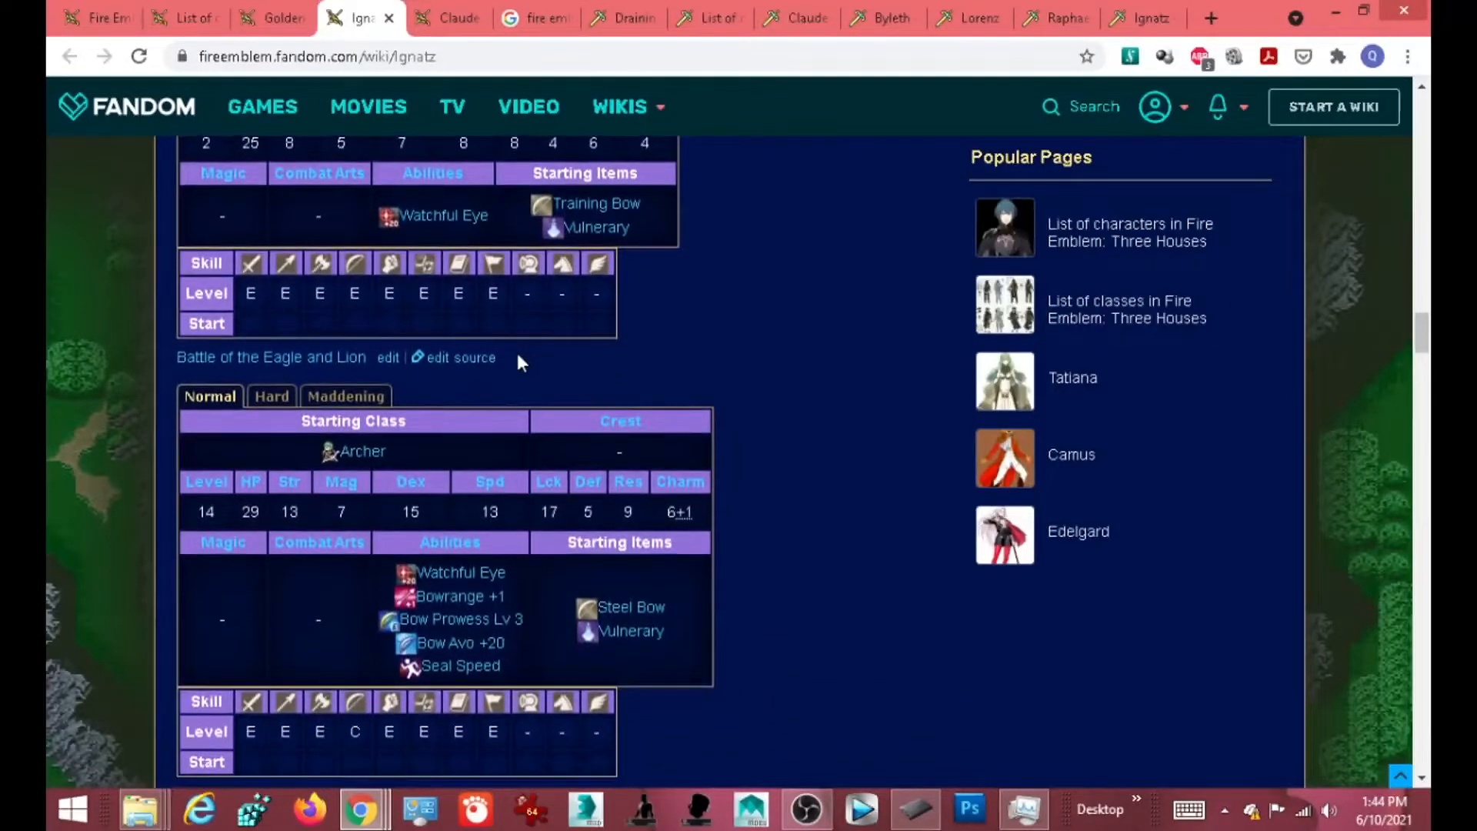
scroll("down", 3)
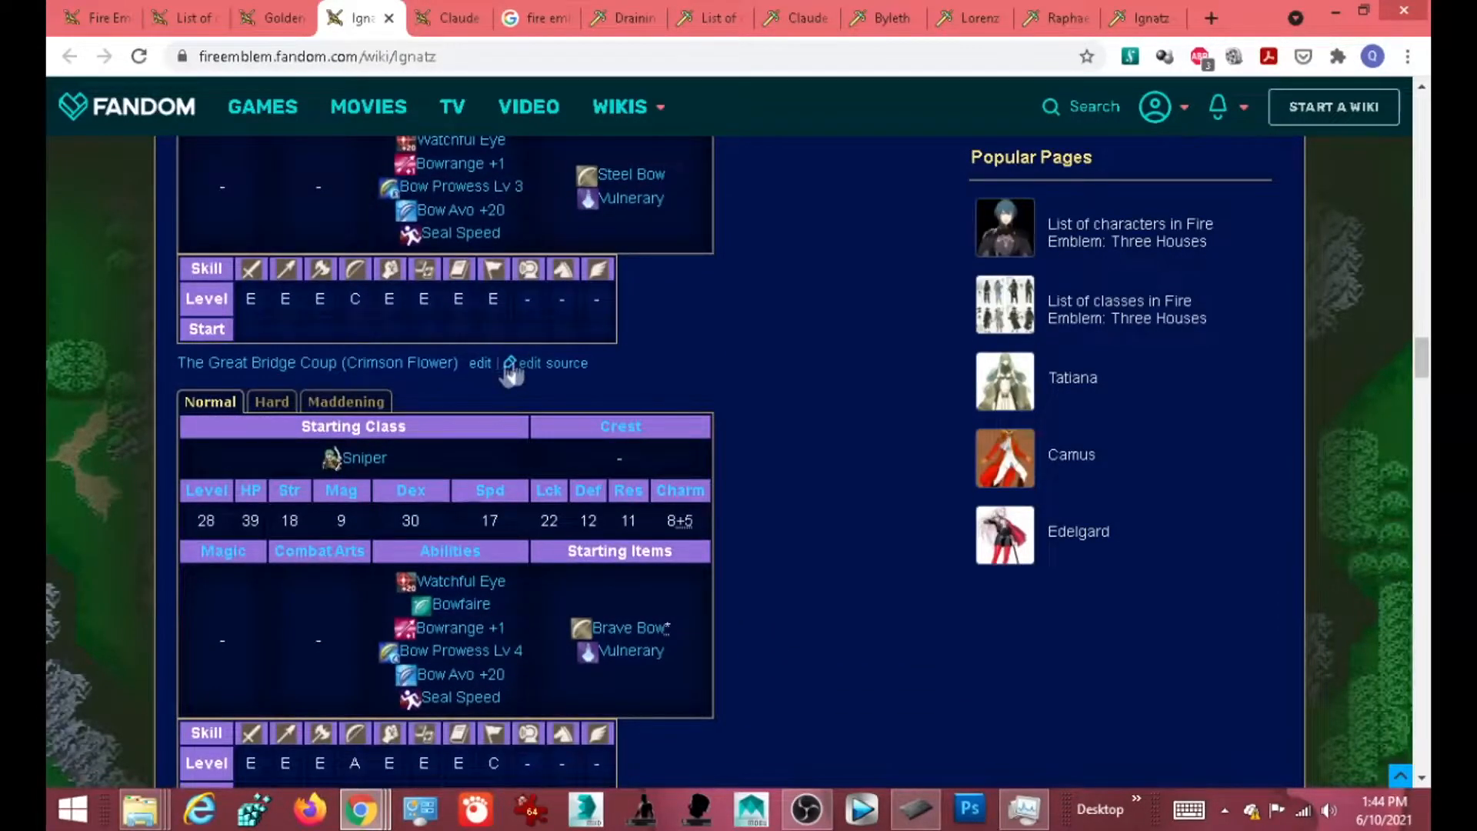
scroll("up", 3)
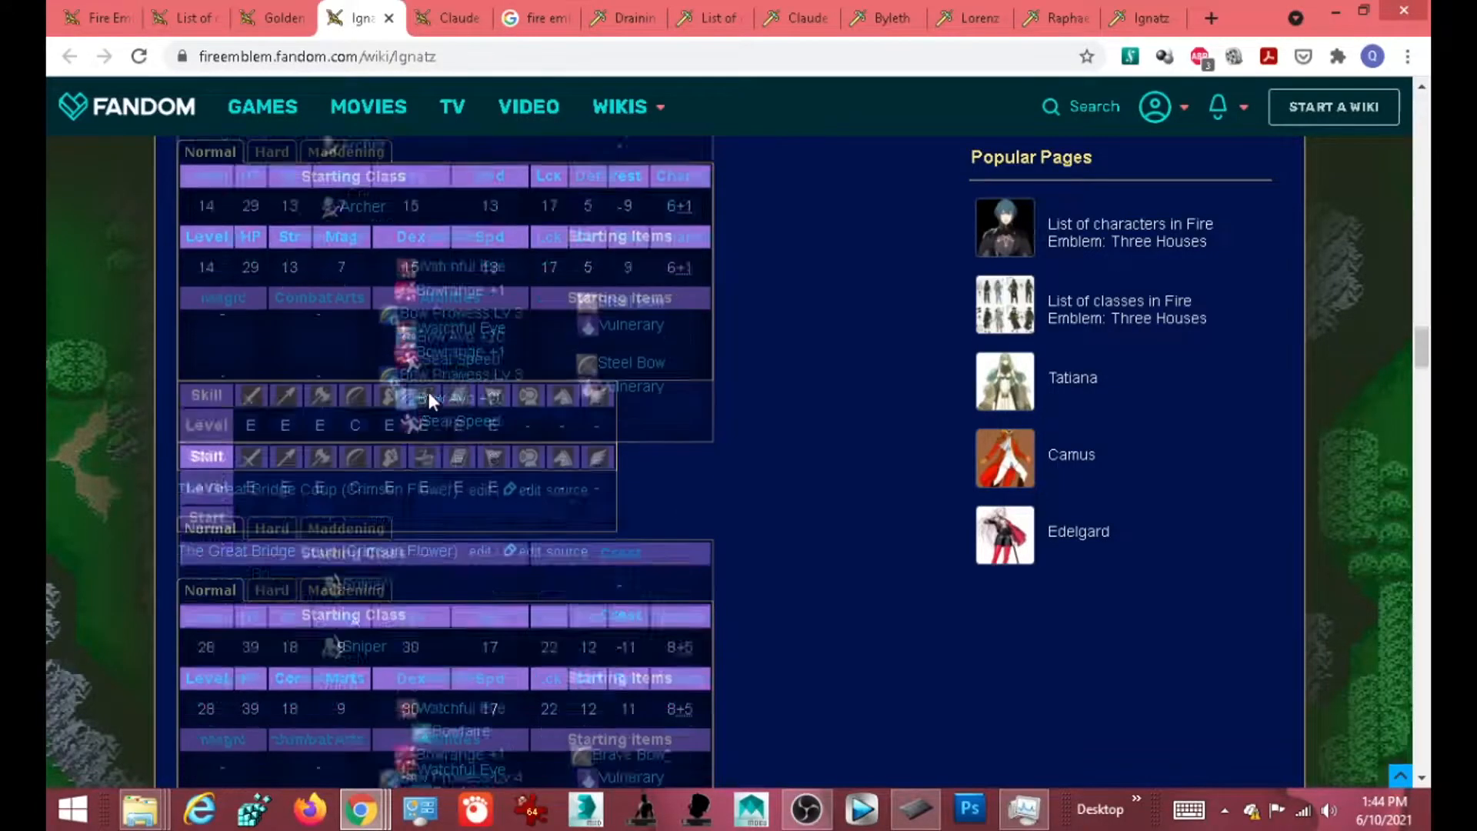
scroll("down", 3)
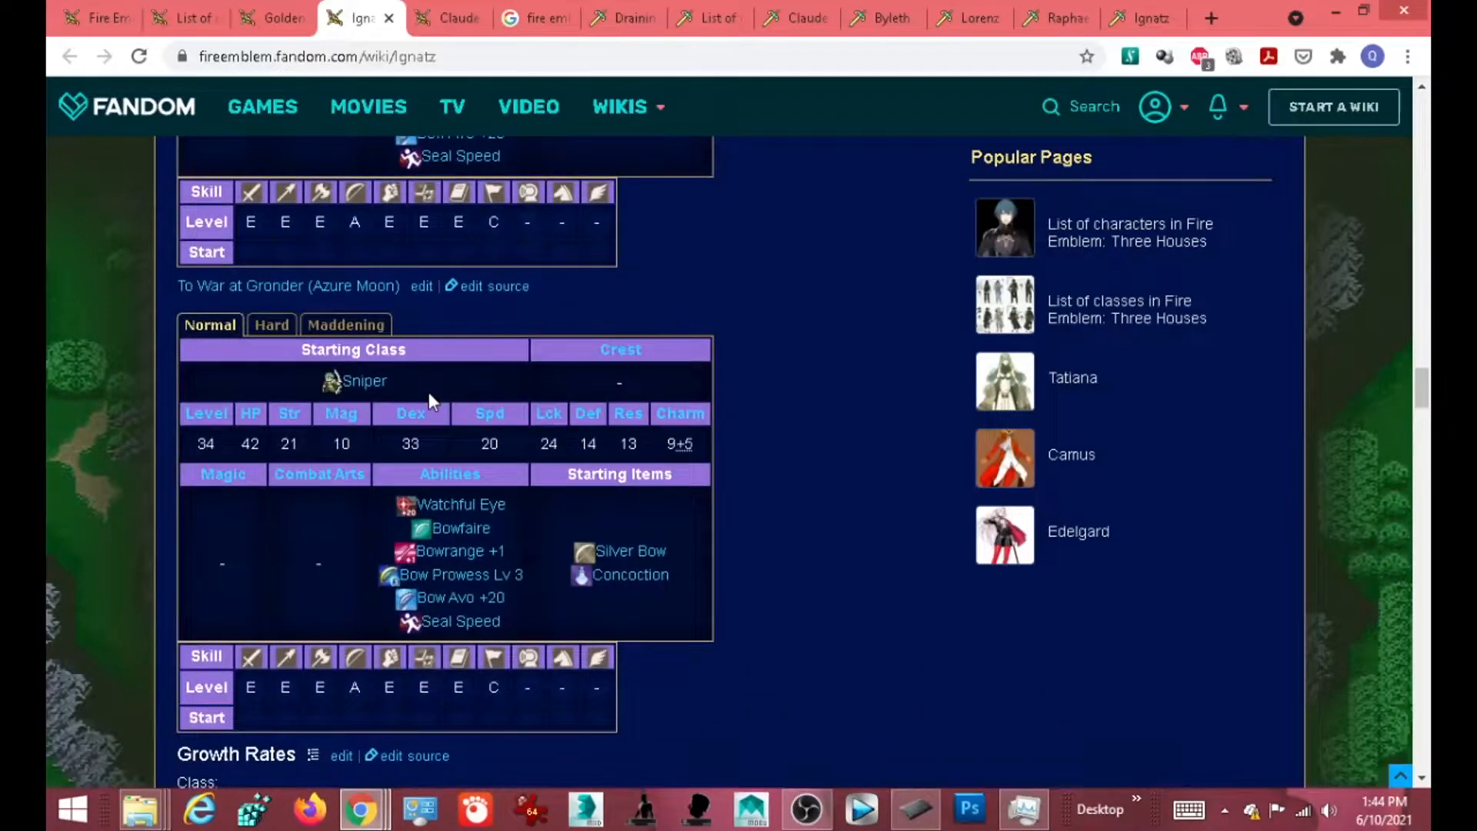
scroll("down", 3)
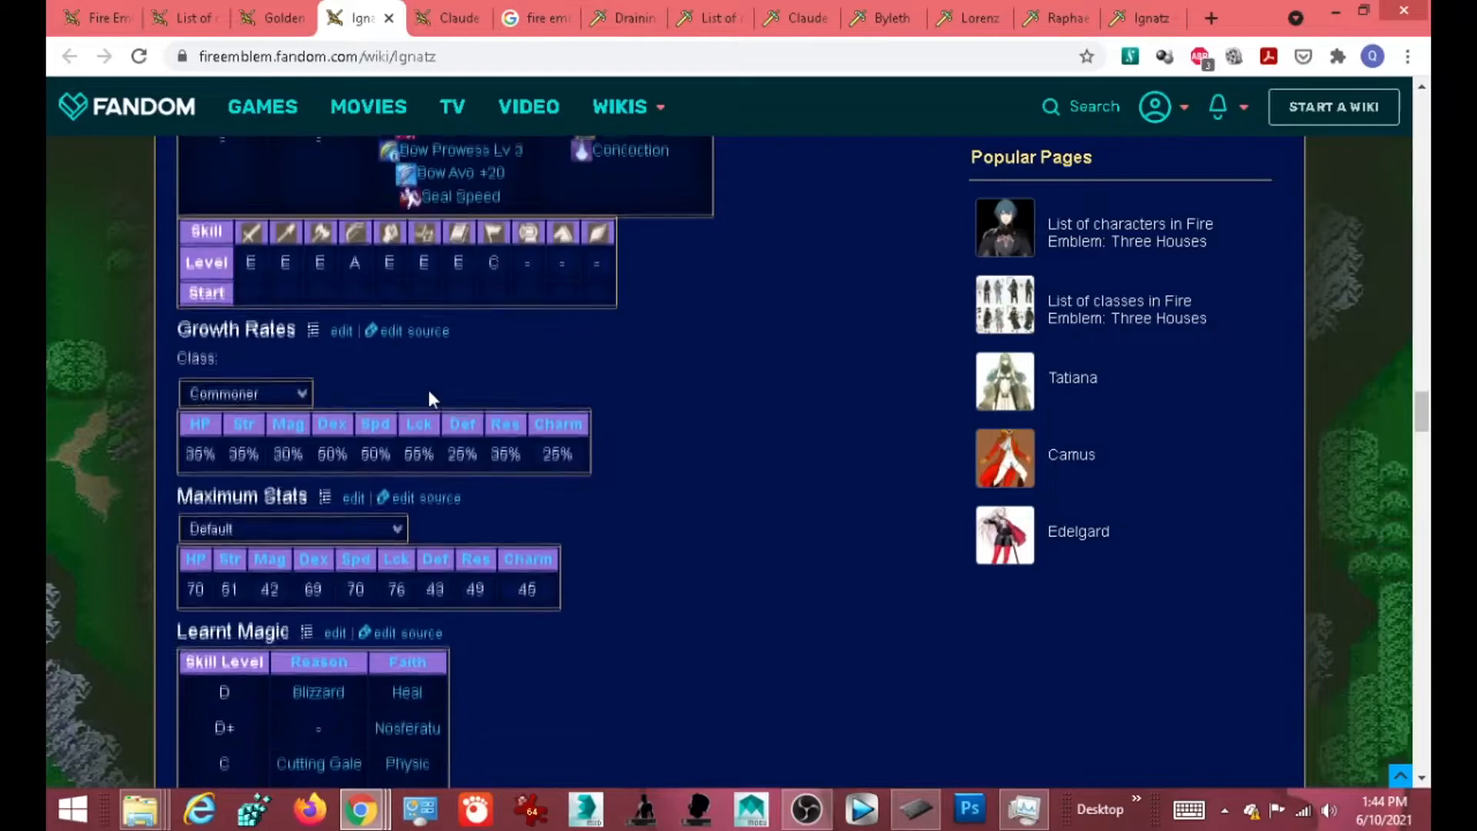
scroll("down", 3)
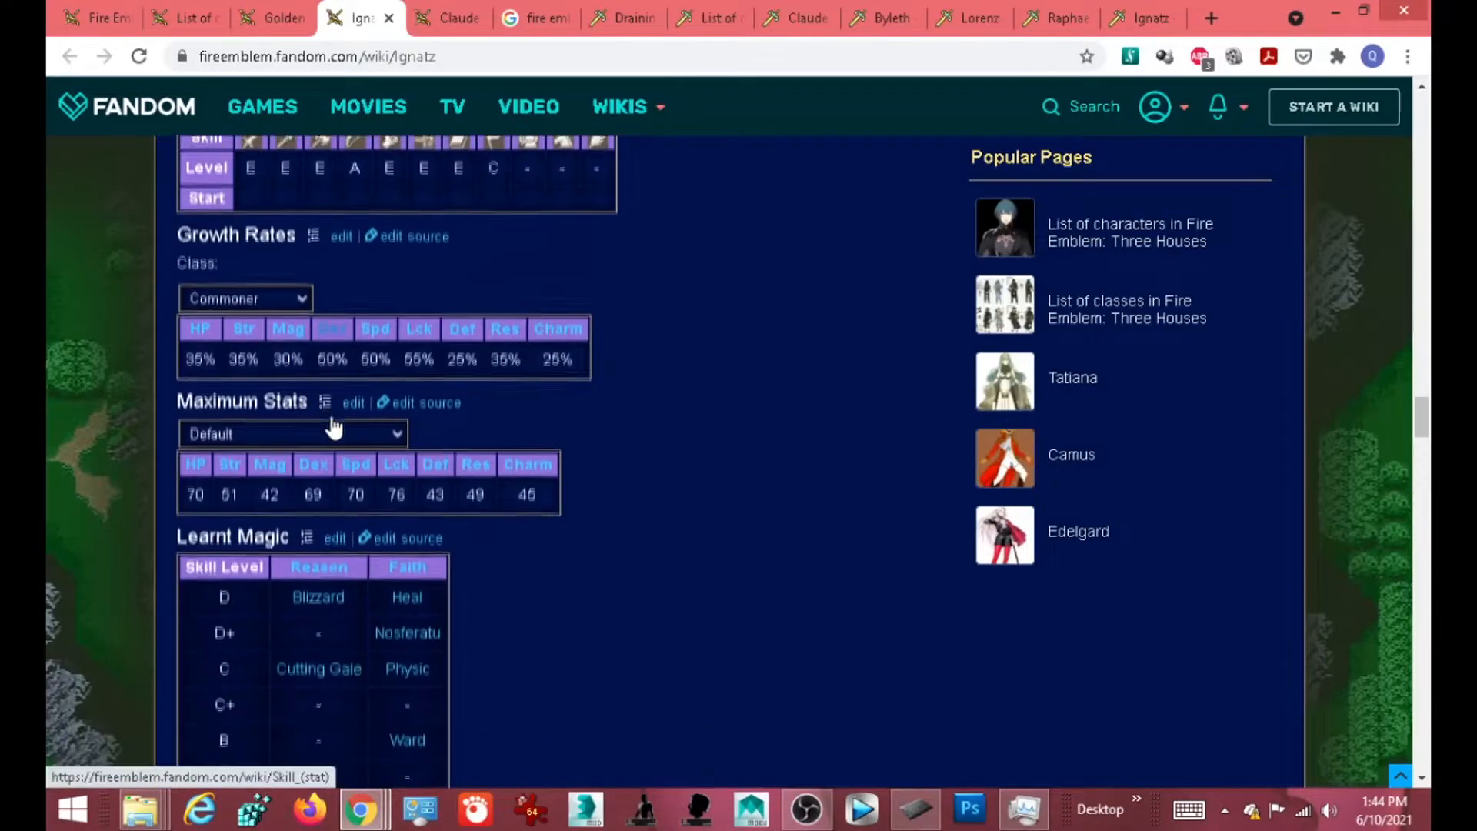
scroll("down", 3)
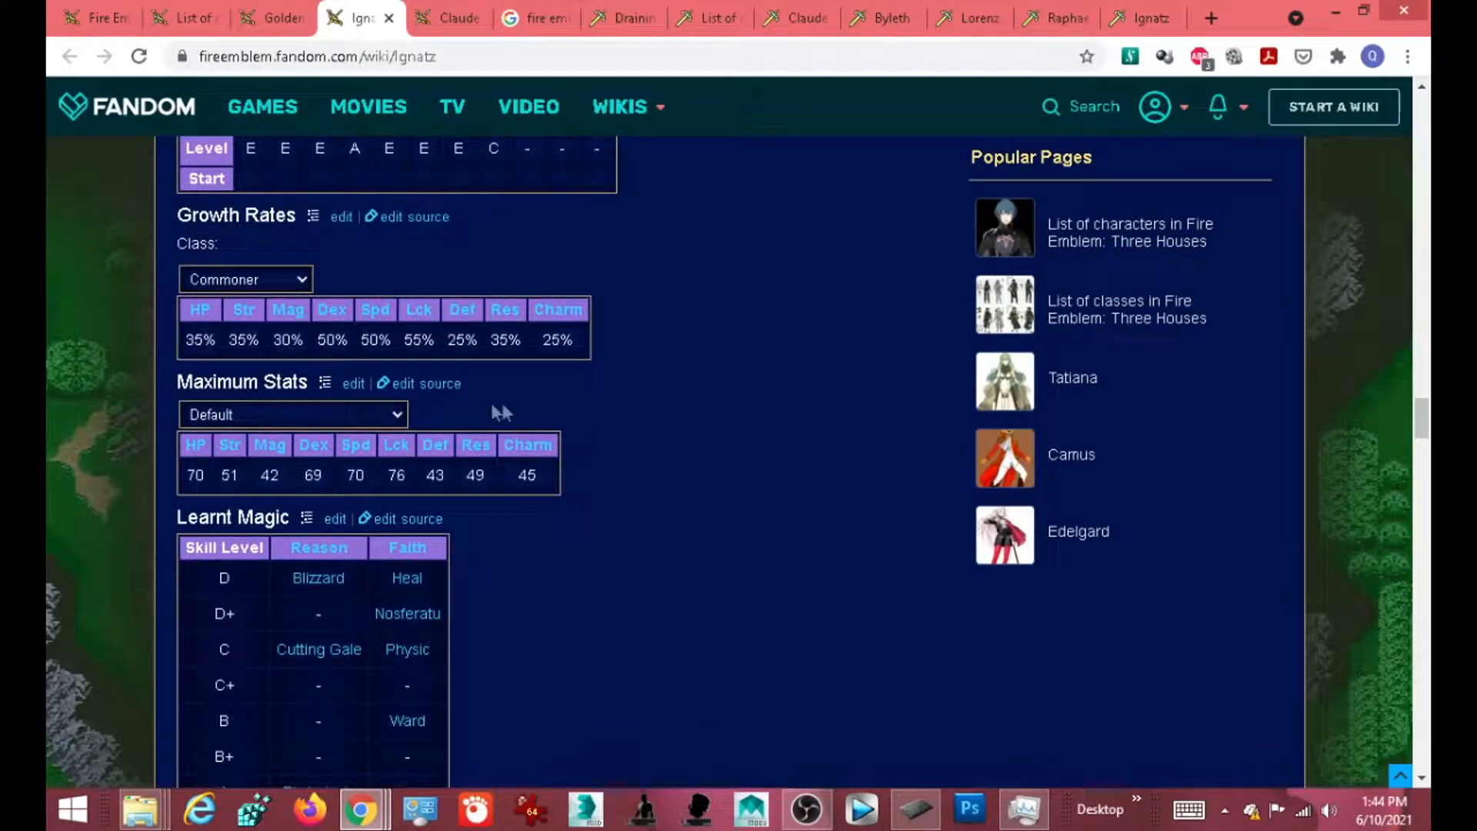
left_click(293, 414)
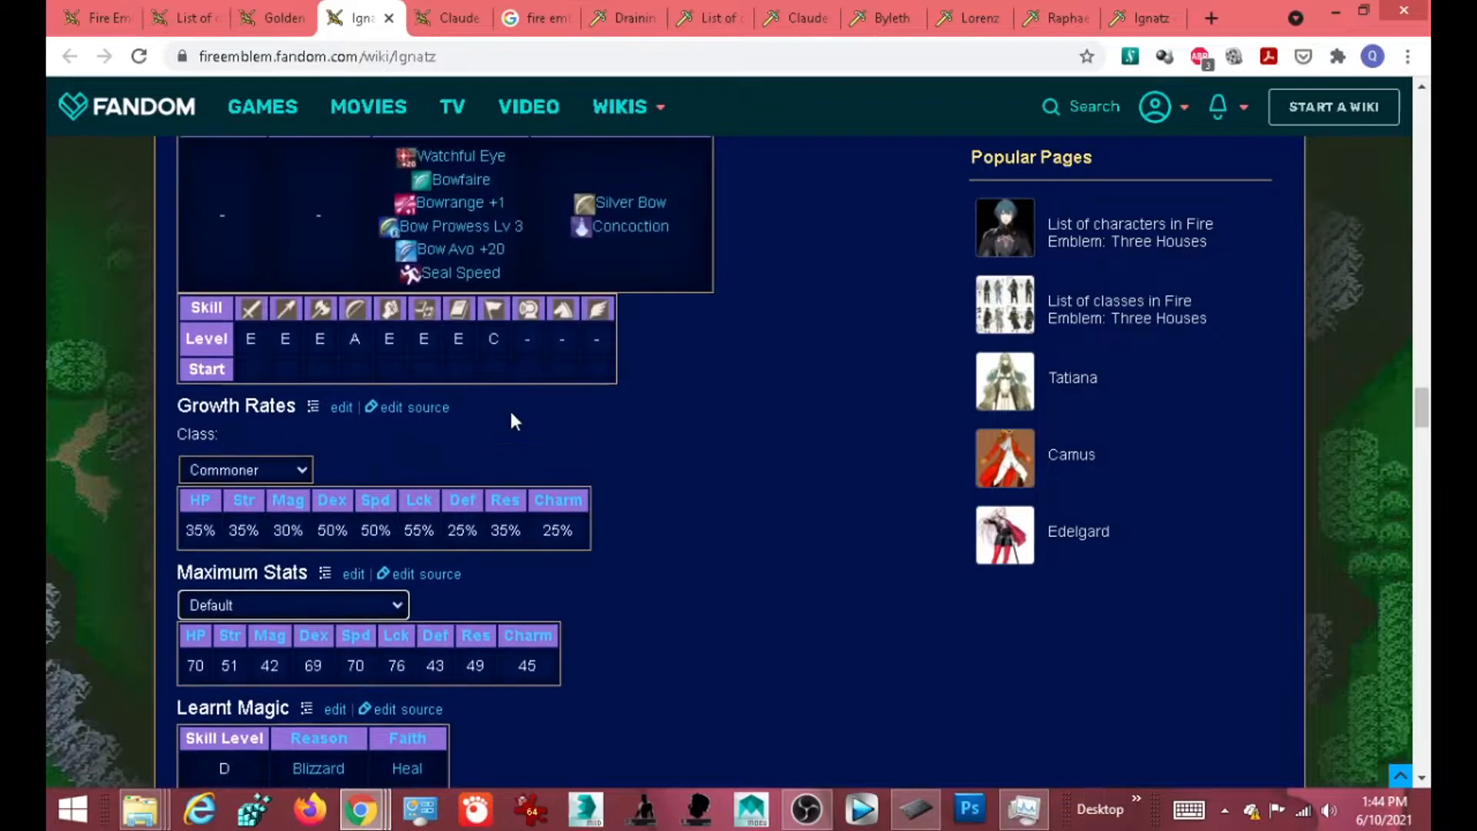
scroll("down", 3)
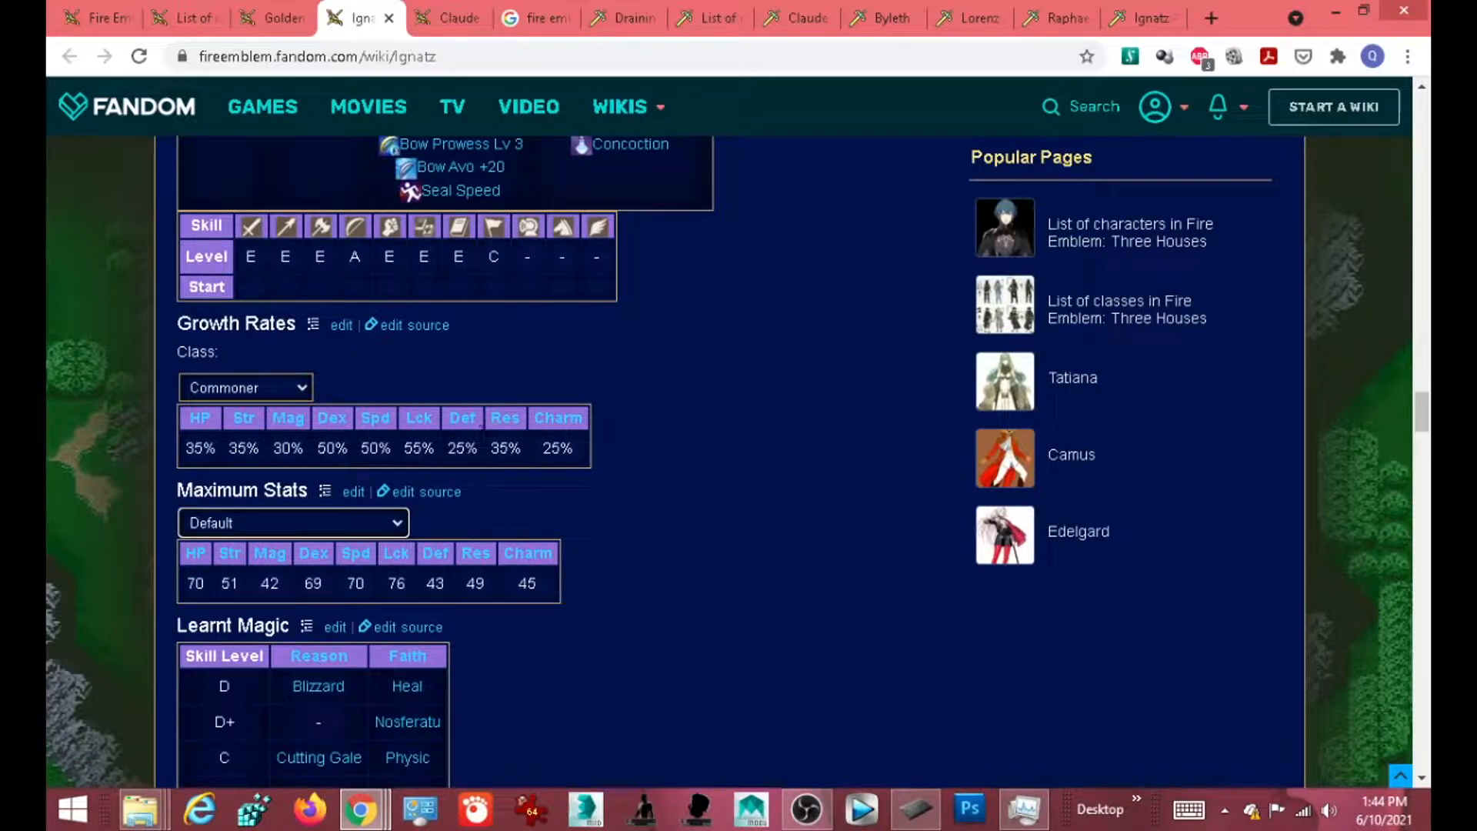
- Show Ignatz's growth rates as a Sniper, then as a Dancer
left_click(244, 387)
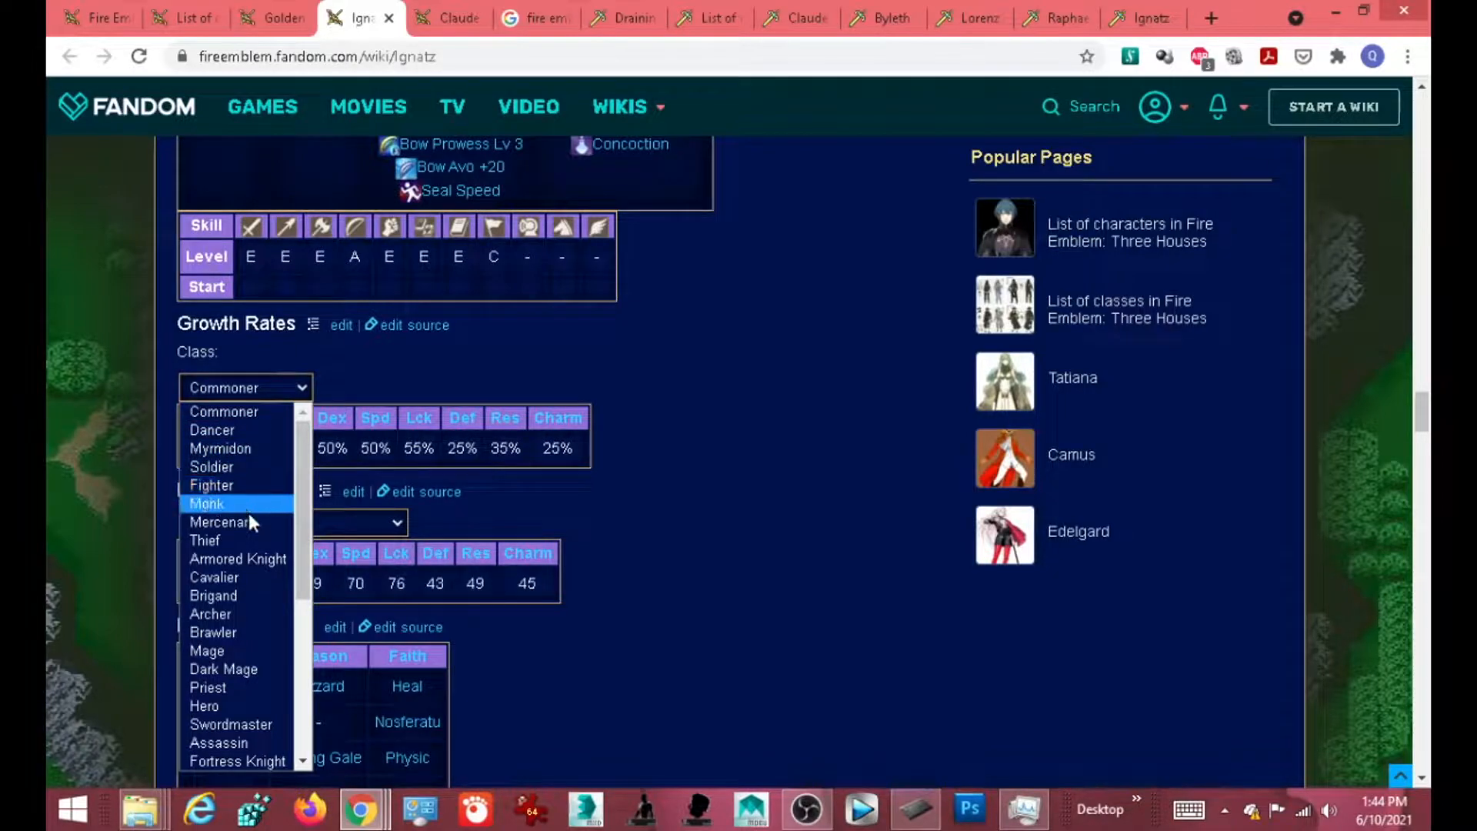
scroll("down", 3)
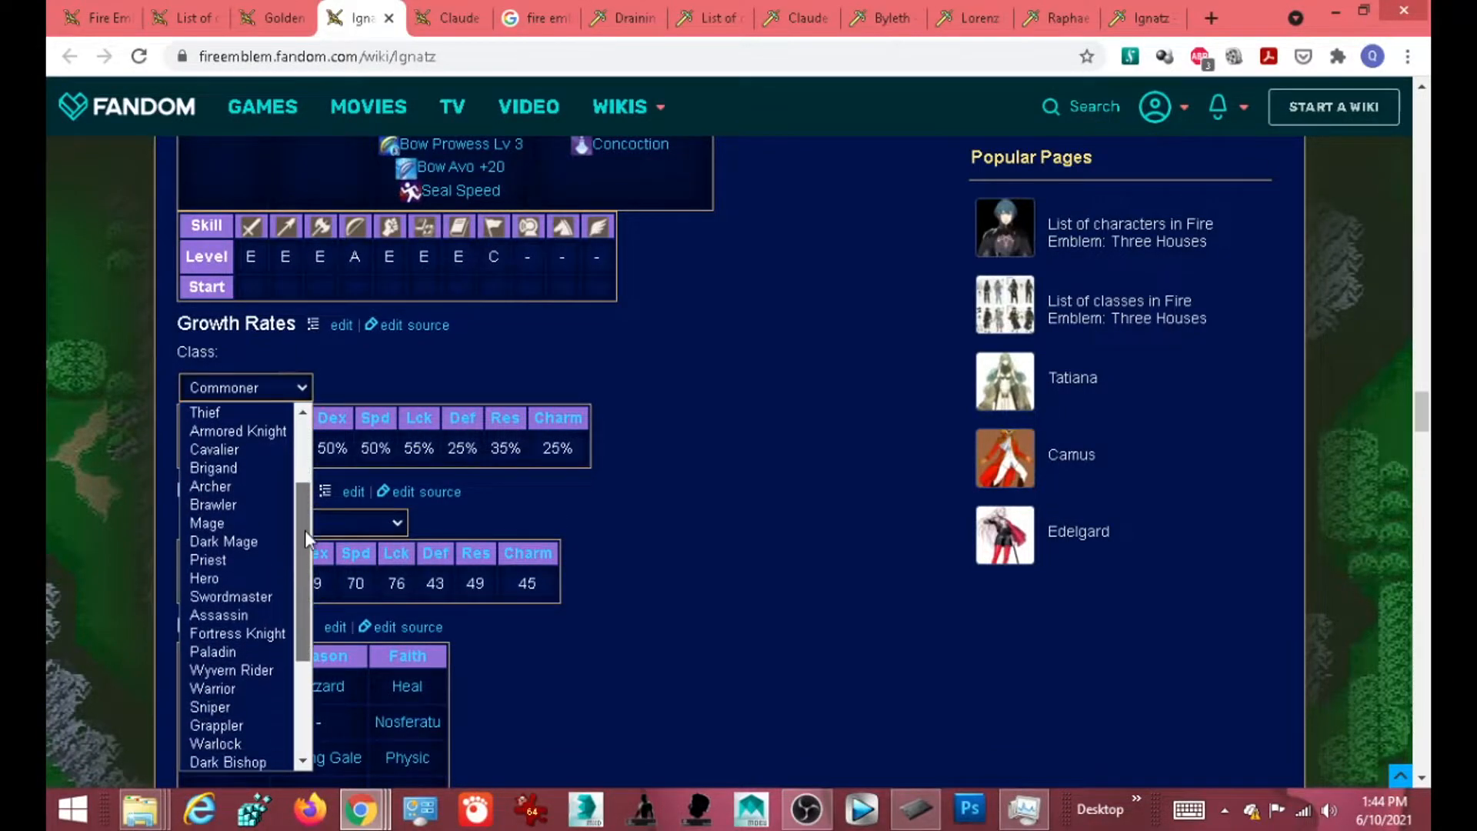
left_click(209, 706)
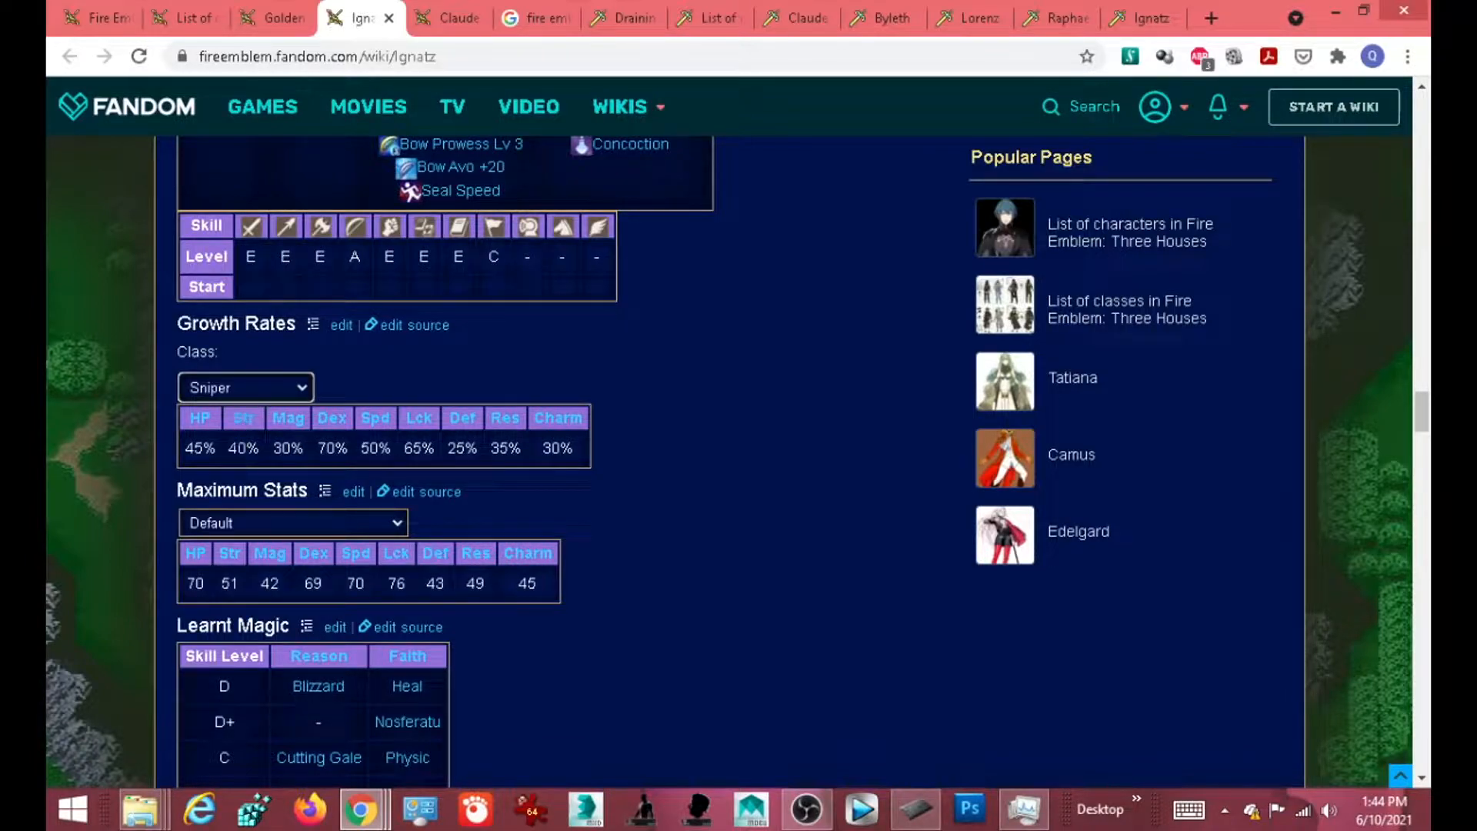
left_click(243, 386)
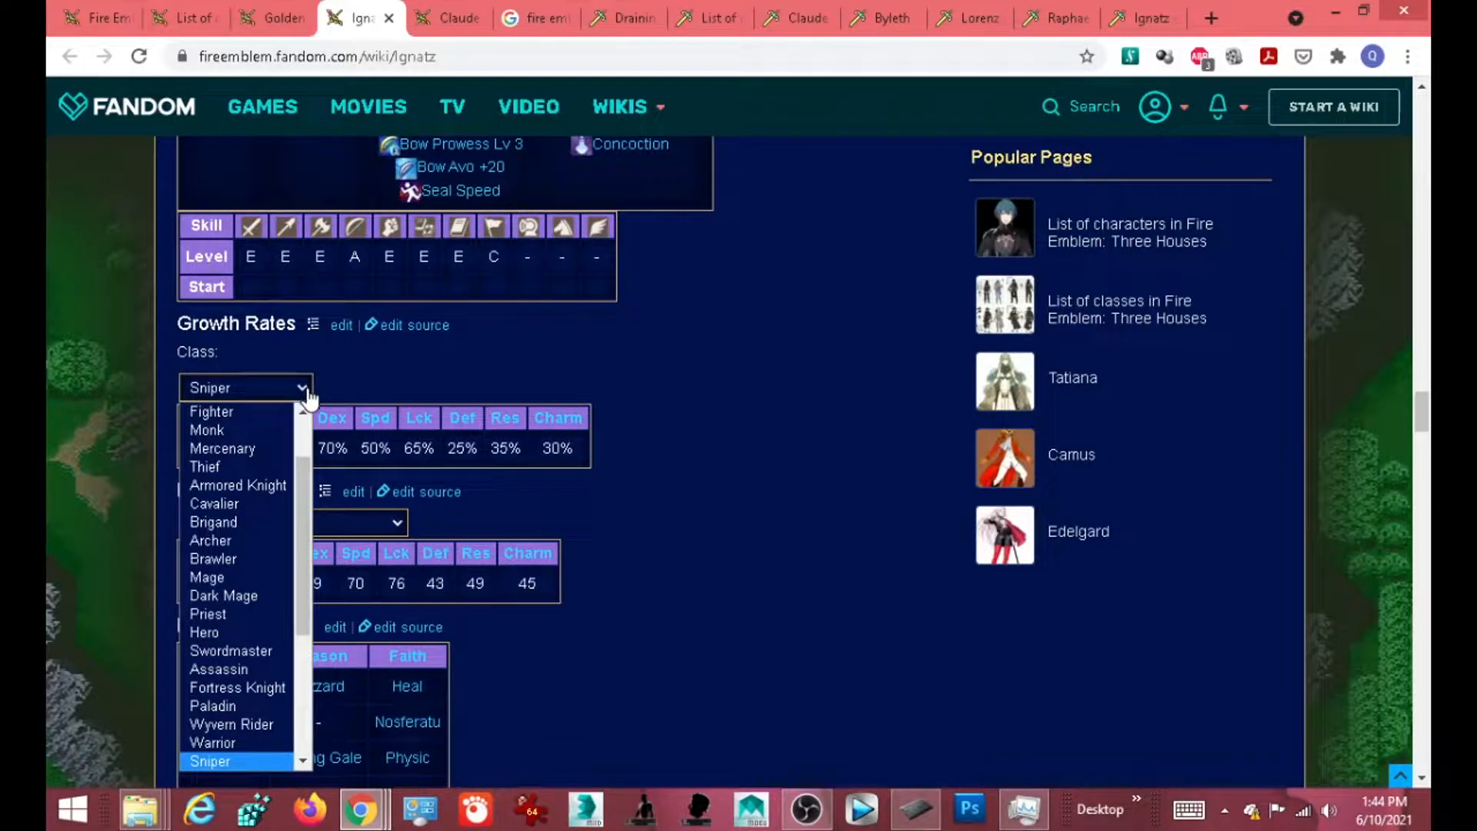
scroll("down", 3)
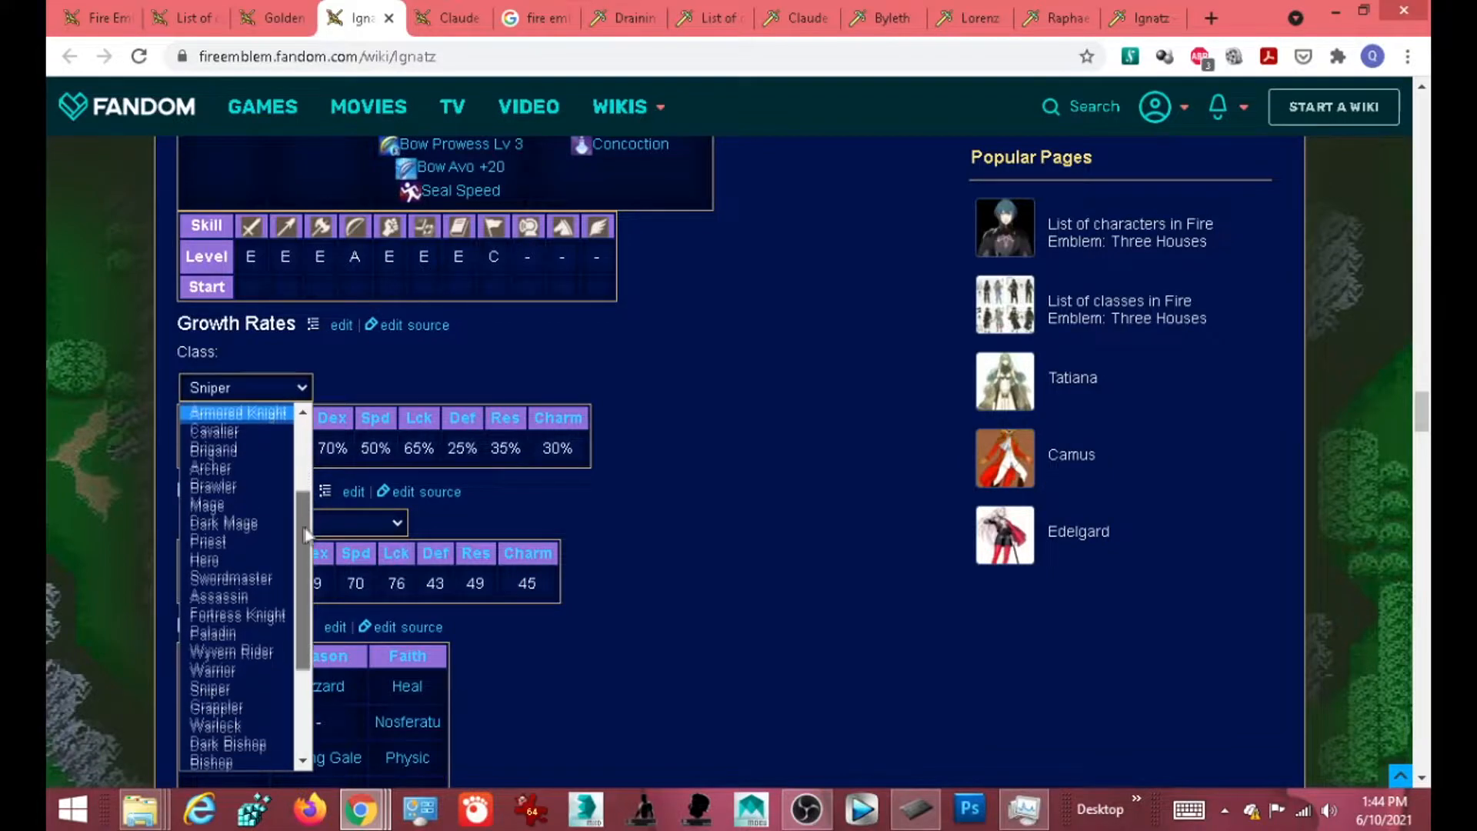
scroll("down", 3)
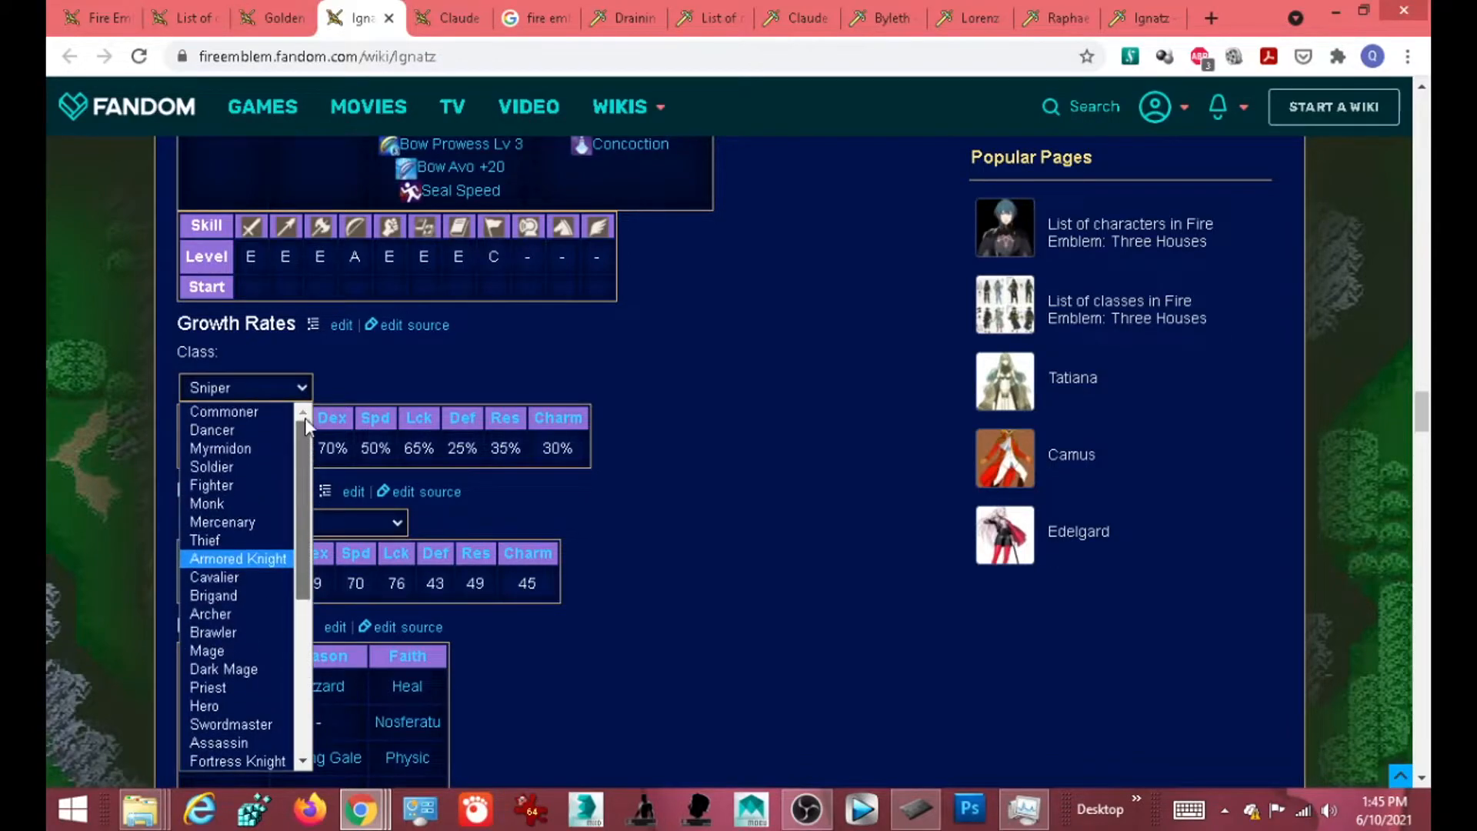
left_click(213, 430)
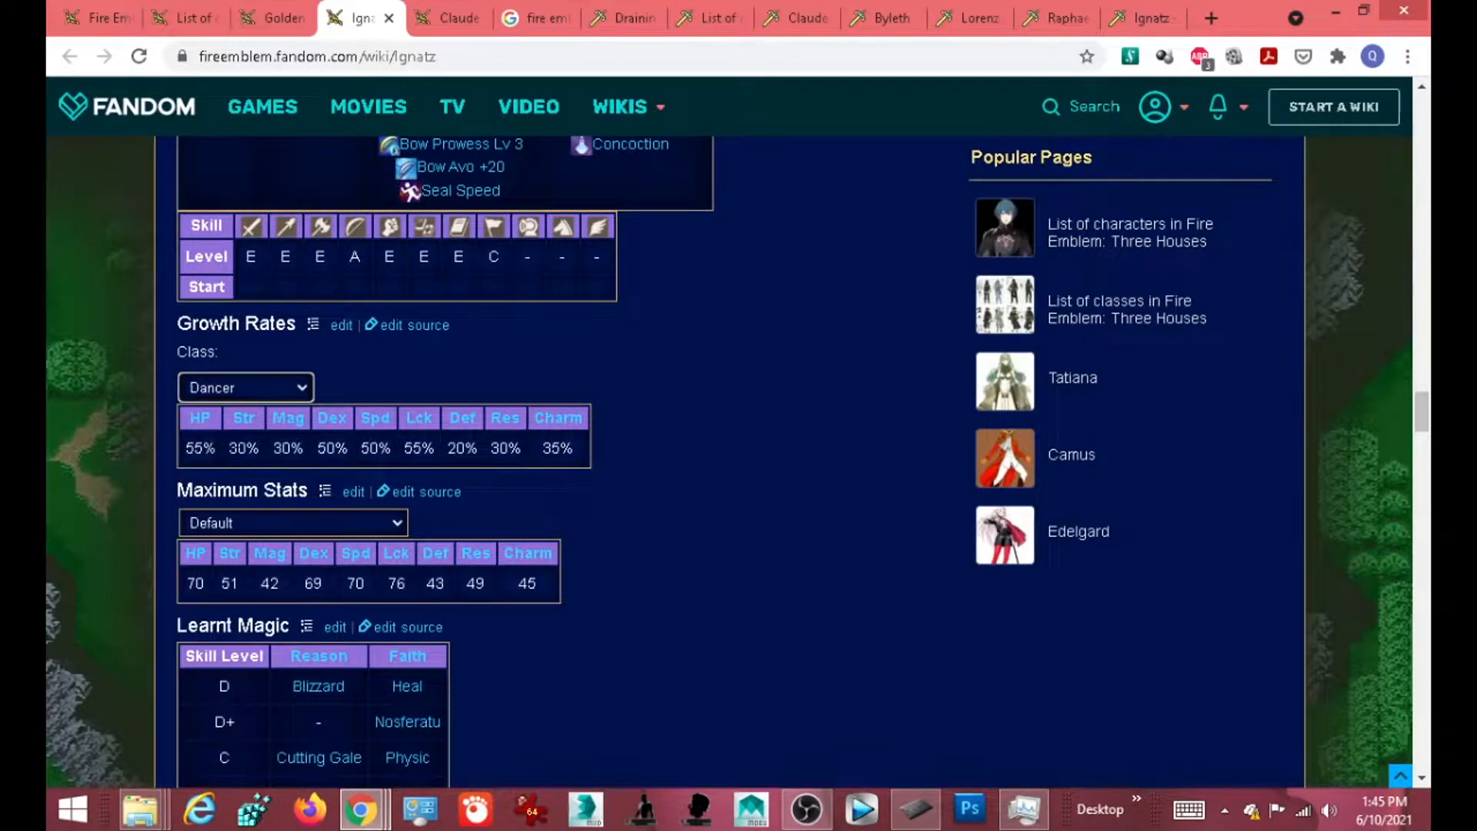
mouse_move(252, 471)
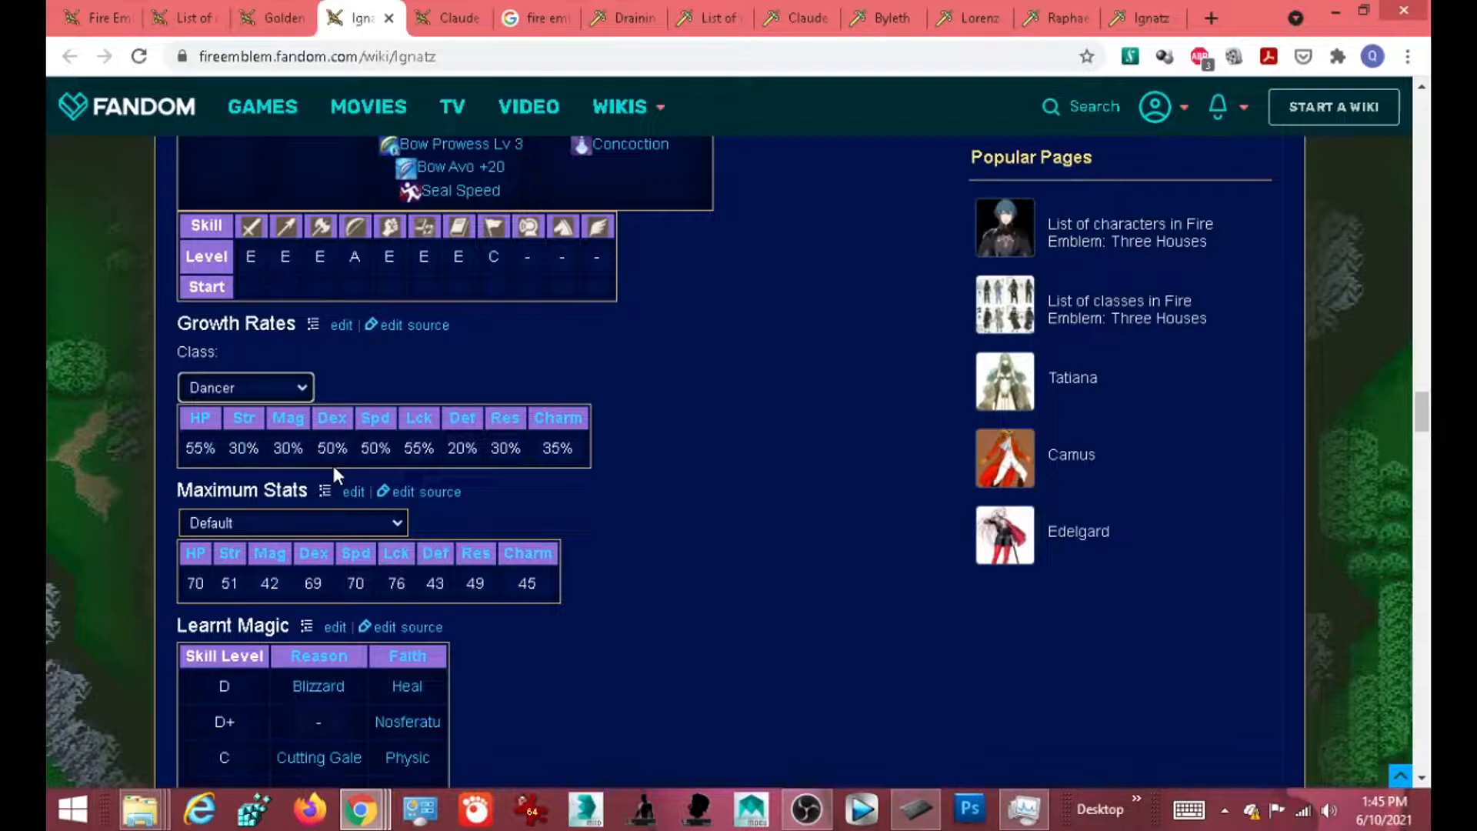
mouse_move(450, 452)
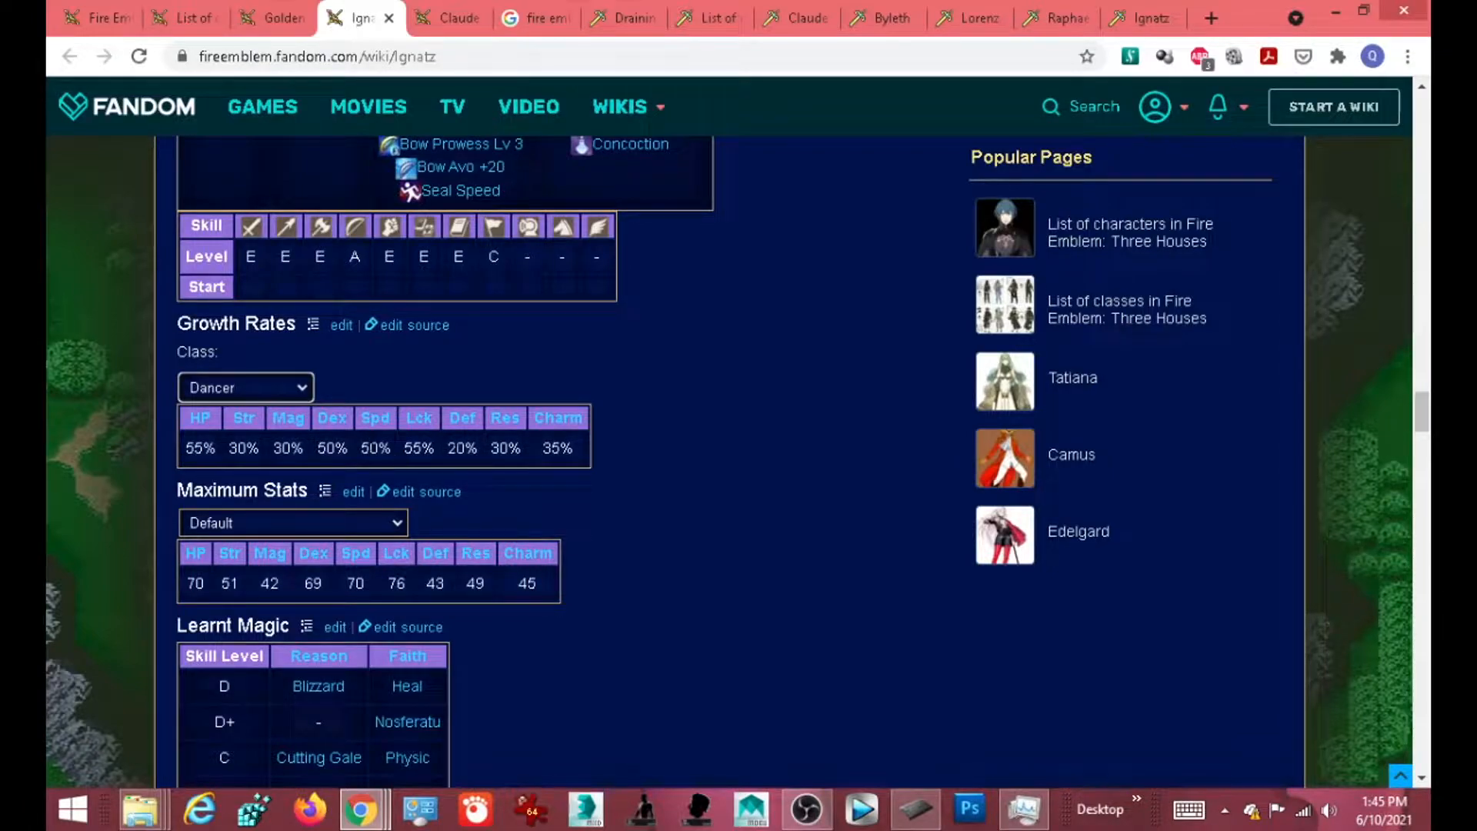
- Toggle the growth rate table between the Dancer and Sniper classes
left_click(243, 387)
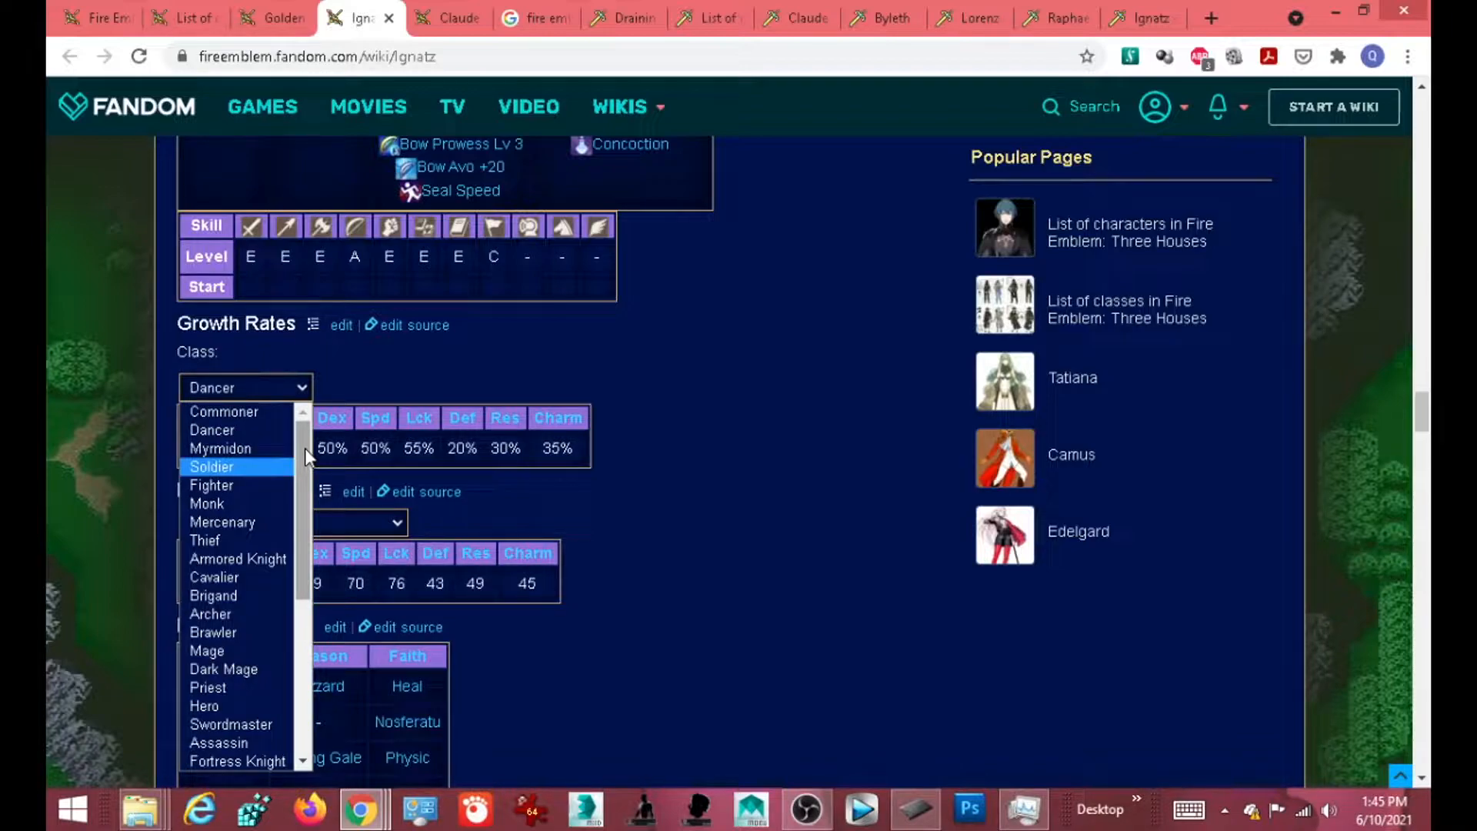
scroll("down", 3)
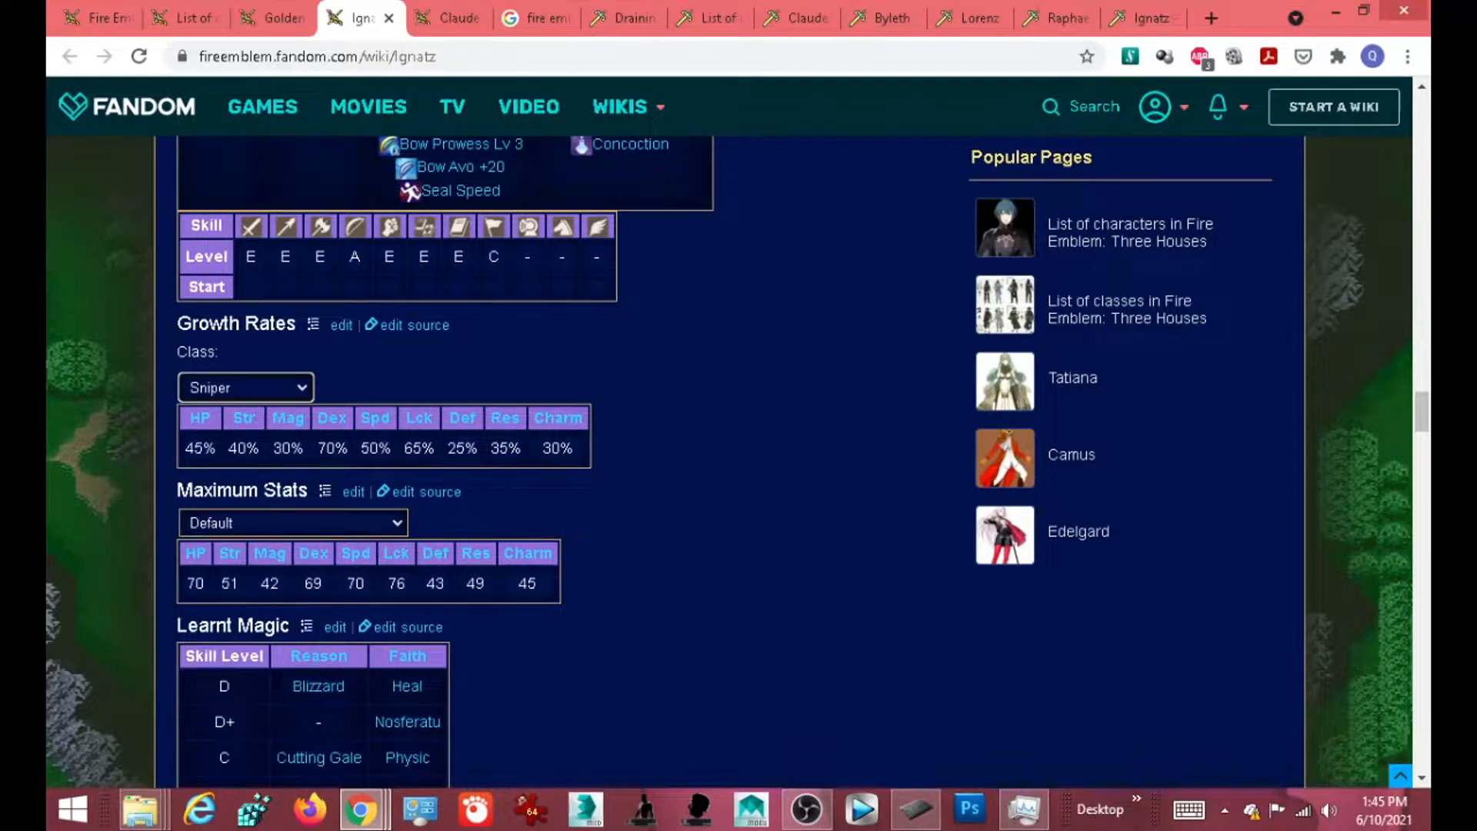
mouse_move(303, 423)
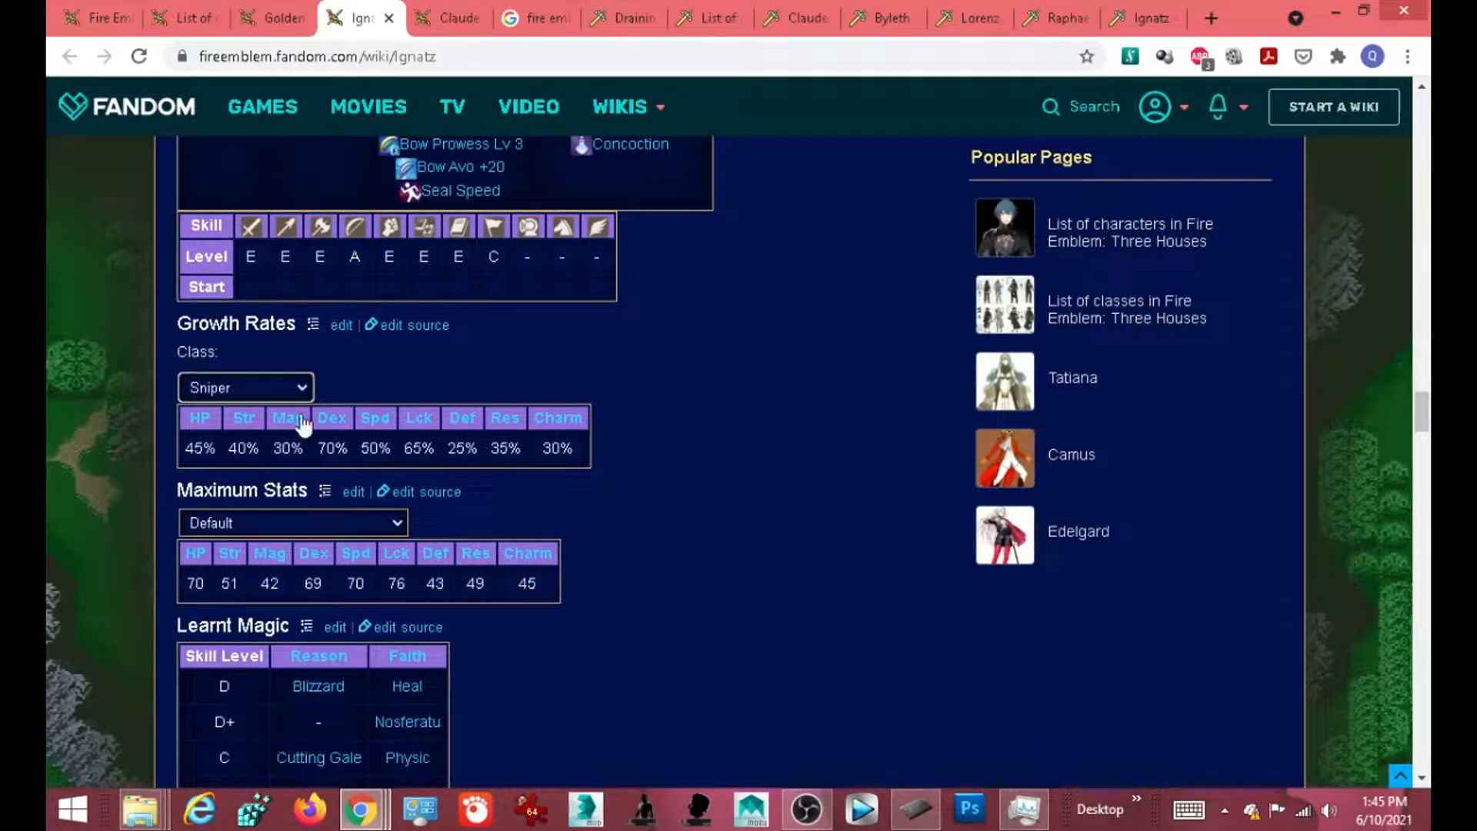
left_click(243, 387)
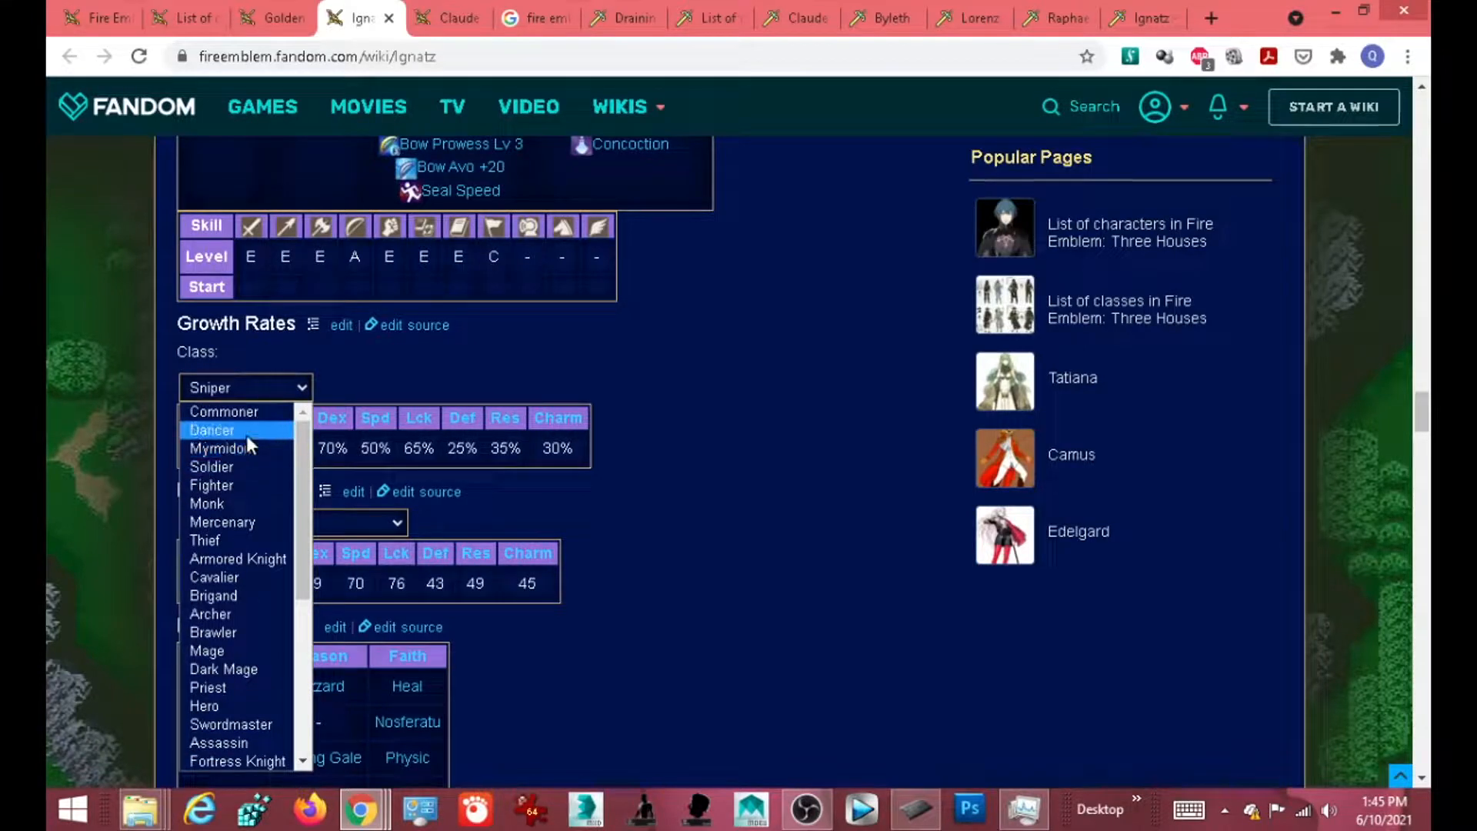
left_click(210, 431)
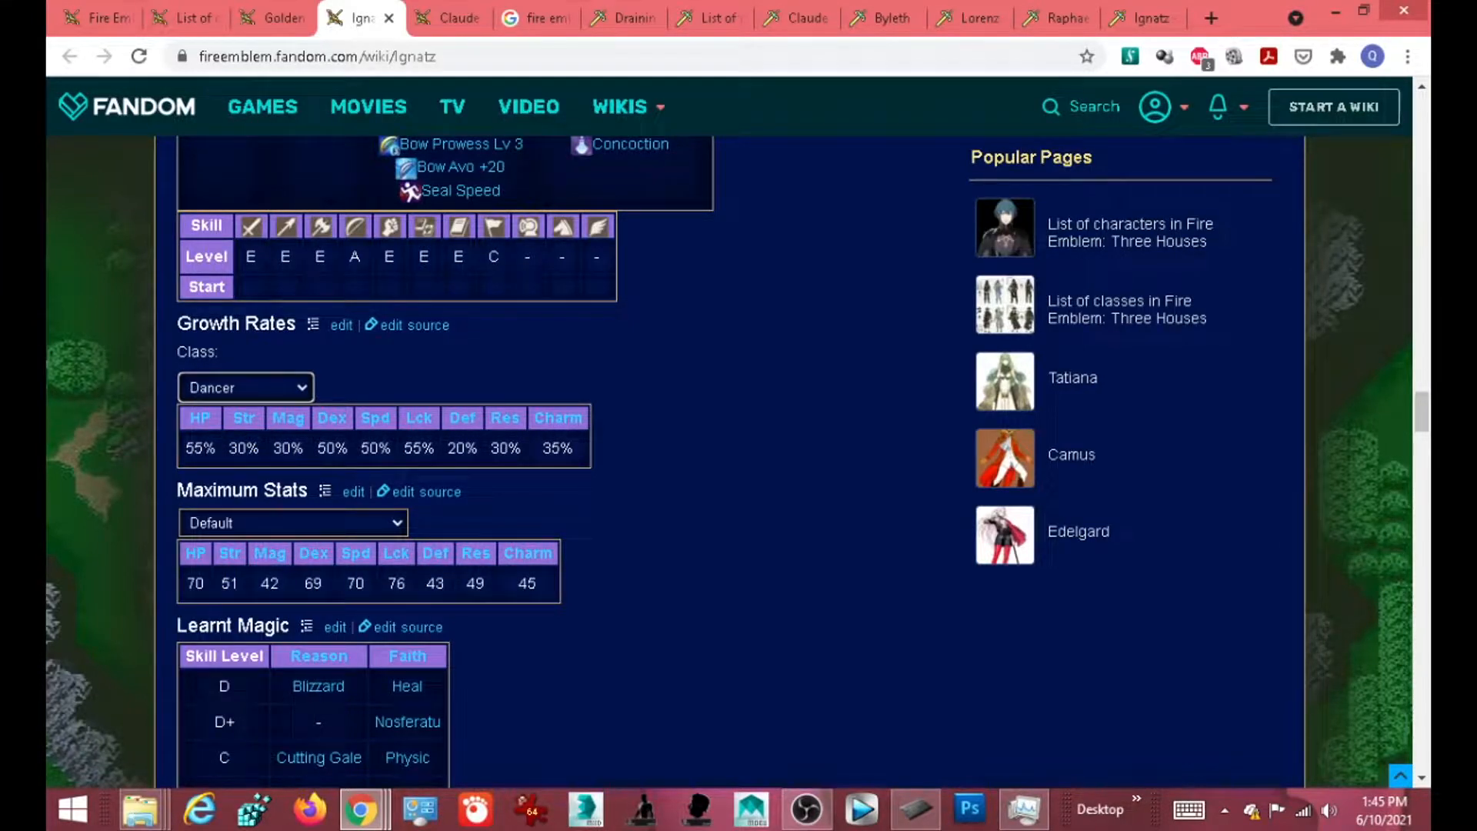
mouse_move(285, 473)
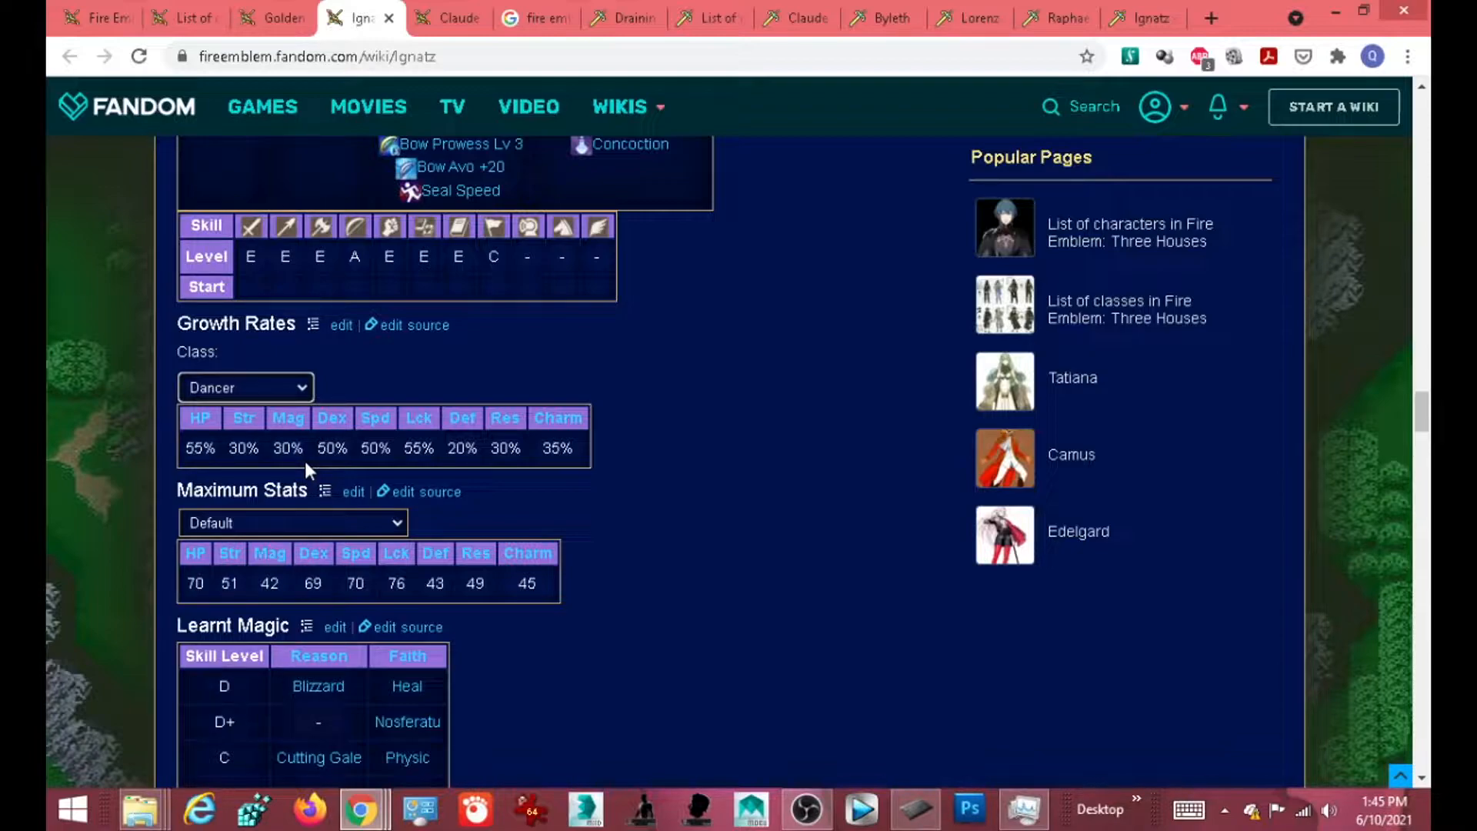
left_click(244, 387)
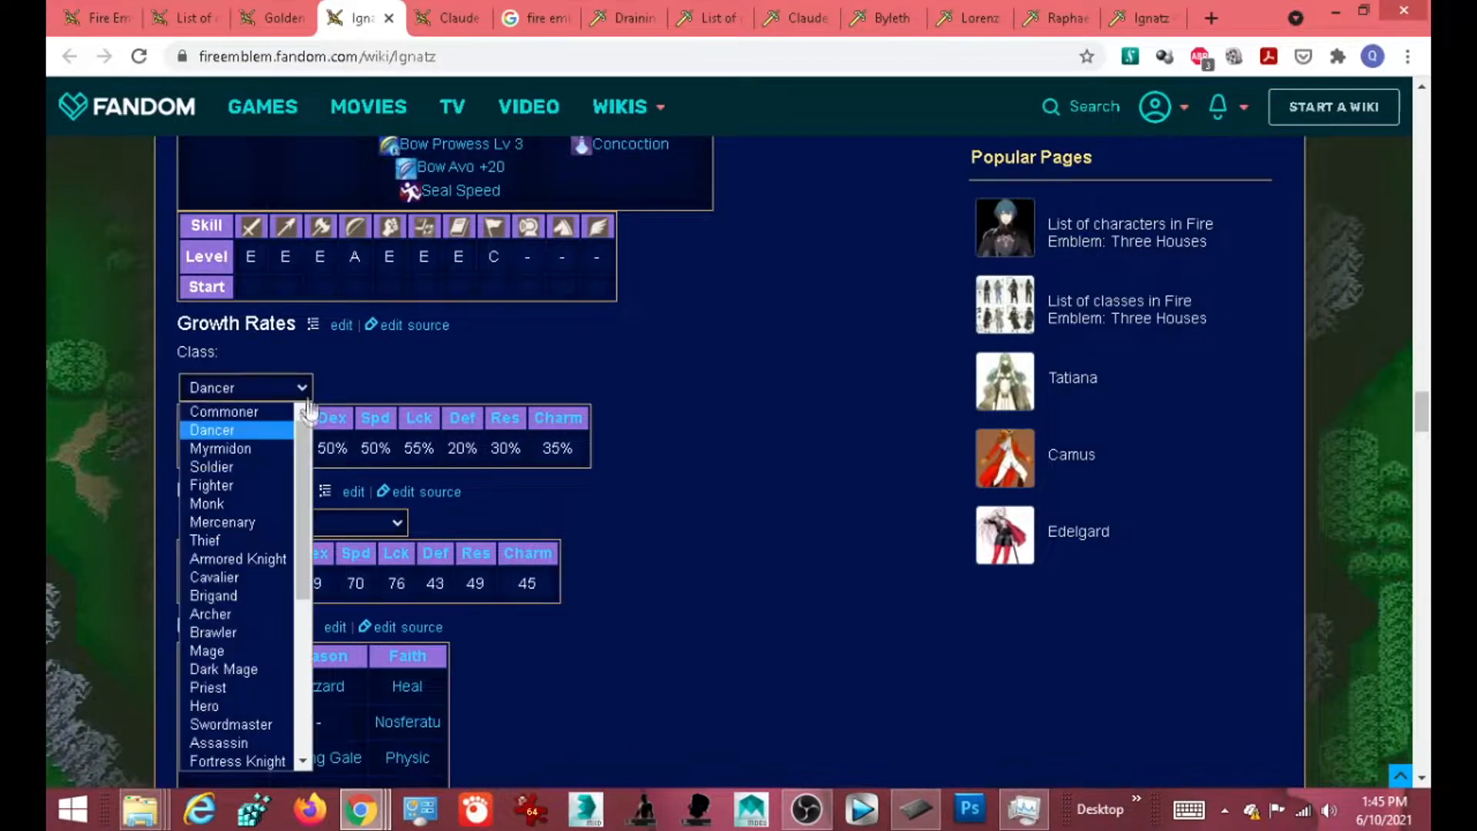
mouse_move(226, 687)
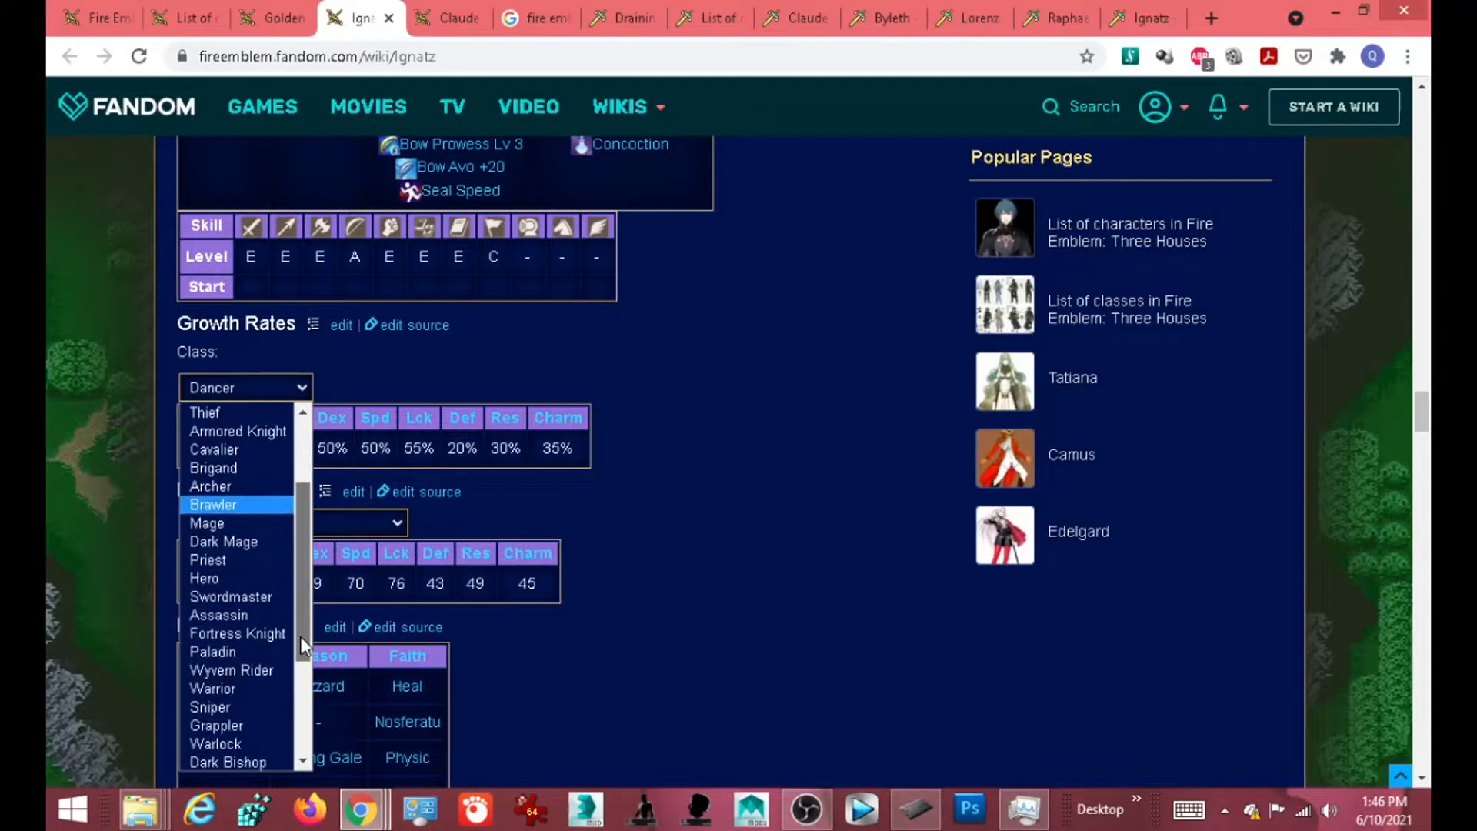
left_click(209, 706)
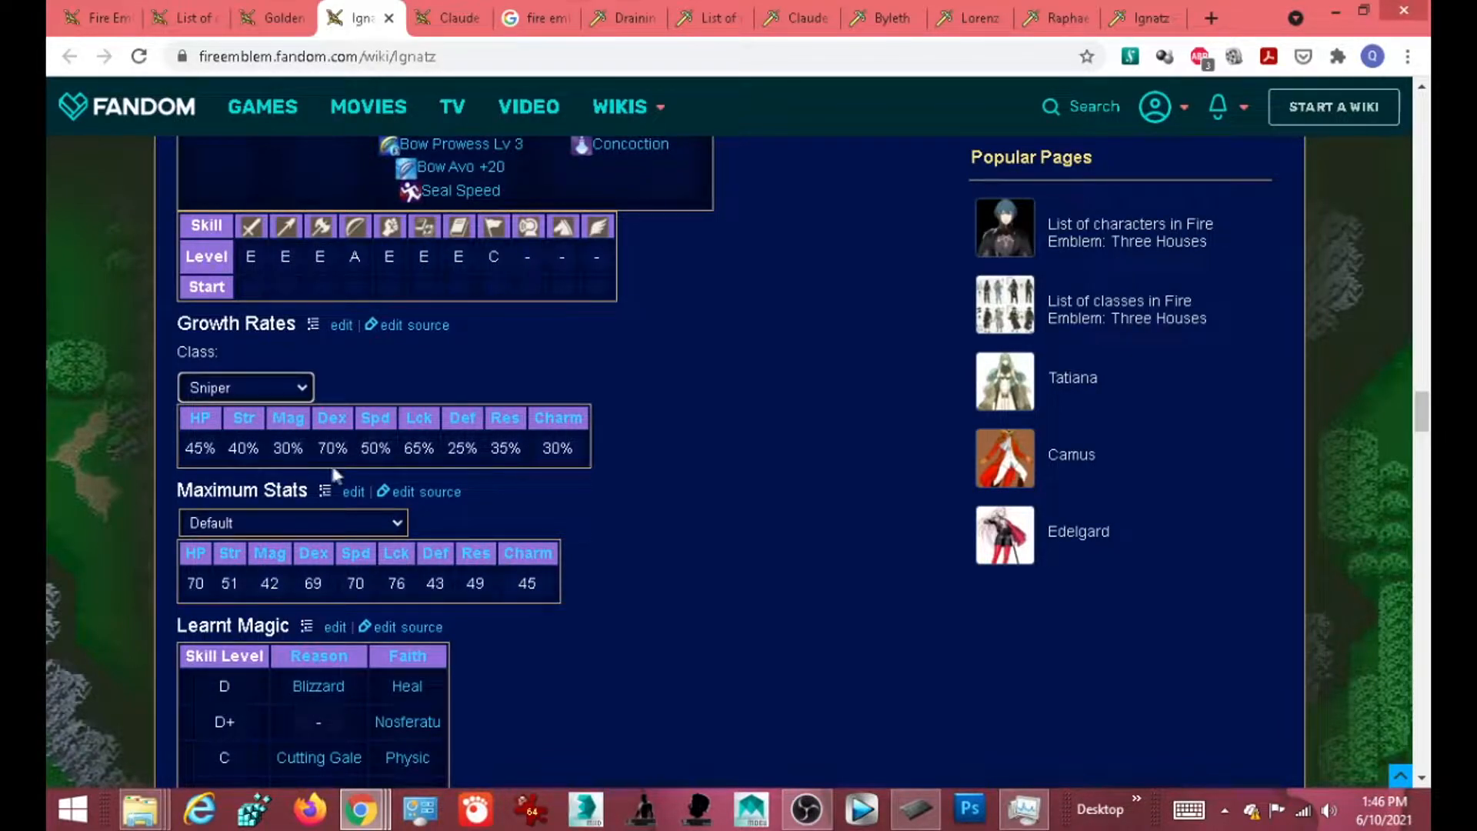
left_click(244, 387)
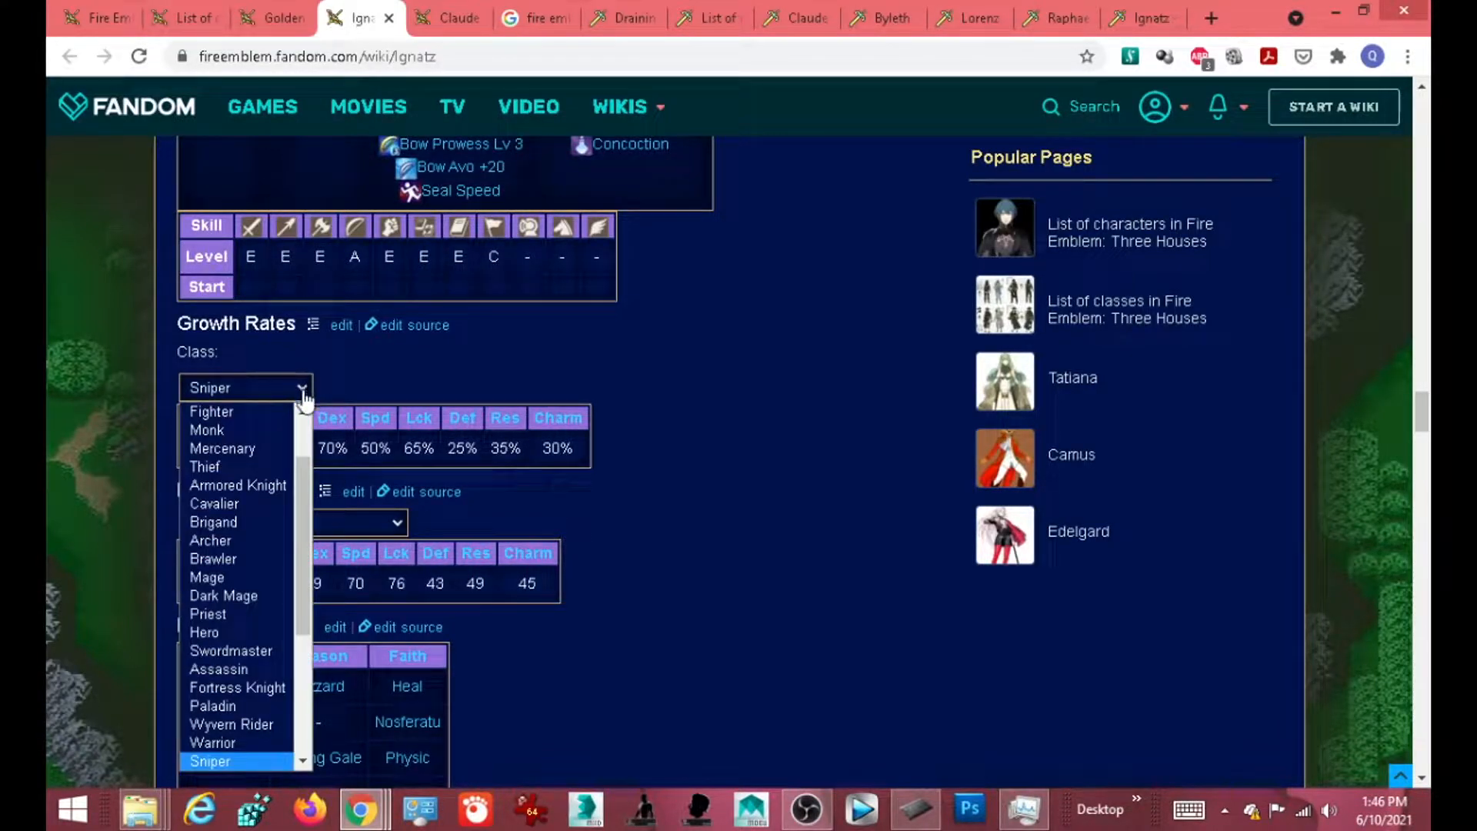
left_click(243, 387)
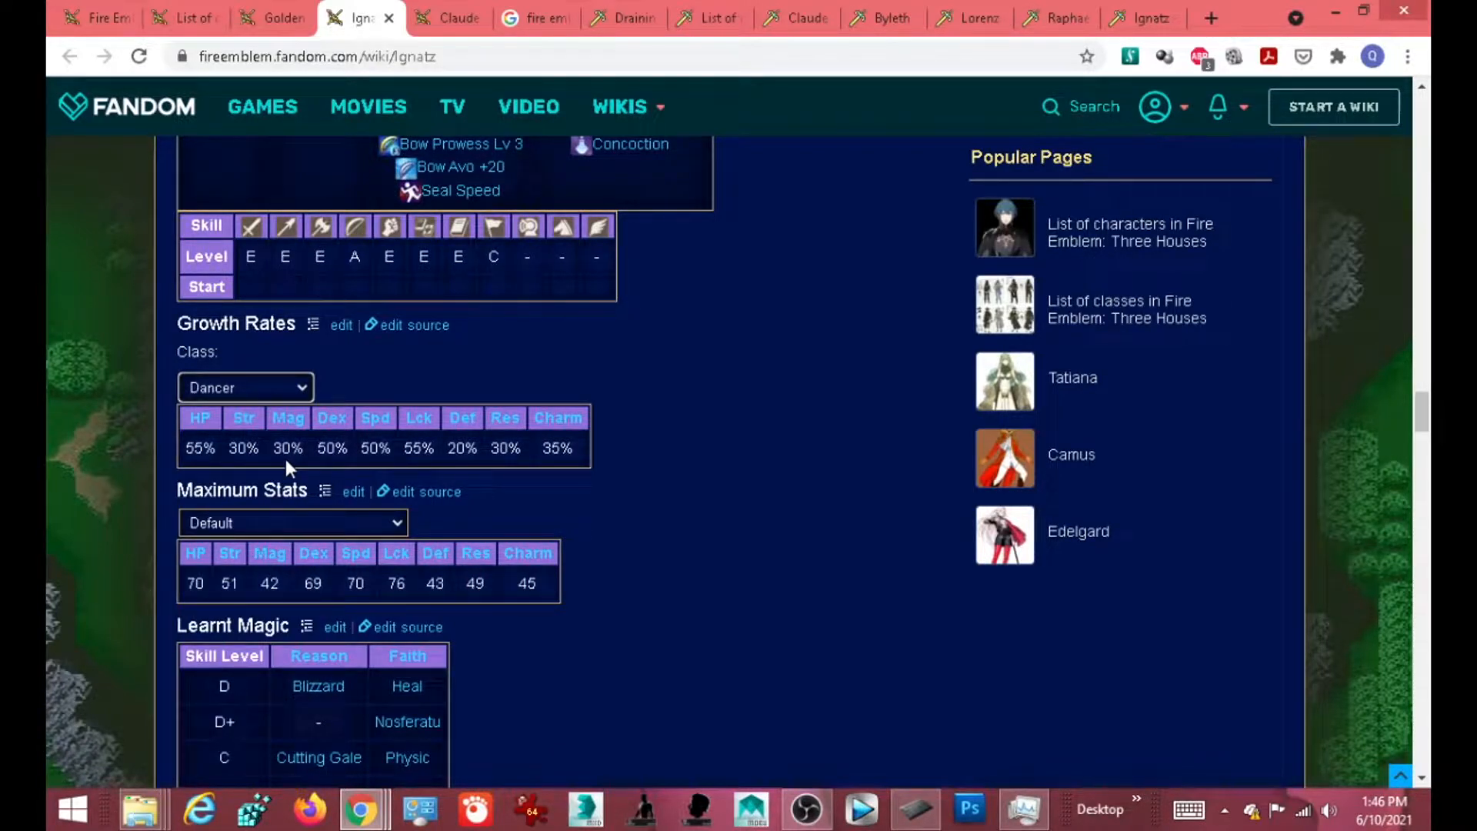
- Compare Sniper growths against Dancer again and reopen the class dropdown
left_click(244, 387)
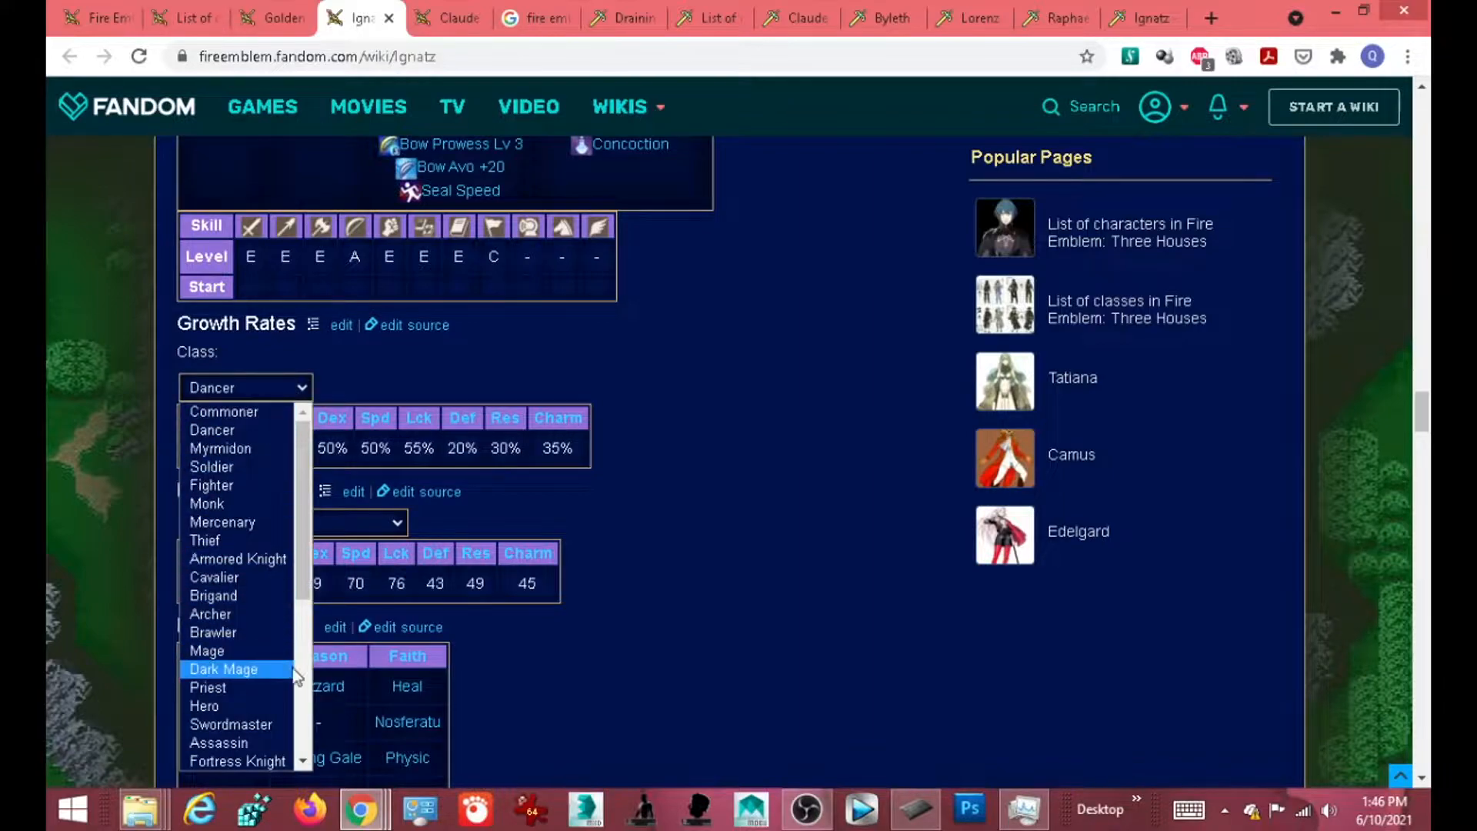
scroll("down", 3)
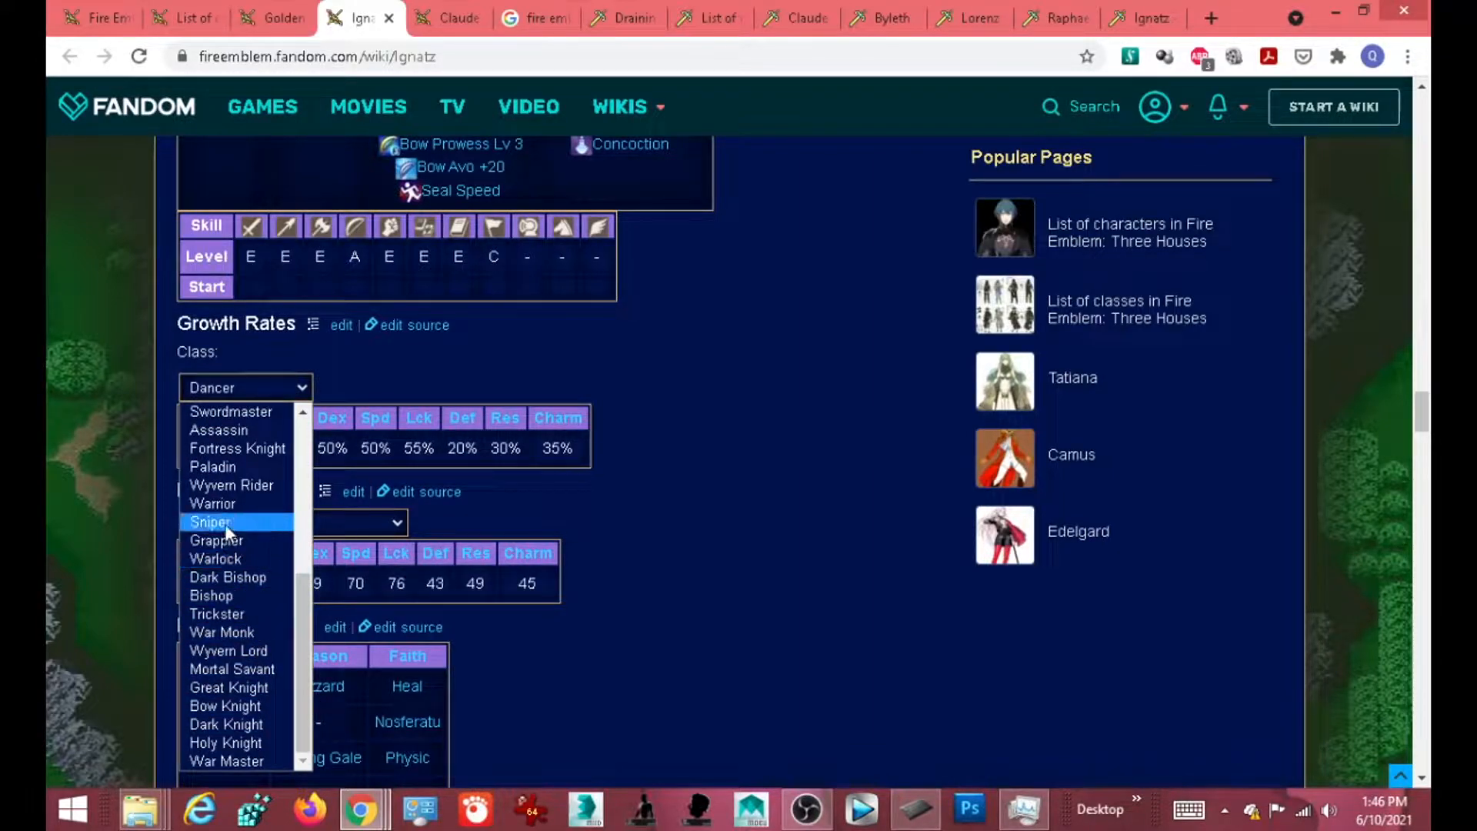
left_click(226, 522)
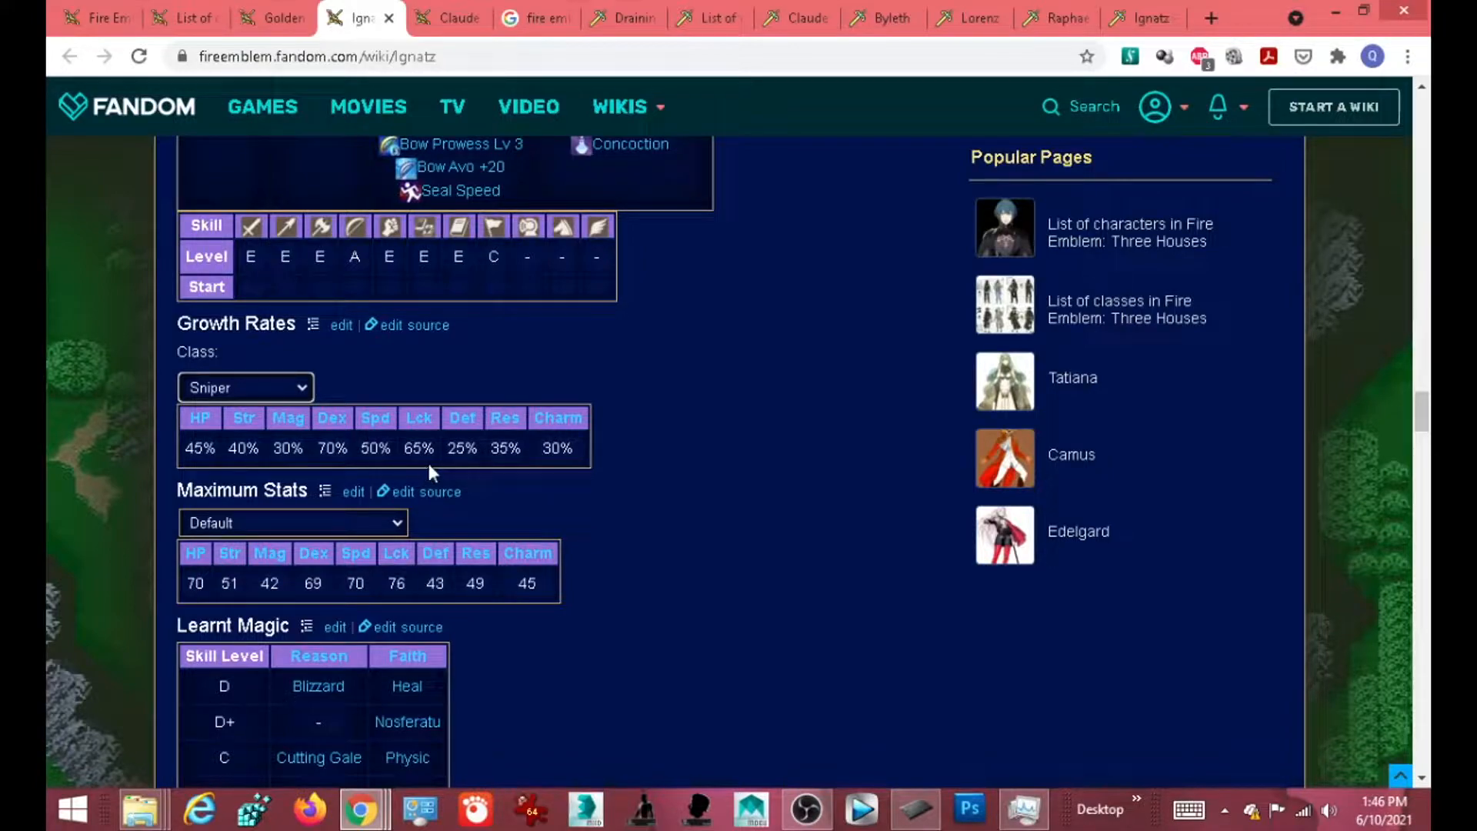
left_click(244, 387)
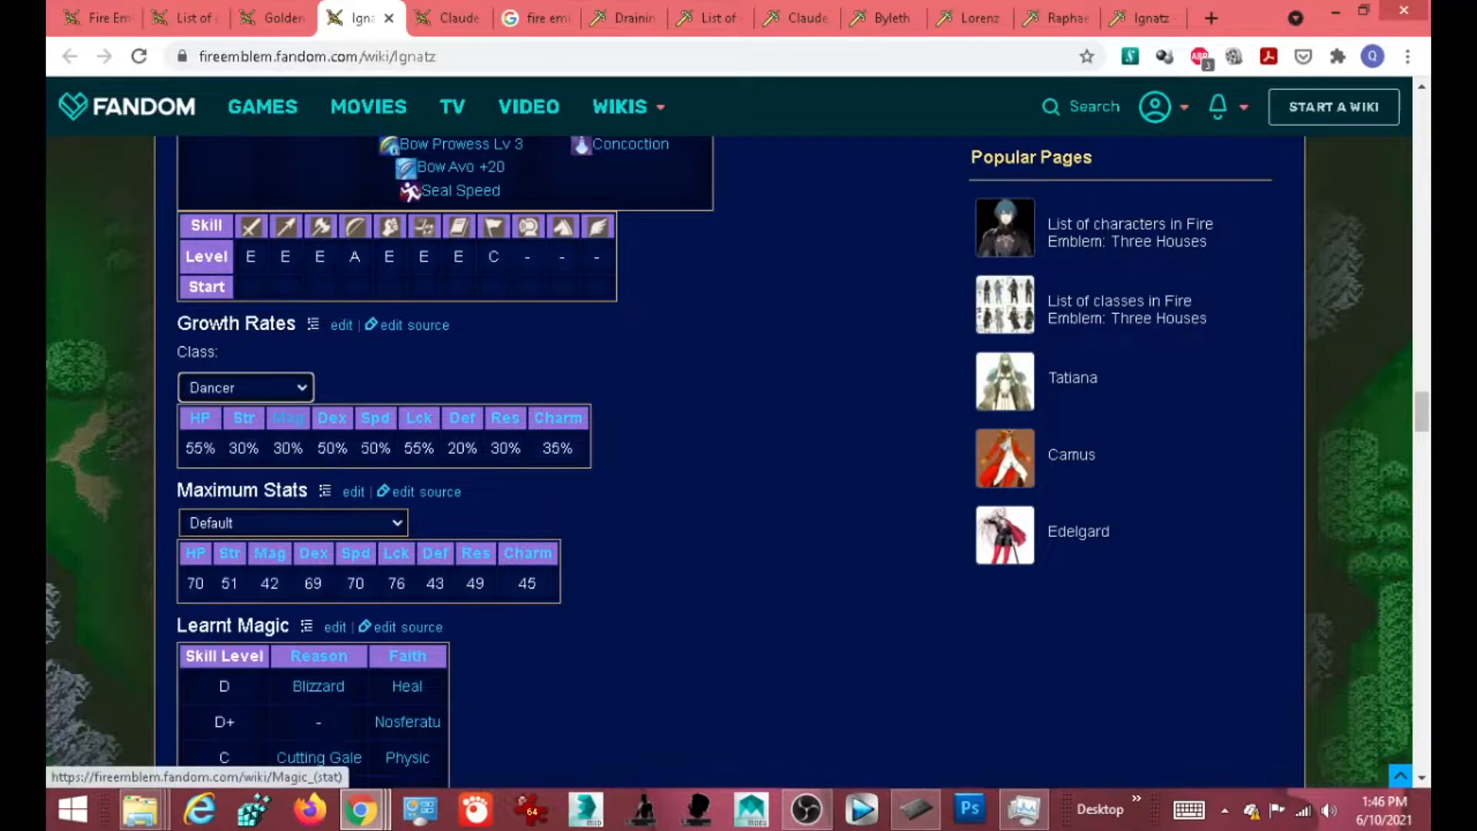
mouse_move(471, 475)
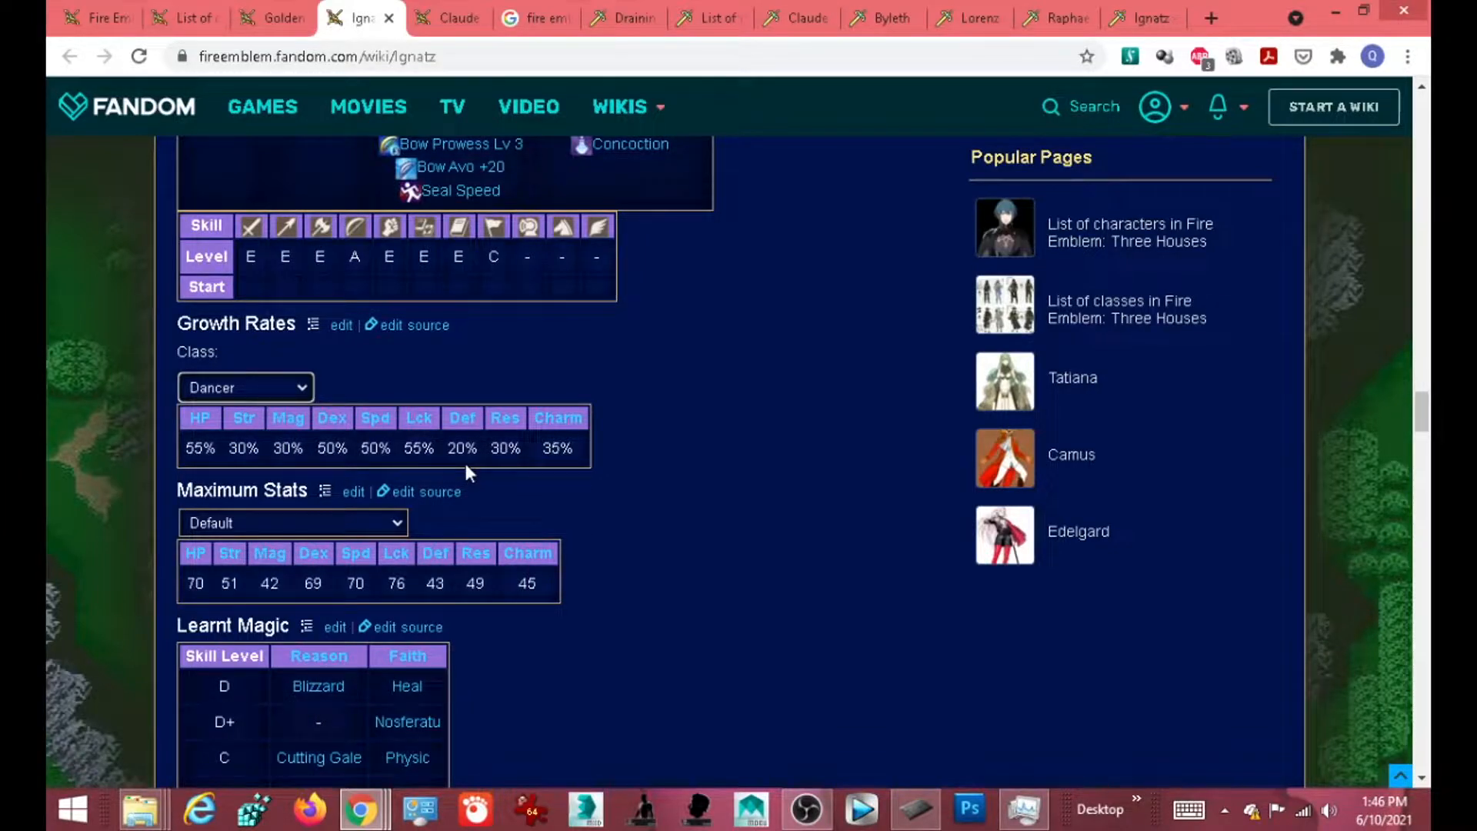
left_click(244, 387)
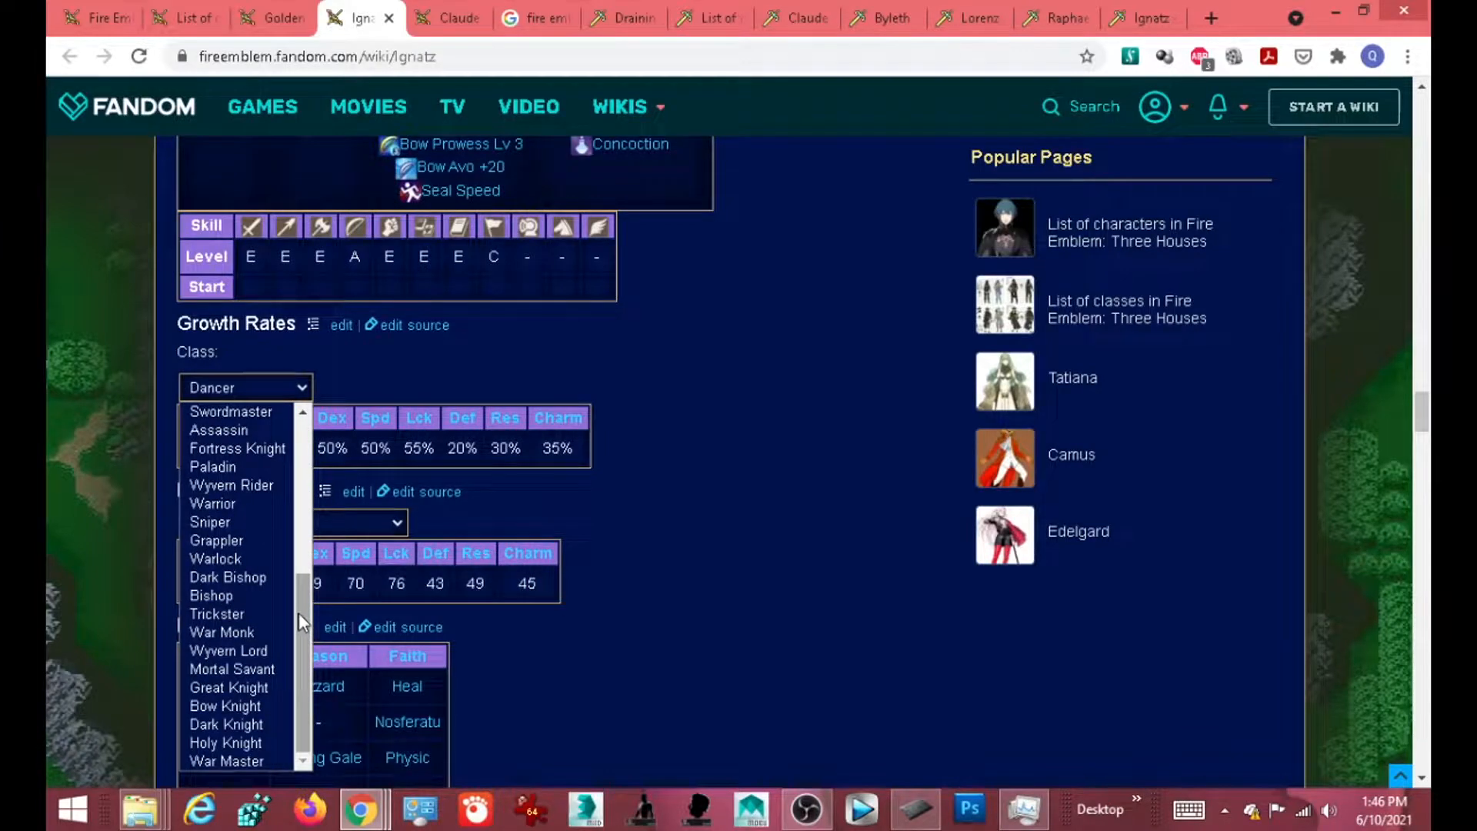
left_click(209, 521)
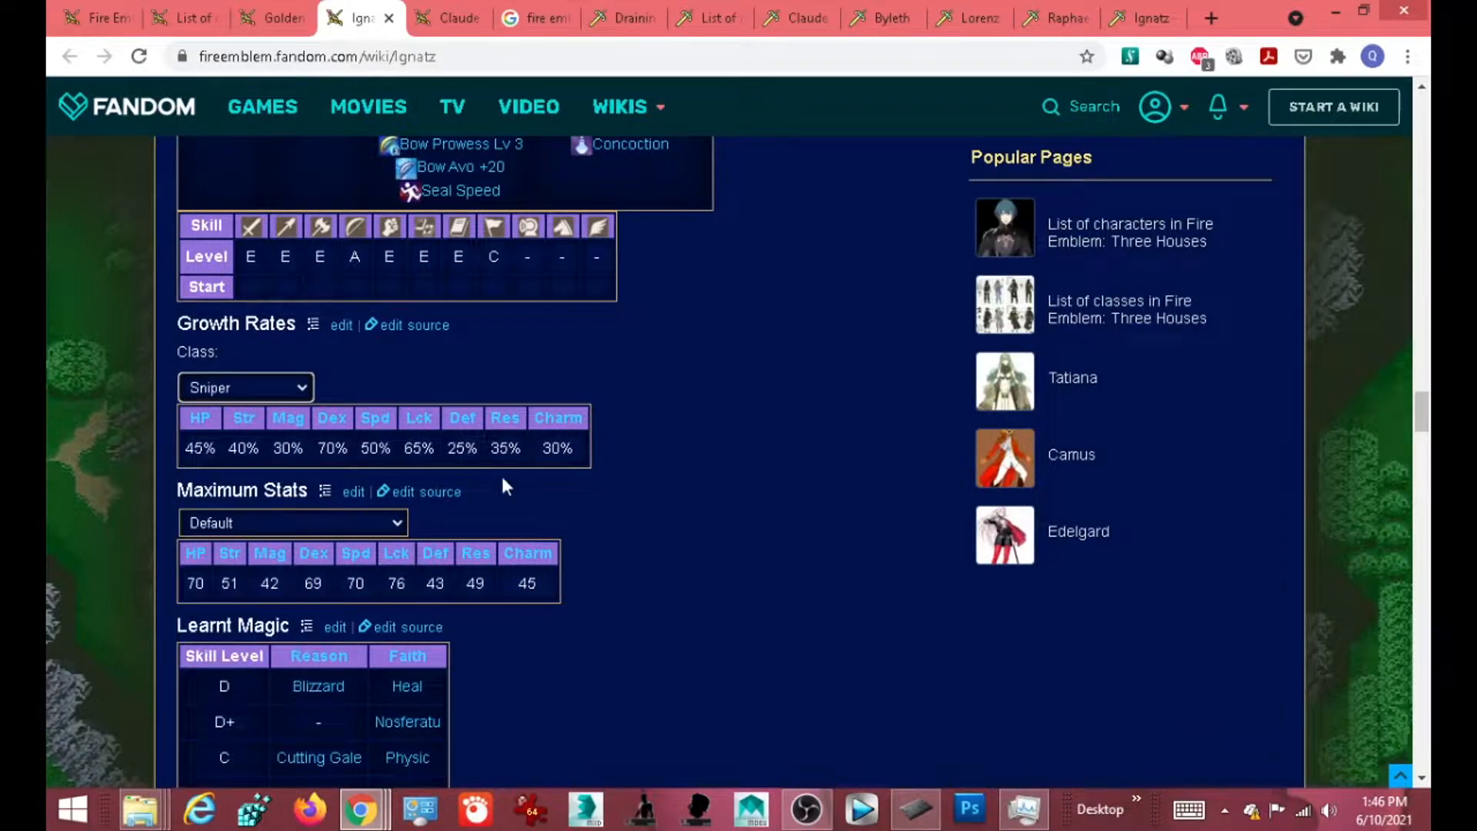
mouse_move(555, 471)
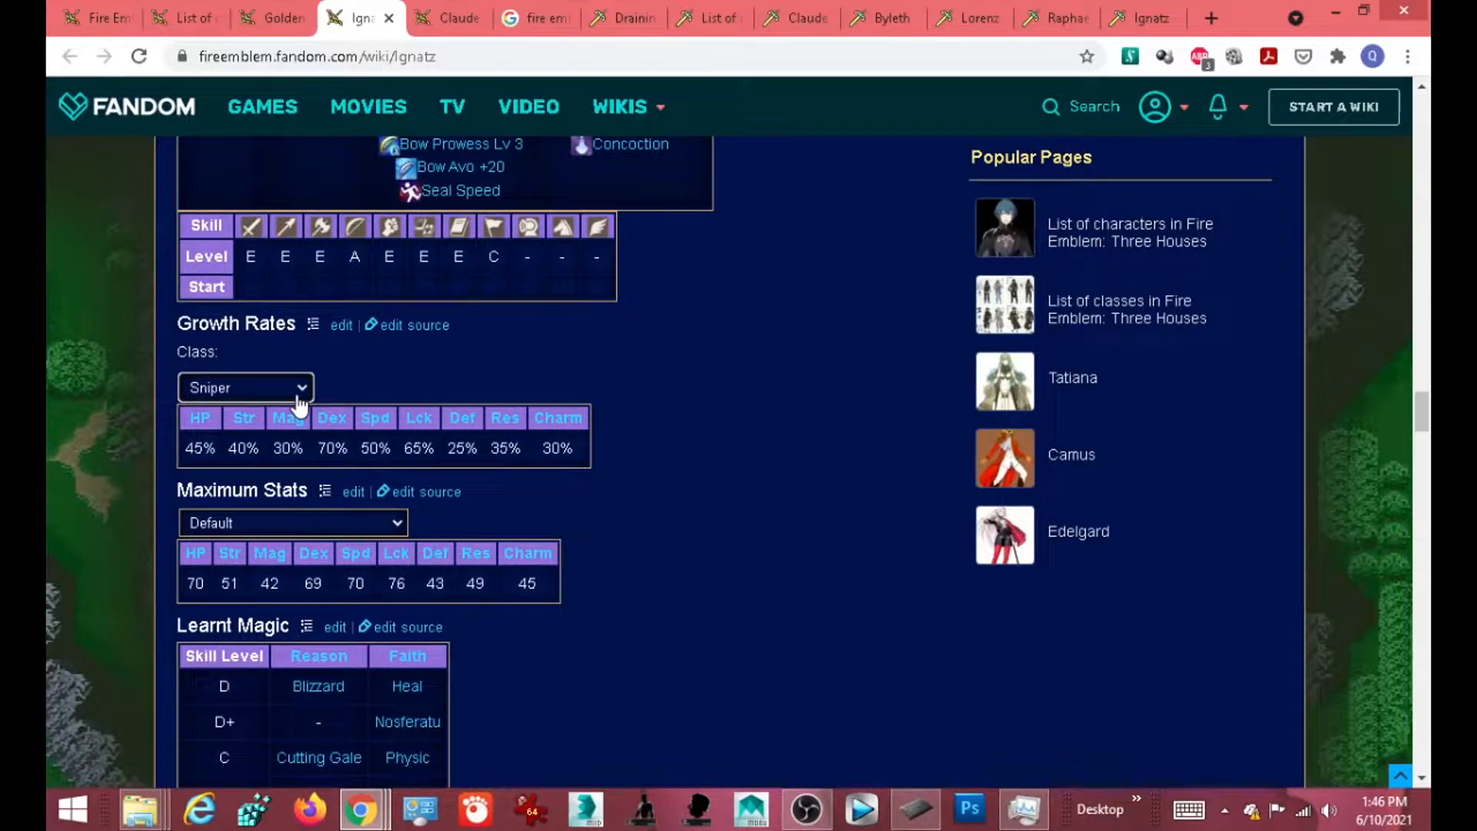
left_click(244, 386)
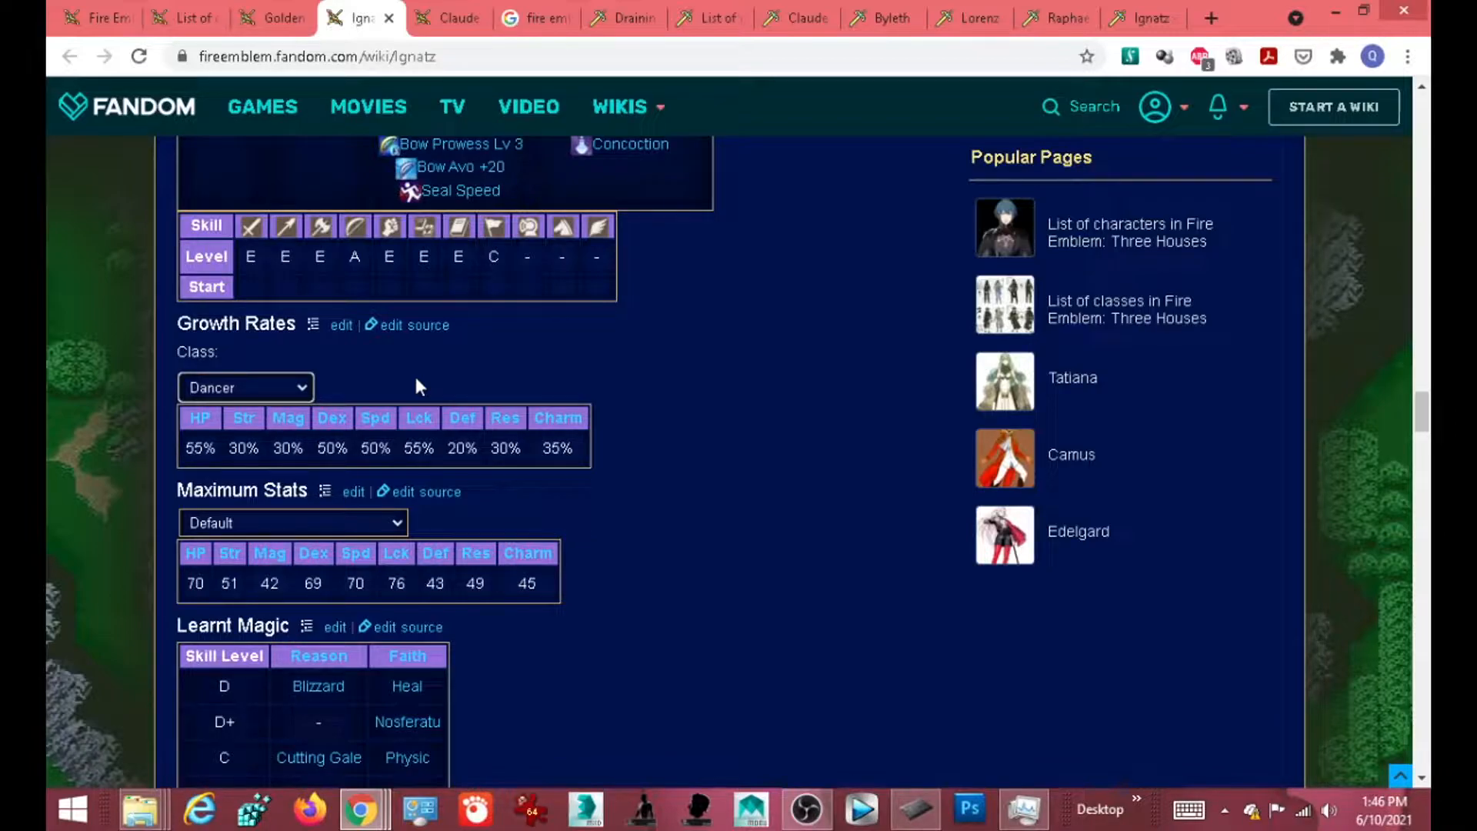
- Scroll Ignatz's Fandom page down and back up
scroll("down", 3)
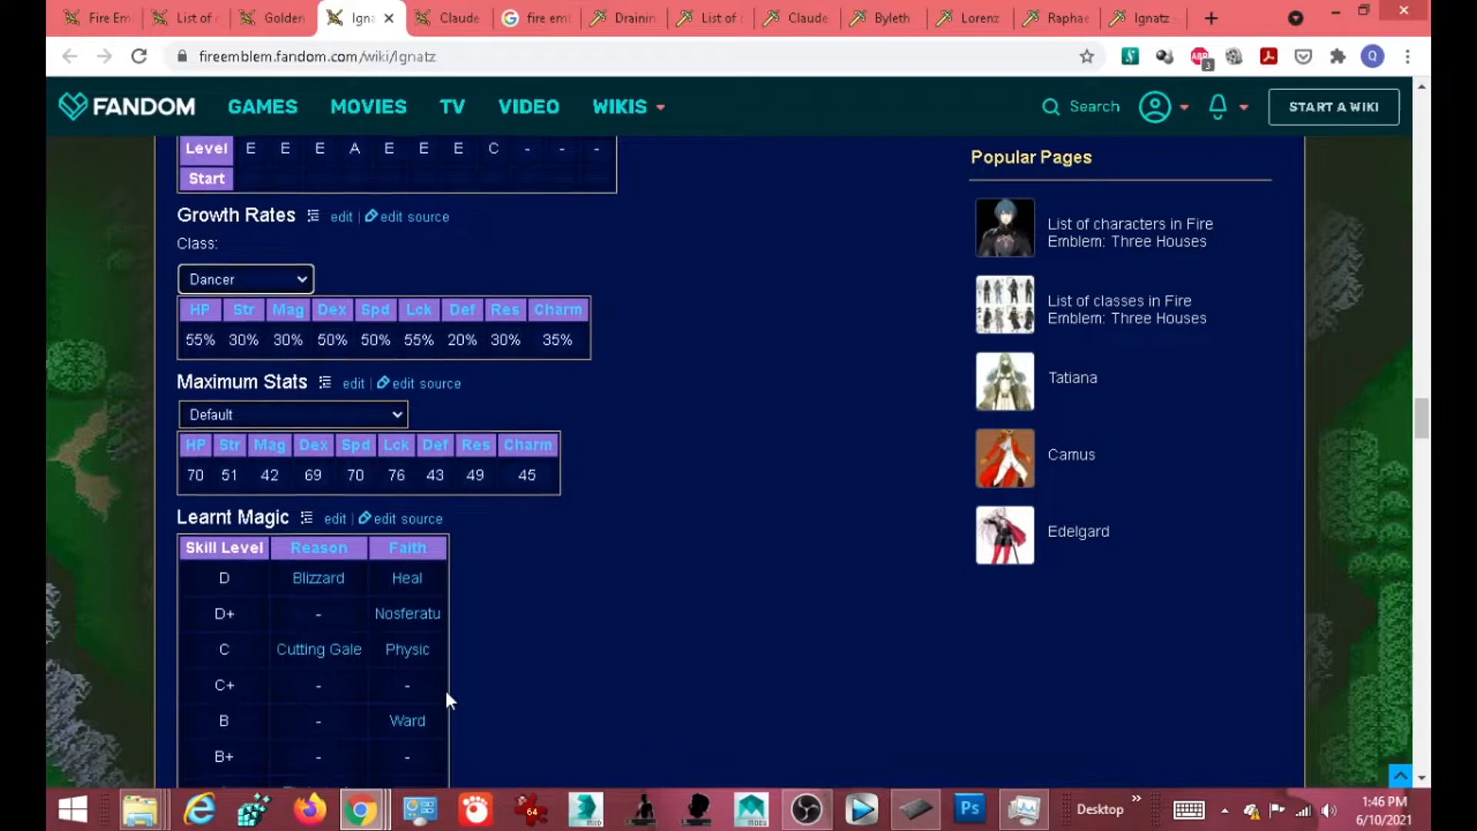
scroll("up", 3)
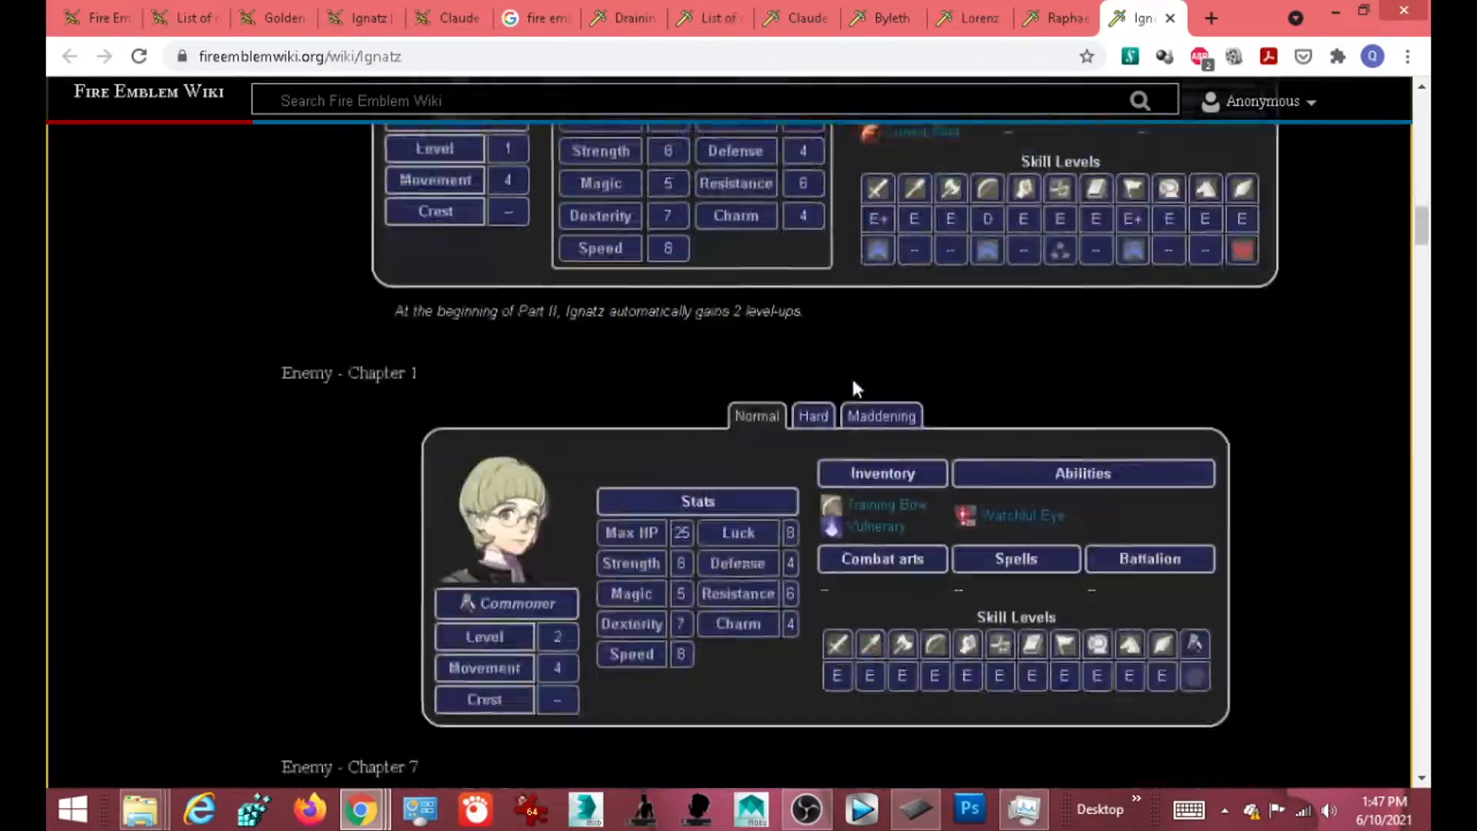
- Read down Ignatz's full ability set table, then bring Byleth's page to the front
scroll("down", 3)
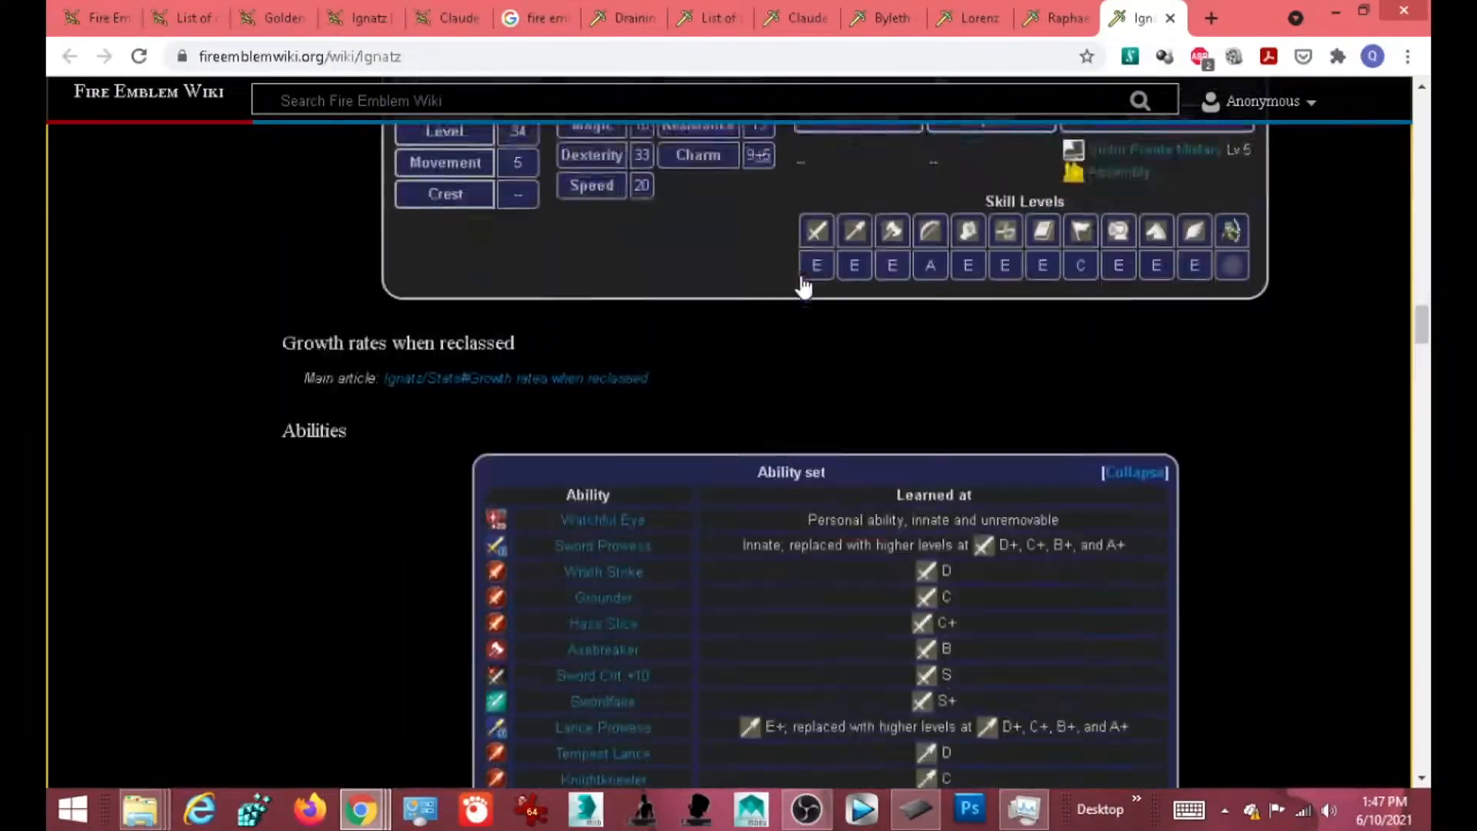
scroll("down", 3)
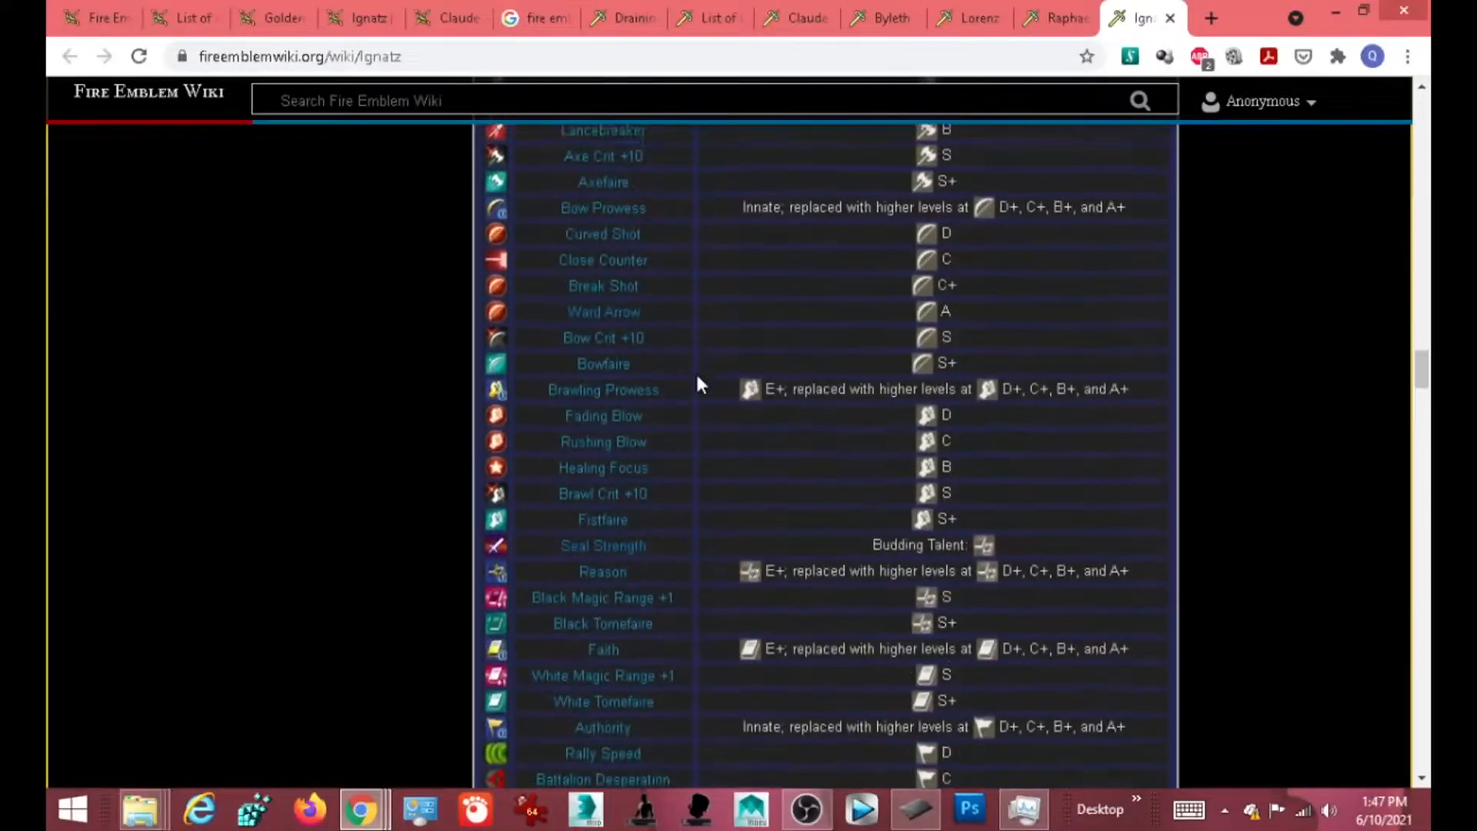
scroll("down", 3)
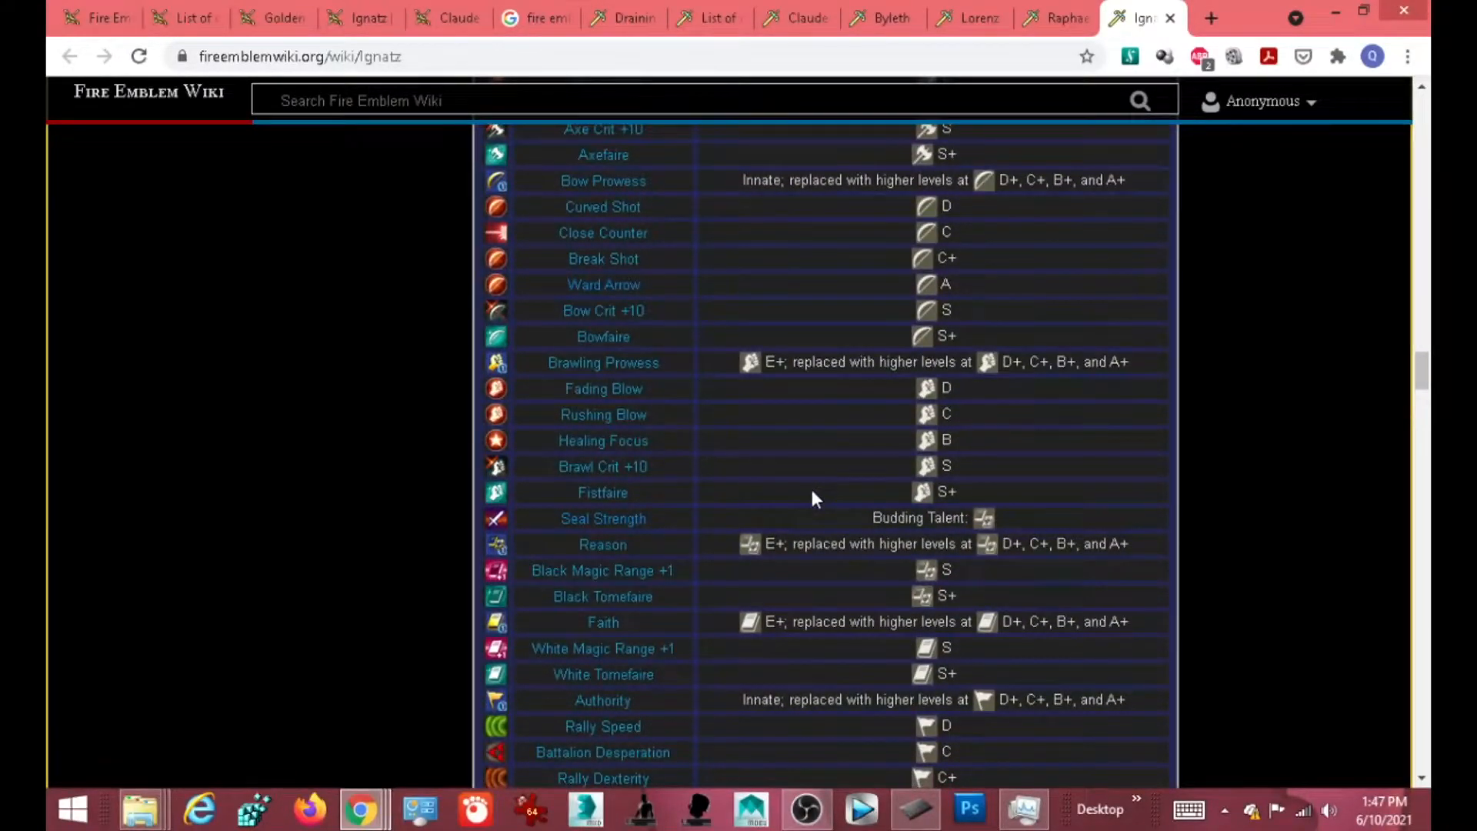
scroll("down", 3)
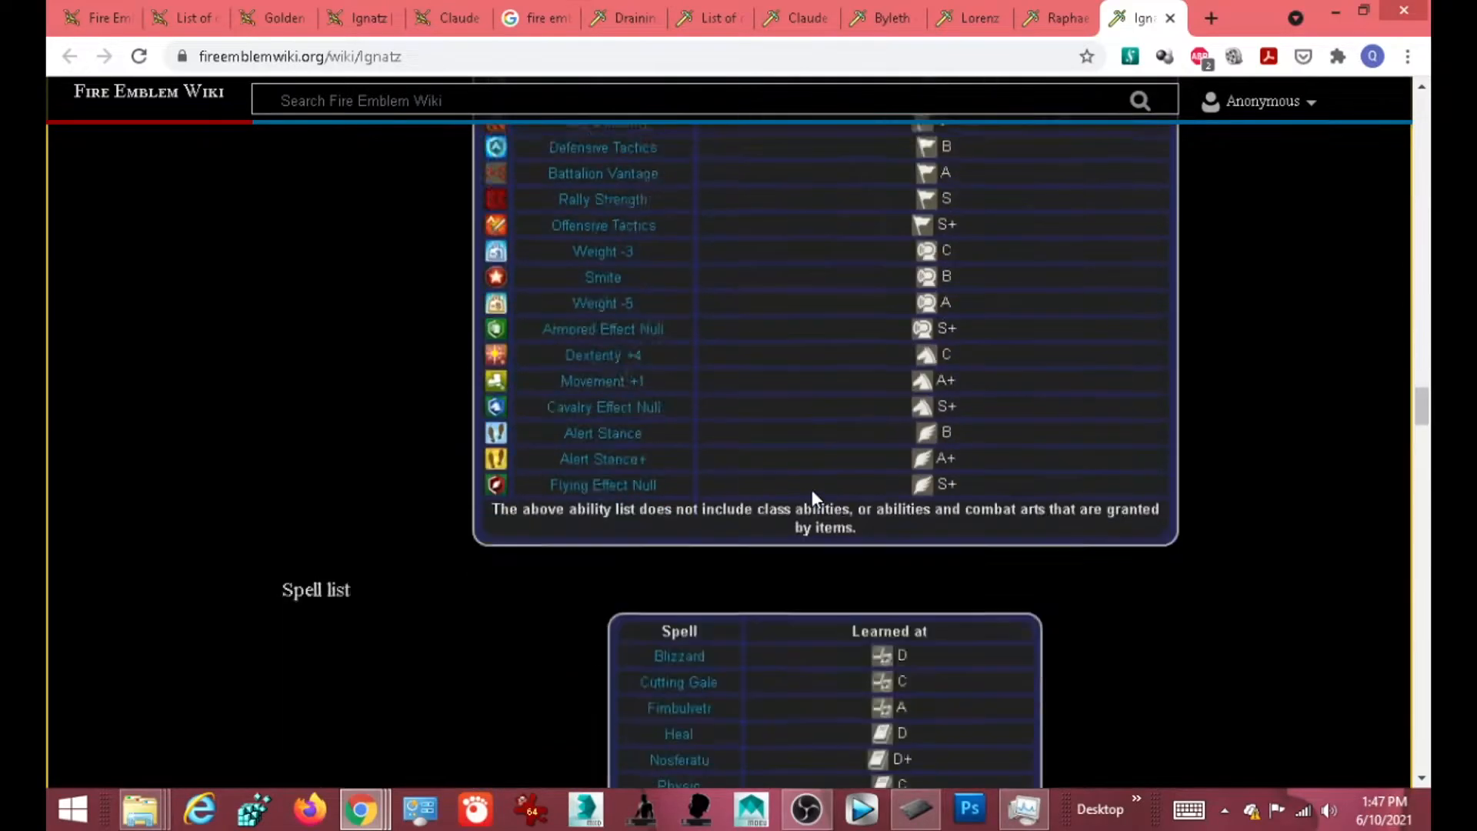
scroll("down", 3)
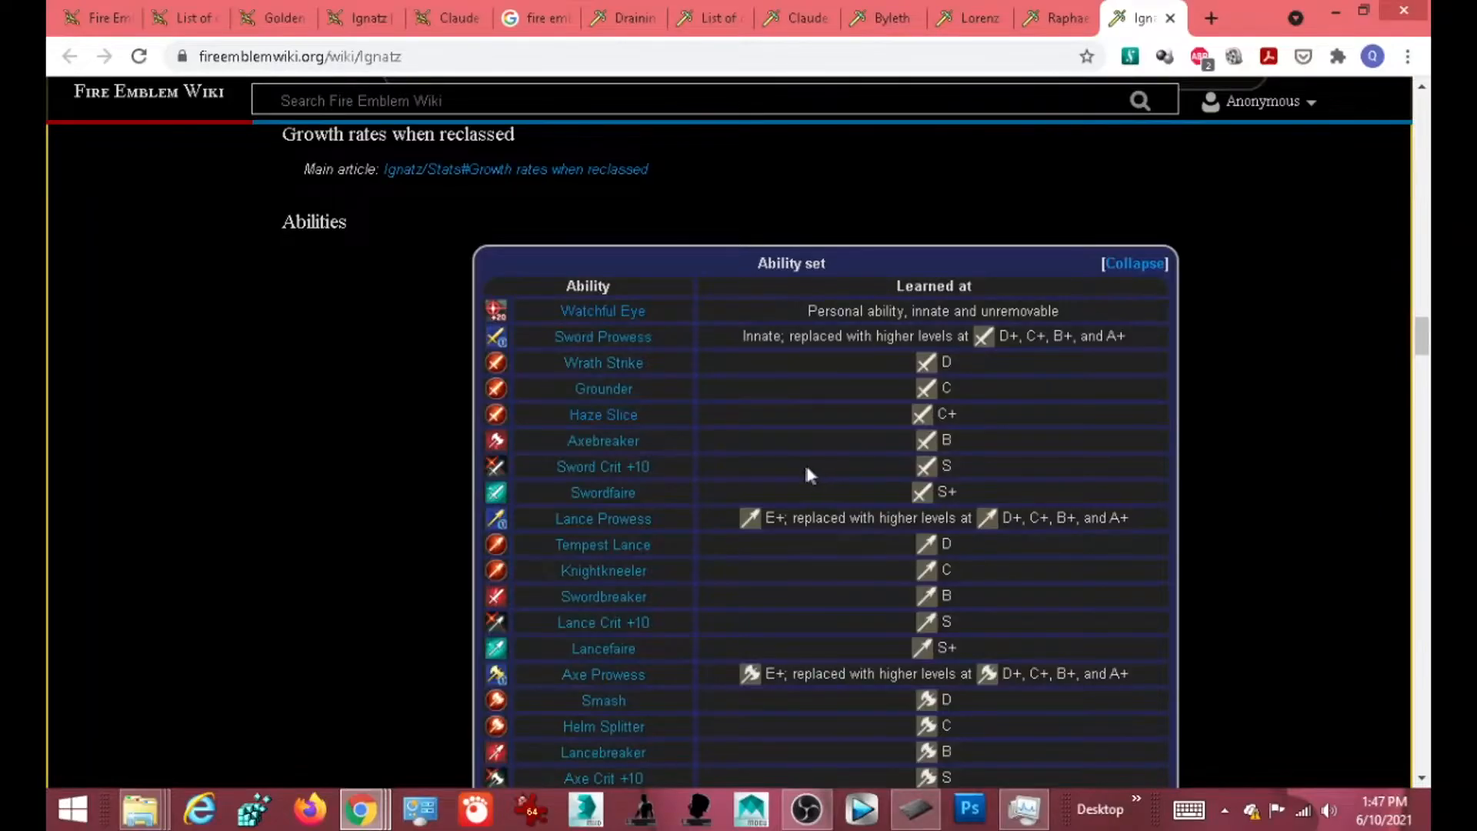
scroll("down", 3)
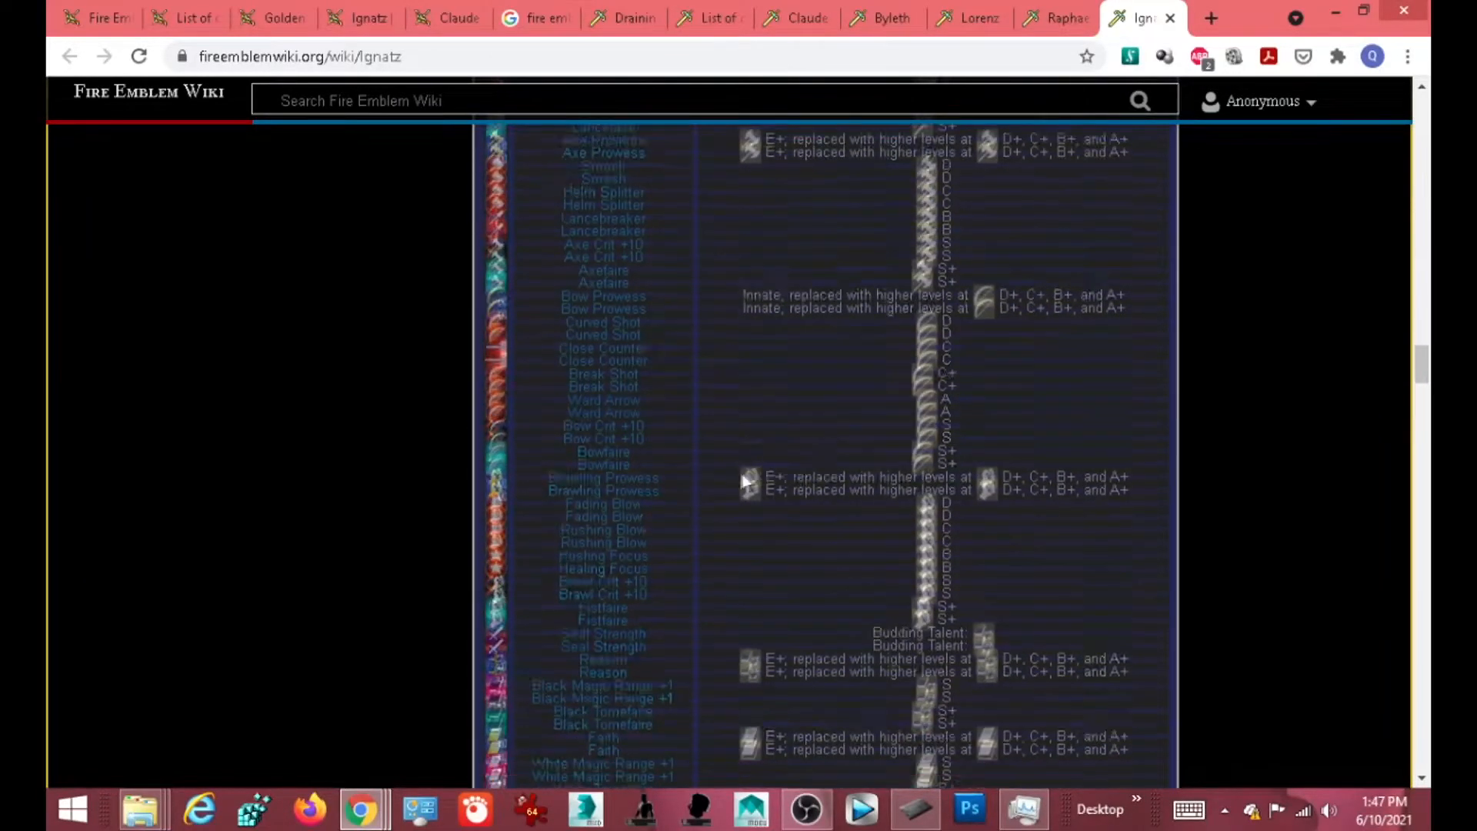
scroll("down", 3)
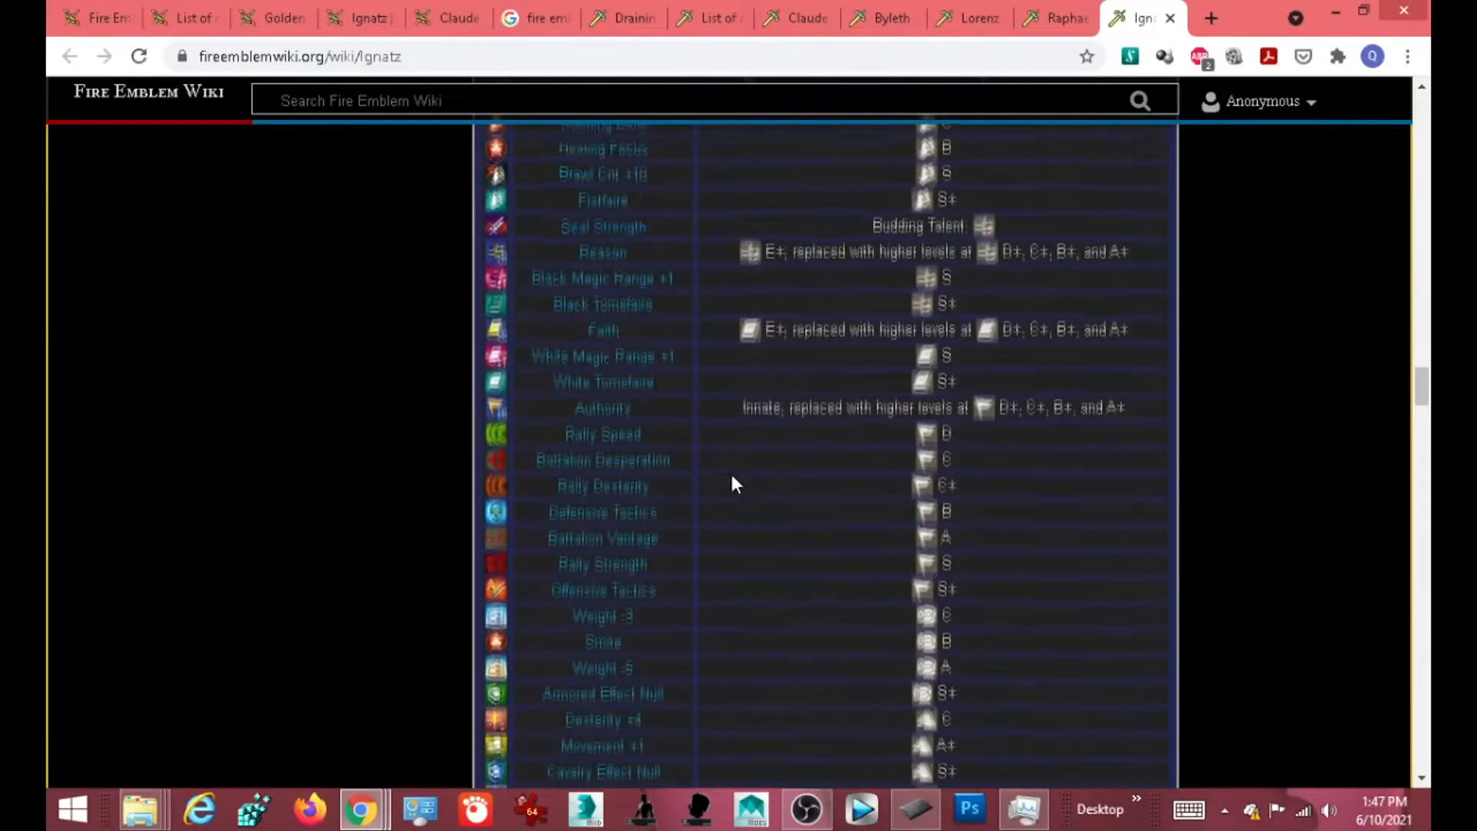
scroll("down", 3)
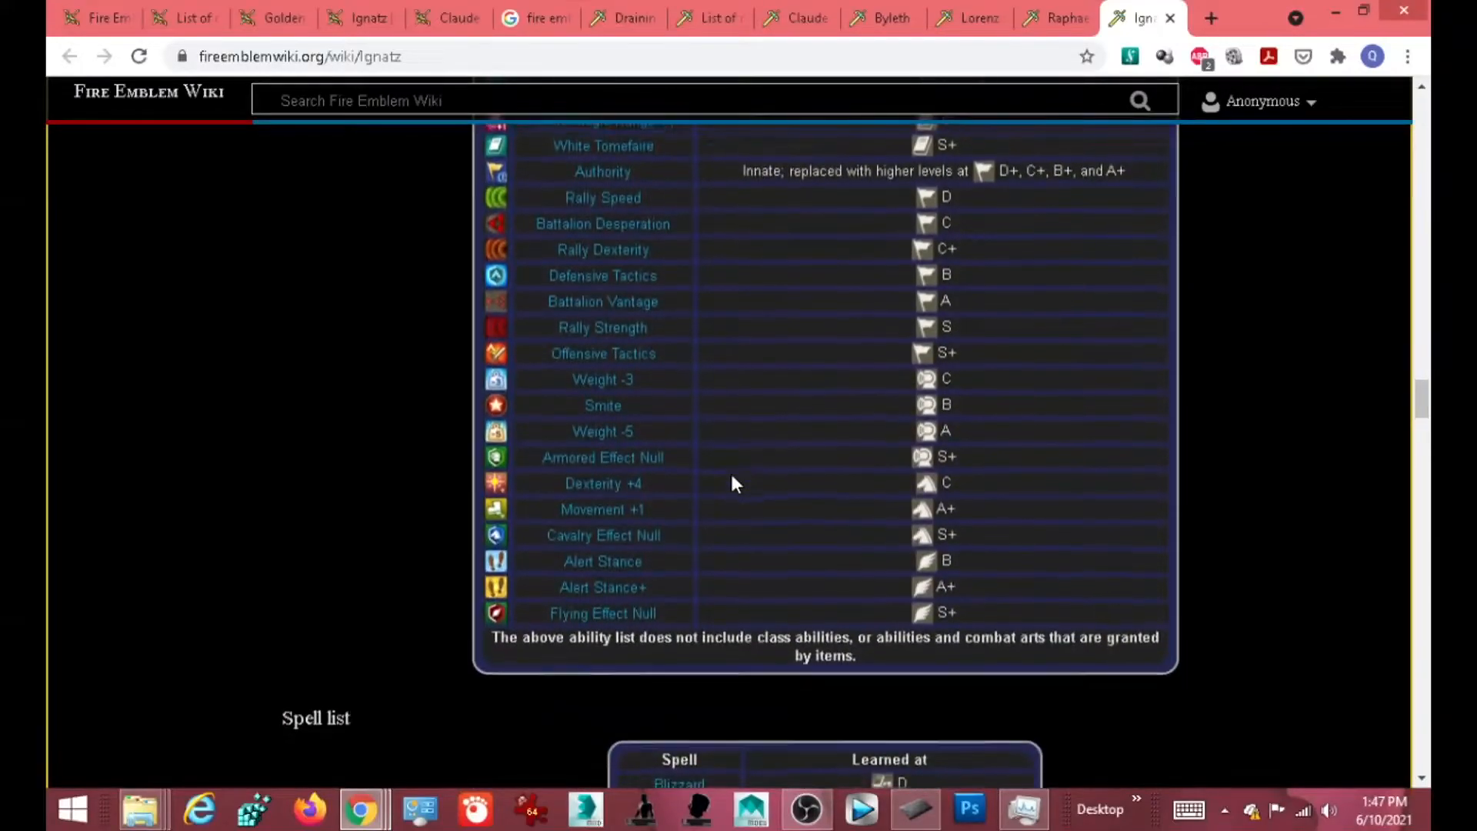
scroll("down", 3)
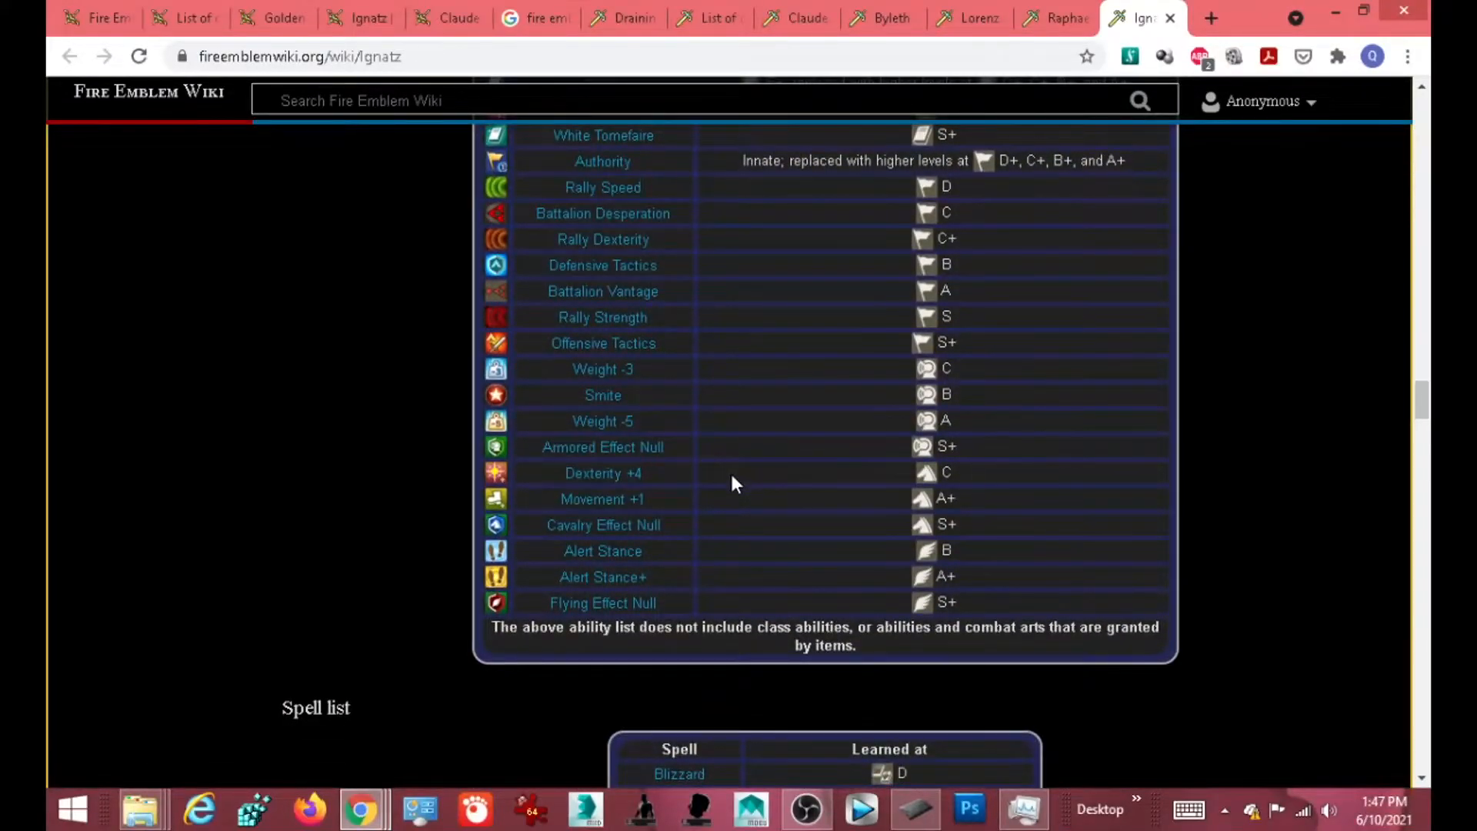
scroll("down", 3)
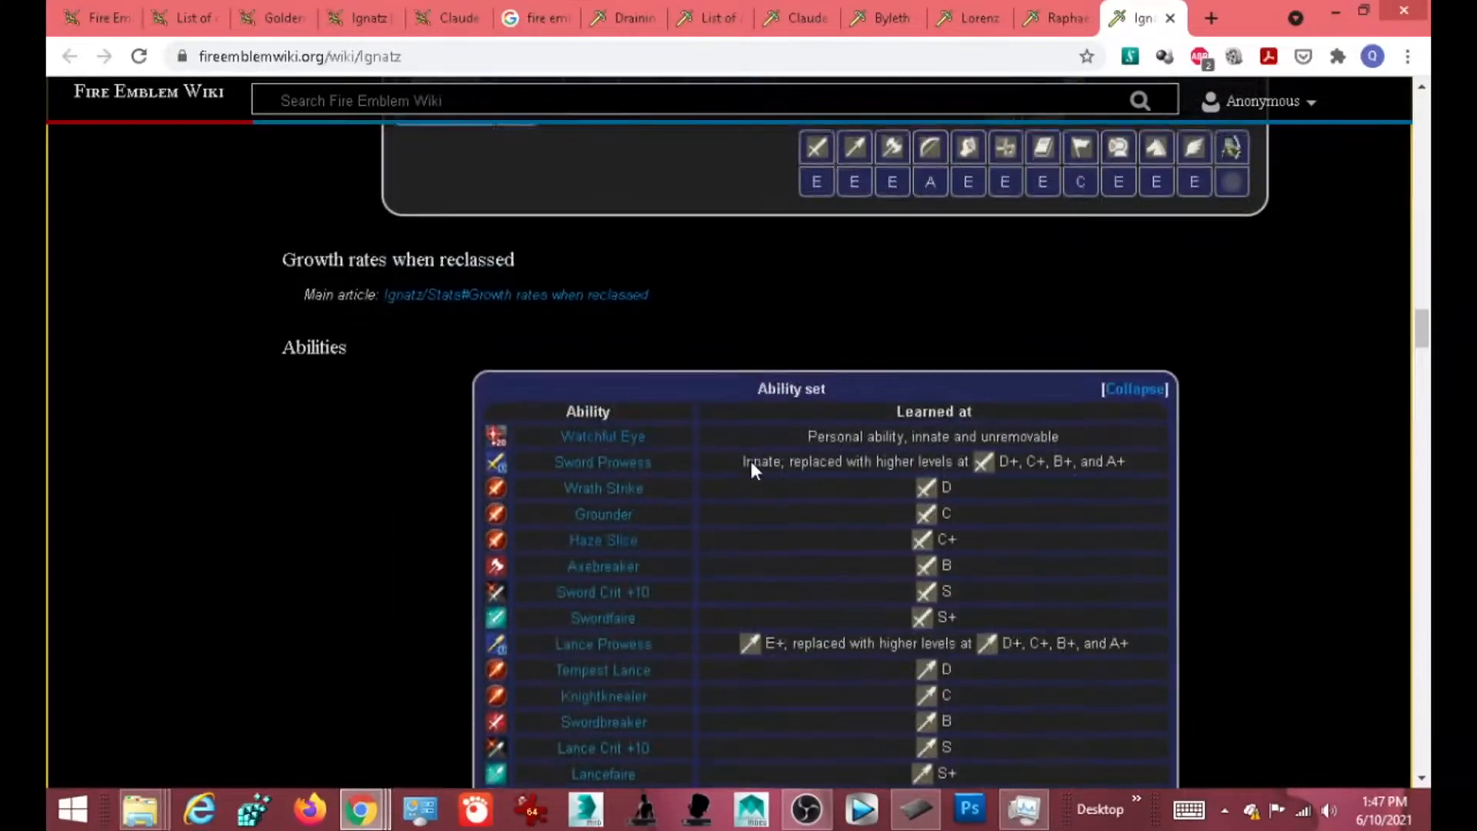
scroll("down", 3)
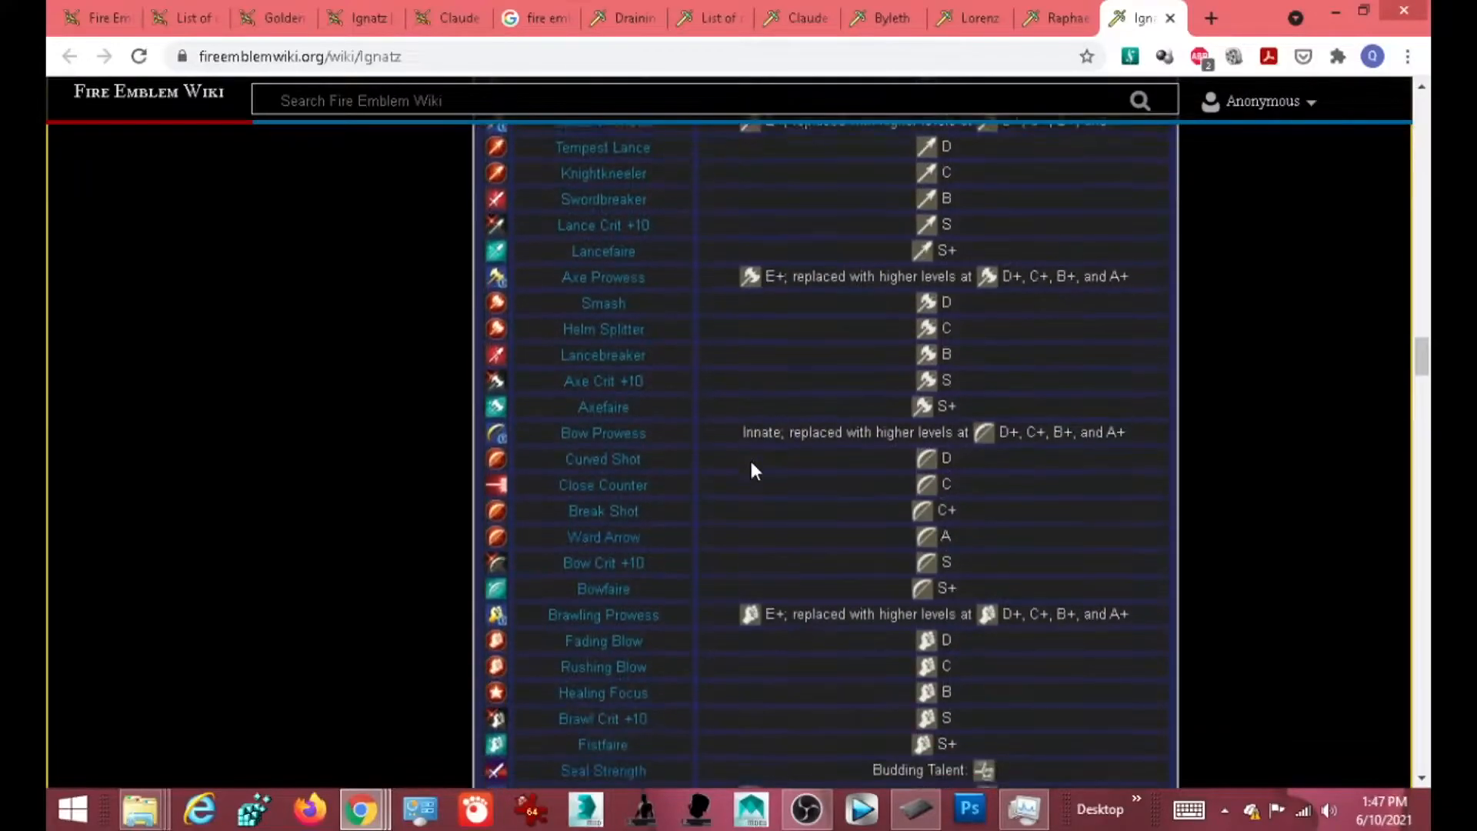
scroll("down", 3)
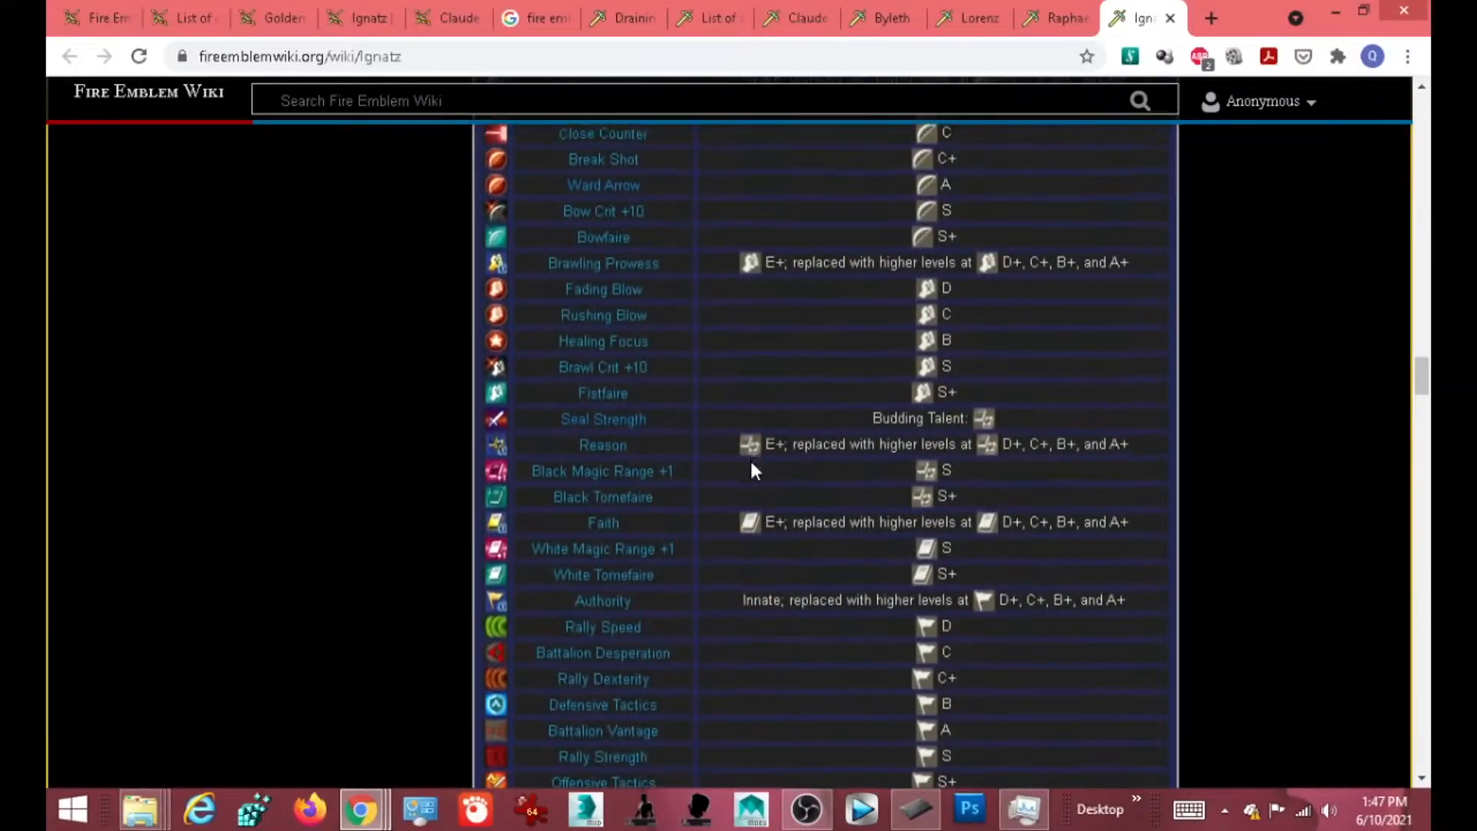
left_click(881, 17)
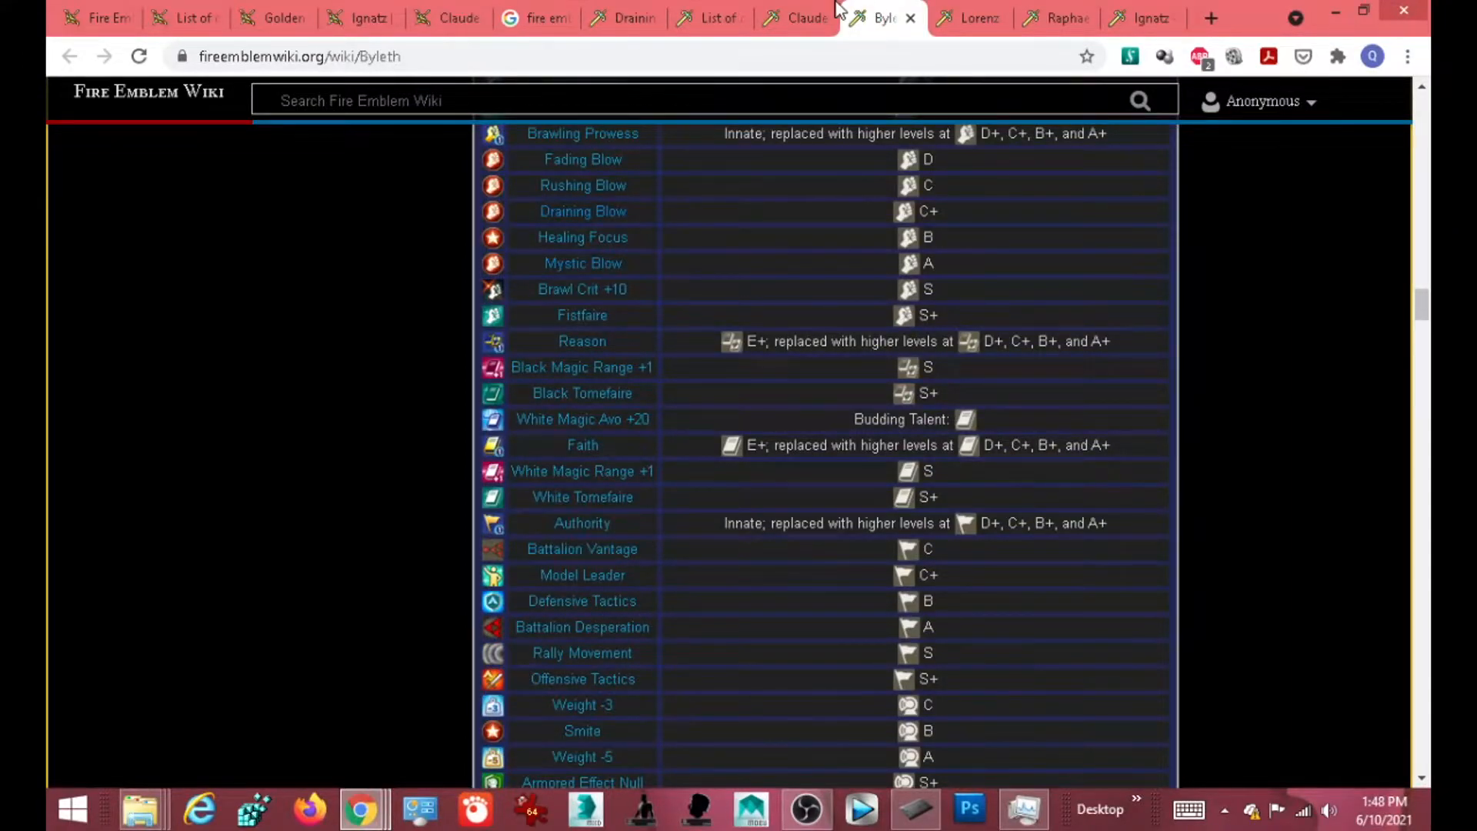
- Open Lysithea's character page from the Golden Deer character list
left_click(796, 17)
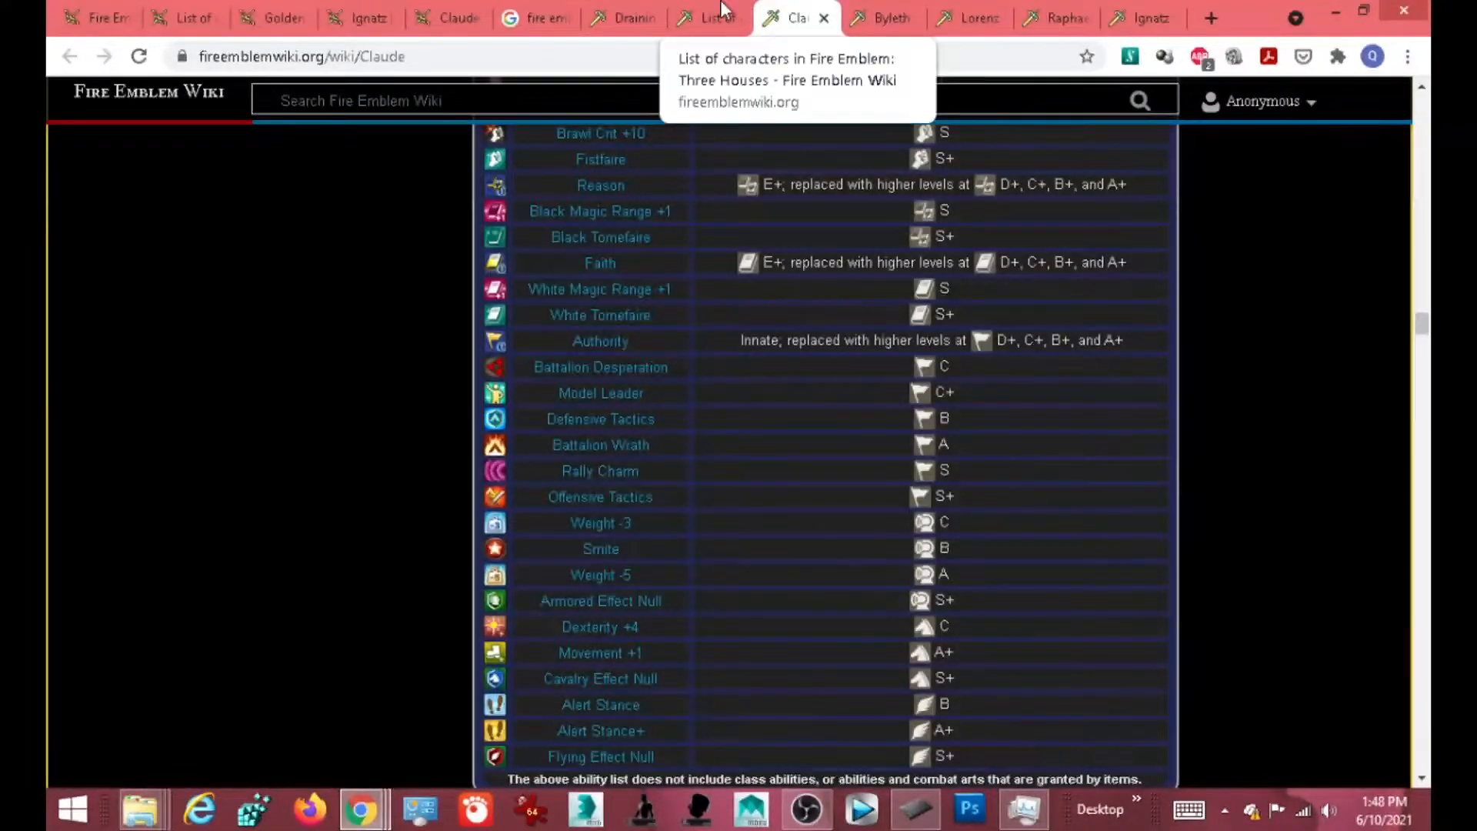
left_click(708, 17)
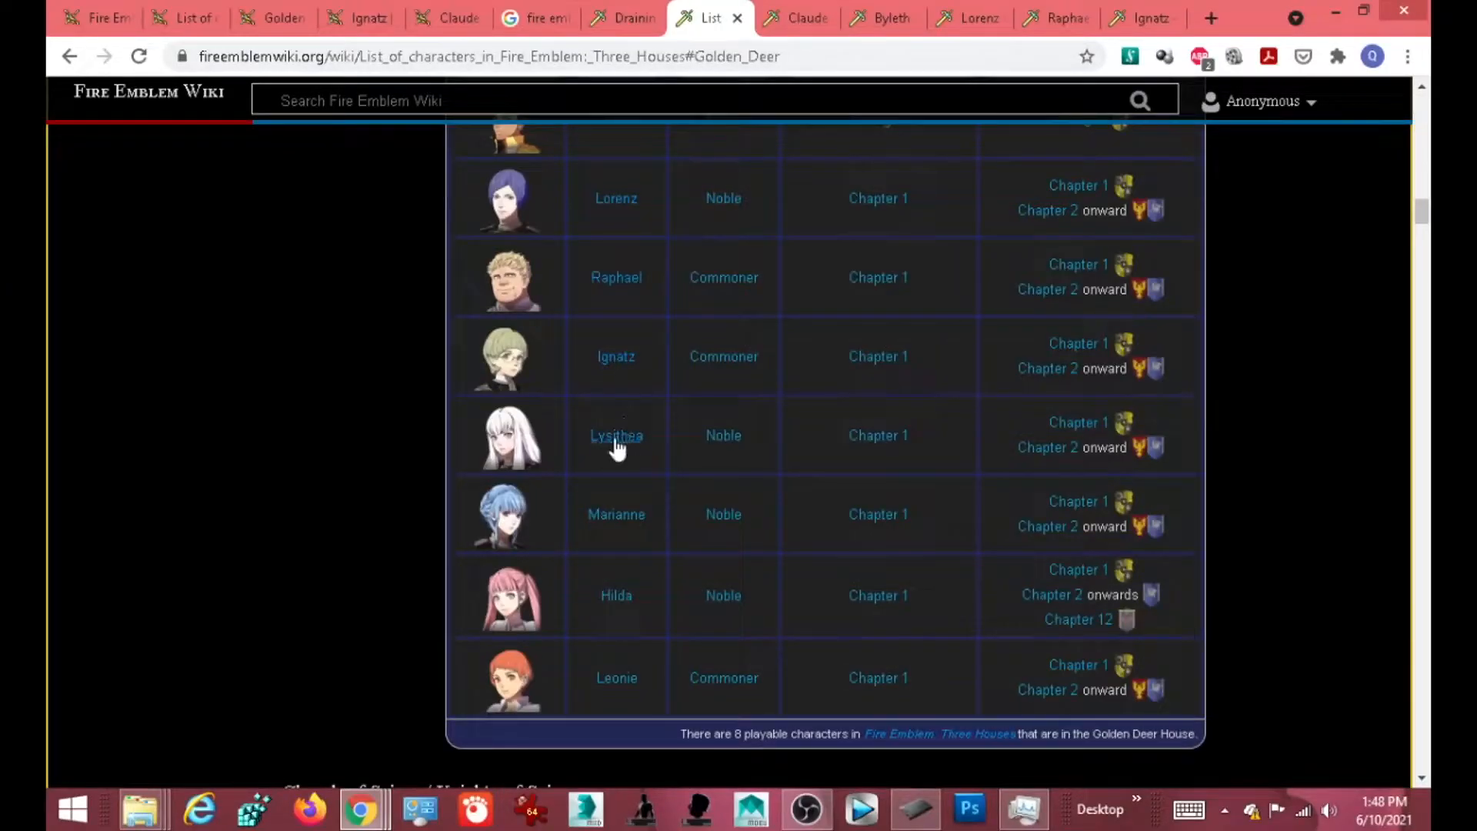
left_click(616, 435)
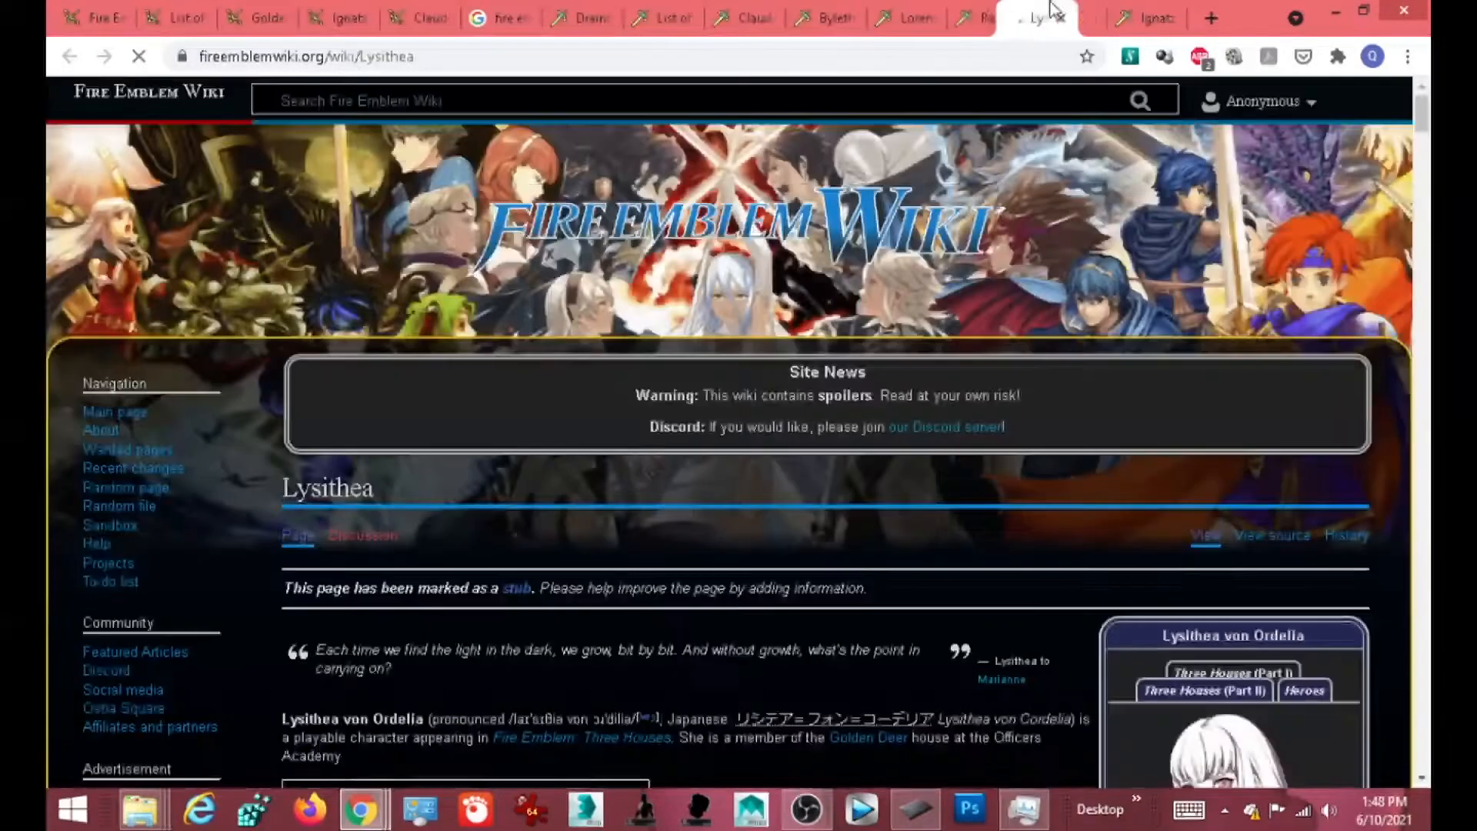
- Scroll to Lysithea's Abilities section and expand her full ability set
scroll("down", 3)
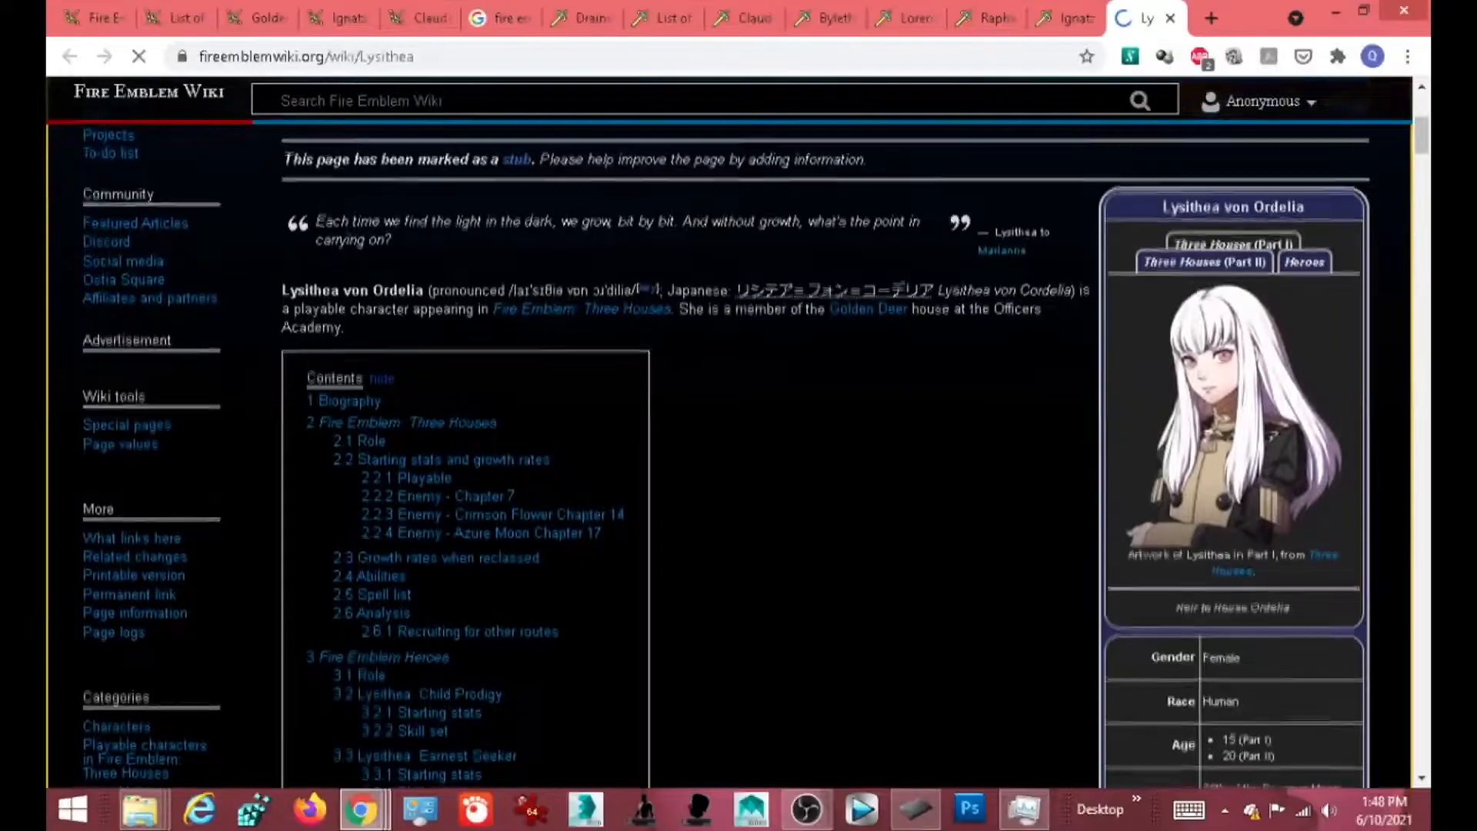
scroll("down", 3)
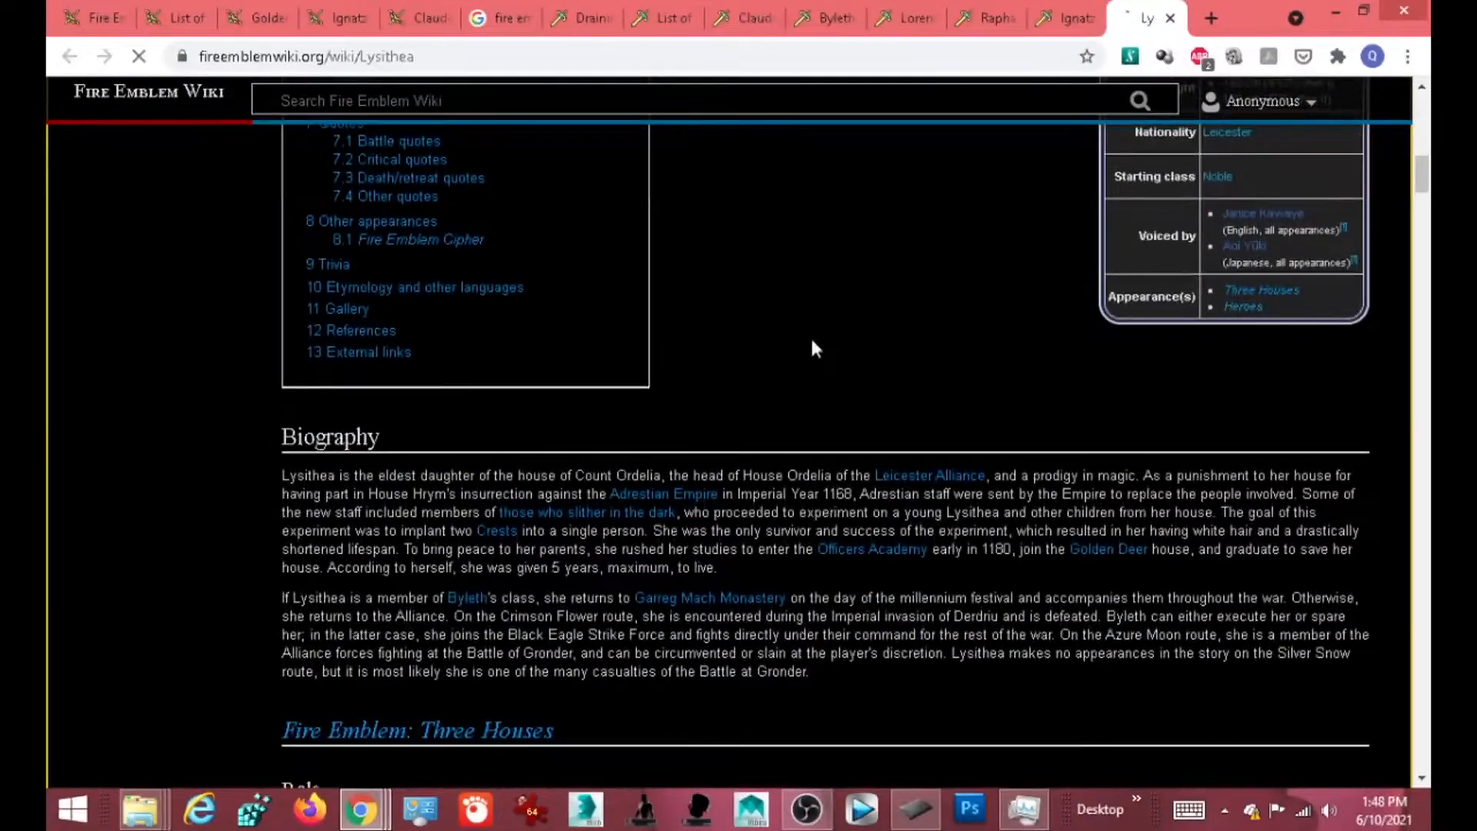
scroll("down", 3)
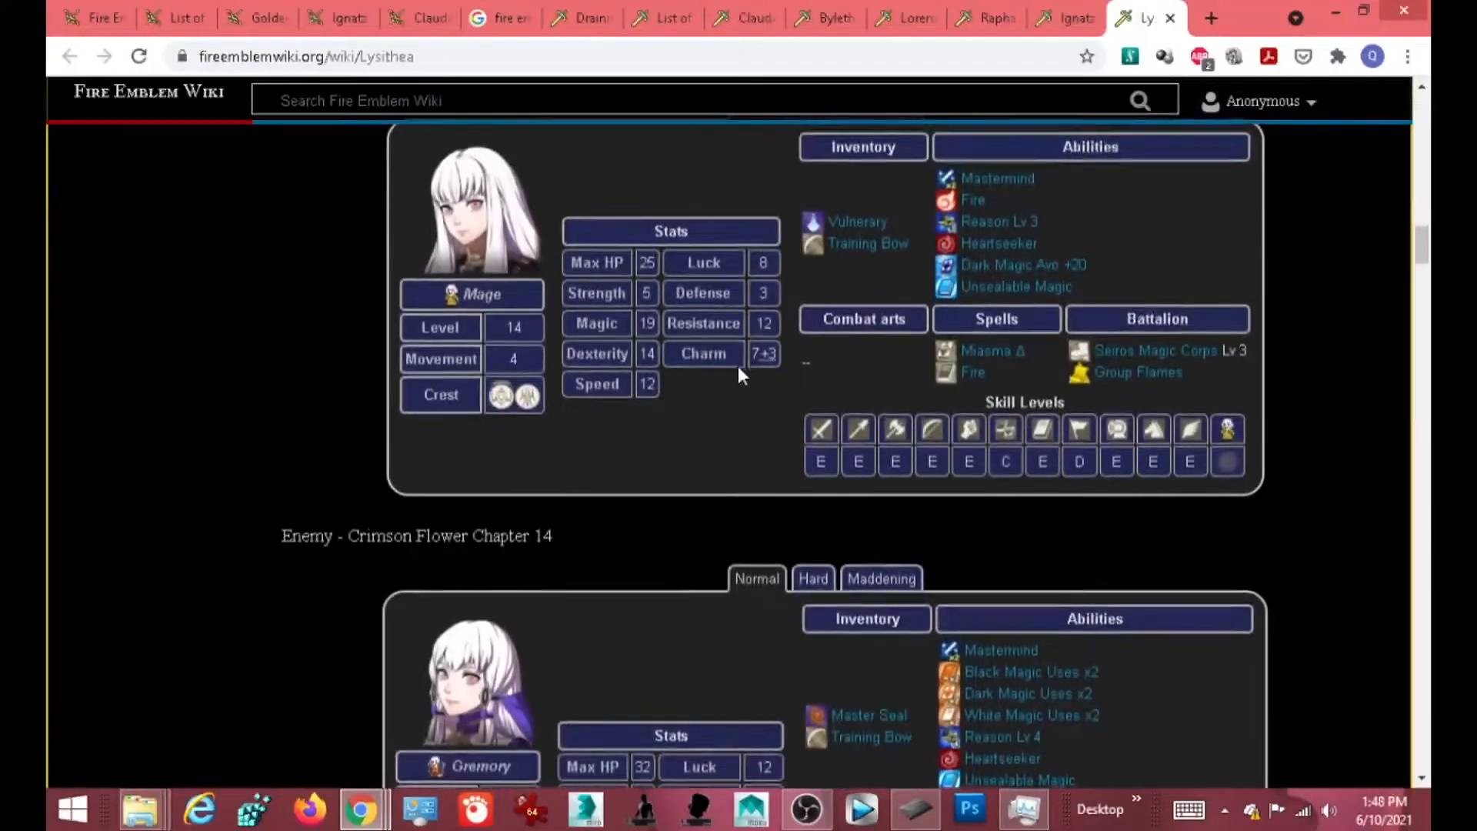
scroll("down", 3)
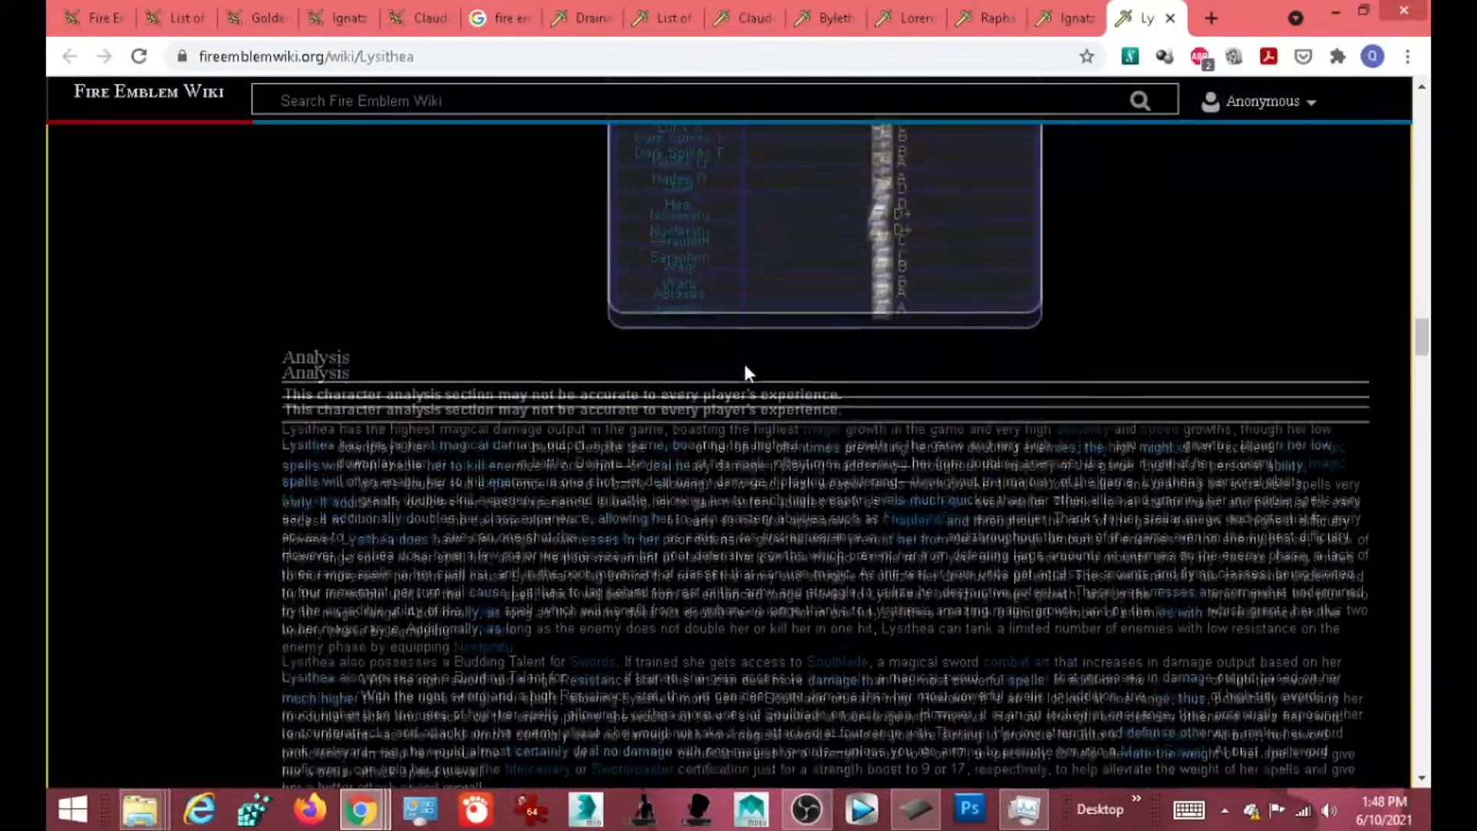
scroll("up", 3)
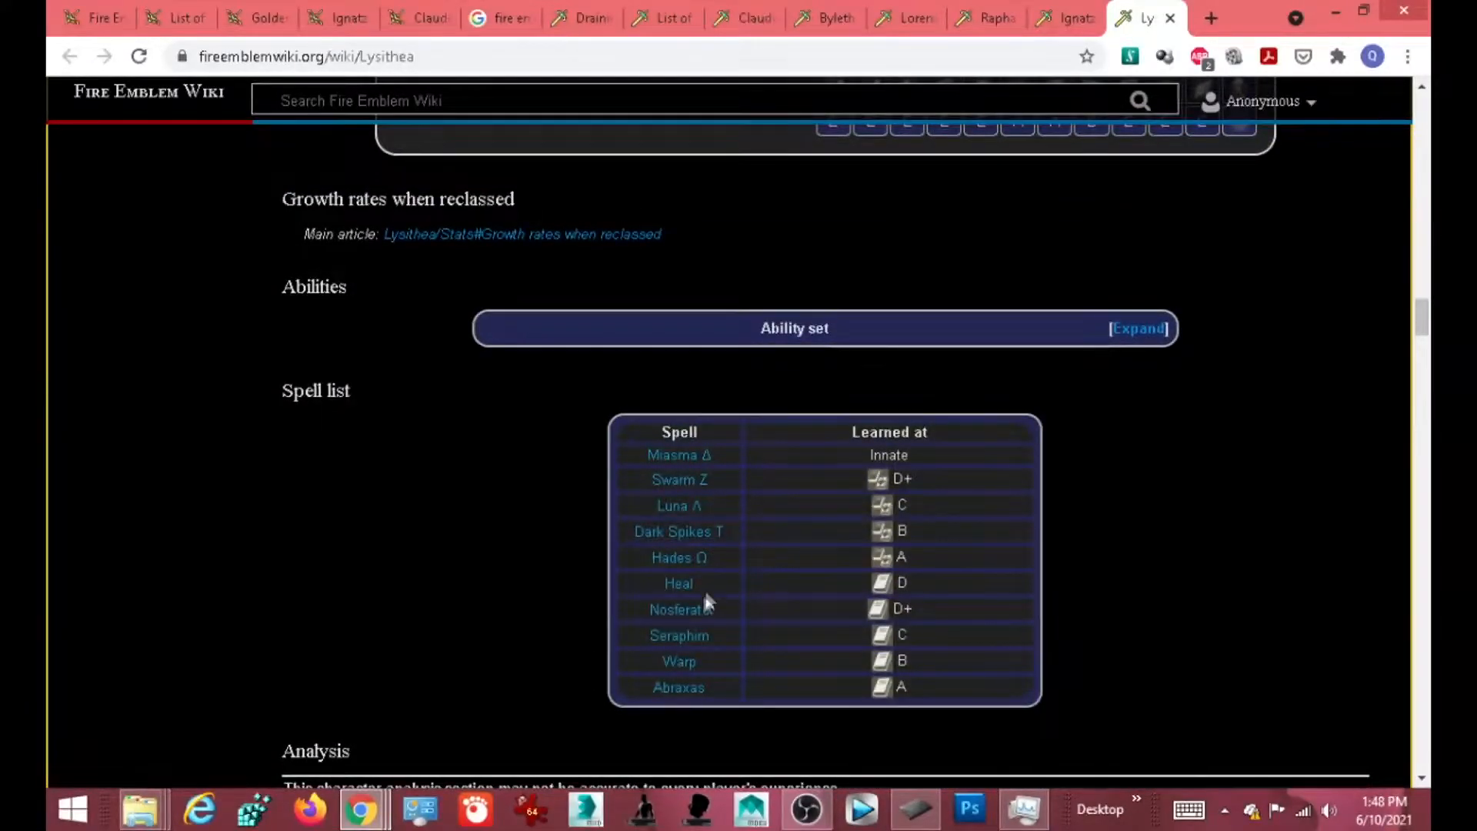
mouse_move(678, 506)
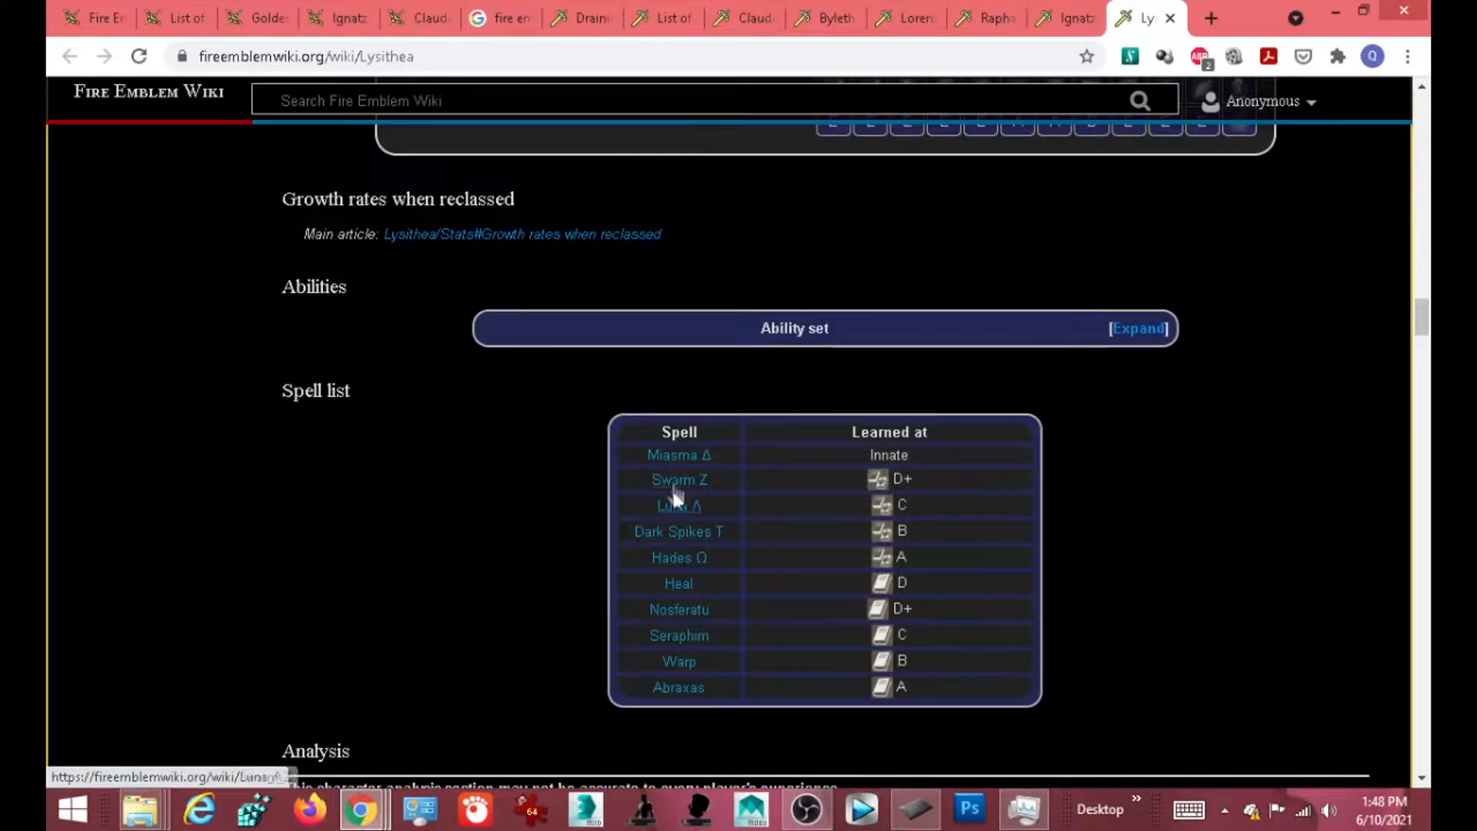
mouse_move(1085, 424)
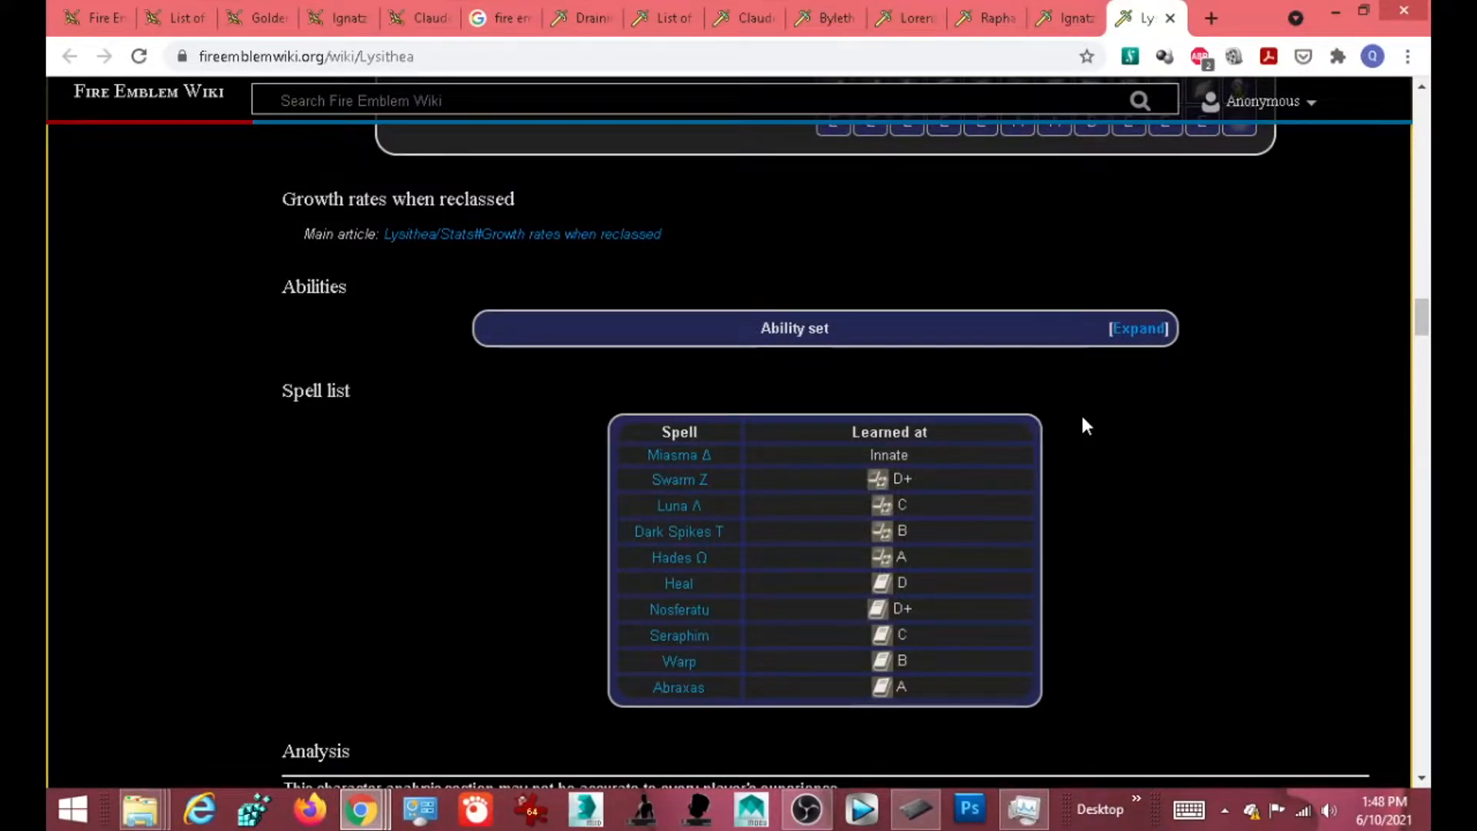
left_click(1135, 328)
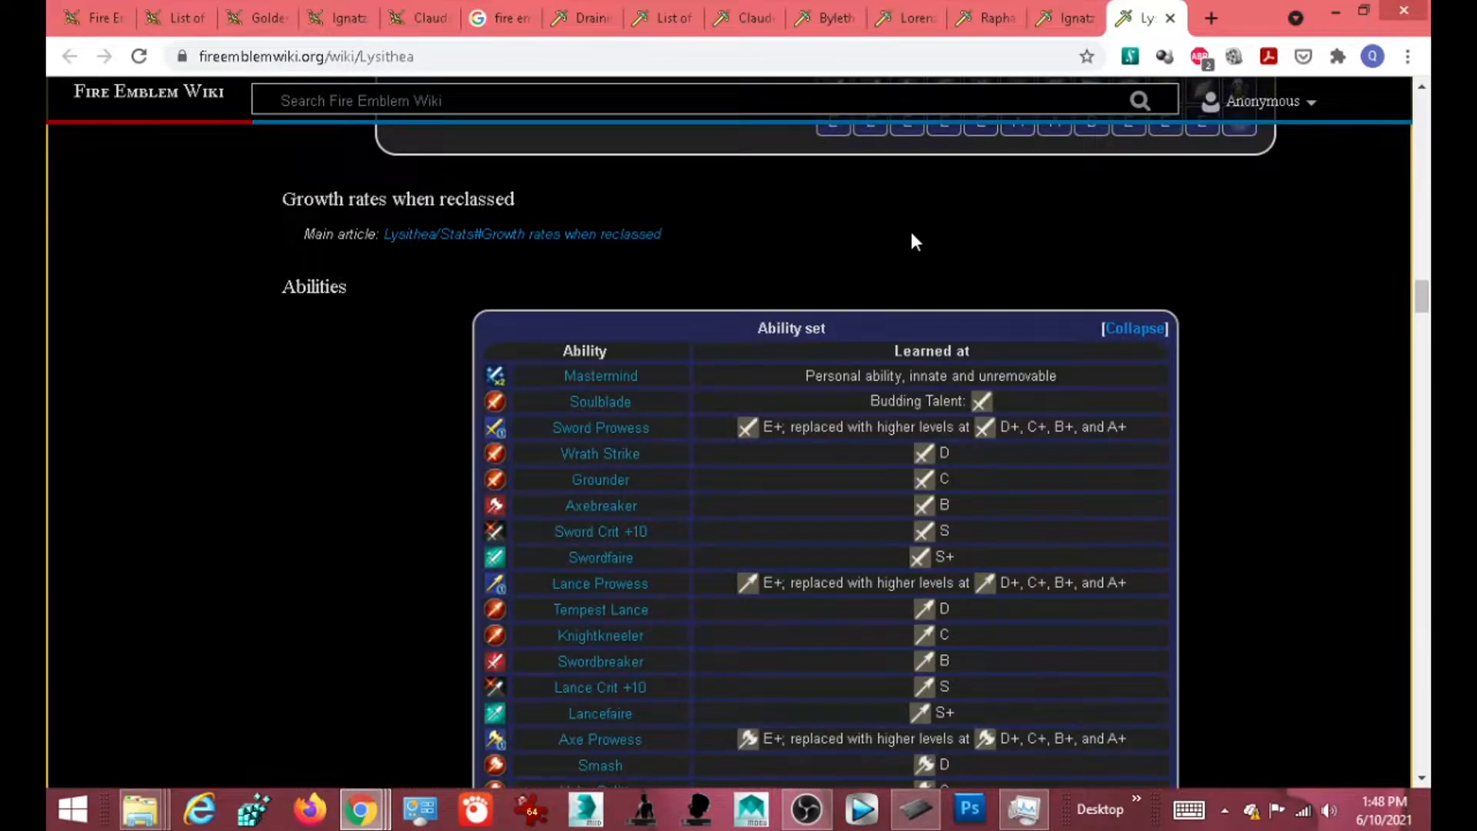
mouse_move(676, 424)
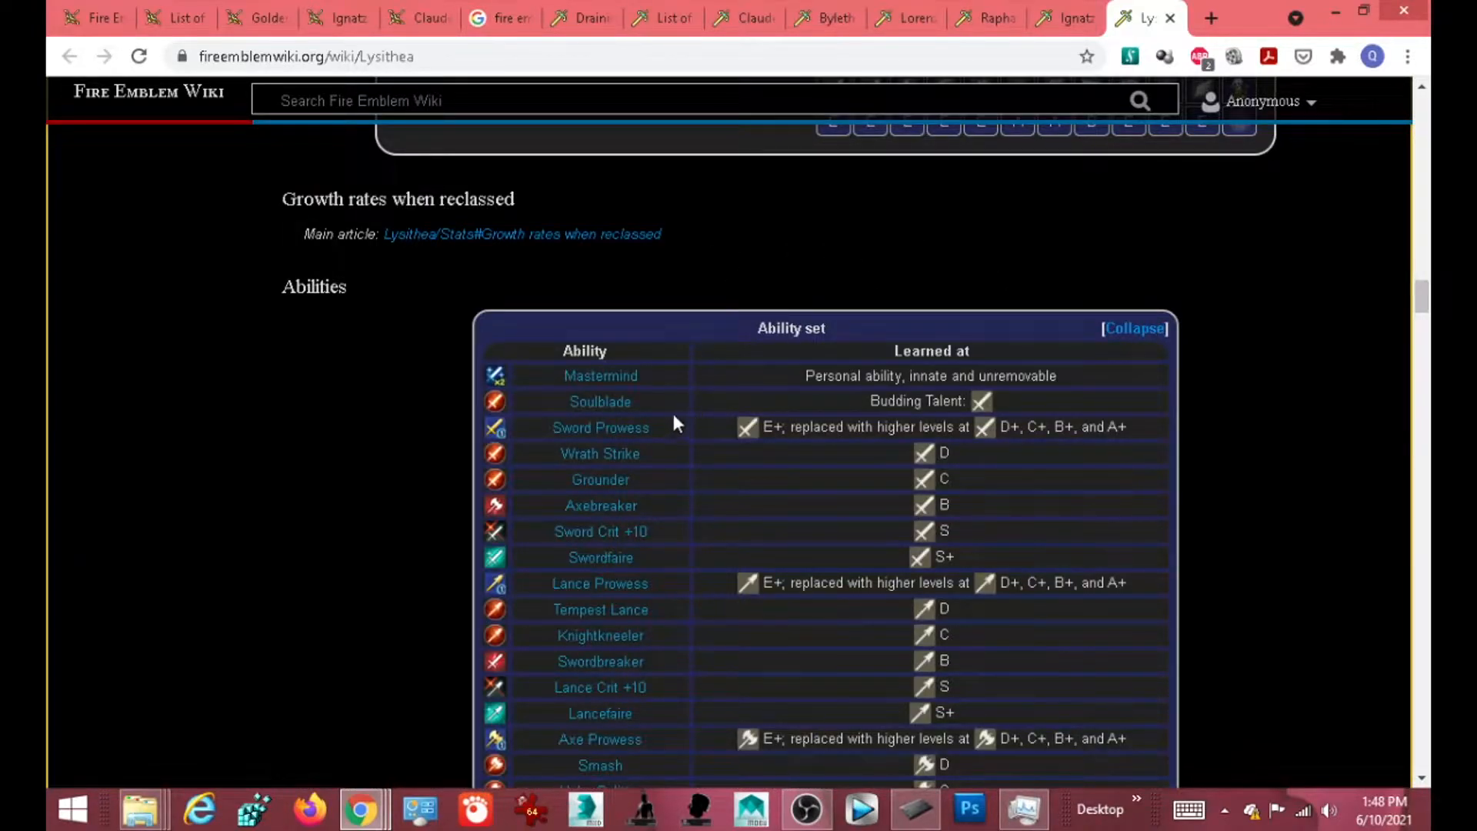
mouse_move(600, 401)
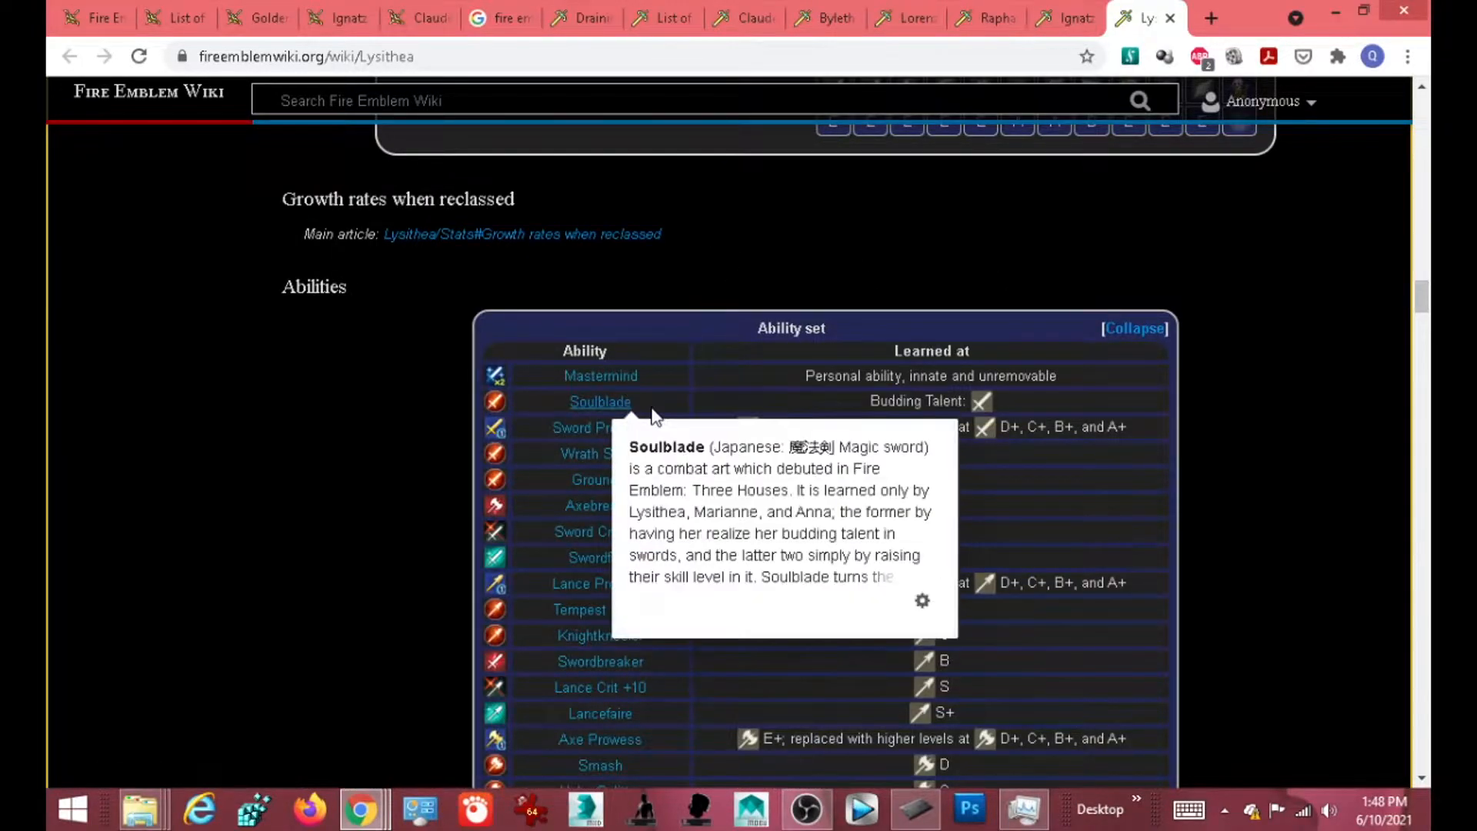
- Open the Soulblade combat art article from Lysithea's ability table and scroll its introduction
left_click(600, 402)
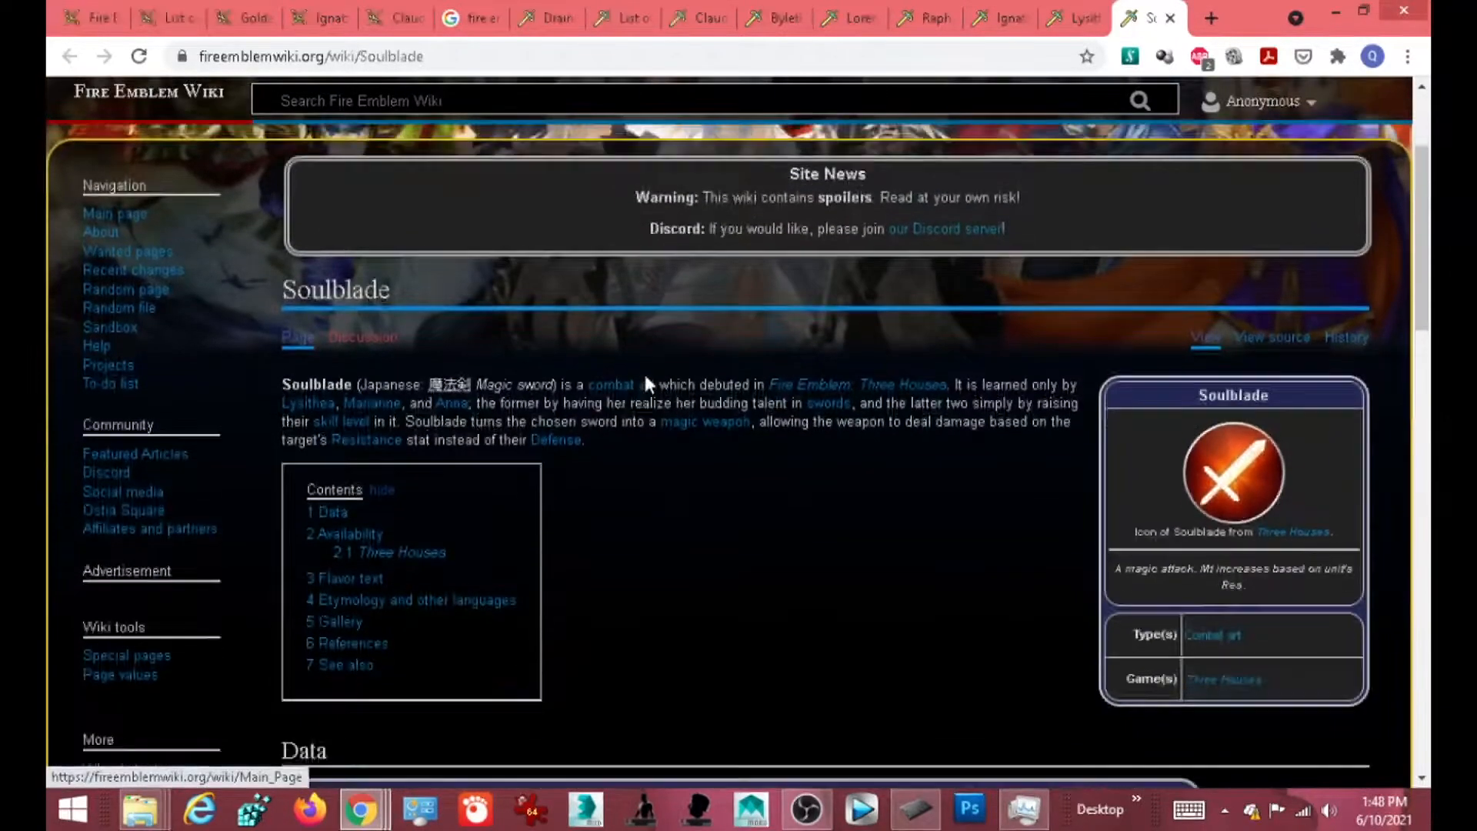
scroll("down", 3)
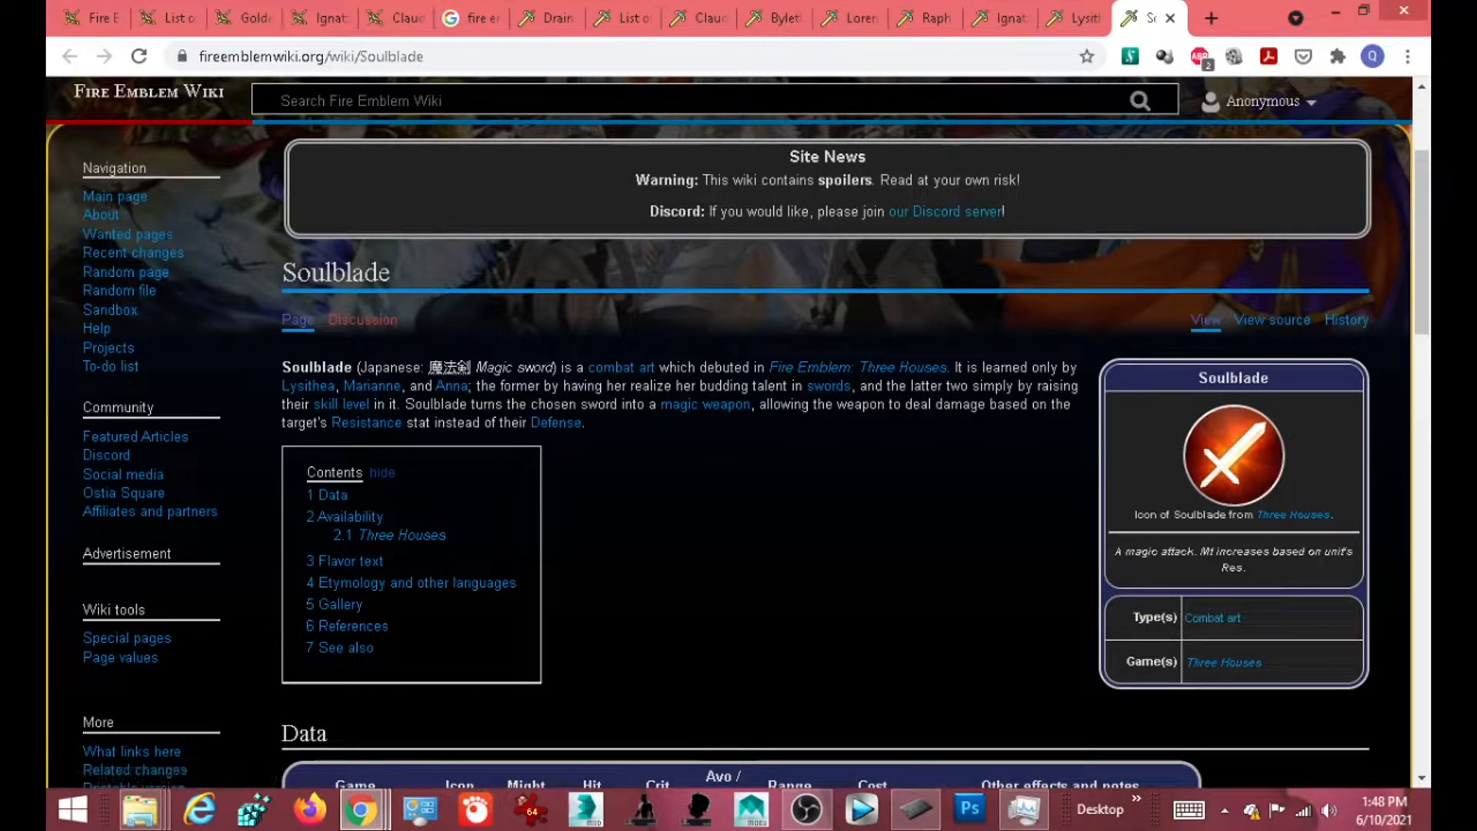
mouse_move(536, 433)
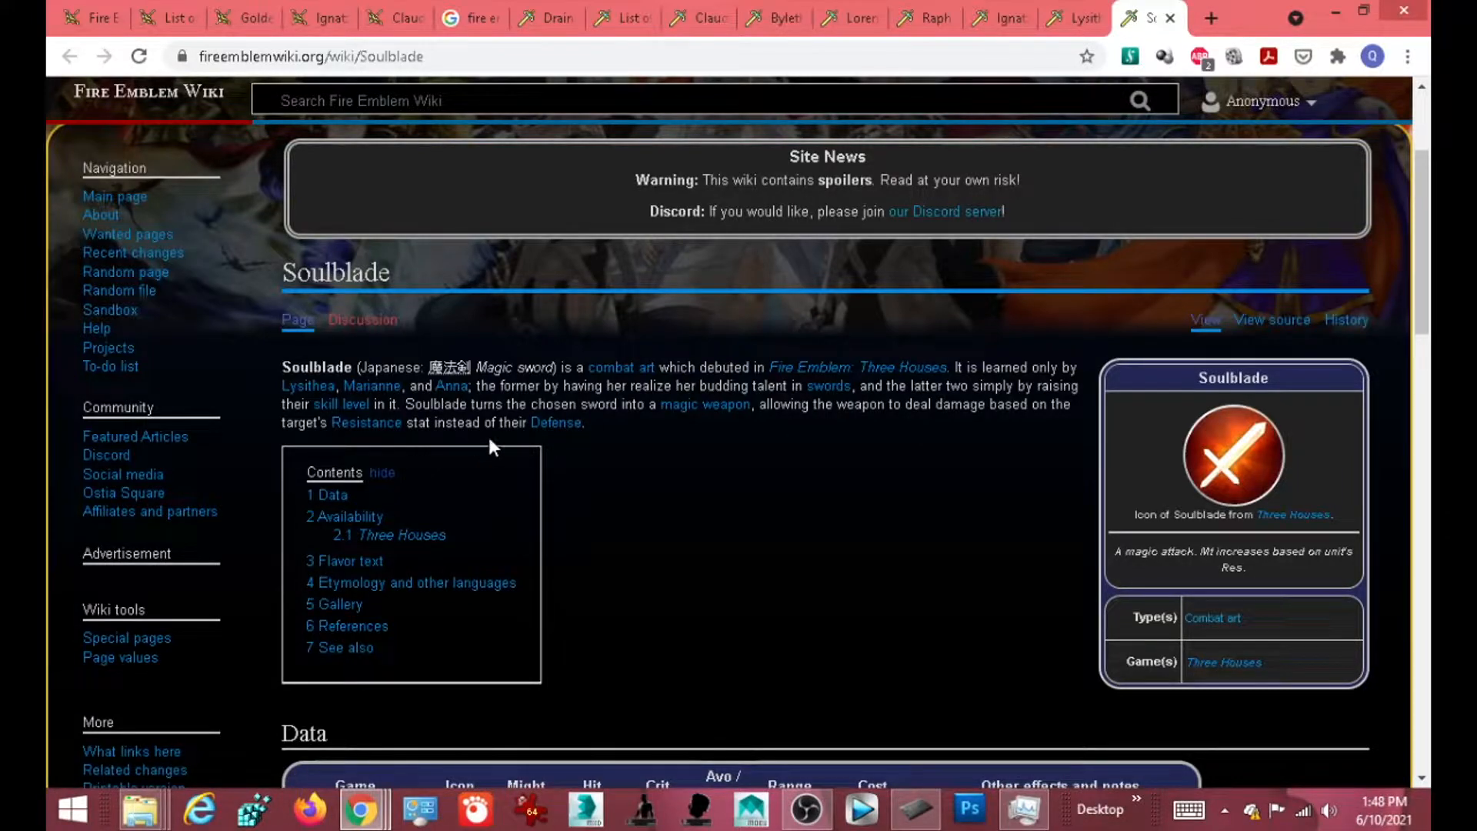
mouse_move(827, 447)
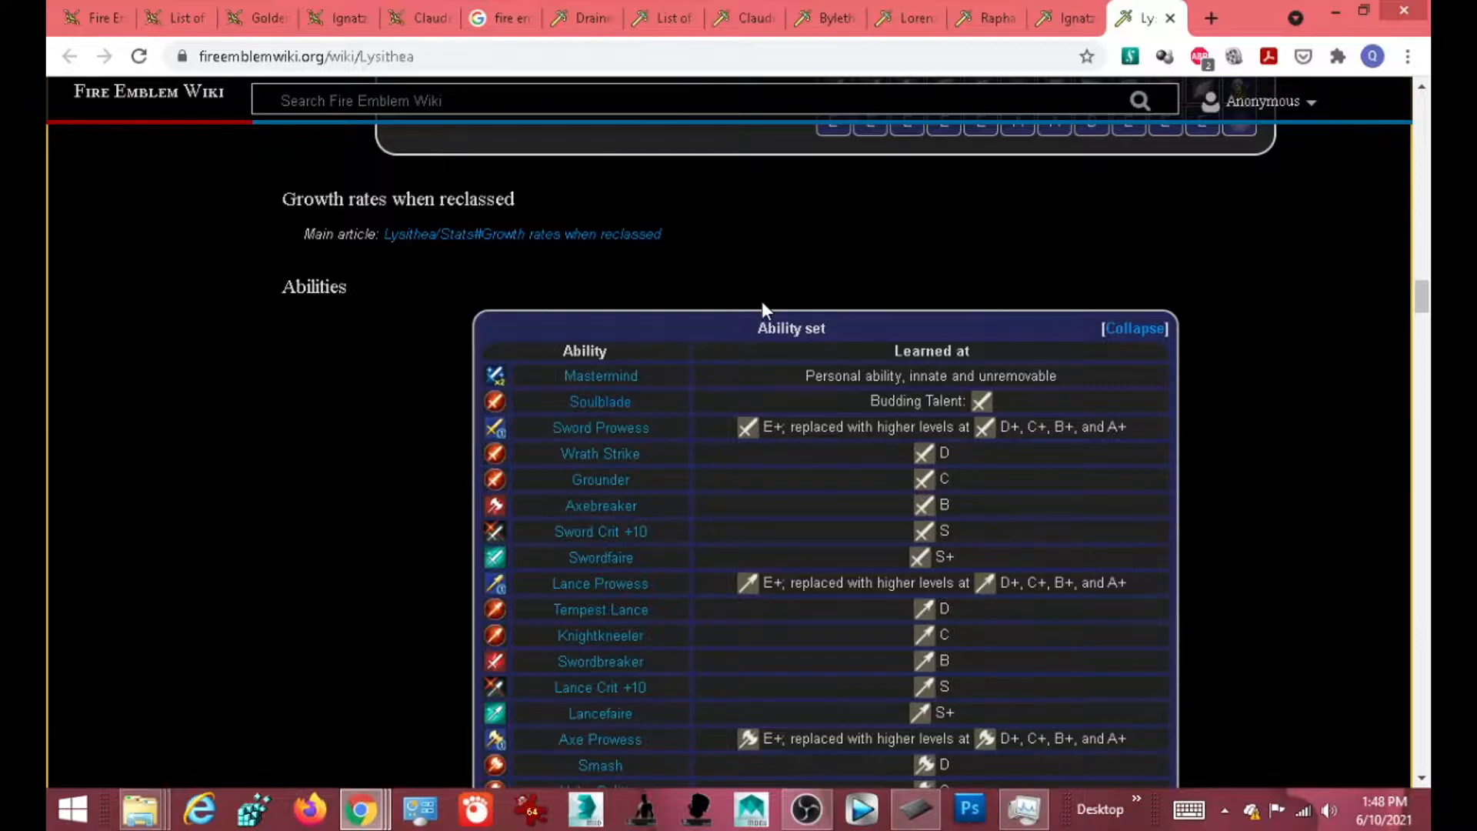
mouse_move(823, 273)
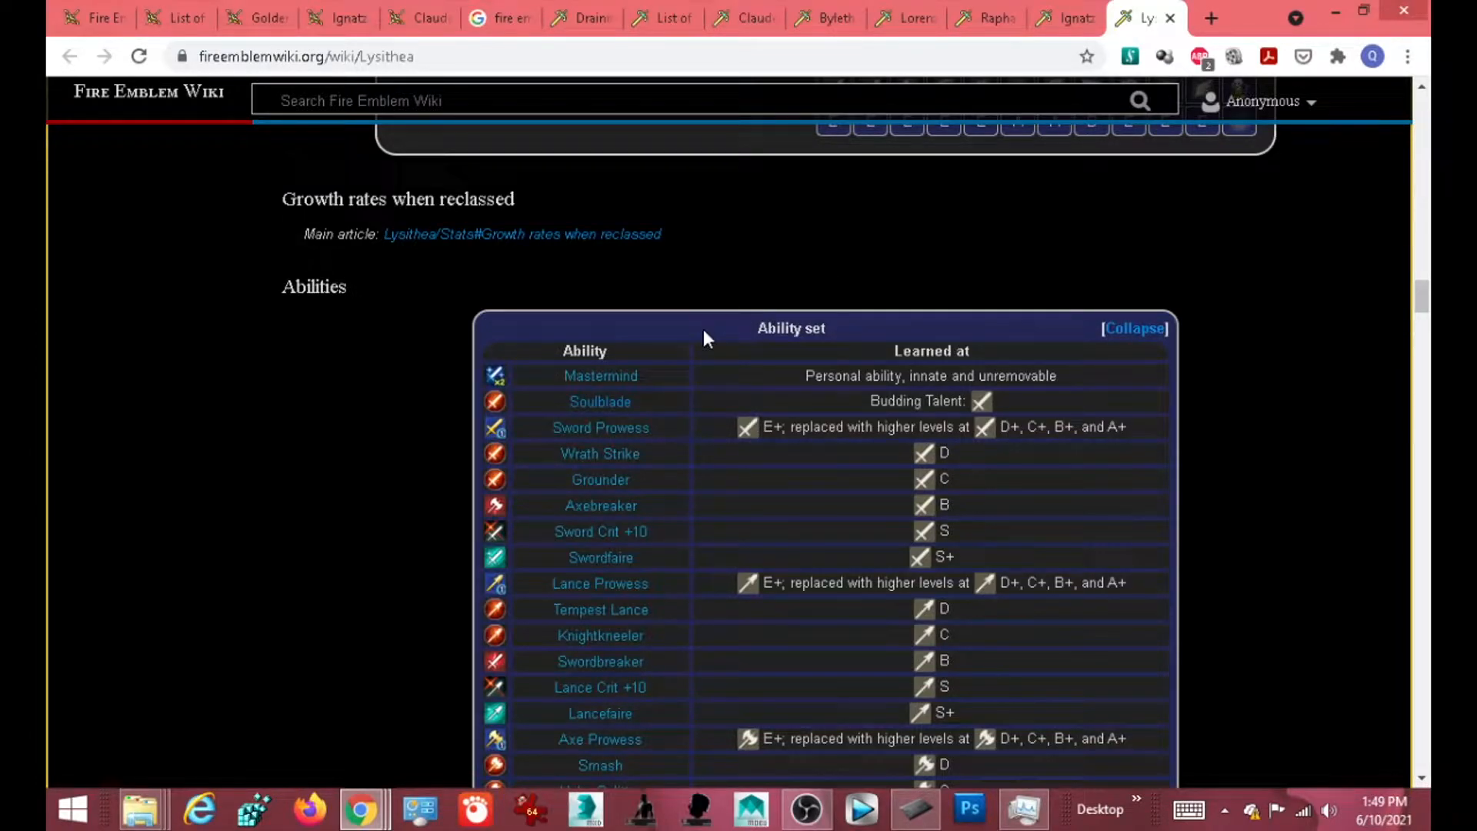
- Scroll Lysithea's page past her ability table to her Spell list and Analysis section
scroll("down", 3)
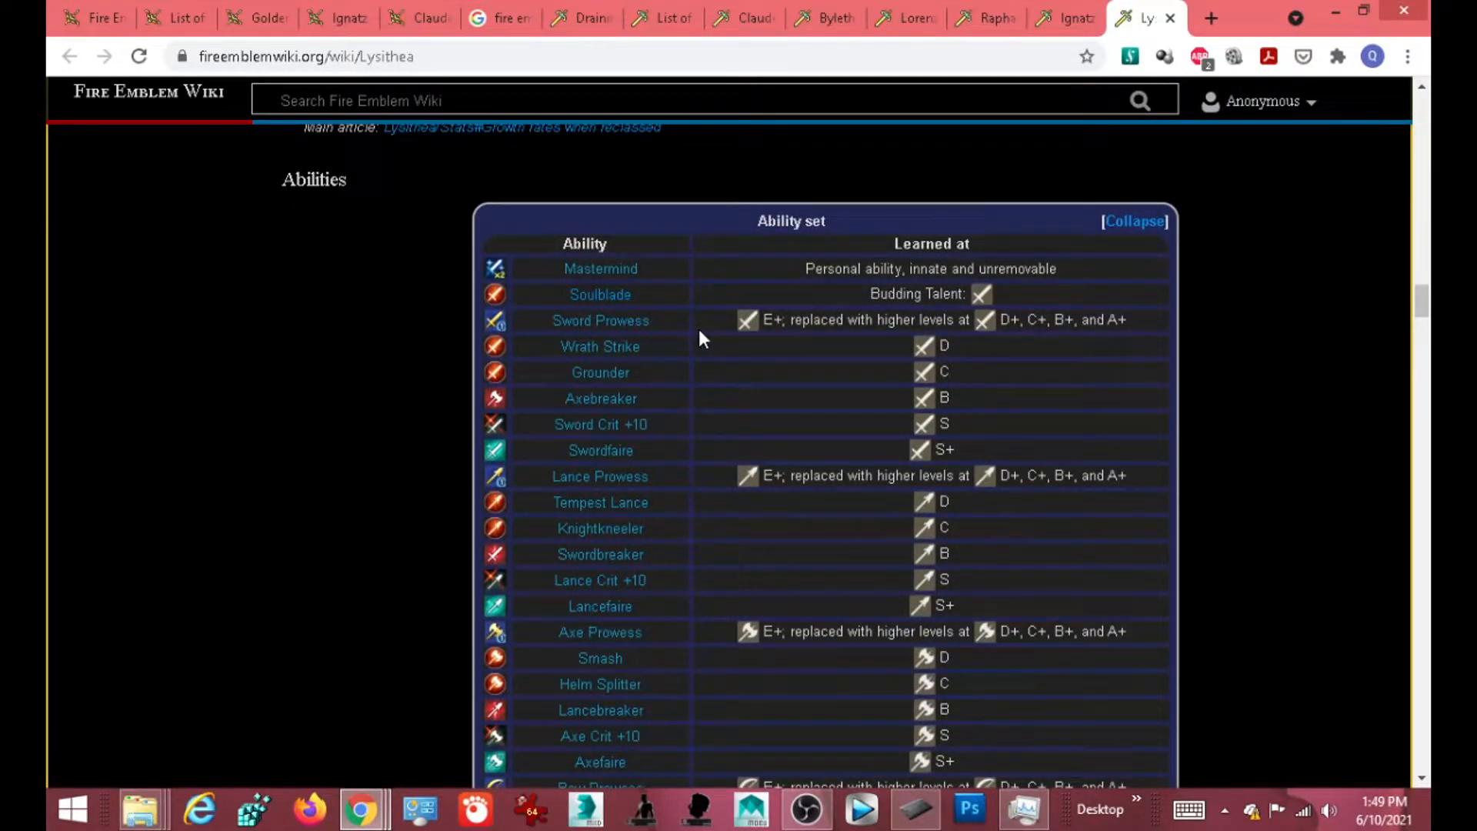
scroll("down", 3)
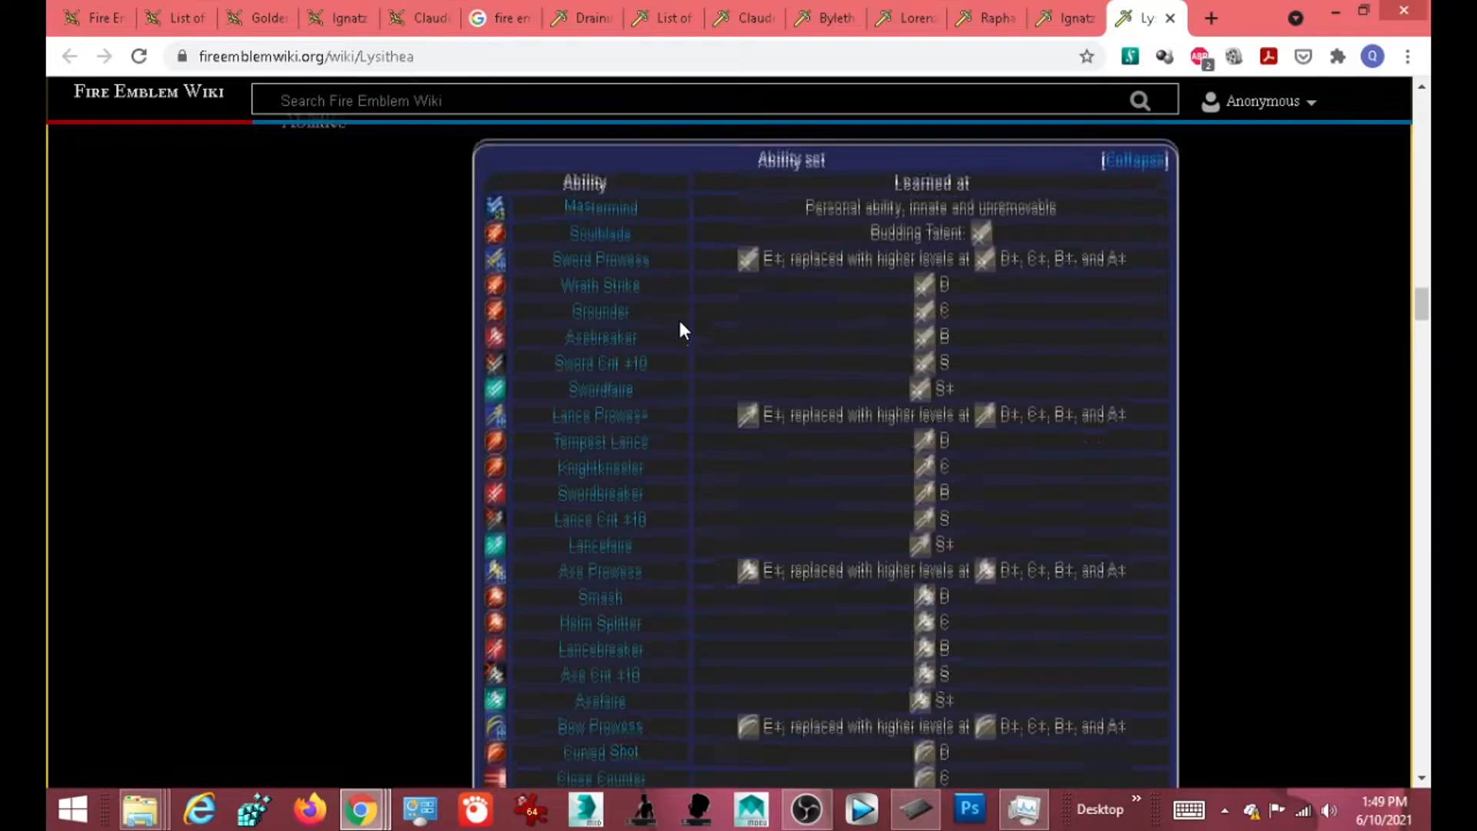
scroll("down", 3)
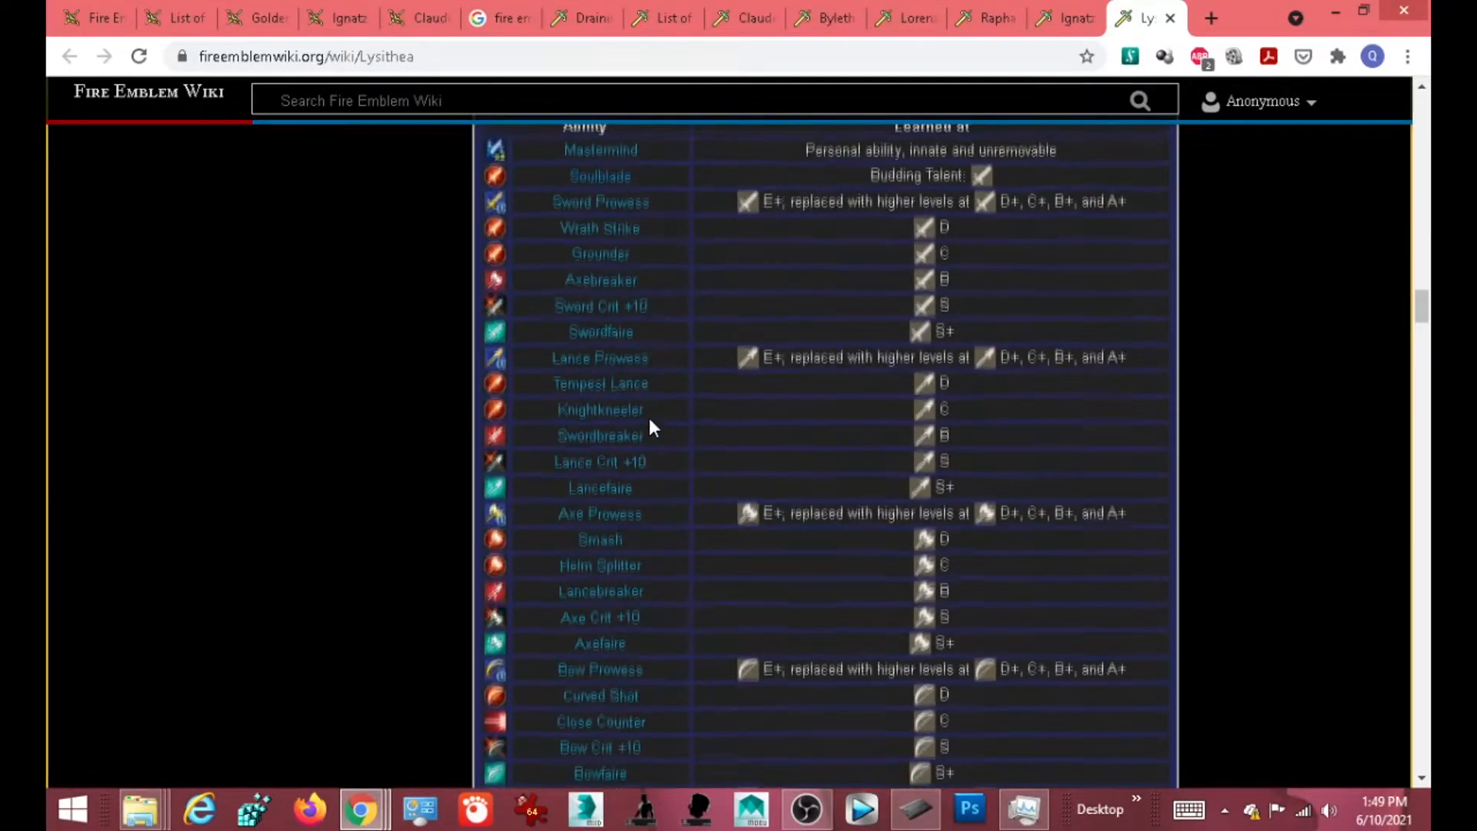
scroll("down", 3)
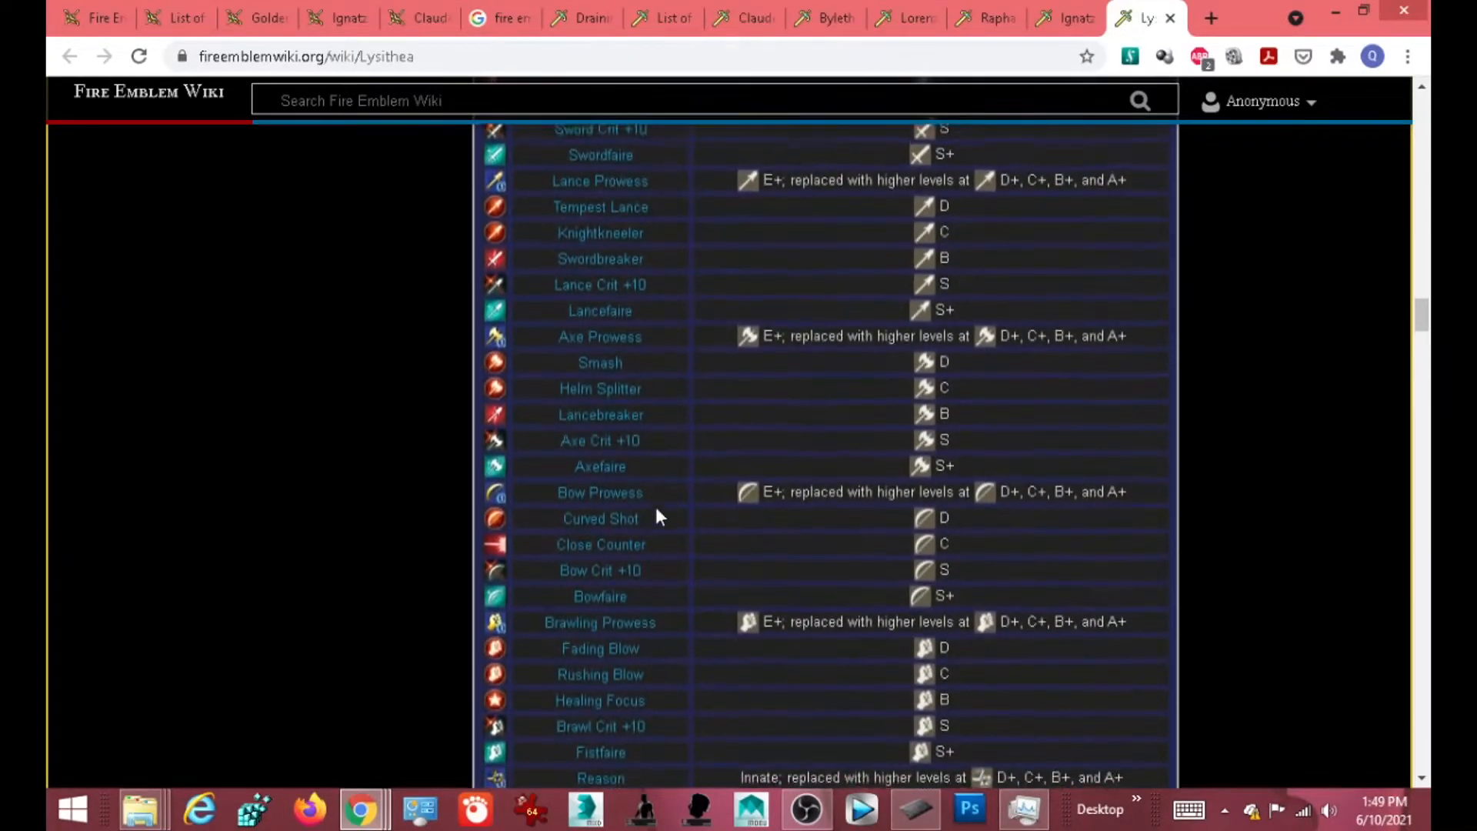
scroll("down", 3)
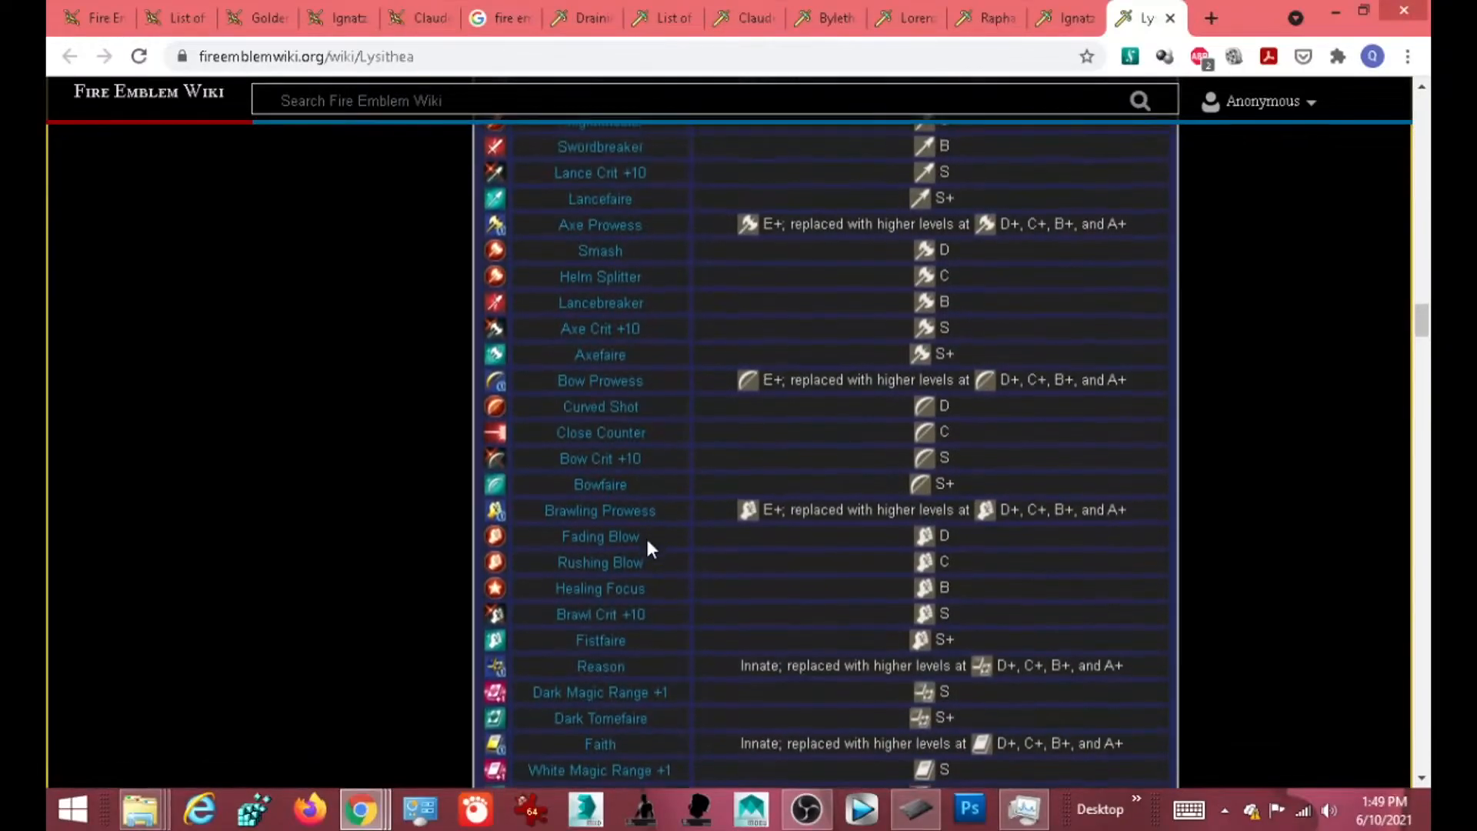
scroll("down", 3)
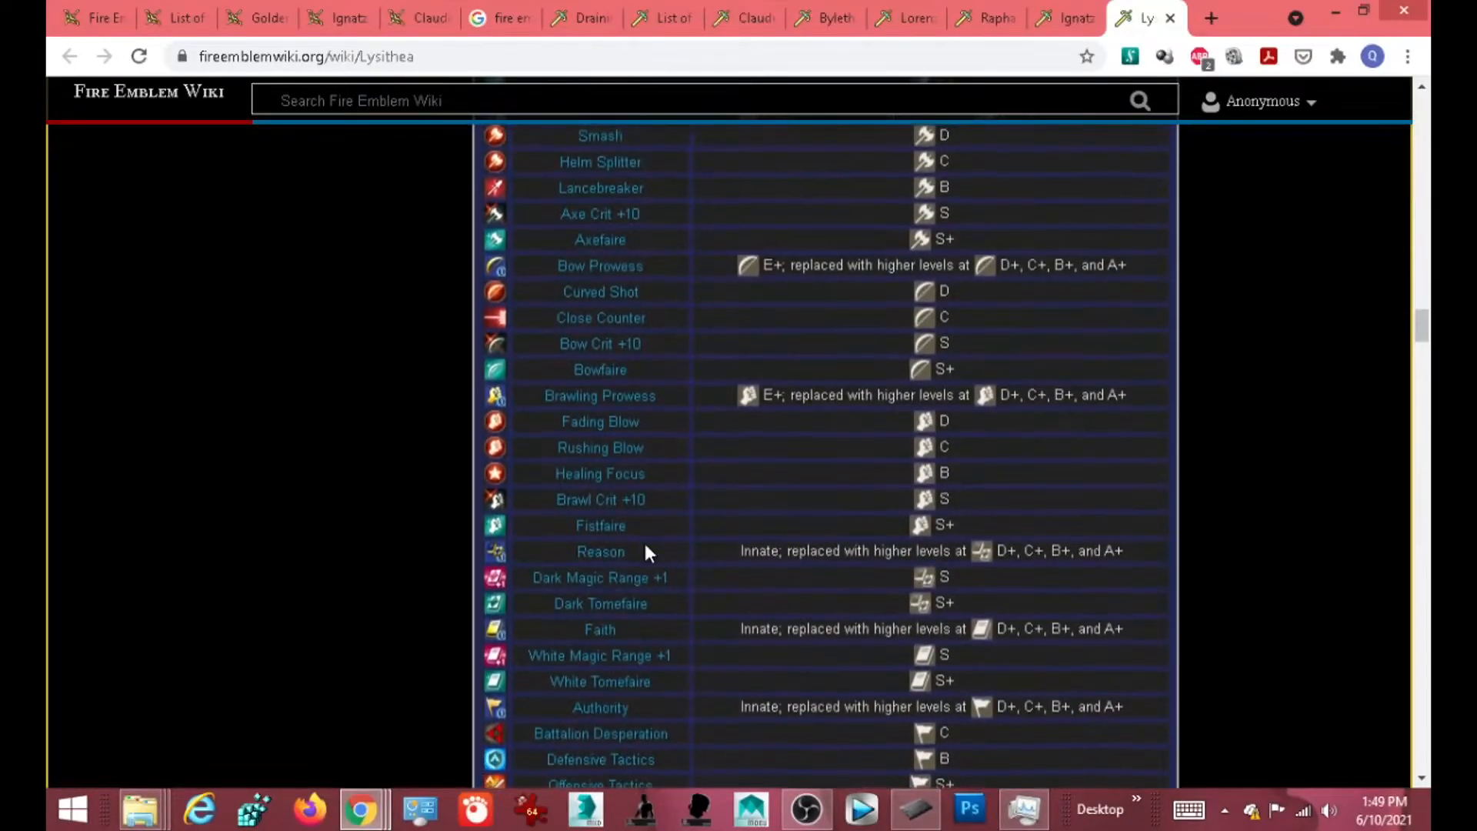
scroll("down", 3)
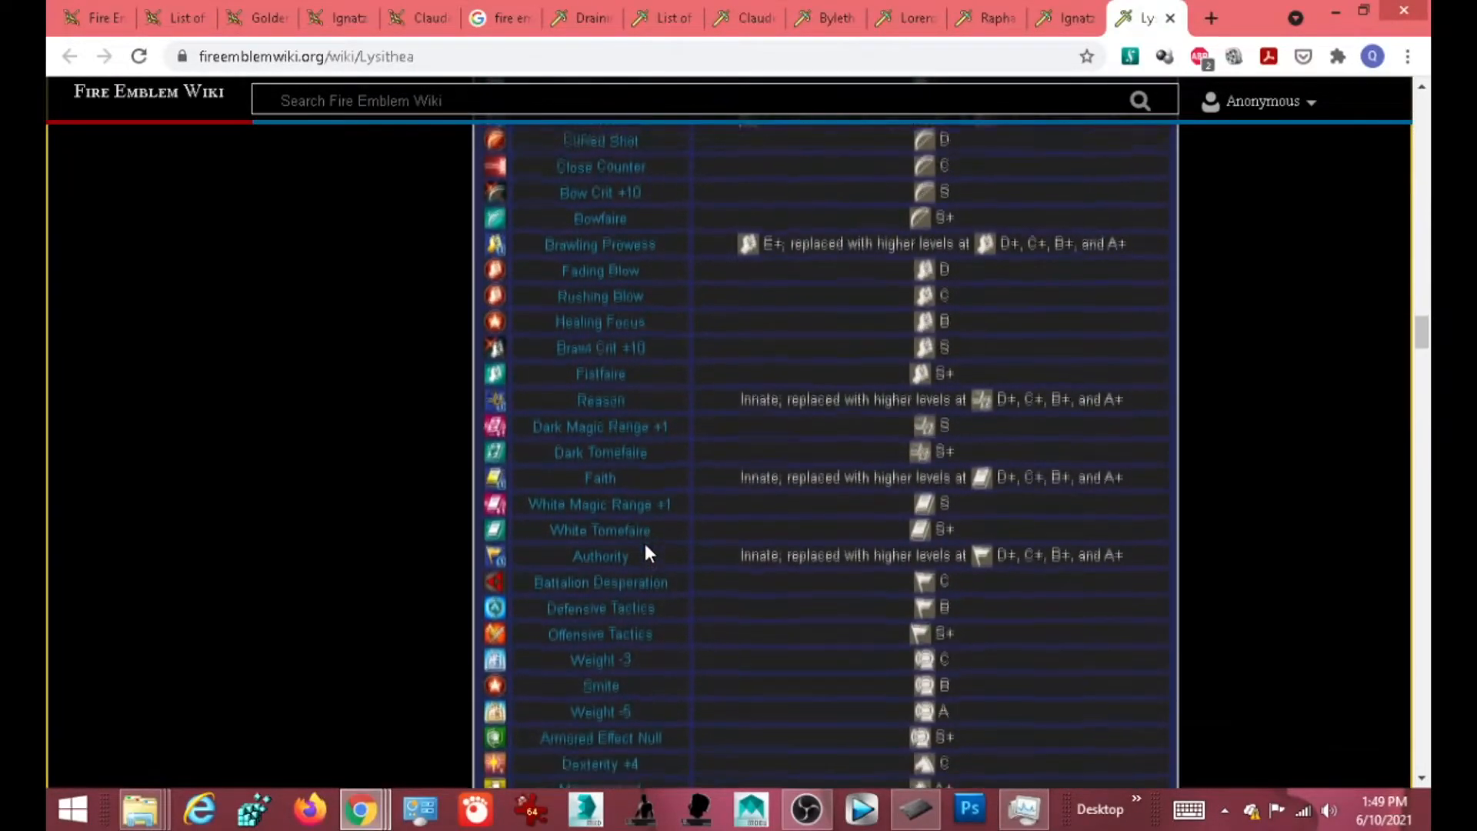
scroll("down", 3)
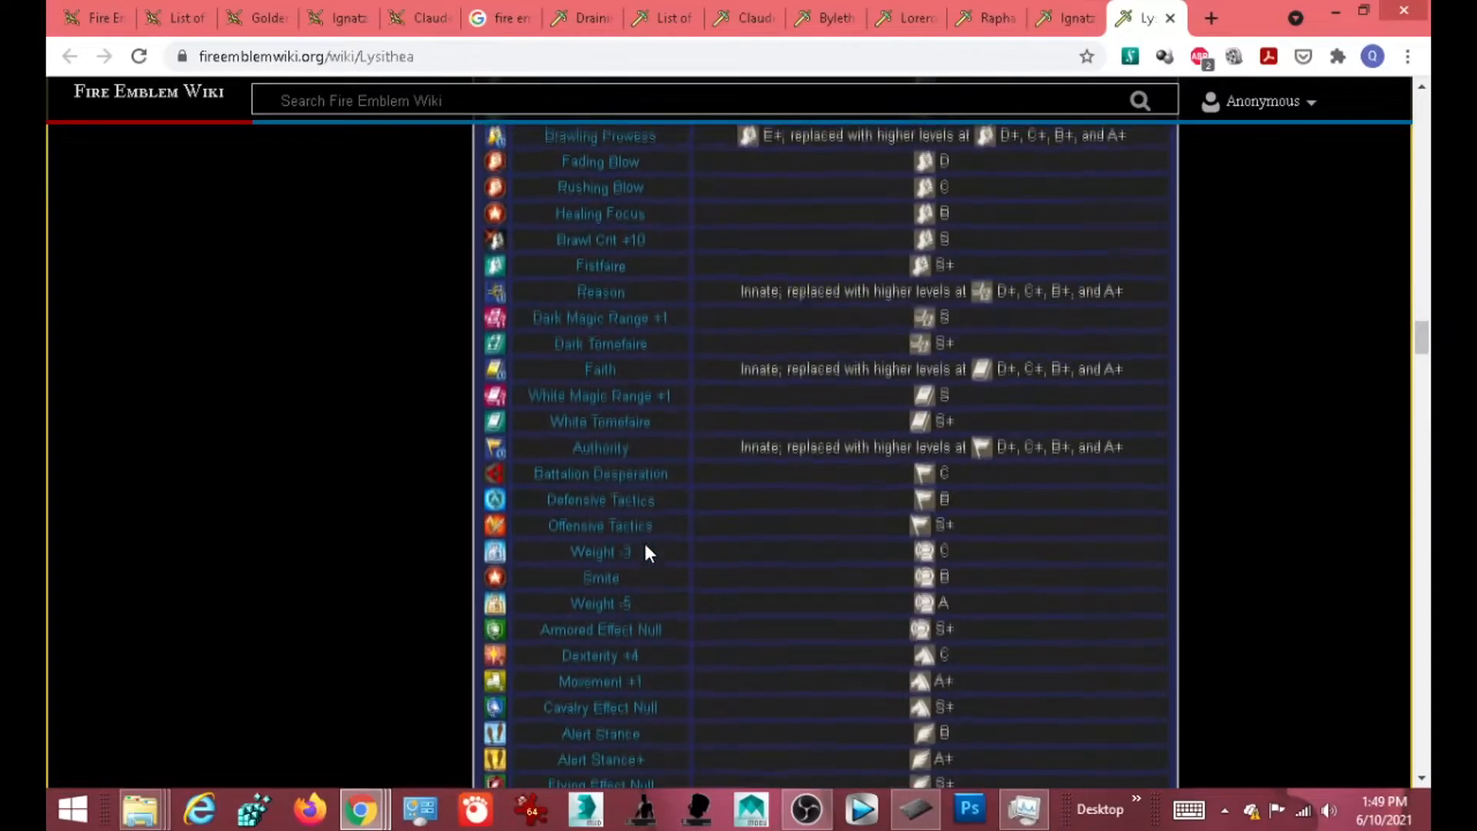
scroll("down", 3)
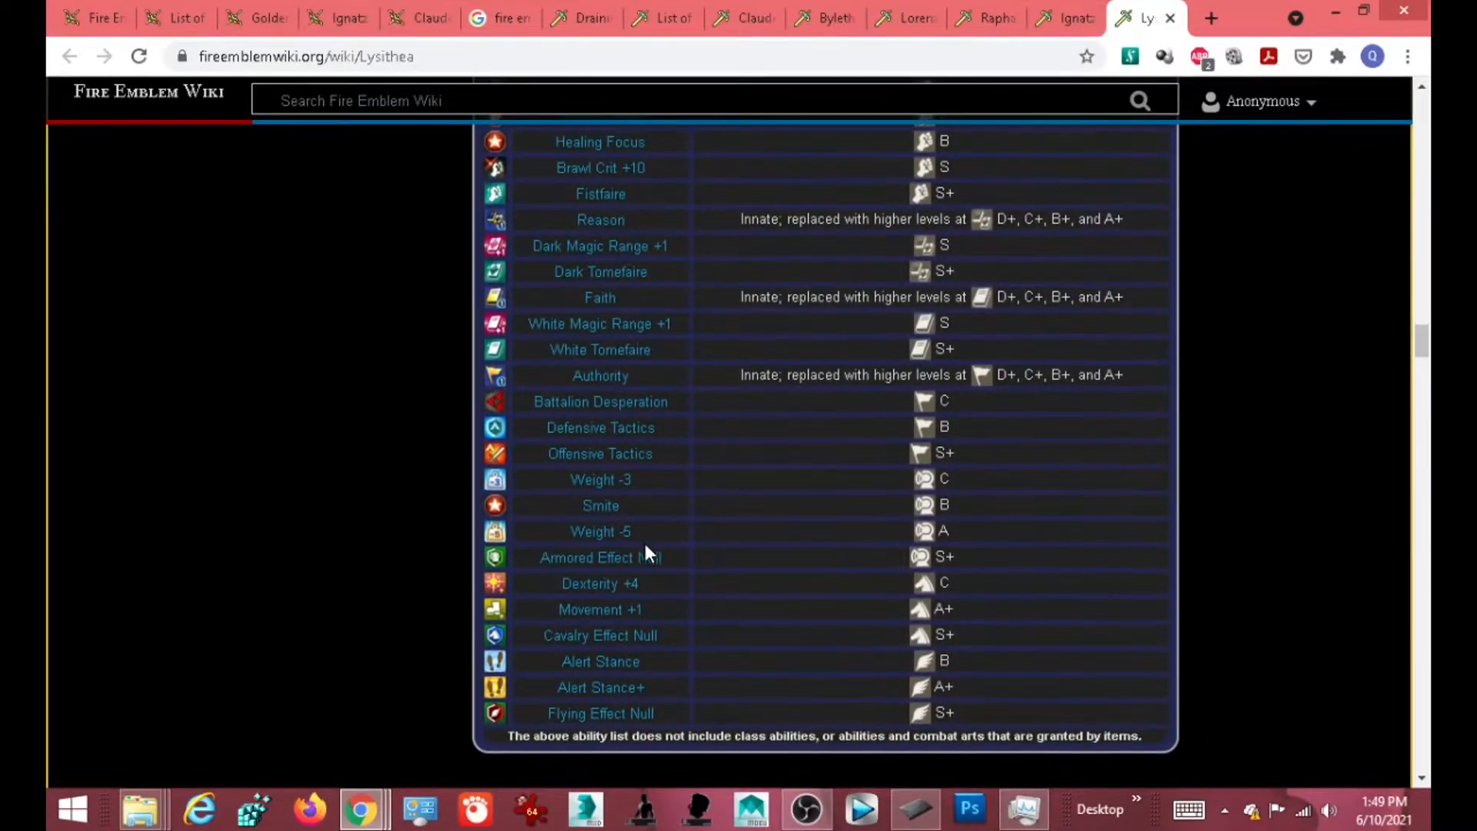
scroll("up", 3)
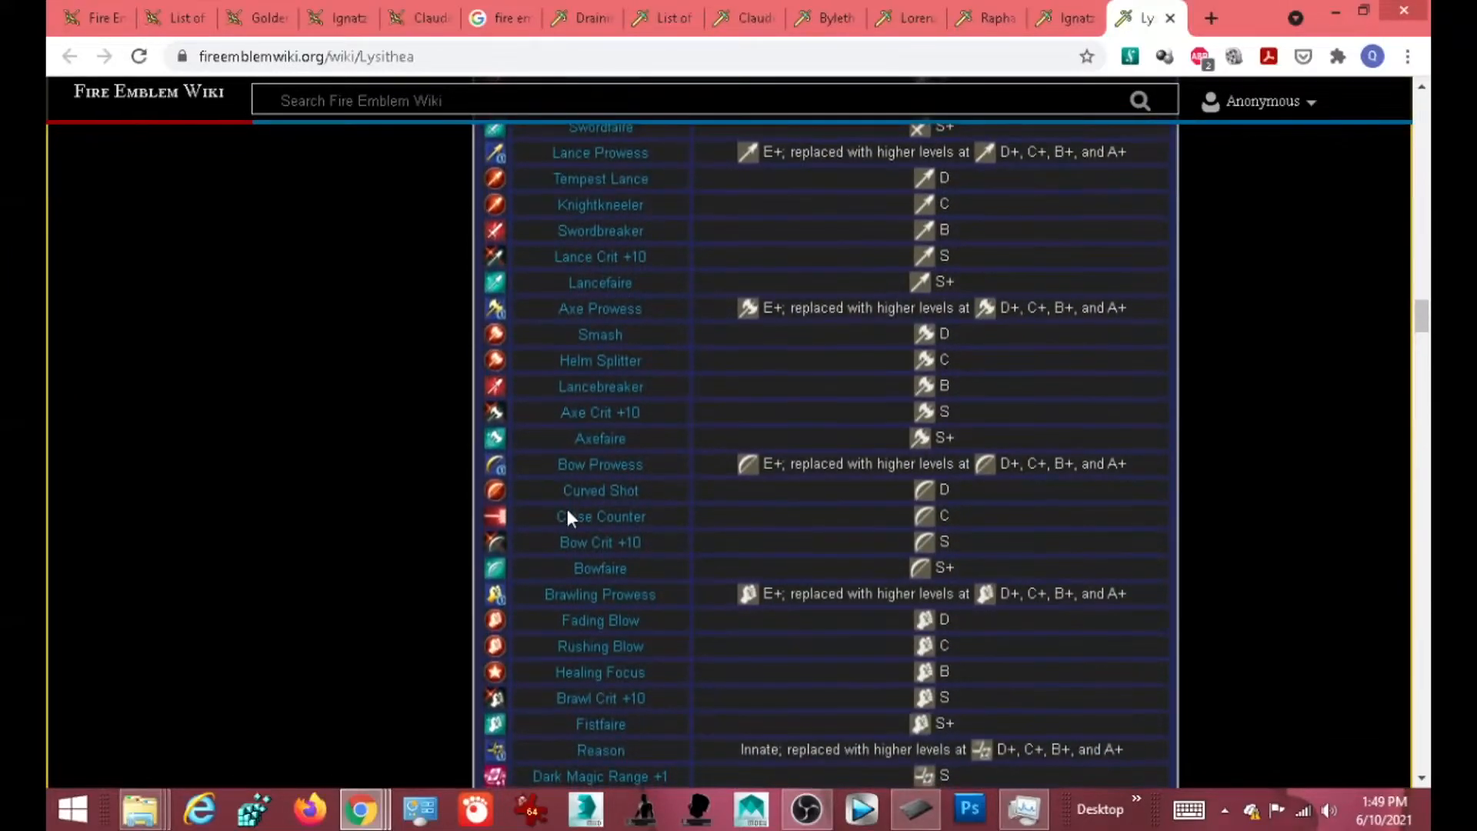
scroll("down", 3)
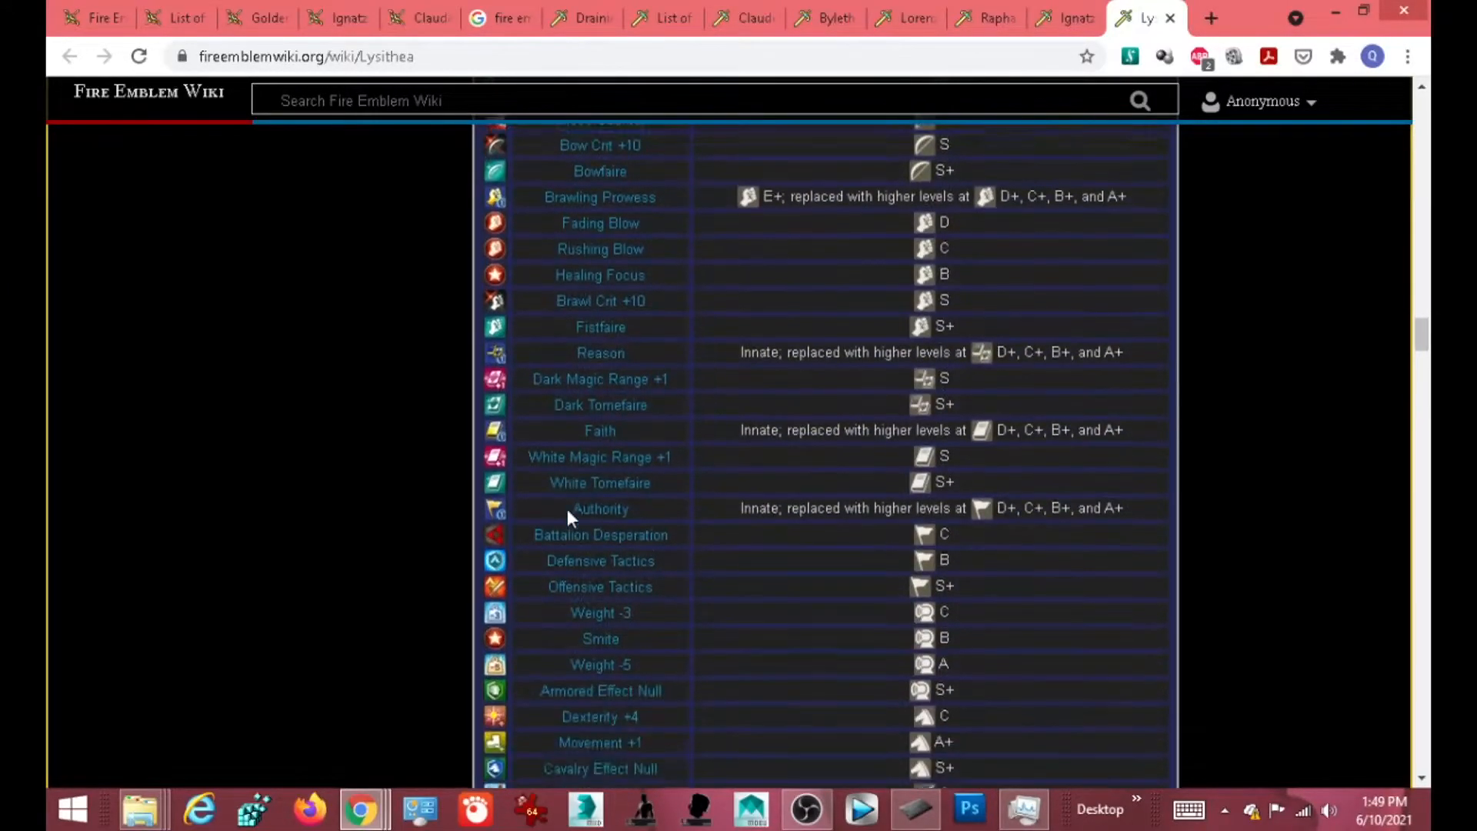
scroll("down", 3)
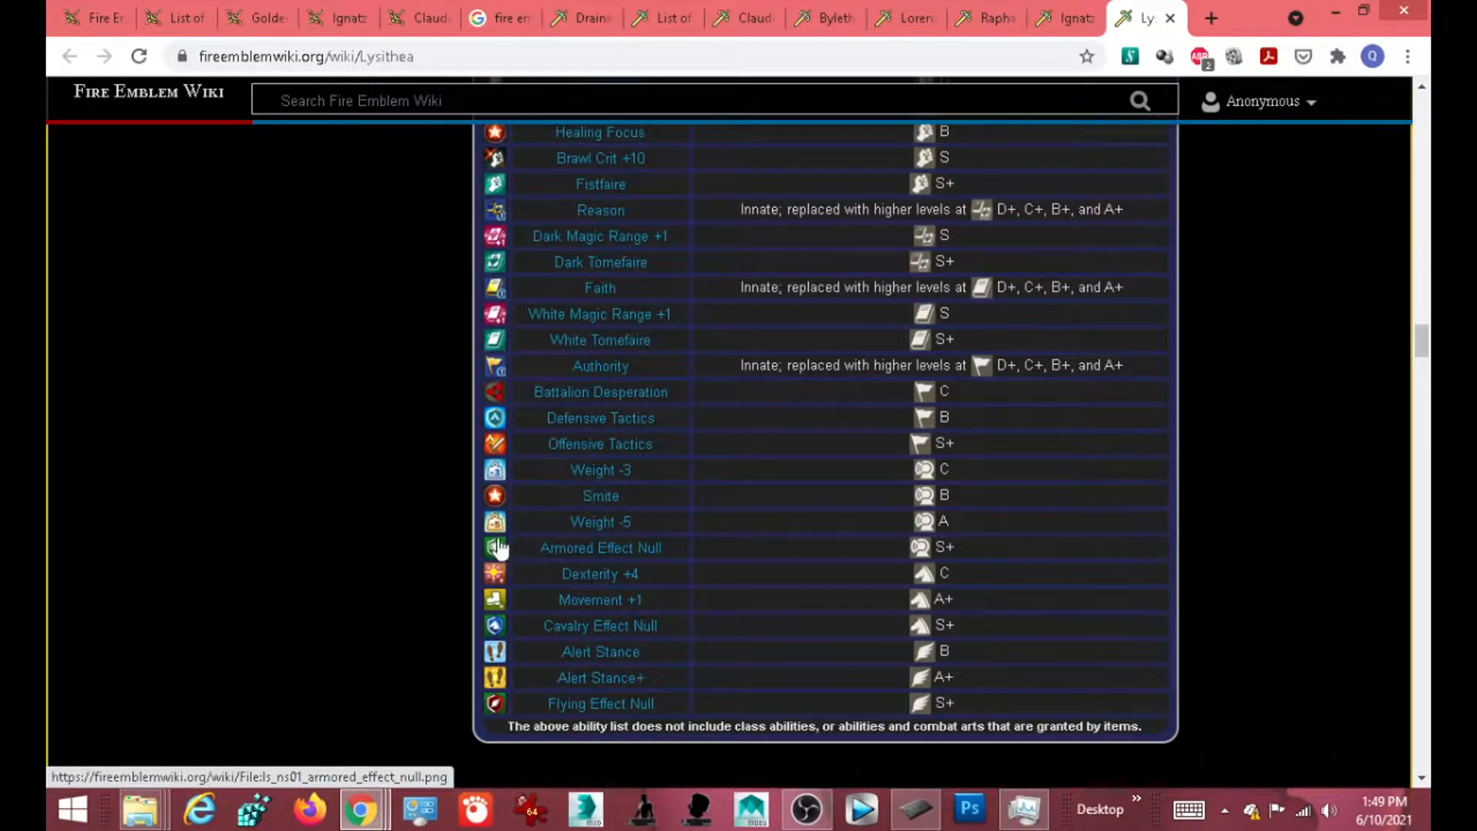
mouse_move(495, 521)
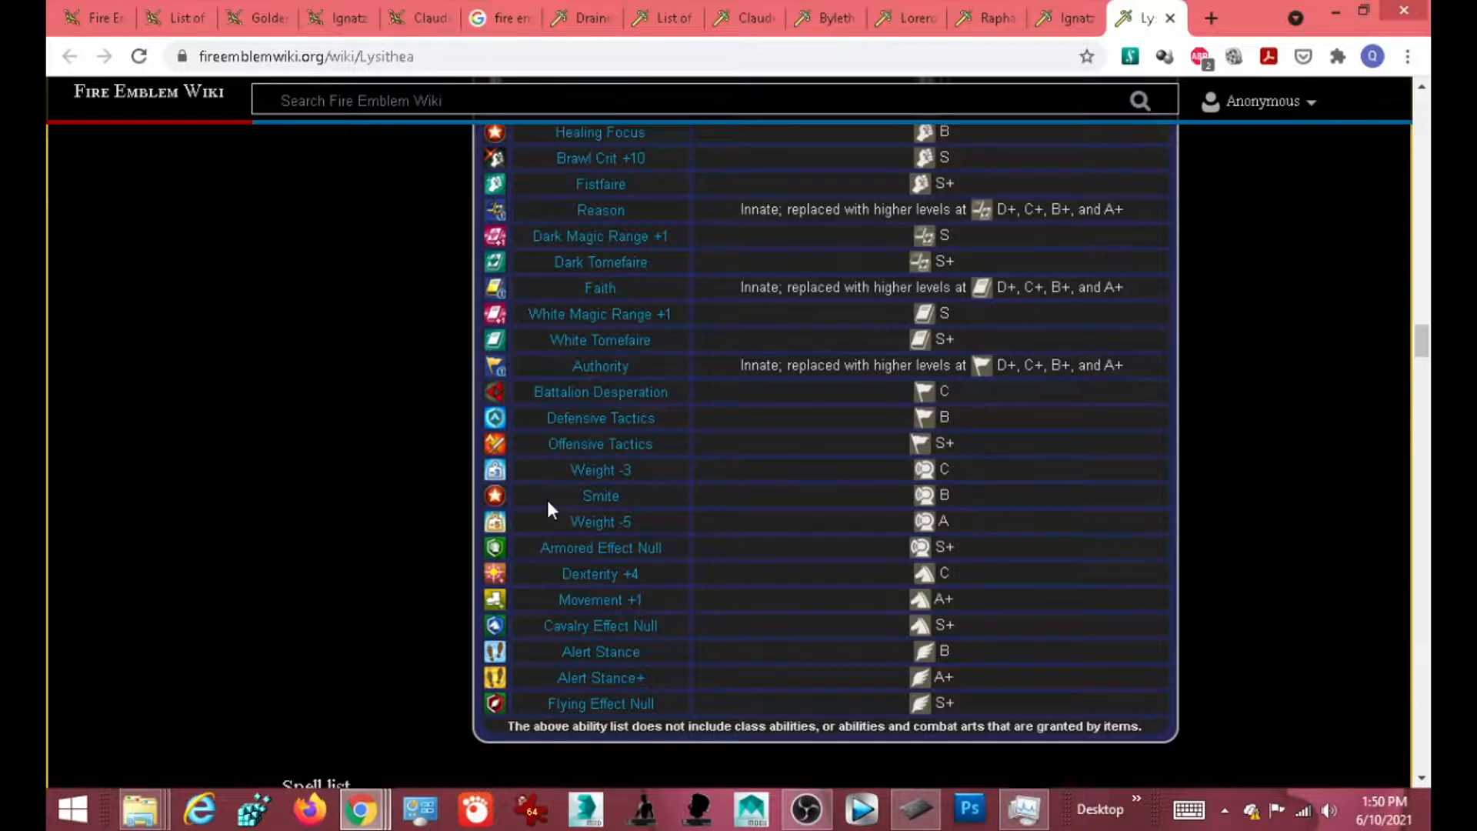
mouse_move(726, 423)
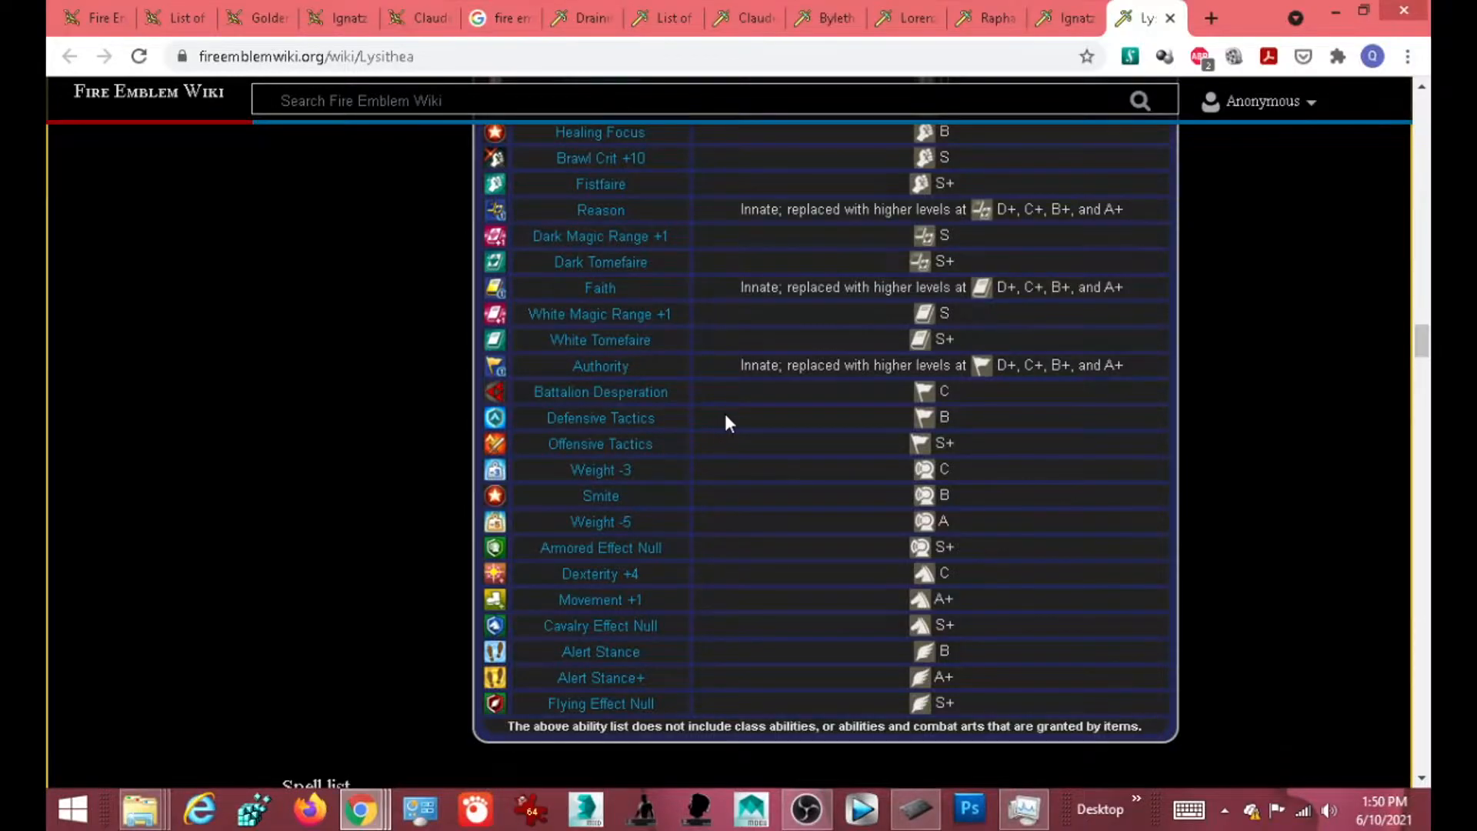
scroll("down", 3)
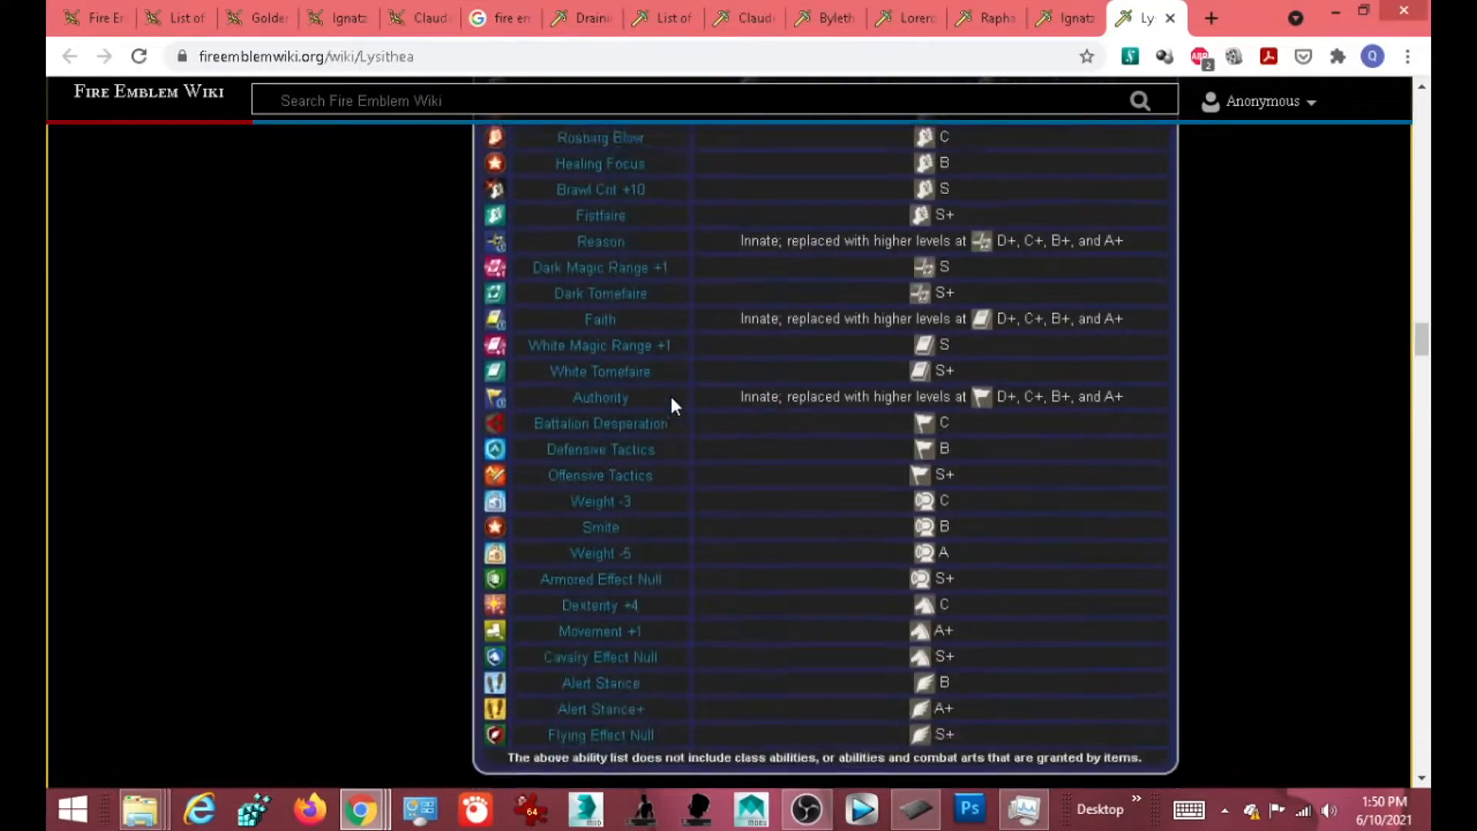
scroll("down", 3)
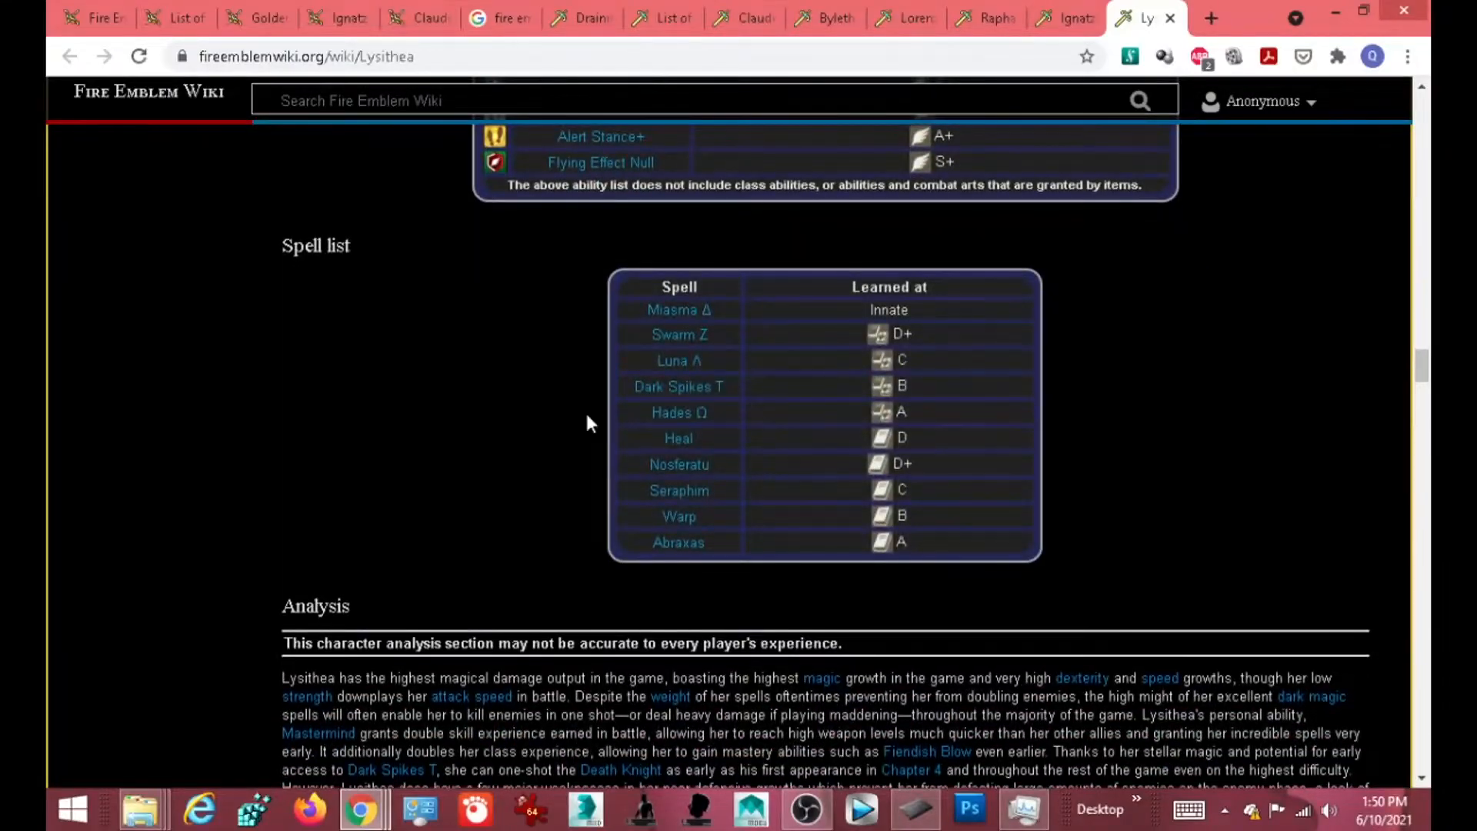
scroll("down", 3)
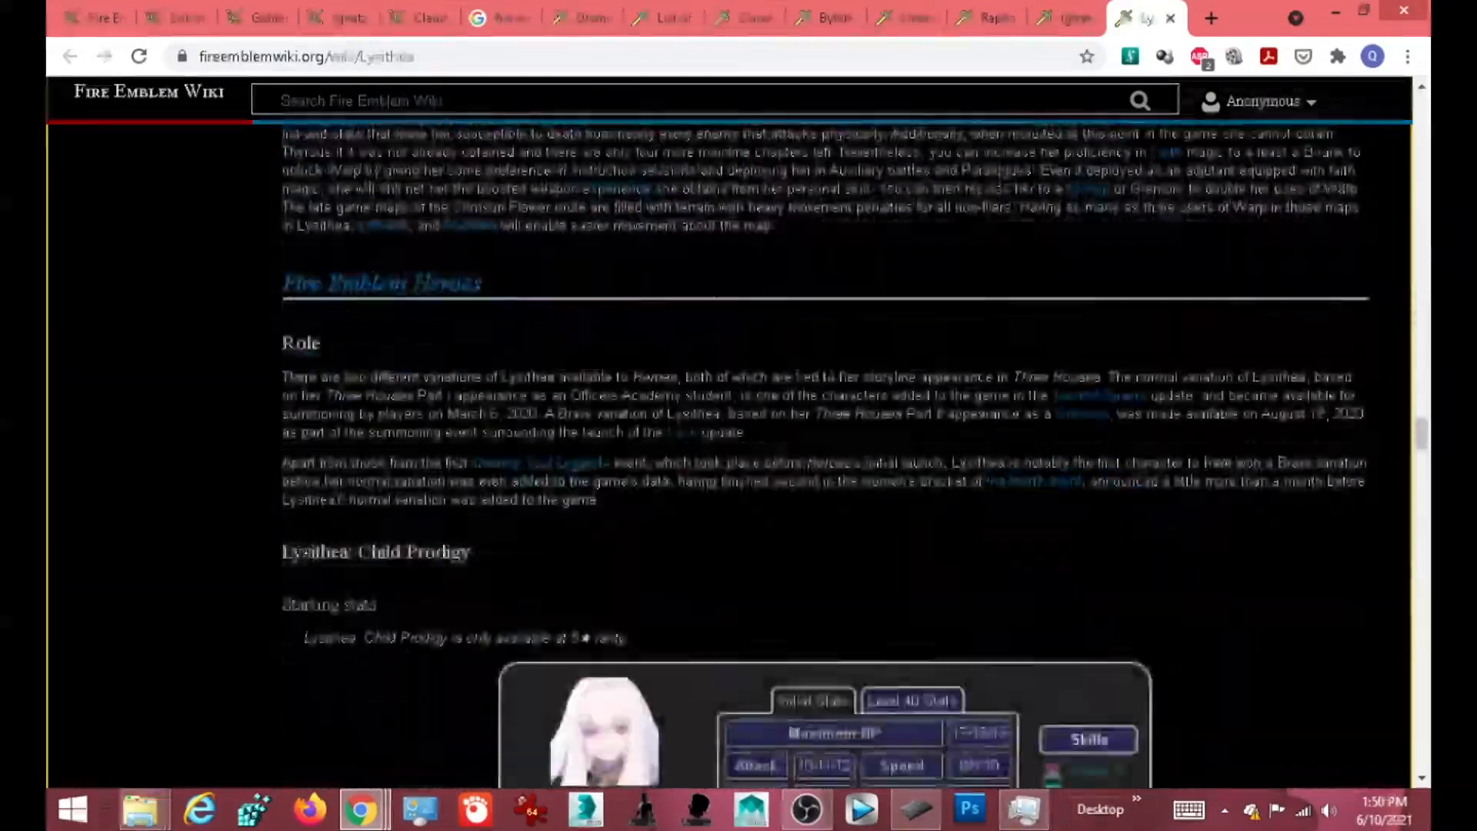
scroll("down", 3)
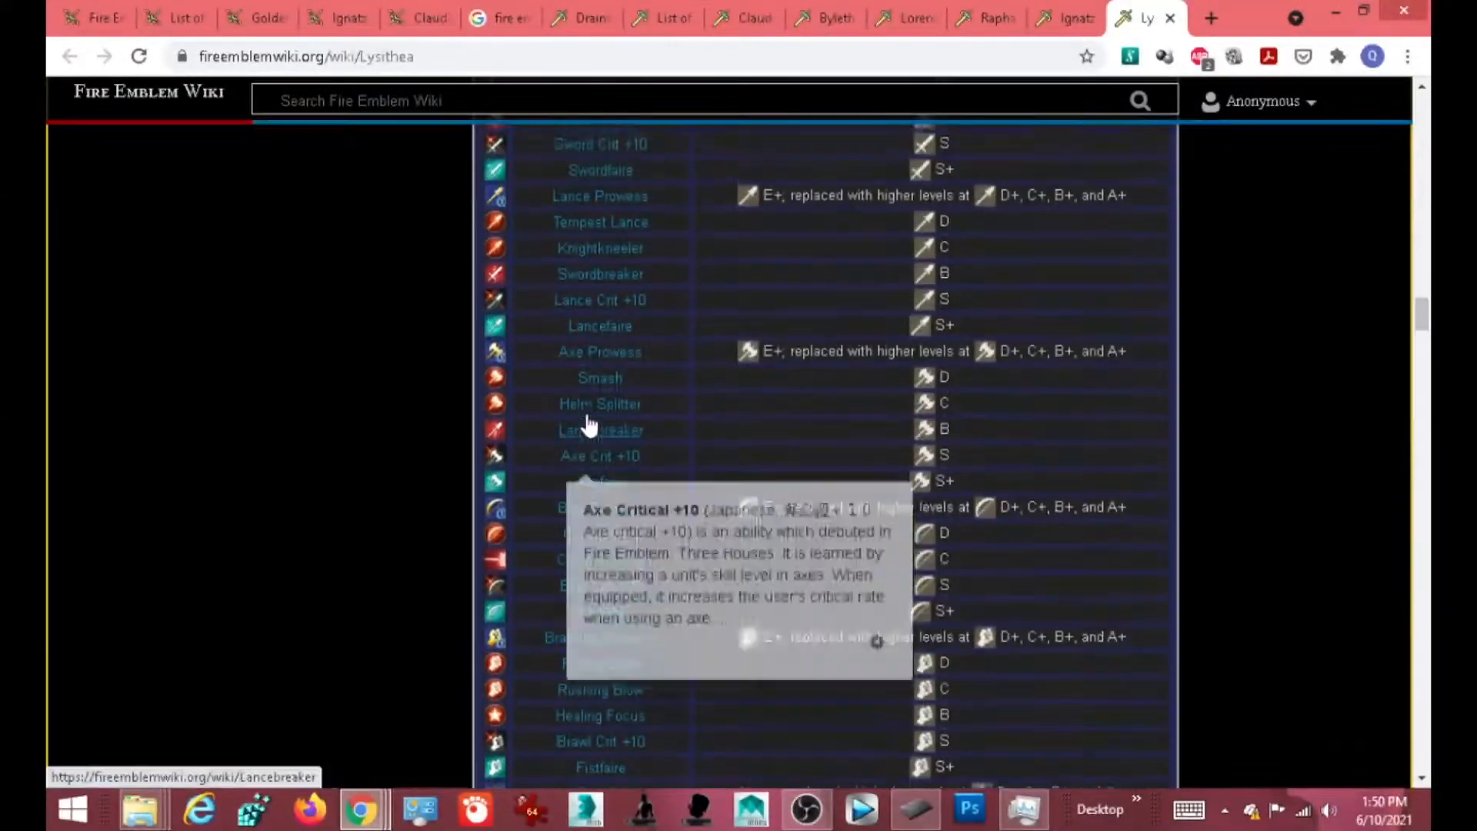
scroll("down", 3)
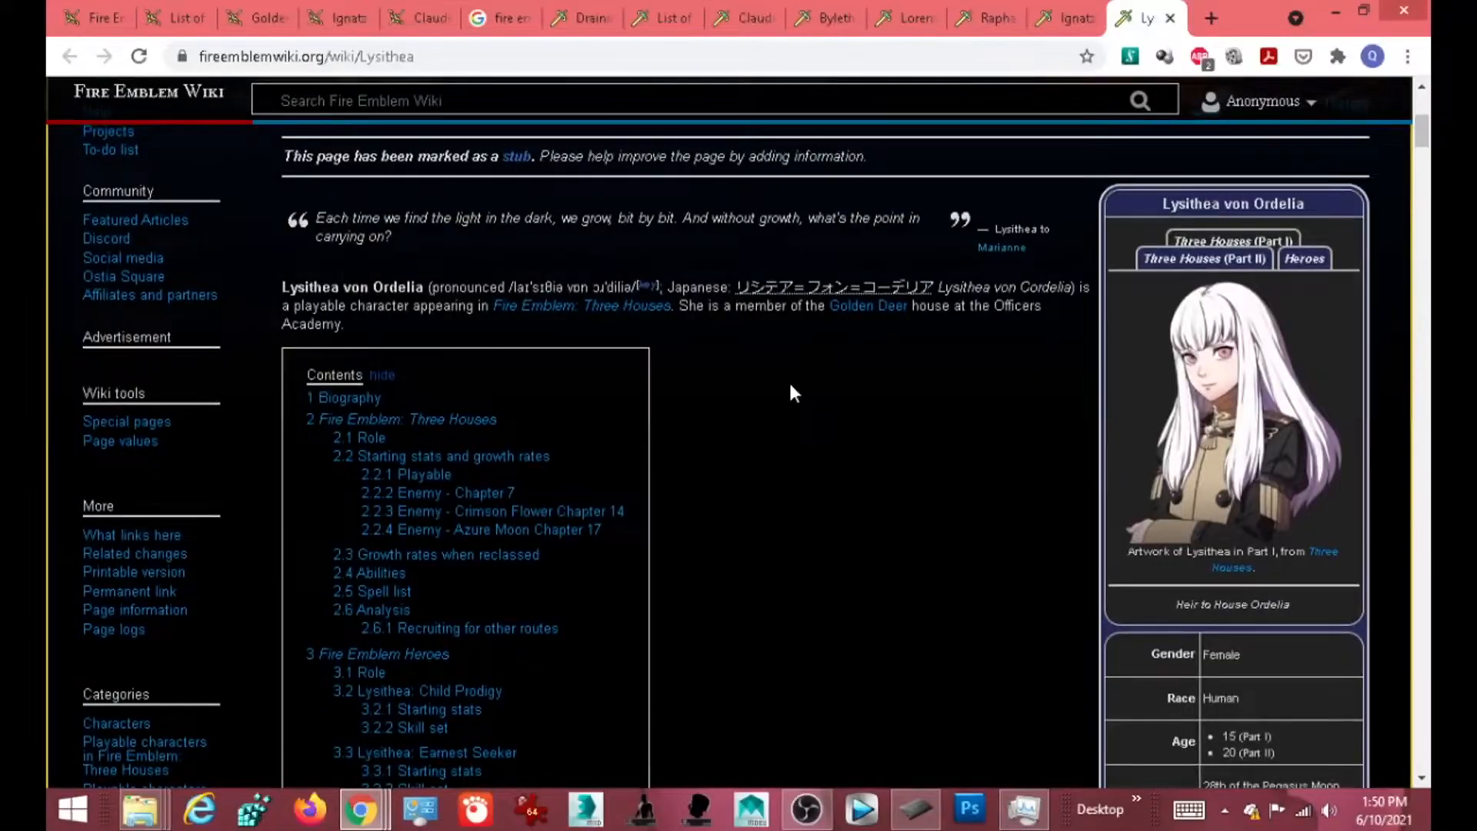
scroll("down", 3)
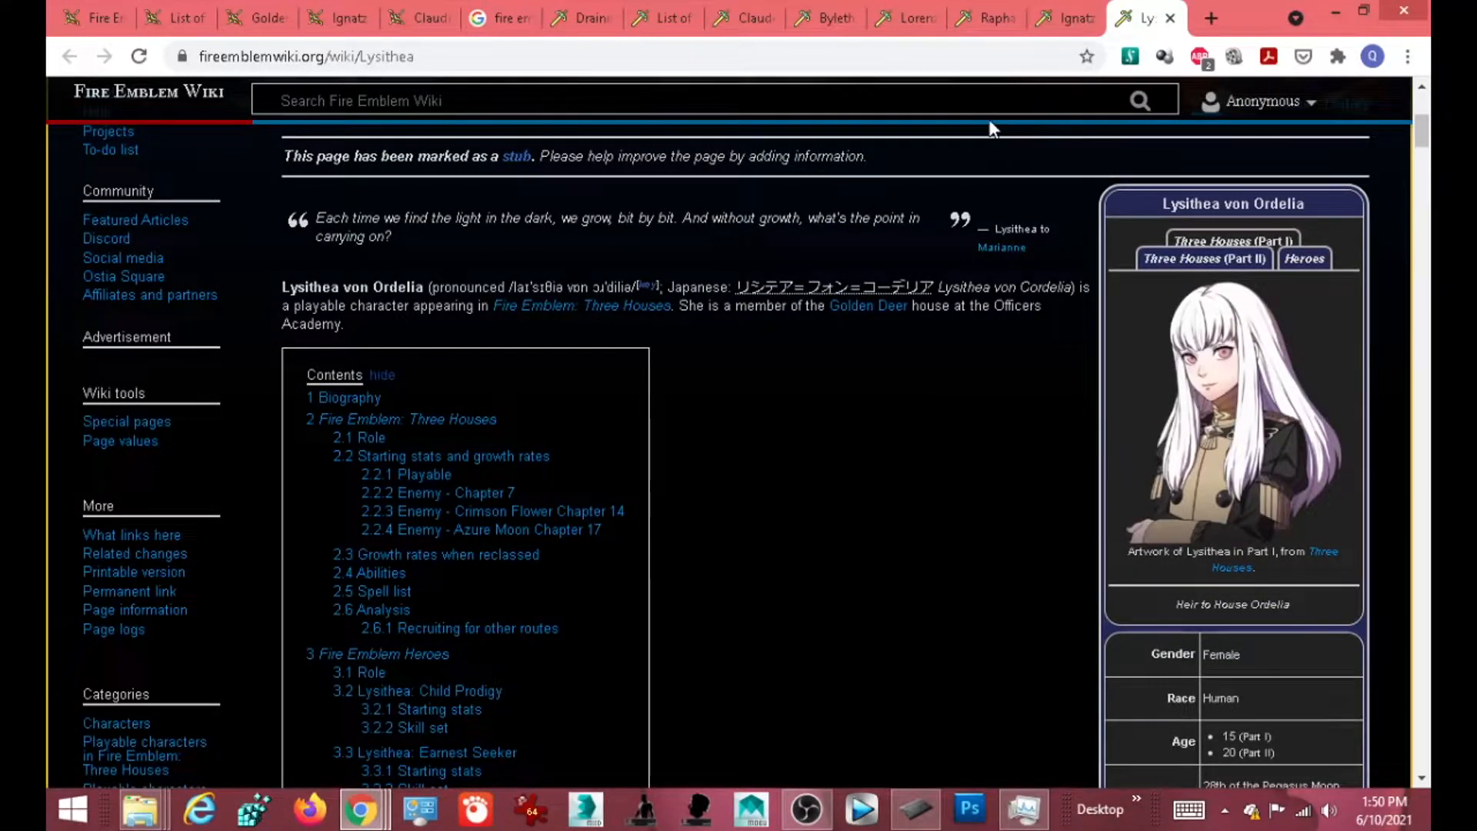
mouse_move(832, 17)
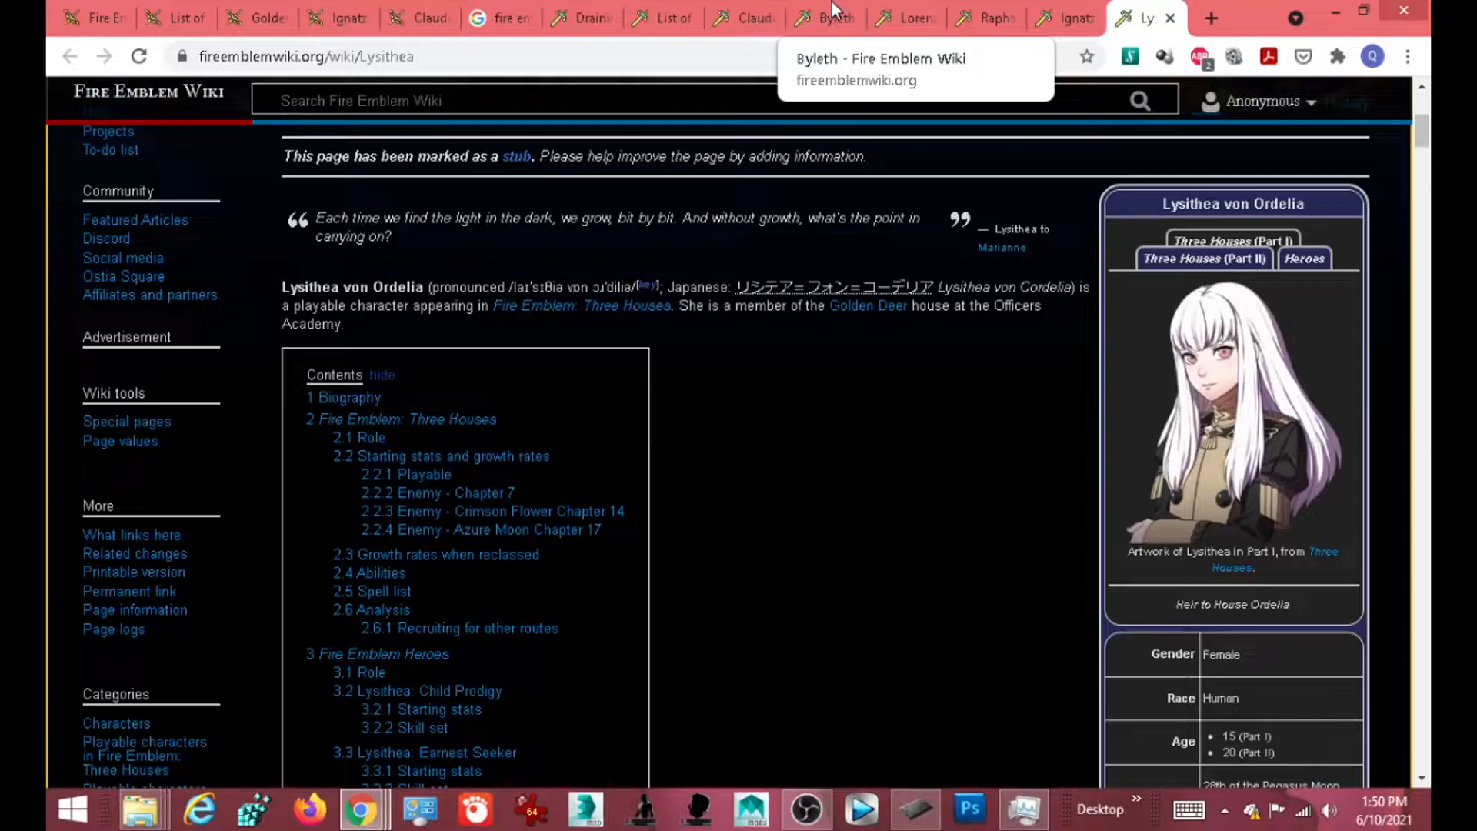
mouse_move(744, 17)
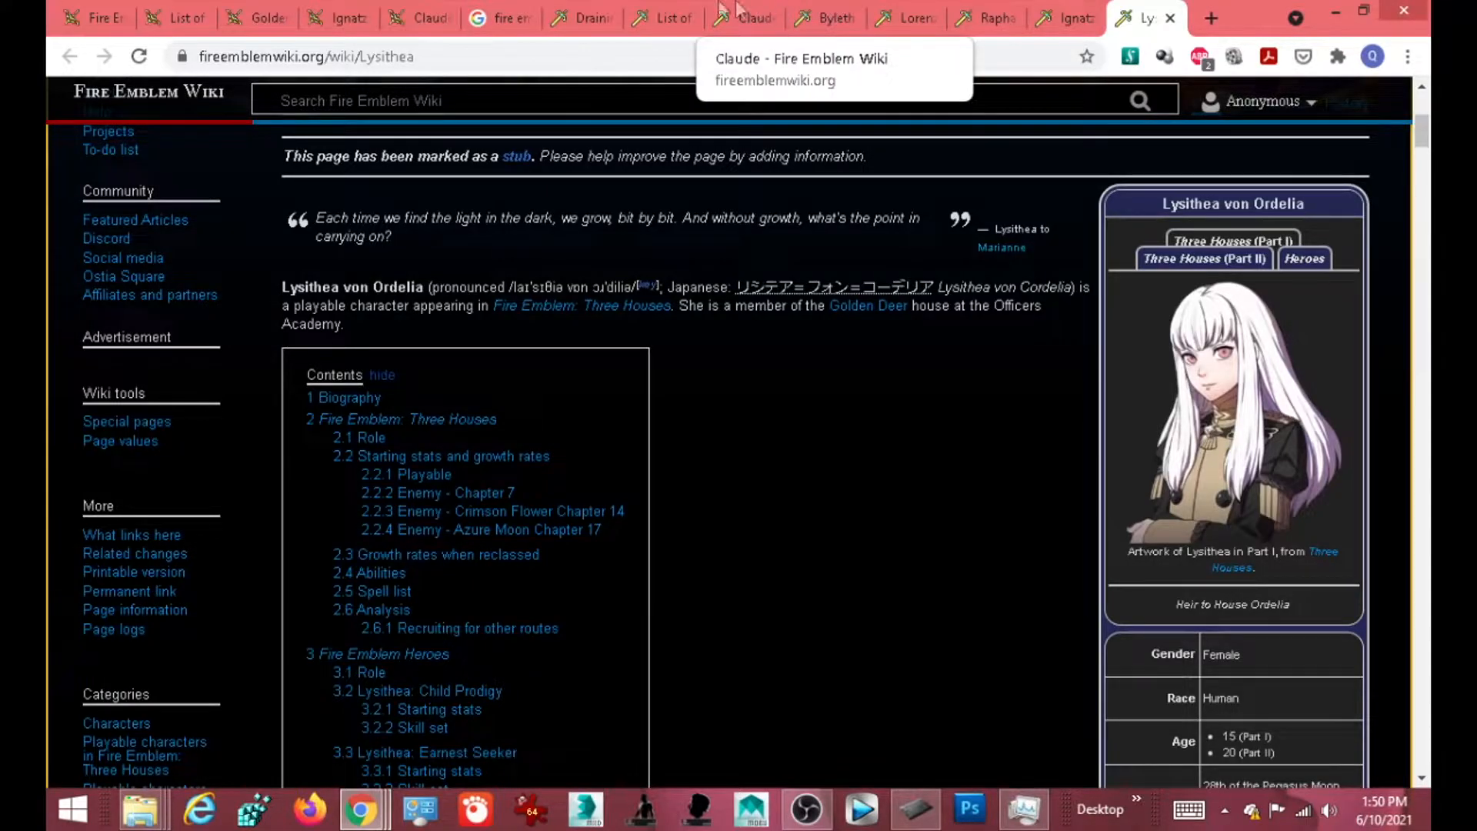
- Open Marianne's page in a new tab and expand her Ability set table
right_click(600, 515)
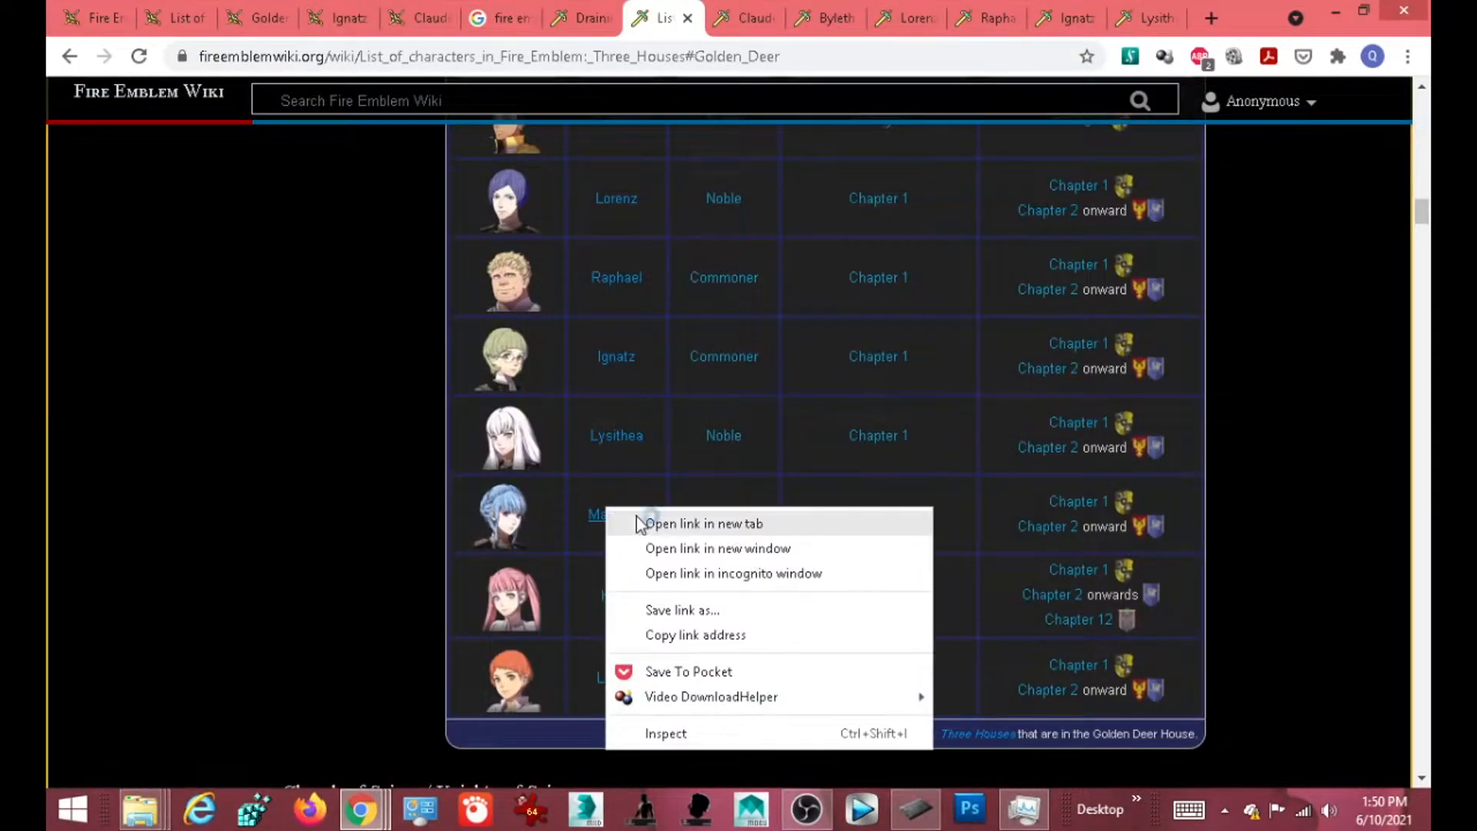
left_click(704, 524)
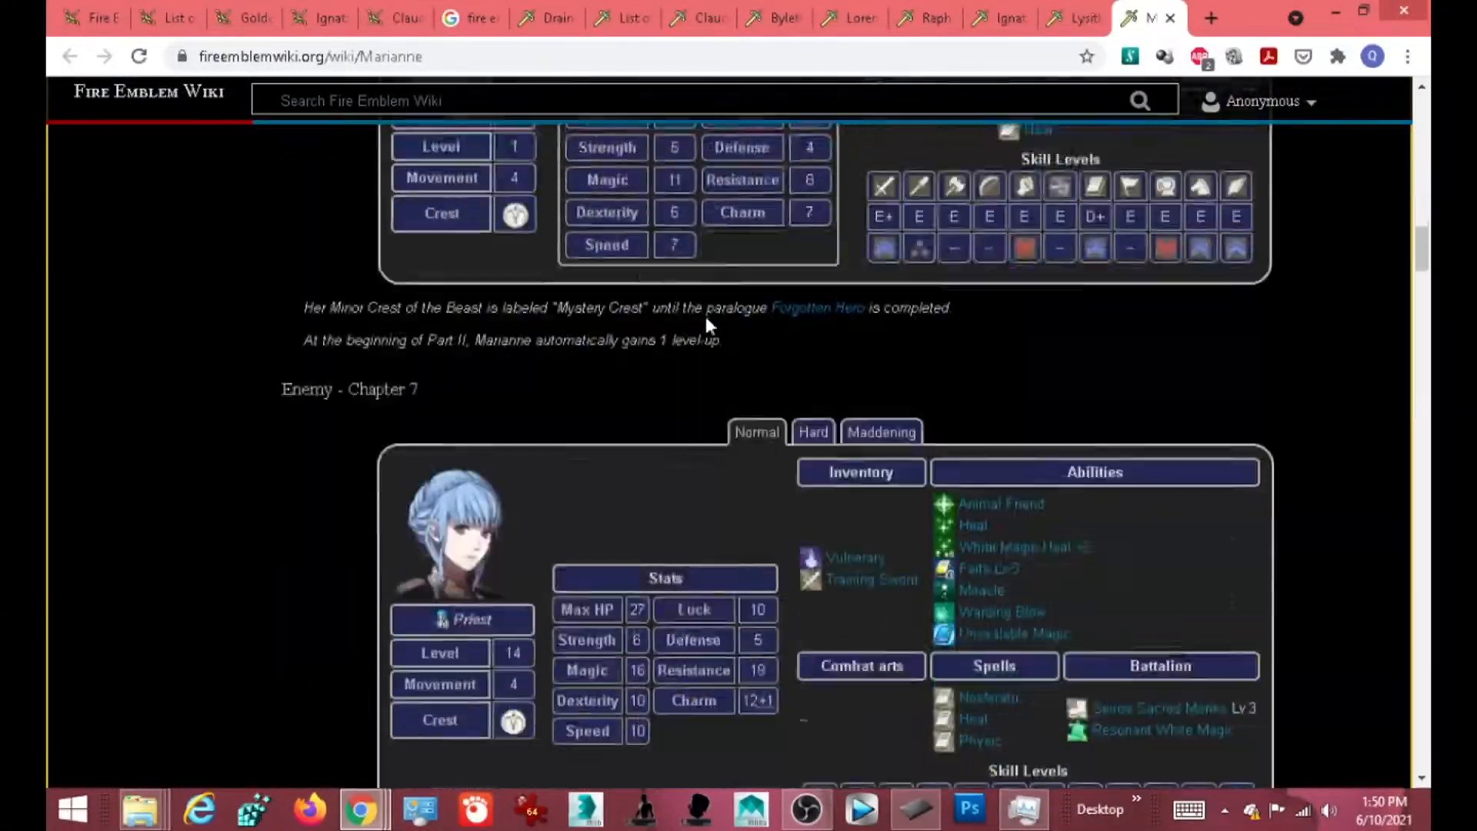
scroll("down", 3)
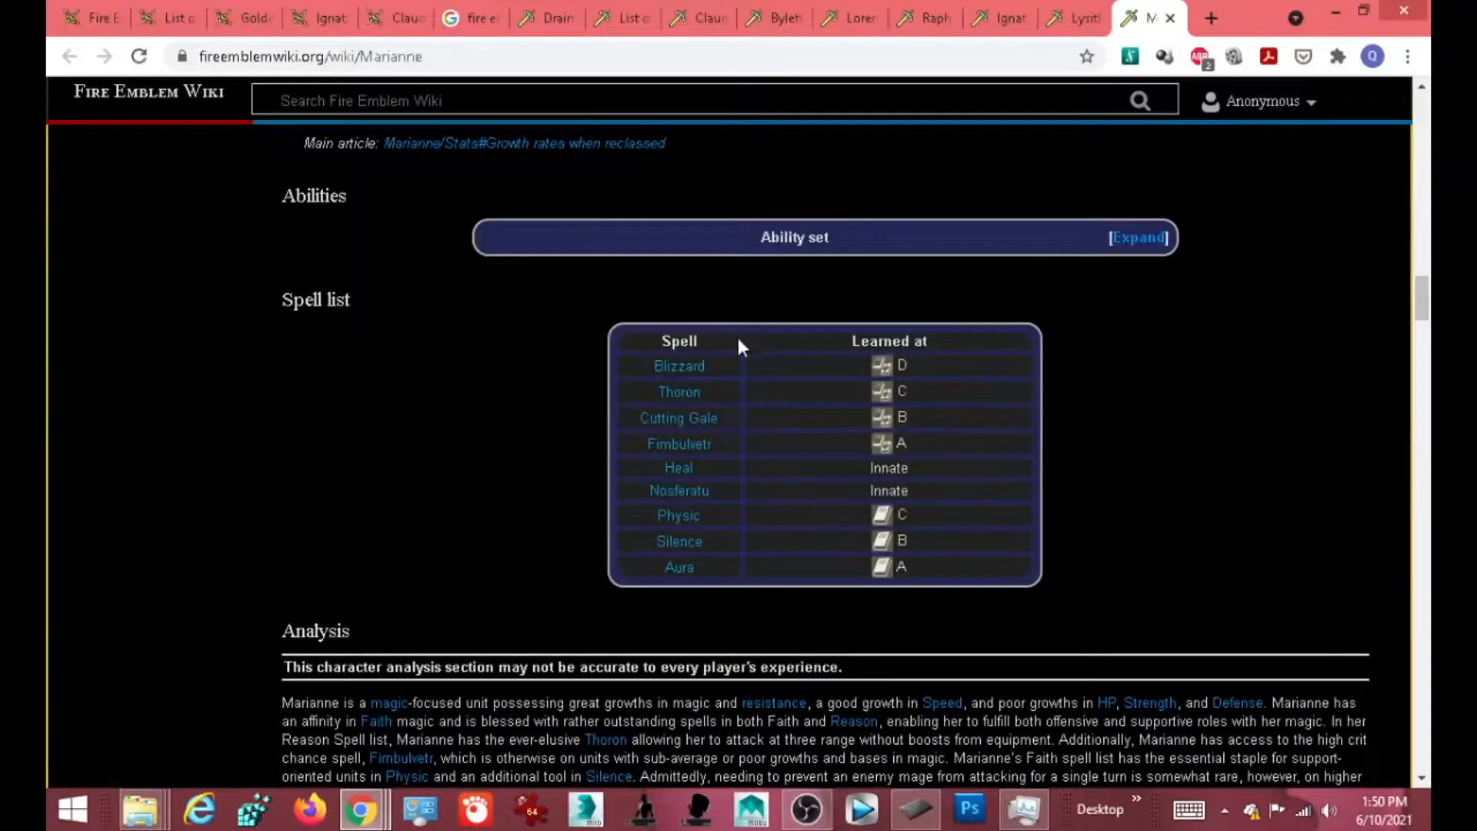
mouse_move(725, 419)
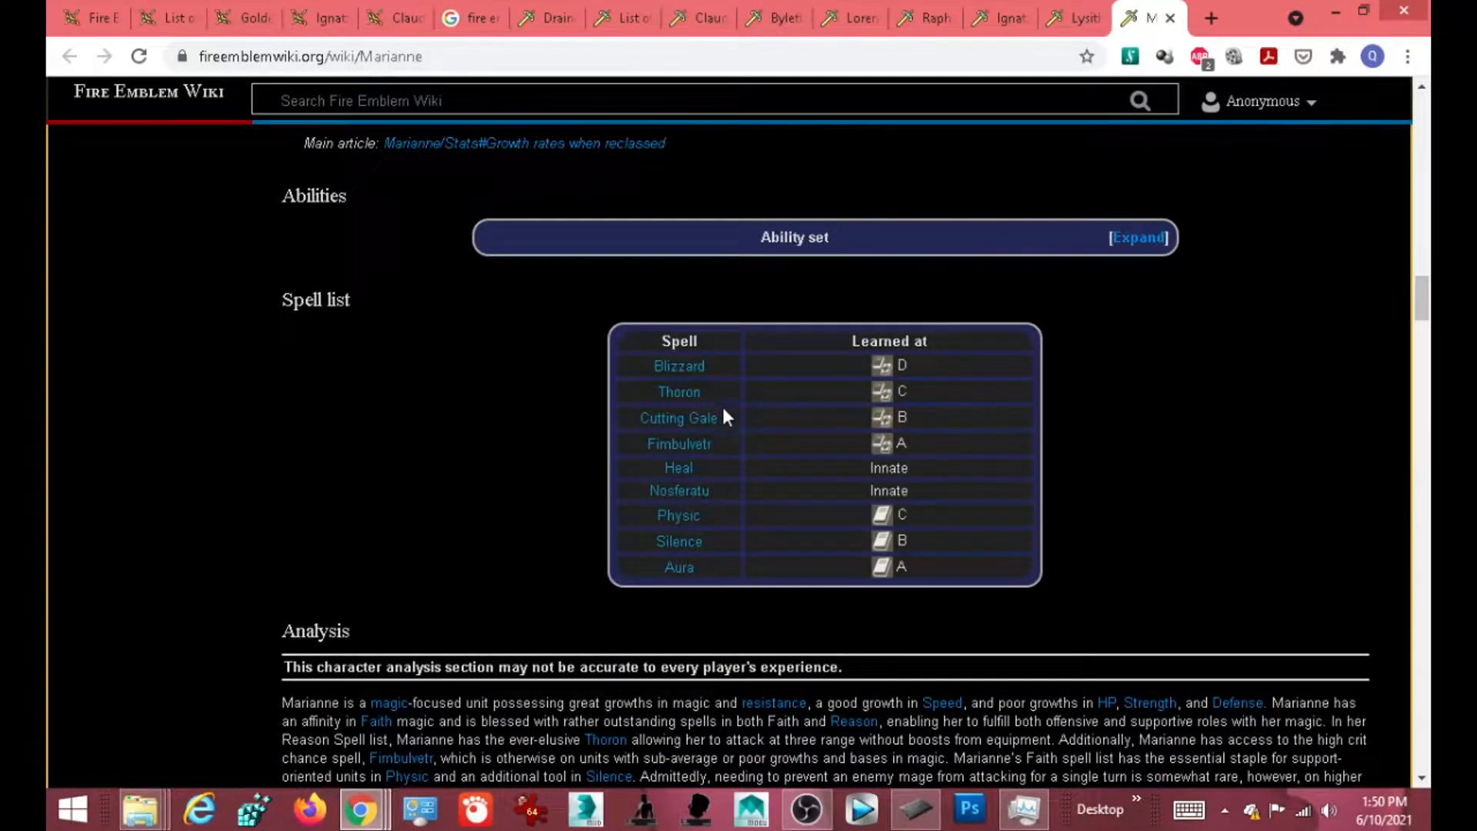
mouse_move(725, 450)
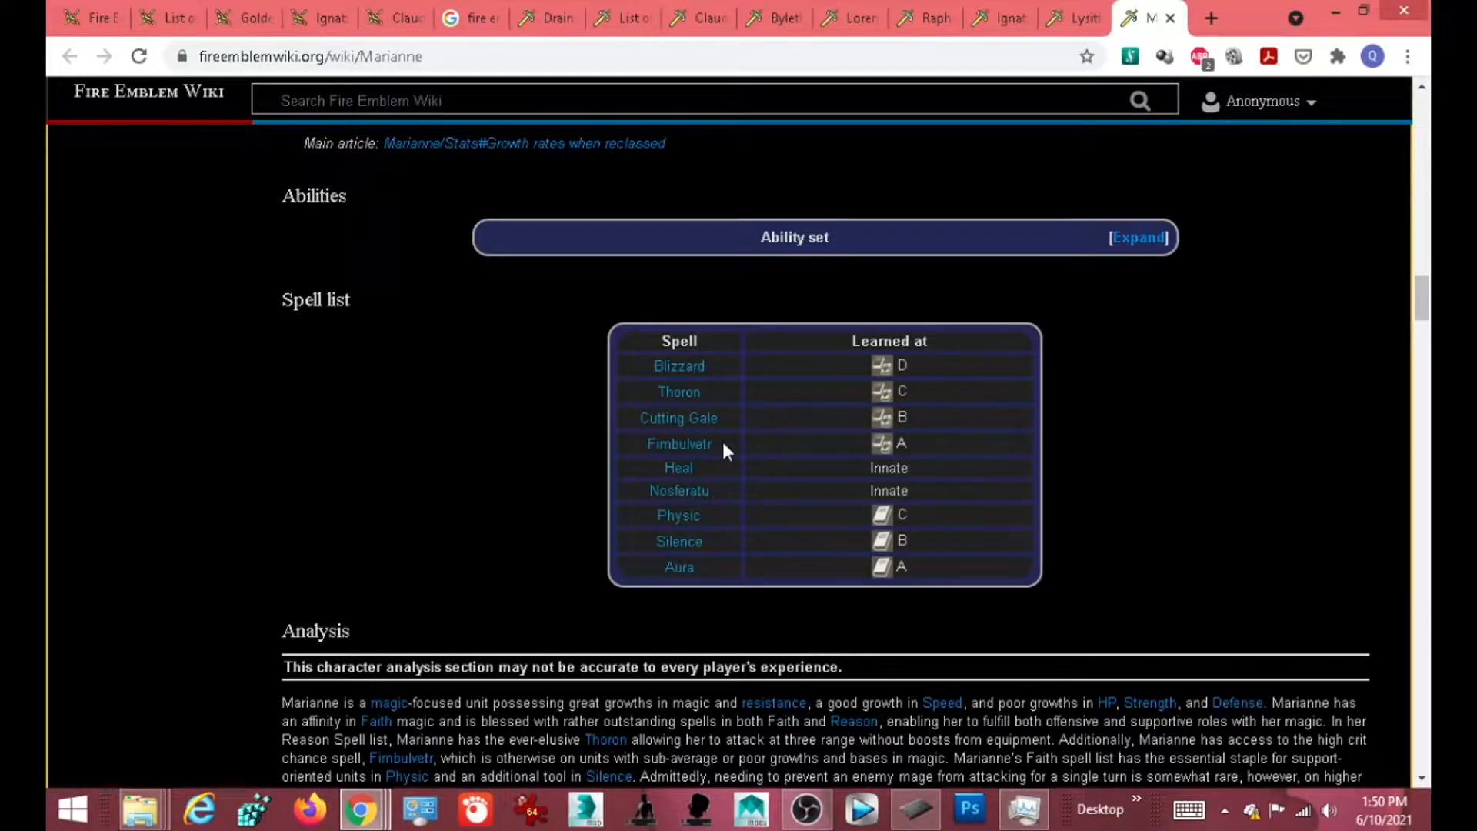
mouse_move(708, 520)
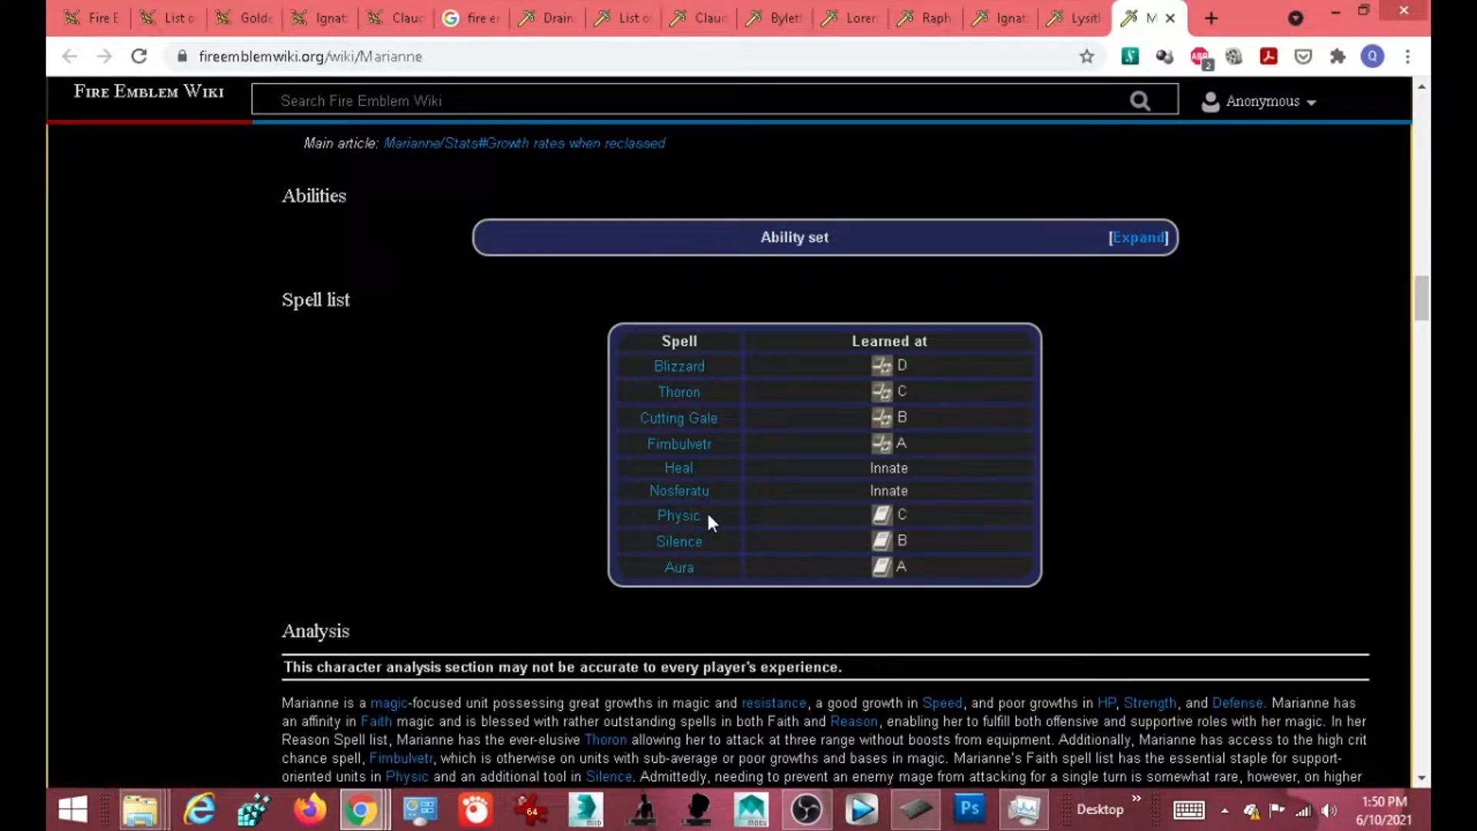
mouse_move(710, 578)
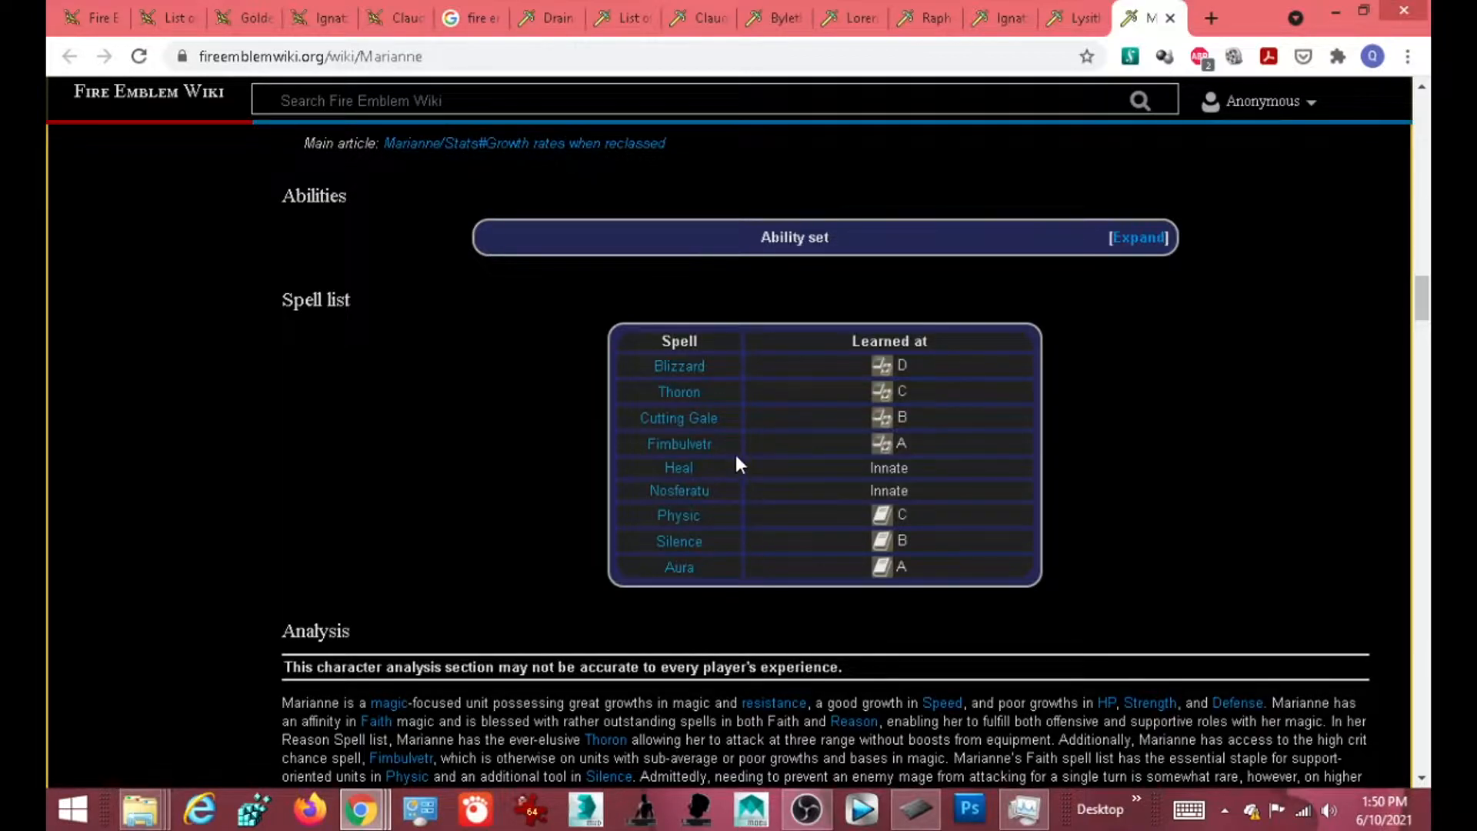
mouse_move(776, 485)
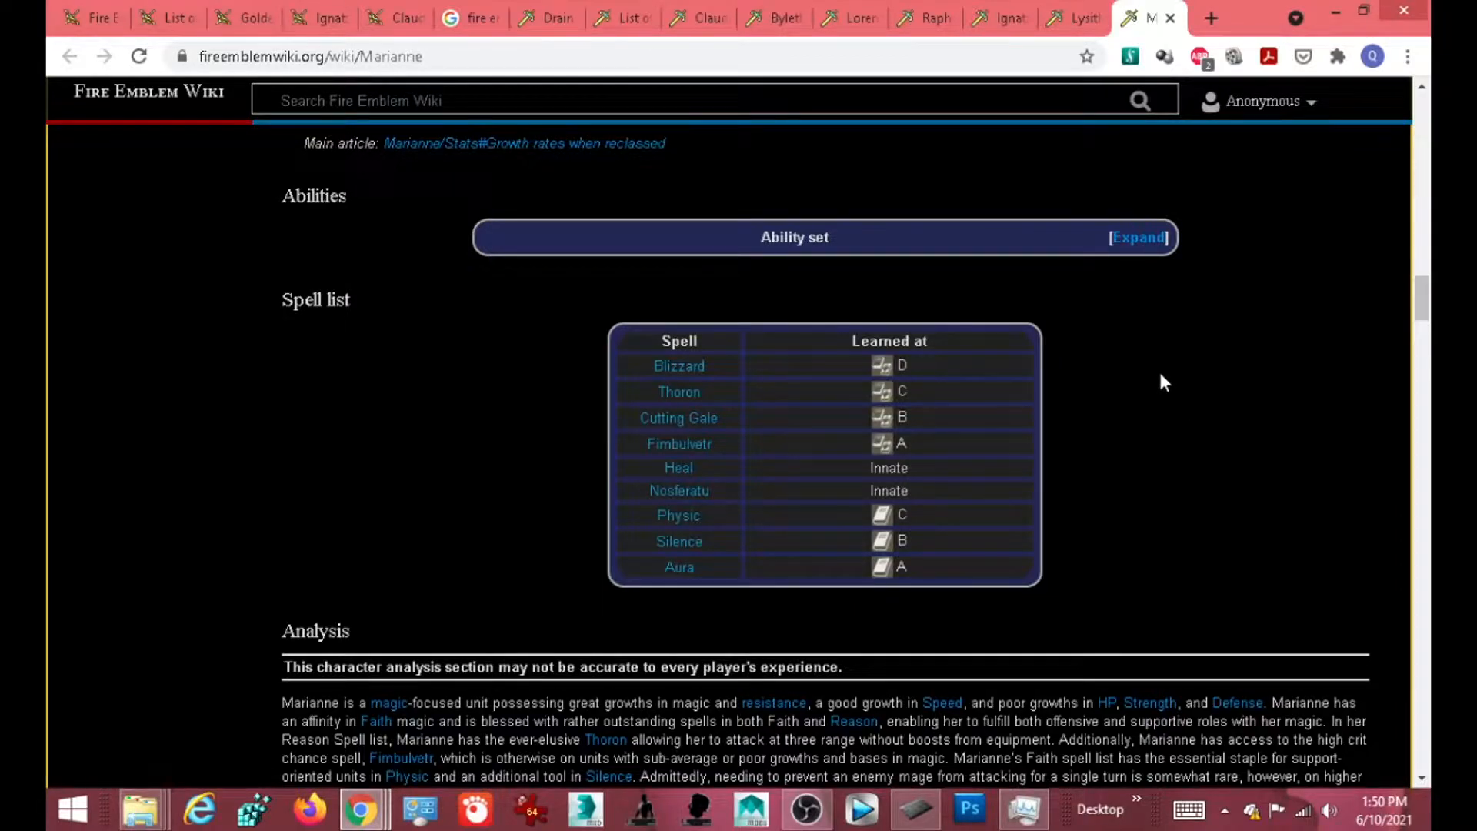
left_click(1136, 236)
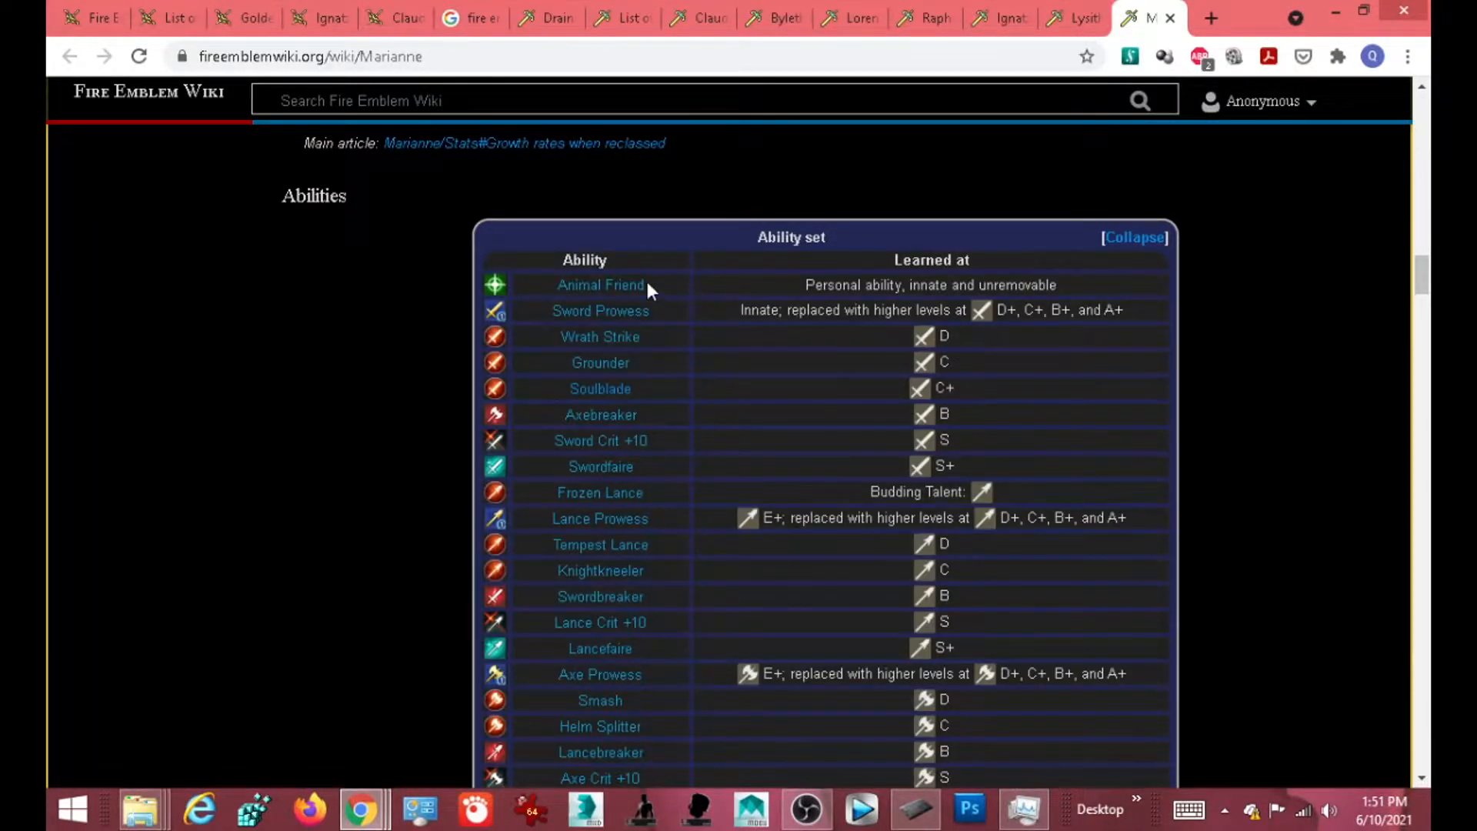
- Open Marianne's Animal Friend ability page and read it down to its etymology
left_click(599, 284)
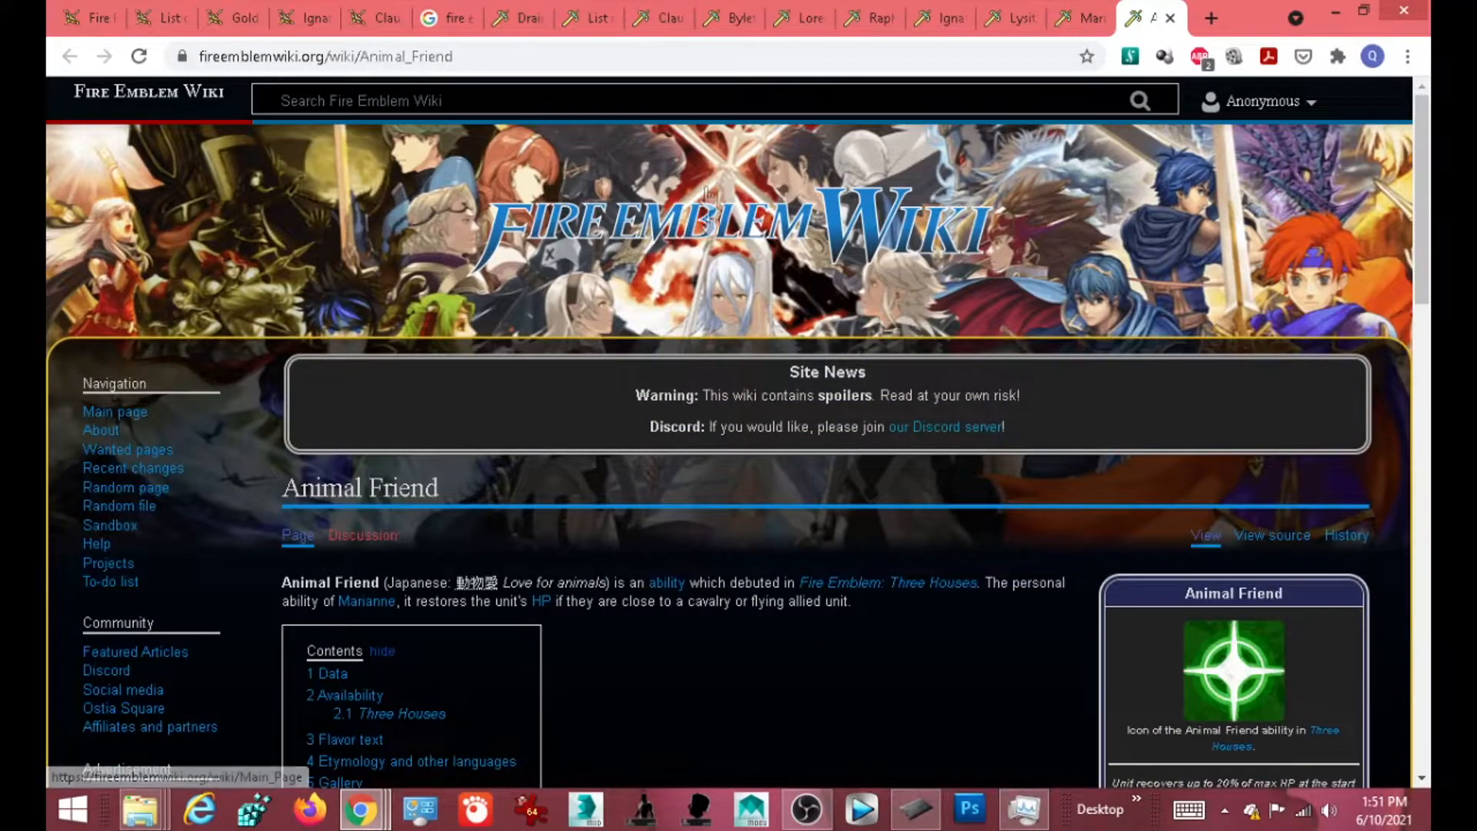
mouse_move(378, 629)
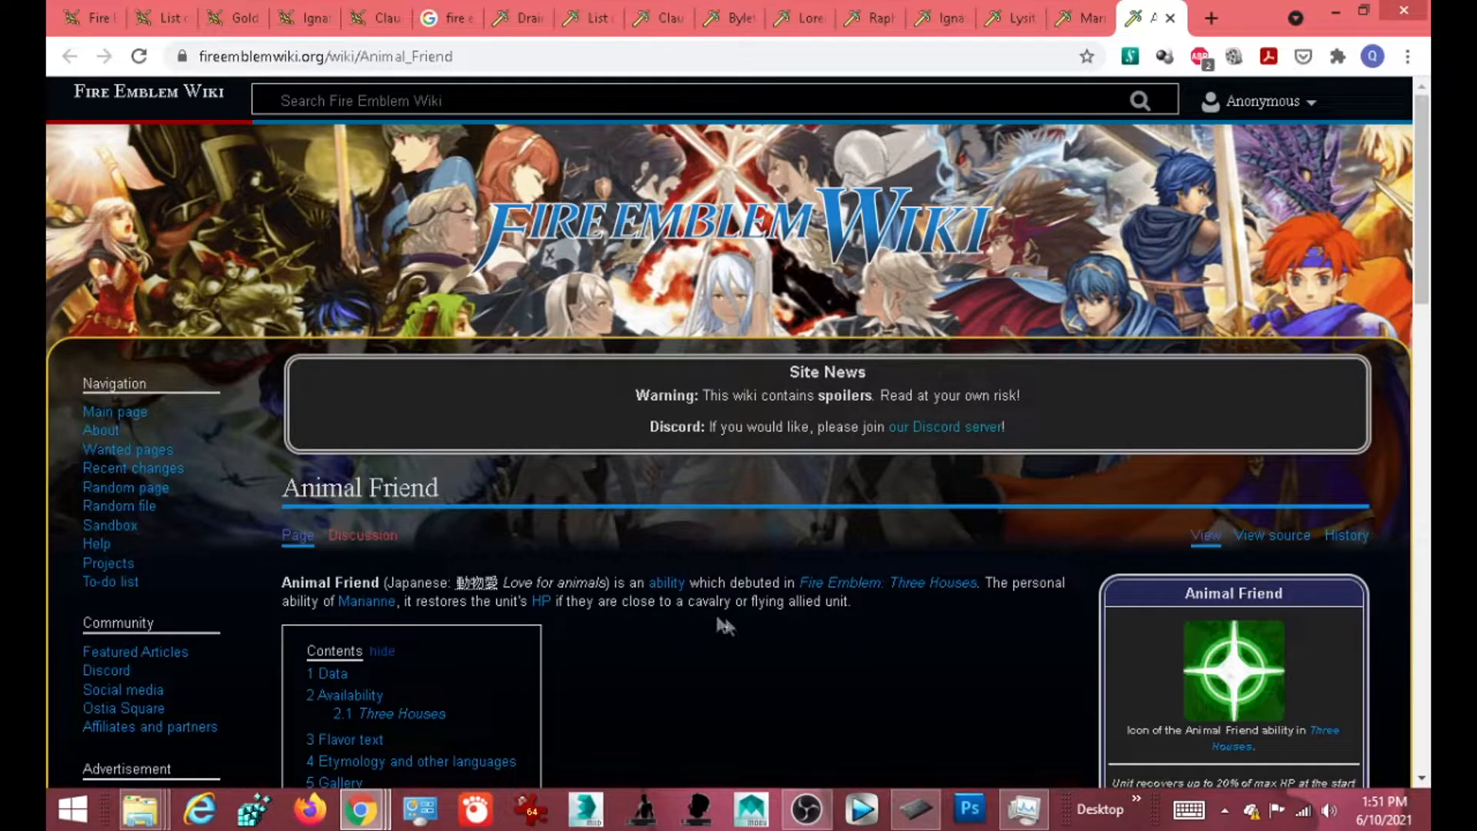
mouse_move(679, 622)
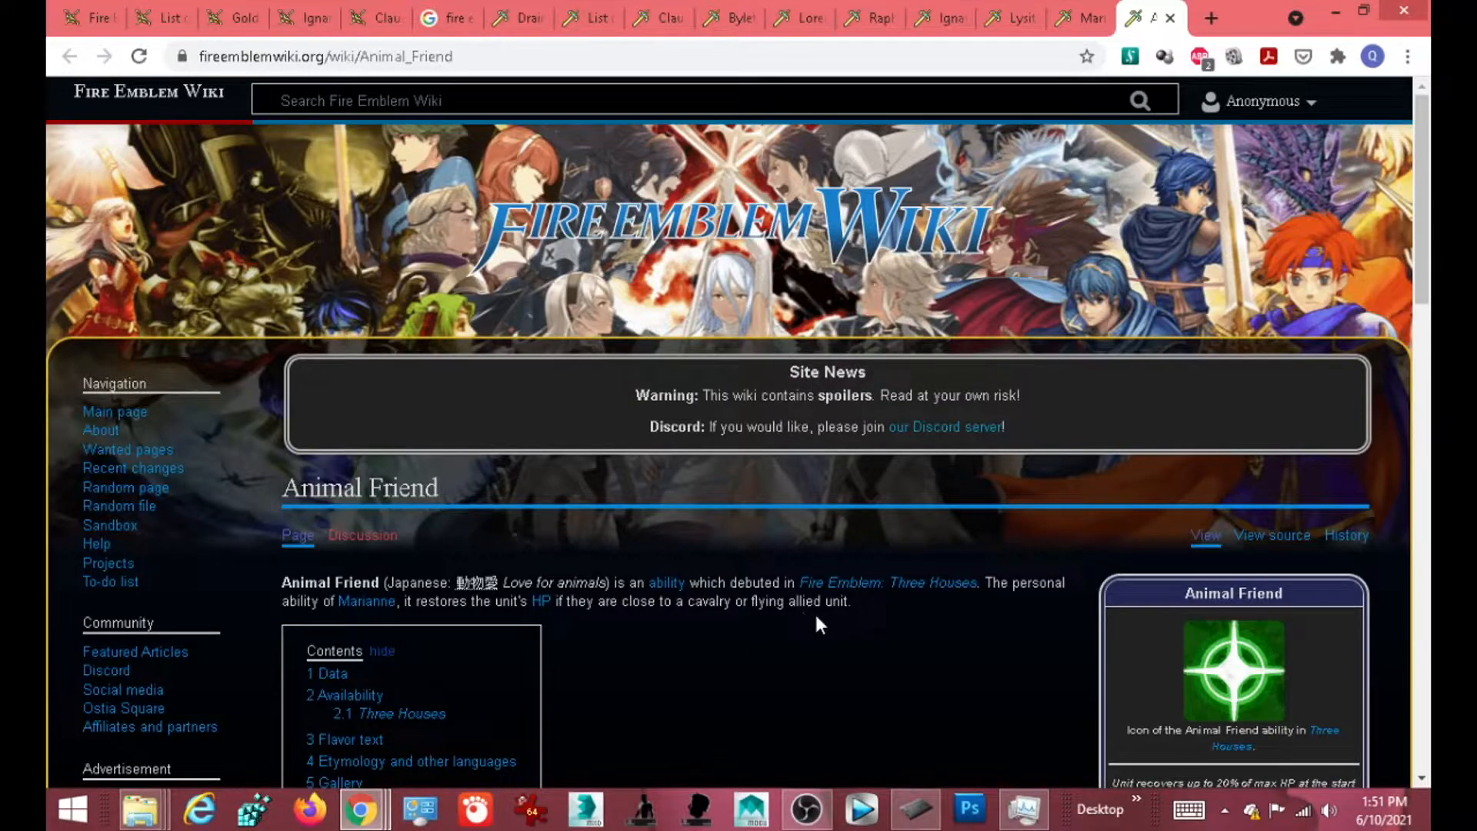
mouse_move(866, 634)
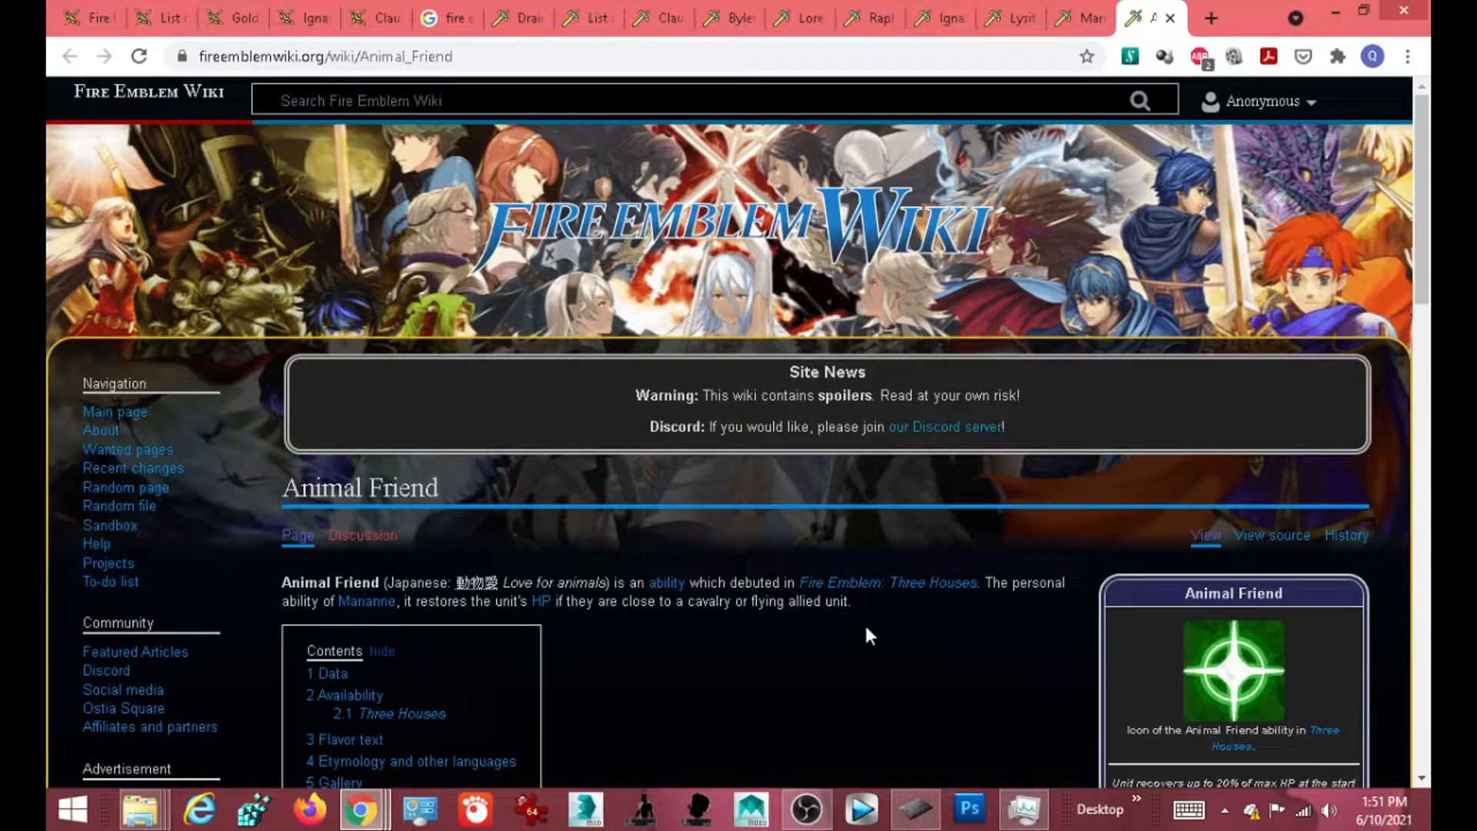
mouse_move(857, 630)
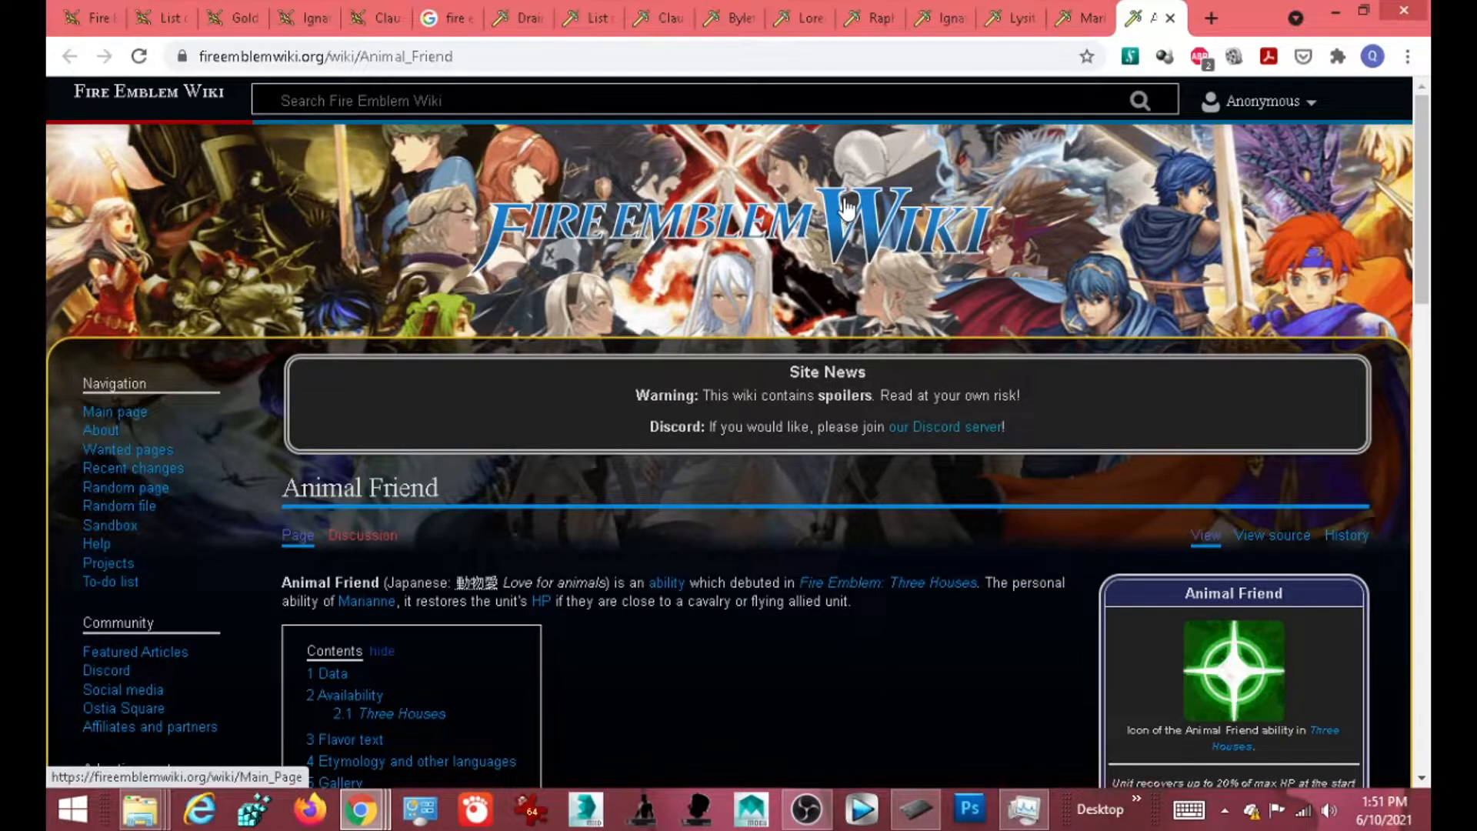
mouse_move(1045, 85)
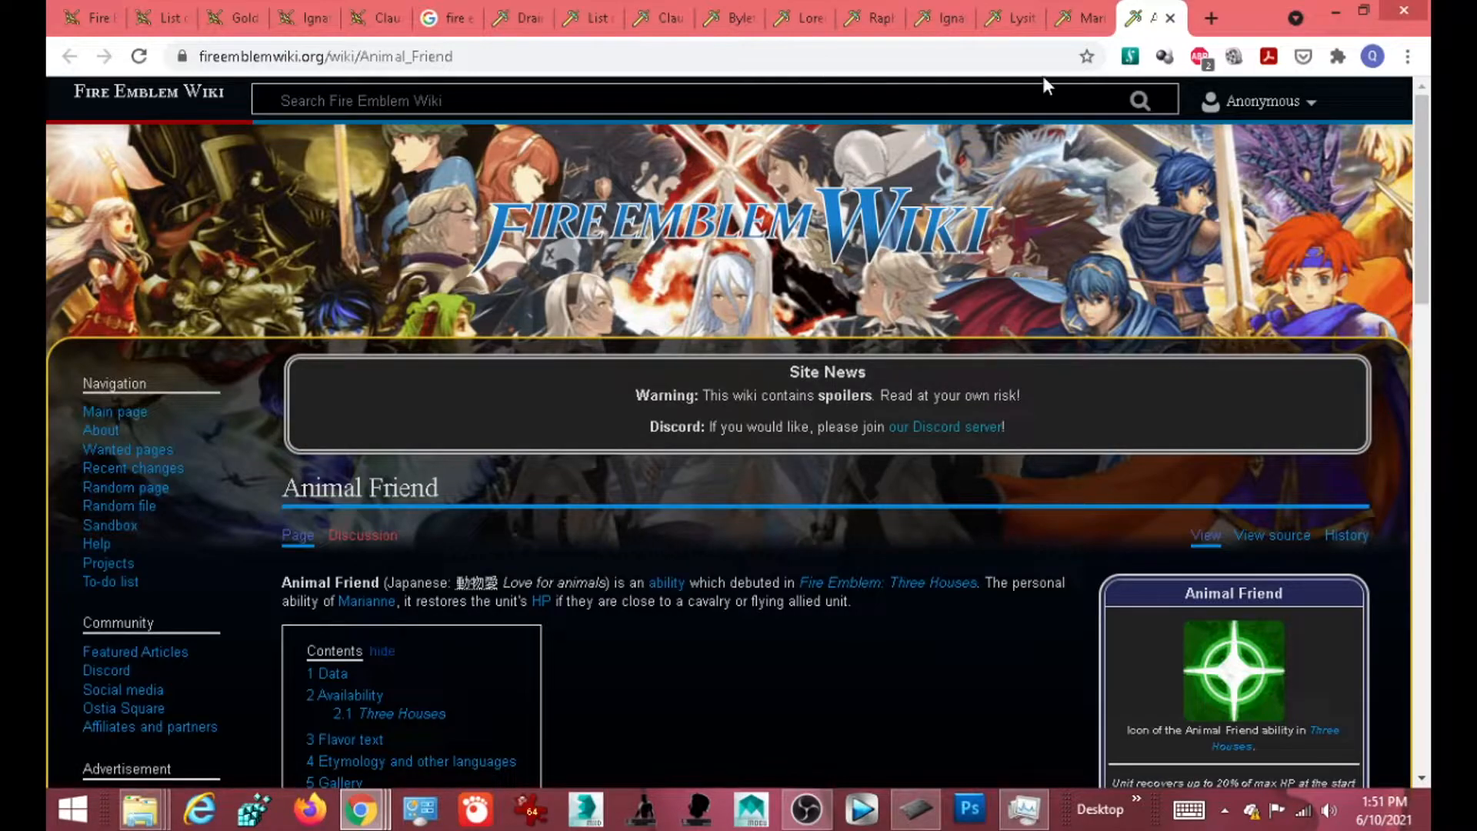
scroll("down", 3)
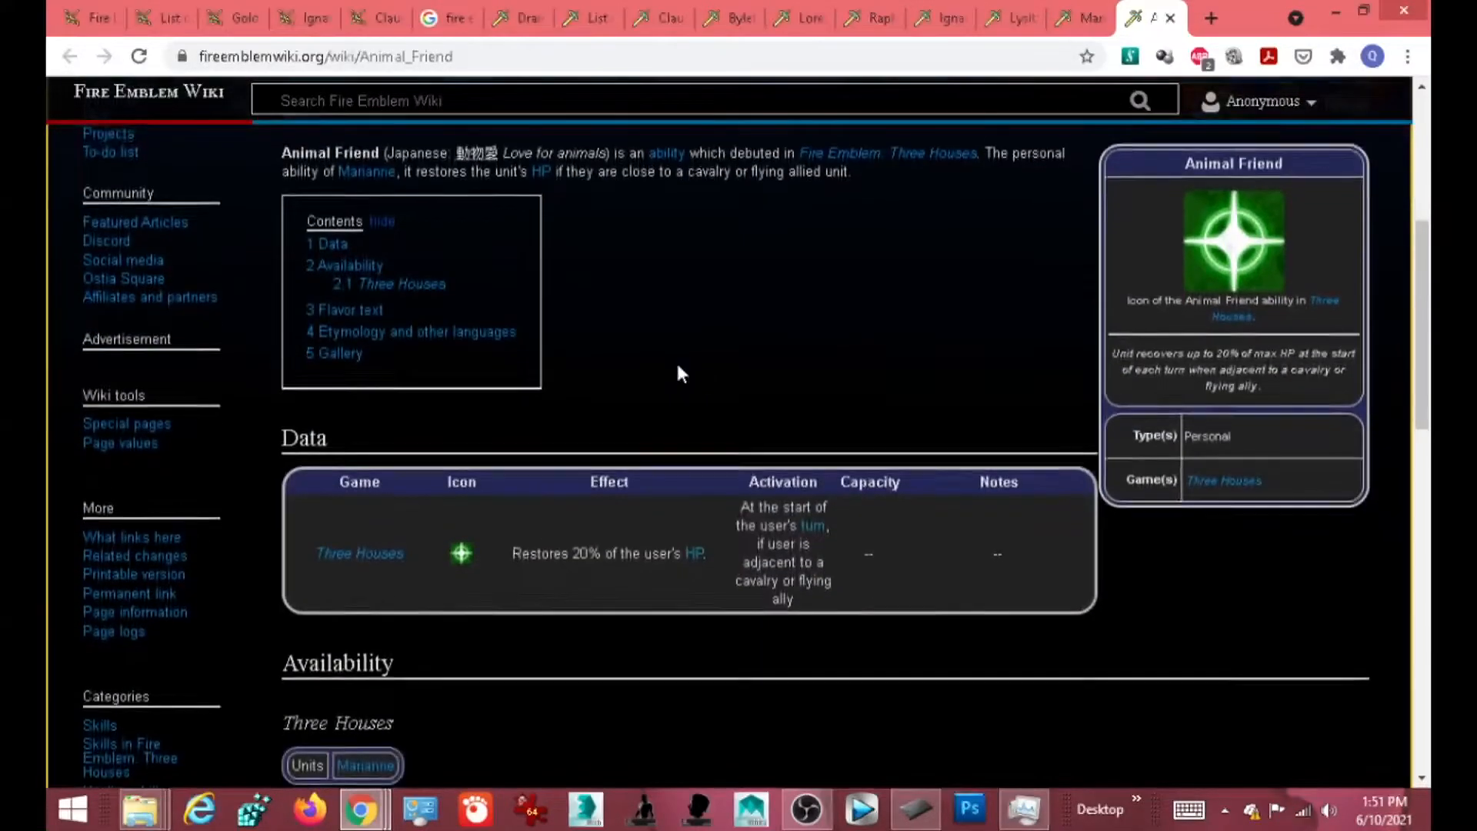
scroll("down", 3)
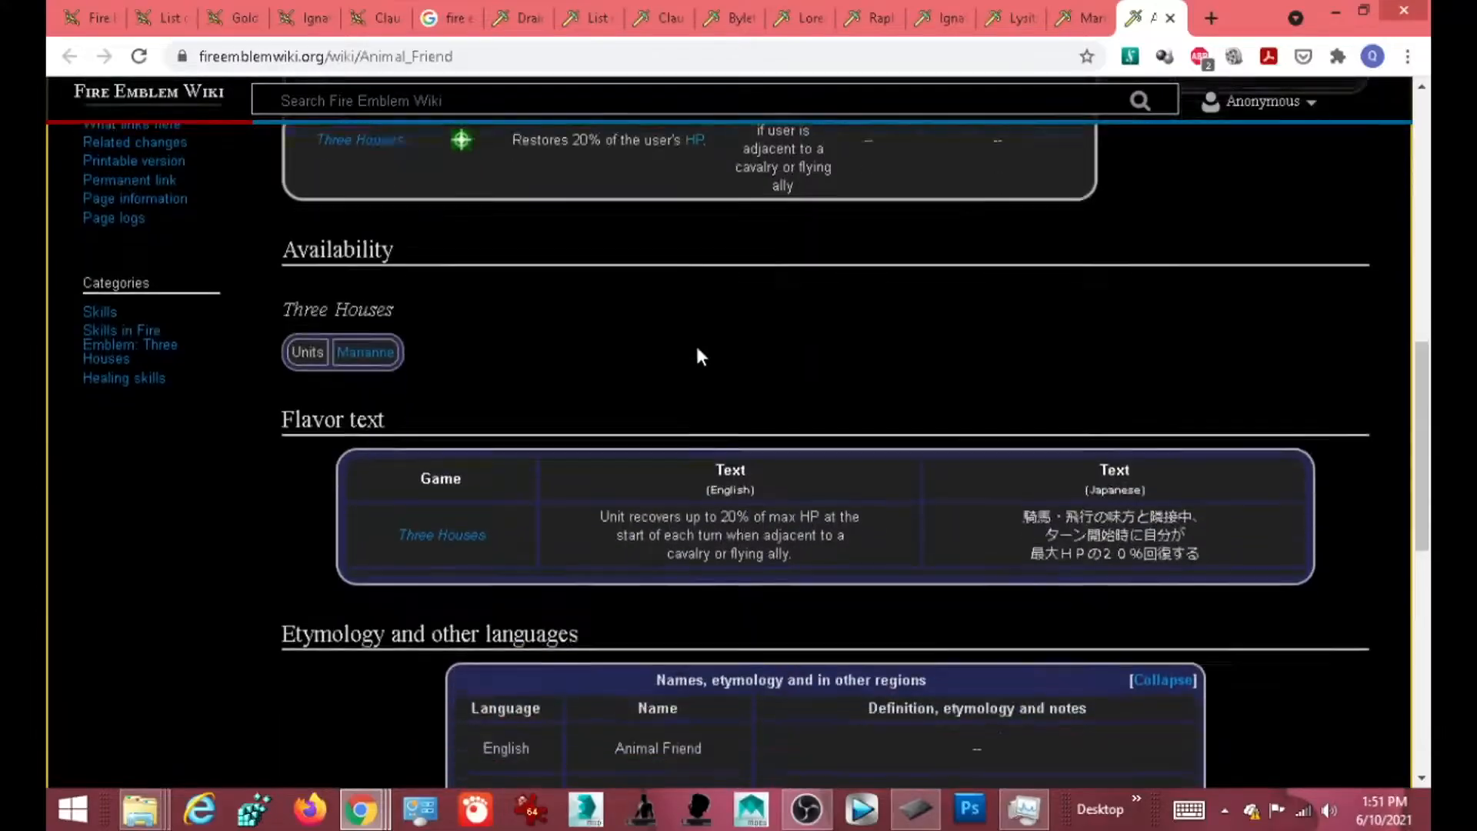
scroll("down", 3)
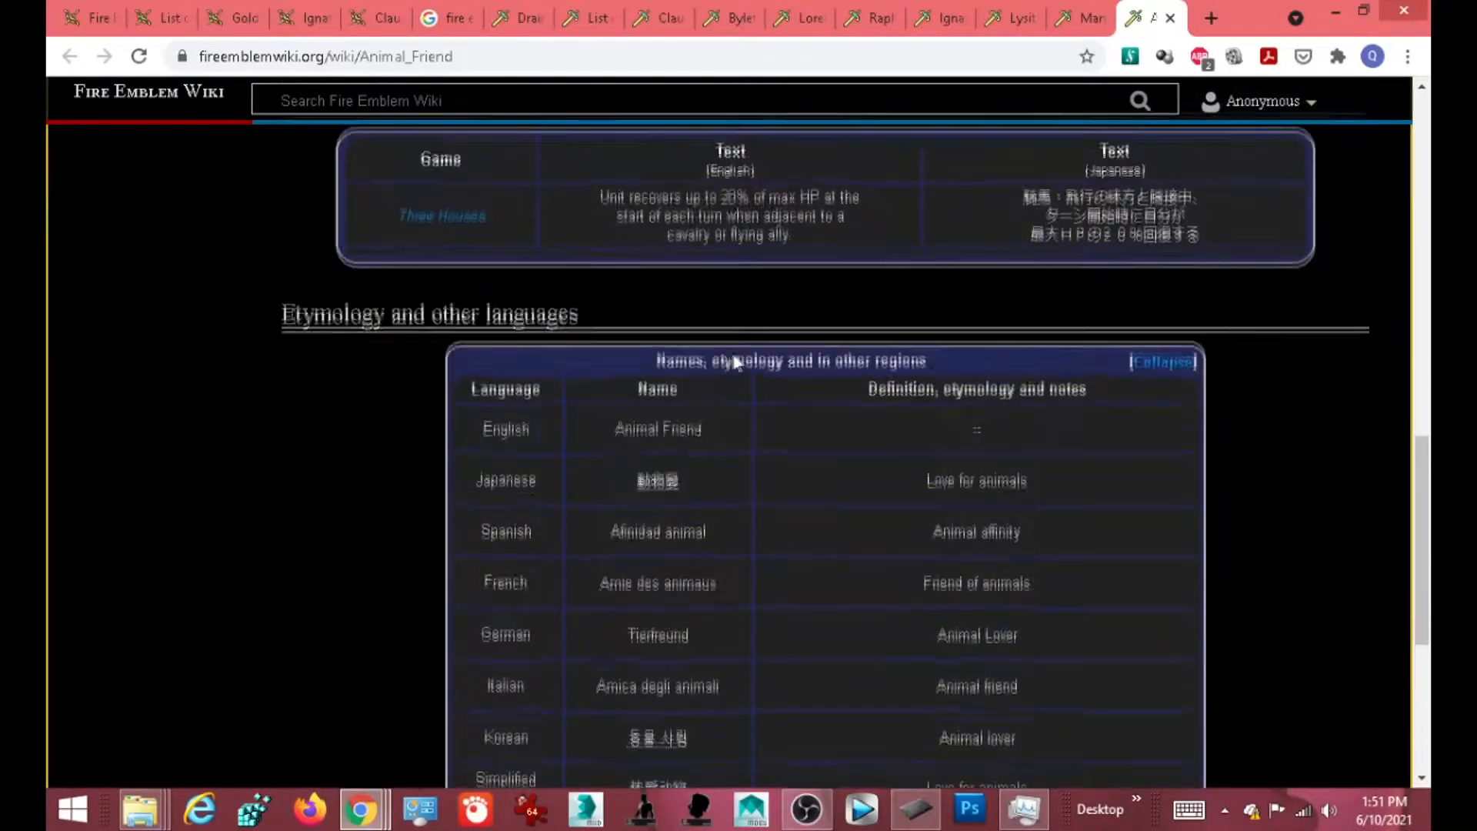
scroll("up", 3)
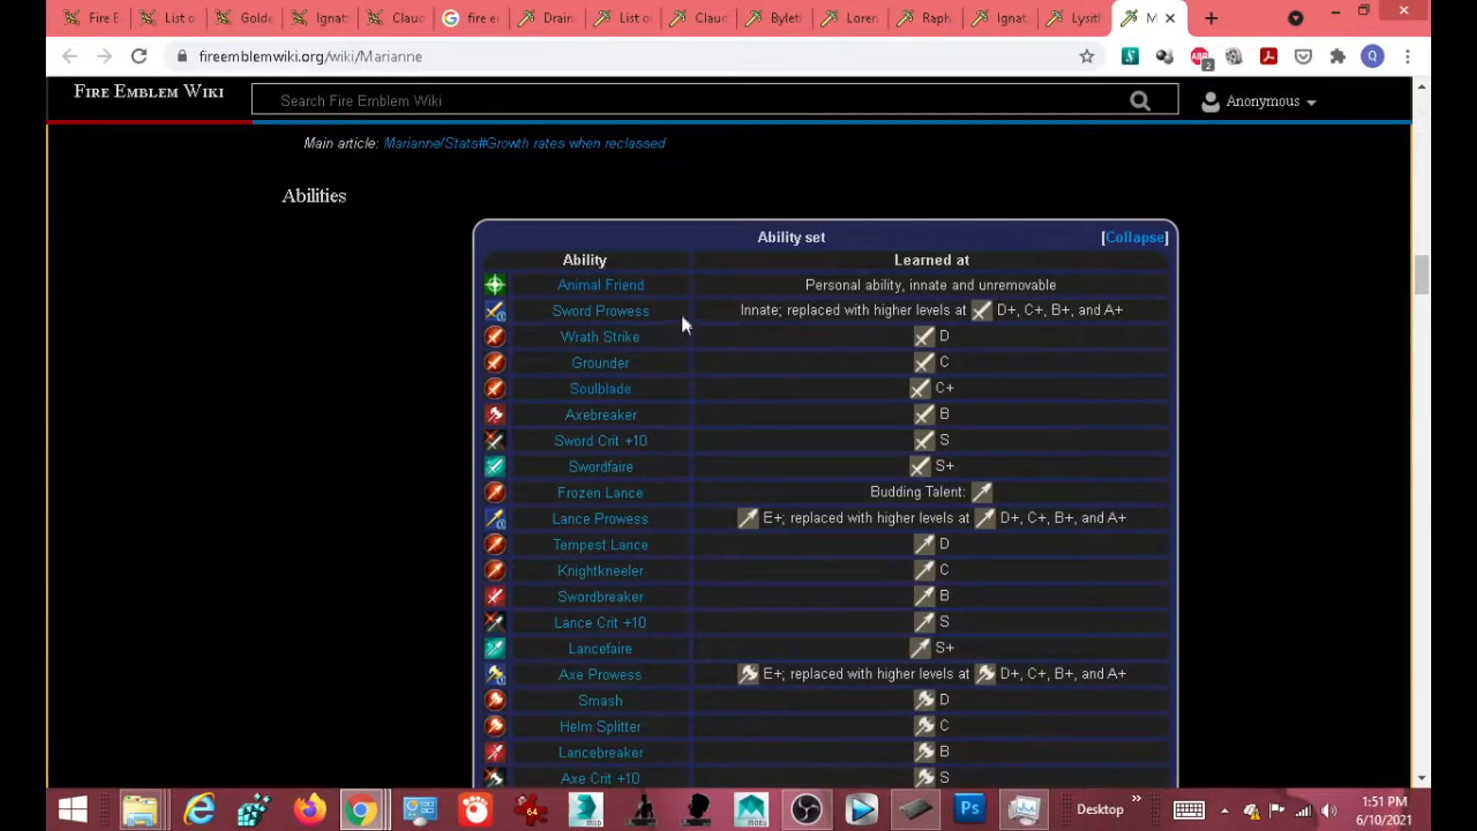
mouse_move(771, 500)
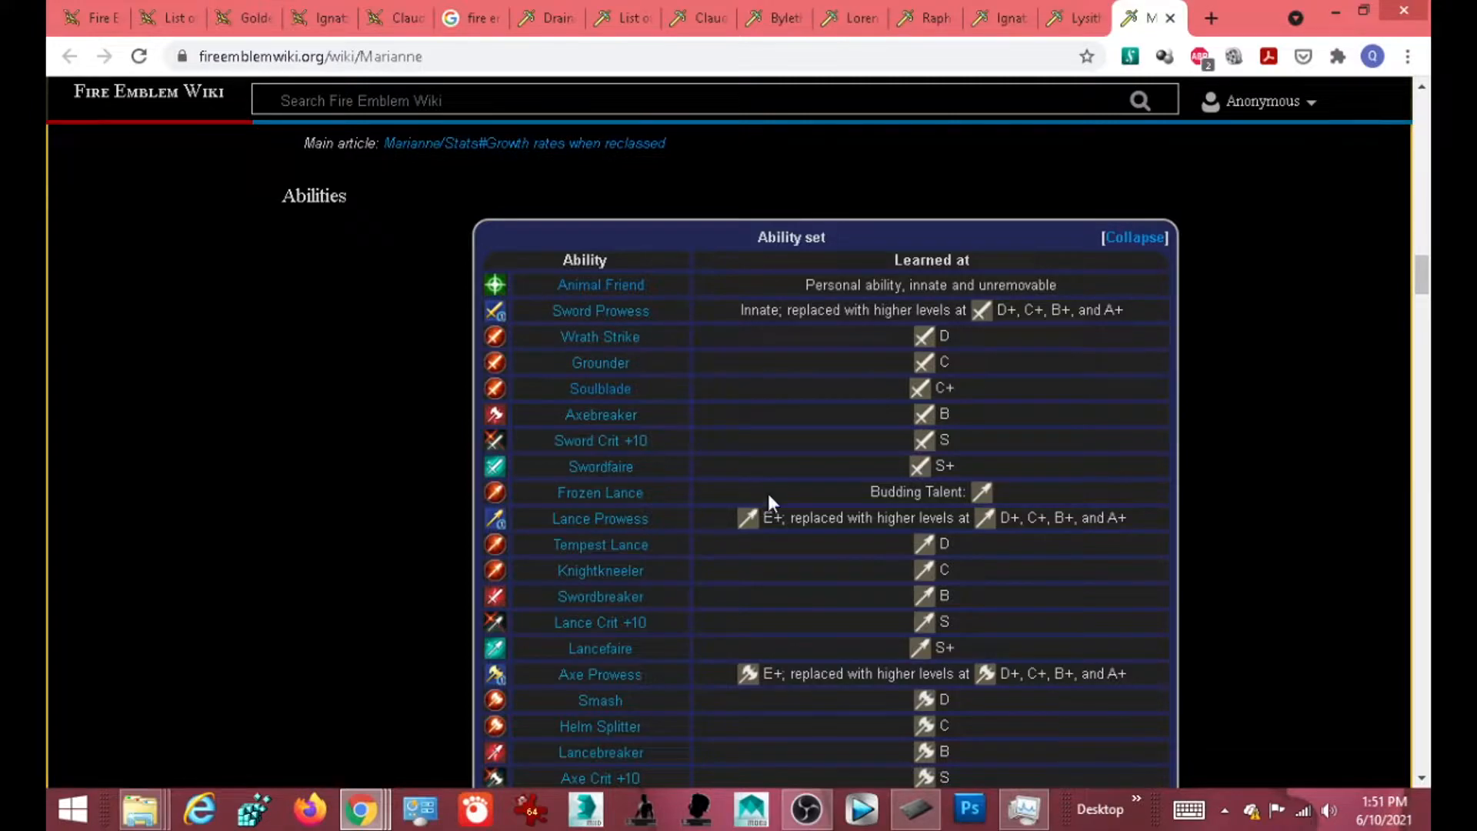
mouse_move(701, 280)
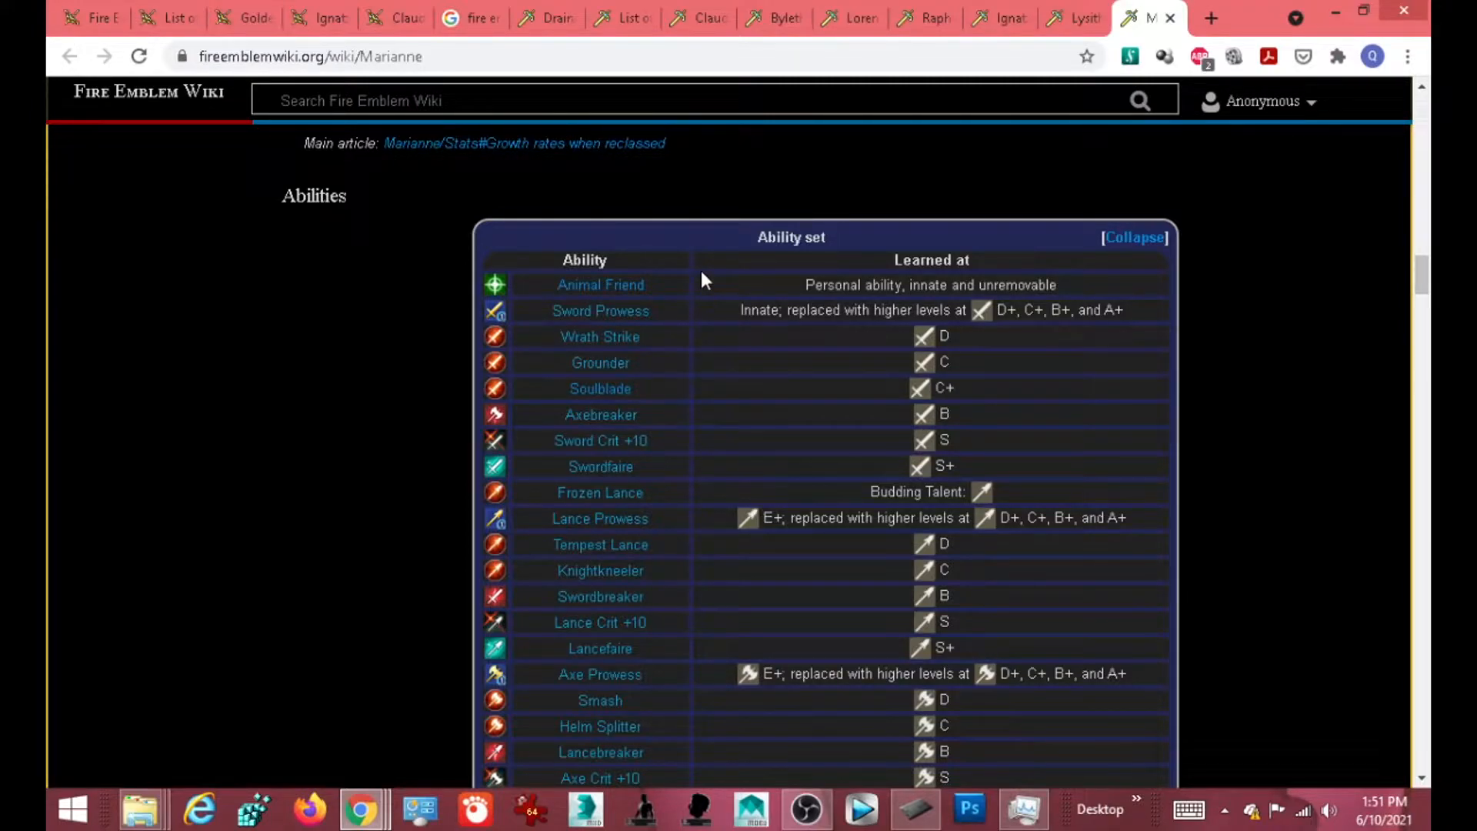
mouse_move(696, 328)
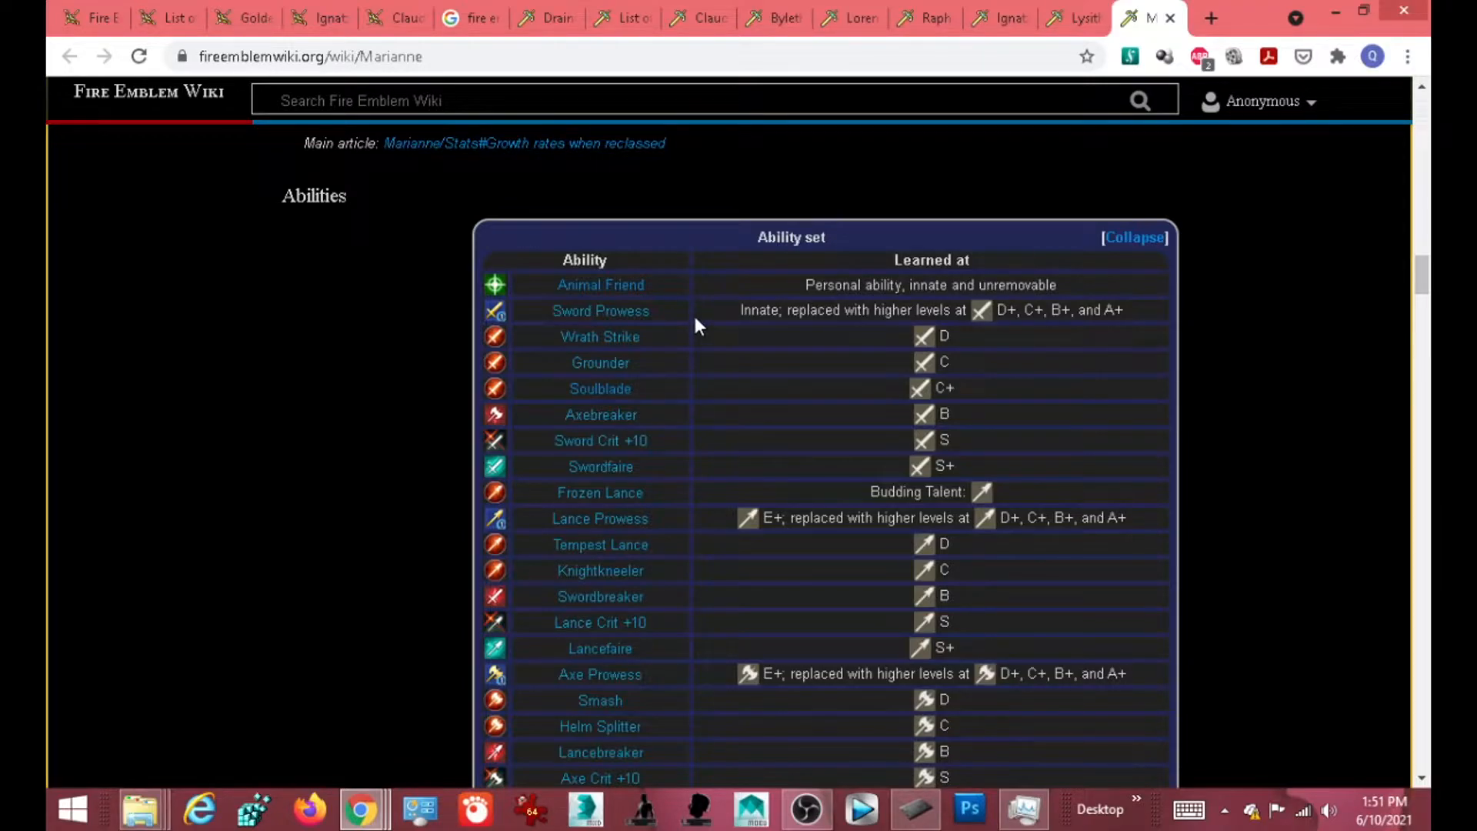
- Scroll Marianne's ability table through authority, armor, riding and flying abilities to Flying Effect Null
scroll("down", 3)
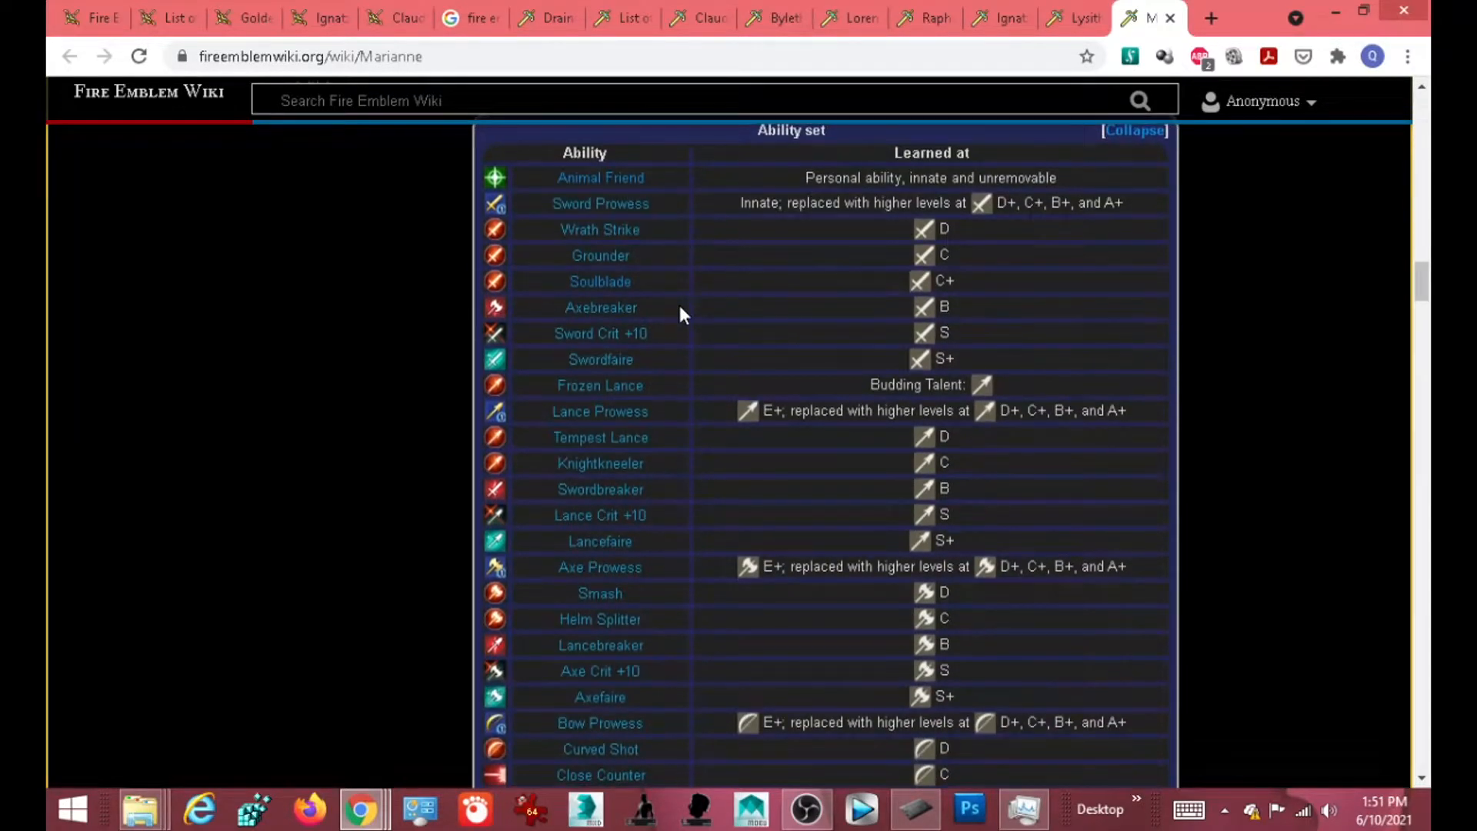
scroll("down", 3)
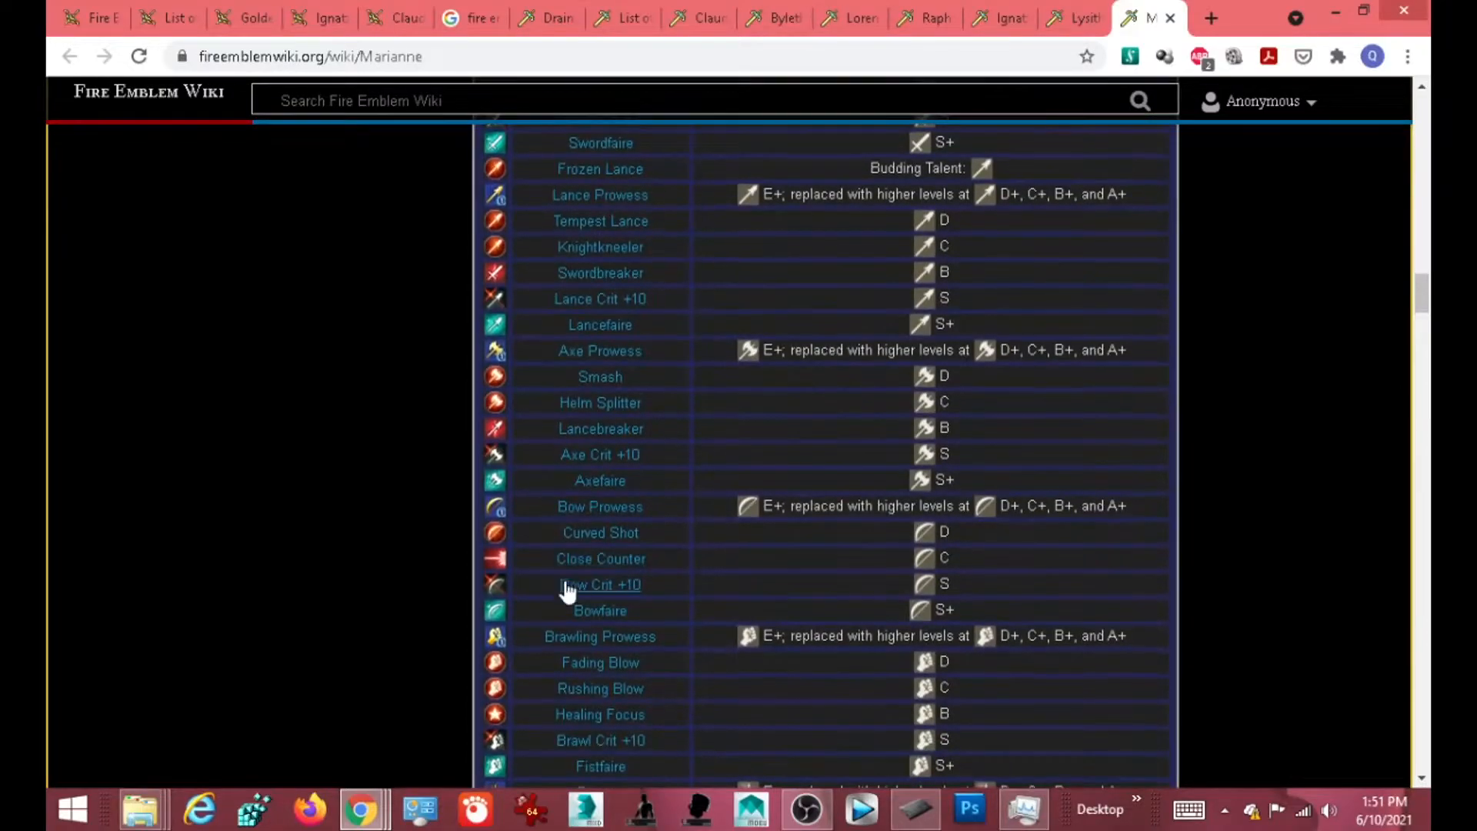
scroll("down", 3)
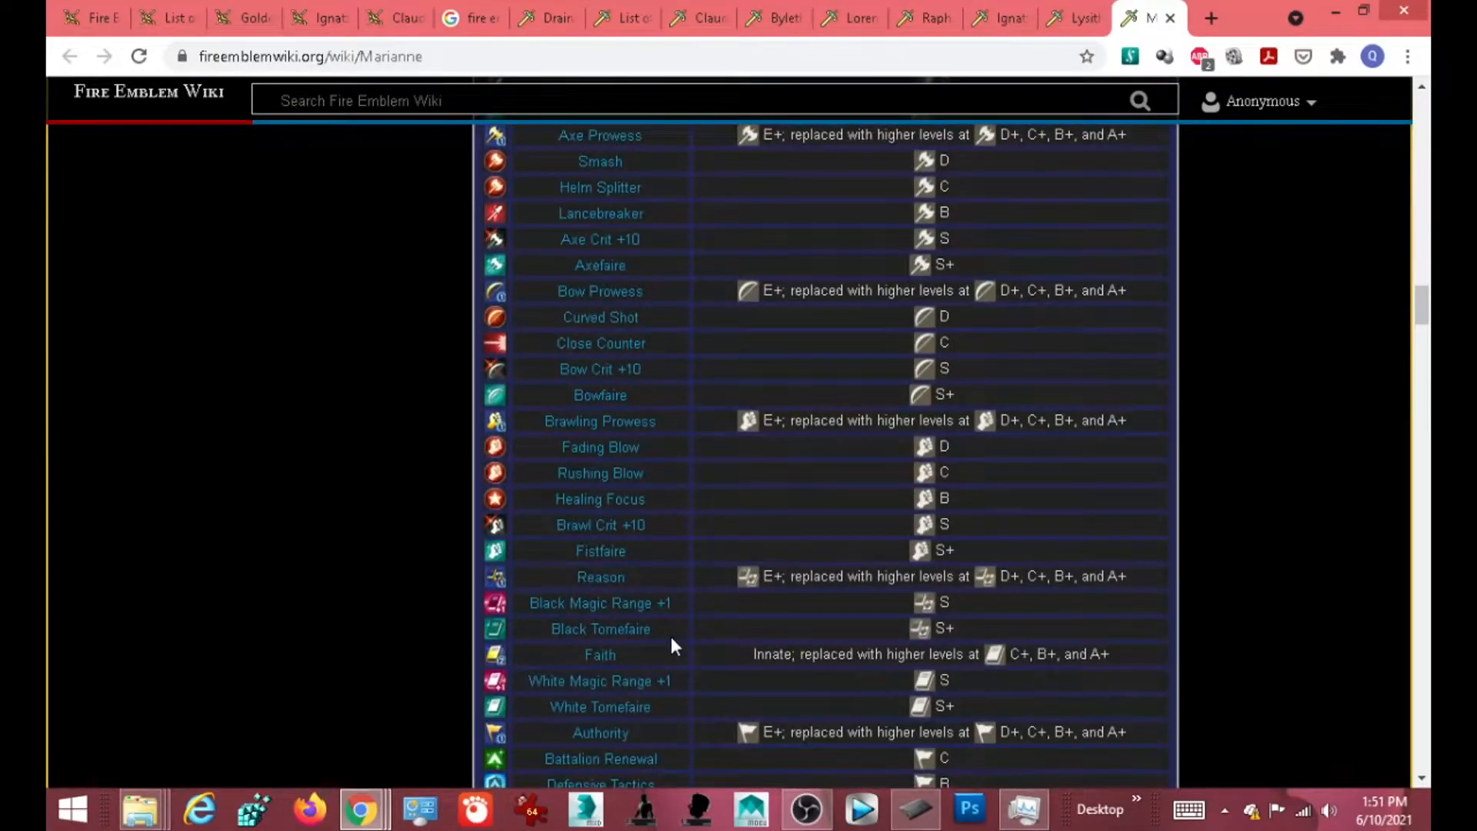
scroll("down", 3)
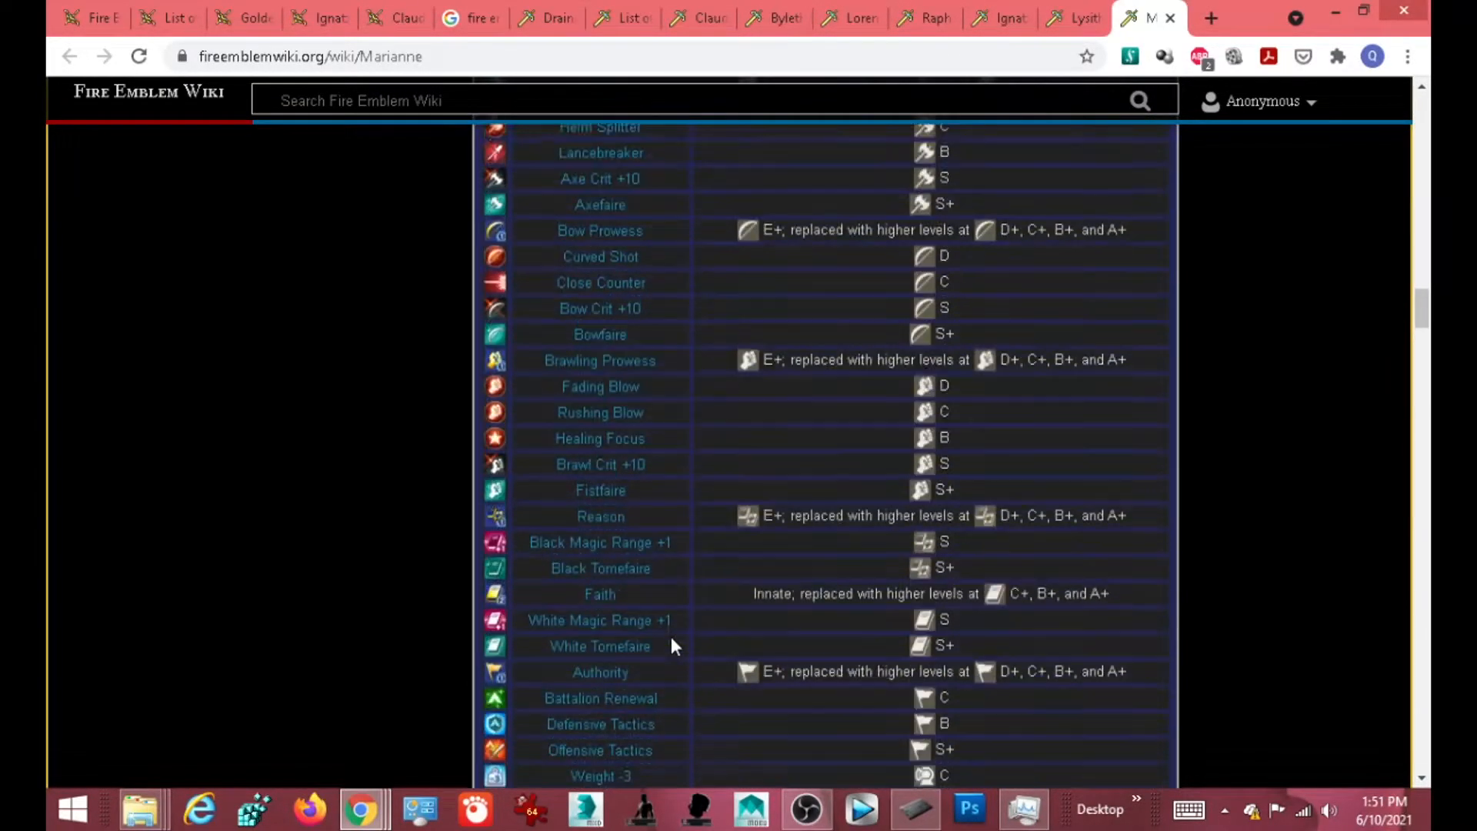
scroll("down", 3)
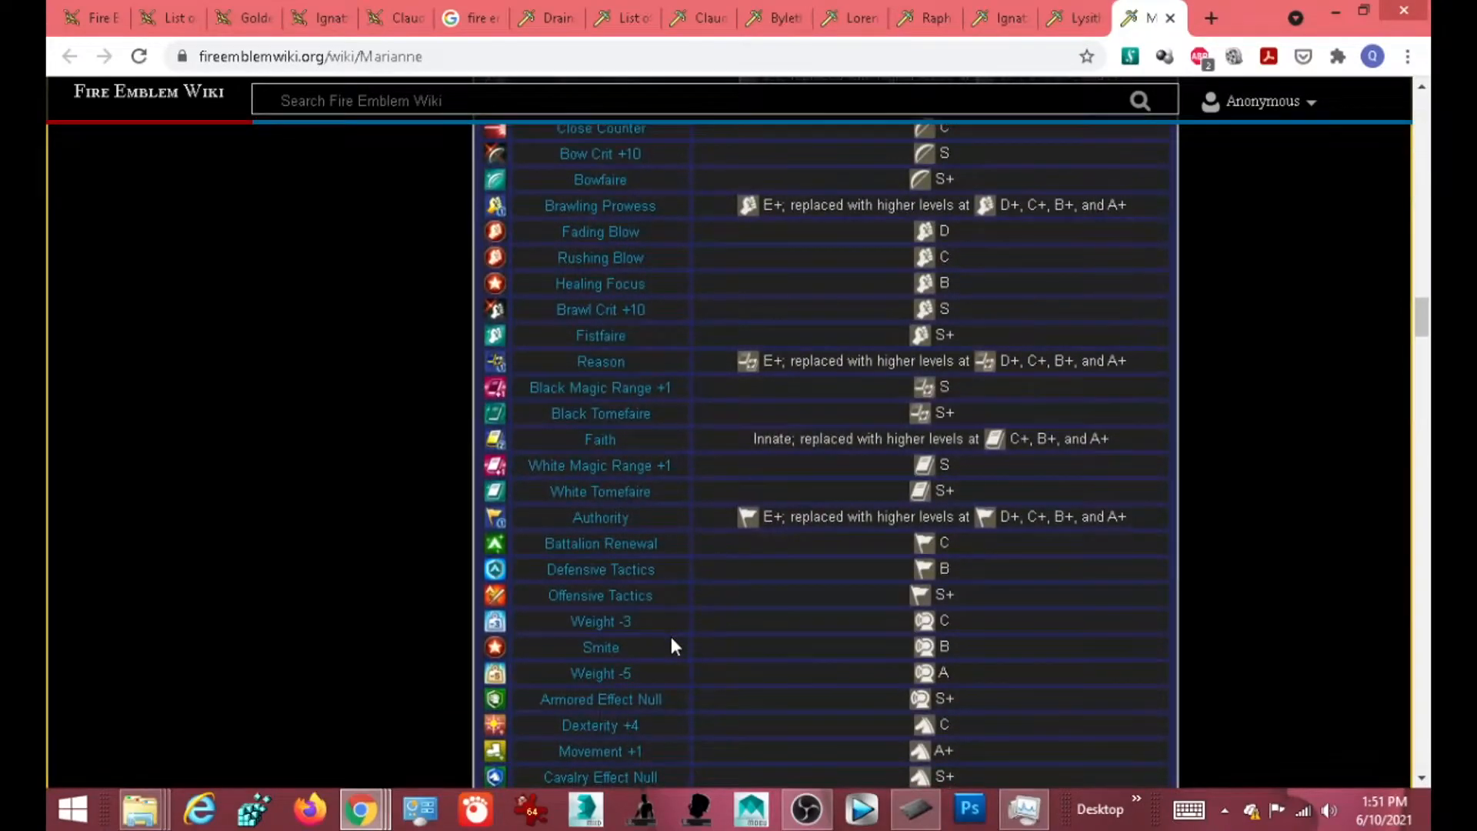
mouse_move(600, 595)
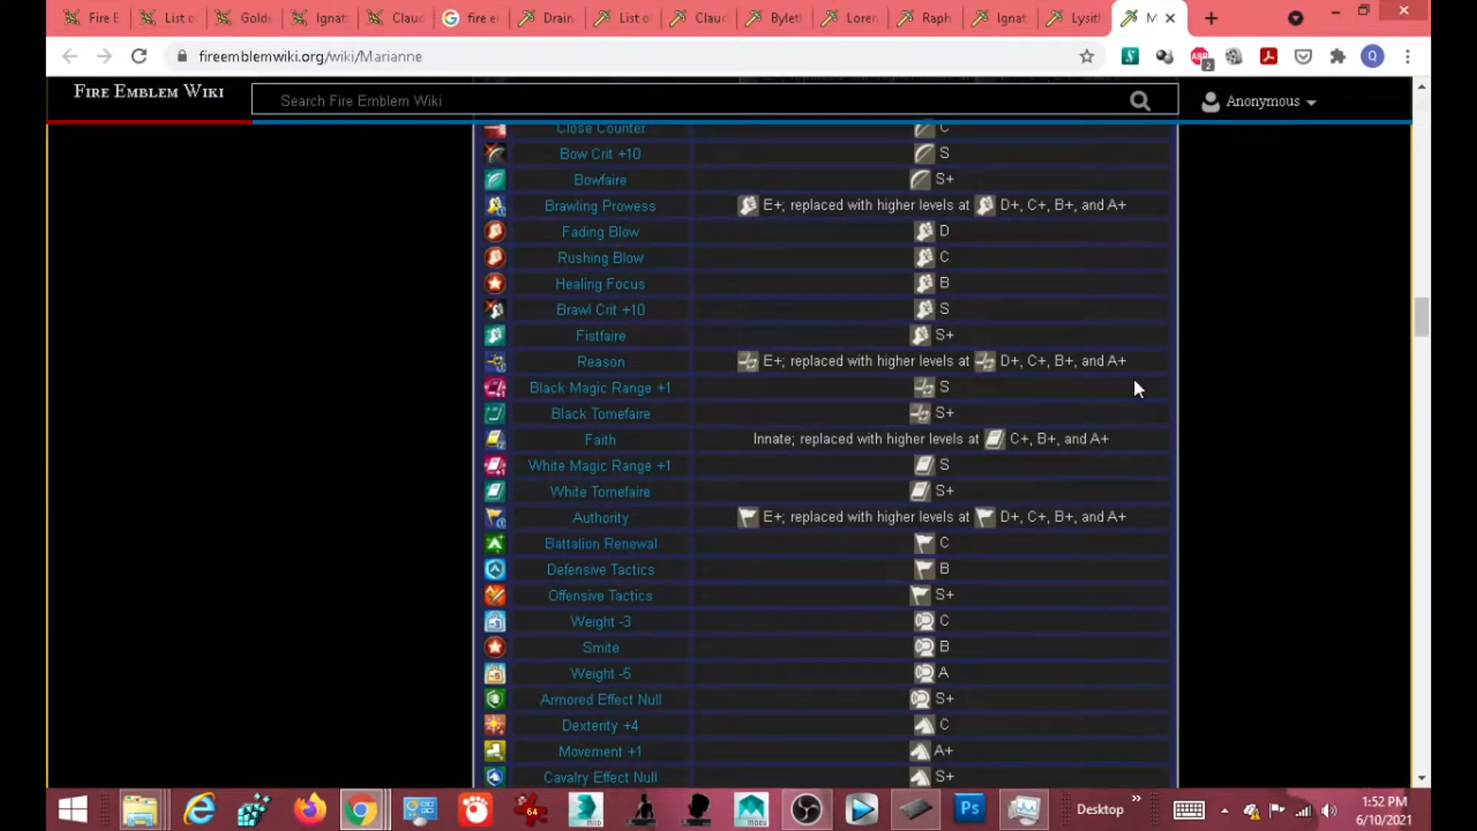
mouse_move(1197, 447)
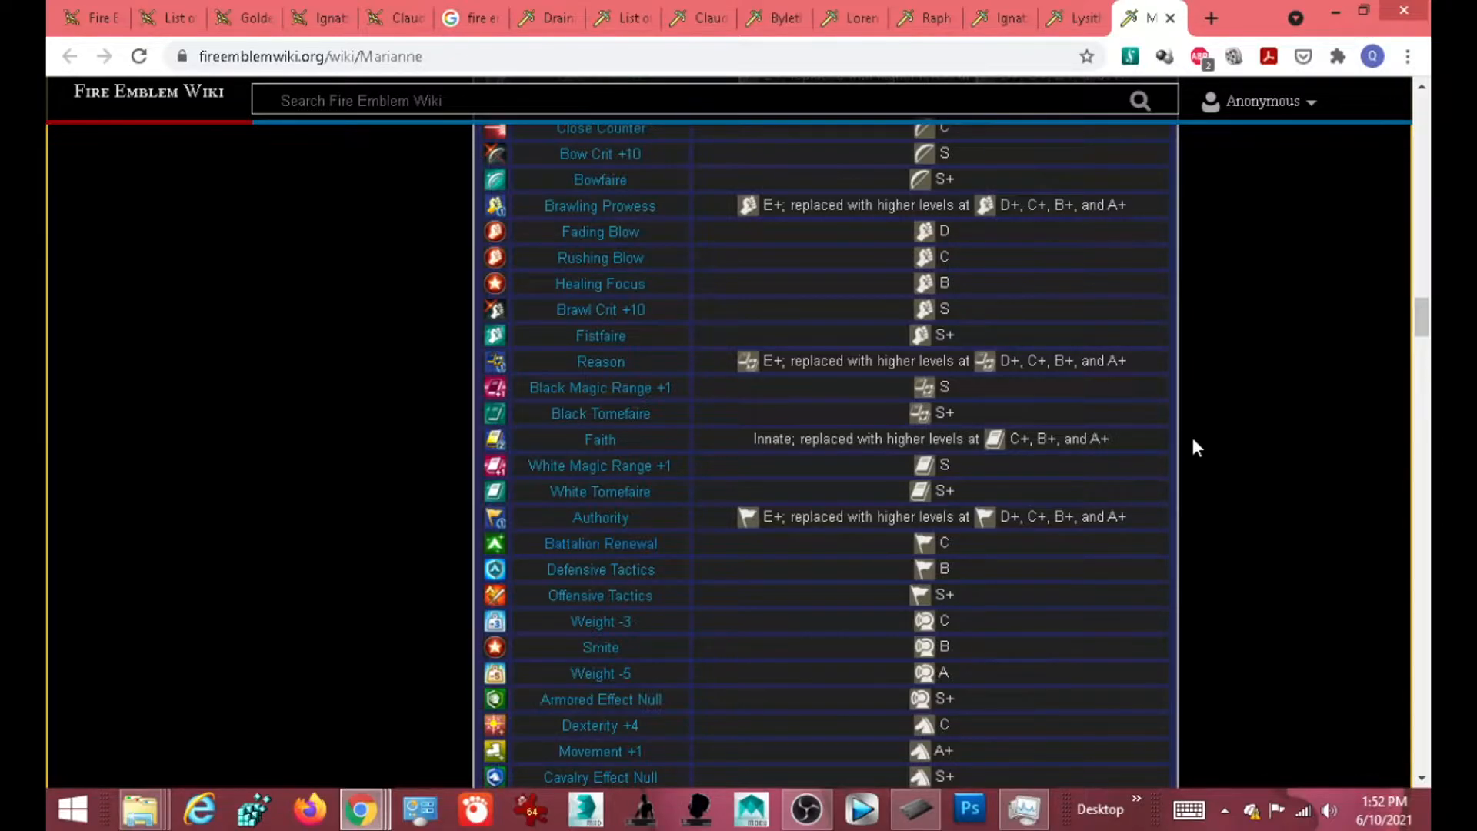
scroll("down", 3)
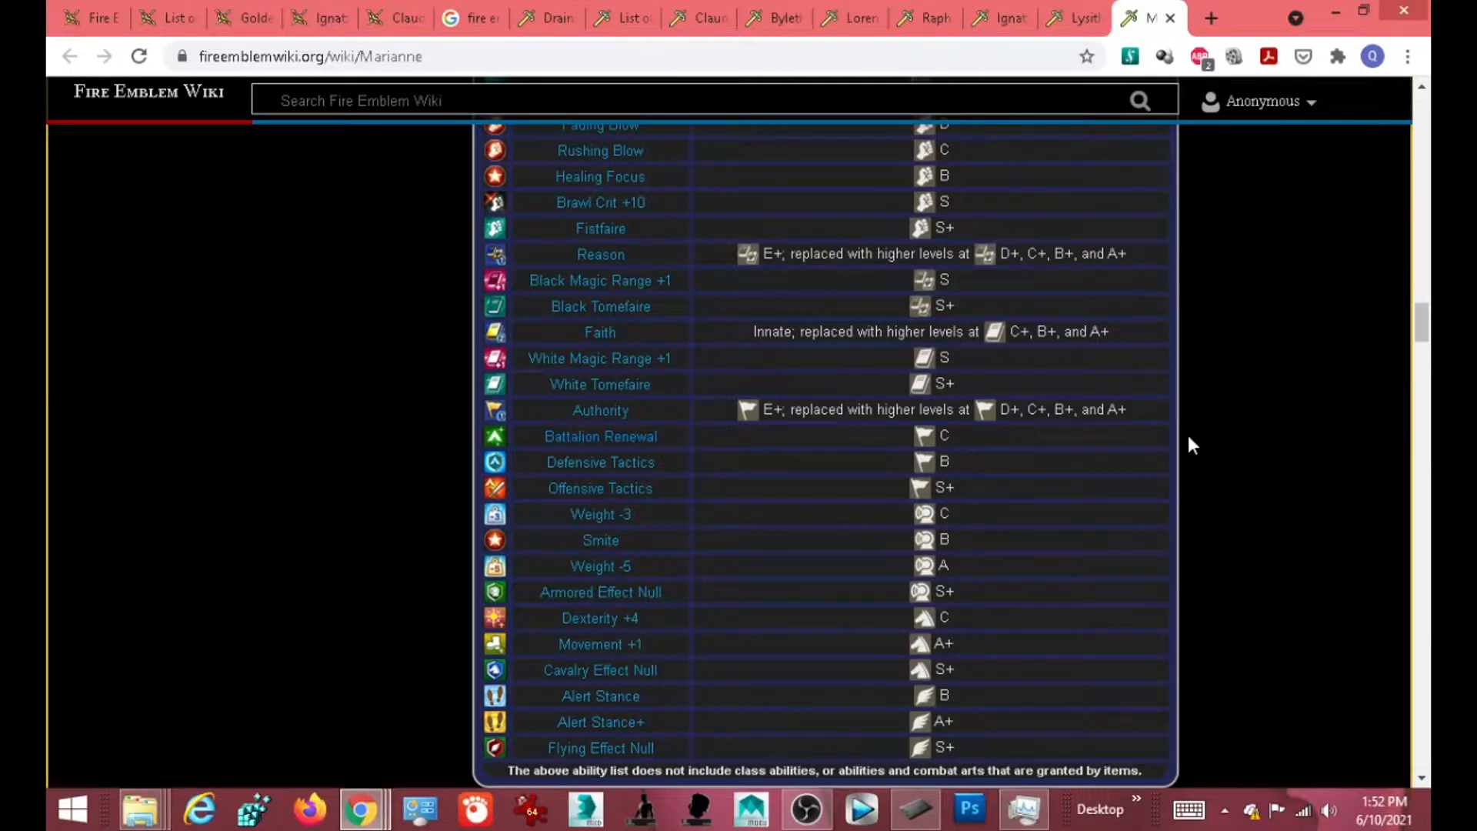
mouse_move(648, 695)
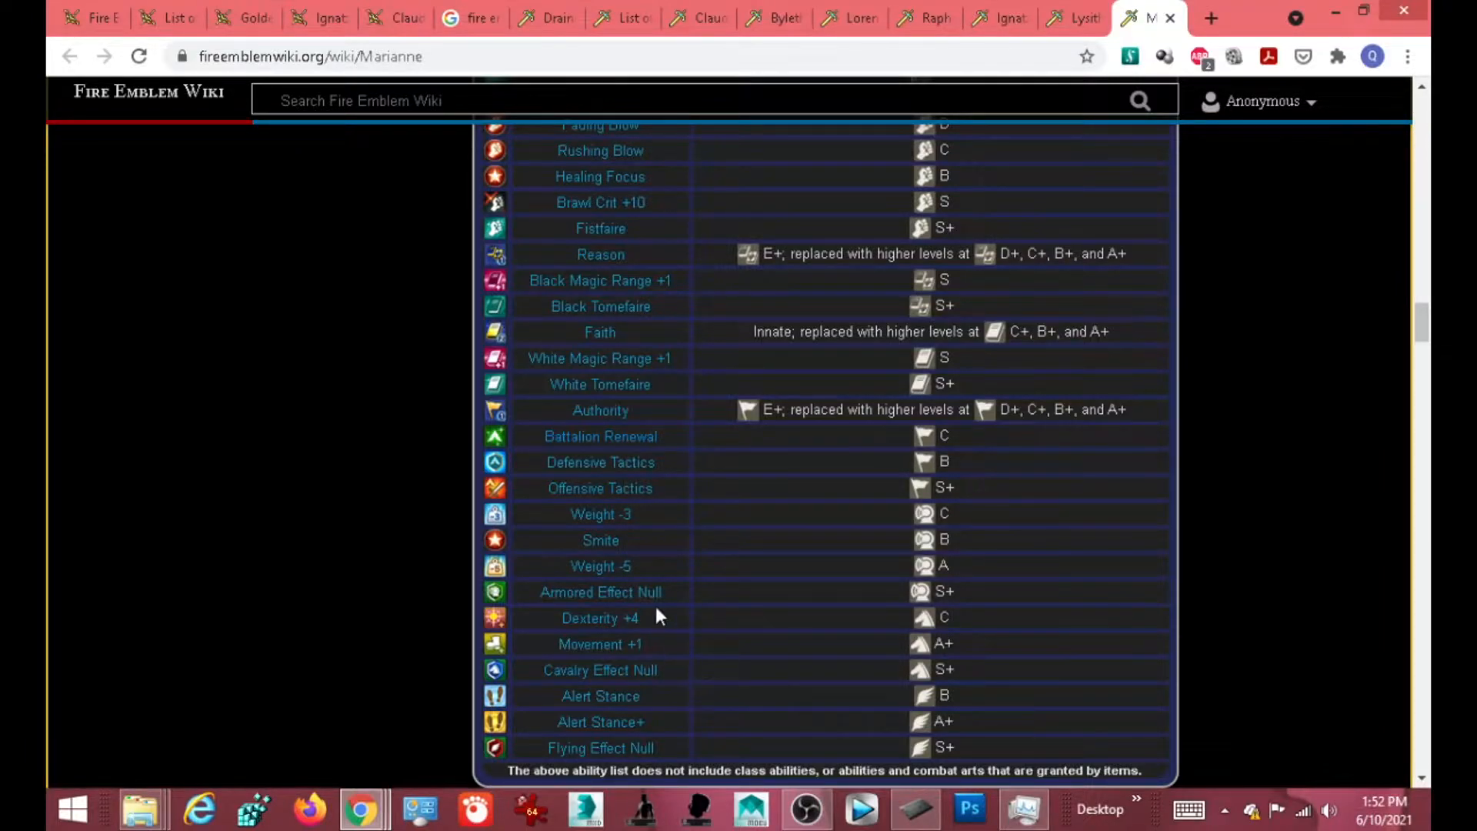
mouse_move(1061, 176)
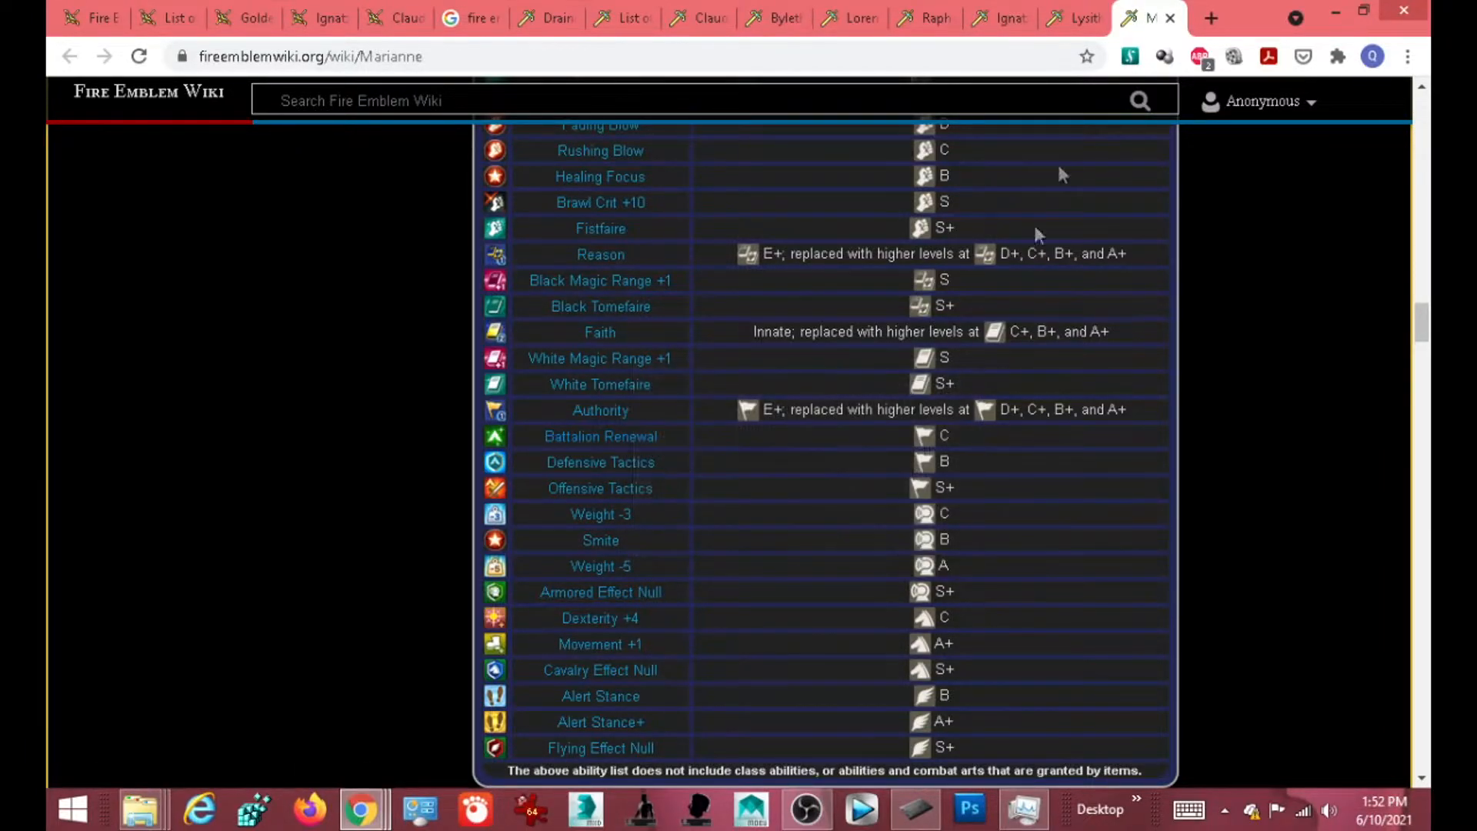
- Bring Lysithea's character page to the front and scroll down to her abilities
left_click(1071, 18)
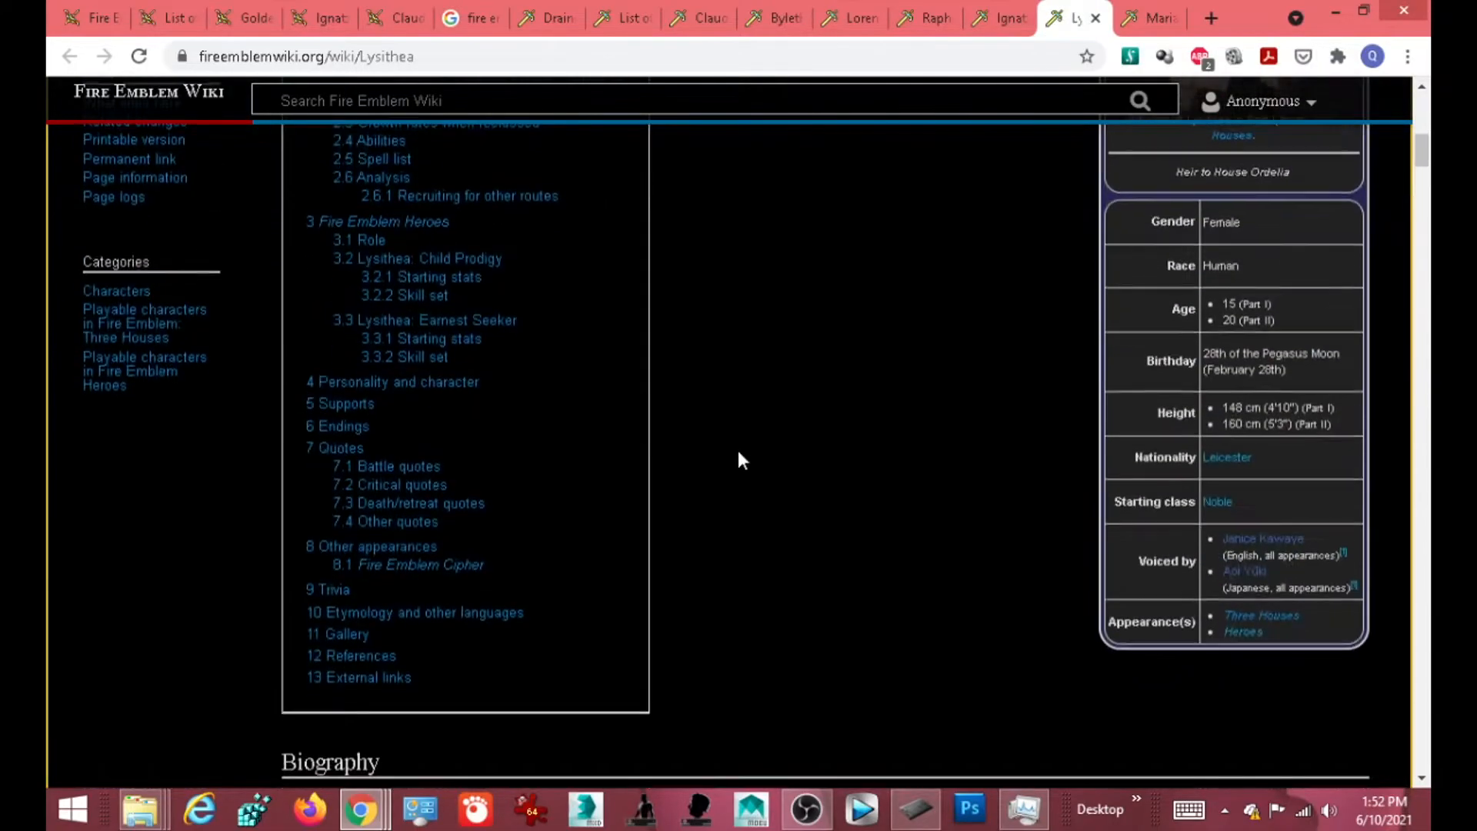
scroll("down", 3)
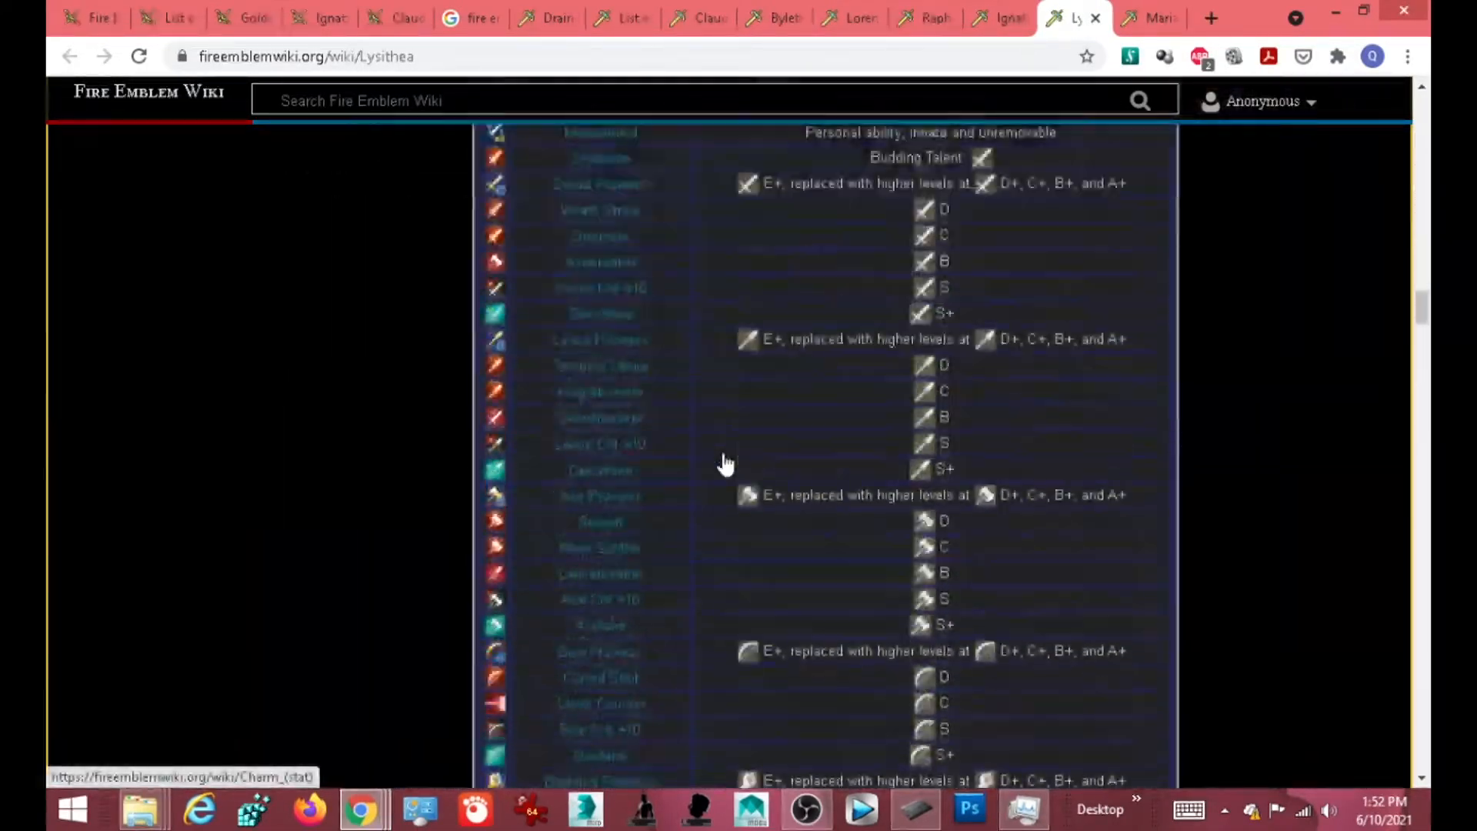
scroll("down", 3)
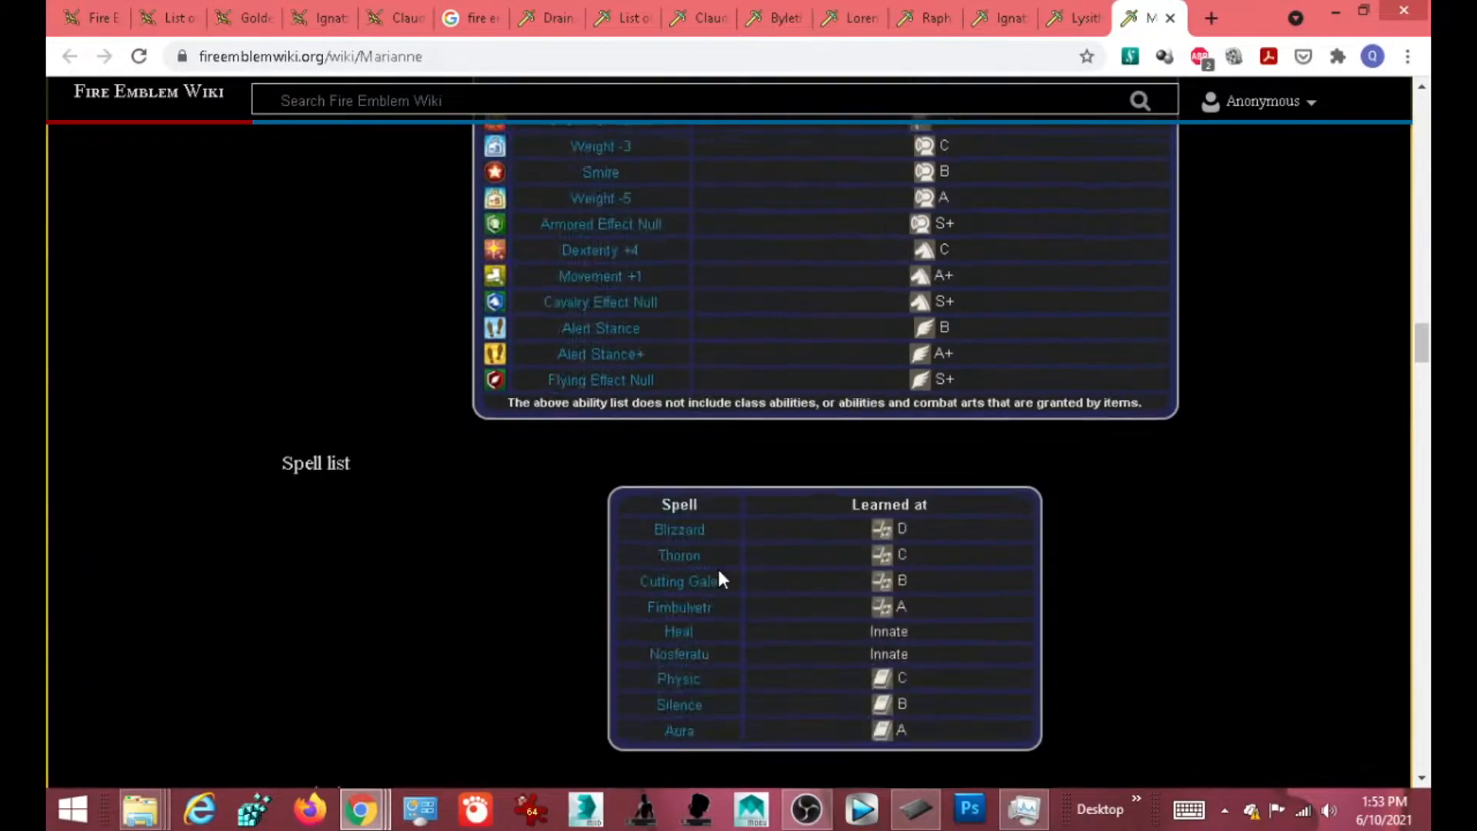
scroll("up", 3)
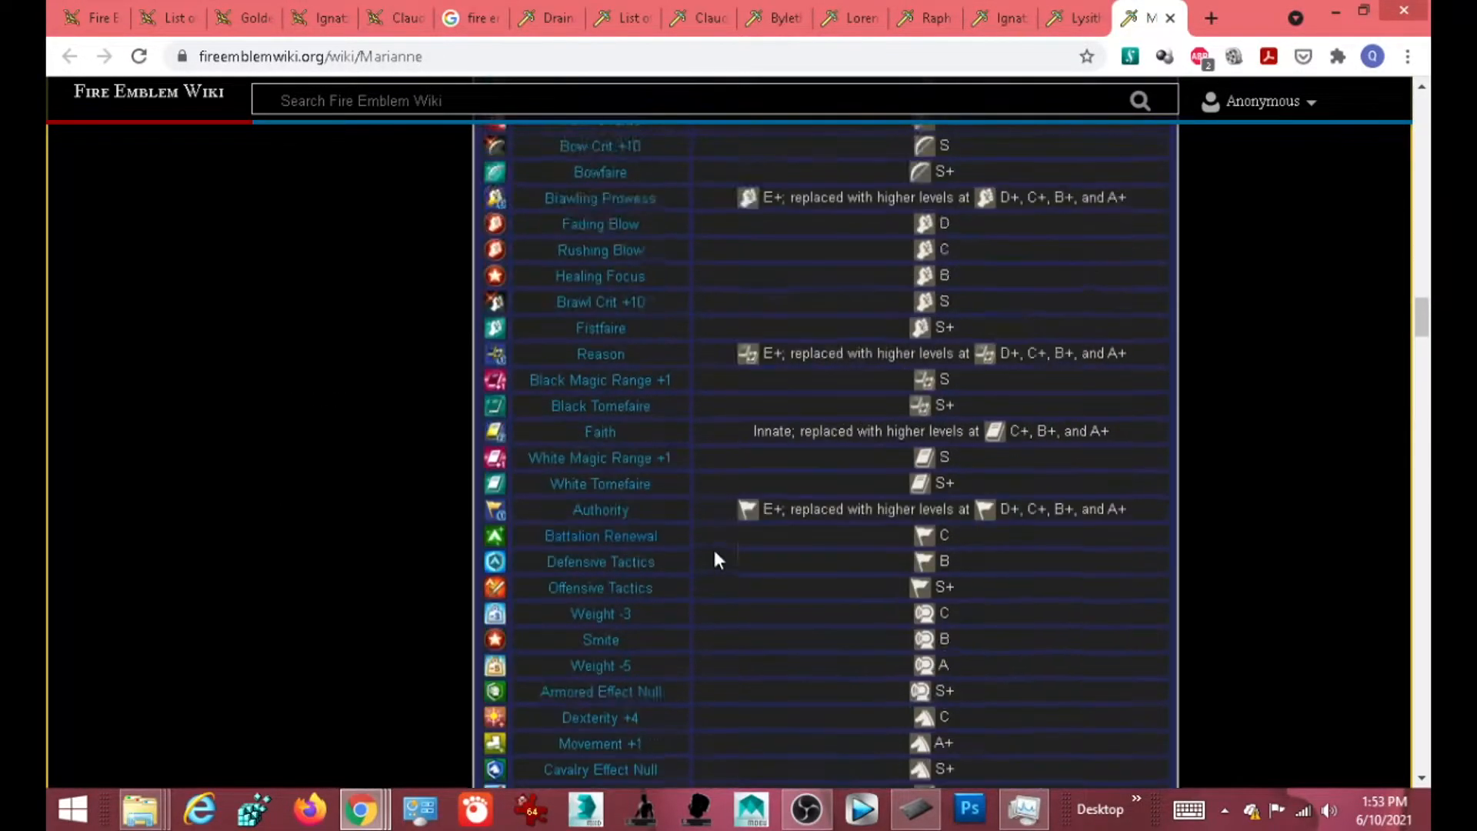
scroll("up", 3)
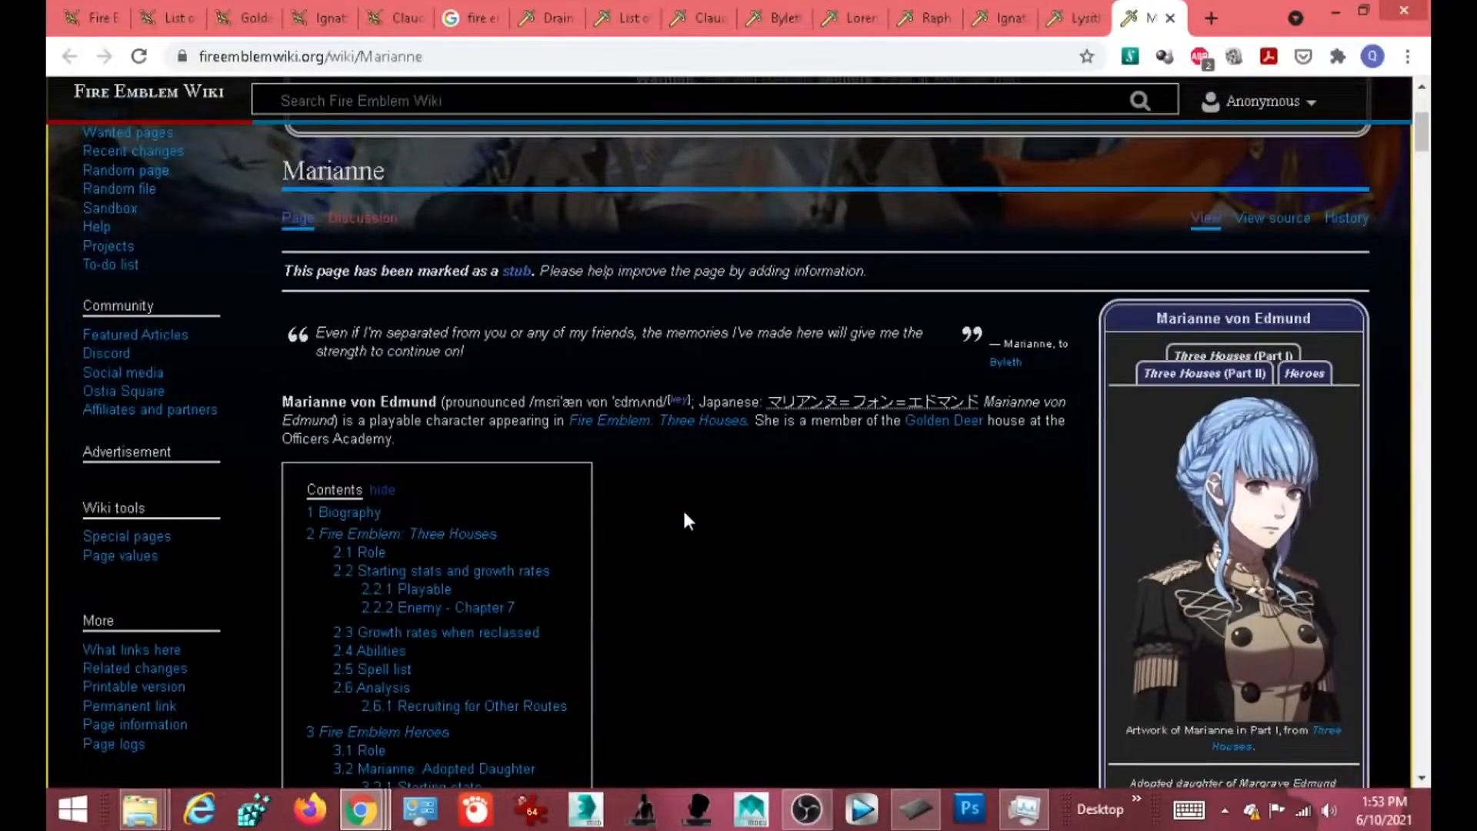
scroll("down", 3)
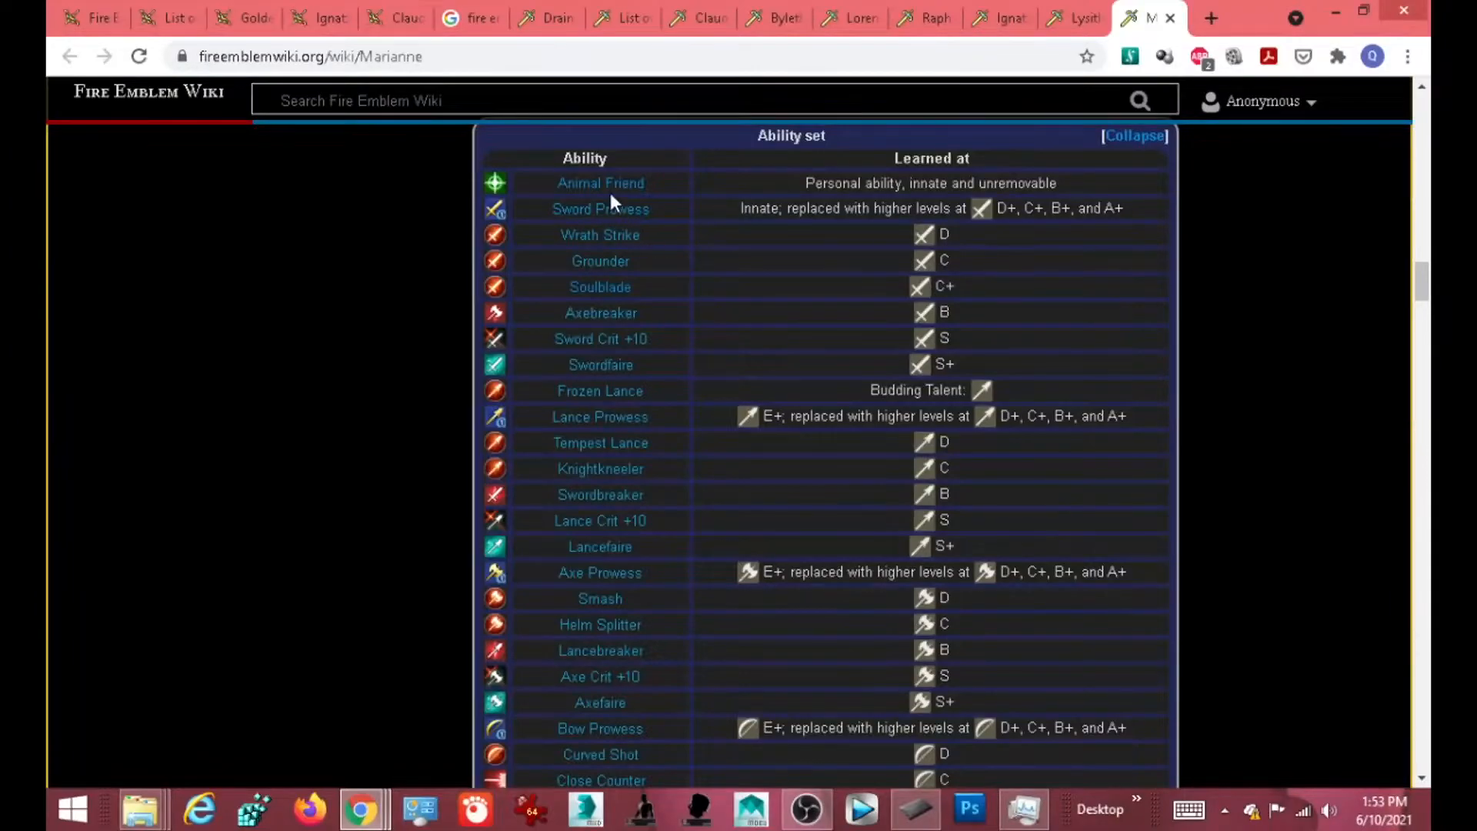
mouse_move(800, 189)
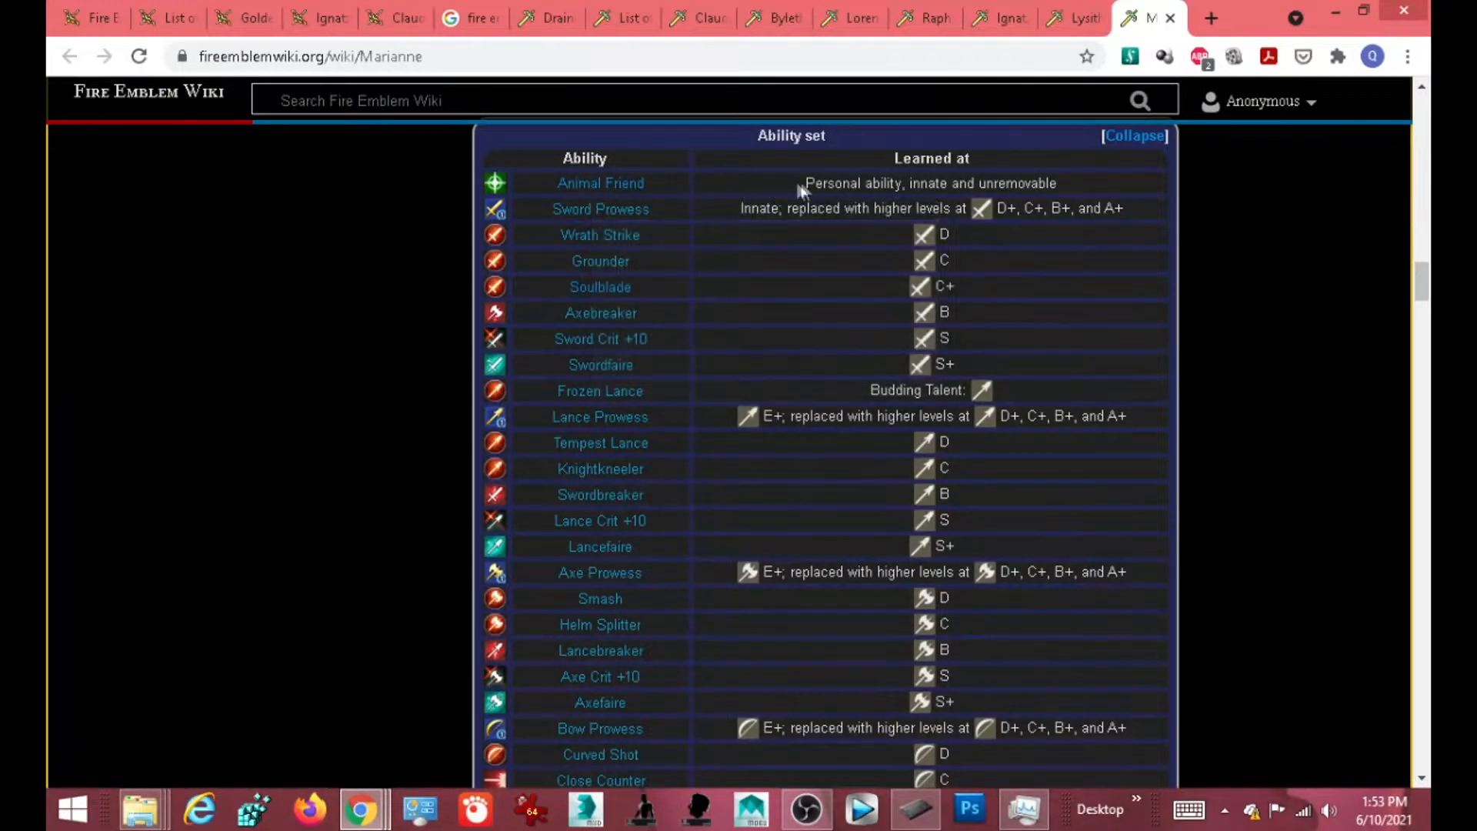
mouse_move(600, 183)
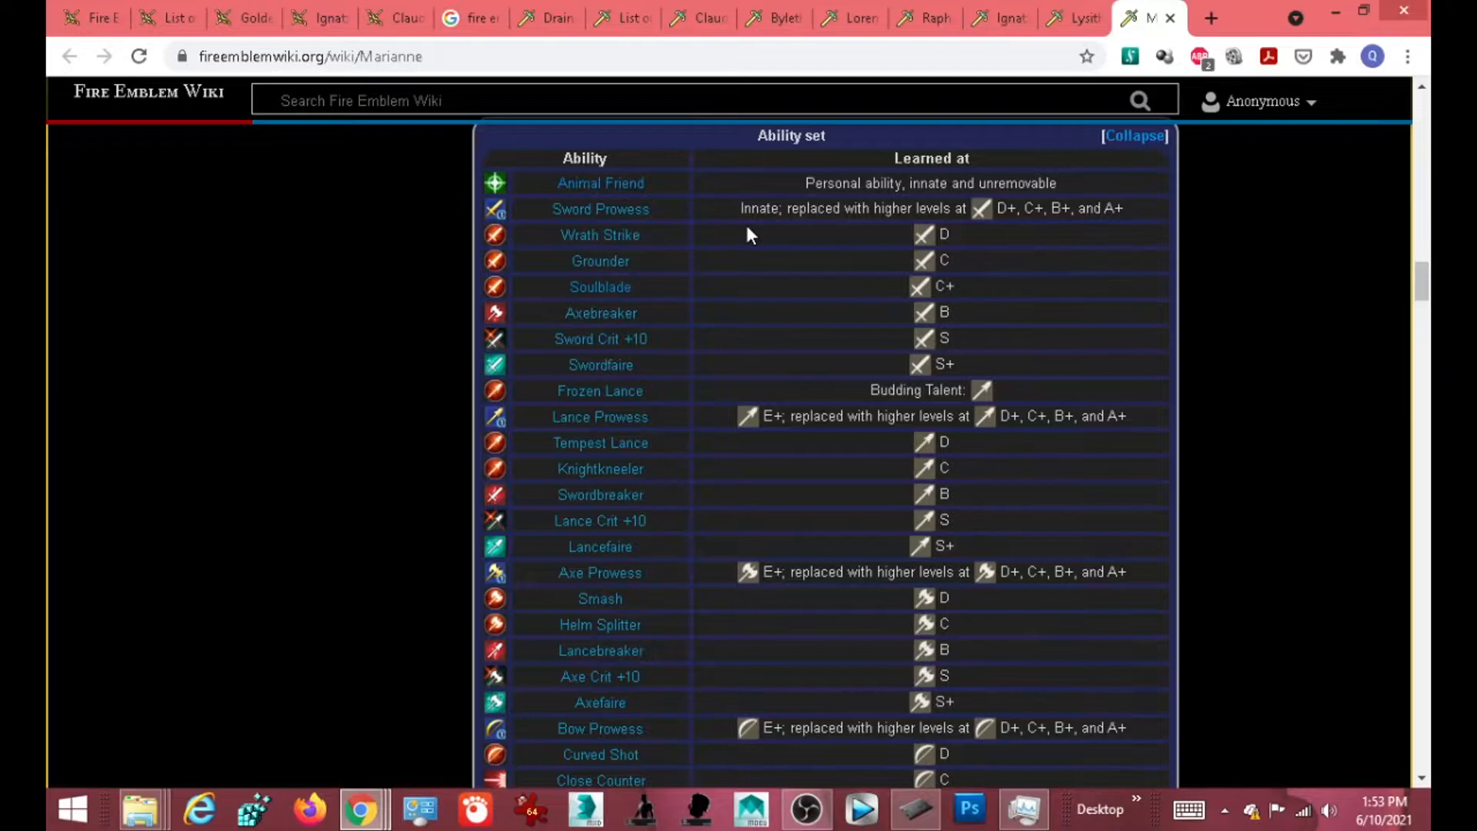
scroll("down", 3)
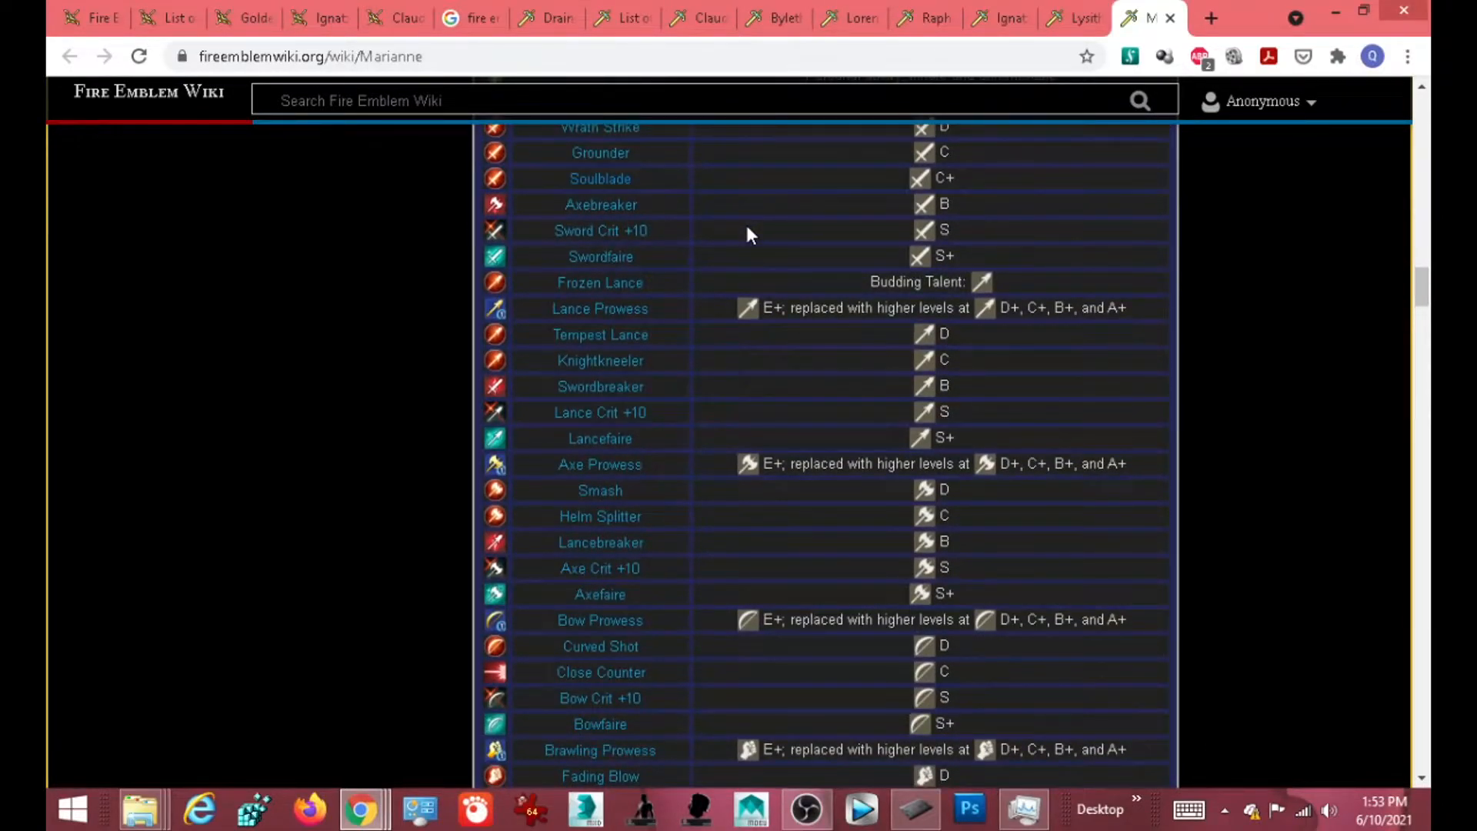
scroll("down", 3)
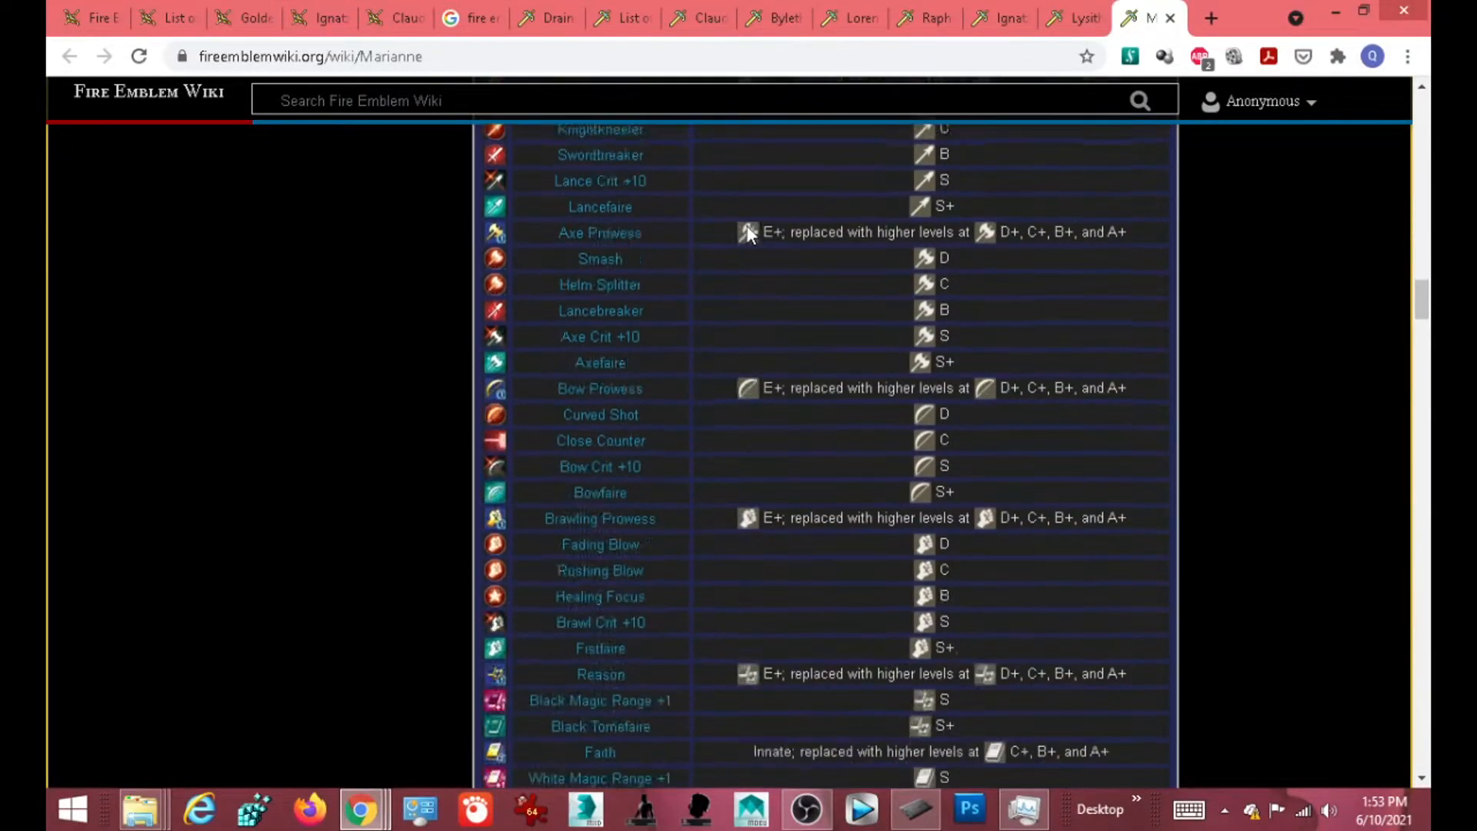
scroll("down", 3)
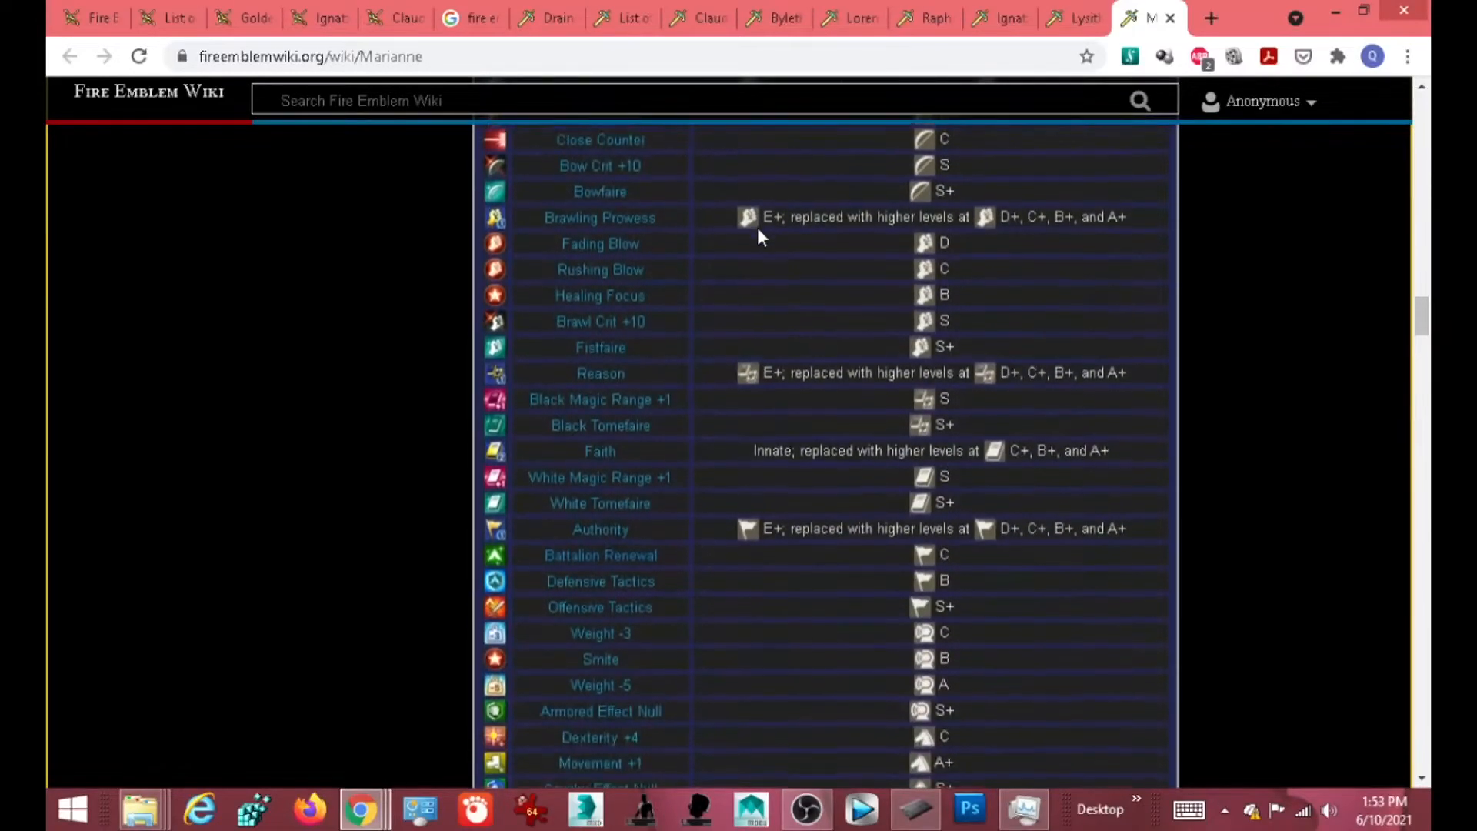
scroll("down", 3)
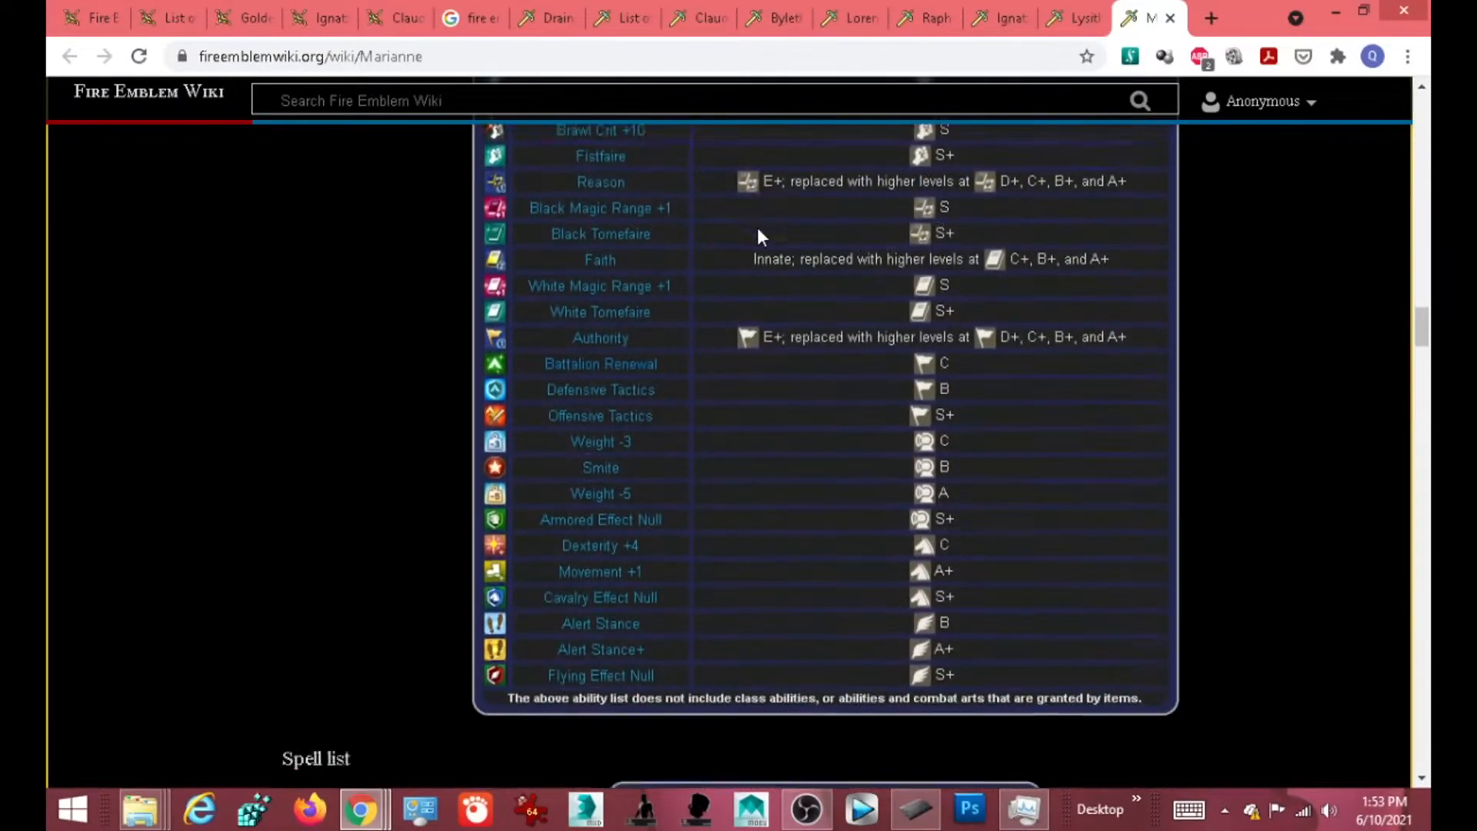
scroll("down", 3)
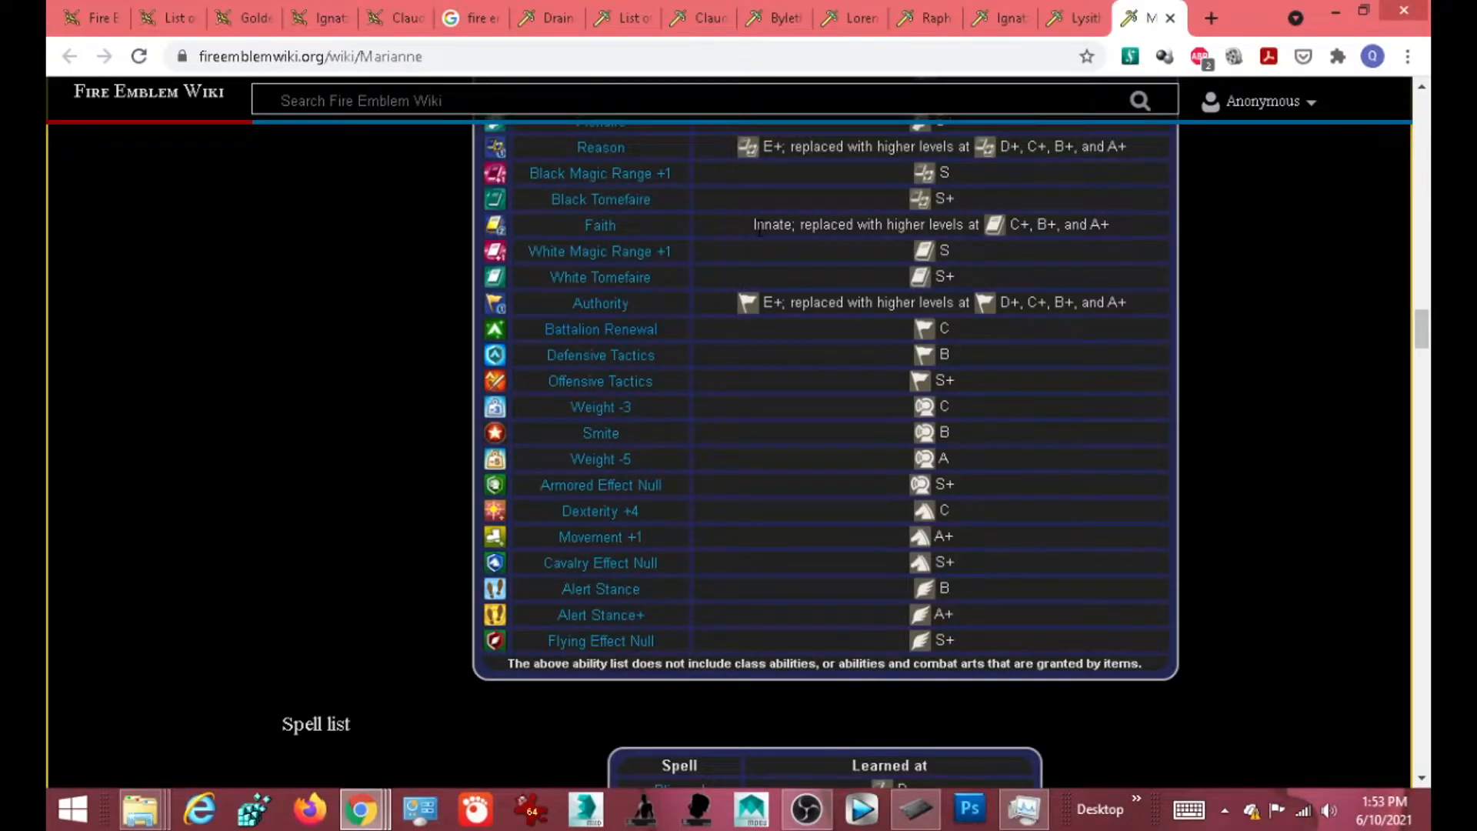
scroll("down", 3)
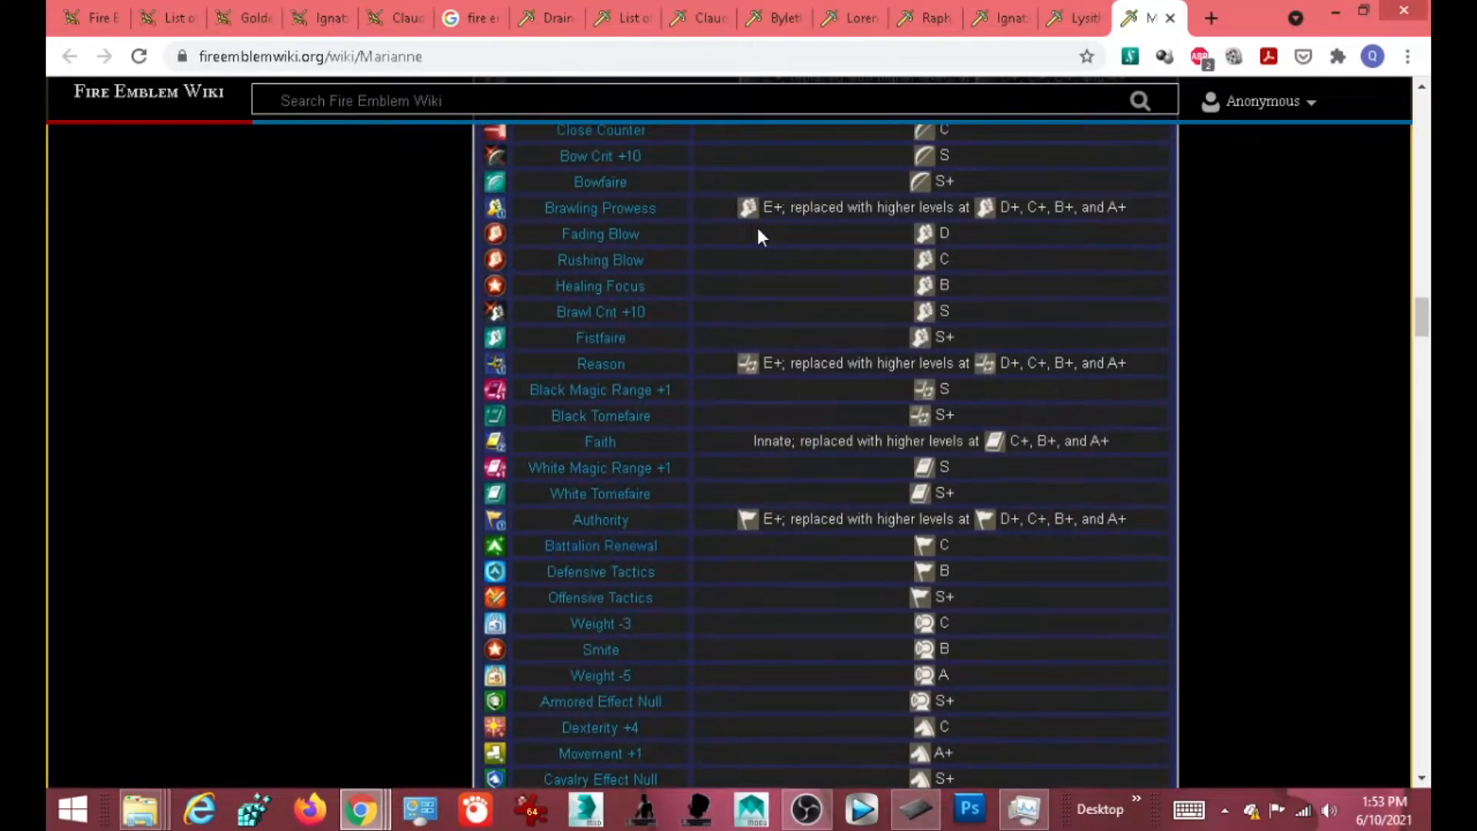
scroll("down", 3)
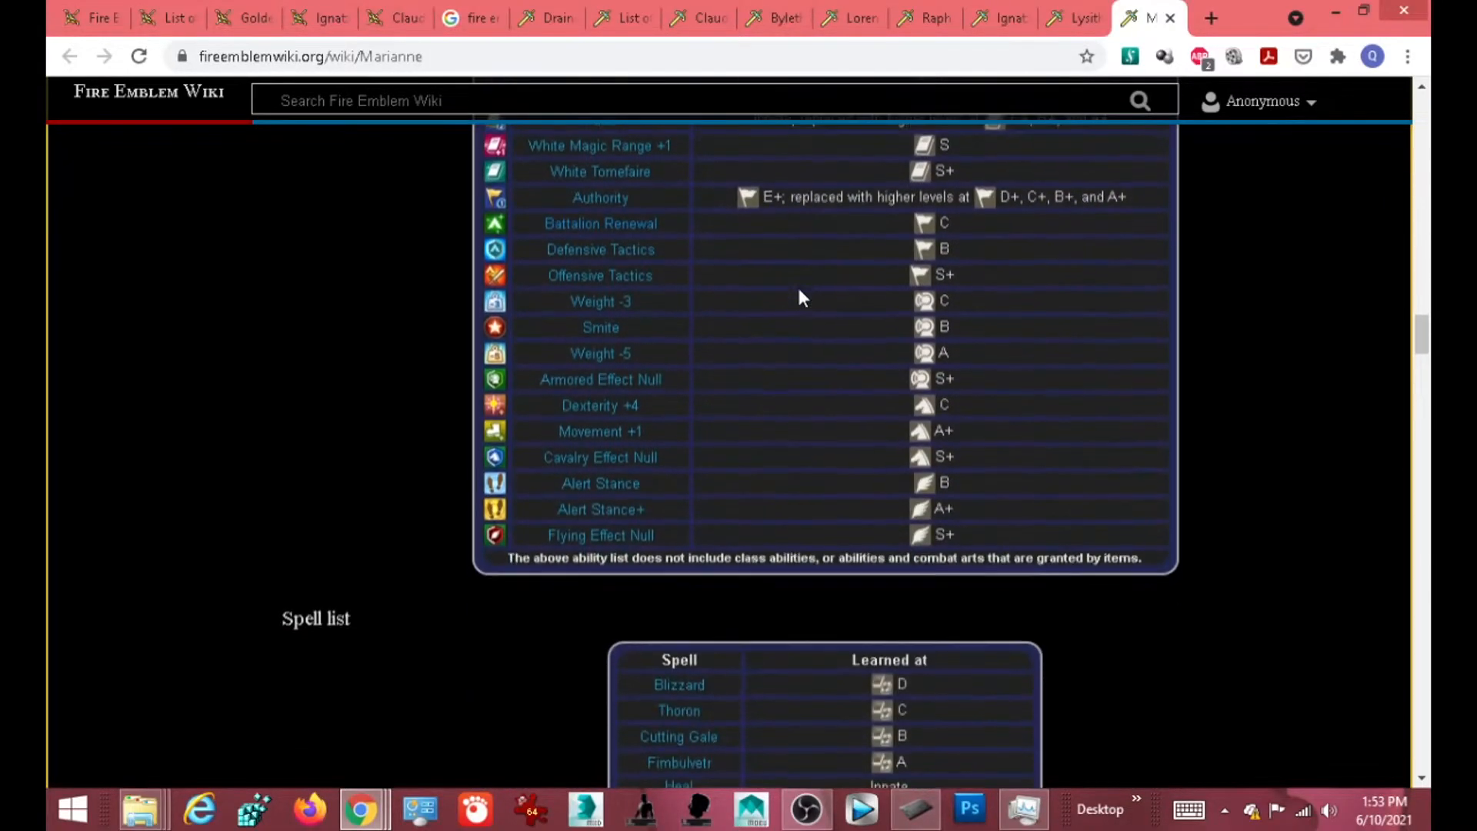
scroll("down", 3)
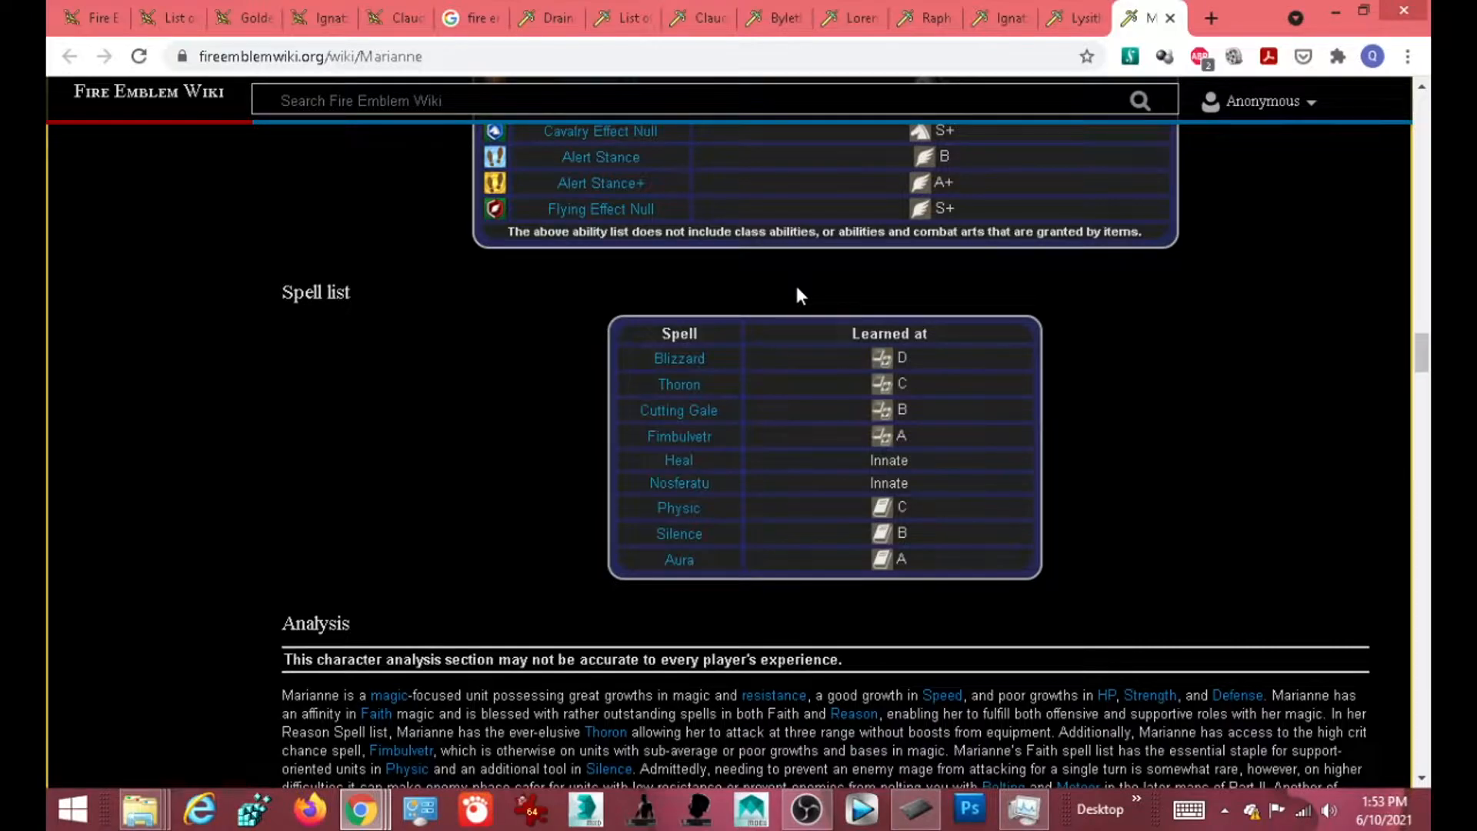
mouse_move(777, 354)
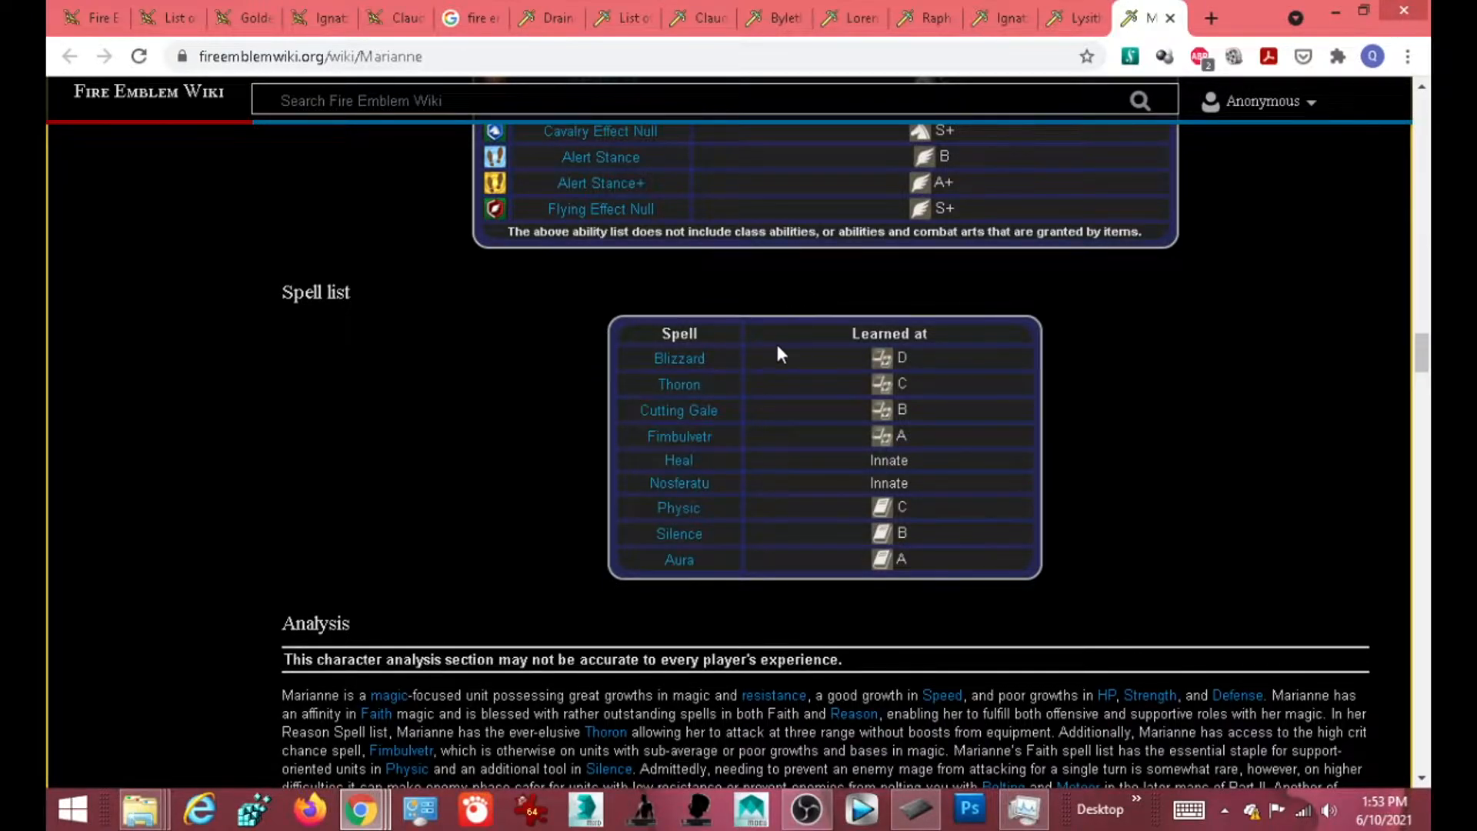
mouse_move(679, 482)
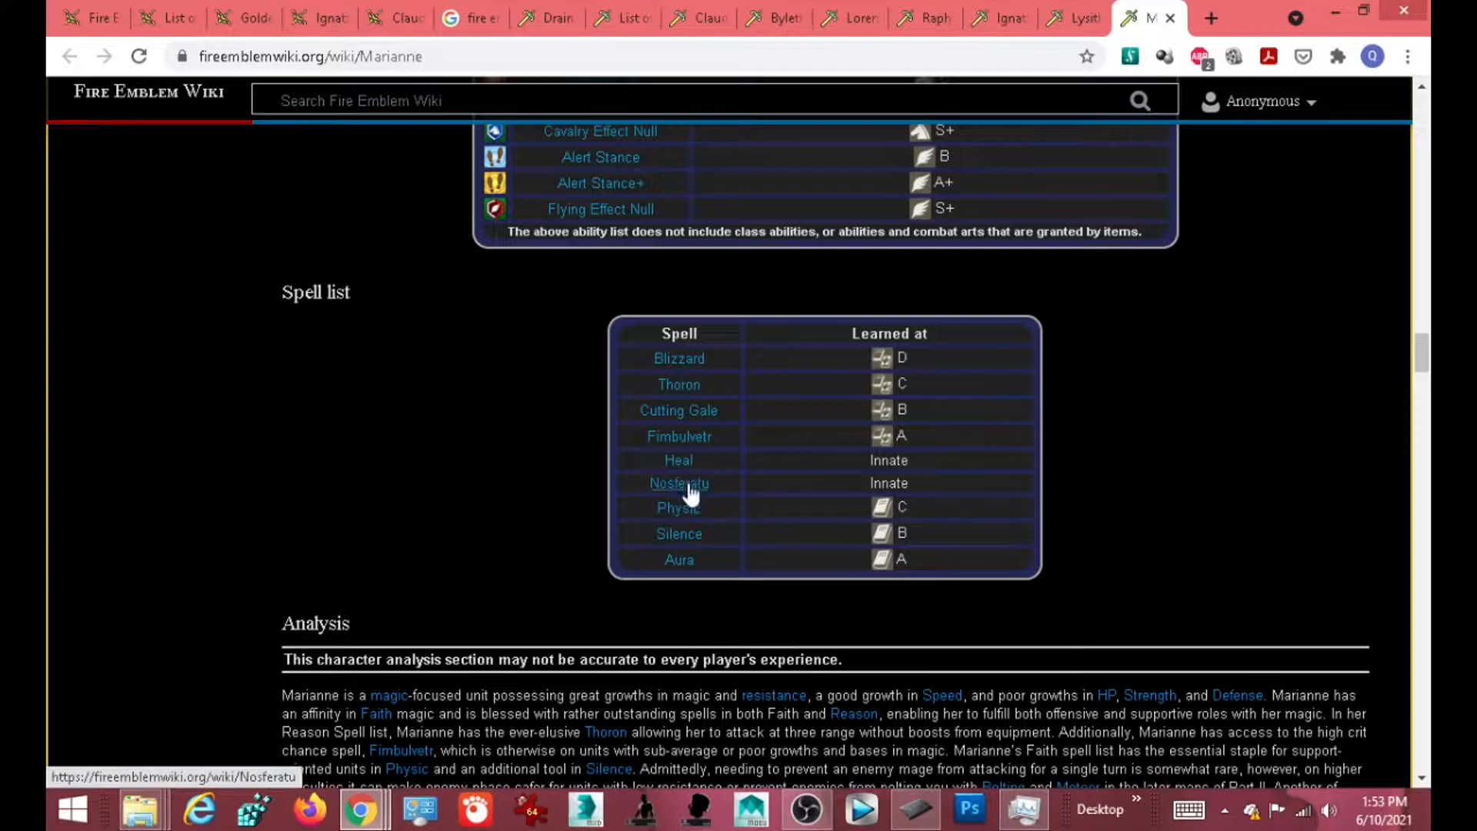
mouse_move(794, 498)
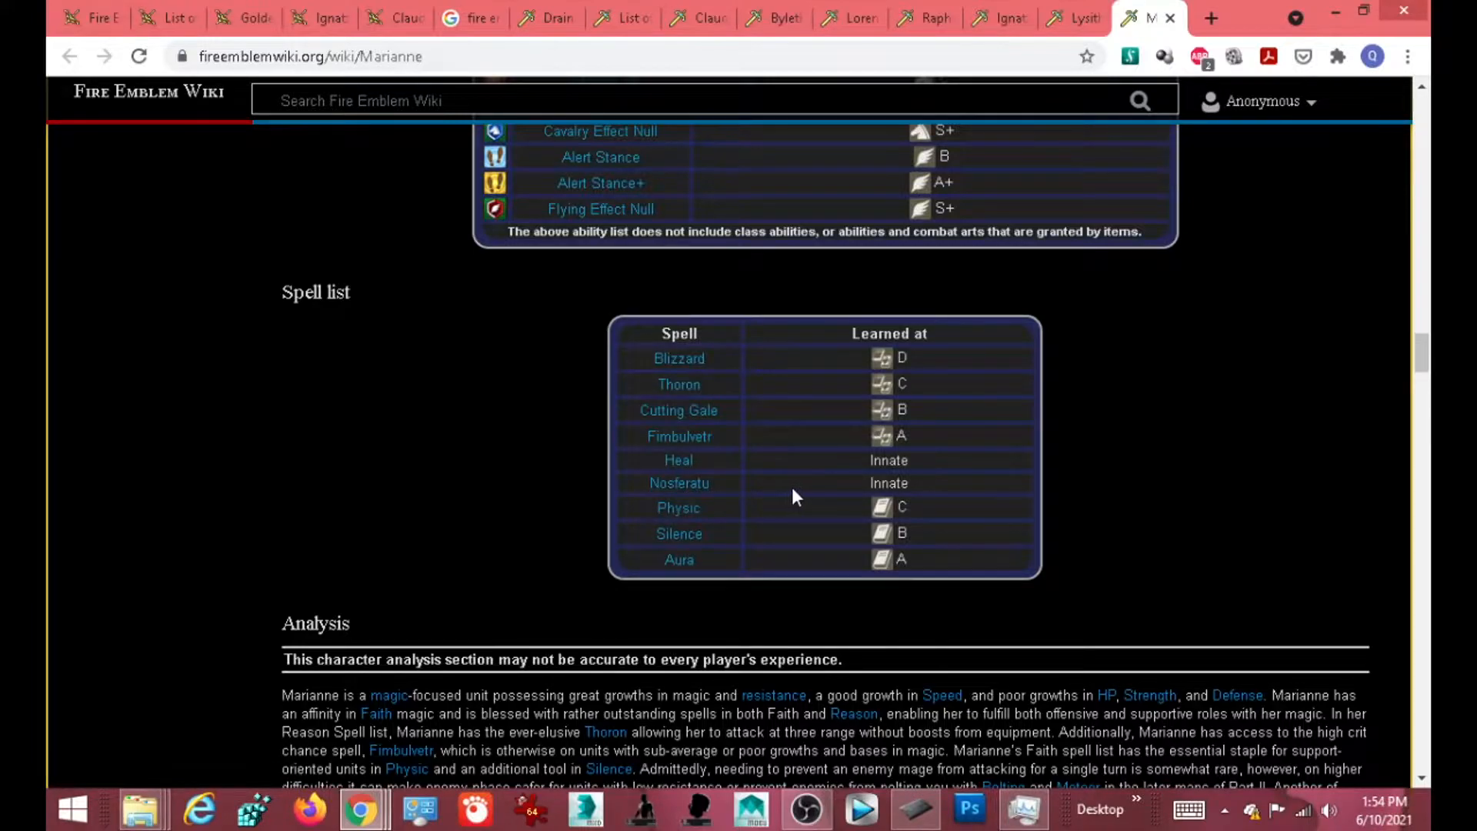
mouse_move(794, 483)
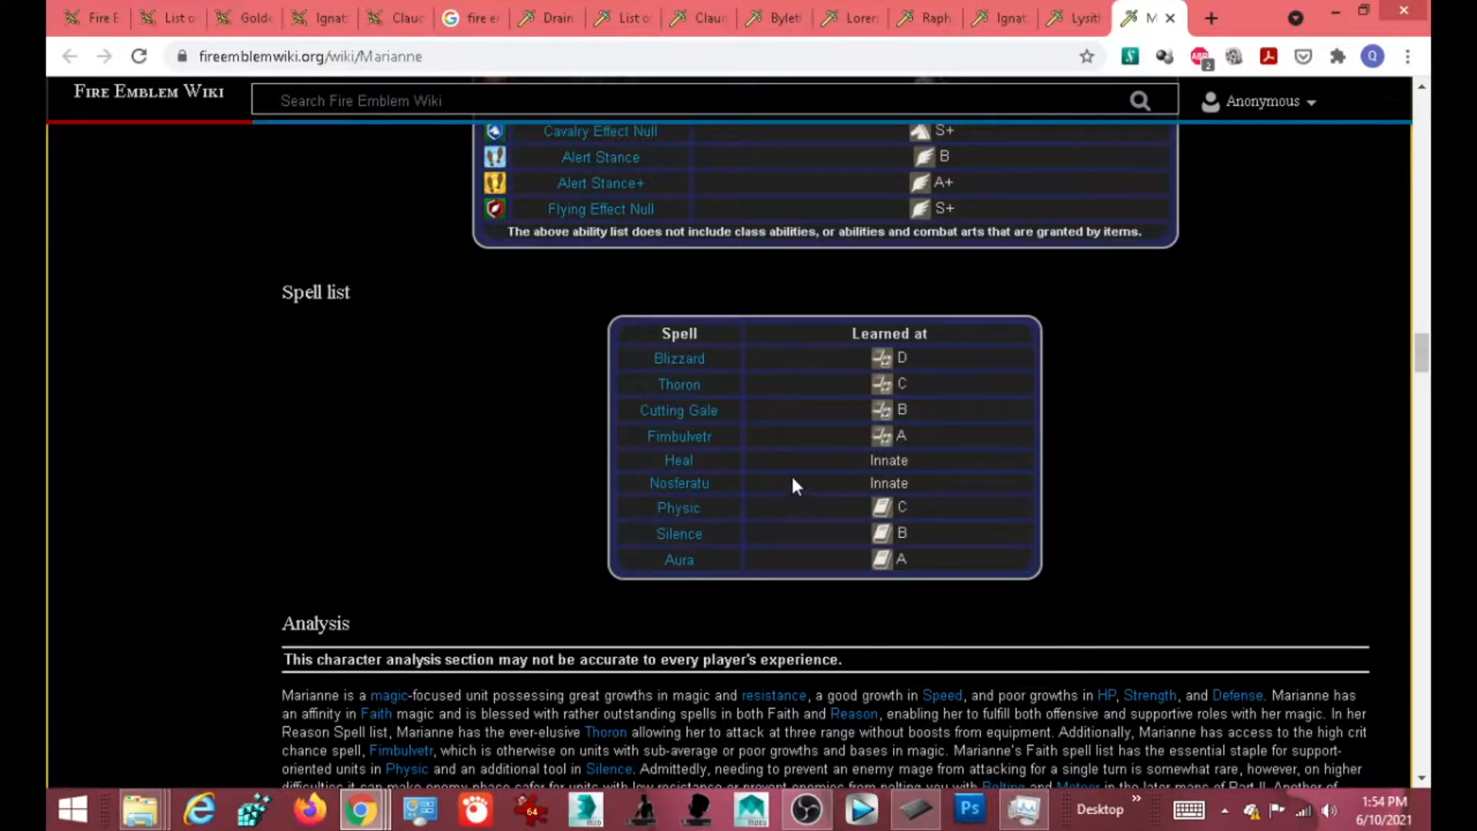
mouse_move(782, 473)
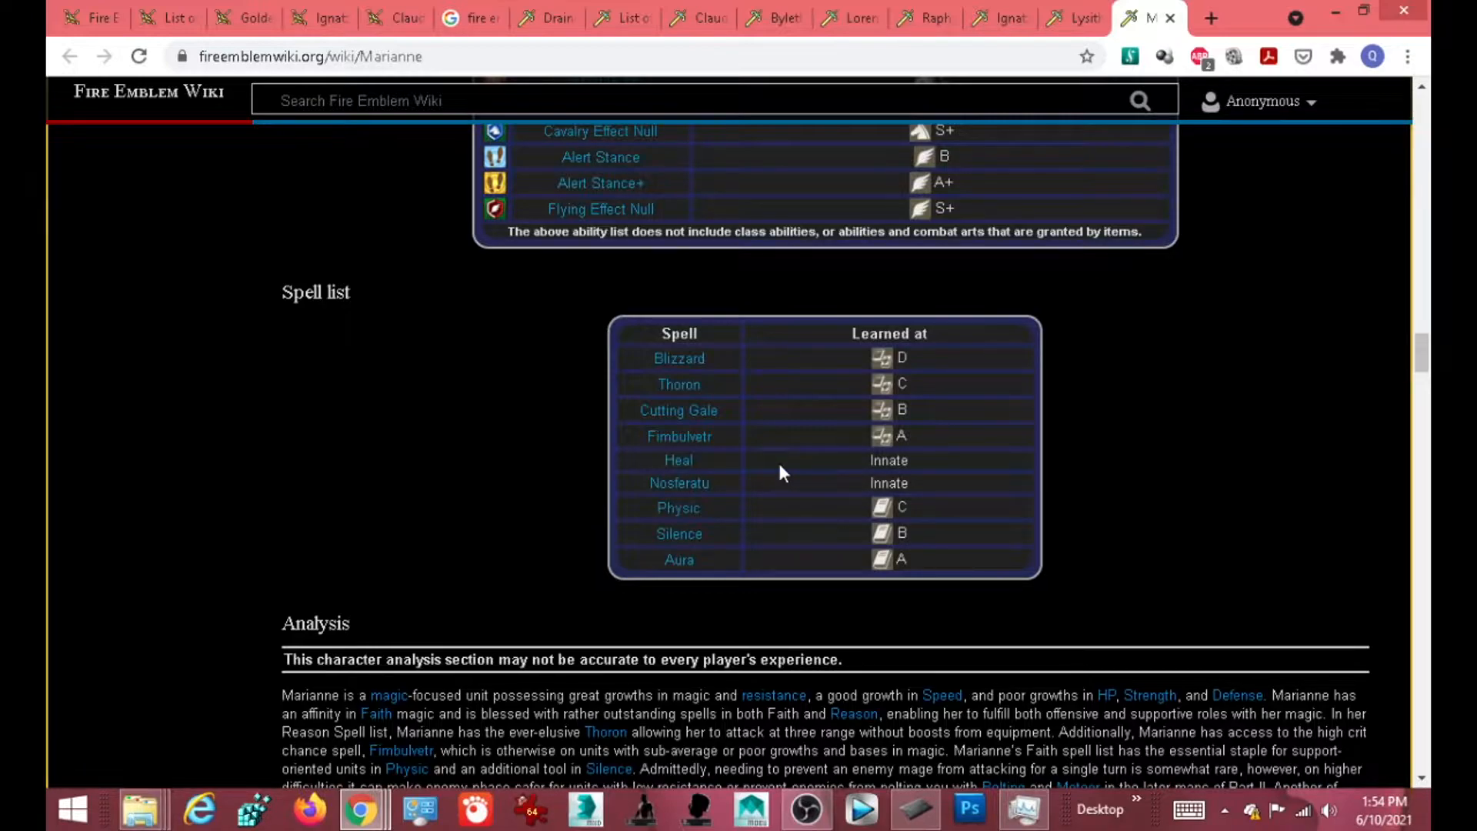
mouse_move(791, 455)
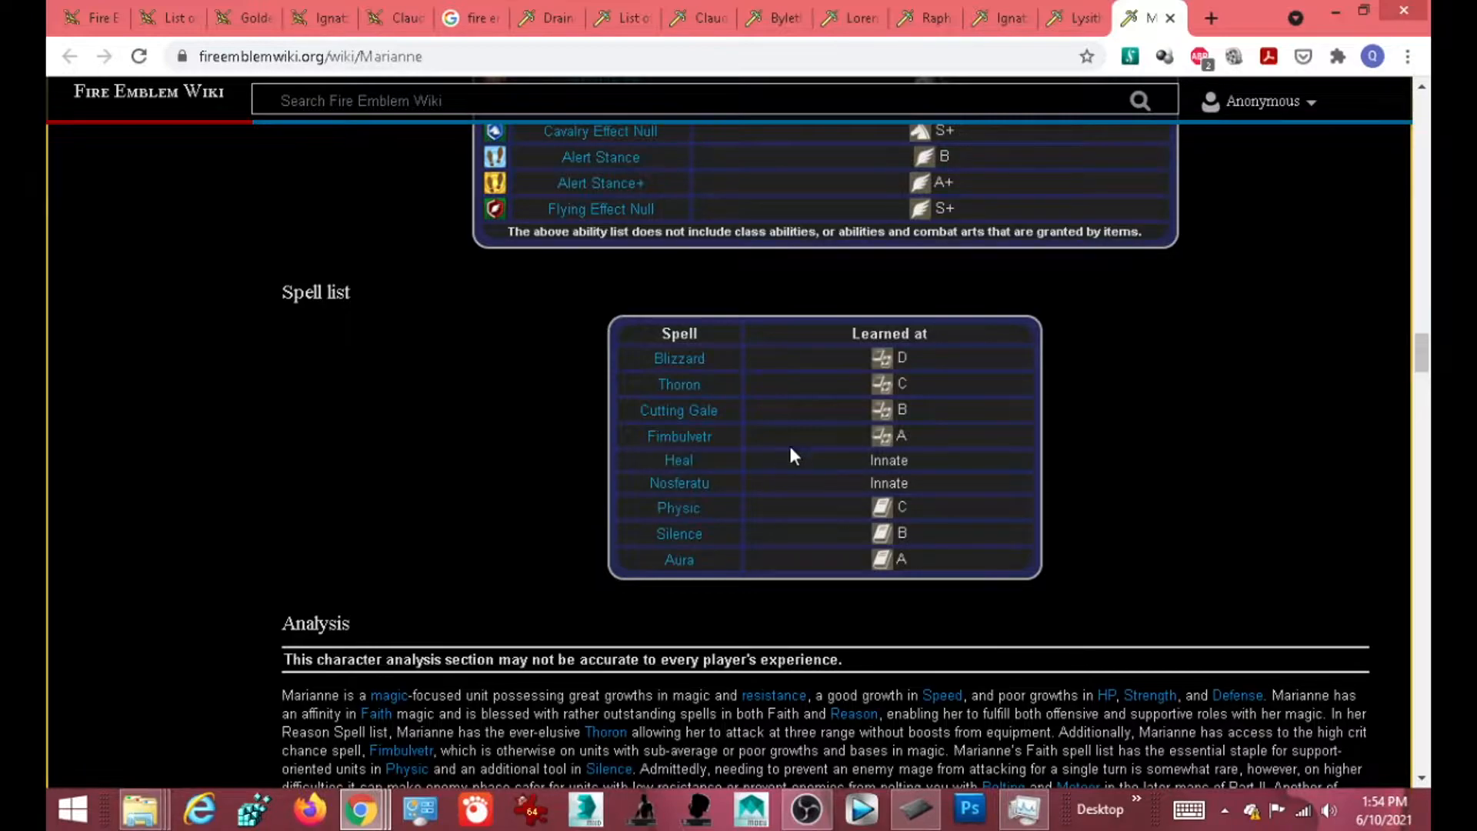
scroll("down", 3)
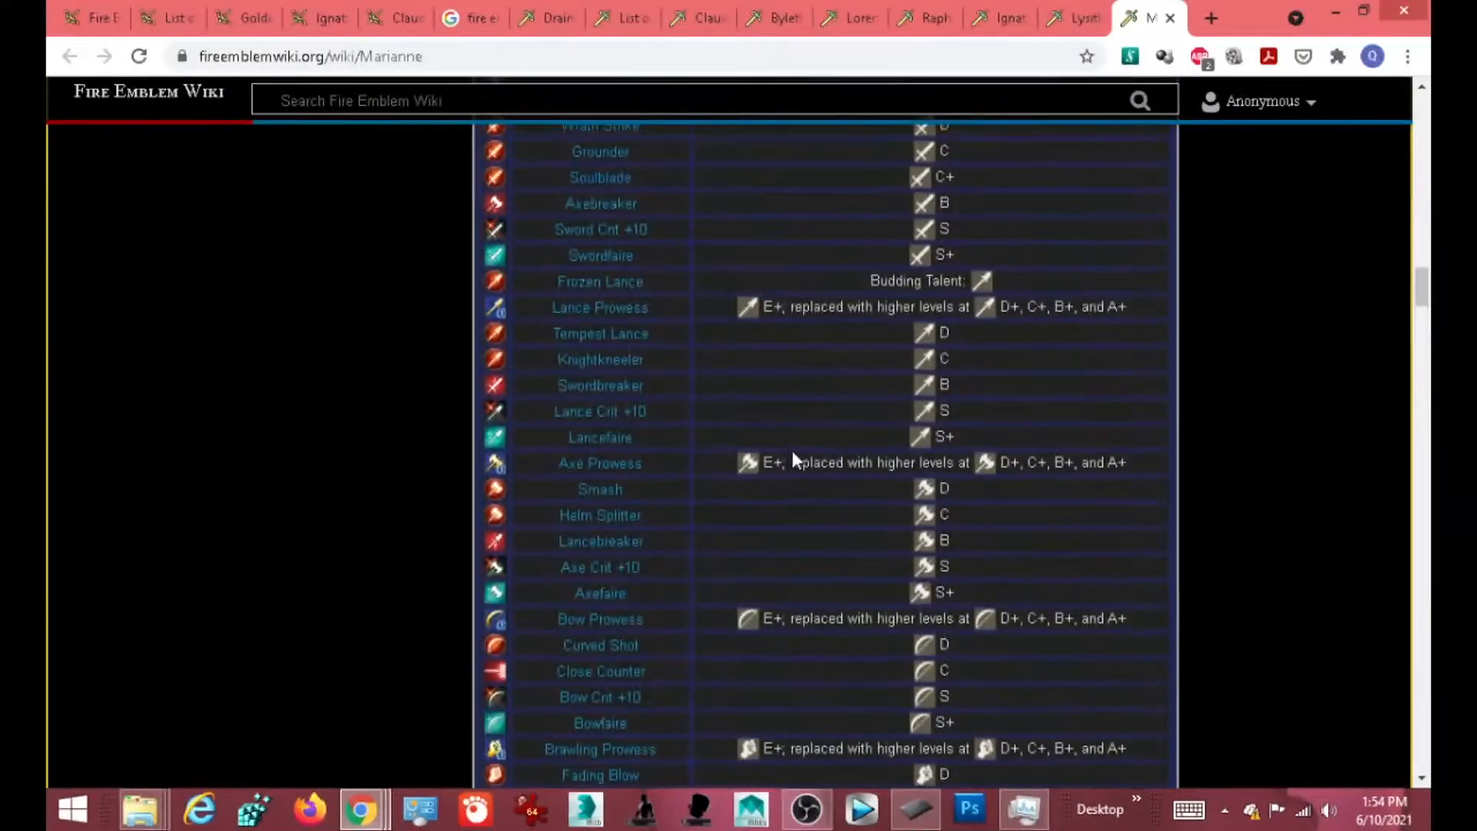
scroll("up", 3)
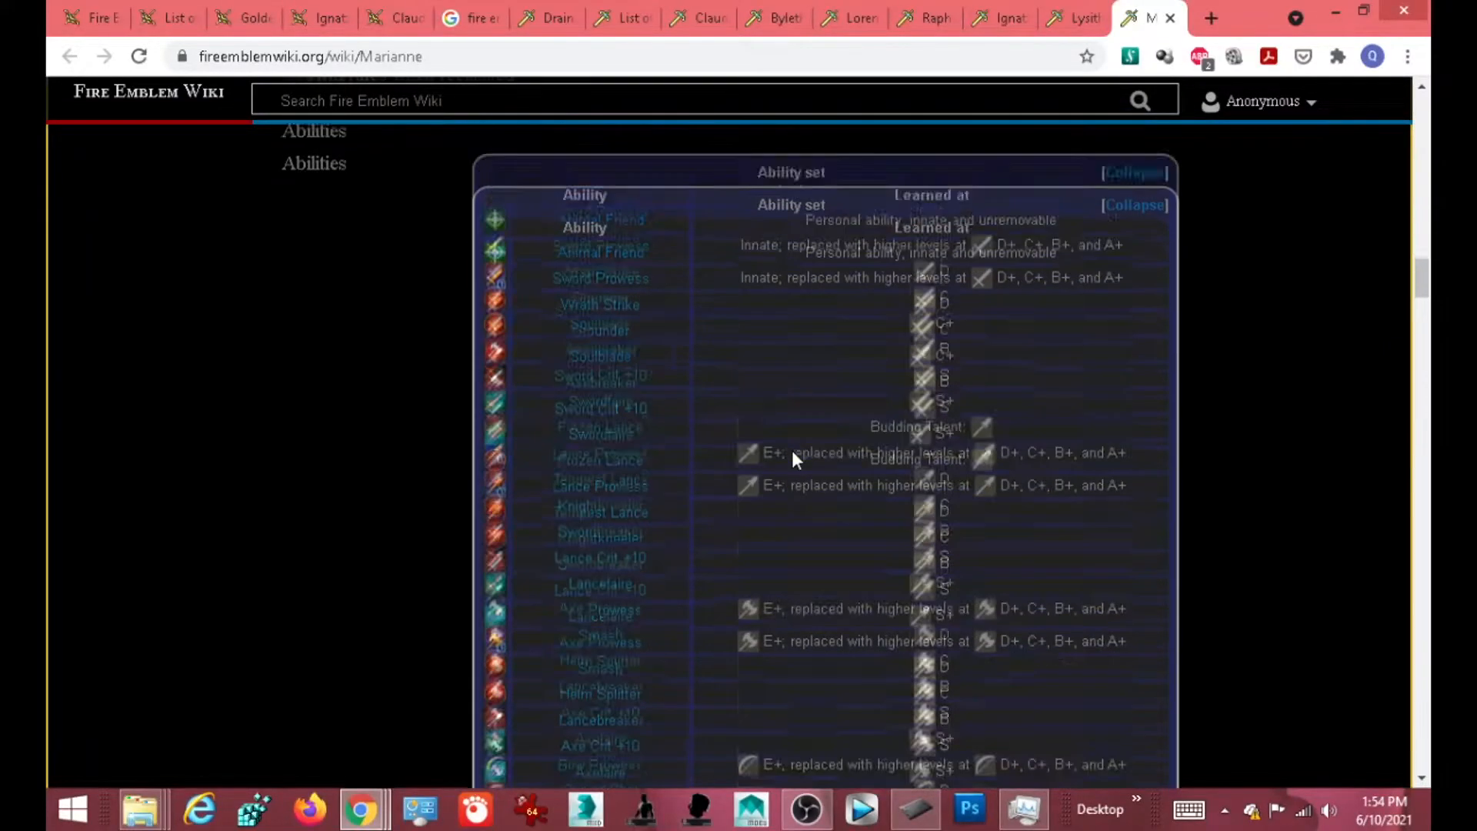
scroll("down", 3)
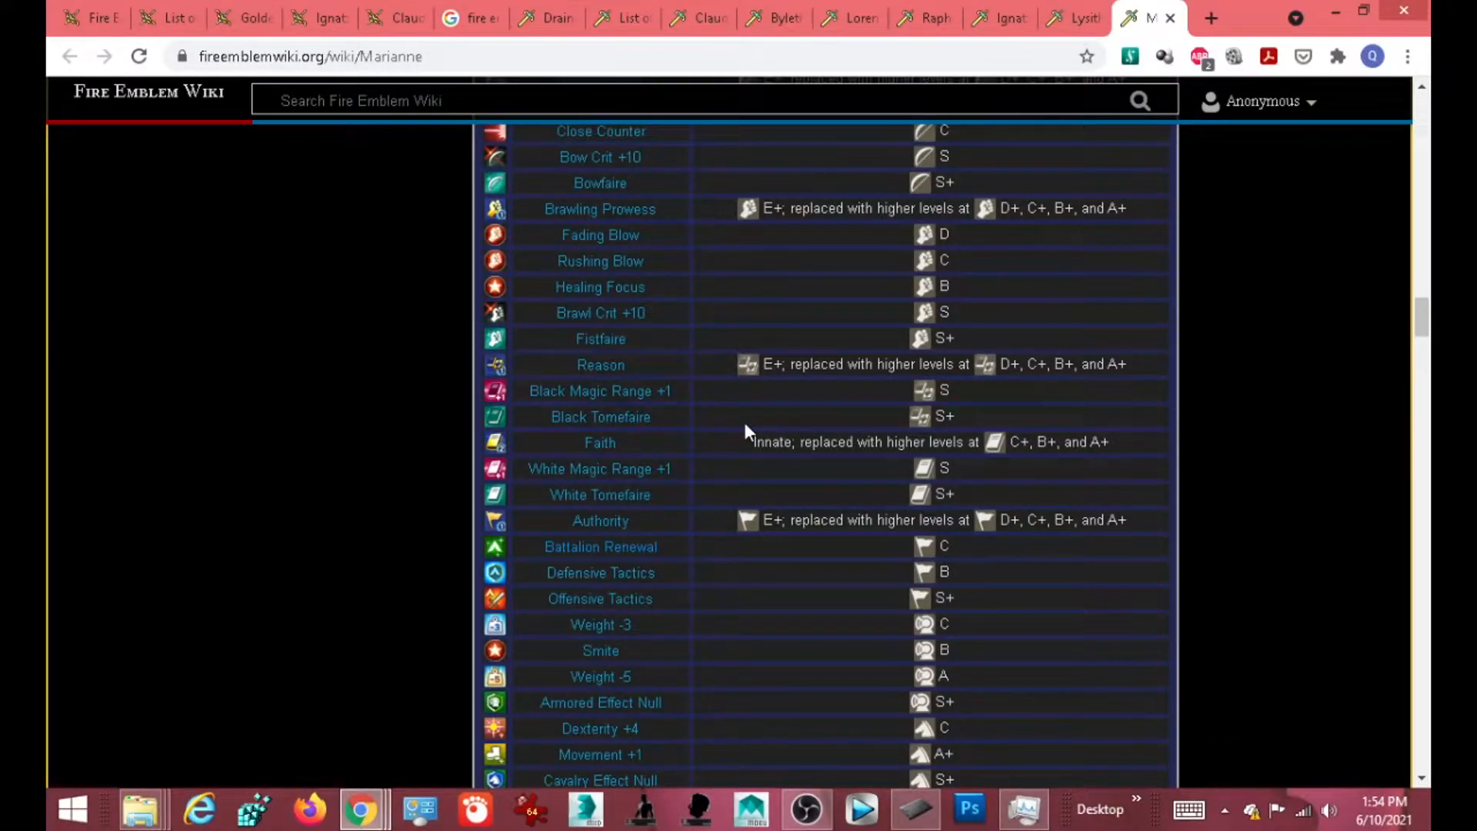
scroll("down", 3)
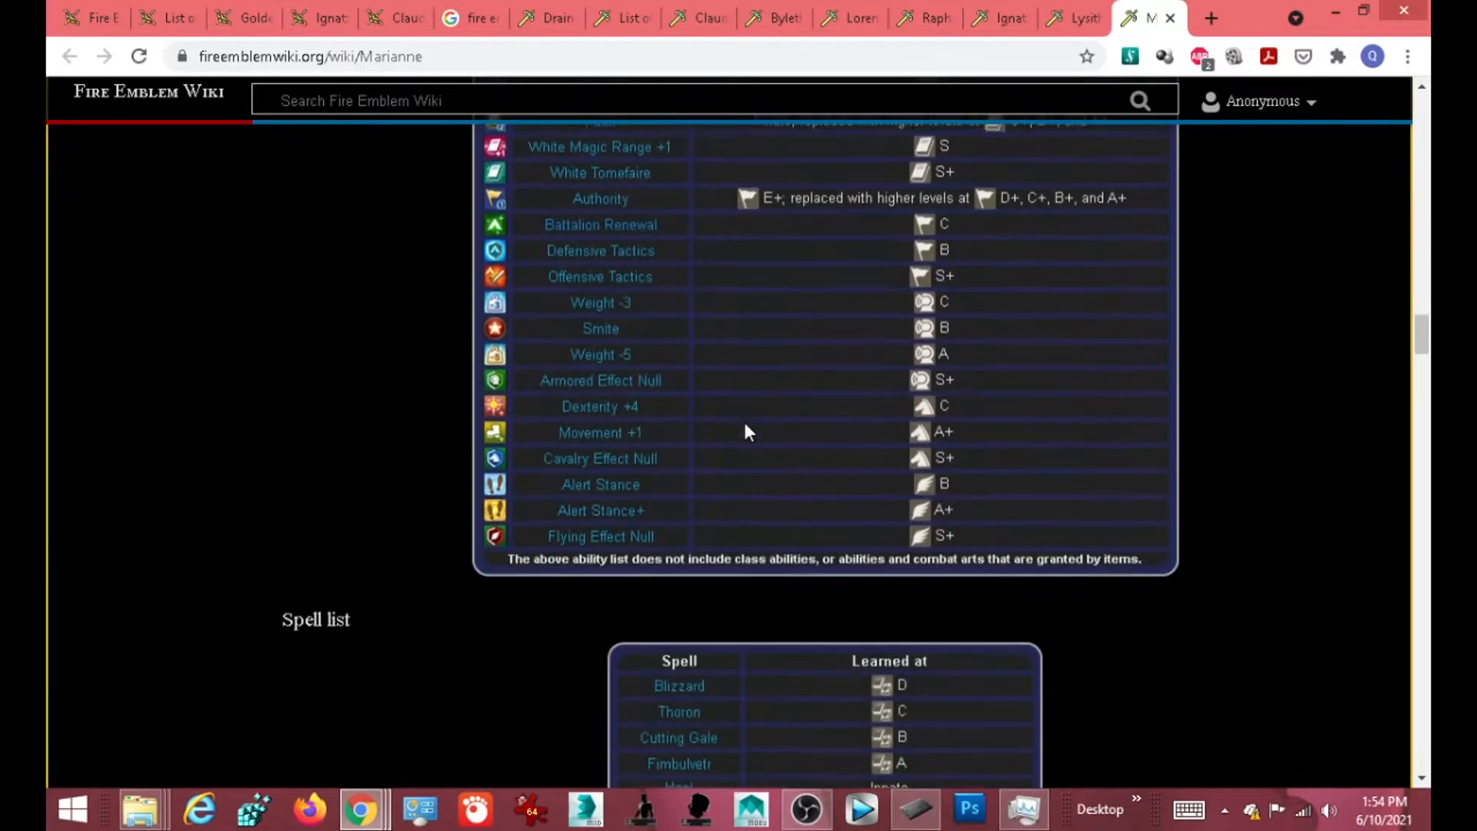
scroll("down", 3)
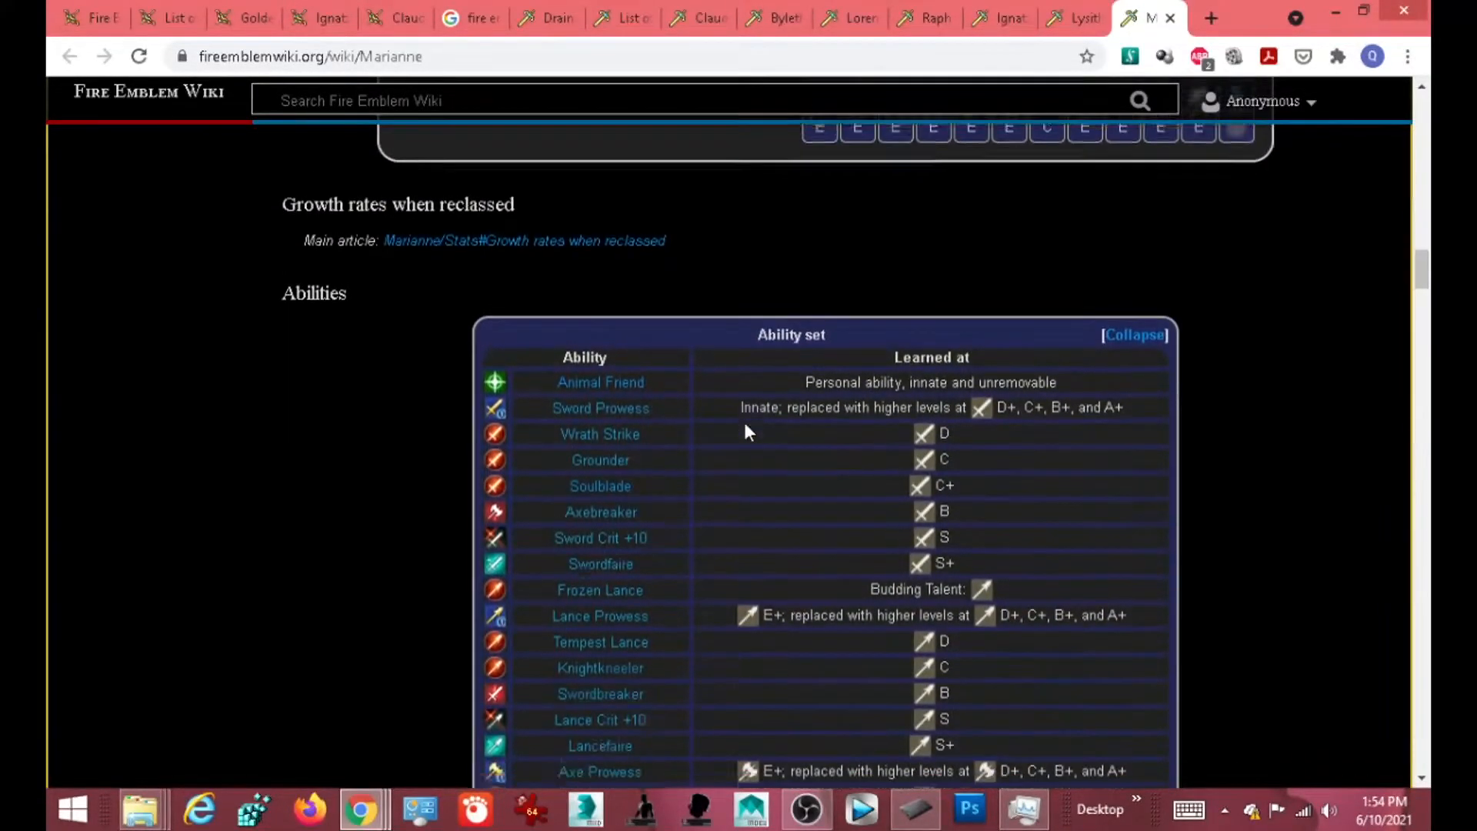
scroll("down", 3)
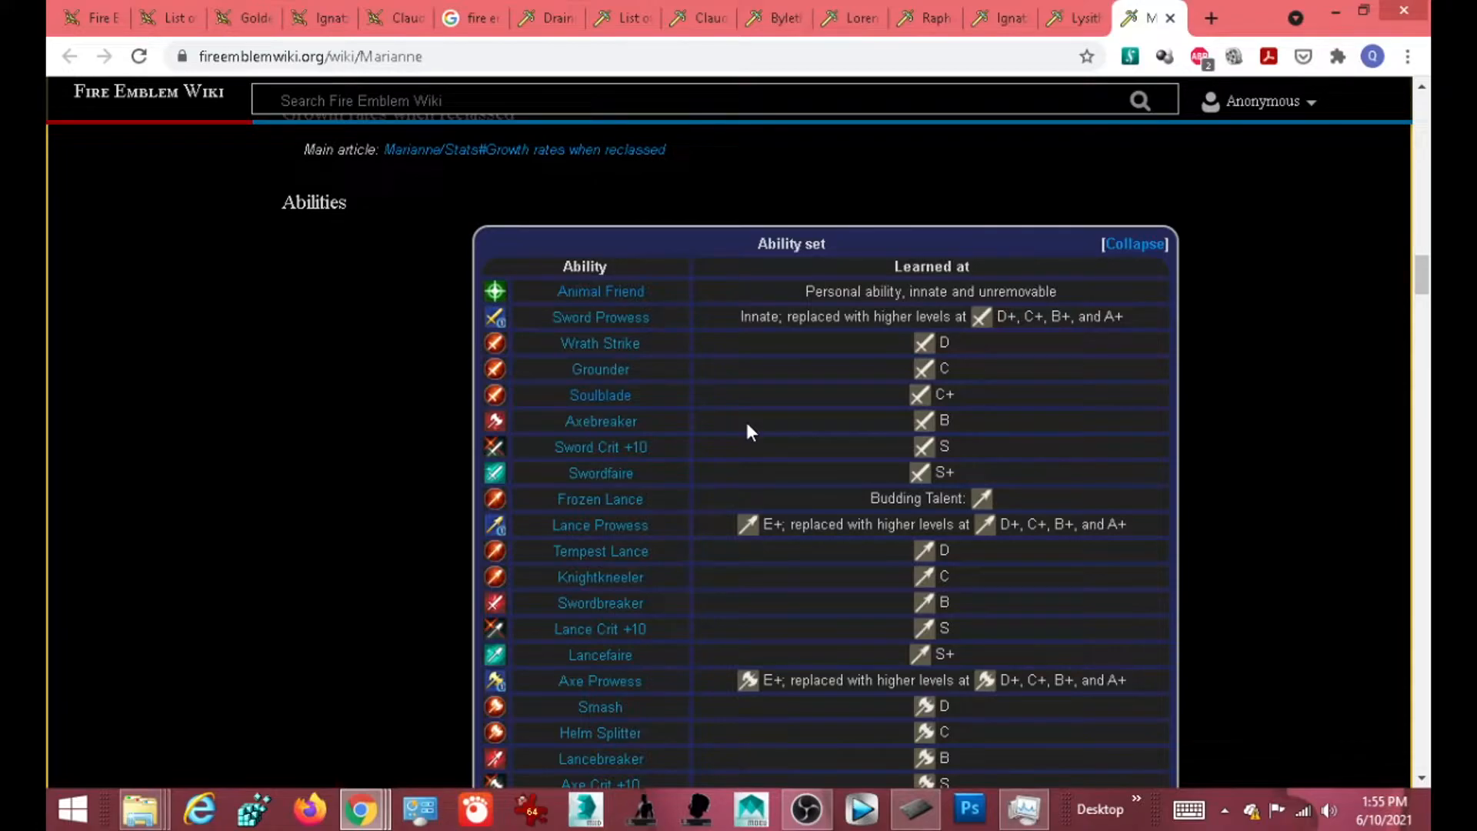
mouse_move(817, 445)
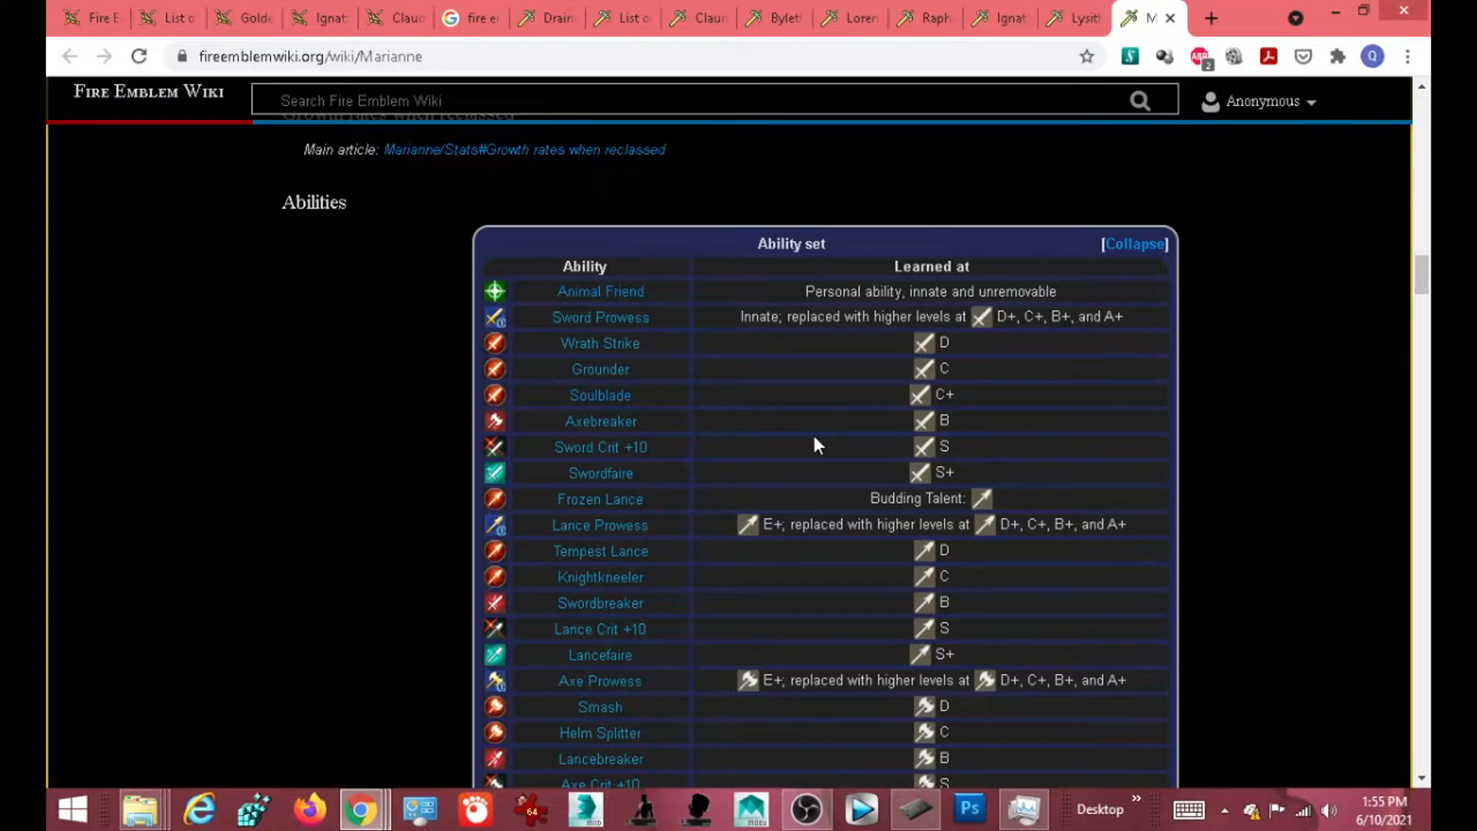
scroll("down", 3)
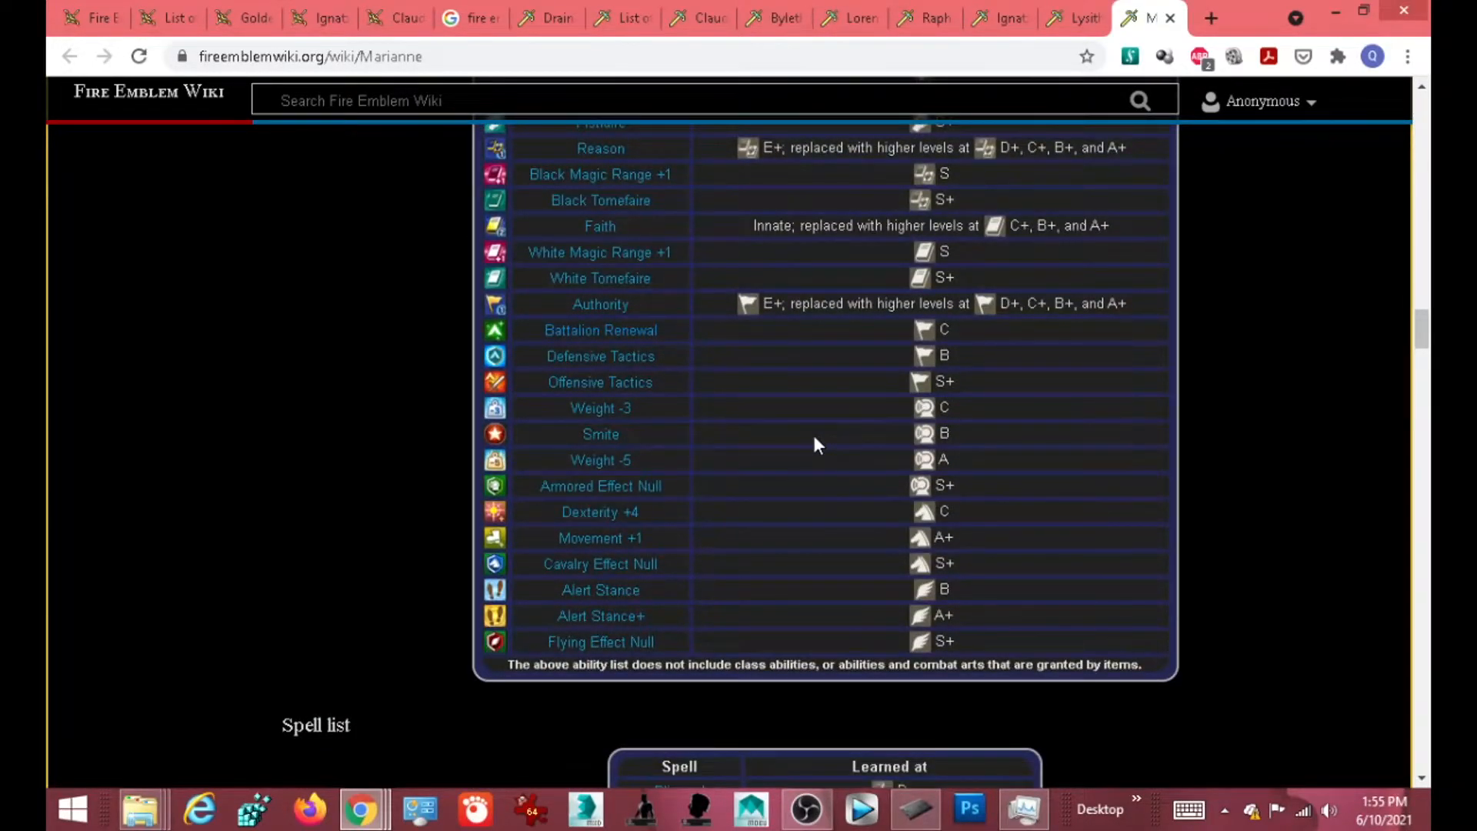
scroll("down", 3)
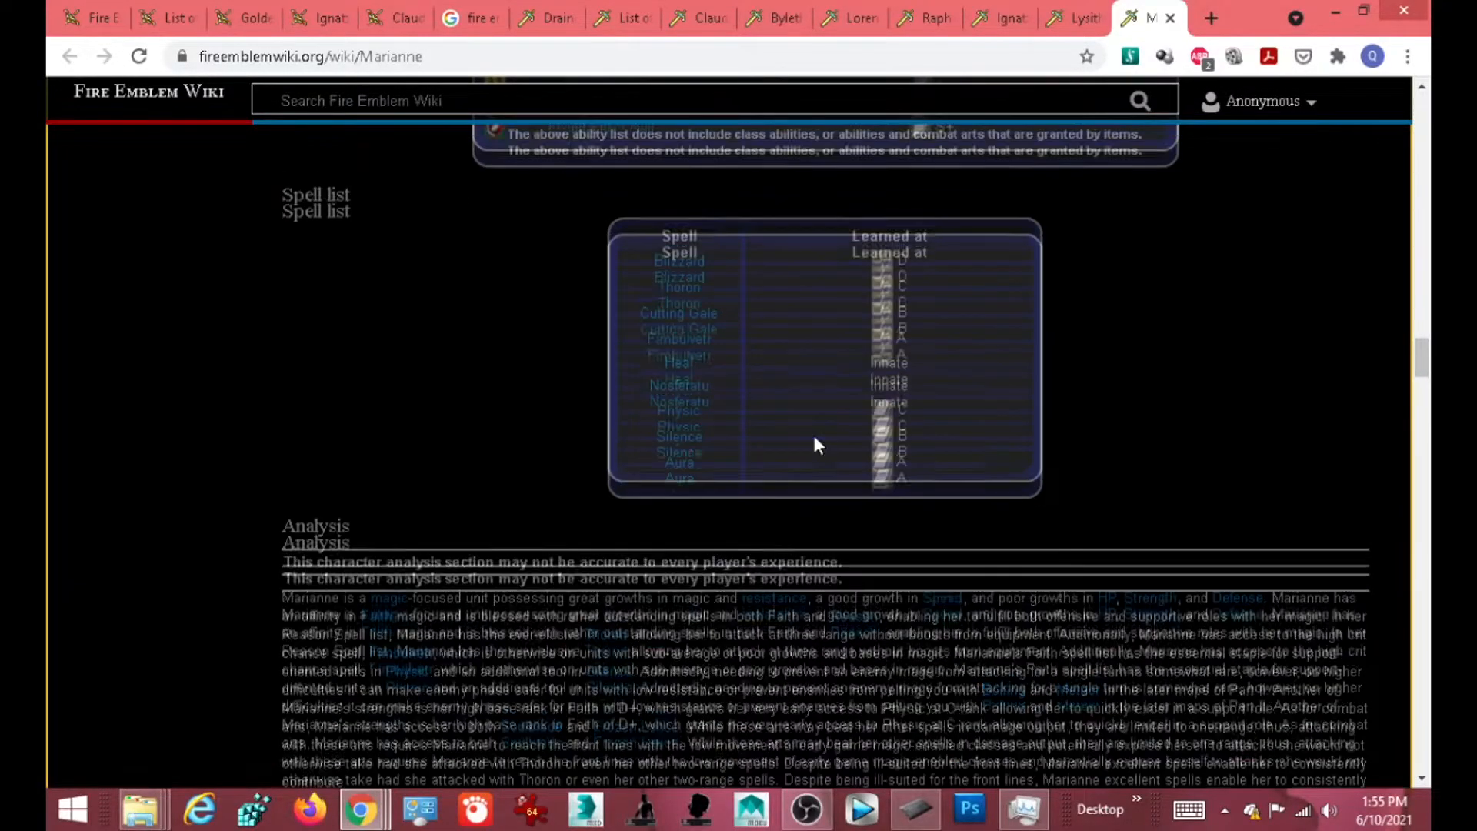
scroll("down", 3)
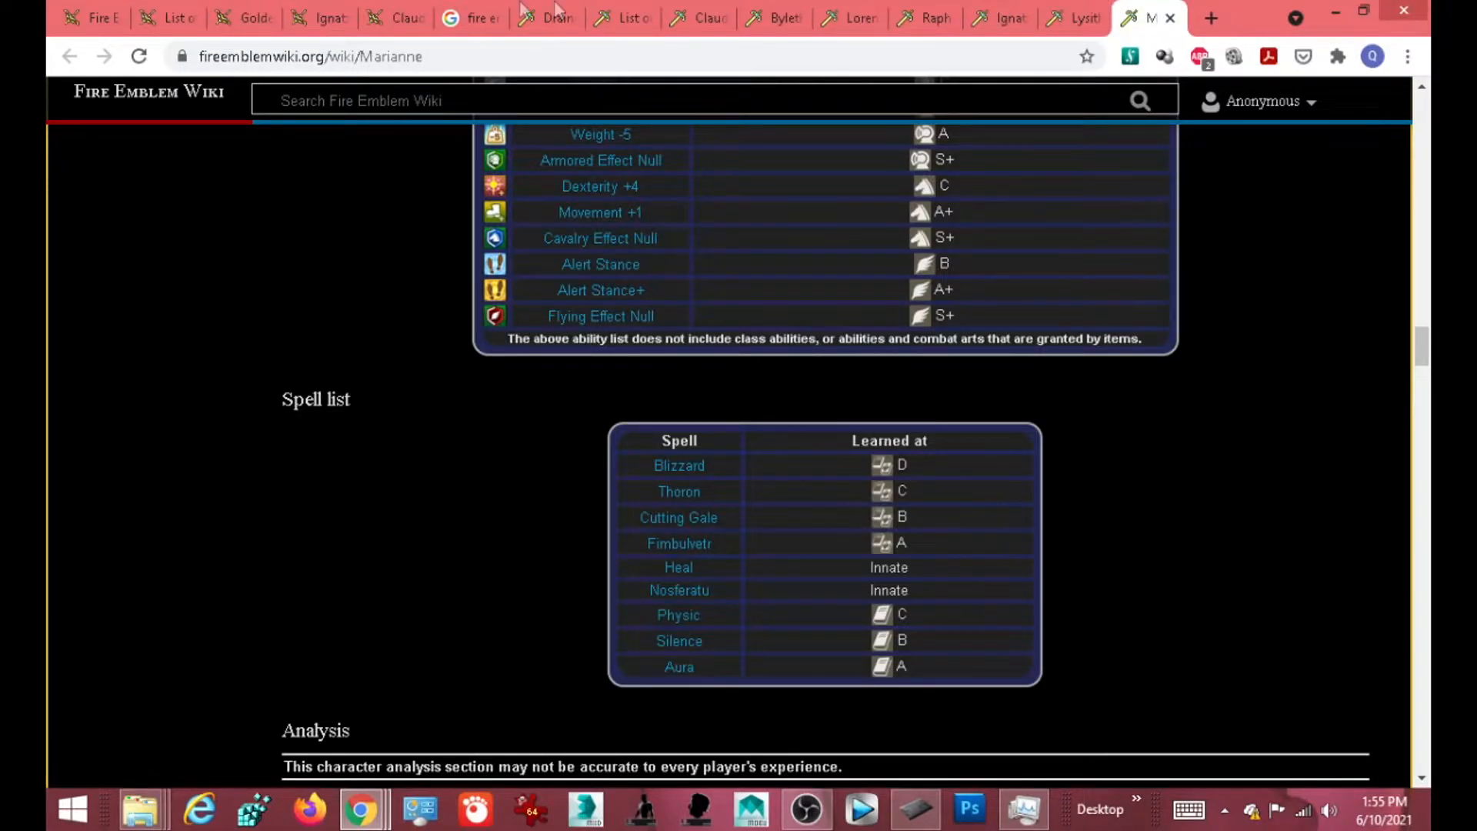
- On Ignatz's Fandom page, switch growth rates to Bishop, back to Dancer, then Bishop again
left_click(320, 17)
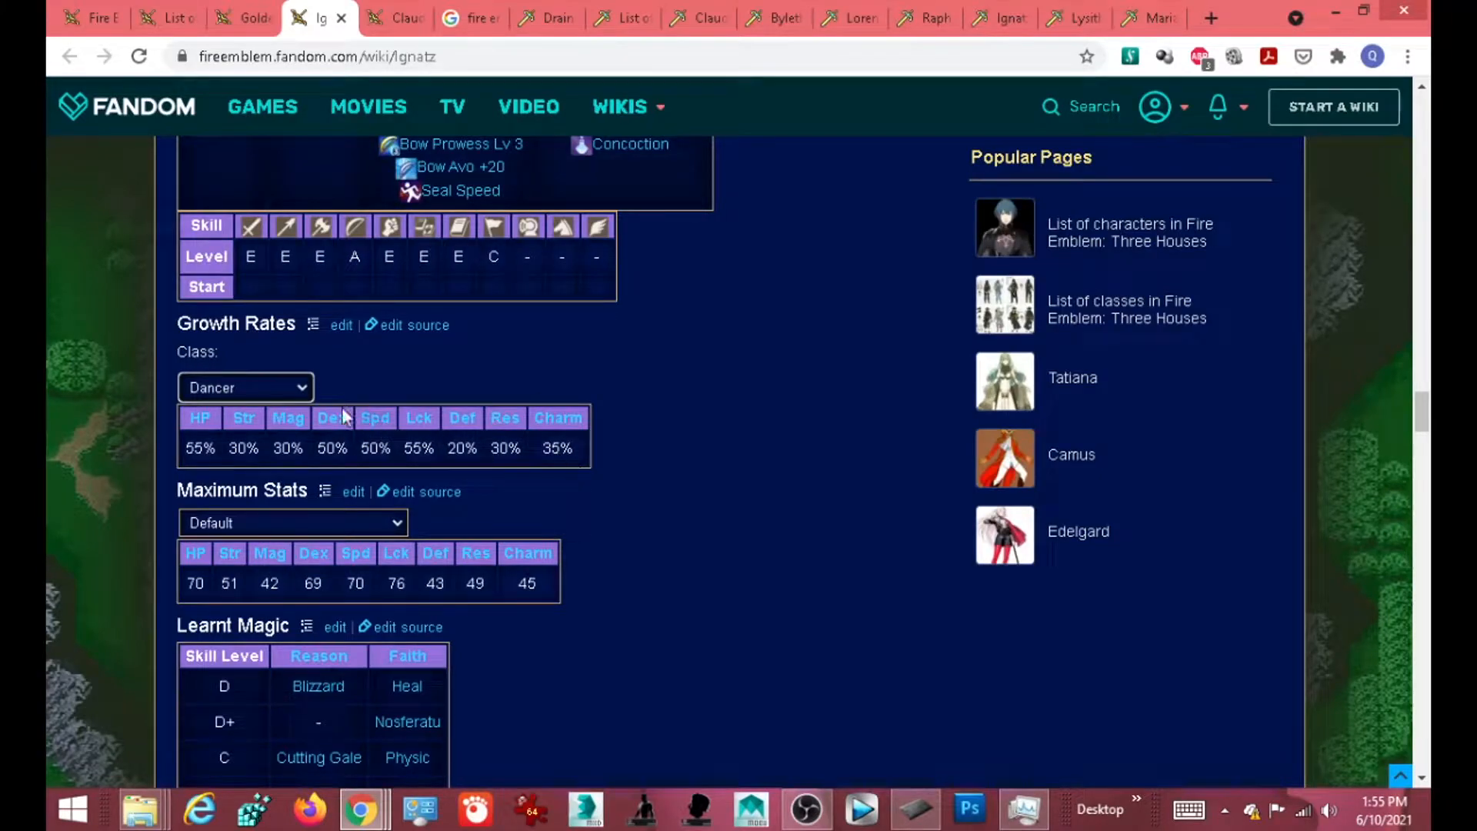
left_click(244, 387)
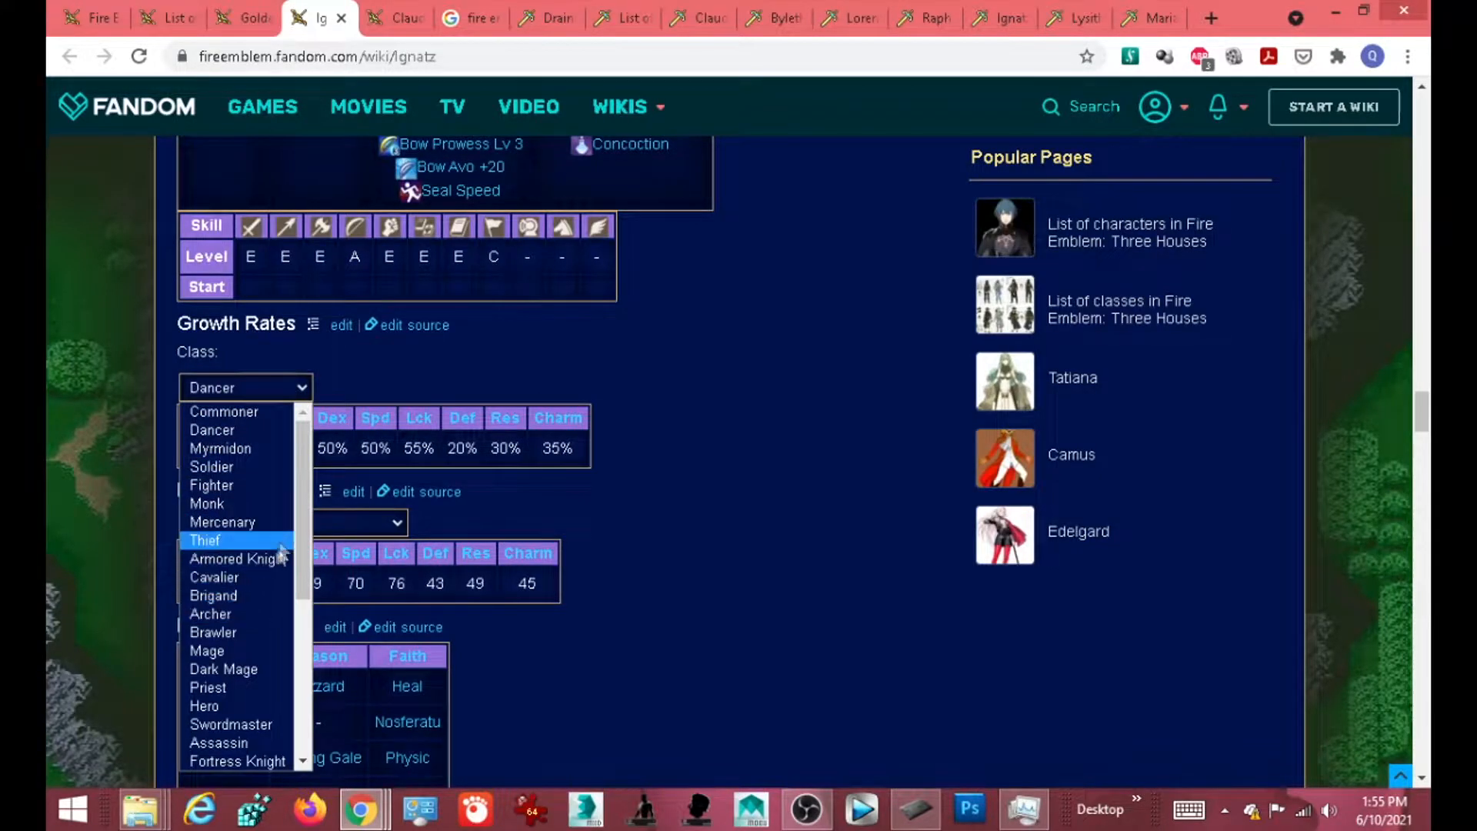
scroll("down", 3)
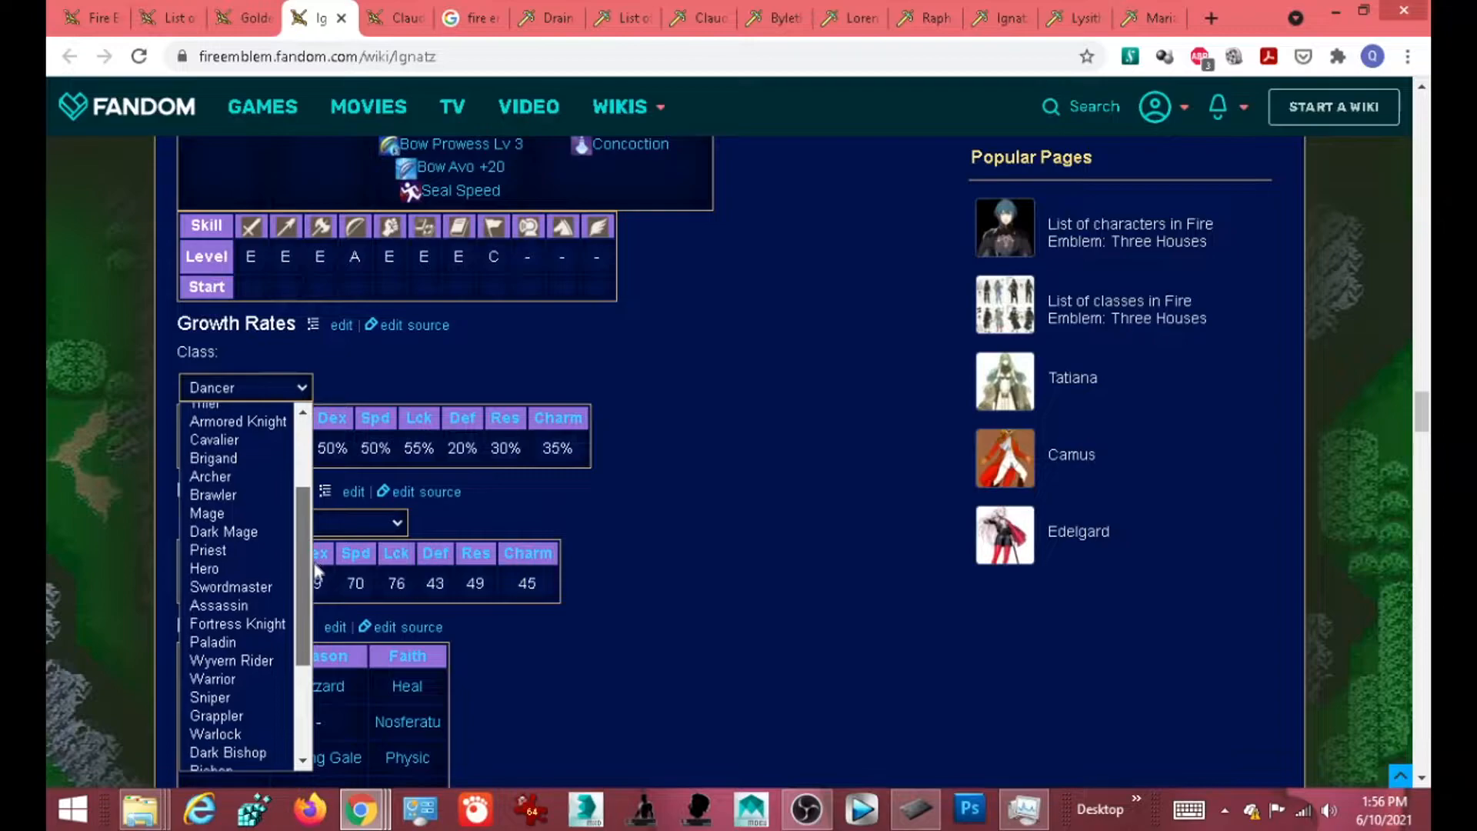
scroll("down", 3)
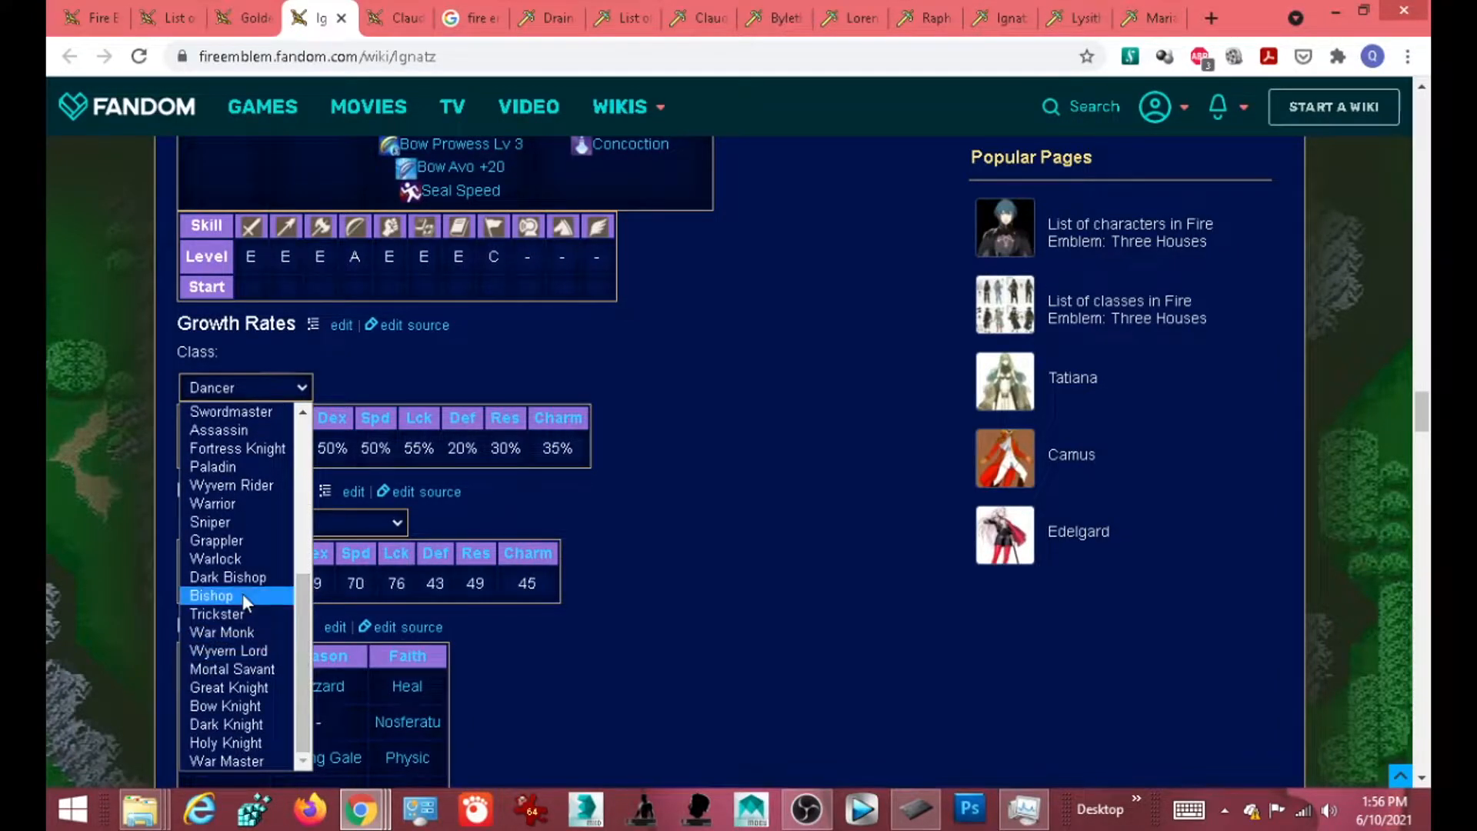
left_click(211, 596)
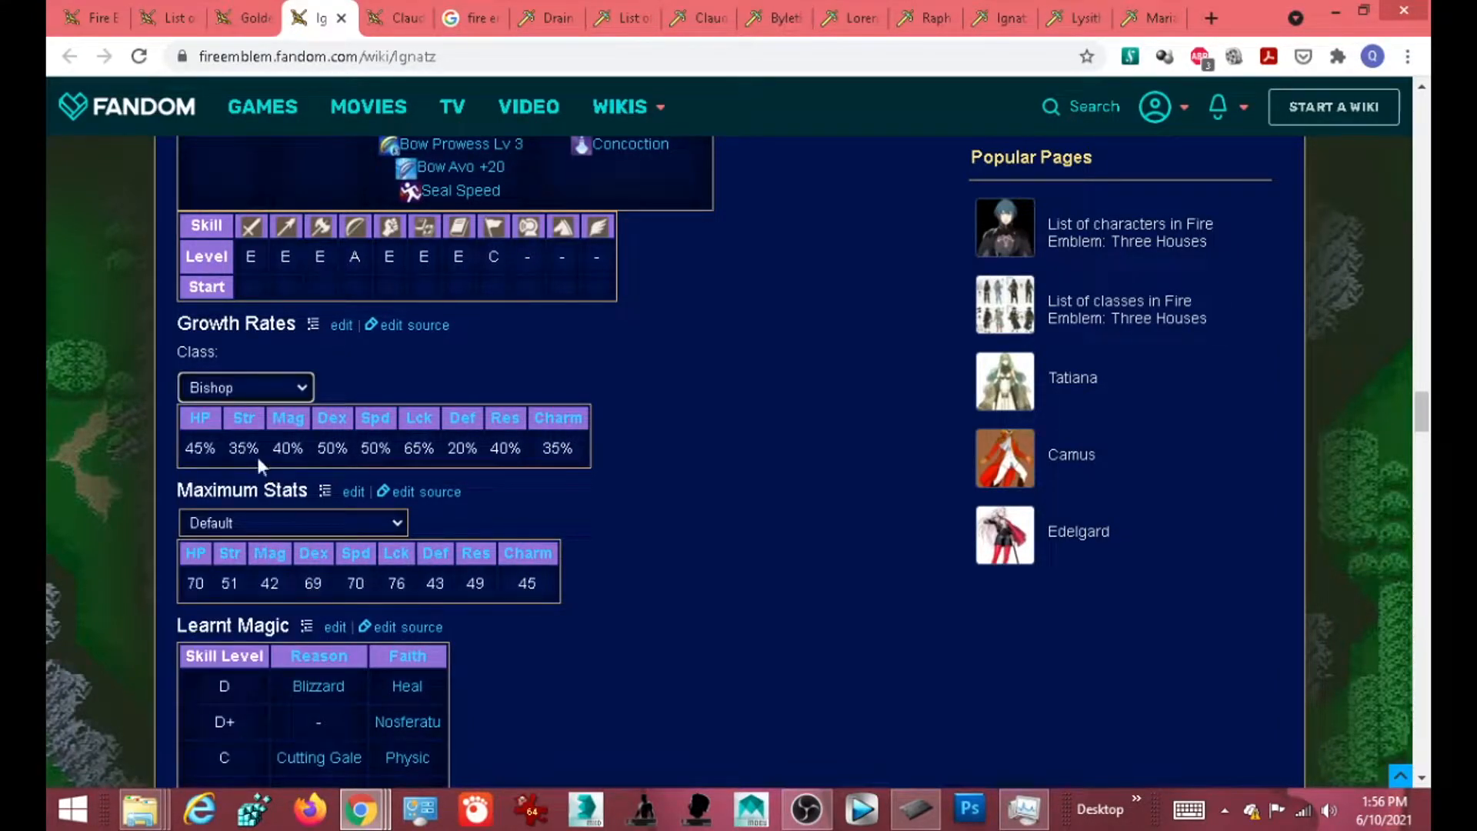
left_click(244, 387)
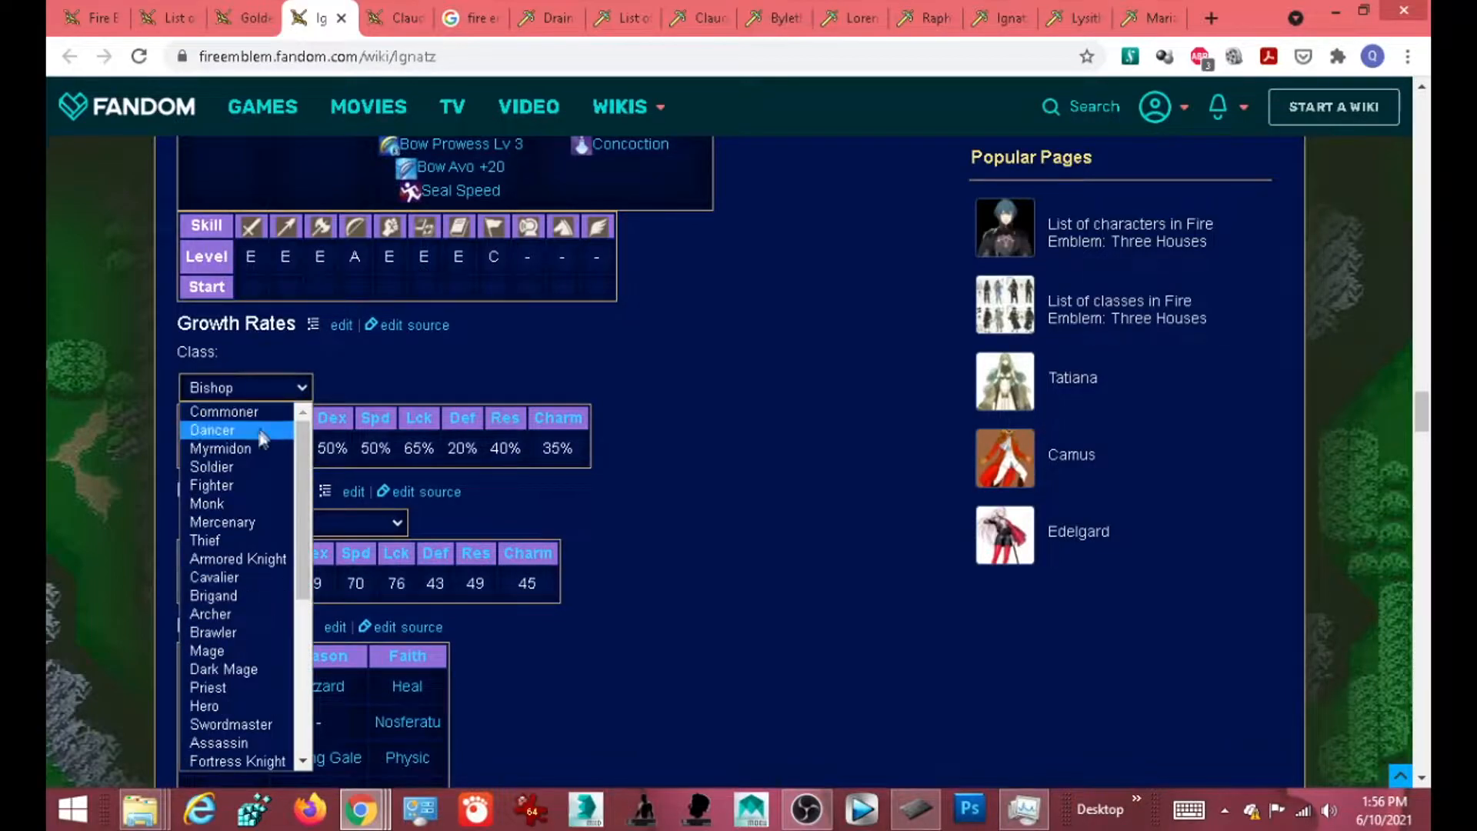
left_click(212, 429)
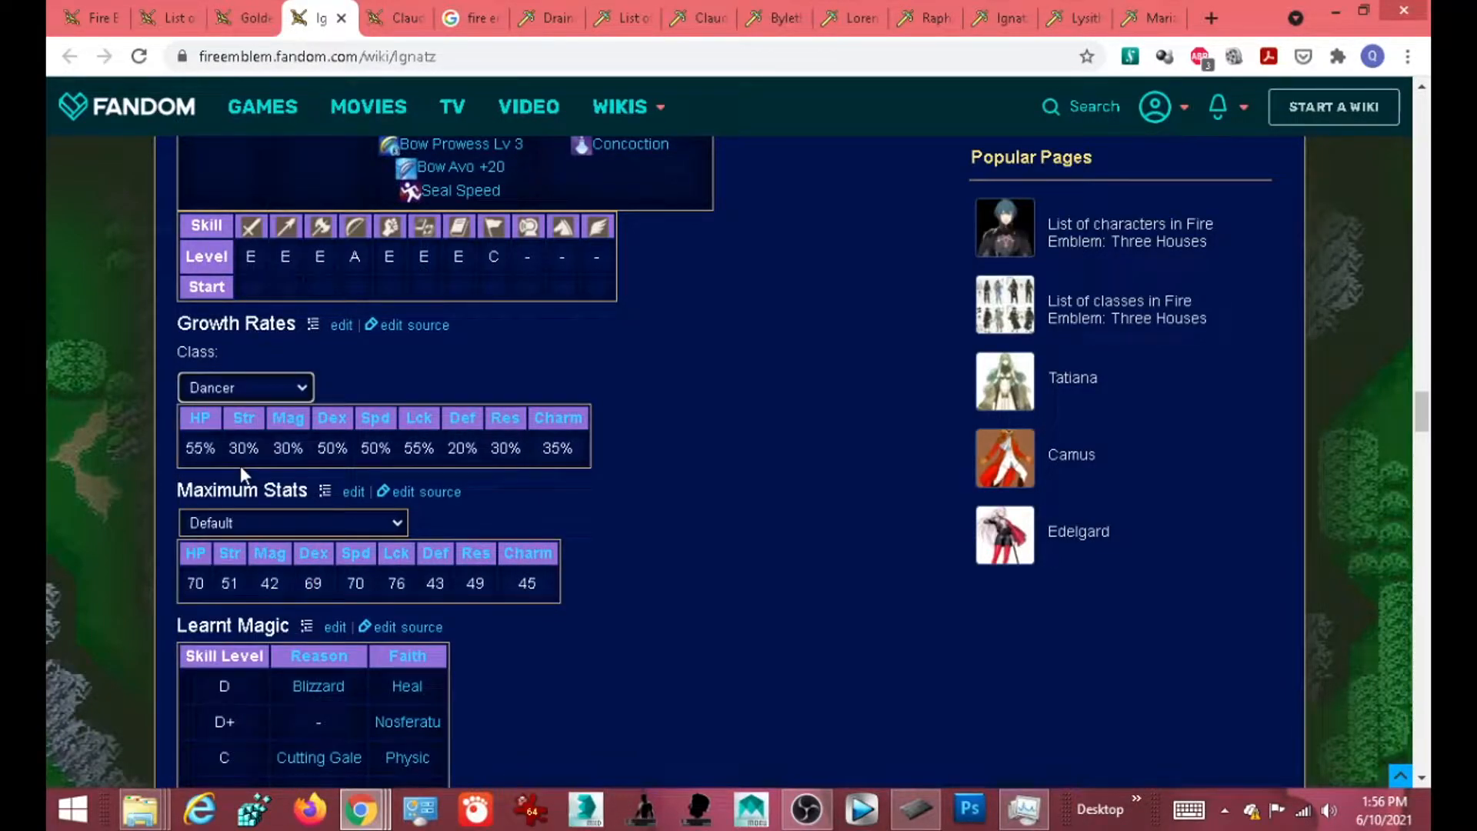
left_click(244, 387)
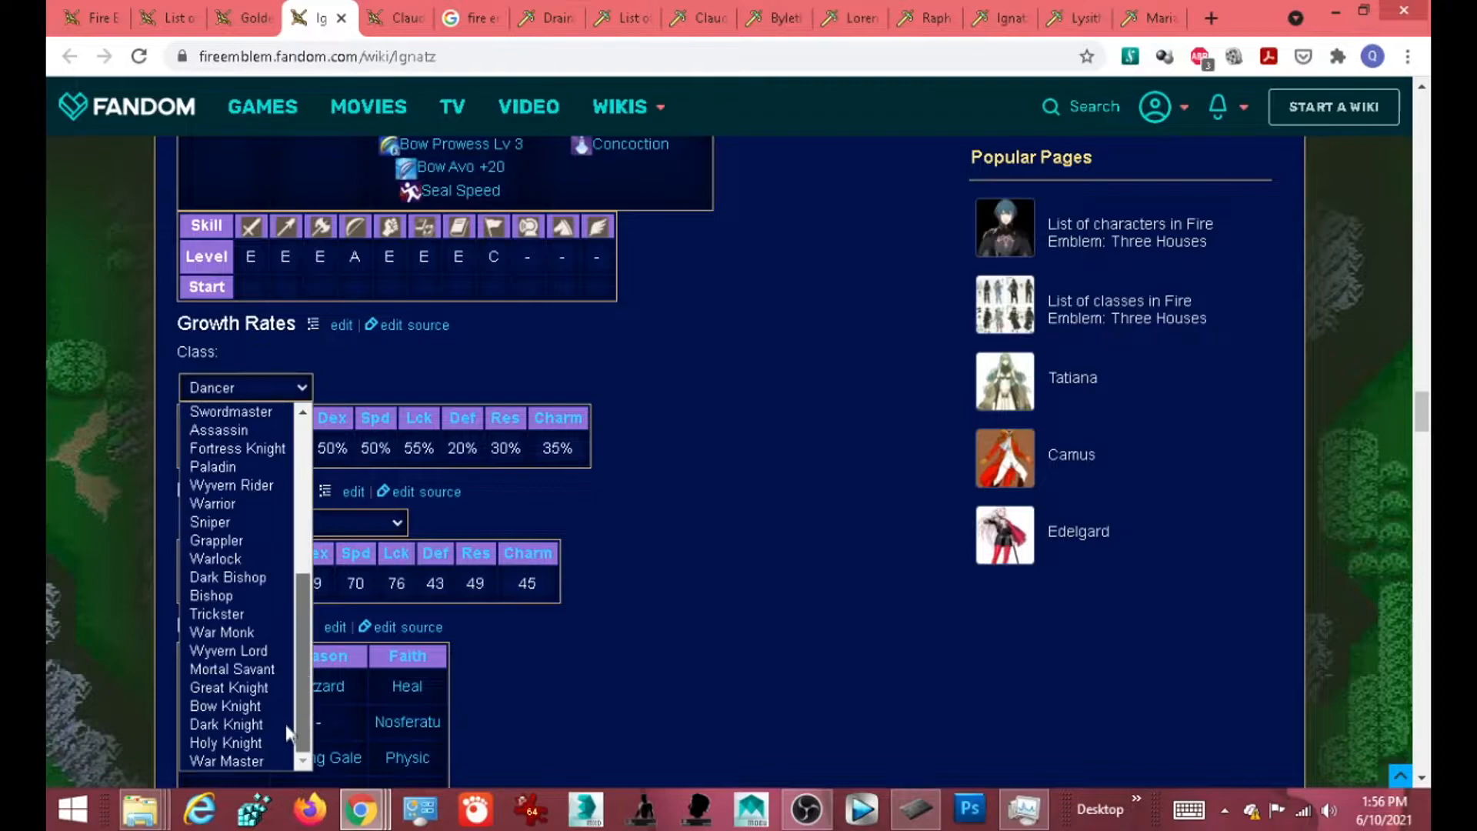
left_click(211, 595)
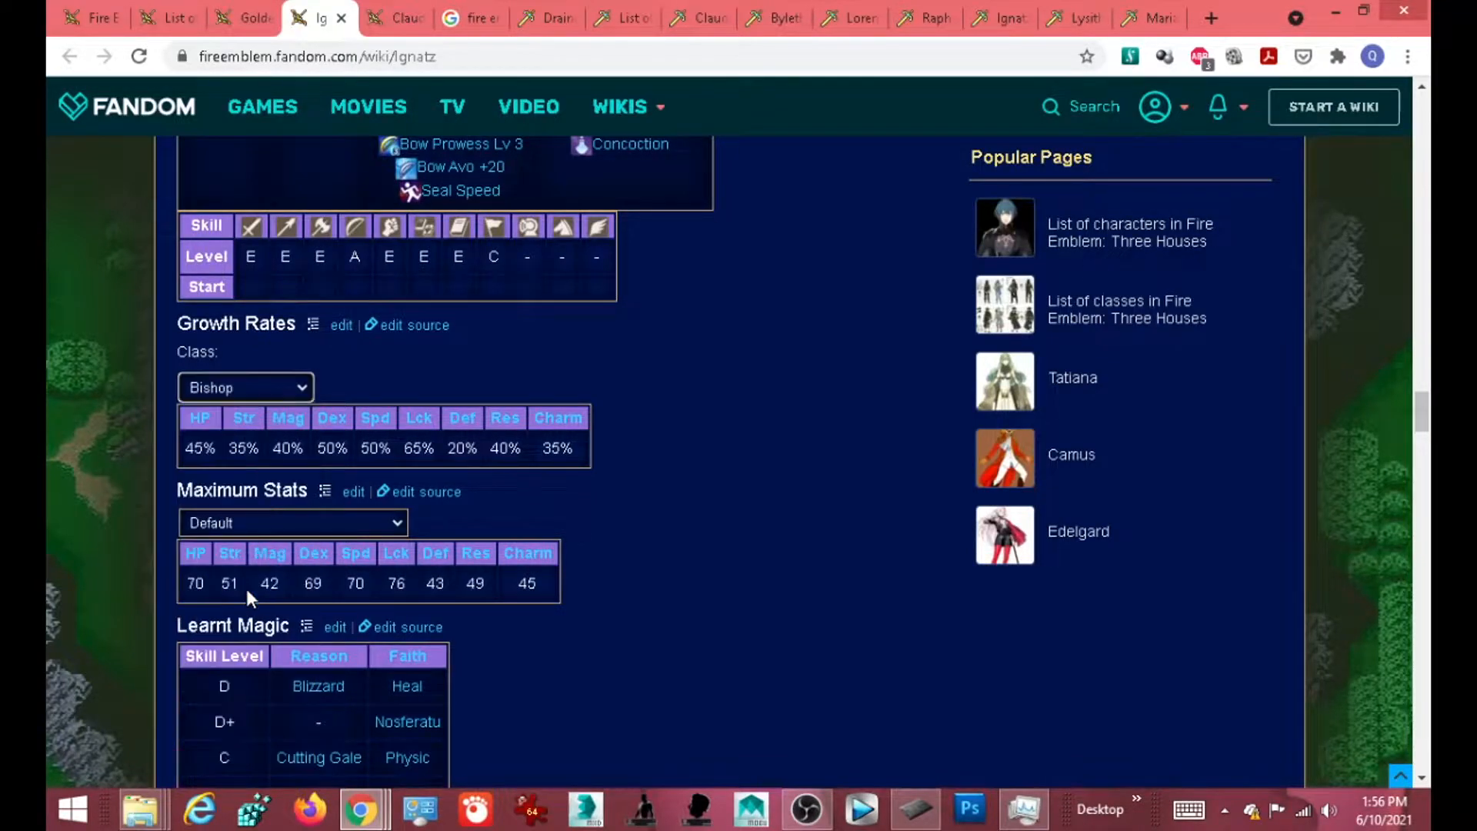
mouse_move(412, 475)
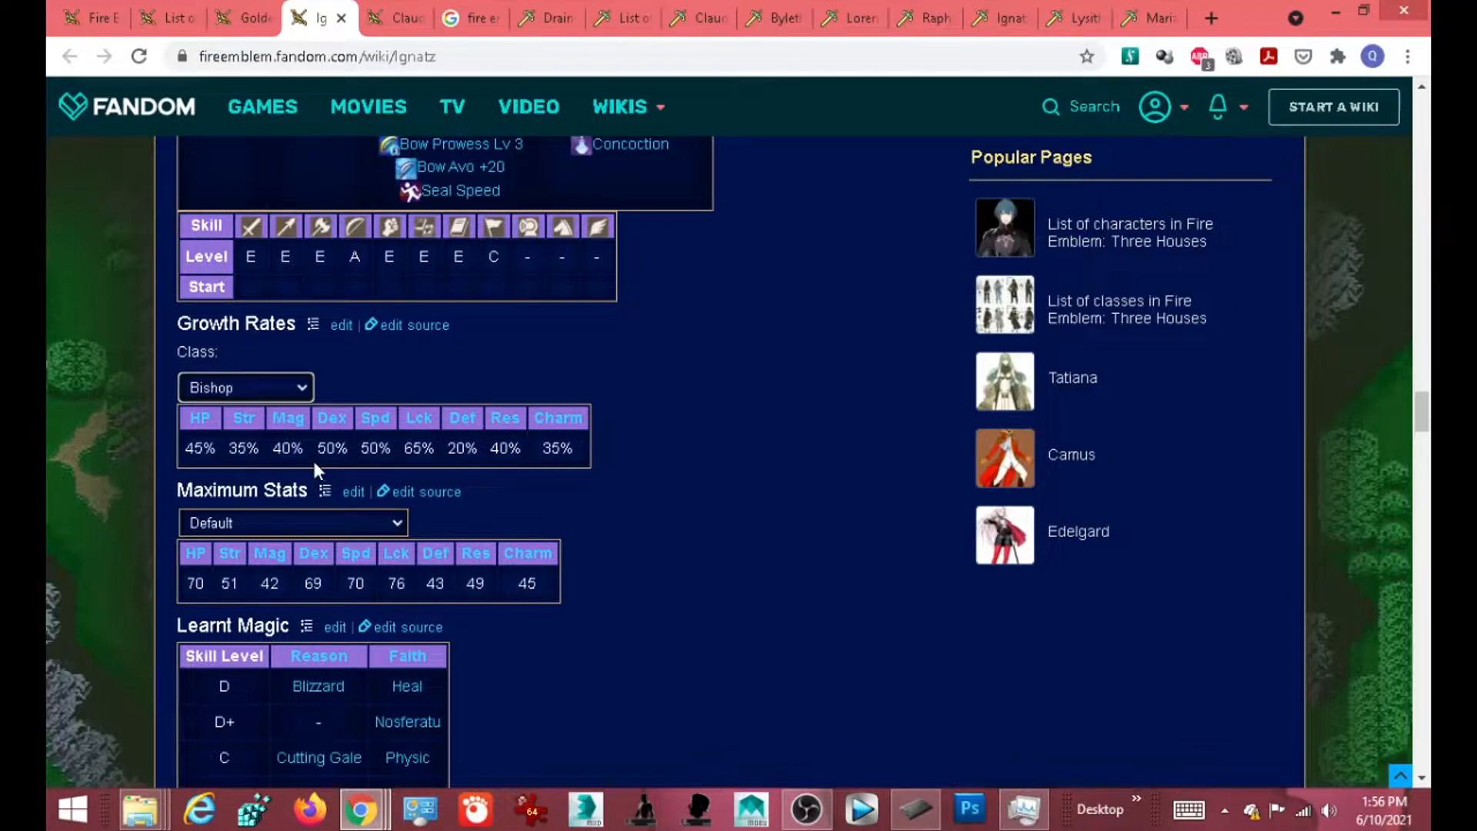
mouse_move(551, 479)
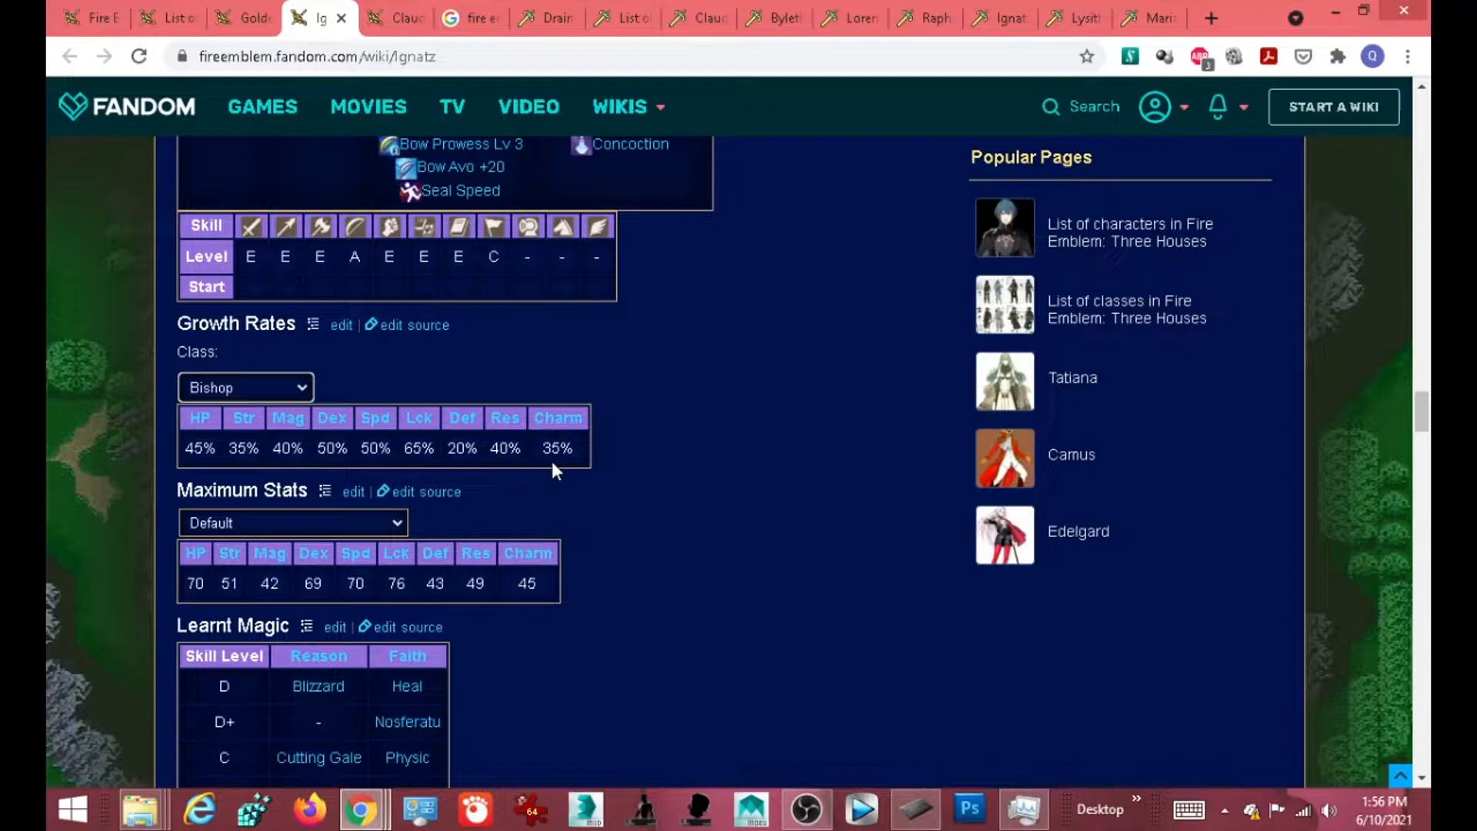
mouse_move(525, 491)
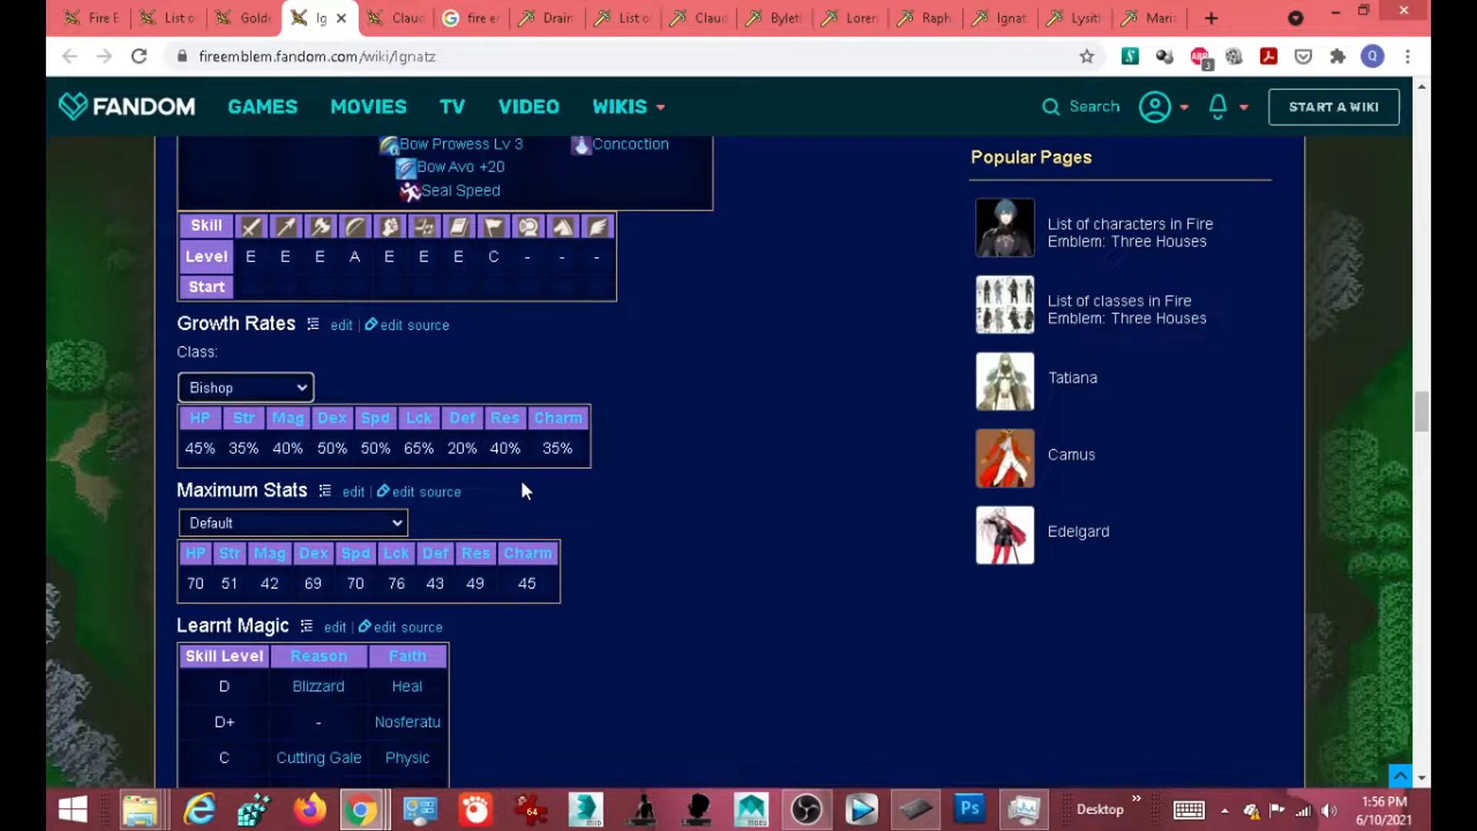
- Show Ignatz's growth rates as a Holy Knight, then return them to Dancer
left_click(243, 387)
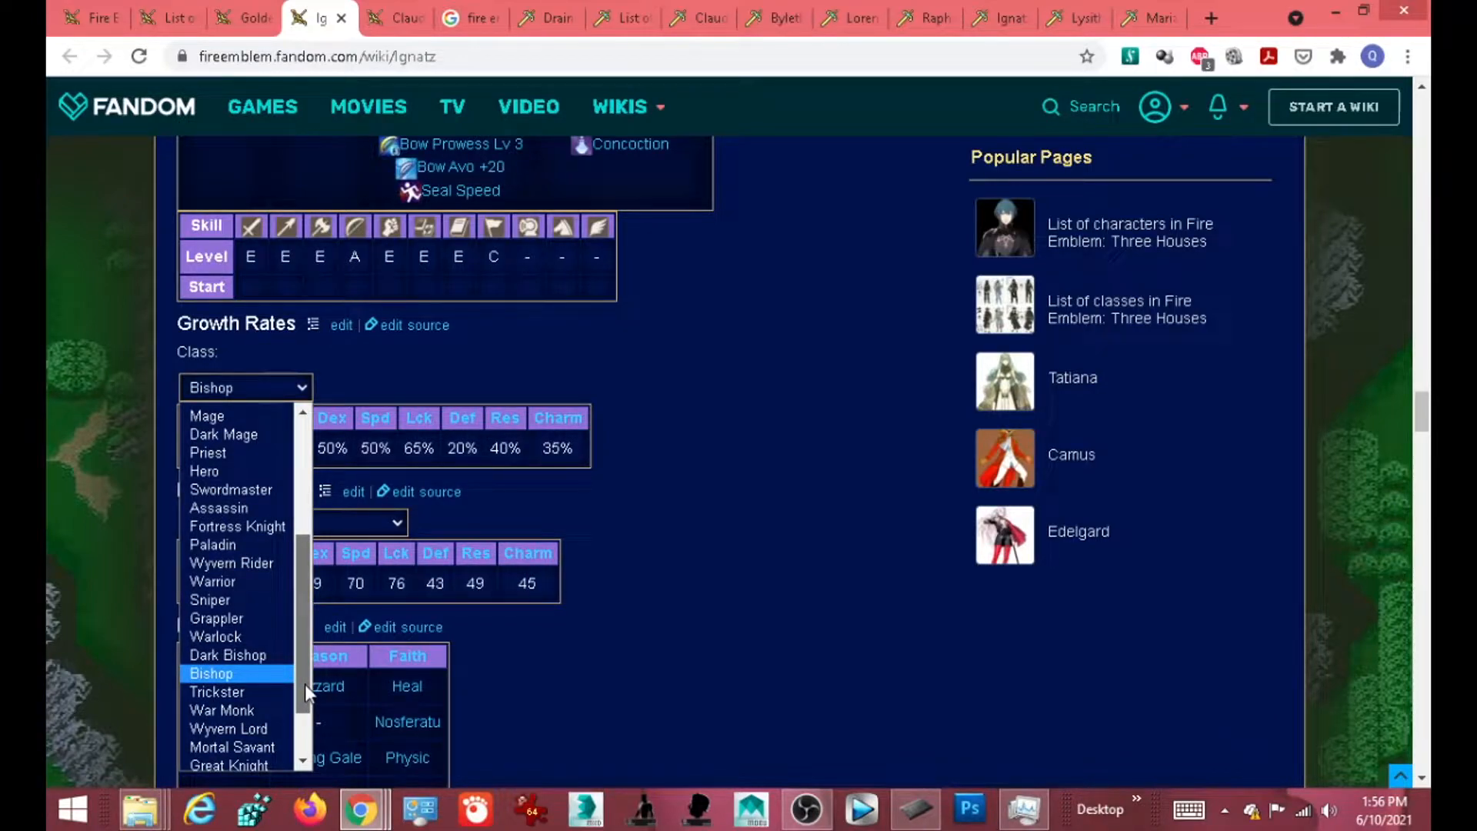
scroll("down", 3)
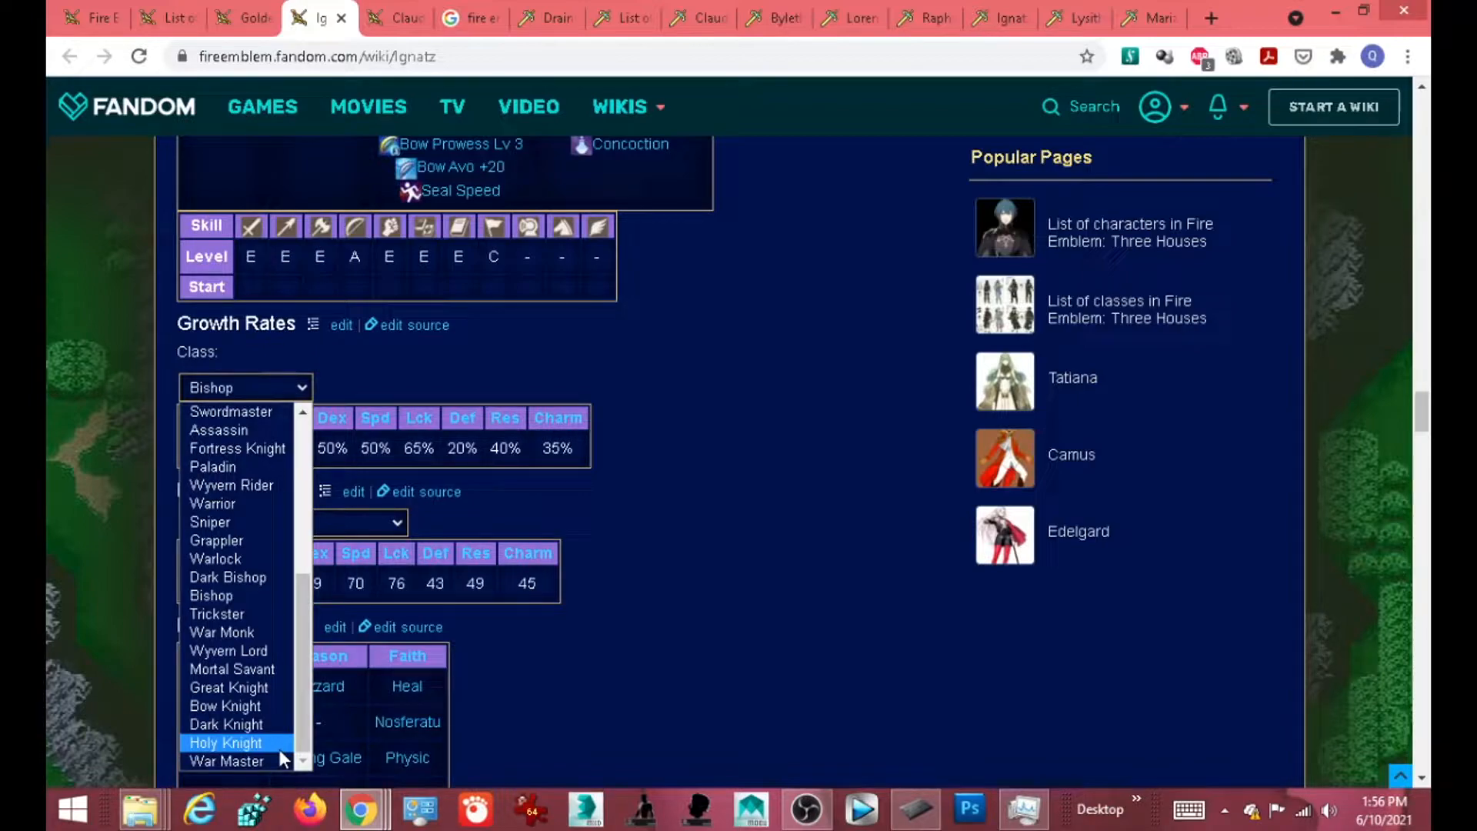
left_click(226, 742)
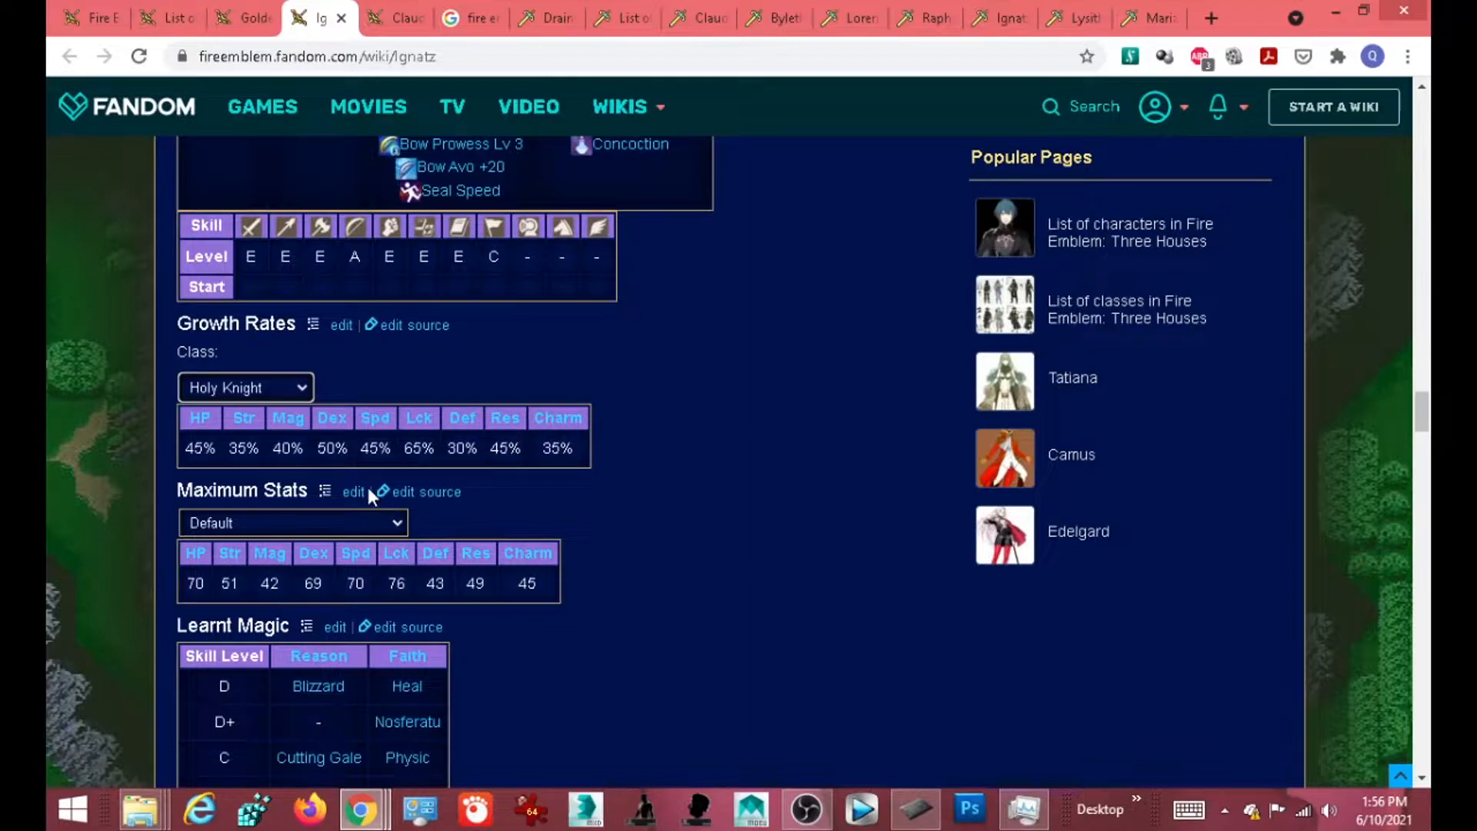
left_click(243, 387)
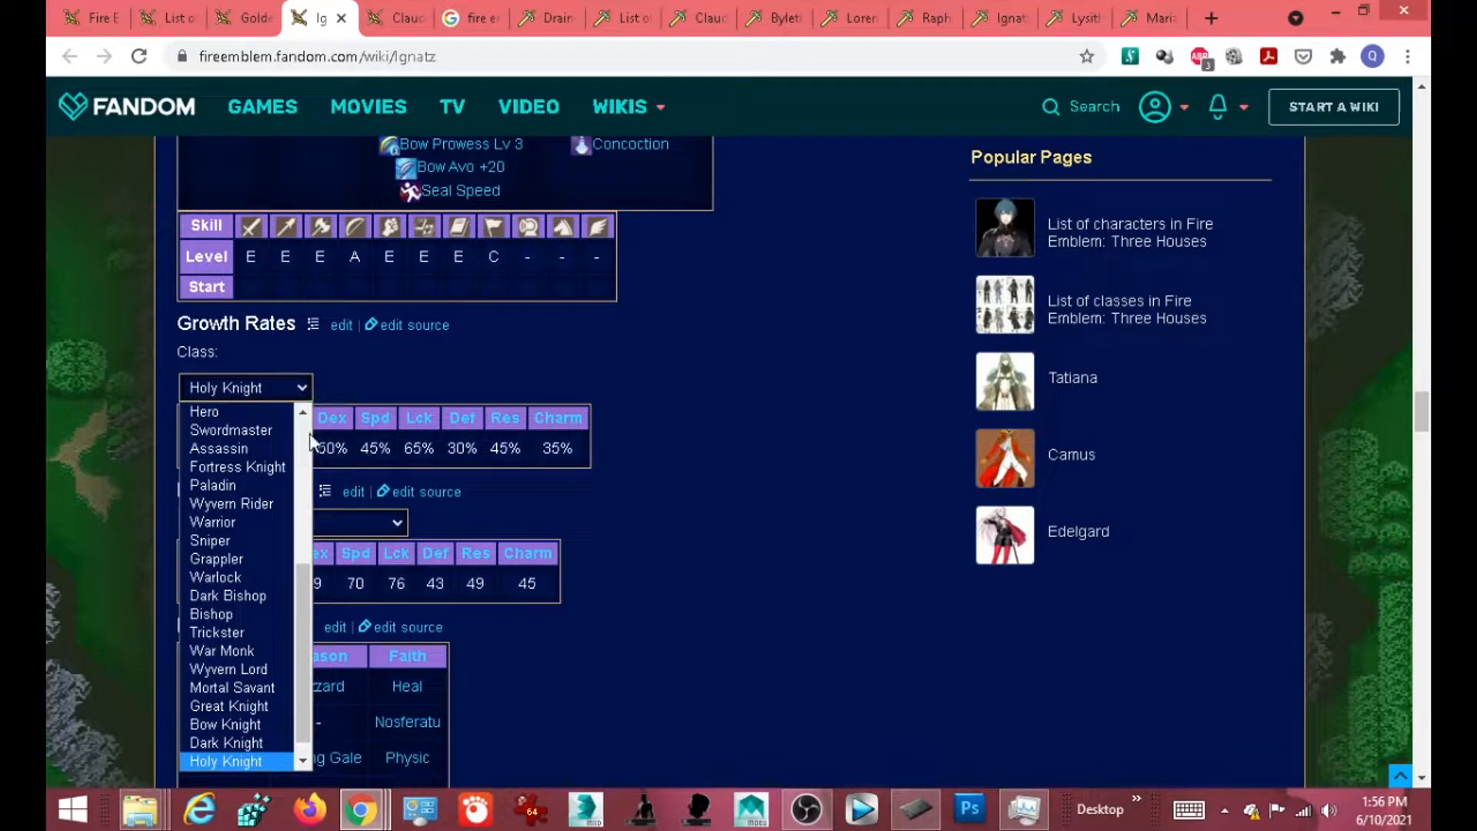
left_click(244, 387)
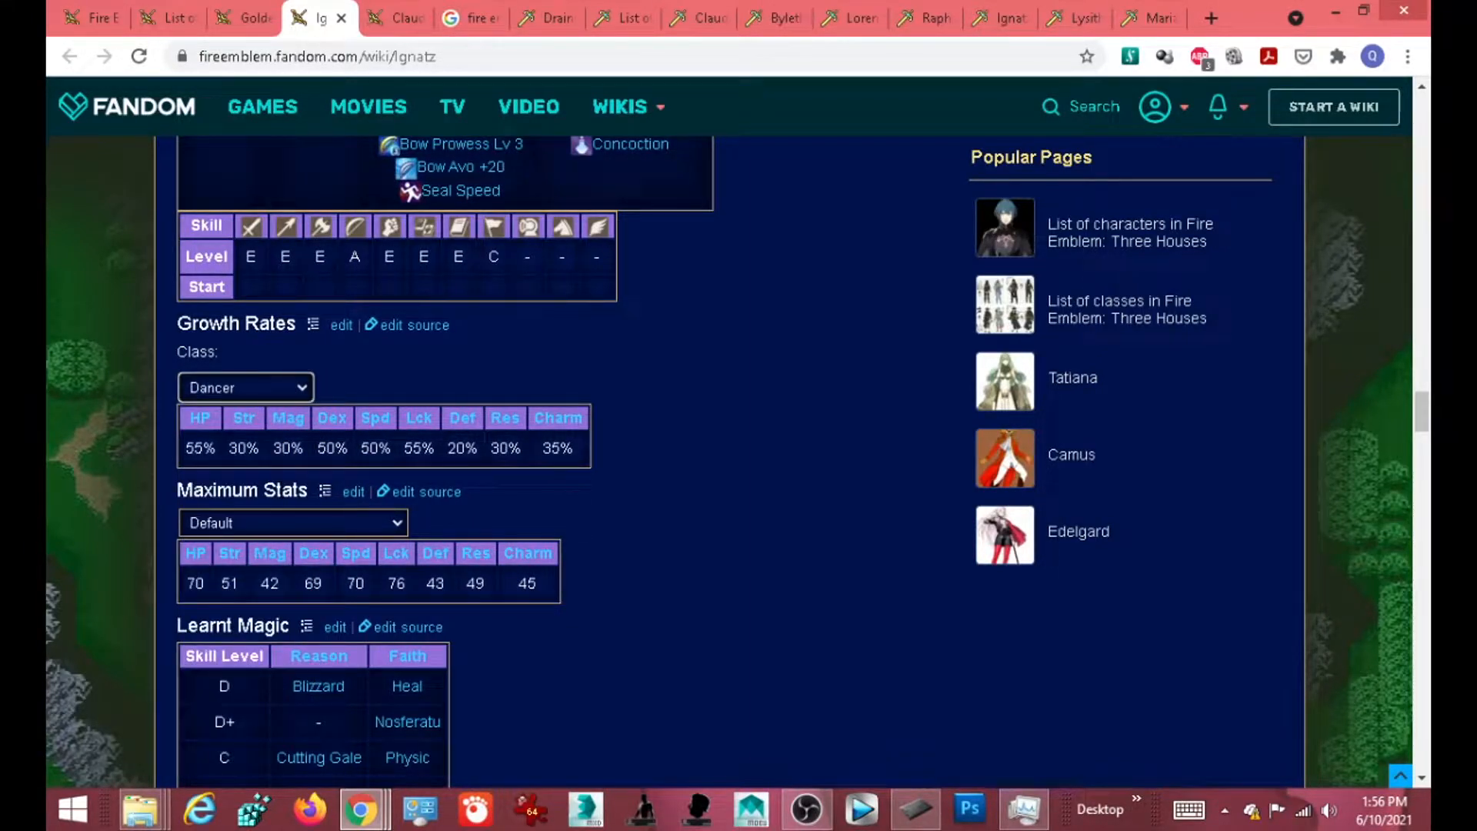
left_click(244, 387)
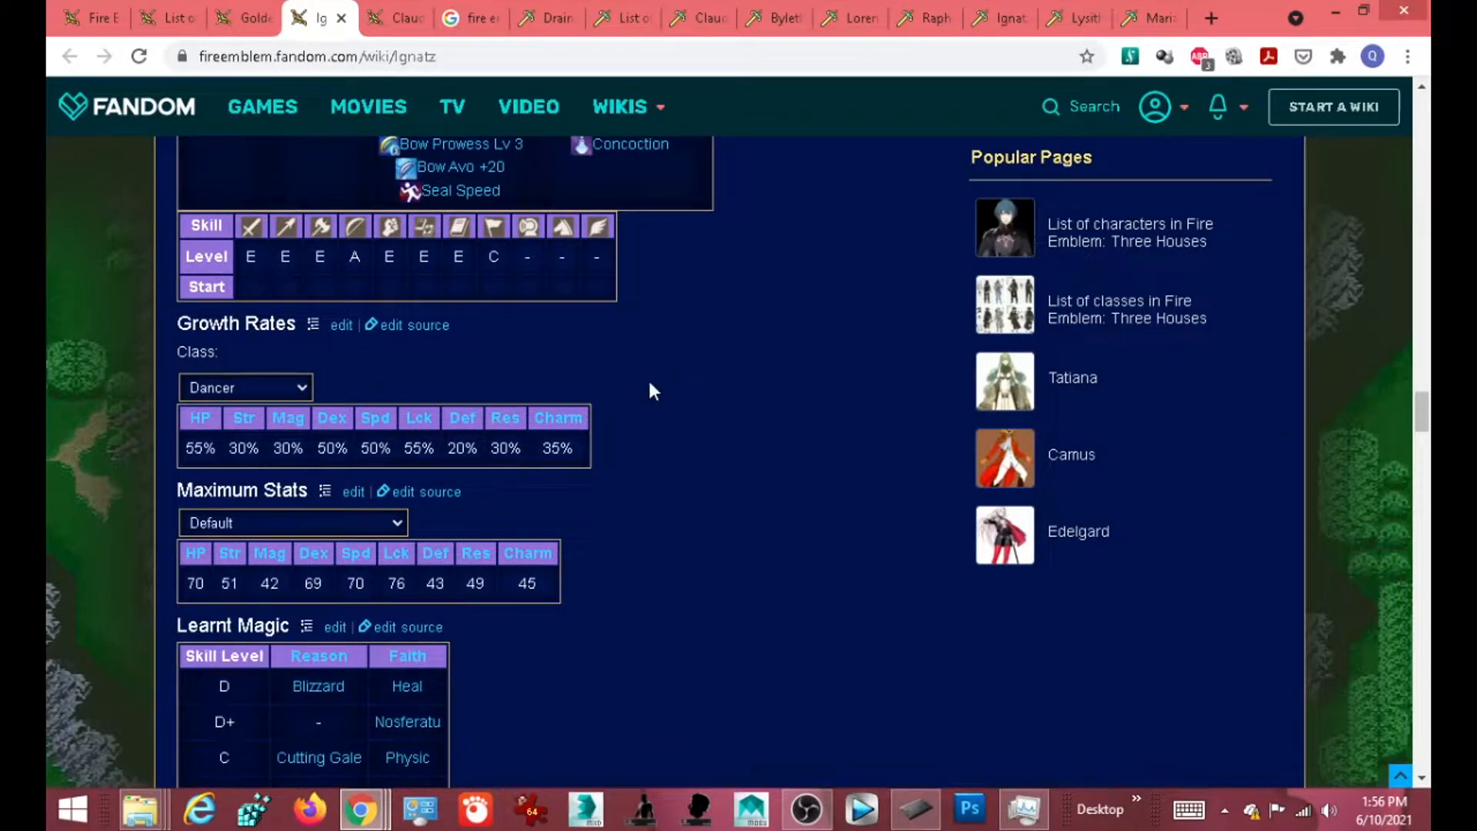
mouse_move(866, 174)
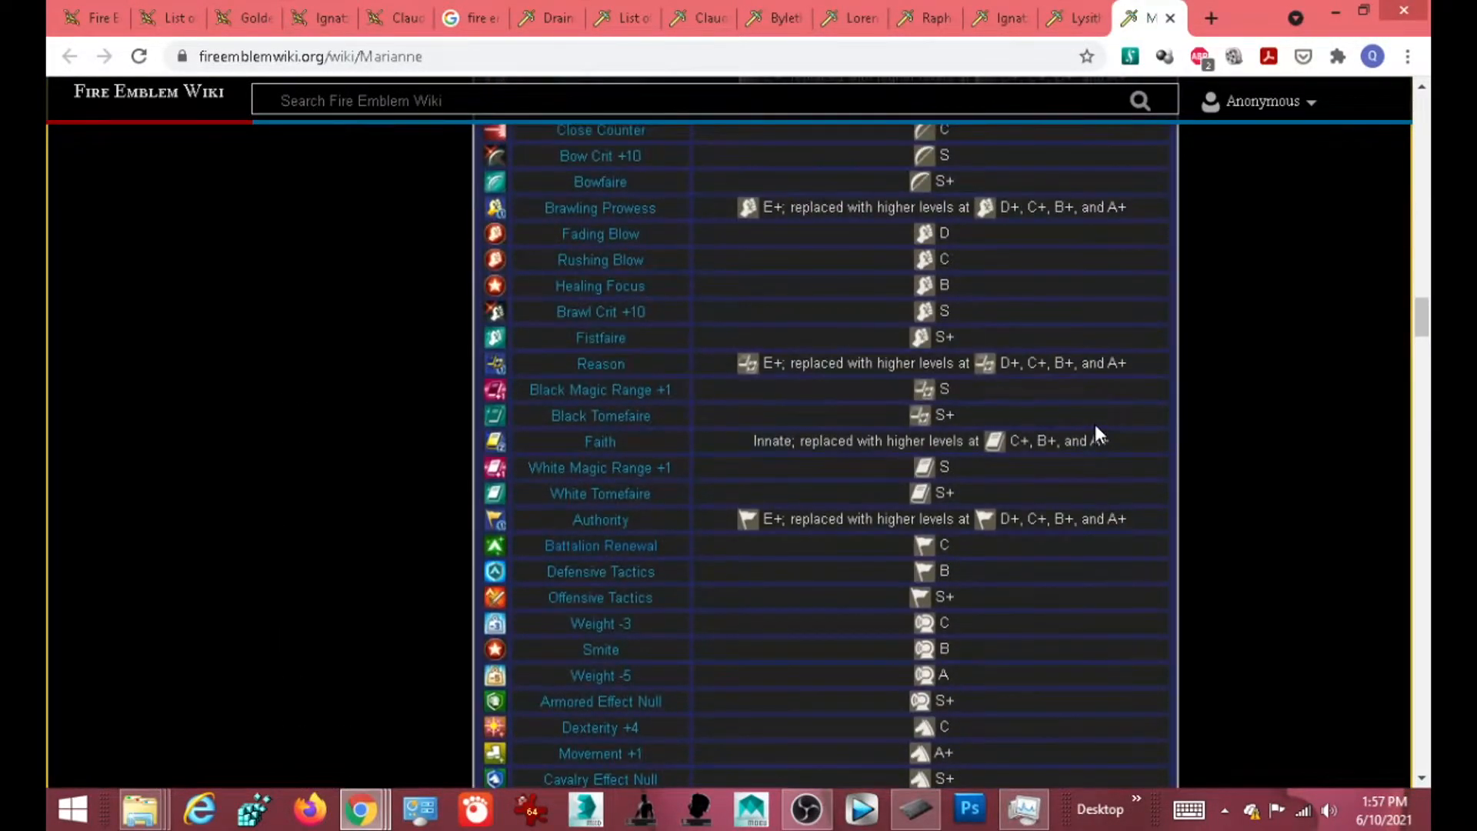
- Go via Claude's page and the character list to Hilda's page, scrolled to her spell list
scroll("down", 3)
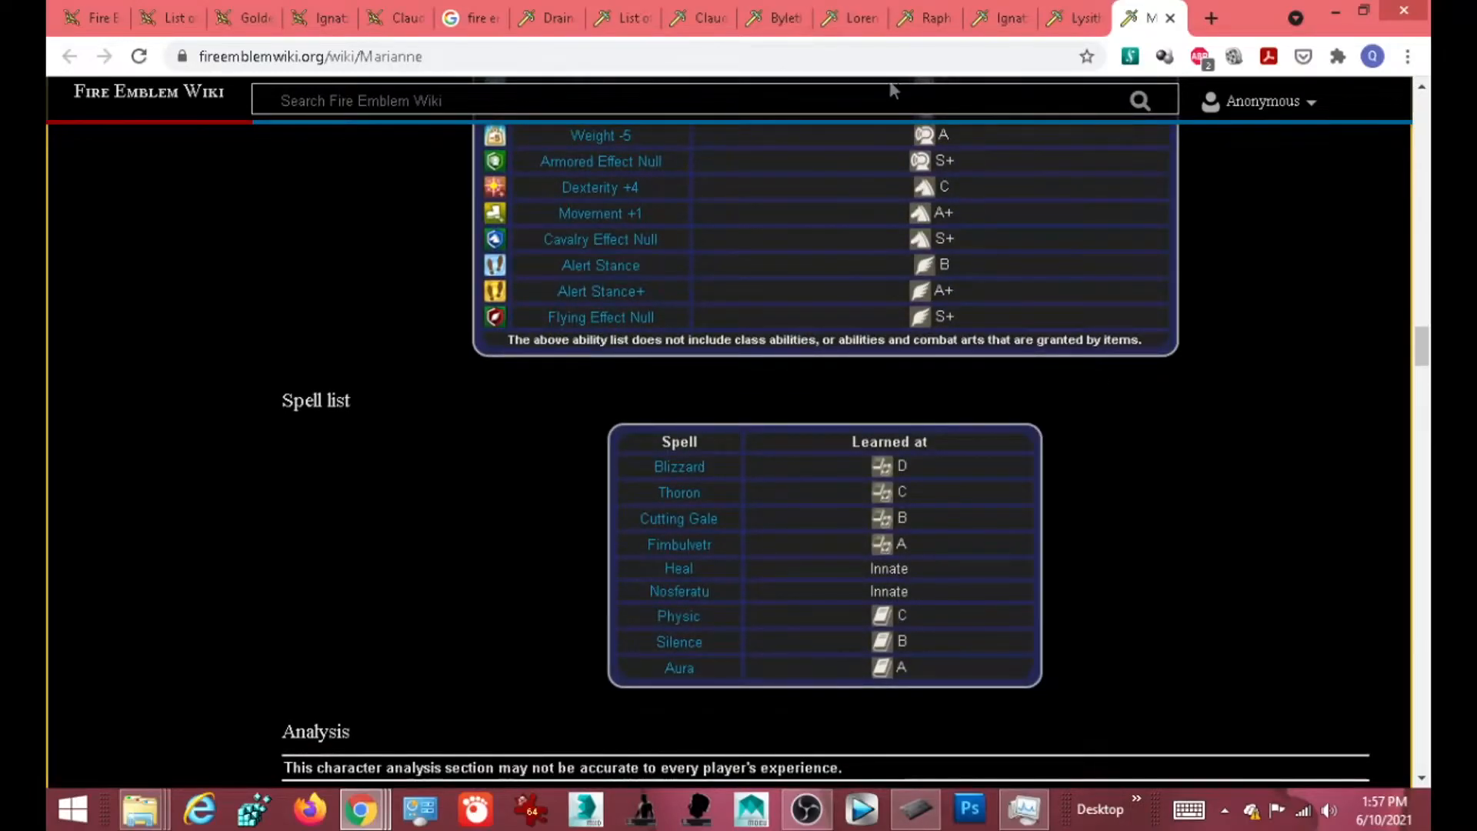
left_click(695, 17)
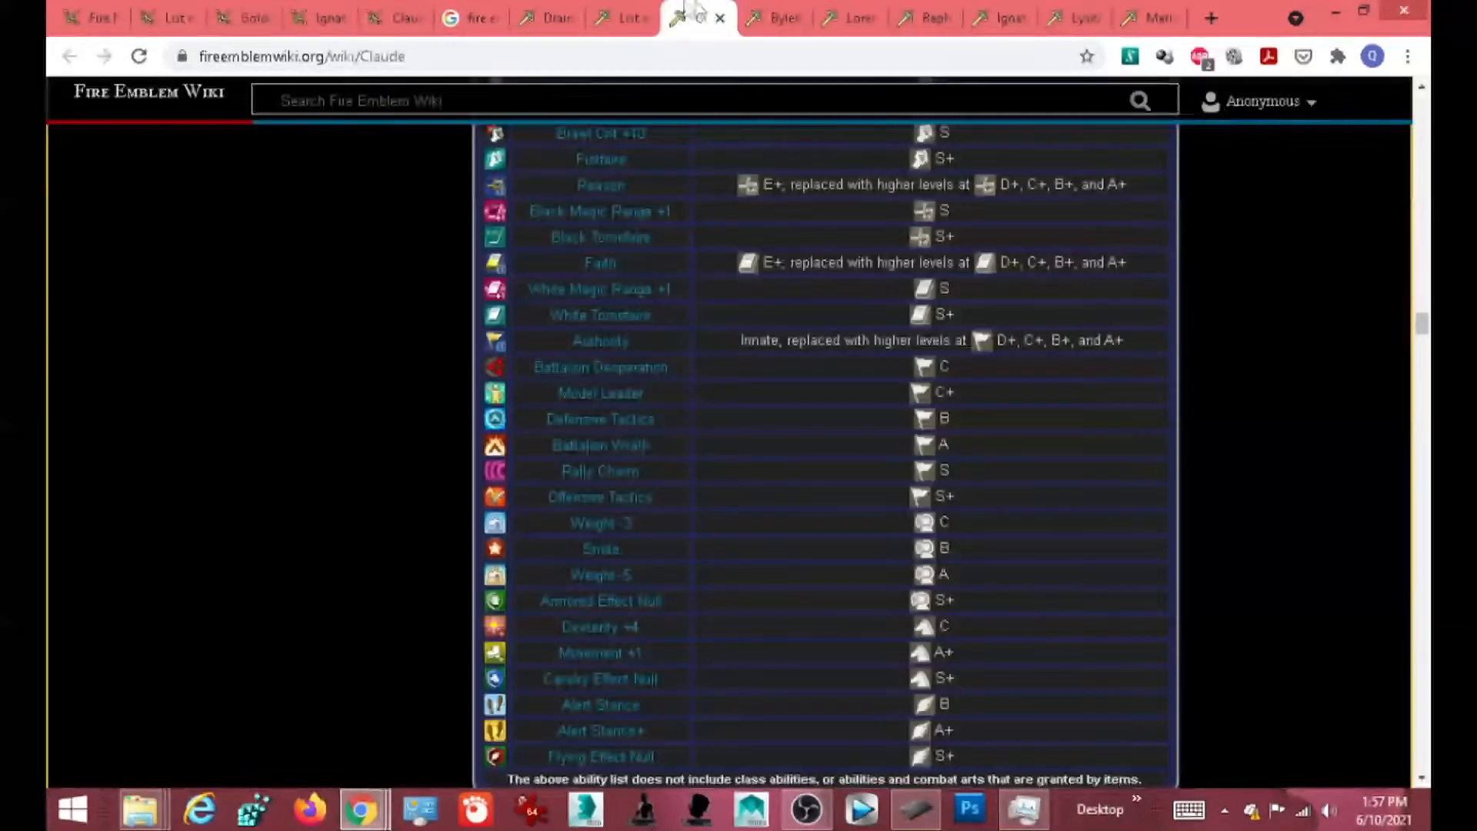
left_click(620, 17)
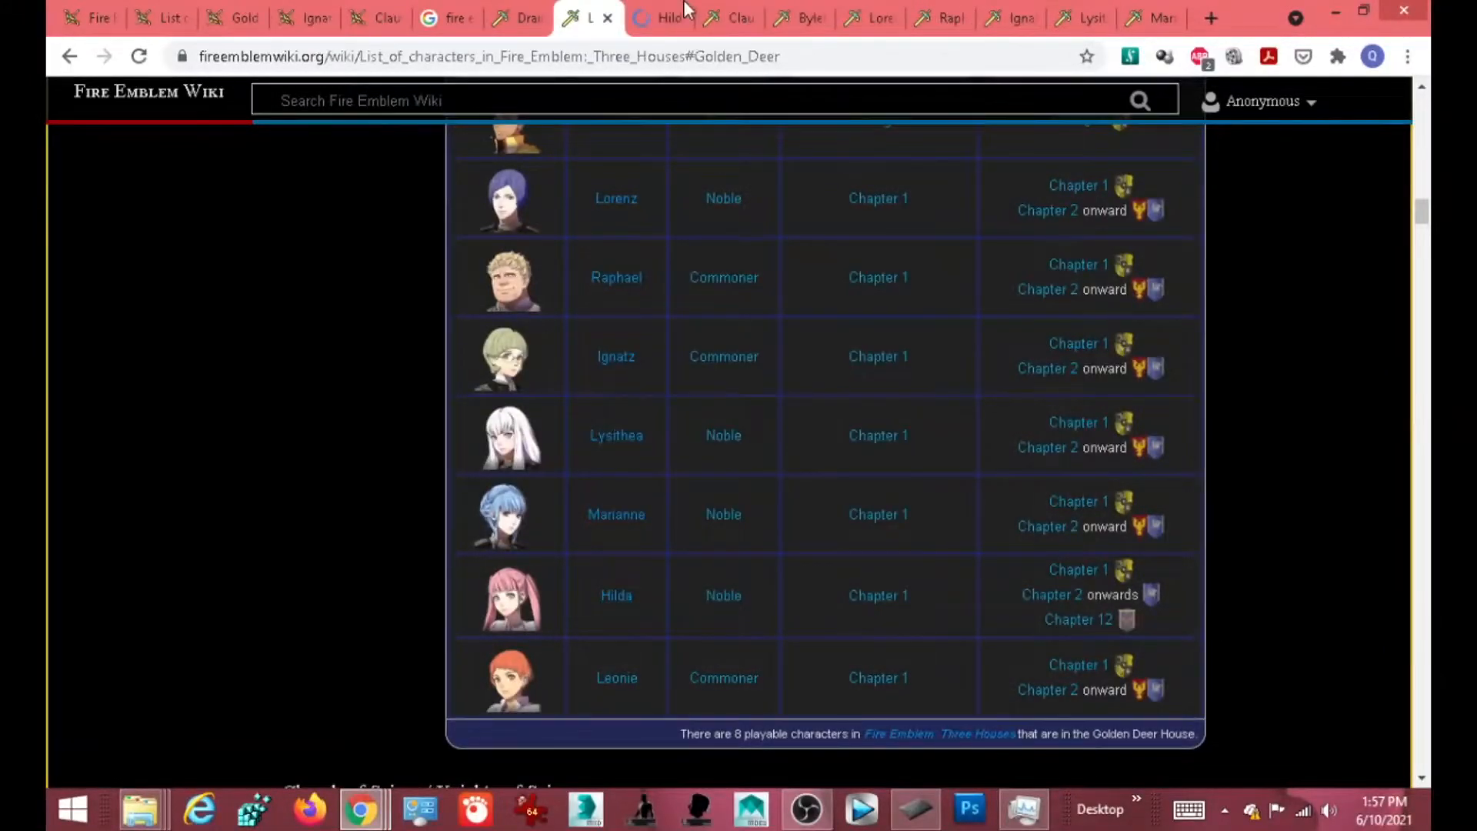
left_click(616, 595)
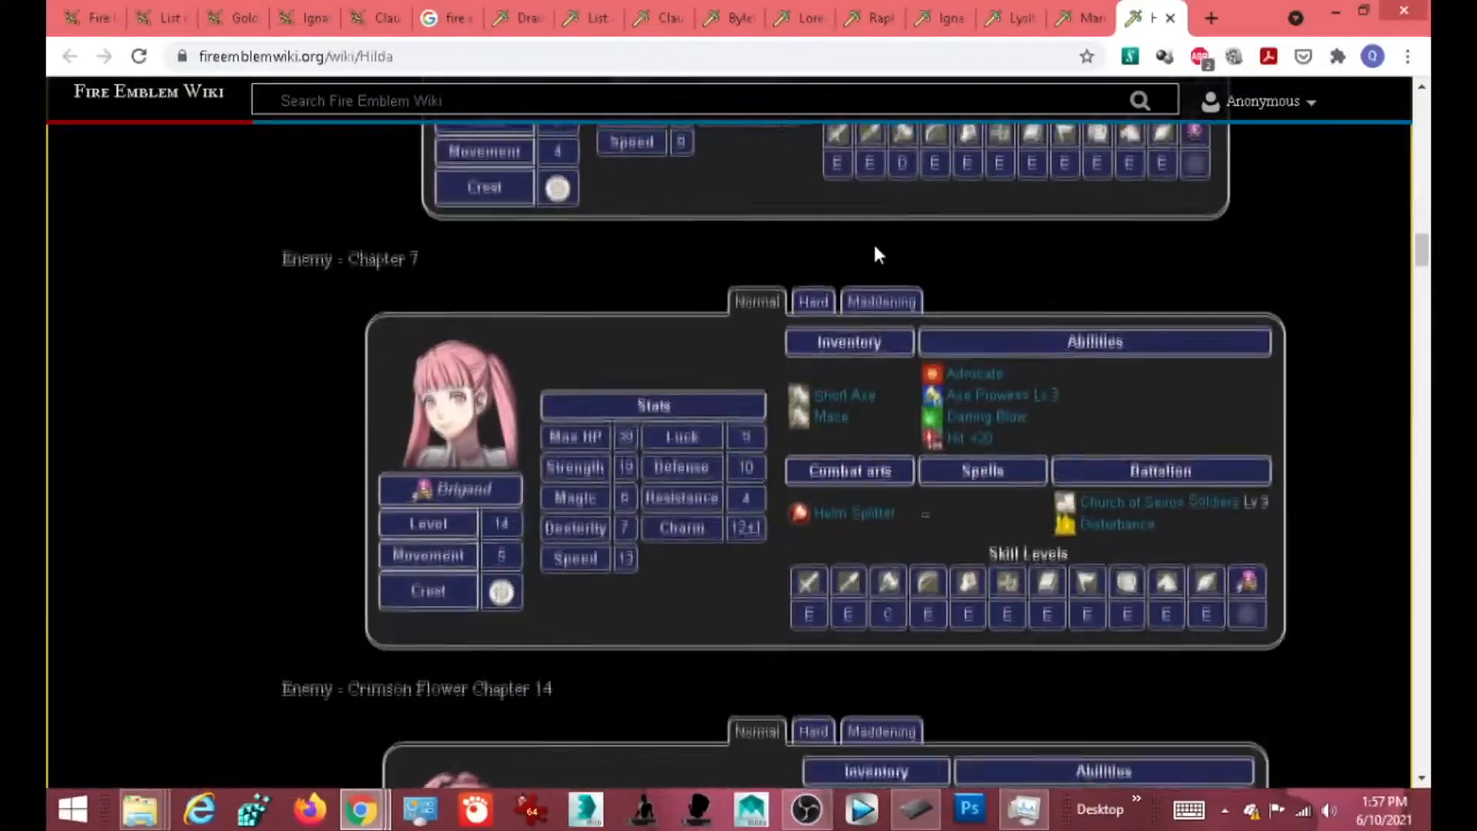
scroll("down", 3)
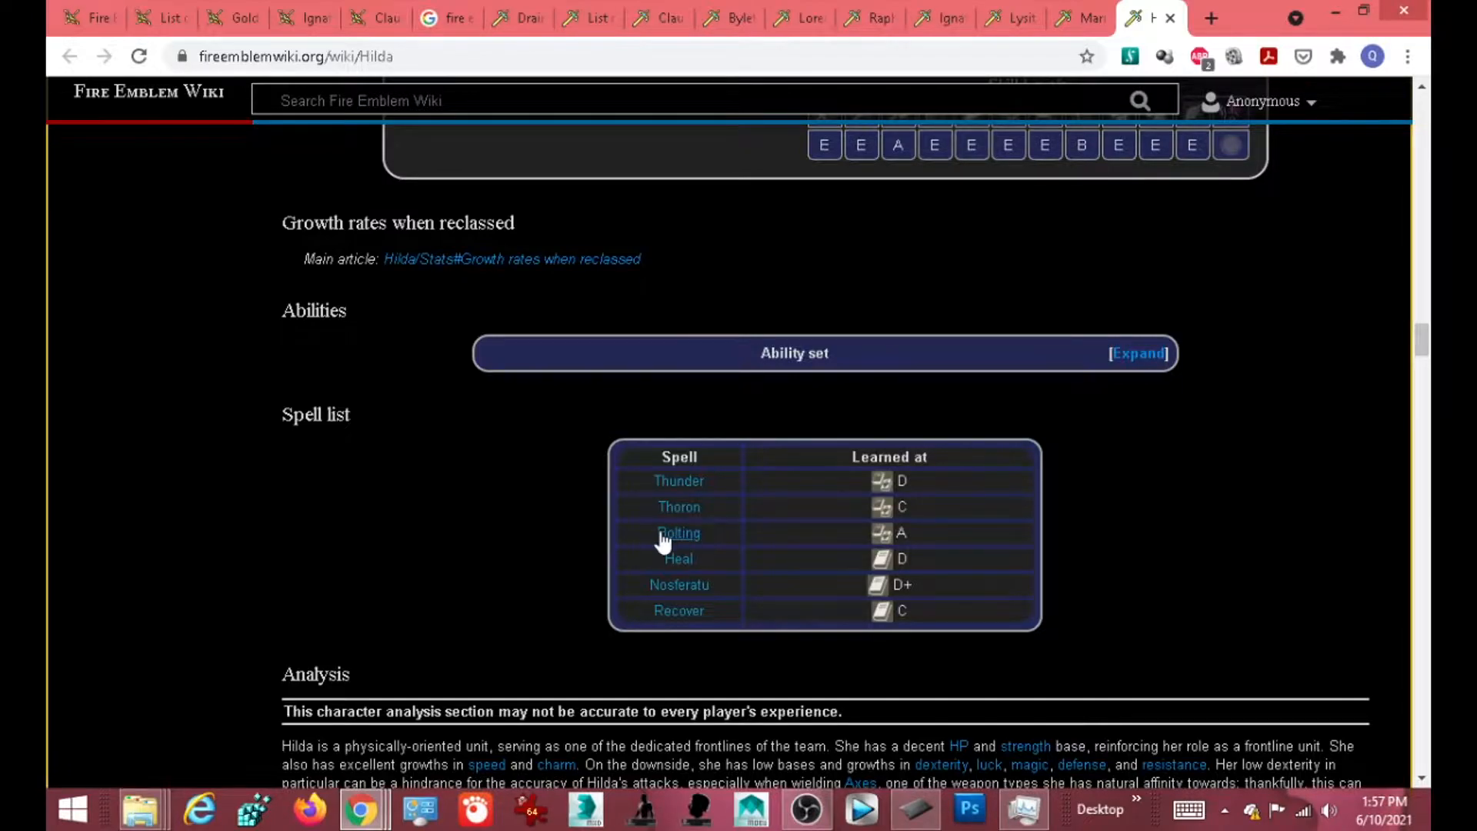
- Open the Bolting tome article from Hilda's spell list and scroll to its stats table
left_click(678, 533)
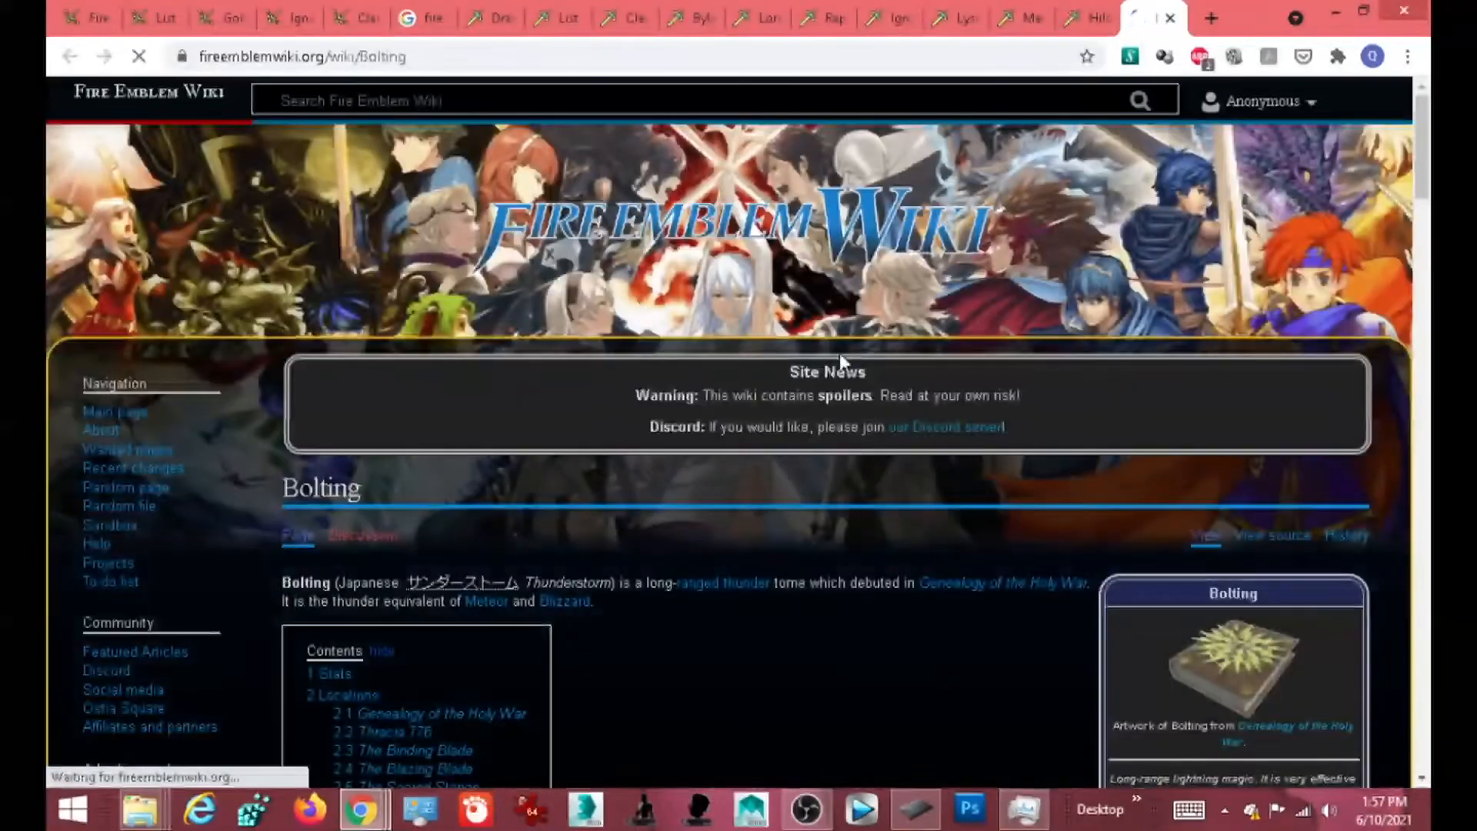
scroll("down", 3)
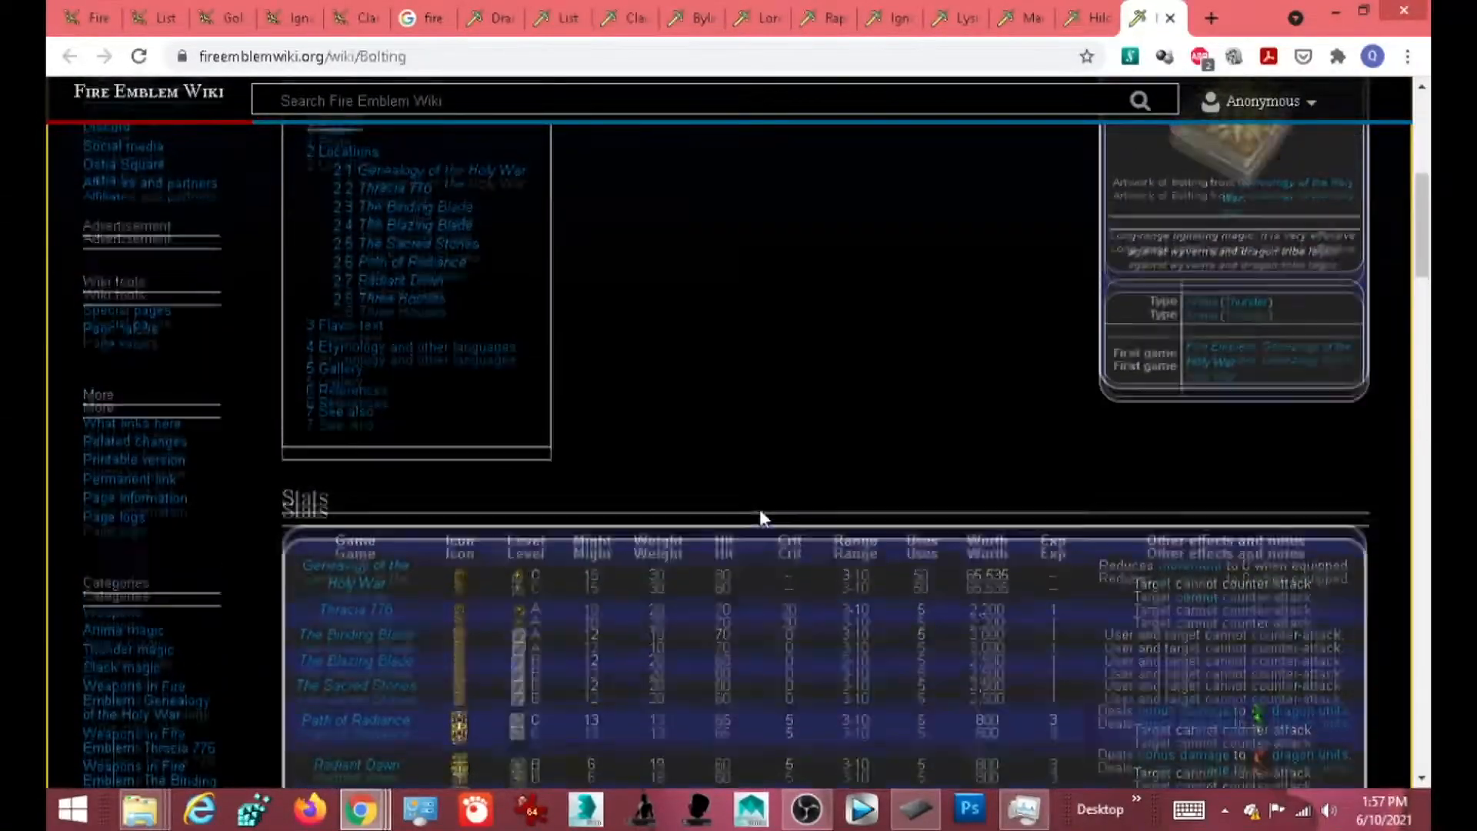
scroll("down", 3)
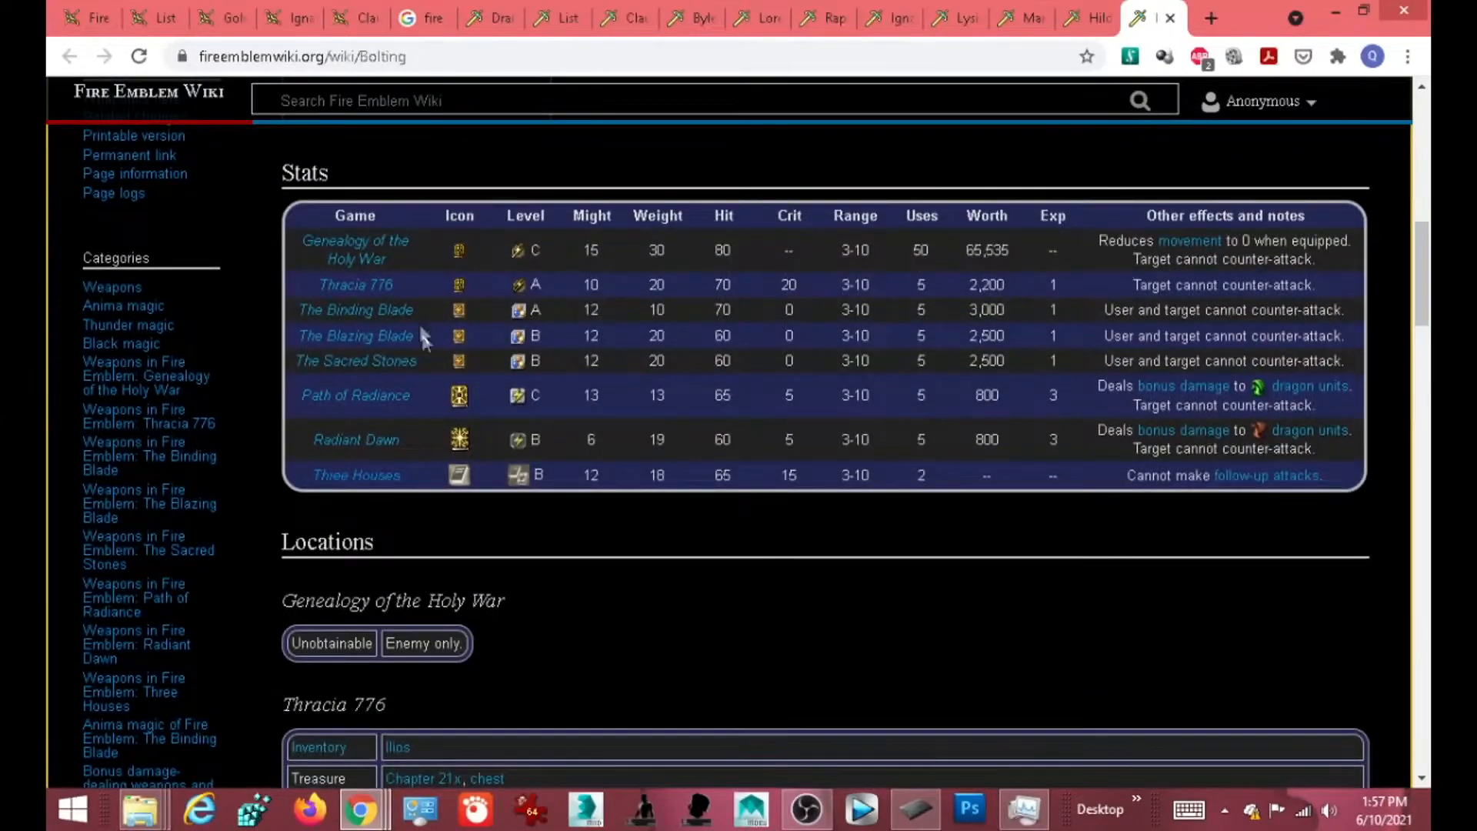
mouse_move(926, 482)
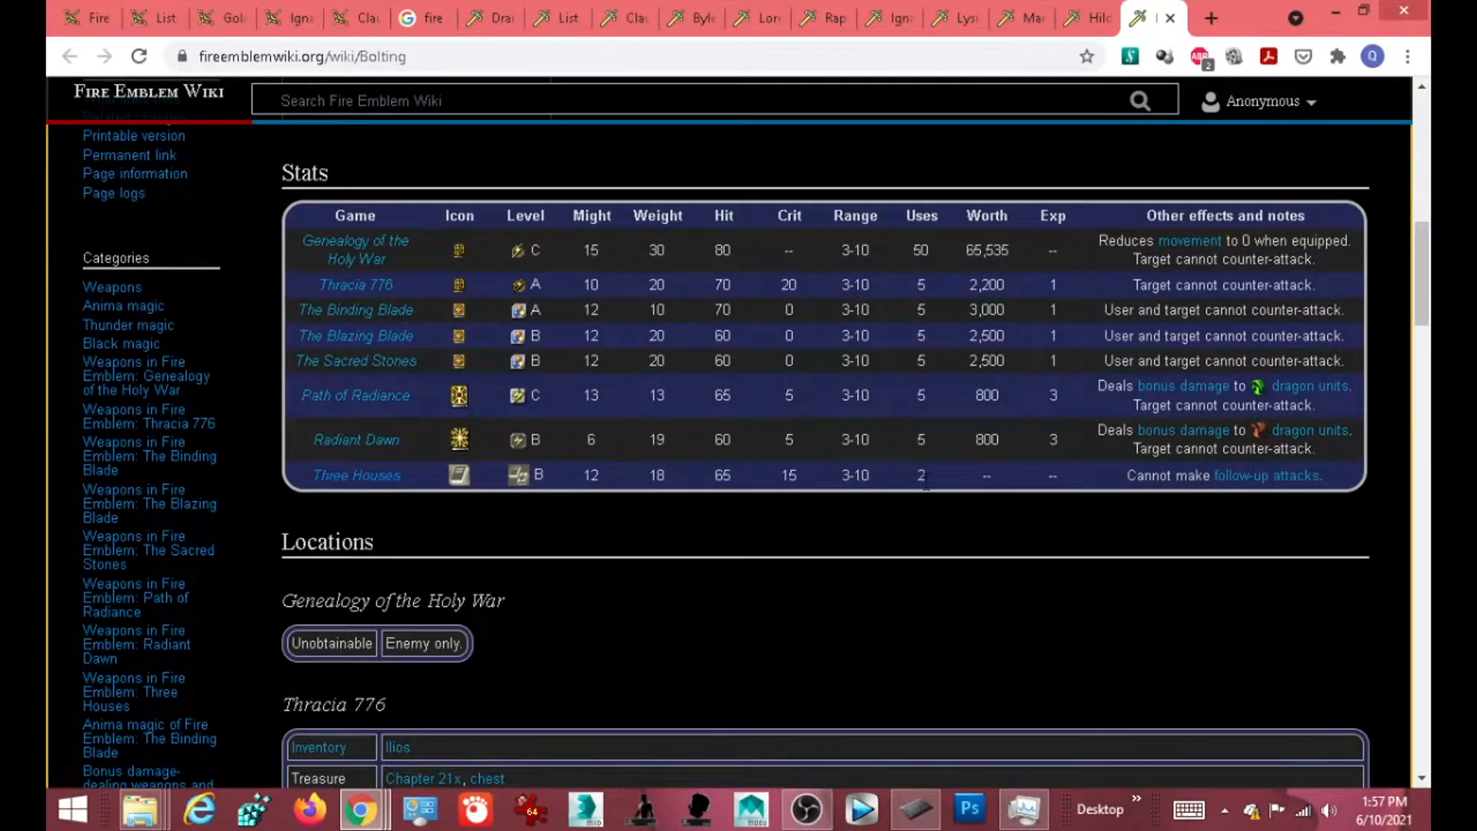
mouse_move(767, 487)
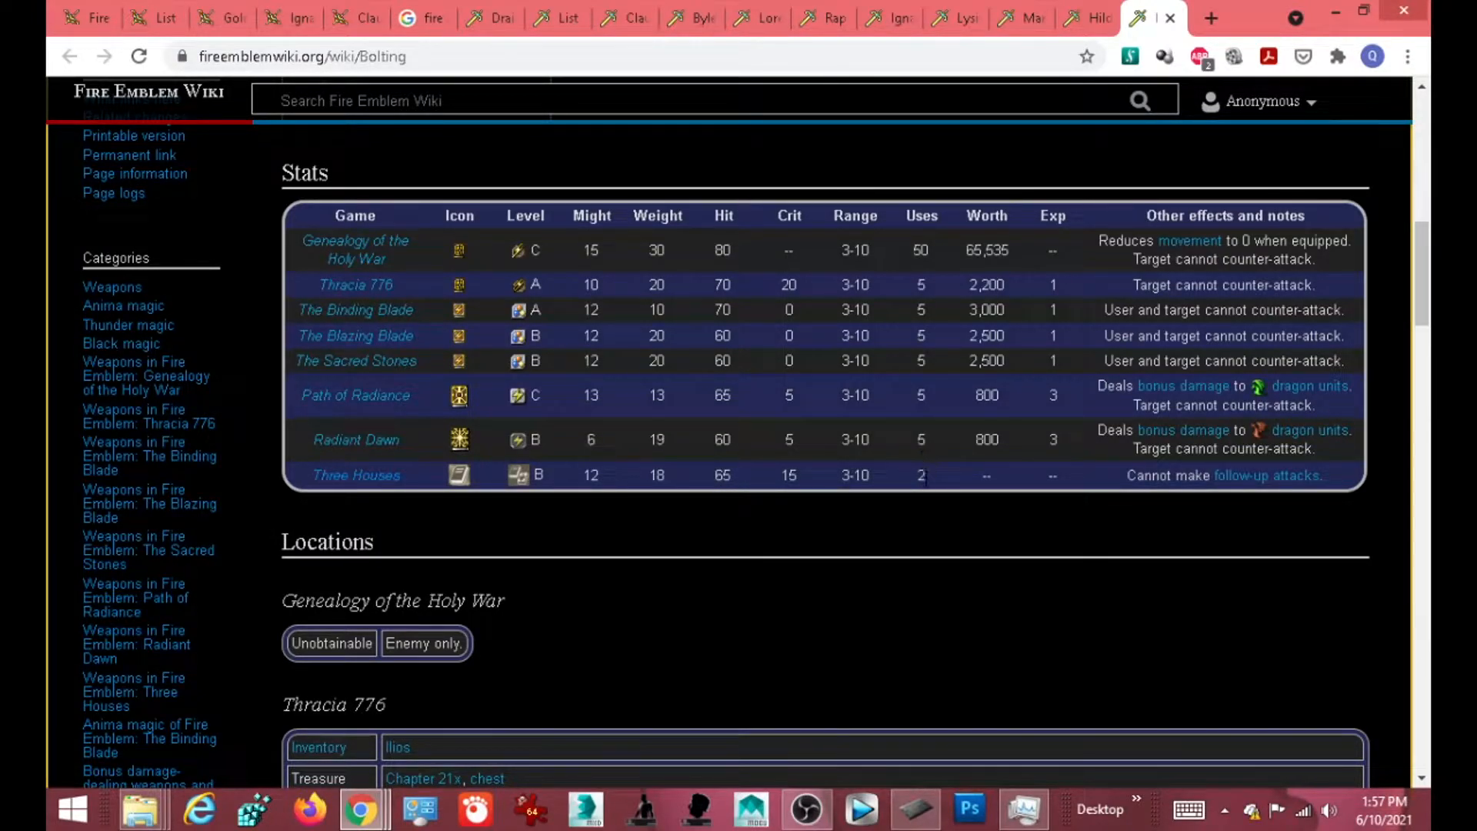
mouse_move(933, 273)
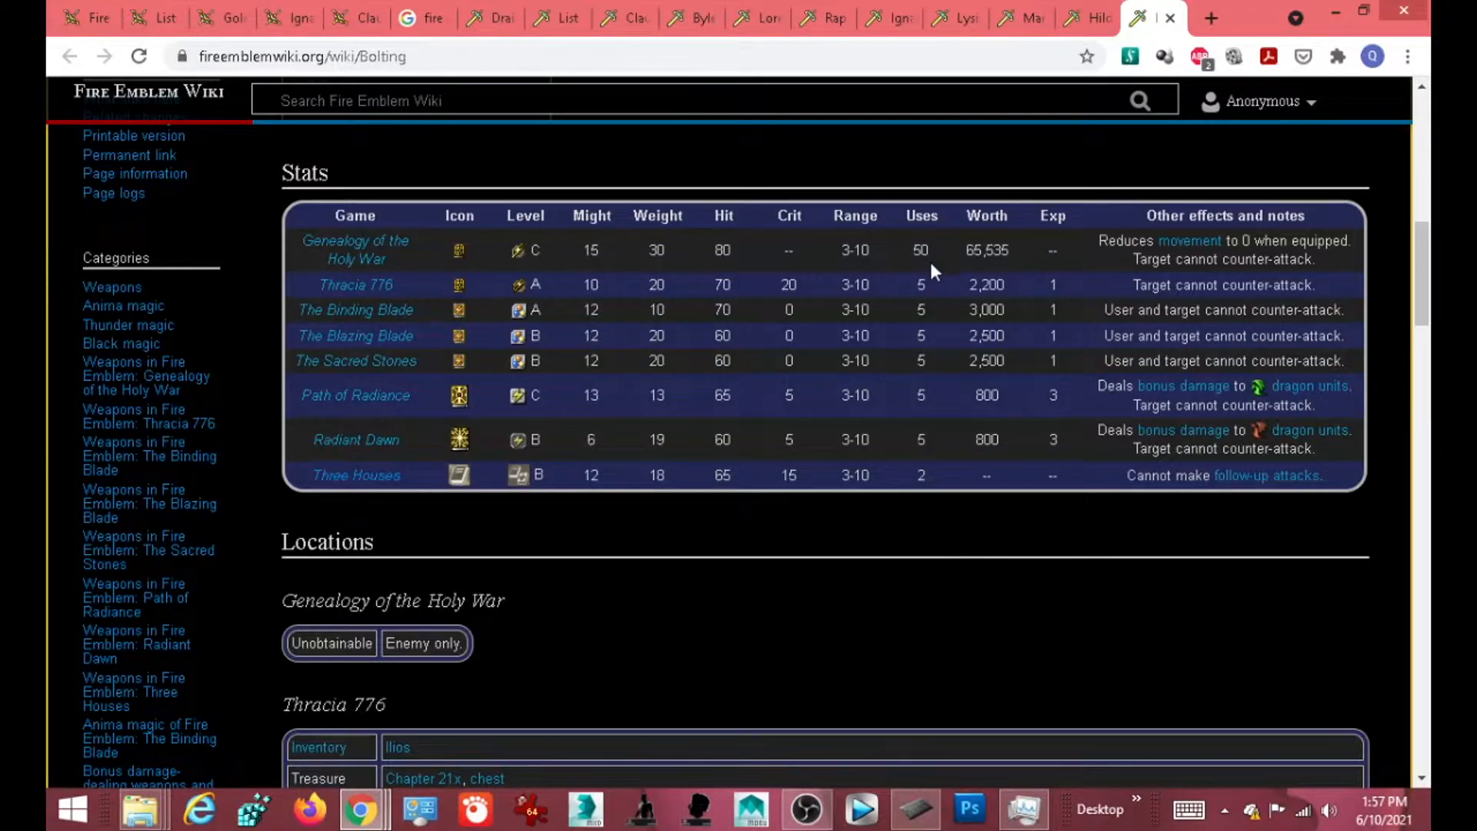
mouse_move(936, 485)
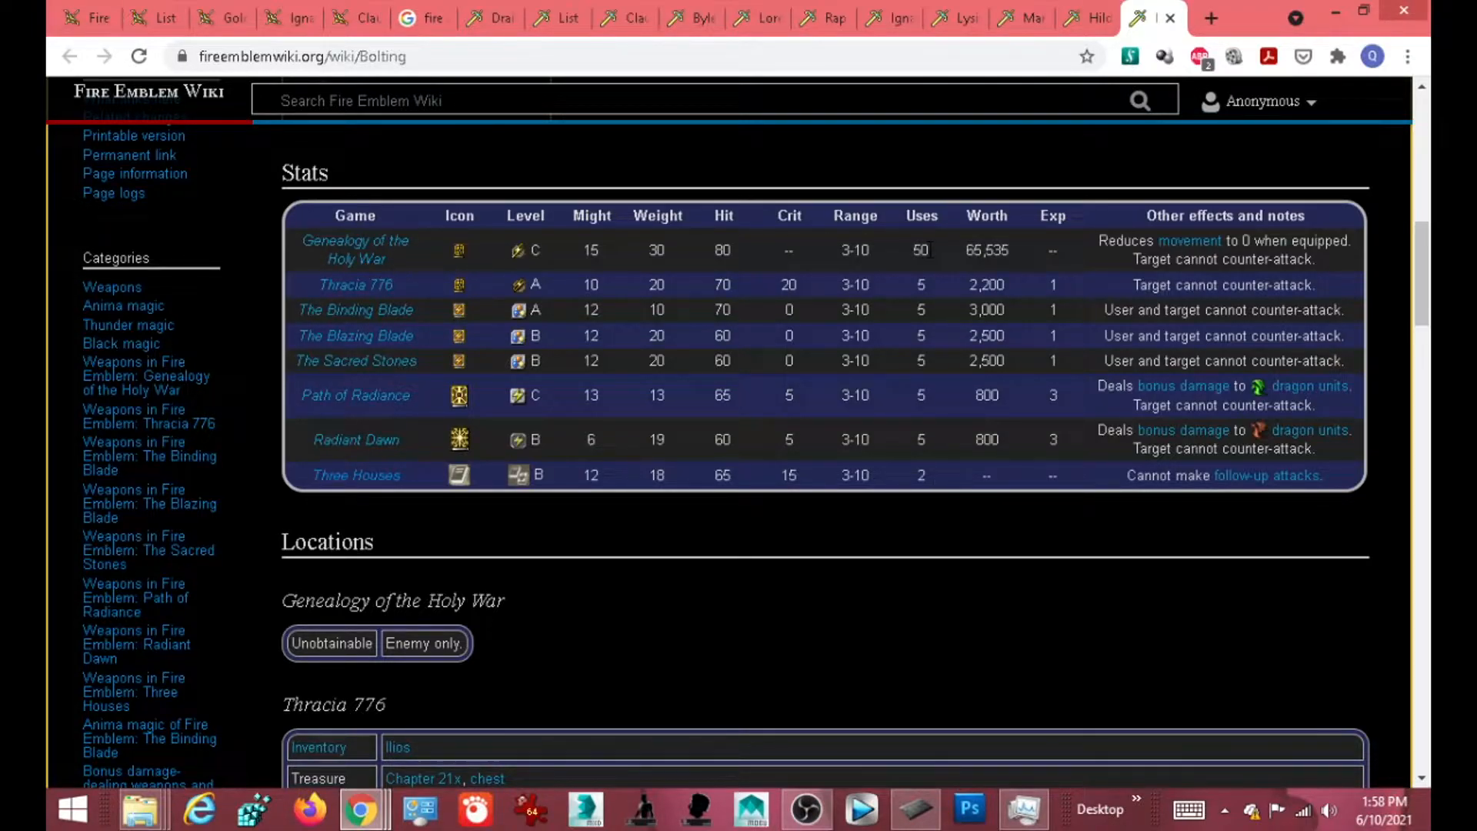
mouse_move(1015, 197)
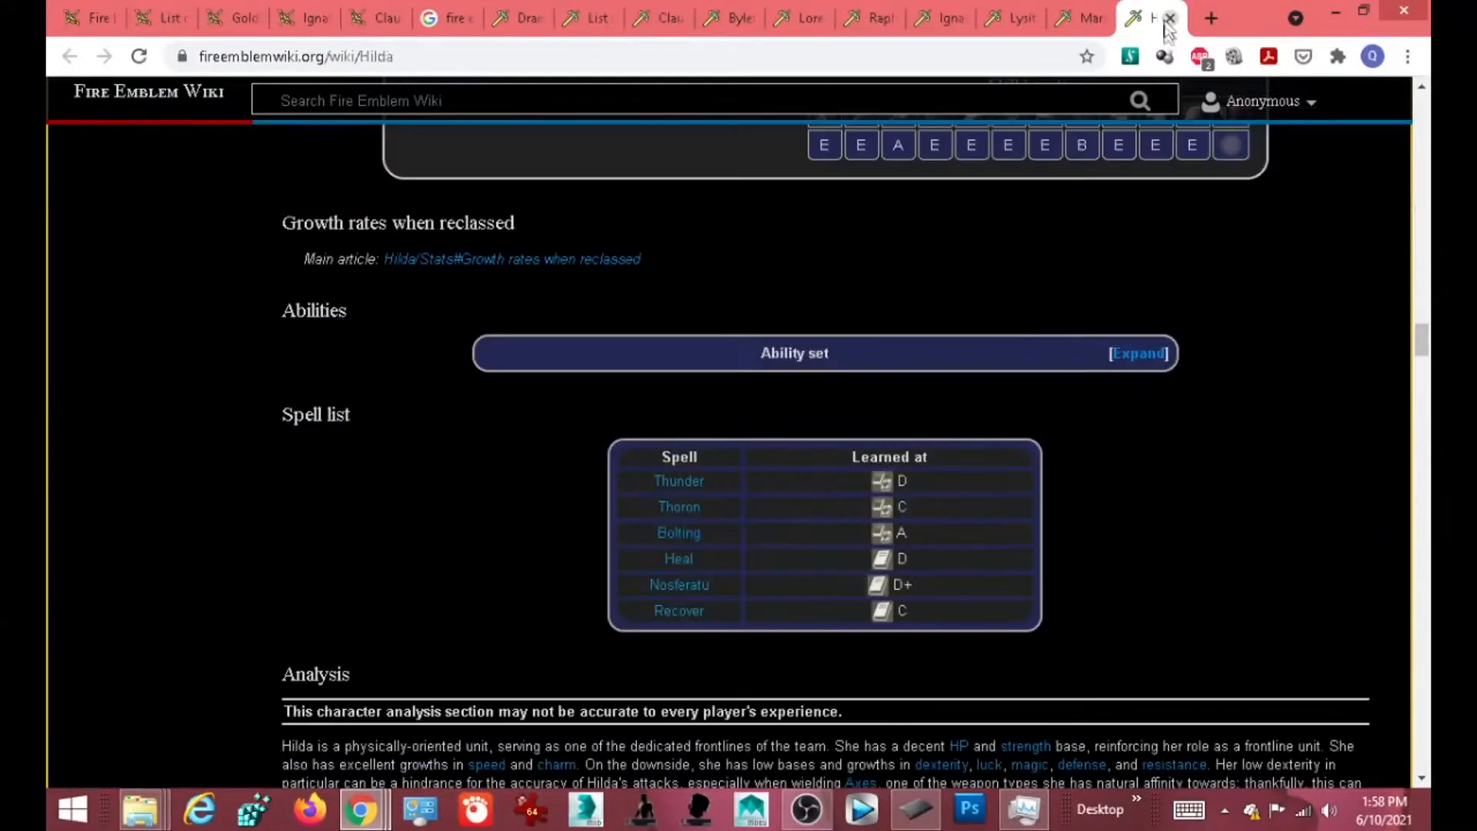
mouse_move(1138, 458)
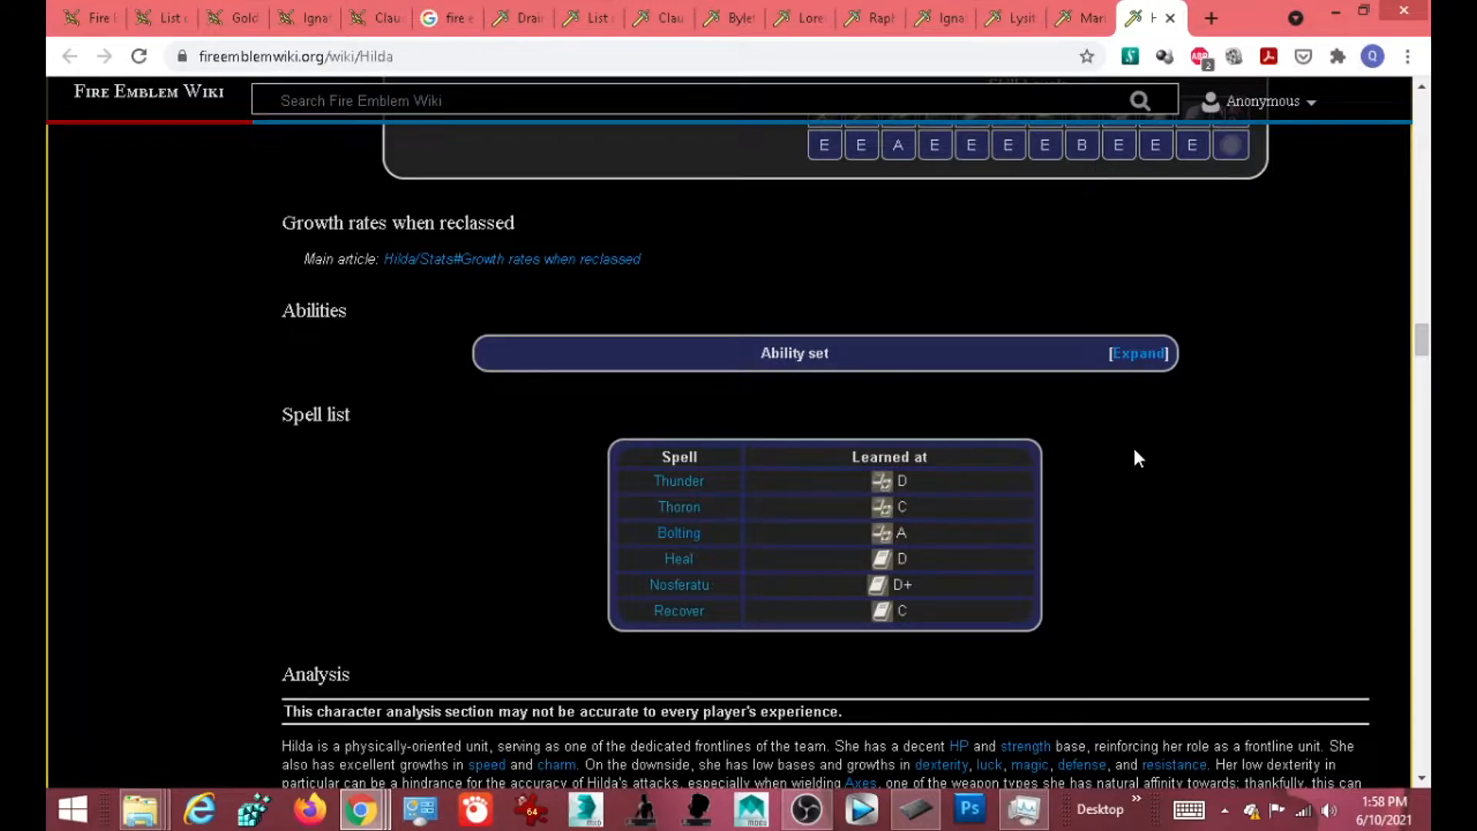
- Scroll Hilda's page to her Azure Moon Chapter 19 stat block
scroll("down", 3)
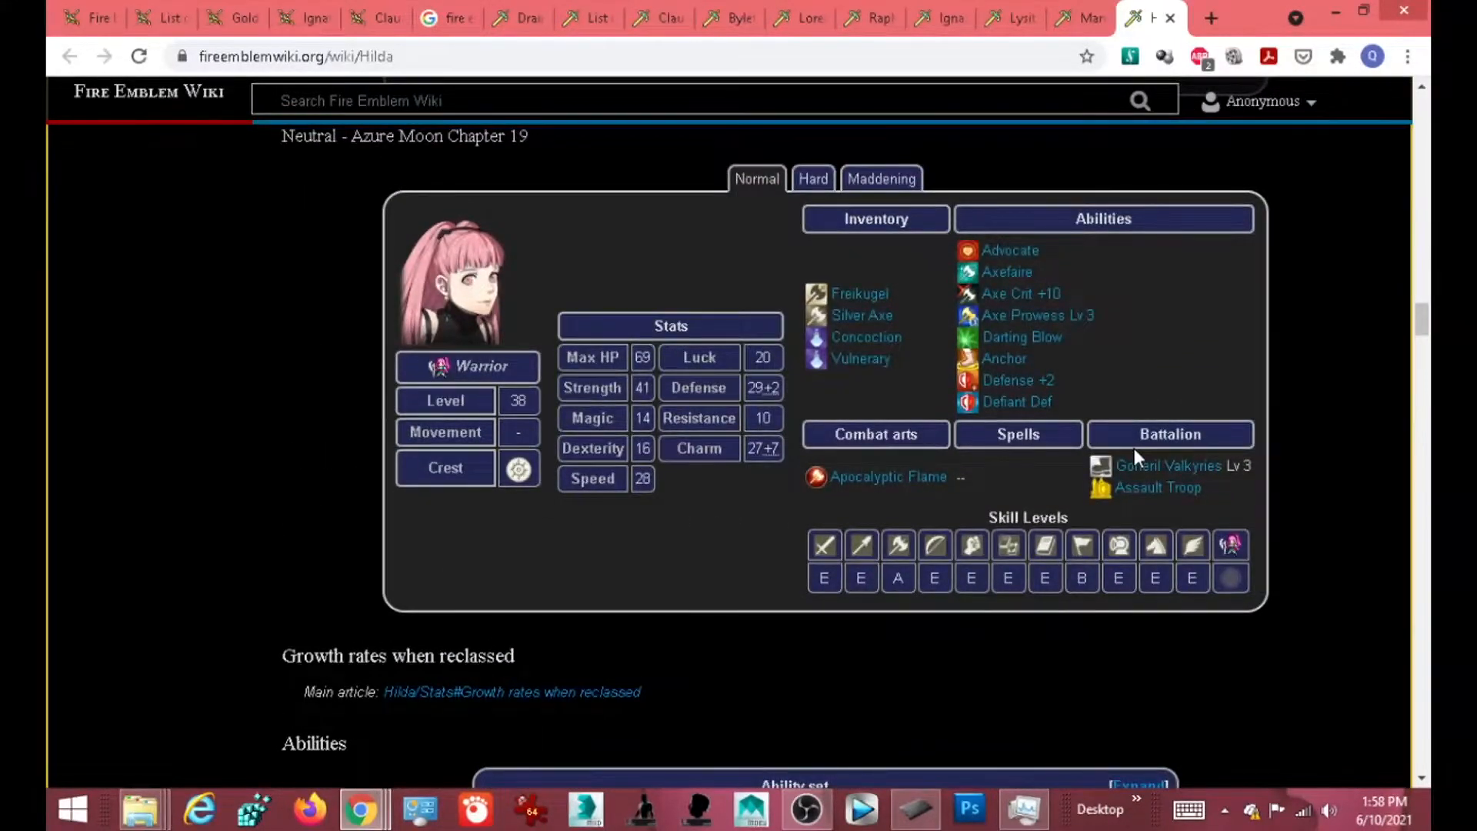
mouse_move(1016, 402)
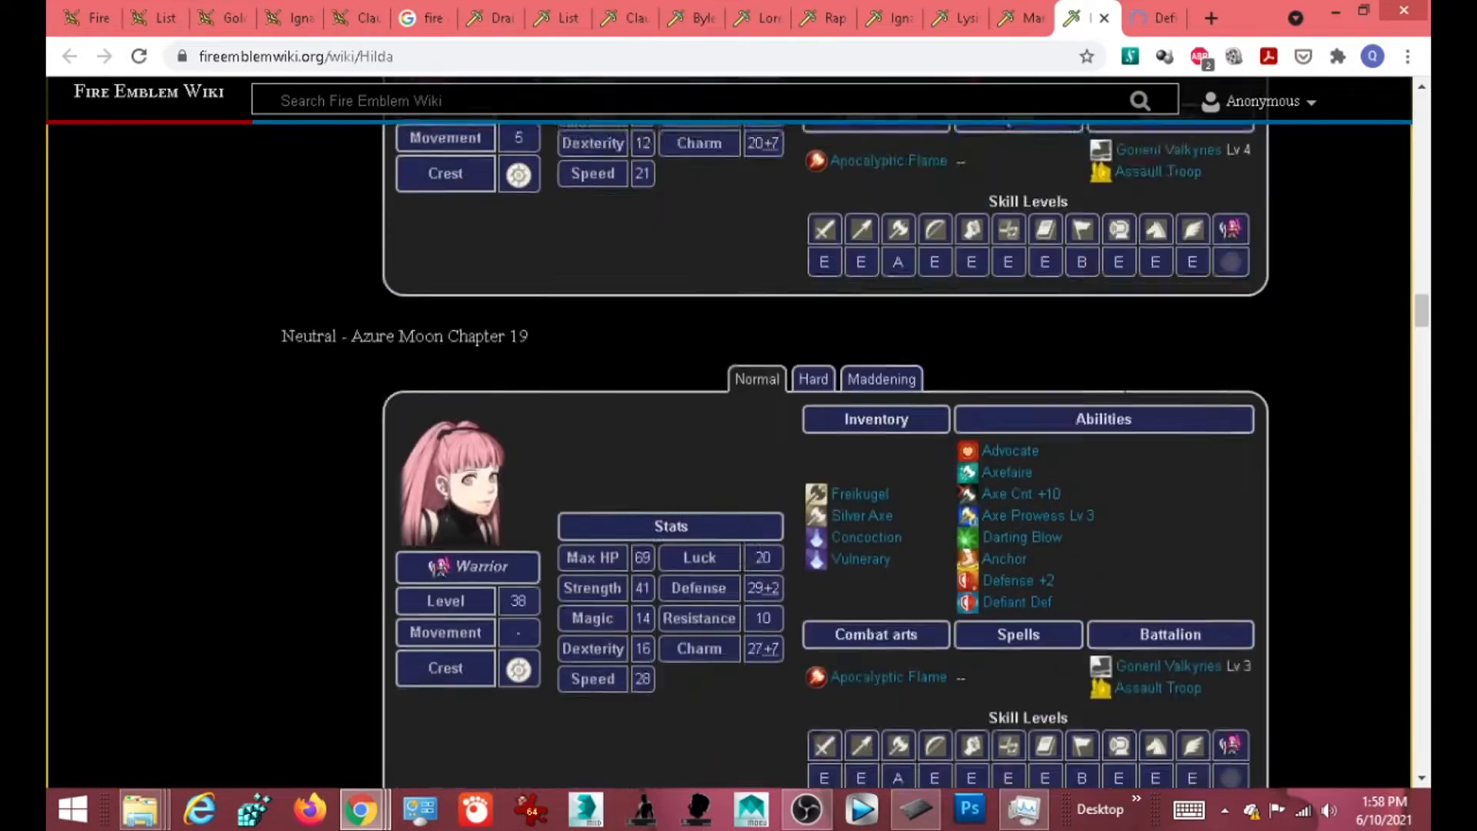
- Switch to the Defiant Defense ability page and scroll through it
left_click(1016, 602)
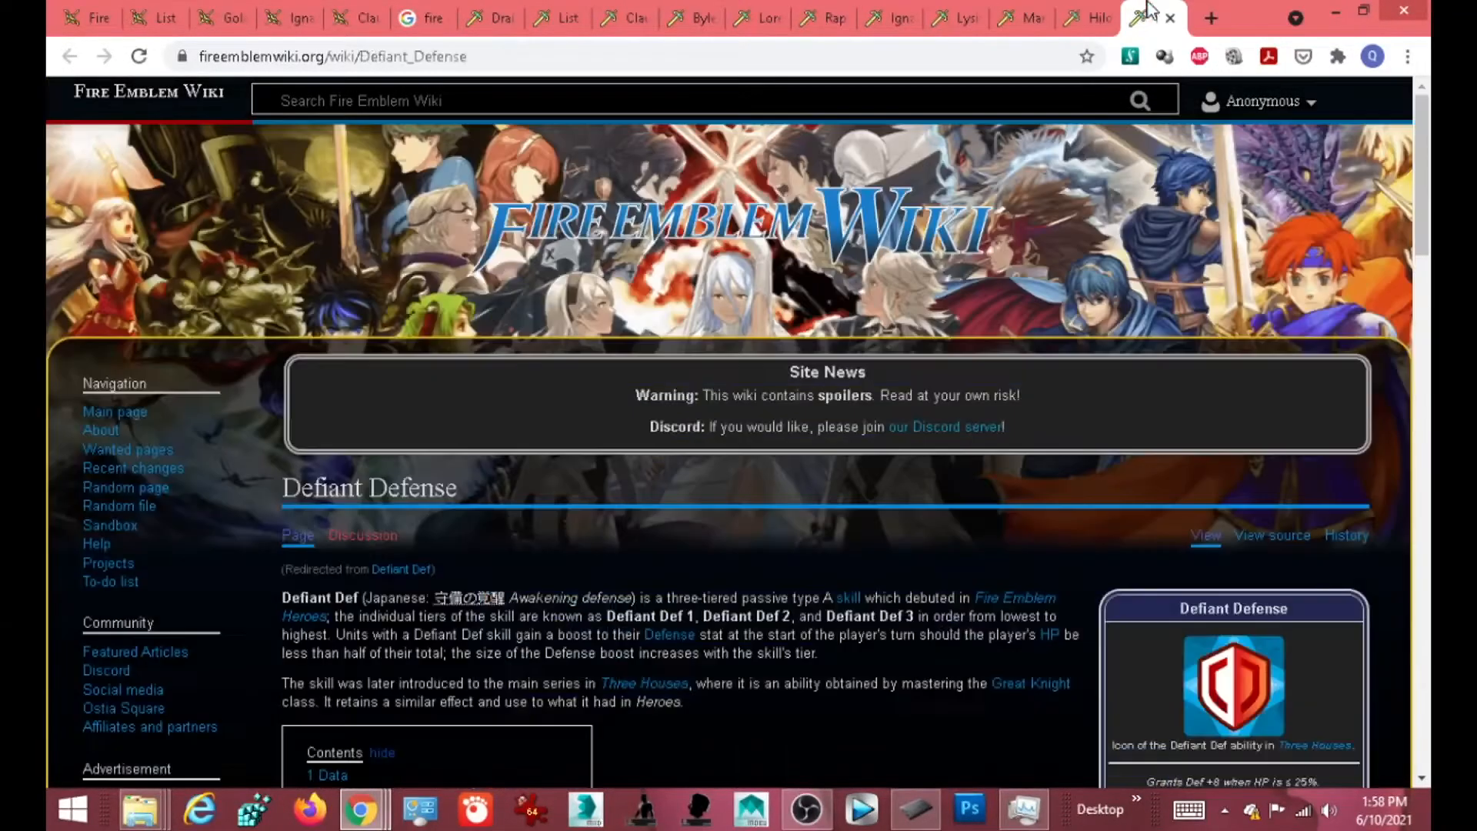
scroll("down", 3)
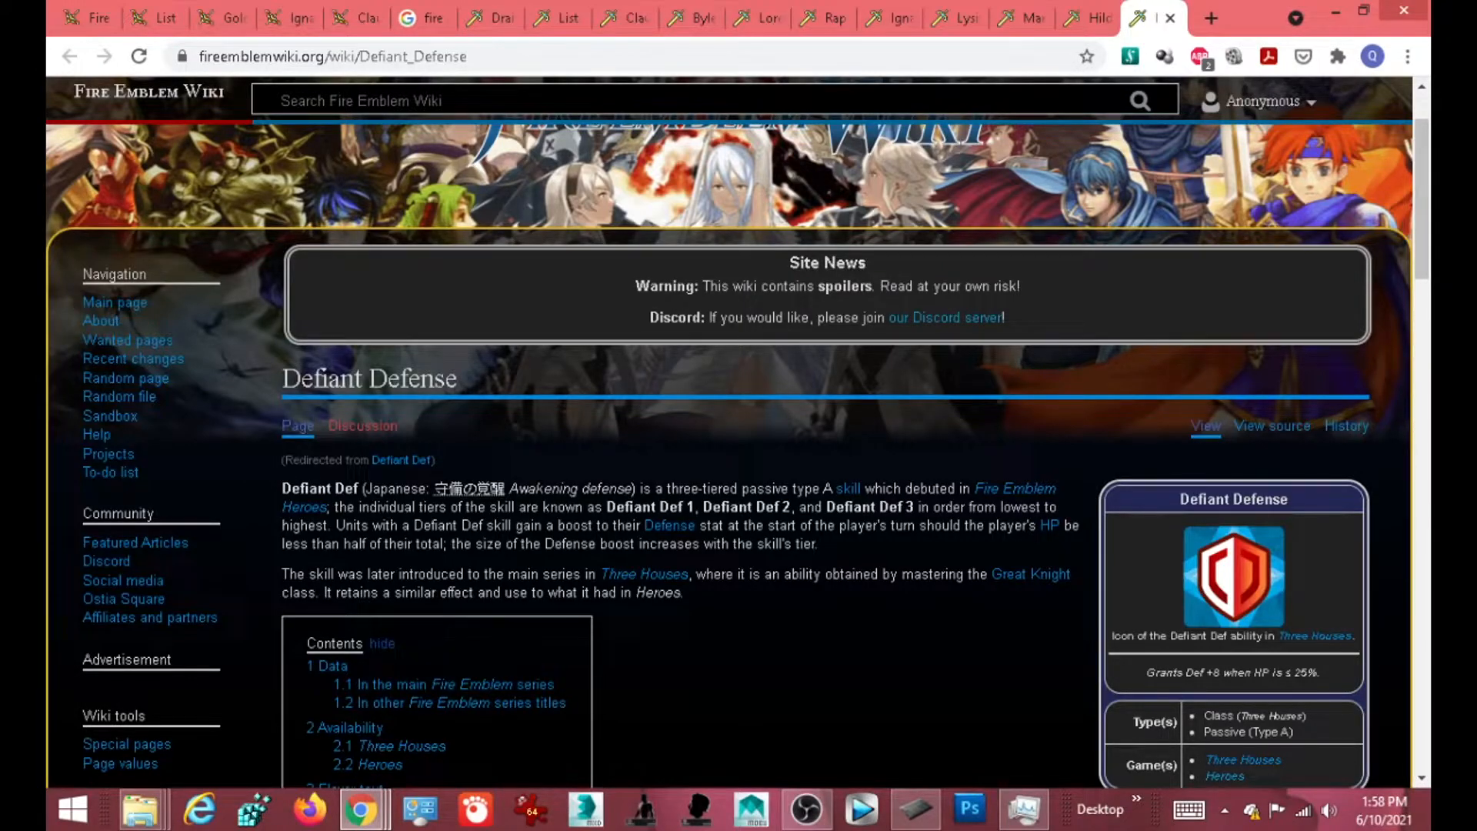
mouse_move(683, 530)
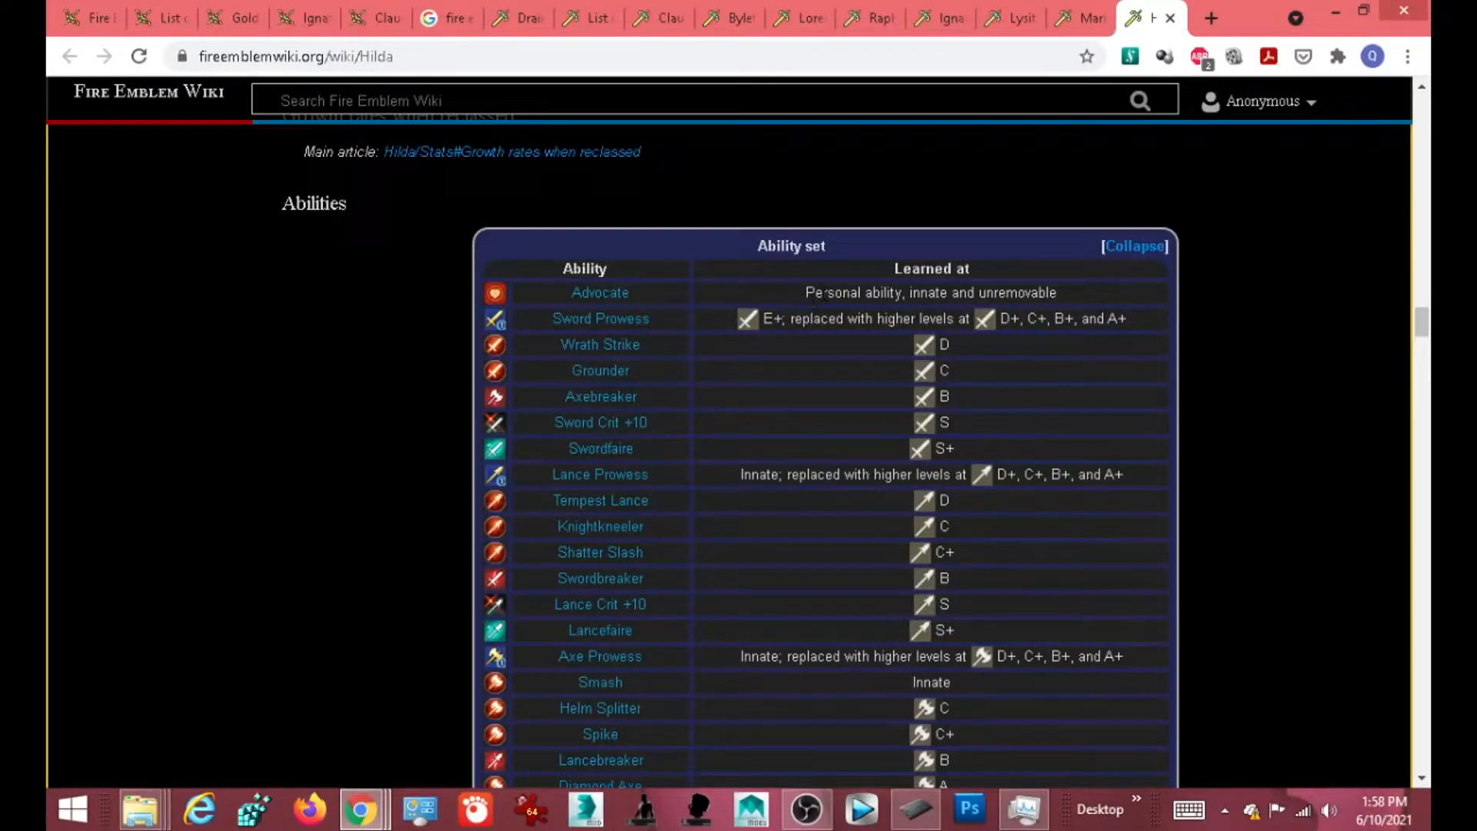
left_click(1171, 17)
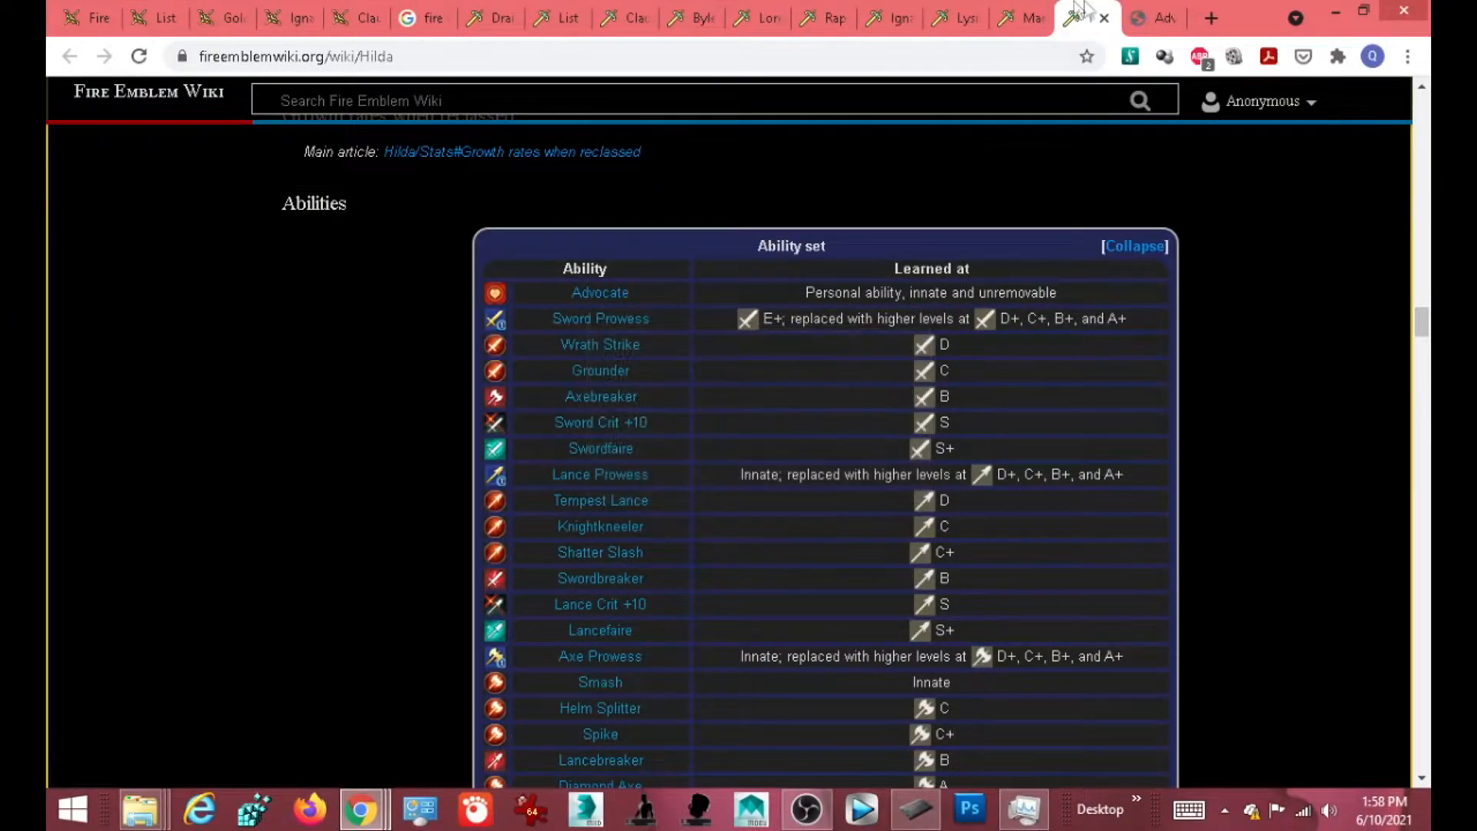
left_click(599, 293)
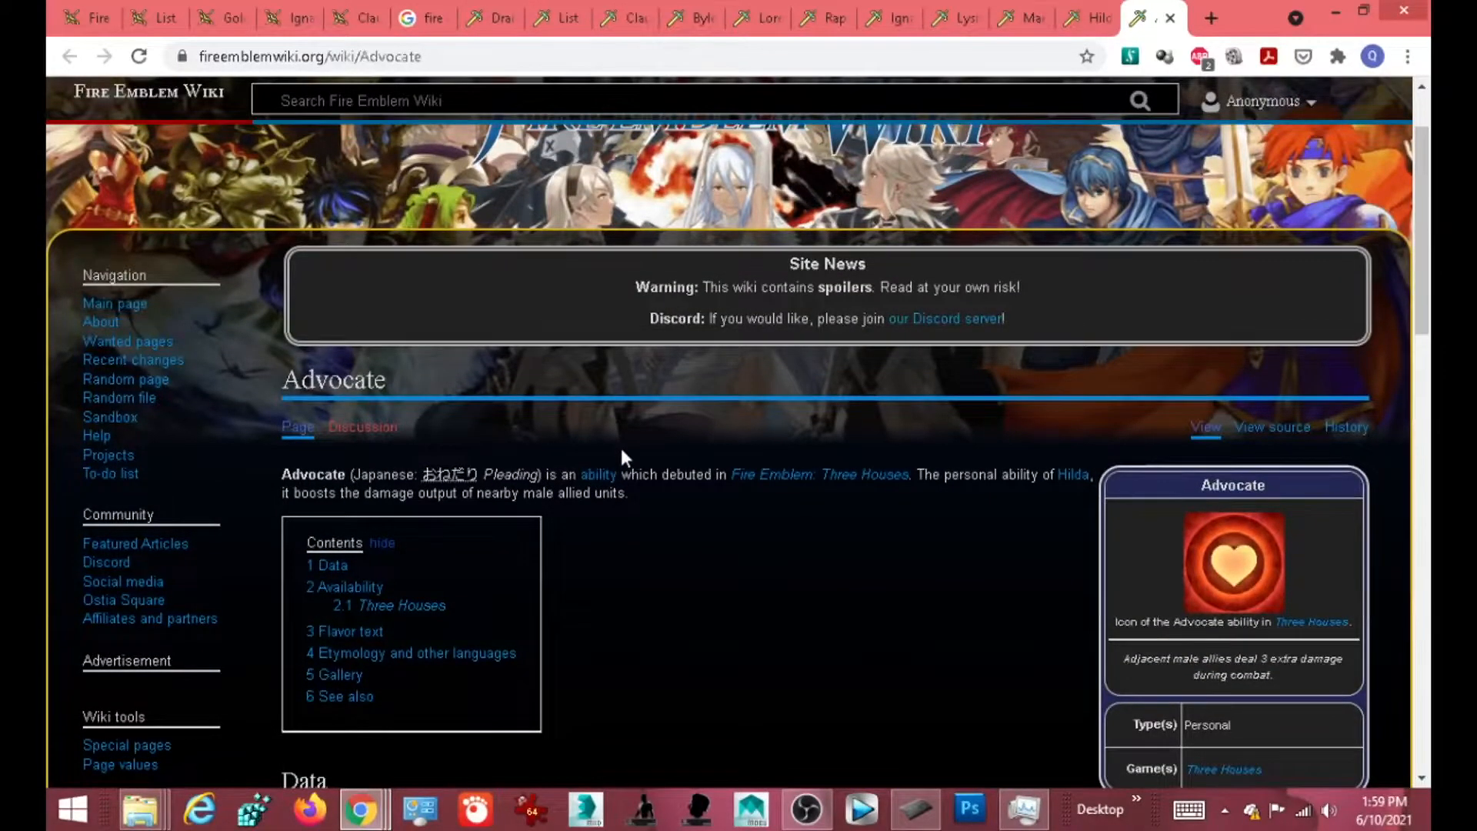
mouse_move(659, 415)
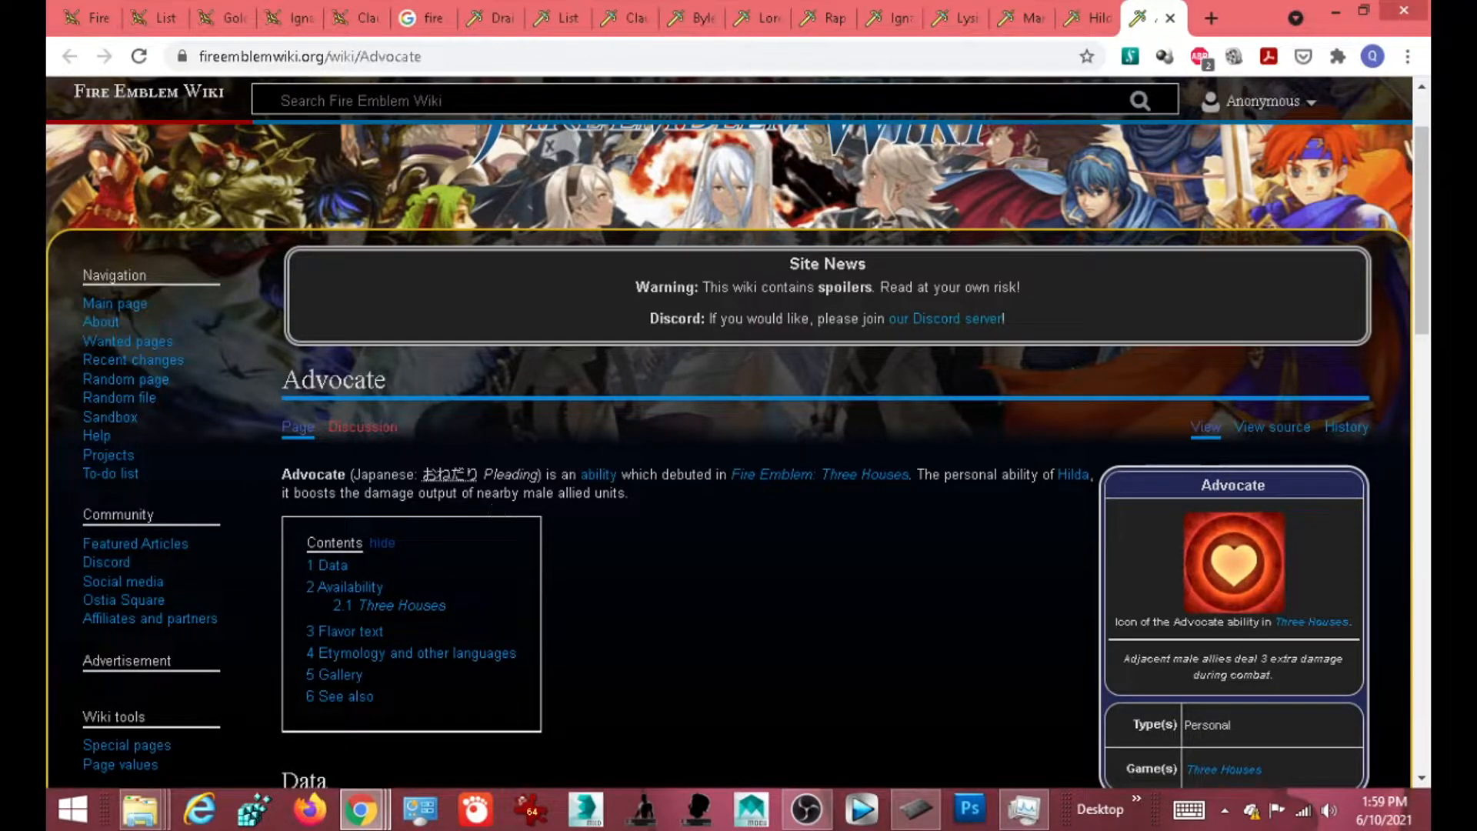
scroll("down", 3)
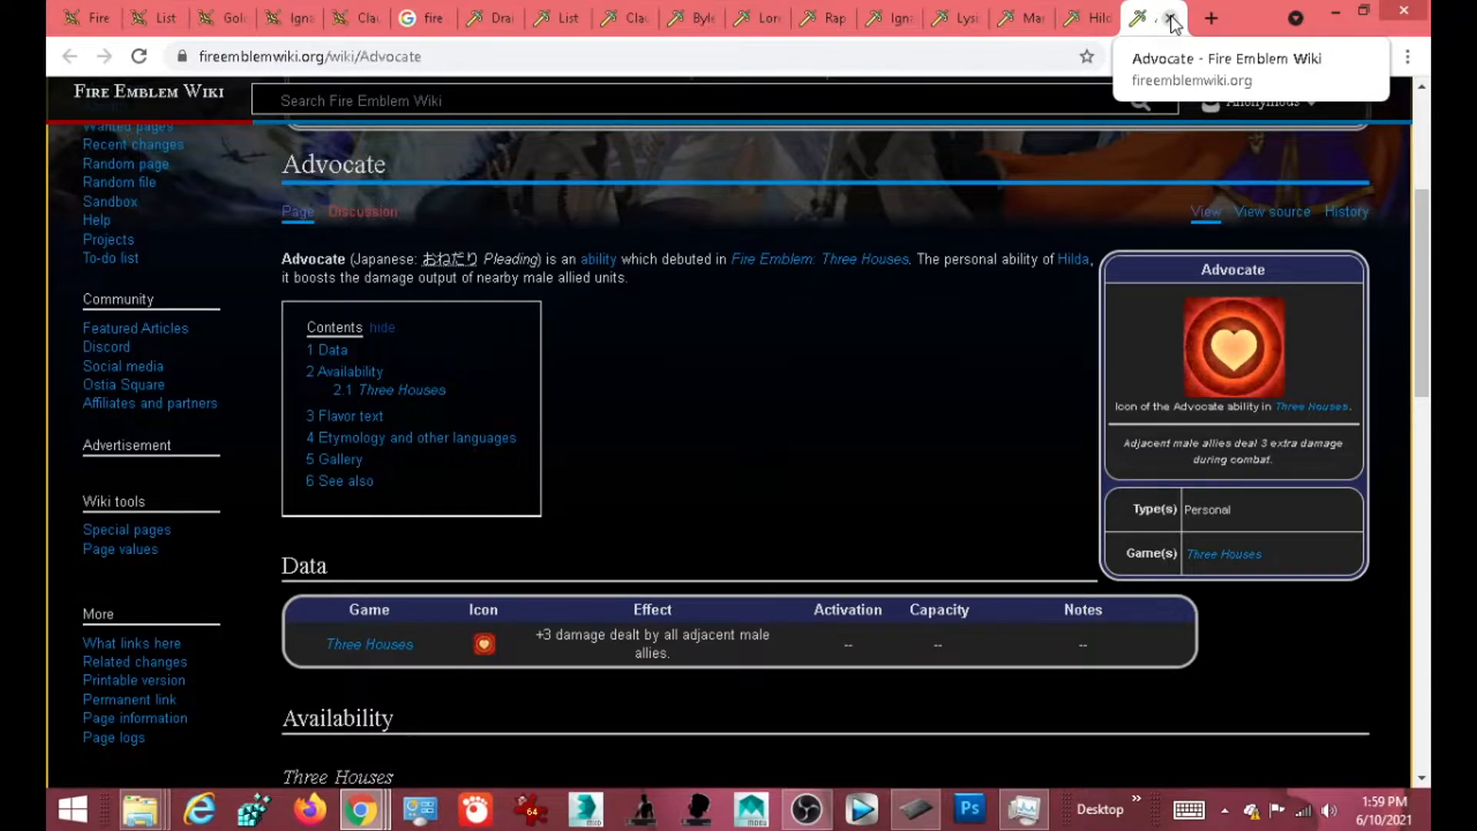
left_click(1070, 259)
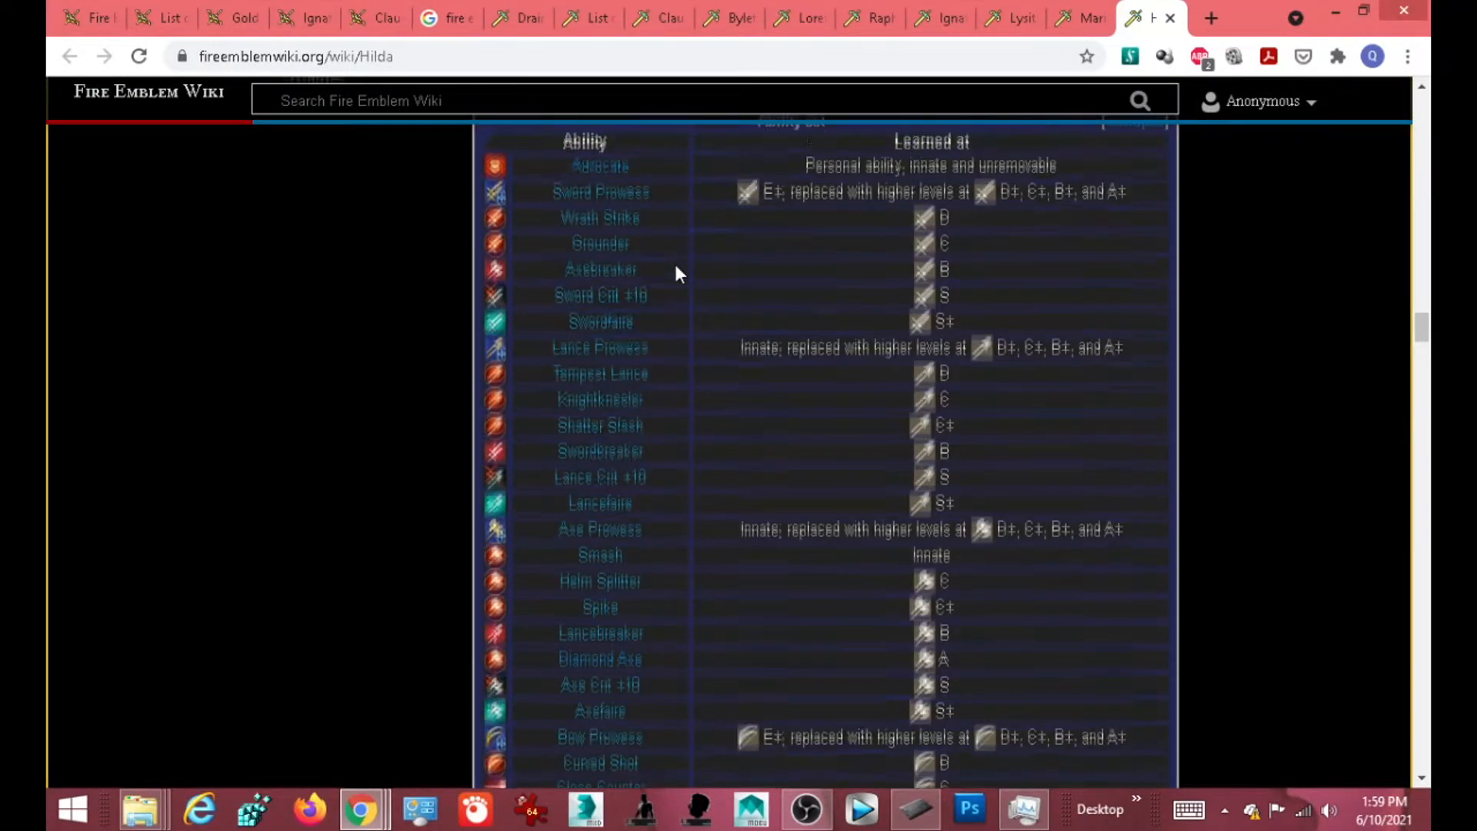
- Scroll Hilda's ability table and switch to the Shatter Slash combat art page
scroll("down", 3)
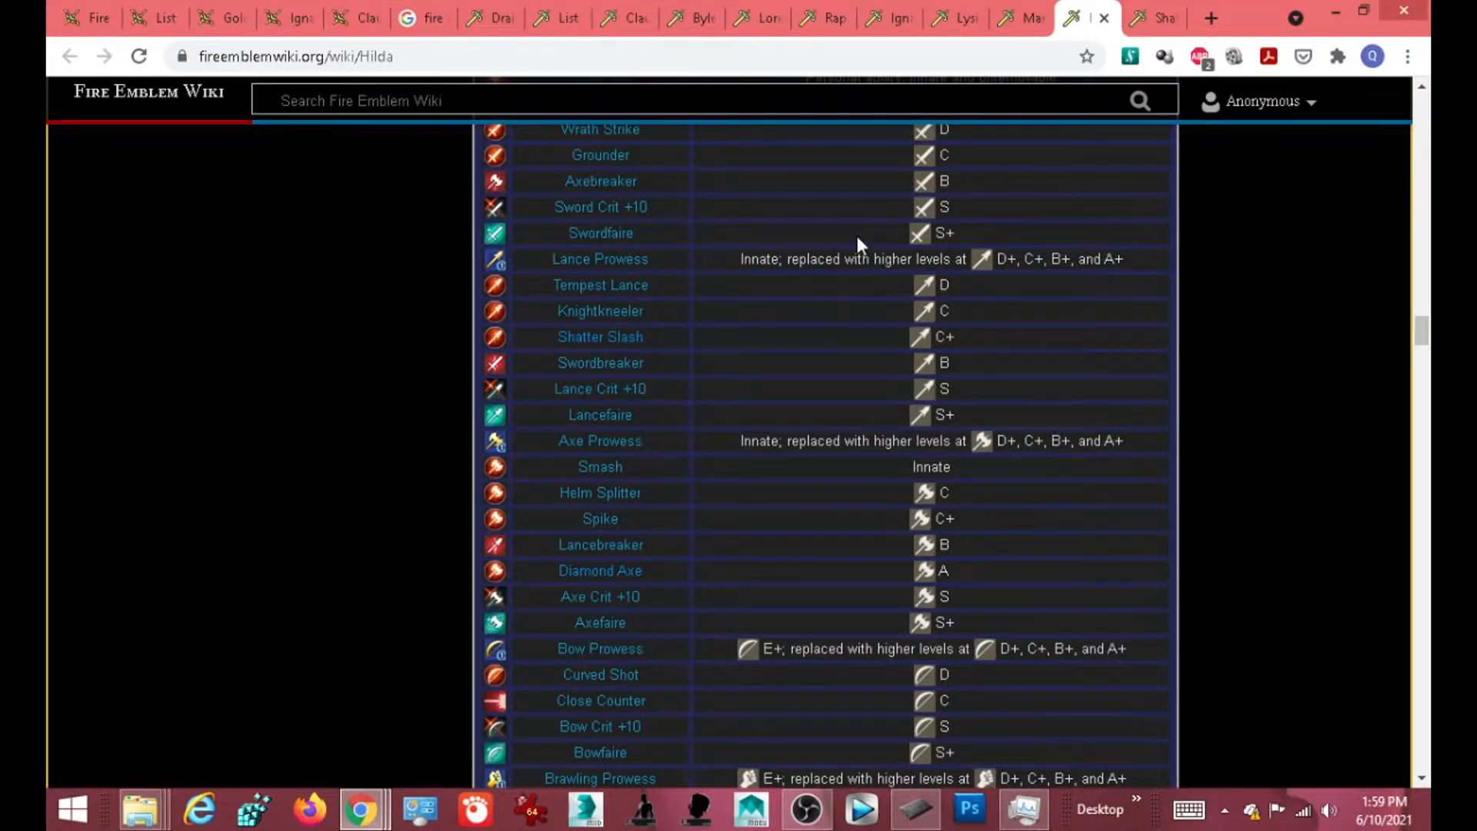
left_click(599, 336)
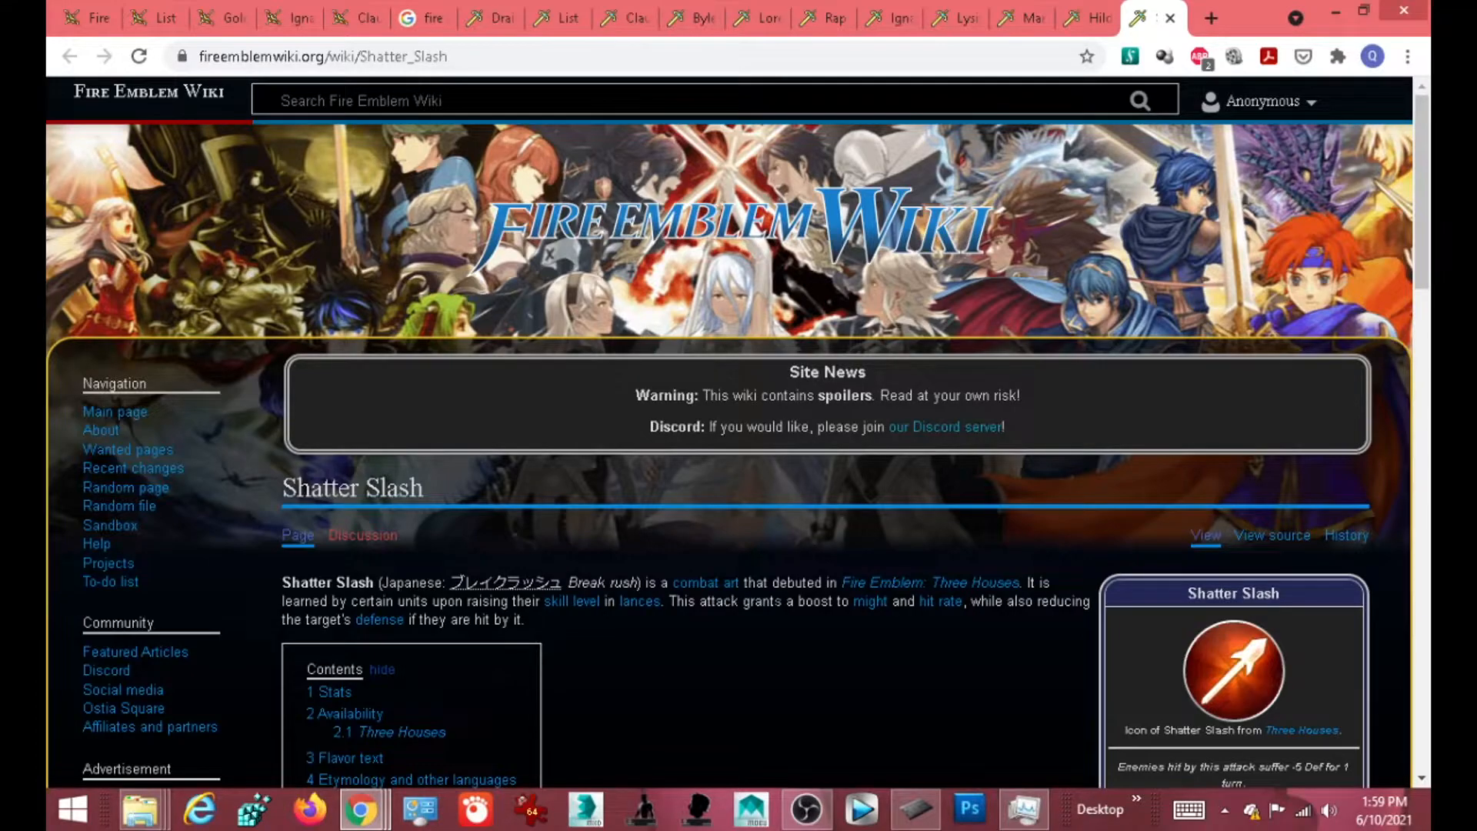
mouse_move(370, 649)
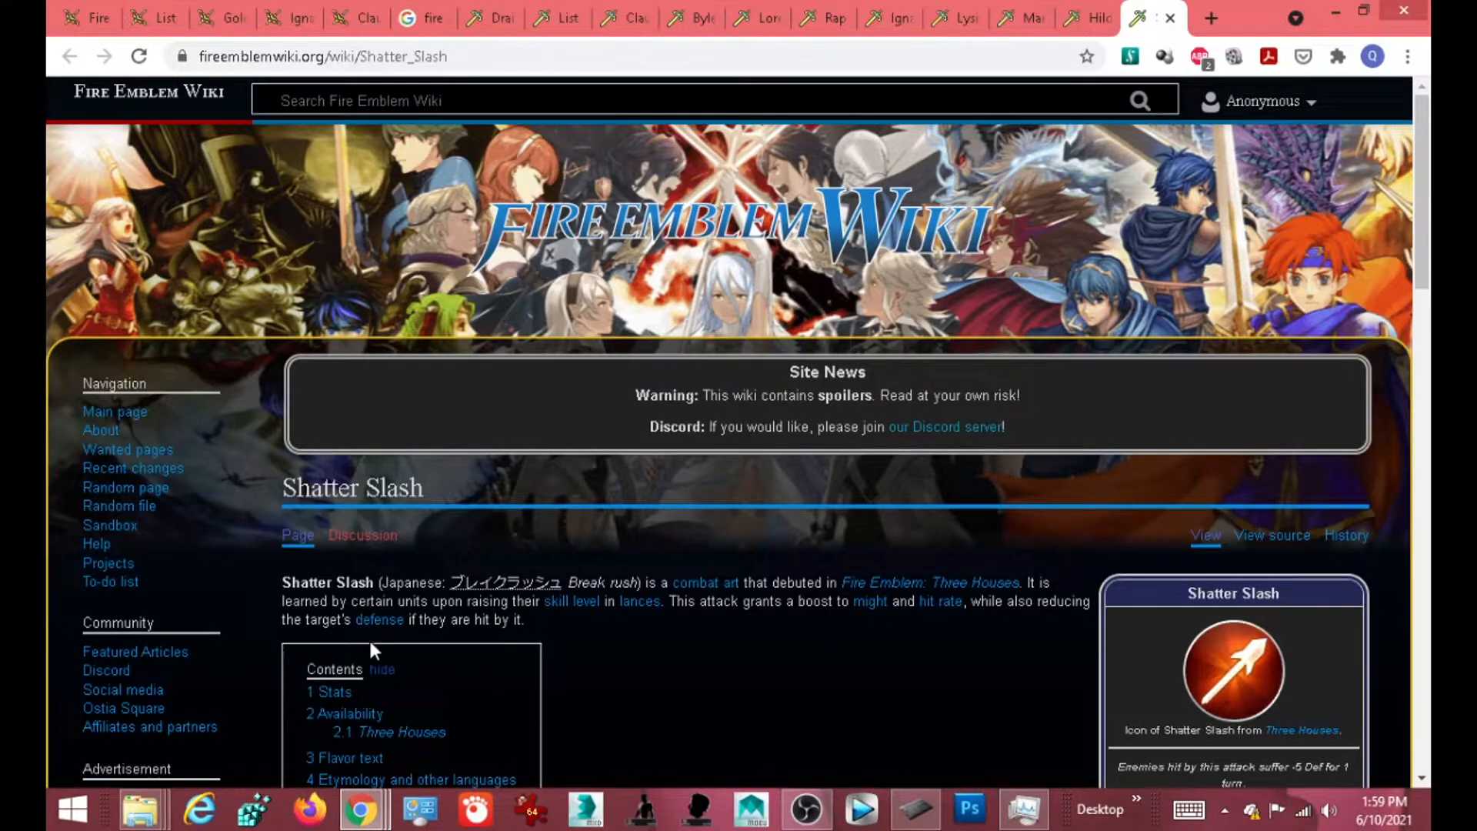
mouse_move(561, 642)
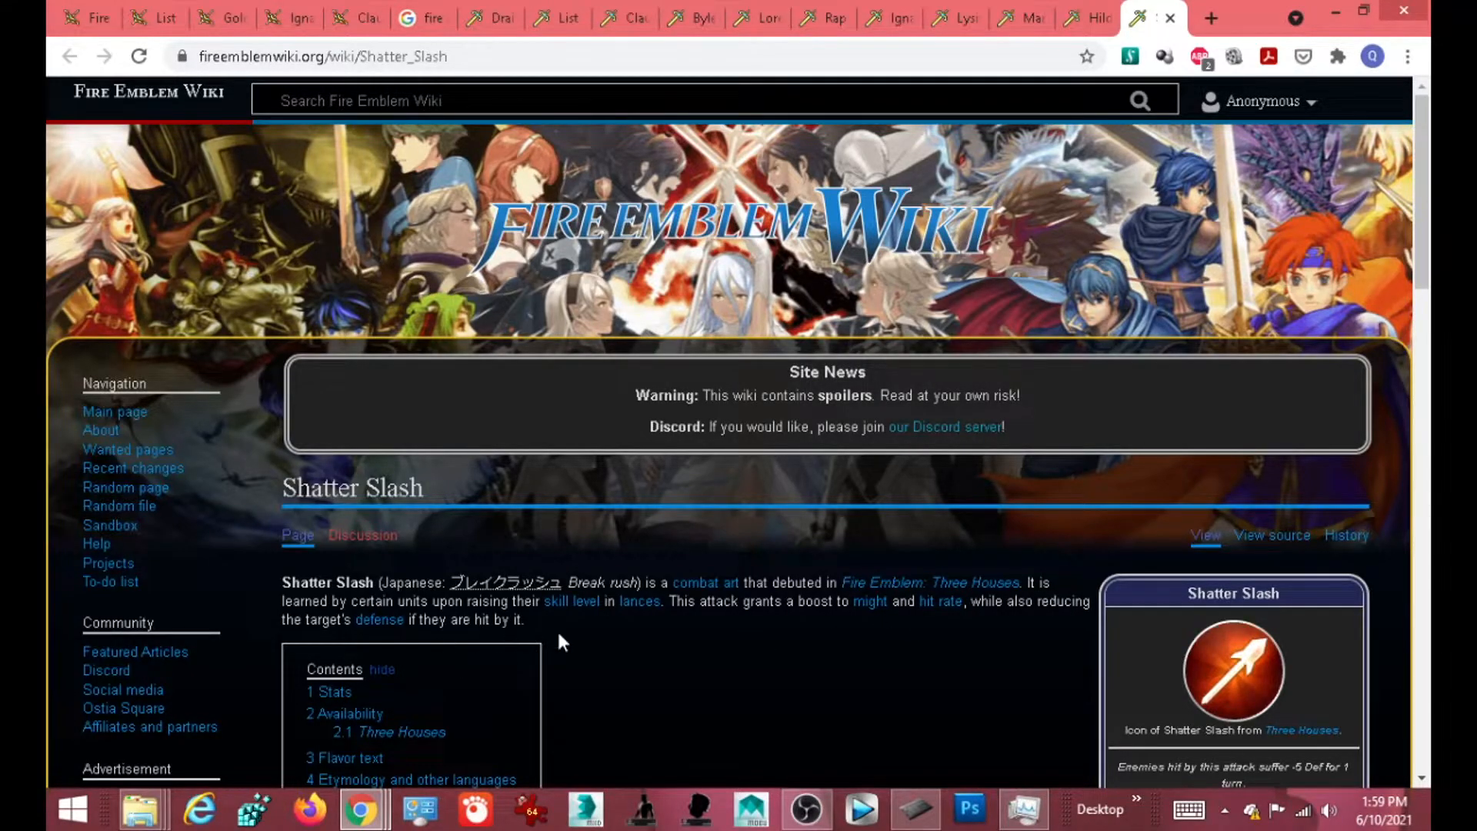
mouse_move(711, 650)
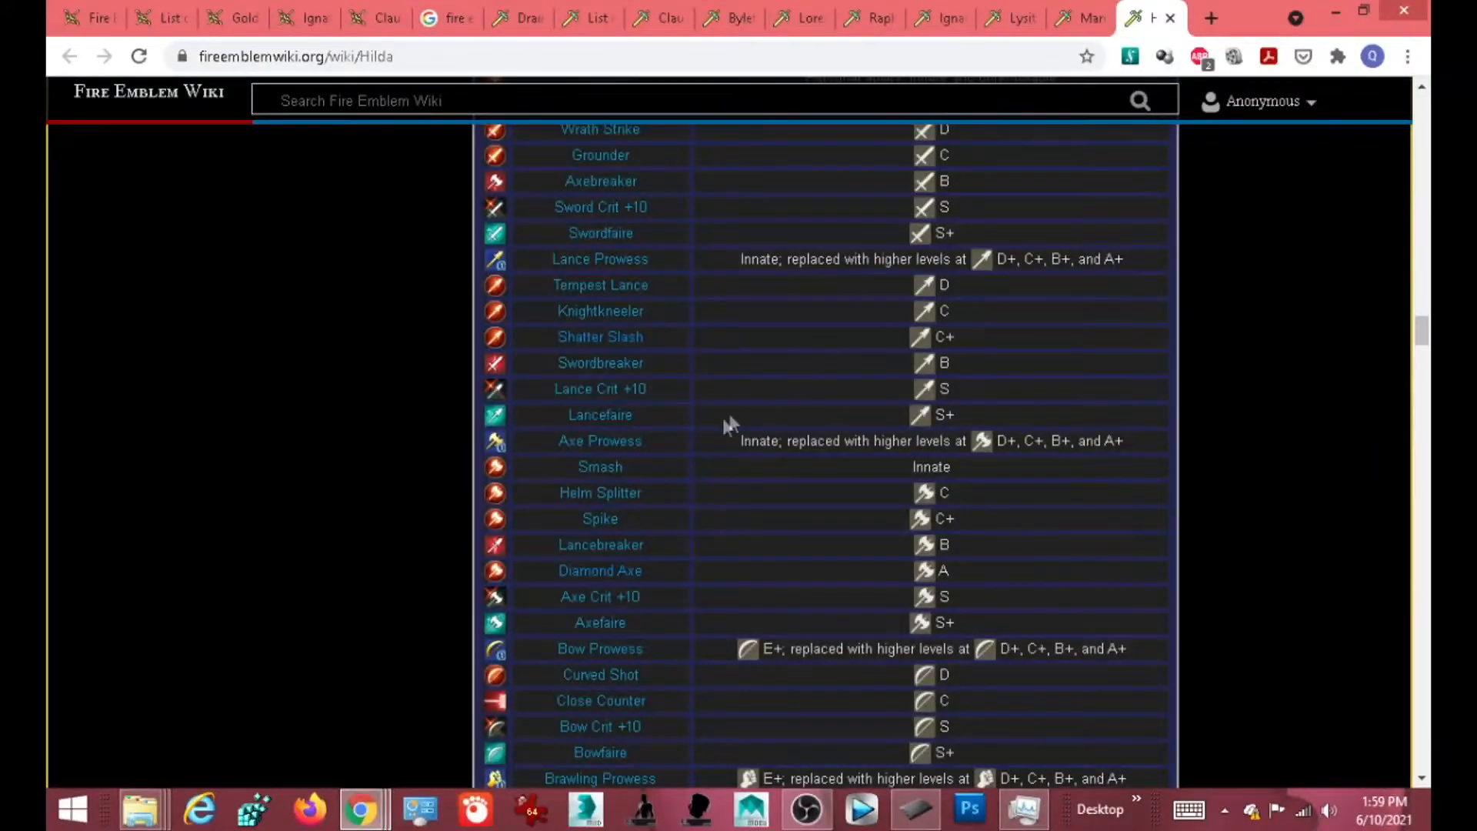
mouse_move(641, 485)
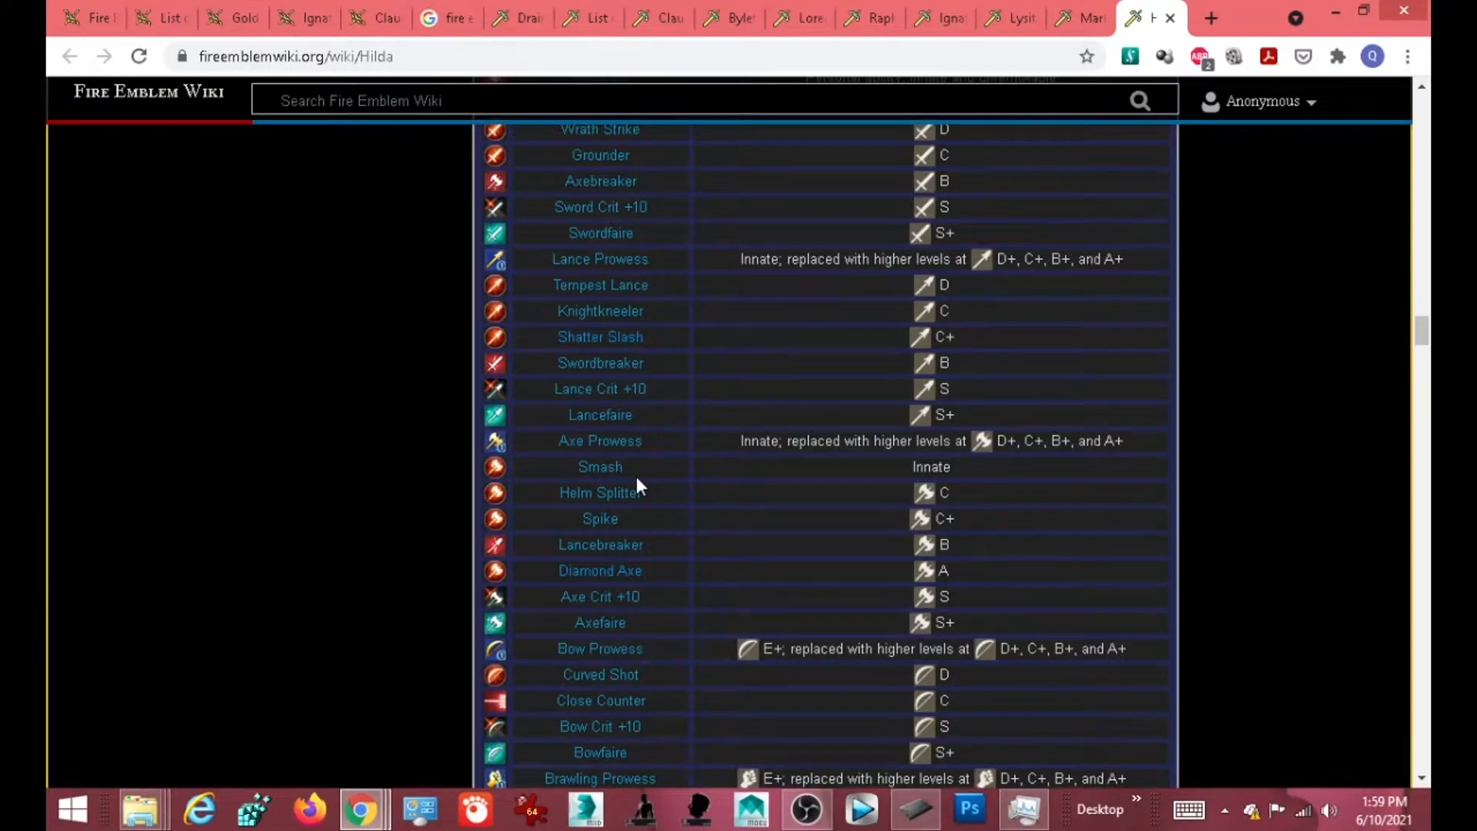
mouse_move(600, 319)
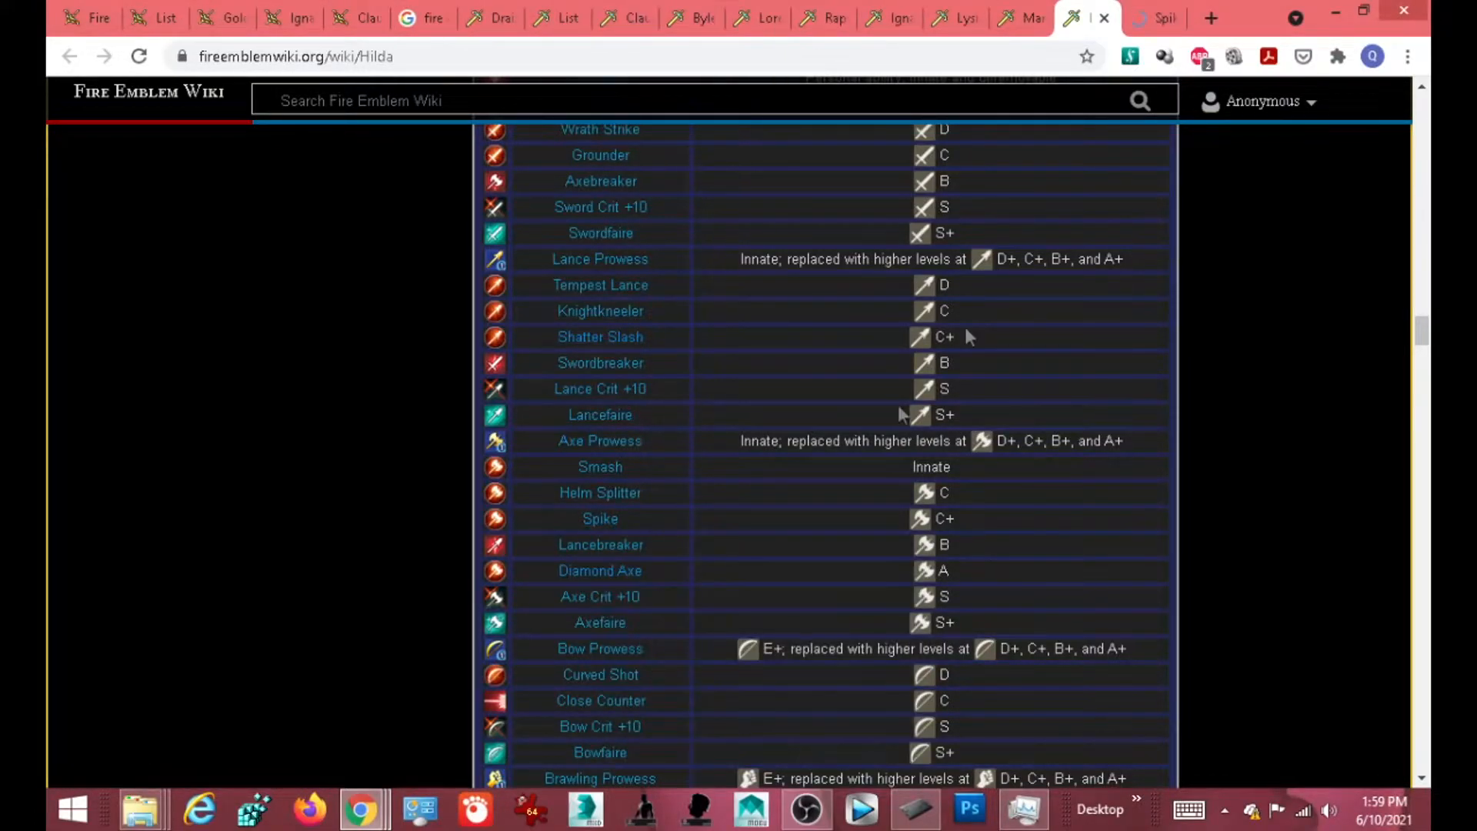
- Switch to the Spike axe combat art page and scroll through it
left_click(599, 518)
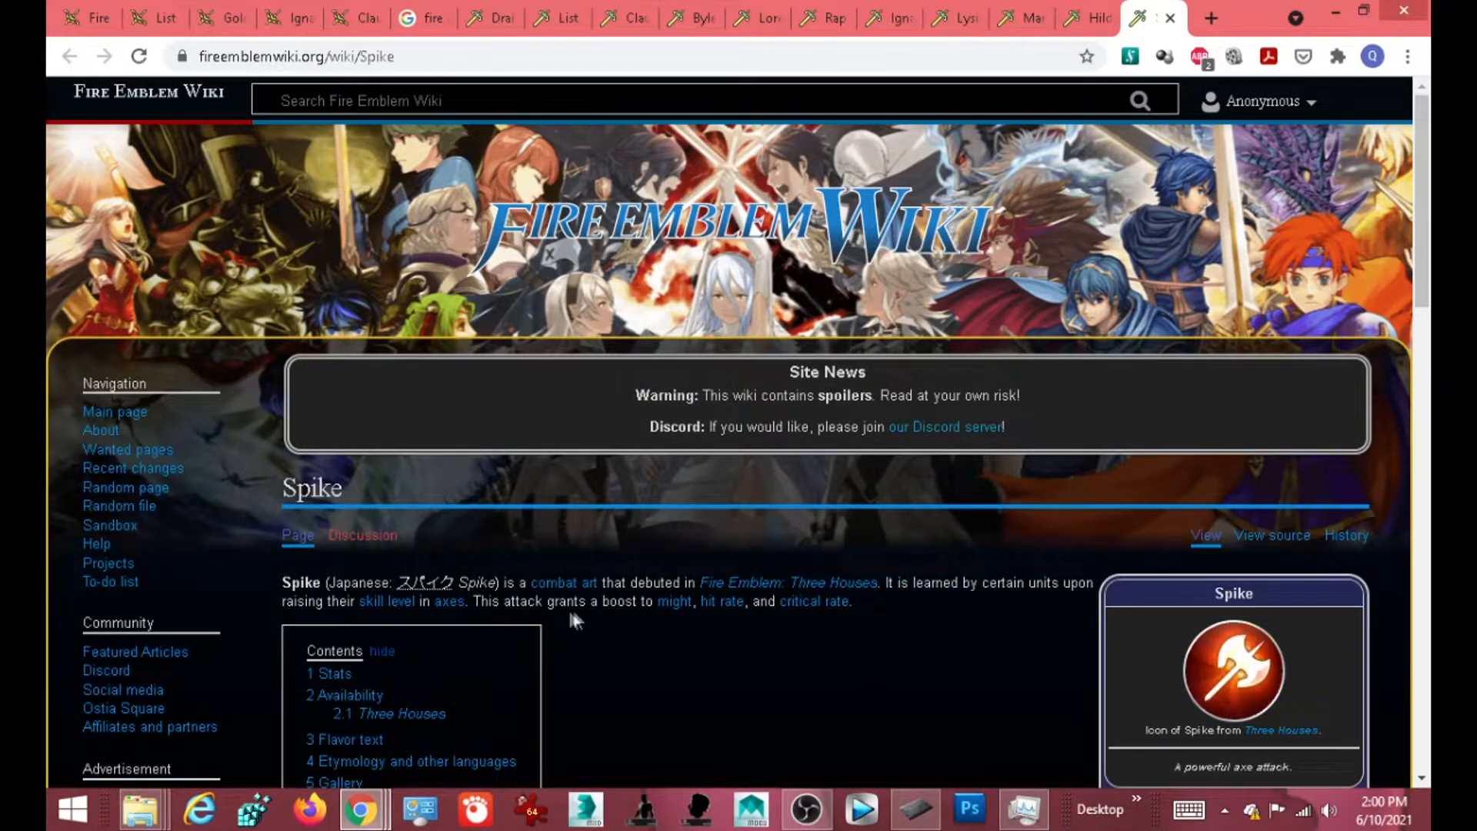
mouse_move(800, 620)
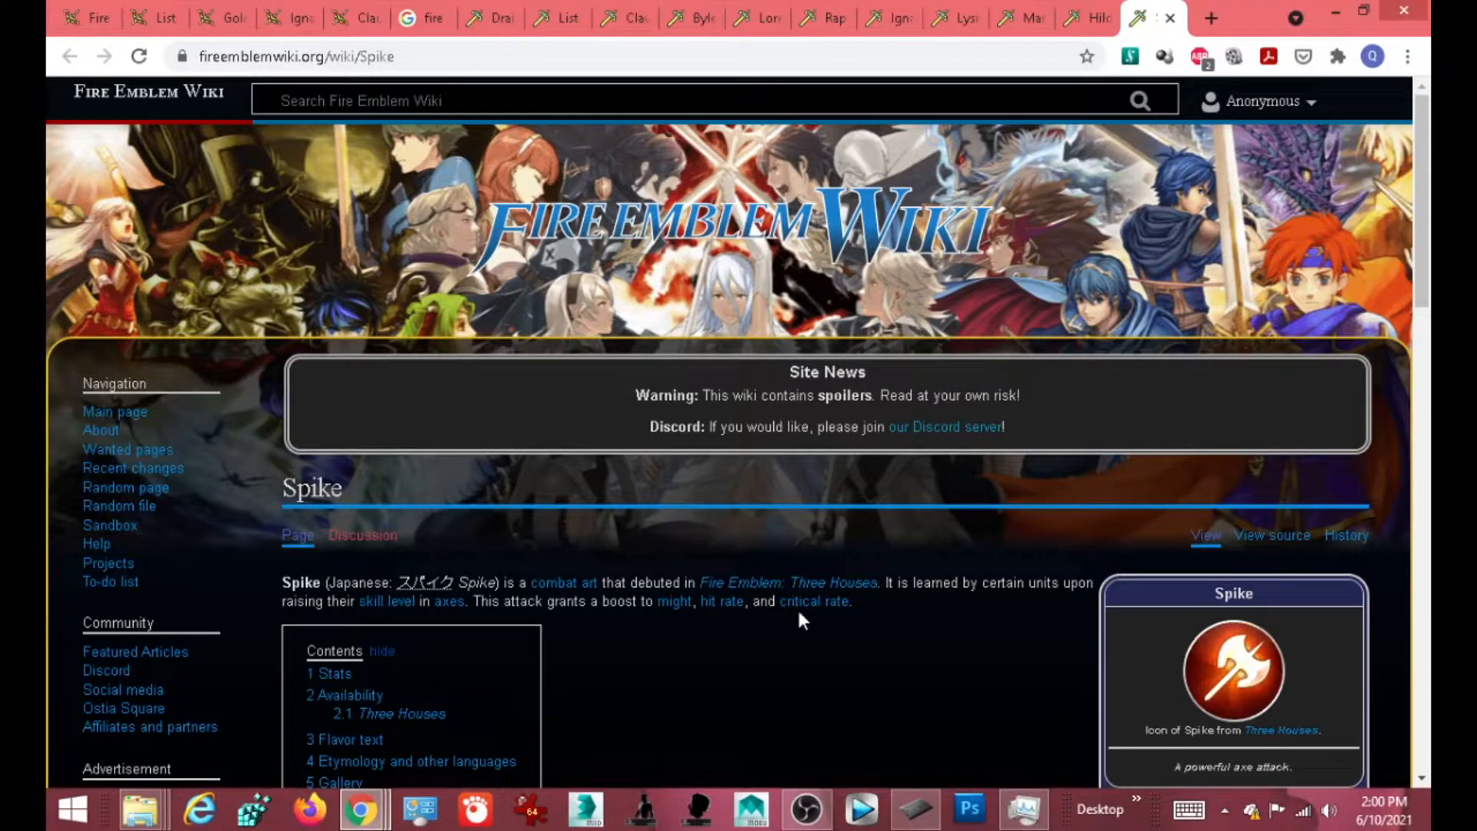
mouse_move(847, 626)
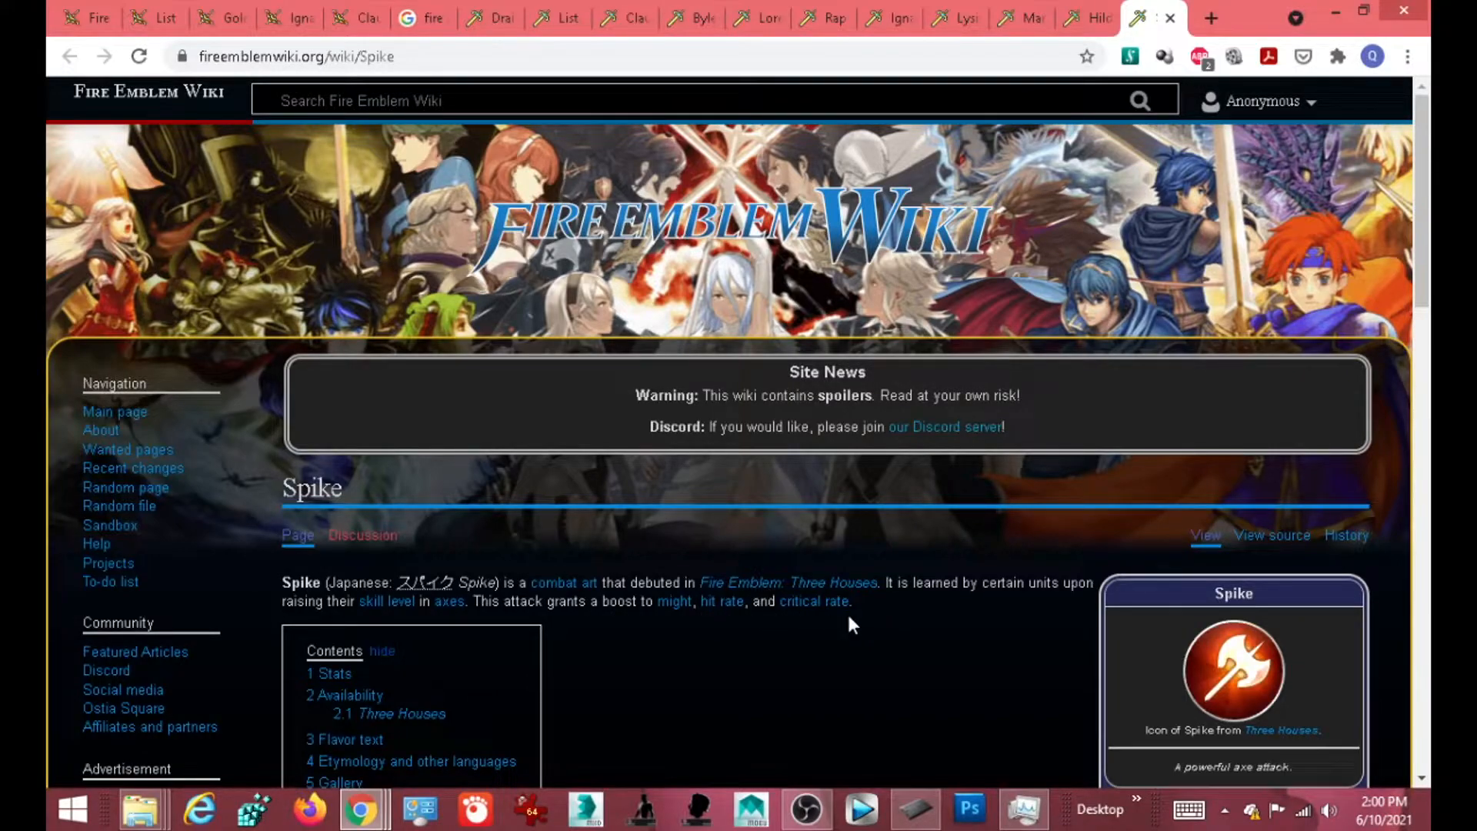
scroll("down", 3)
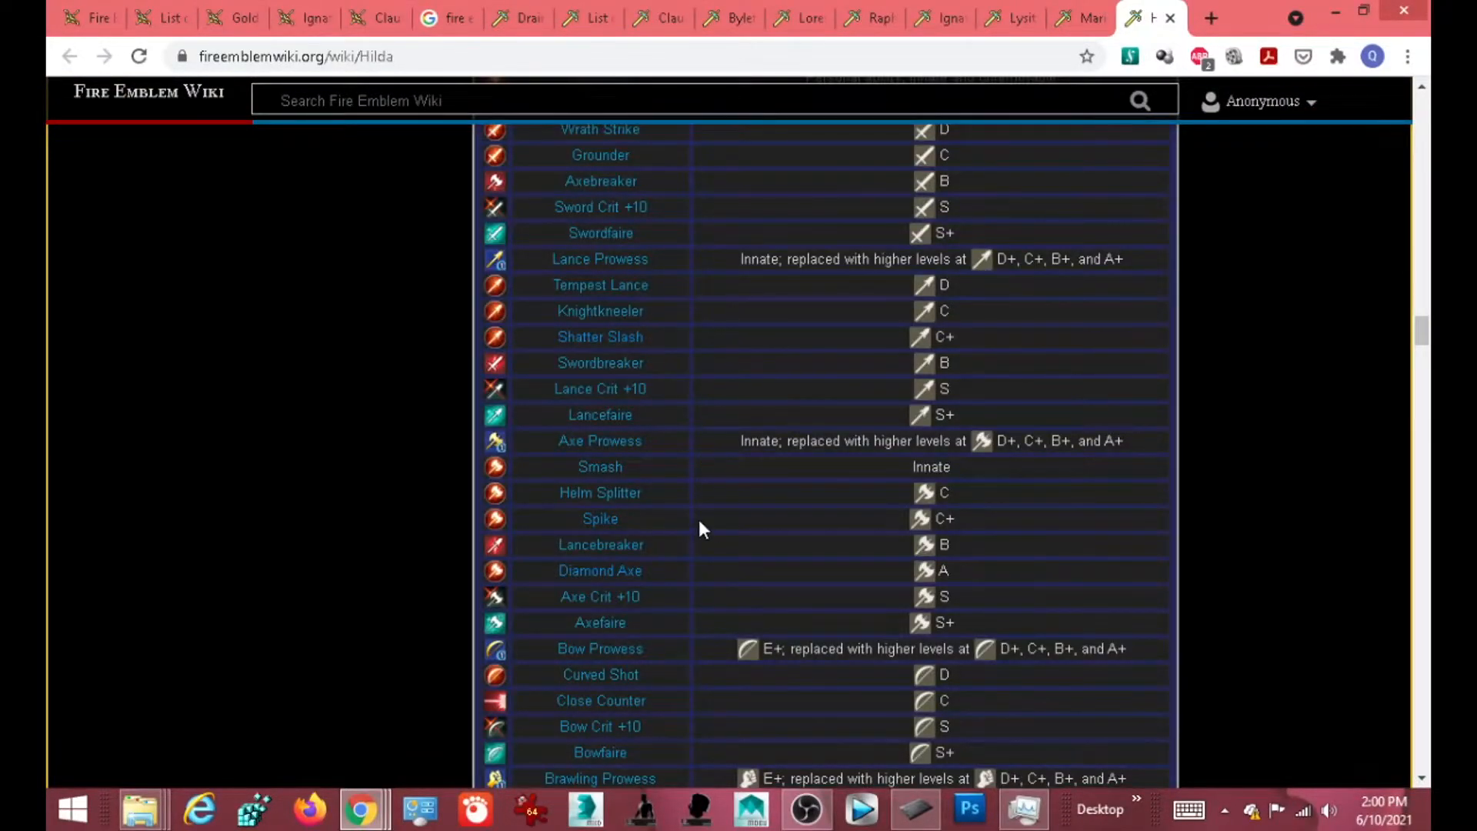
scroll("down", 3)
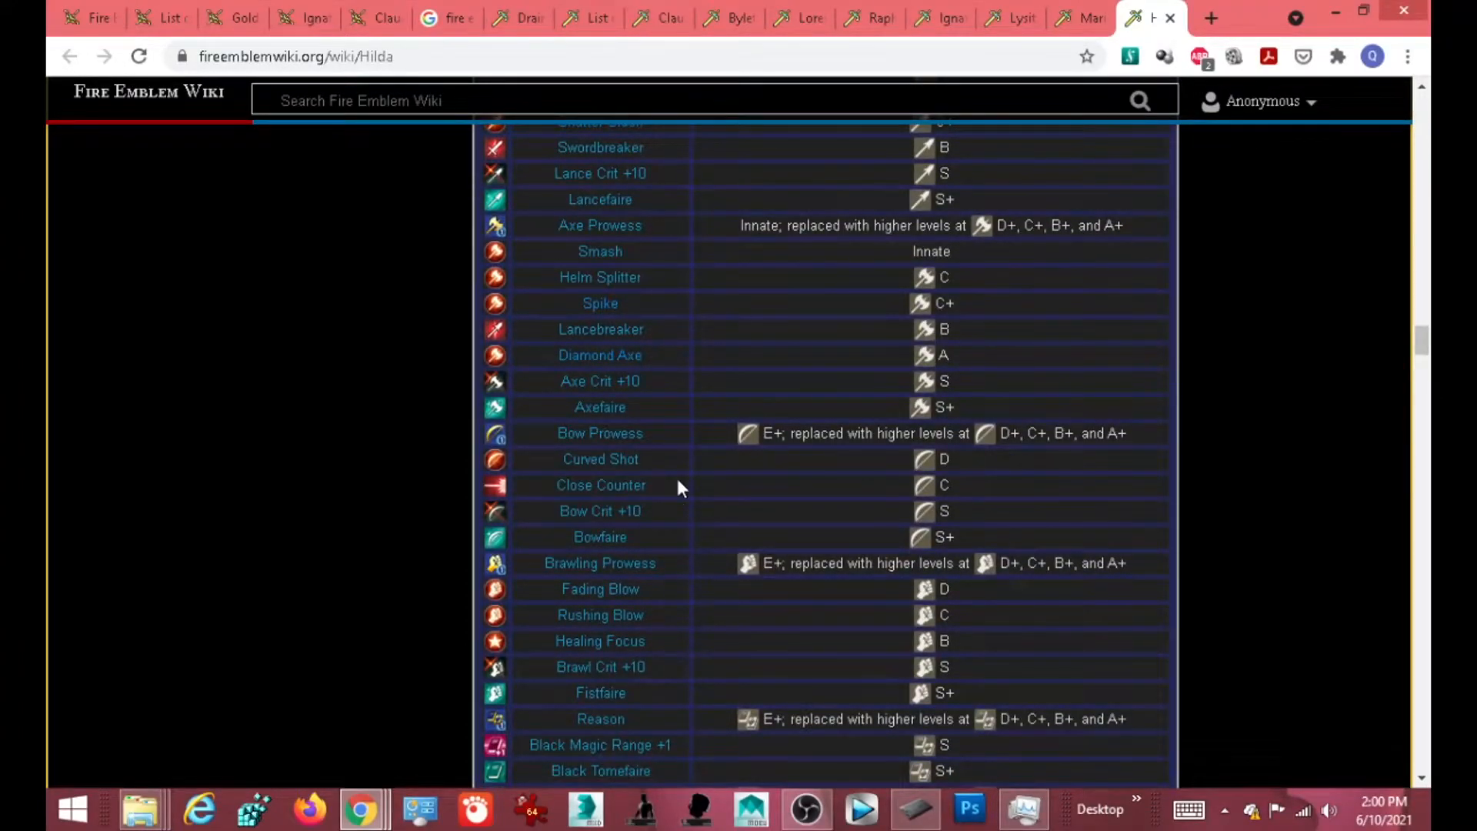
scroll("down", 3)
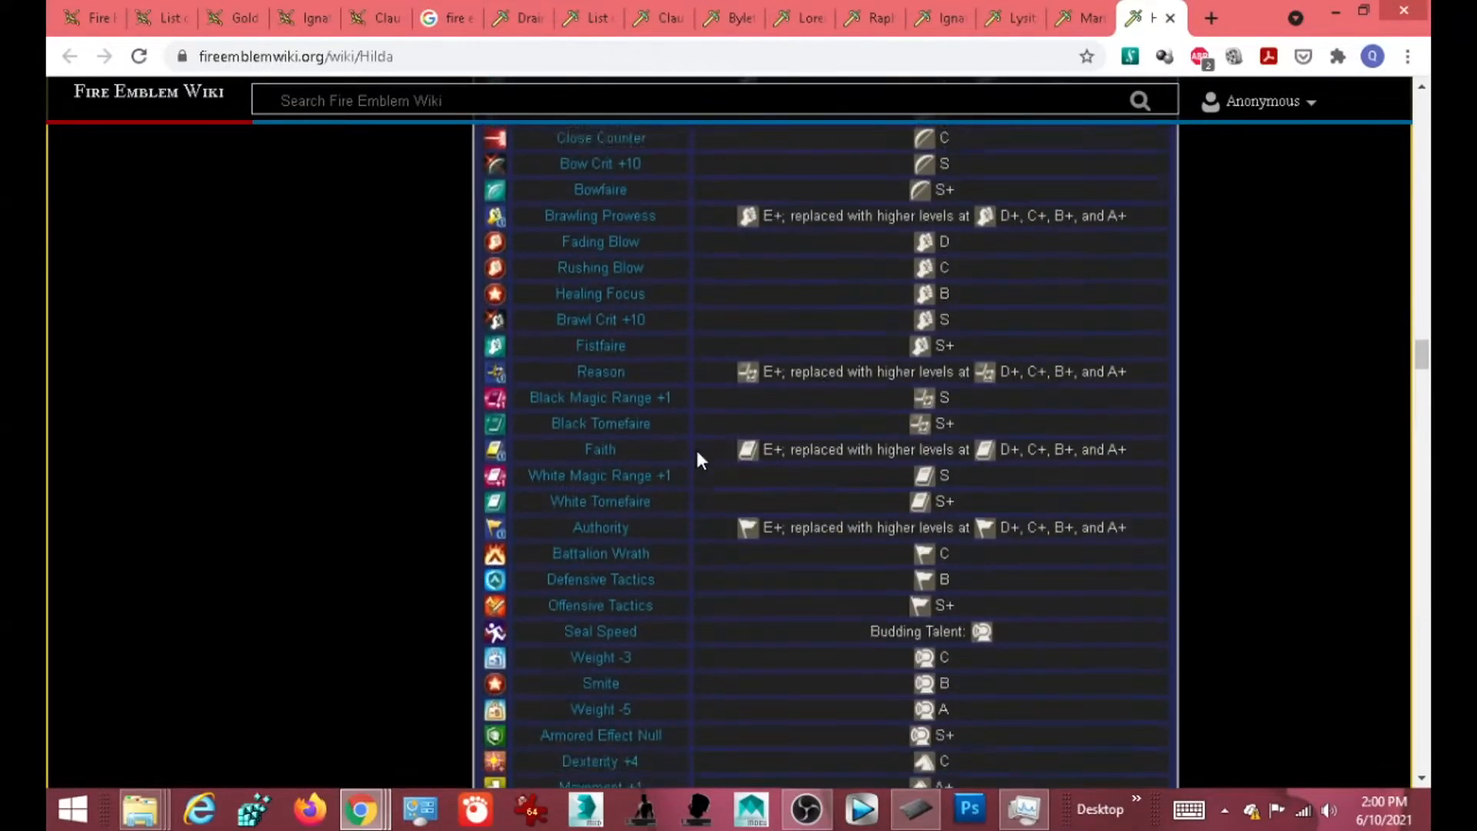
scroll("down", 3)
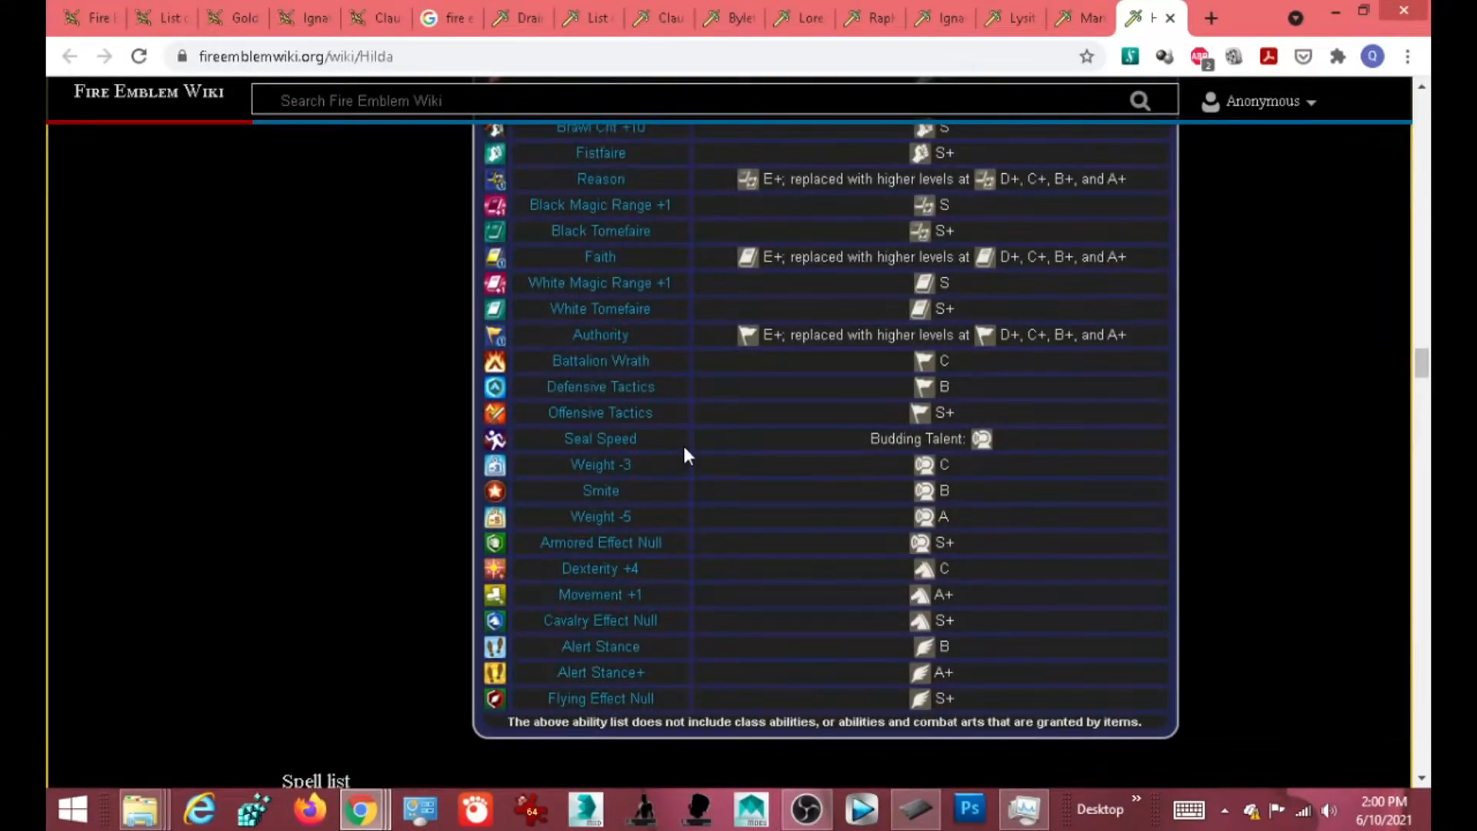
mouse_move(851, 450)
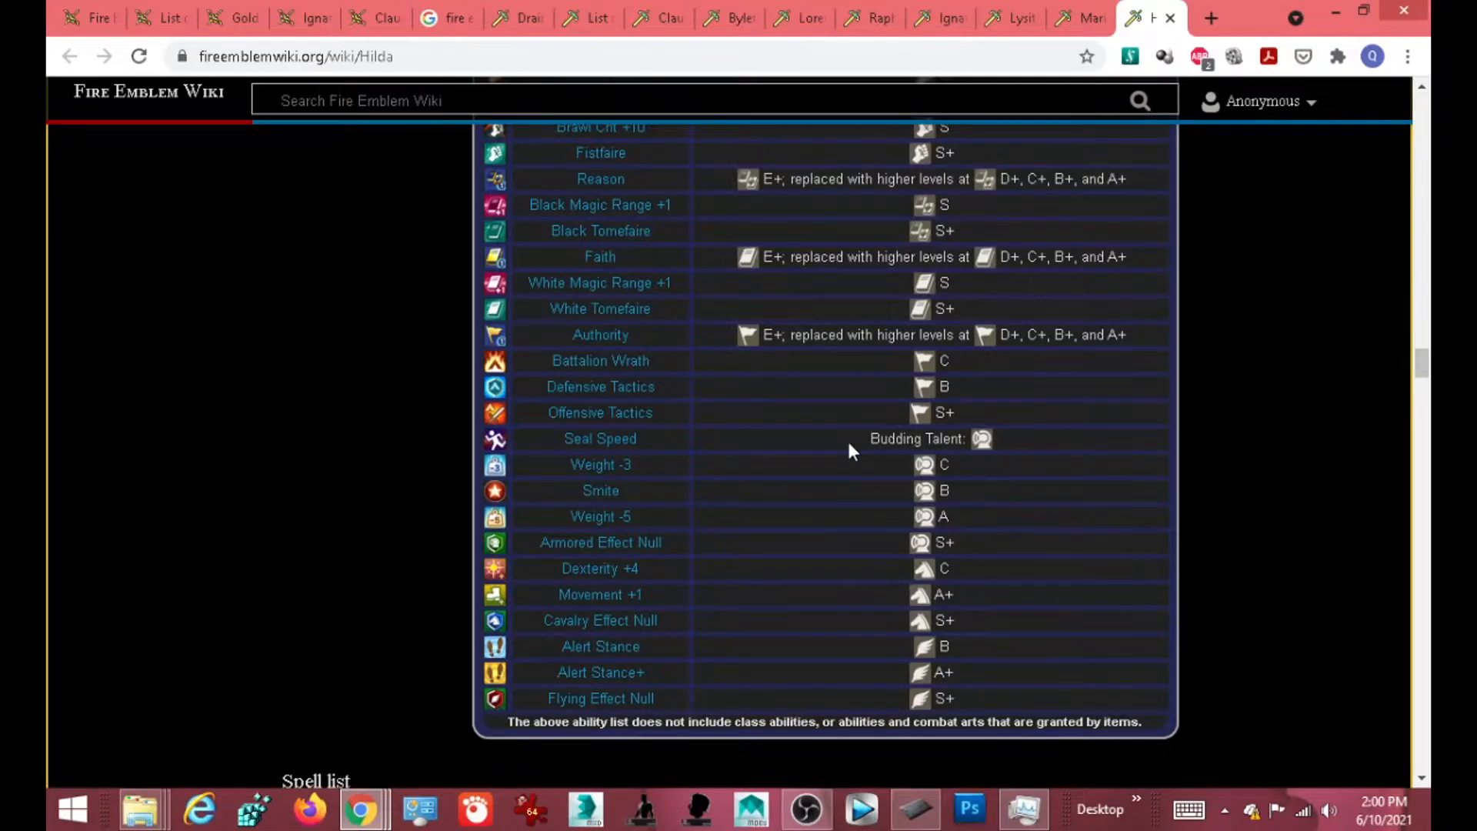
mouse_move(851, 412)
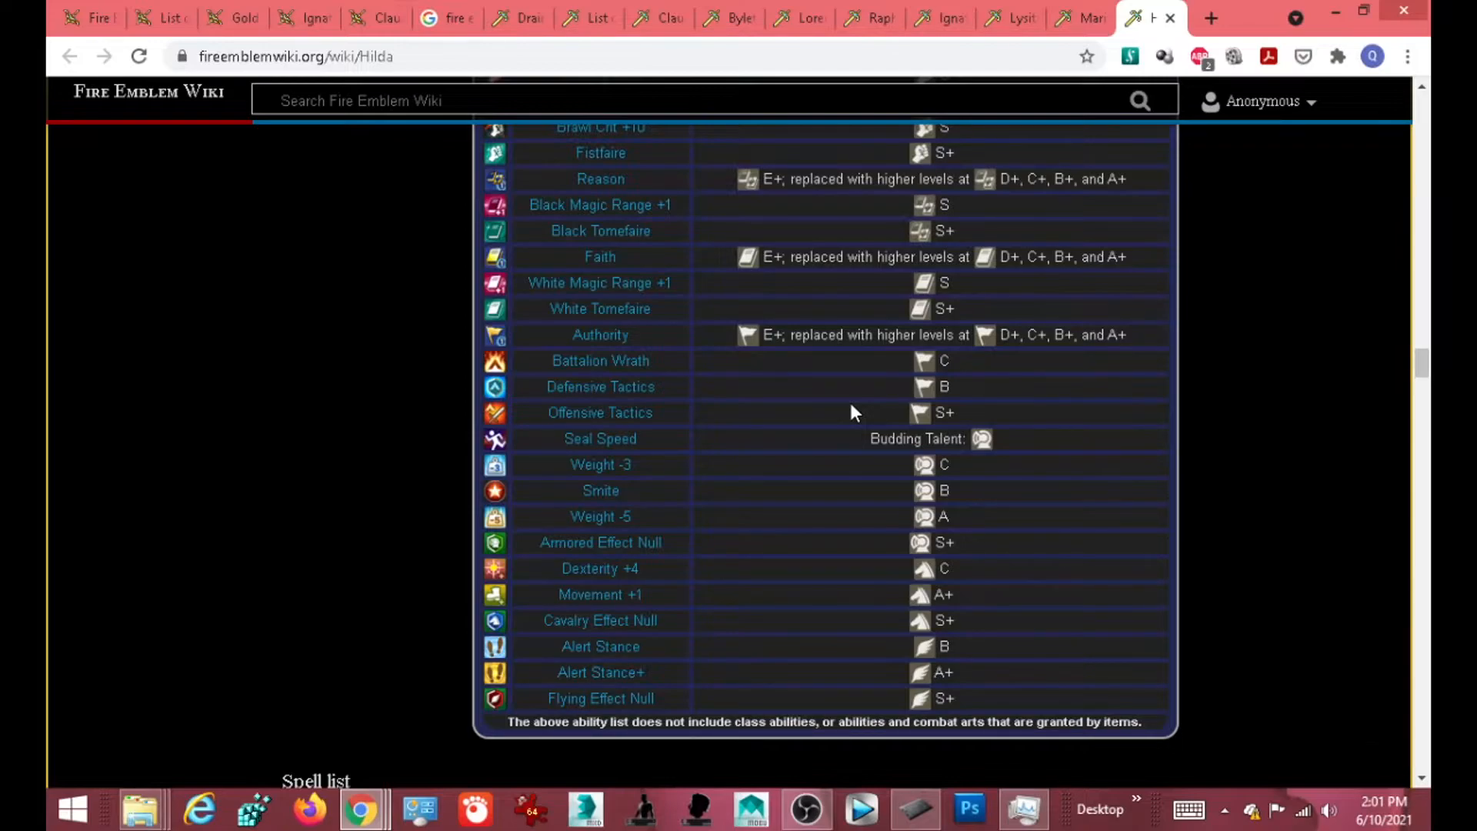
mouse_move(718, 540)
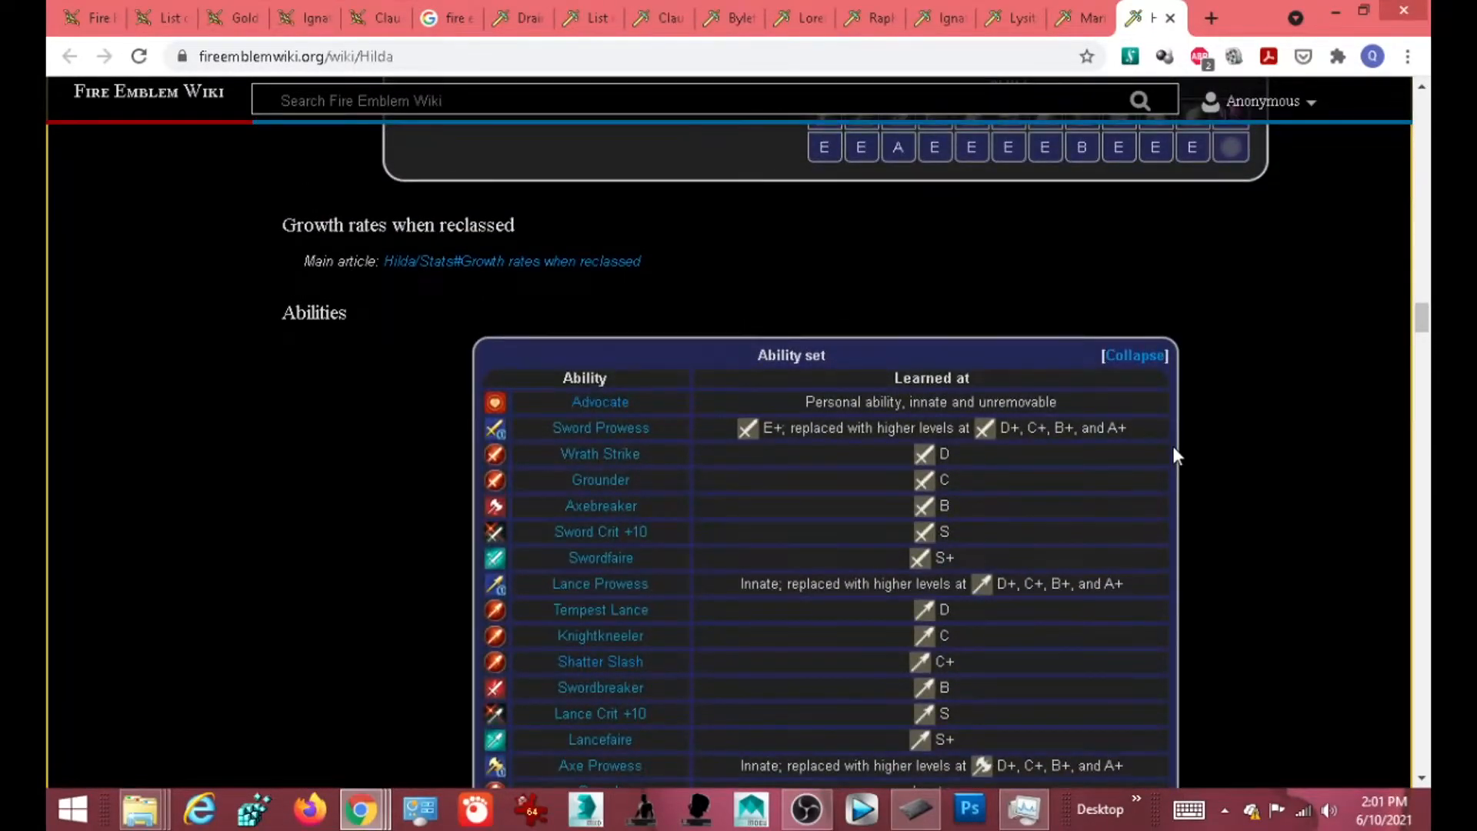
scroll("down", 3)
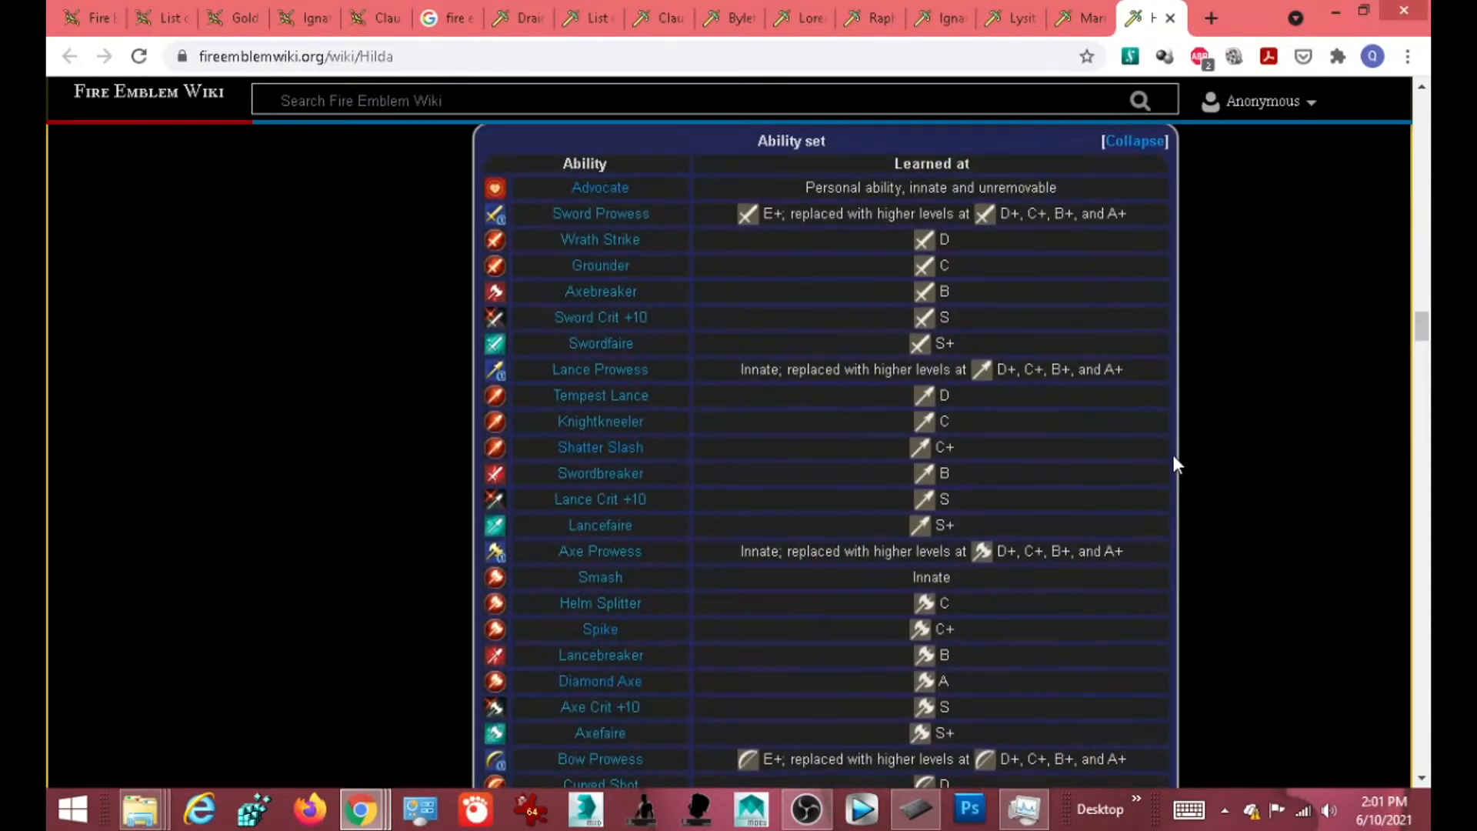
scroll("down", 3)
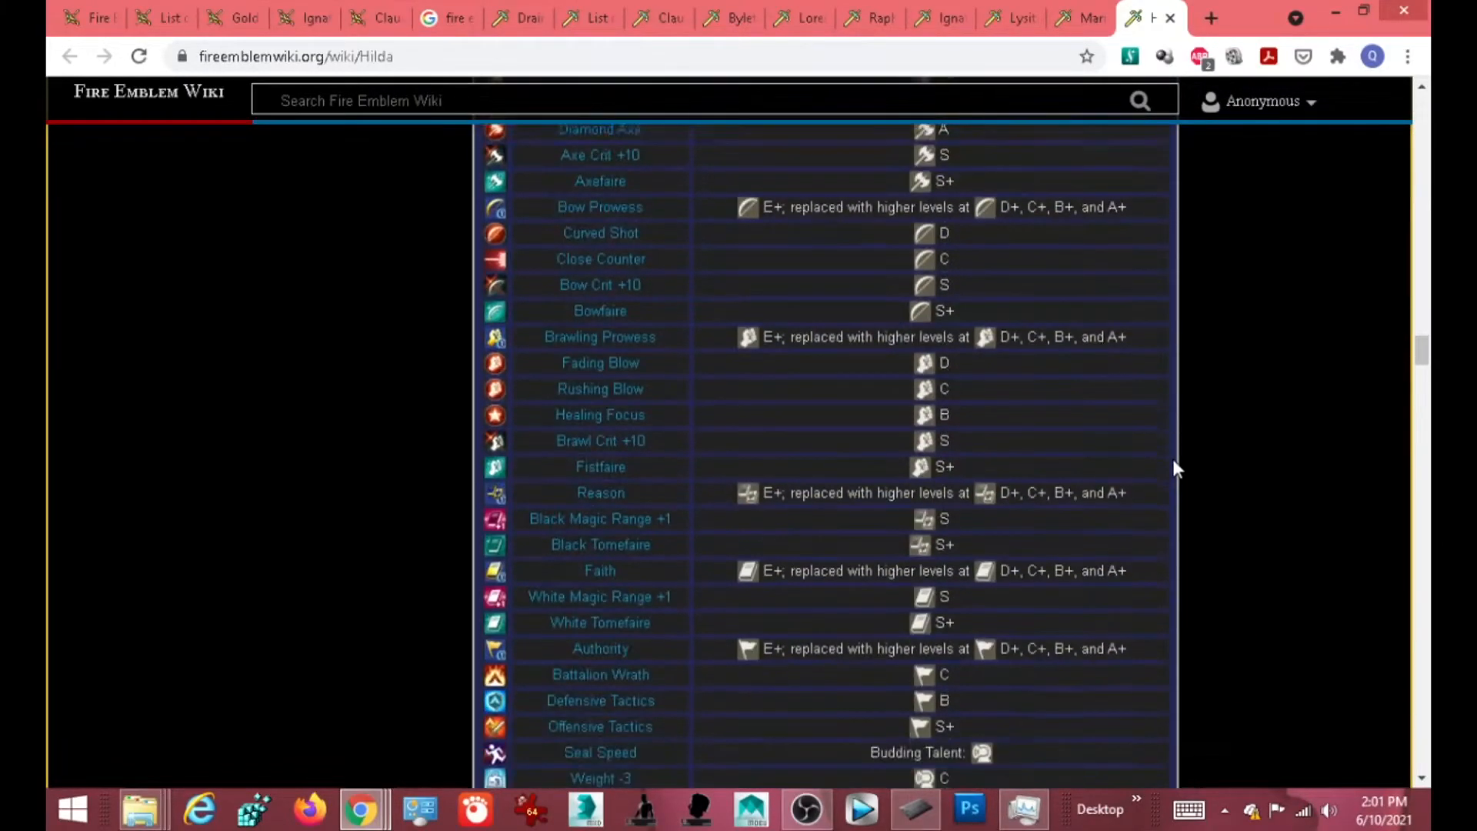
scroll("down", 3)
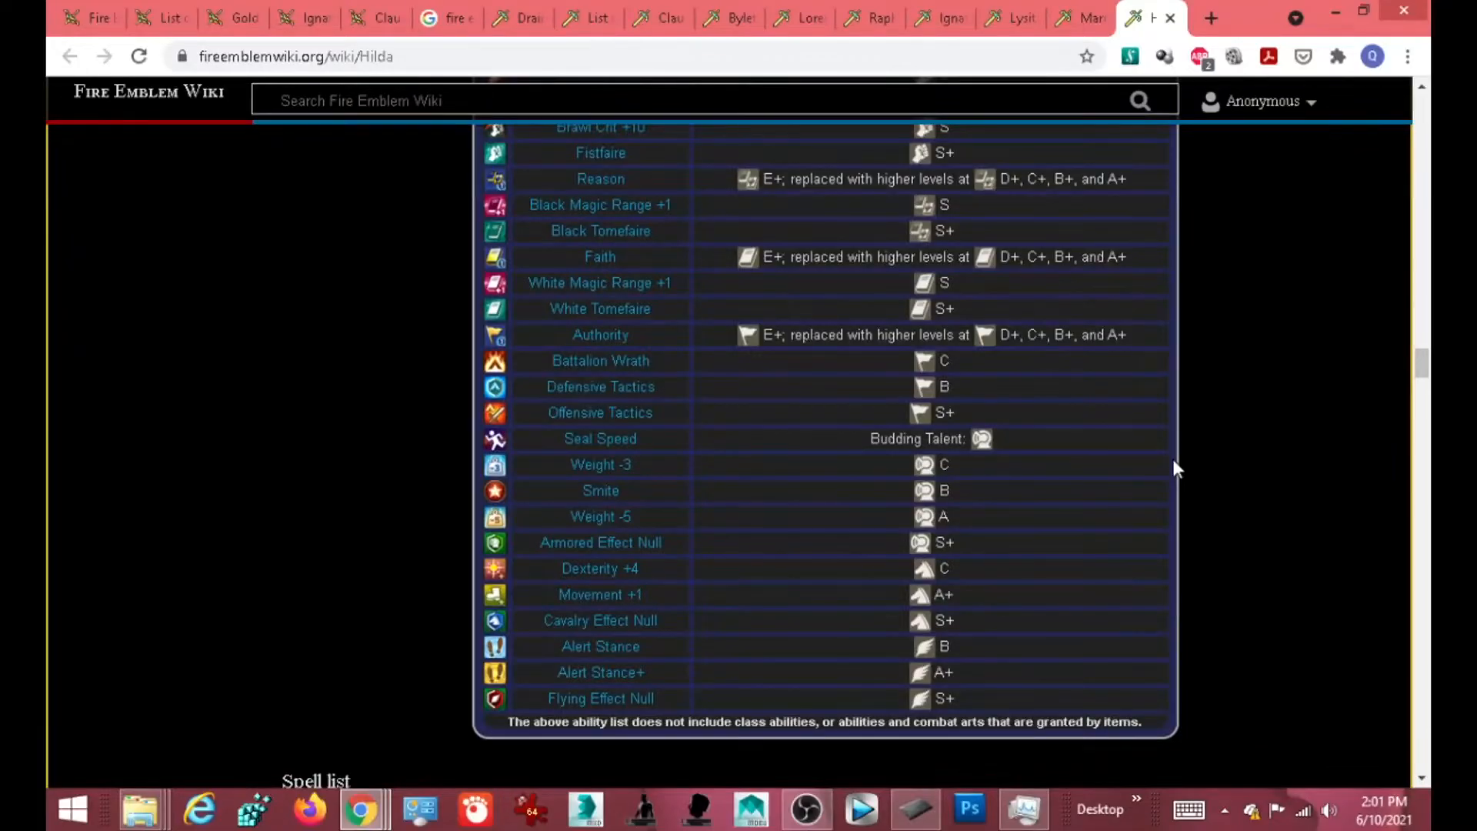
scroll("down", 3)
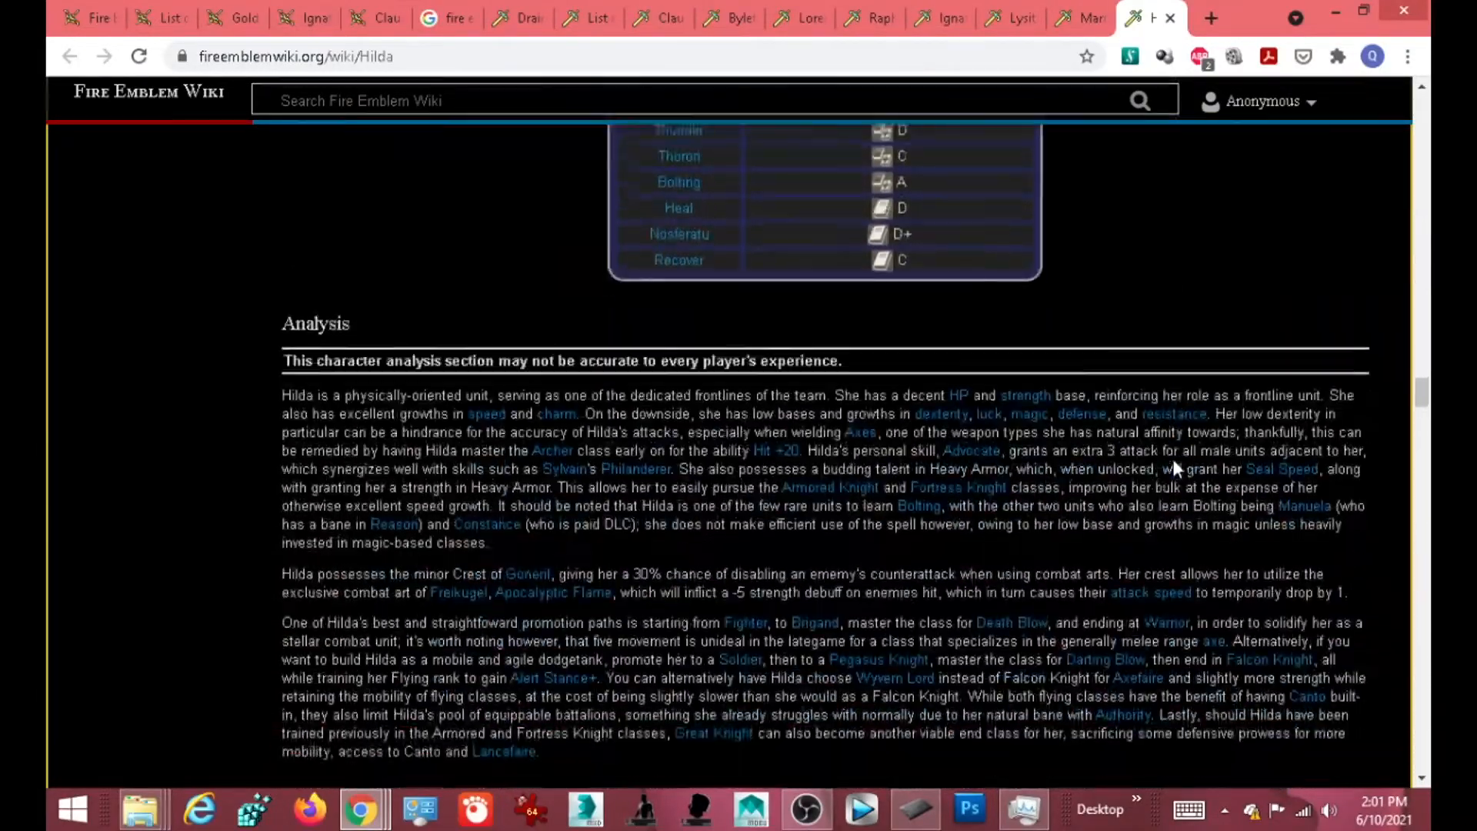
scroll("down", 3)
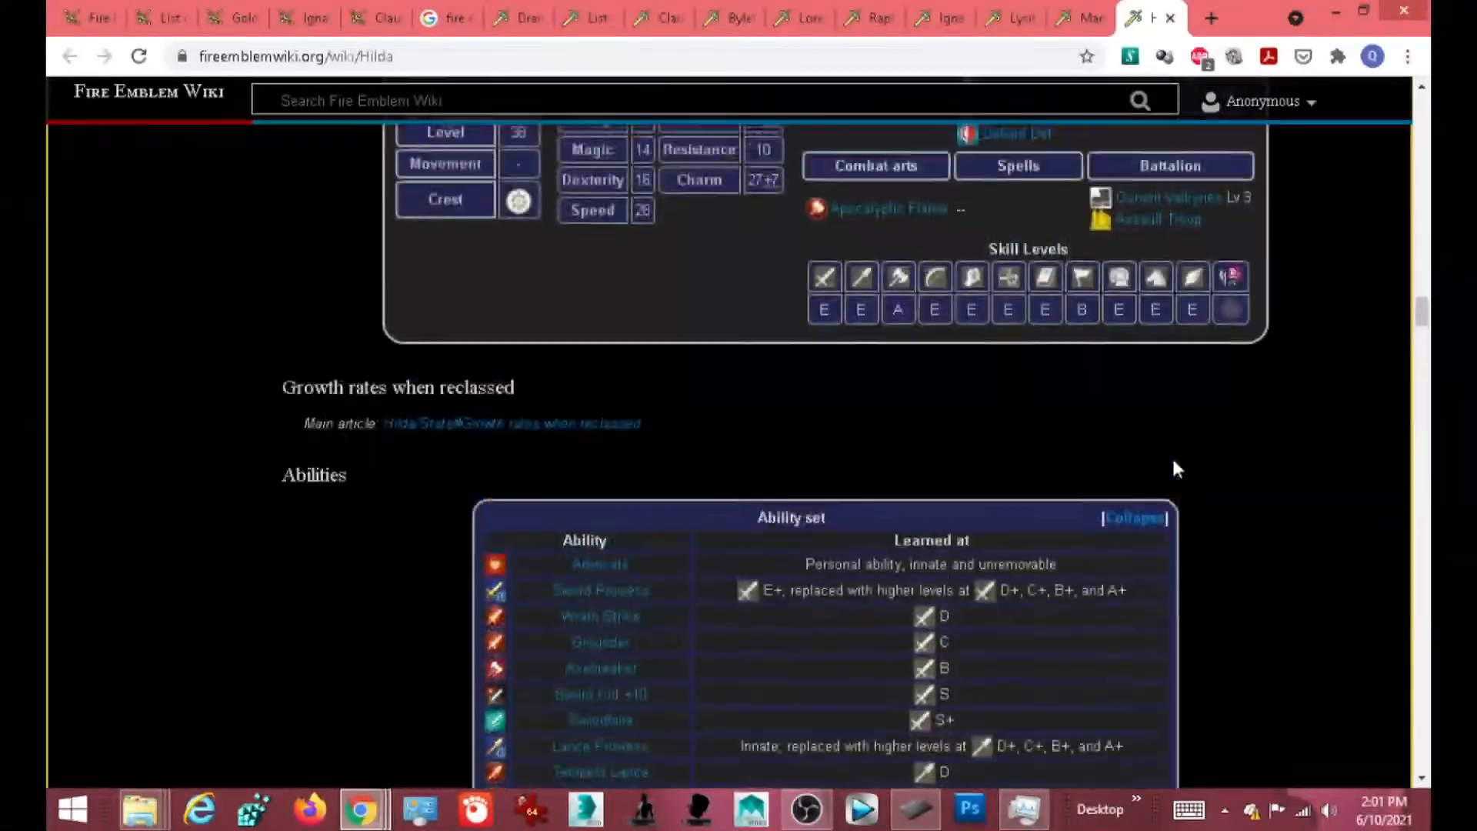
scroll("down", 3)
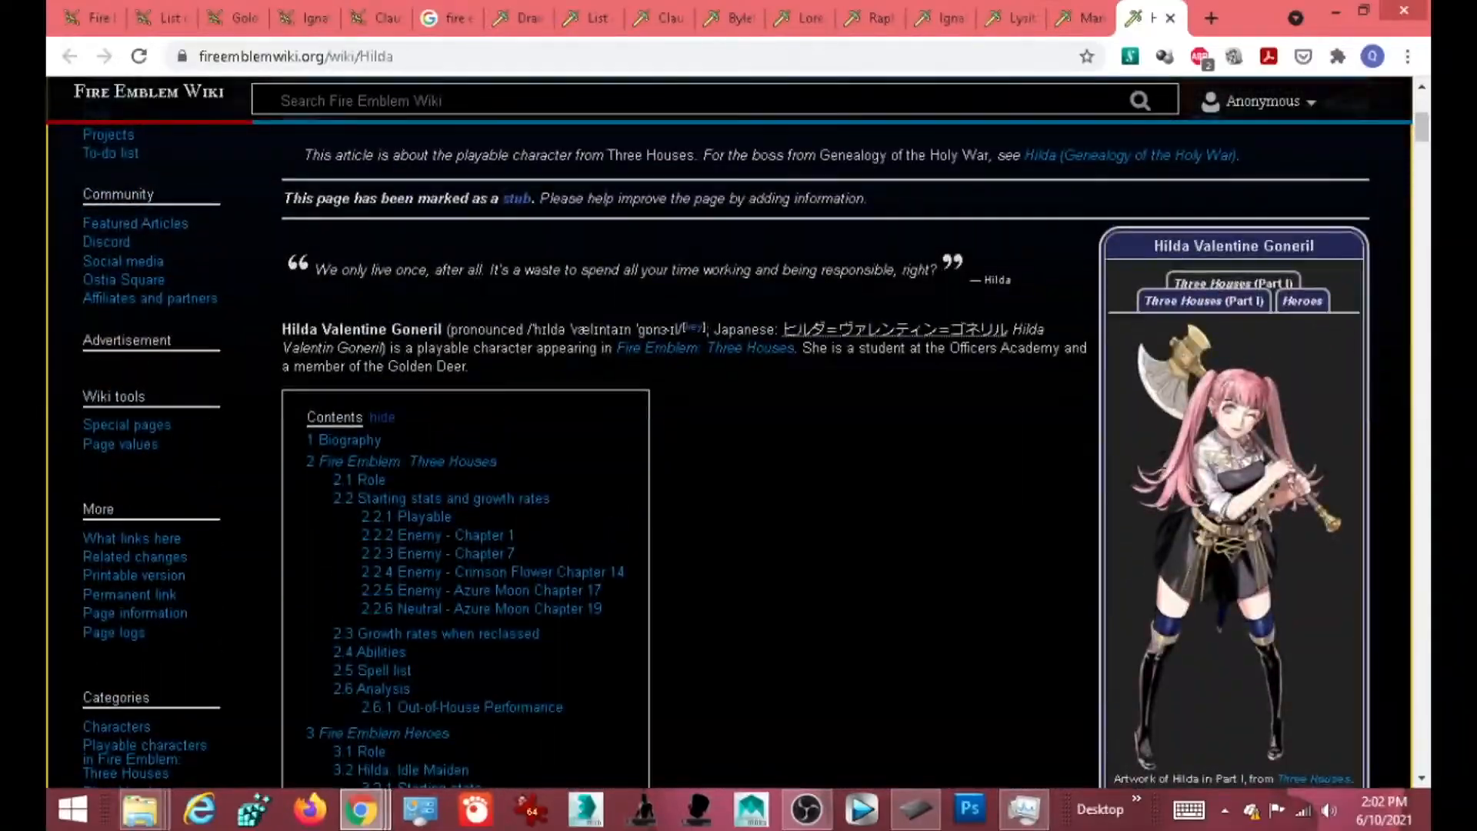
scroll("down", 3)
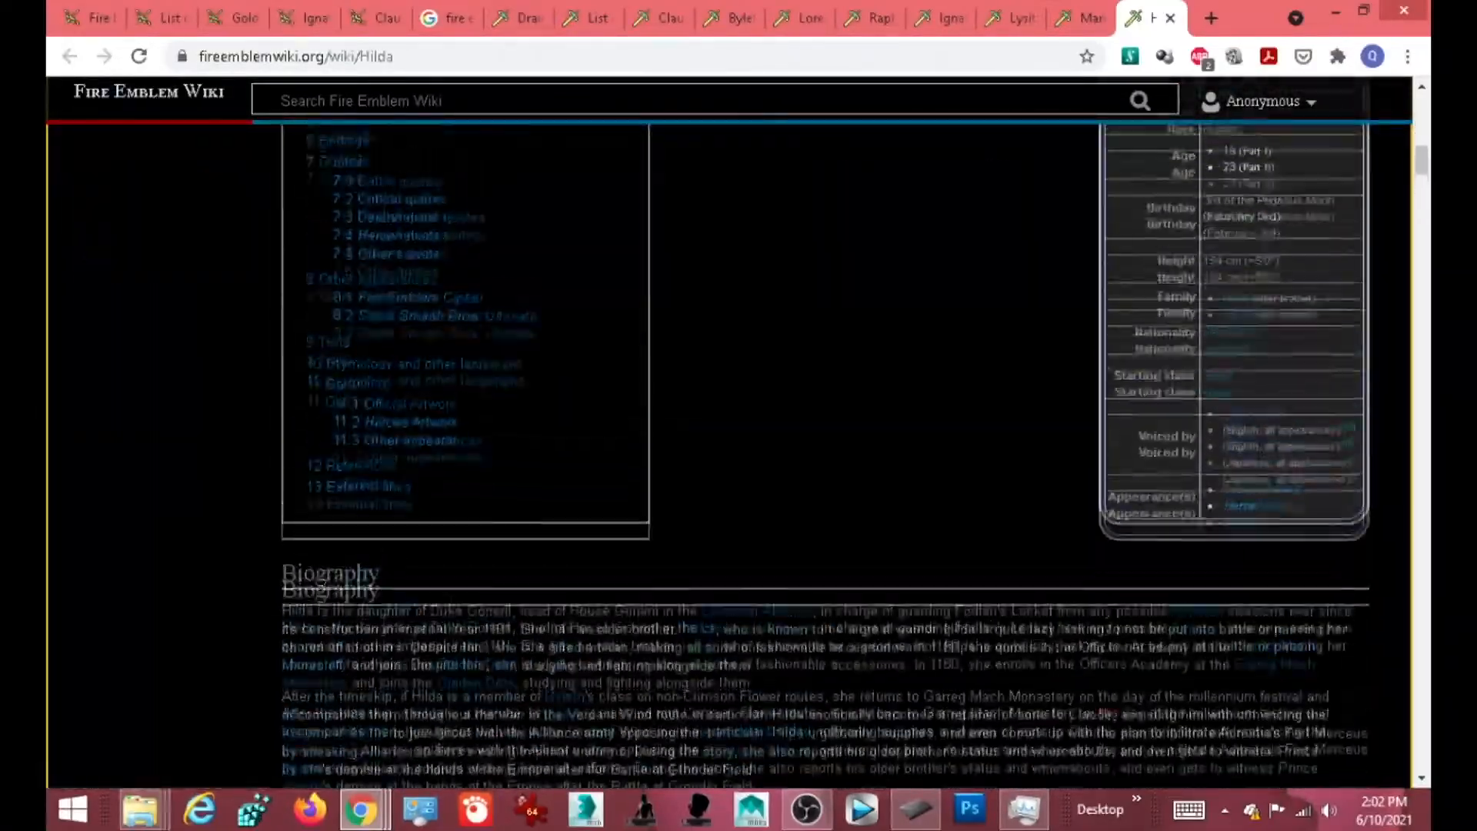
scroll("down", 3)
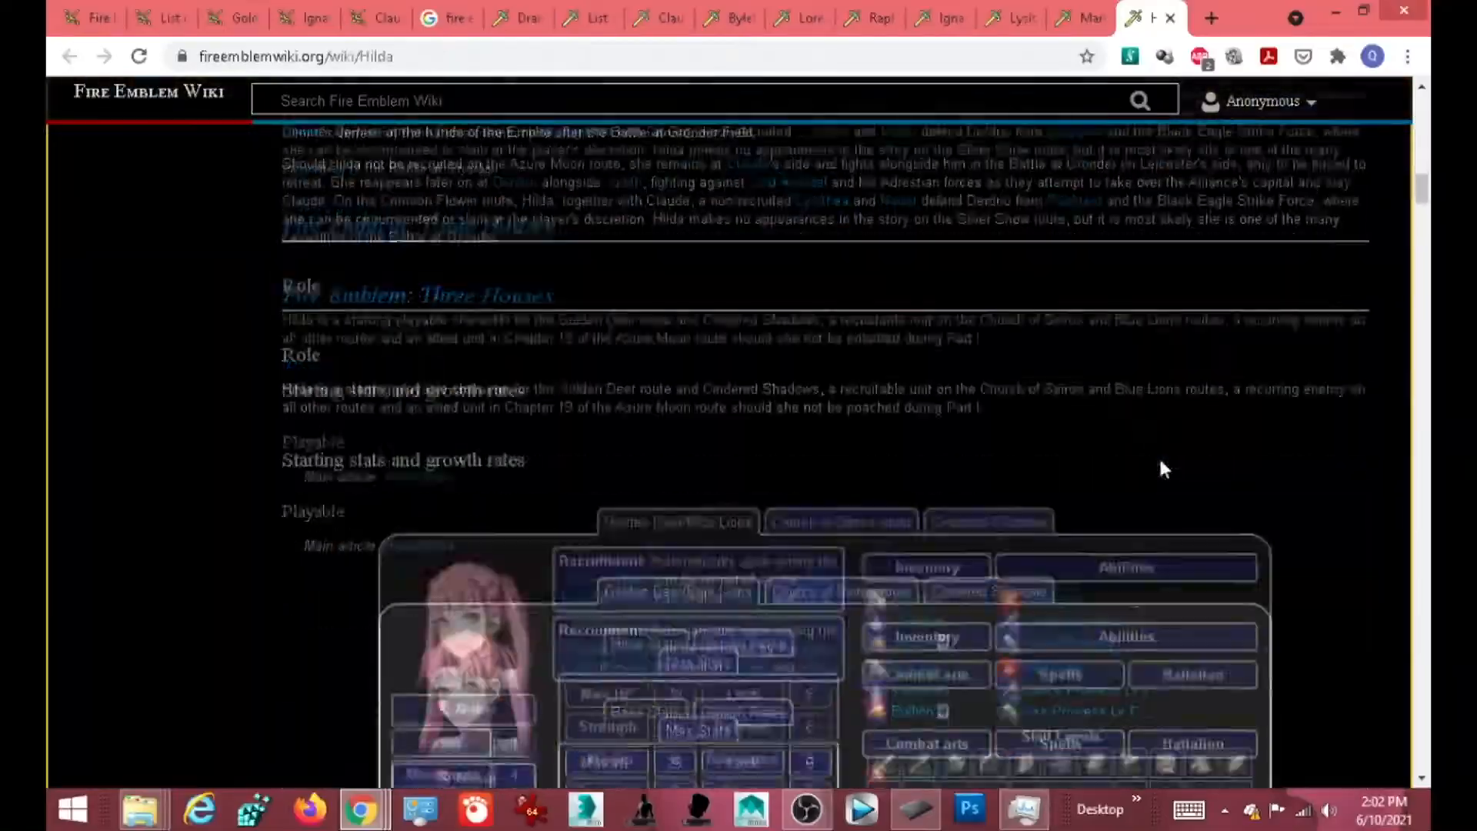
scroll("down", 3)
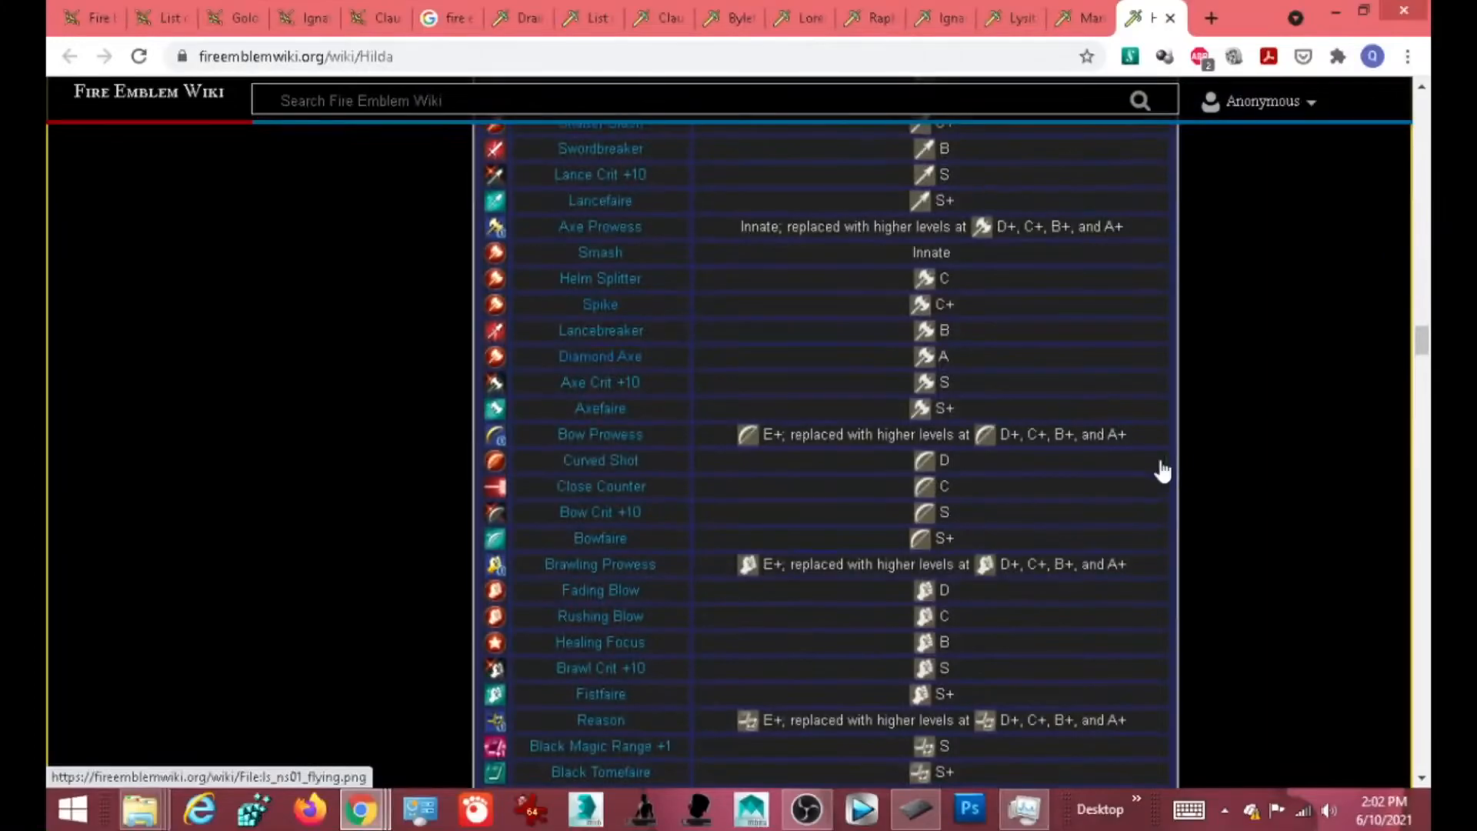
scroll("down", 3)
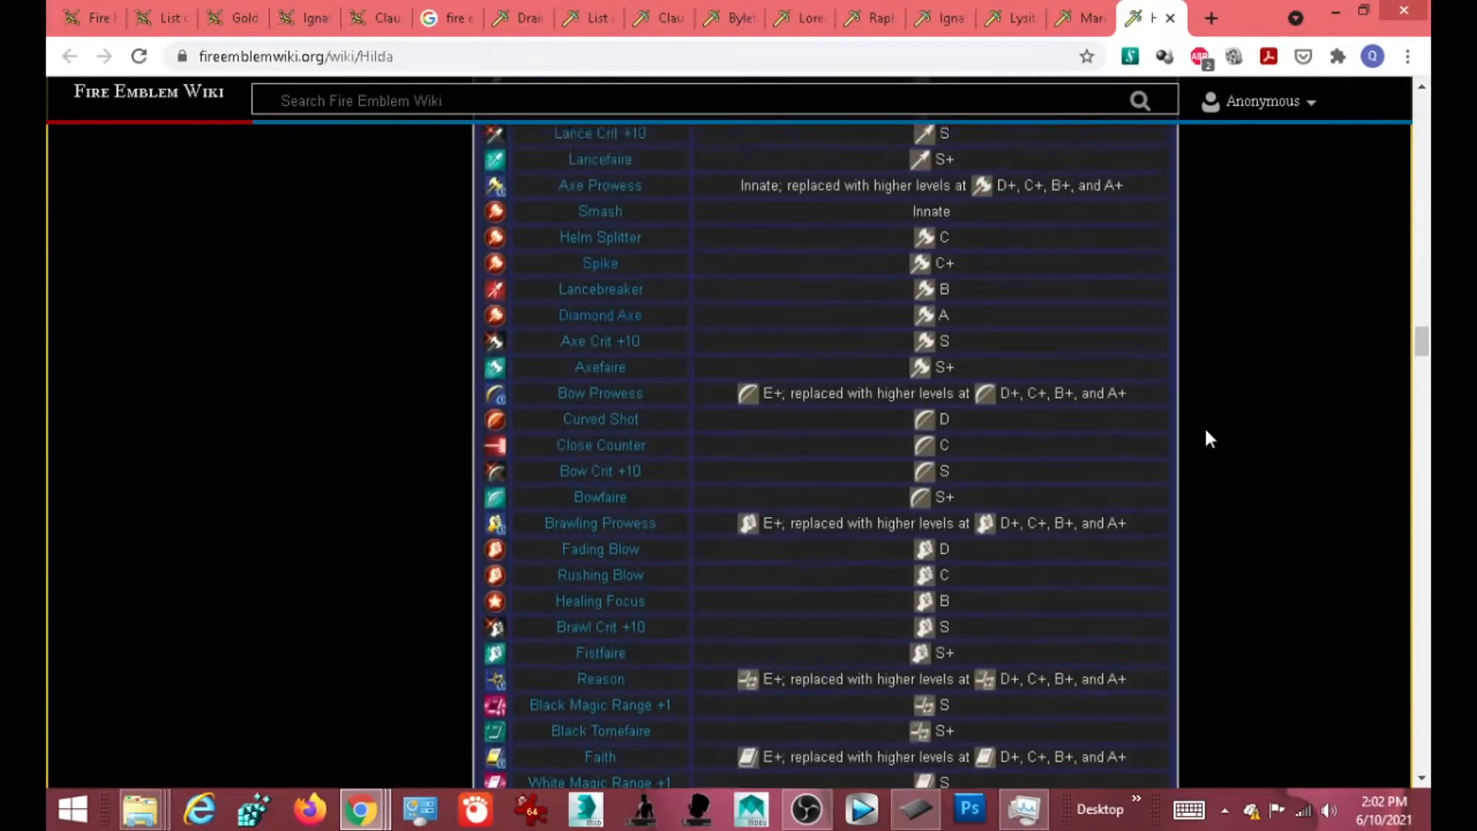
scroll("up", 3)
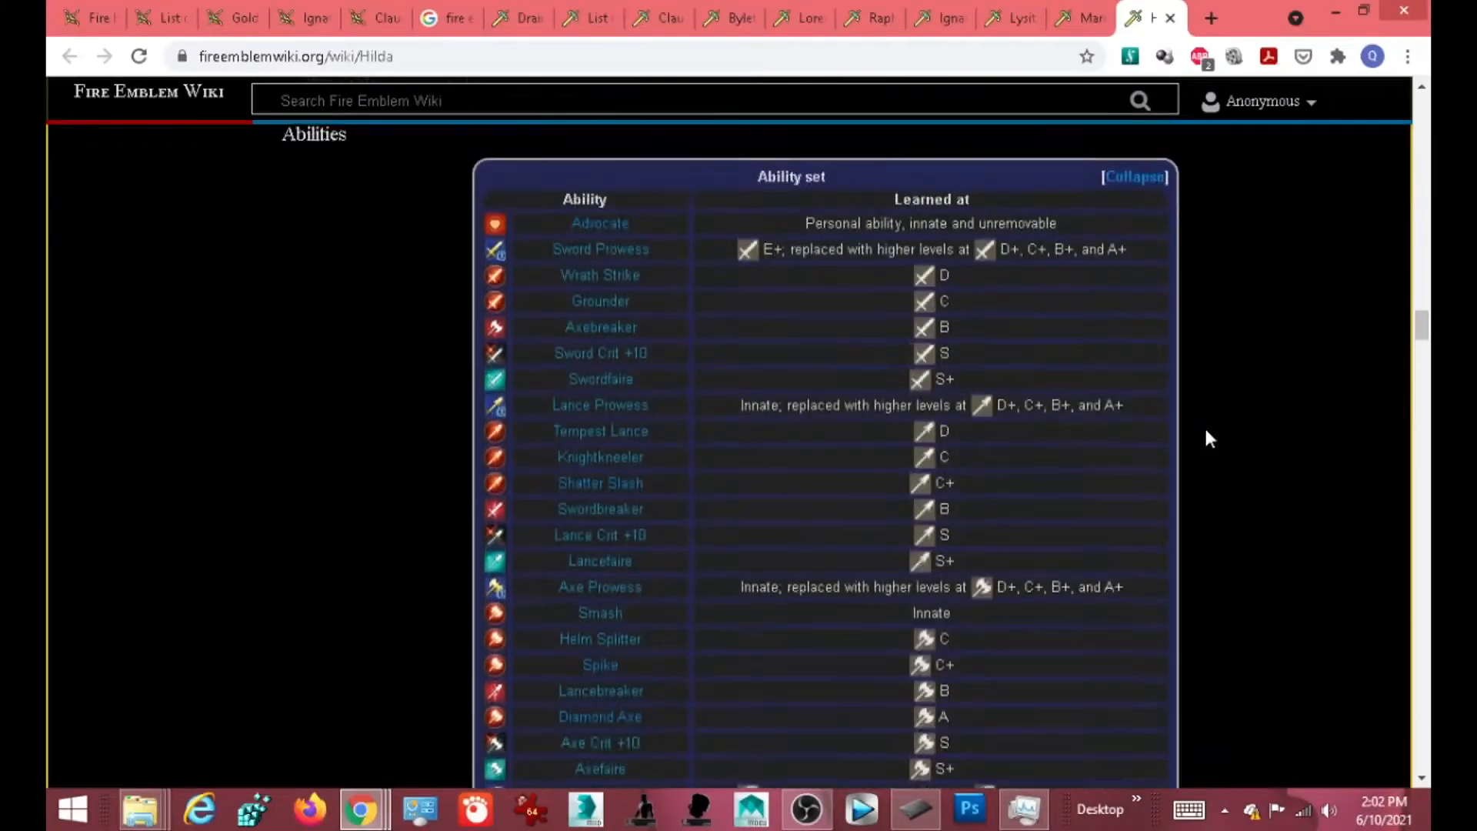
scroll("down", 3)
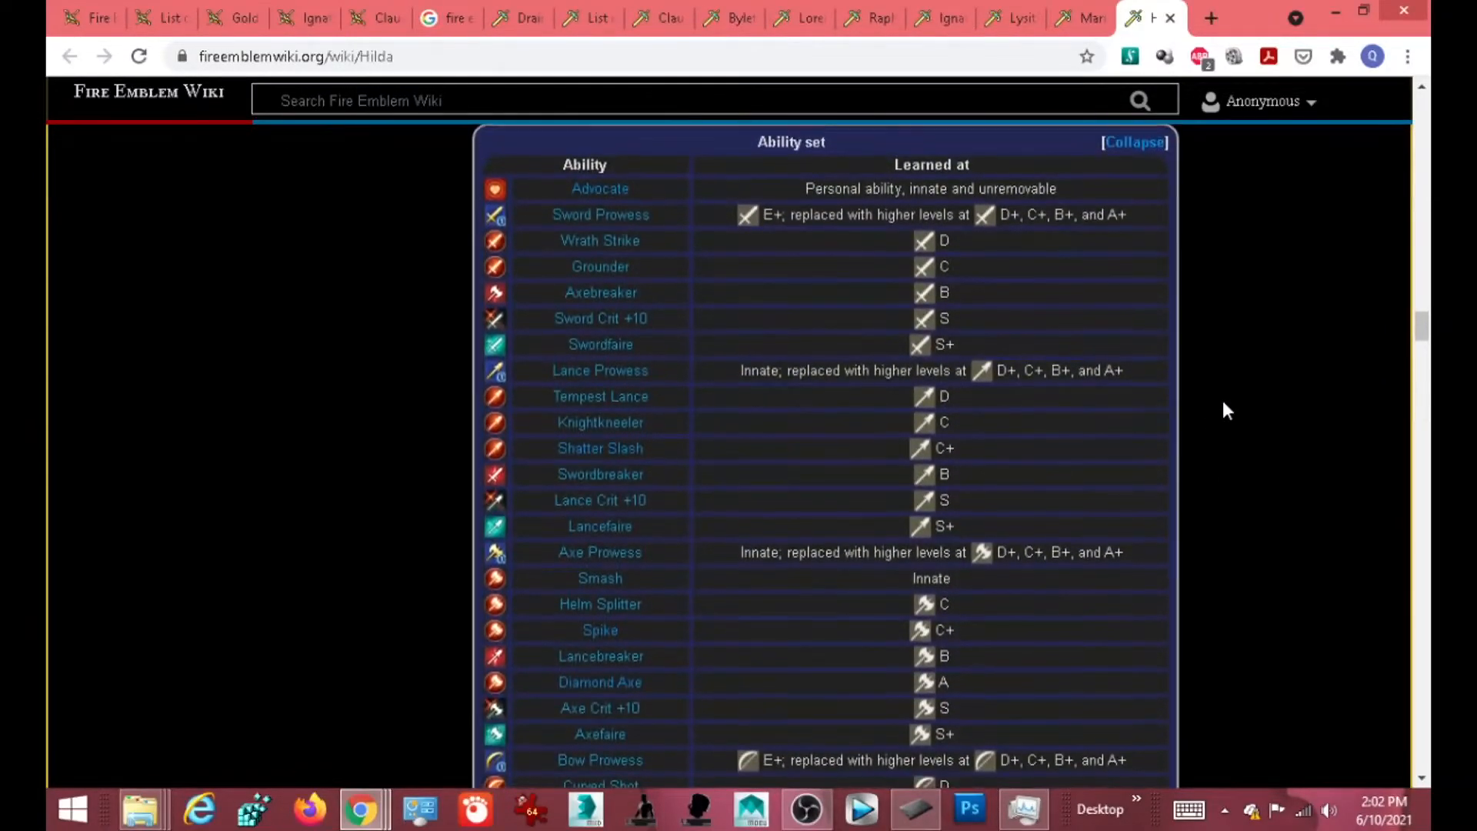
scroll("down", 3)
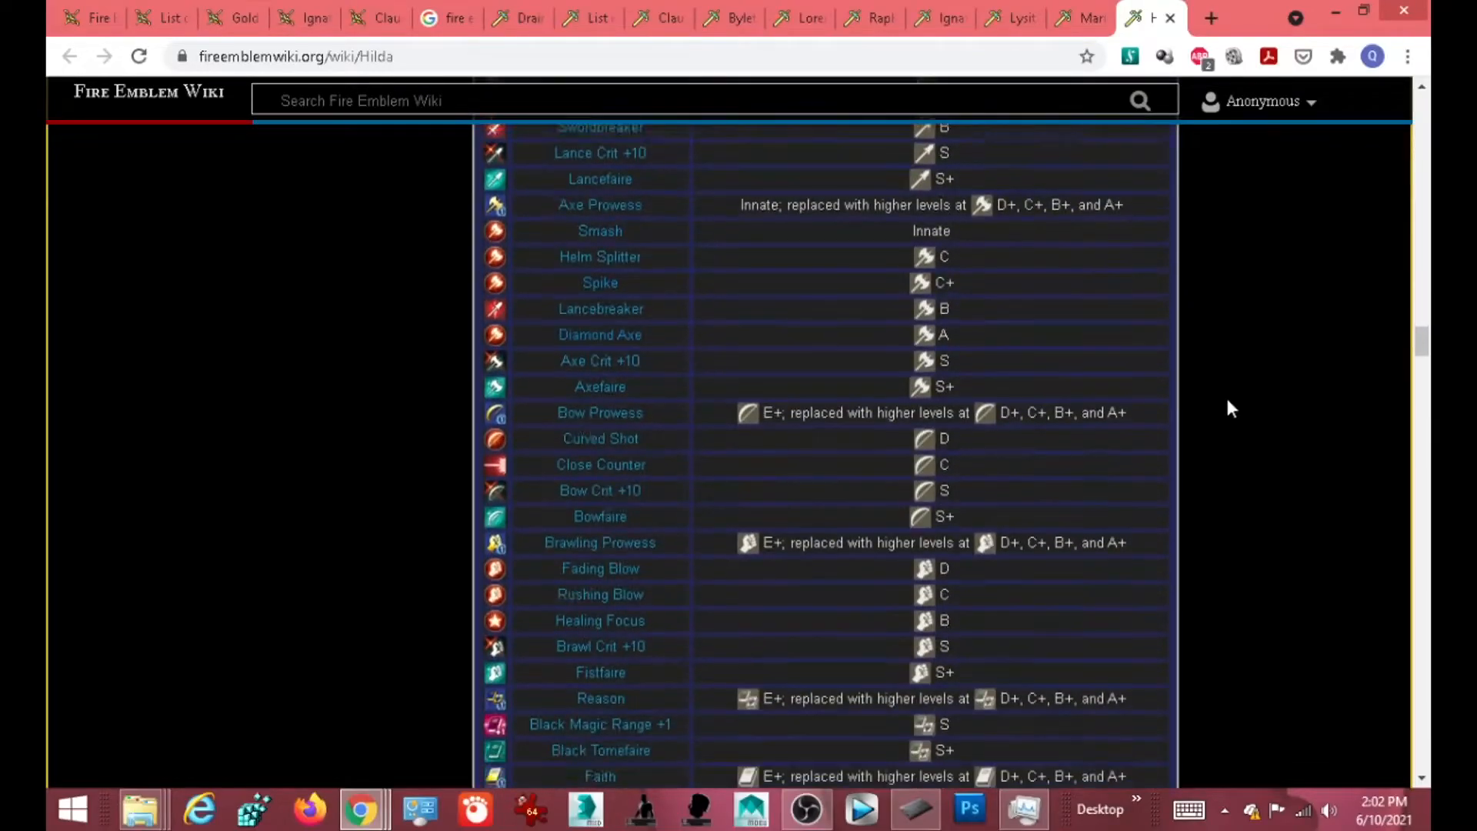
scroll("down", 3)
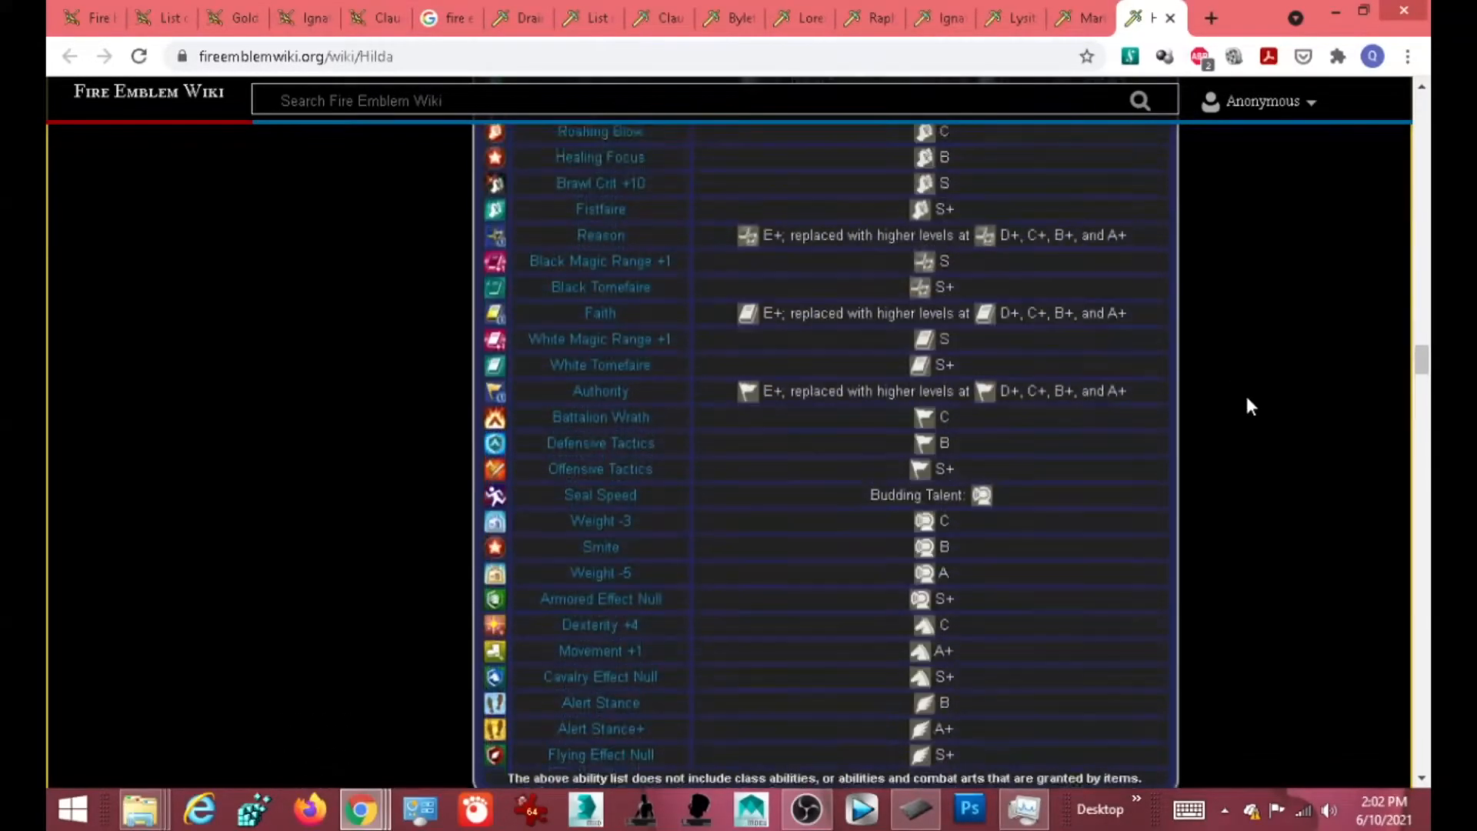
scroll("up", 3)
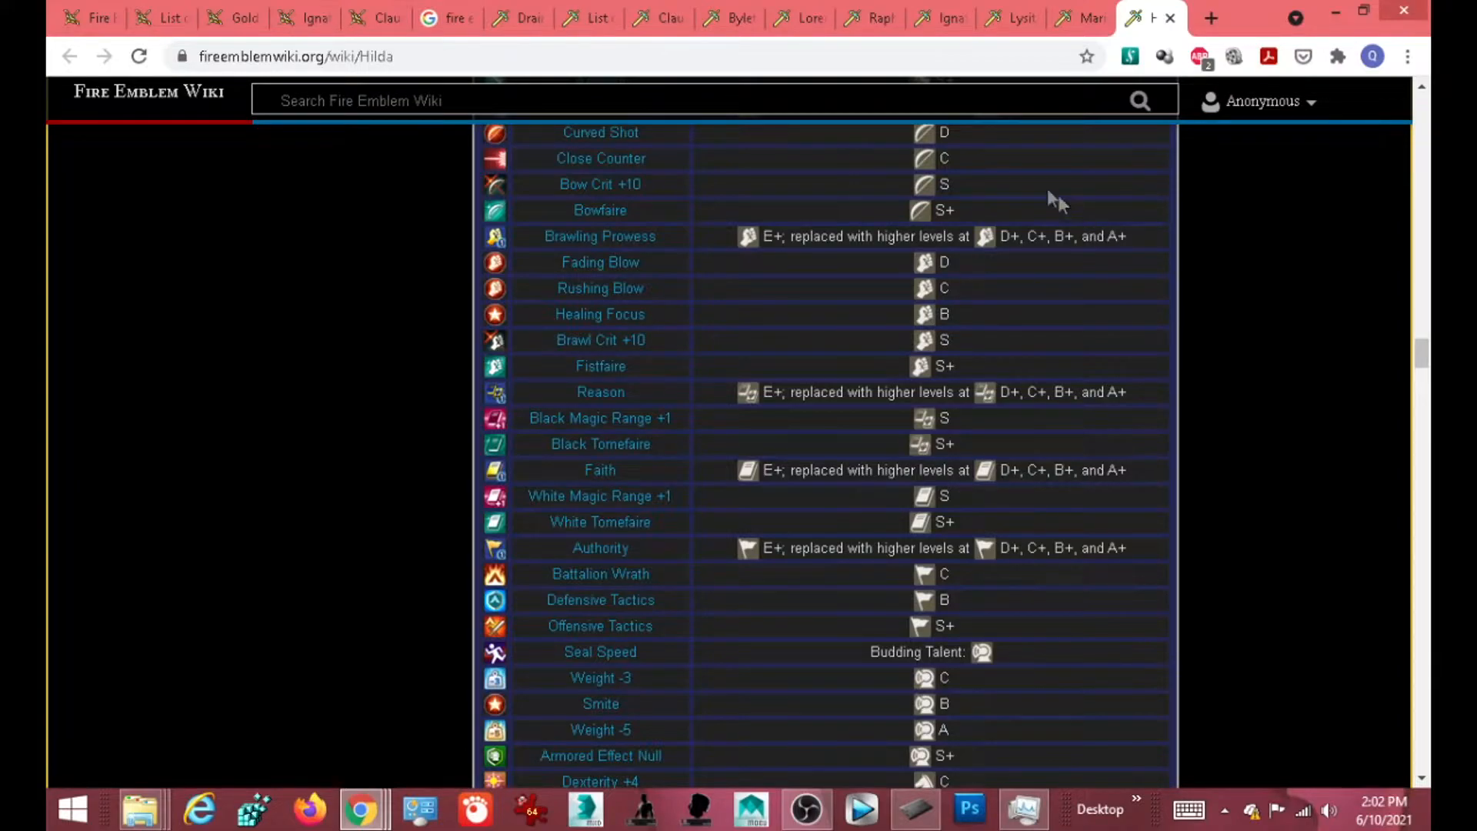
- Open Leonie's character page from the Golden Deer character list
left_click(584, 16)
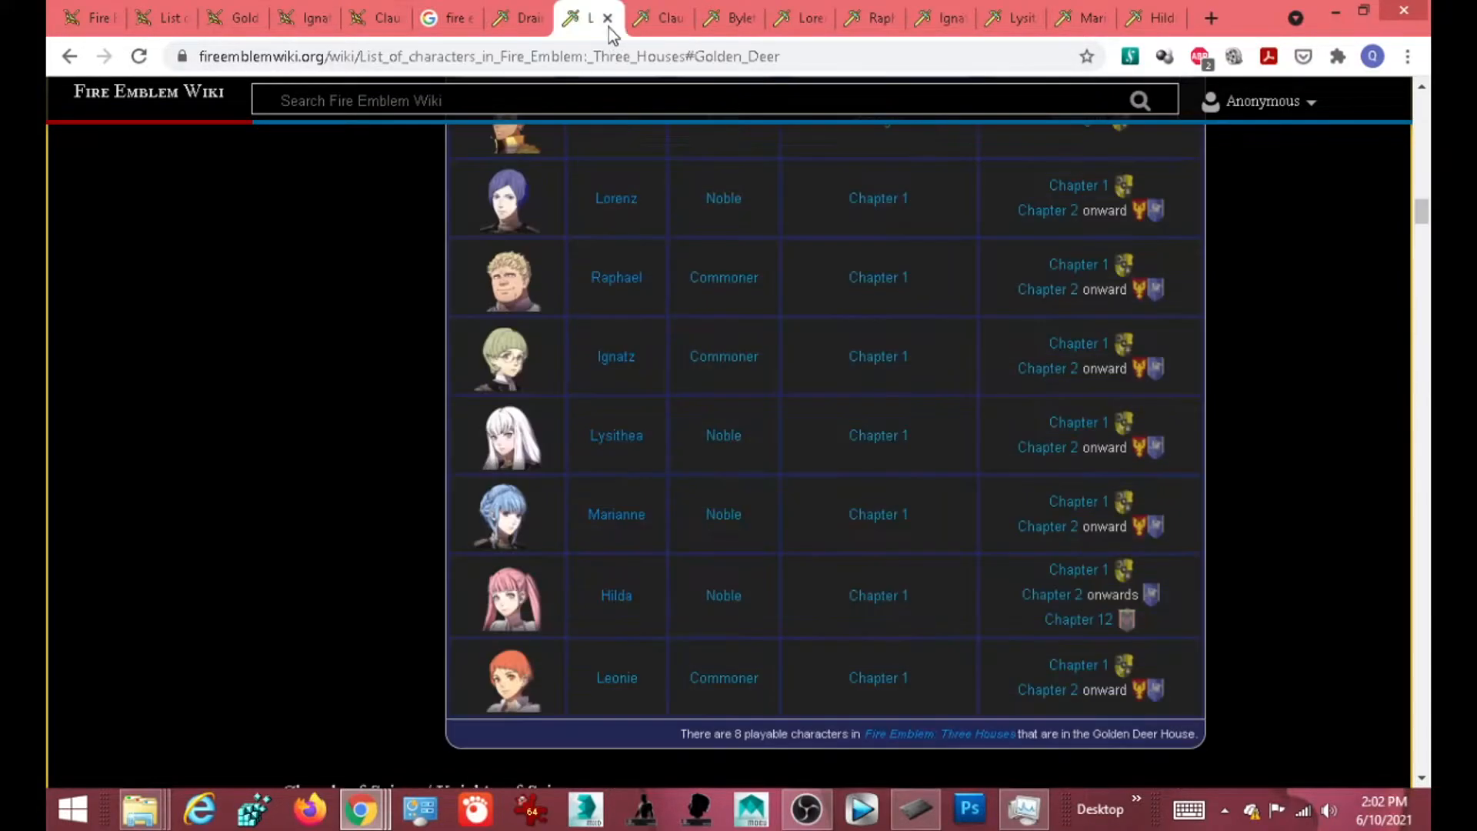
mouse_move(659, 676)
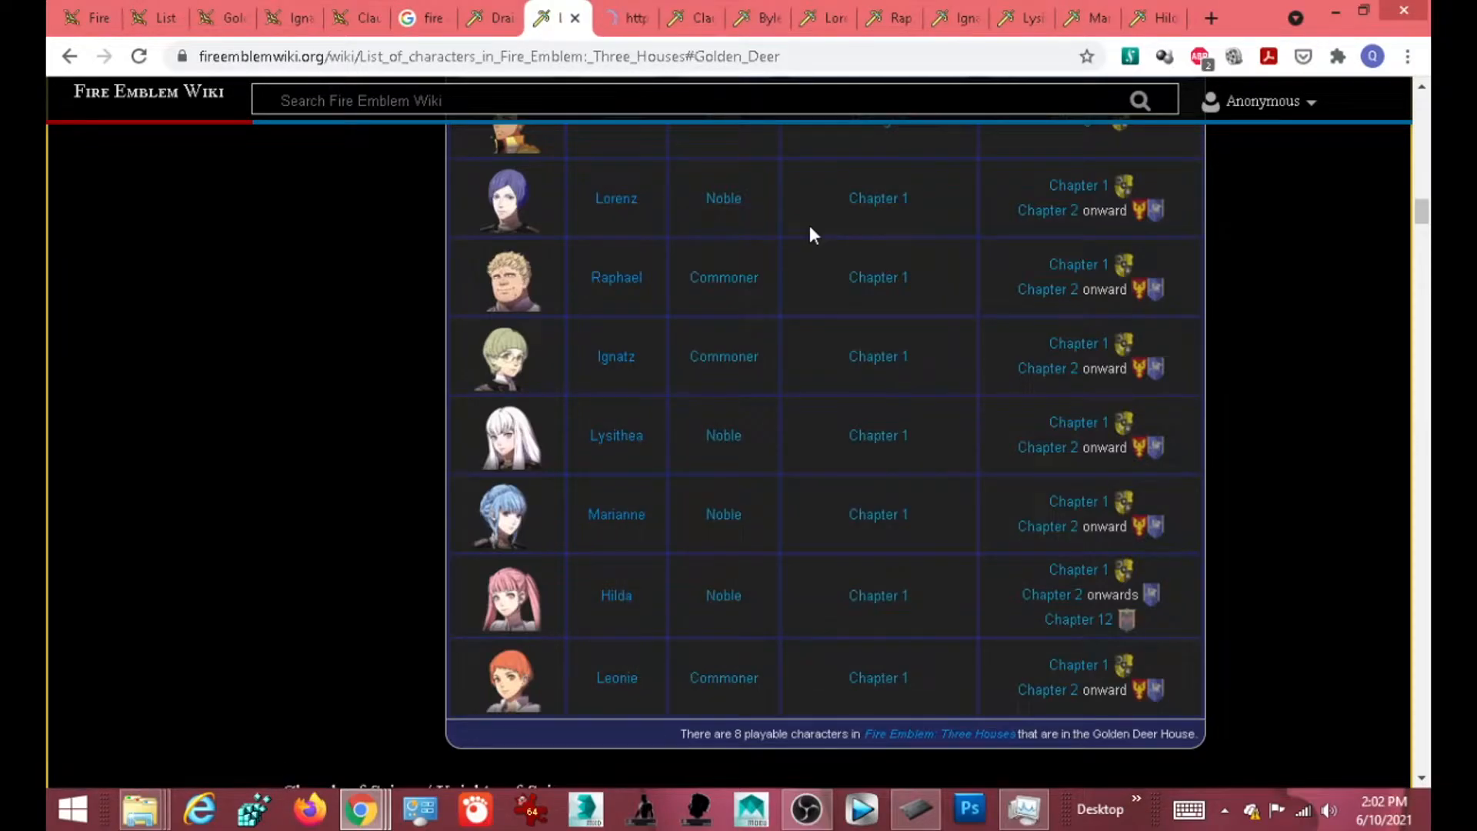
left_click(616, 677)
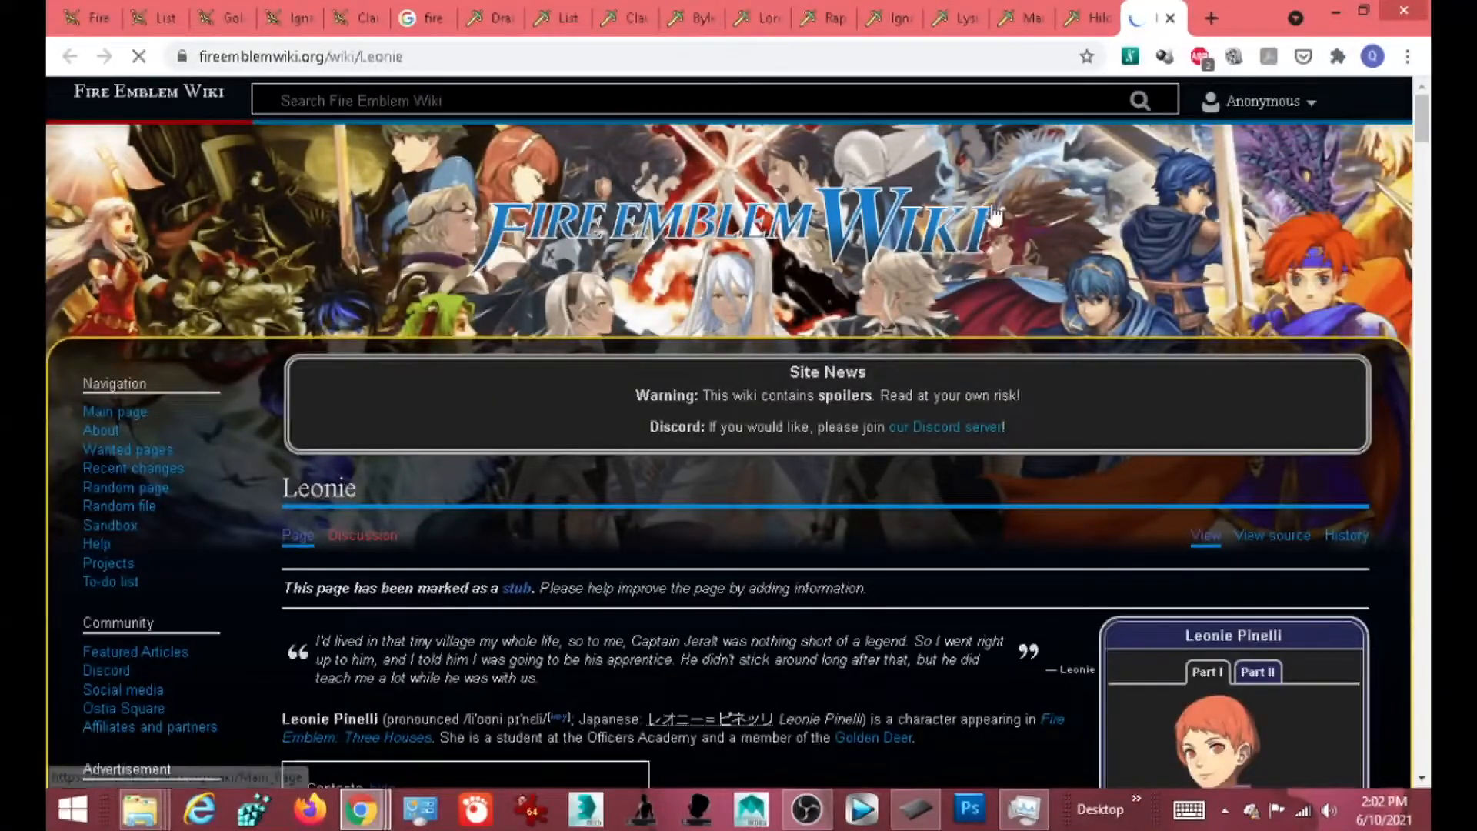
scroll("down", 3)
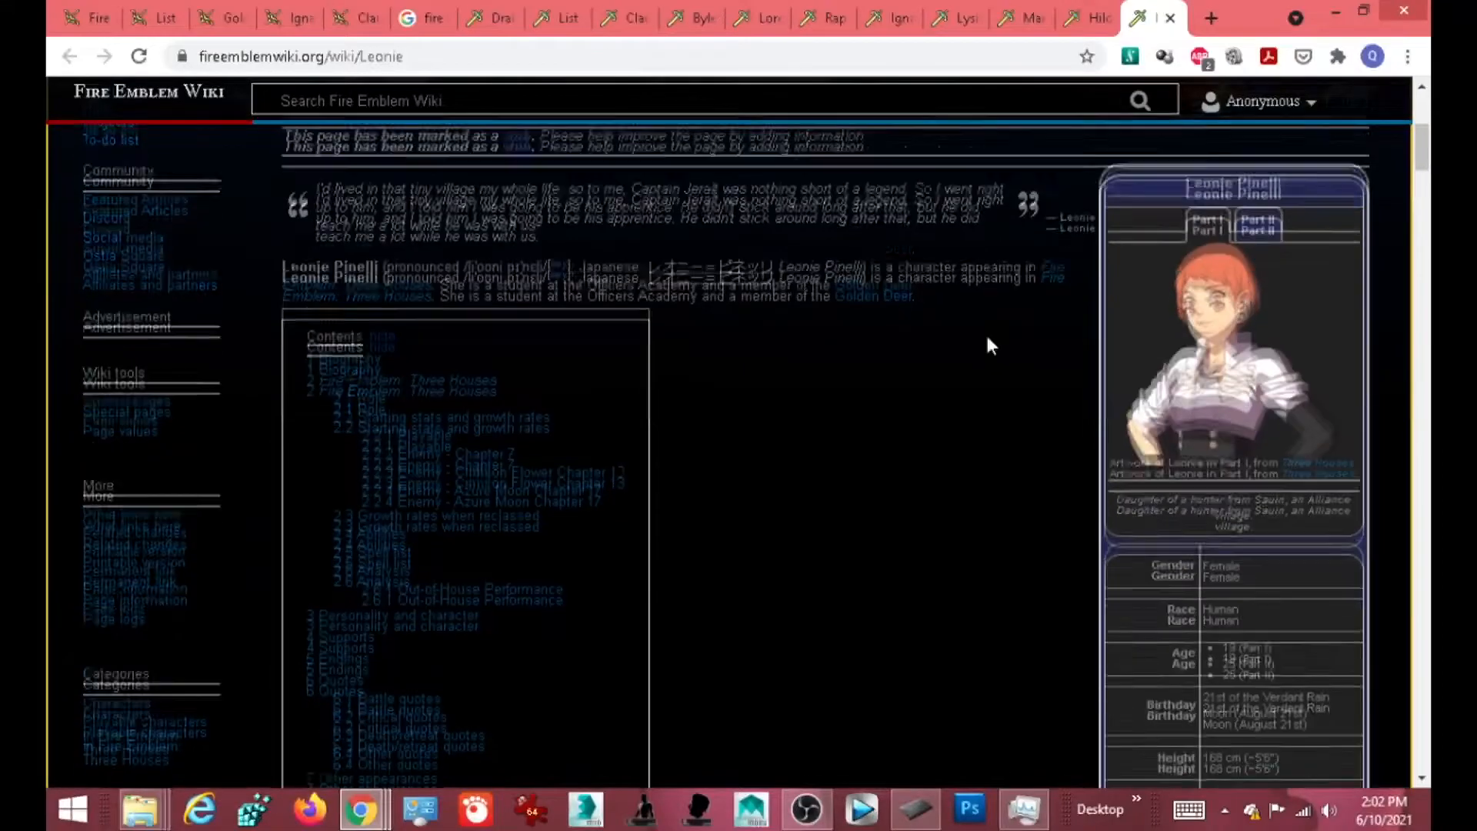
scroll("down", 3)
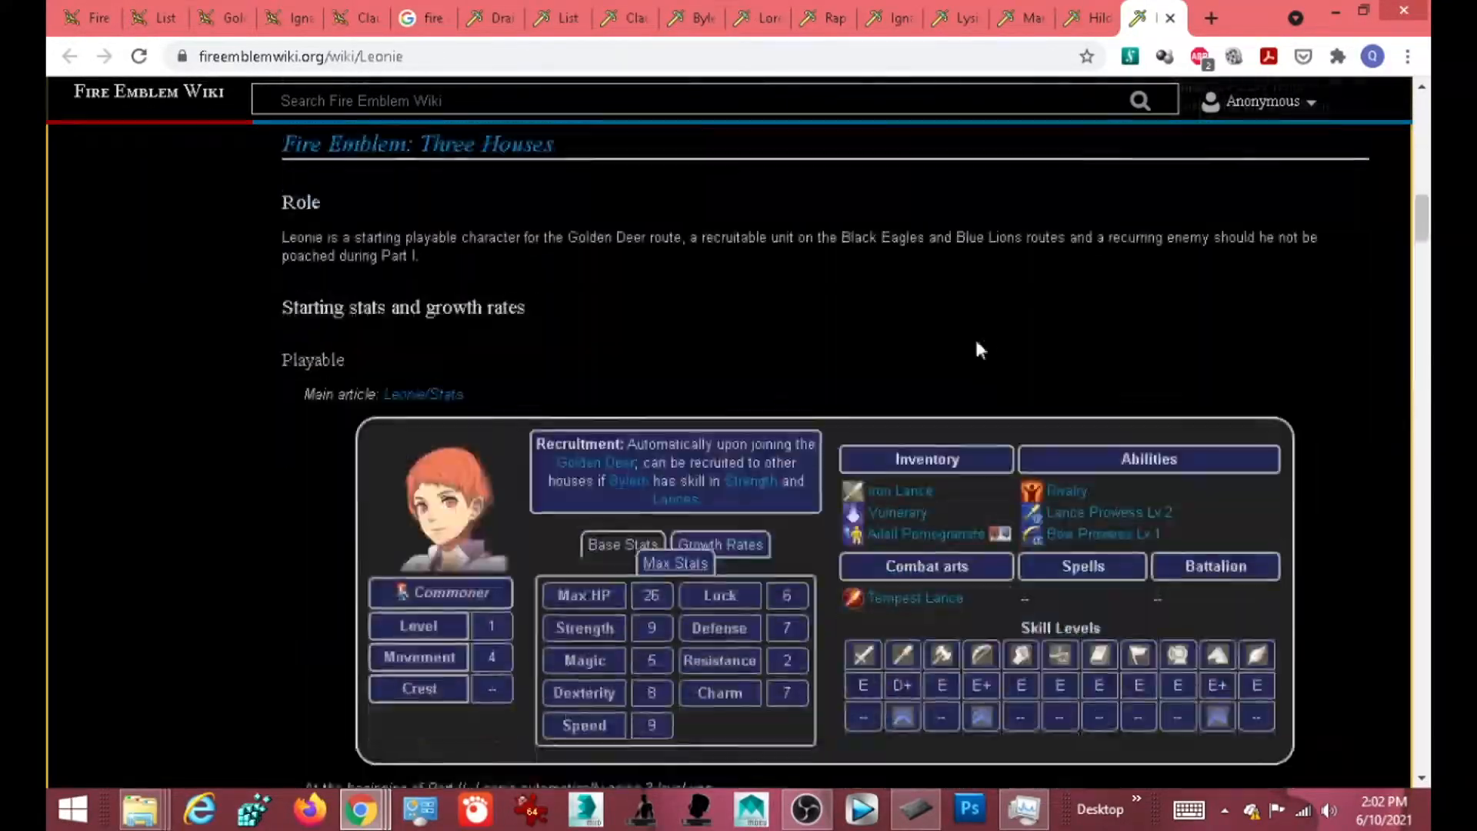
- Expand Leonie's full ability set and open Lance Jab in a new tab
scroll("down", 3)
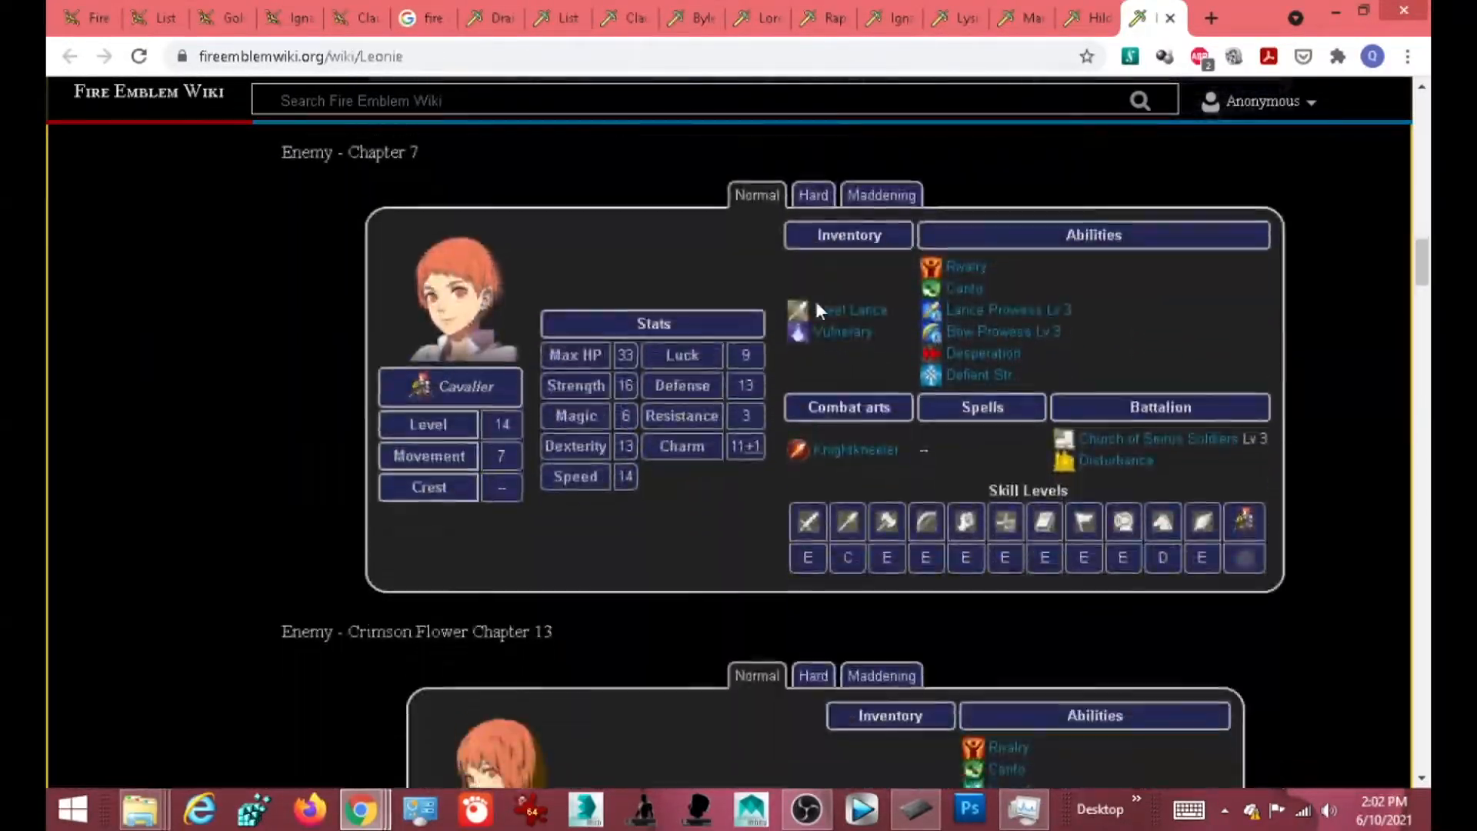
scroll("down", 3)
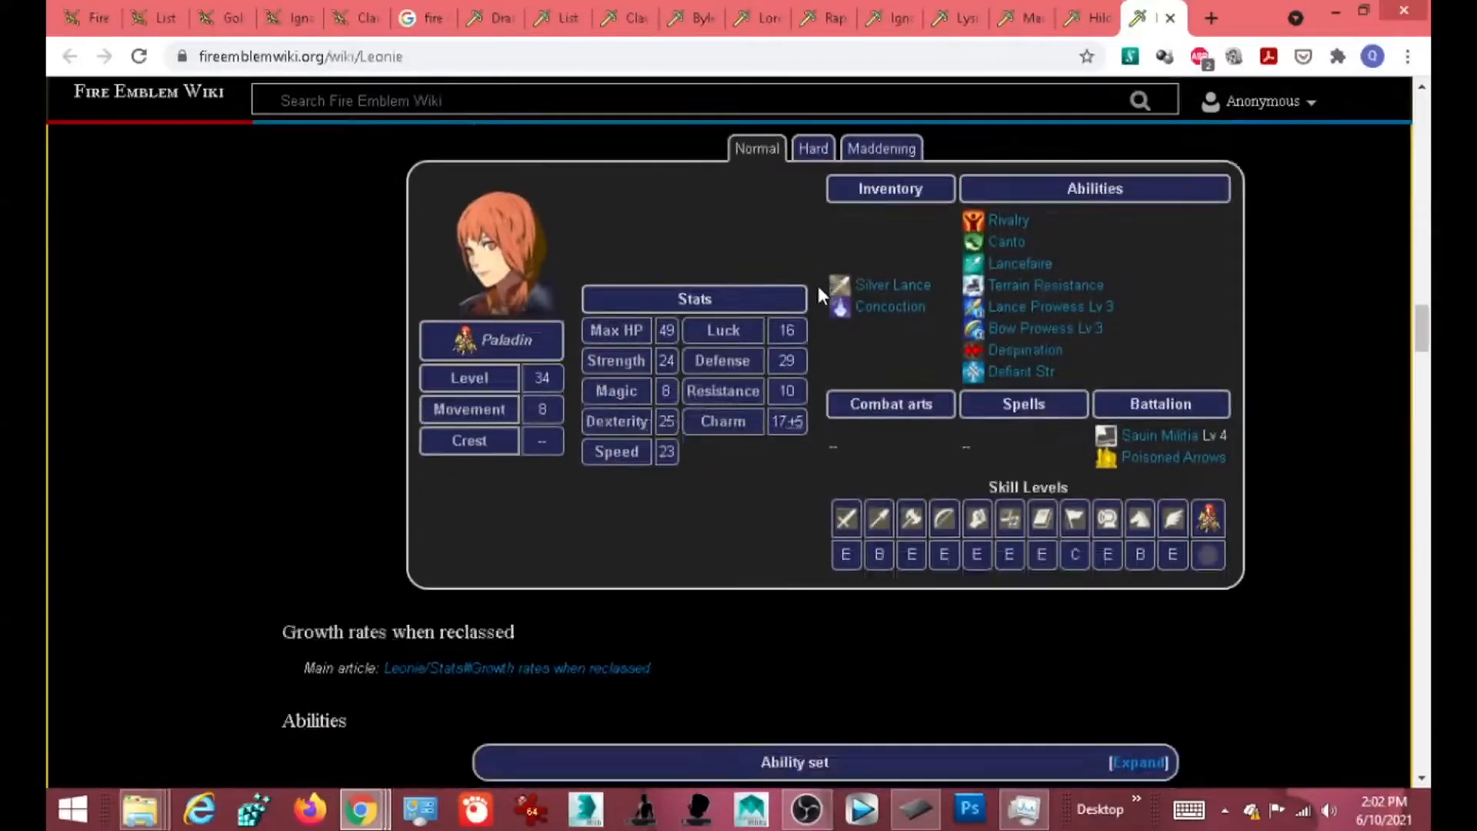
scroll("down", 3)
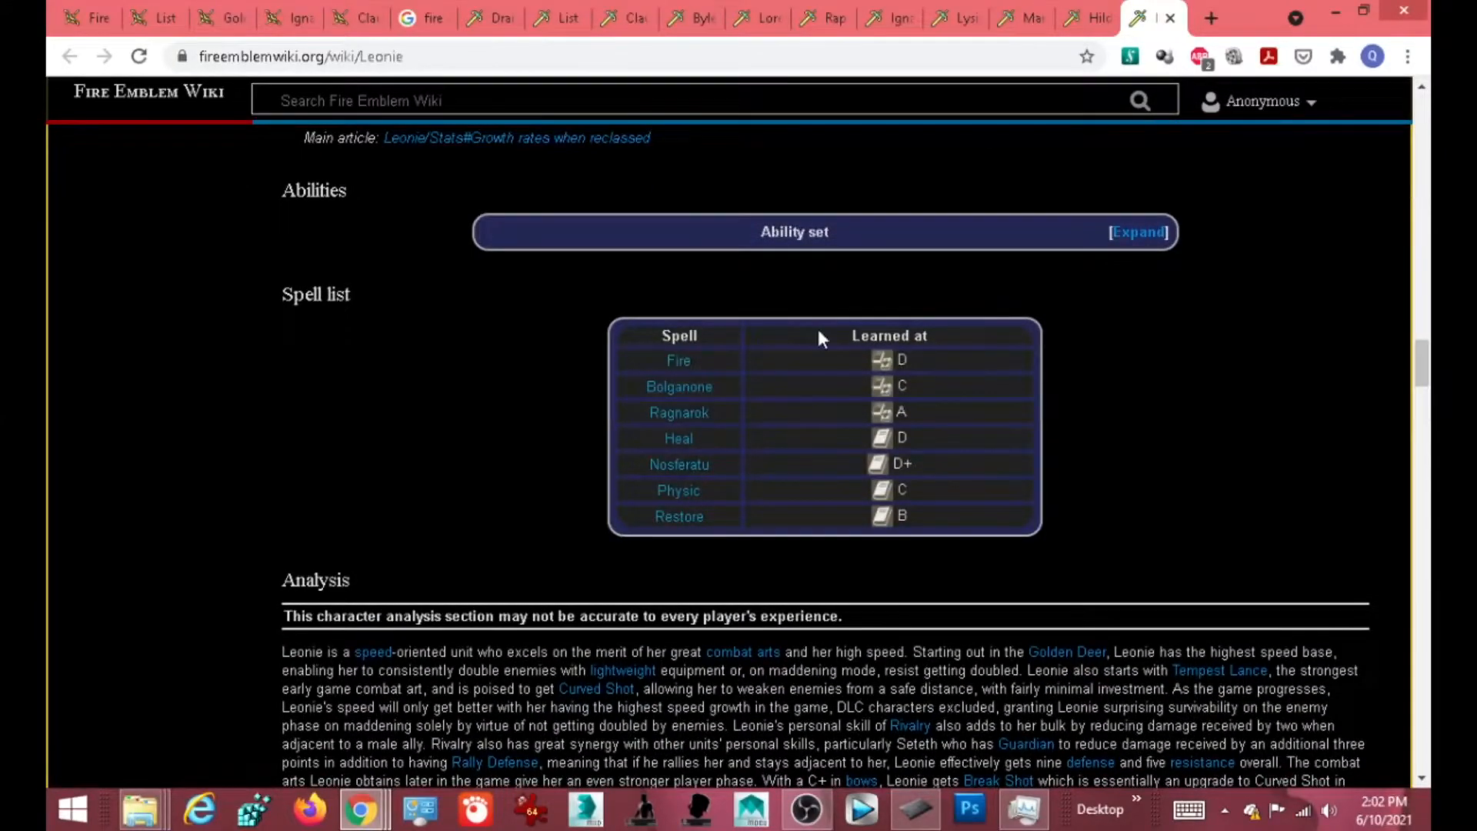
mouse_move(734, 461)
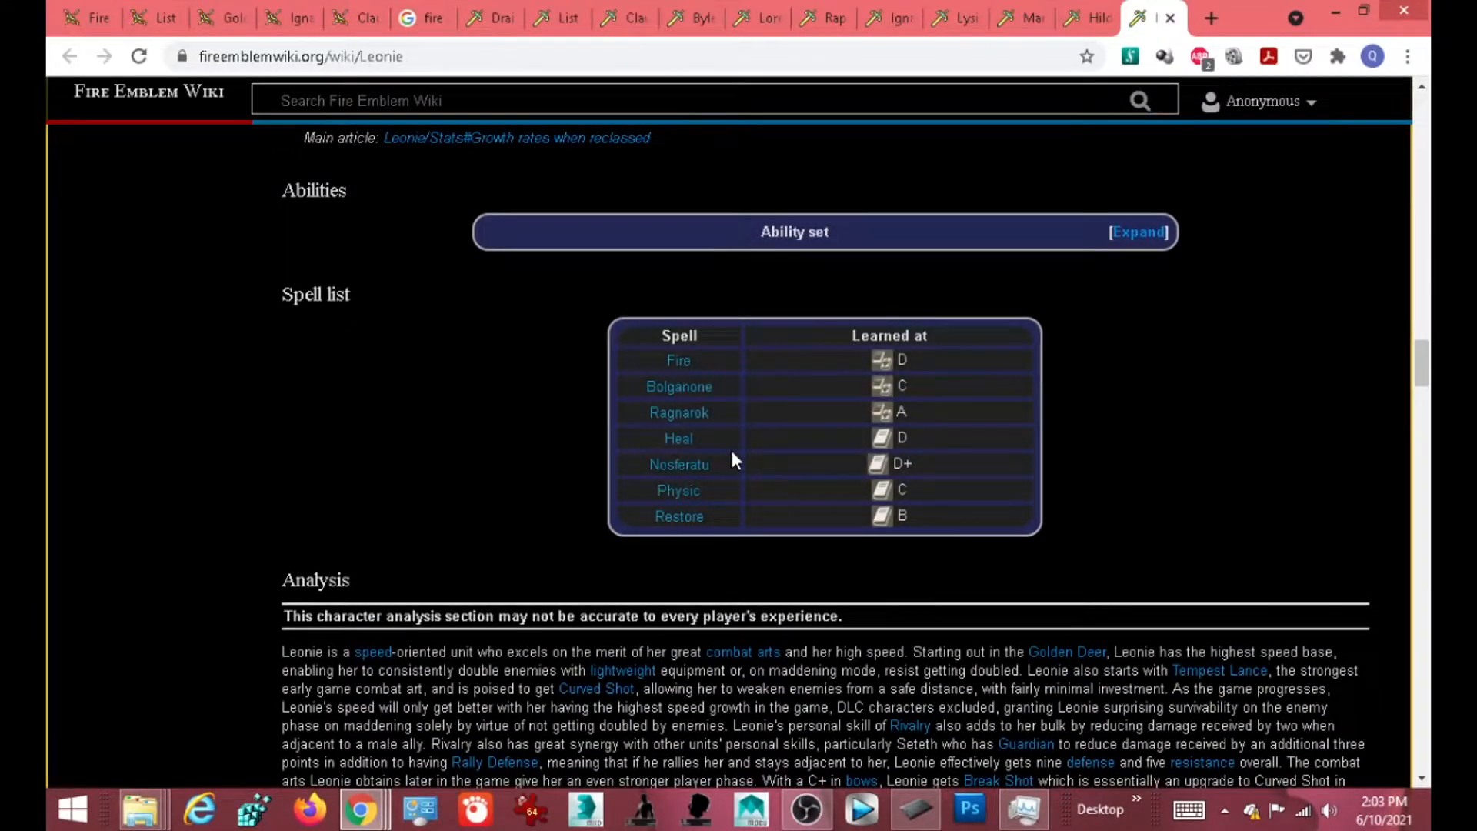
mouse_move(725, 496)
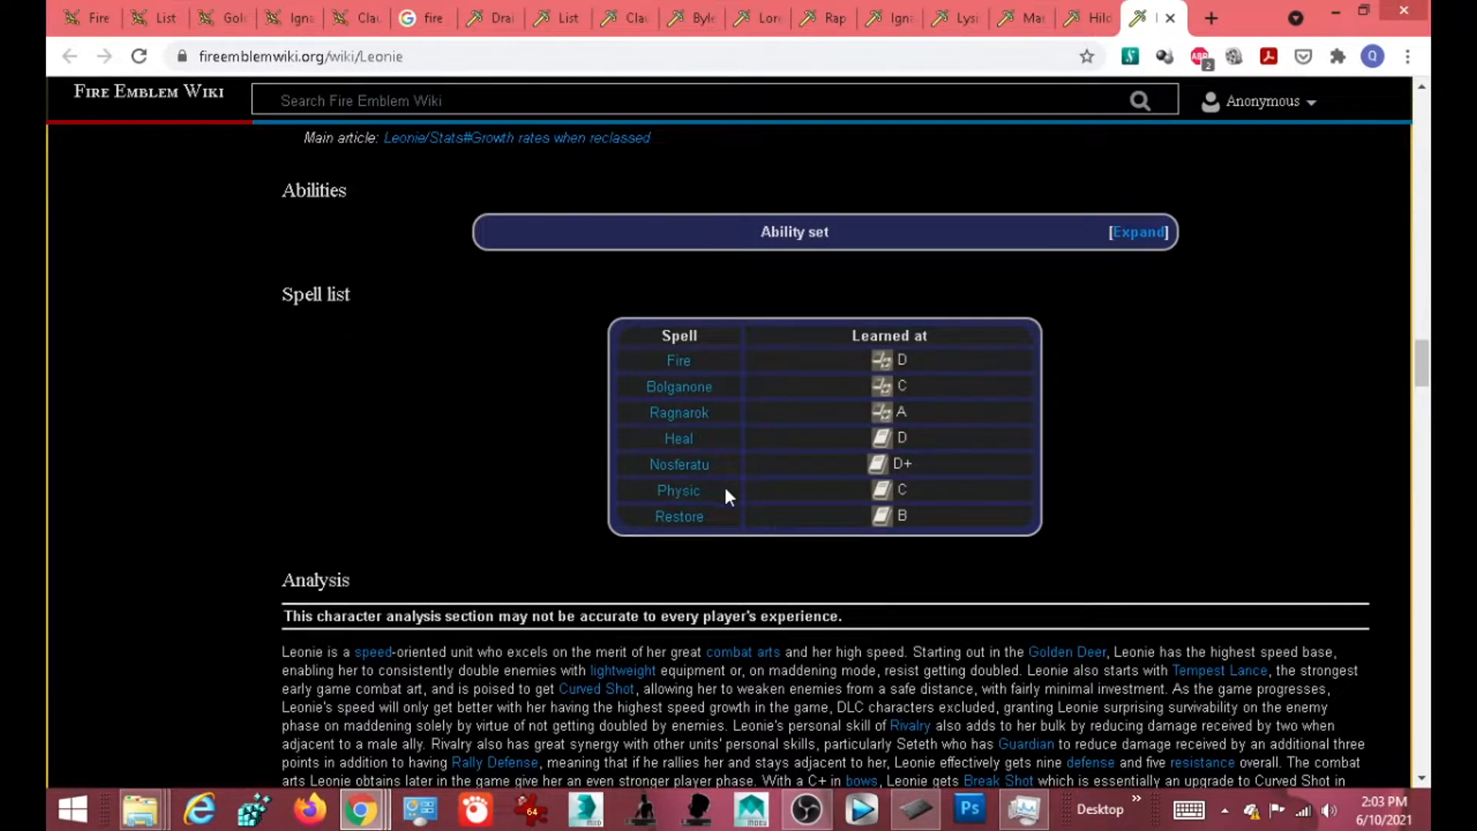
mouse_move(1129, 348)
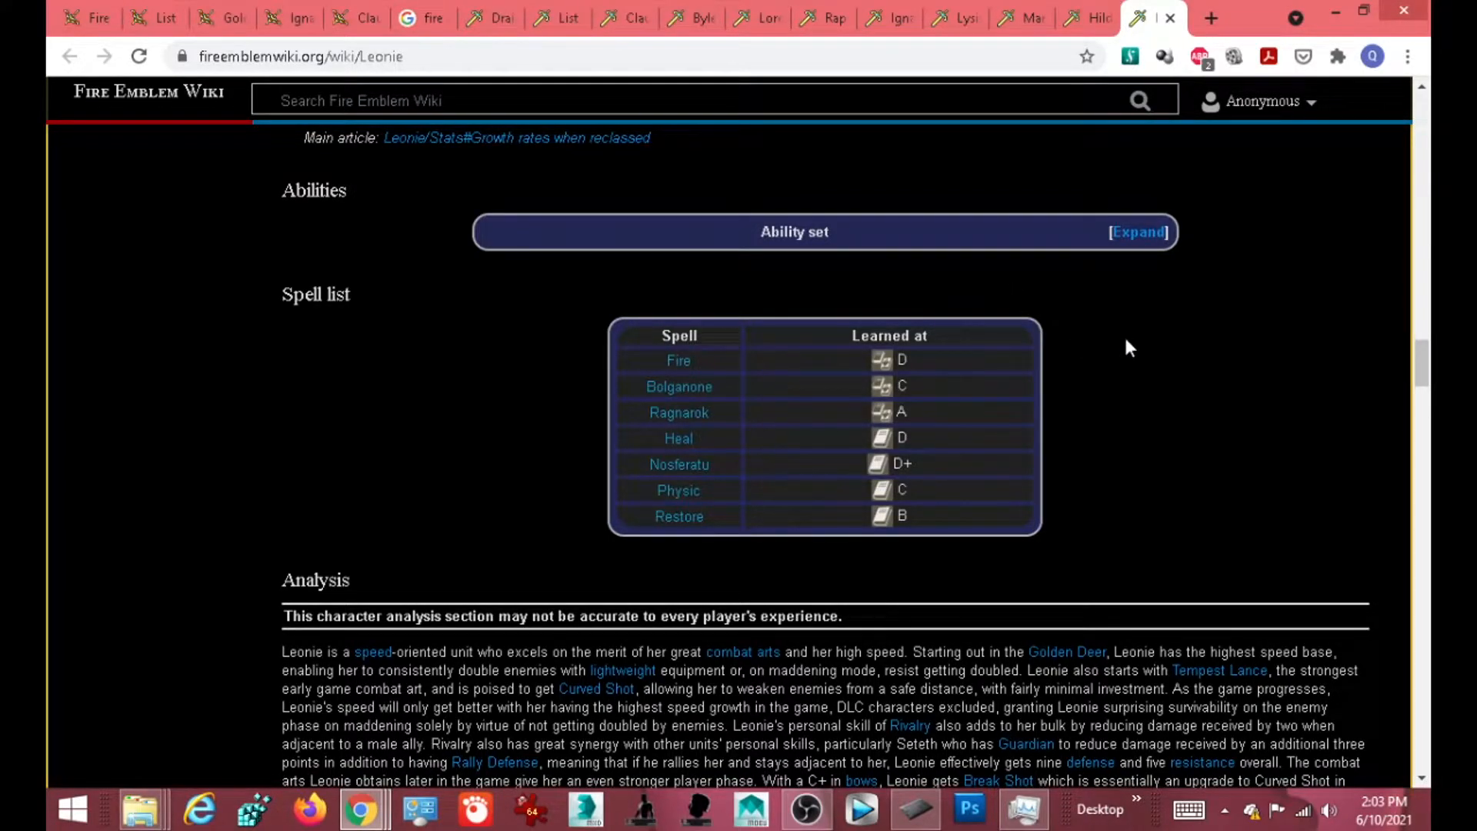
left_click(1137, 232)
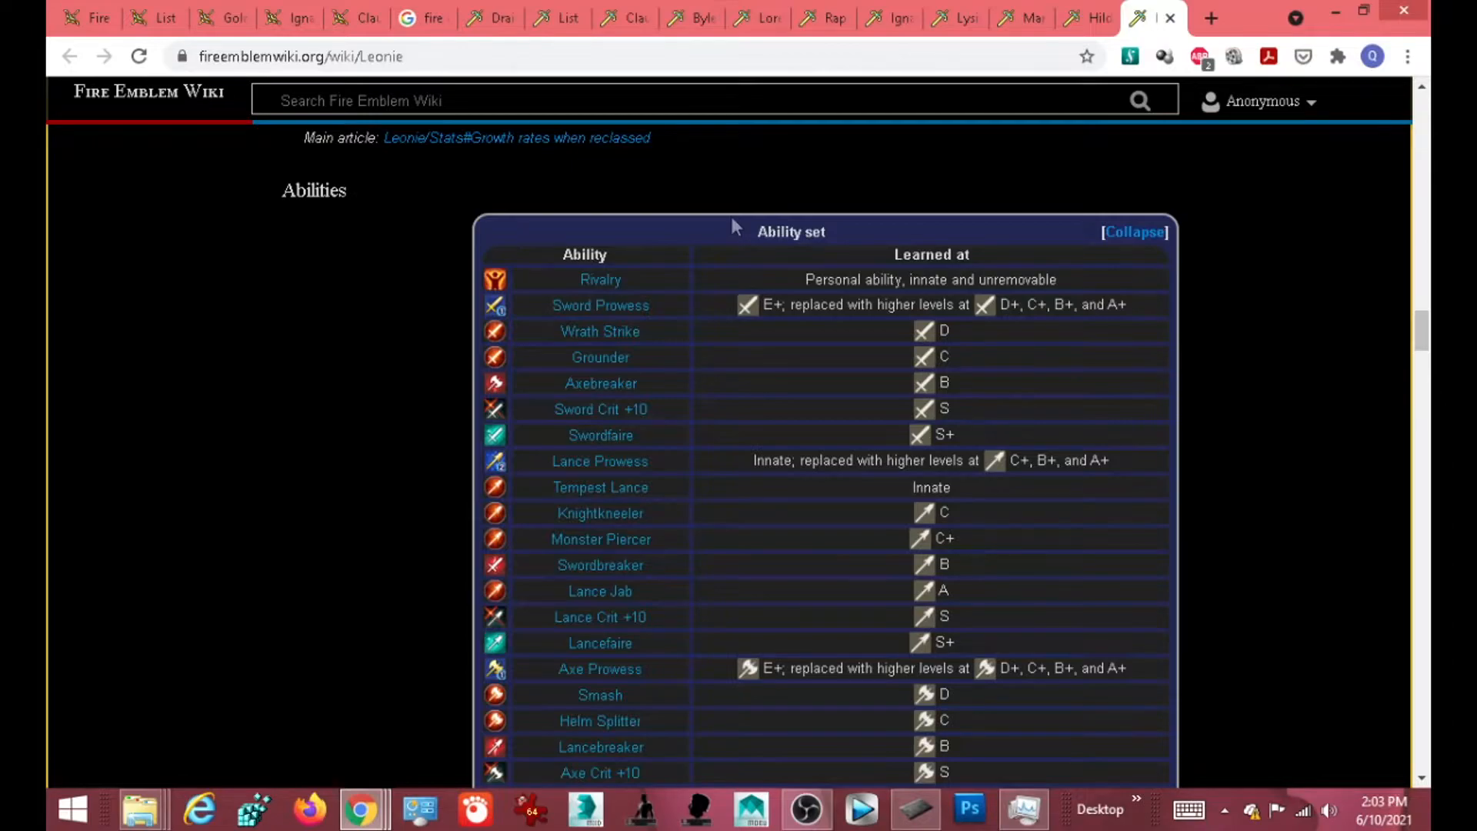
right_click(599, 590)
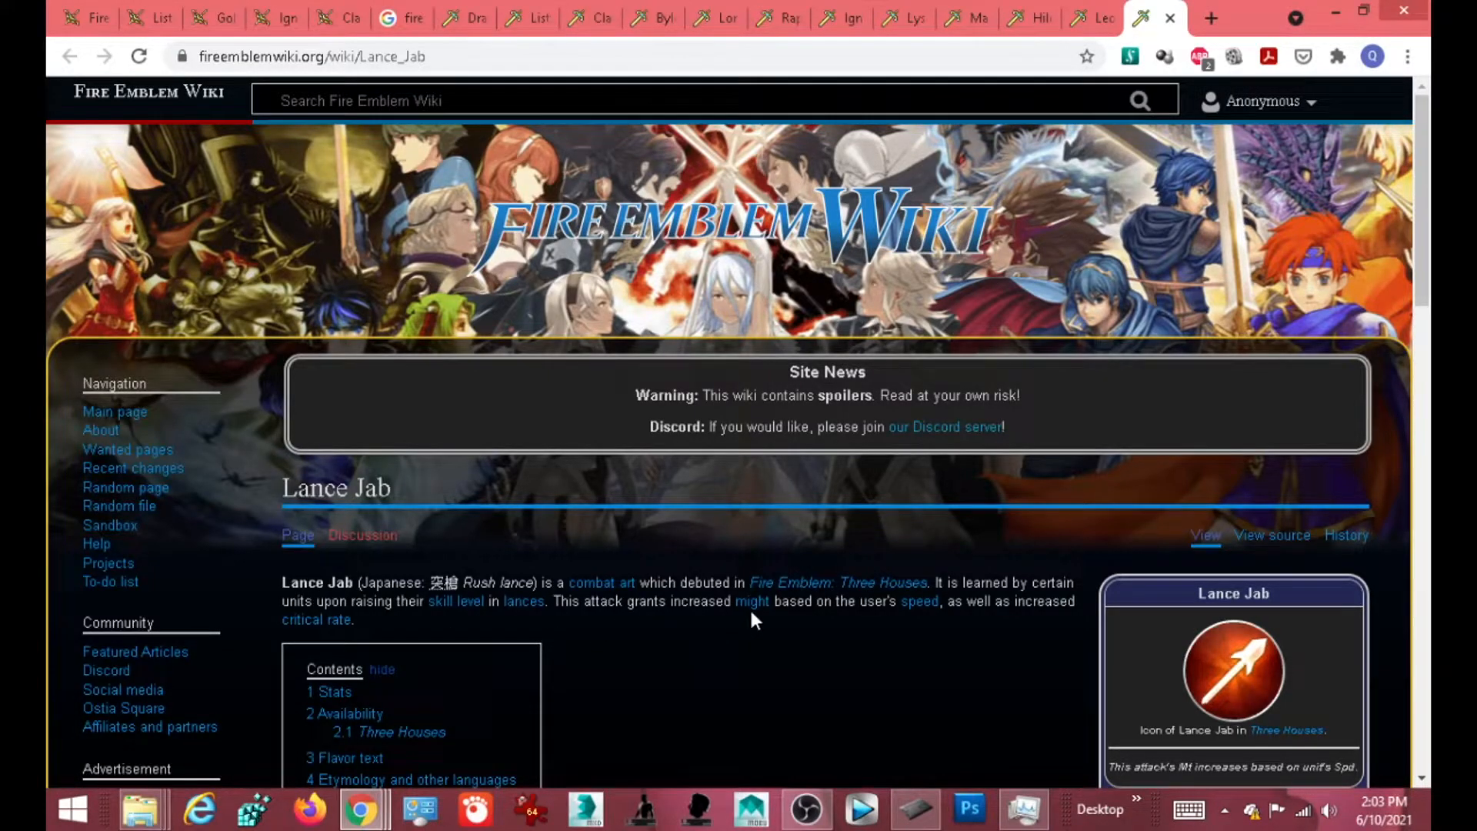
mouse_move(855, 620)
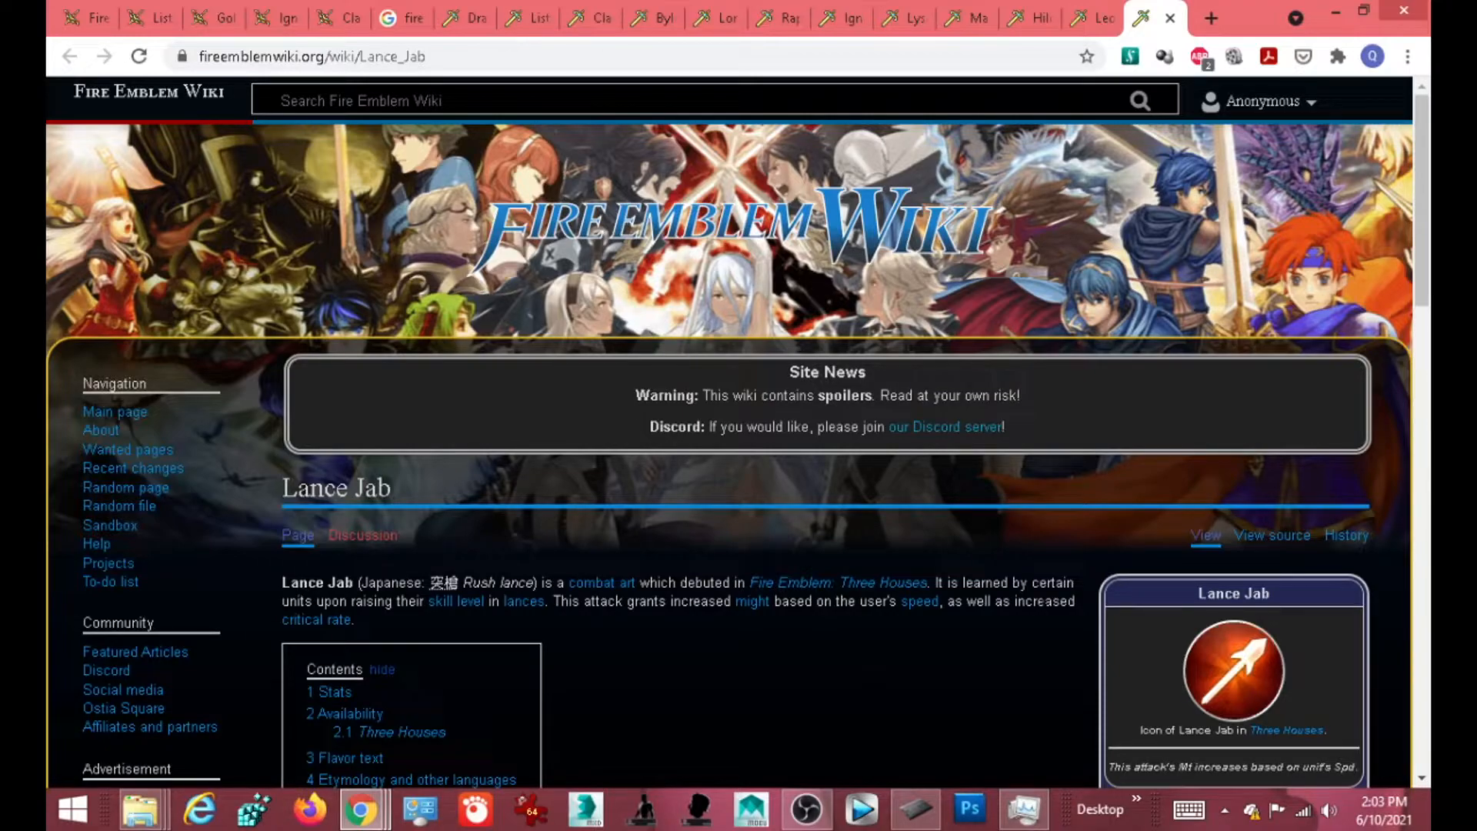
mouse_move(1073, 170)
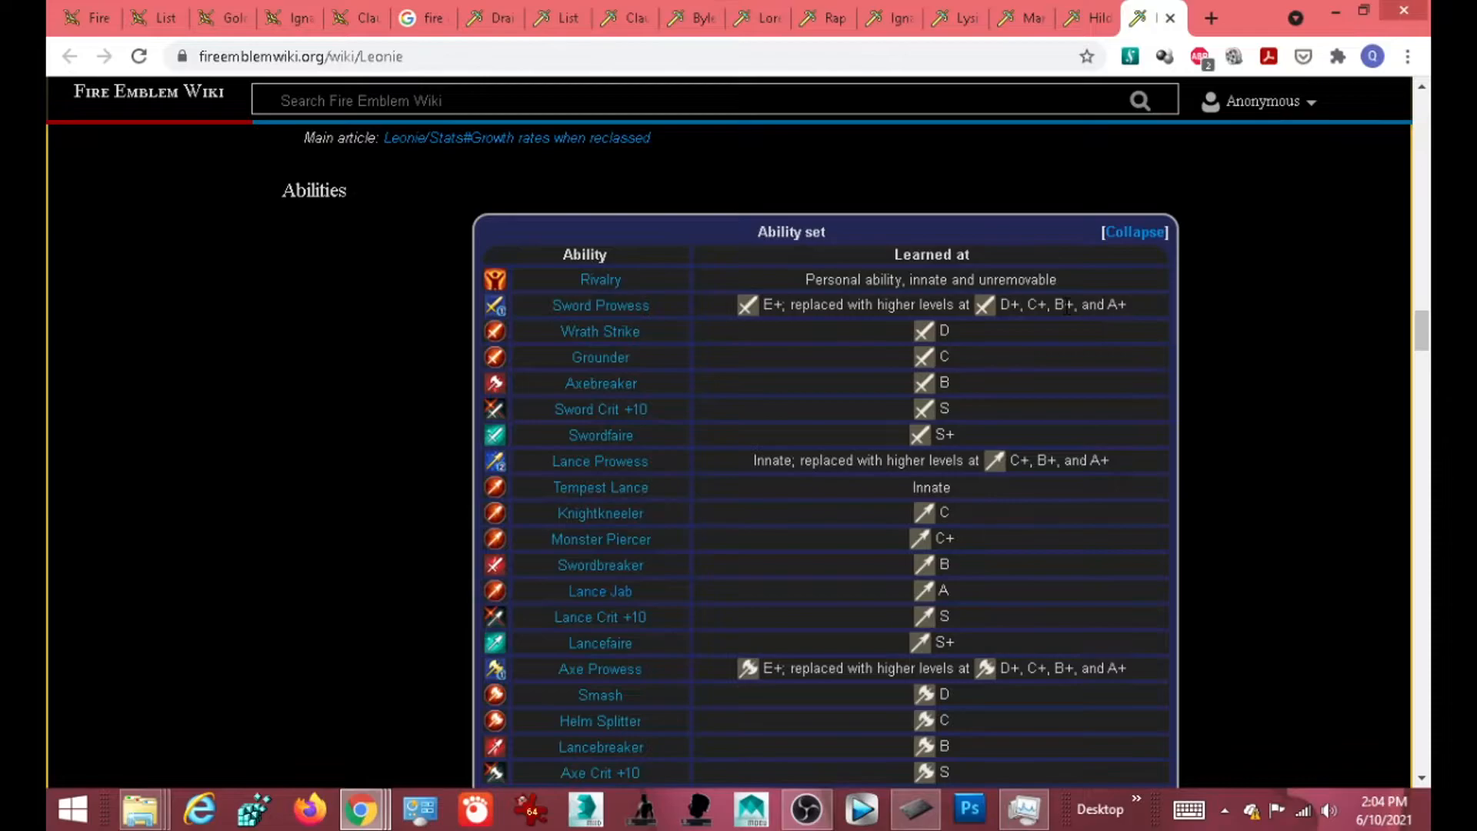
mouse_move(778, 405)
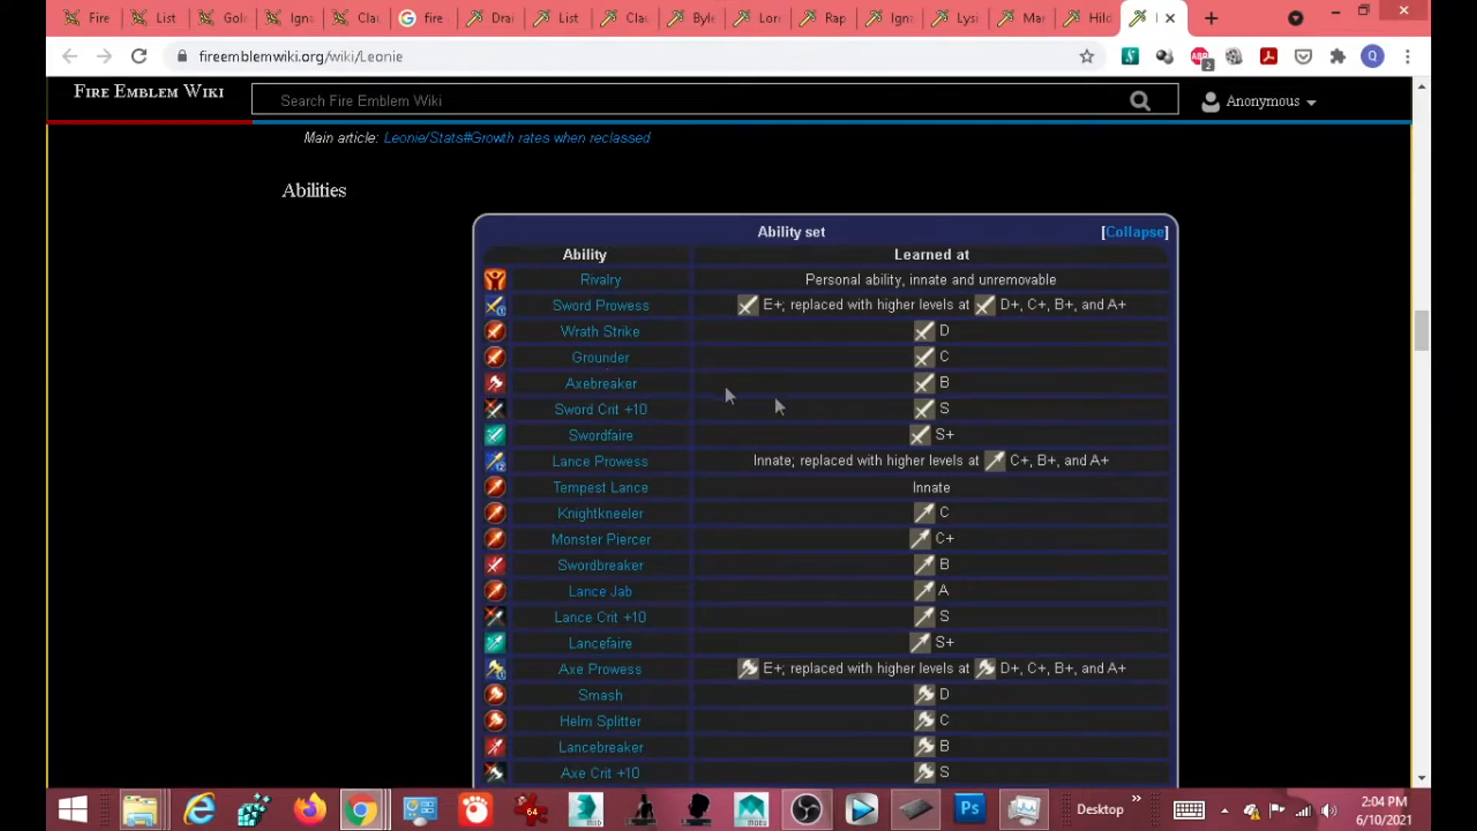
- Open Leonie's Point-Blank Volley combat art in a new tab and view it
scroll("down", 3)
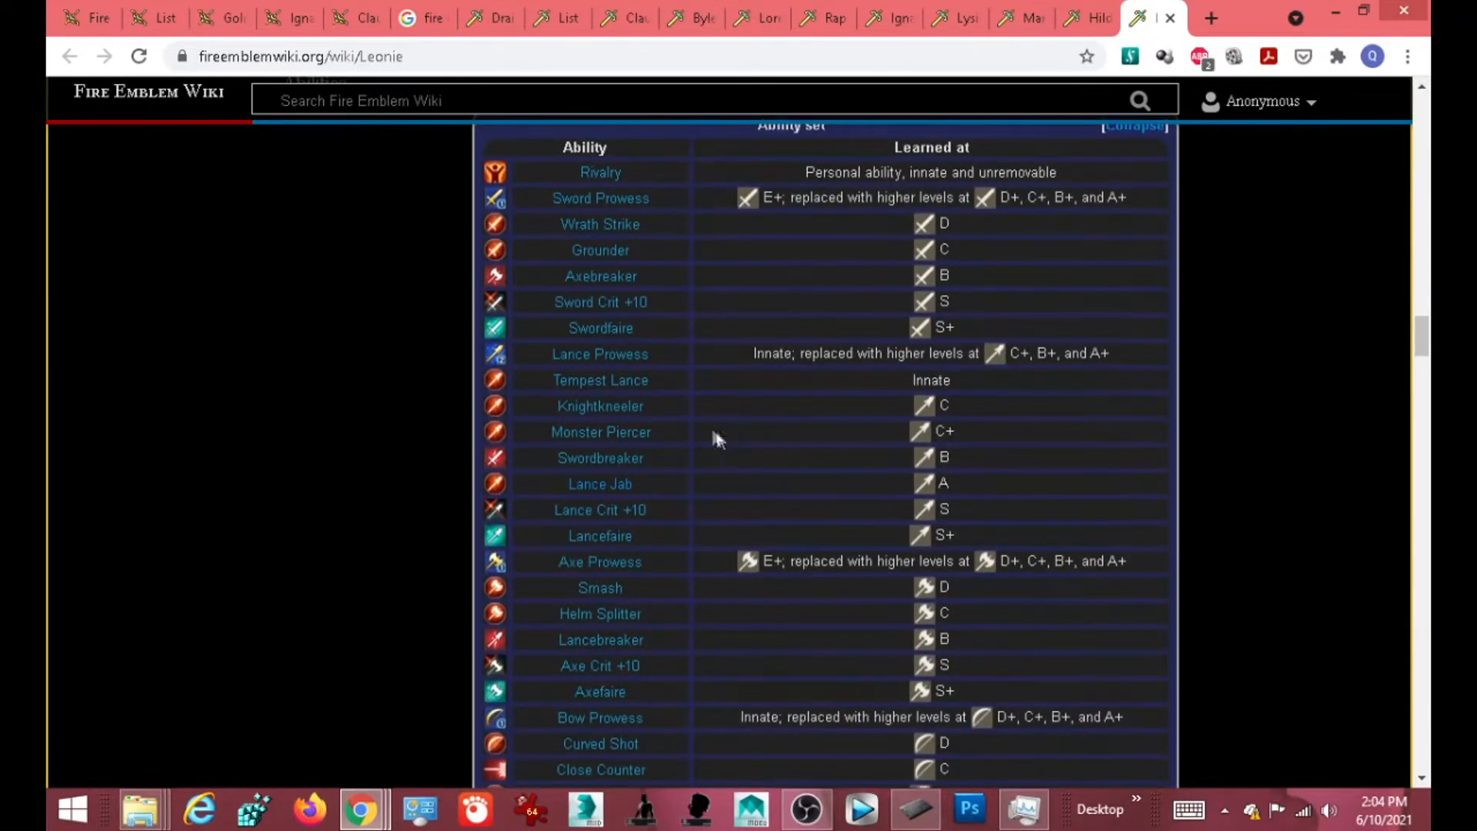
scroll("down", 3)
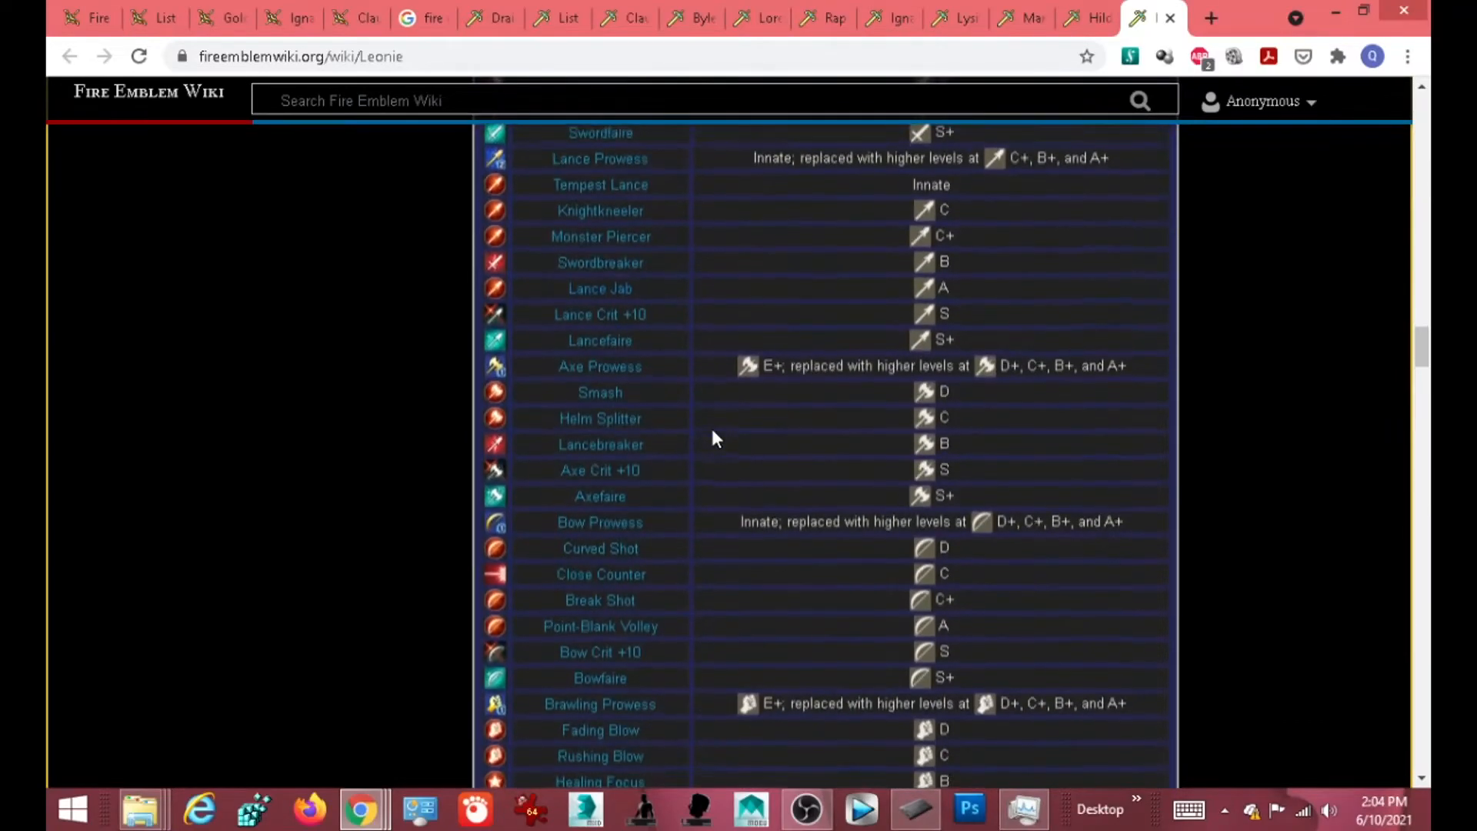
scroll("down", 3)
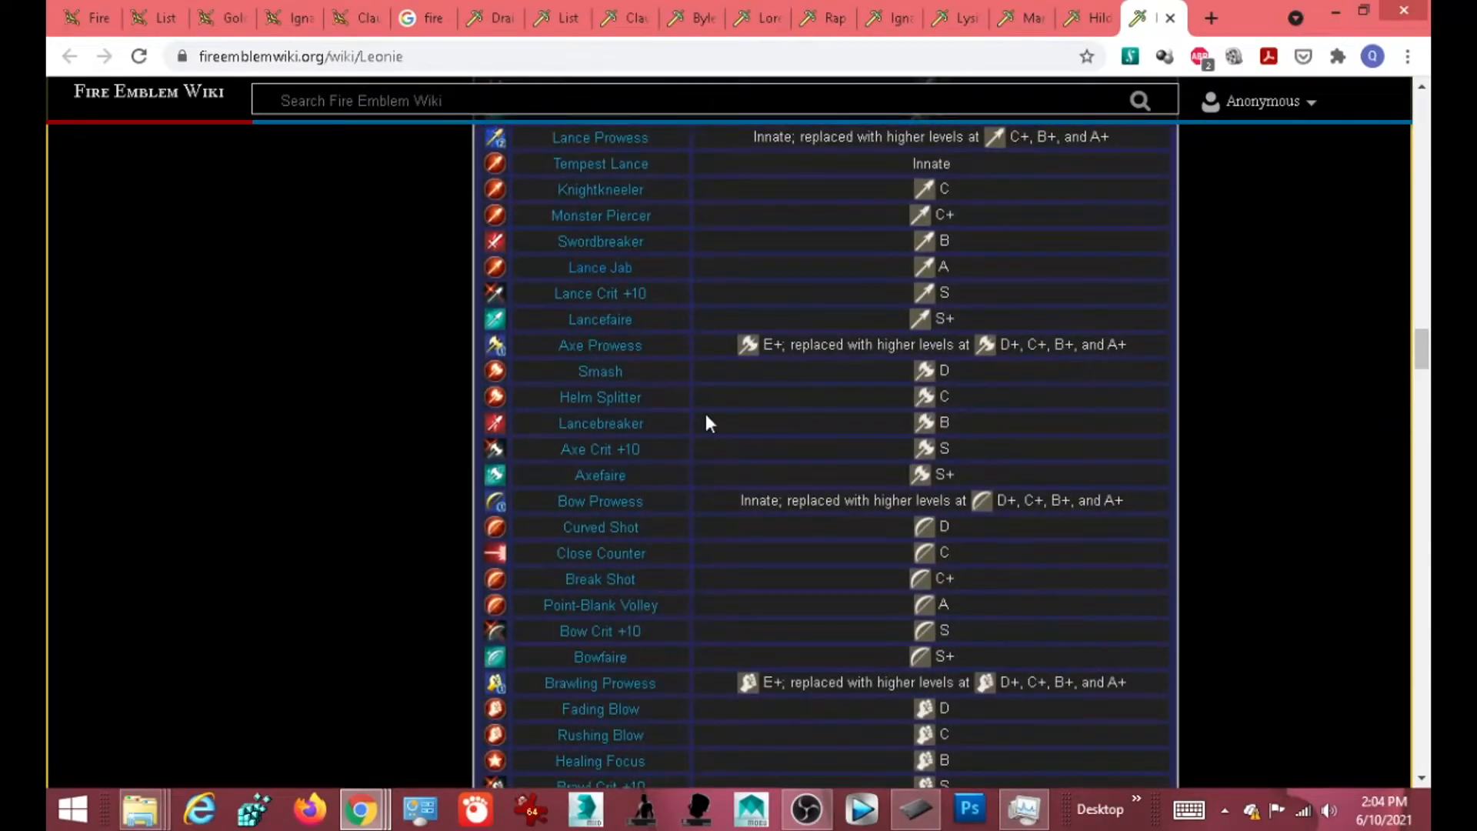
right_click(599, 604)
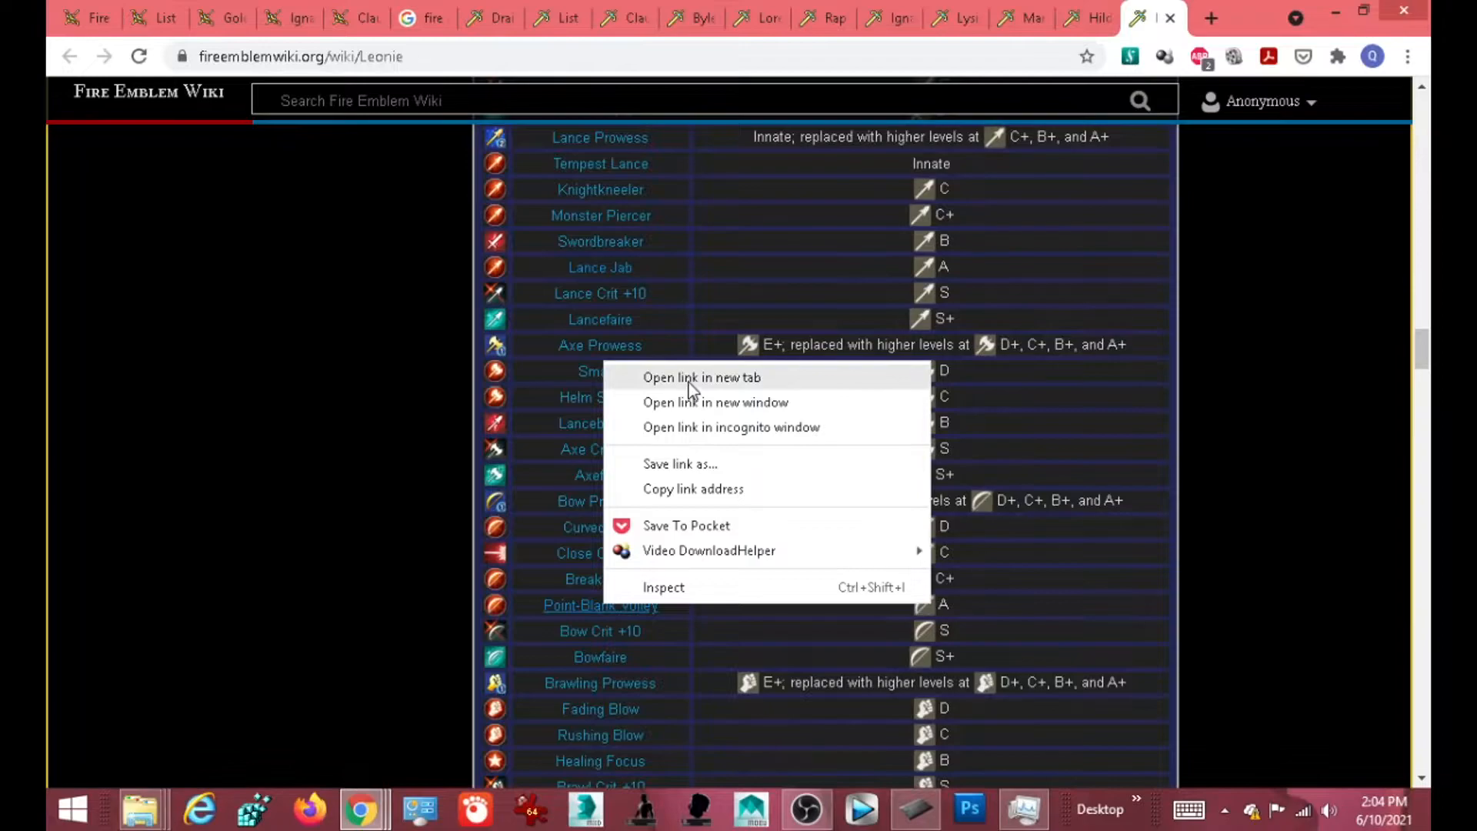
left_click(701, 377)
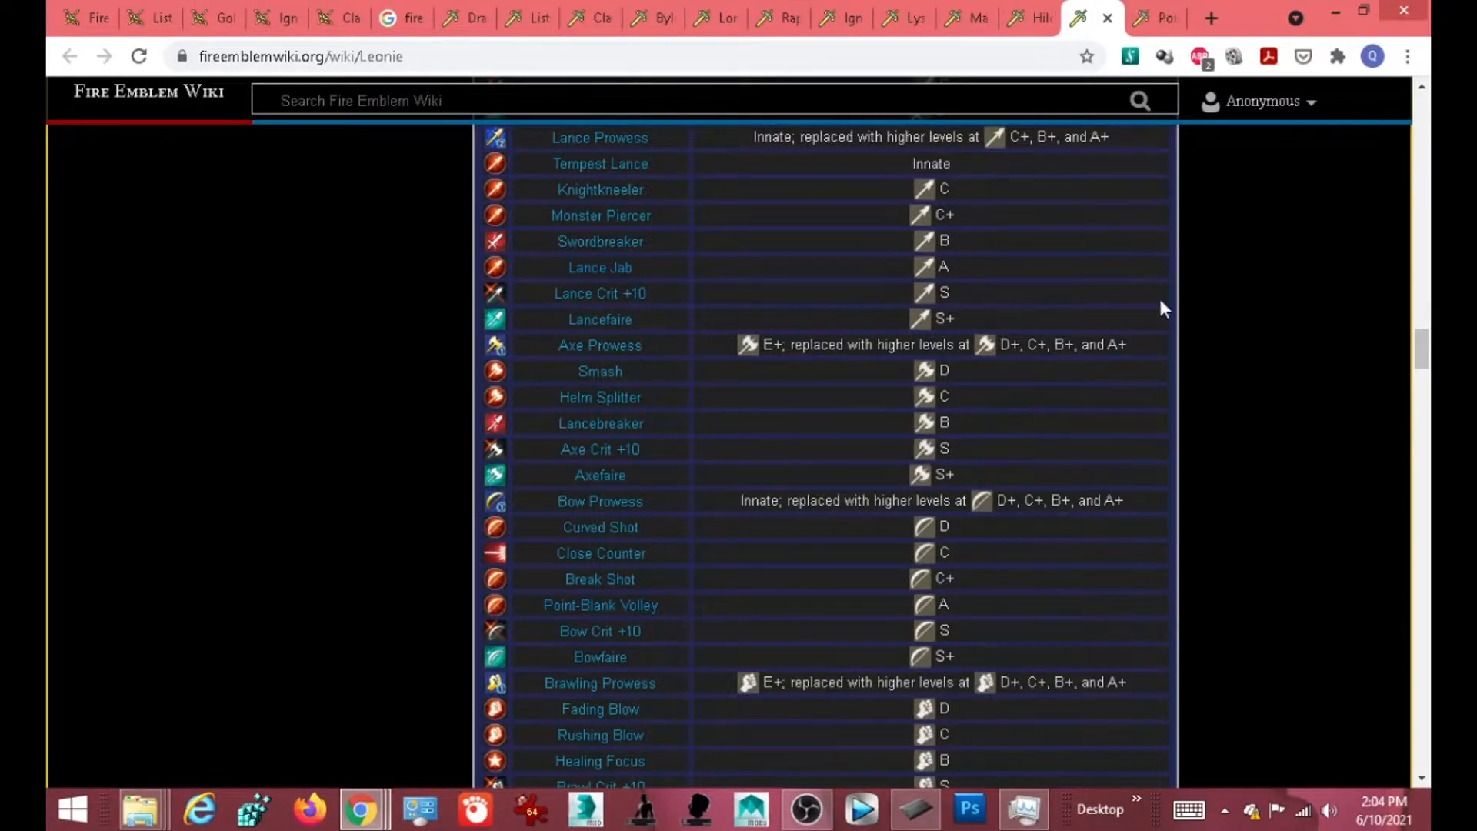
mouse_move(1156, 91)
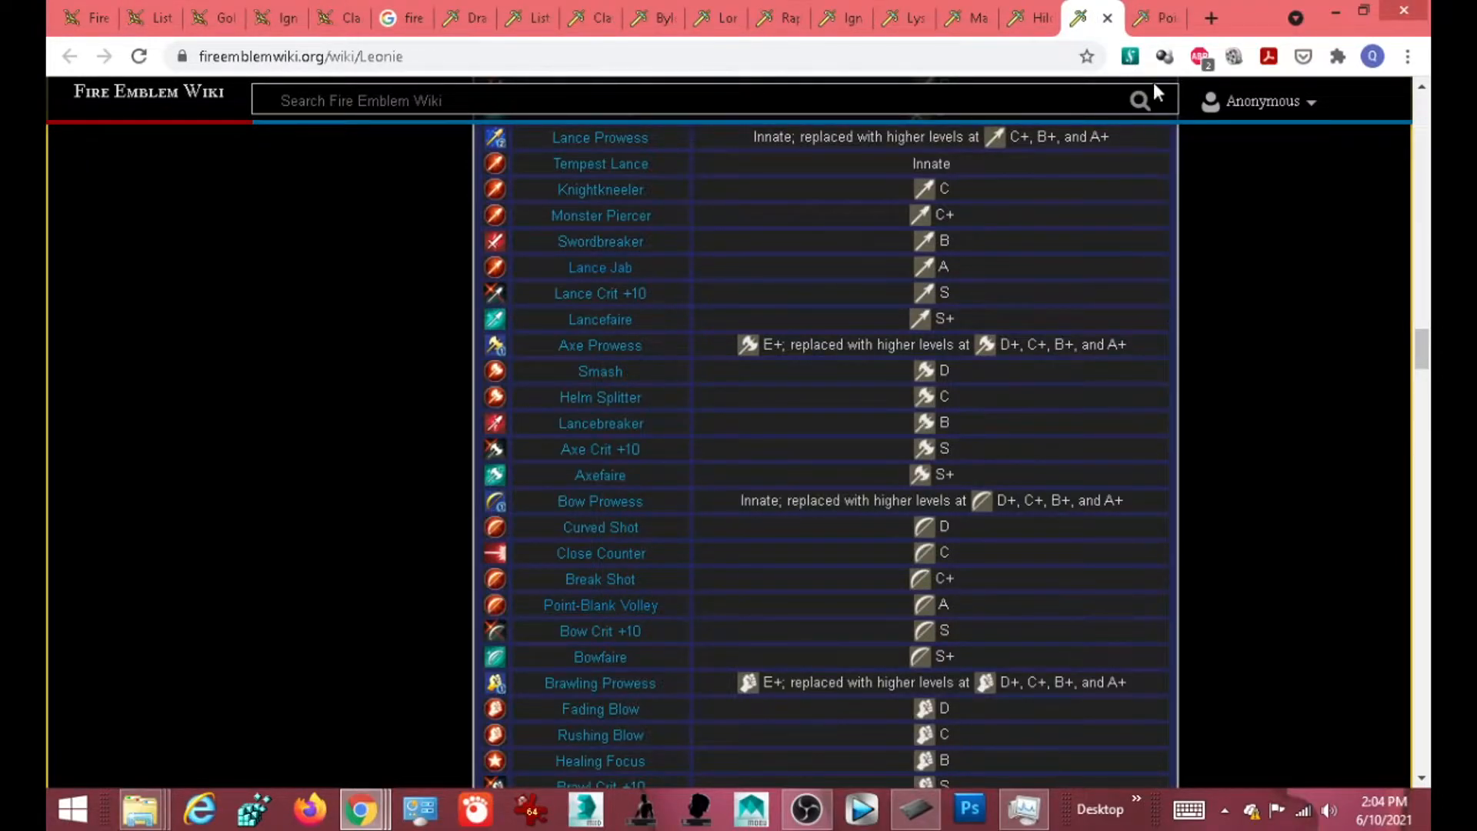
left_click(599, 605)
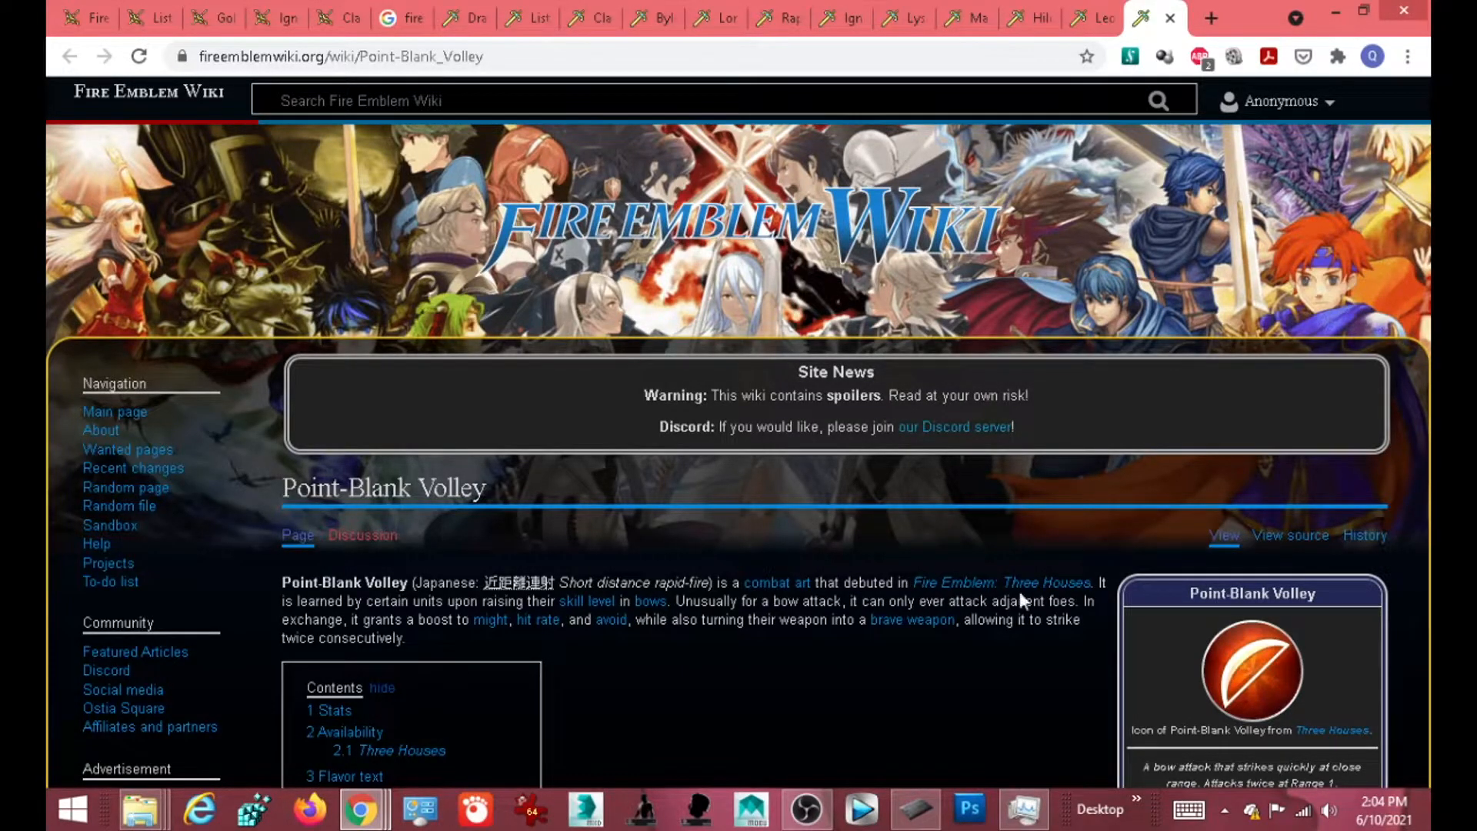
mouse_move(460, 641)
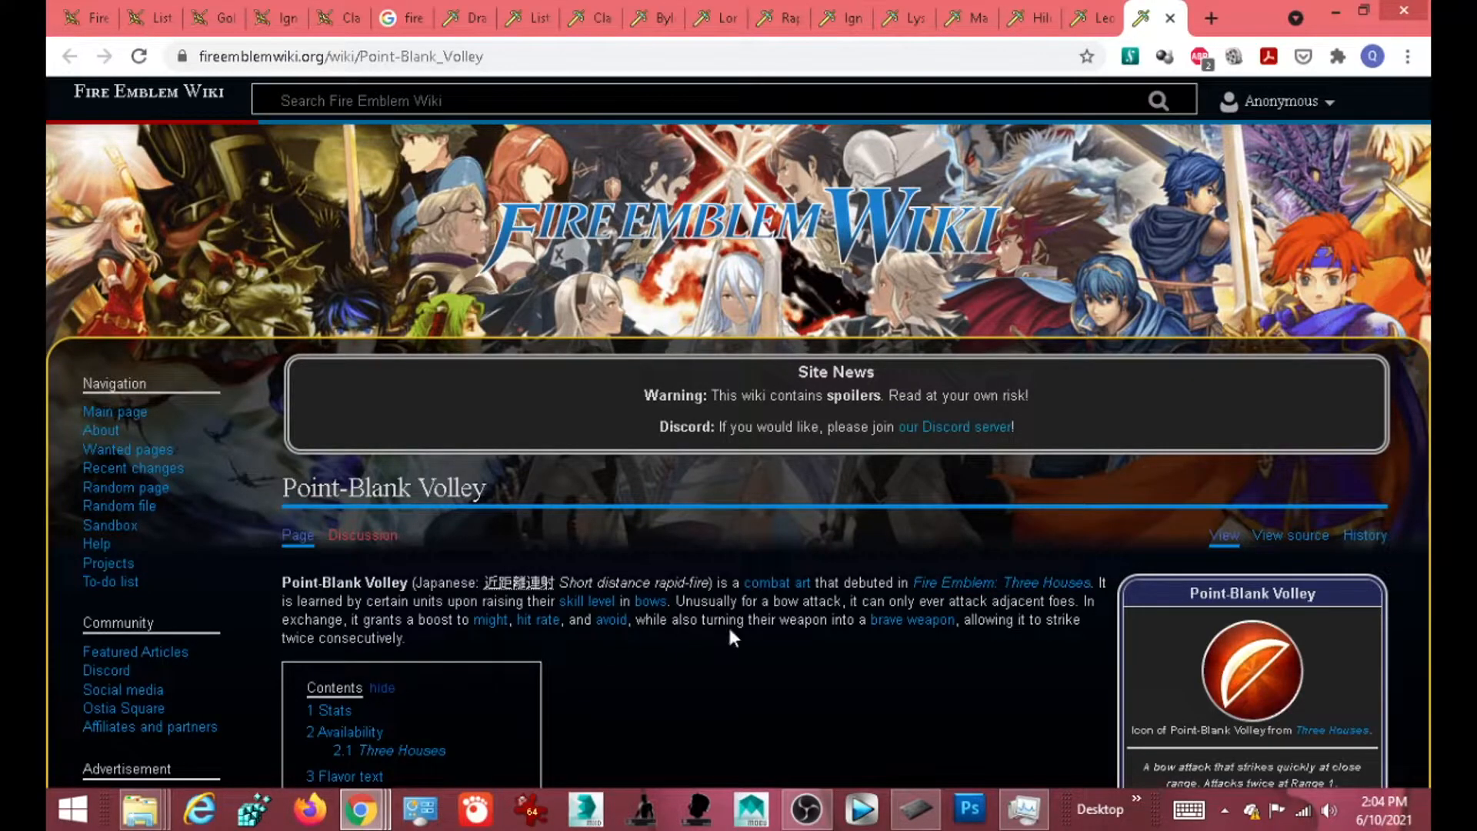
mouse_move(903, 636)
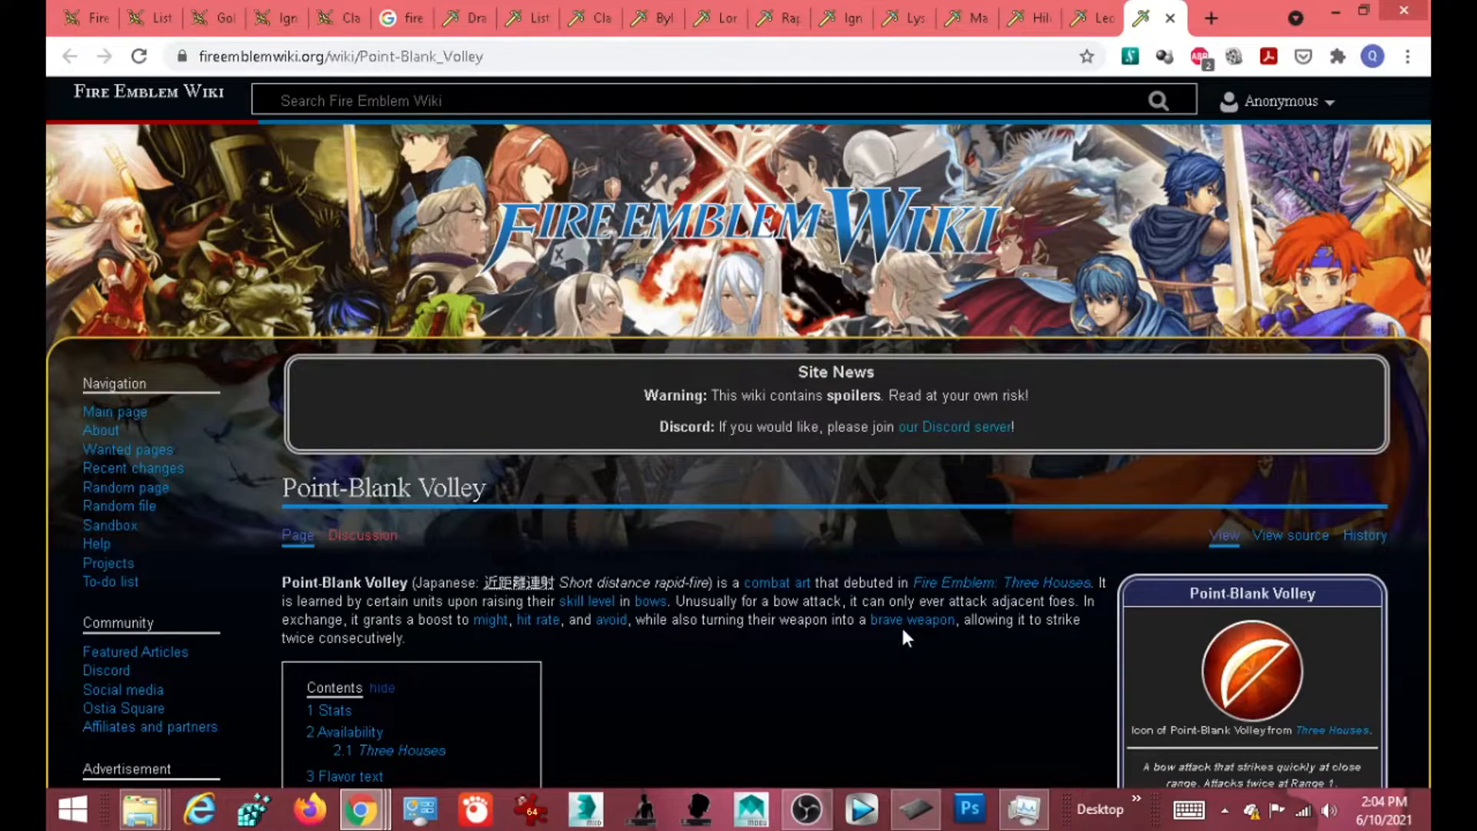
mouse_move(948, 643)
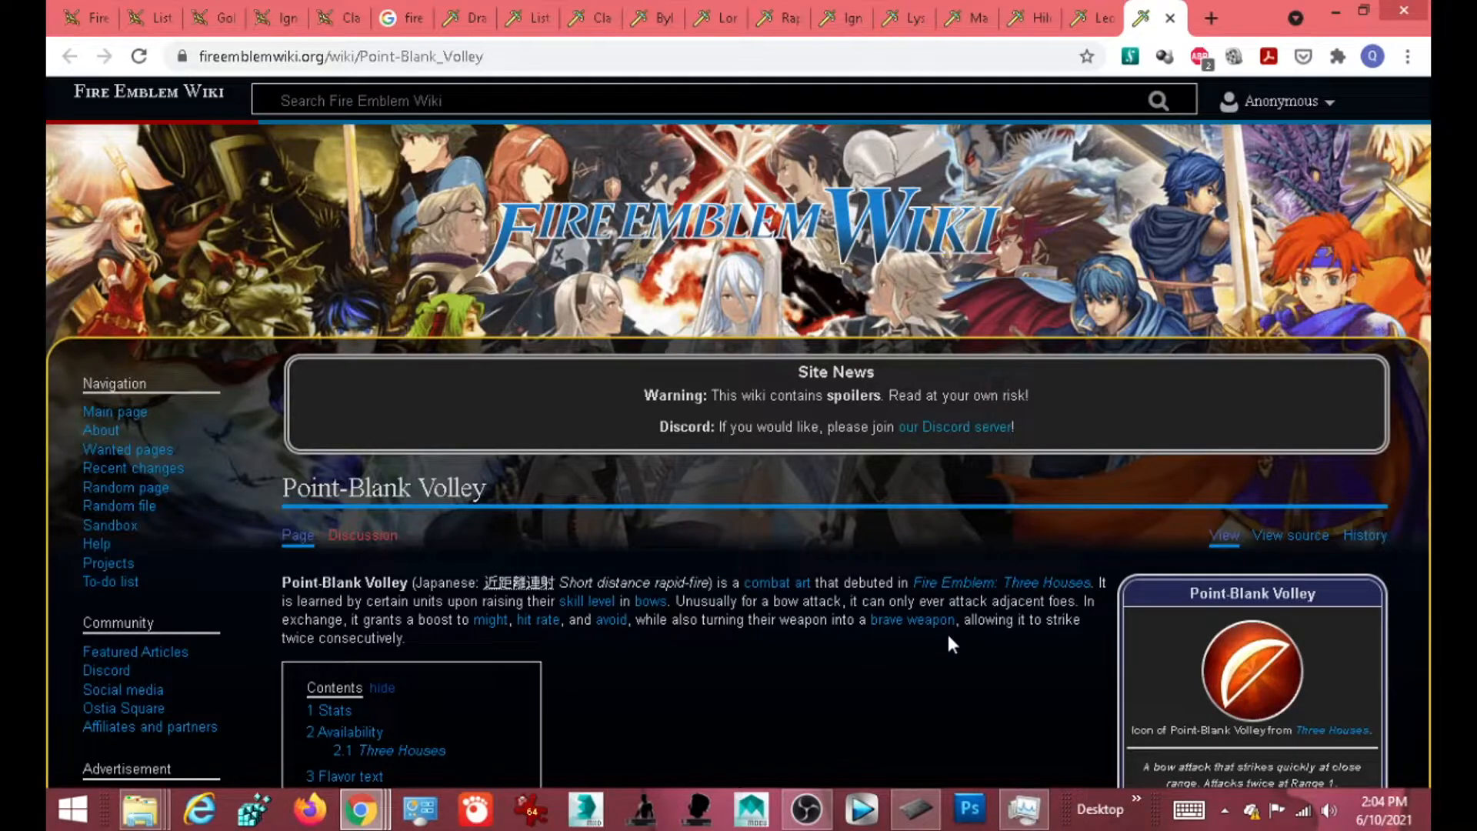
- Scroll through the Point-Blank Volley article
scroll("down", 3)
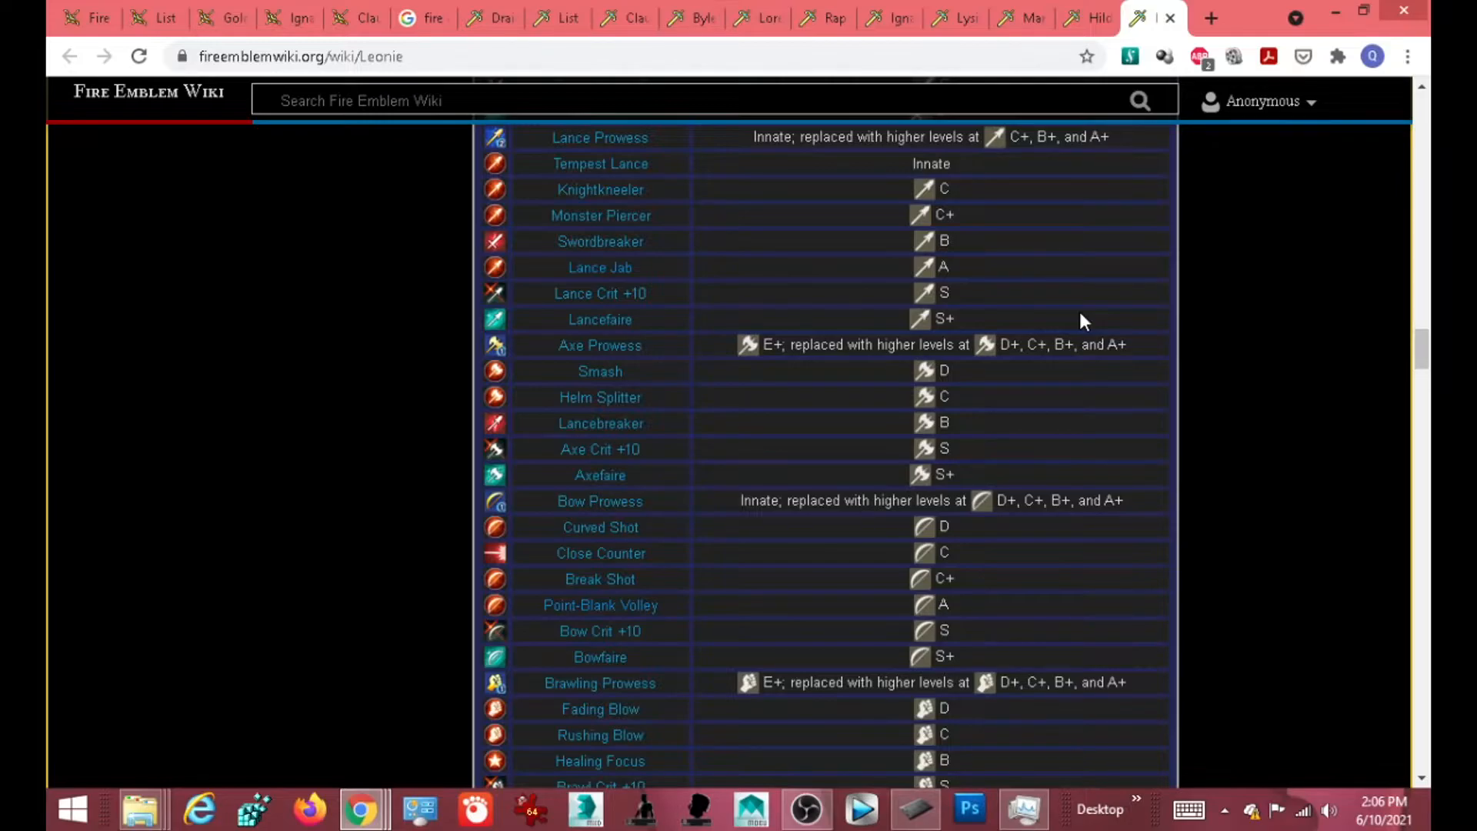
- Browse Leonie's Ability set table, then bring the Fandom Leonie article to front
scroll("down", 3)
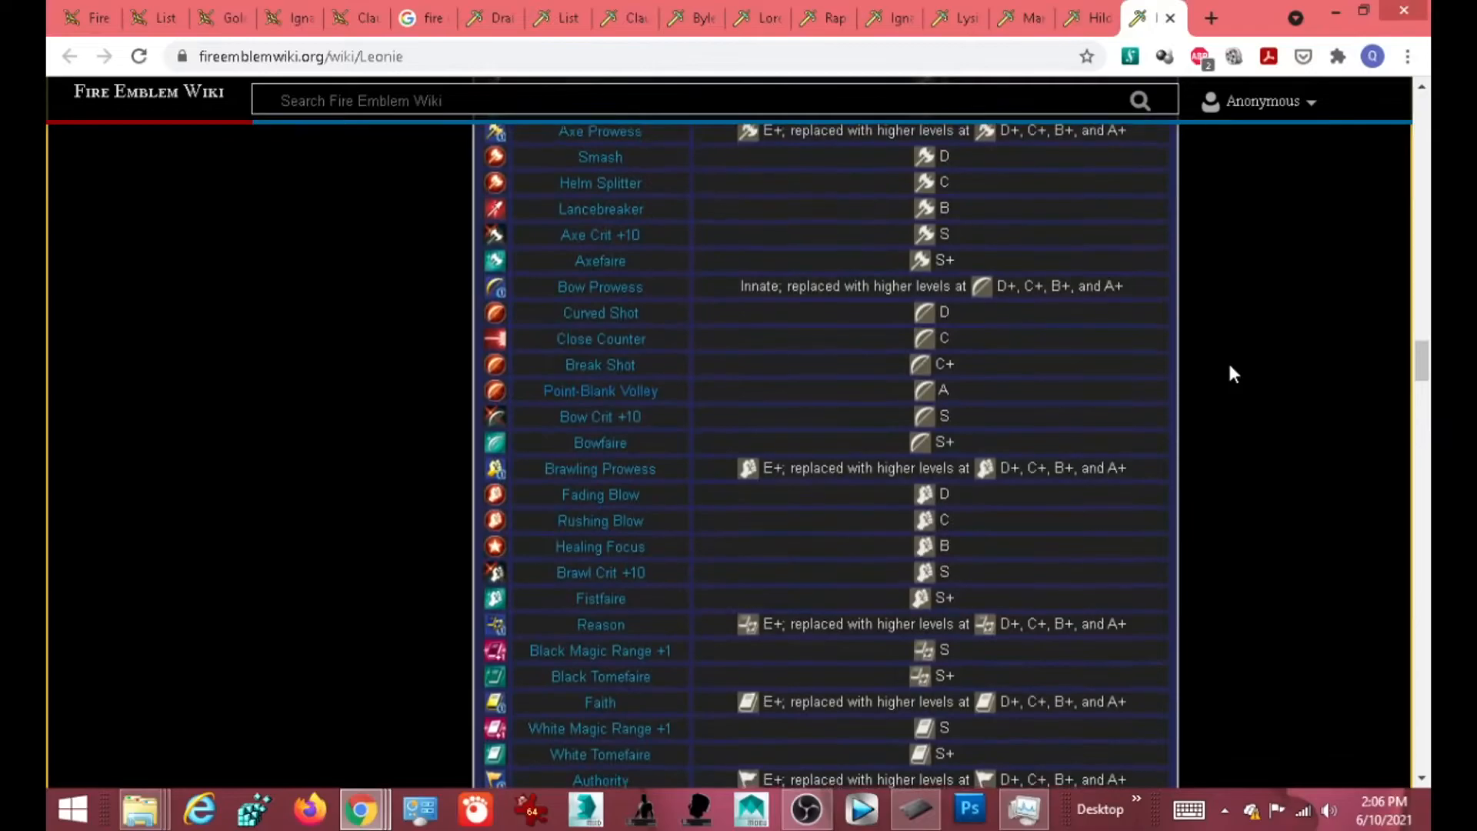
scroll("down", 3)
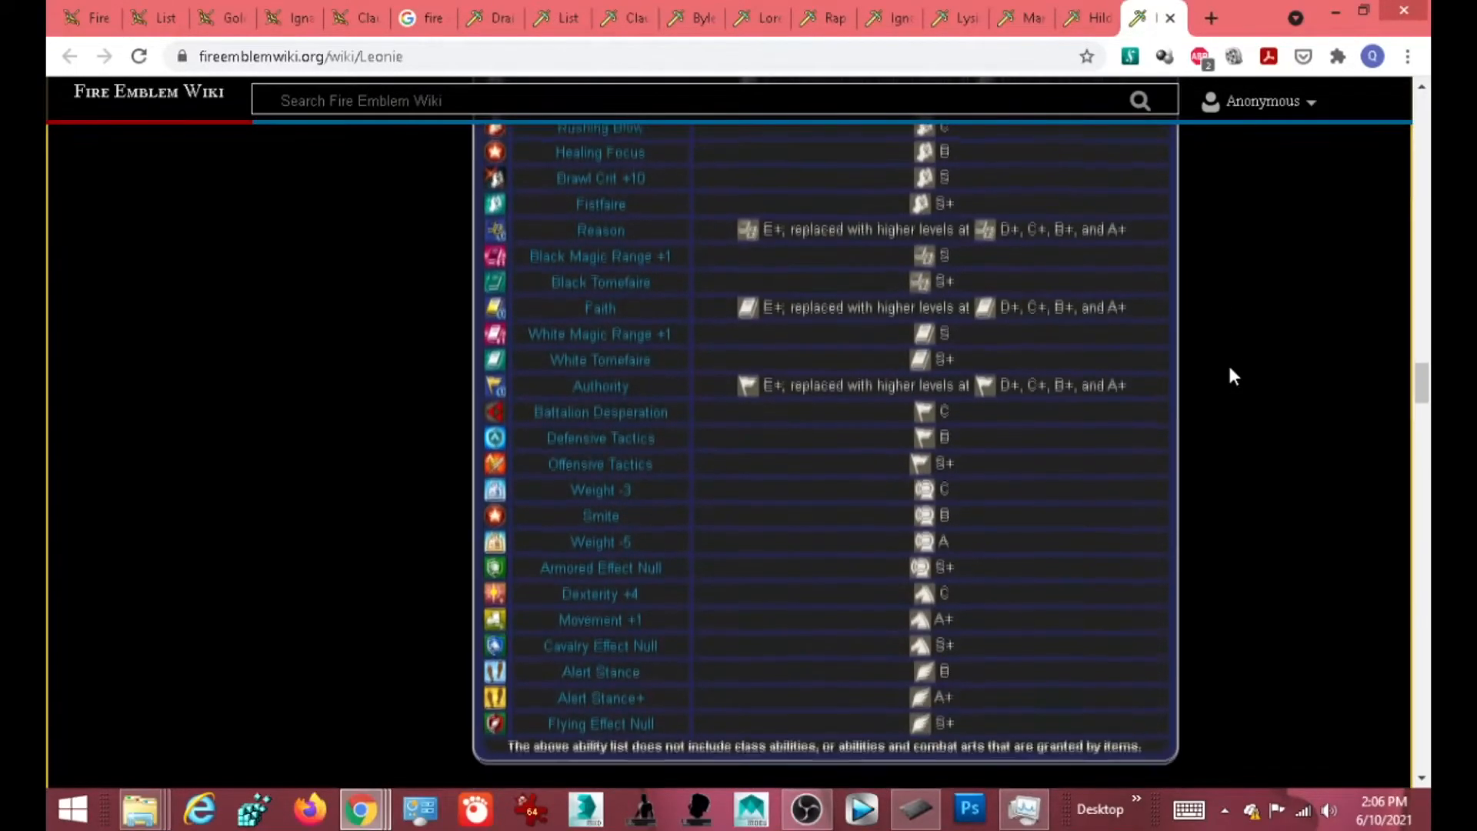
scroll("down", 3)
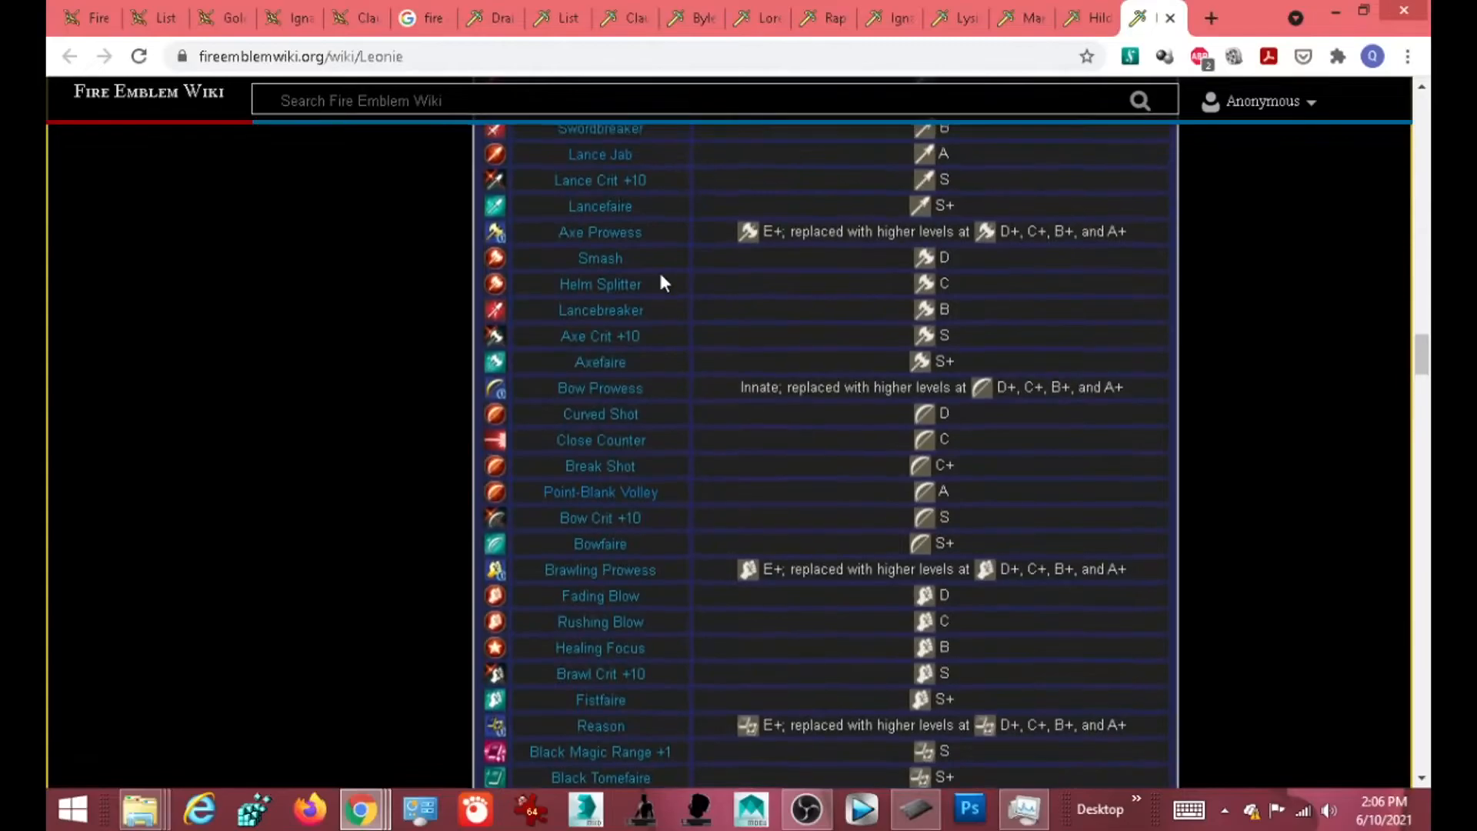
scroll("down", 3)
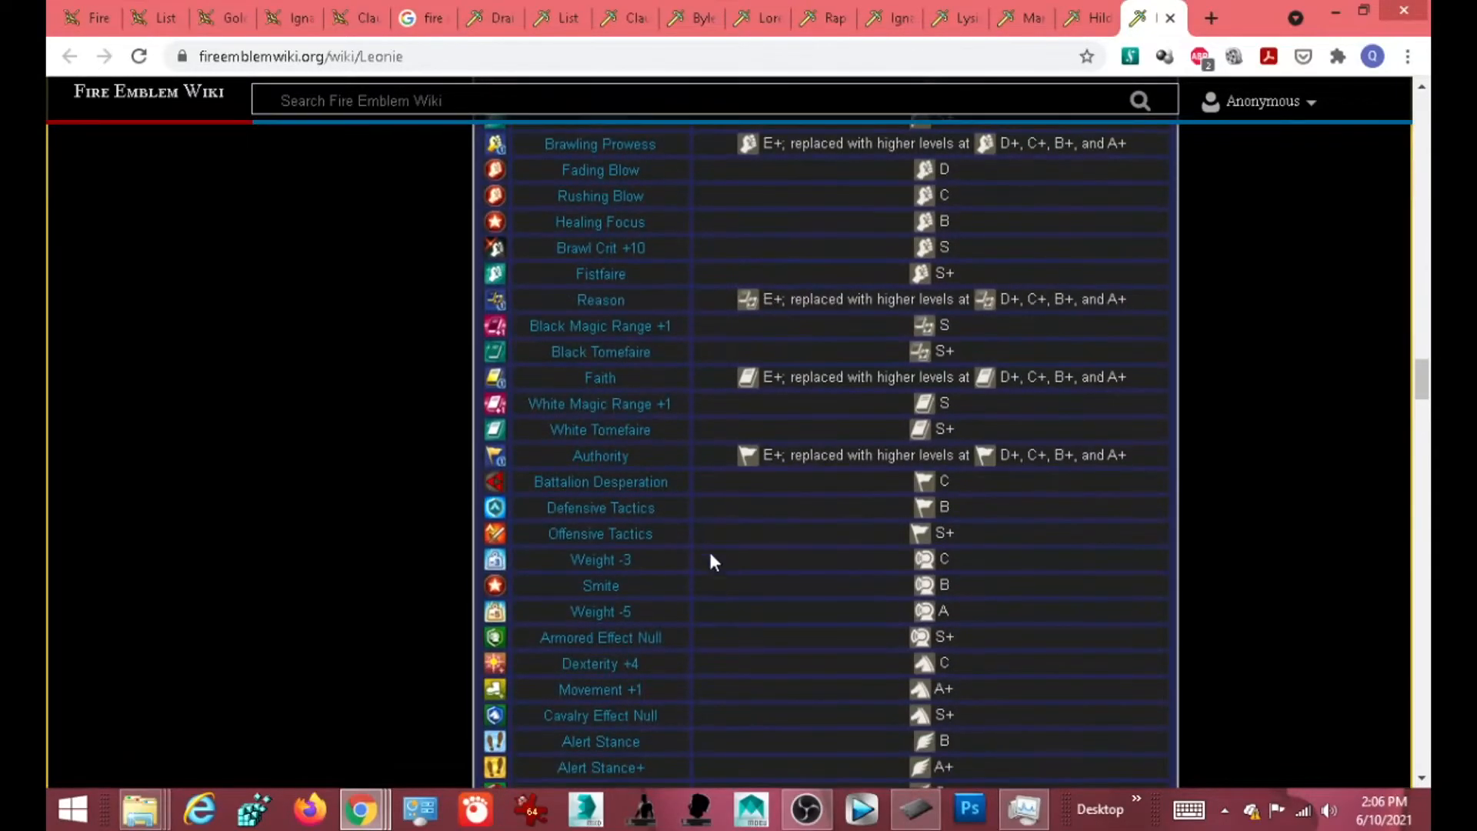
scroll("up", 3)
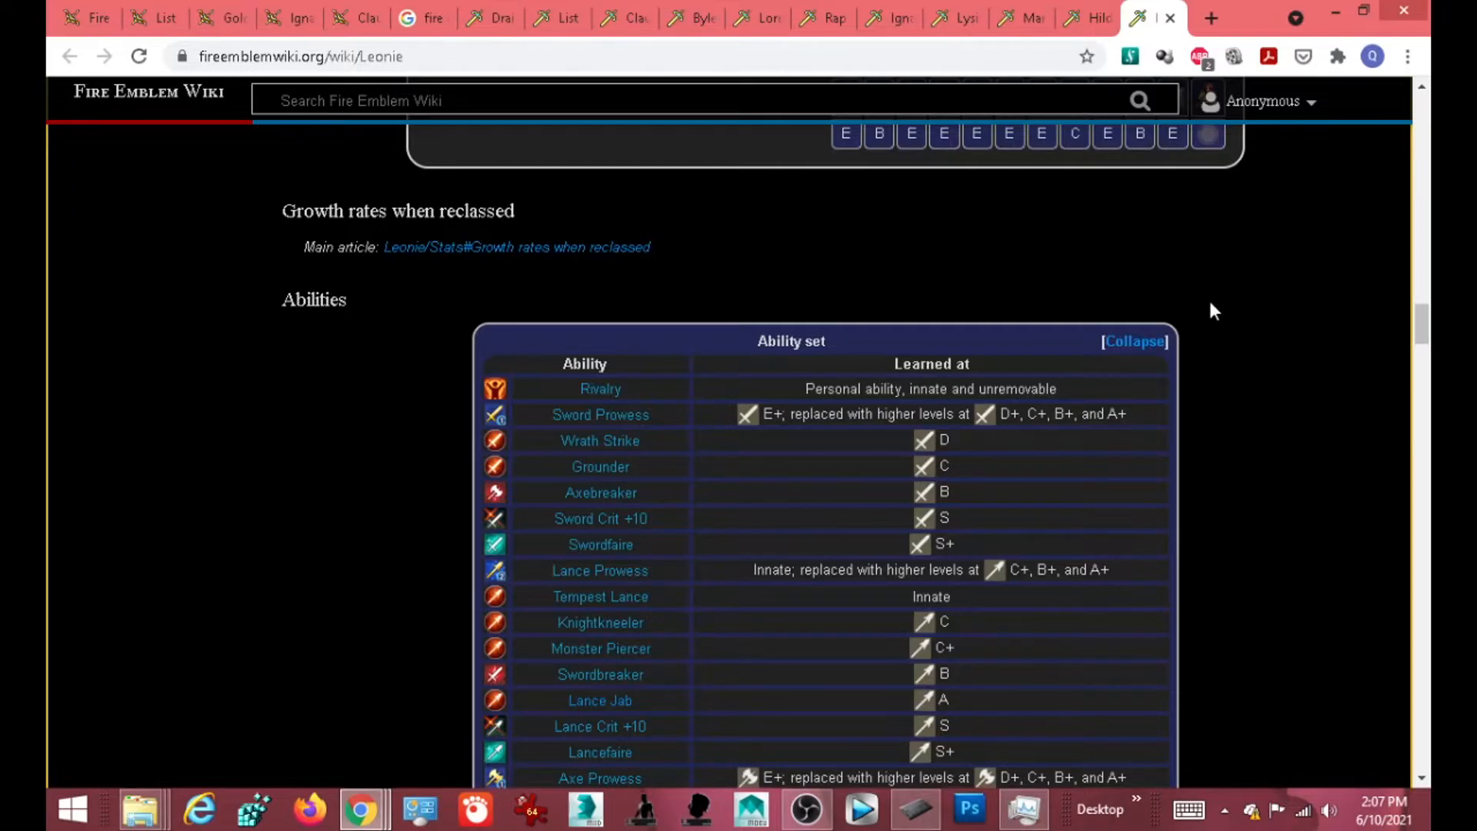
scroll("down", 3)
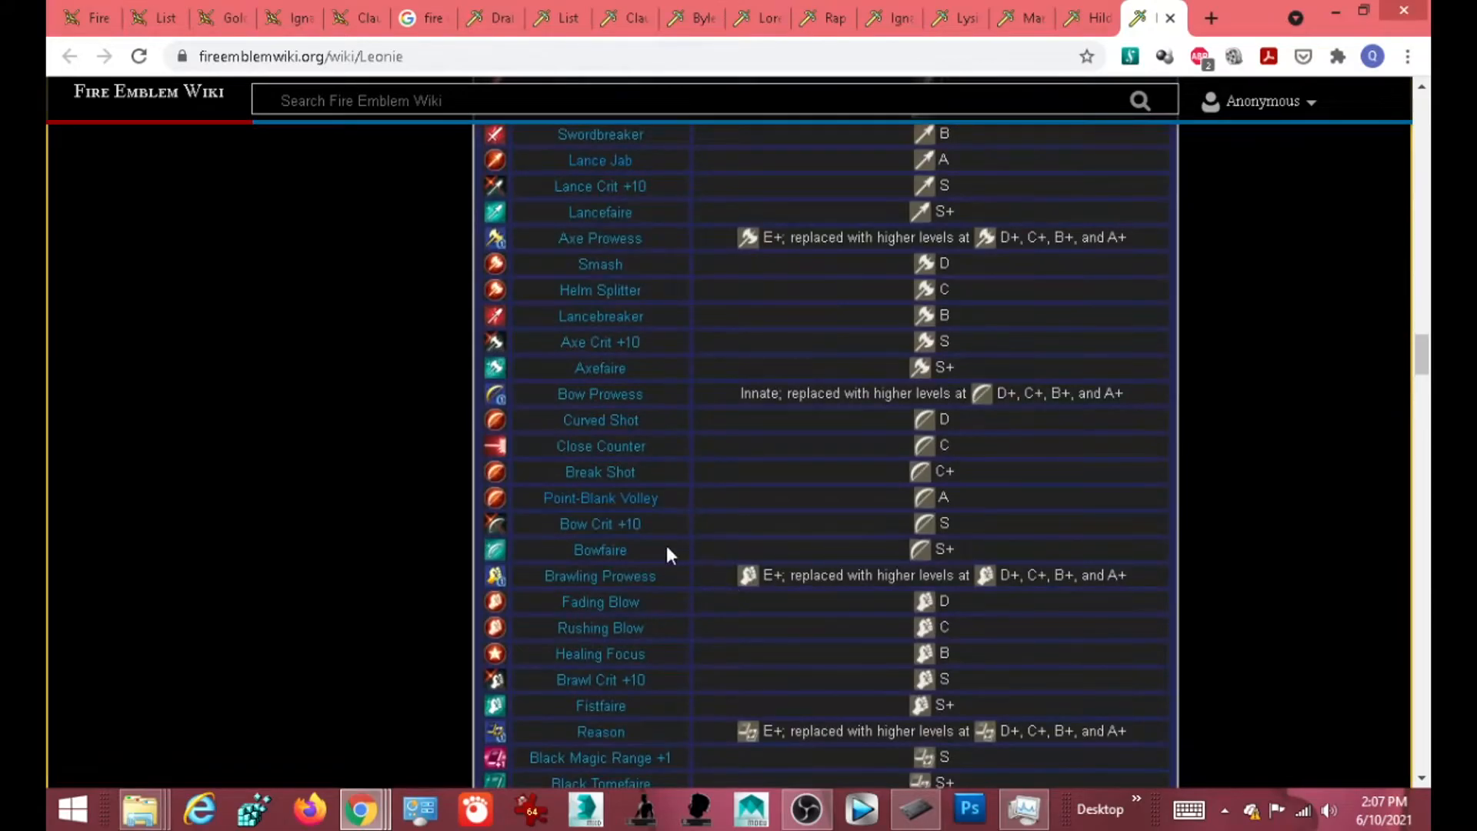
mouse_move(959, 502)
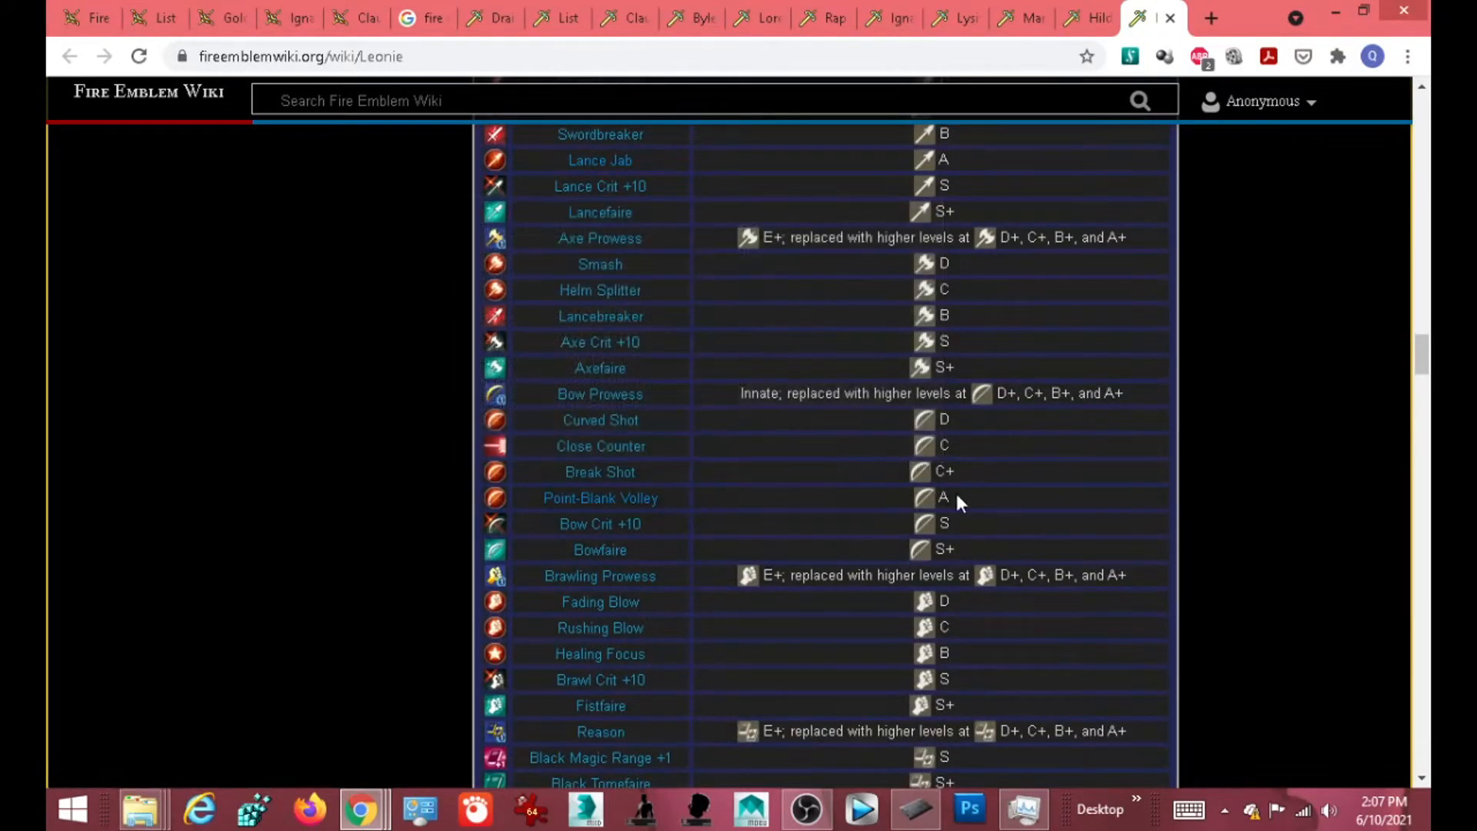
scroll("up", 3)
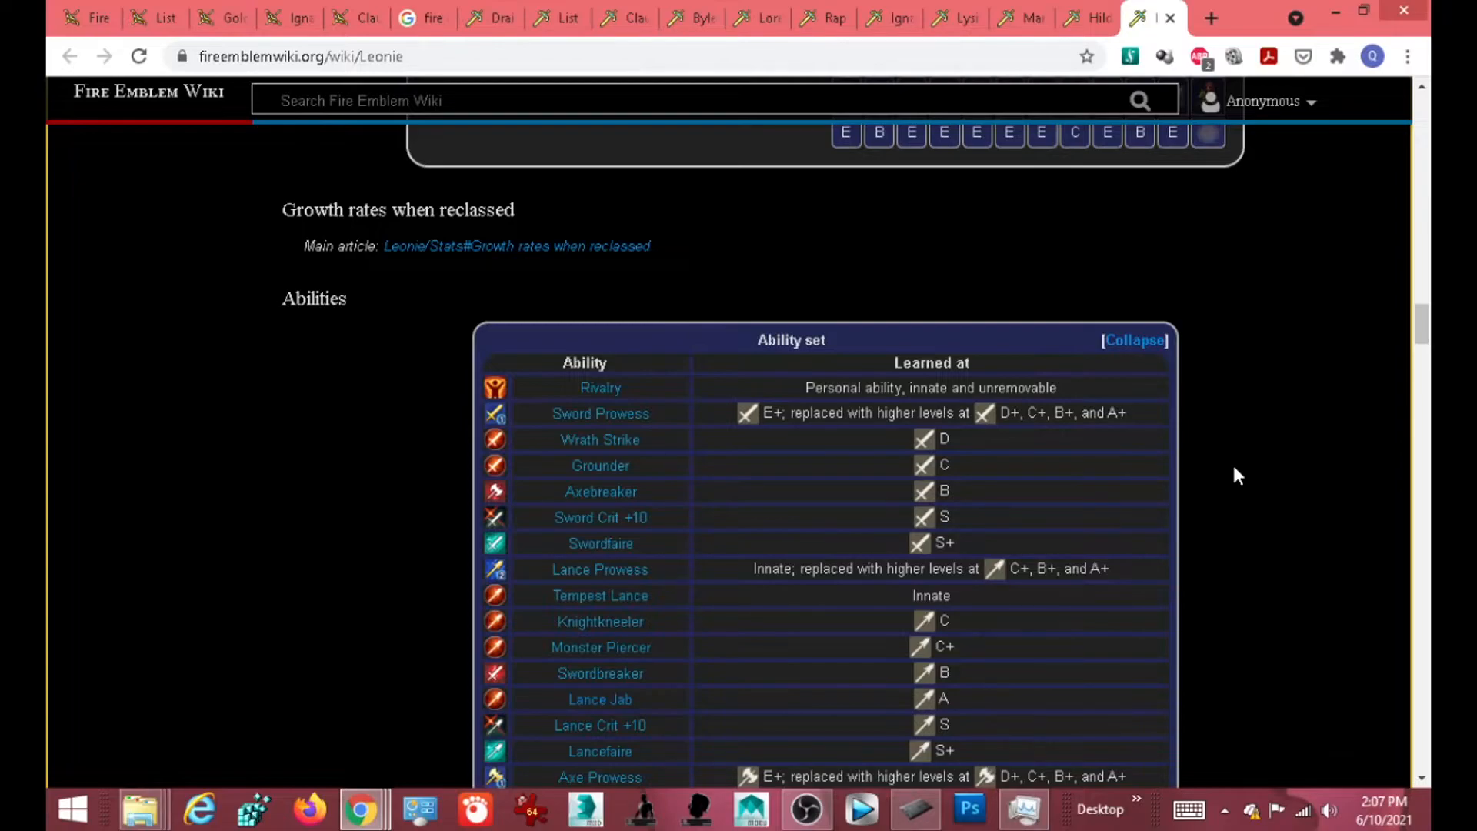
left_click(219, 17)
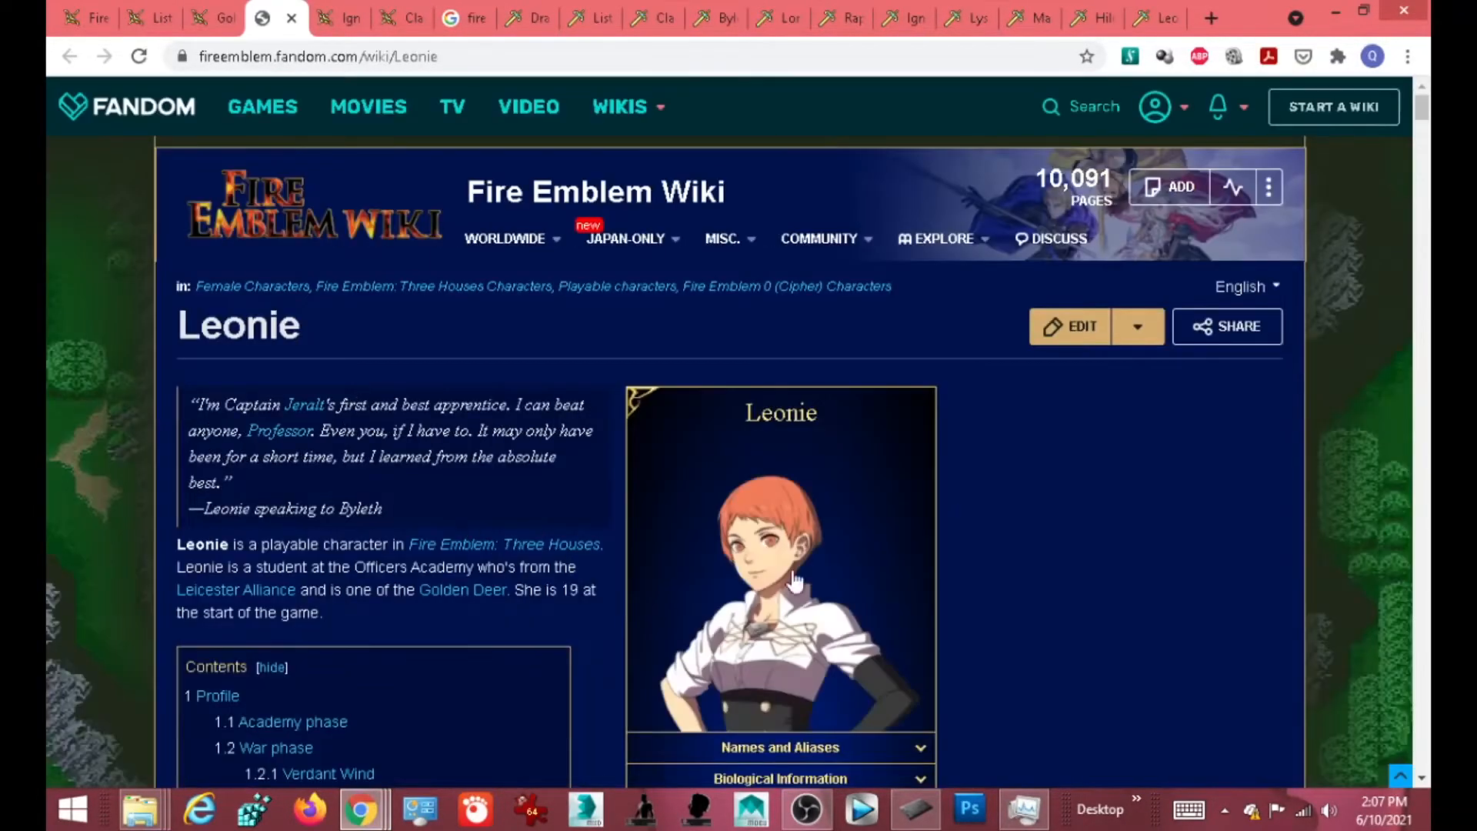
- Scroll to Leonie's Growth Rates and open the Commoner class dropdown
scroll("down", 3)
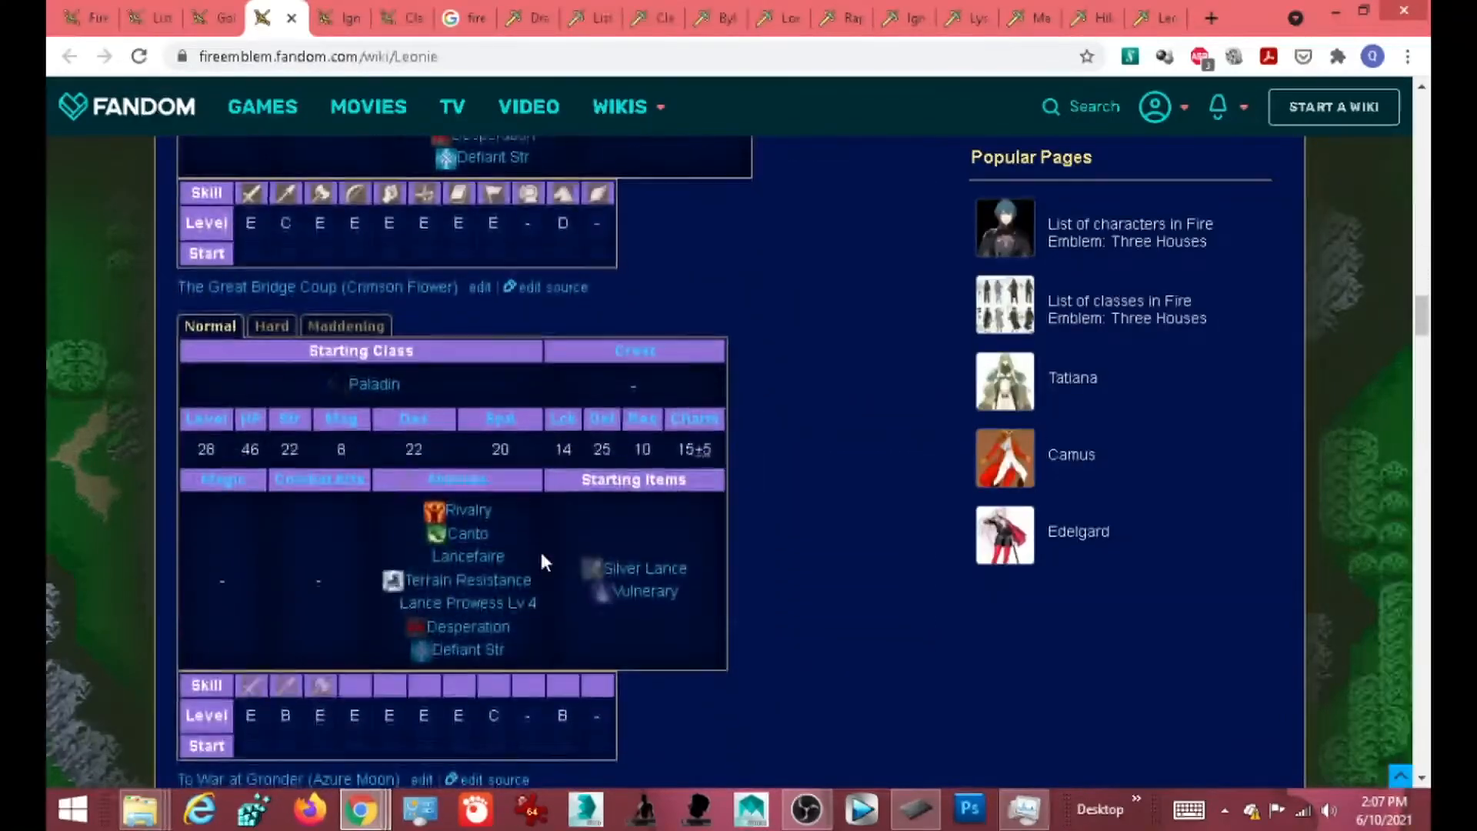
scroll("down", 3)
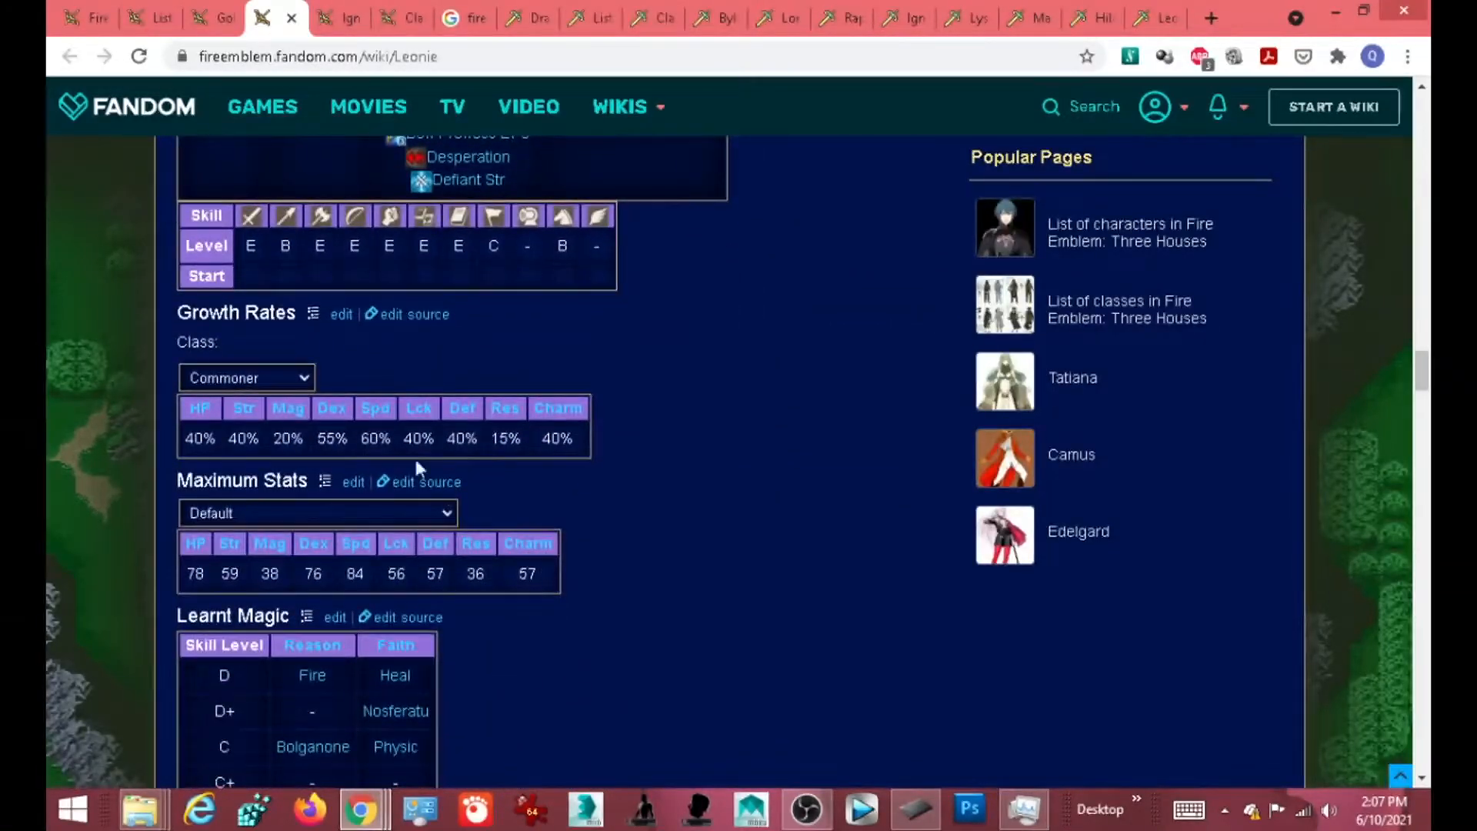
left_click(247, 377)
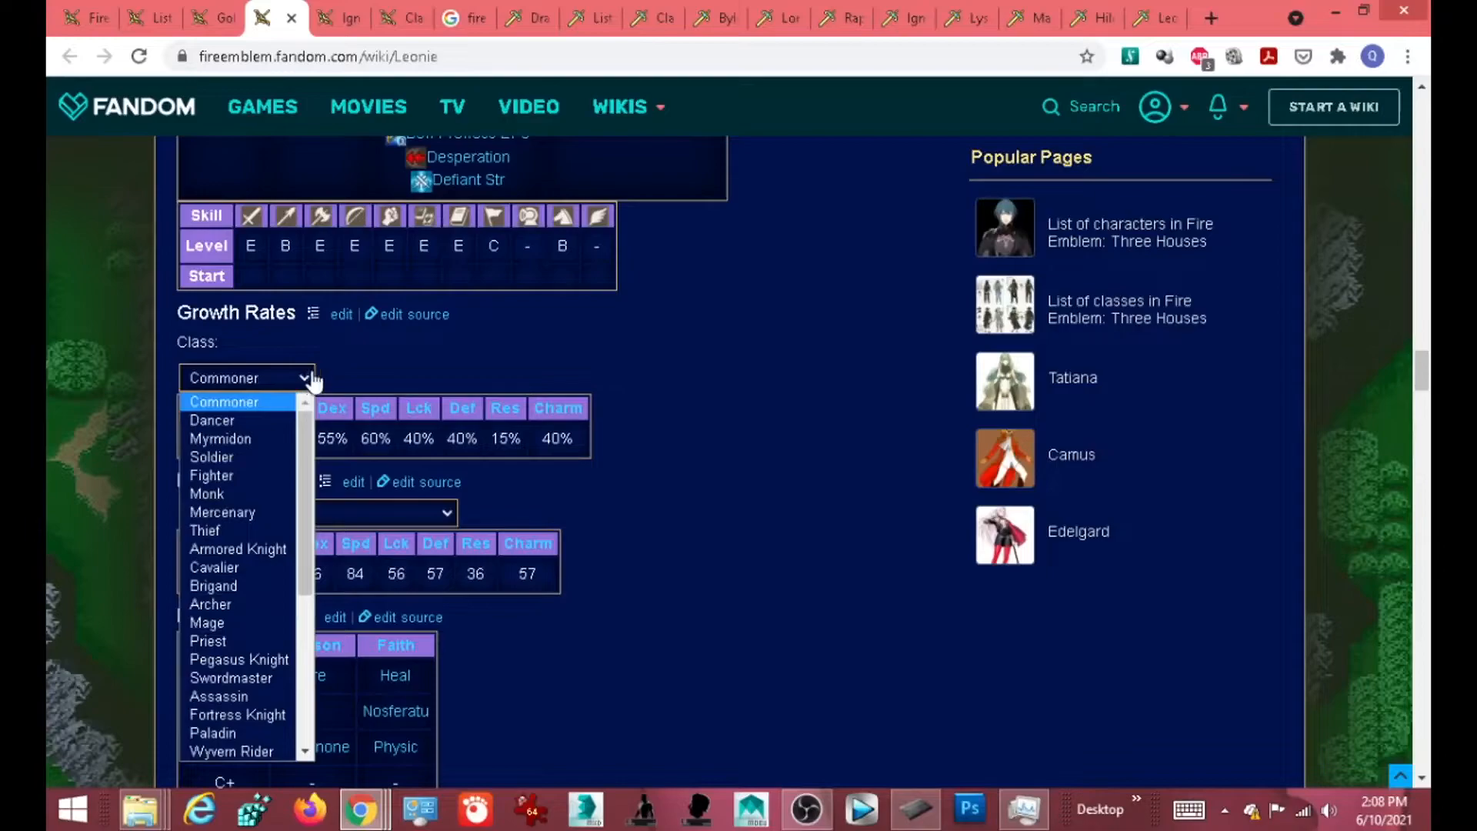
mouse_move(211, 457)
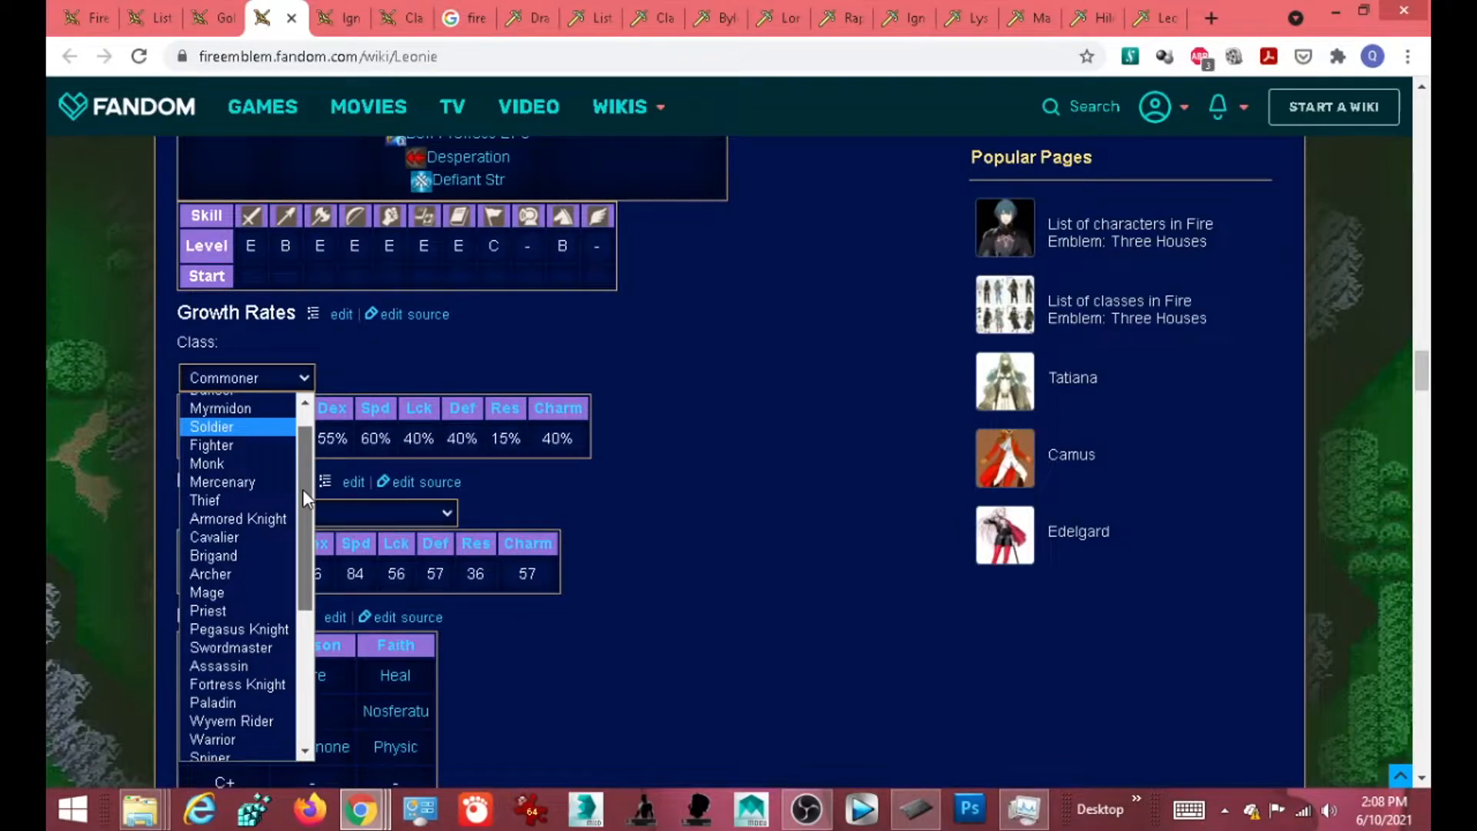
- Scroll to Leonie's growth rates and view them as Paladin, then as Assassin
scroll("down", 3)
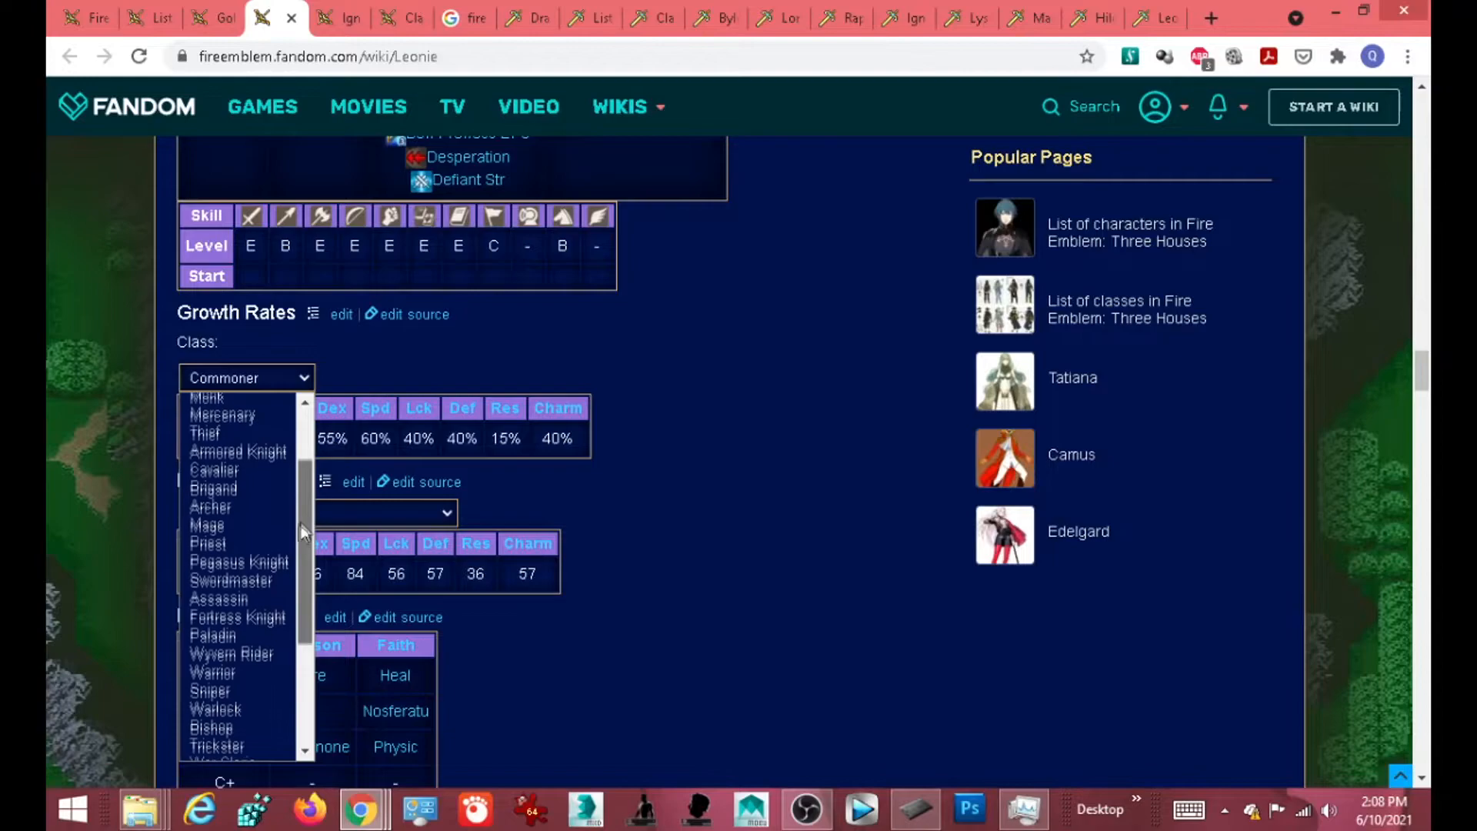
scroll("down", 3)
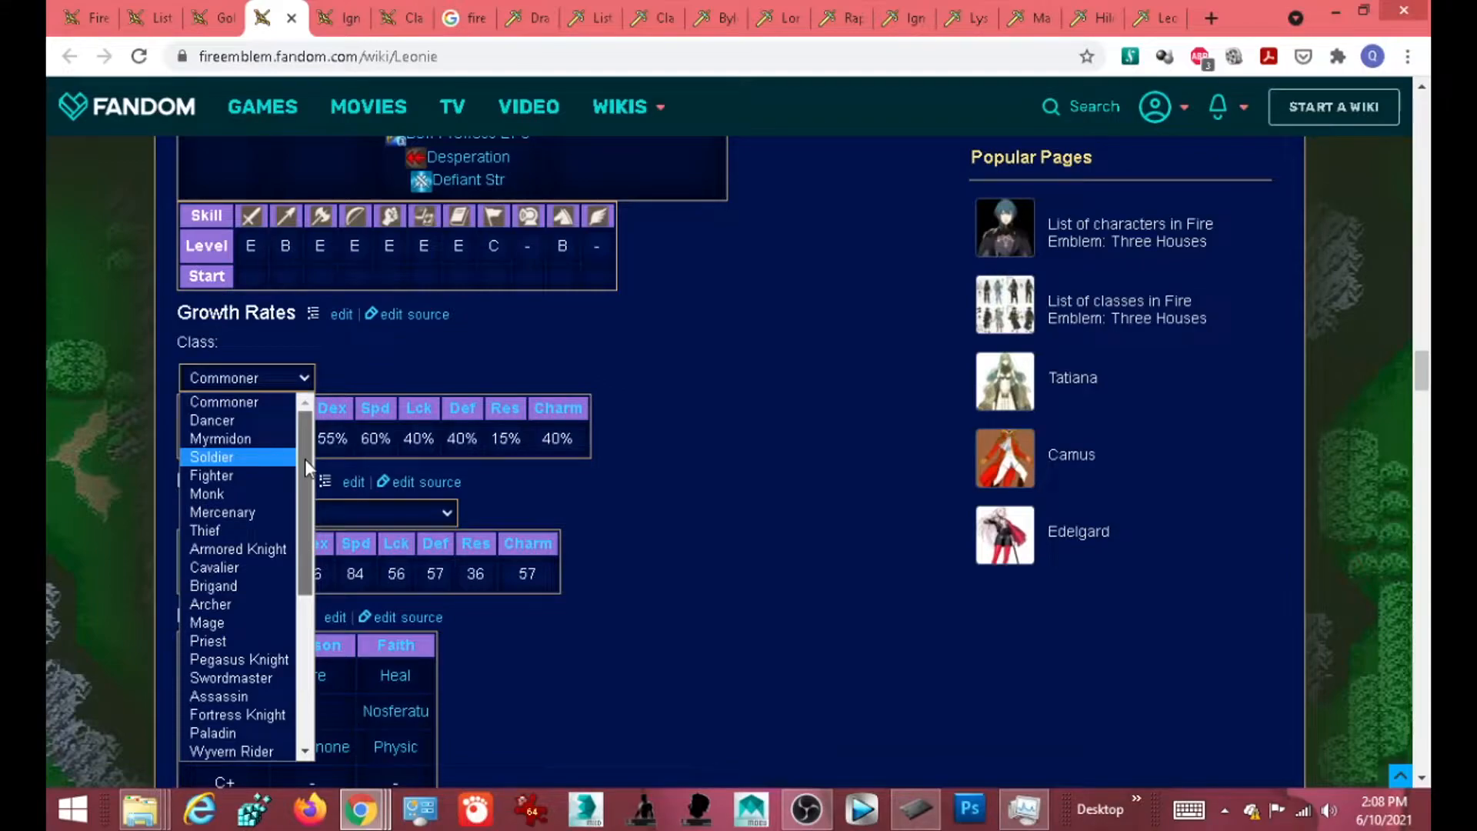
scroll("down", 3)
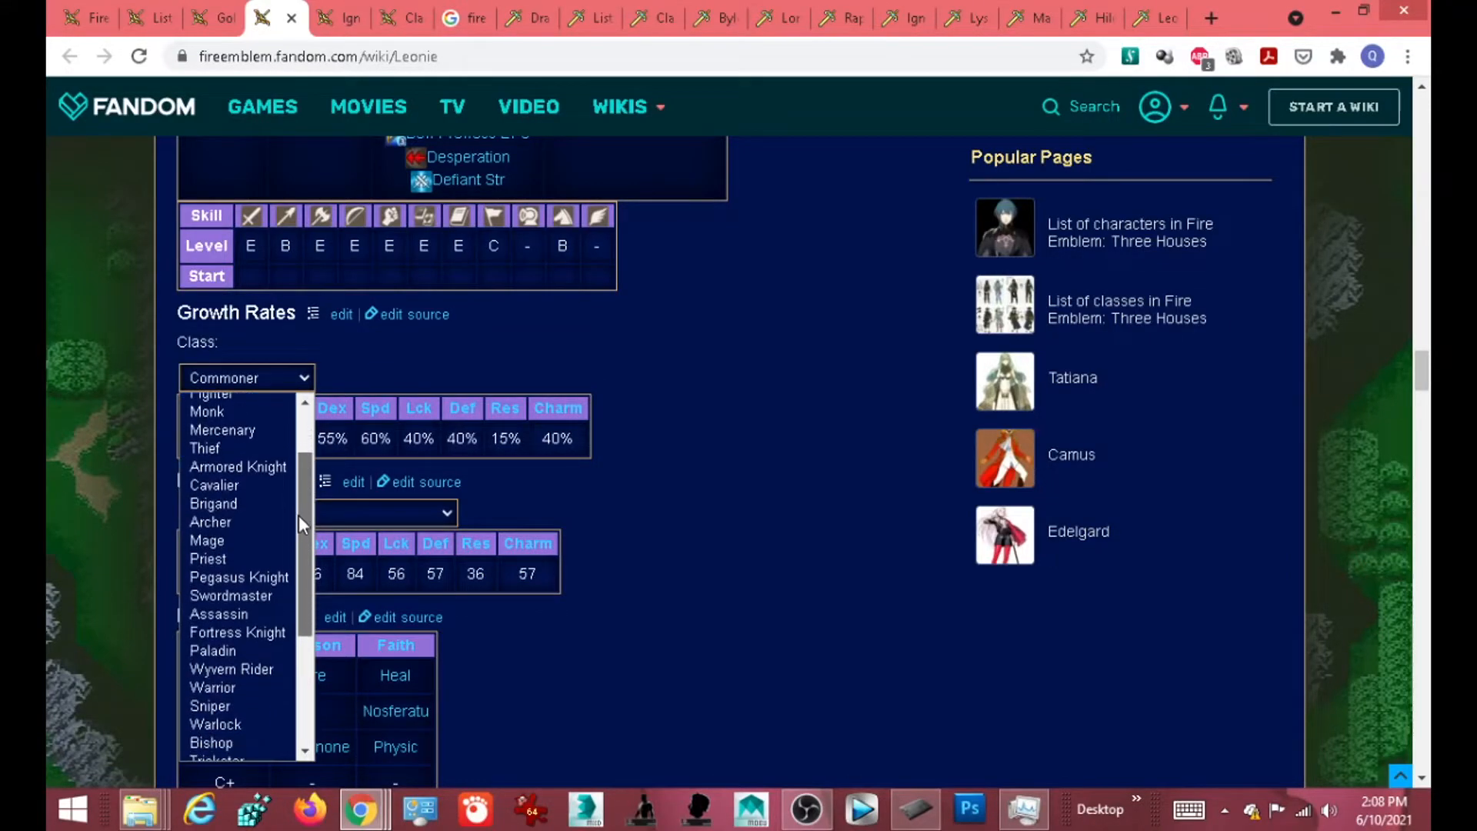
mouse_move(223, 647)
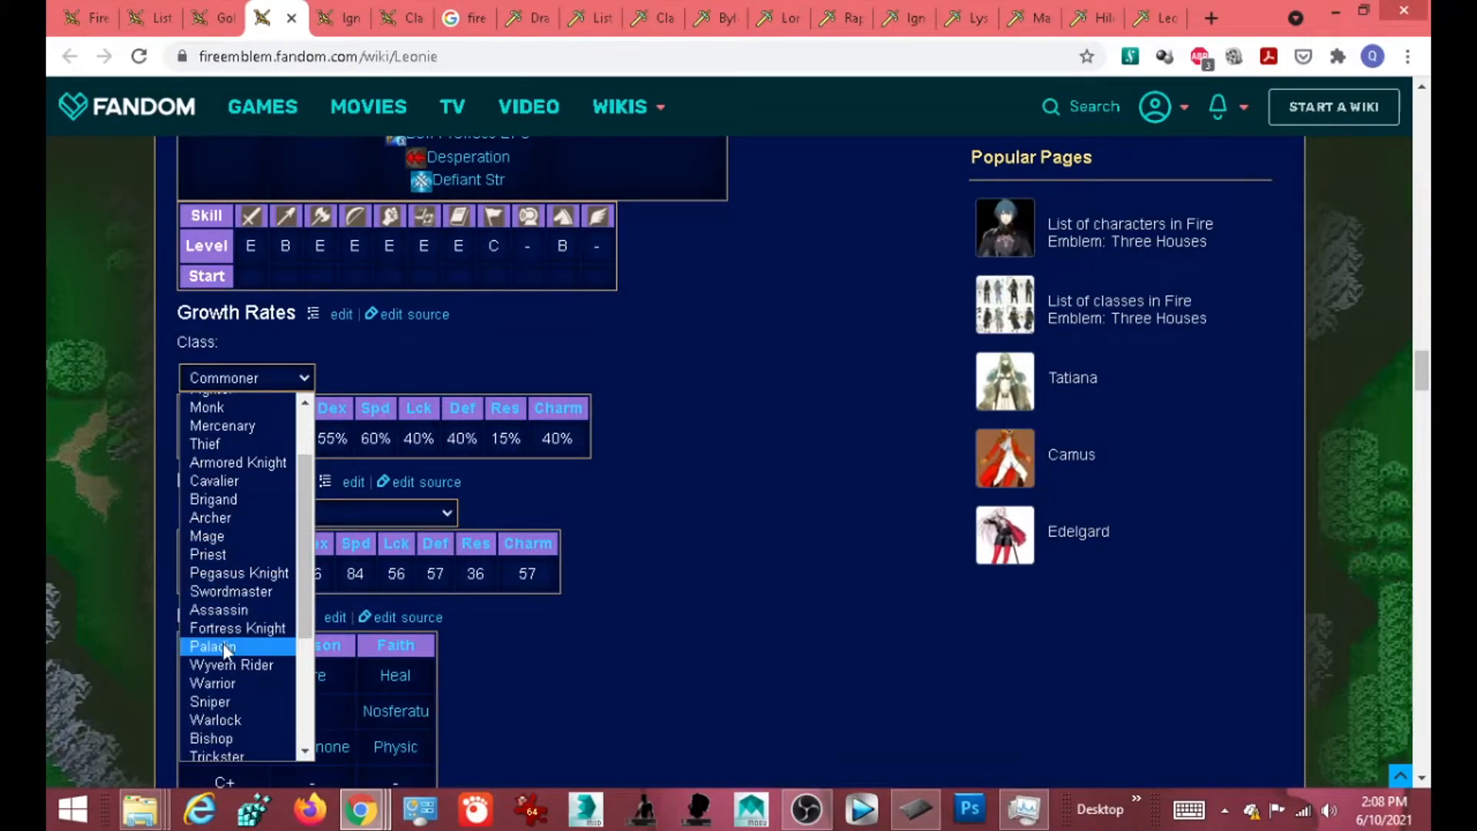
left_click(214, 646)
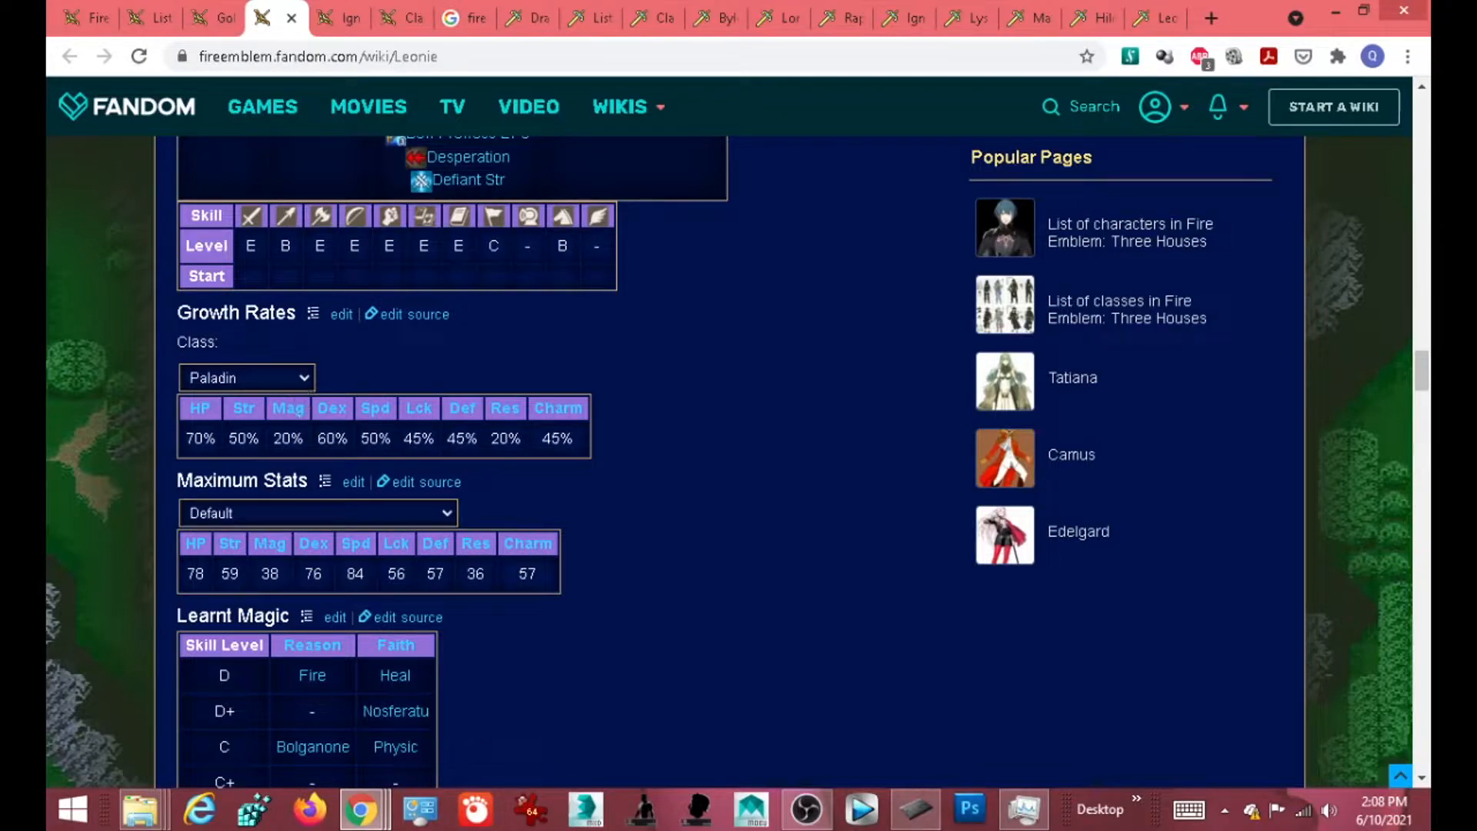
left_click(246, 377)
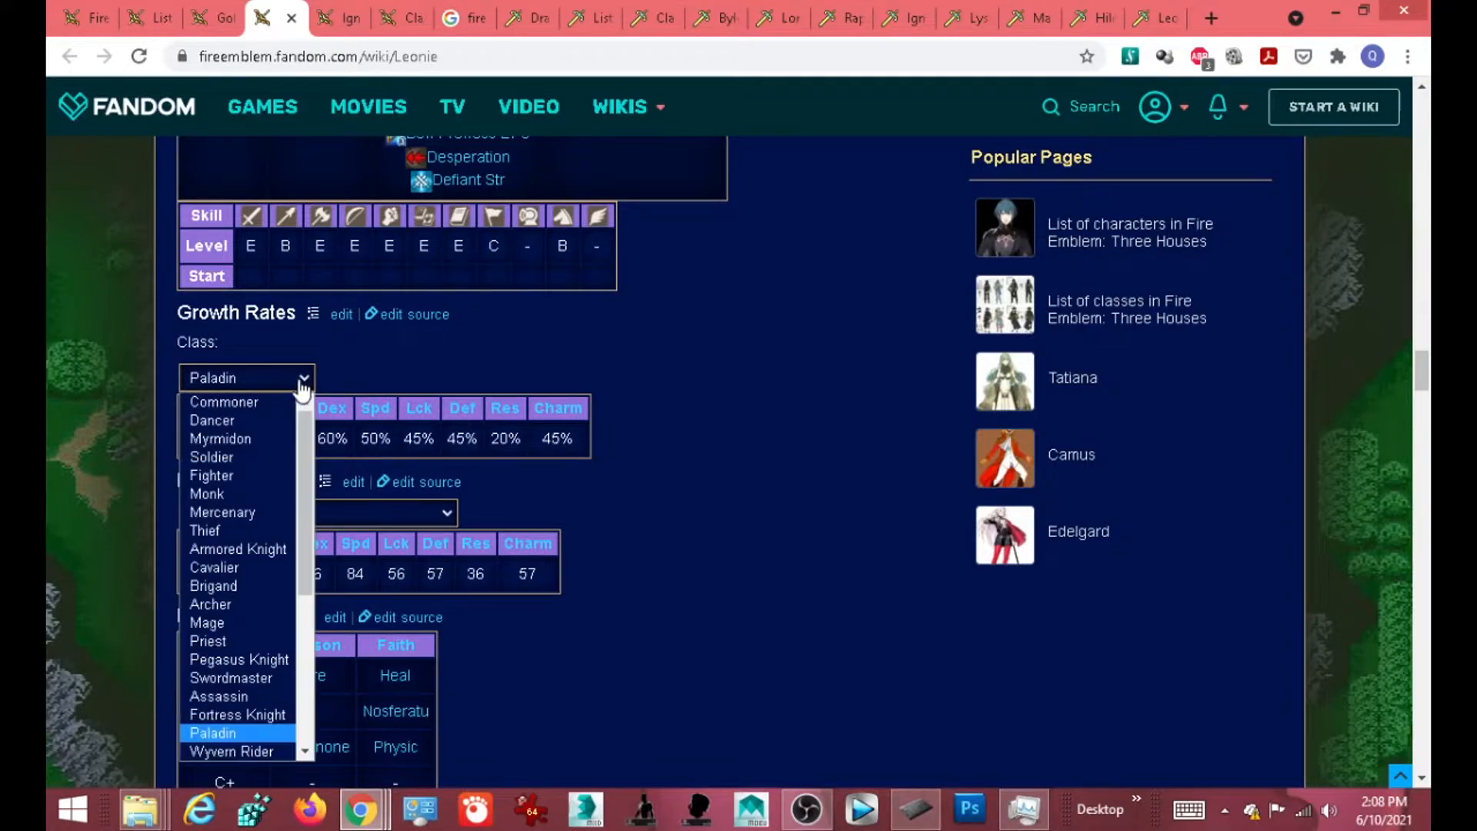
scroll("down", 3)
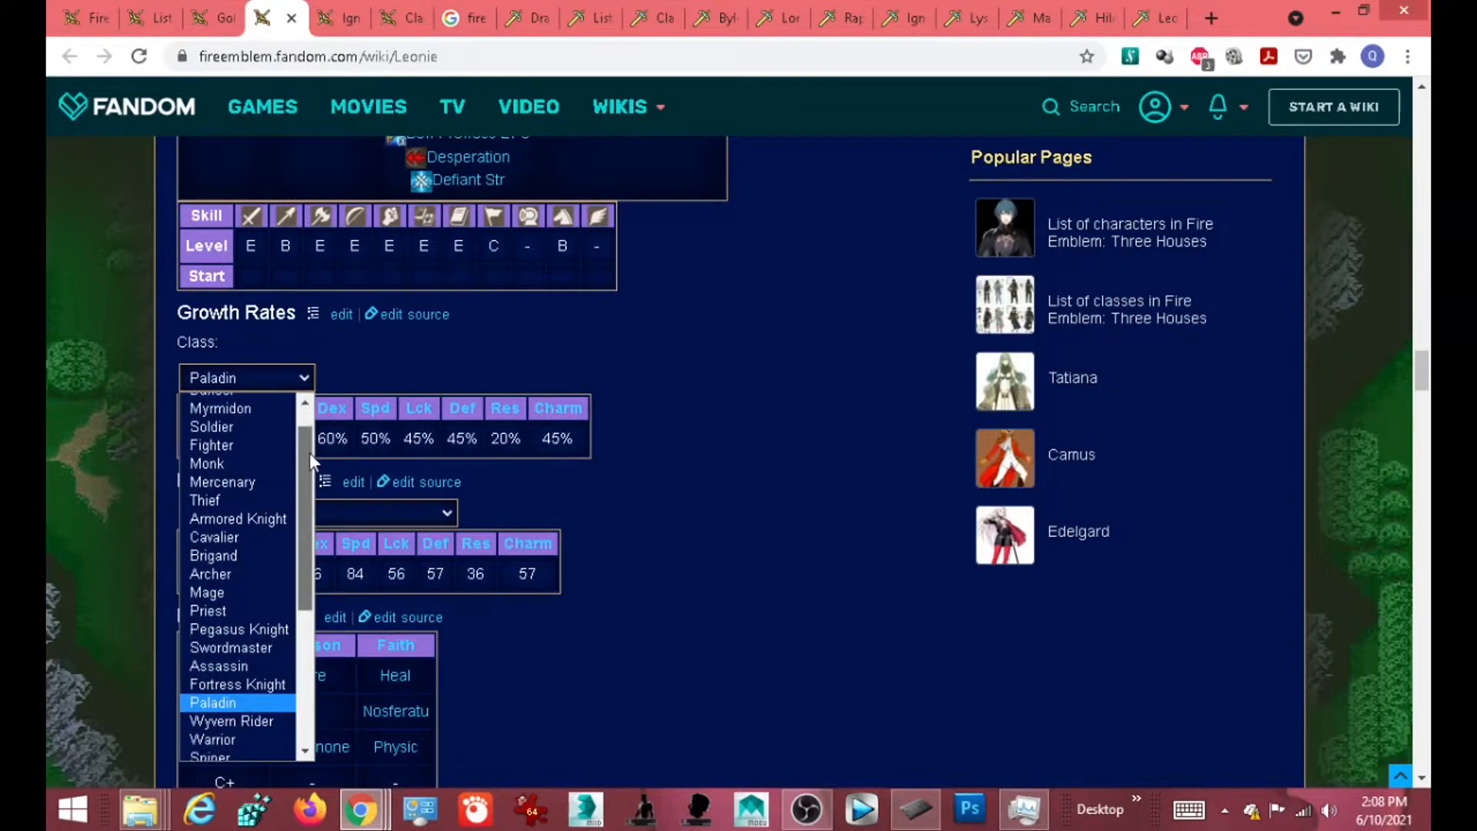
left_click(218, 666)
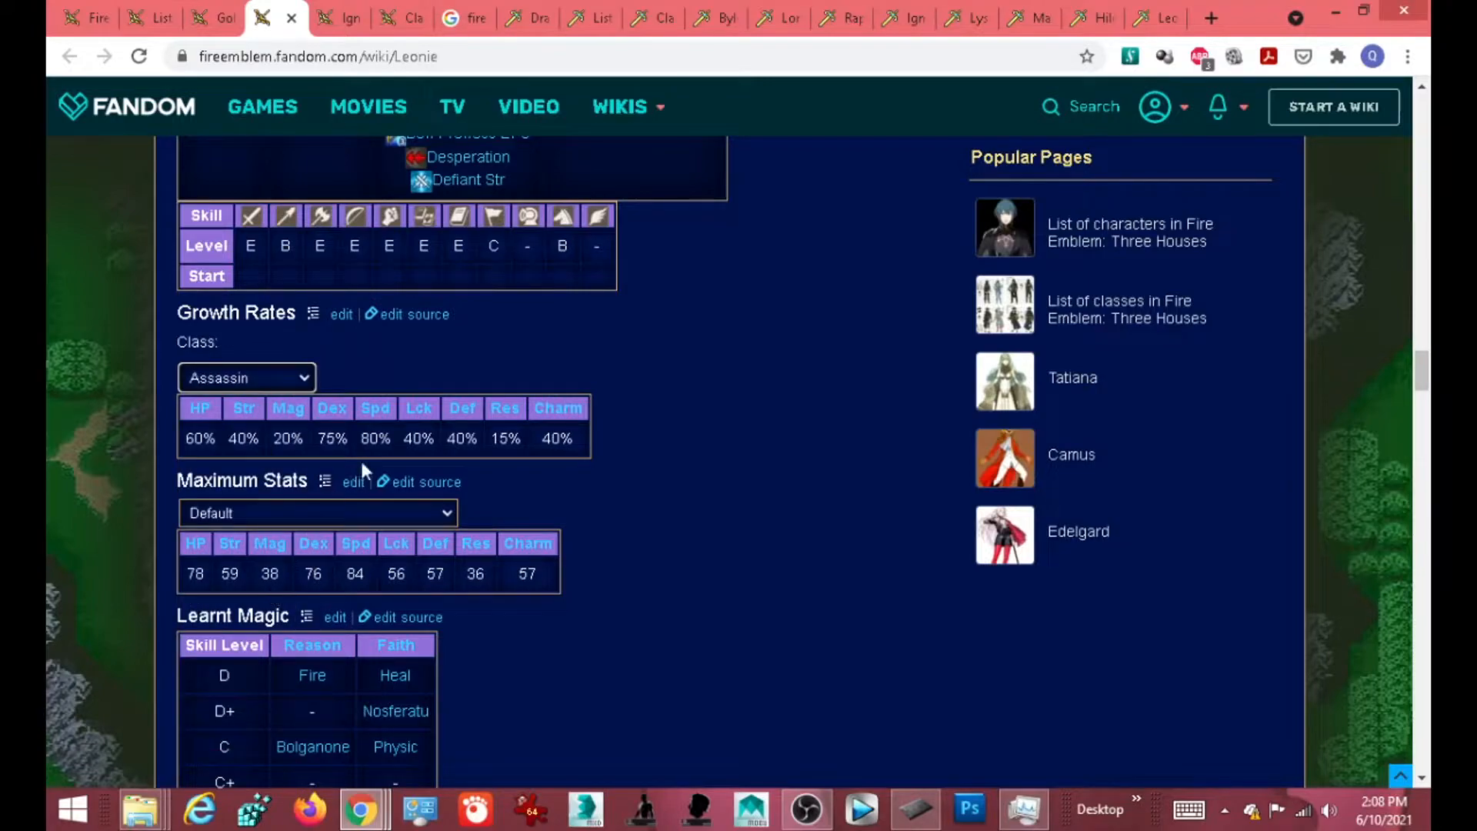
- Compare Swordmaster against Assassin growth rates, ending on Assassin (75% Dex, 80% Spd, 15% Res)
left_click(247, 377)
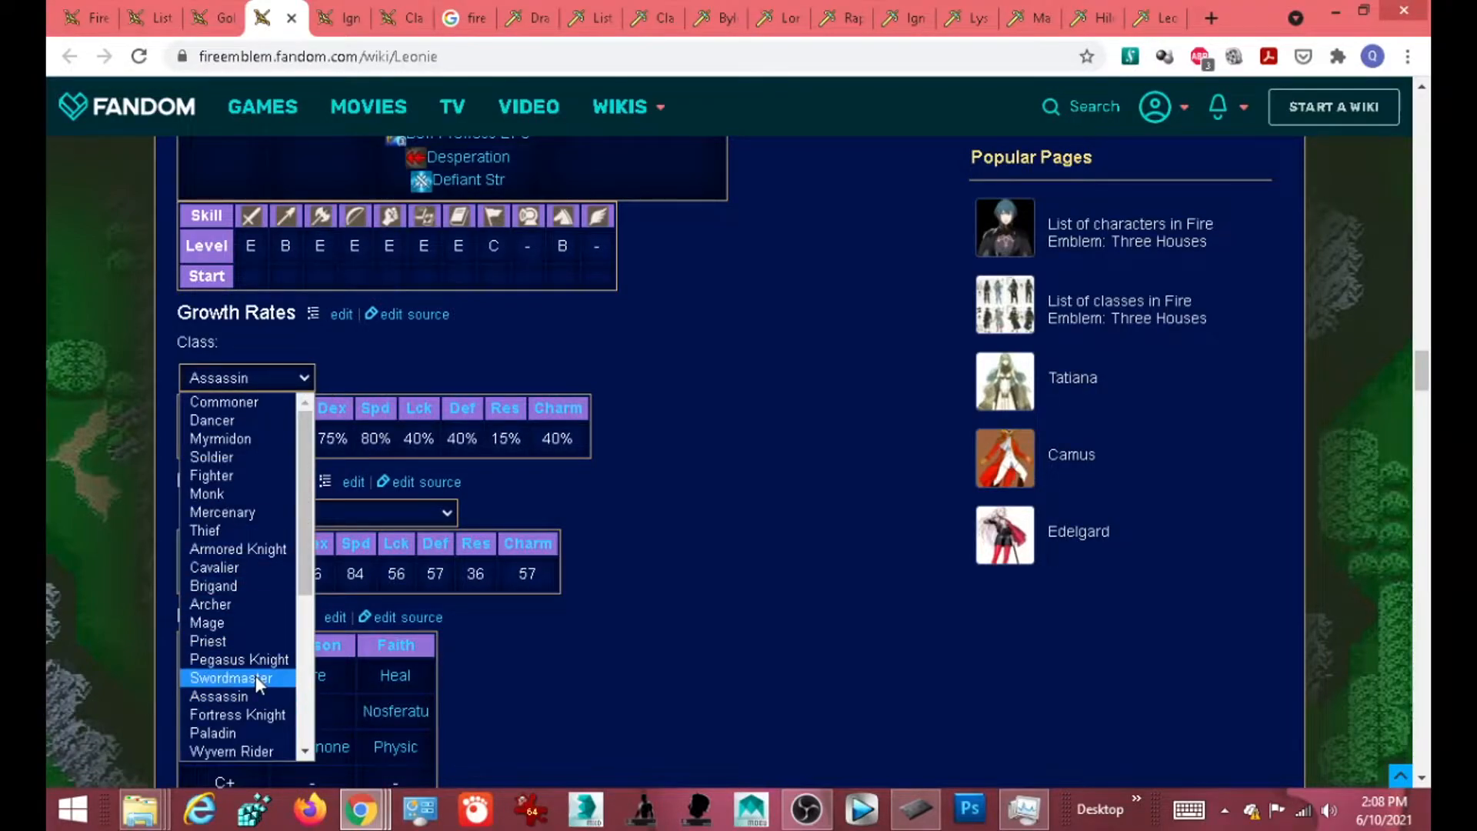
left_click(231, 677)
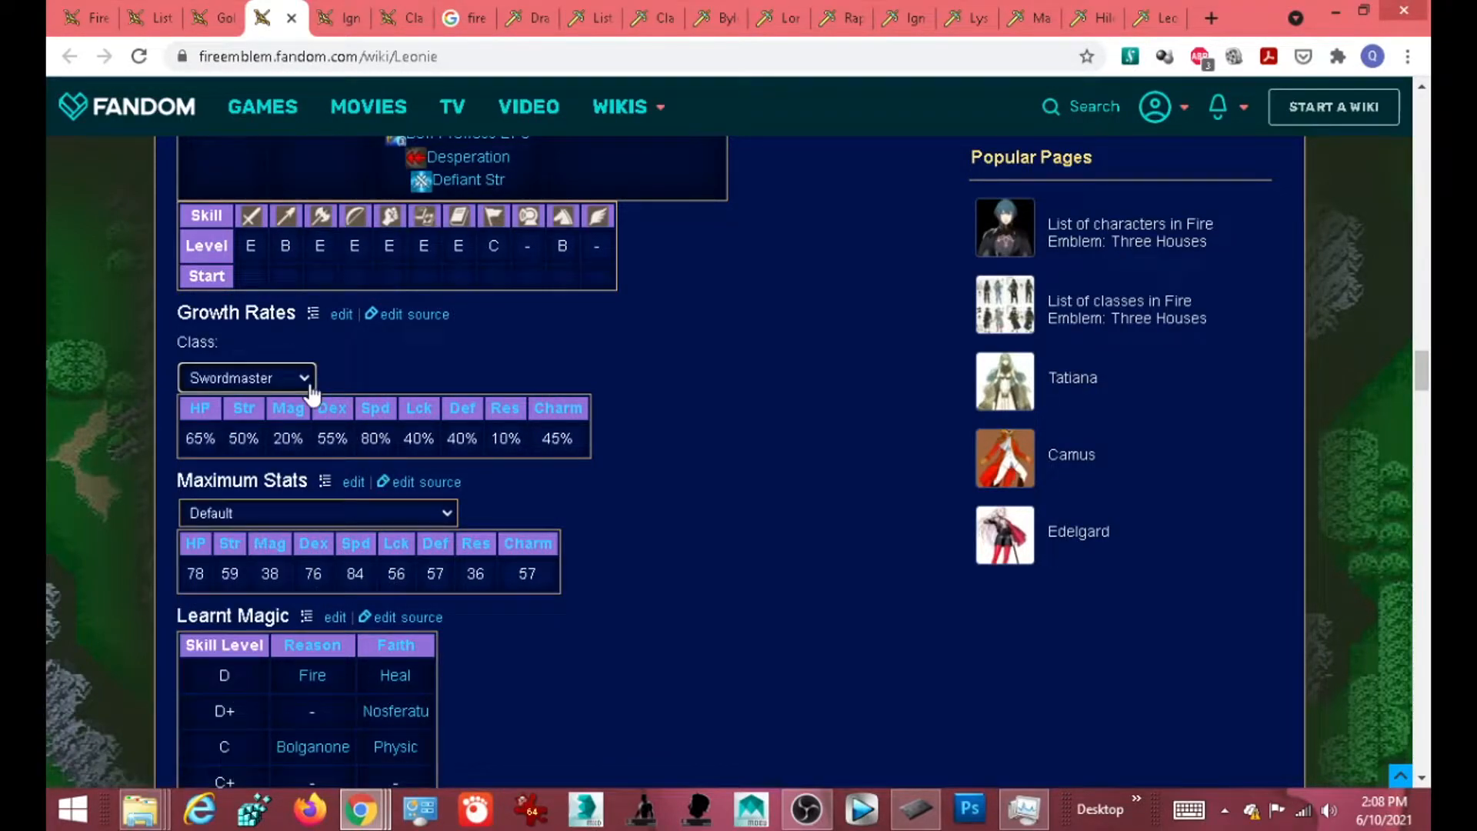
left_click(244, 377)
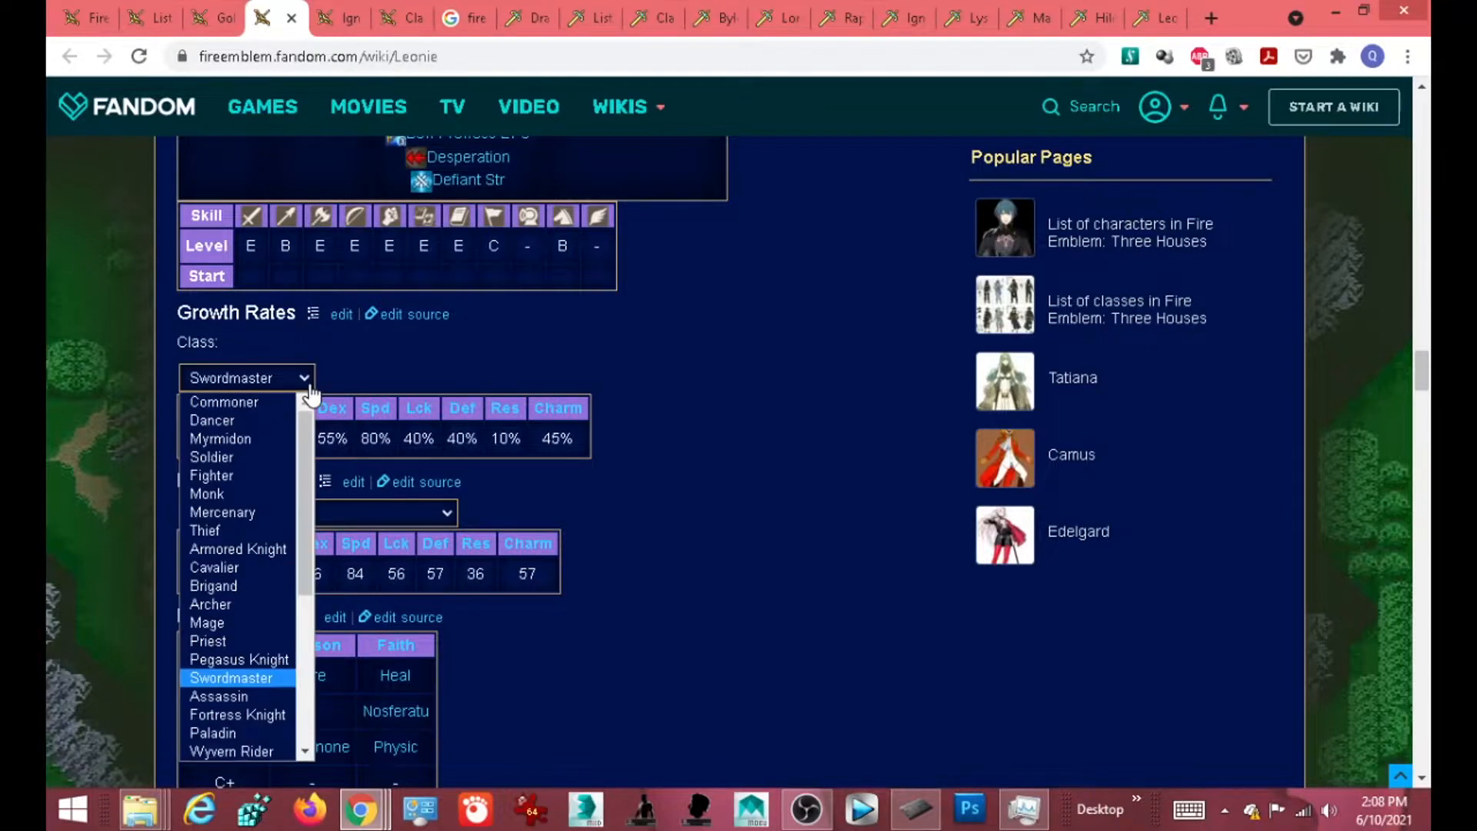
left_click(219, 695)
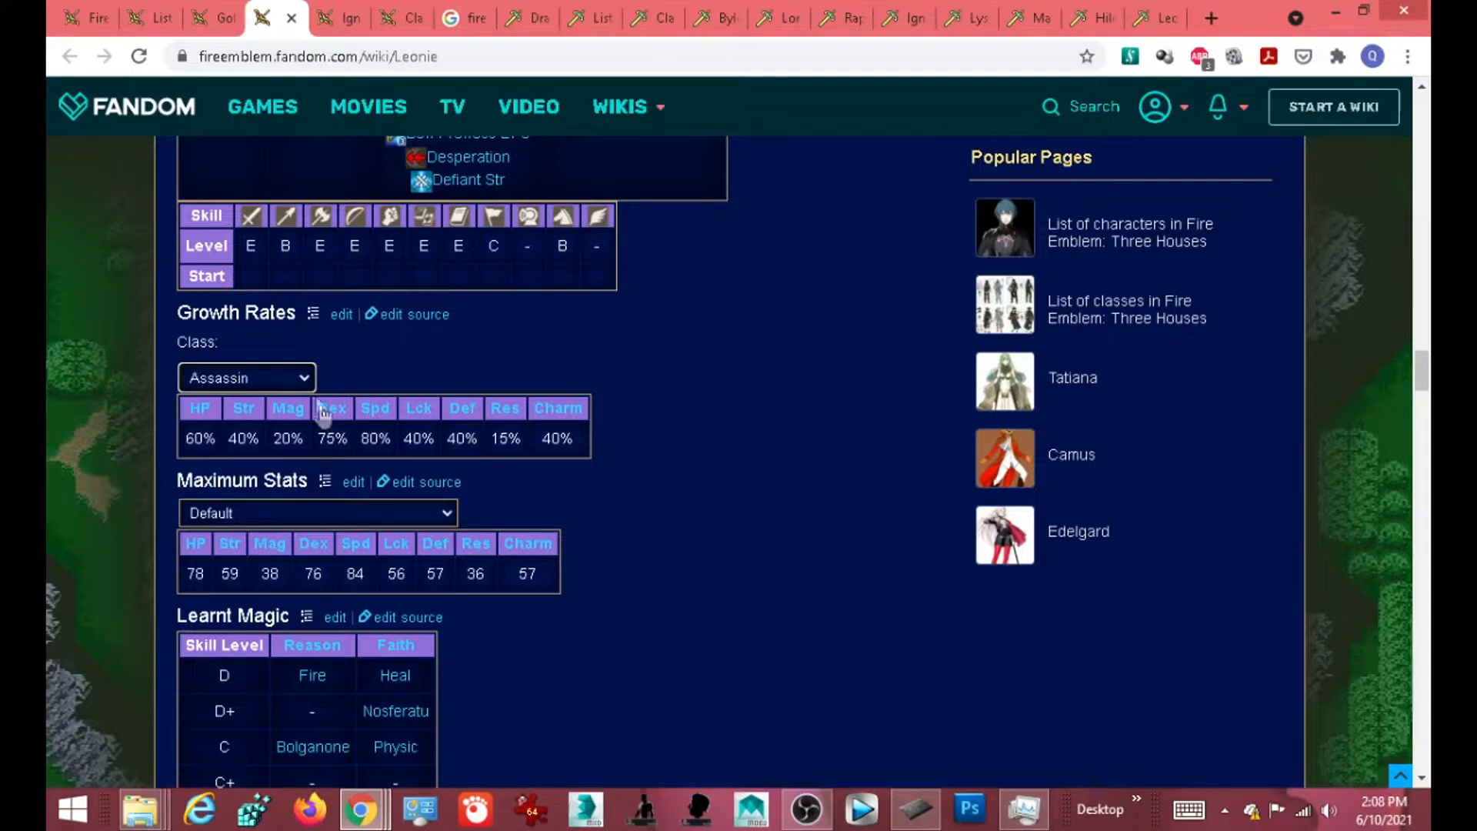
left_click(246, 378)
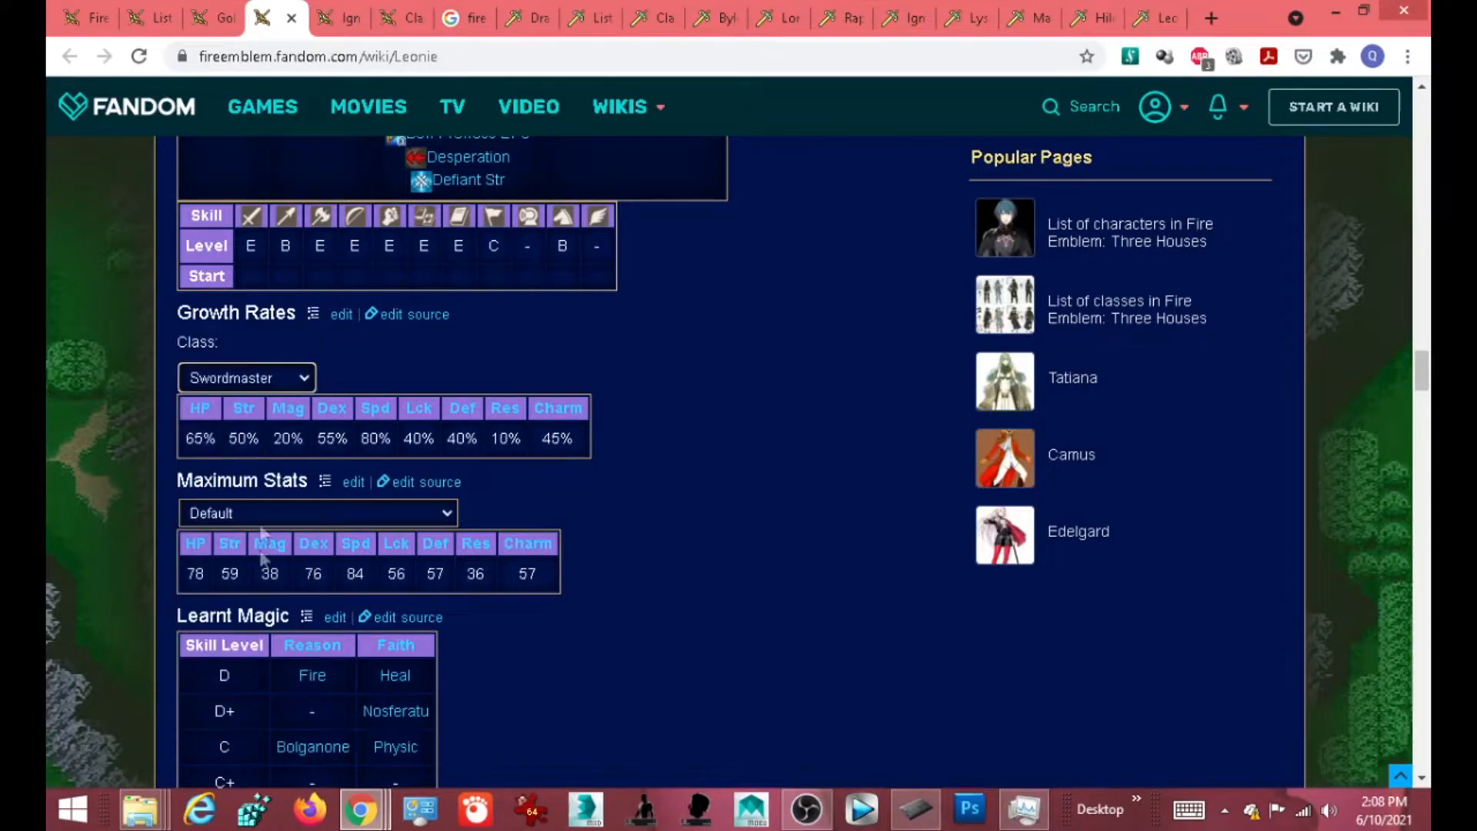
left_click(246, 377)
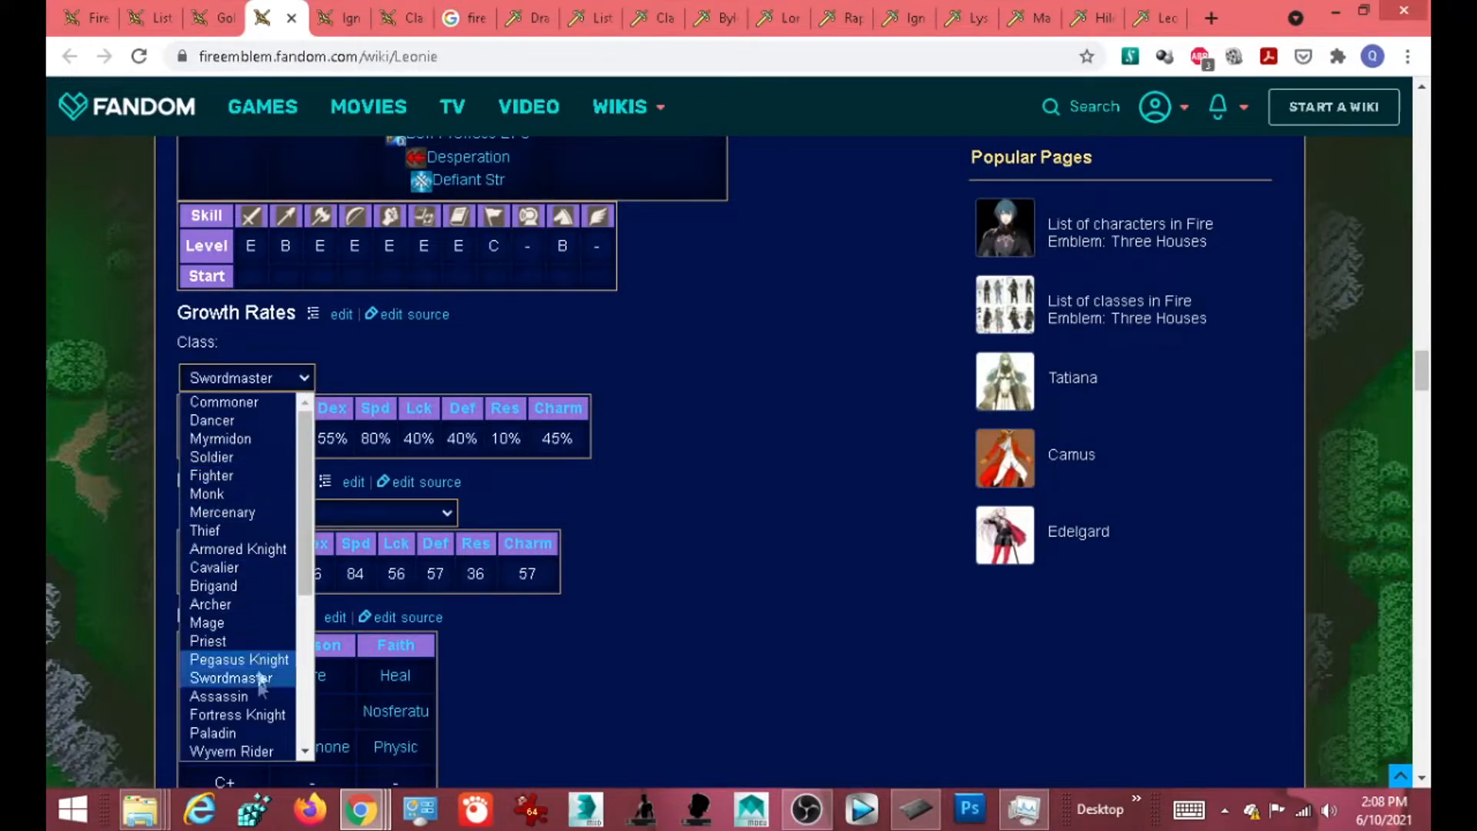
left_click(218, 696)
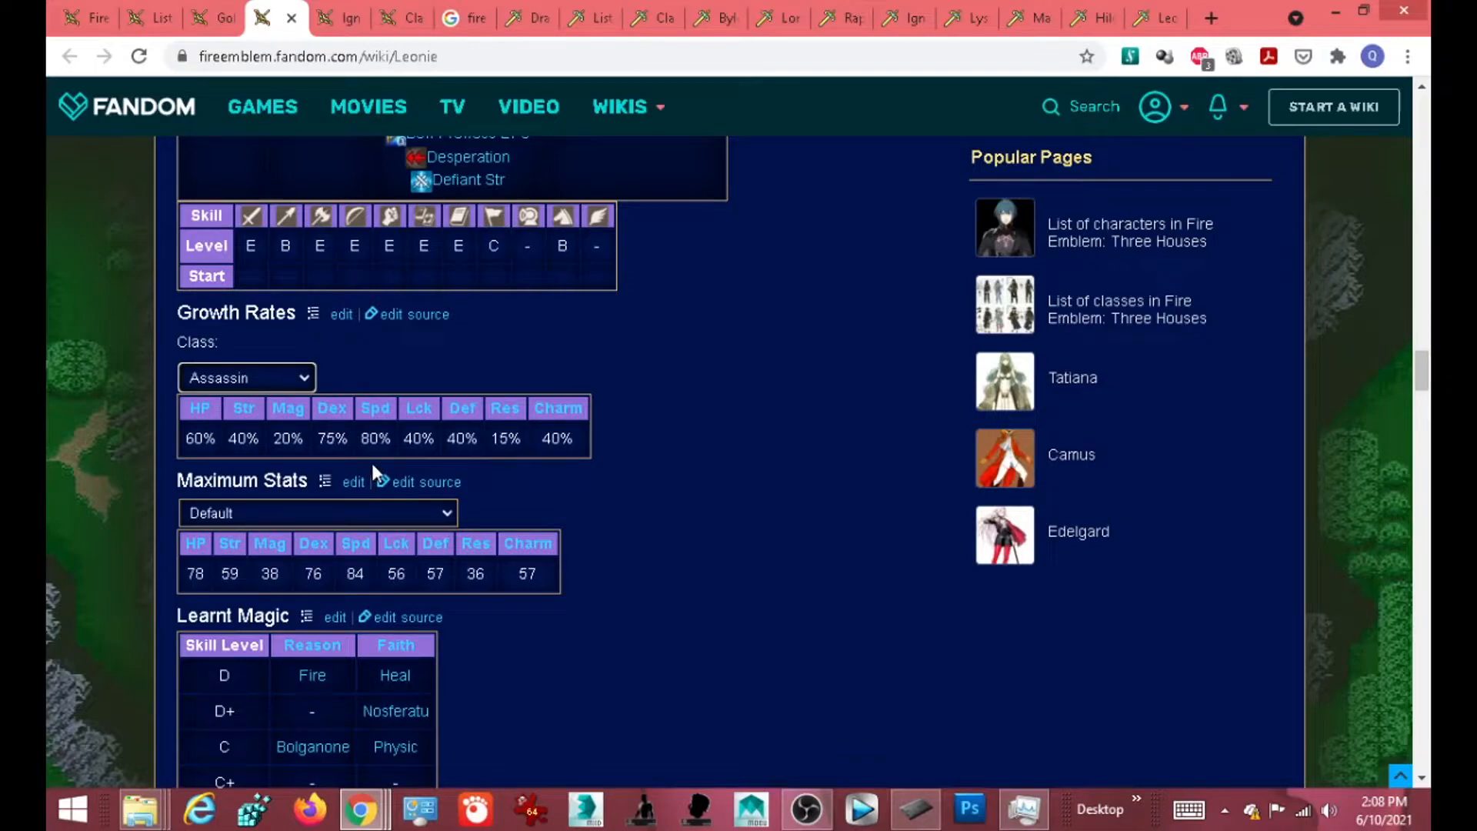
mouse_move(341, 375)
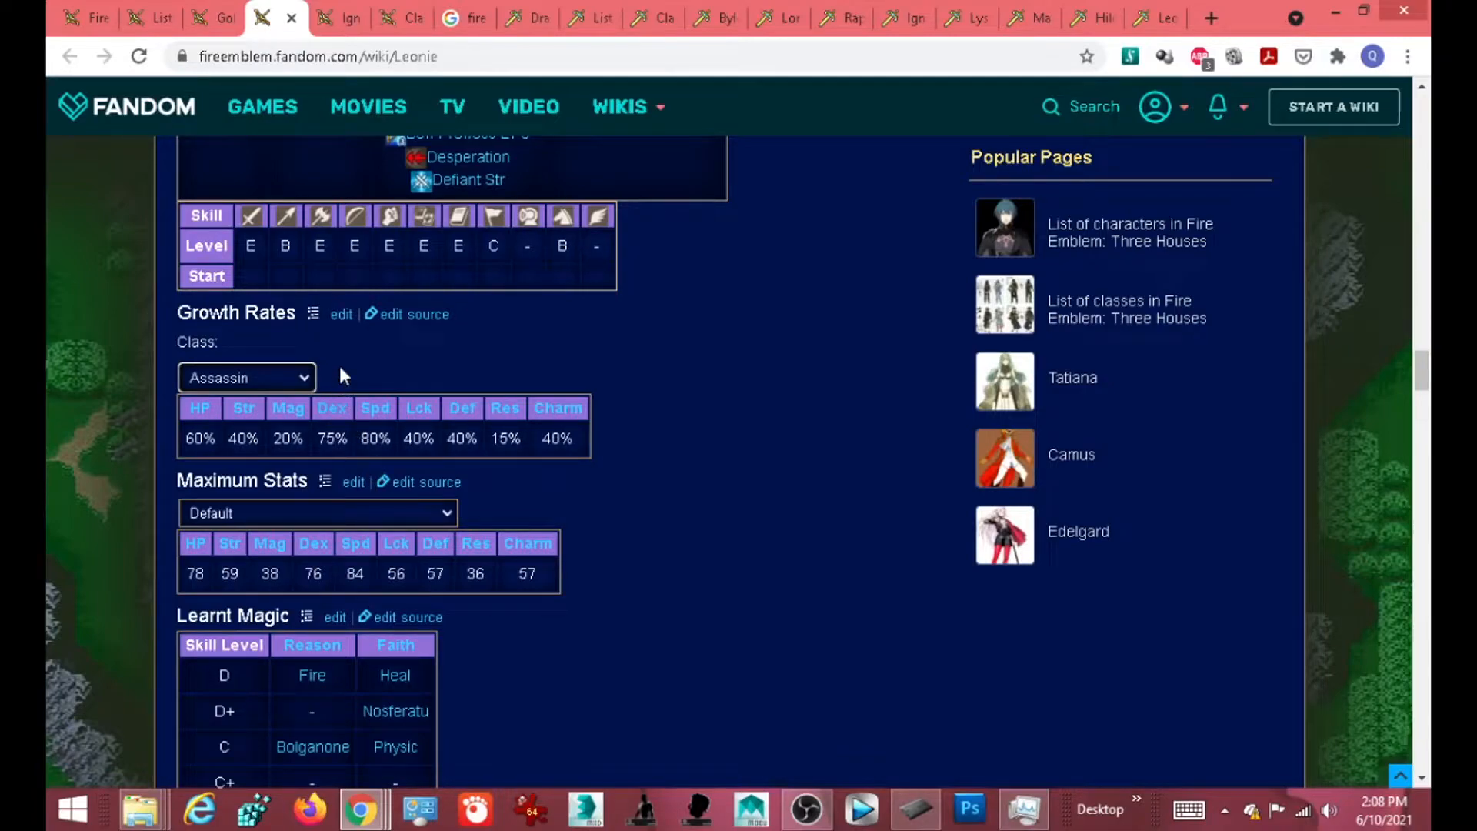
mouse_move(424, 358)
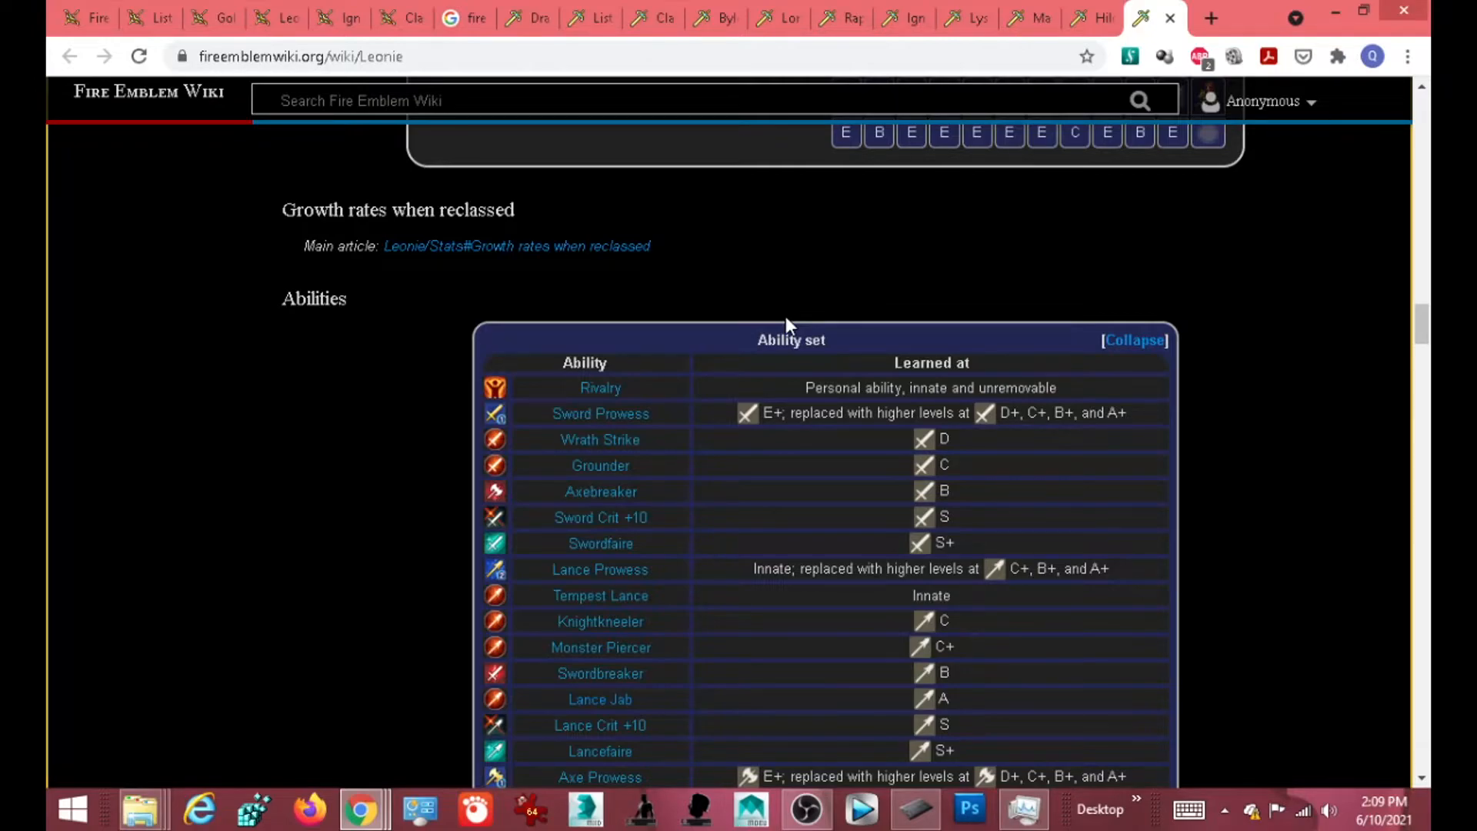
scroll("down", 3)
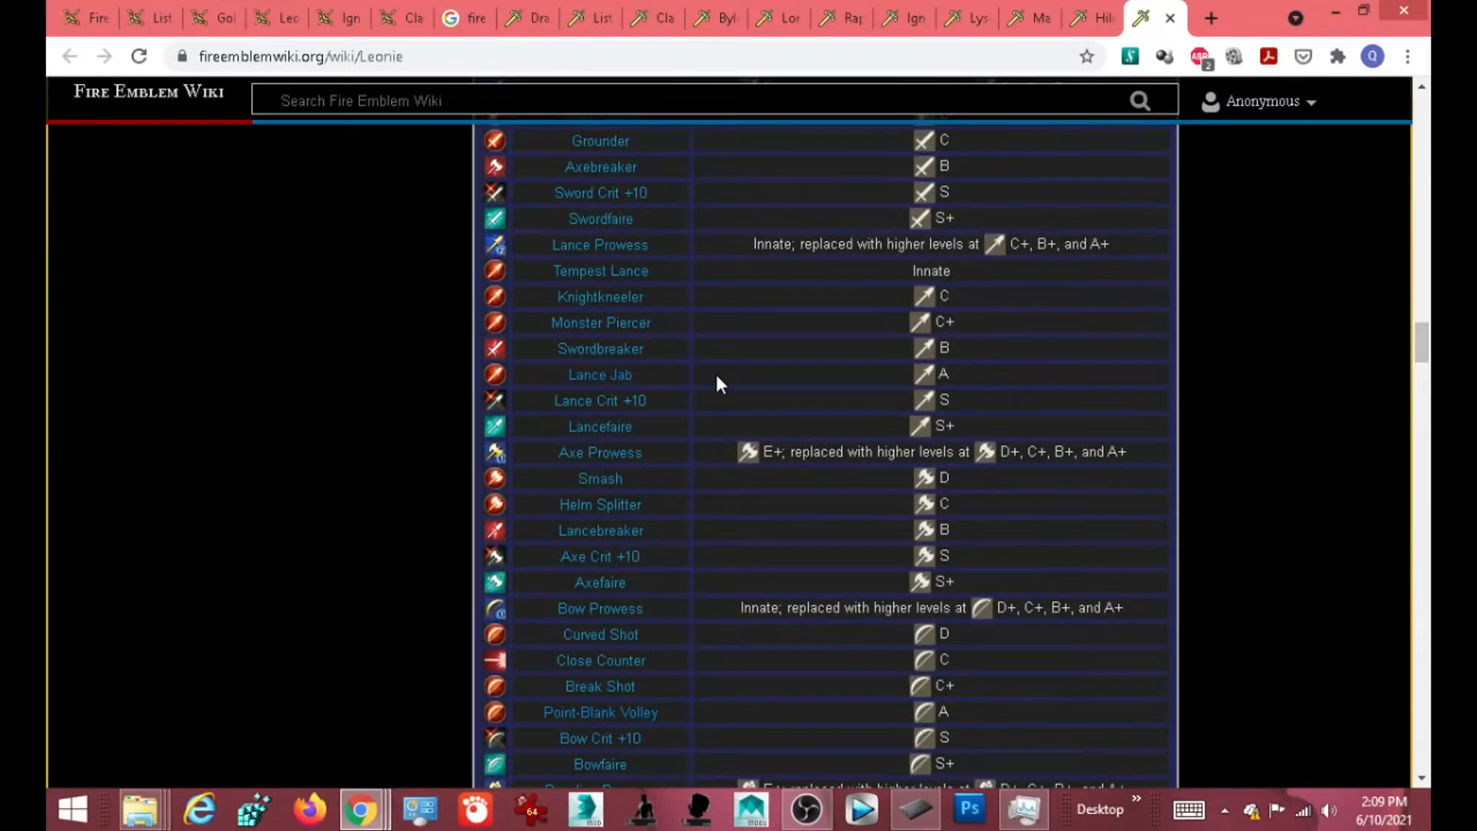
scroll("down", 3)
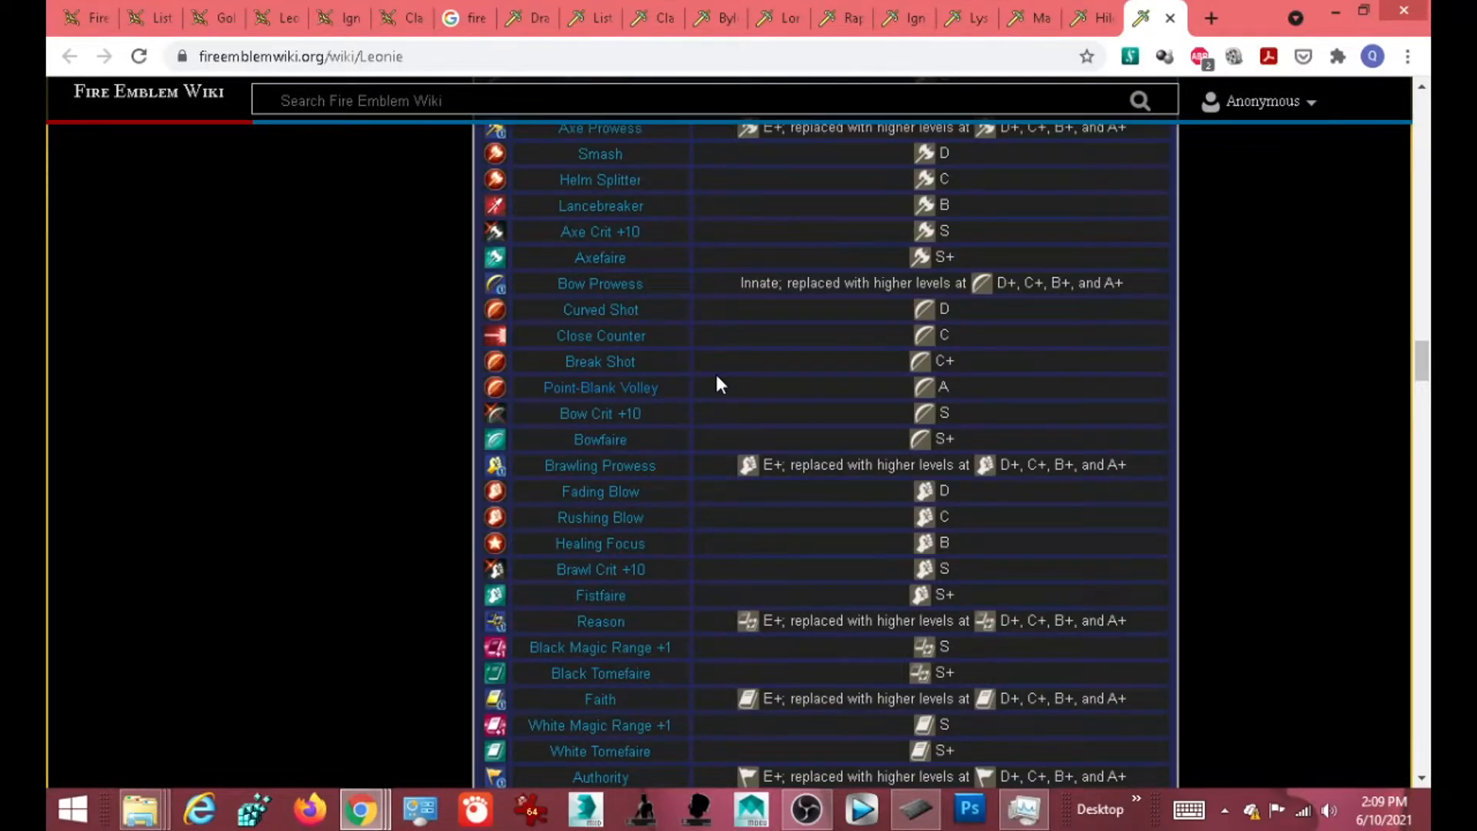
scroll("down", 3)
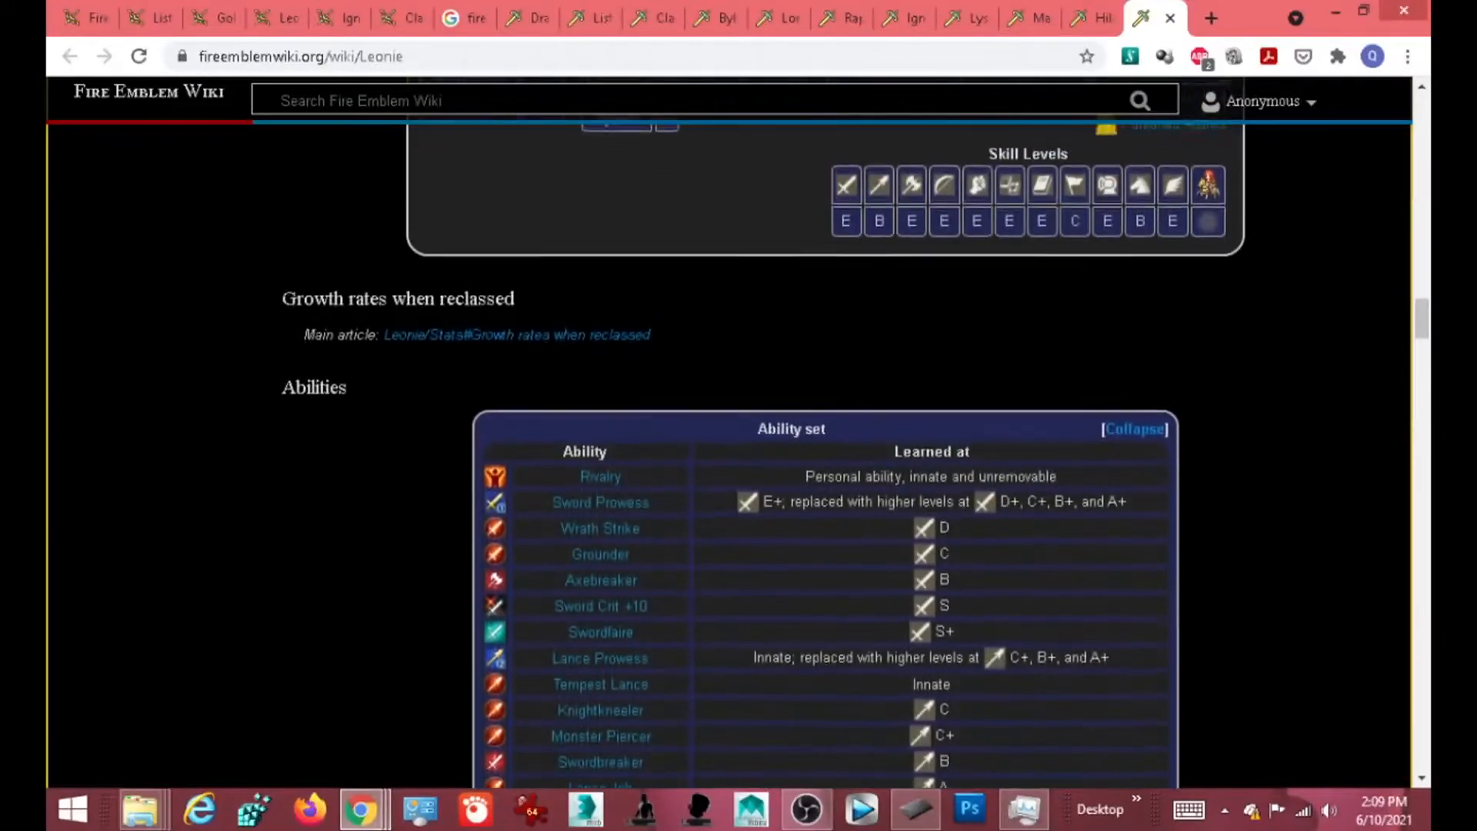
scroll("down", 3)
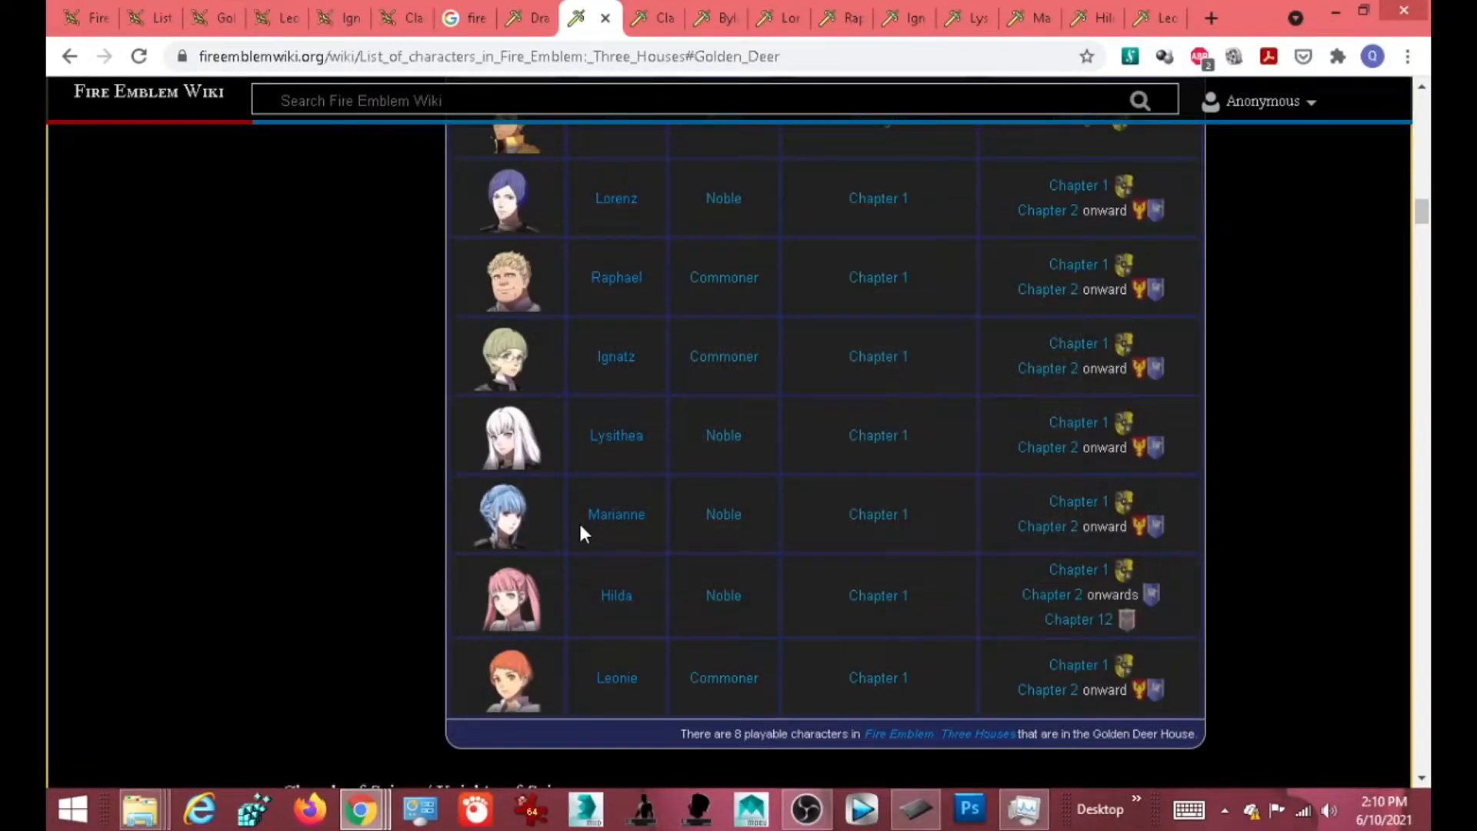
mouse_move(651, 449)
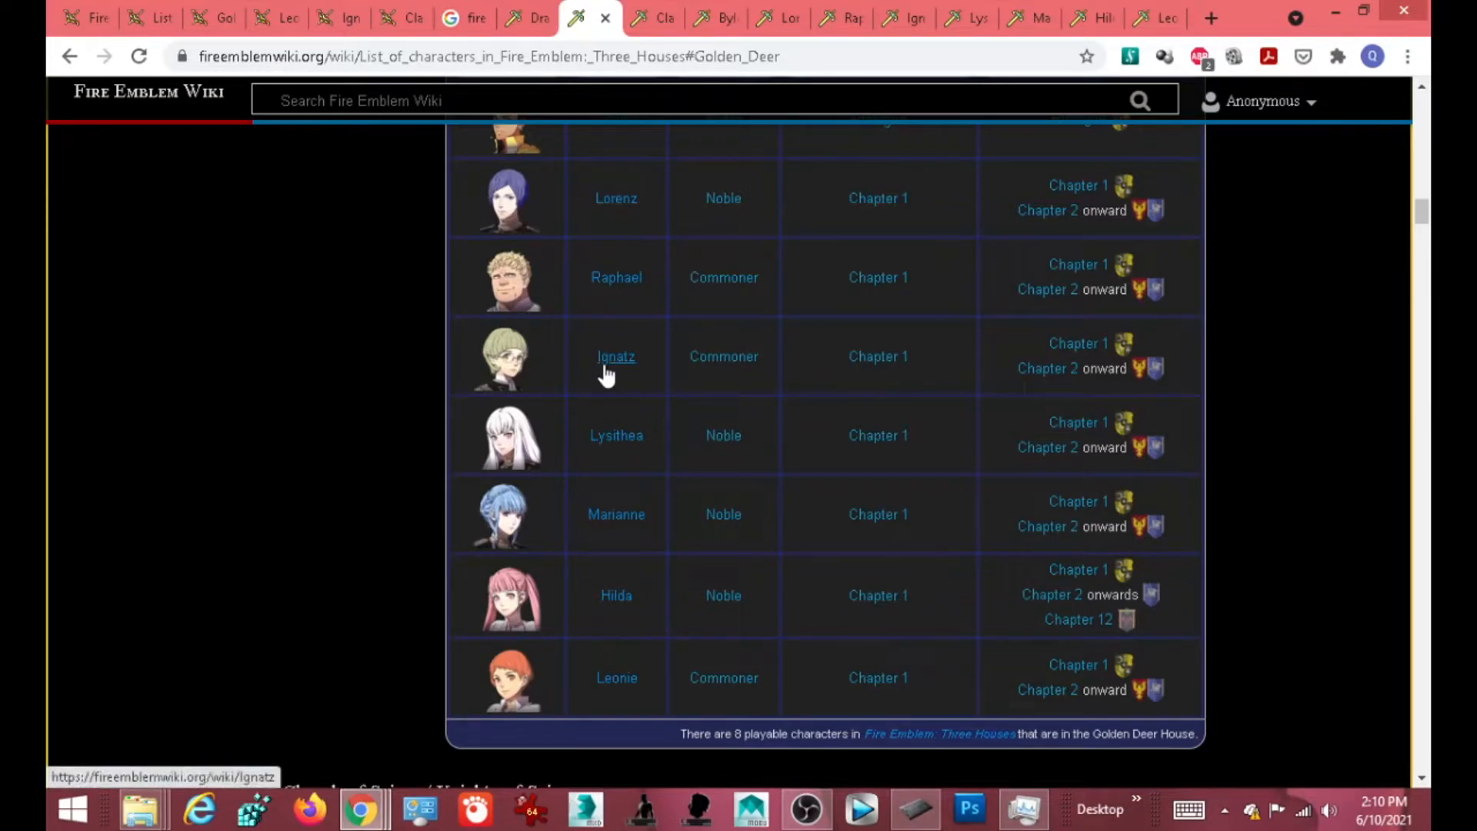
mouse_move(615, 356)
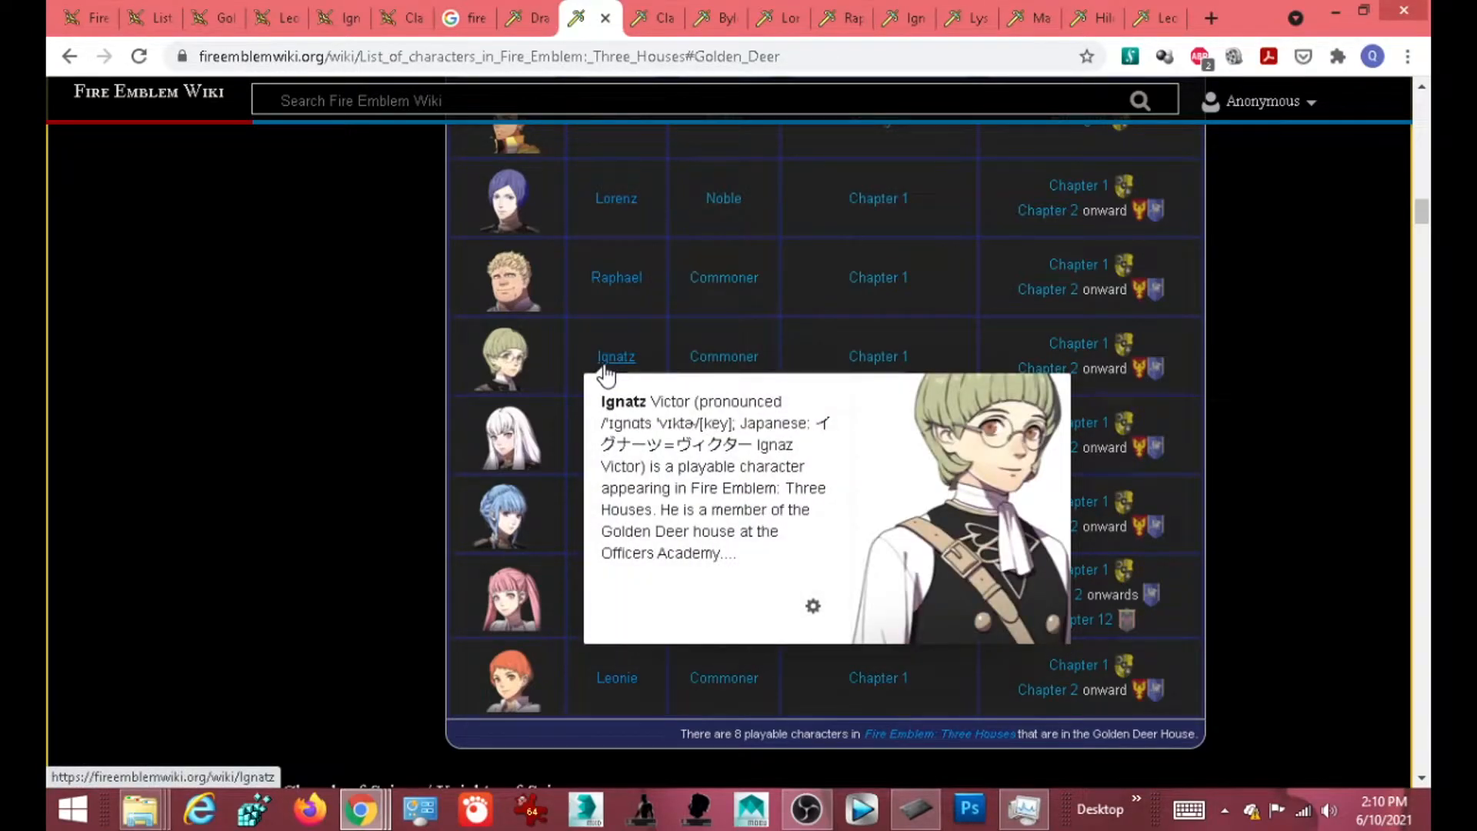
mouse_move(621, 487)
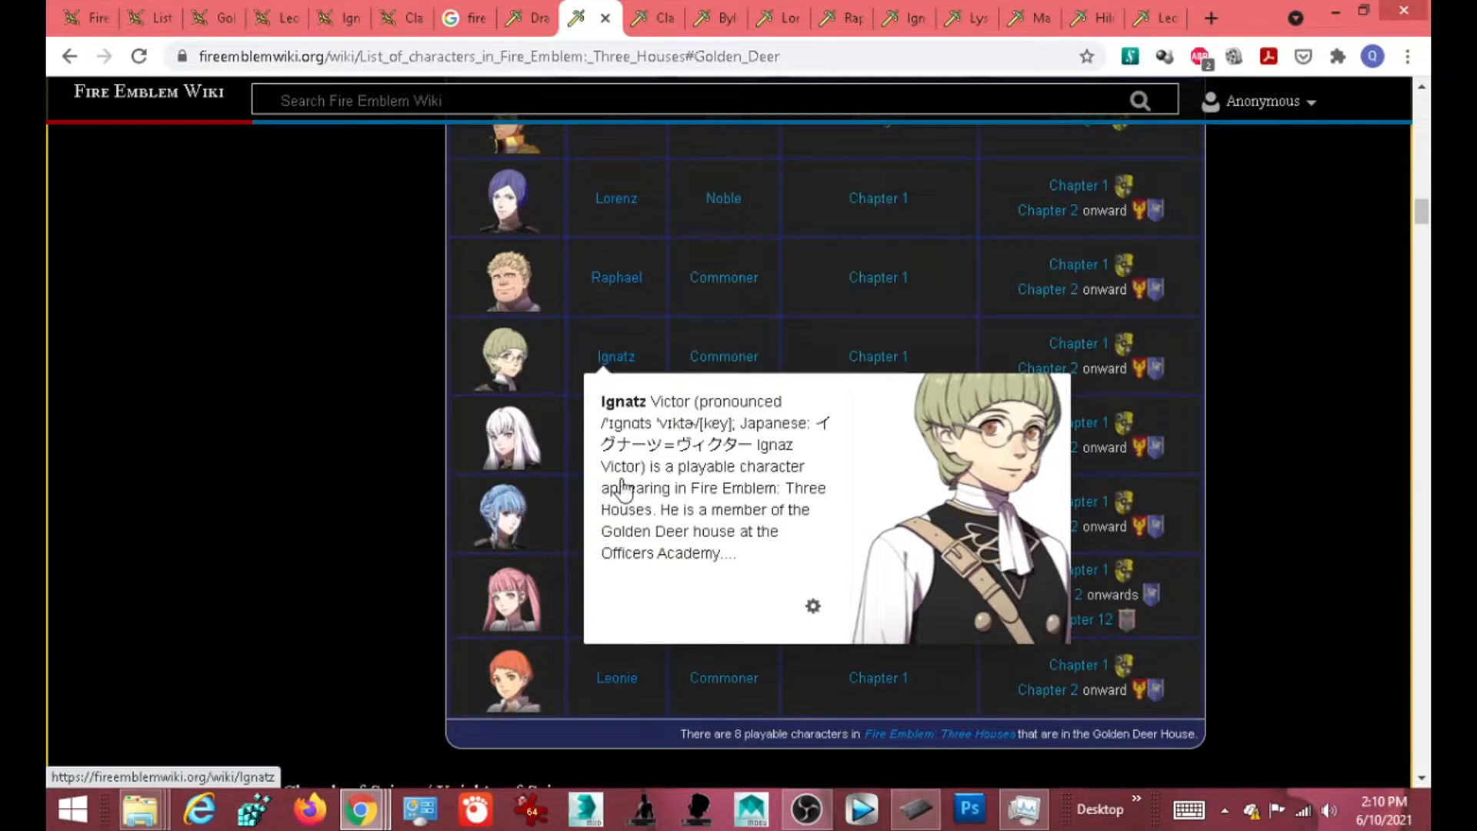
mouse_move(631, 377)
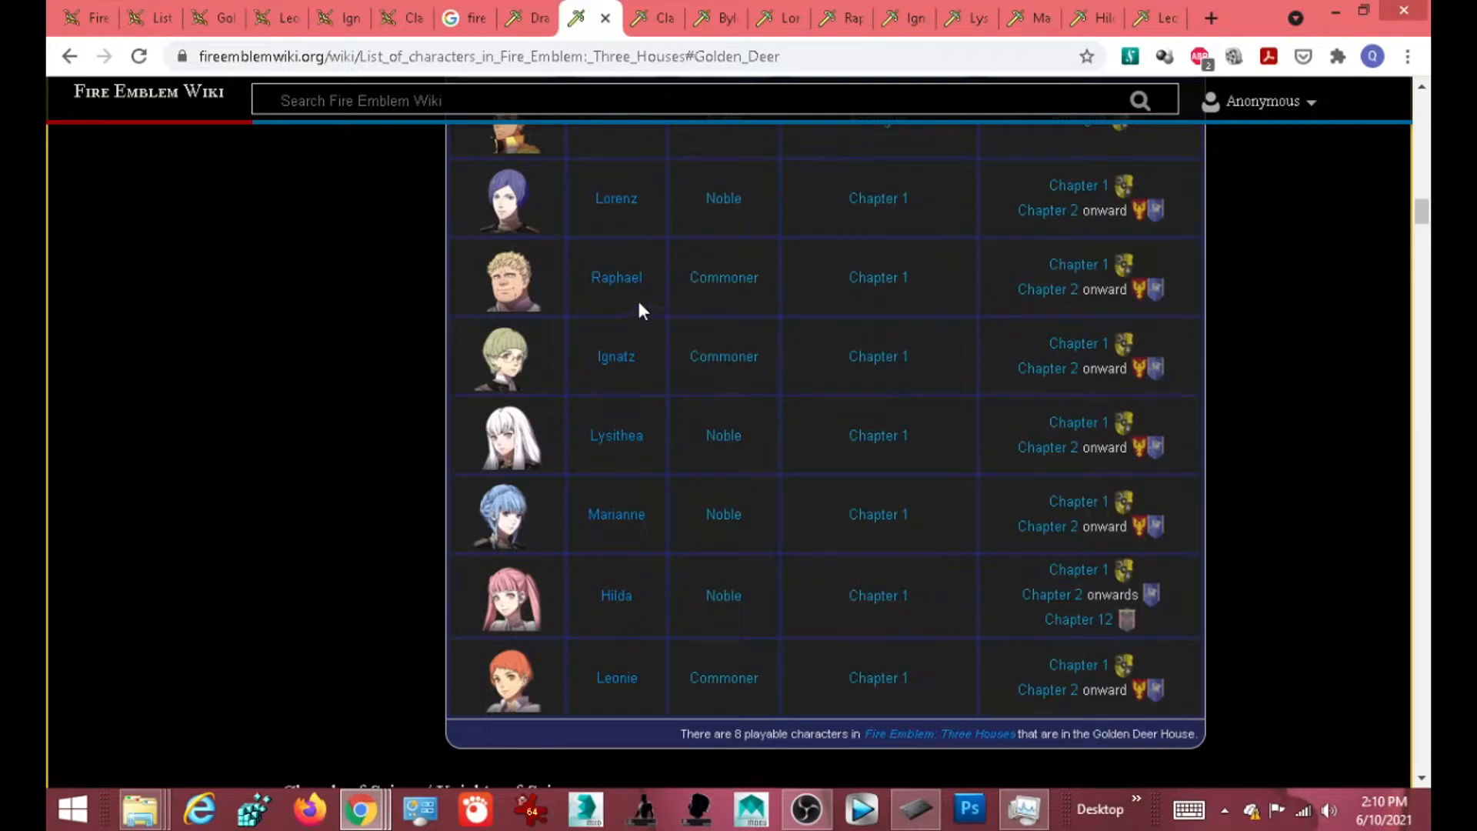
mouse_move(532, 297)
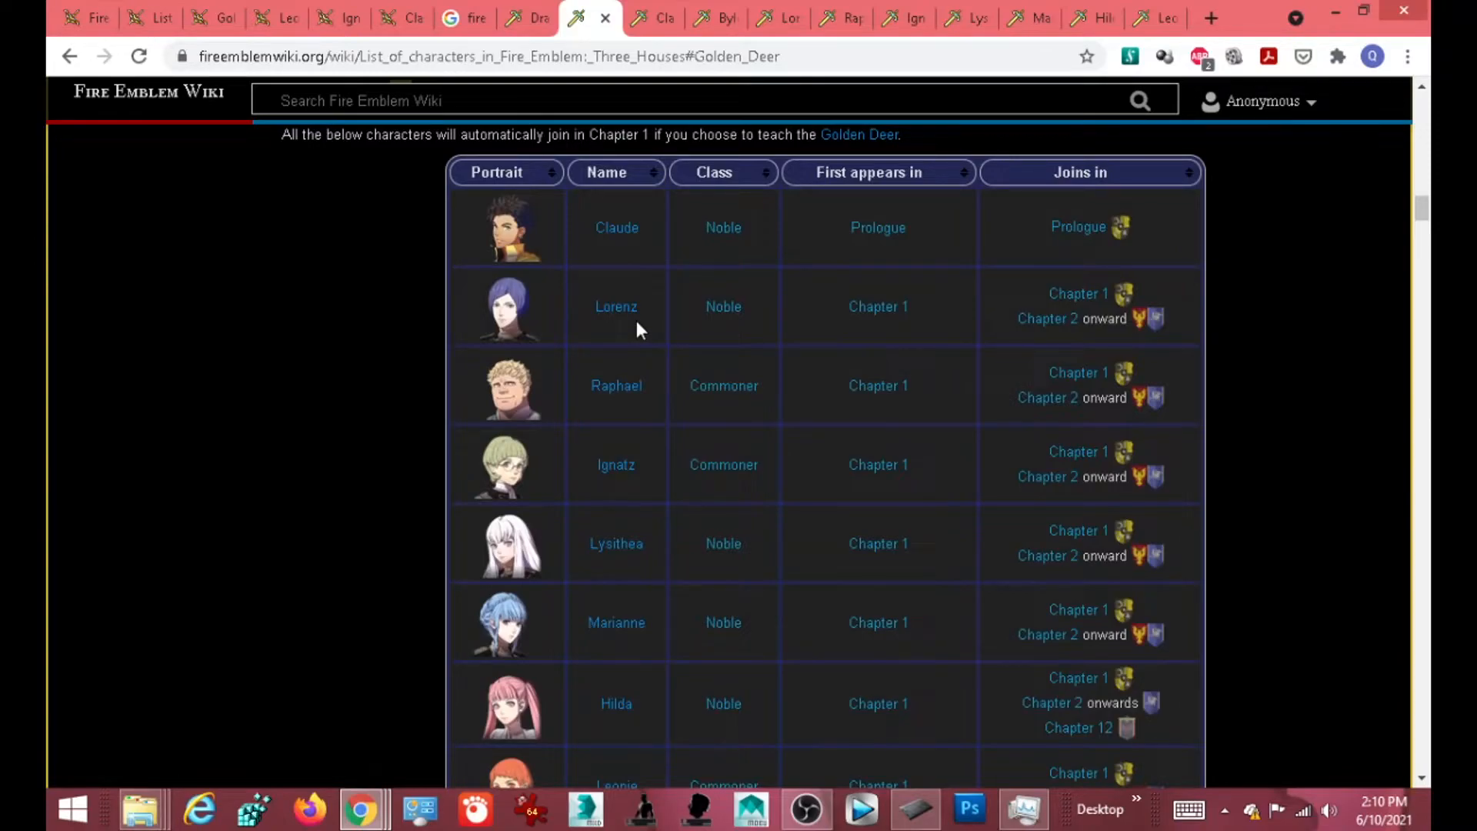
mouse_move(592, 347)
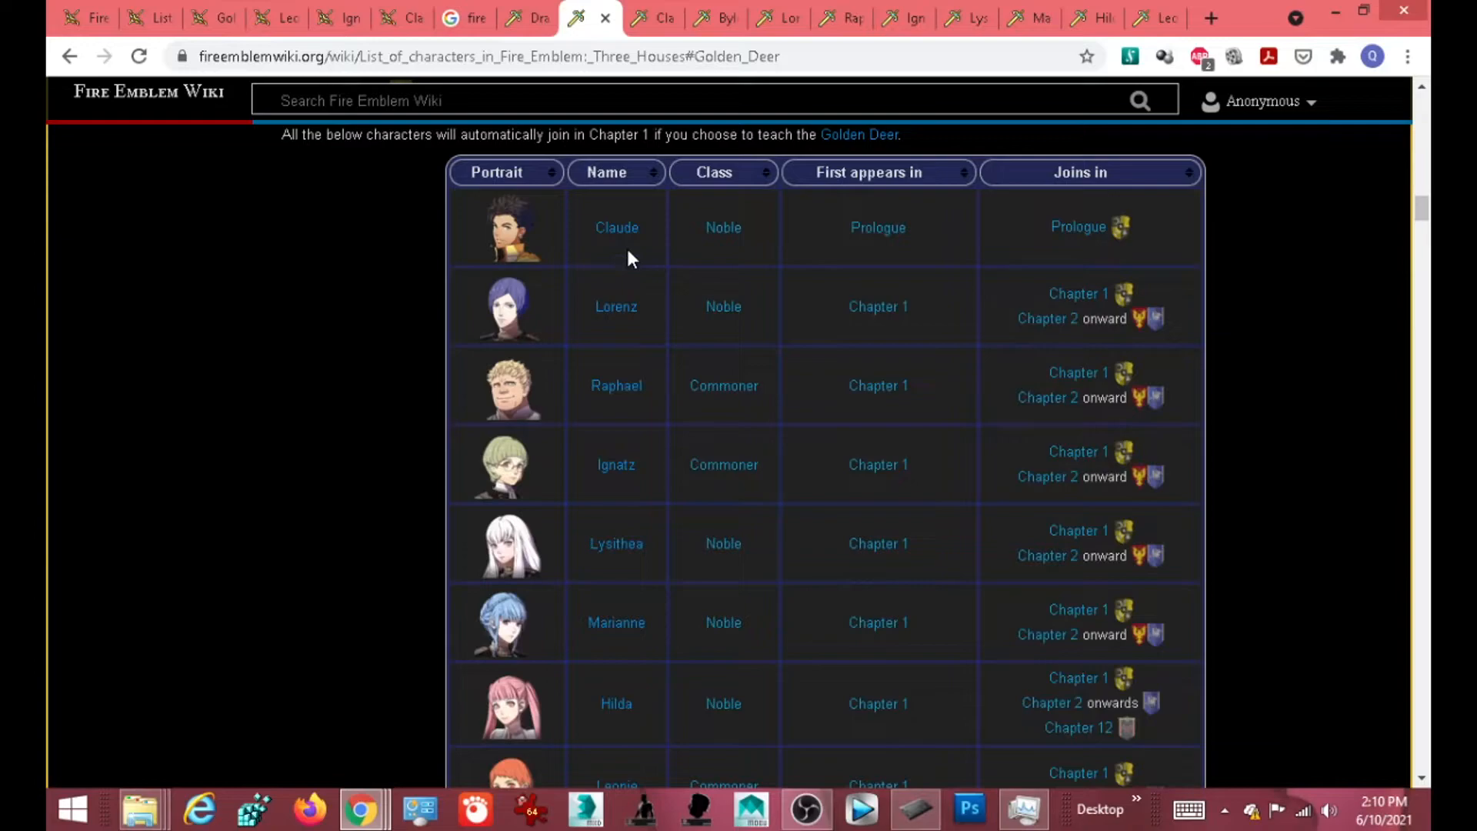
mouse_move(617, 227)
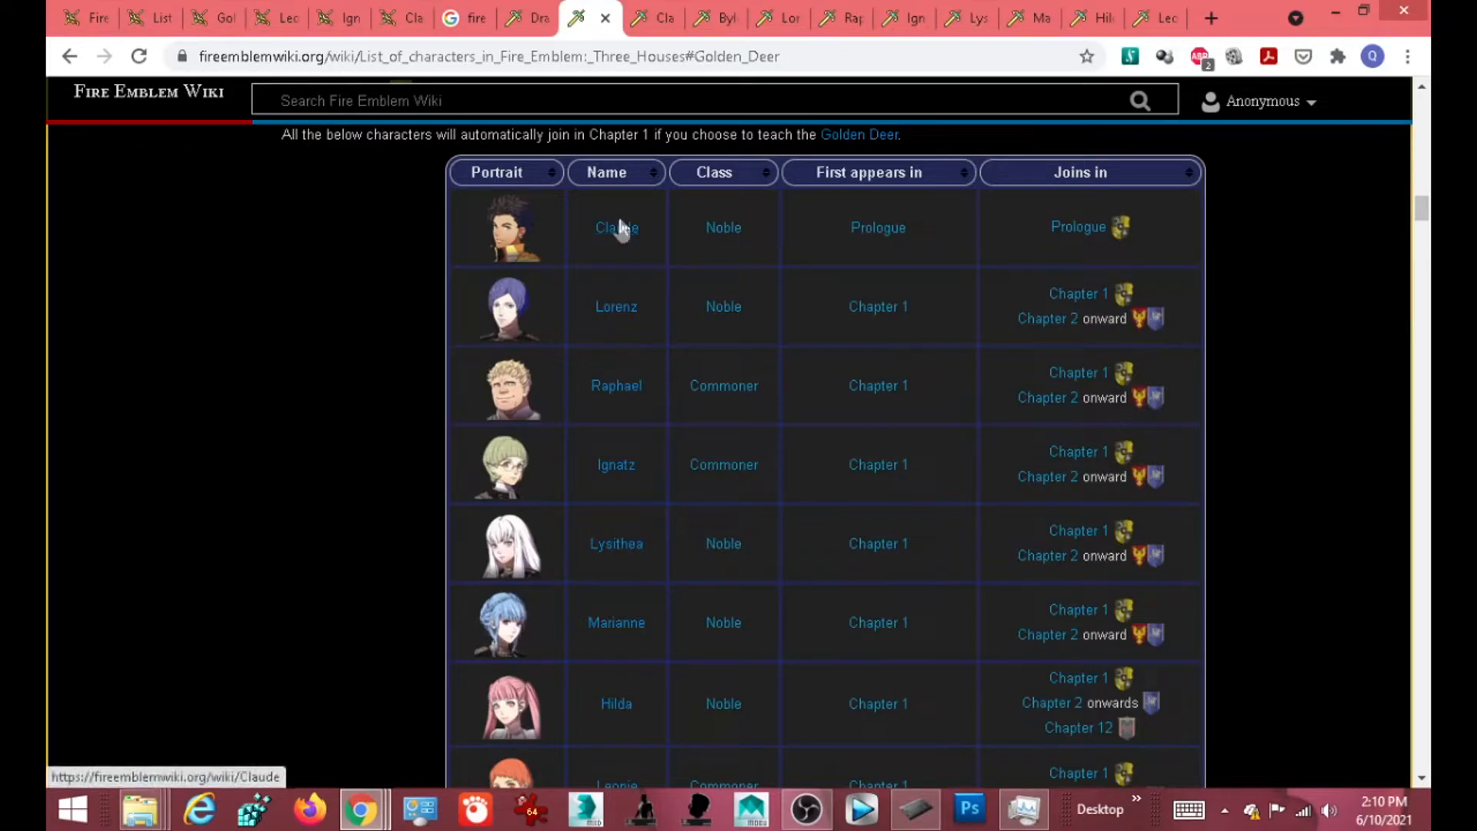
mouse_move(664, 208)
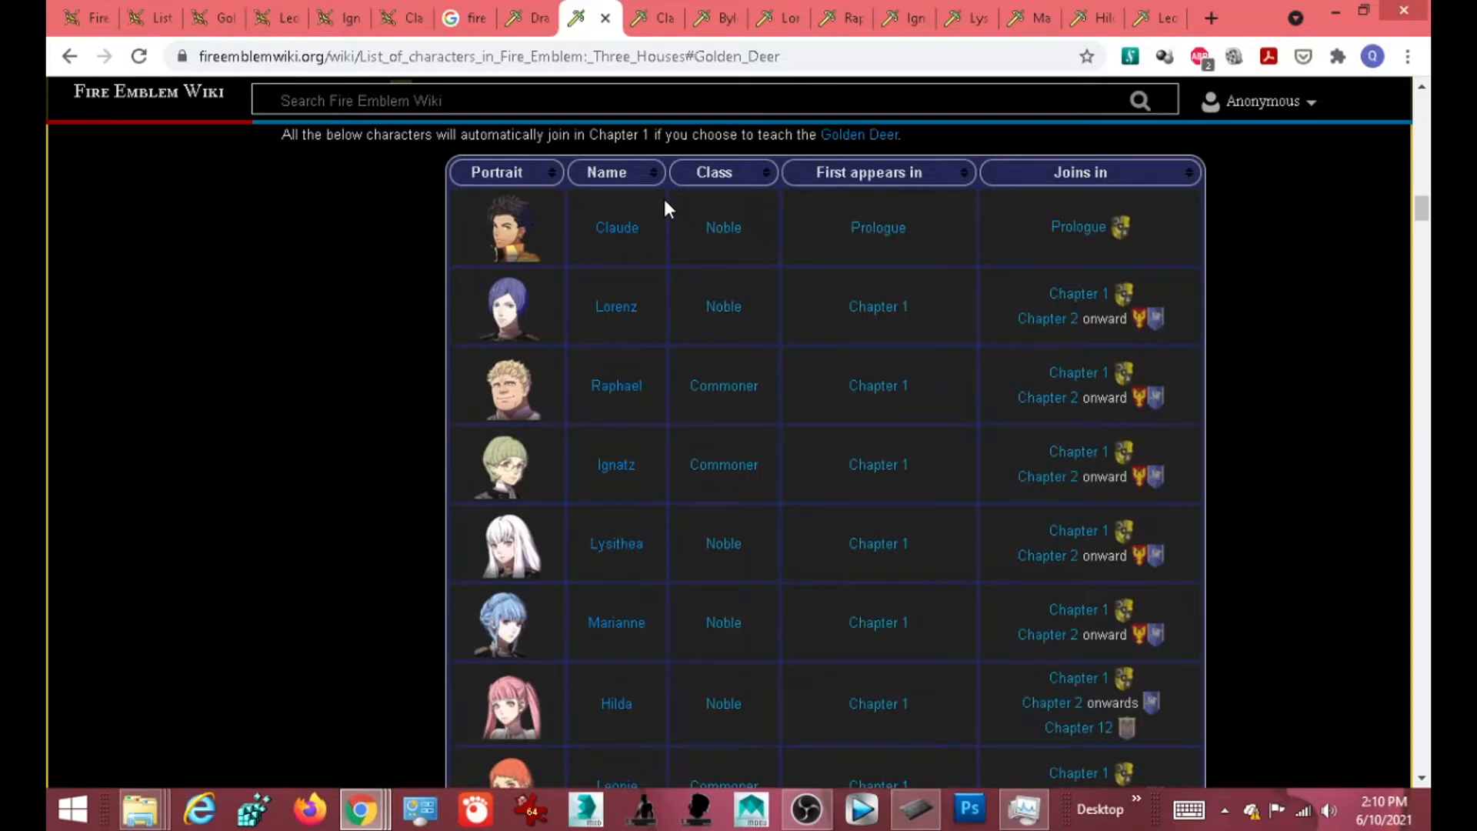
- Scroll through the Golden Deer members table from Claude to Hilda
scroll("down", 3)
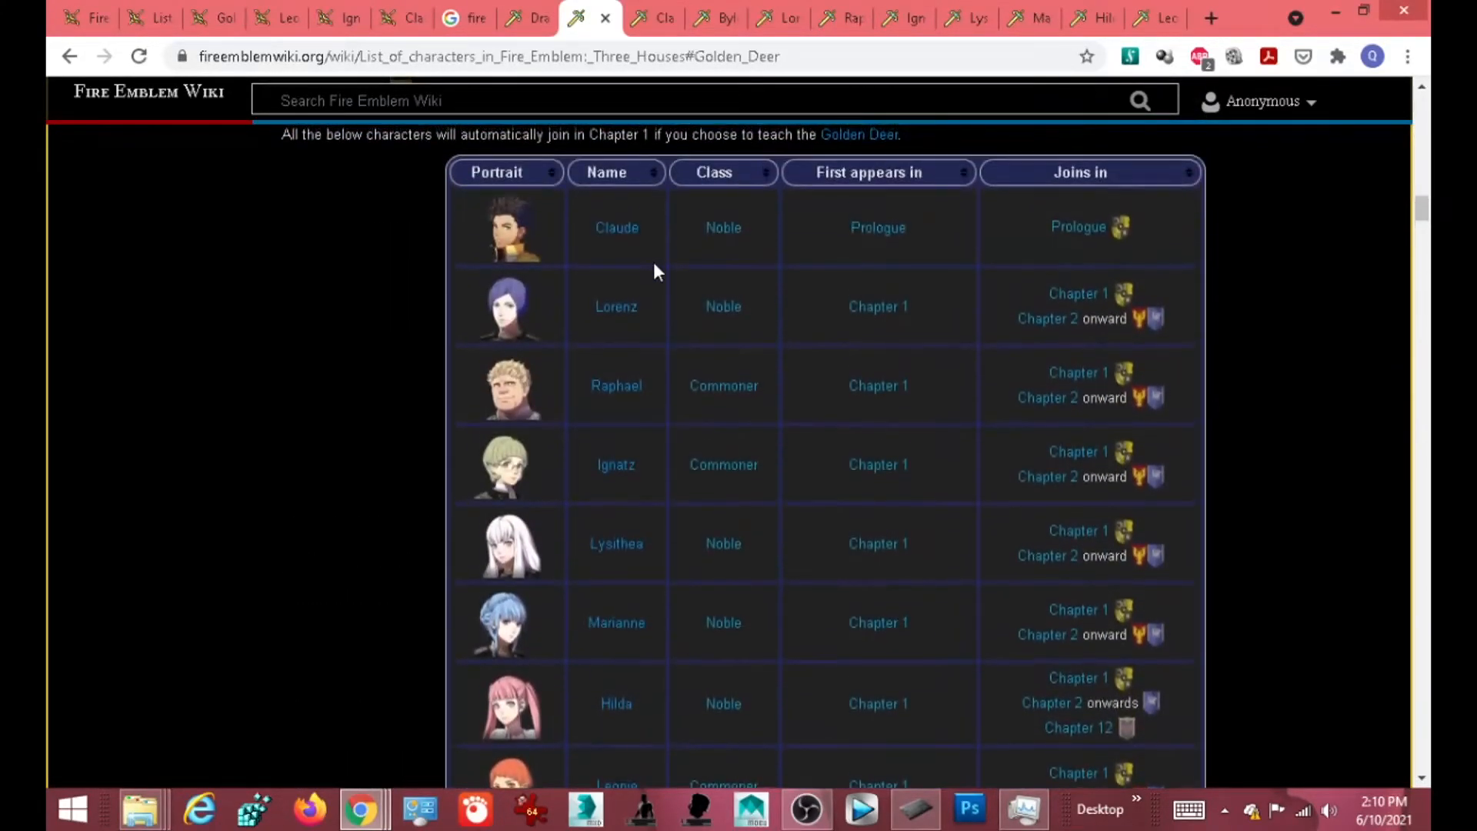
scroll("down", 3)
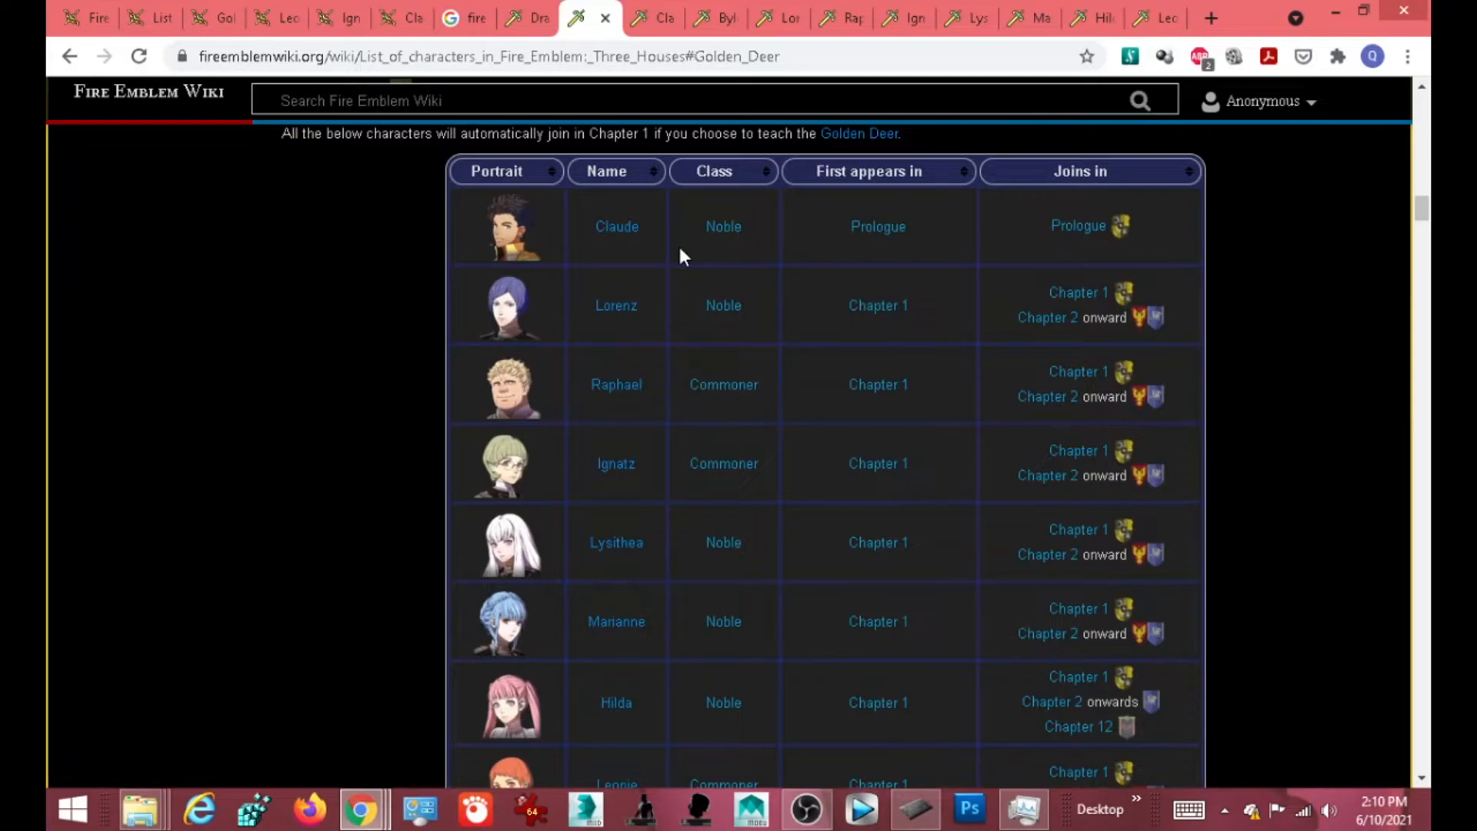
mouse_move(1119, 49)
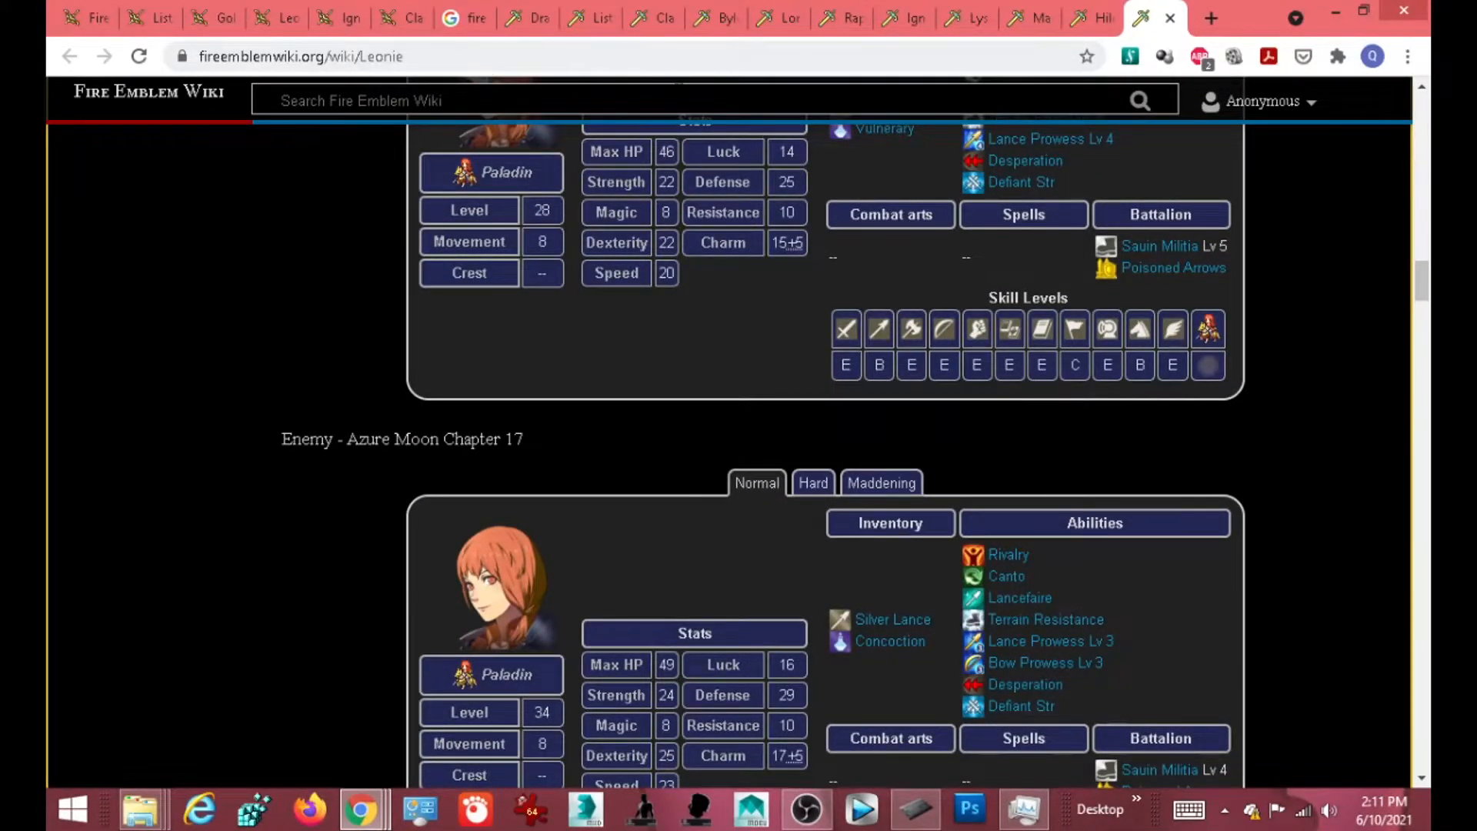
- Scroll Leonie's page to her Commoner starting stats and growth rates, then click on the page
scroll("down", 3)
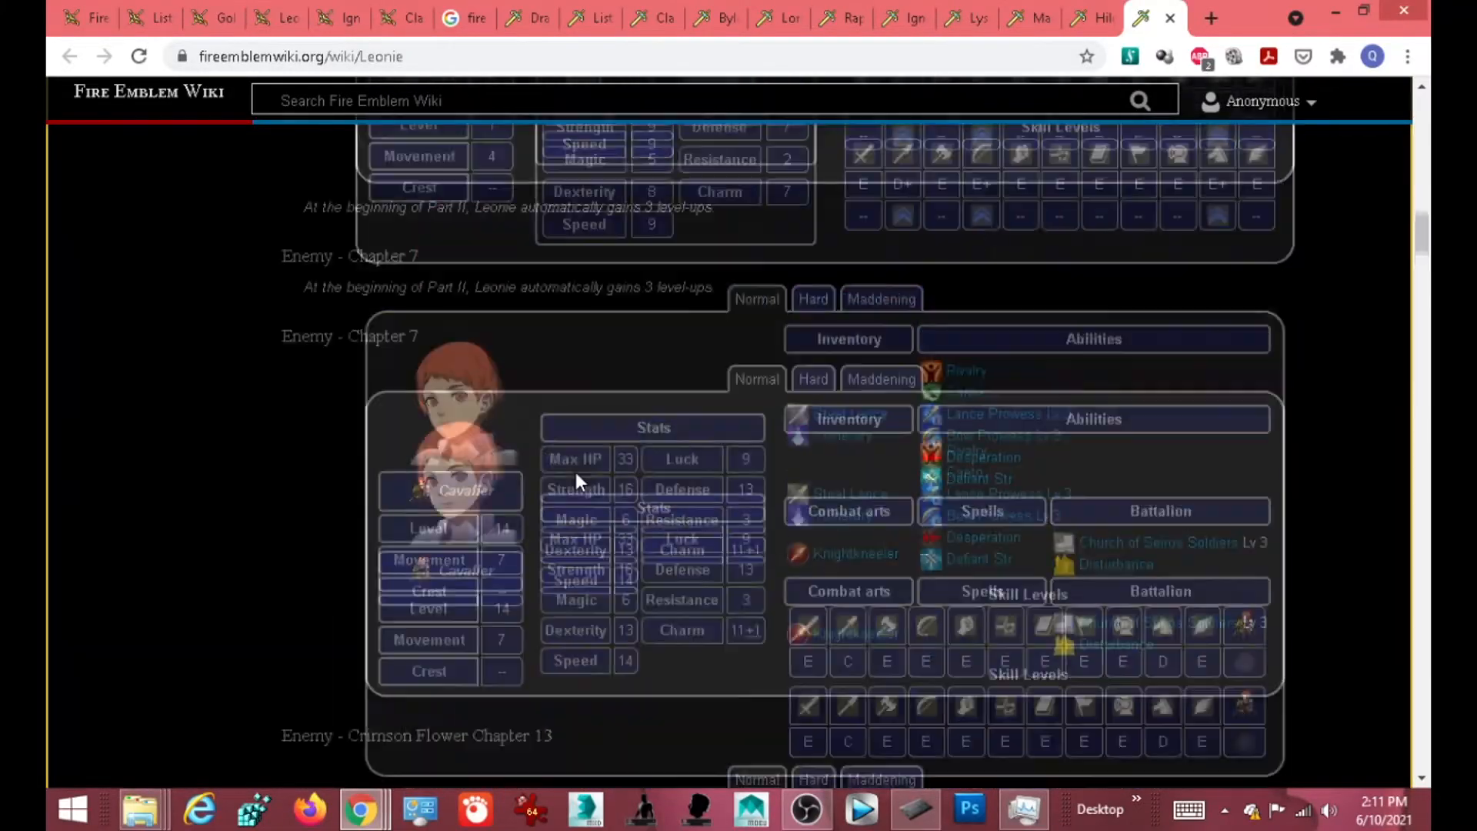
scroll("down", 3)
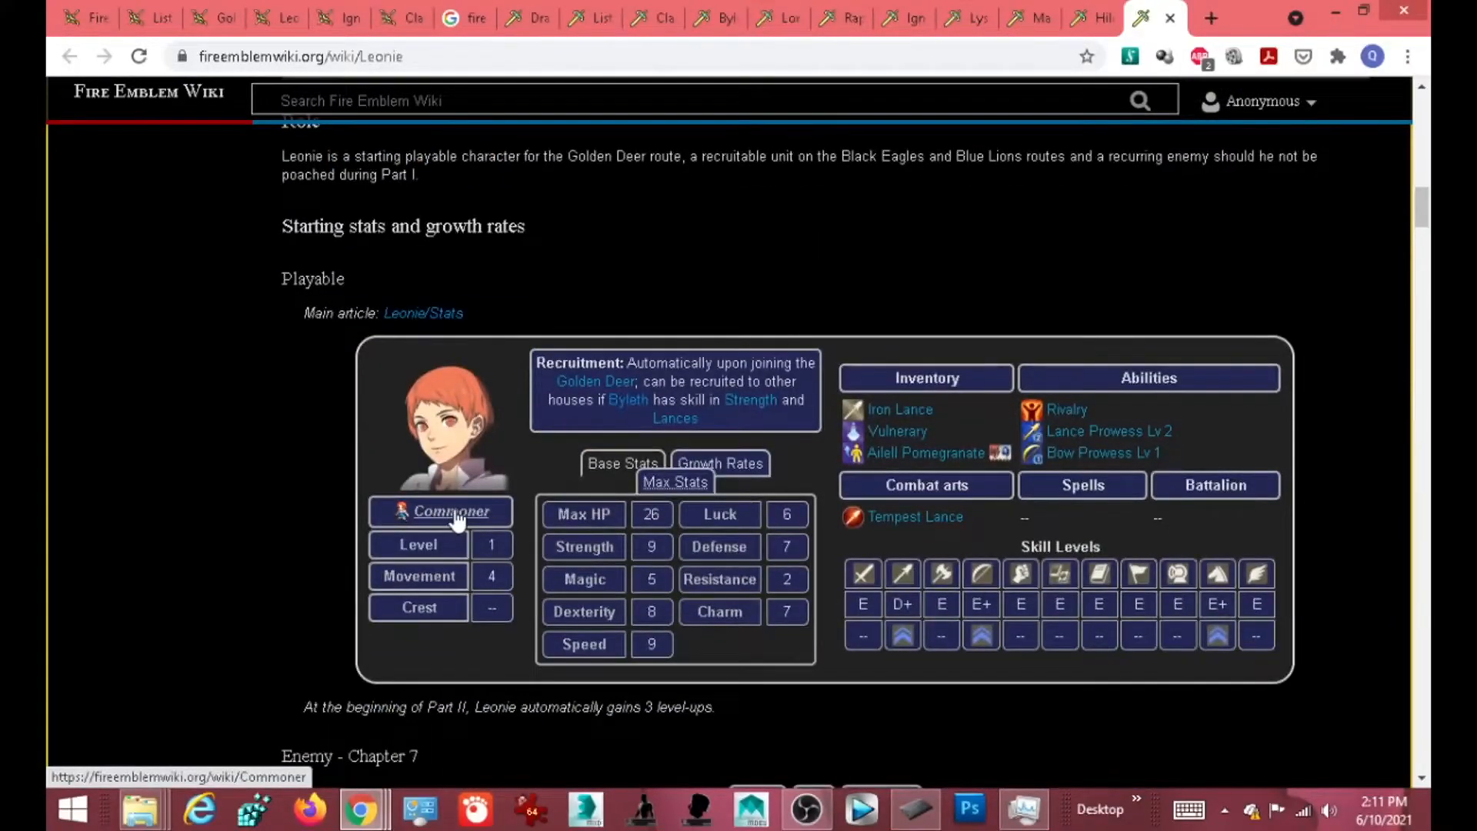
left_click(452, 511)
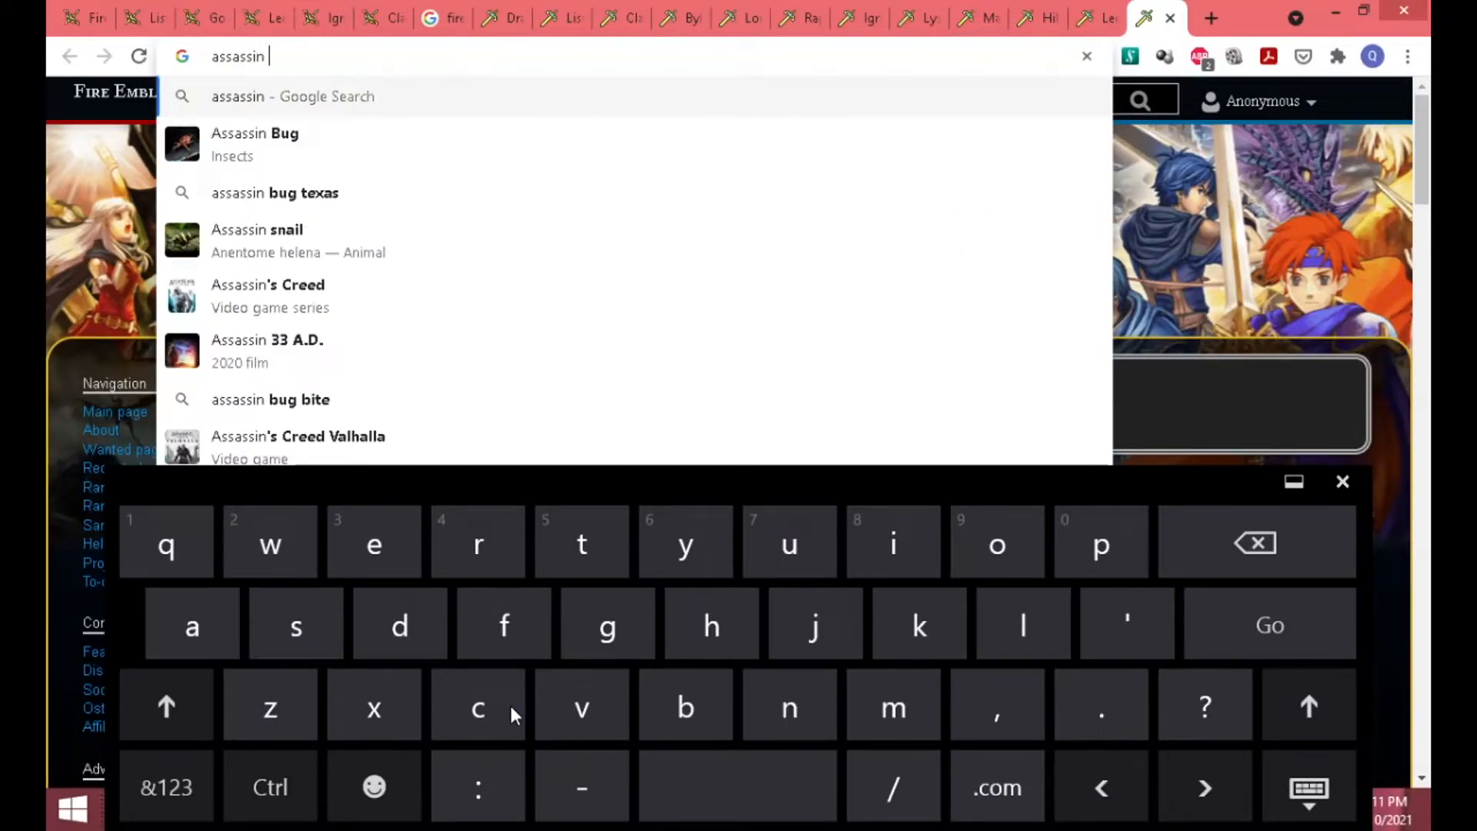
- Run a Google search for 'assassin class leonie' from the address bar
type("classroom")
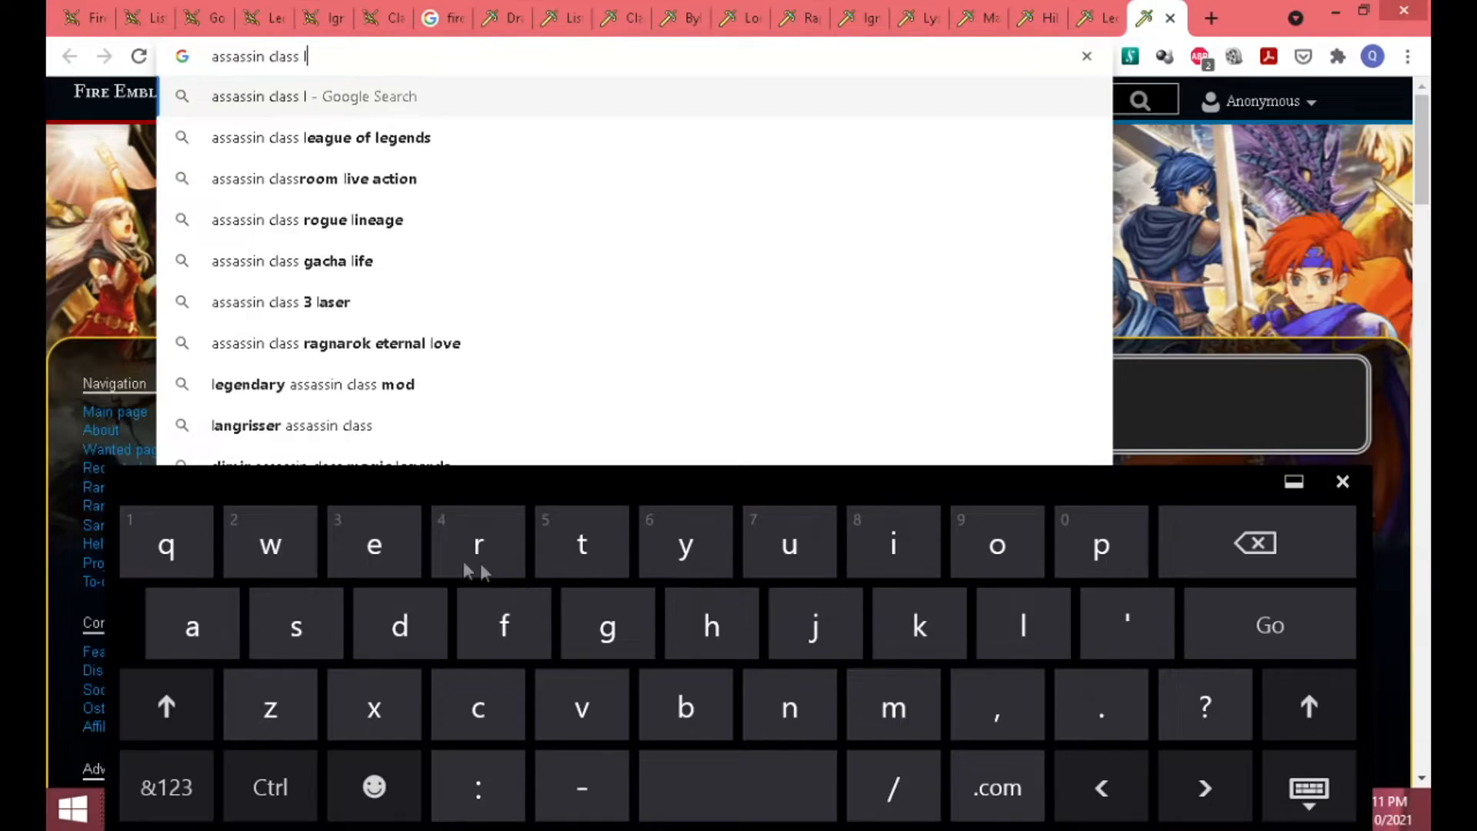
type("eonie&sxsrf=ALeKk010_vFNvRgiMTW5x6zFiwjATCmjTg:1623352227118&source=lnms&...")
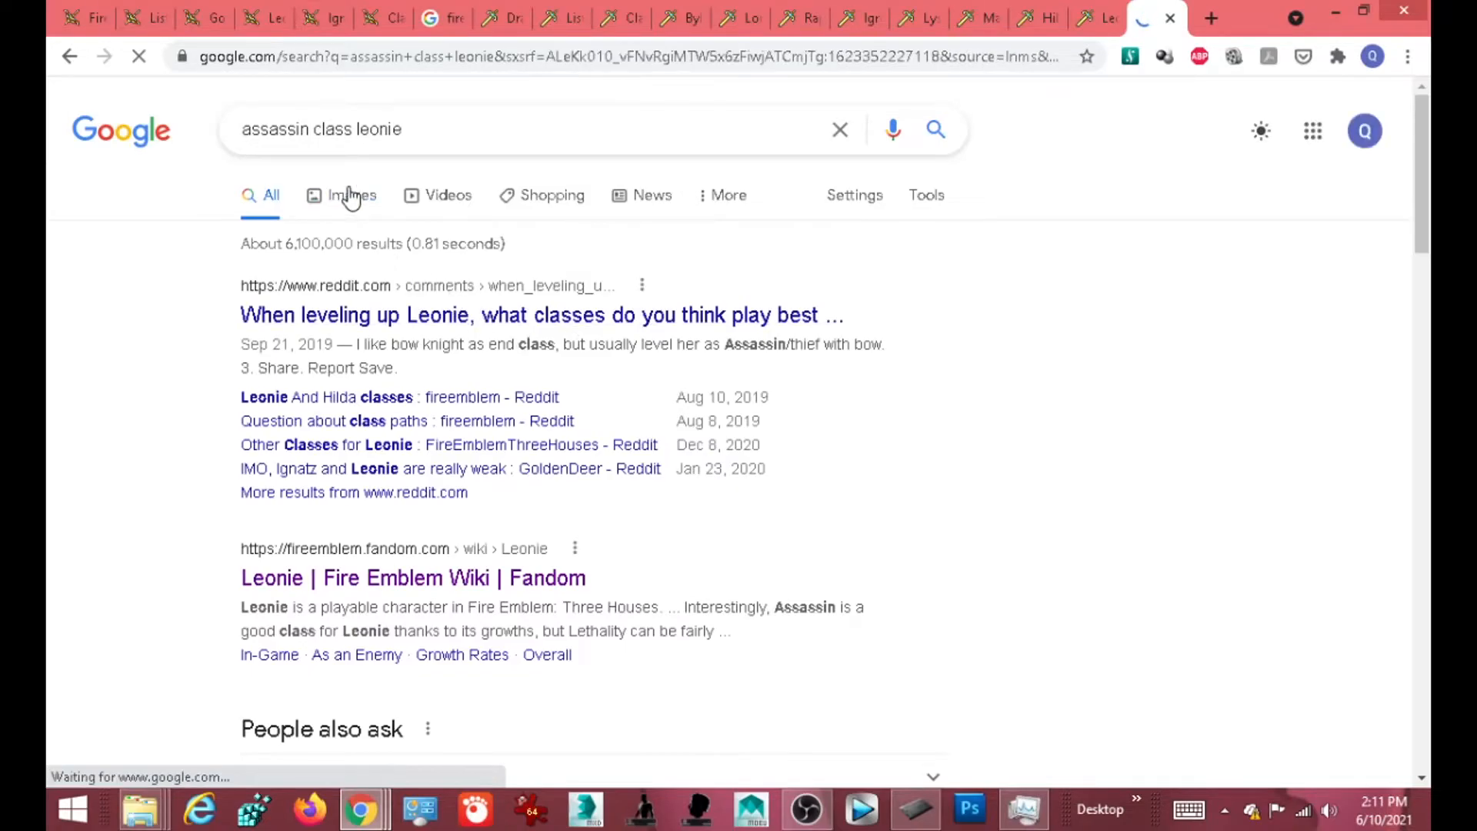
- Switch the 'assassin class leonie' results to Images and scroll through the Leonie pictures
left_click(350, 195)
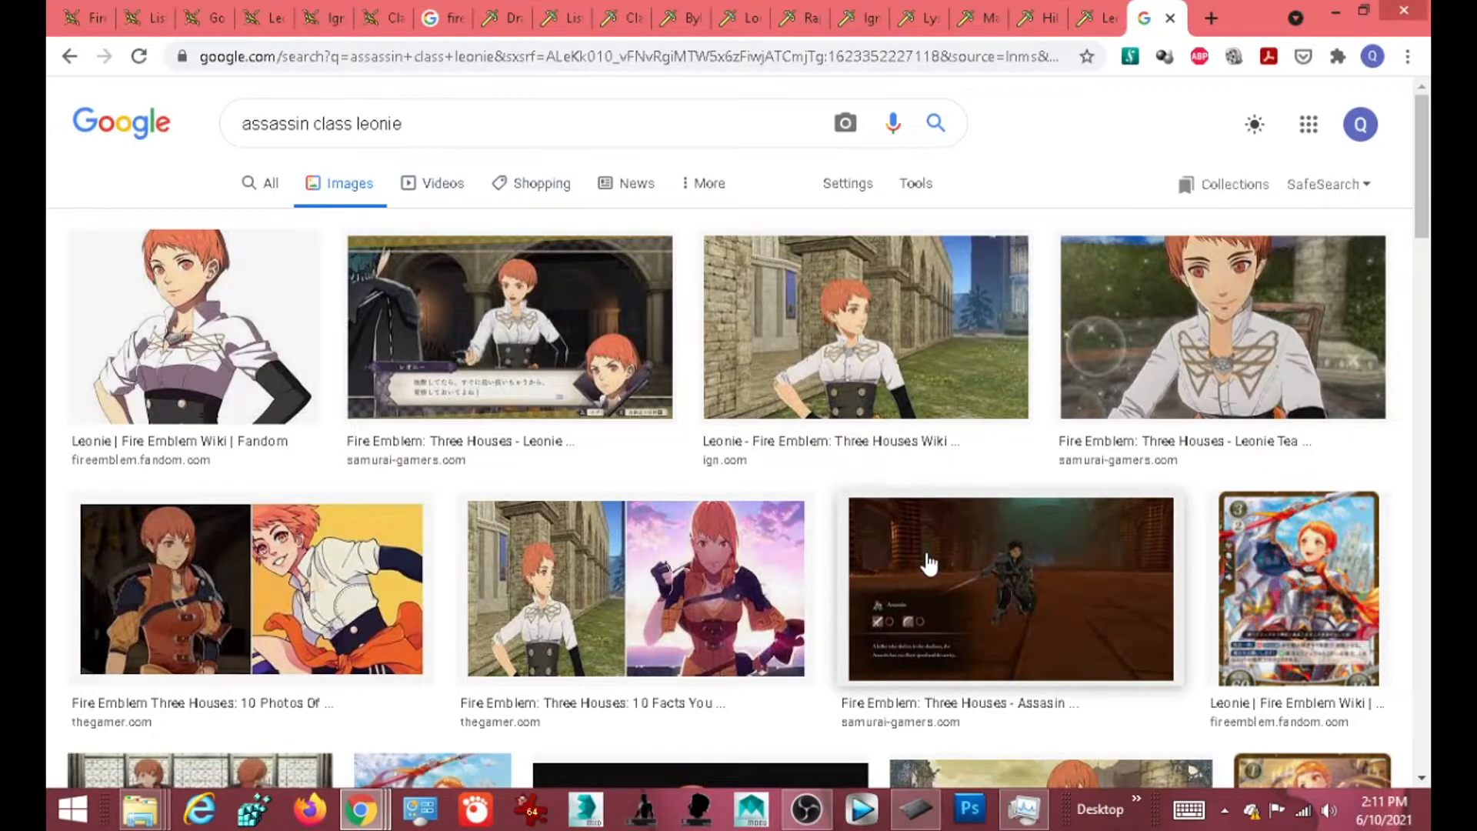
scroll("down", 3)
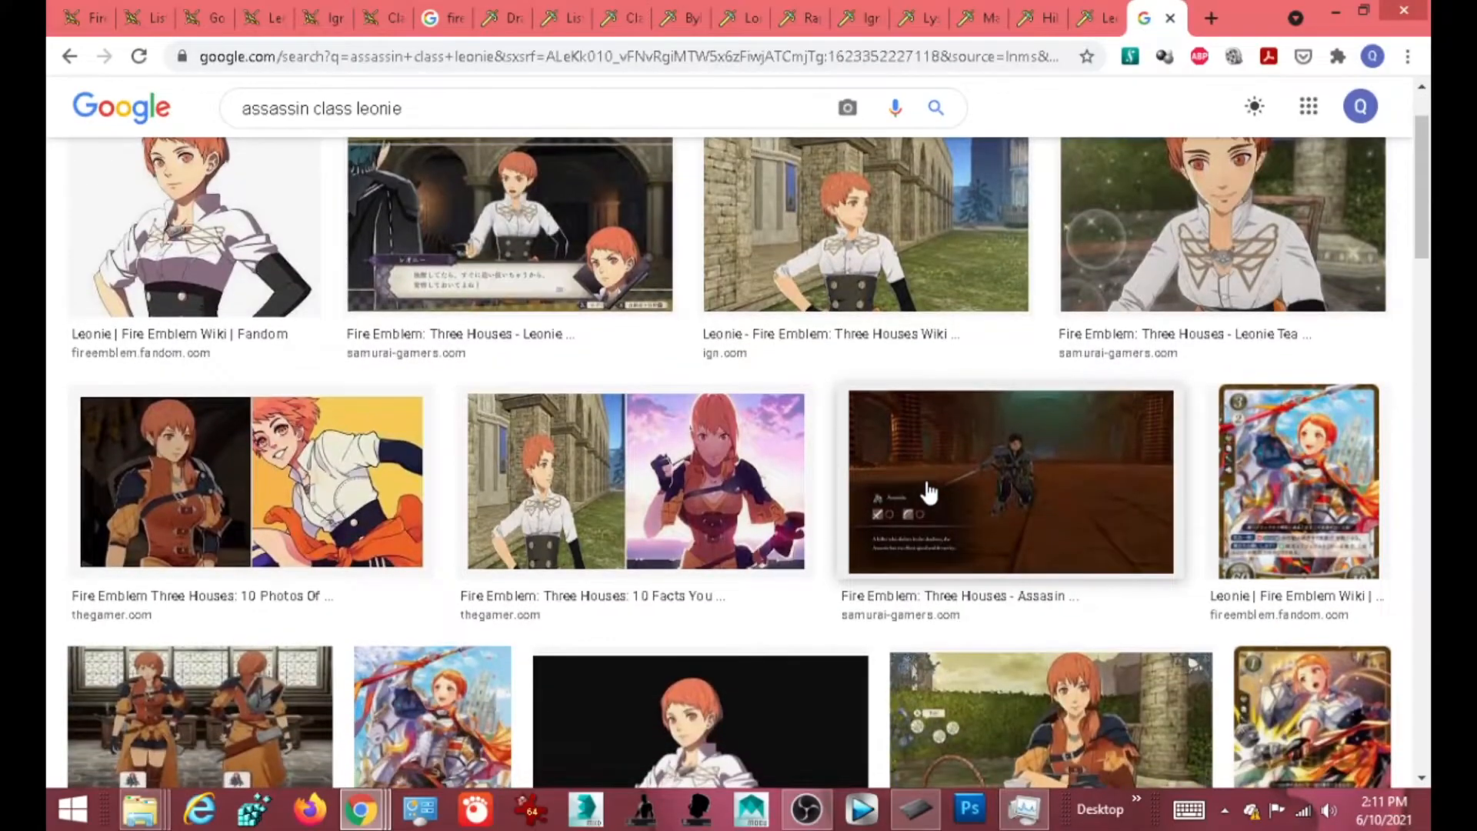
scroll("down", 3)
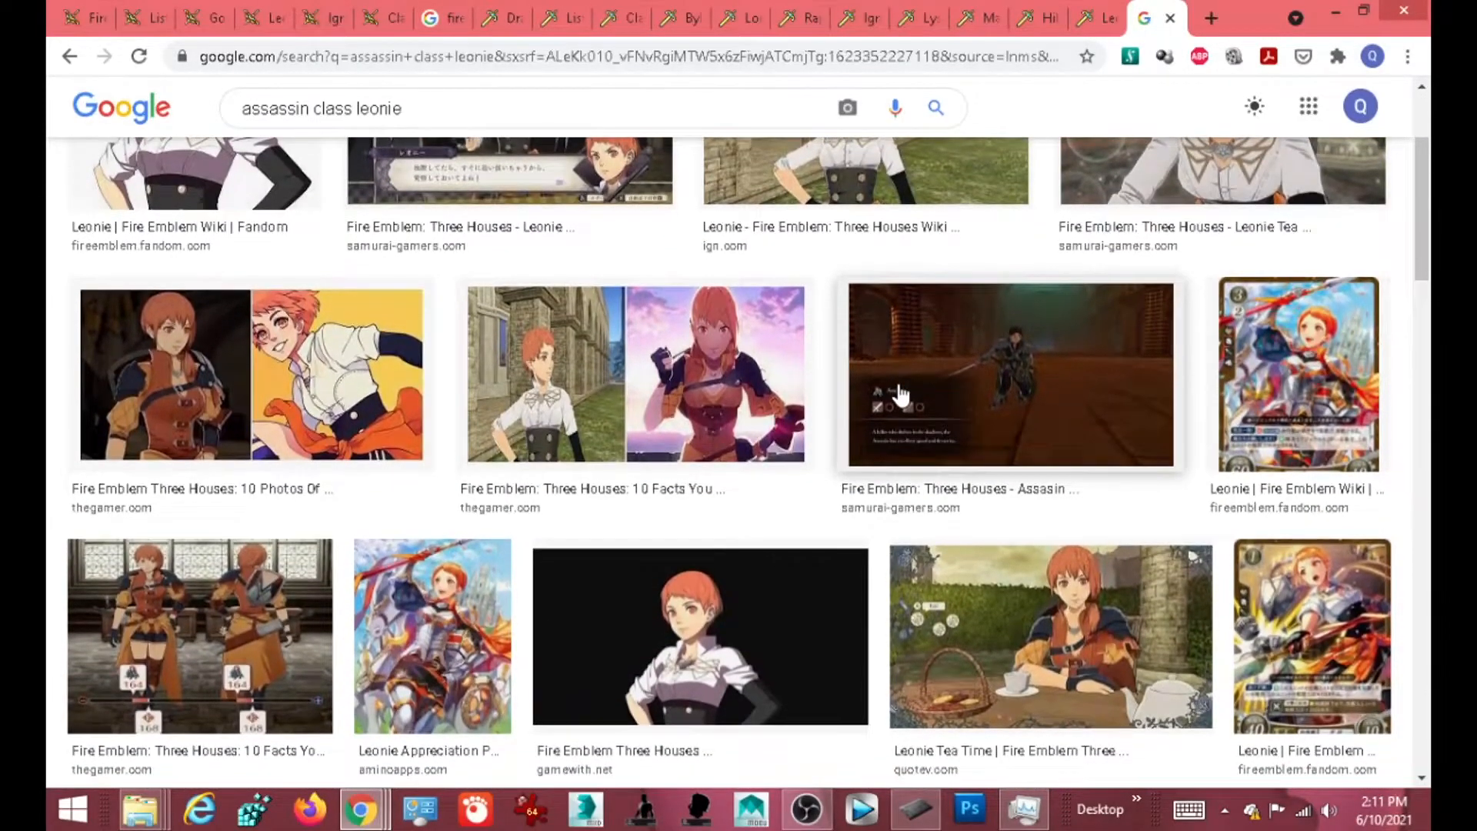
scroll("down", 3)
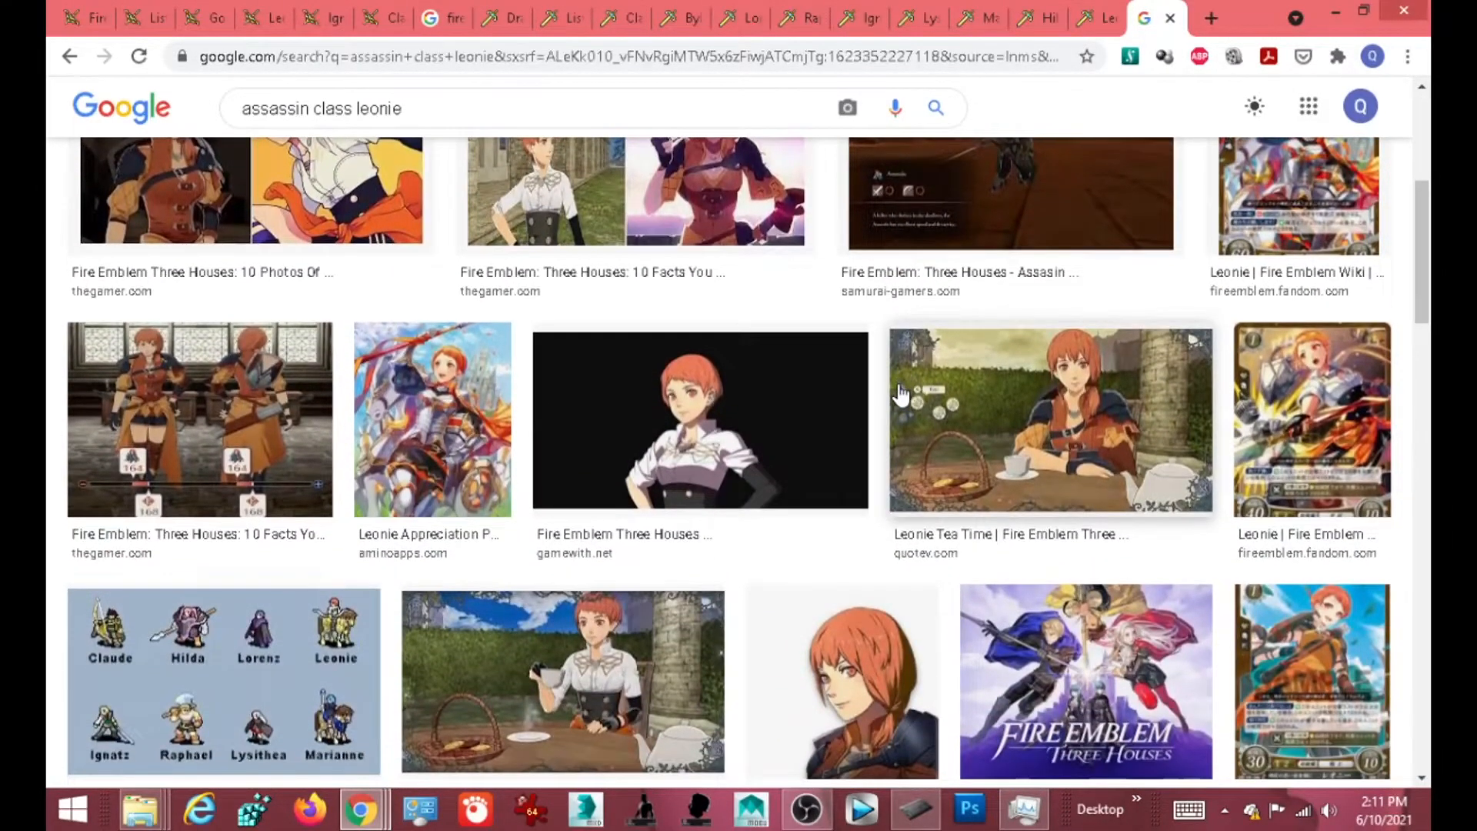